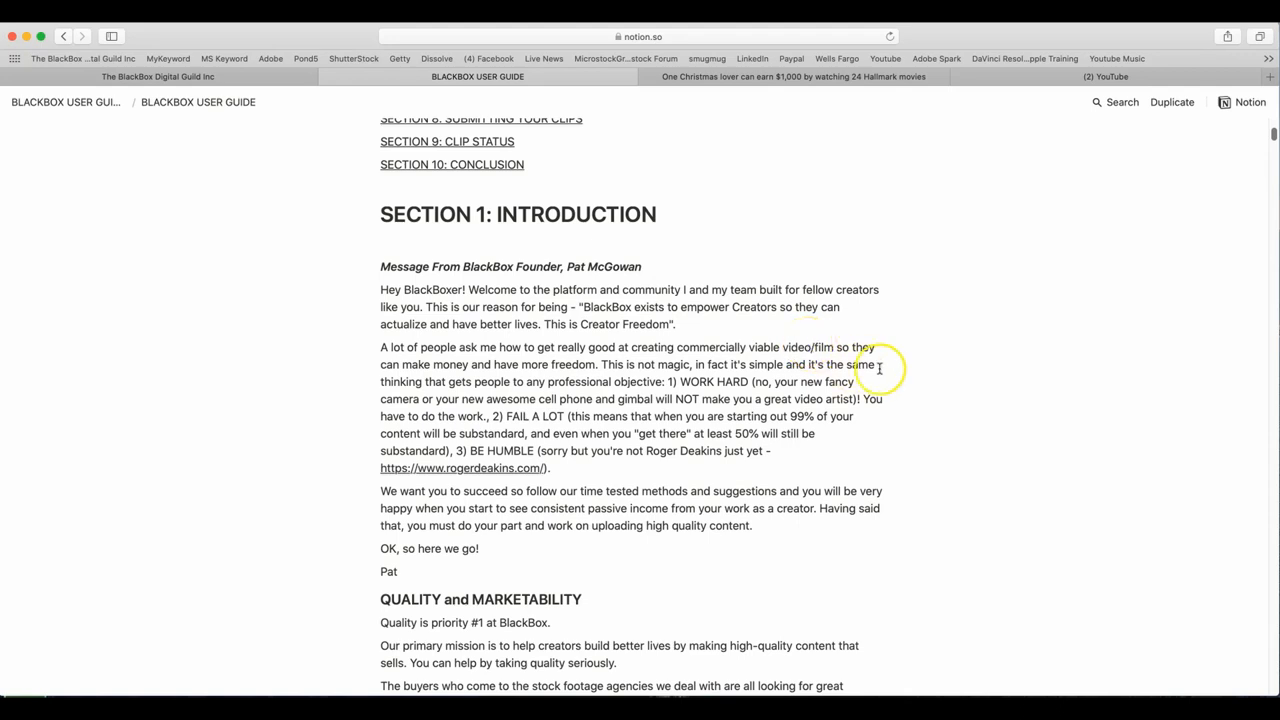
pyautogui.moveTo(778, 284)
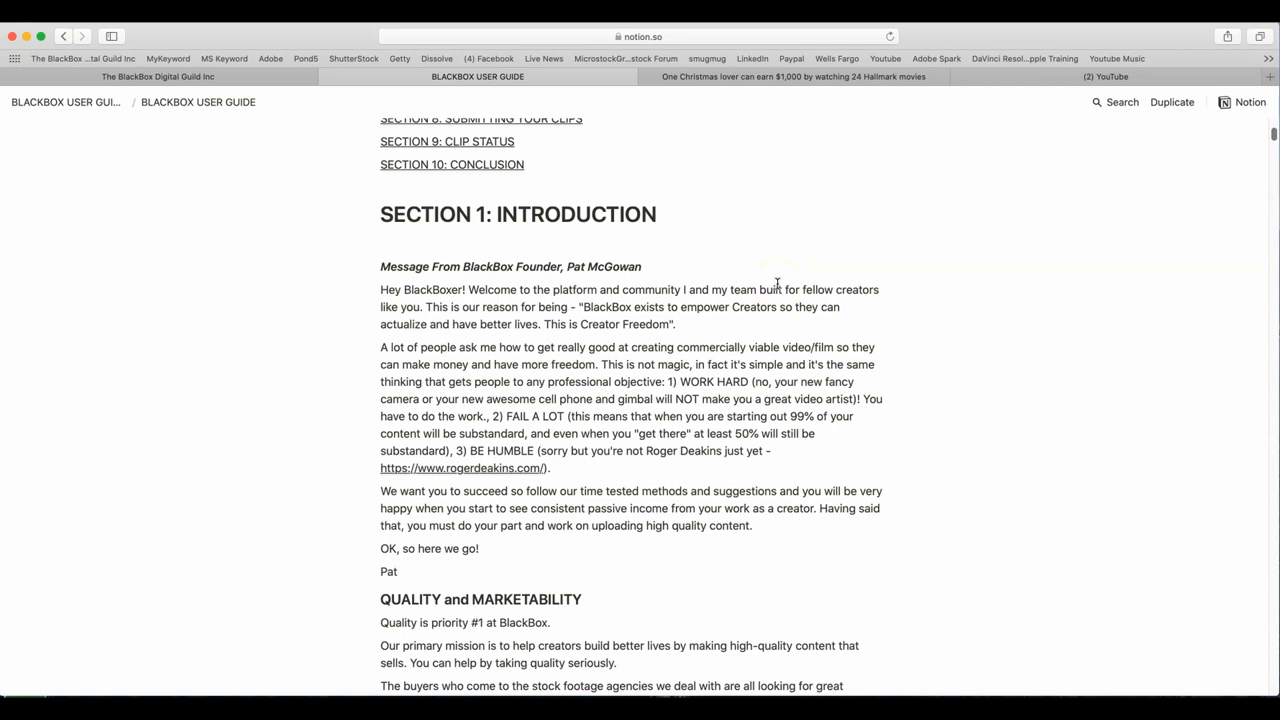
pyautogui.moveTo(848, 350)
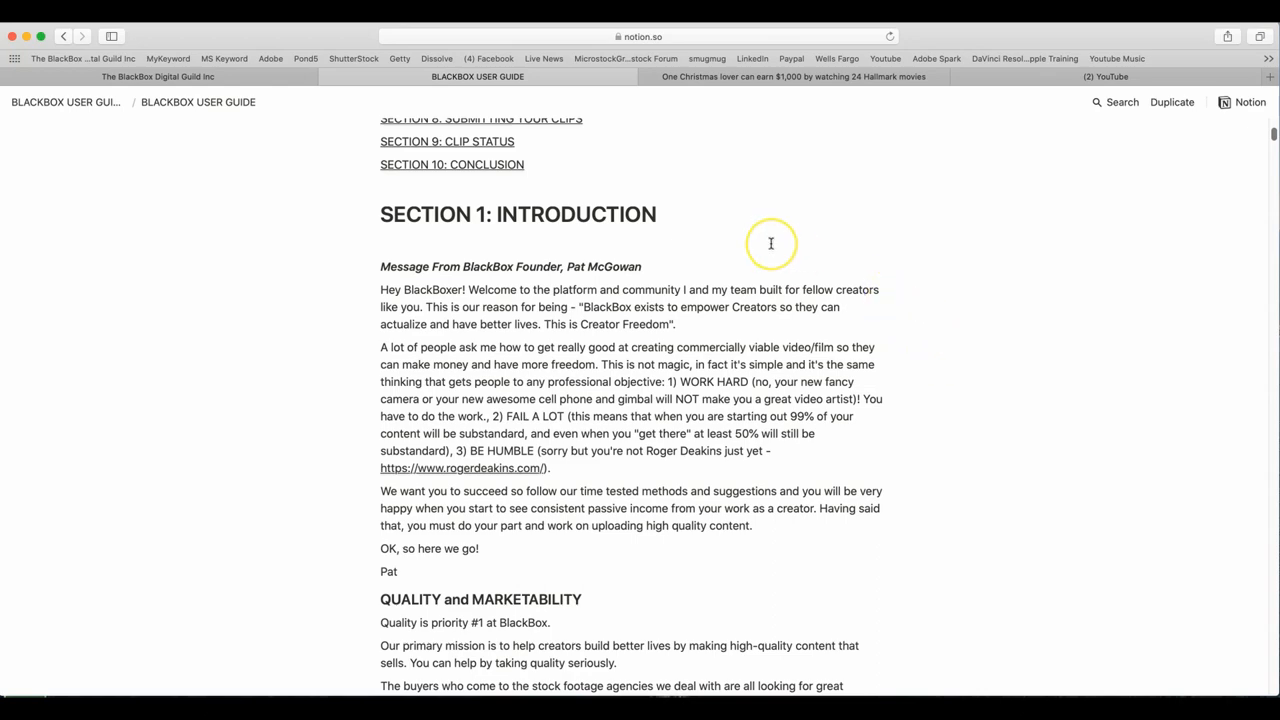
pyautogui.scroll(-3)
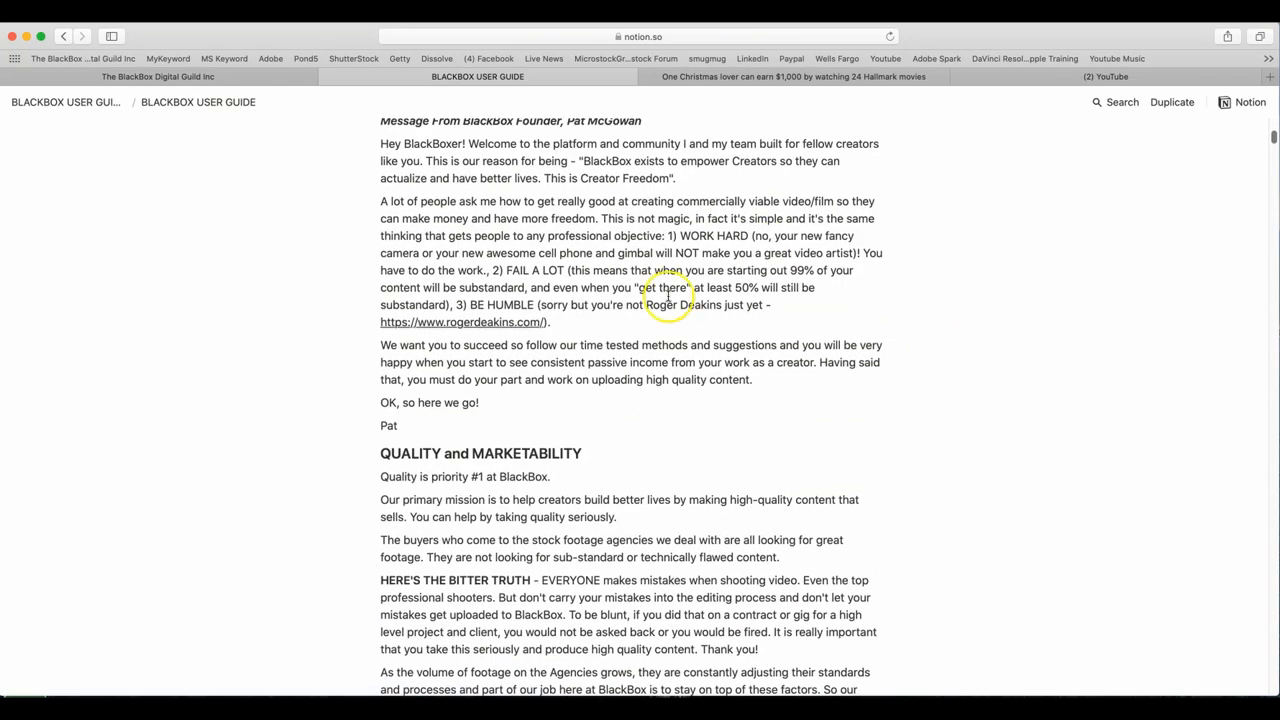
pyautogui.scroll(-3)
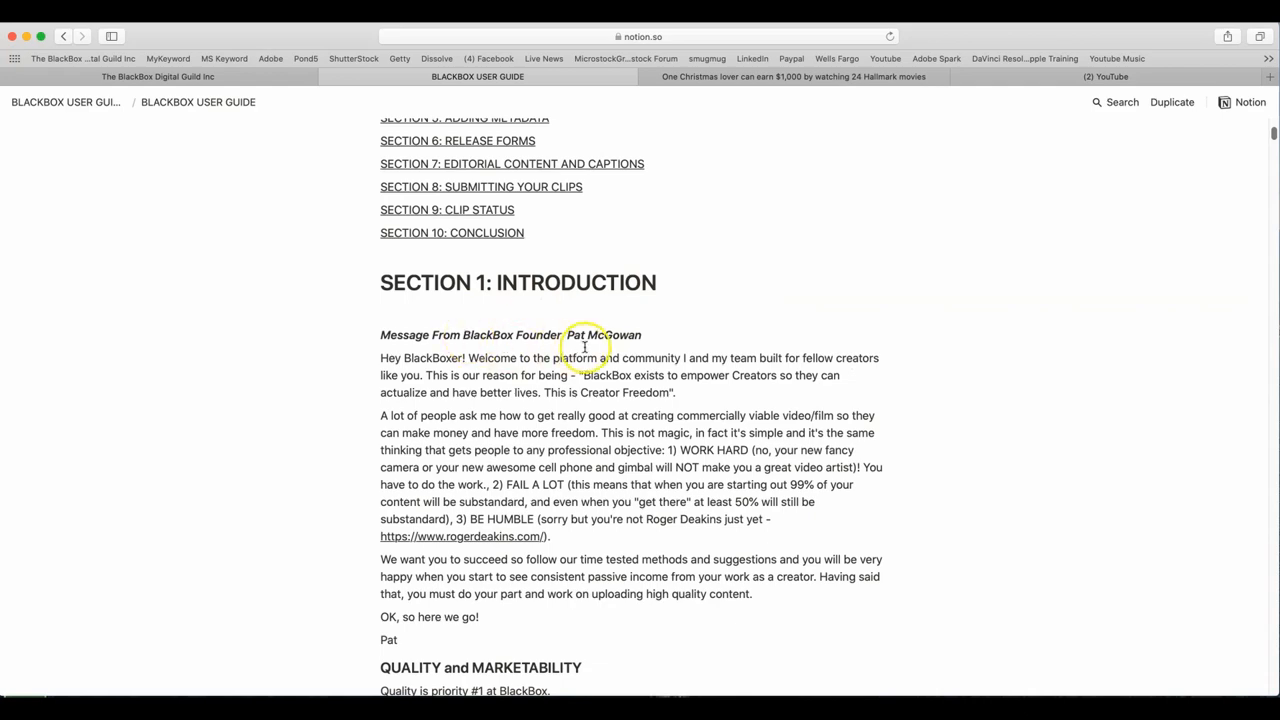
pyautogui.scroll(-3)
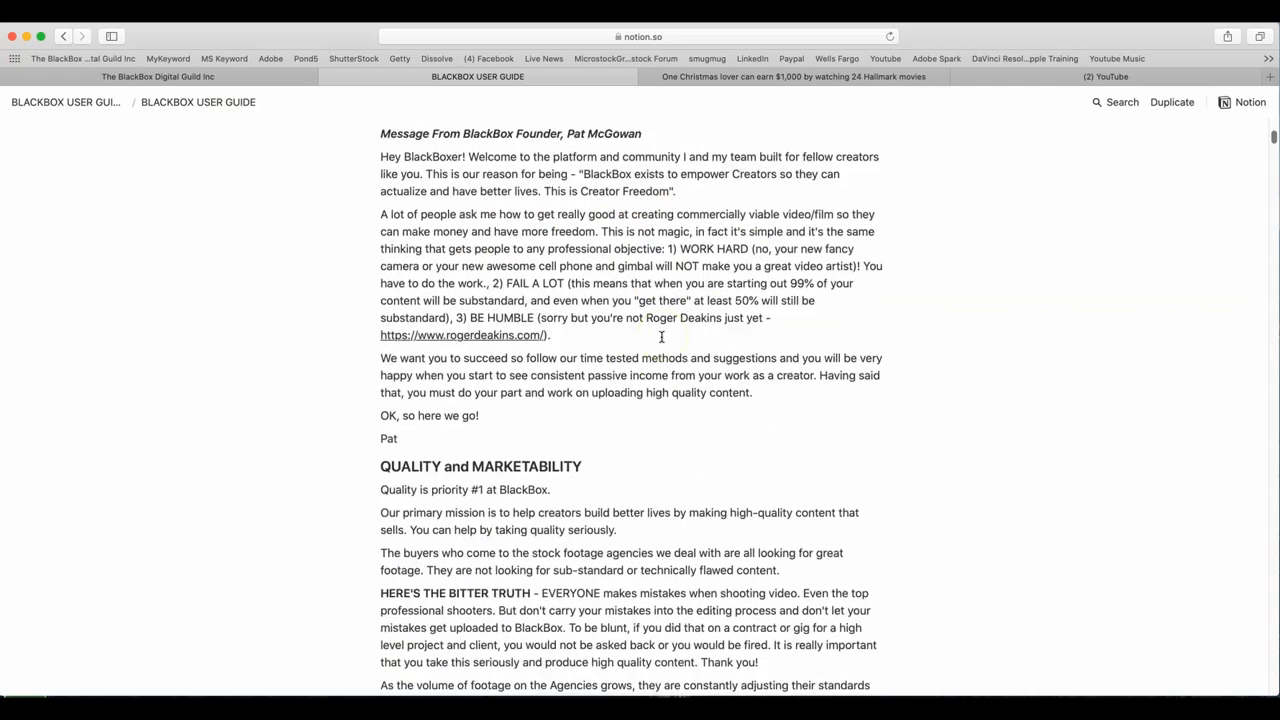
pyautogui.scroll(-3)
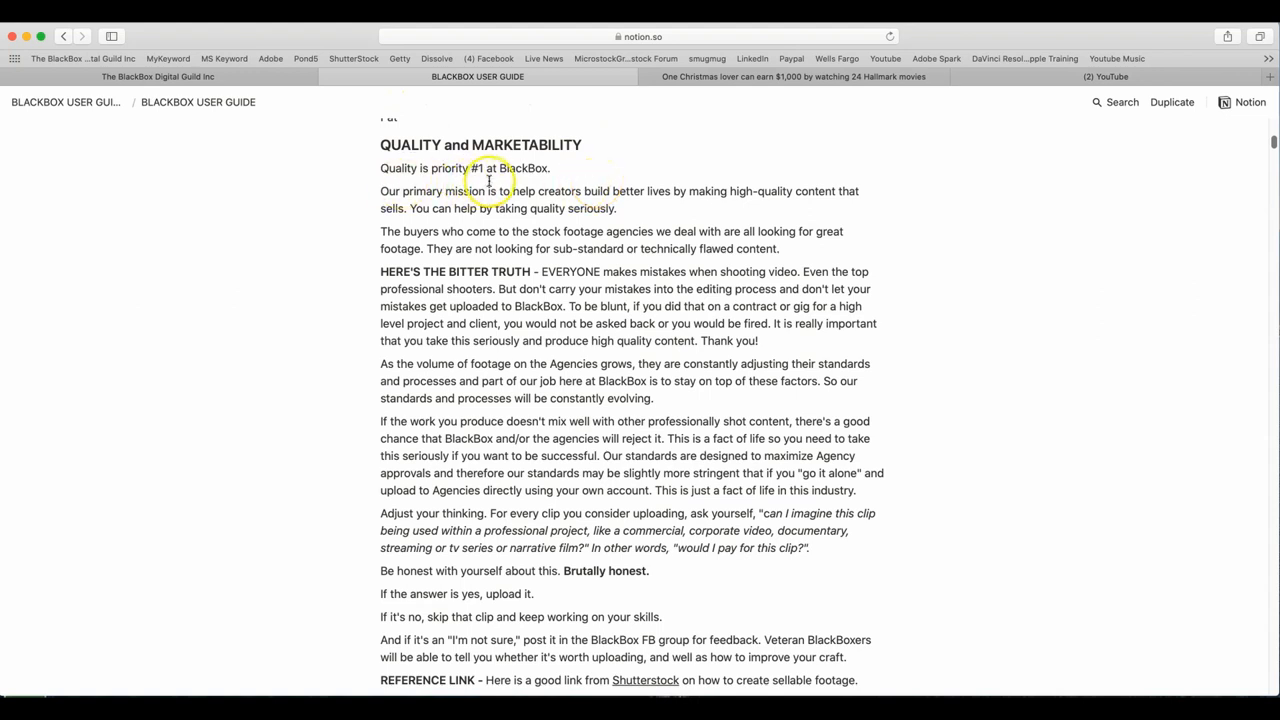
pyautogui.moveTo(556, 184)
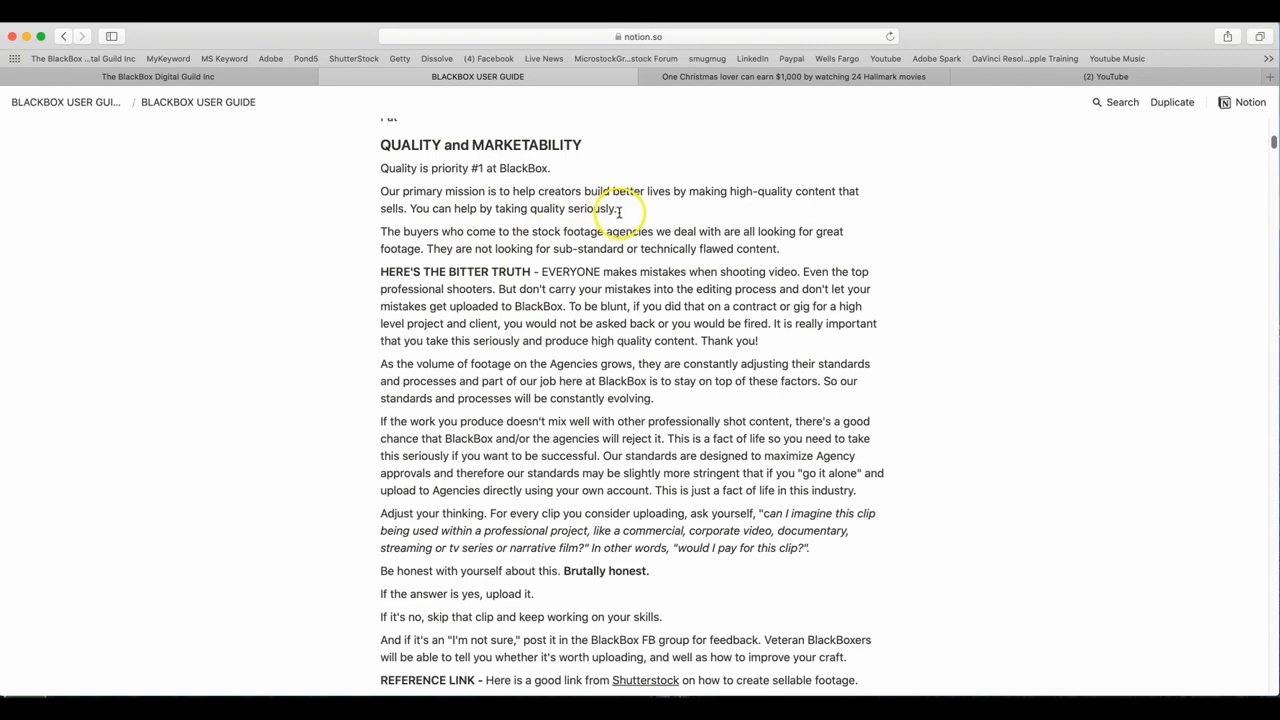
pyautogui.moveTo(834, 206)
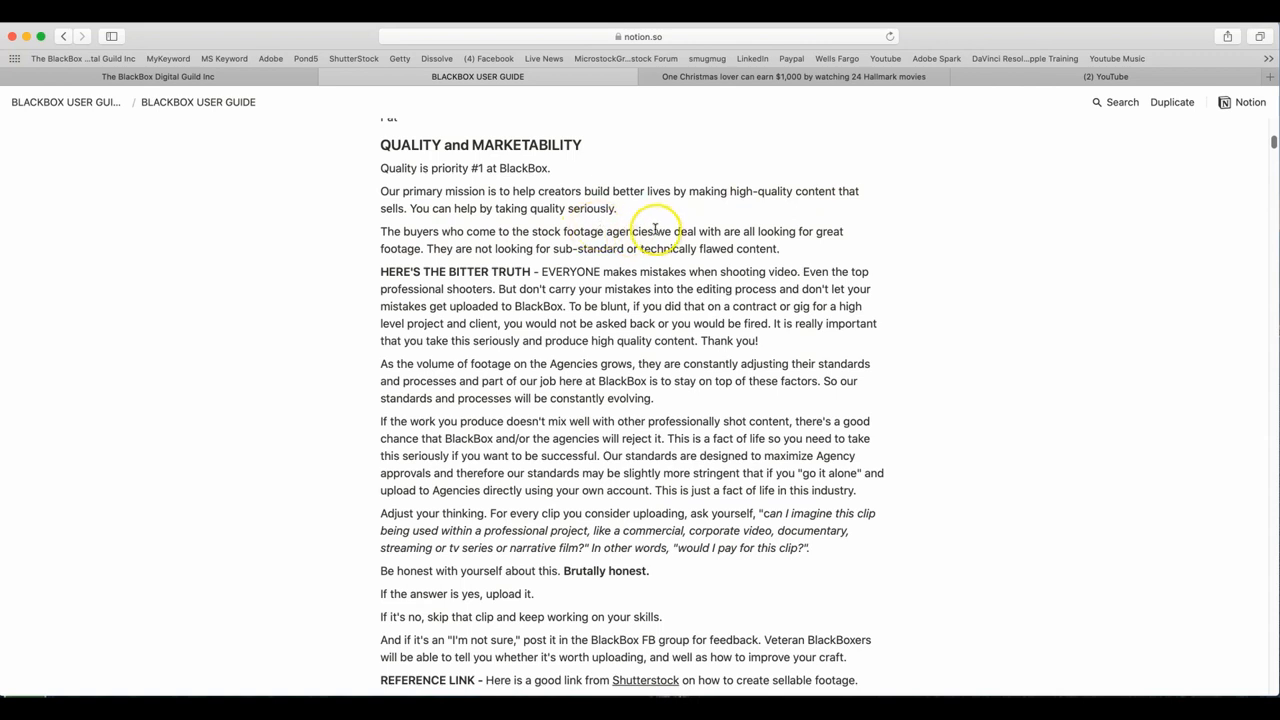
pyautogui.moveTo(590, 244)
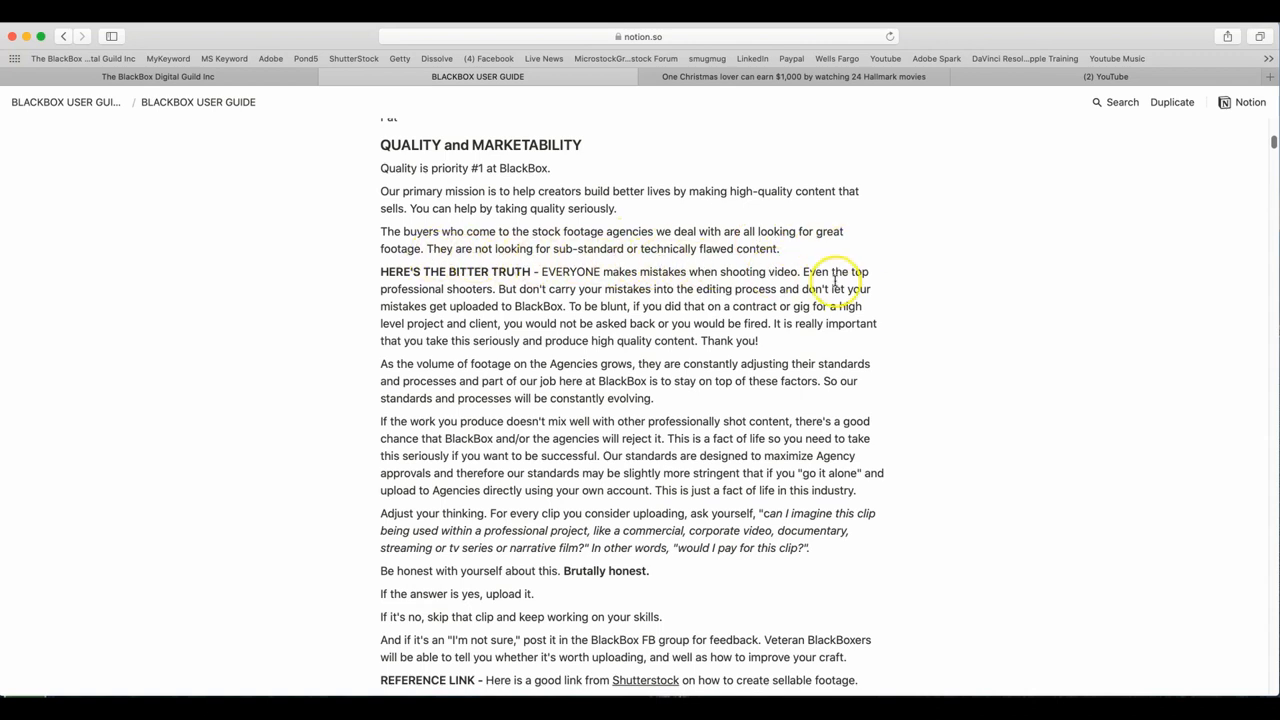
pyautogui.scroll(-3)
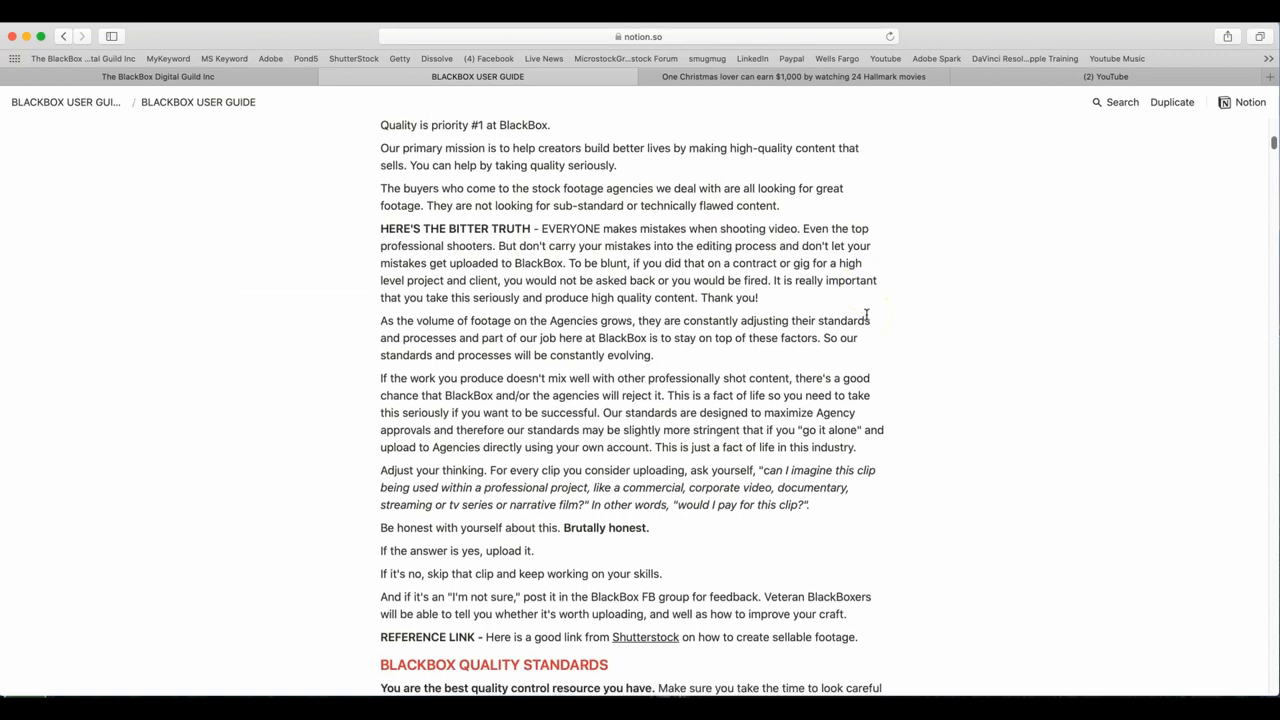
pyautogui.scroll(-3)
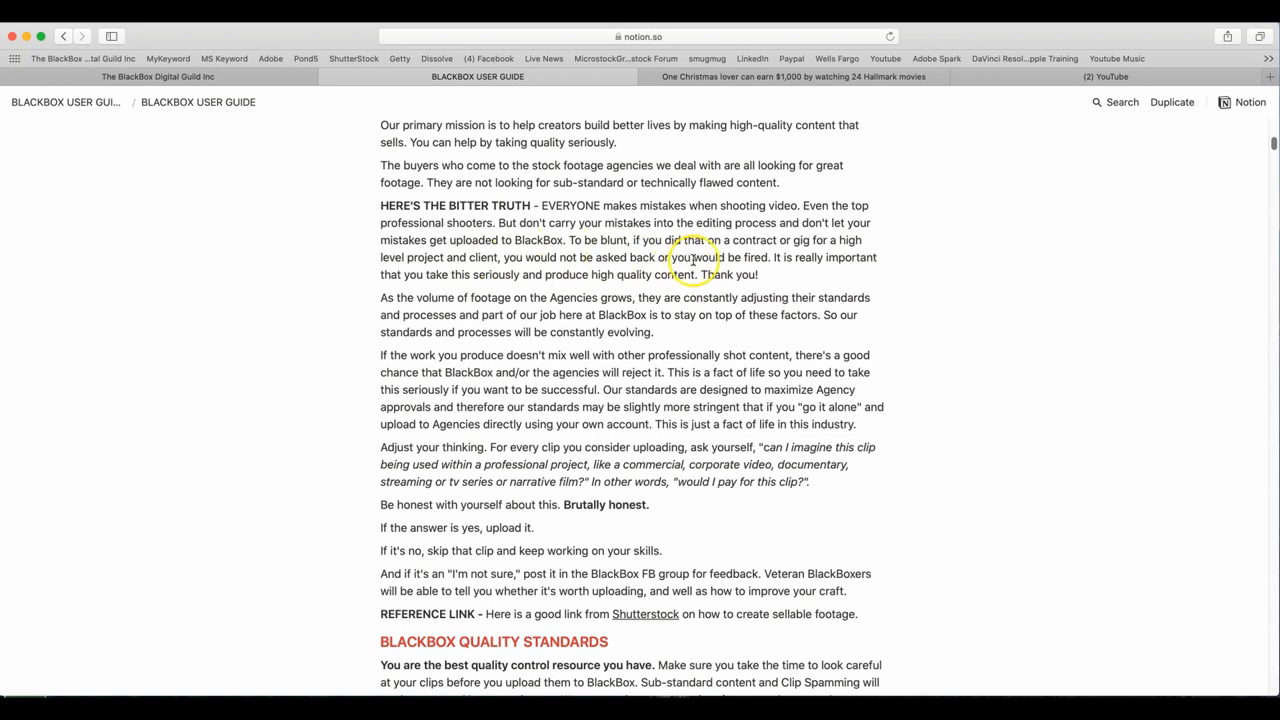
pyautogui.moveTo(536, 276)
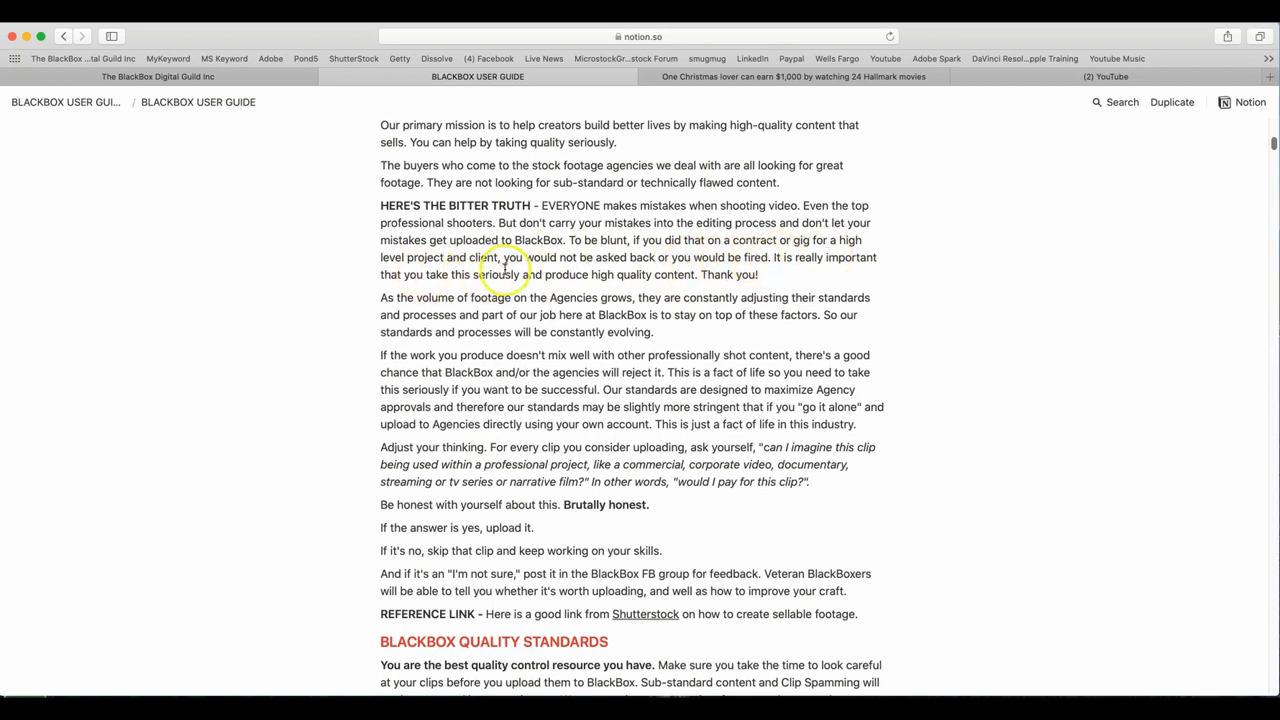
pyautogui.moveTo(730, 272)
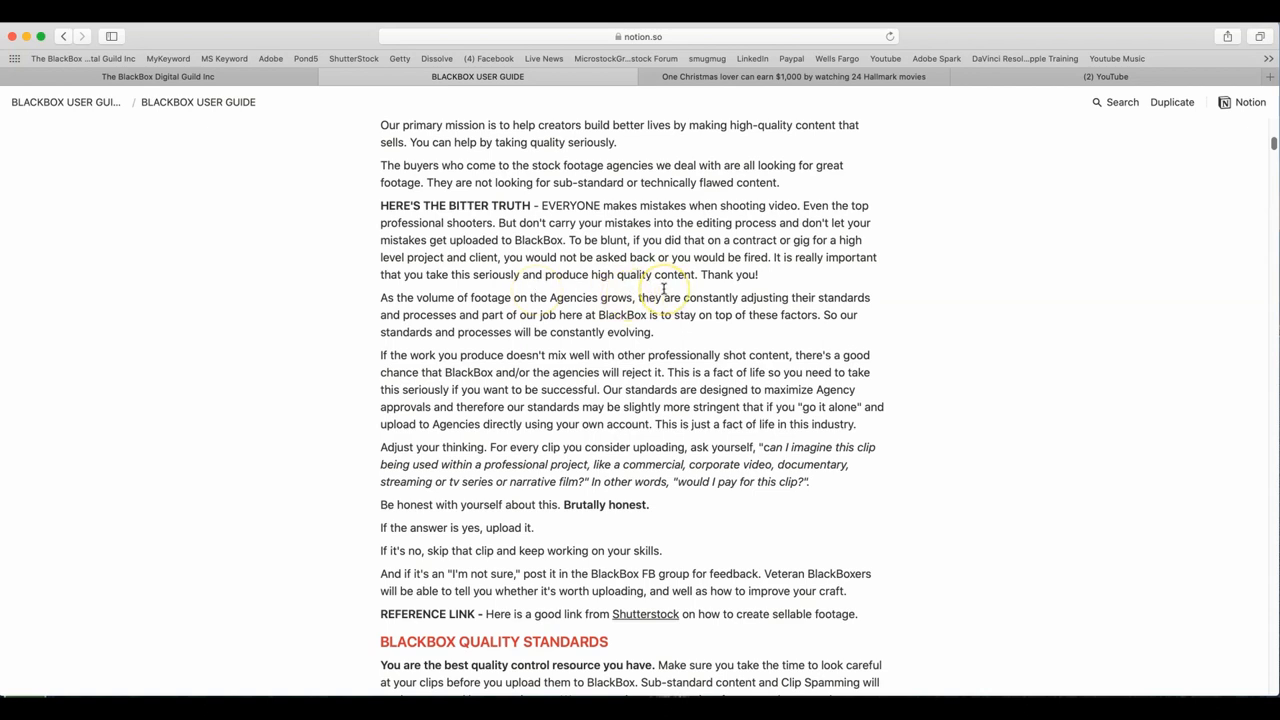
pyautogui.moveTo(448, 328)
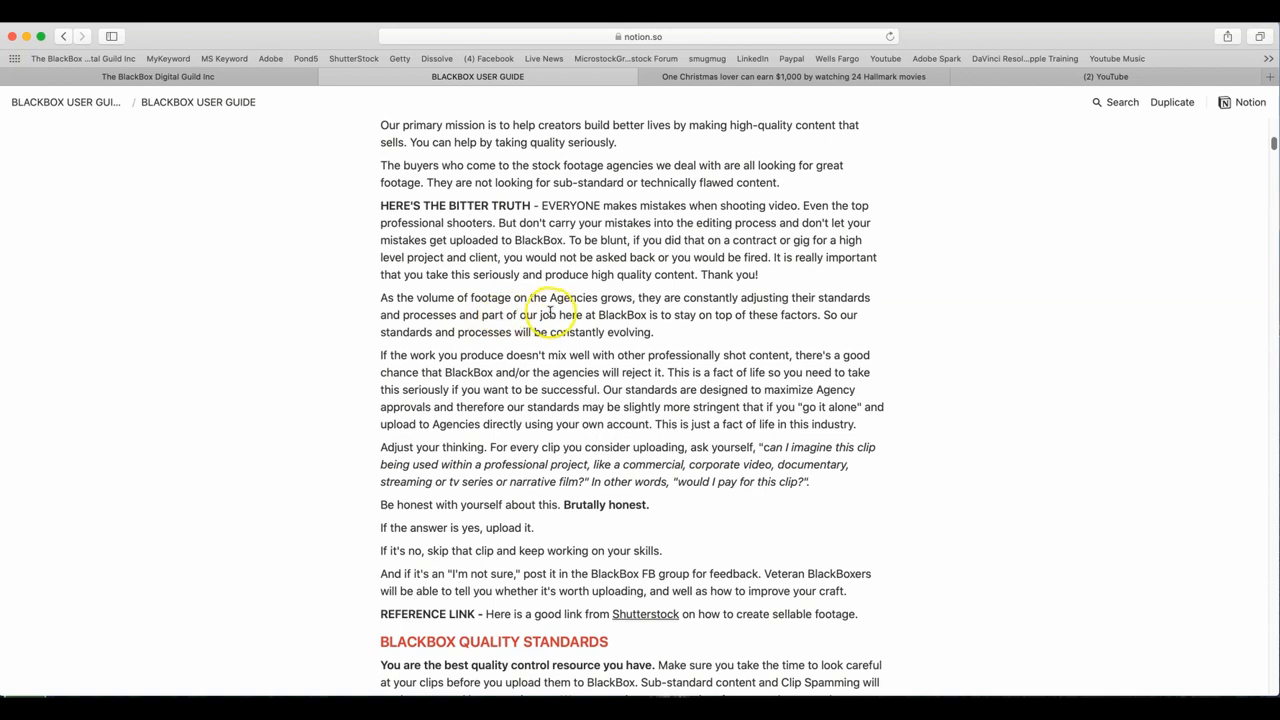
pyautogui.moveTo(616, 314)
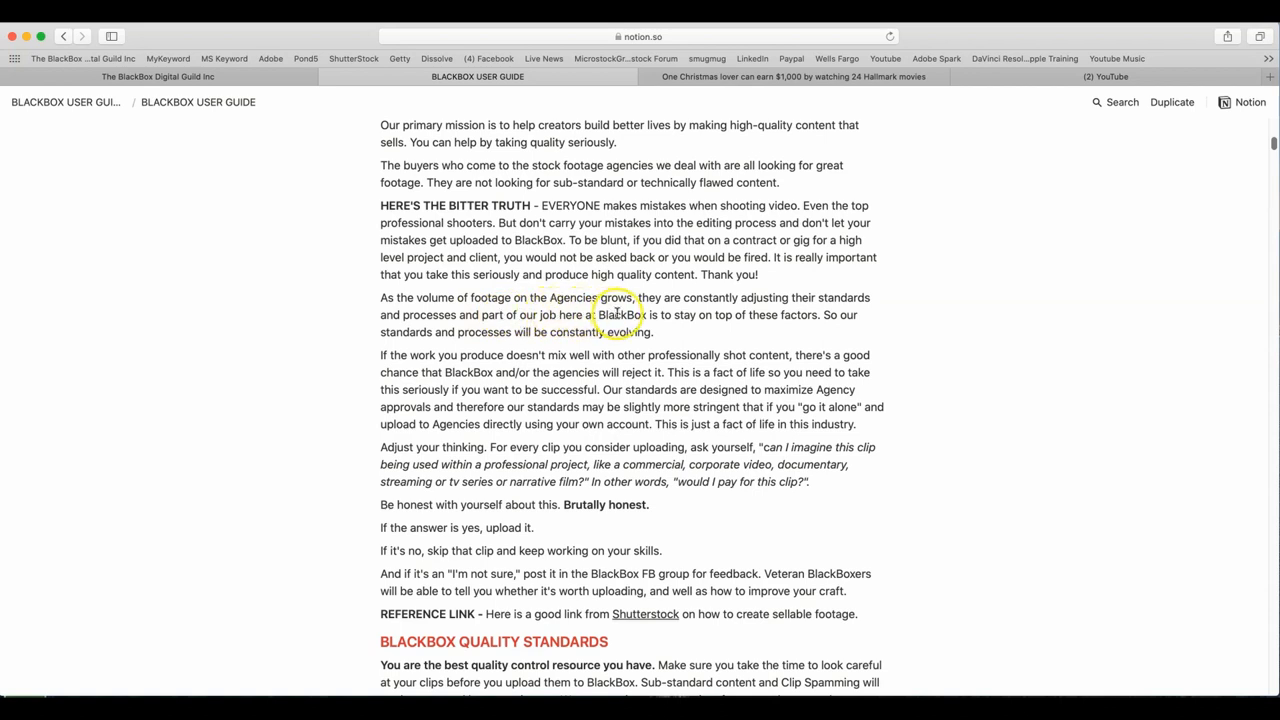
pyautogui.moveTo(822, 330)
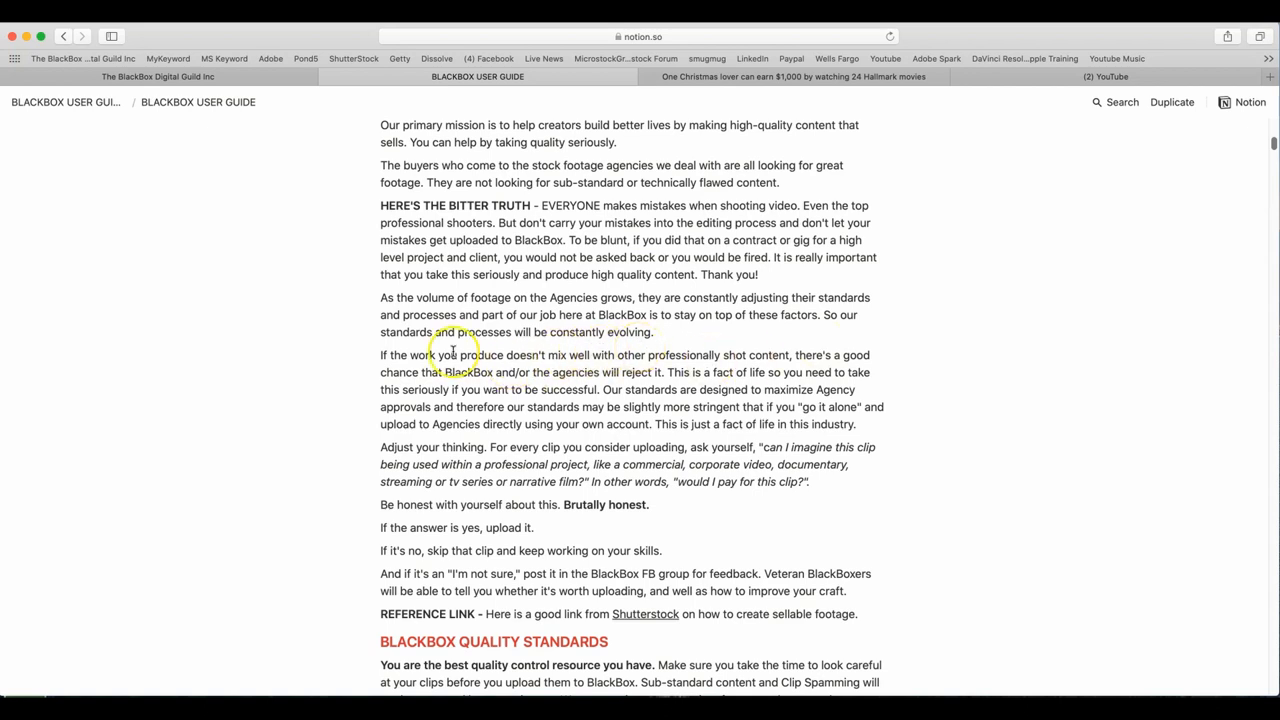
pyautogui.moveTo(556, 368)
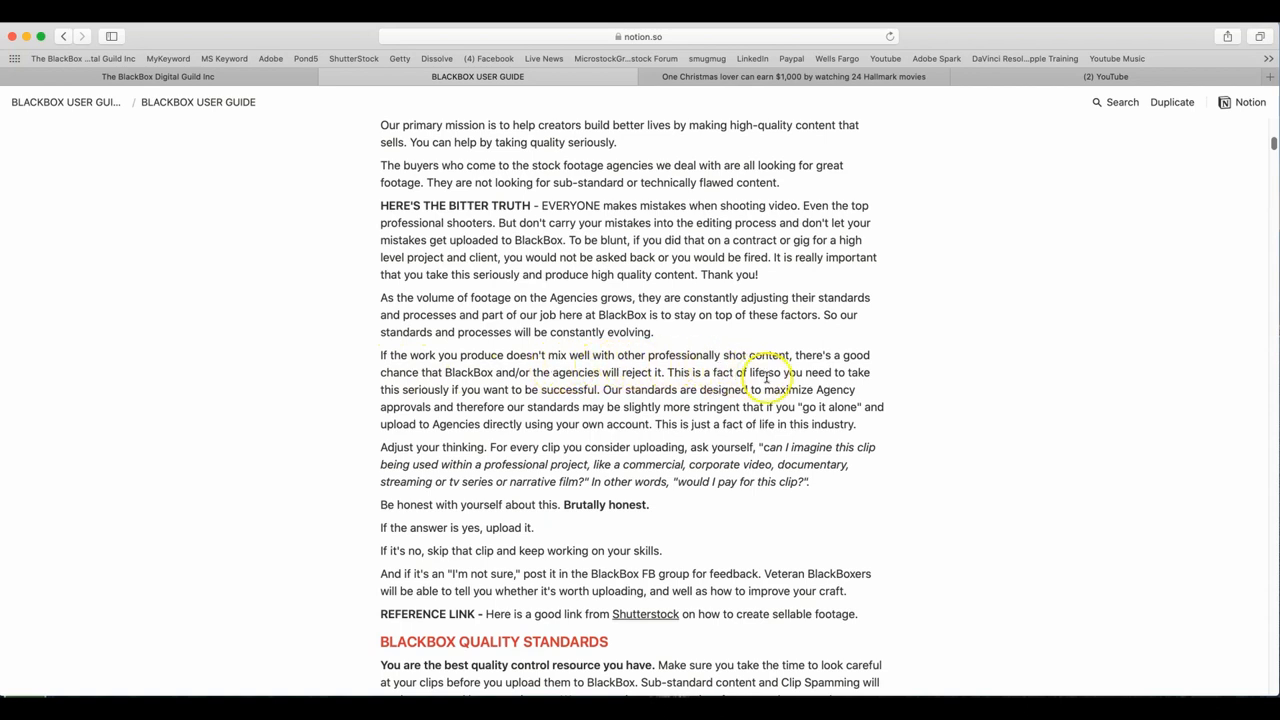
pyautogui.moveTo(800, 388)
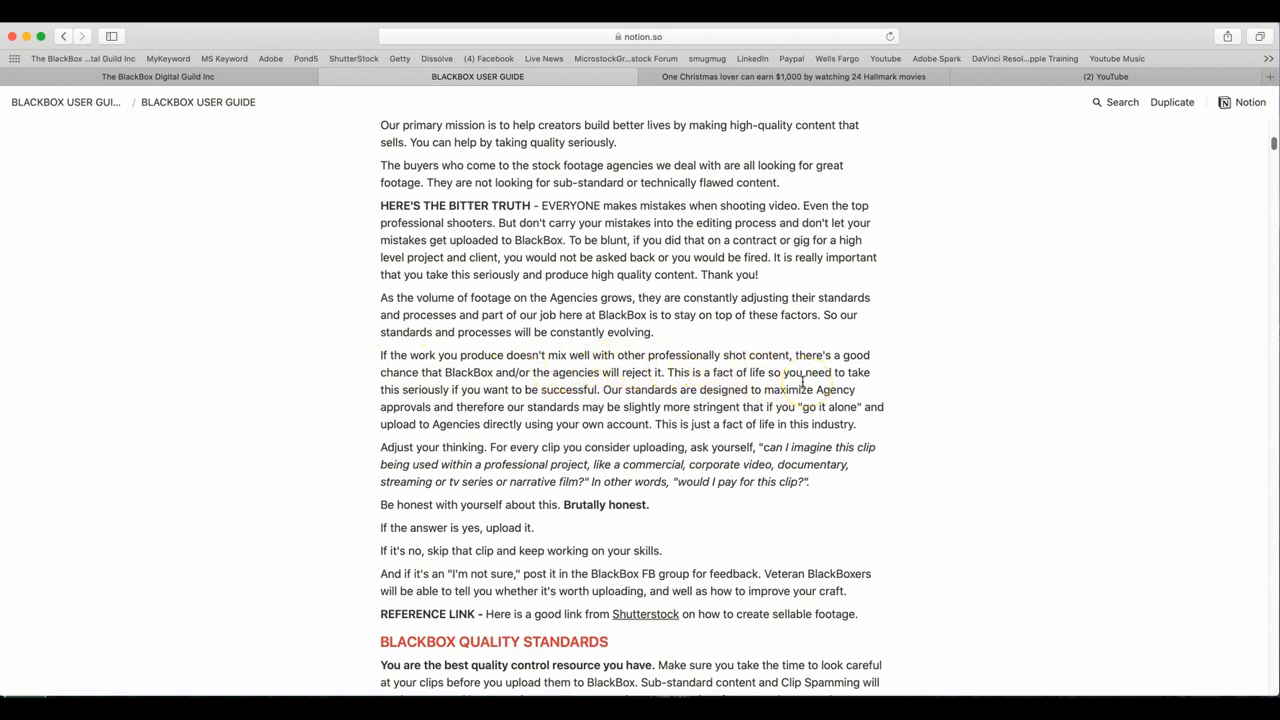
pyautogui.moveTo(962, 360)
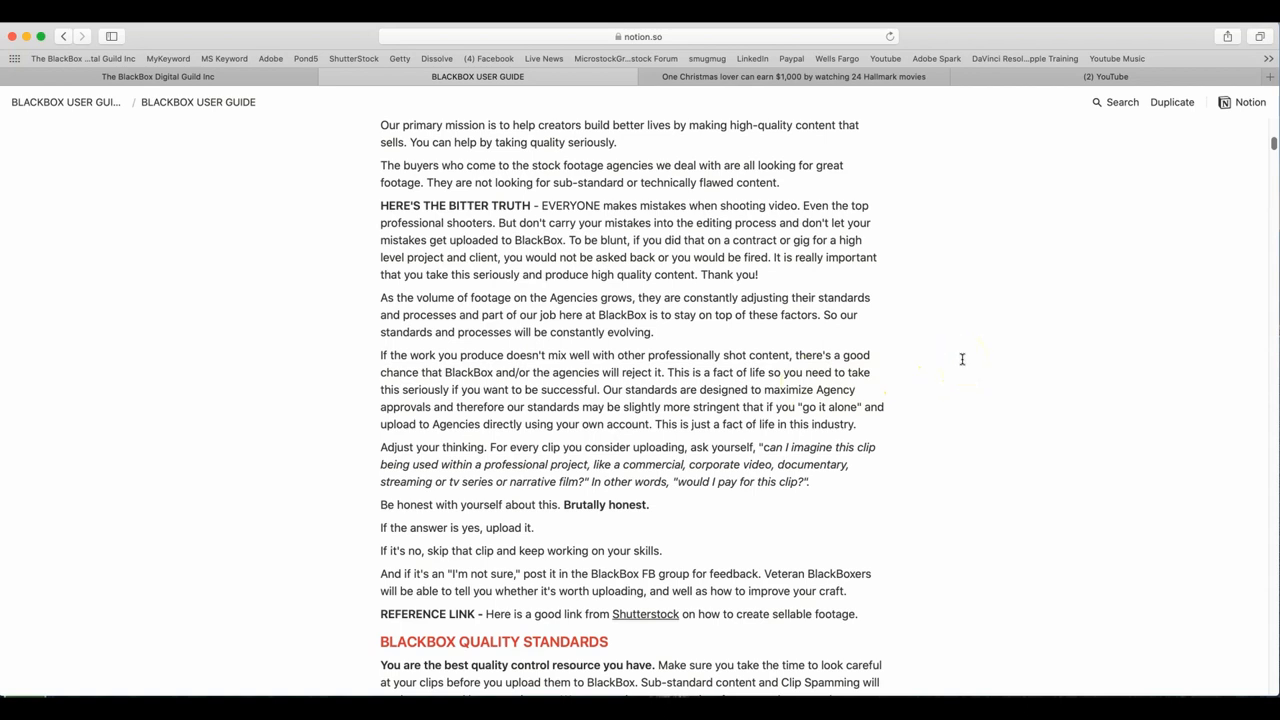
pyautogui.moveTo(954, 376)
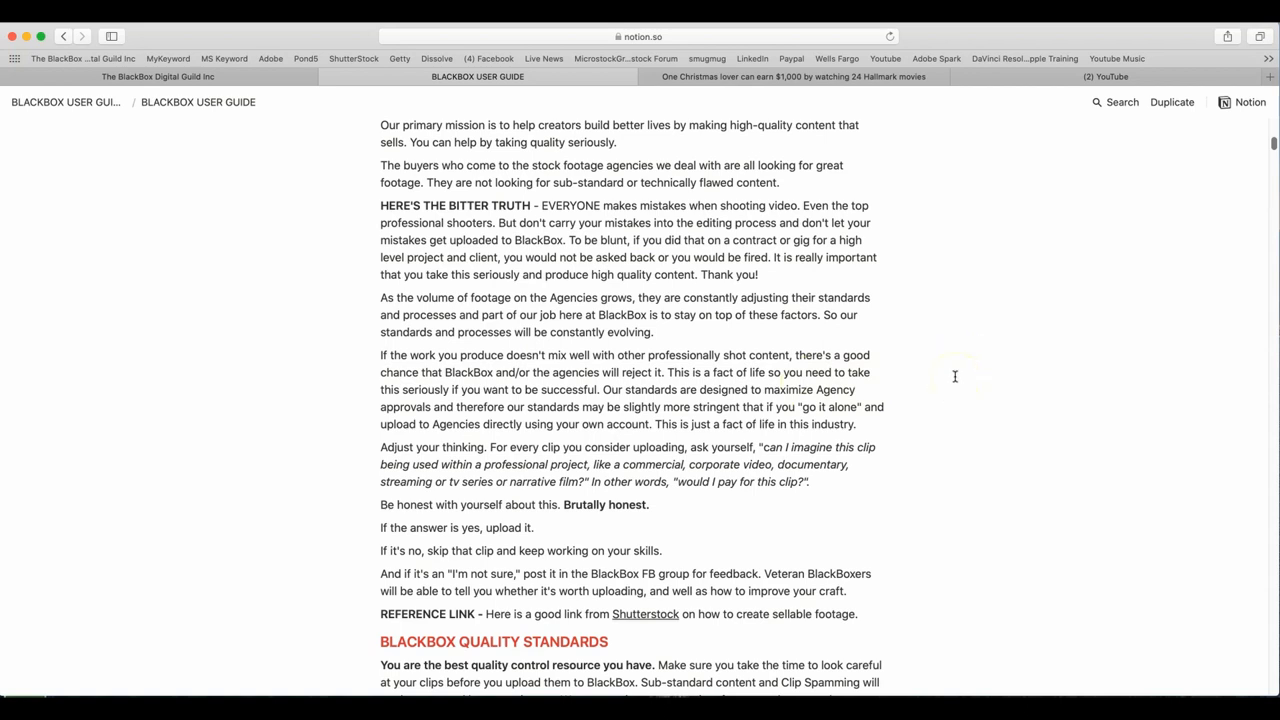
pyautogui.moveTo(954, 376)
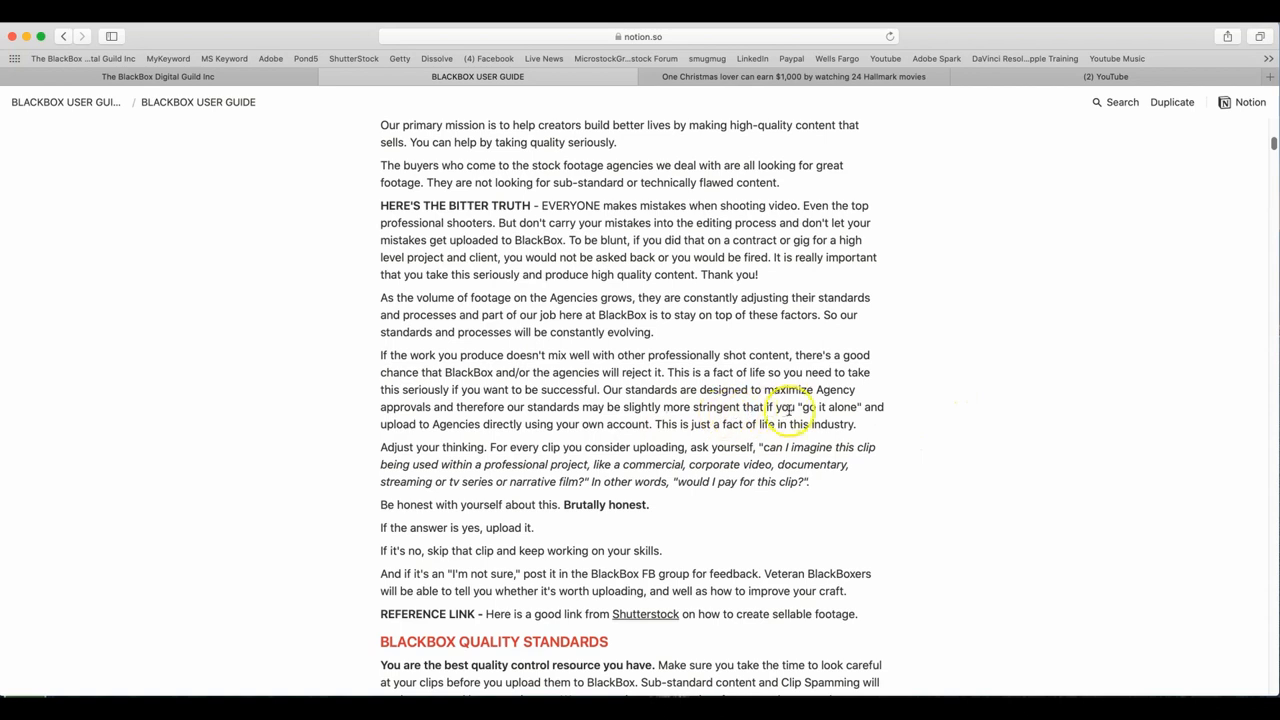
pyautogui.moveTo(916, 390)
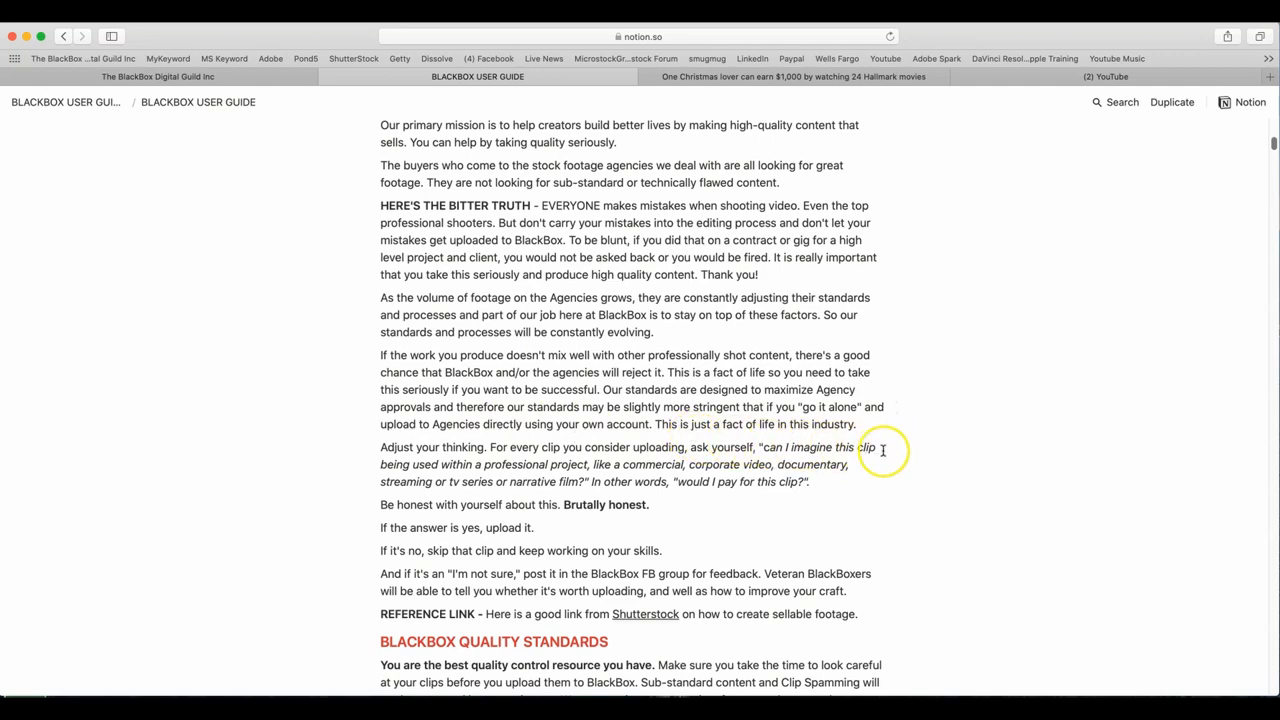
pyautogui.scroll(-3)
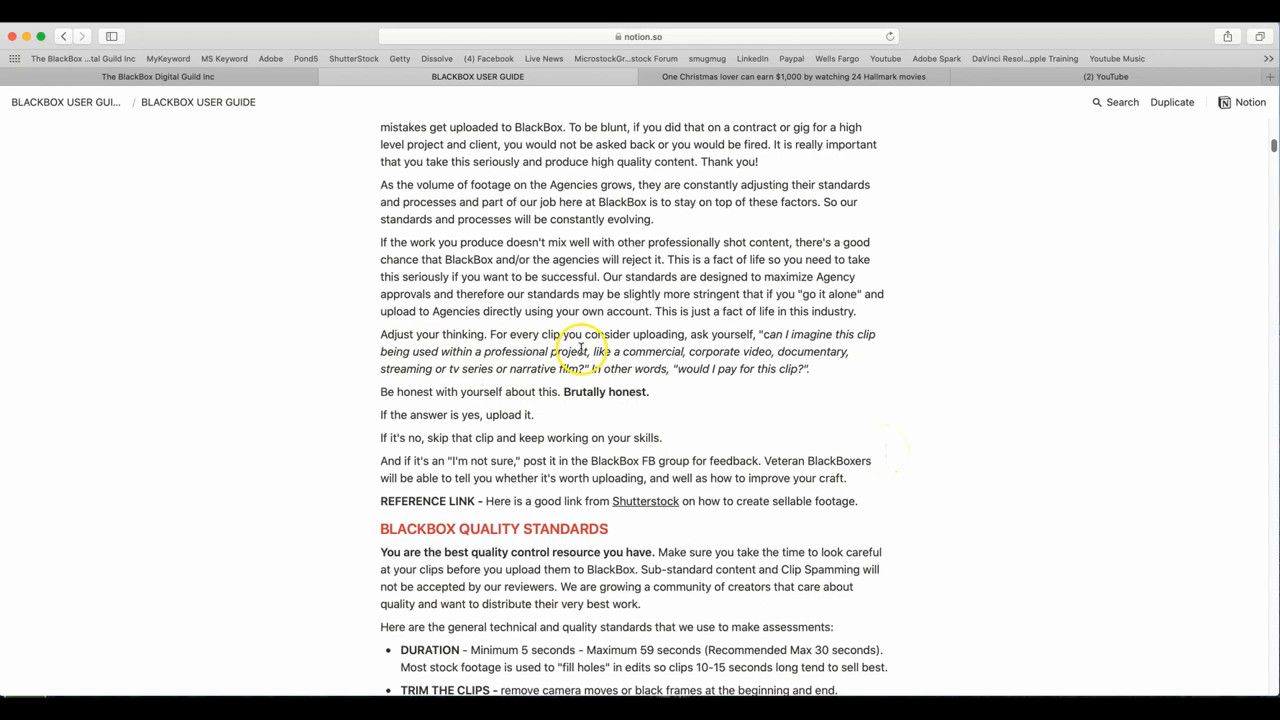
pyautogui.moveTo(808, 352)
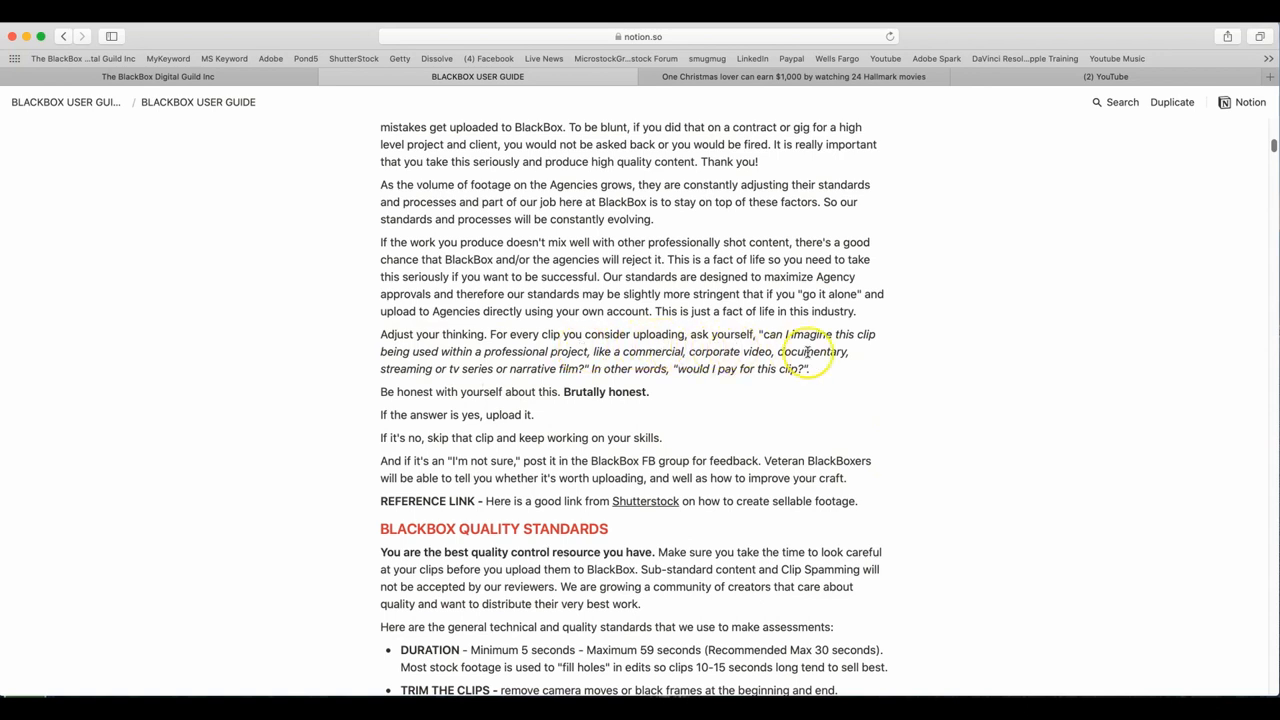
pyautogui.moveTo(416, 380)
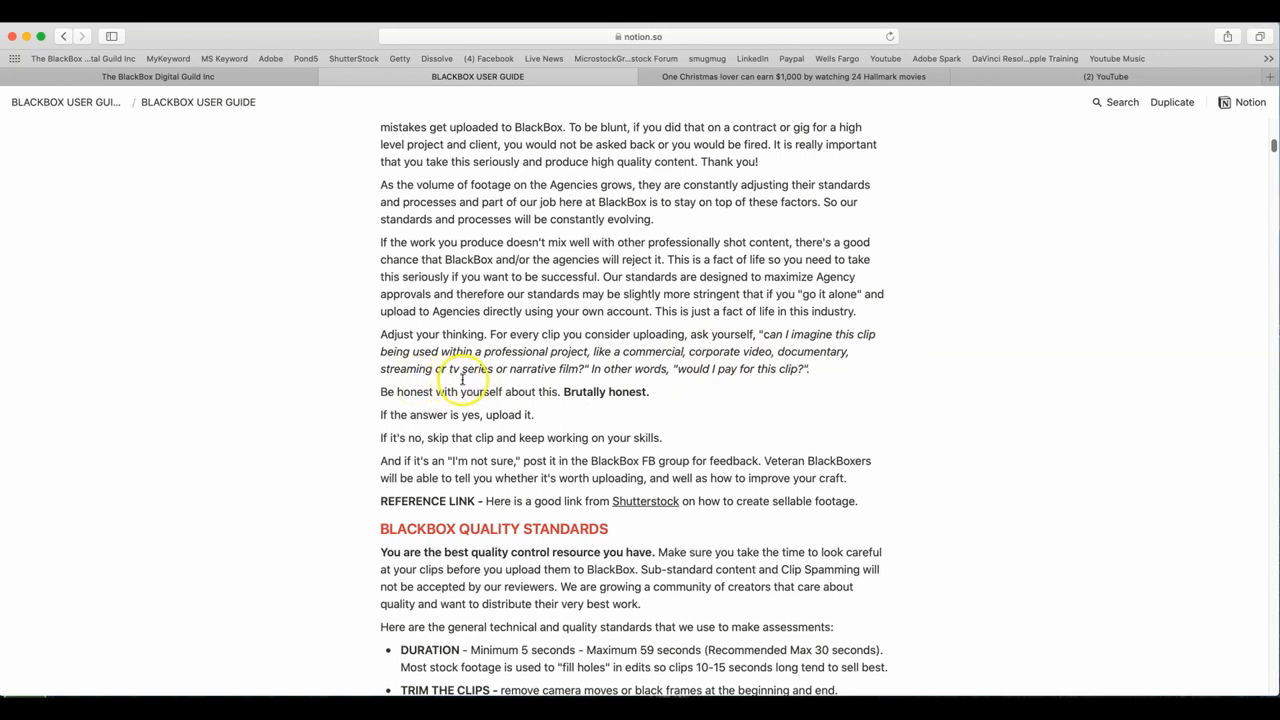
pyautogui.moveTo(578, 380)
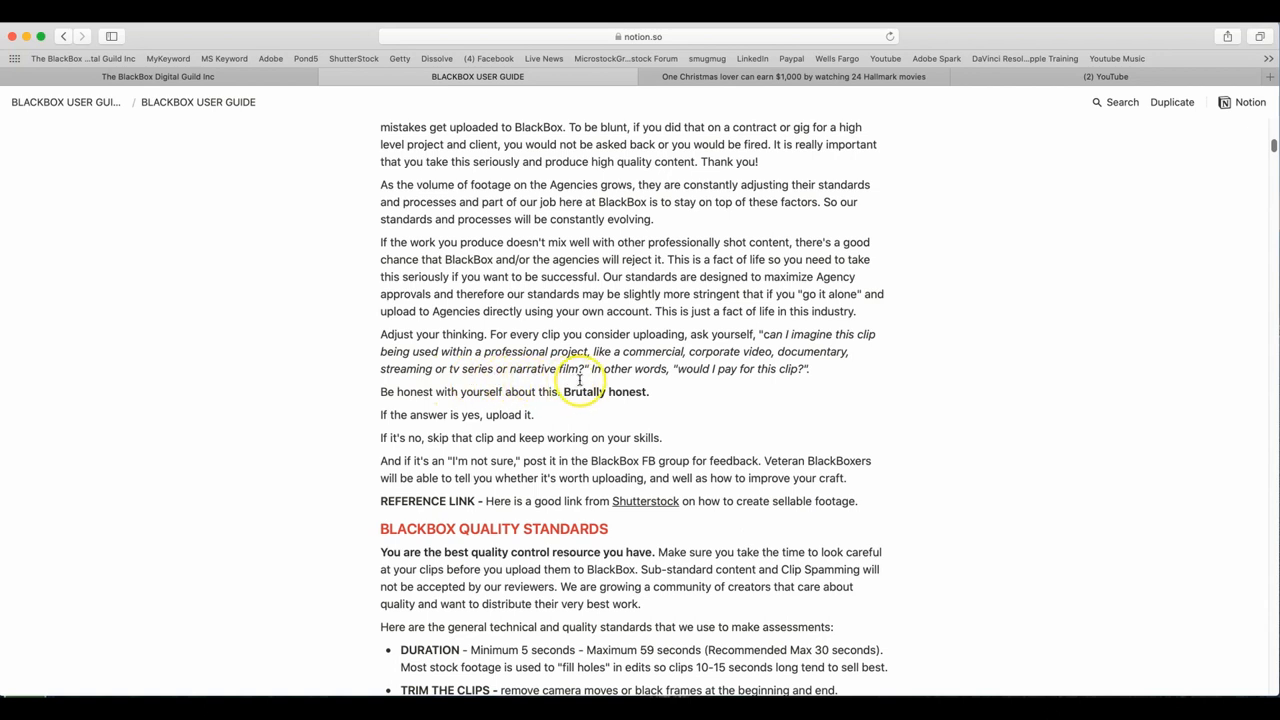
pyautogui.moveTo(744, 384)
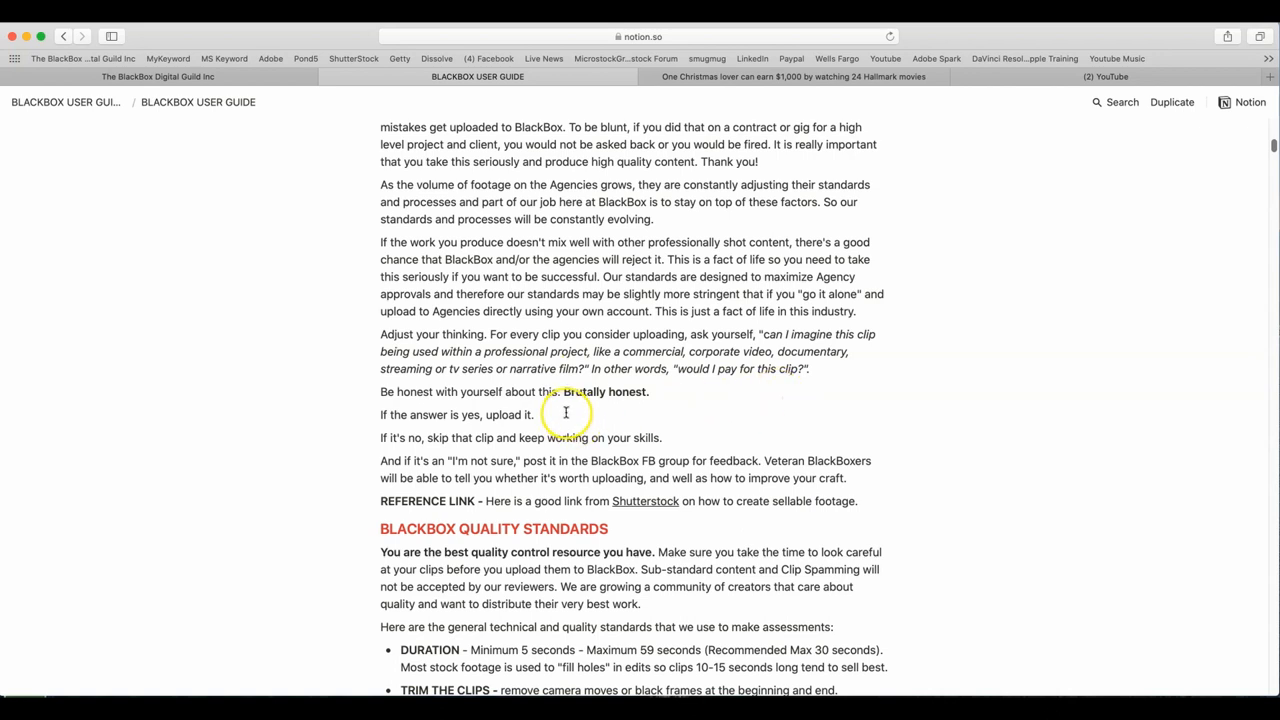
pyautogui.moveTo(464, 384)
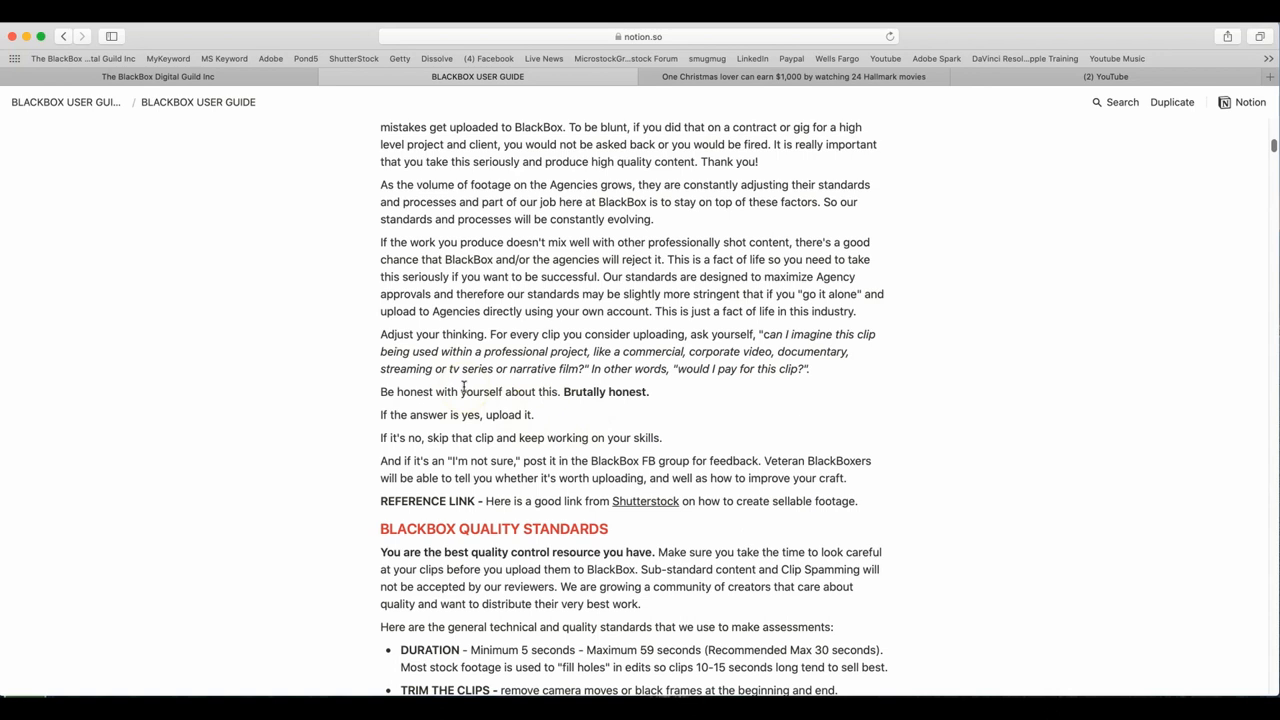
pyautogui.scroll(-3)
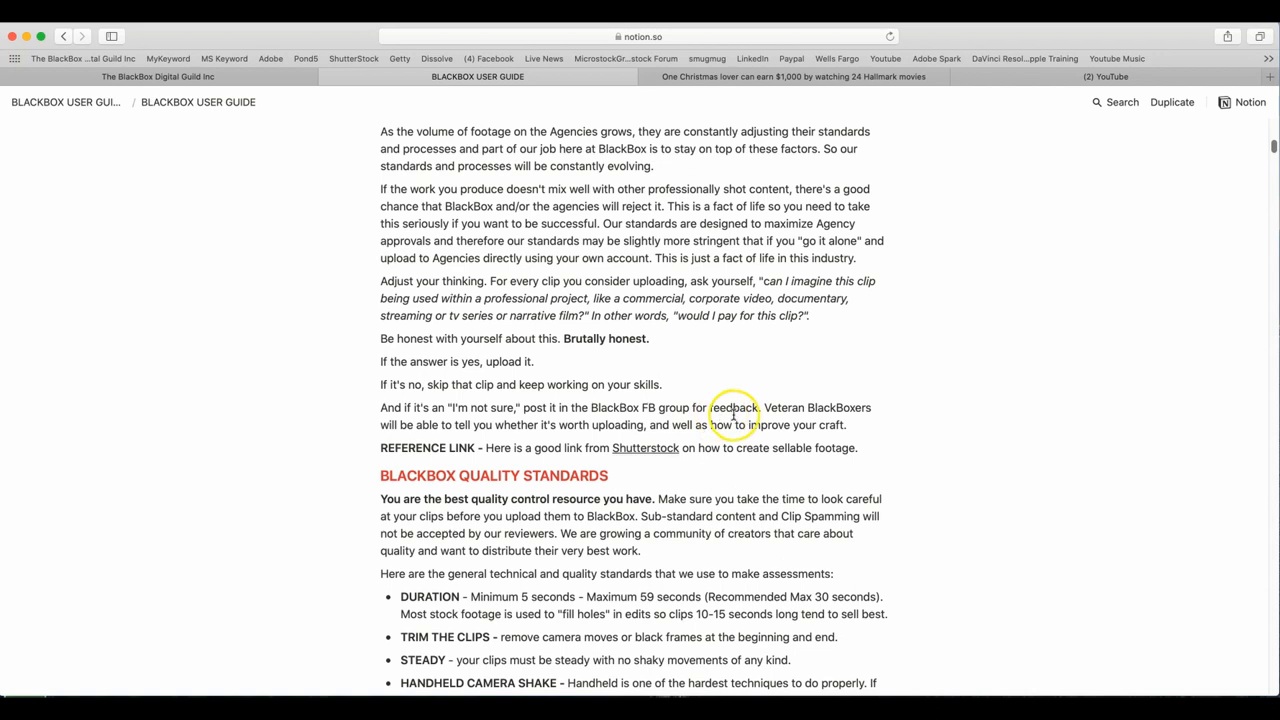
pyautogui.moveTo(956, 394)
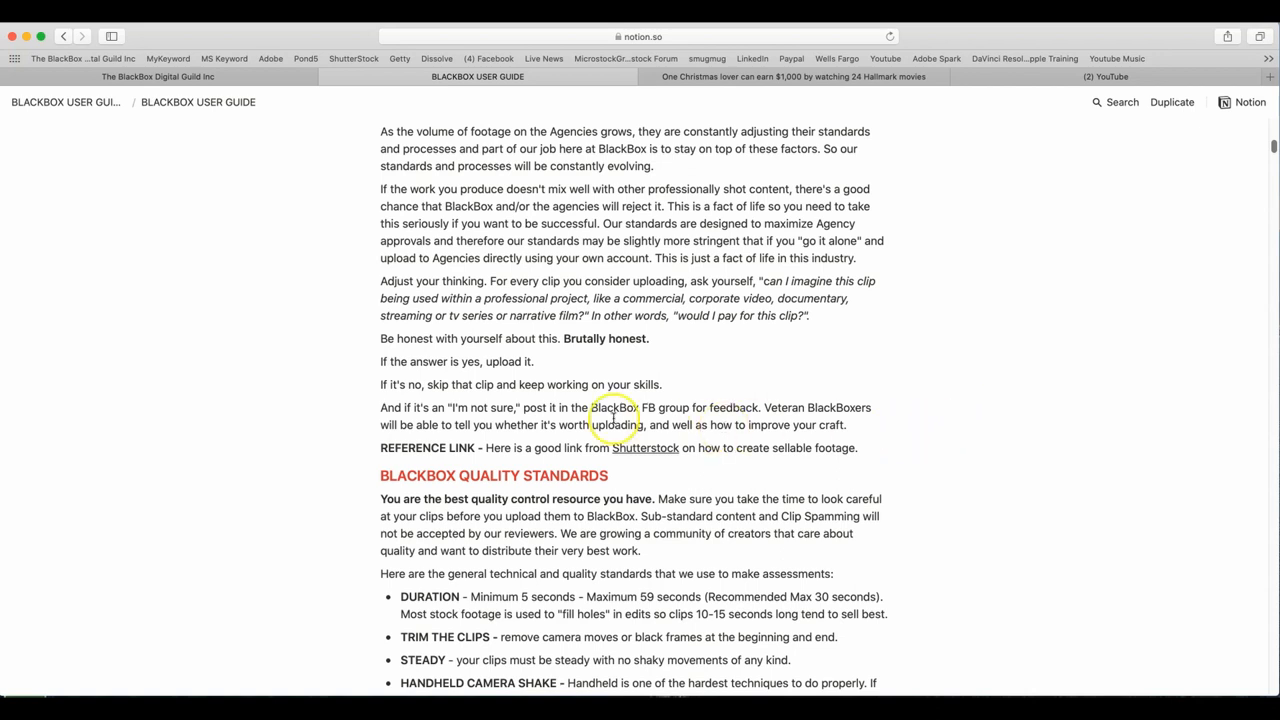
pyautogui.moveTo(580, 448)
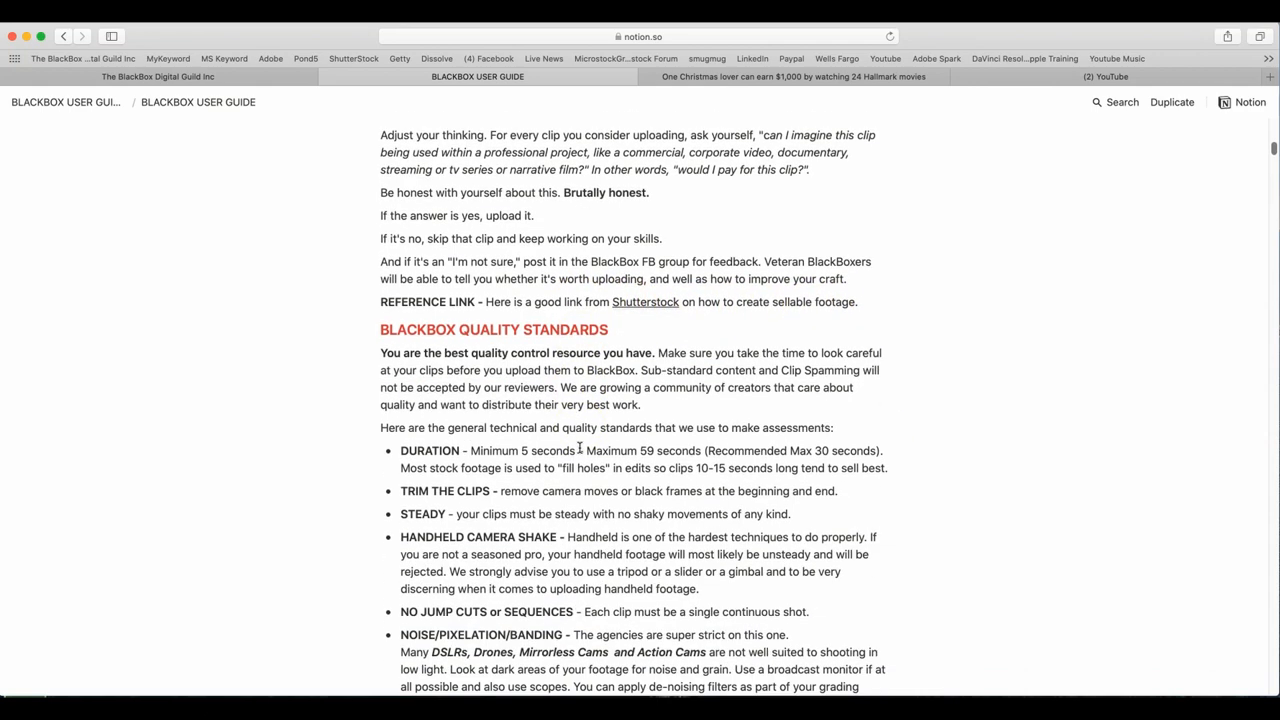
pyautogui.scroll(-3)
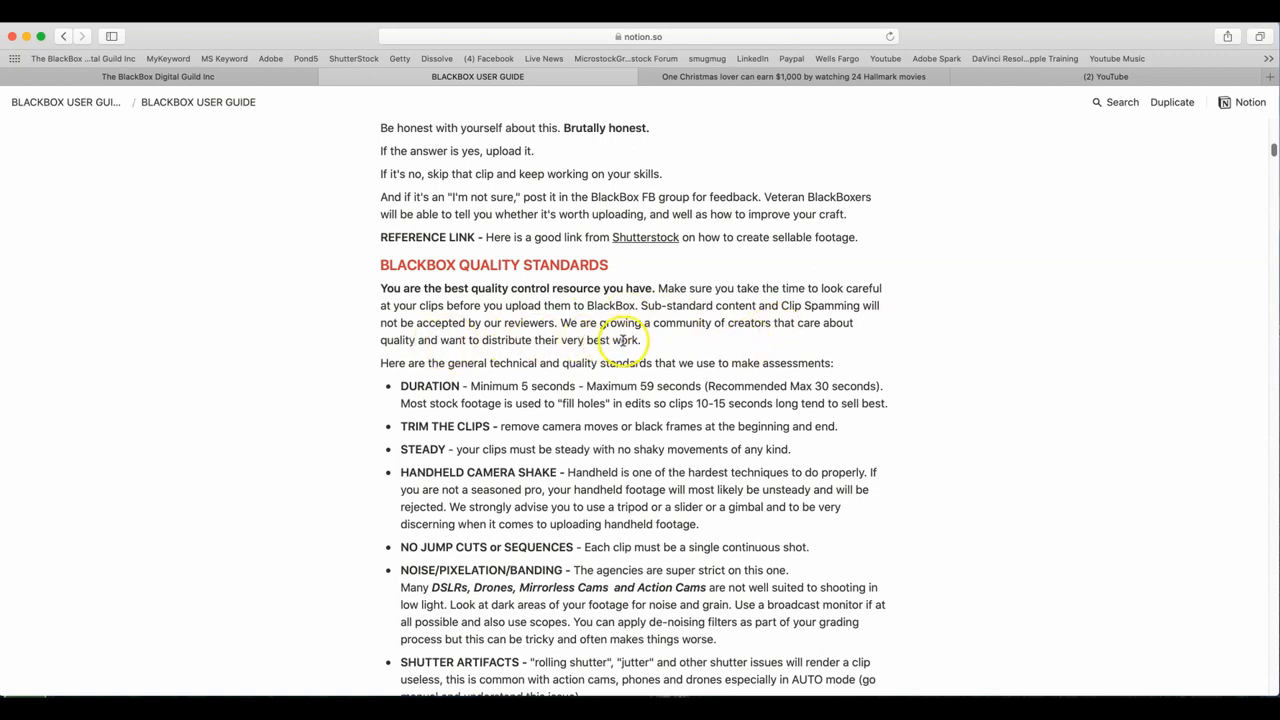
pyautogui.moveTo(796, 340)
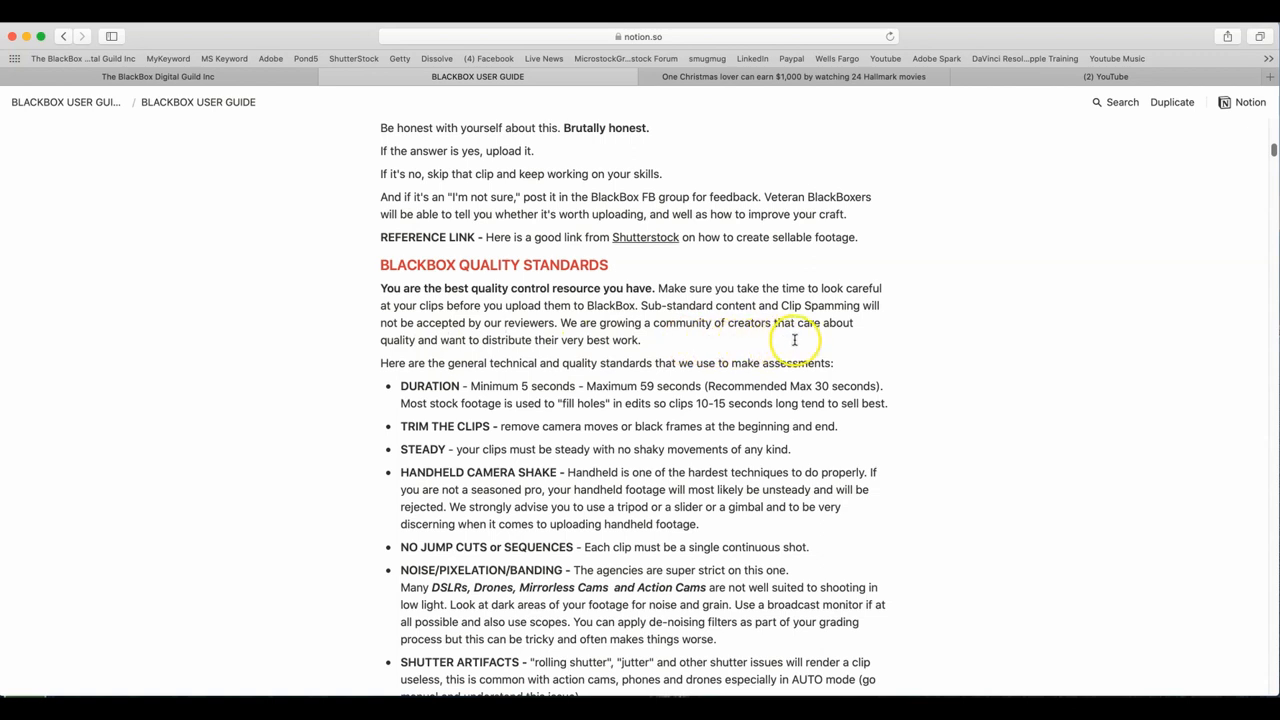
pyautogui.moveTo(400, 352)
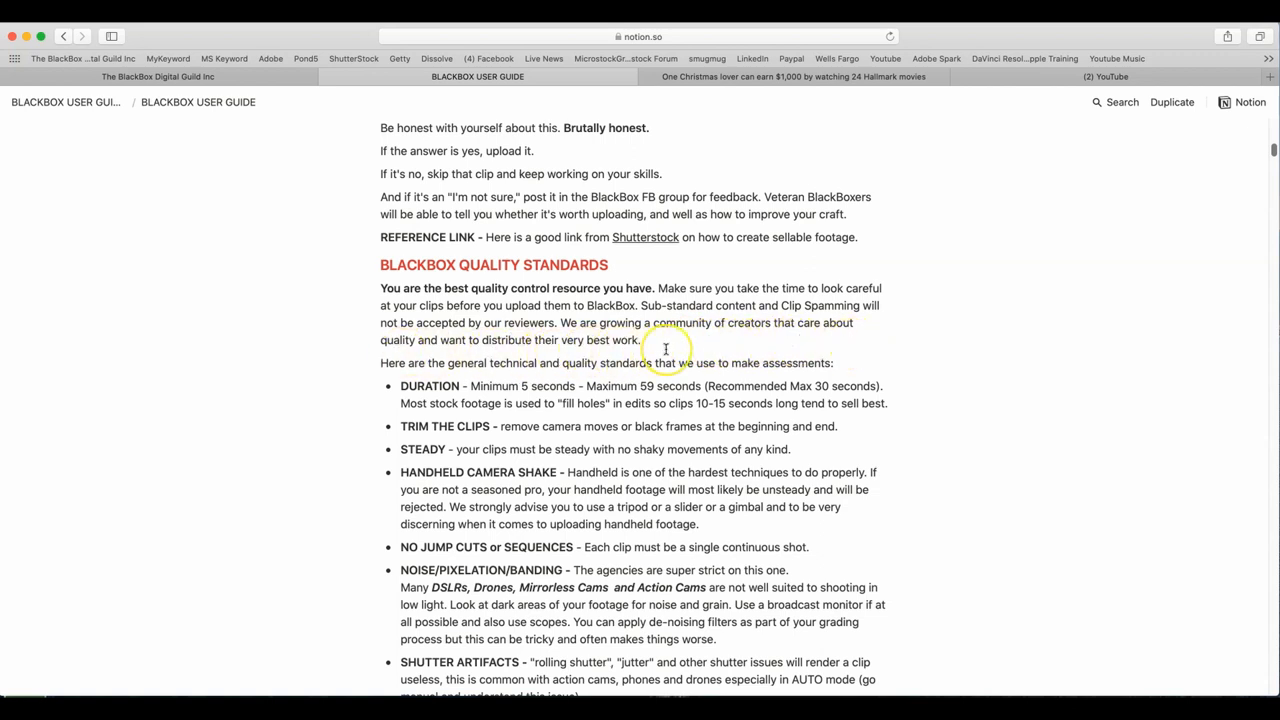
pyautogui.moveTo(588, 370)
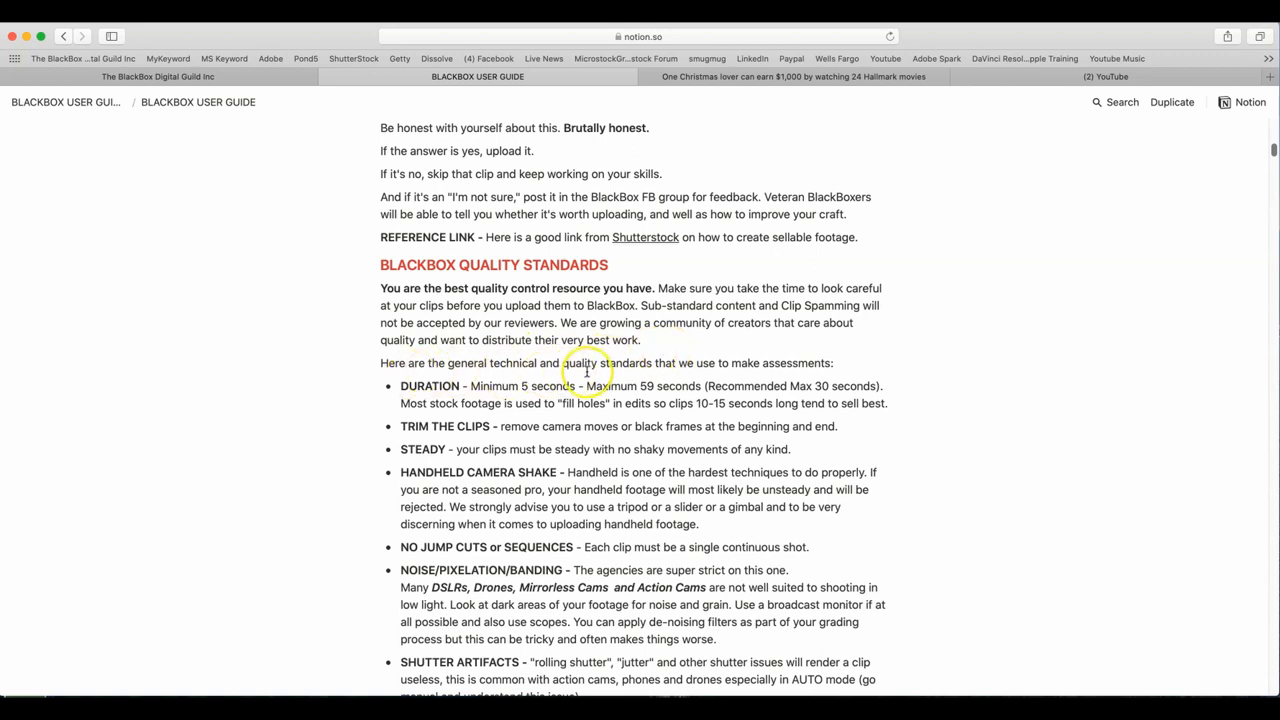
pyautogui.moveTo(688, 372)
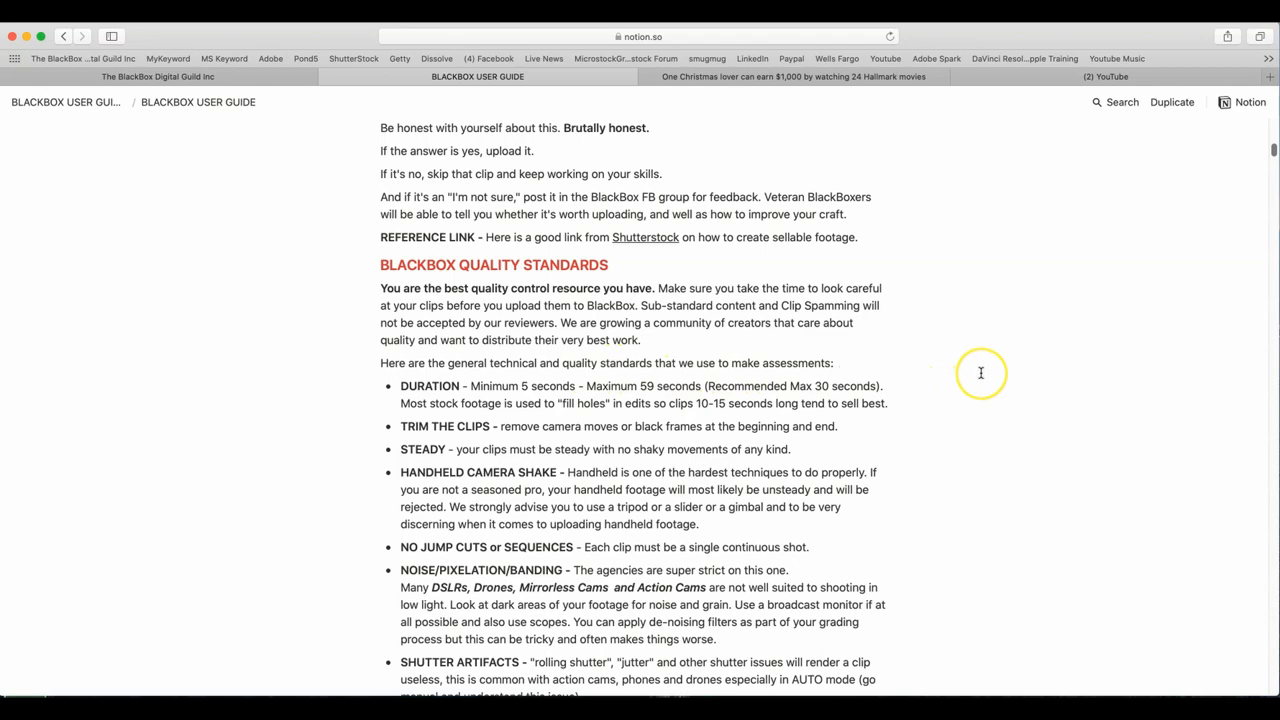
pyautogui.scroll(-3)
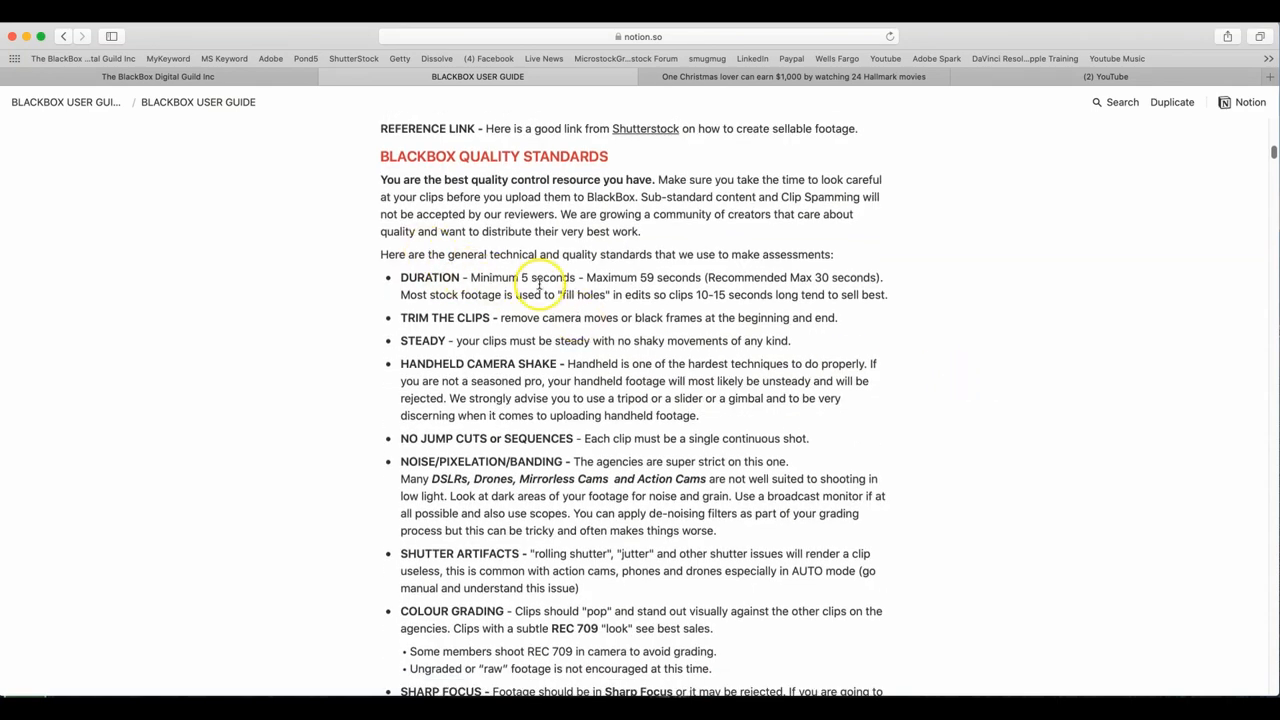
pyautogui.moveTo(664, 280)
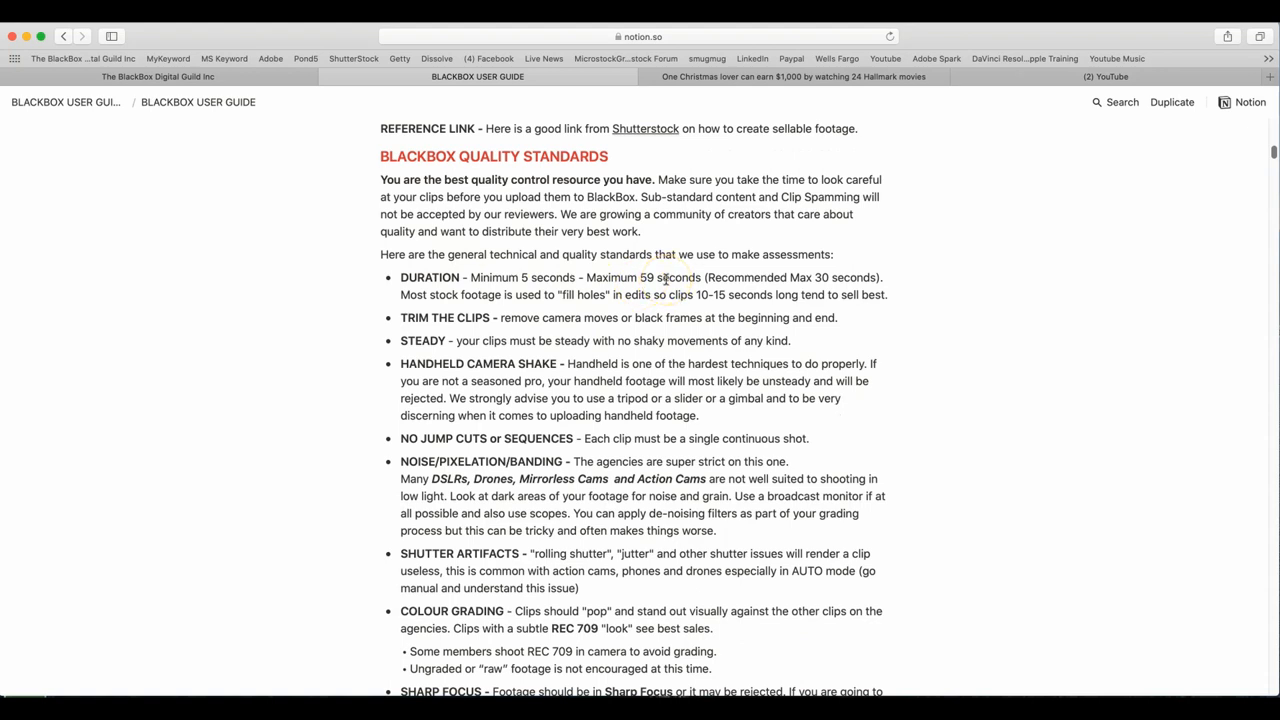
pyautogui.moveTo(866, 276)
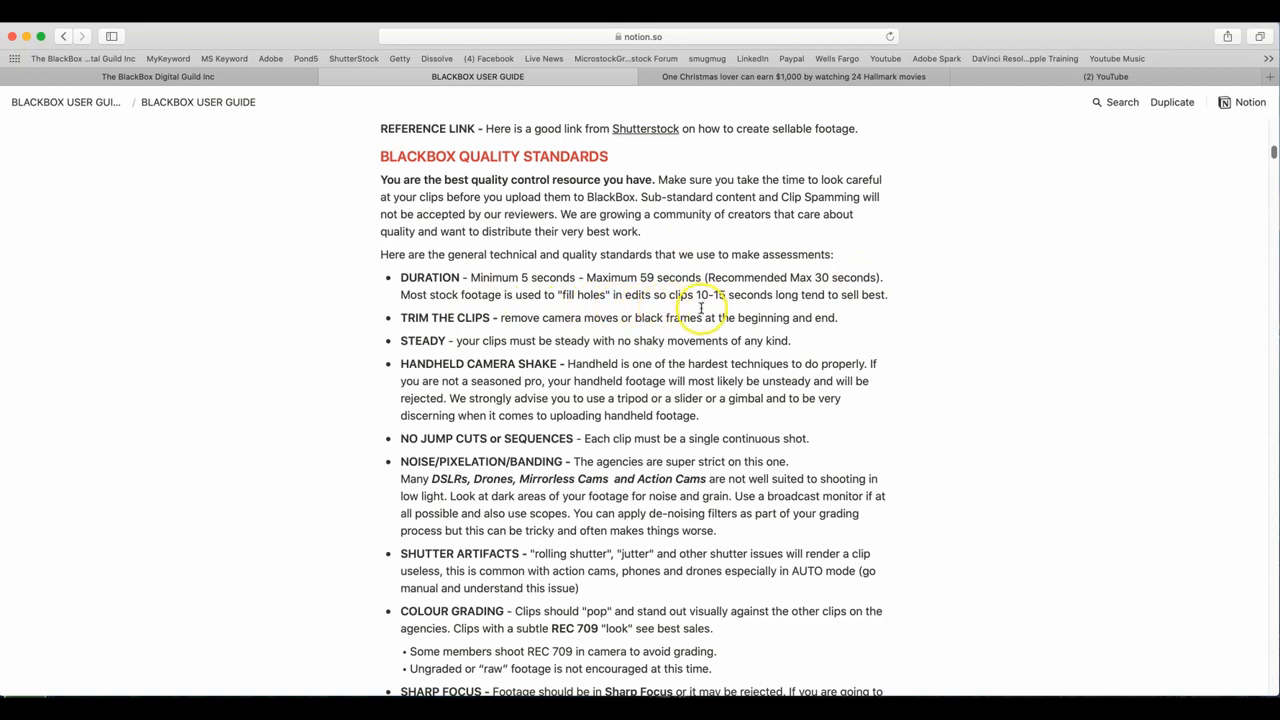
pyautogui.moveTo(808, 308)
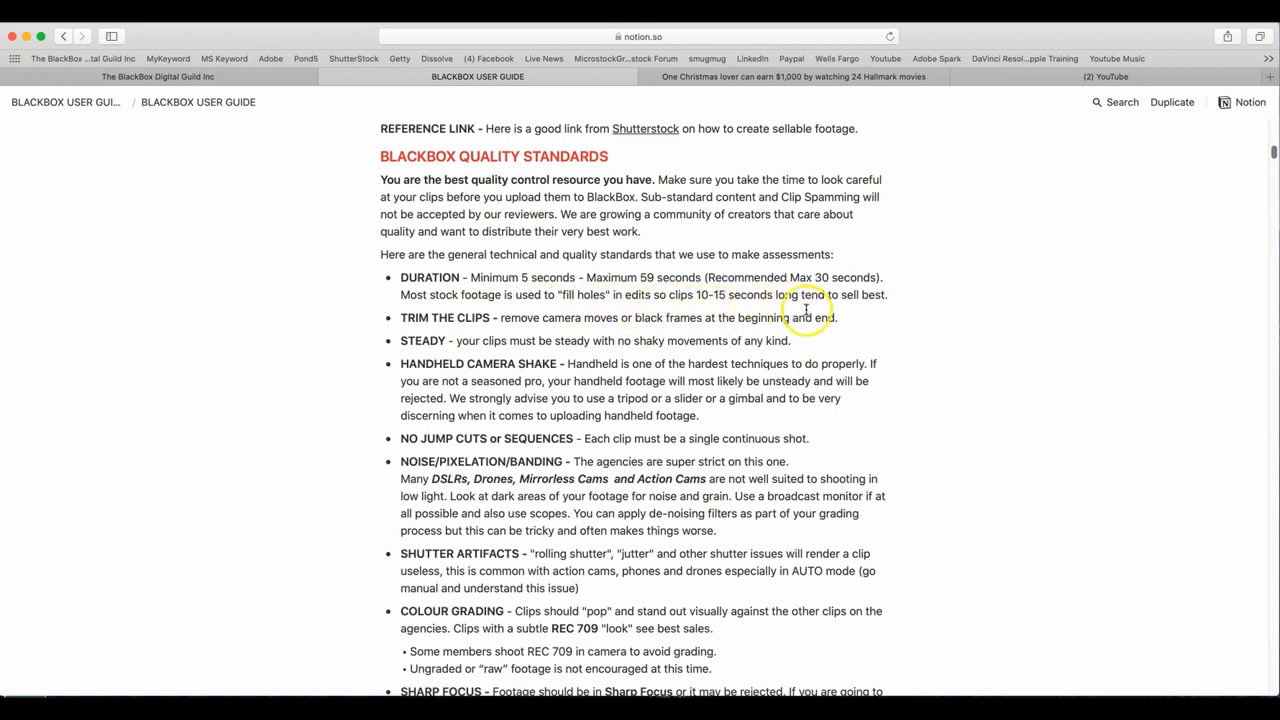
pyautogui.moveTo(636, 316)
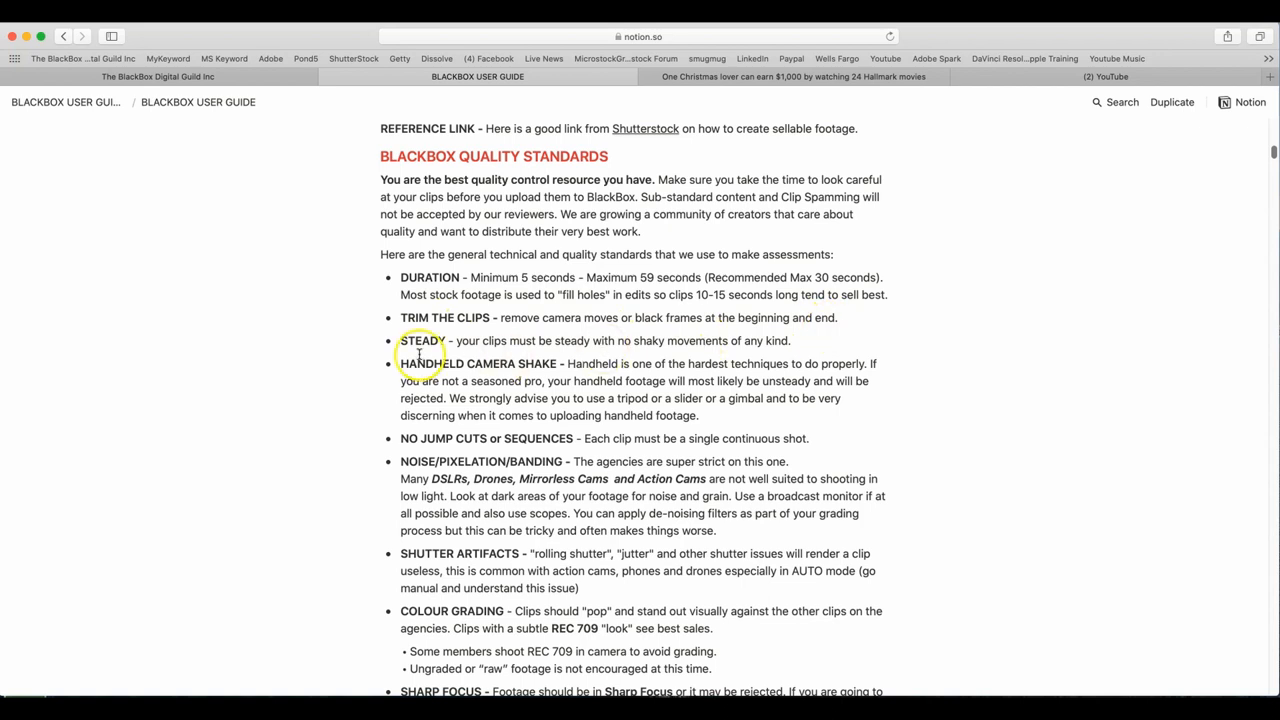
pyautogui.moveTo(584, 350)
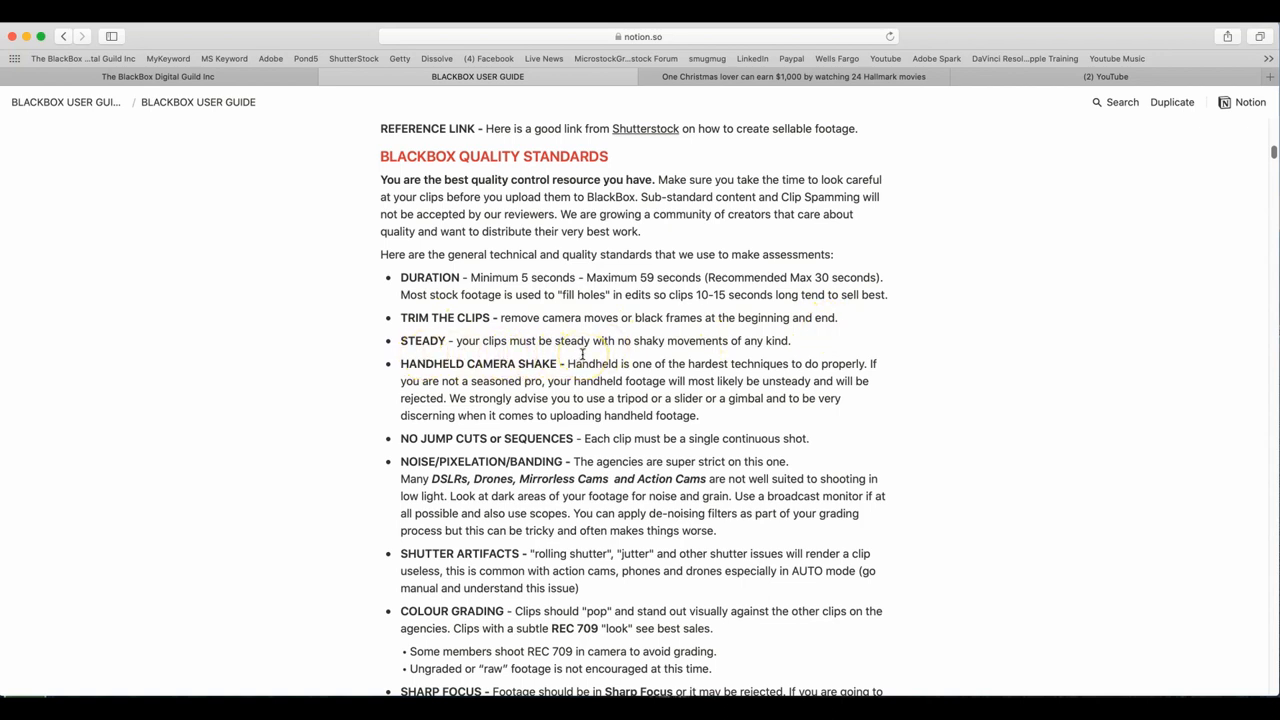
pyautogui.moveTo(524, 388)
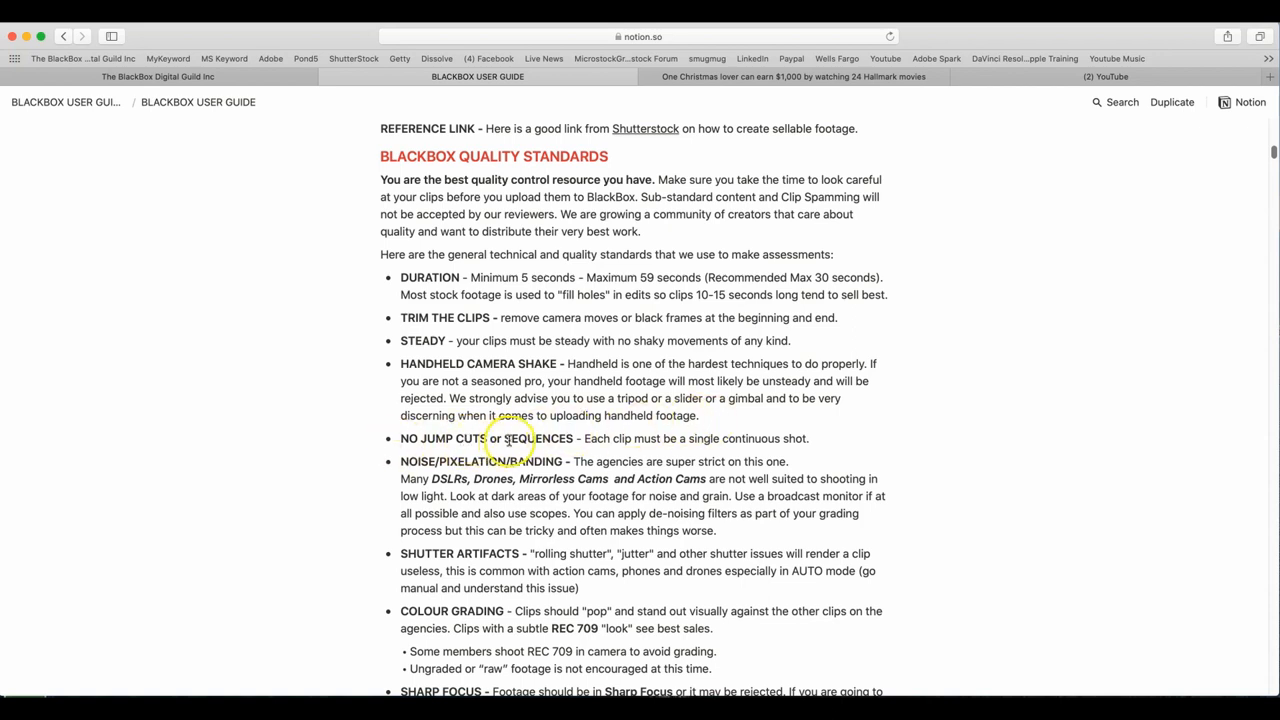
pyautogui.moveTo(840, 438)
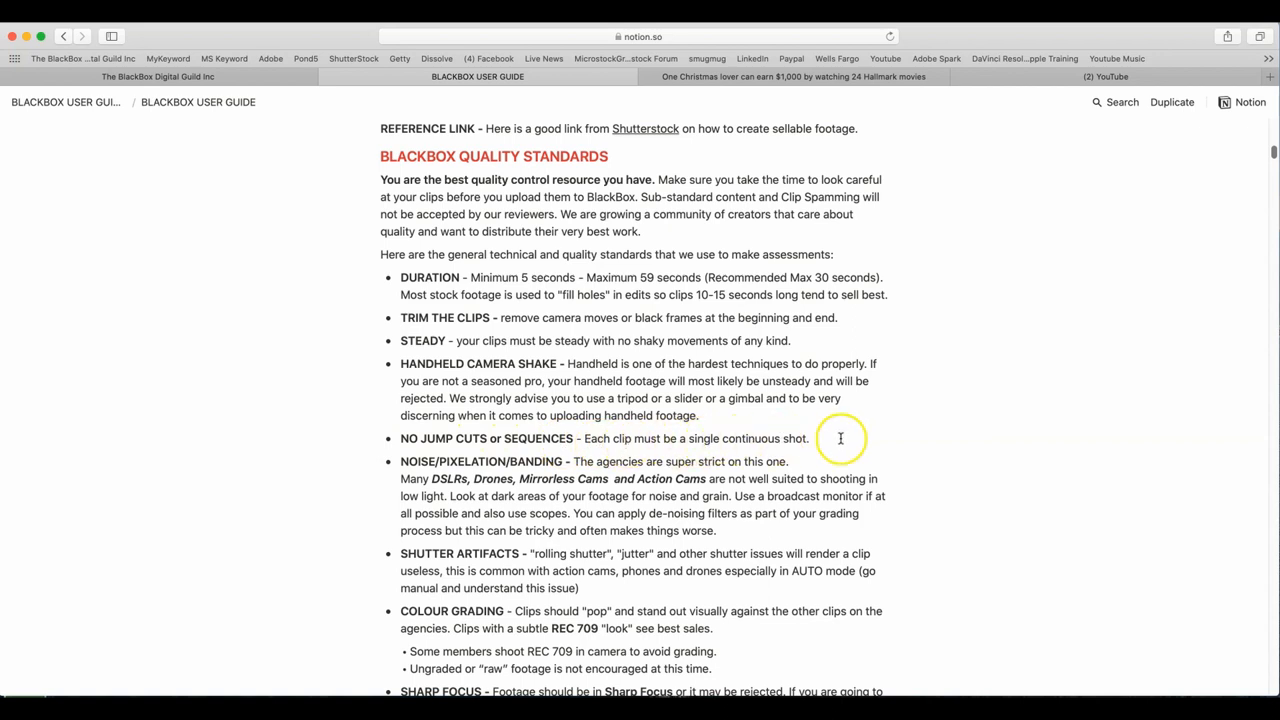
pyautogui.scroll(-3)
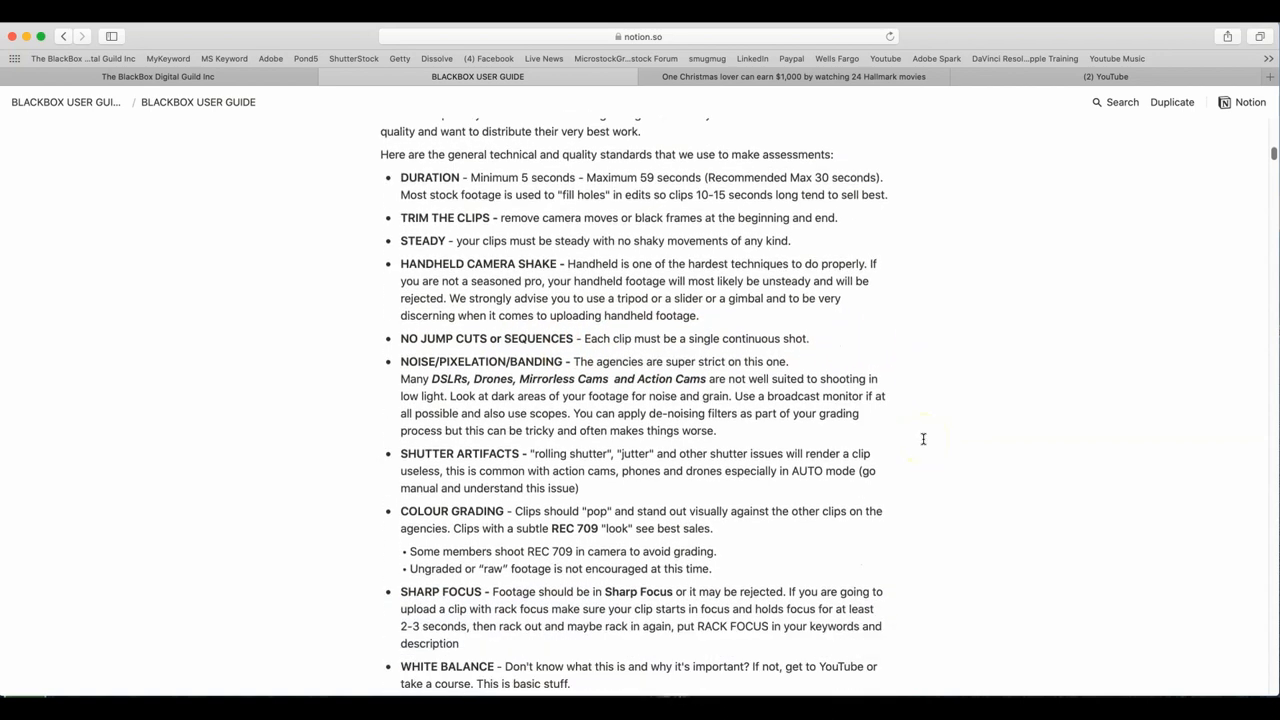
pyautogui.scroll(3)
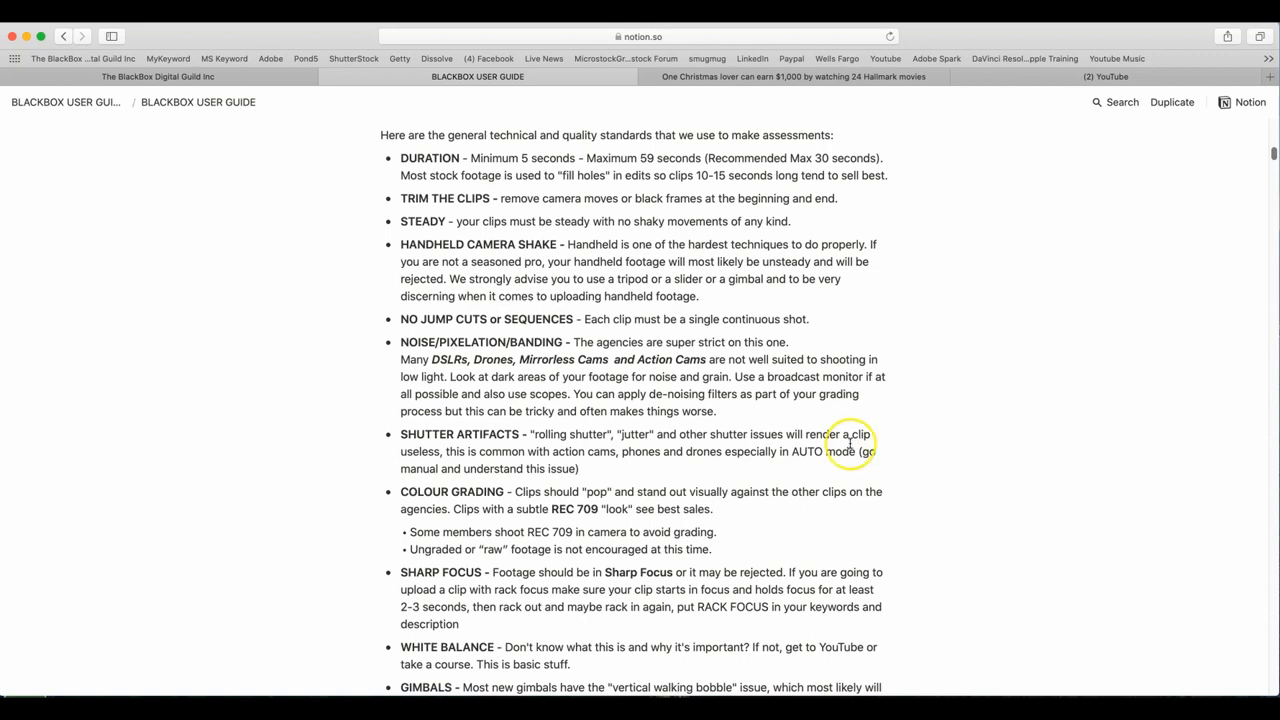
pyautogui.moveTo(738, 462)
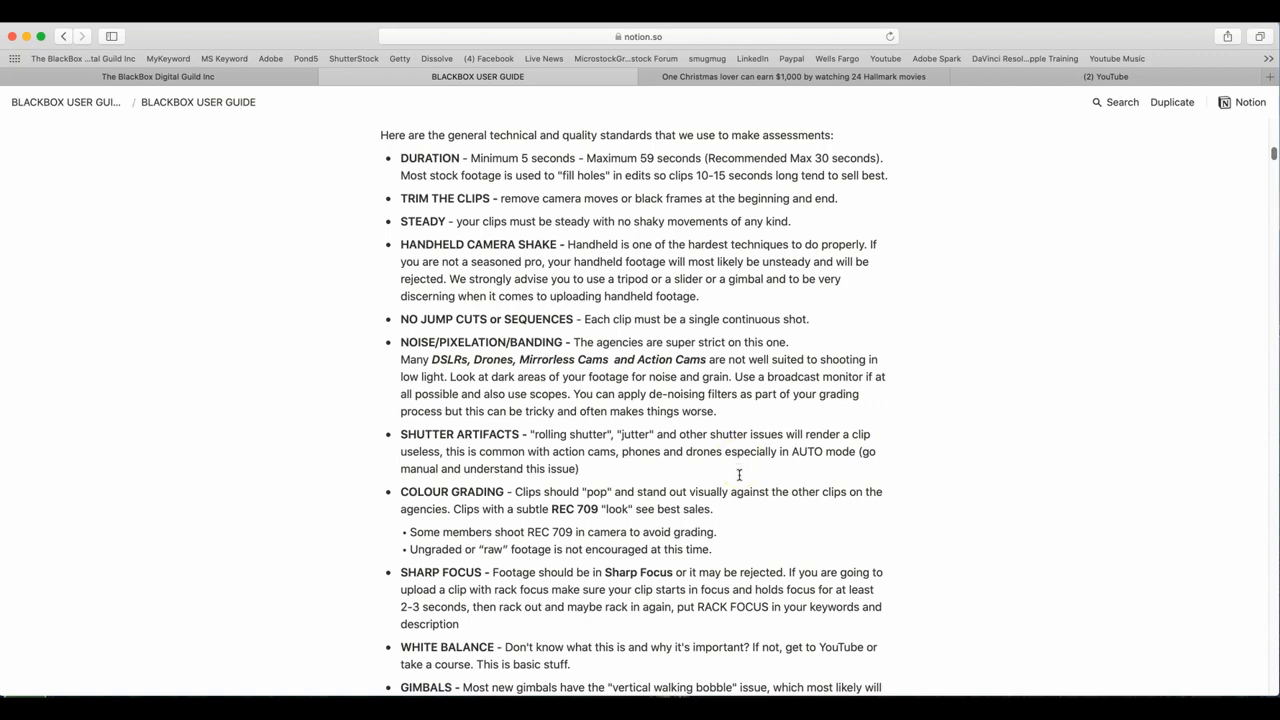
pyautogui.scroll(-3)
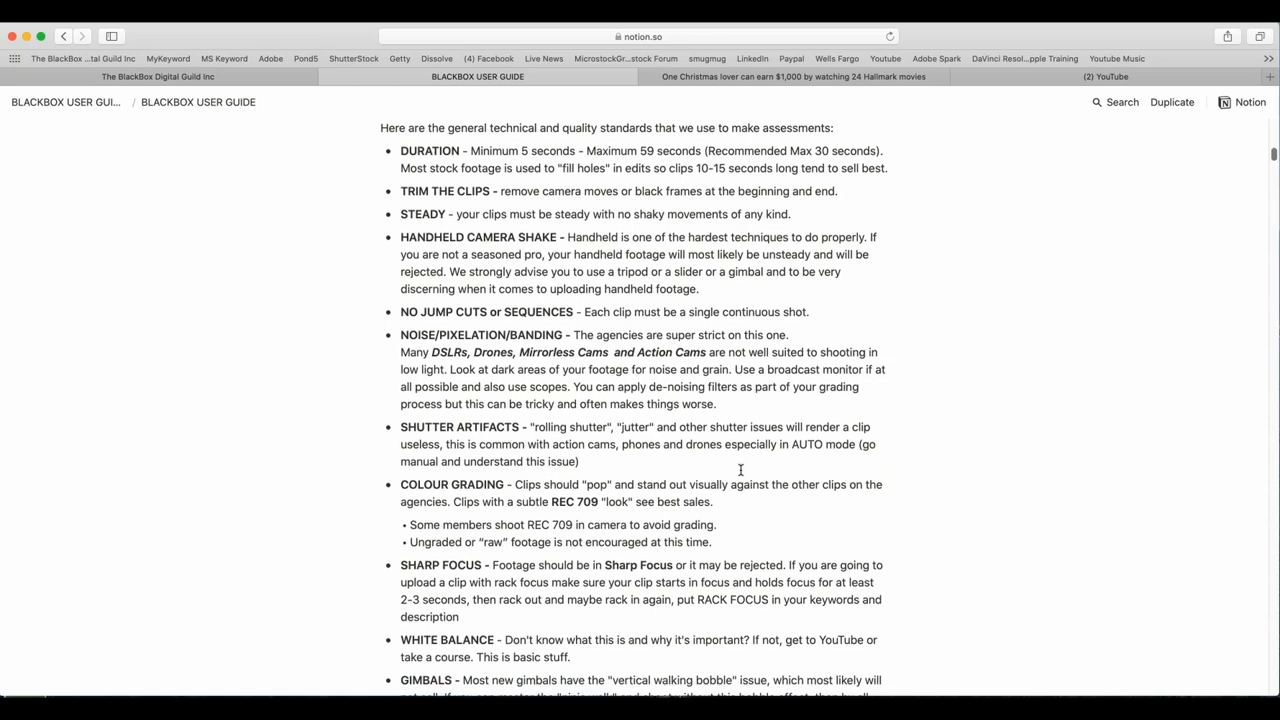
pyautogui.scroll(-3)
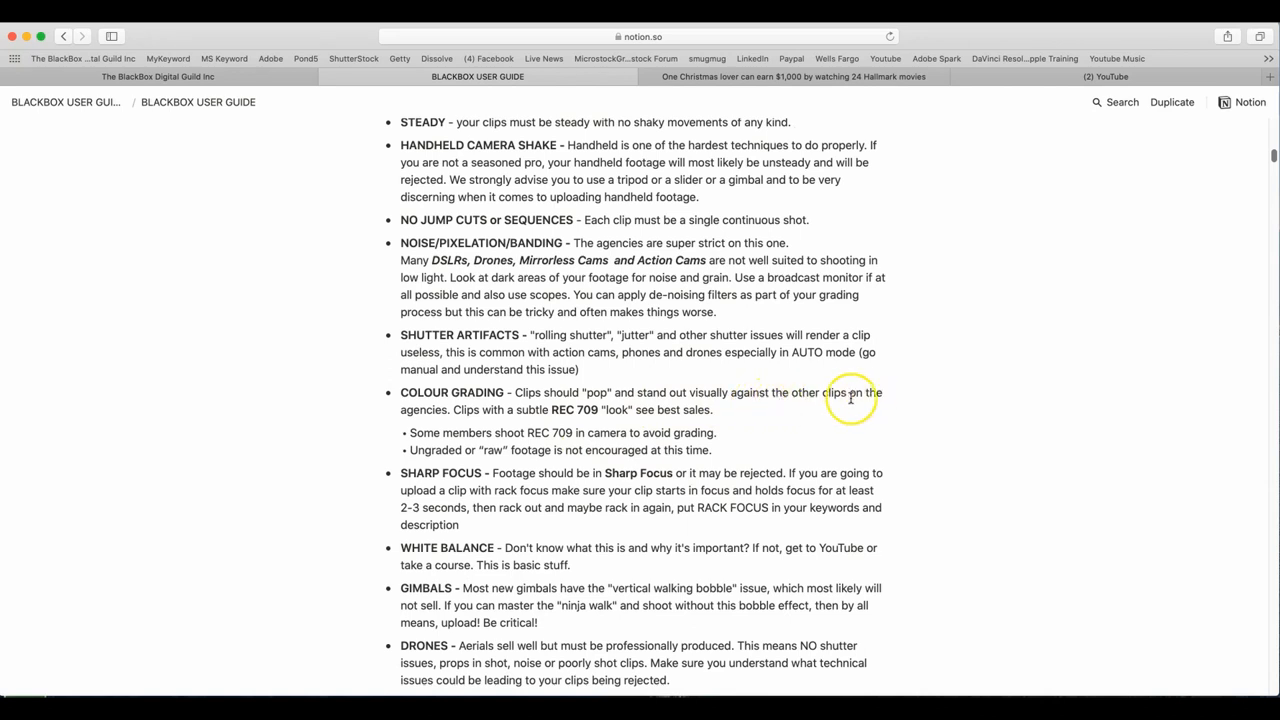
pyautogui.moveTo(536, 424)
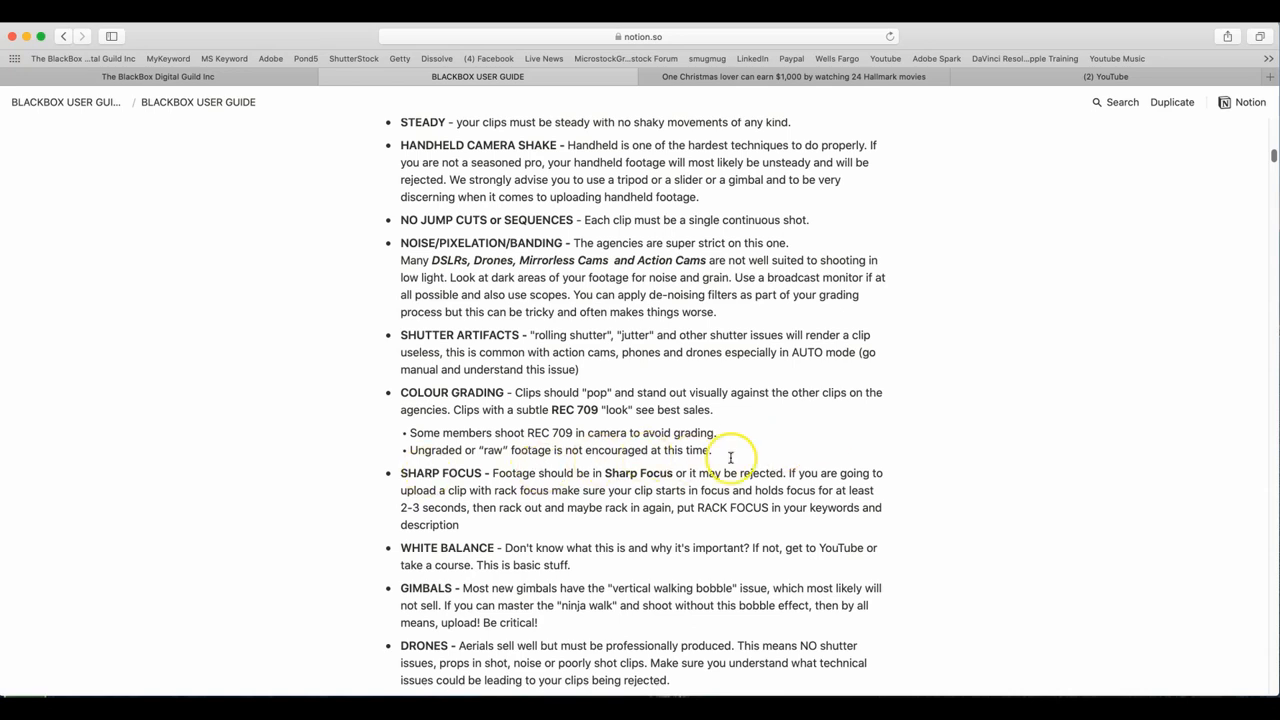
pyautogui.scroll(-3)
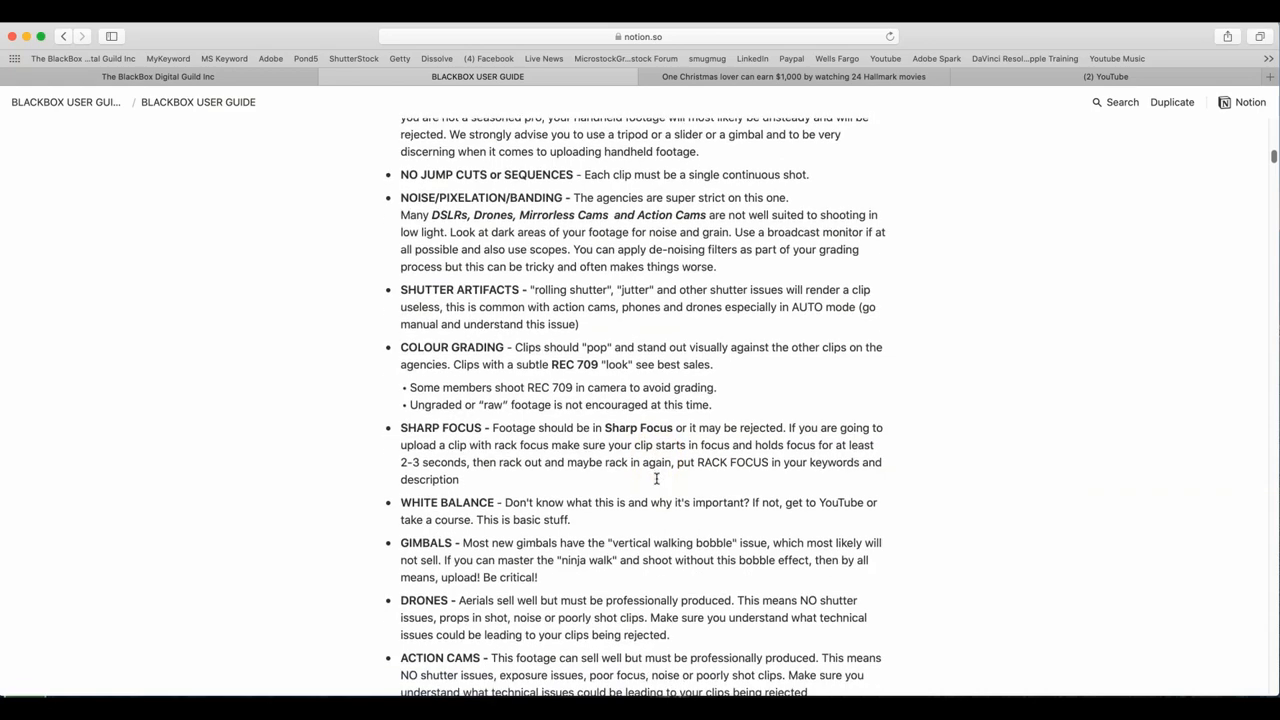
pyautogui.scroll(-3)
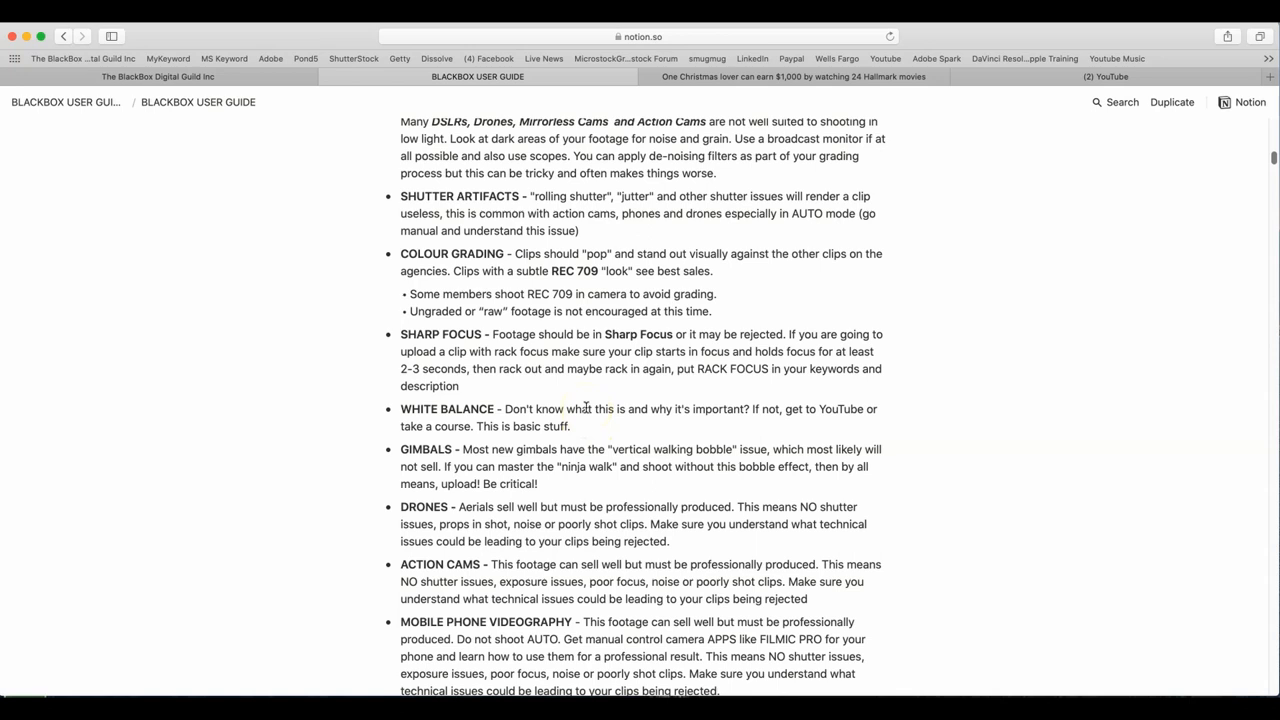
pyautogui.moveTo(588, 408)
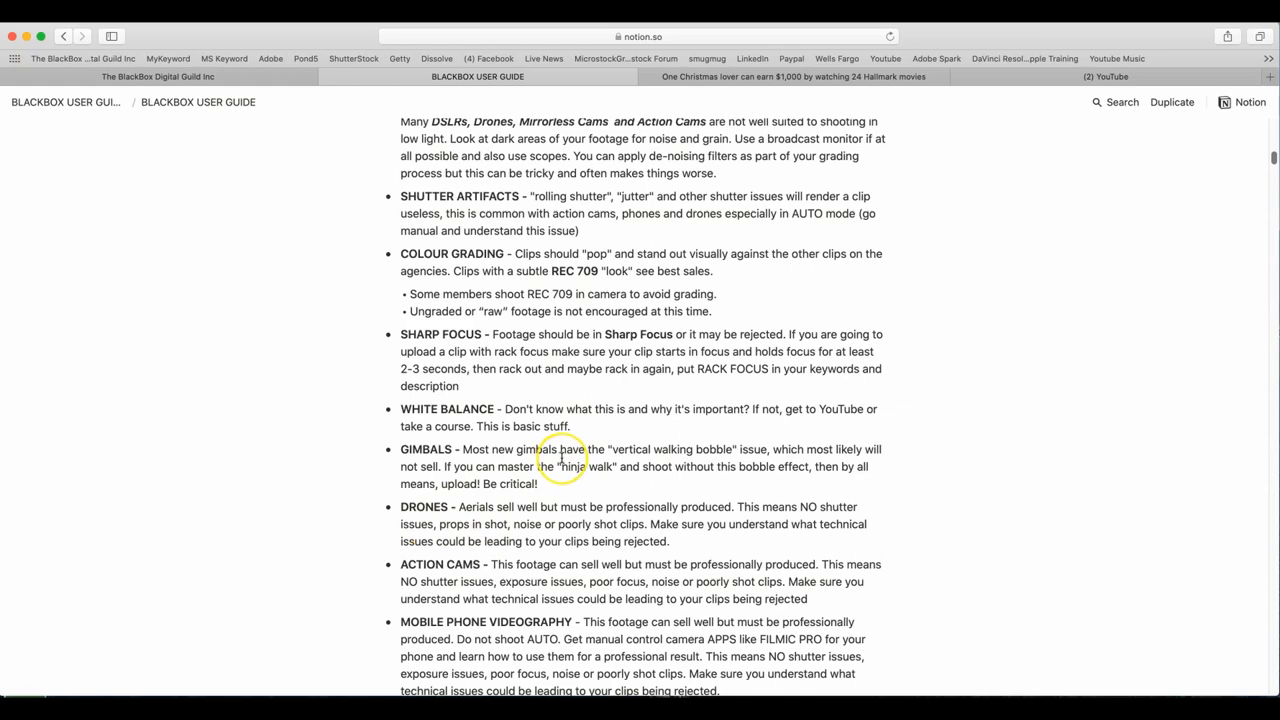
pyautogui.scroll(-3)
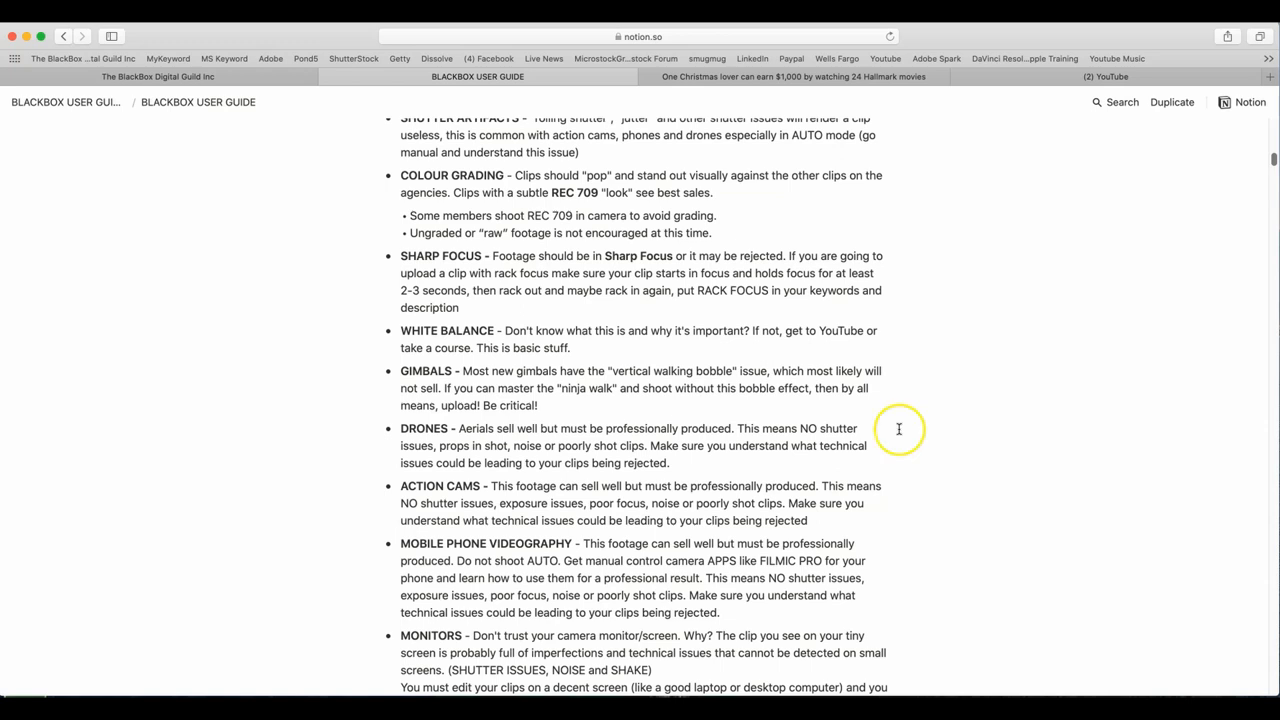
pyautogui.moveTo(724, 468)
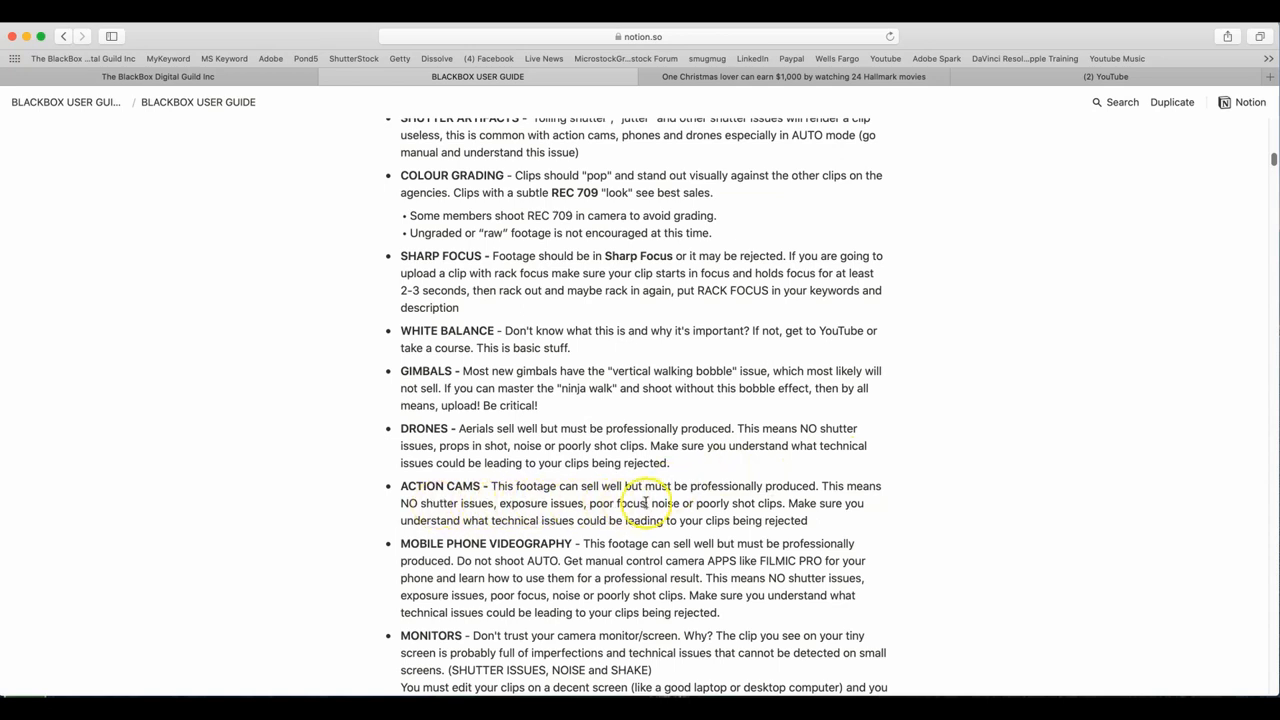
pyautogui.moveTo(748, 504)
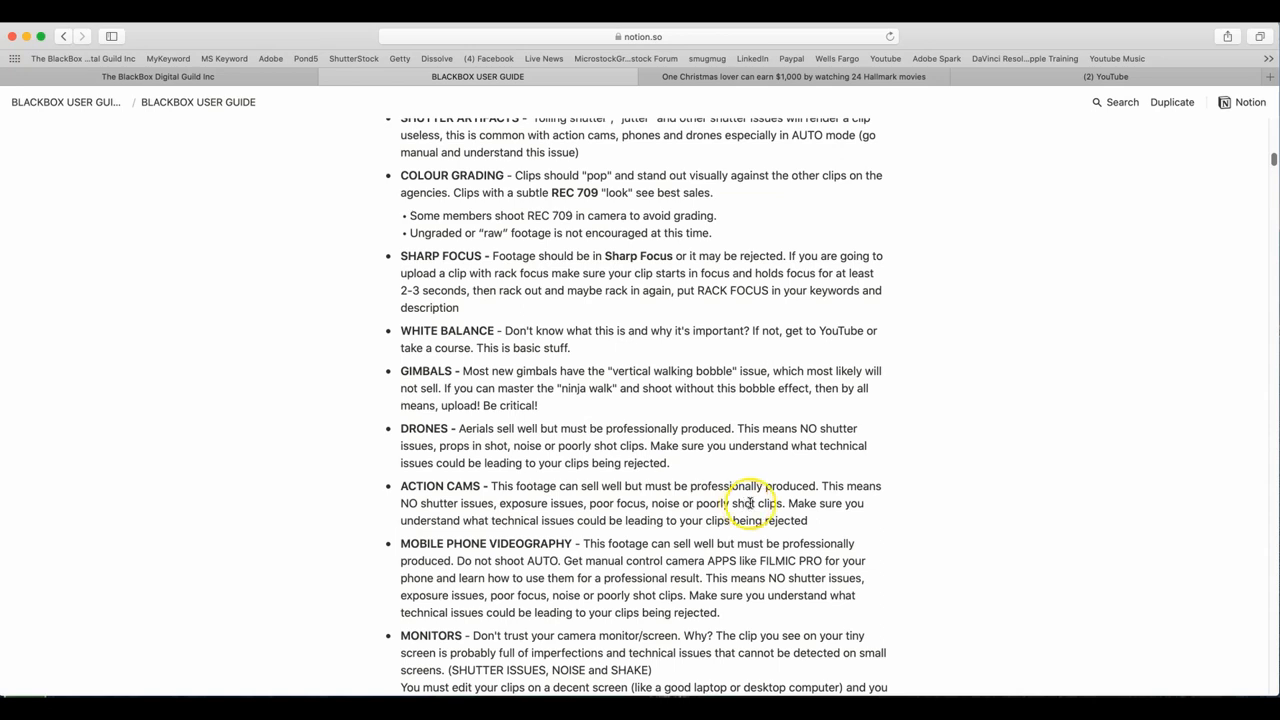
pyautogui.moveTo(530, 508)
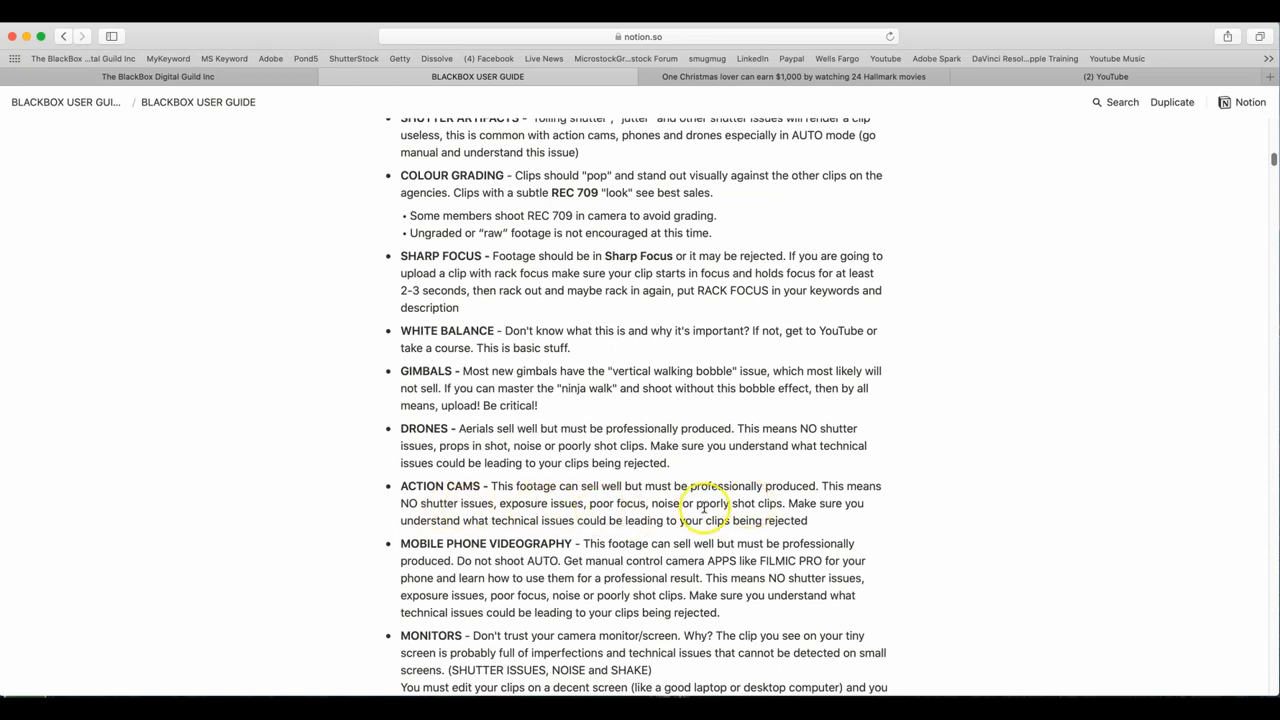
pyautogui.moveTo(952, 512)
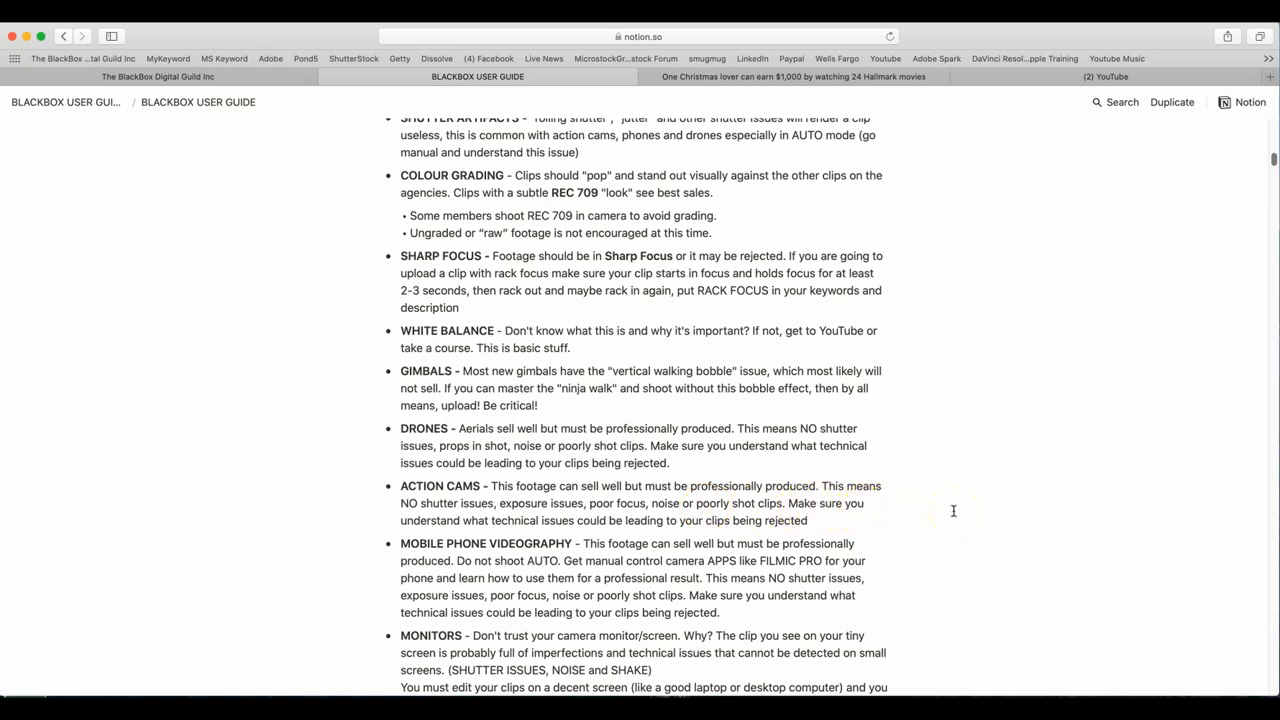
pyautogui.moveTo(930, 516)
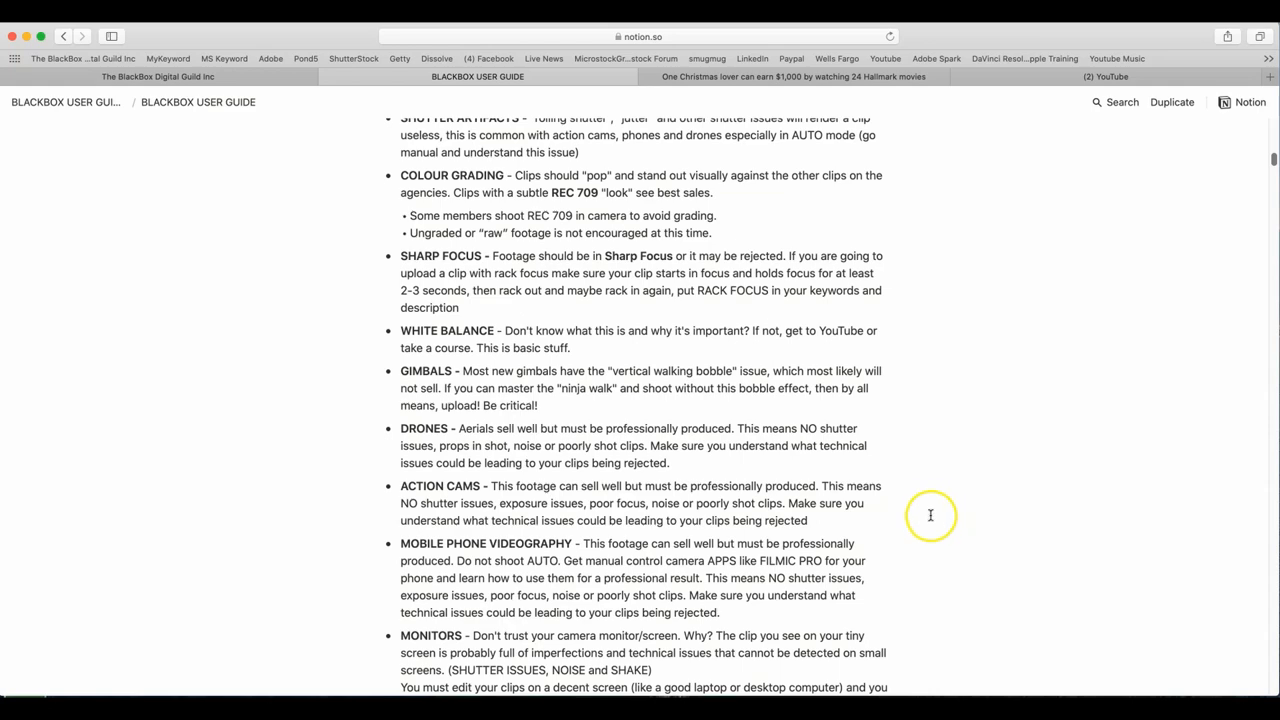
pyautogui.scroll(-3)
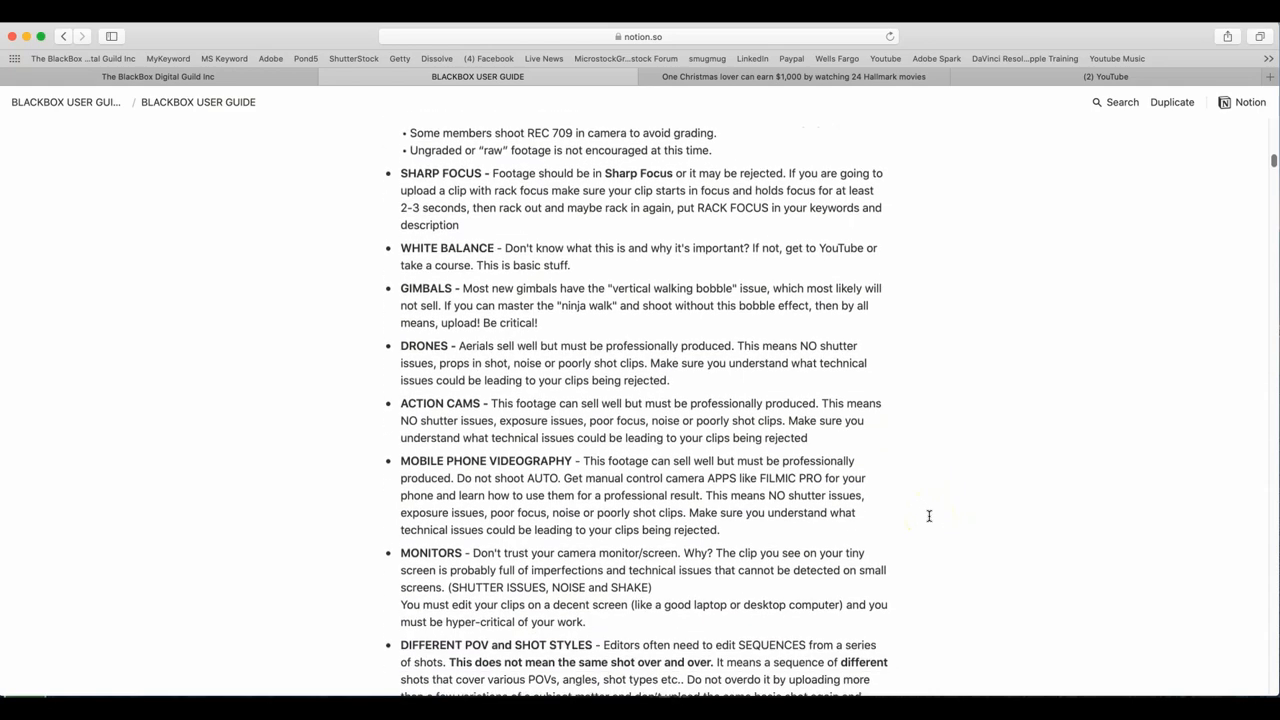
pyautogui.scroll(-3)
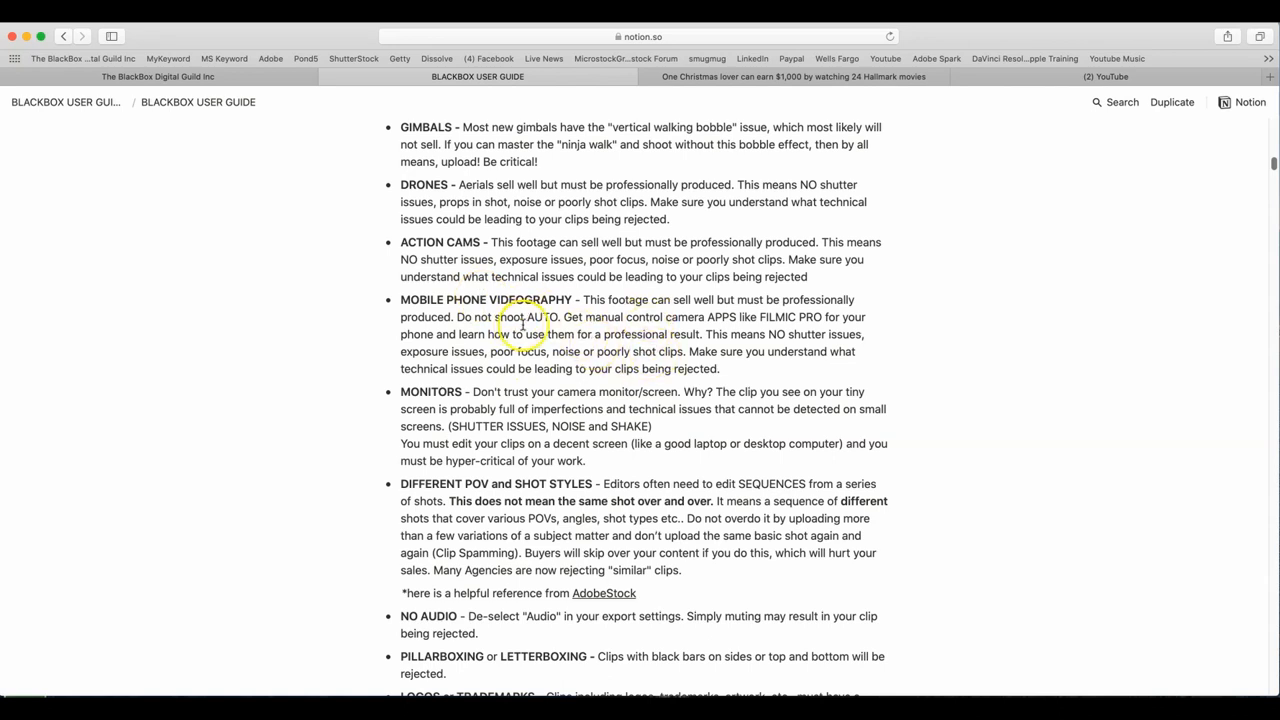
pyautogui.moveTo(696, 324)
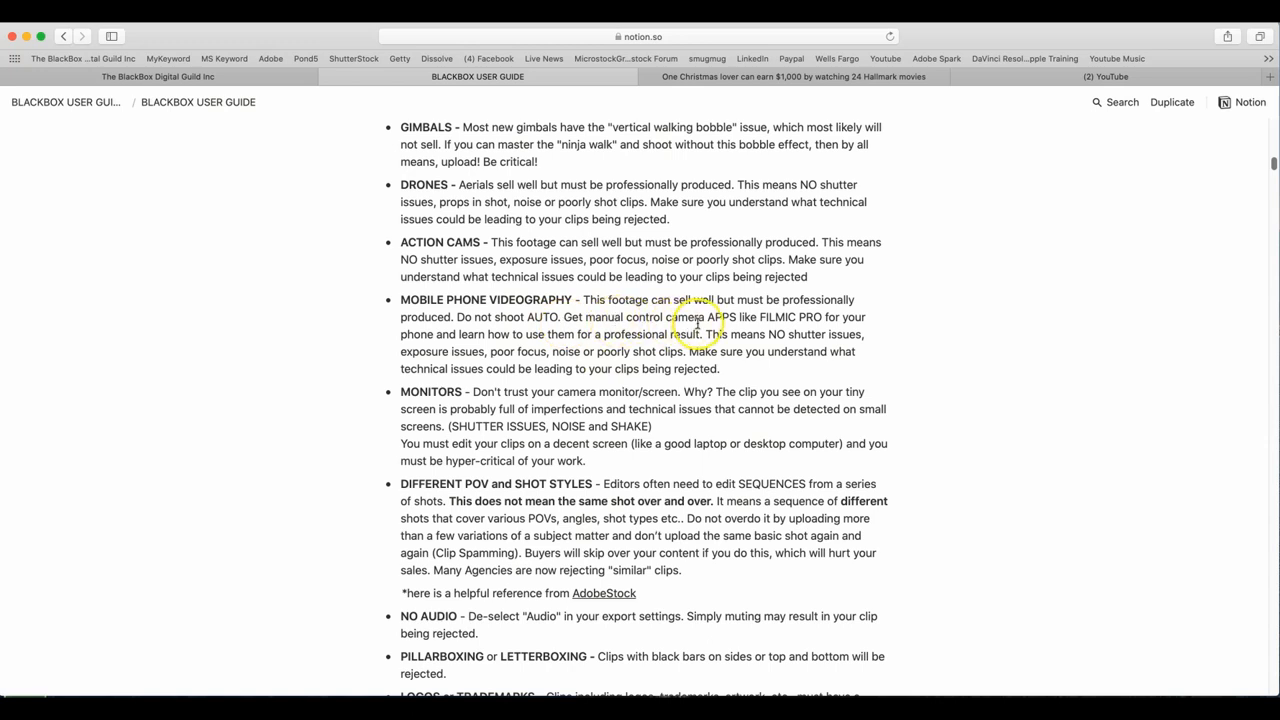
pyautogui.moveTo(508, 356)
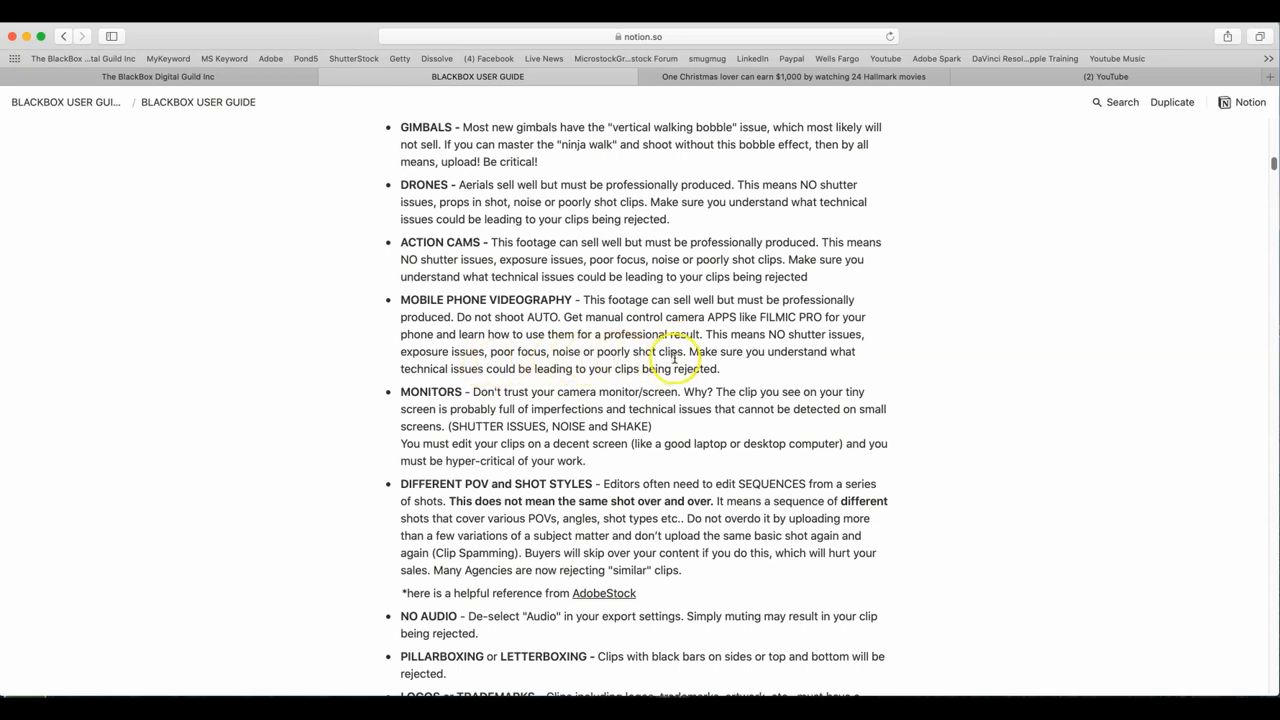
pyautogui.moveTo(868, 362)
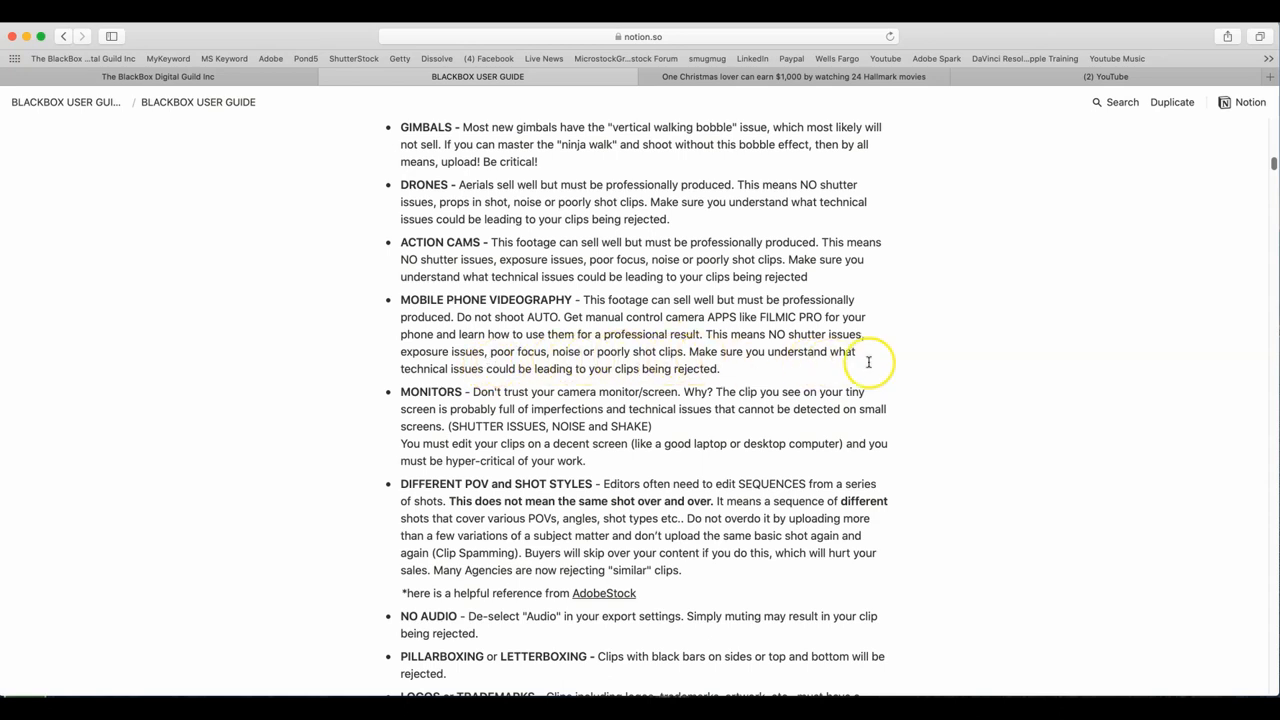
pyautogui.moveTo(660, 368)
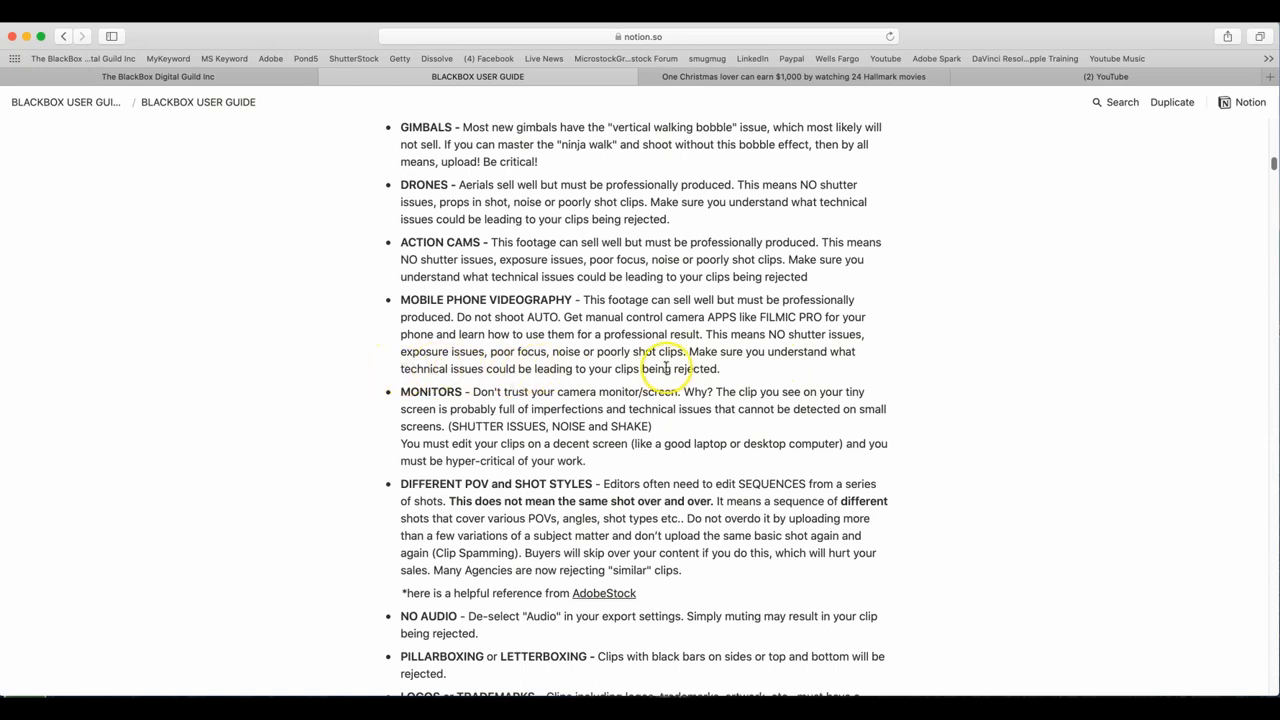
pyautogui.moveTo(888, 408)
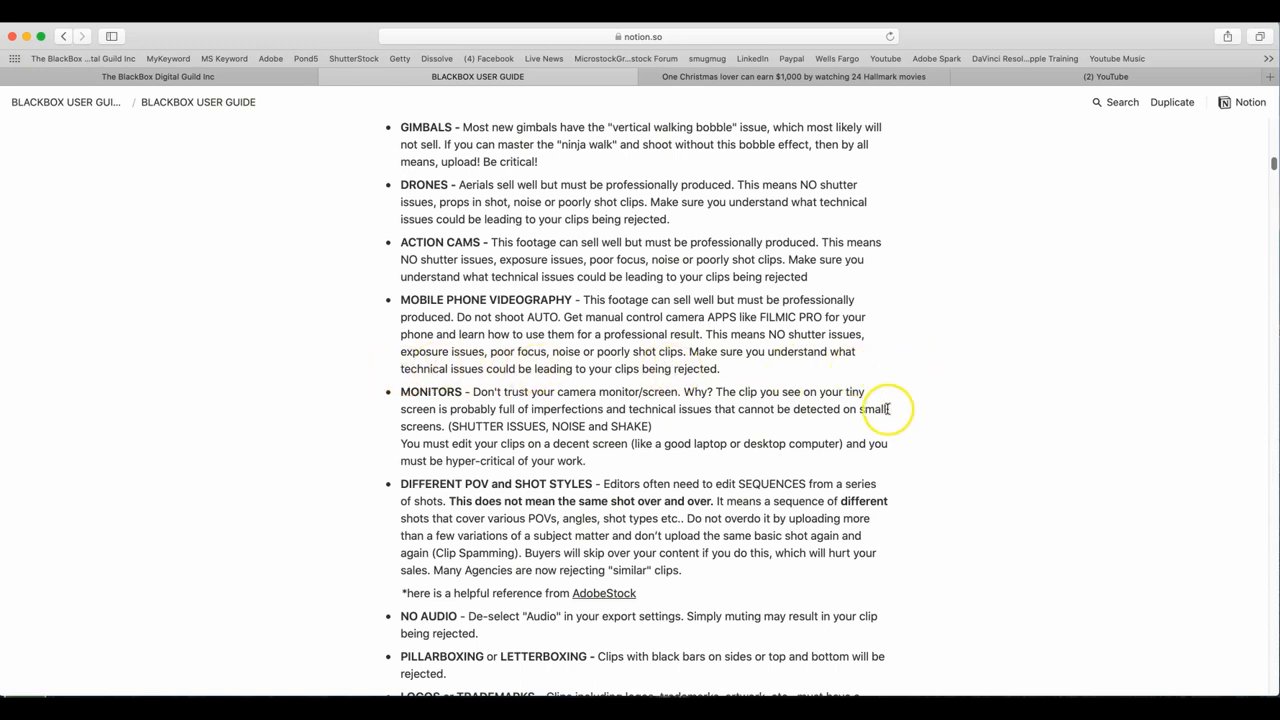
pyautogui.scroll(-3)
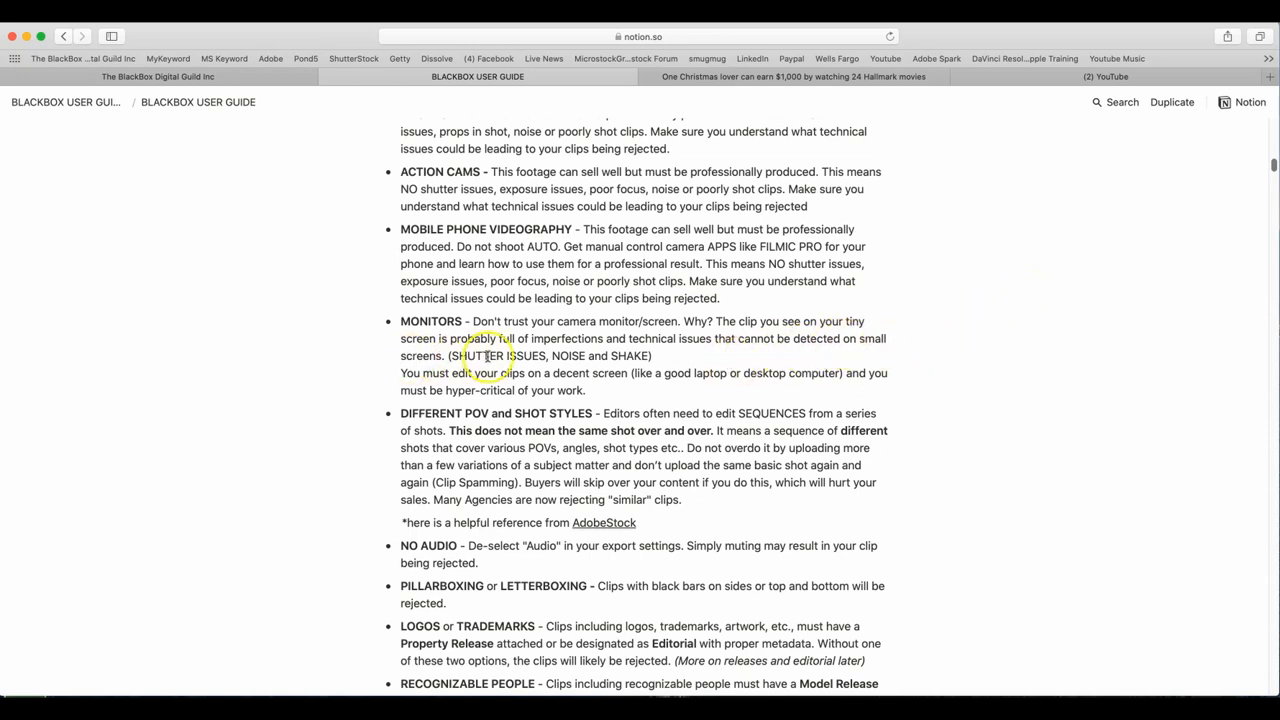
pyautogui.moveTo(710, 356)
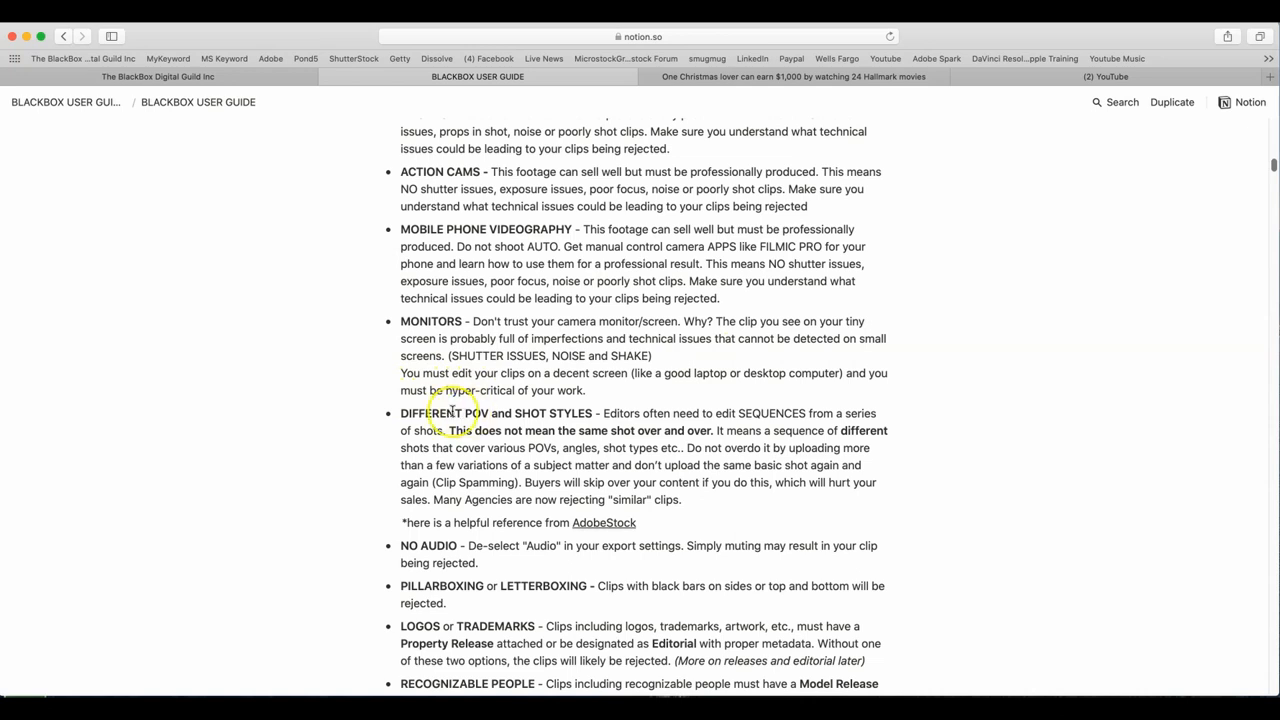
pyautogui.scroll(-3)
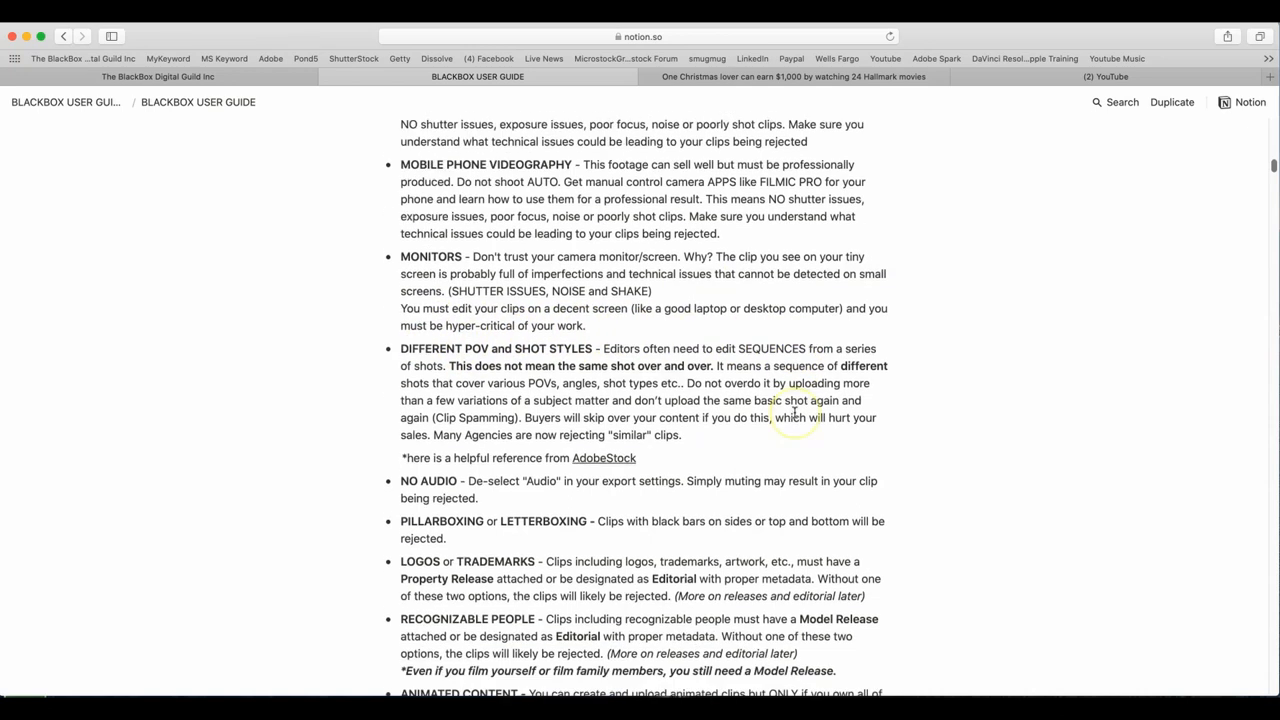
pyautogui.scroll(-3)
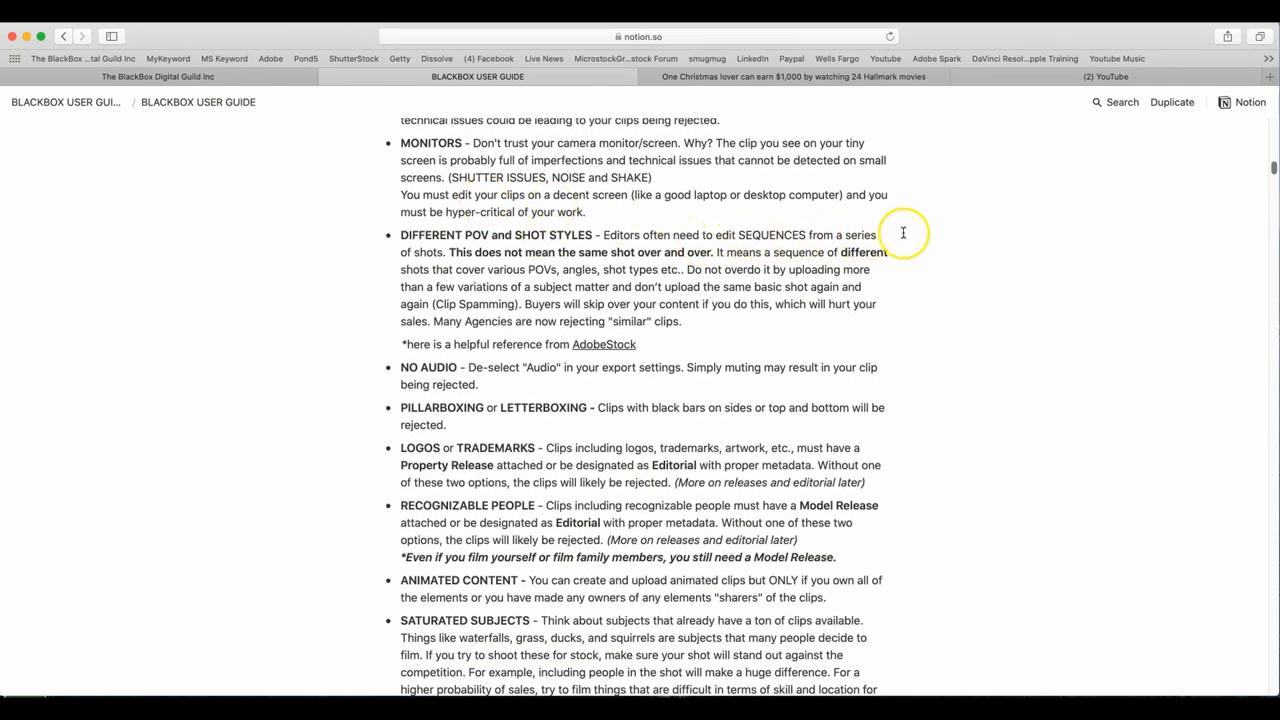
pyautogui.moveTo(368, 270)
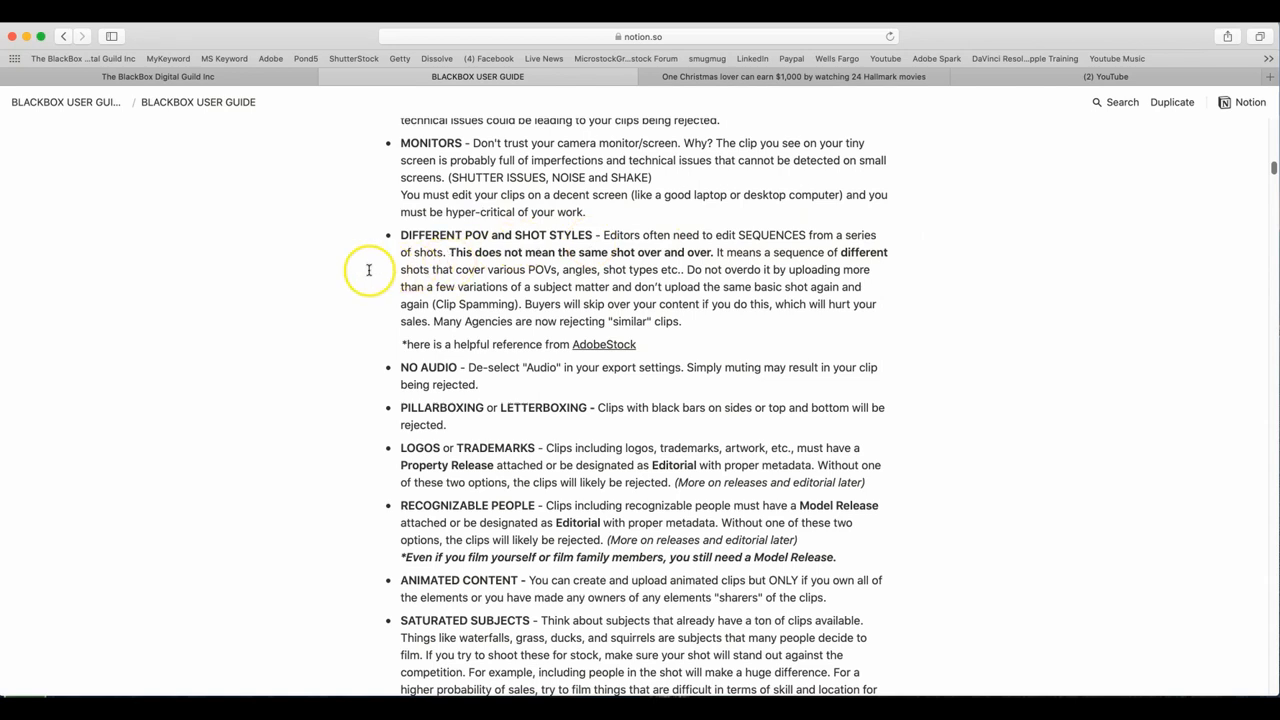
pyautogui.moveTo(732, 332)
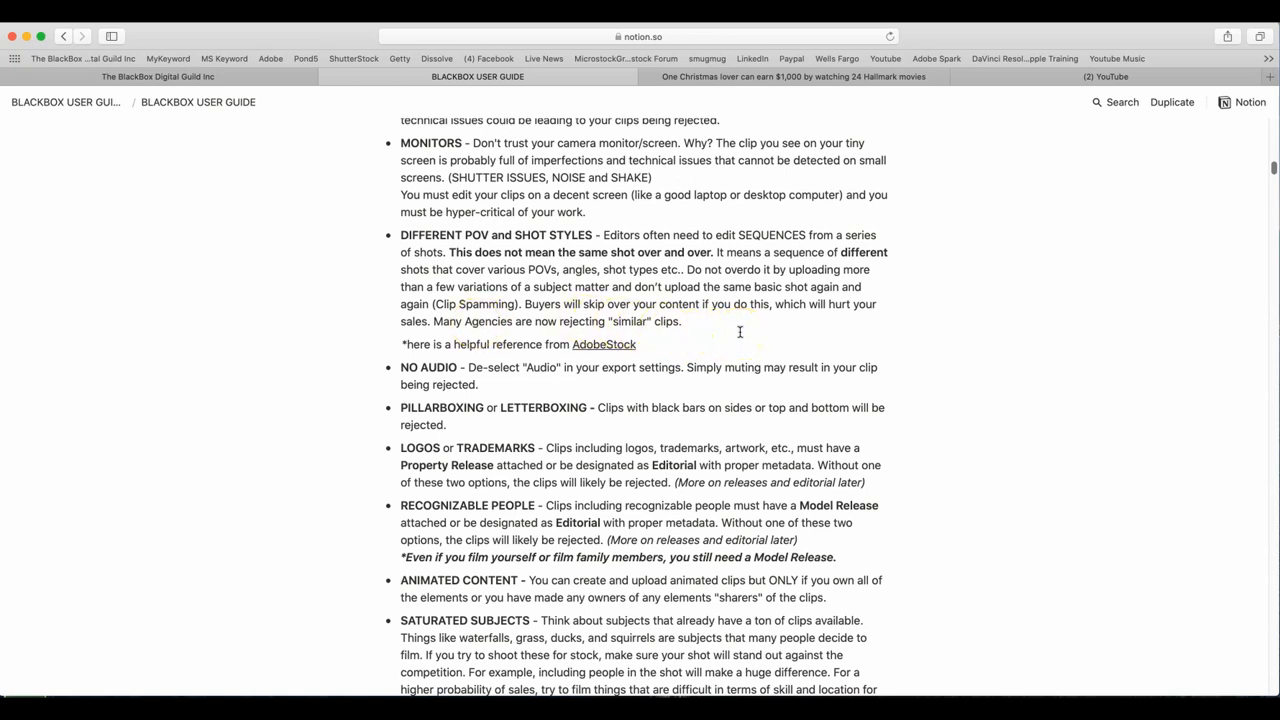
pyautogui.scroll(-3)
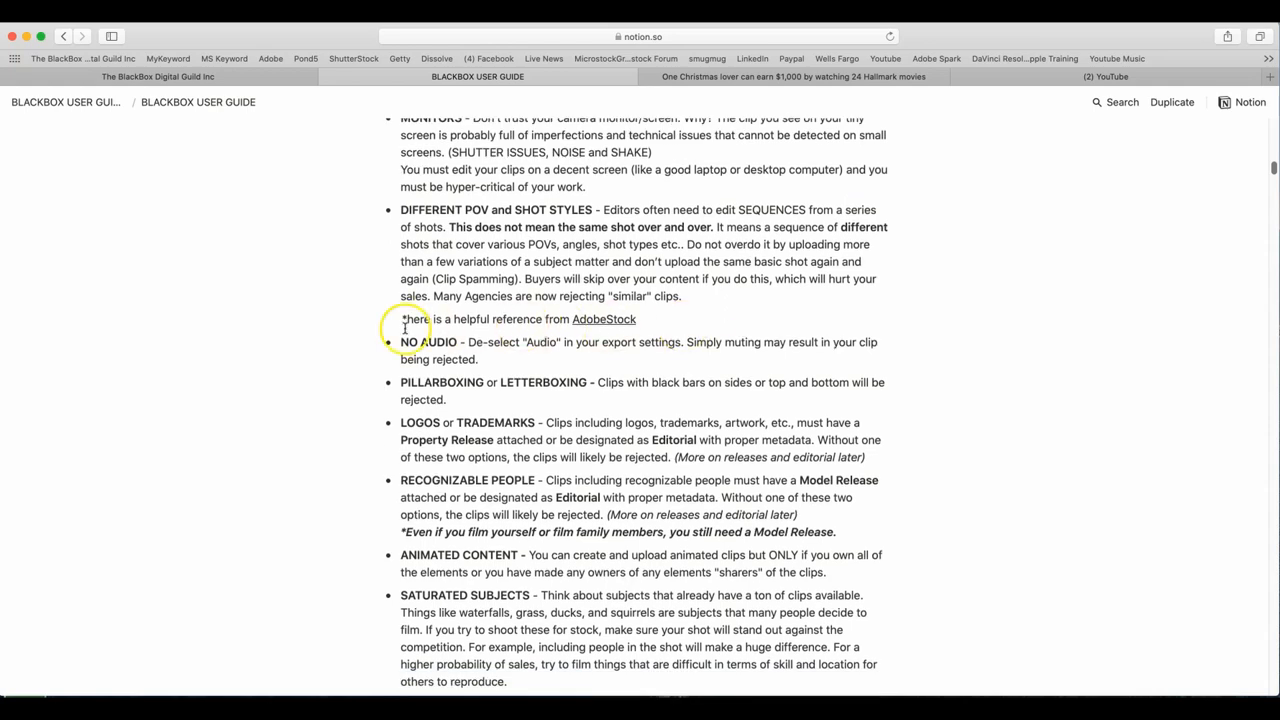
pyautogui.scroll(-3)
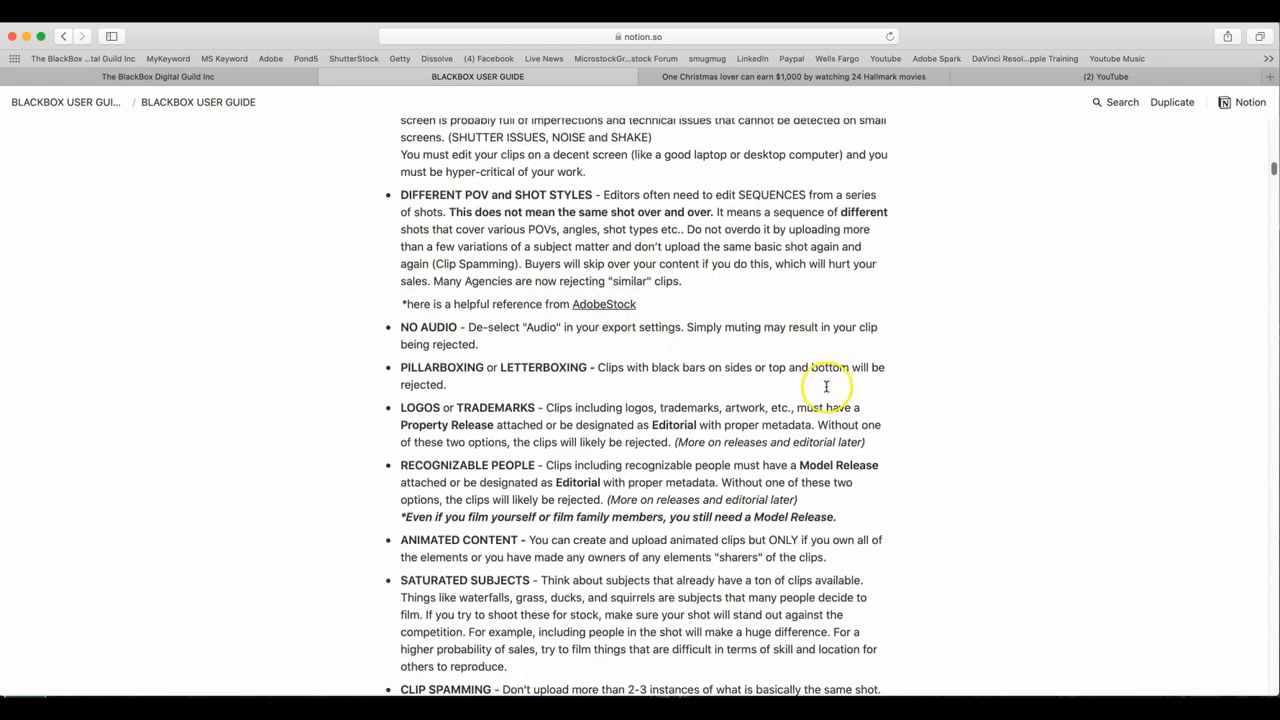
pyautogui.scroll(-3)
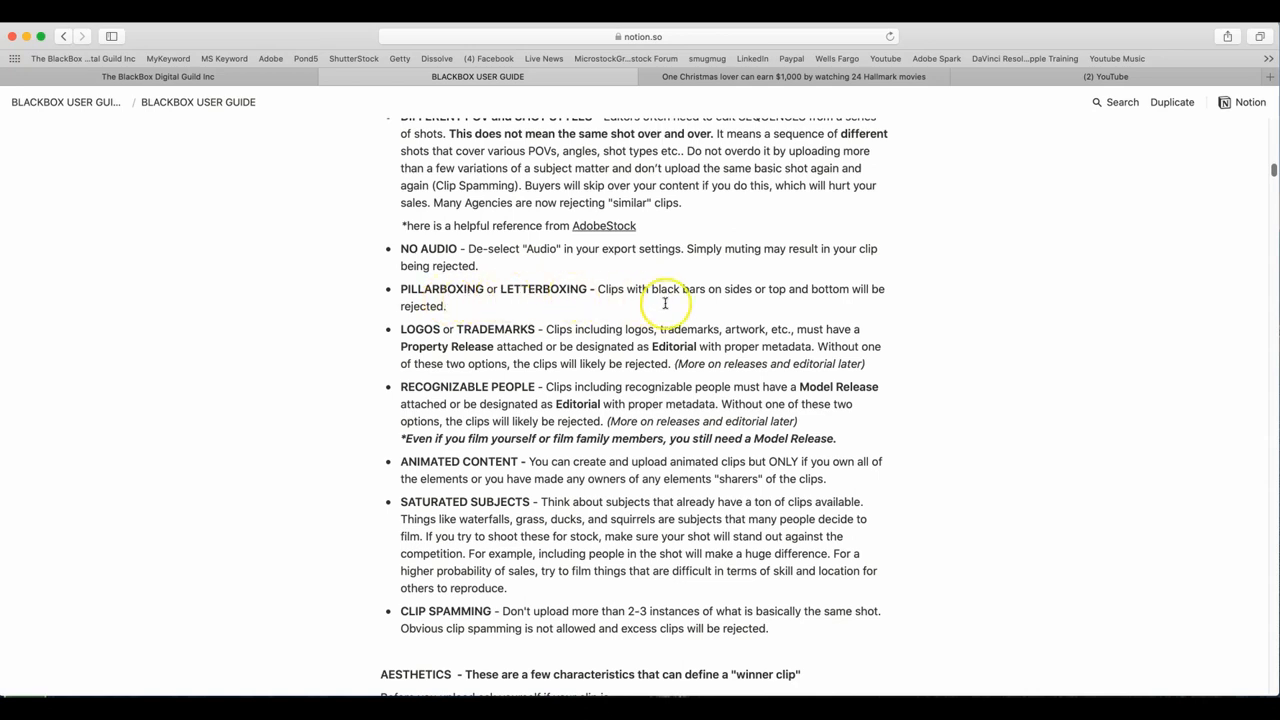
pyautogui.moveTo(522, 304)
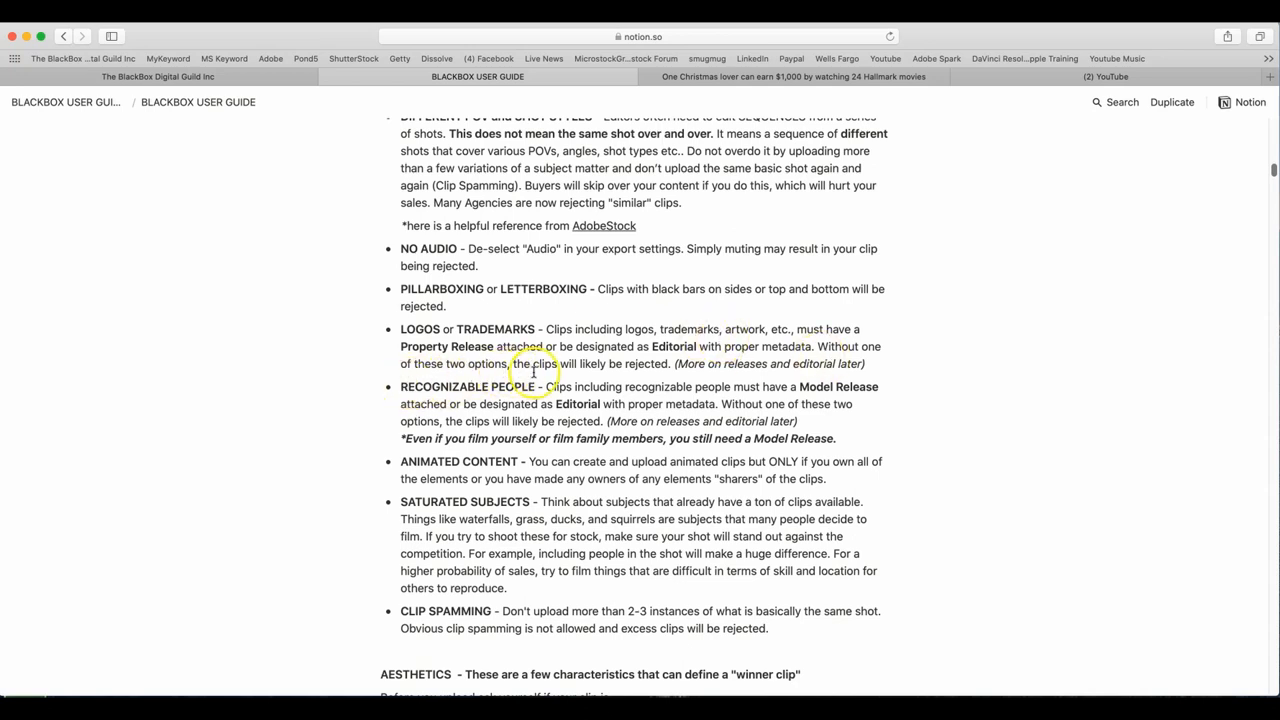
pyautogui.moveTo(696, 374)
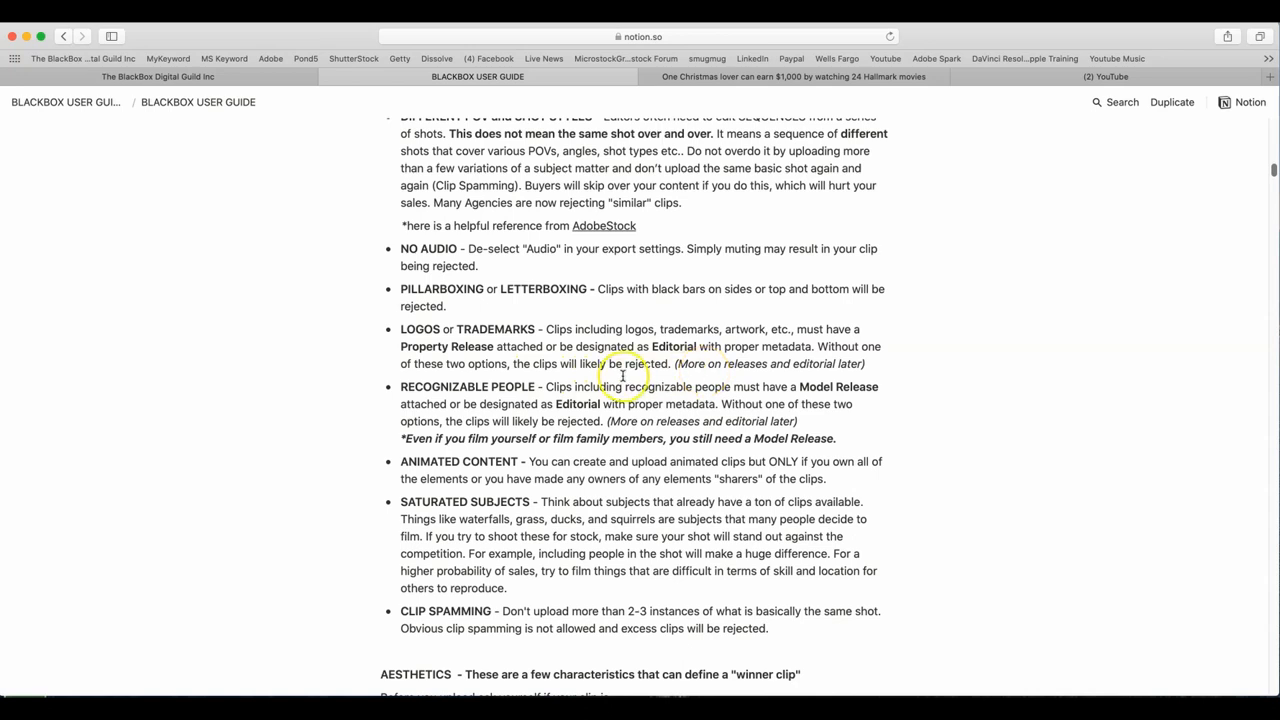
pyautogui.moveTo(678, 396)
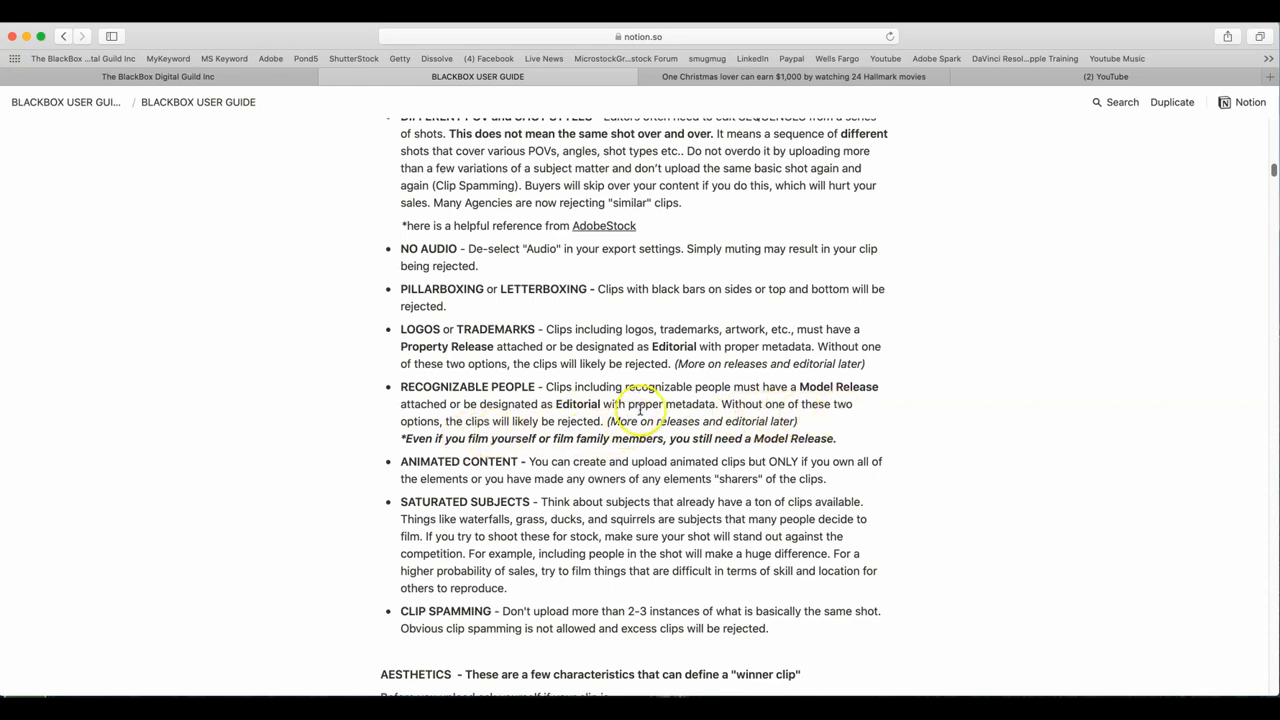
pyautogui.moveTo(720, 436)
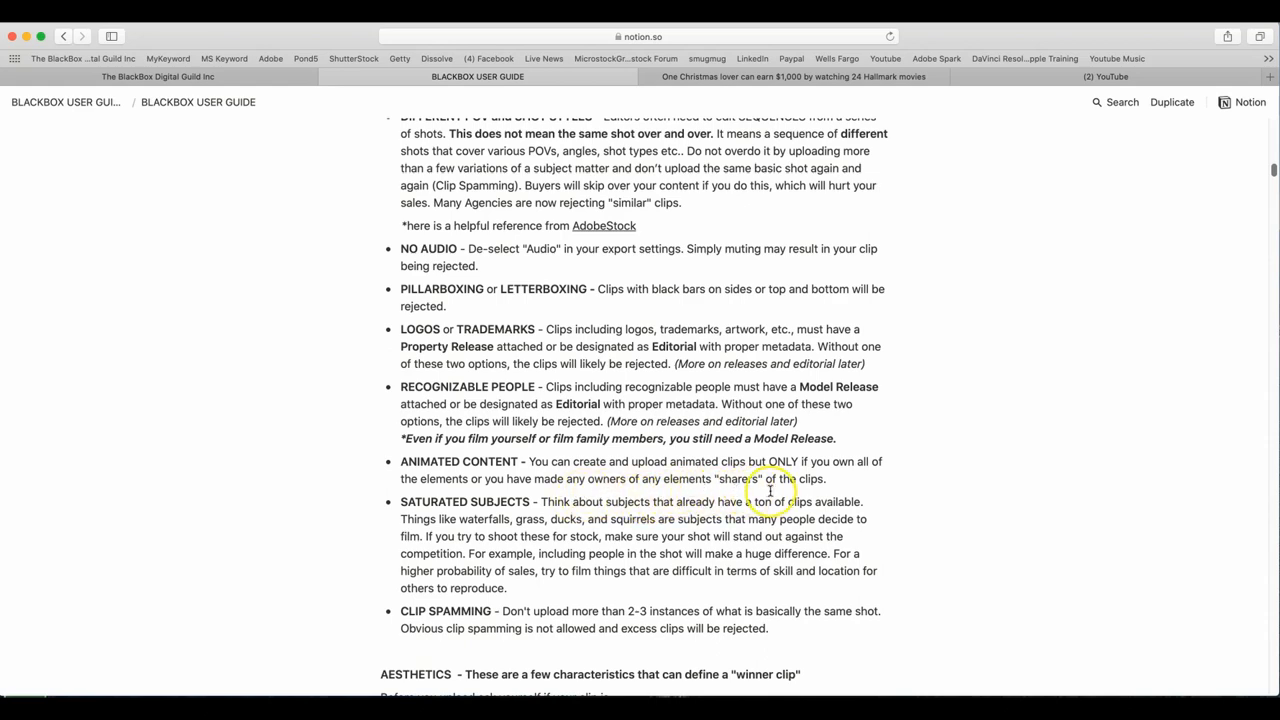
pyautogui.scroll(-3)
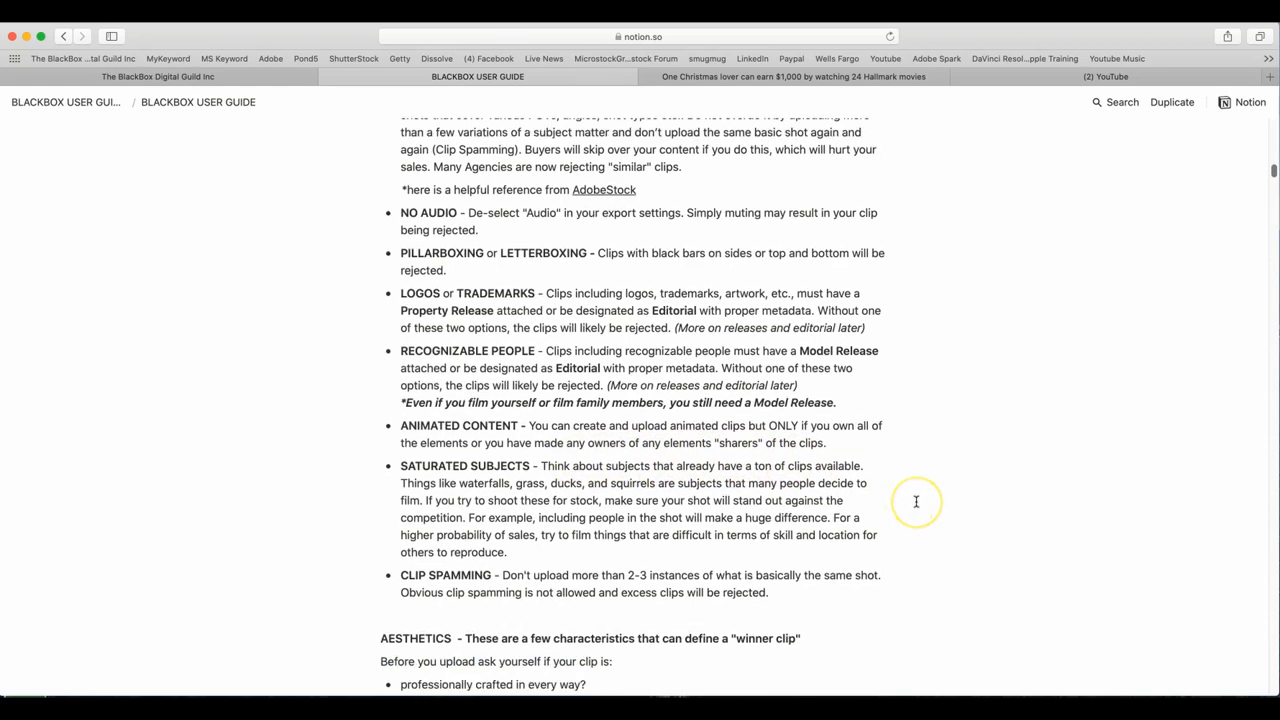
pyautogui.scroll(-3)
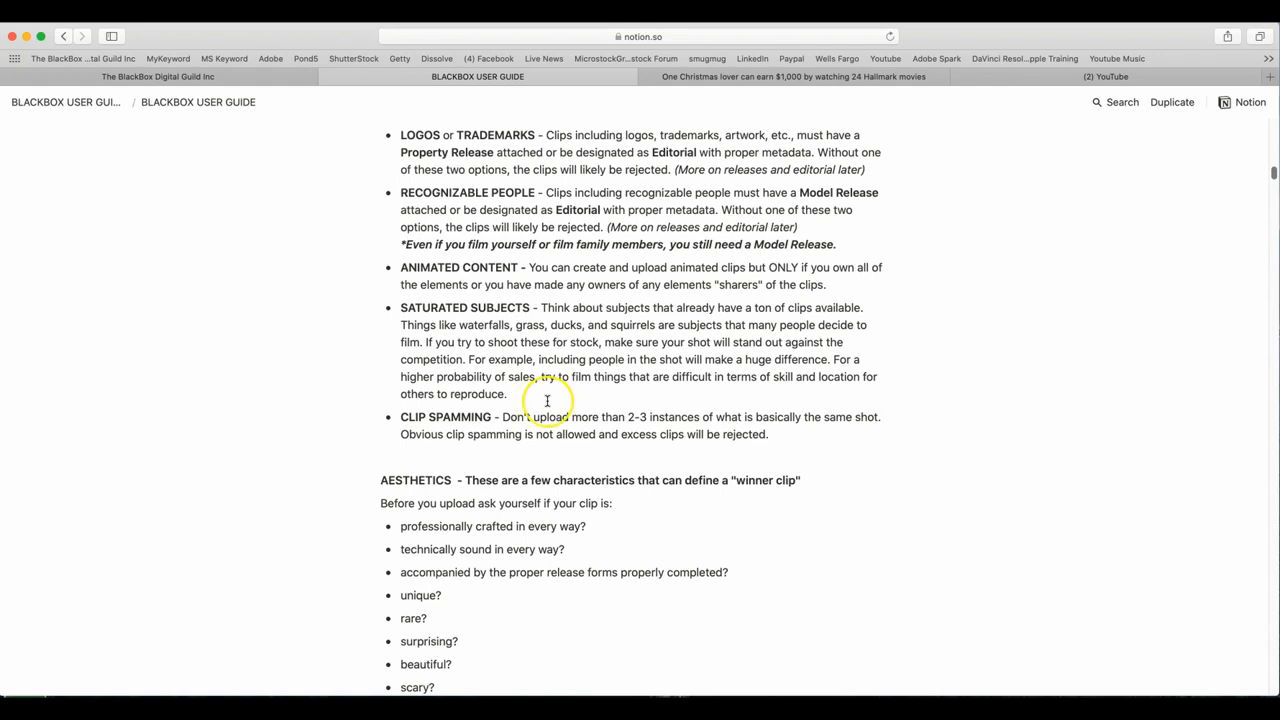
pyautogui.moveTo(792, 390)
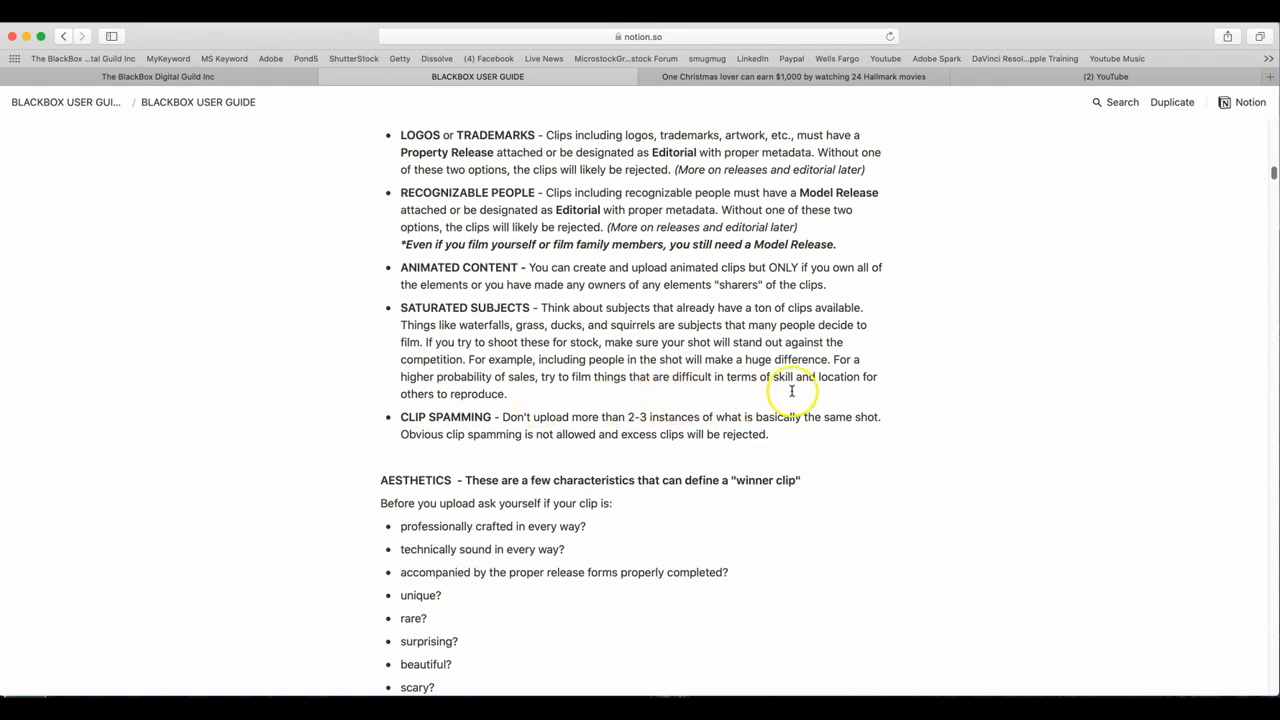
pyautogui.moveTo(464, 410)
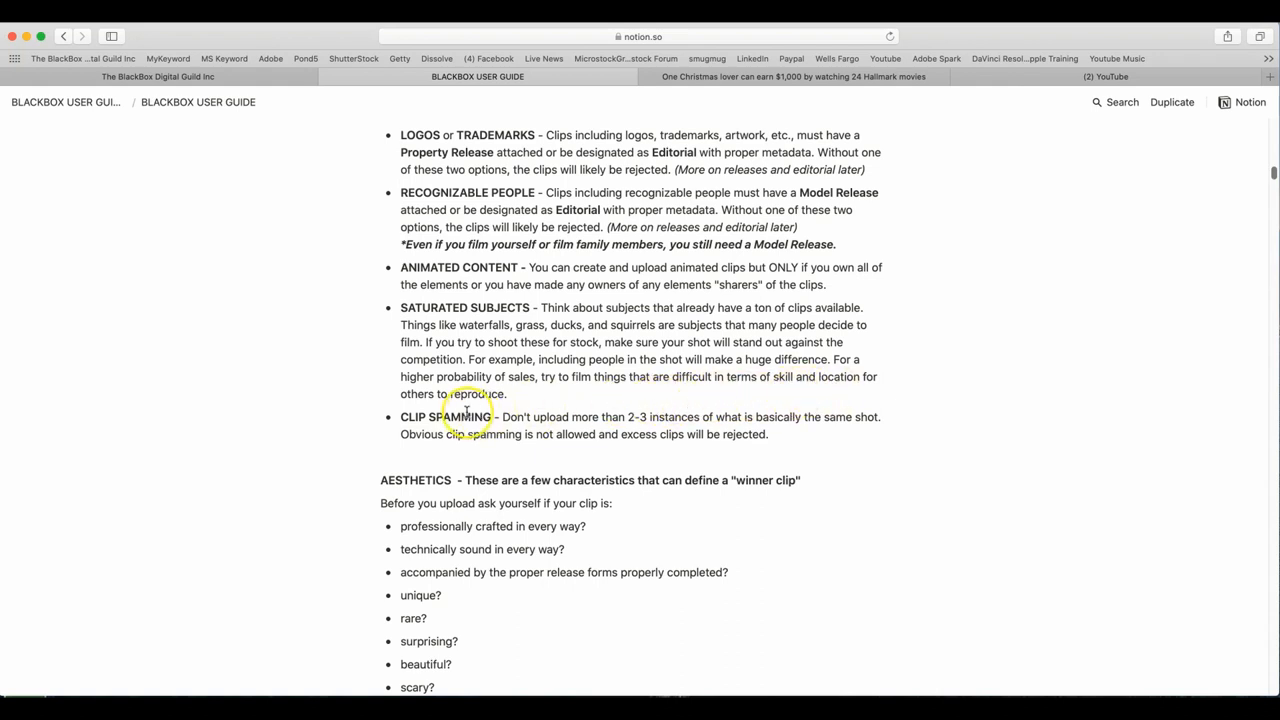
pyautogui.moveTo(468, 456)
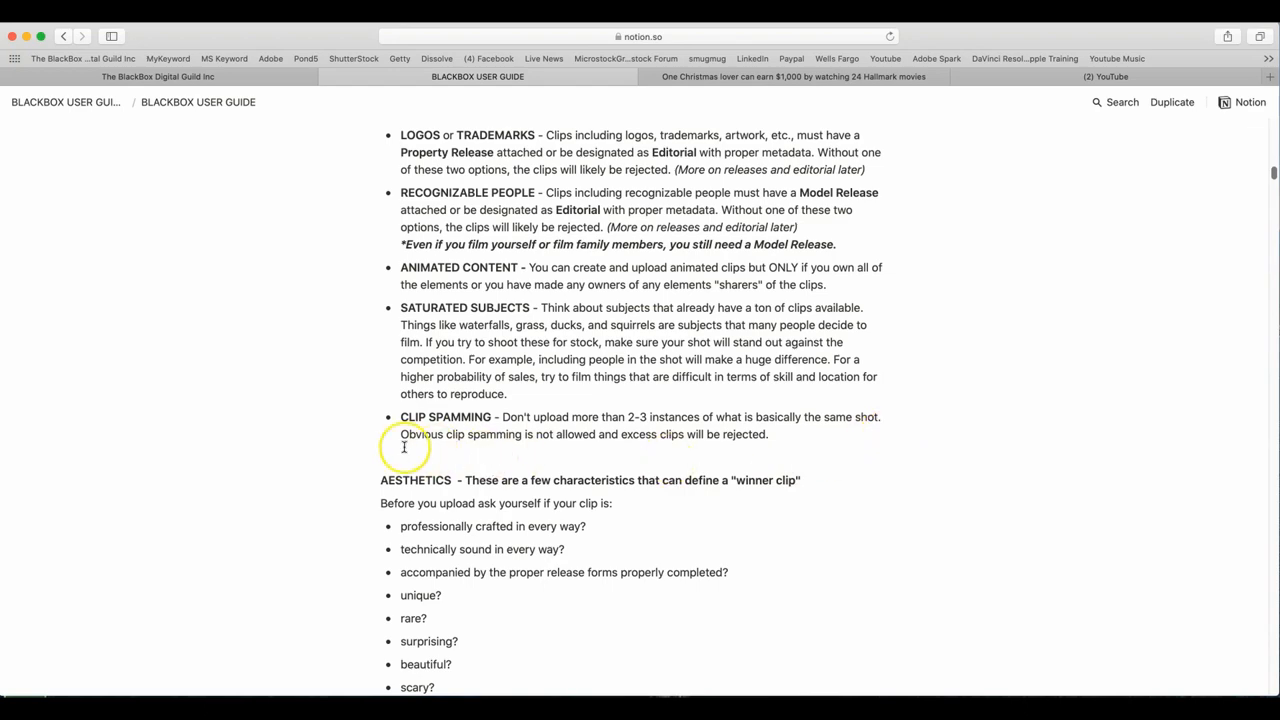
pyautogui.moveTo(716, 452)
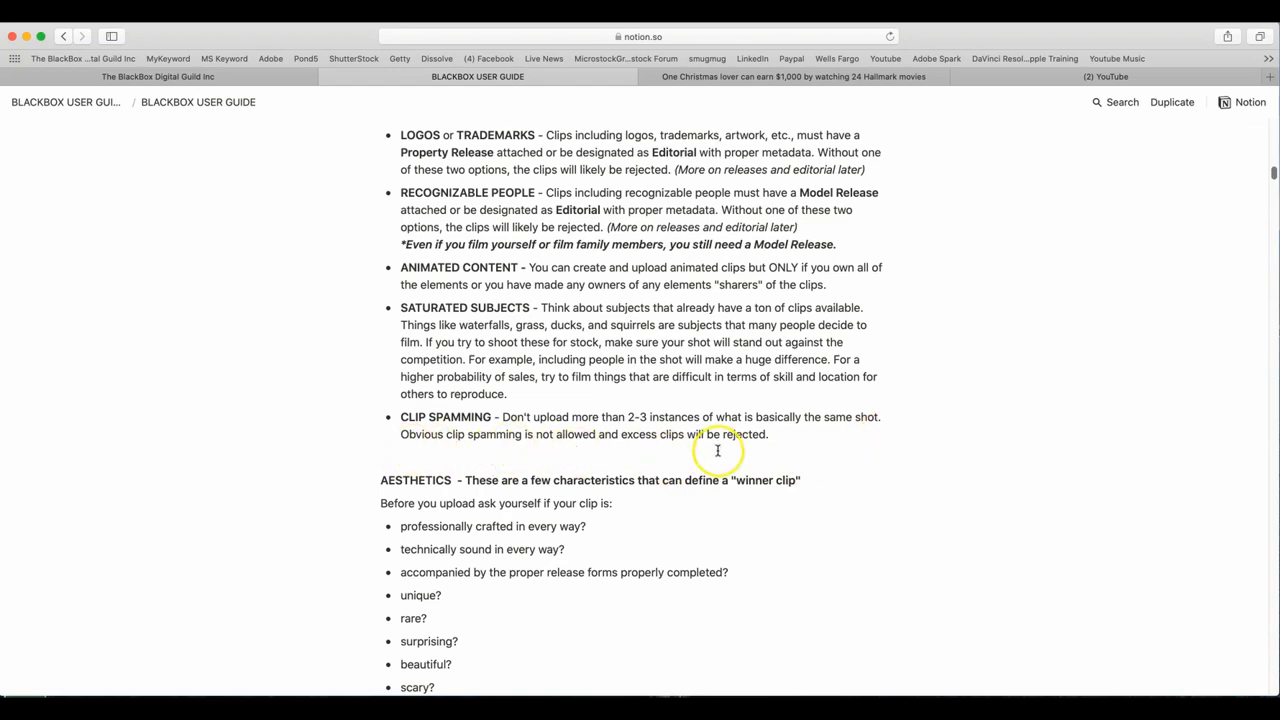
pyautogui.scroll(-3)
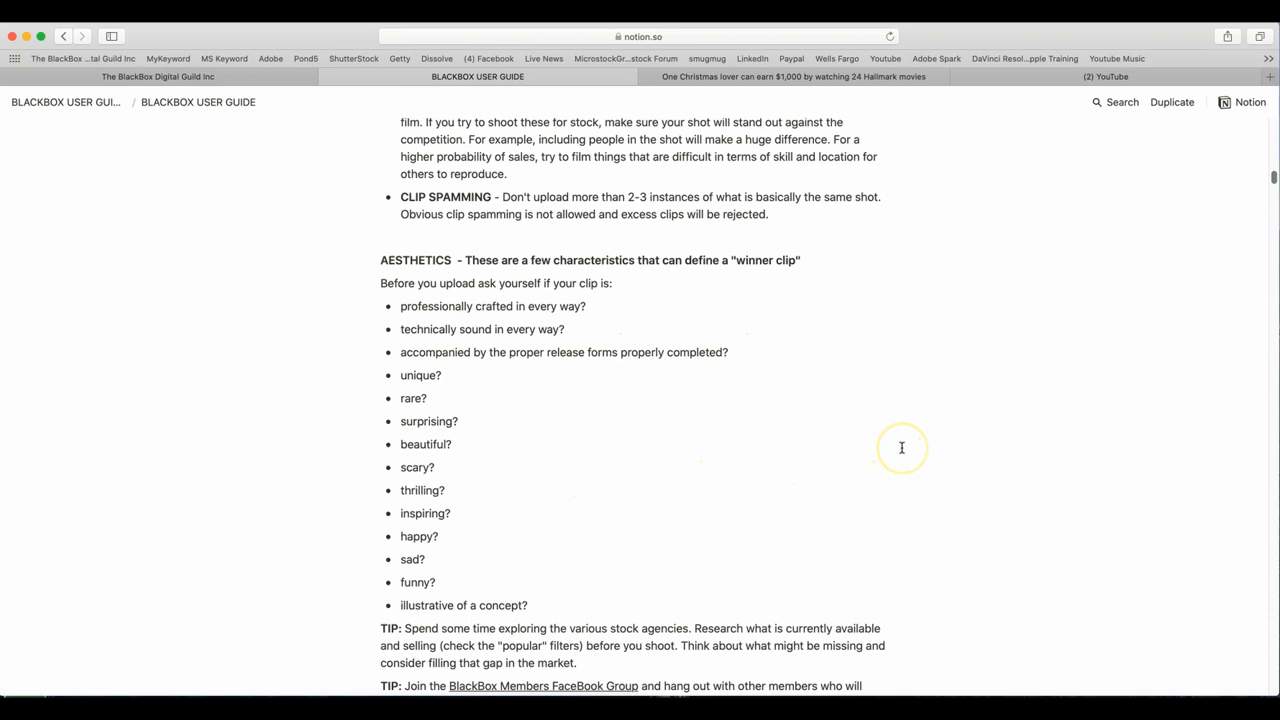
pyautogui.moveTo(444, 272)
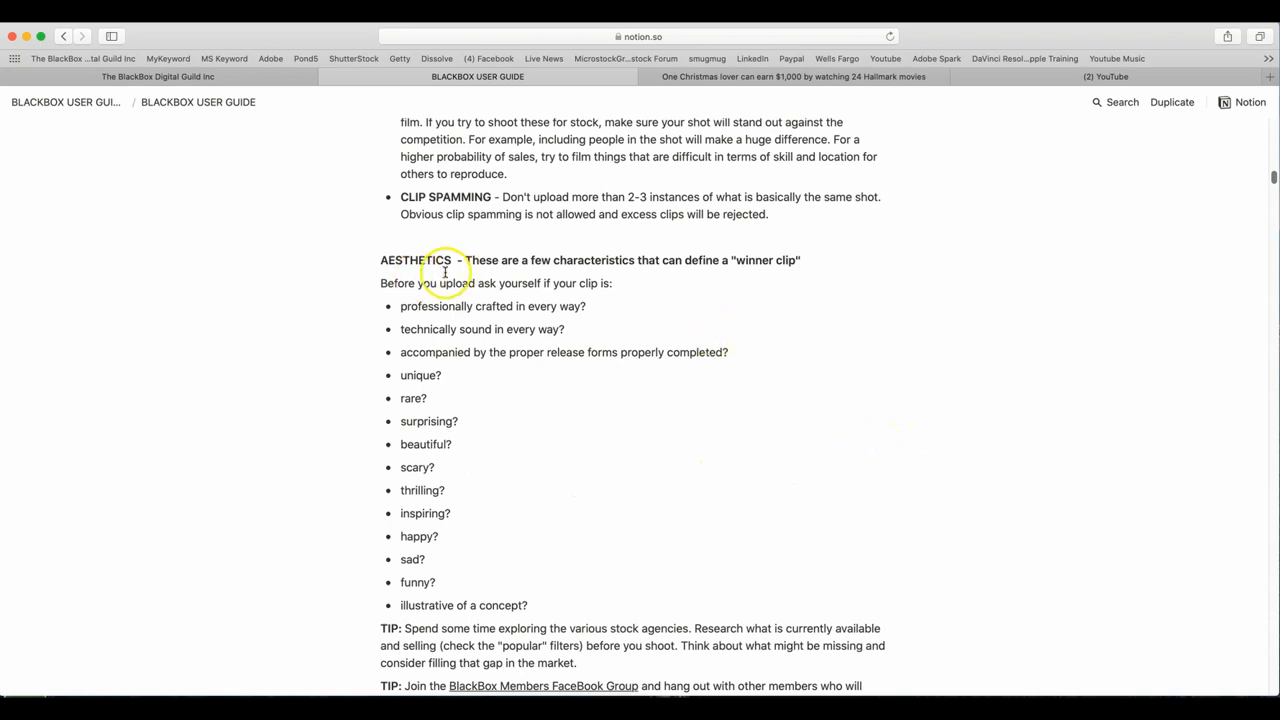
pyautogui.moveTo(848, 282)
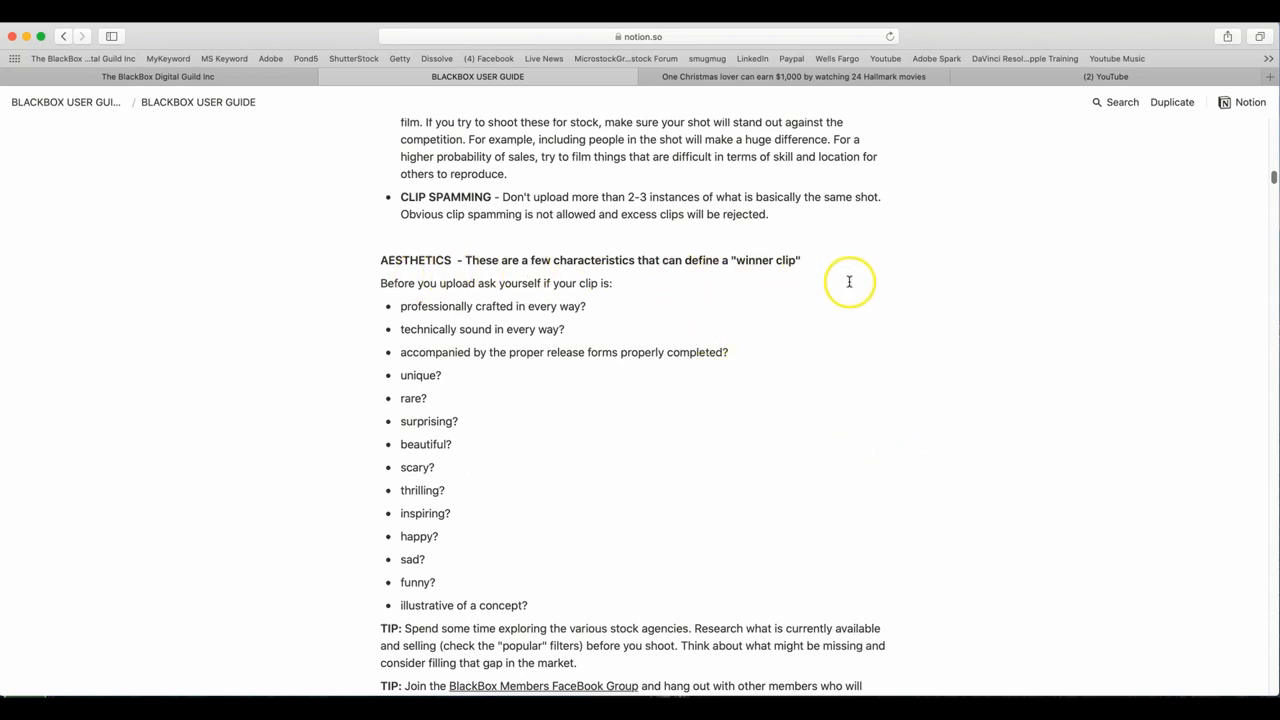
pyautogui.moveTo(636, 304)
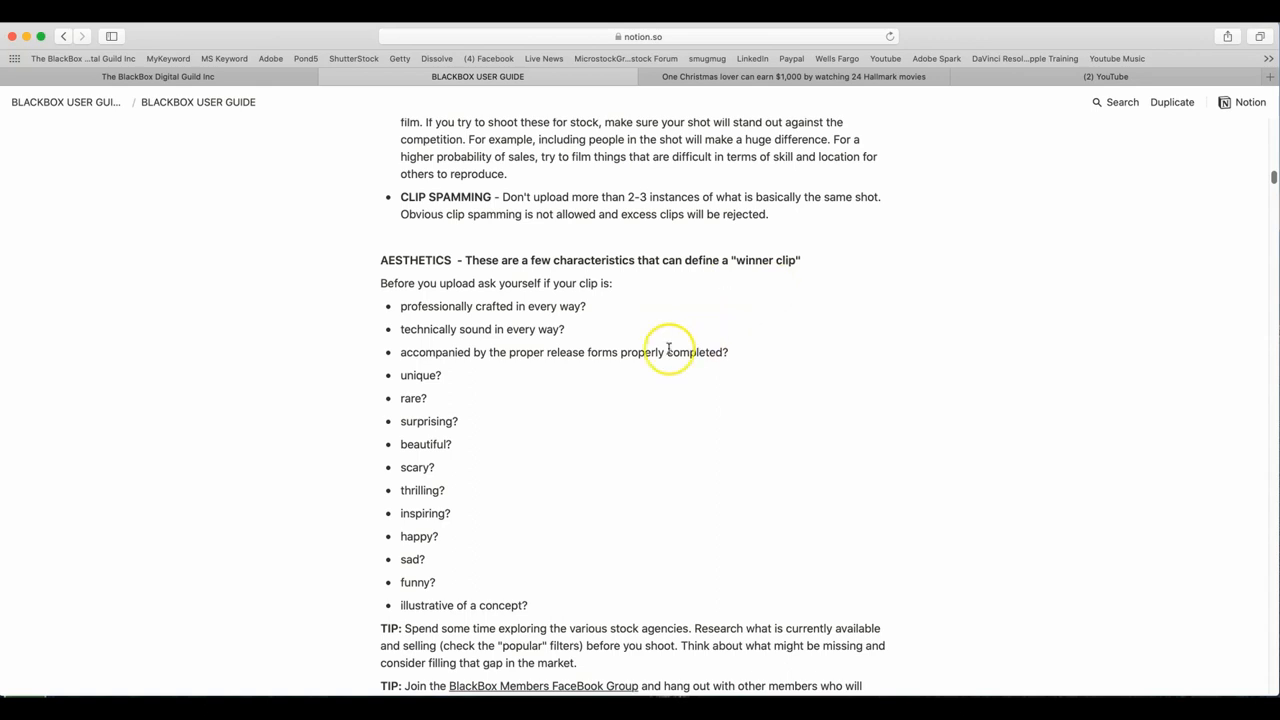
pyautogui.moveTo(660, 318)
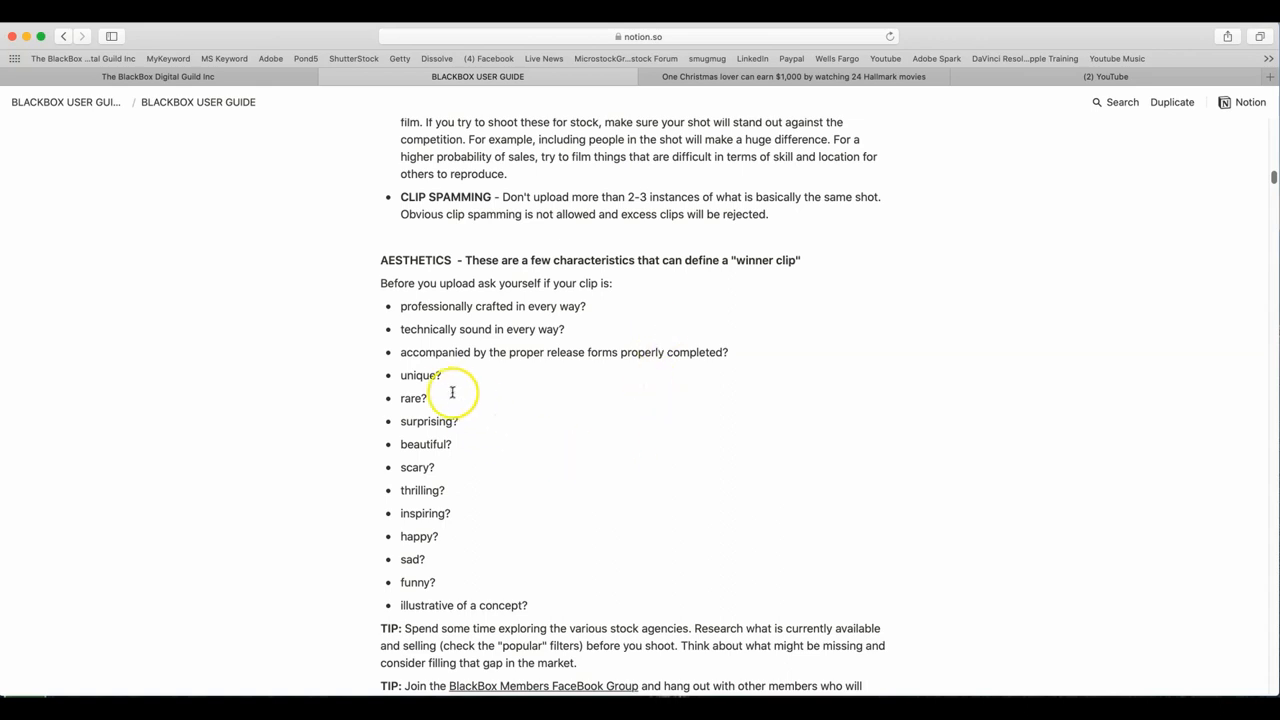
pyautogui.moveTo(464, 442)
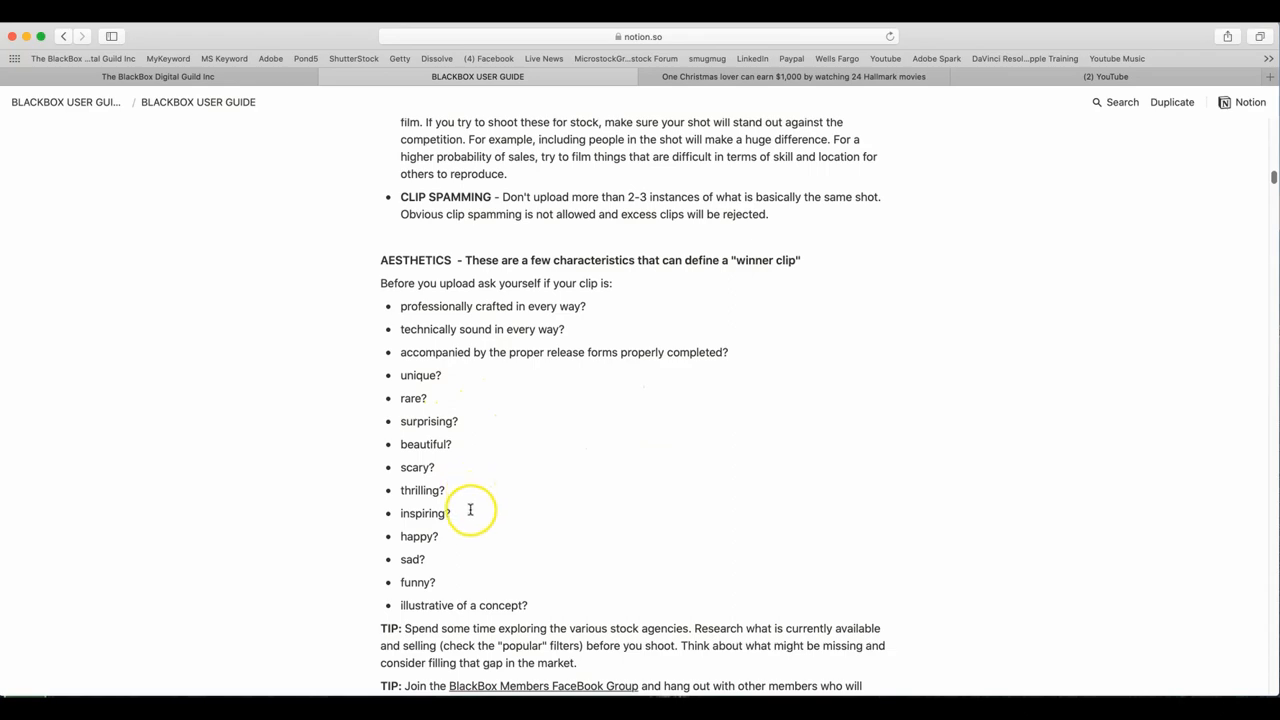
pyautogui.moveTo(922, 470)
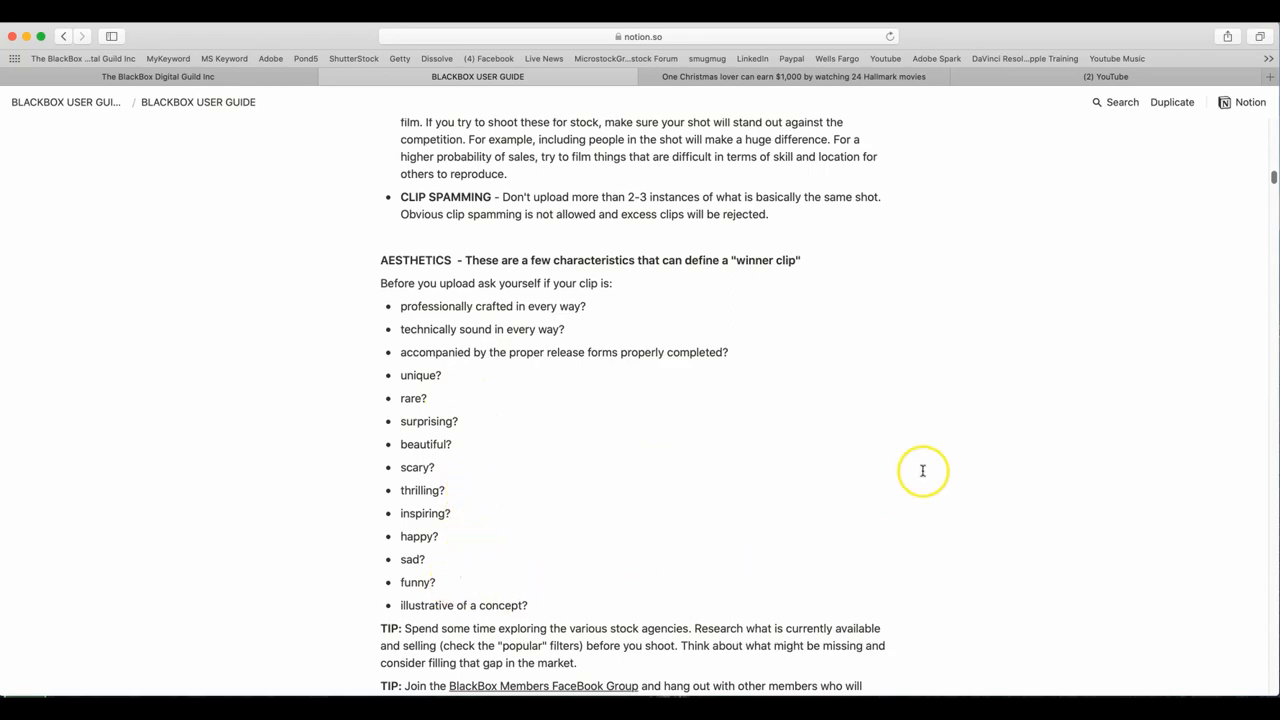
pyautogui.scroll(-3)
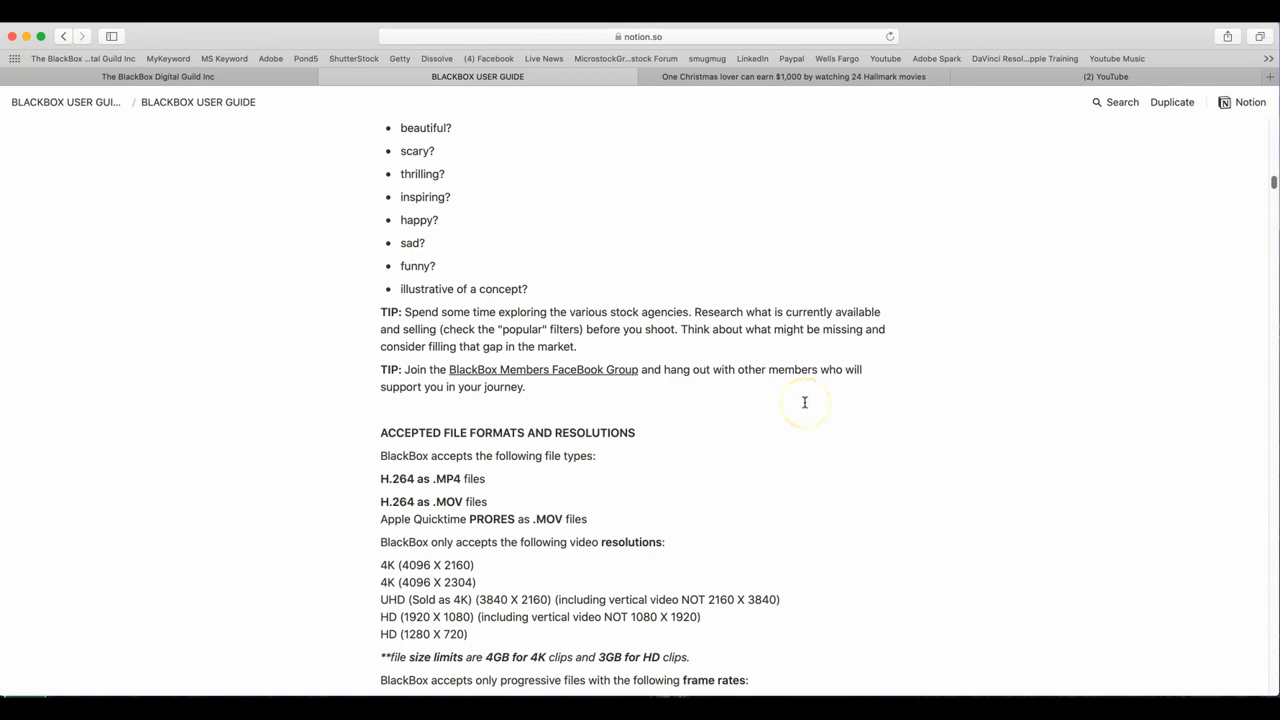
pyautogui.moveTo(472, 396)
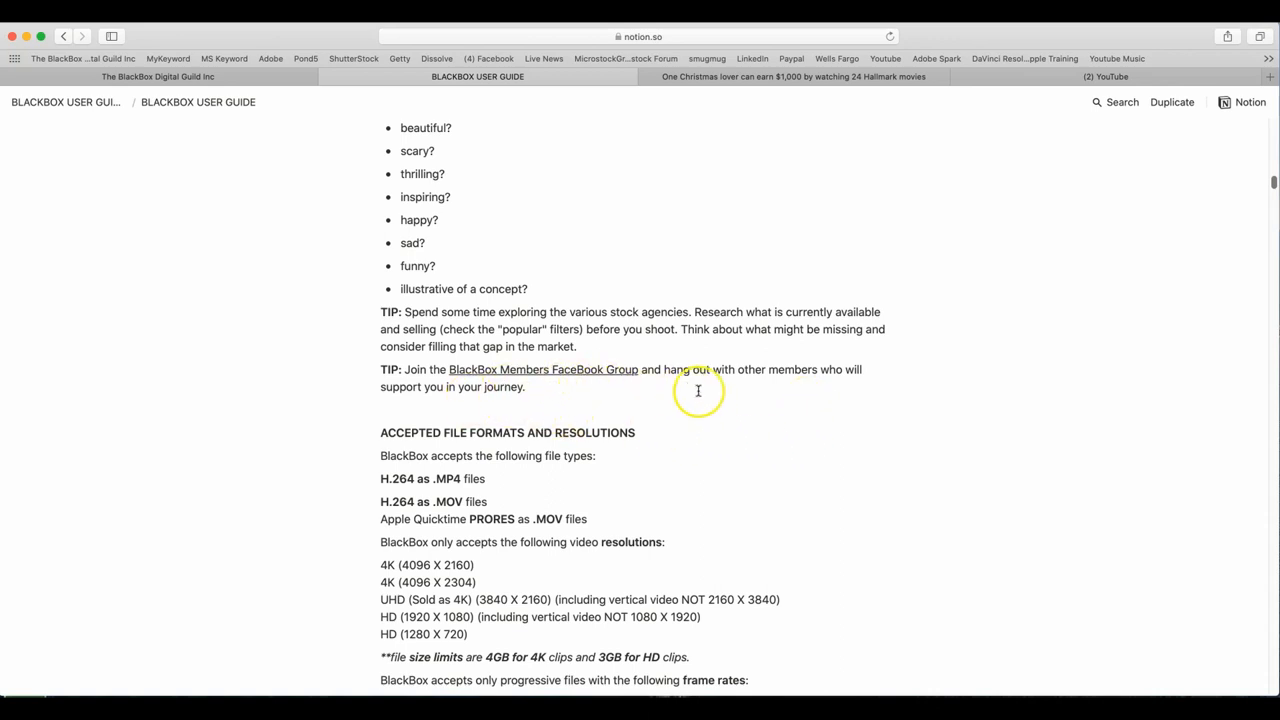
pyautogui.moveTo(796, 424)
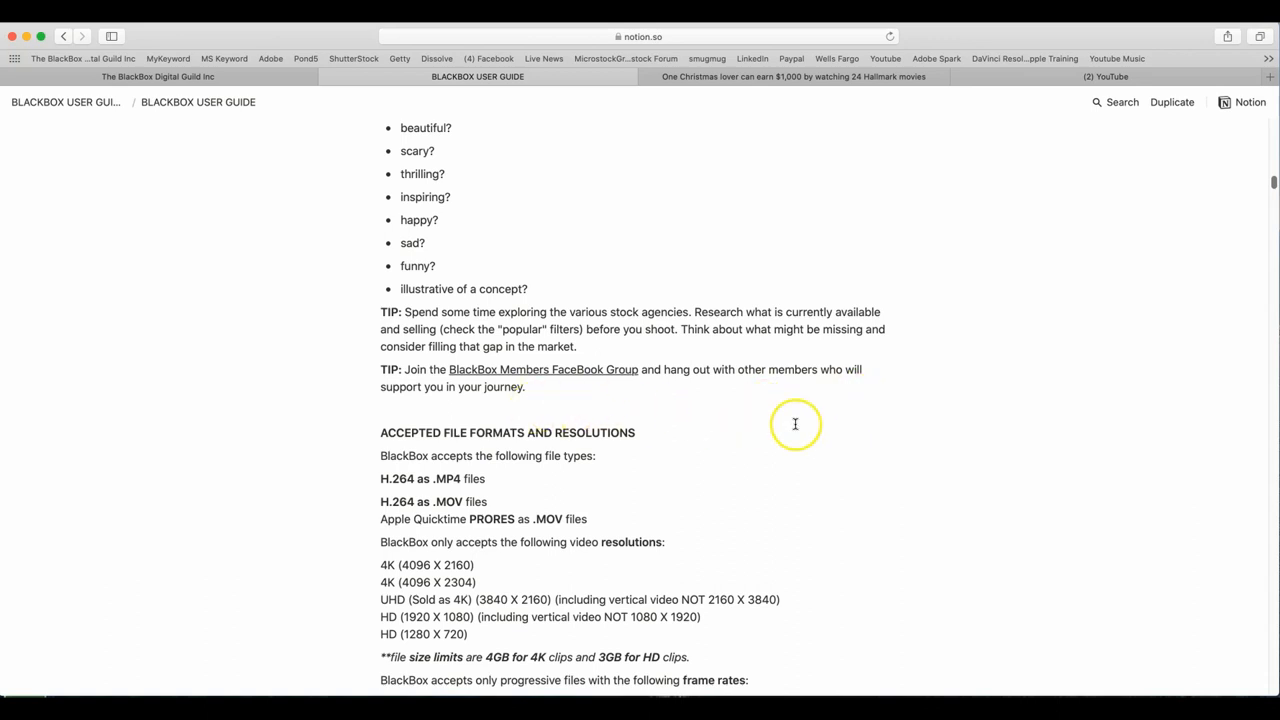
pyautogui.scroll(-3)
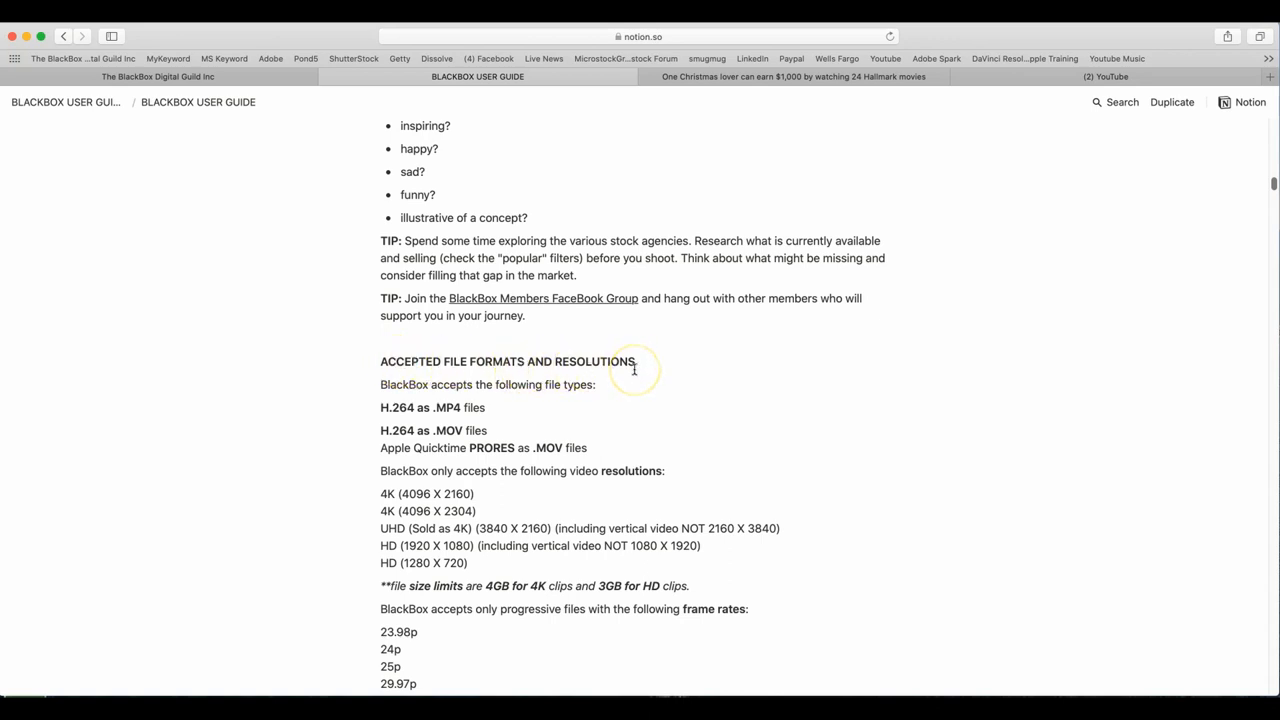
pyautogui.moveTo(586, 396)
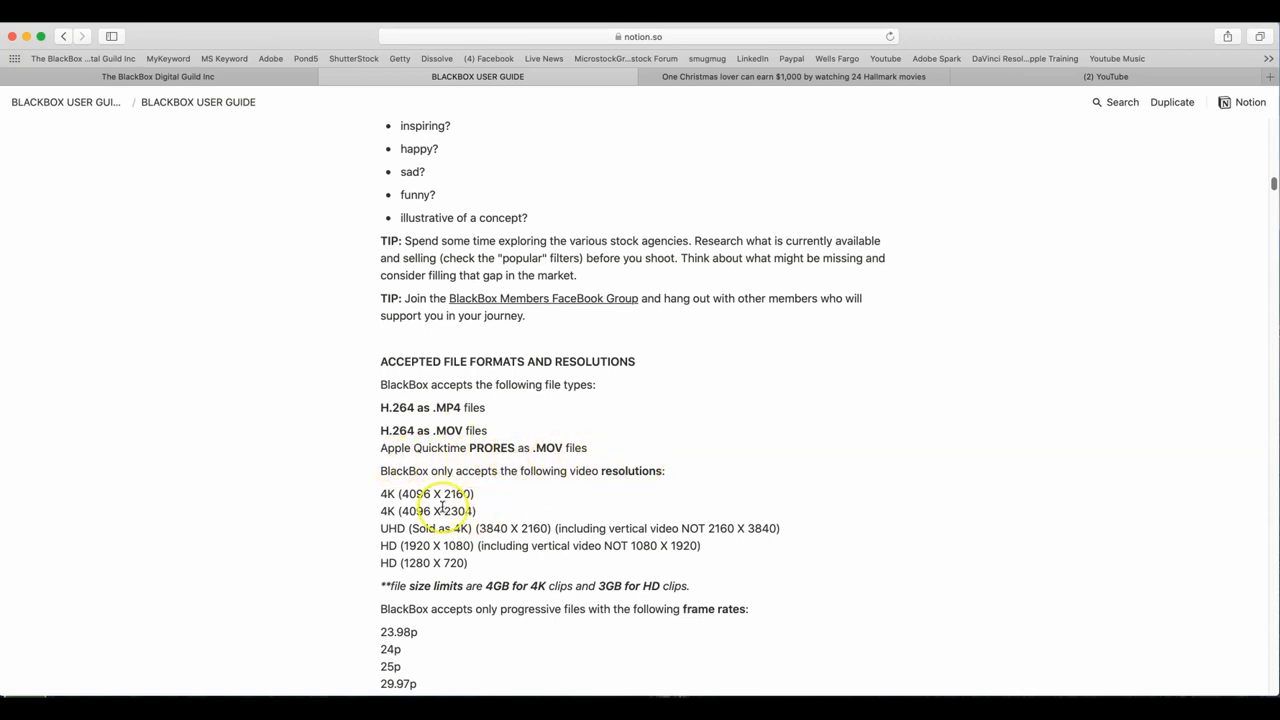
pyautogui.moveTo(764, 404)
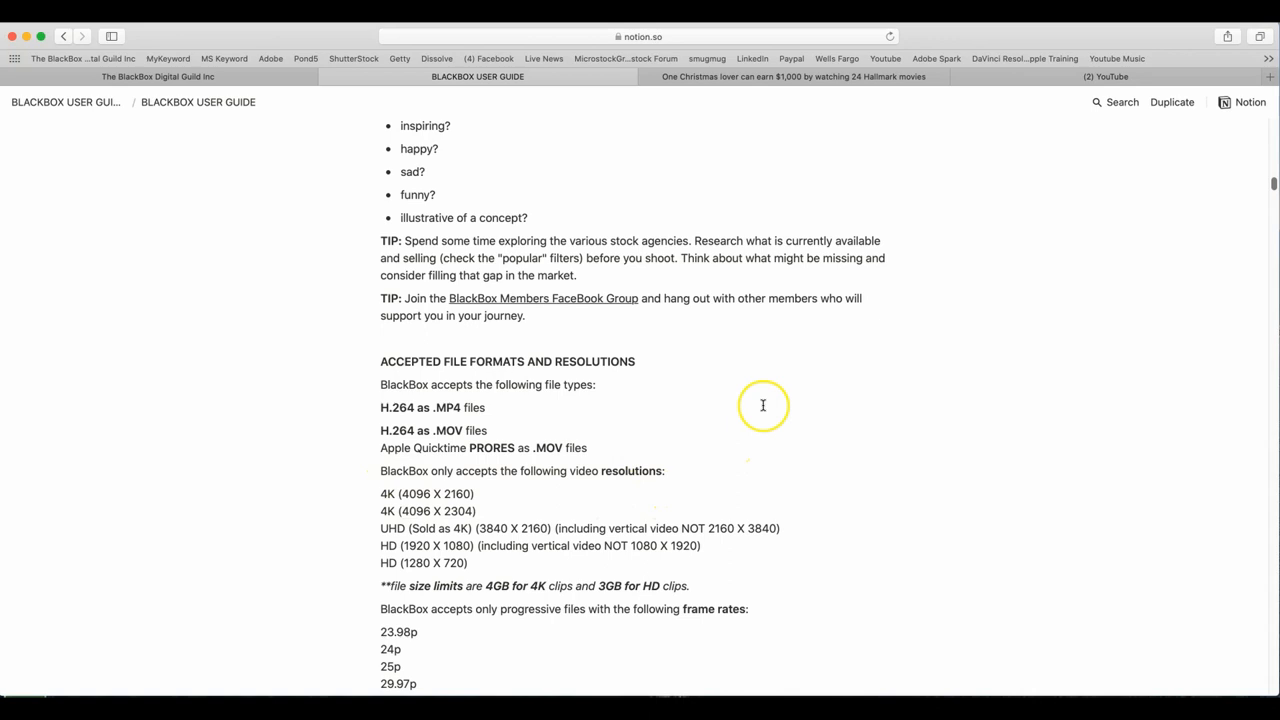
pyautogui.scroll(-3)
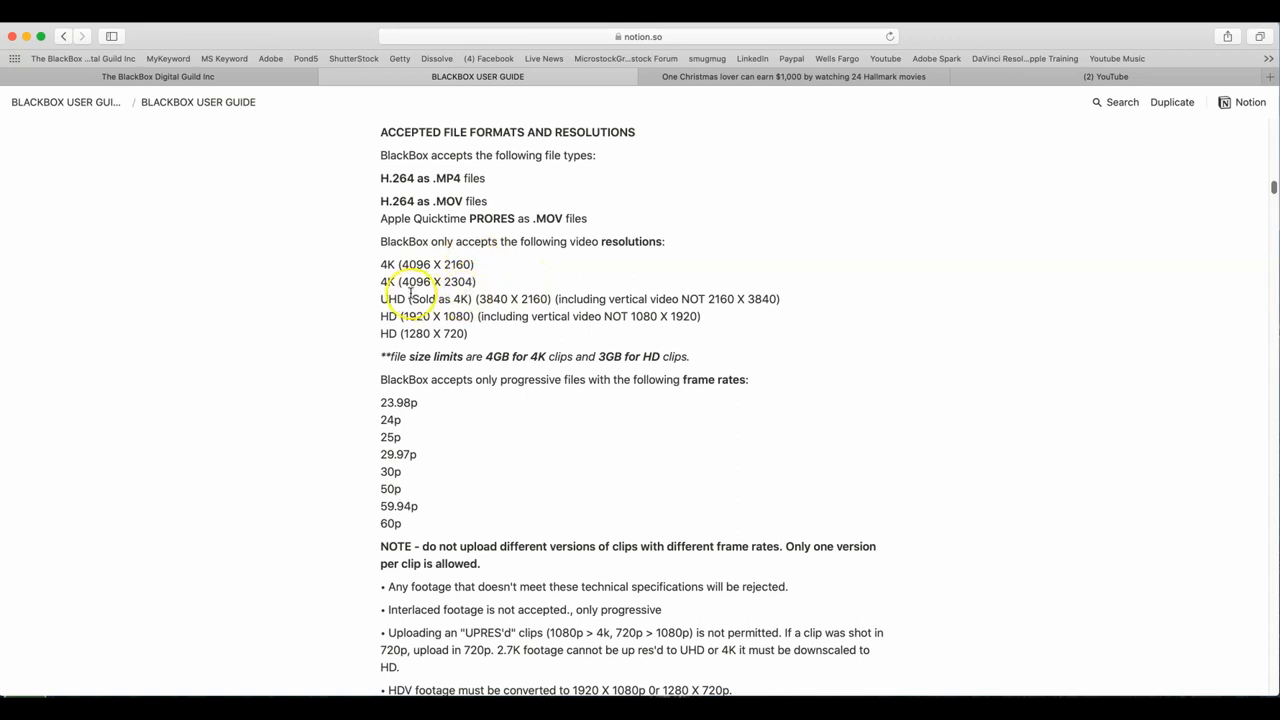
pyautogui.moveTo(508, 284)
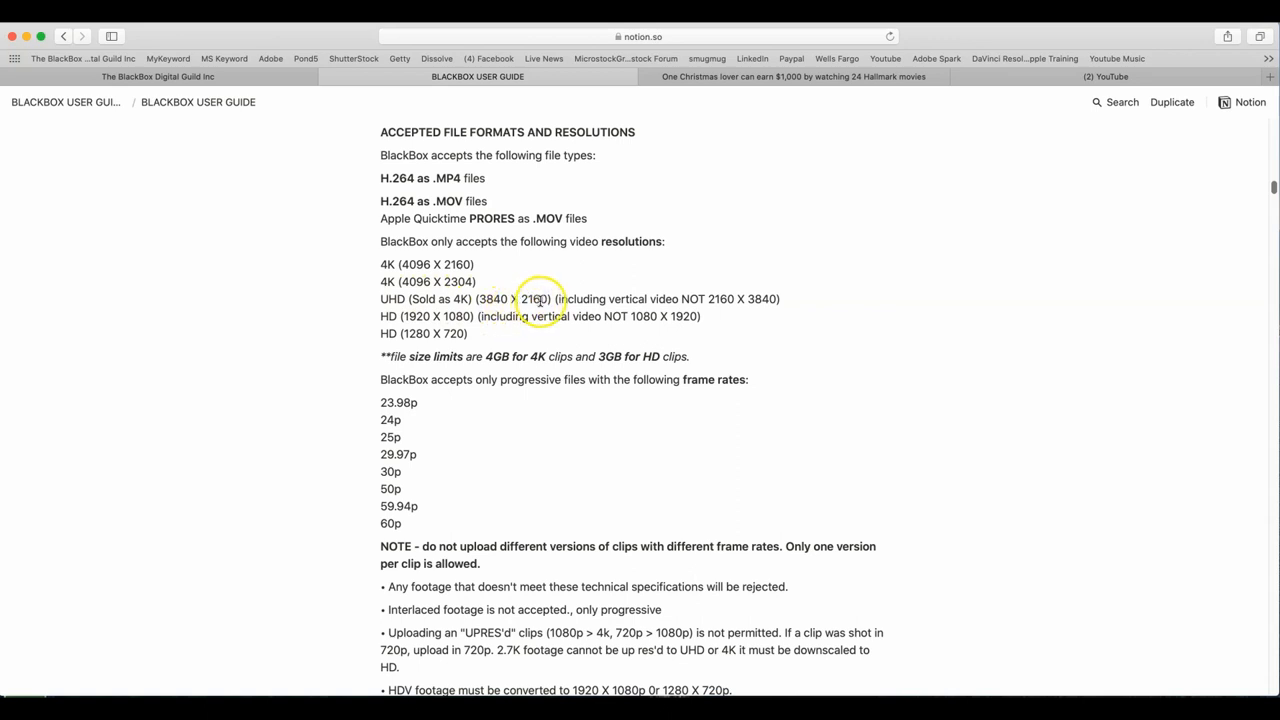
pyautogui.moveTo(740, 304)
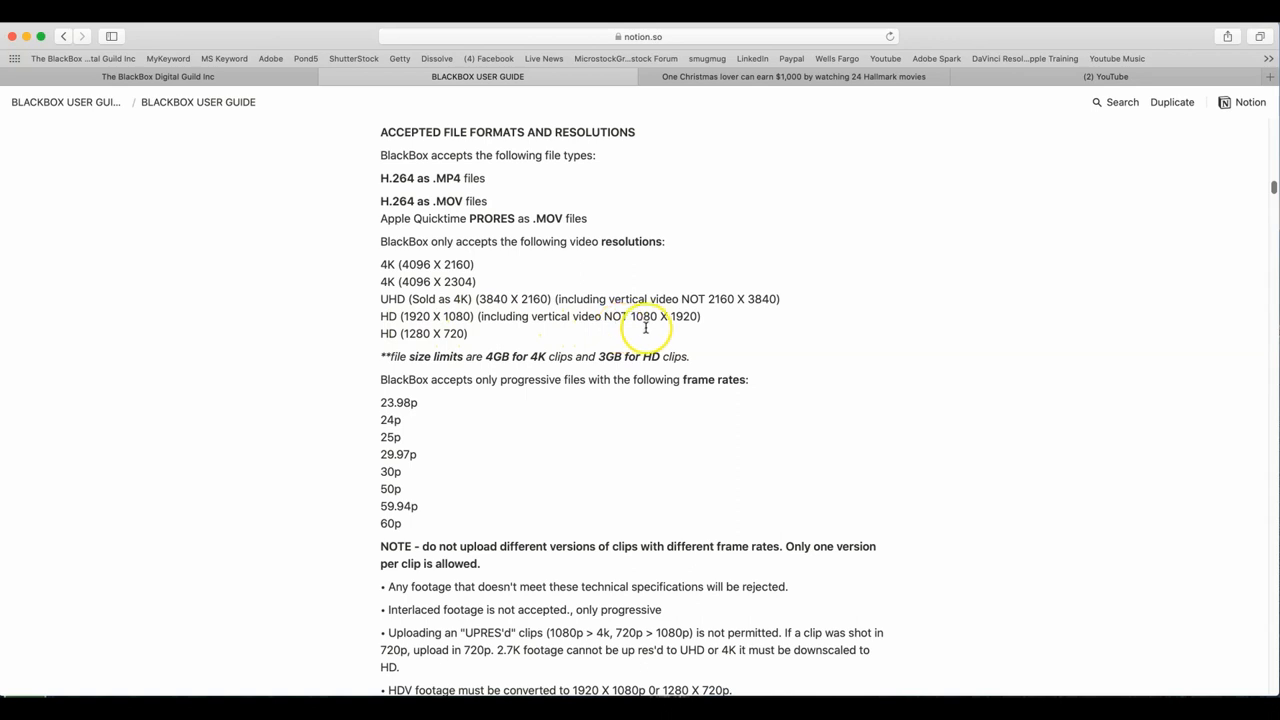
pyautogui.moveTo(390, 332)
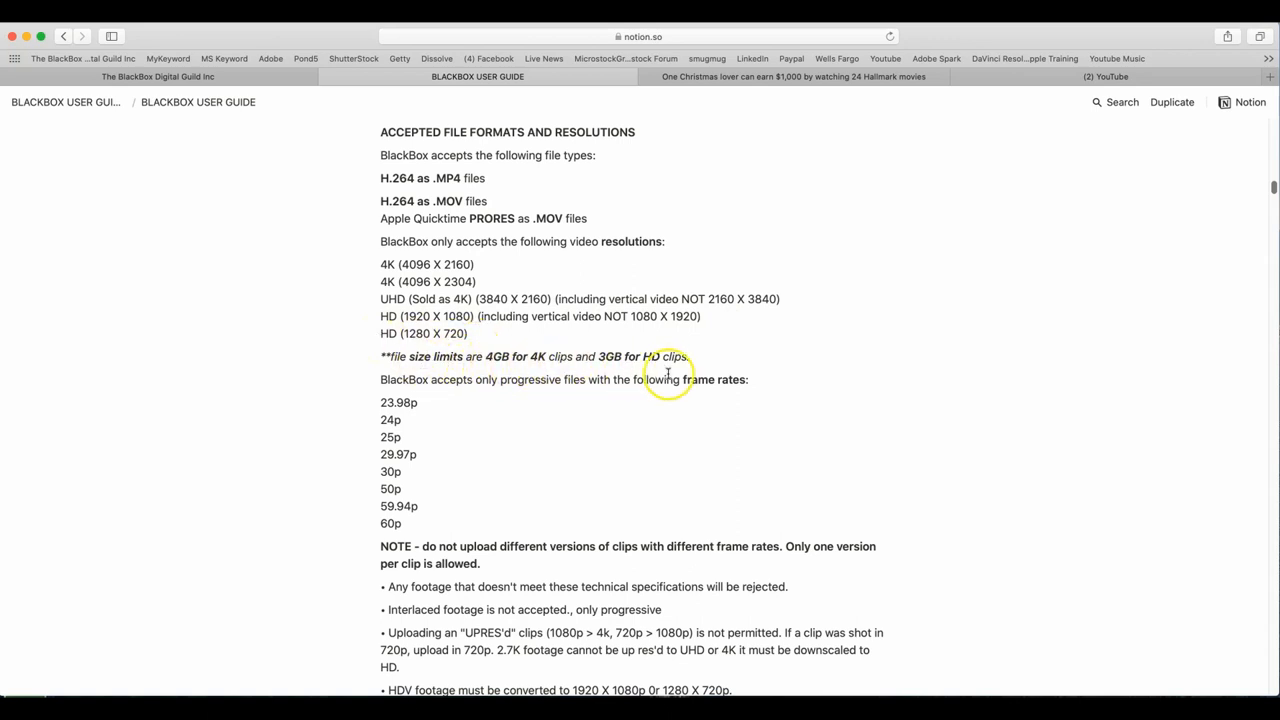
pyautogui.moveTo(884, 372)
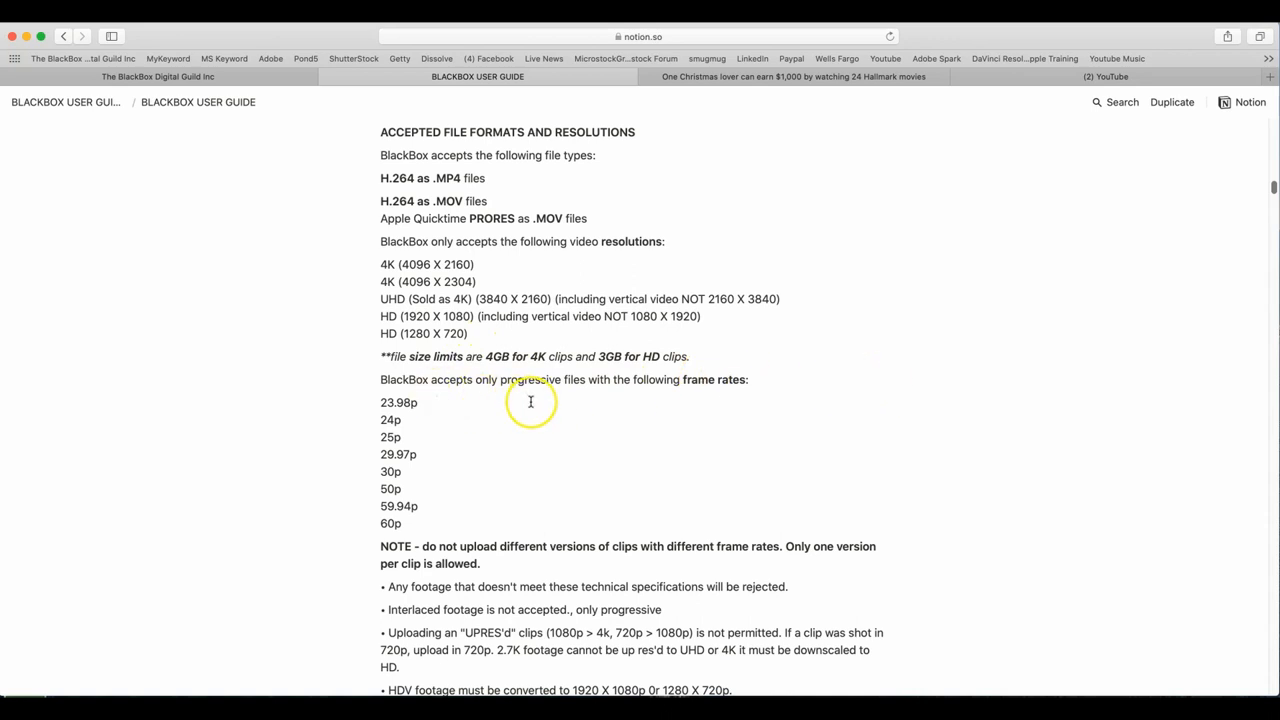
pyautogui.moveTo(728, 414)
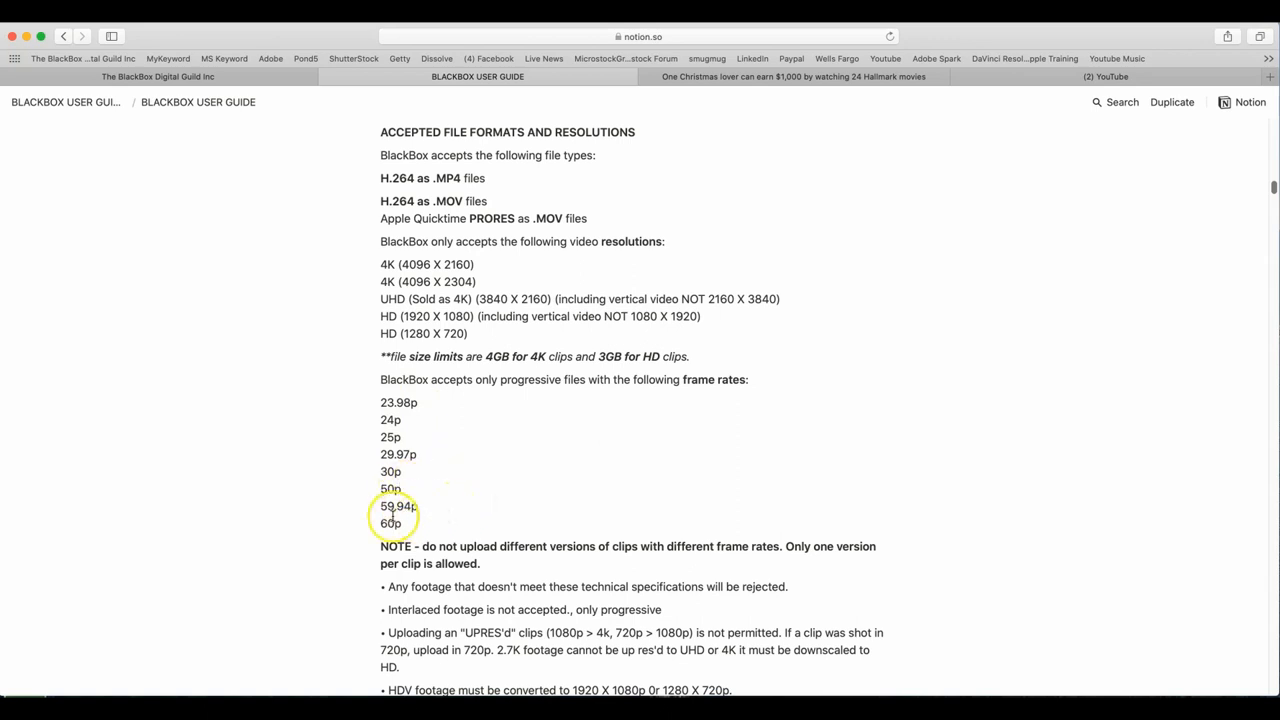
pyautogui.scroll(-3)
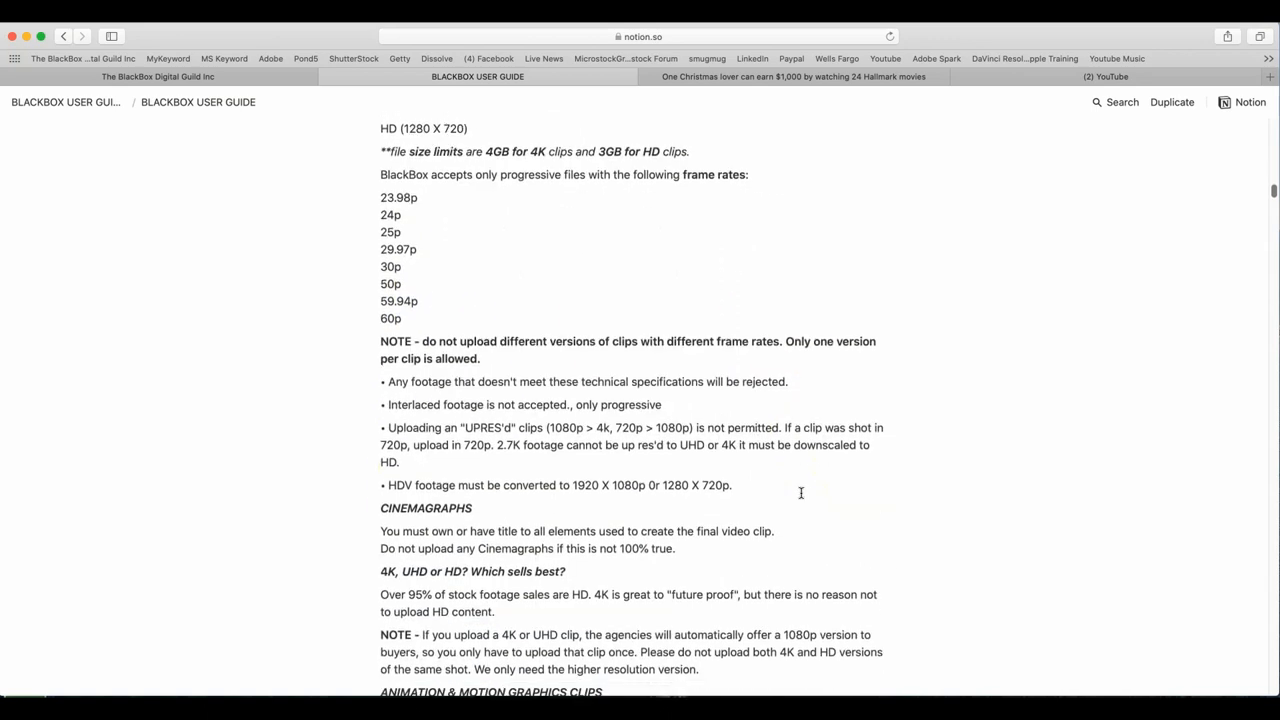
pyautogui.scroll(-3)
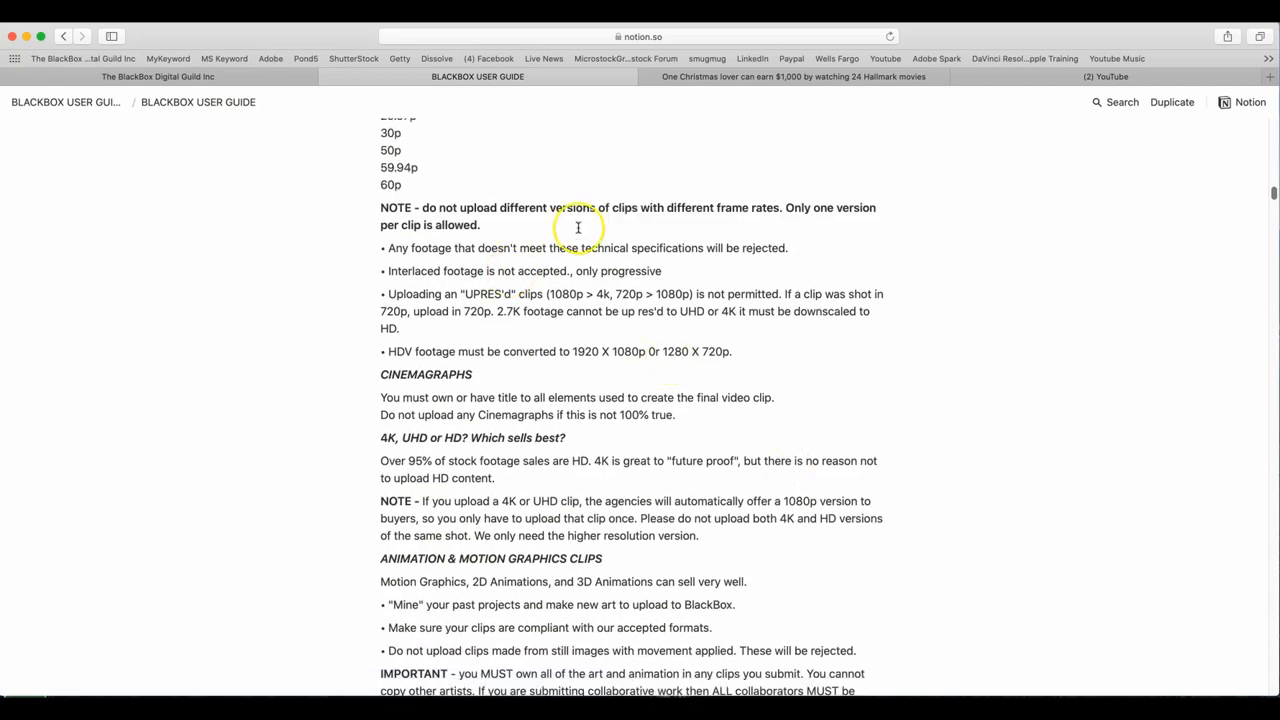
pyautogui.moveTo(788, 216)
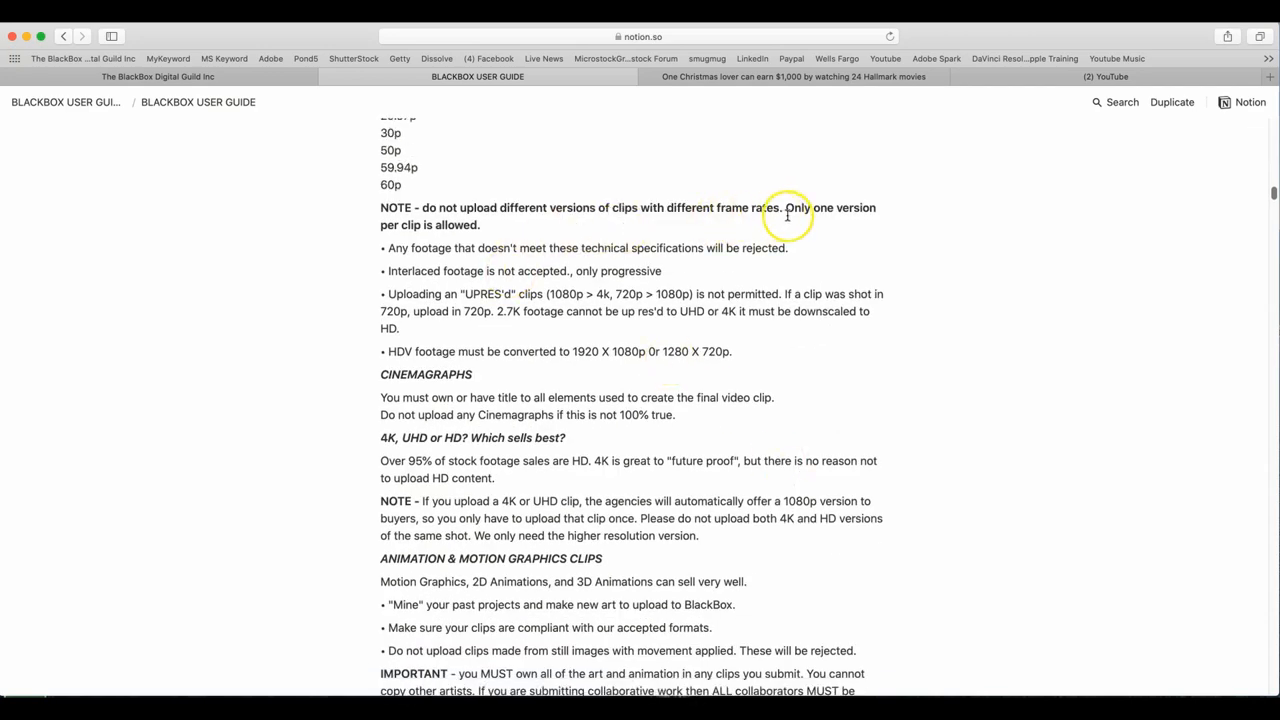
pyautogui.moveTo(508, 288)
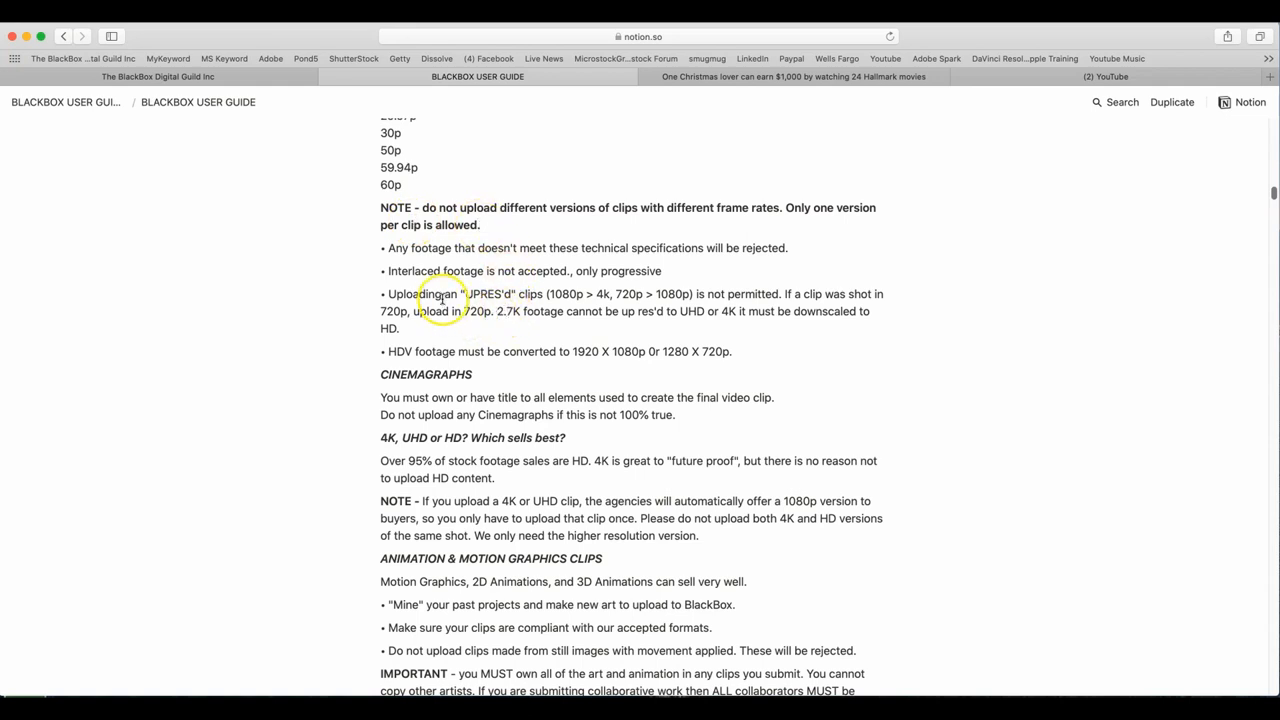
pyautogui.moveTo(738, 260)
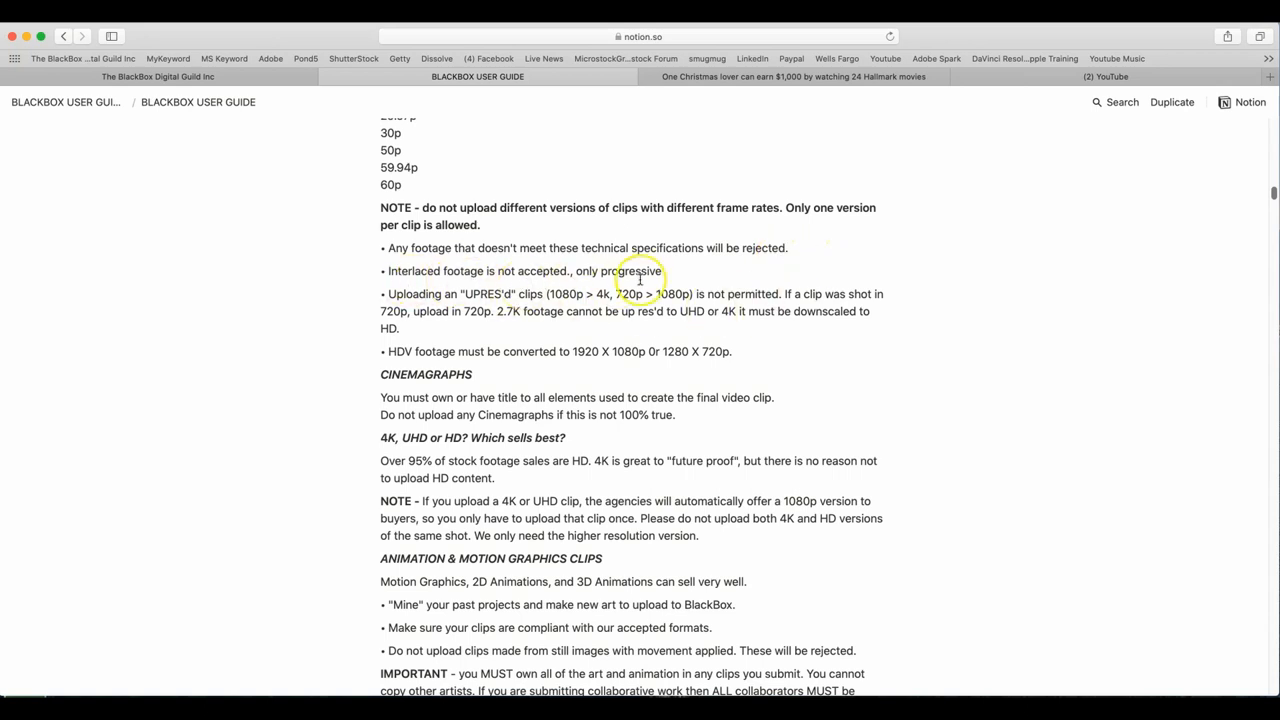
pyautogui.moveTo(458, 324)
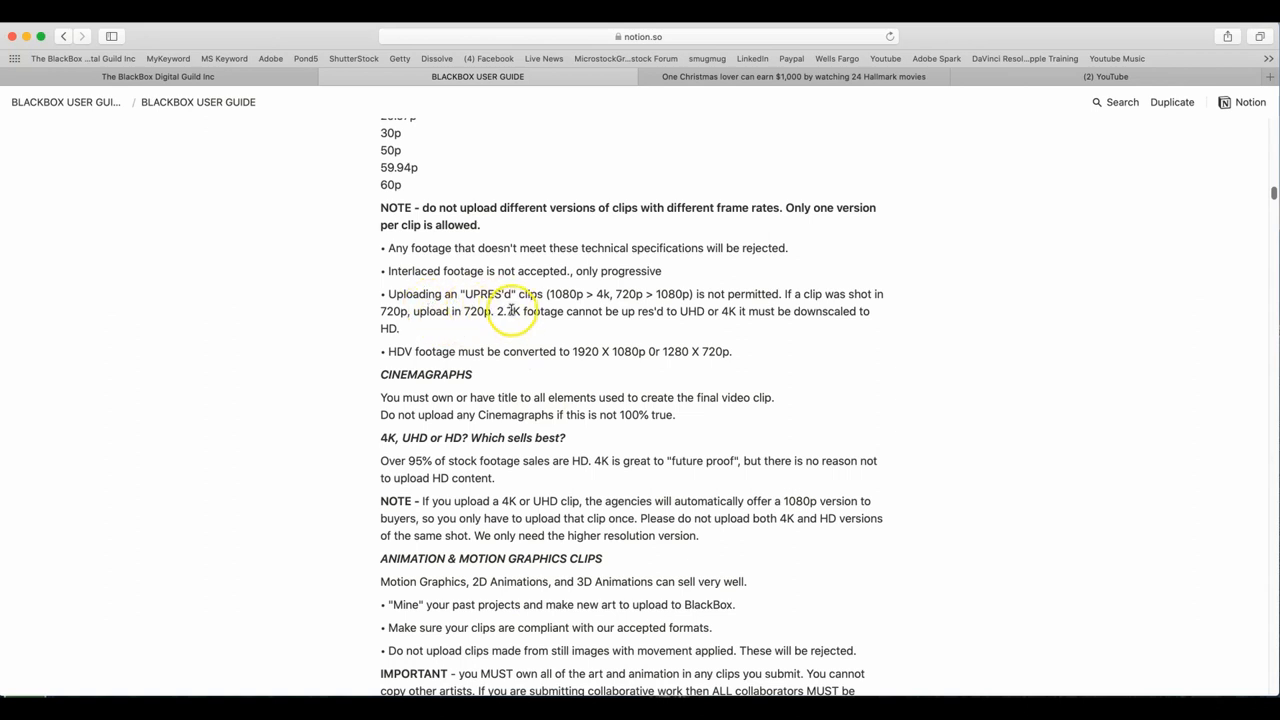
pyautogui.moveTo(590, 304)
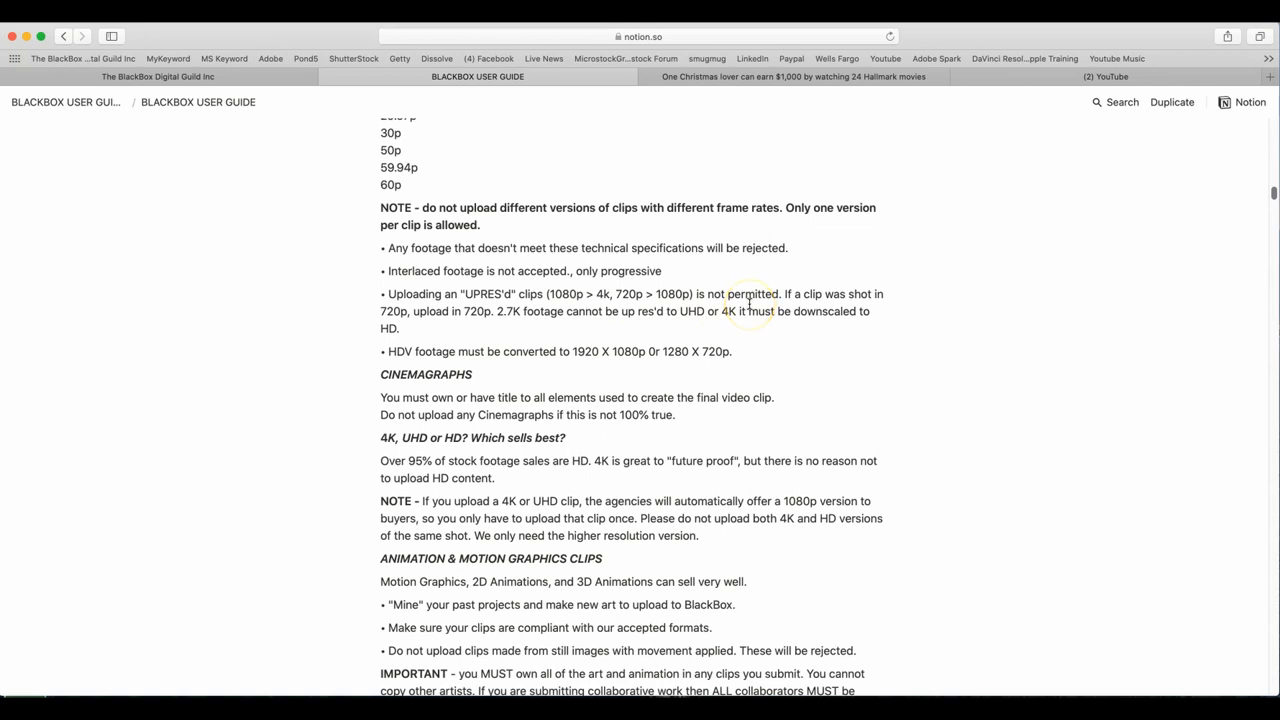
pyautogui.moveTo(484, 326)
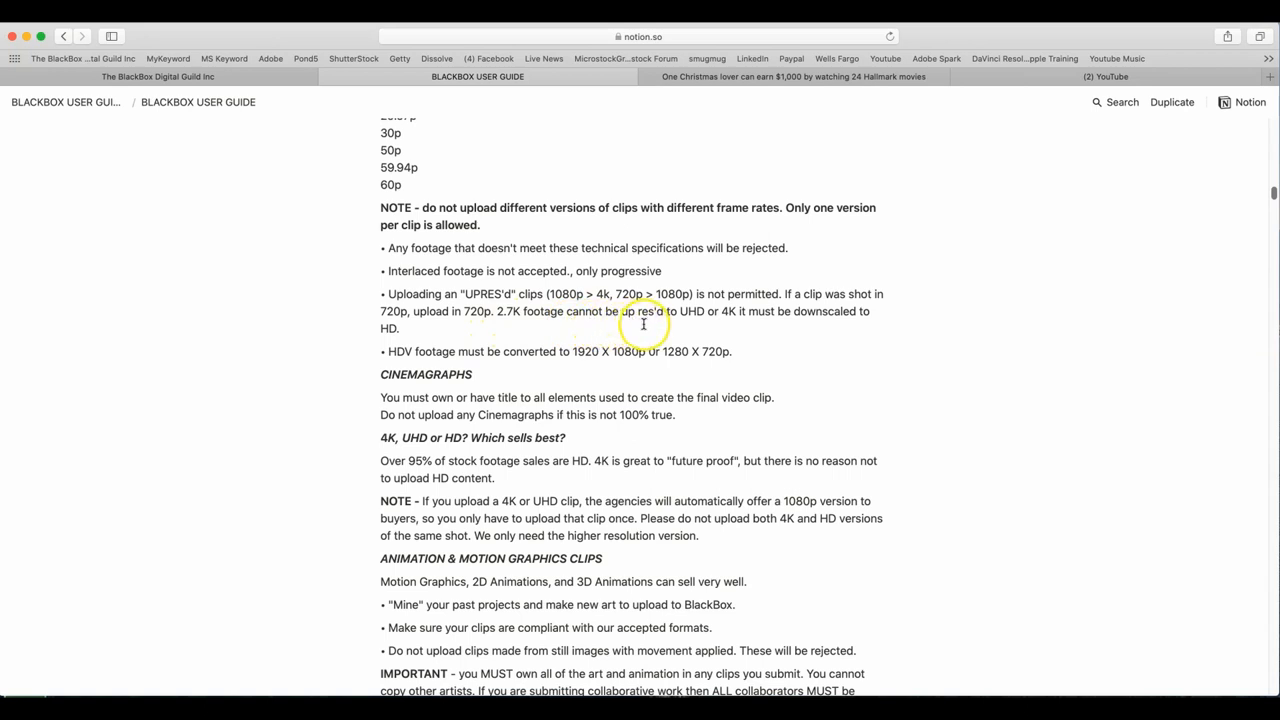
pyautogui.moveTo(764, 324)
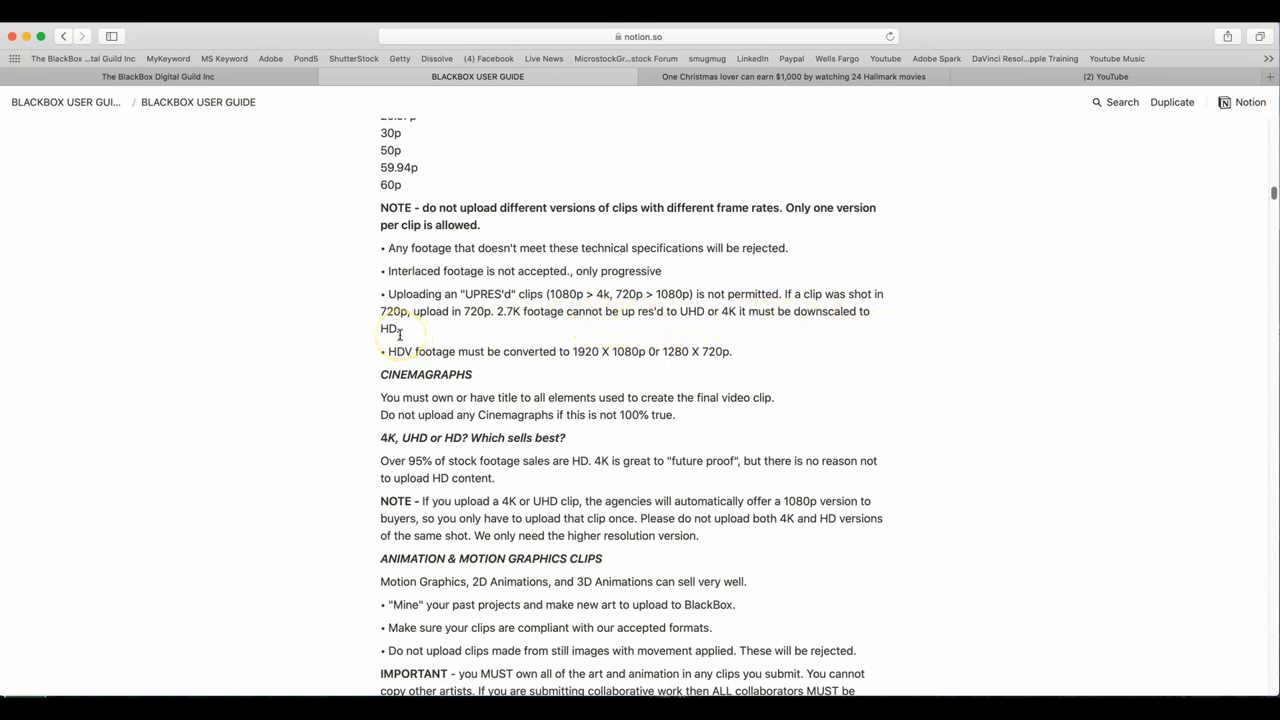
pyautogui.moveTo(544, 352)
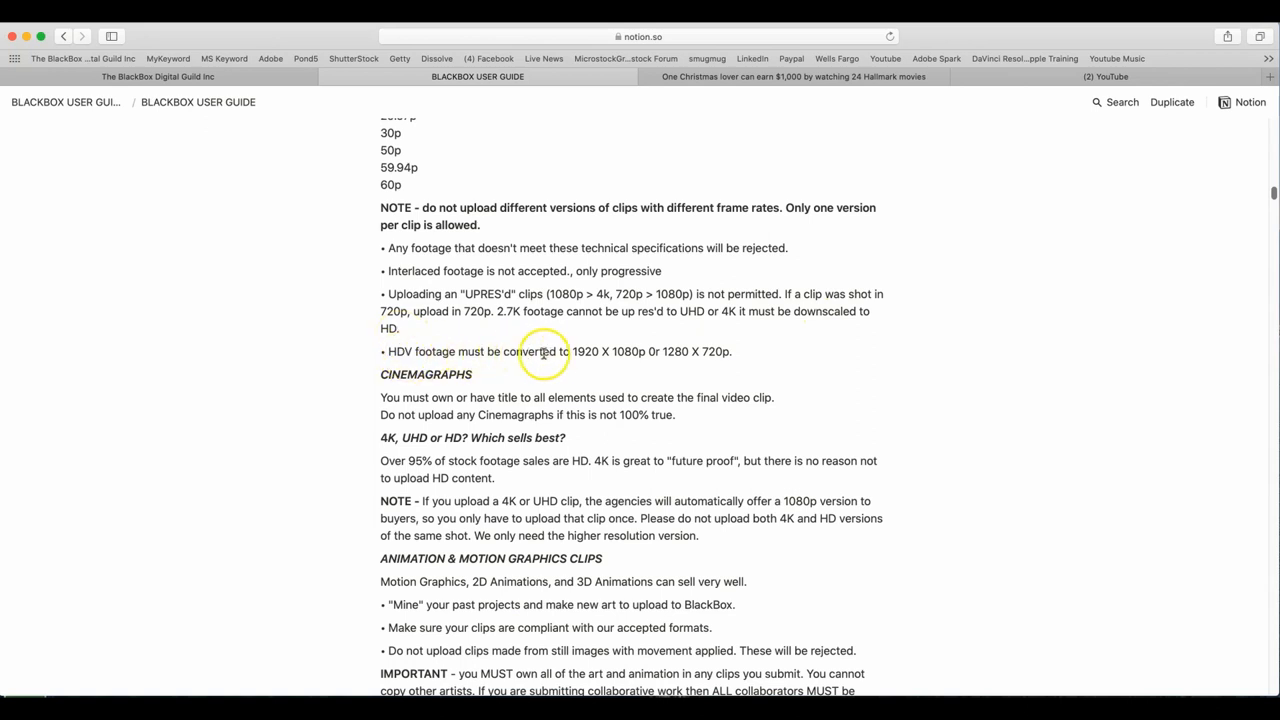
pyautogui.moveTo(636, 364)
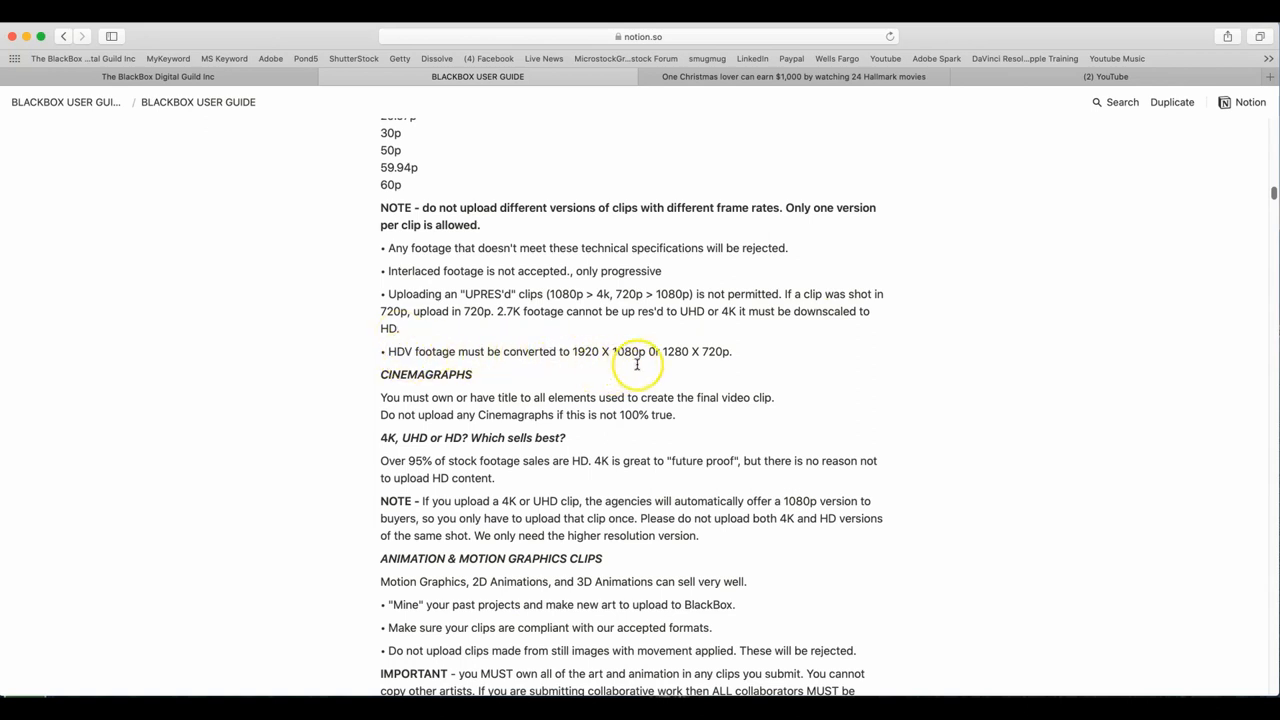
pyautogui.moveTo(740, 364)
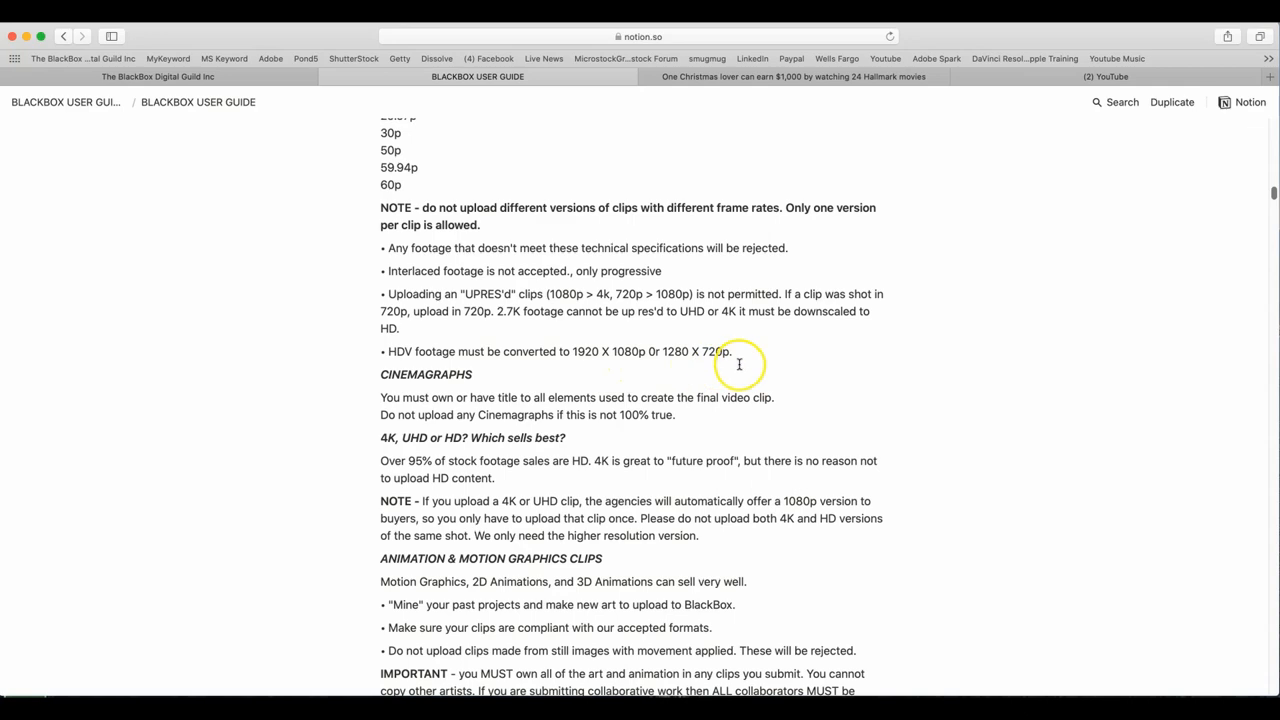
pyautogui.scroll(-3)
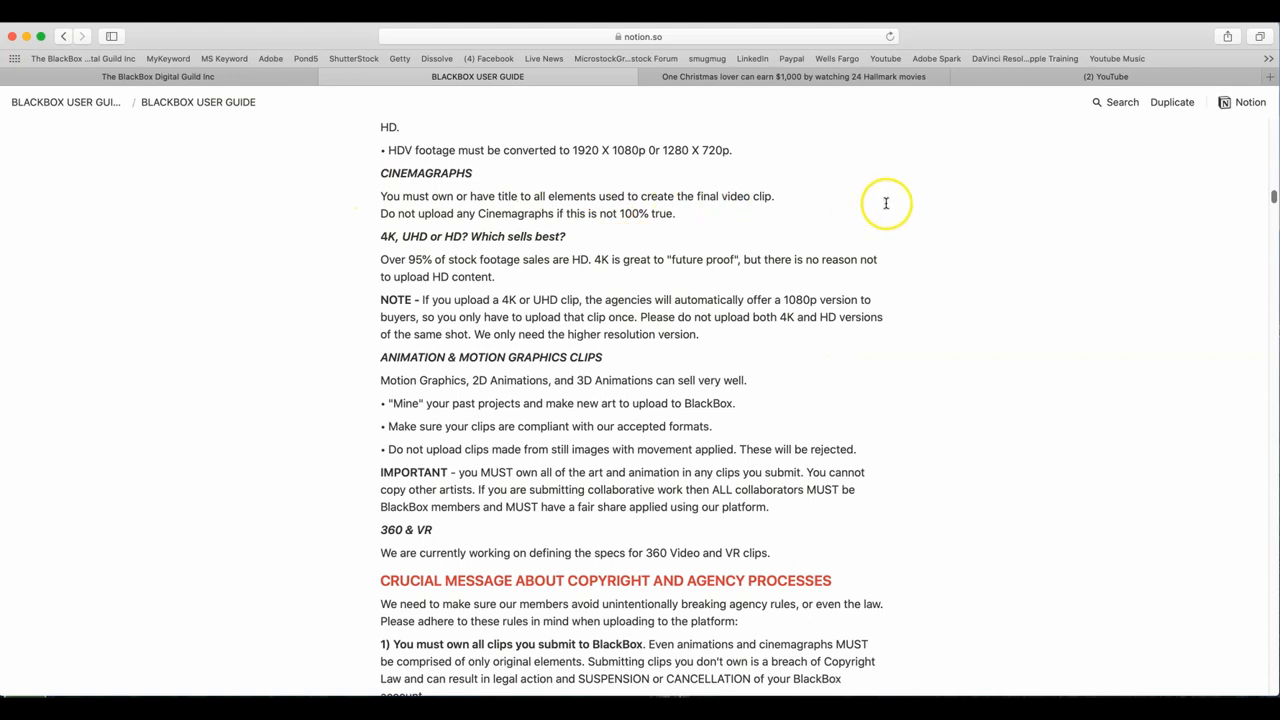
pyautogui.moveTo(856, 198)
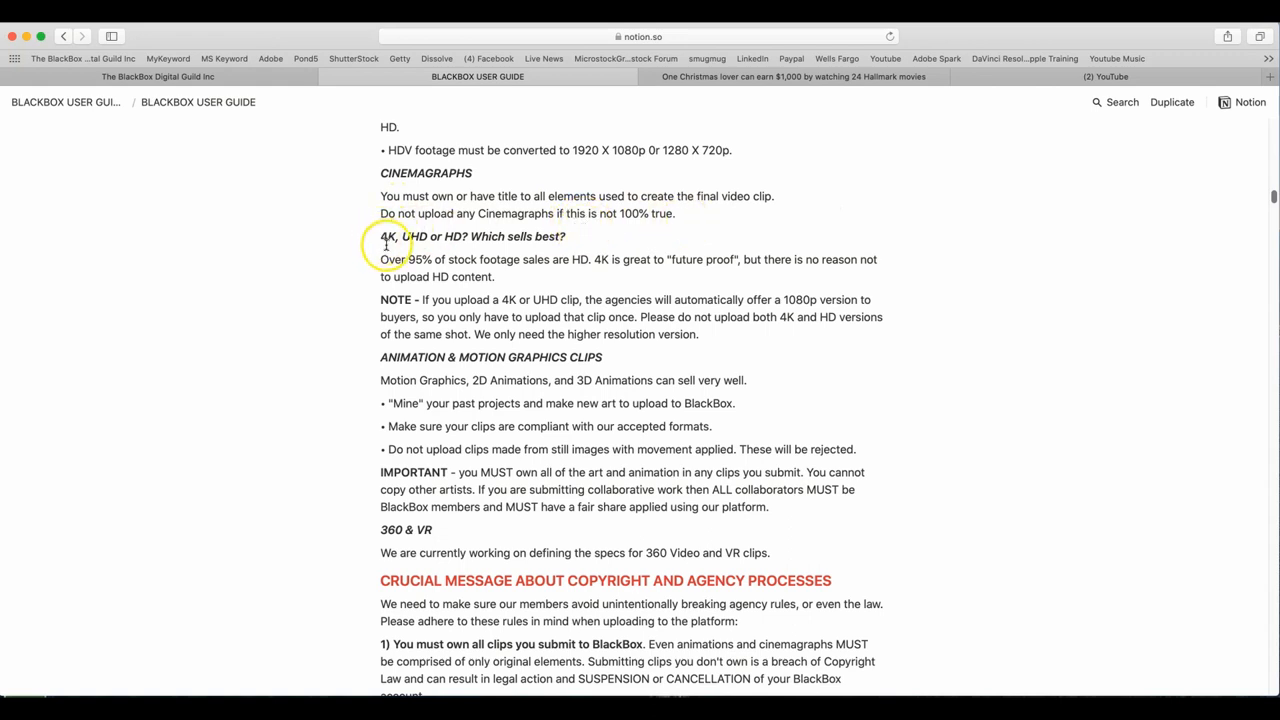
pyautogui.moveTo(480, 248)
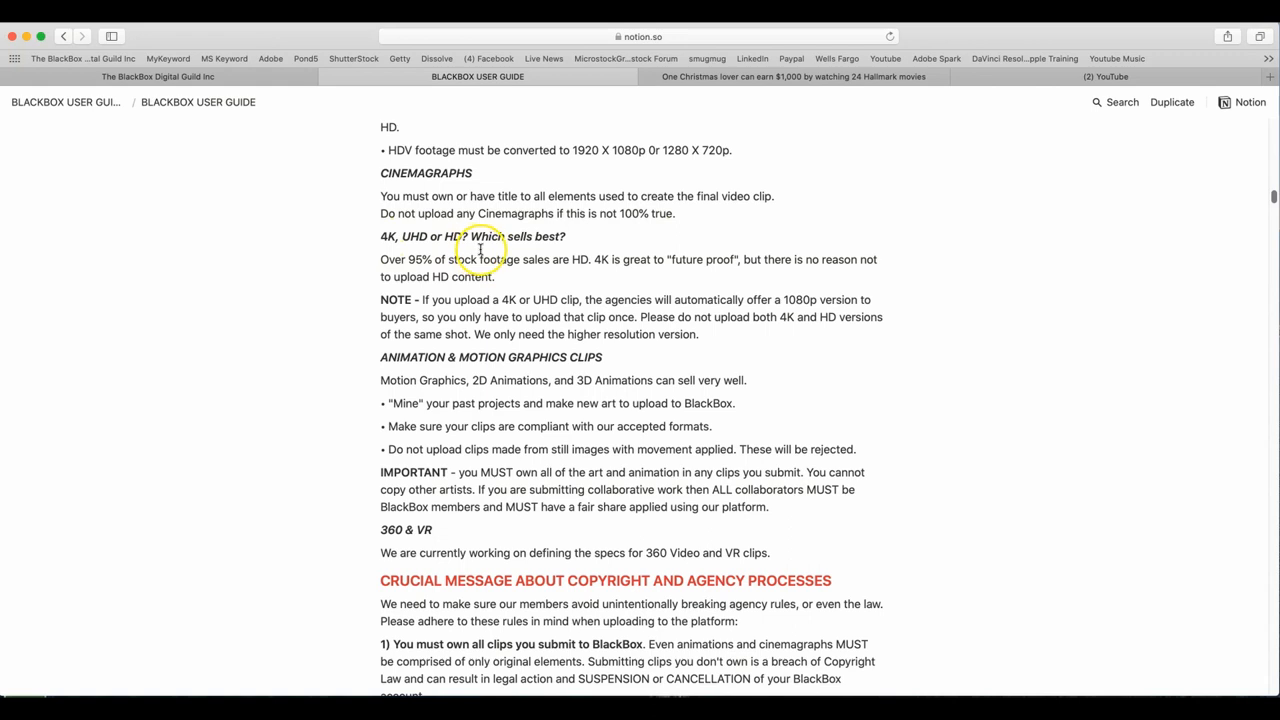
pyautogui.moveTo(368, 276)
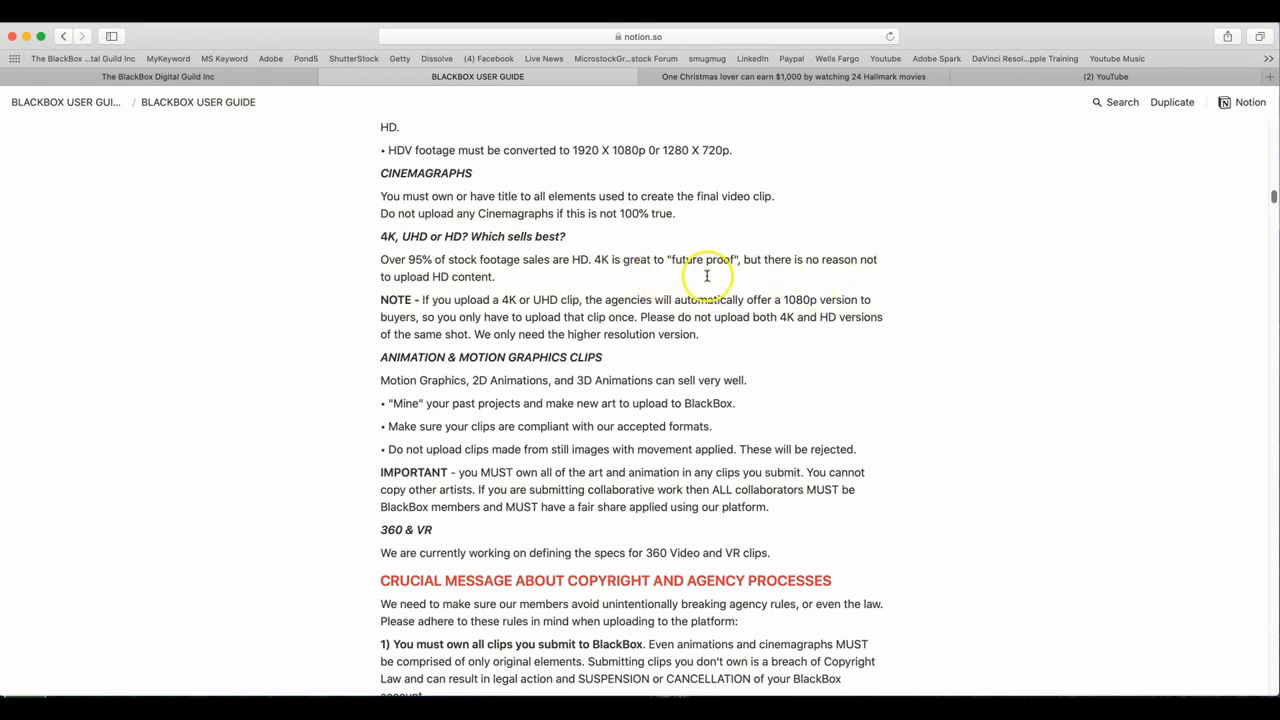
pyautogui.moveTo(708, 276)
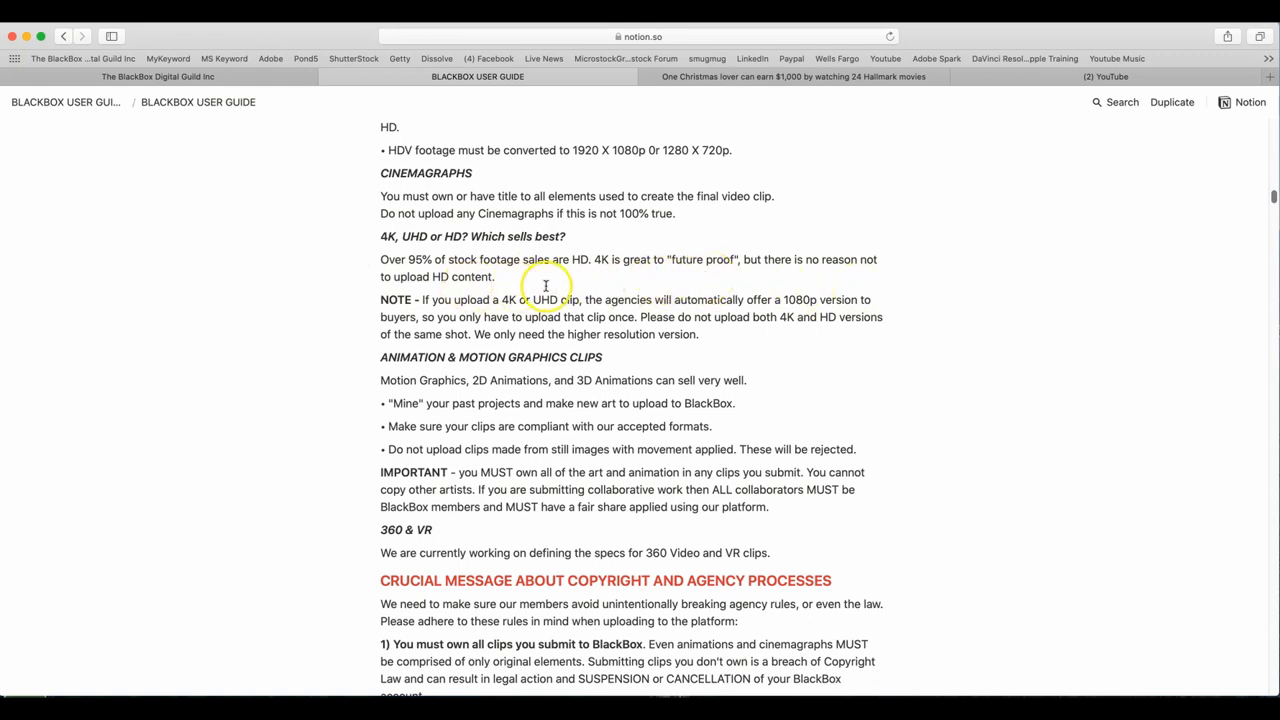
pyautogui.moveTo(444, 328)
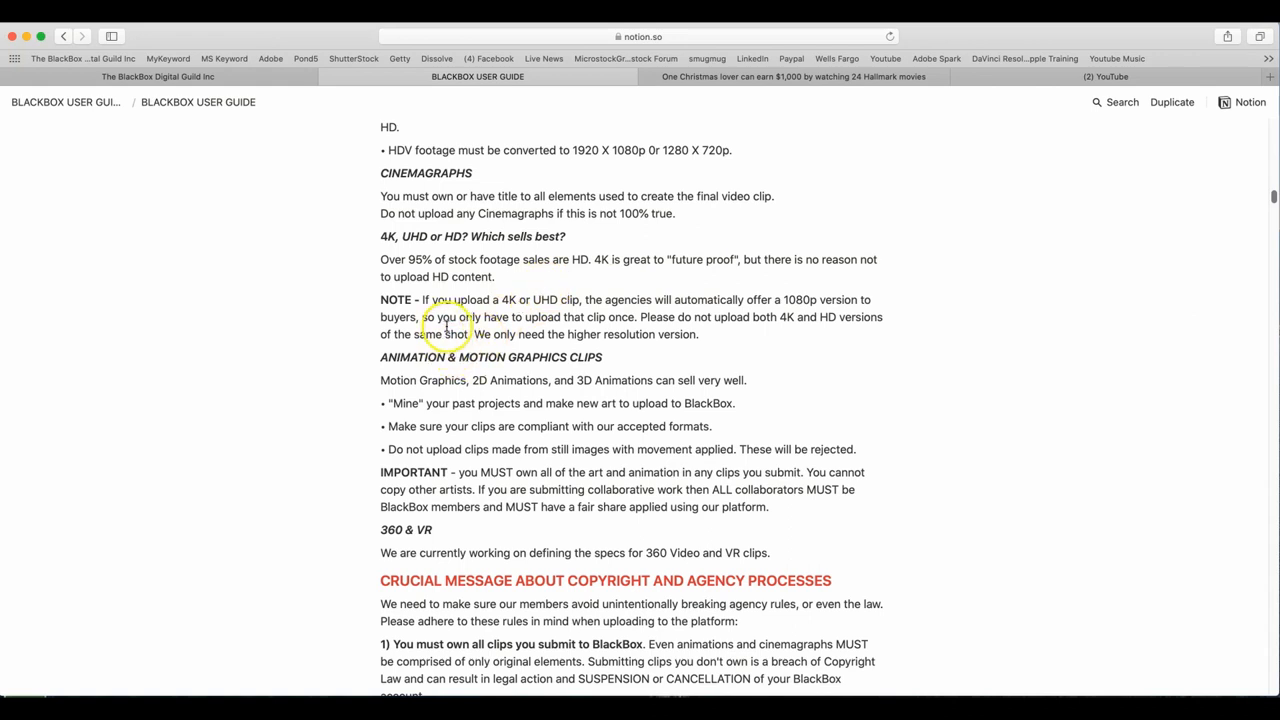
pyautogui.moveTo(570, 316)
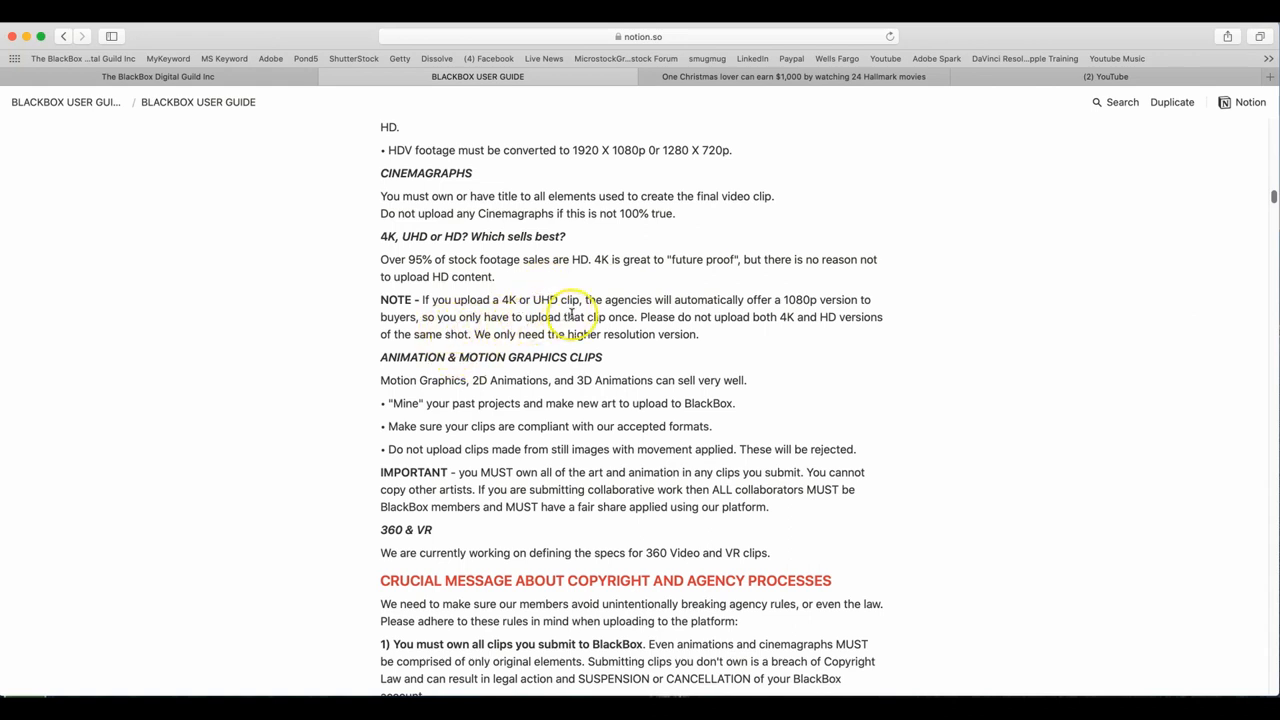
pyautogui.moveTo(776, 312)
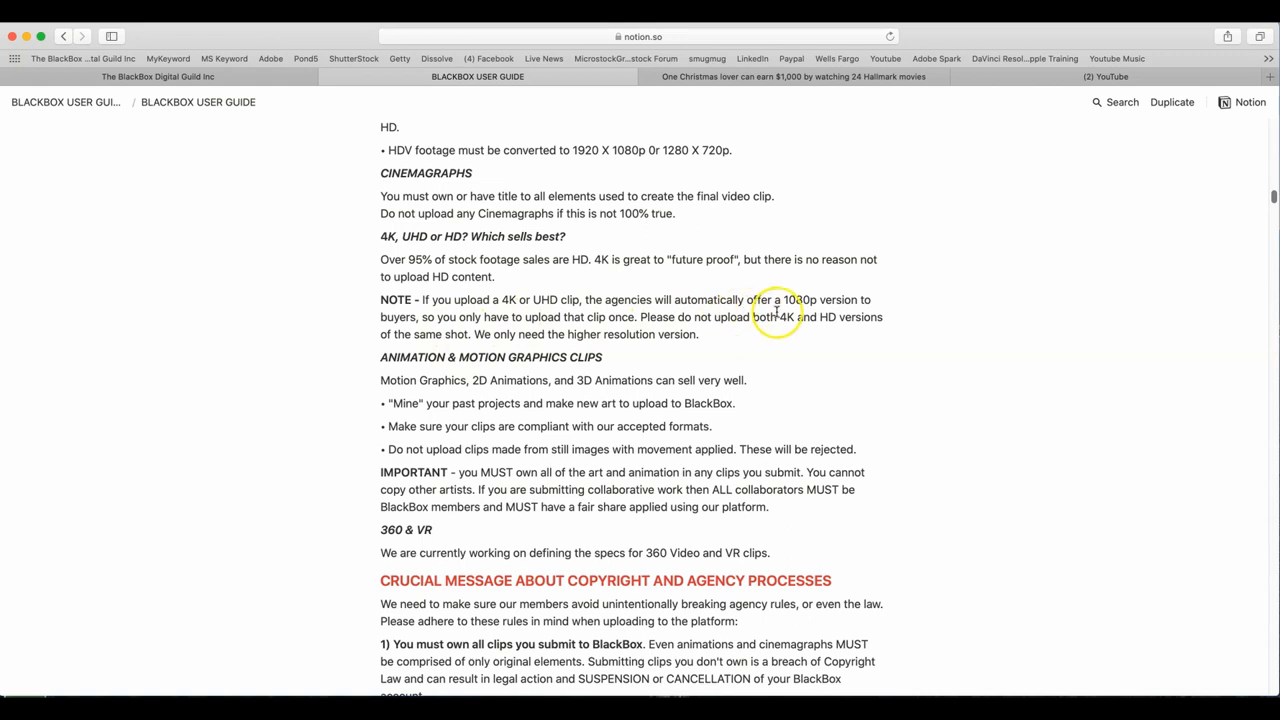
pyautogui.moveTo(384, 332)
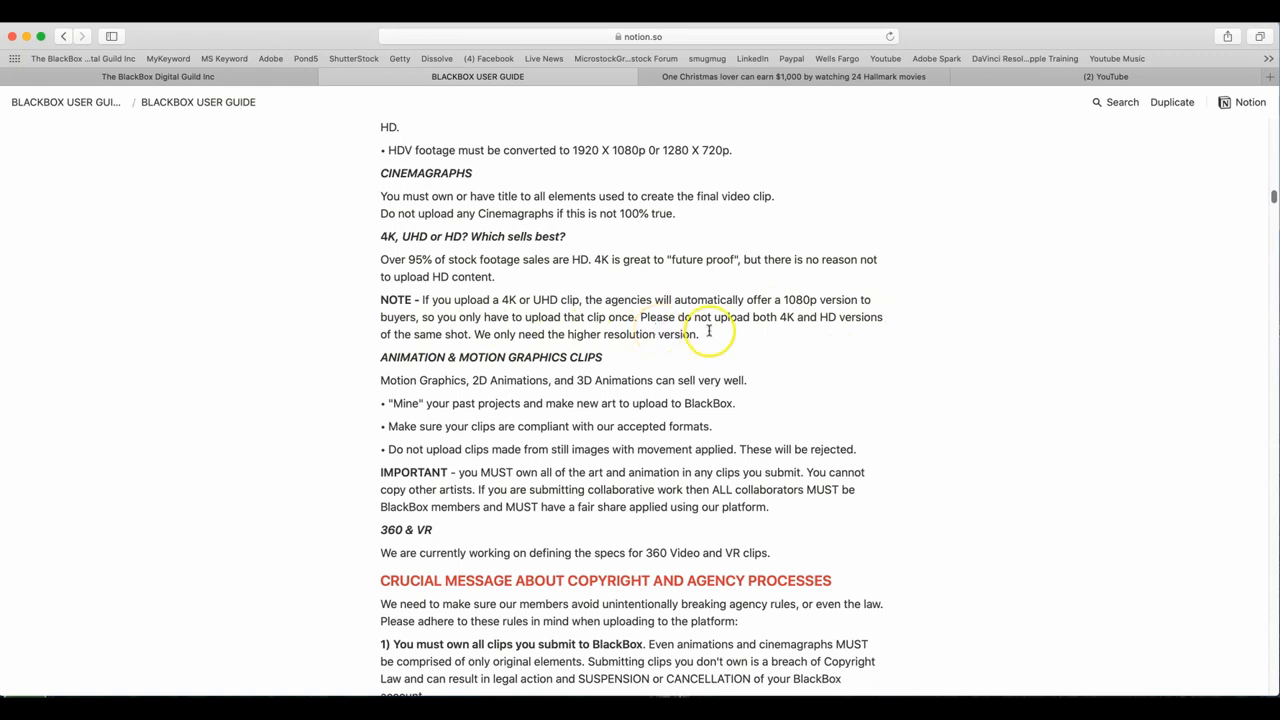
pyautogui.moveTo(832, 332)
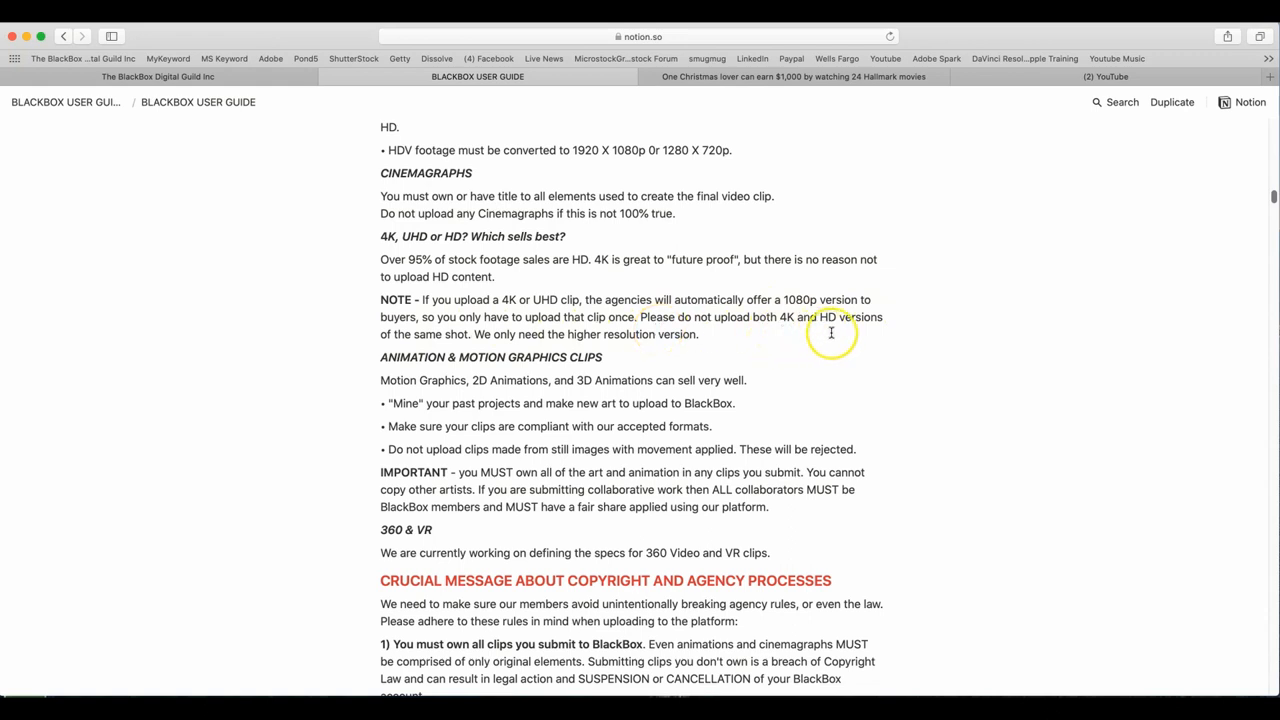
pyautogui.moveTo(464, 344)
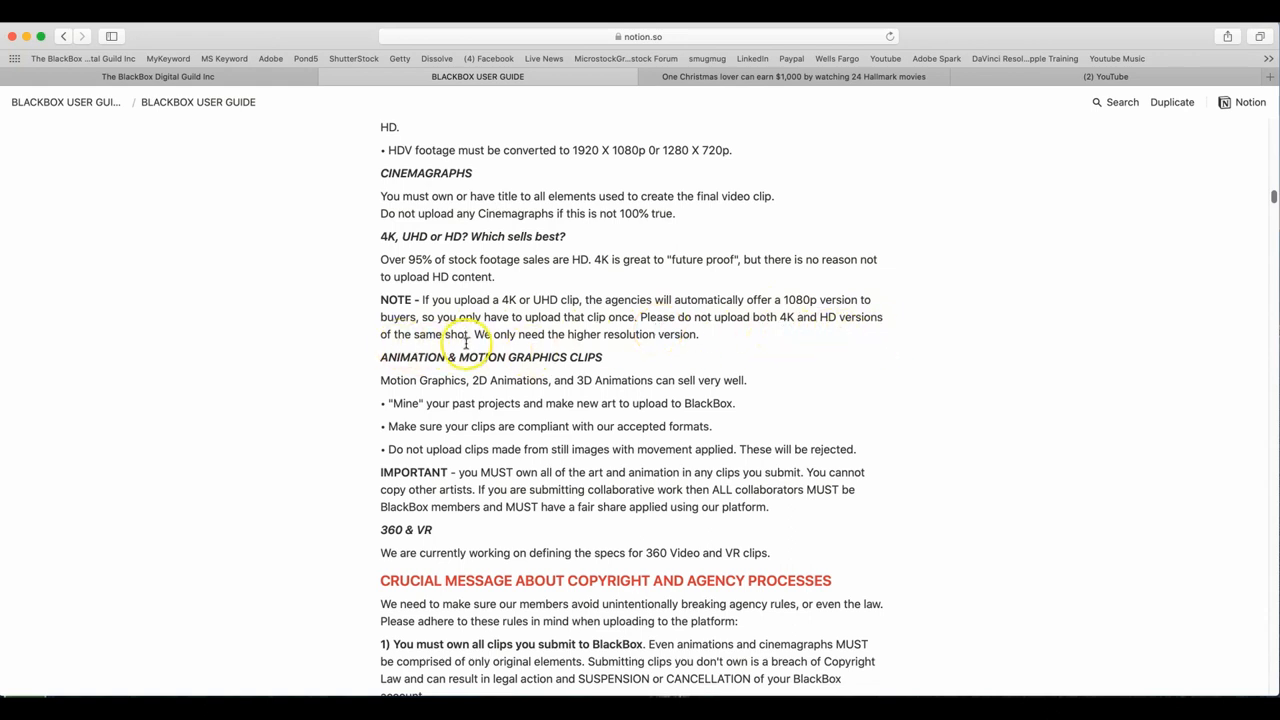
pyautogui.moveTo(668, 348)
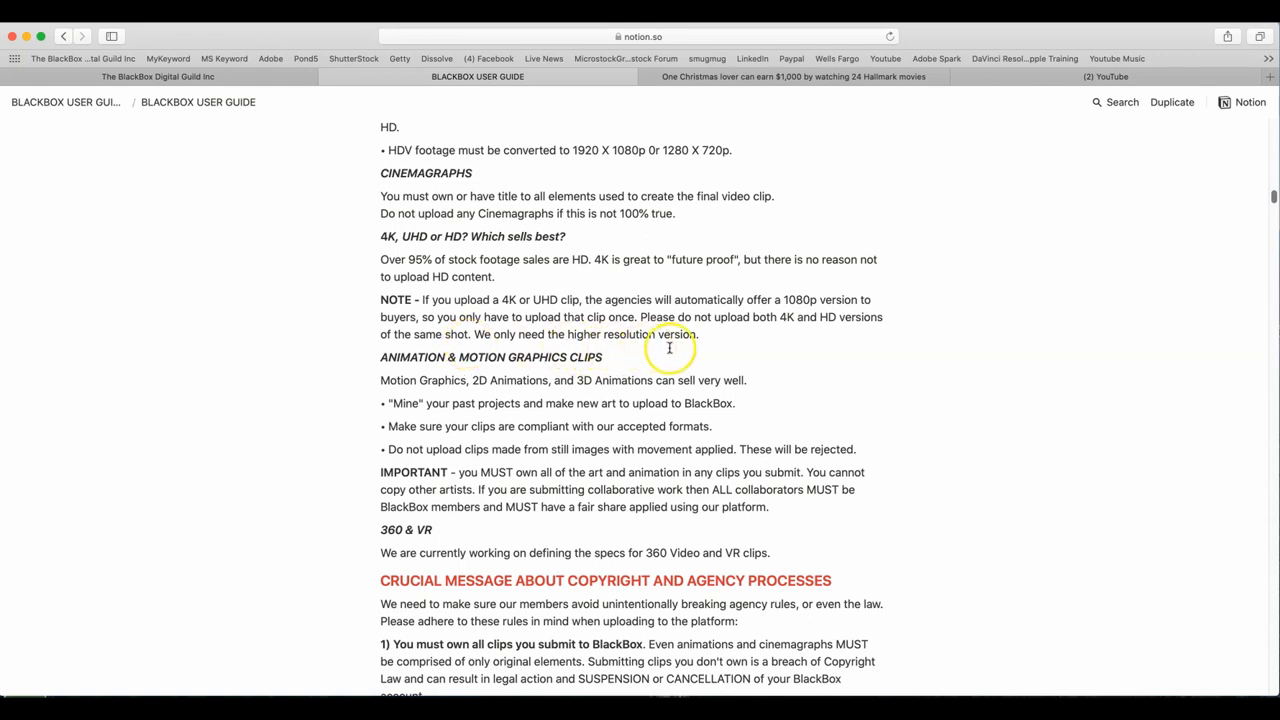
pyautogui.scroll(-3)
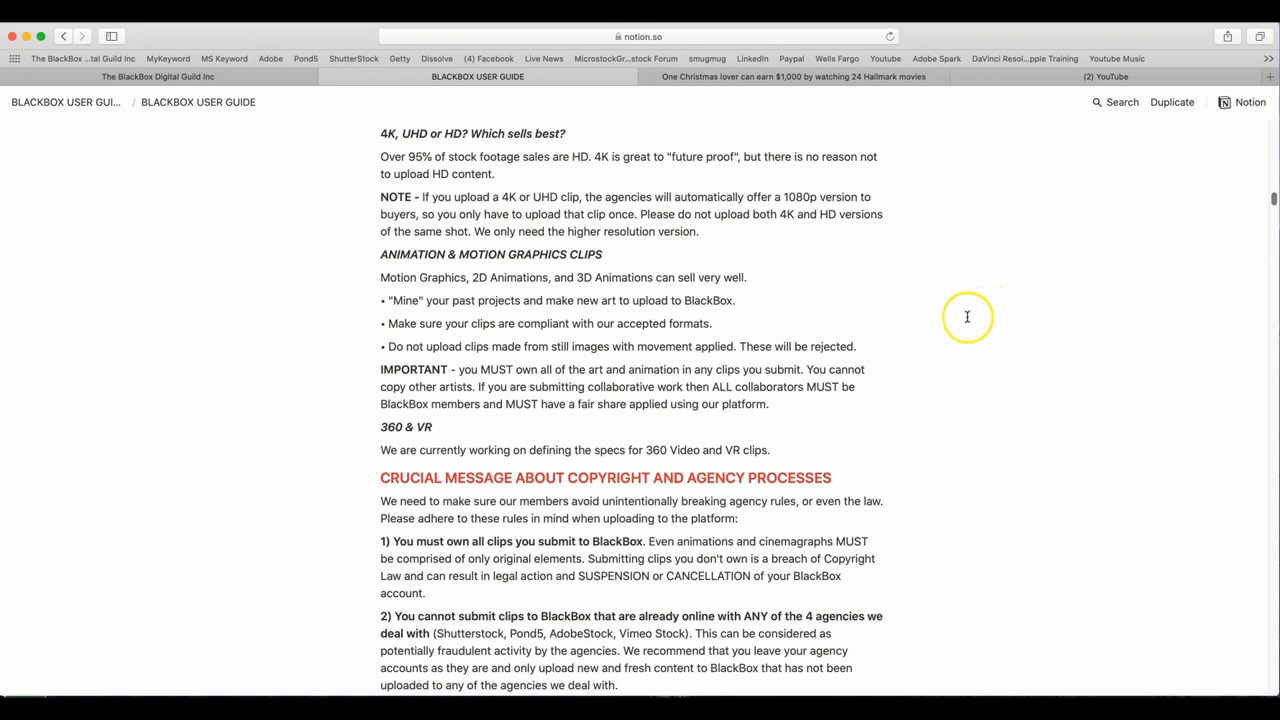
pyautogui.moveTo(964, 318)
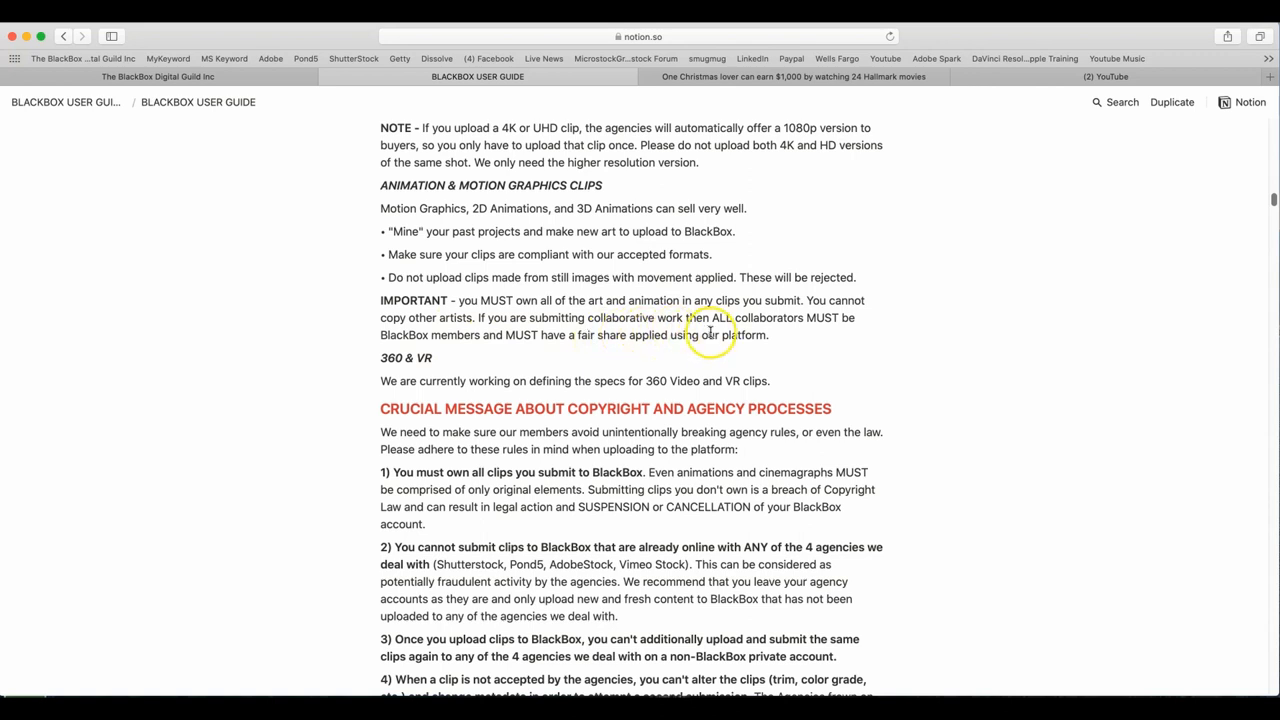
pyautogui.moveTo(470, 338)
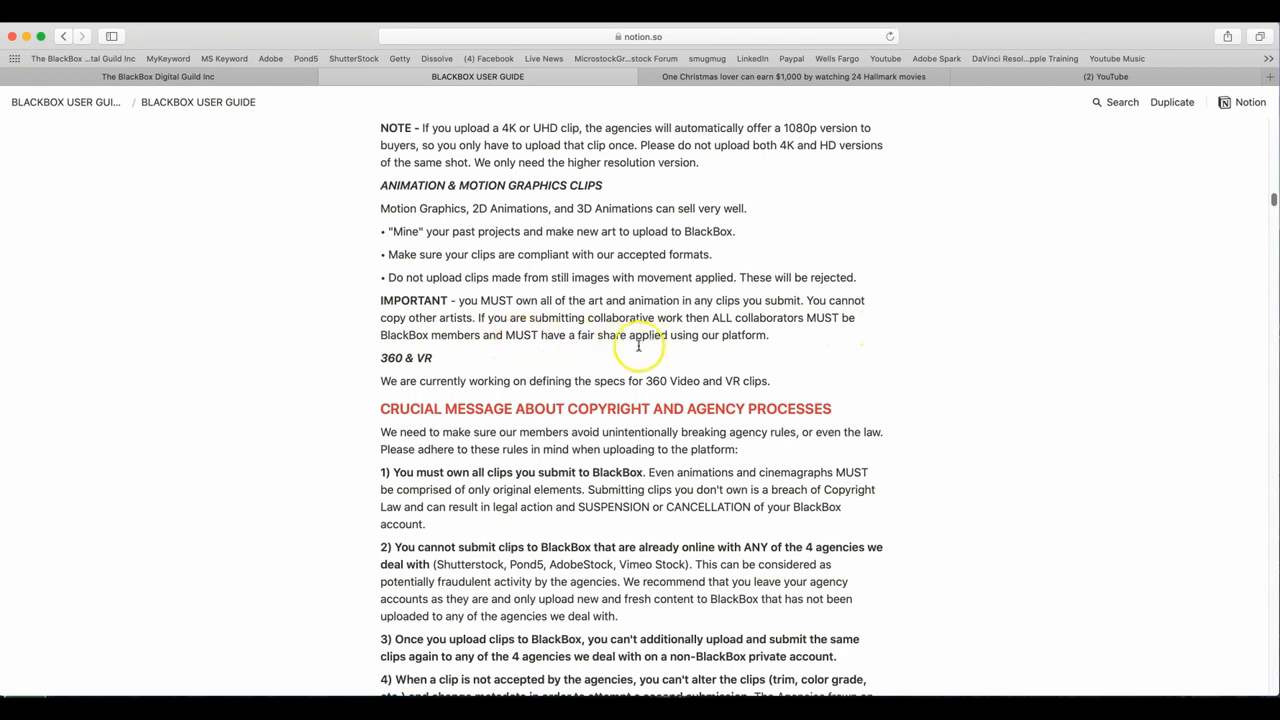
pyautogui.moveTo(624, 352)
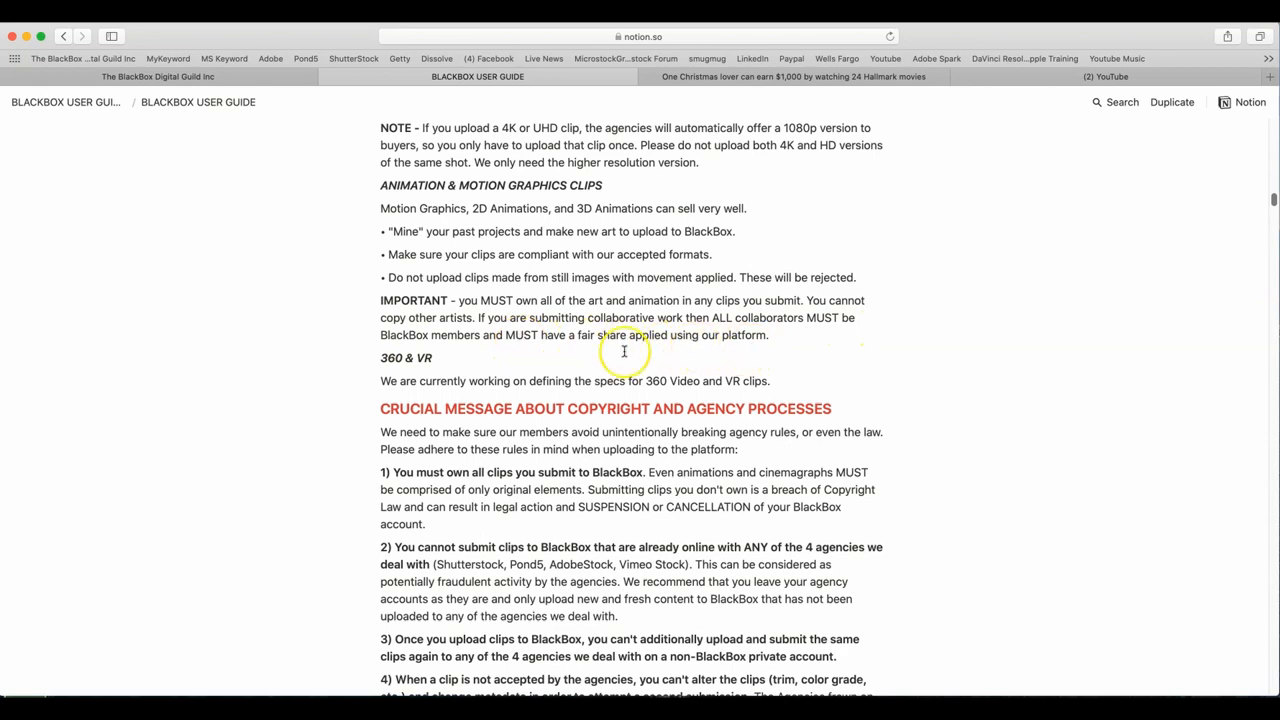
pyautogui.scroll(-3)
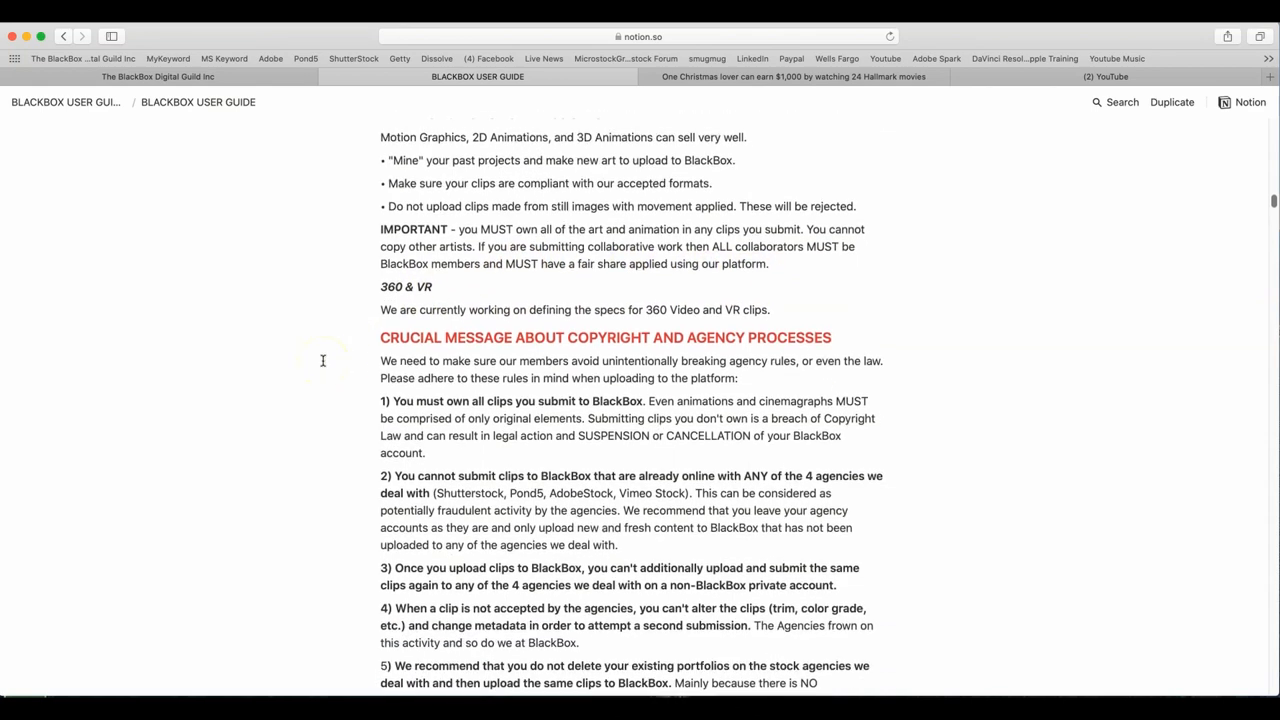
pyautogui.scroll(-3)
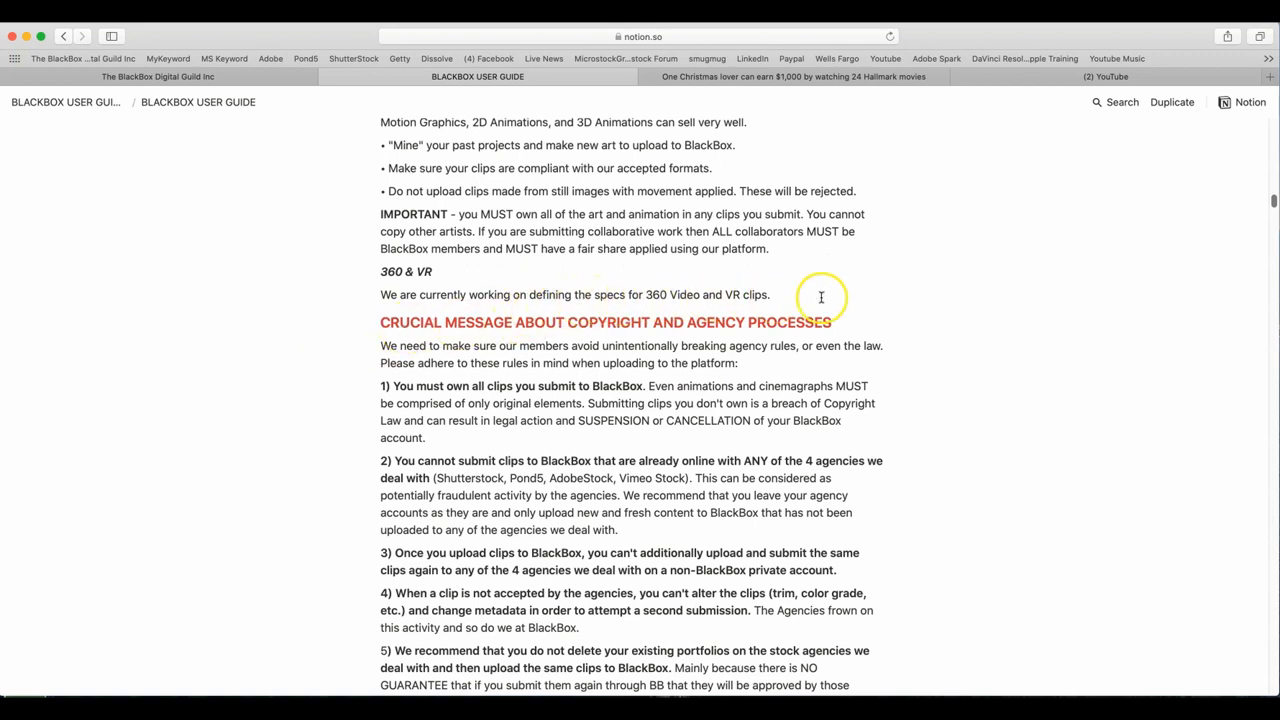
pyautogui.moveTo(650, 328)
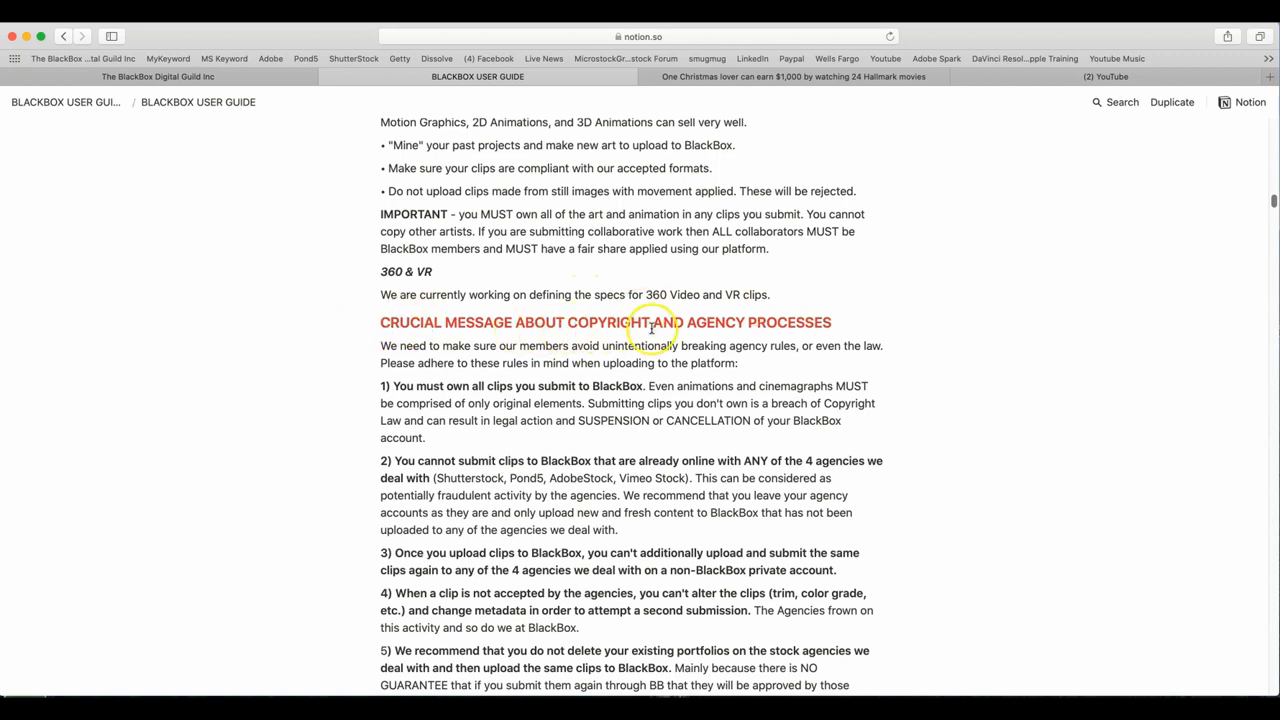
pyautogui.scroll(-3)
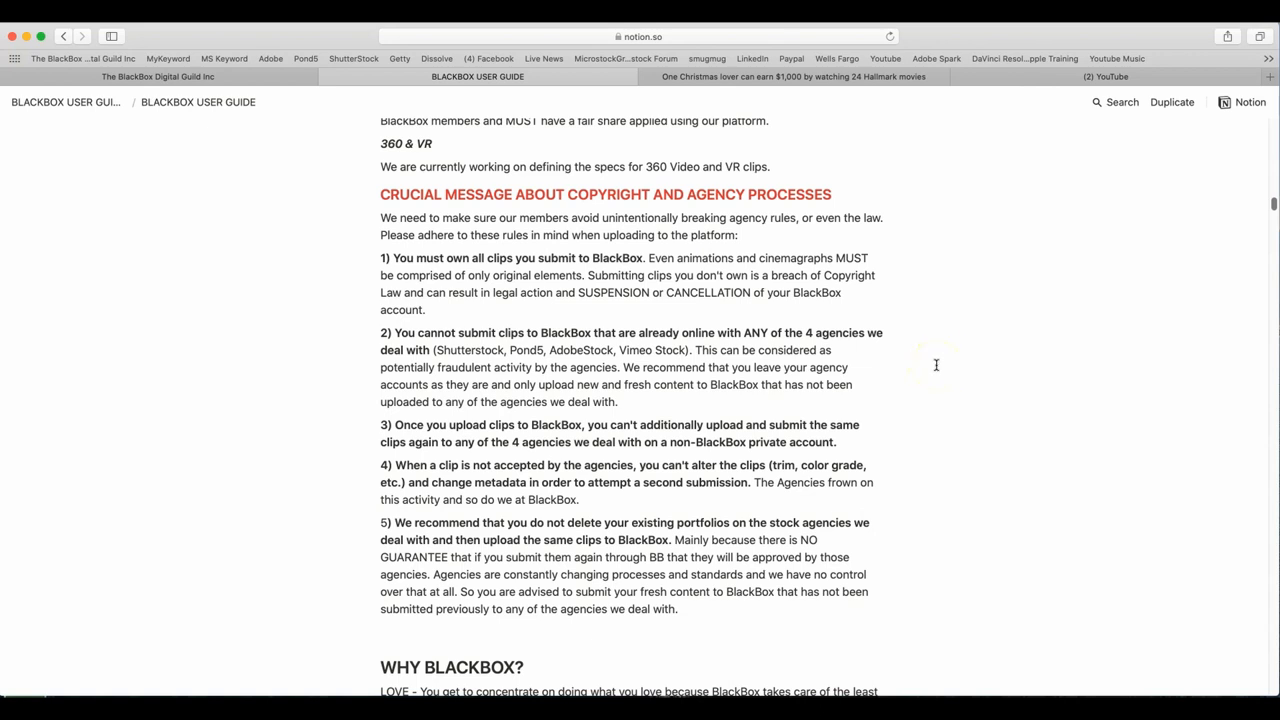
pyautogui.moveTo(936, 364)
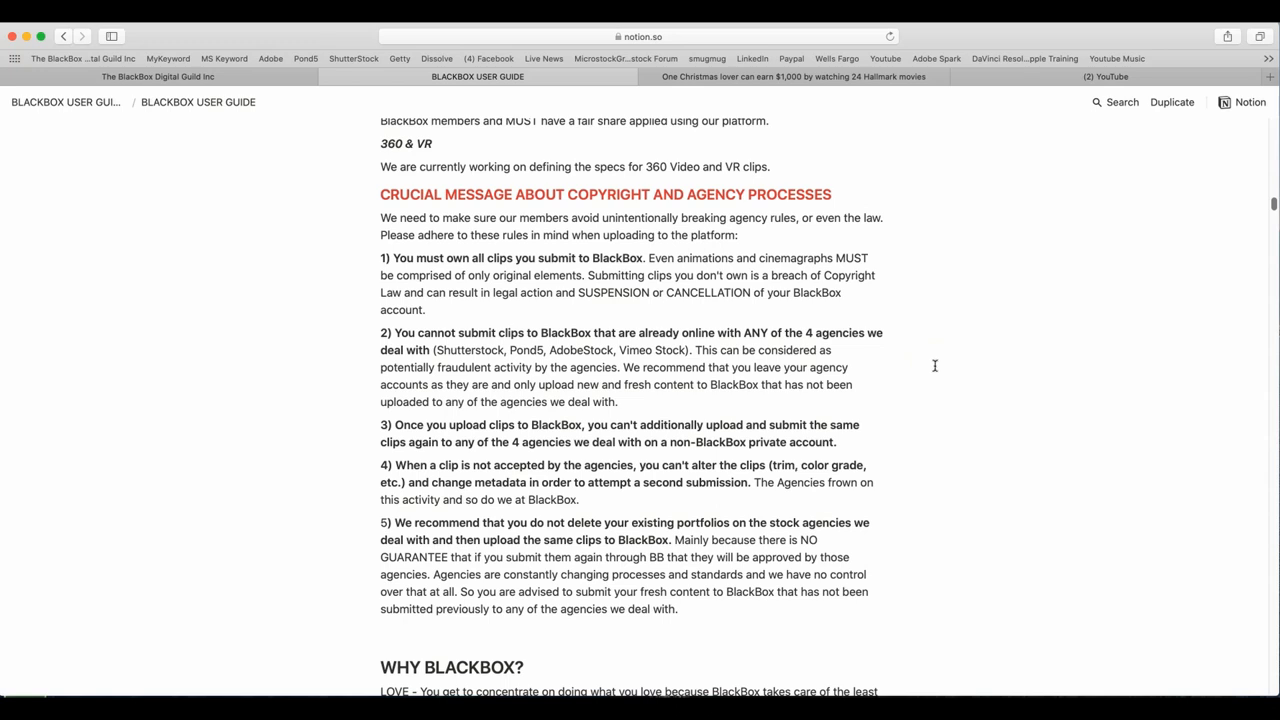
pyautogui.scroll(-3)
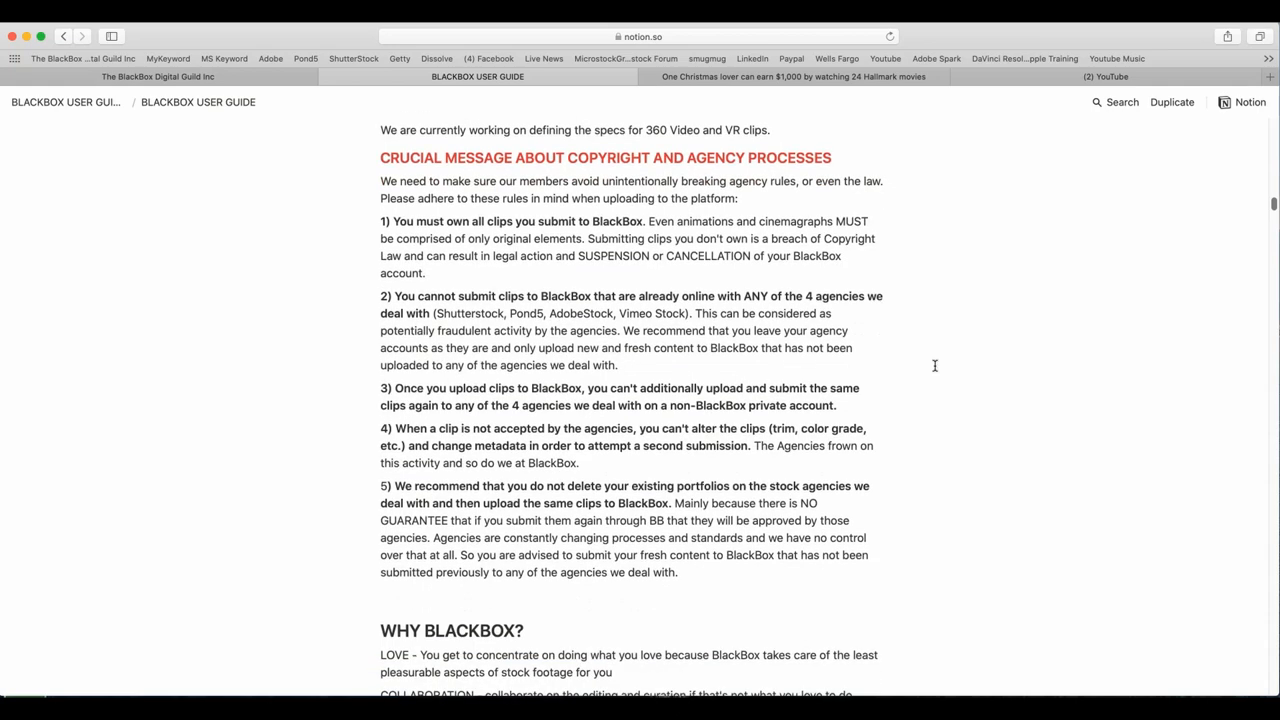
pyautogui.scroll(-3)
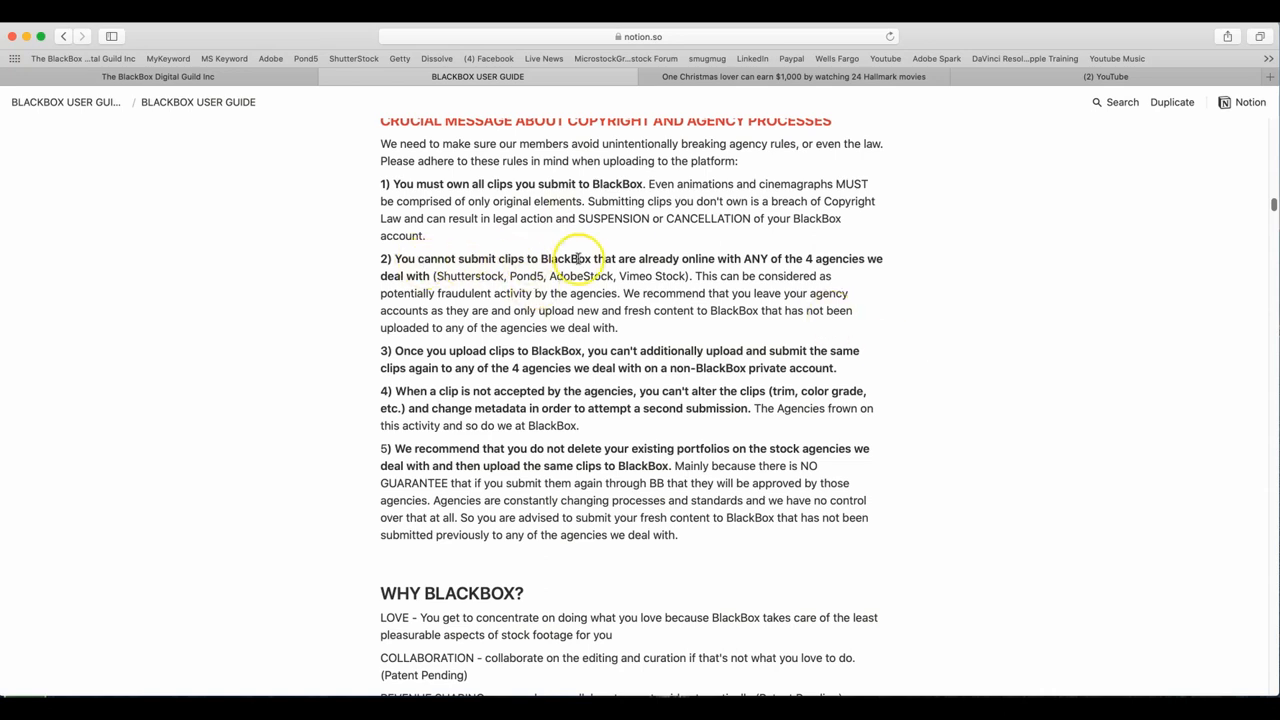
pyautogui.moveTo(692, 258)
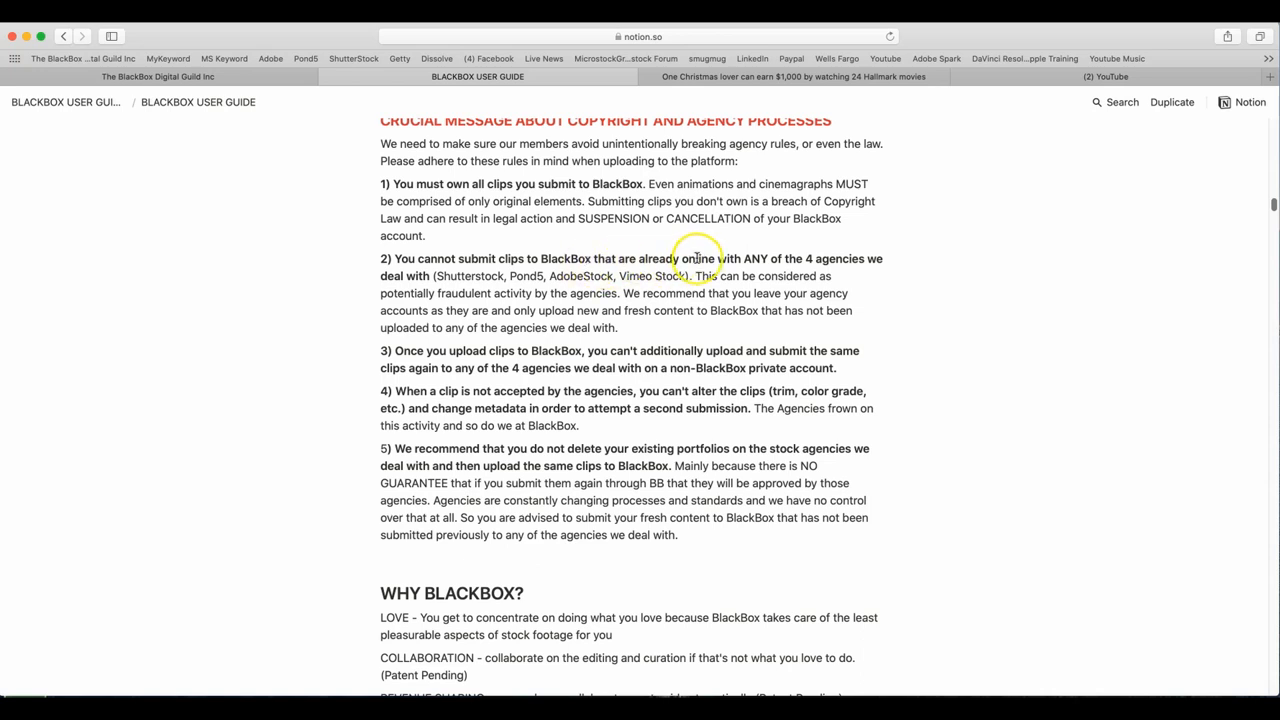
pyautogui.moveTo(790, 260)
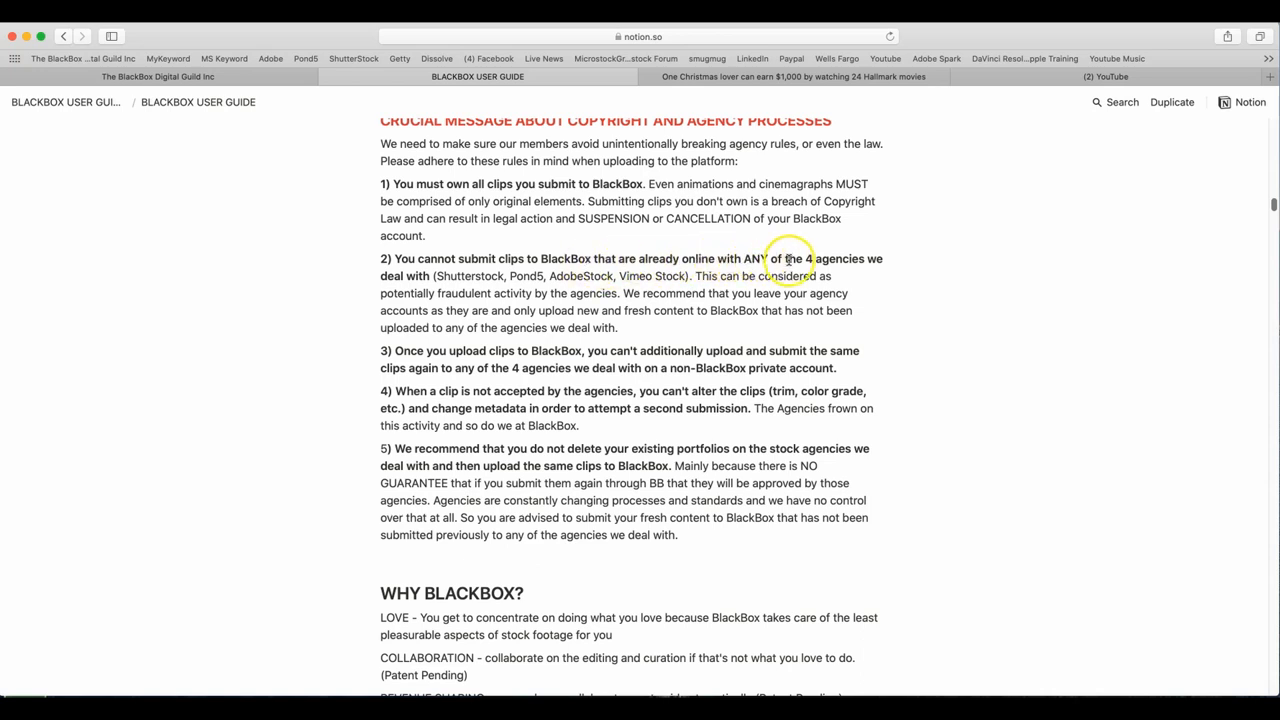
pyautogui.moveTo(488, 278)
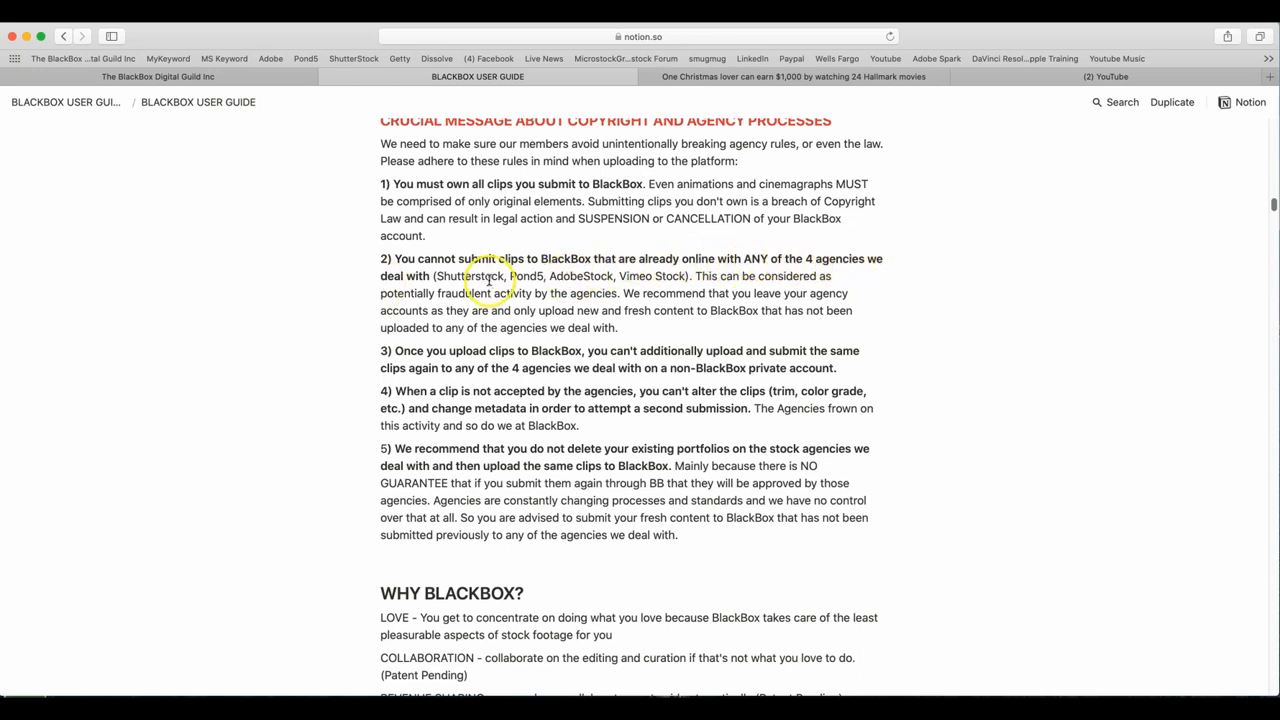
pyautogui.moveTo(578, 276)
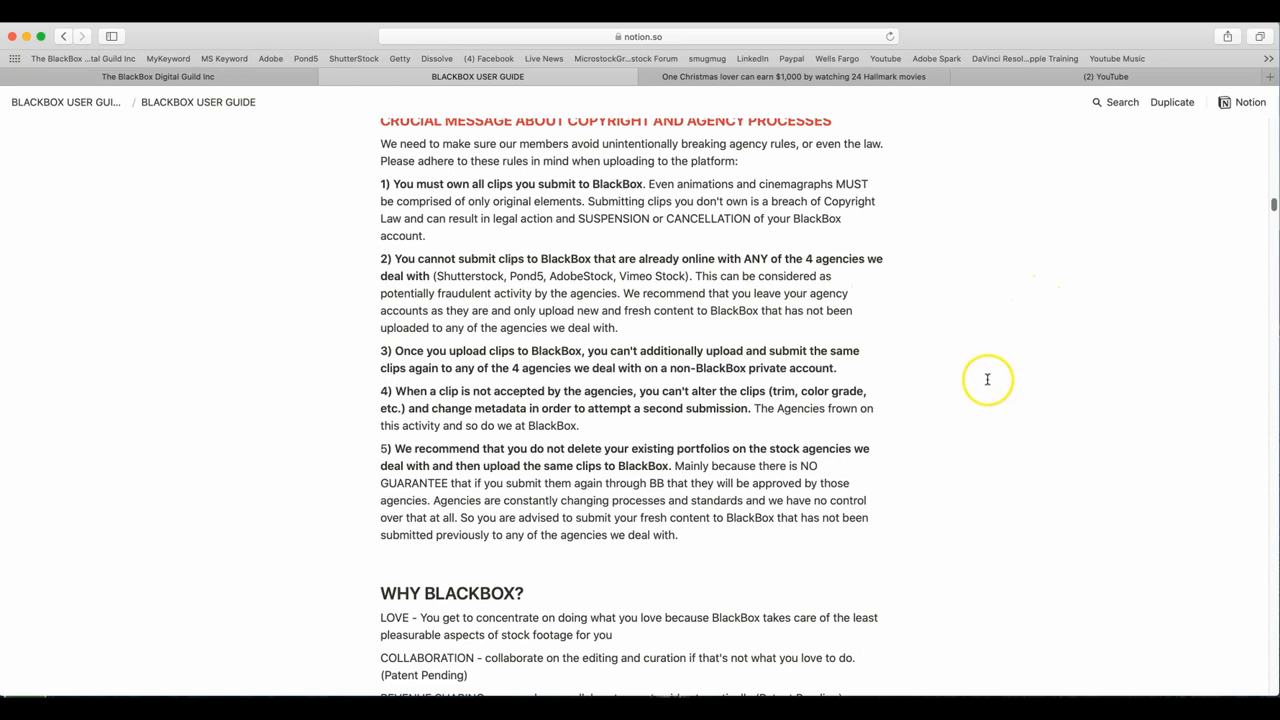
pyautogui.moveTo(974, 384)
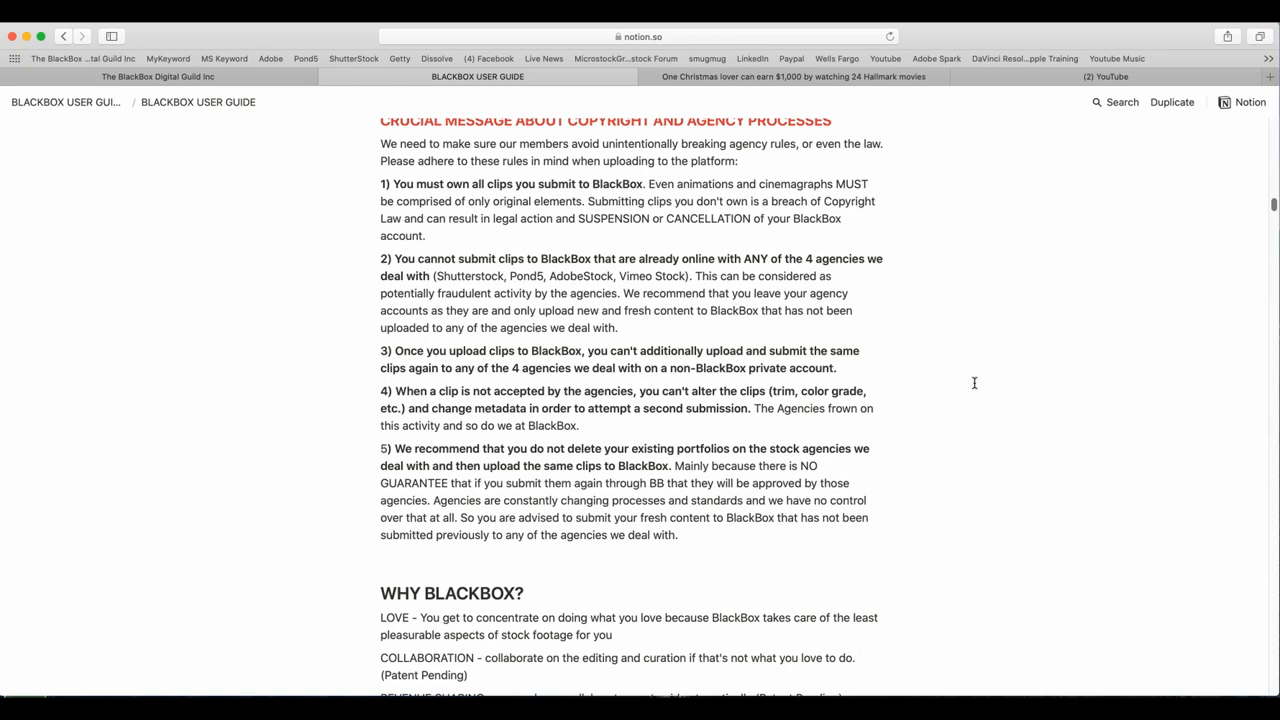
pyautogui.moveTo(968, 386)
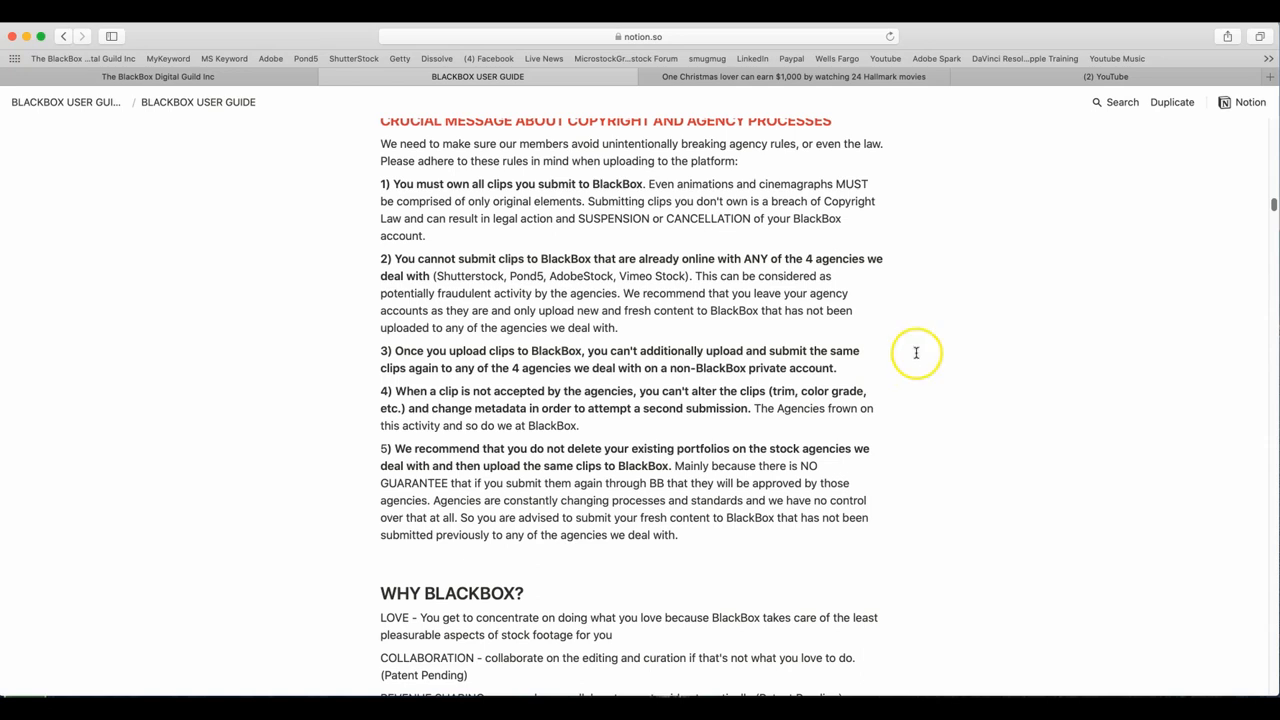
pyautogui.moveTo(832, 516)
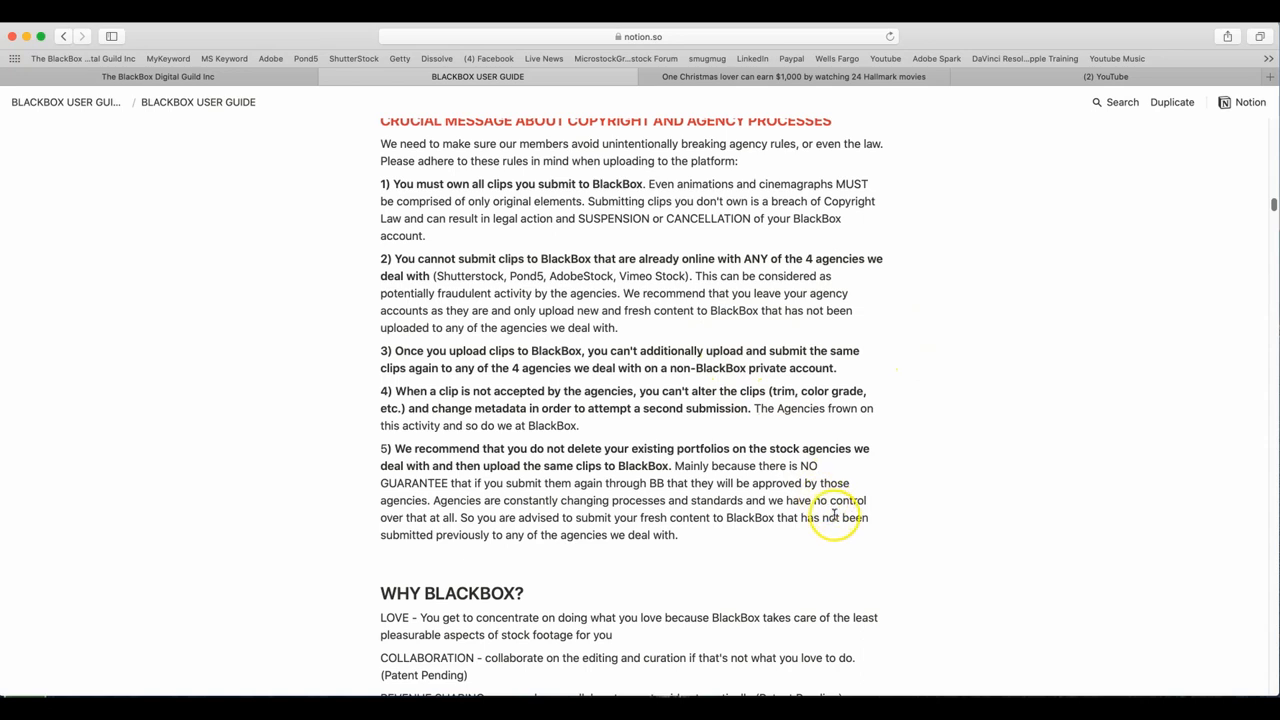
pyautogui.moveTo(902, 458)
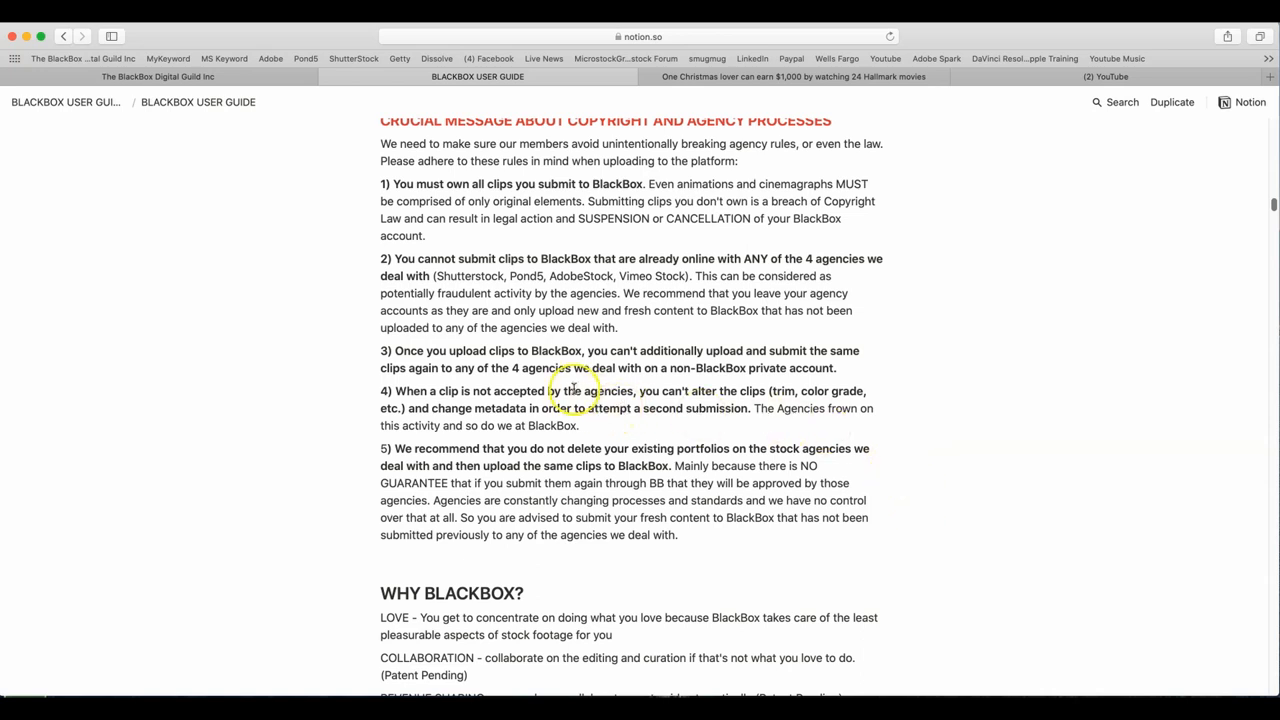
pyautogui.moveTo(660, 376)
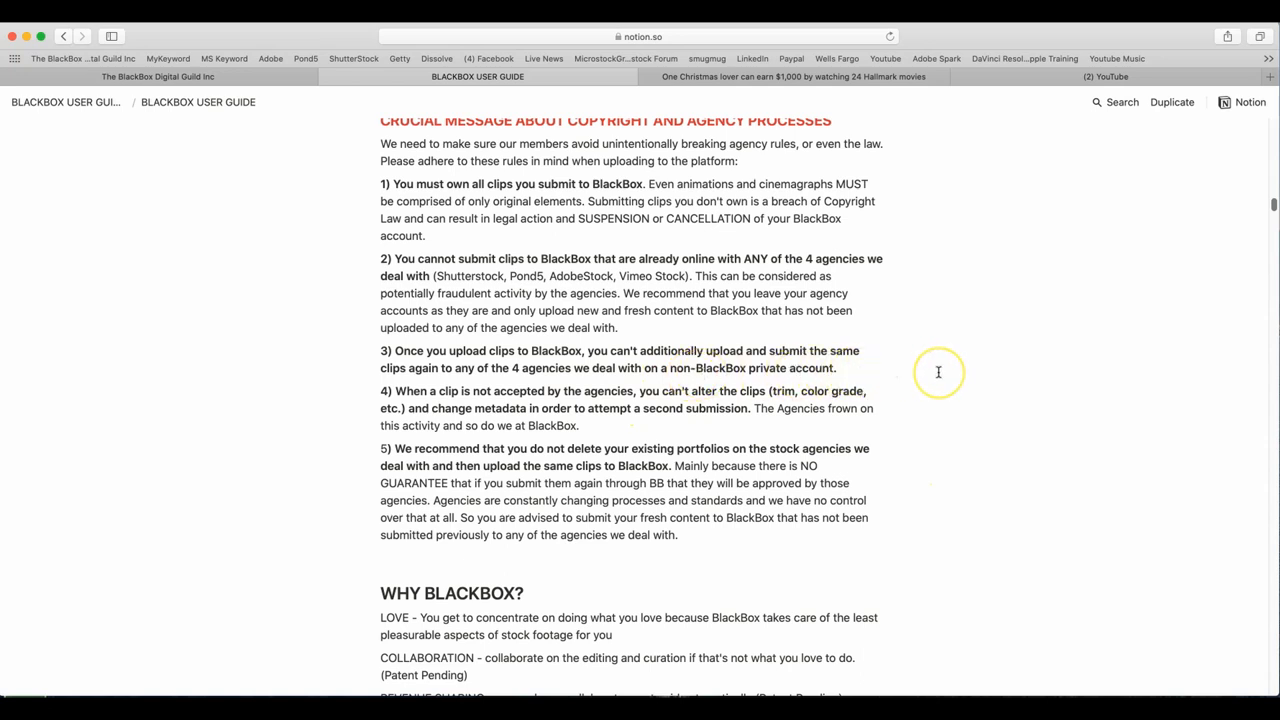
pyautogui.moveTo(938, 490)
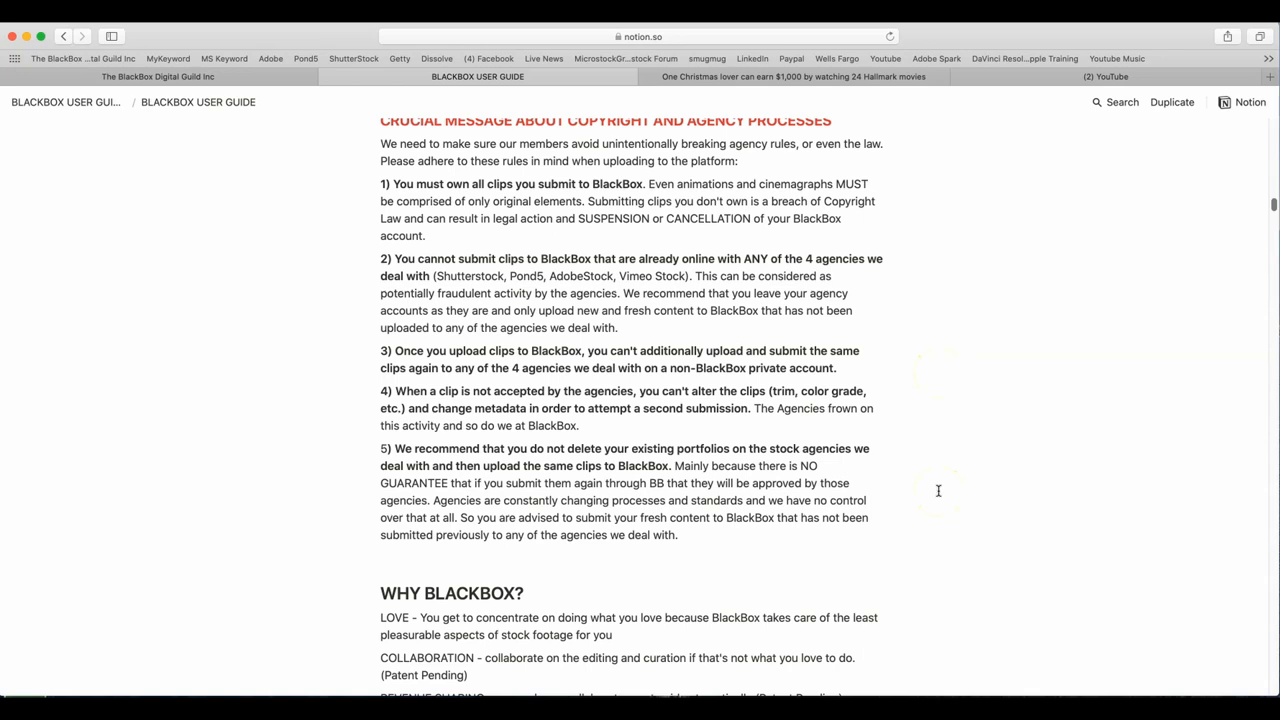
pyautogui.moveTo(980, 400)
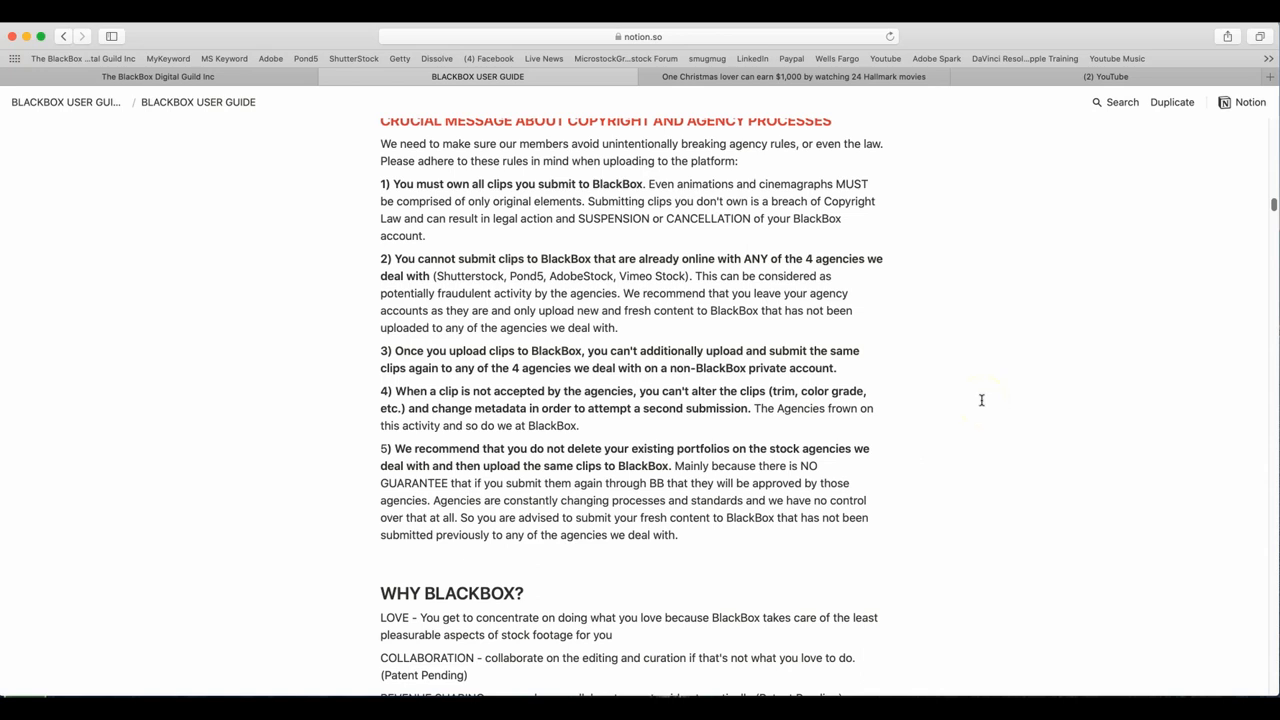
pyautogui.moveTo(984, 406)
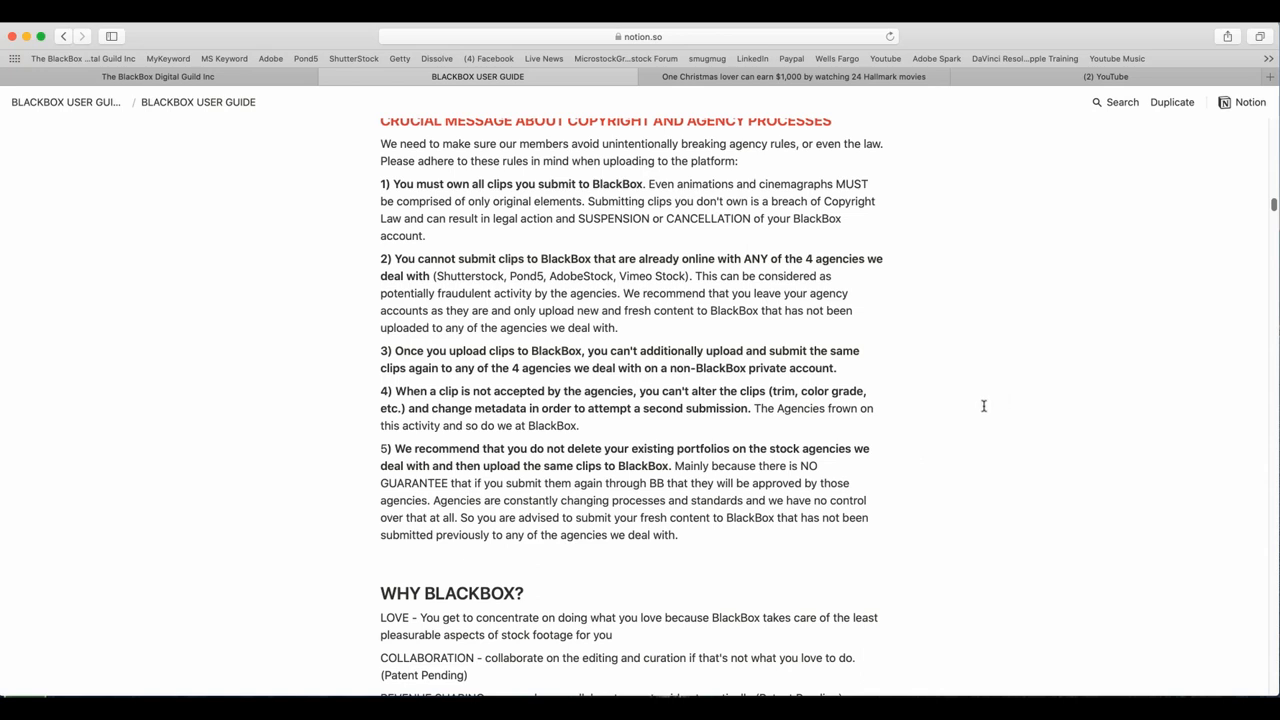
pyautogui.scroll(-3)
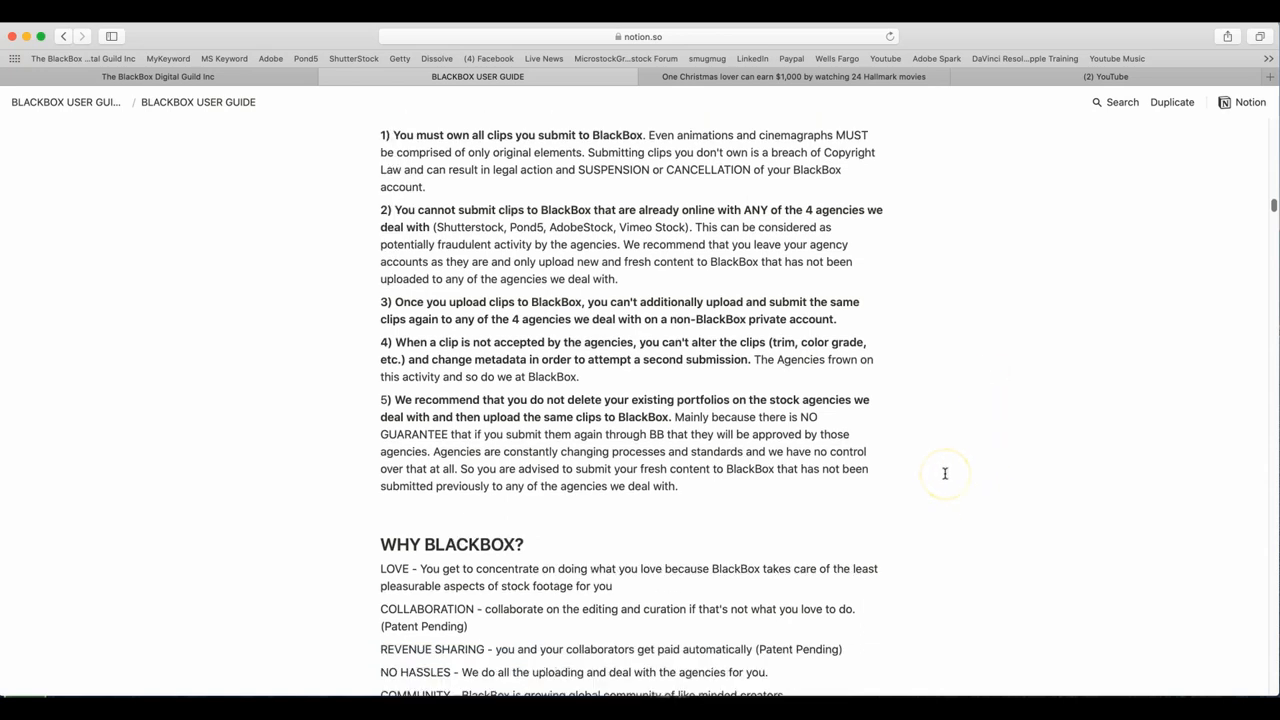
pyautogui.scroll(-3)
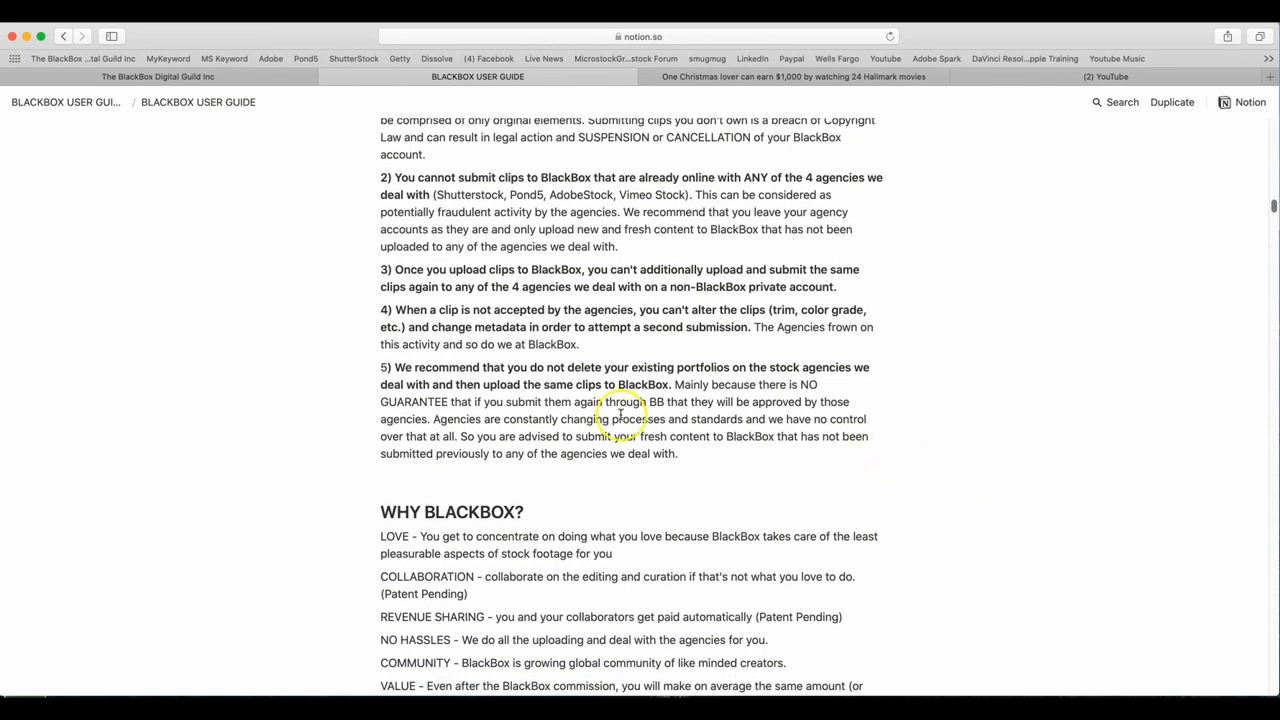
pyautogui.moveTo(710, 380)
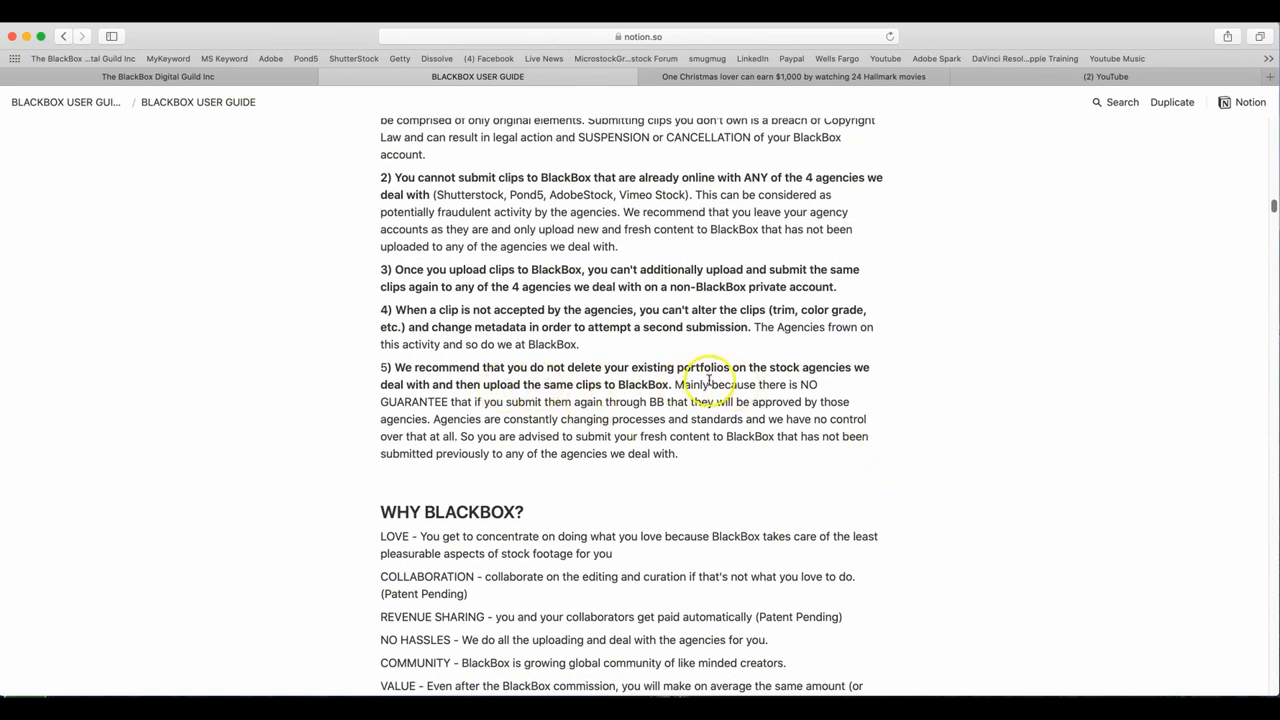
pyautogui.moveTo(884, 364)
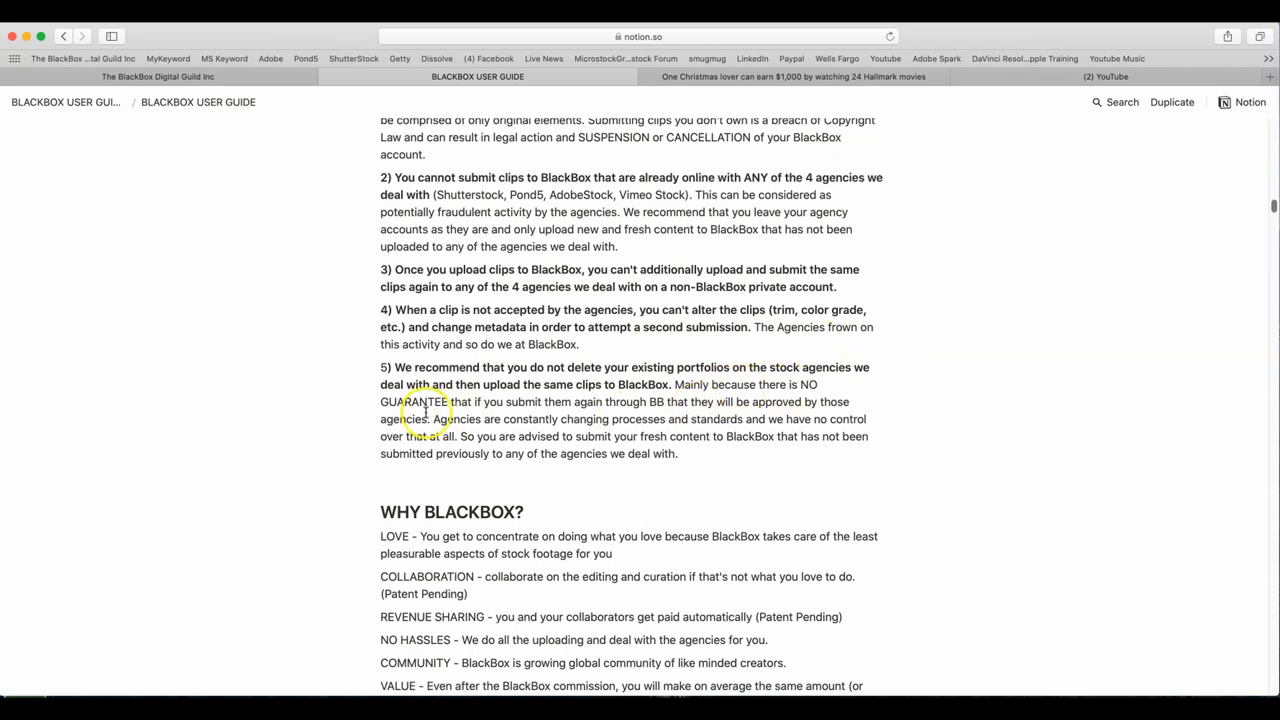
pyautogui.moveTo(636, 410)
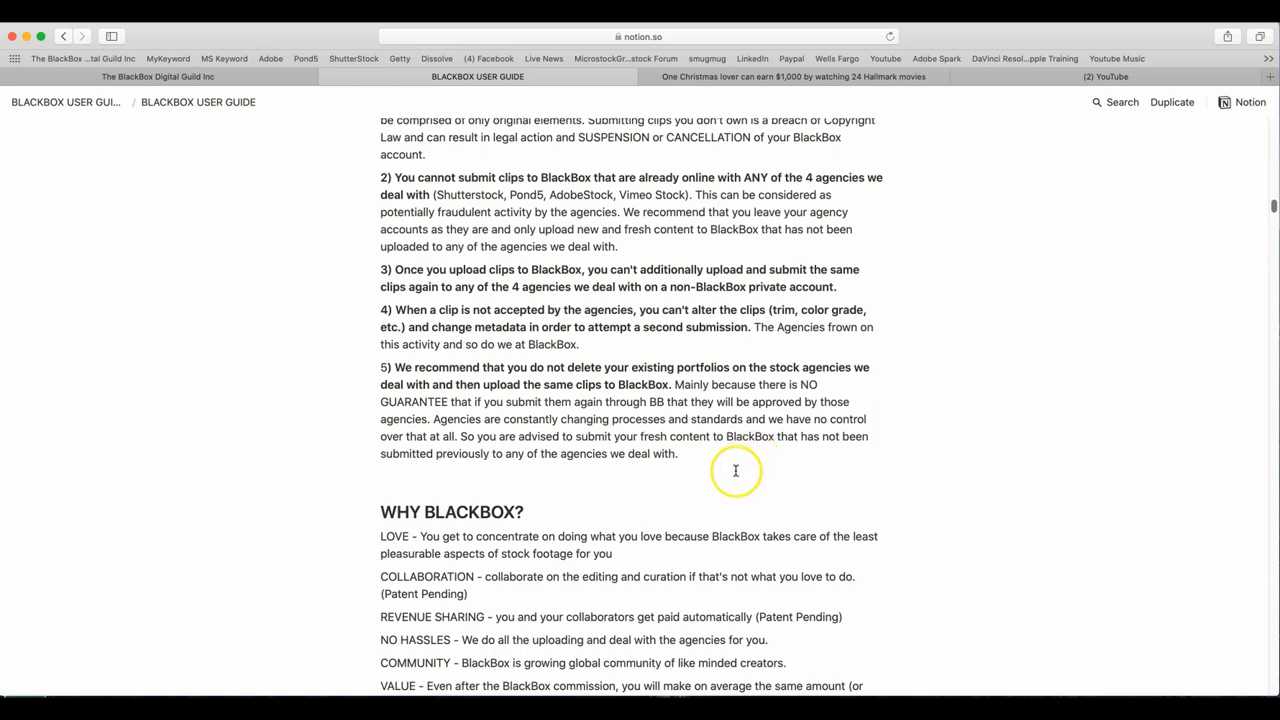
pyautogui.scroll(-3)
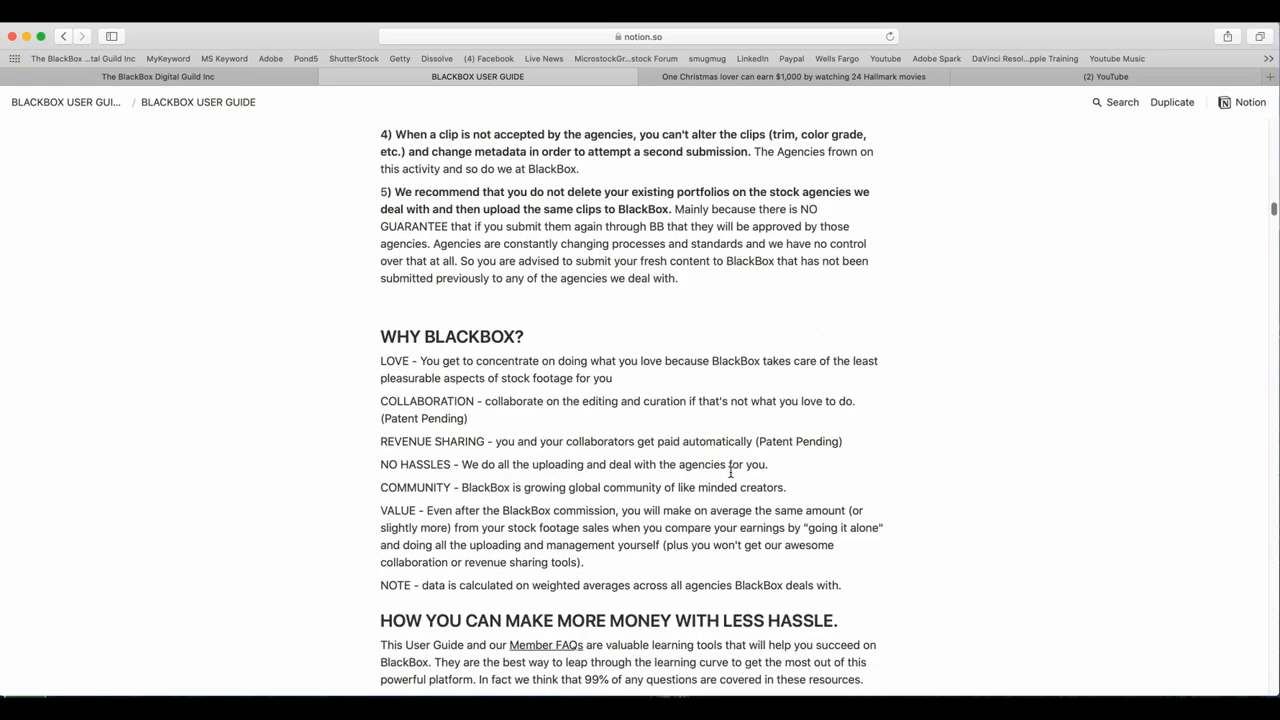
pyautogui.scroll(-3)
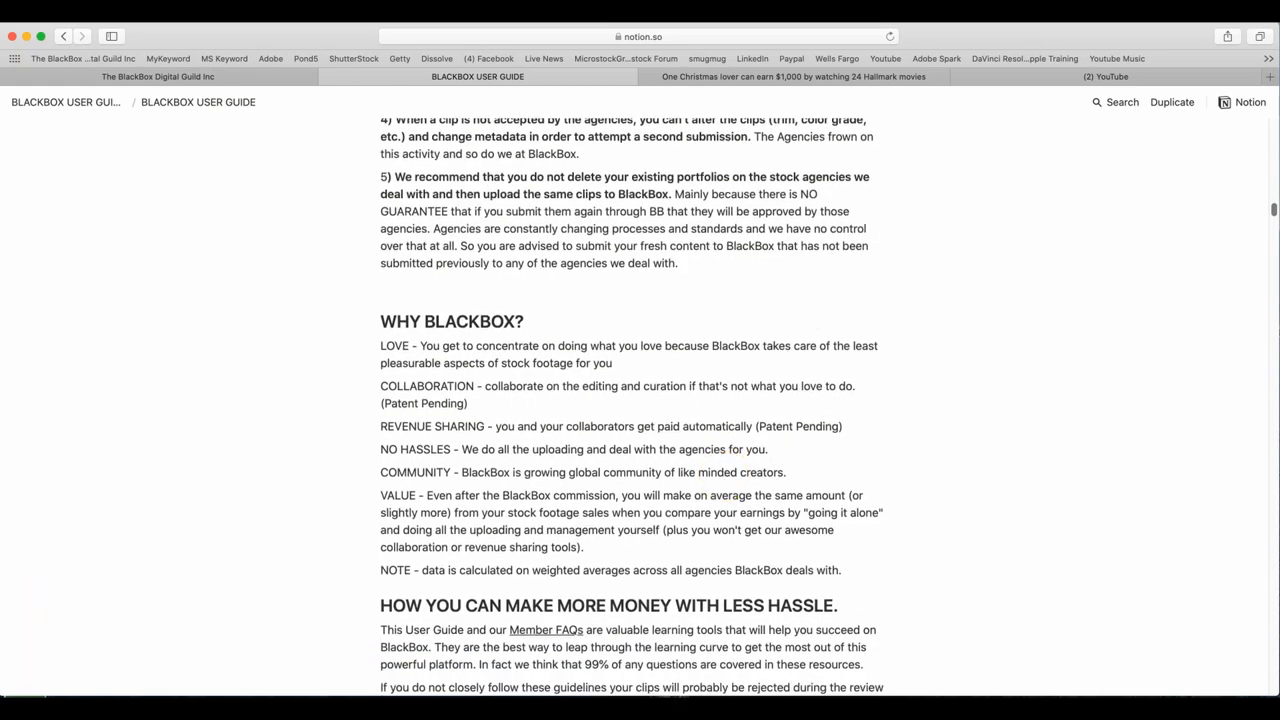
pyautogui.scroll(-3)
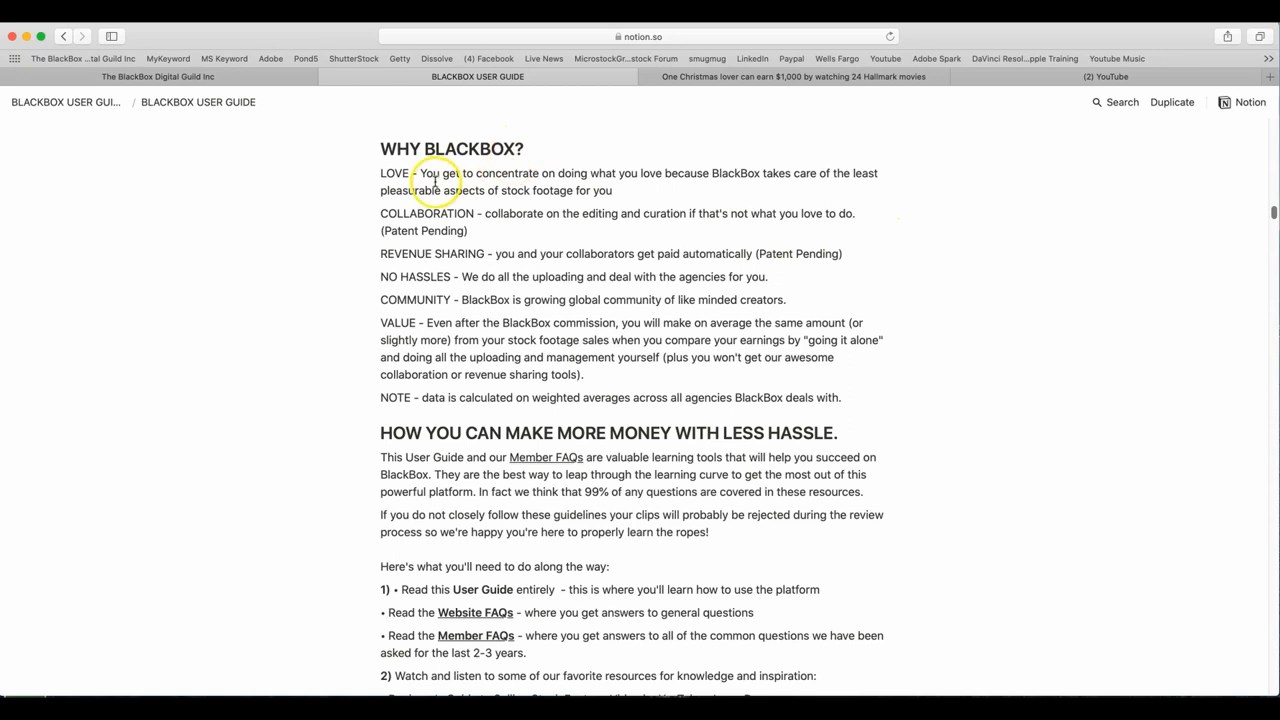
pyautogui.moveTo(678, 180)
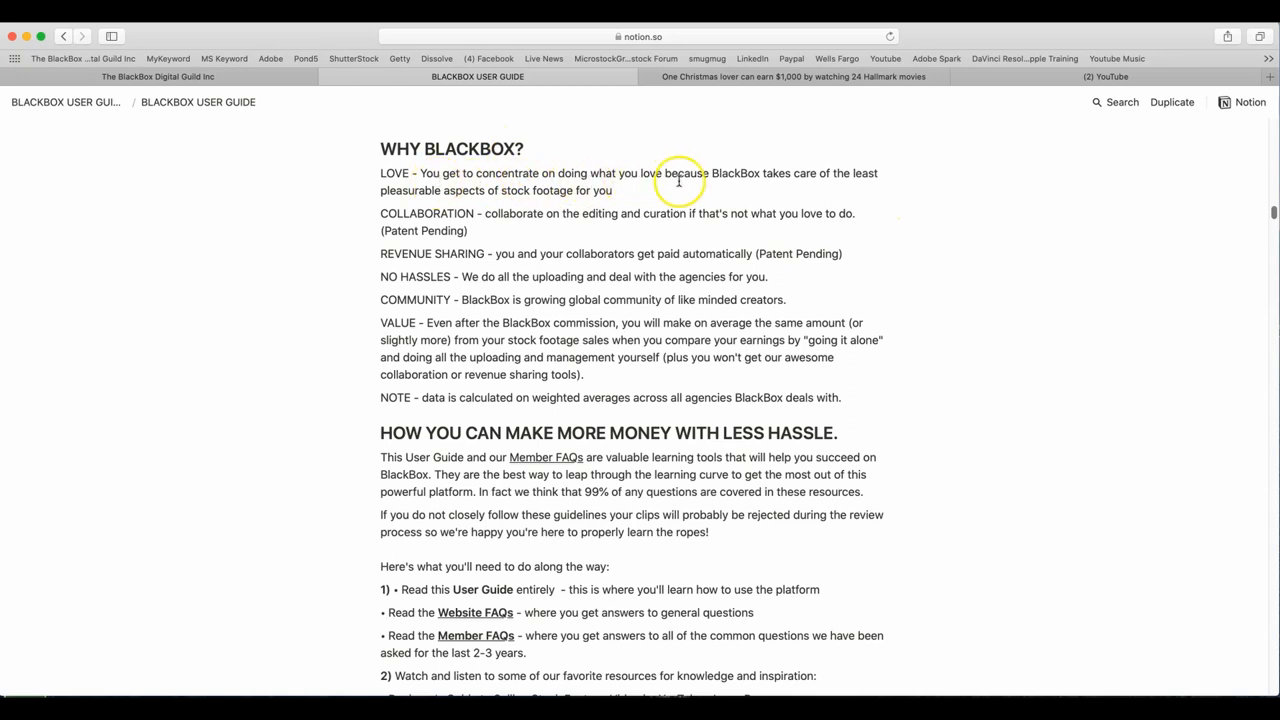
pyautogui.moveTo(876, 196)
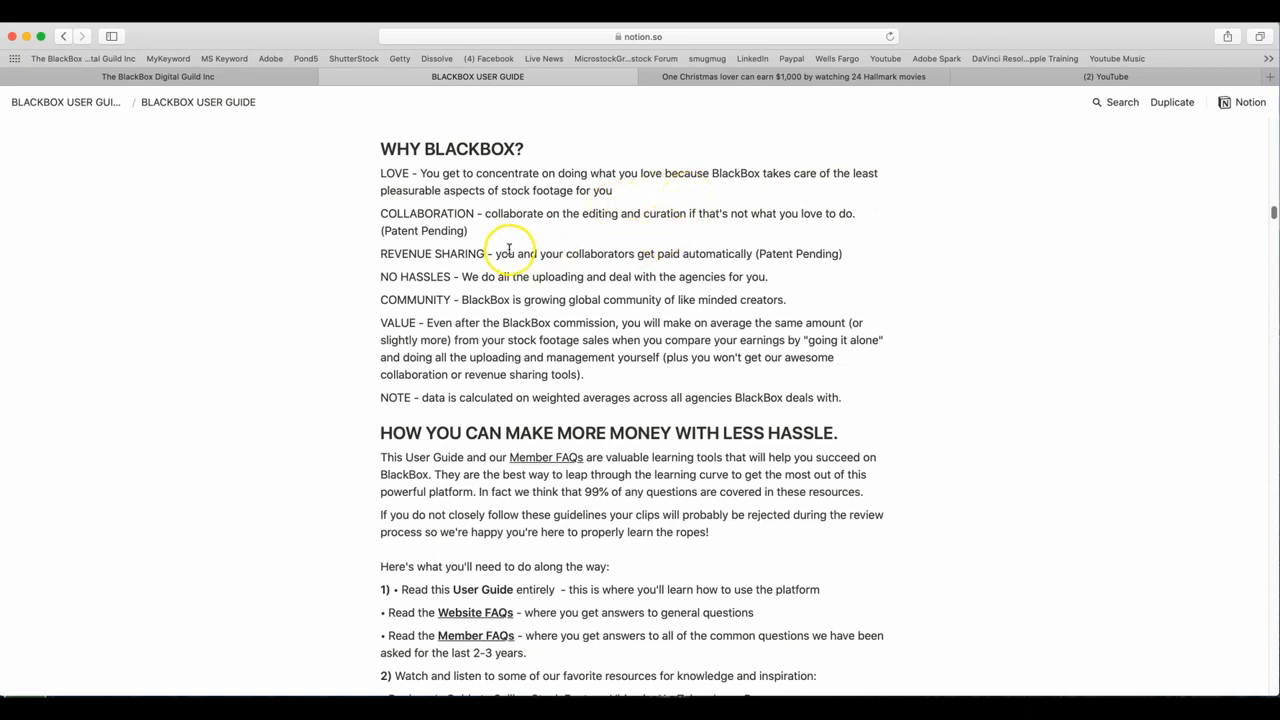
pyautogui.moveTo(656, 232)
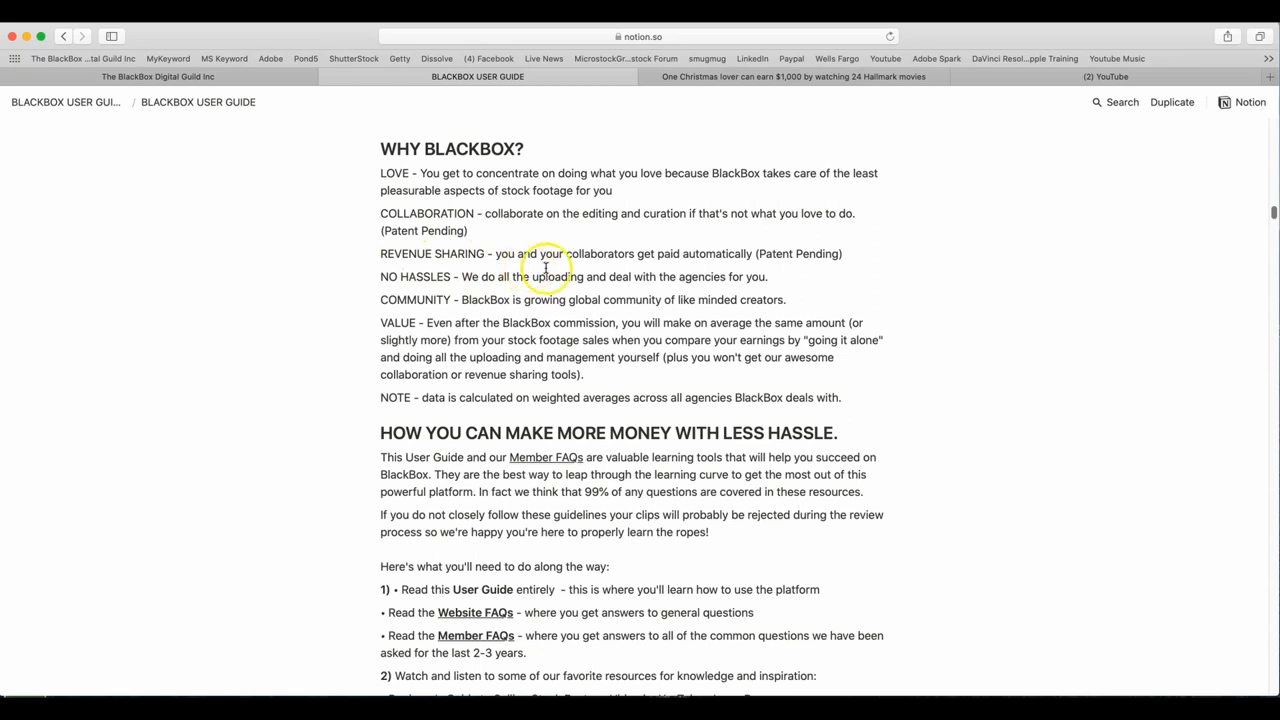
pyautogui.moveTo(824, 266)
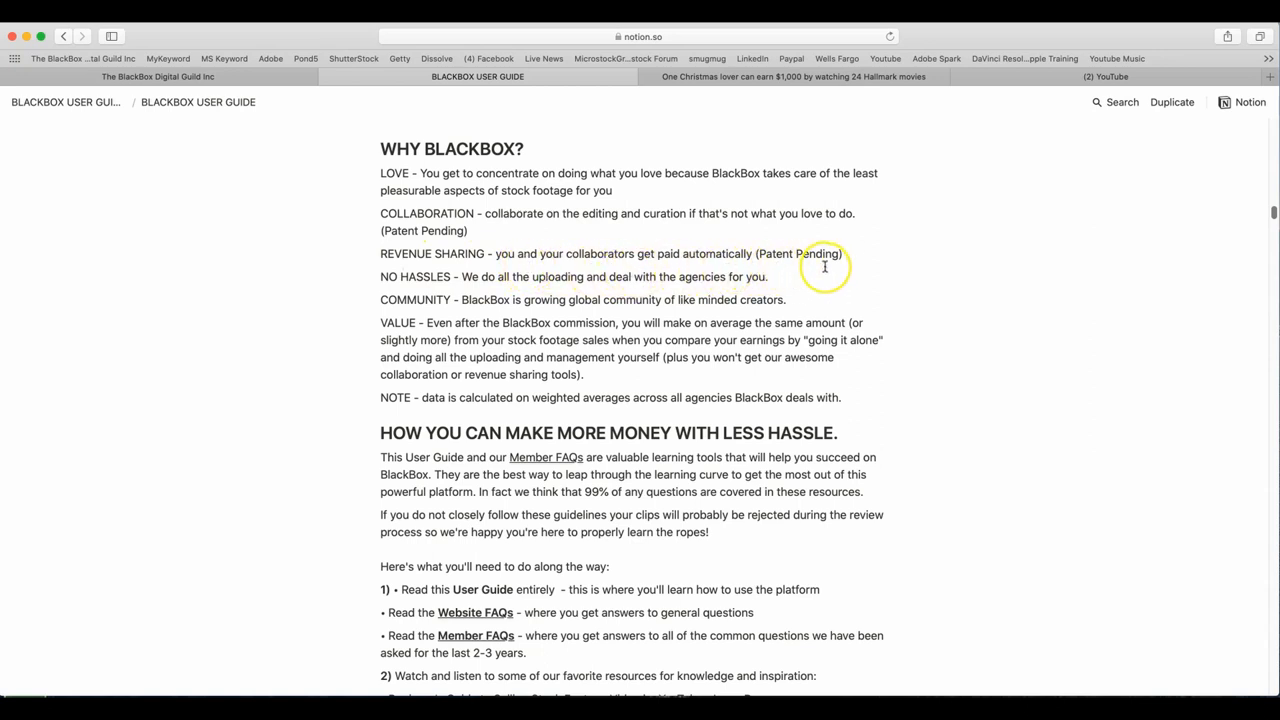
pyautogui.moveTo(396, 292)
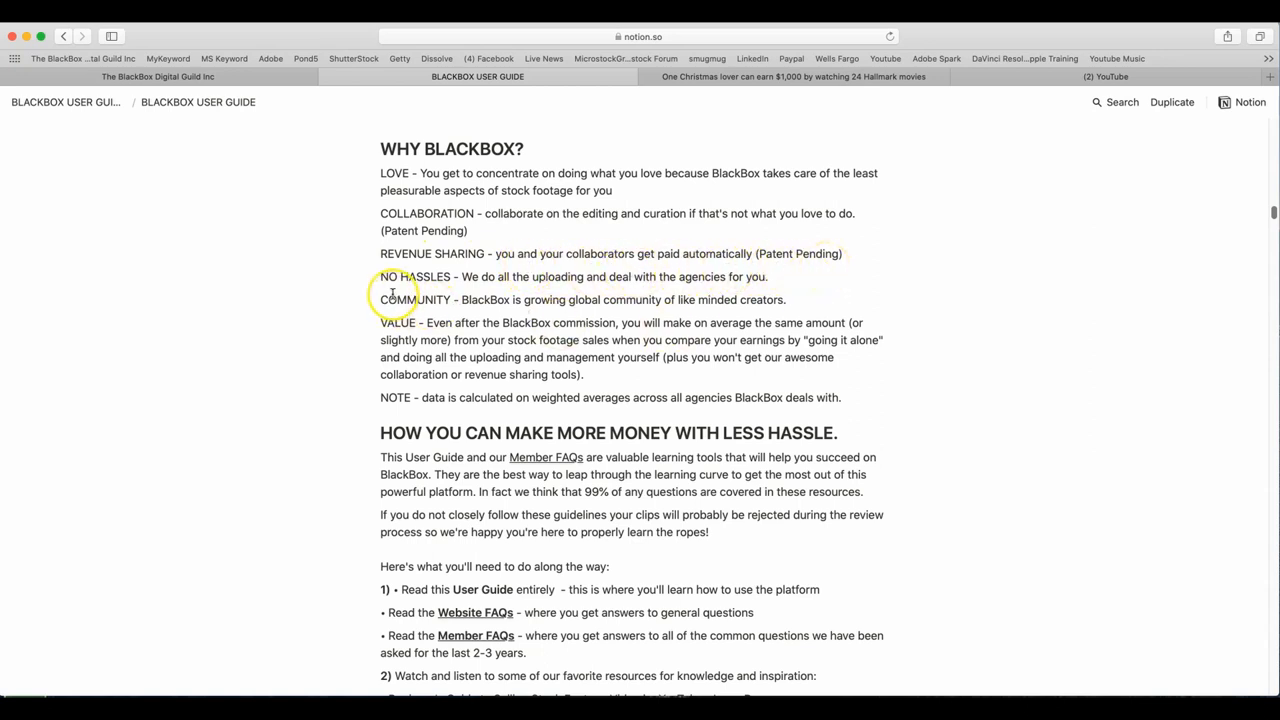
pyautogui.moveTo(608, 292)
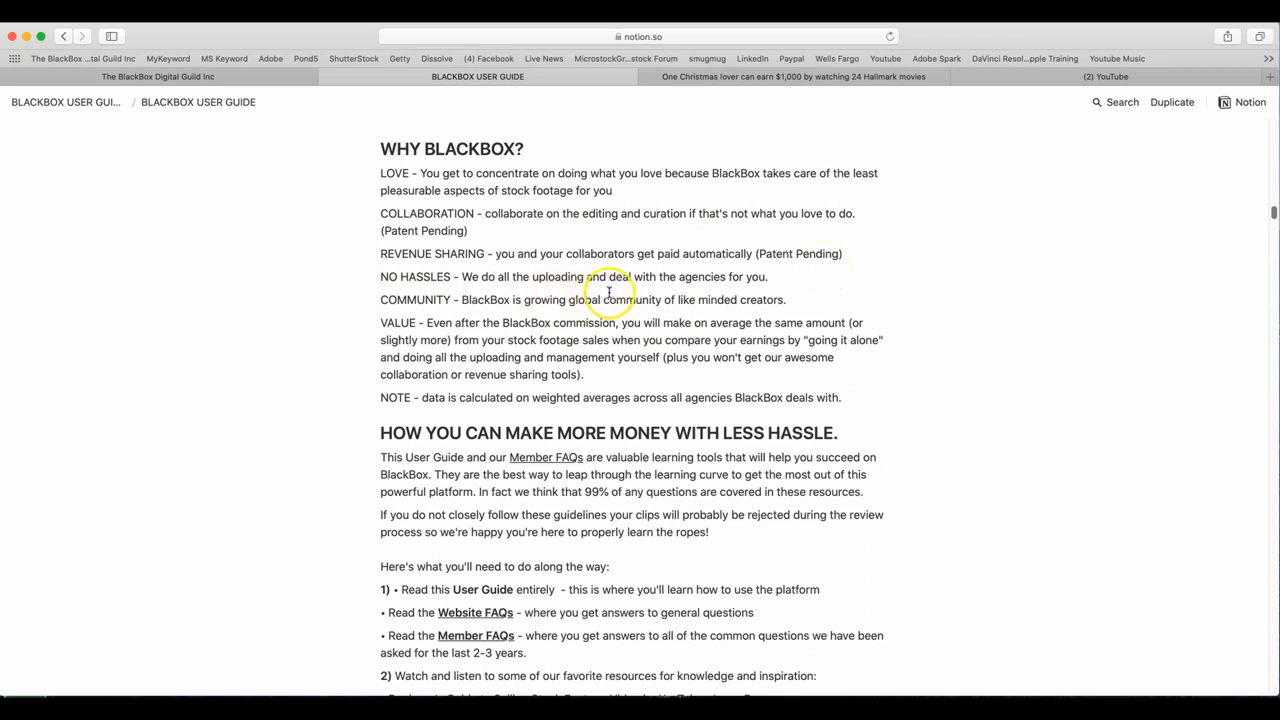
pyautogui.moveTo(798, 288)
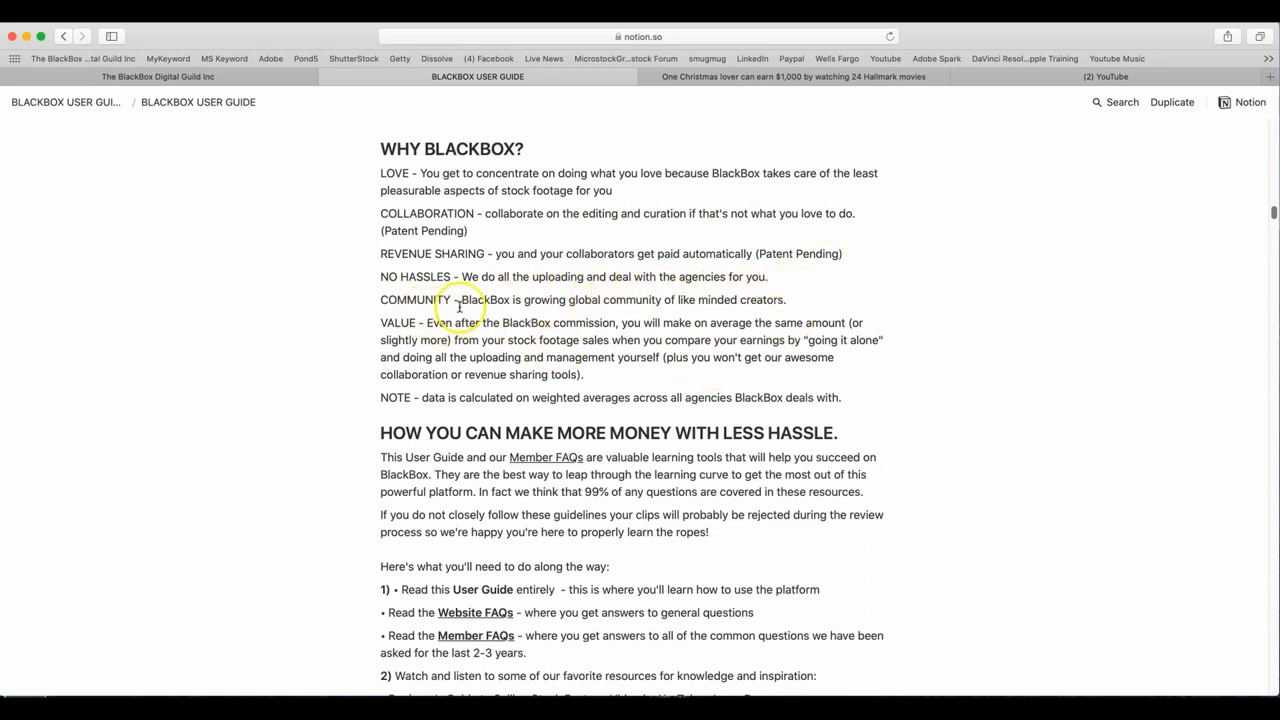
pyautogui.moveTo(844, 300)
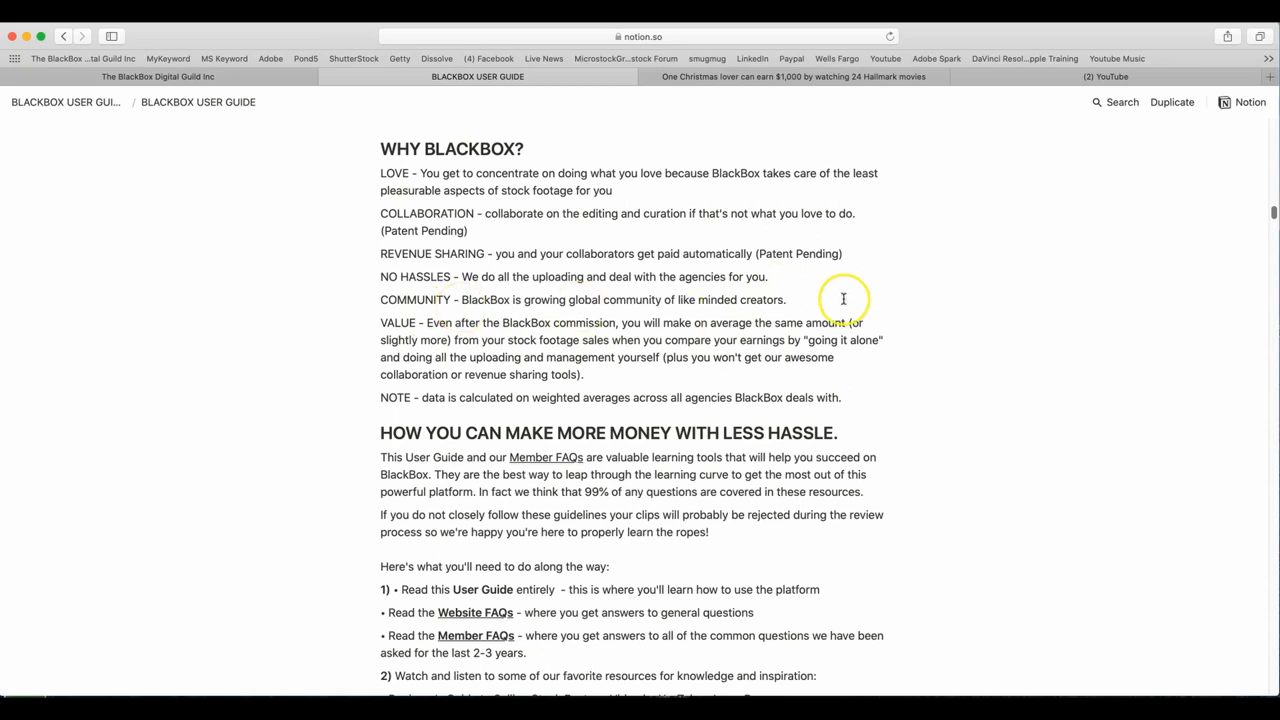
pyautogui.moveTo(424, 342)
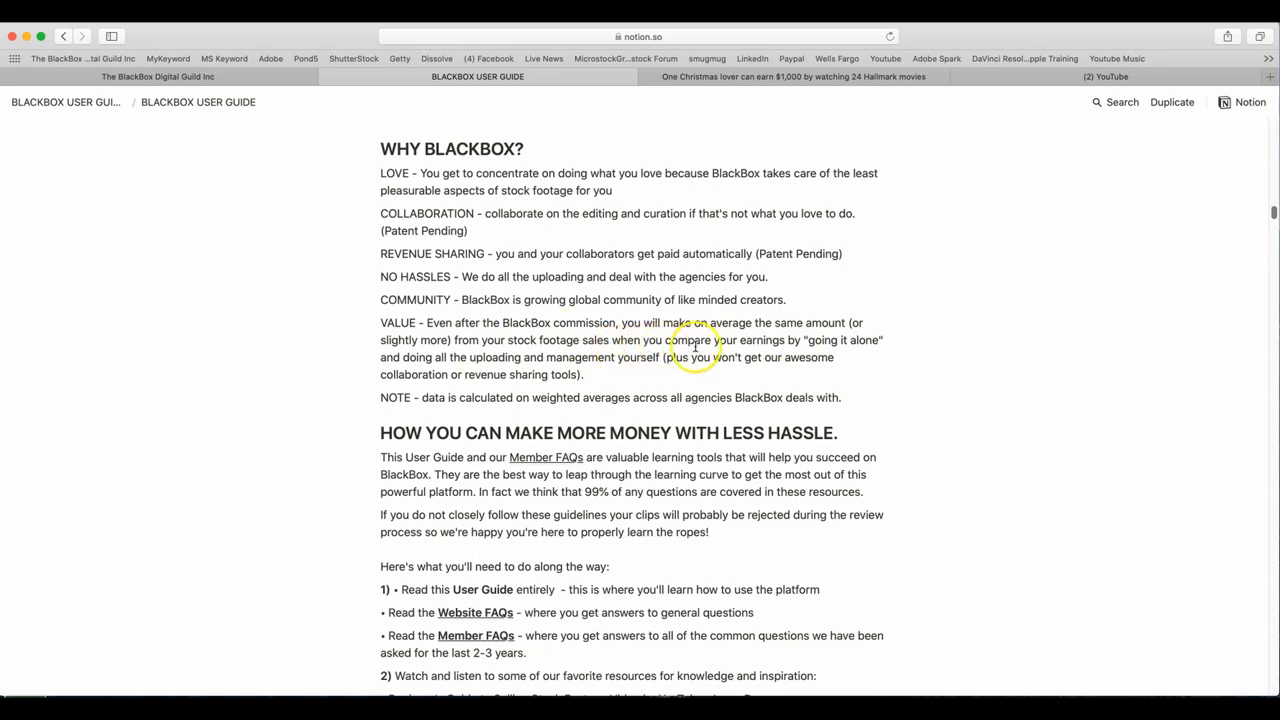
pyautogui.moveTo(804, 364)
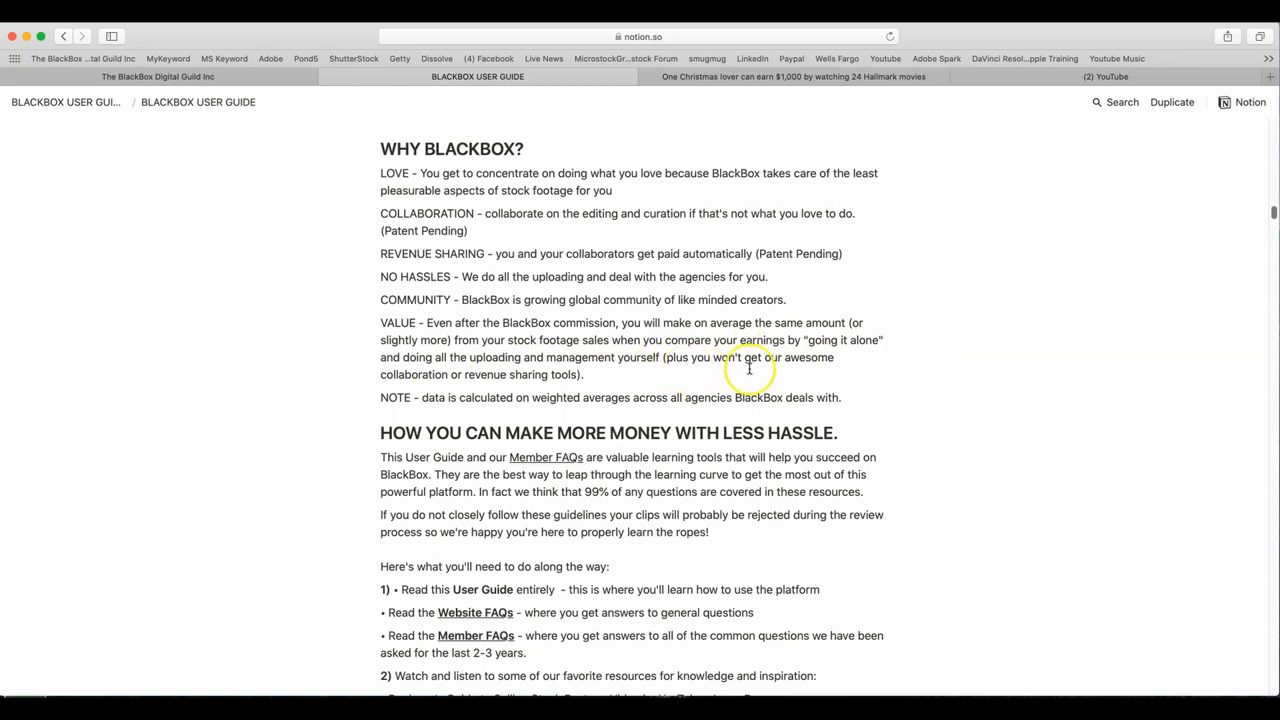
pyautogui.moveTo(548, 376)
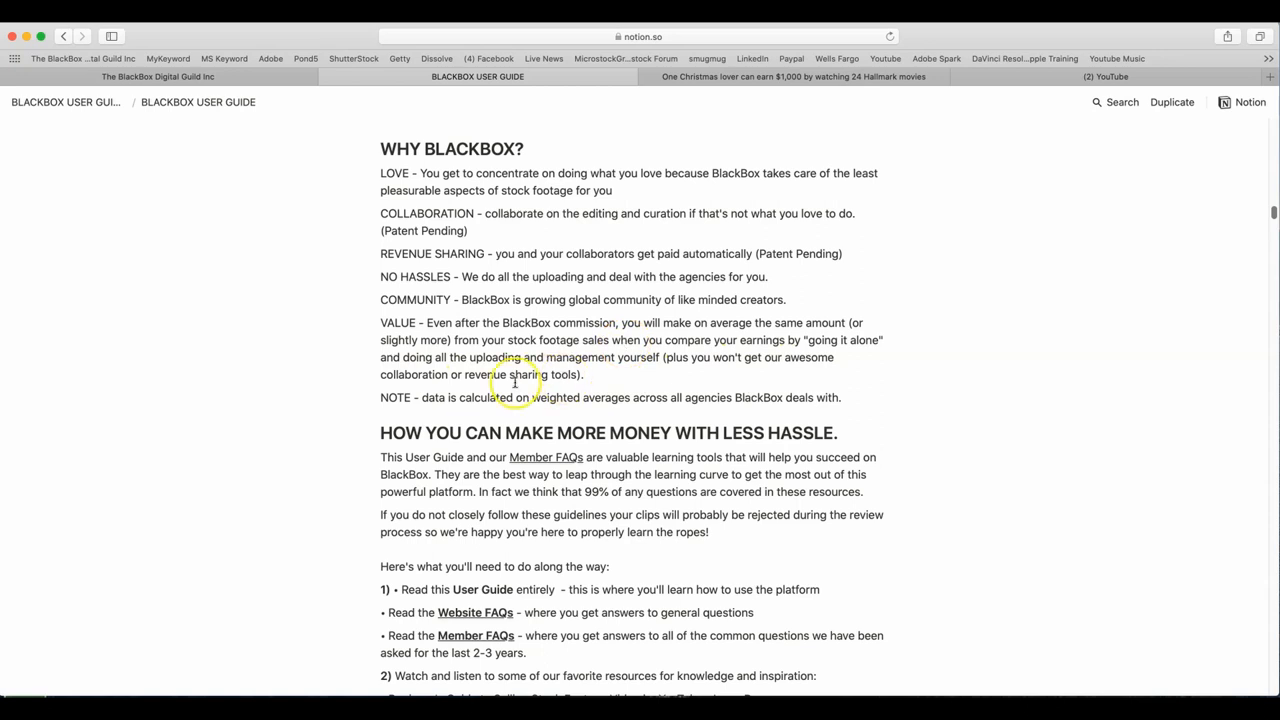
pyautogui.moveTo(524, 404)
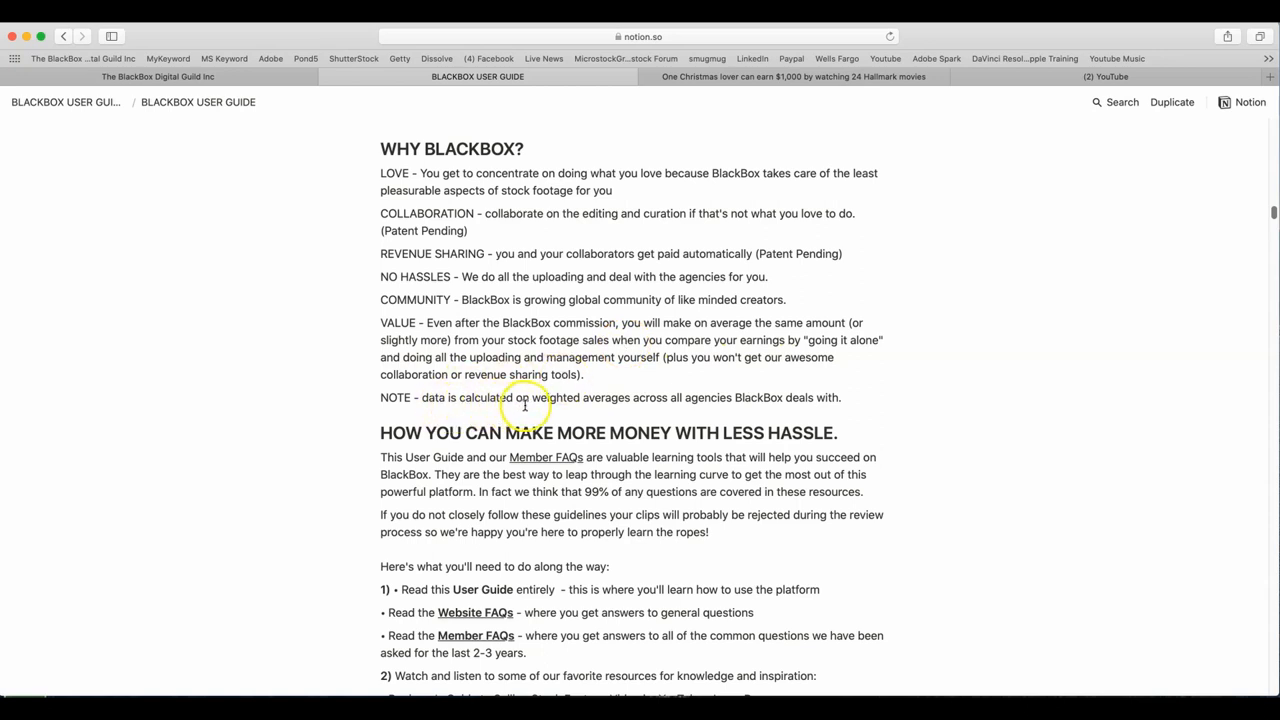
pyautogui.moveTo(760, 412)
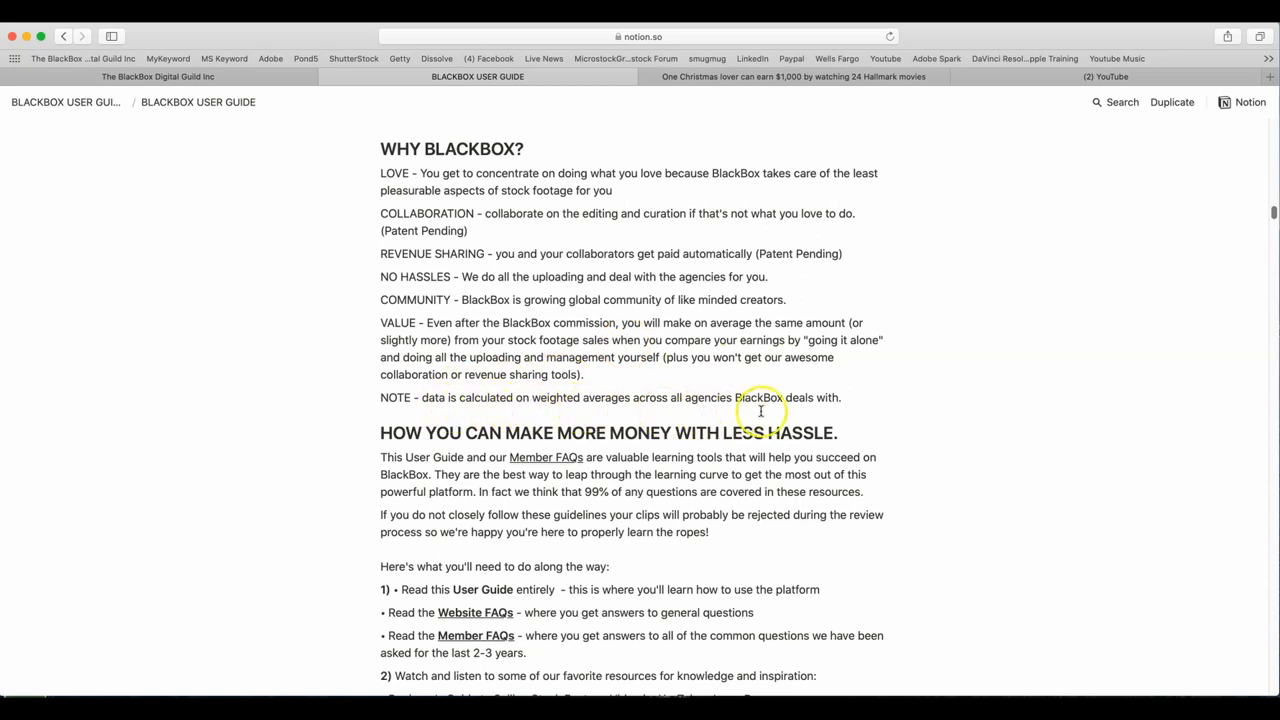
pyautogui.moveTo(800, 412)
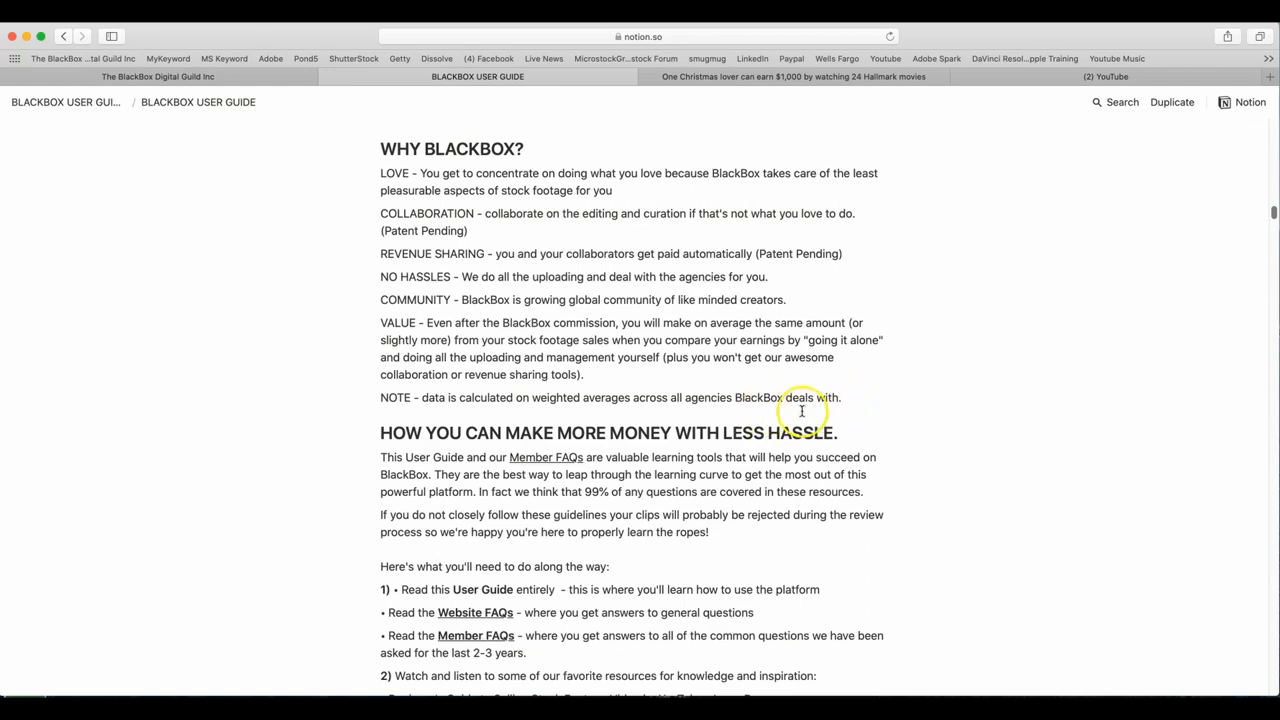
pyautogui.scroll(-3)
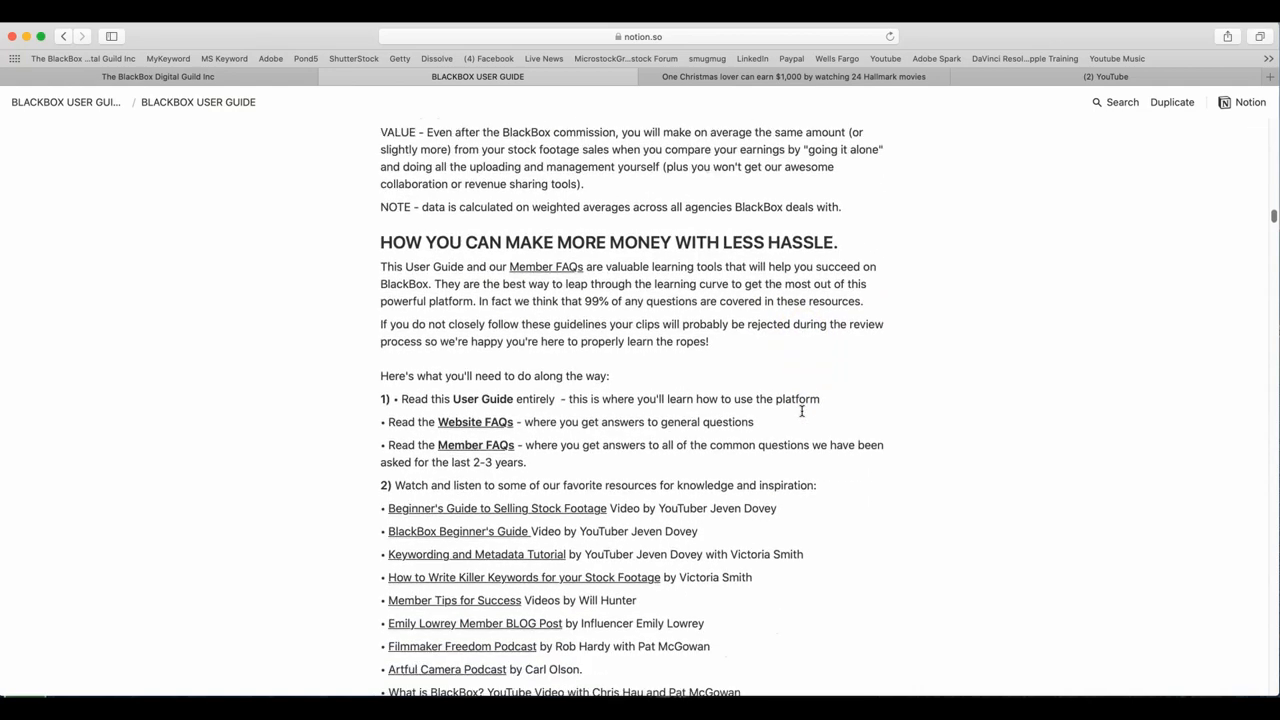
pyautogui.scroll(-3)
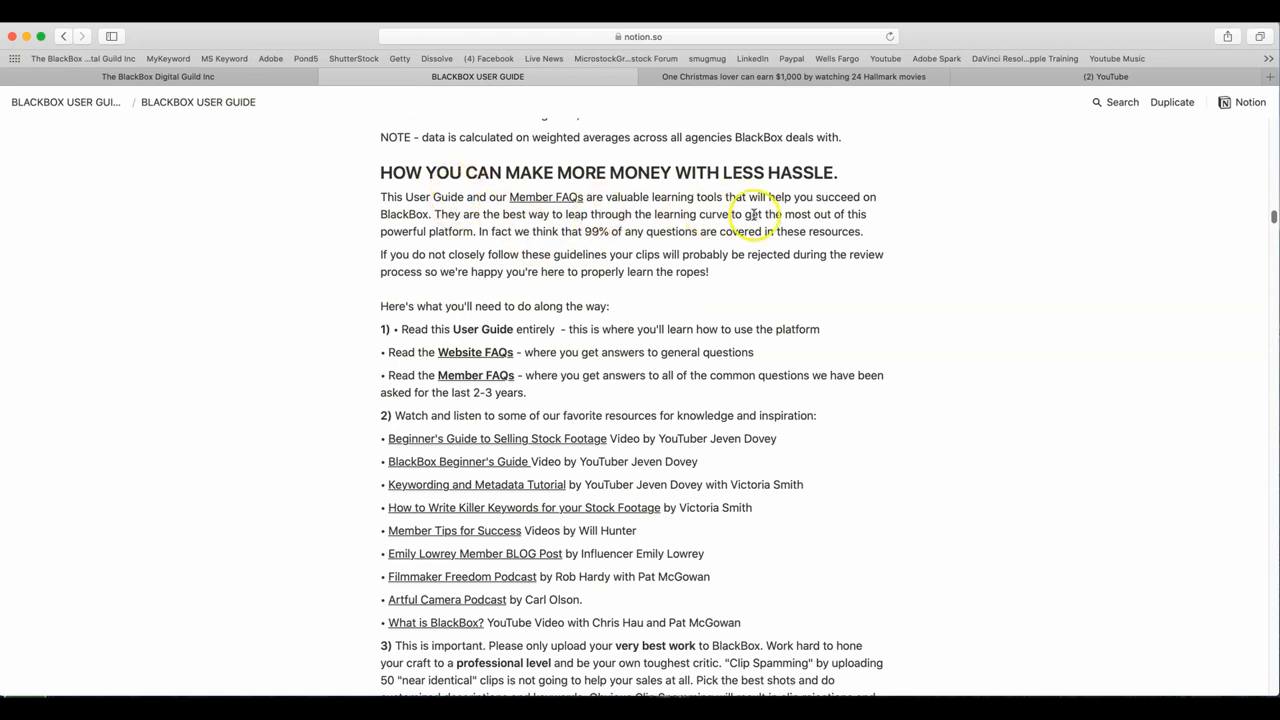
pyautogui.moveTo(504, 232)
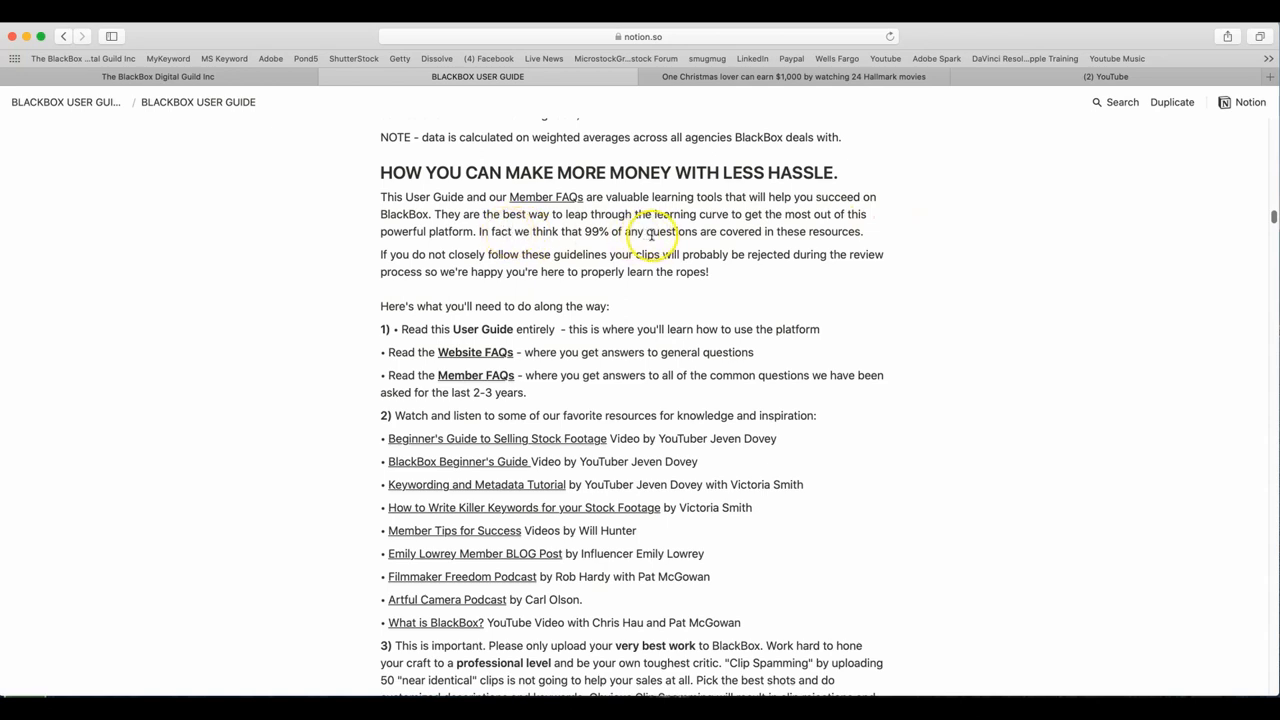
pyautogui.moveTo(764, 240)
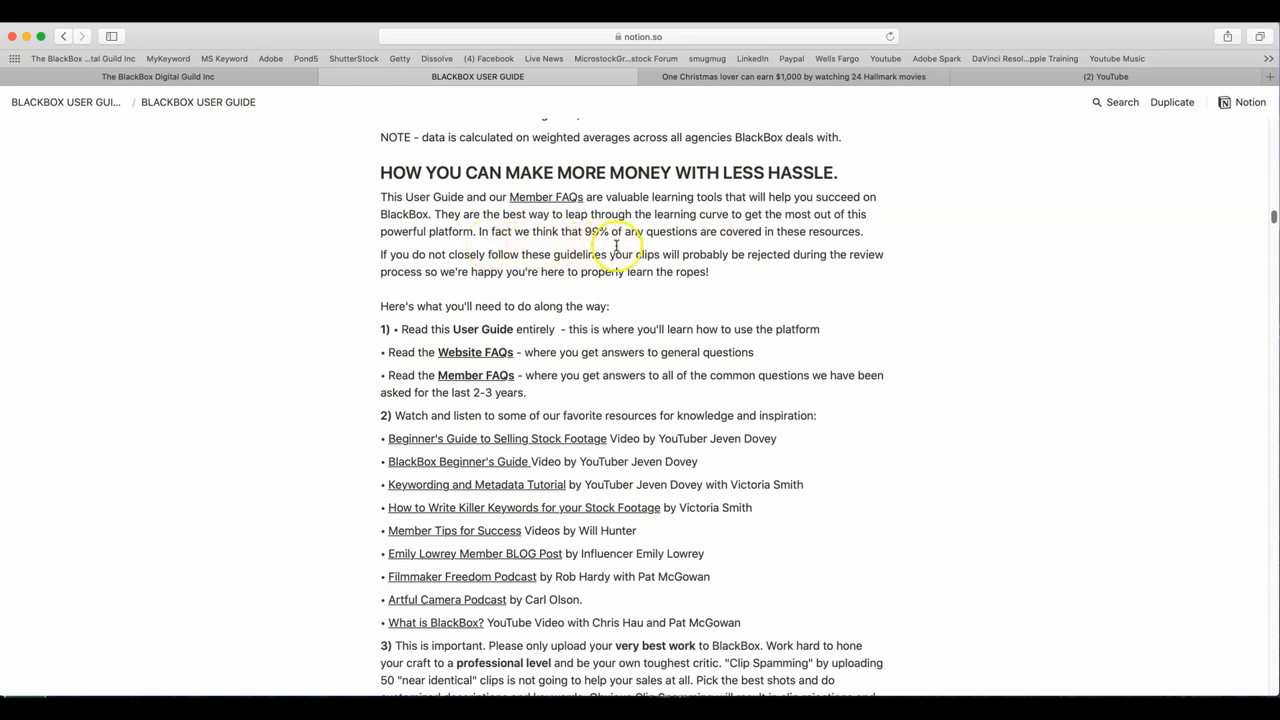
pyautogui.moveTo(812, 248)
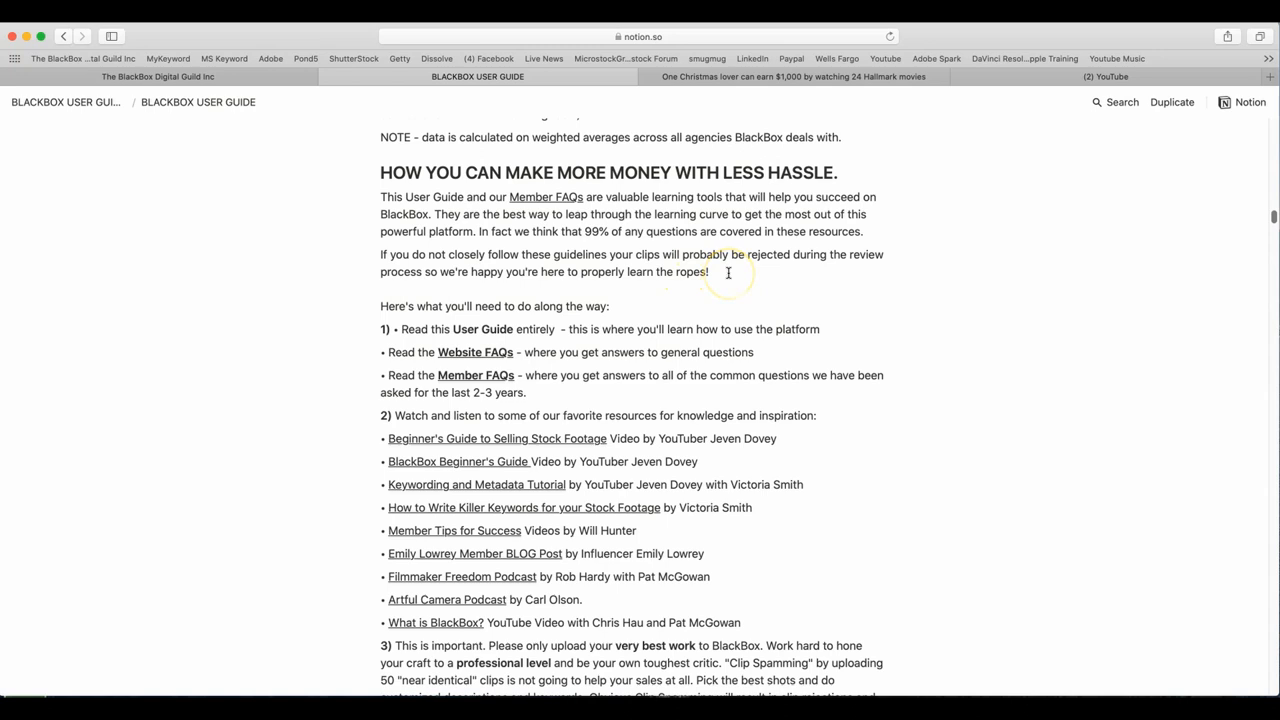
pyautogui.moveTo(698, 300)
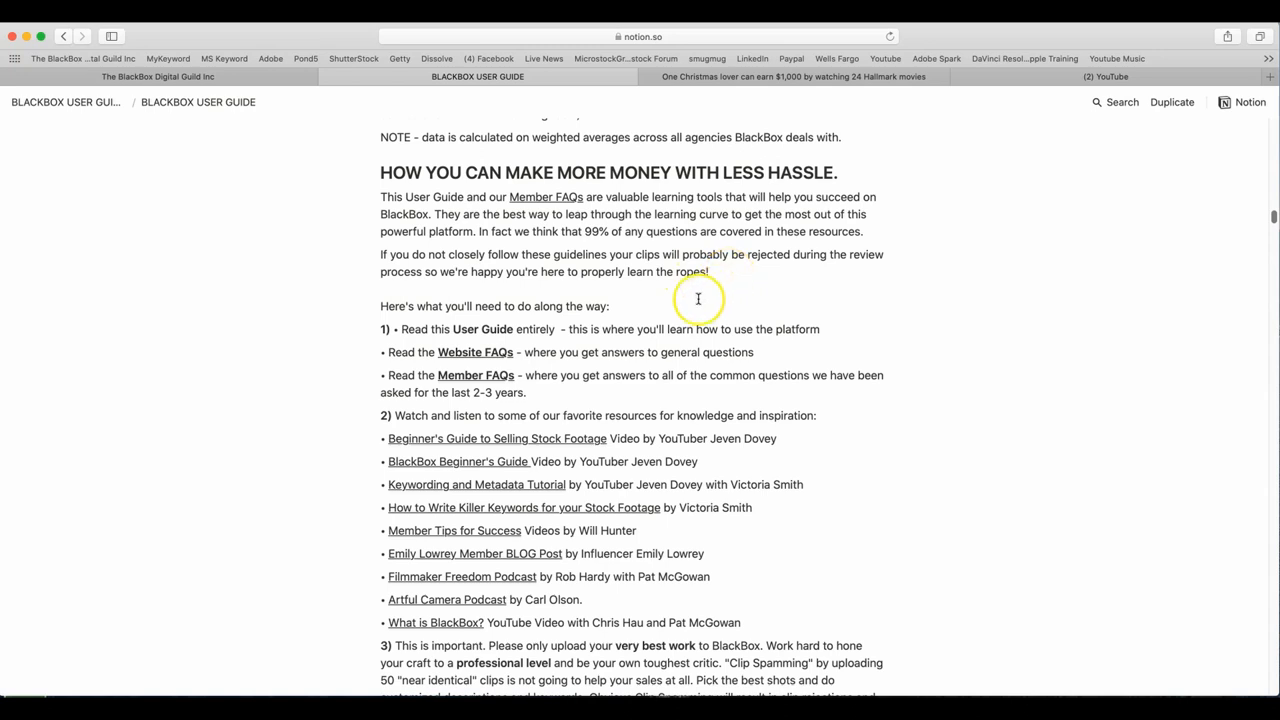
pyautogui.moveTo(532, 288)
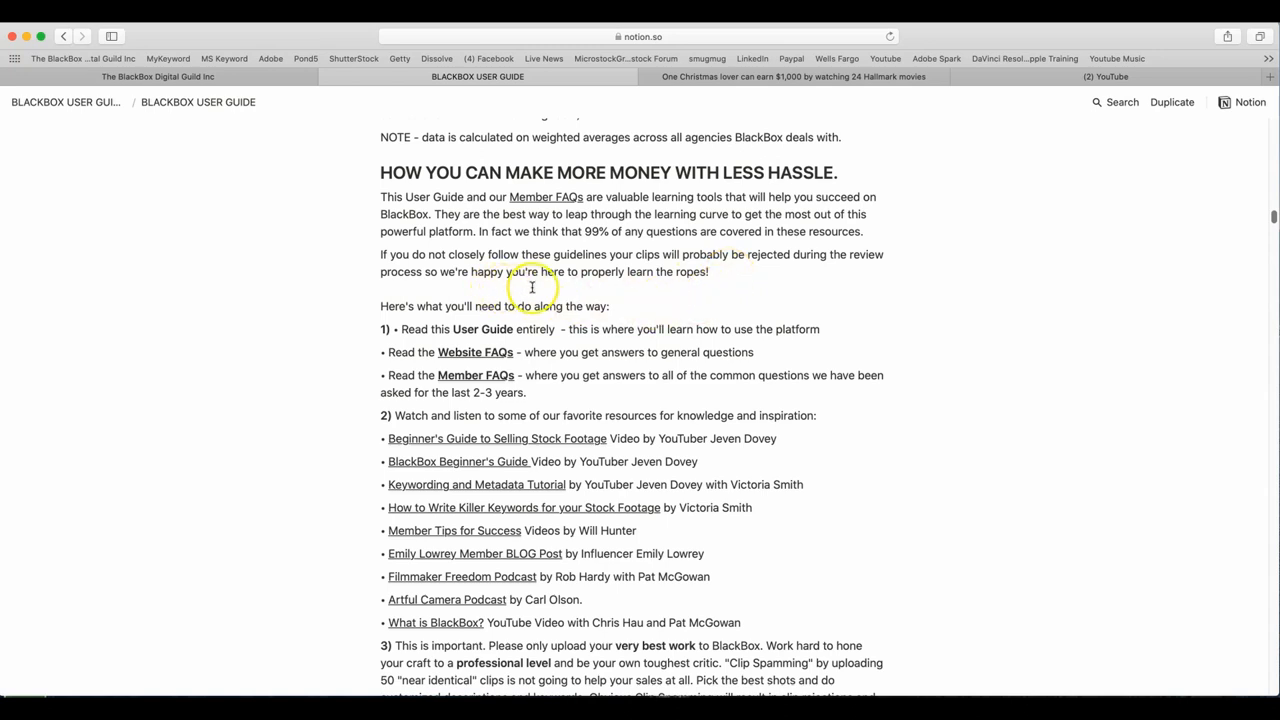
pyautogui.moveTo(560, 288)
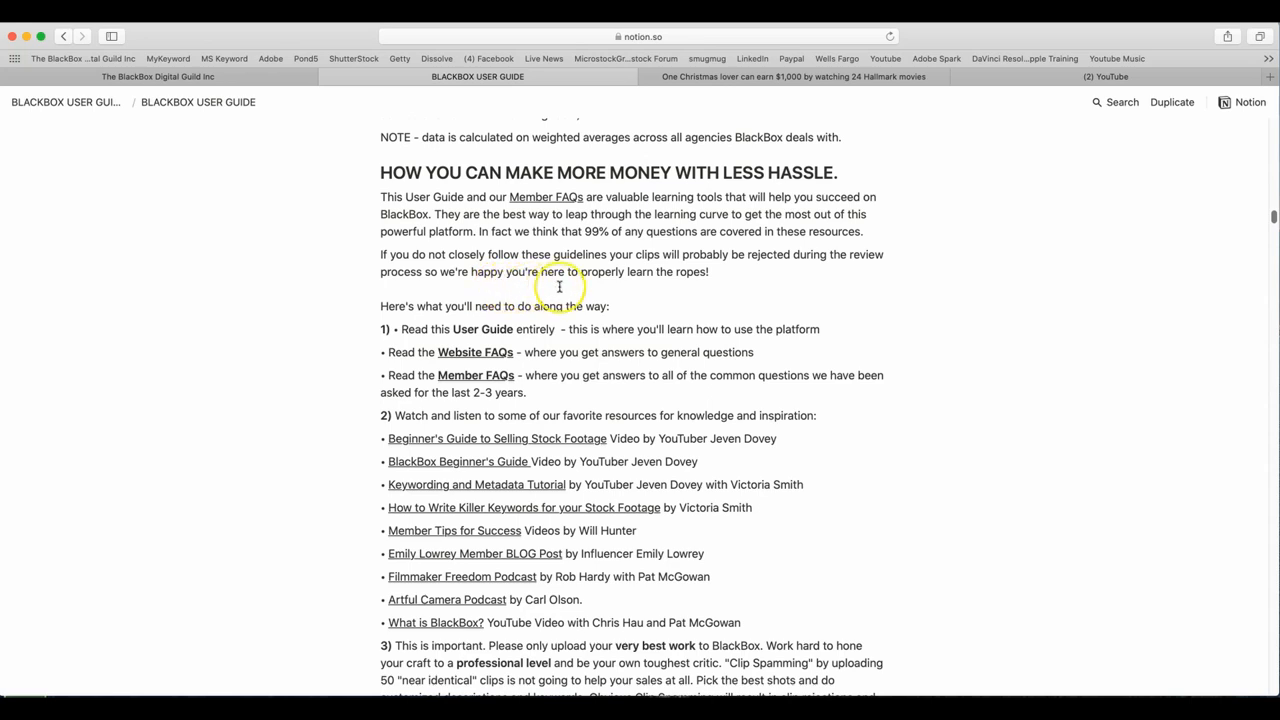
pyautogui.moveTo(644, 360)
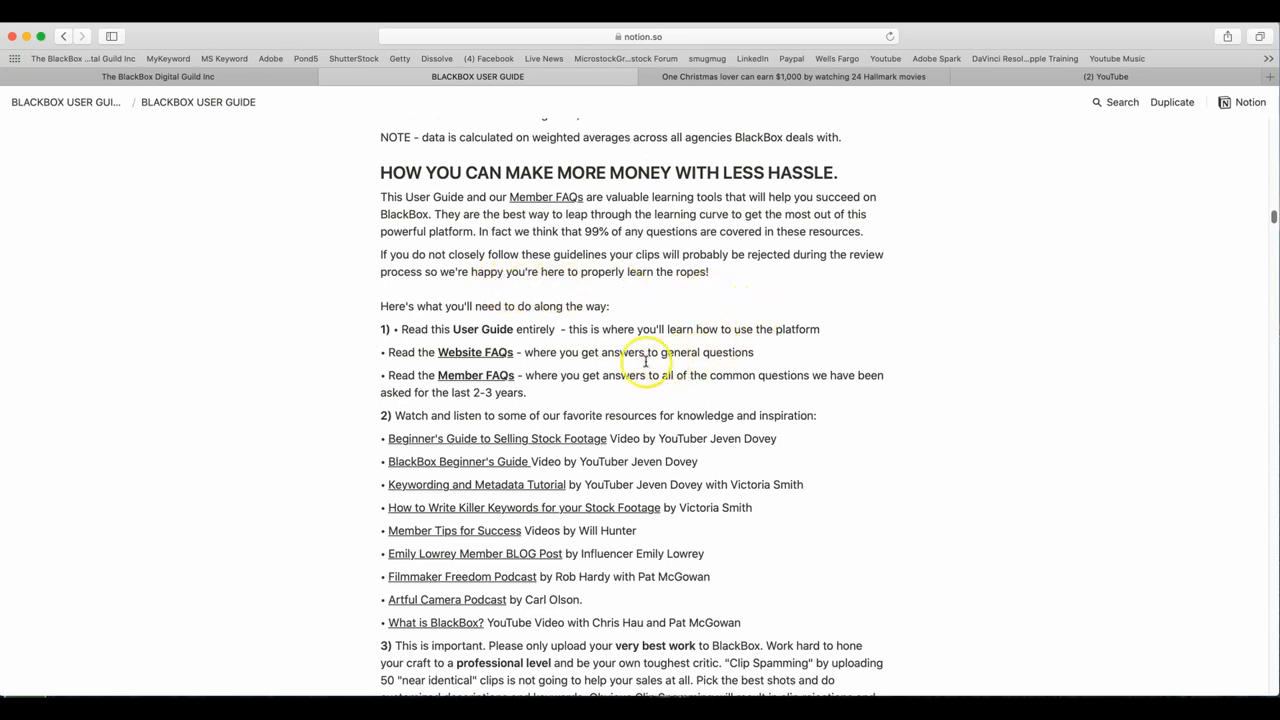
pyautogui.moveTo(864, 312)
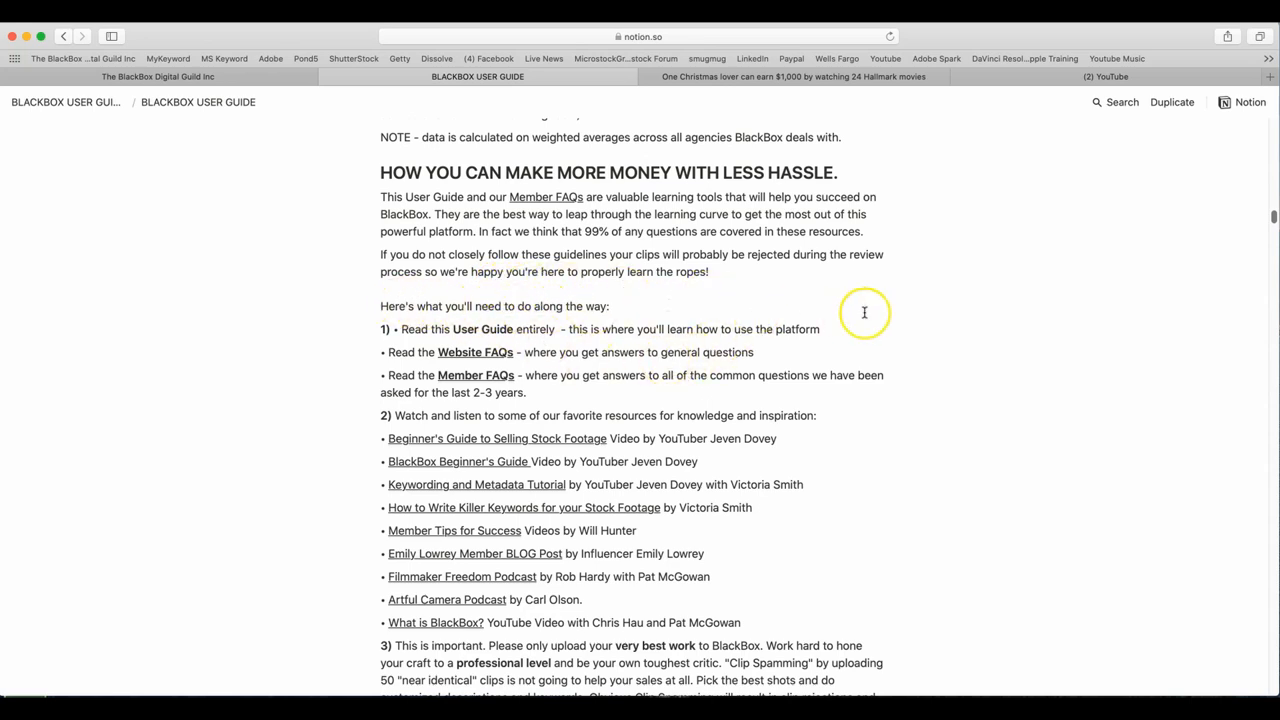
pyautogui.scroll(-3)
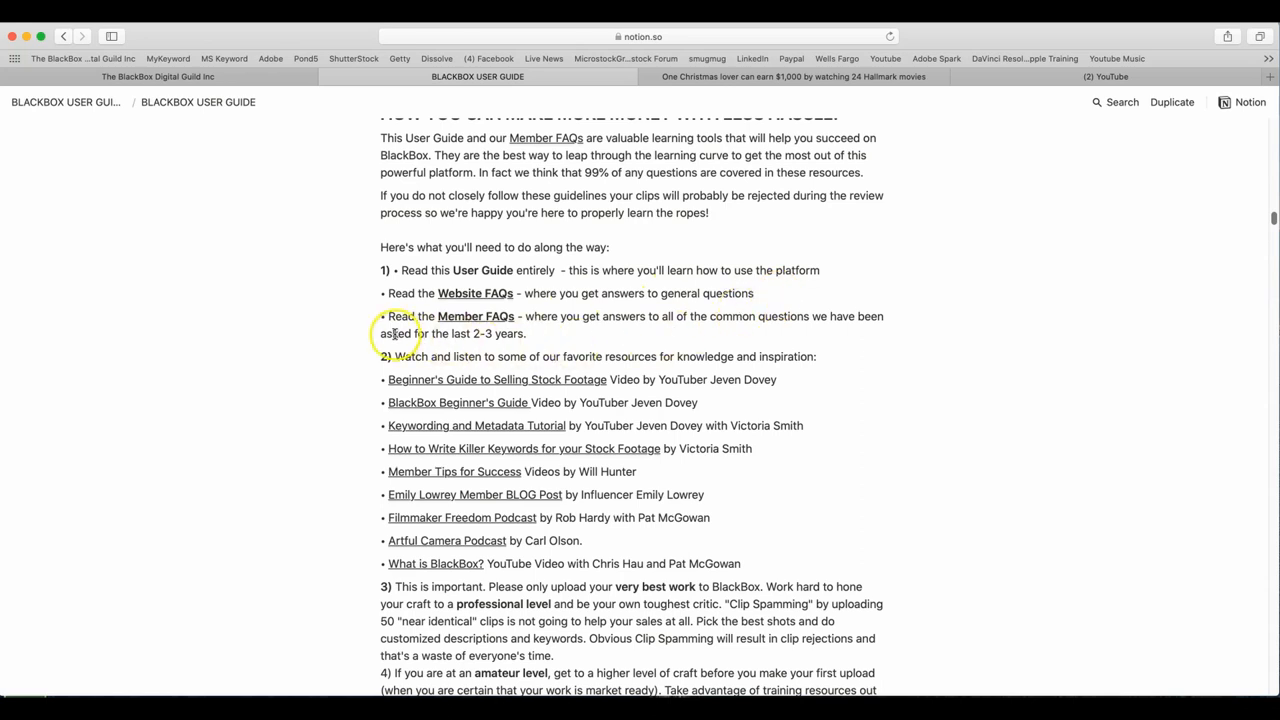
pyautogui.moveTo(570, 324)
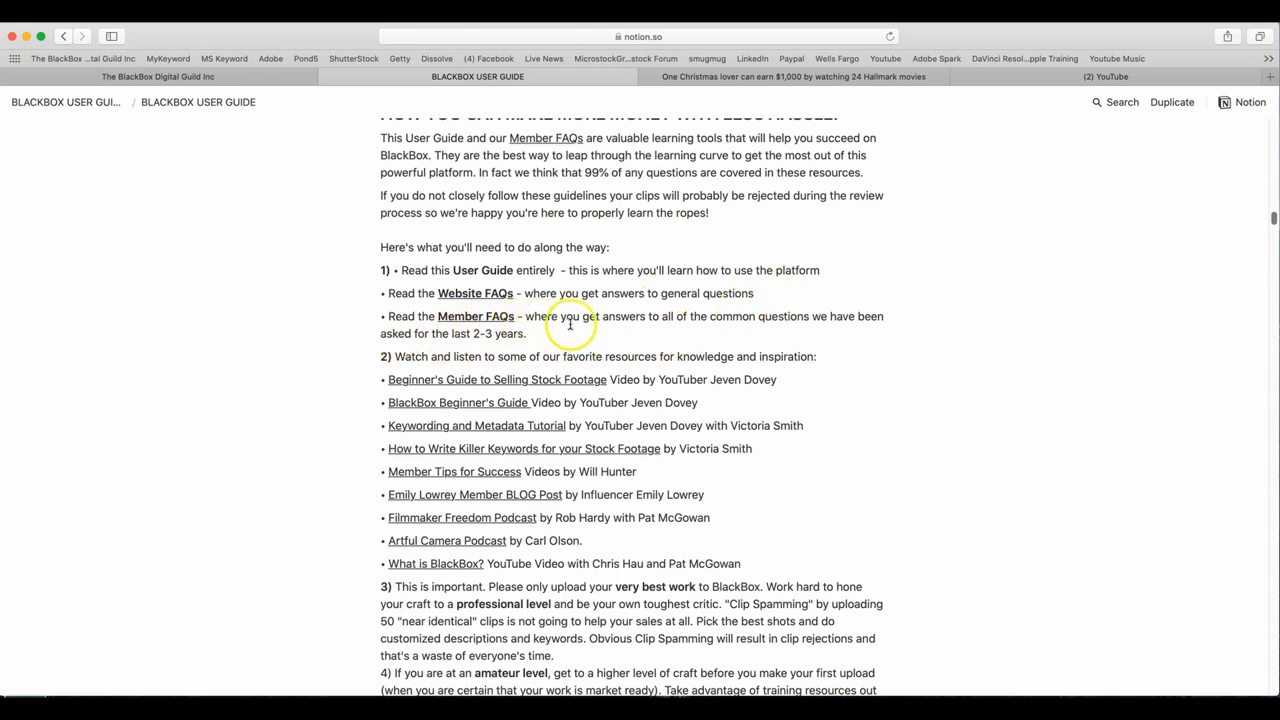
pyautogui.moveTo(738, 344)
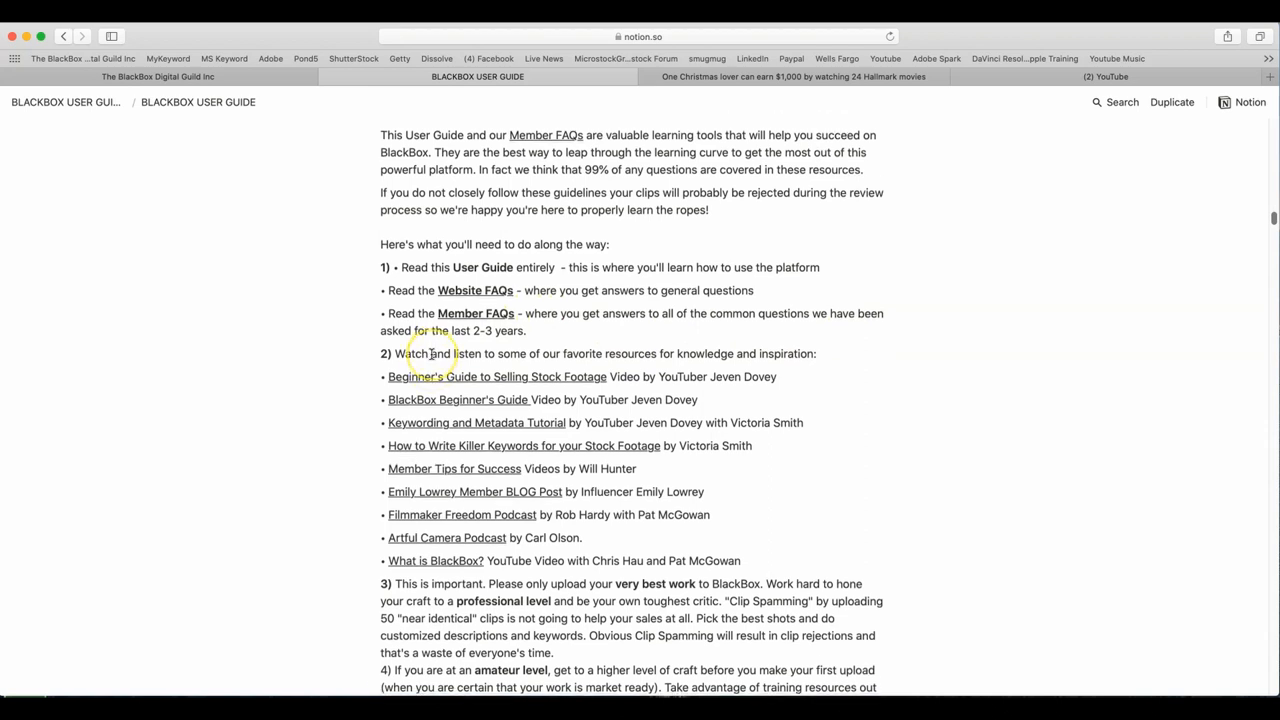
pyautogui.scroll(-3)
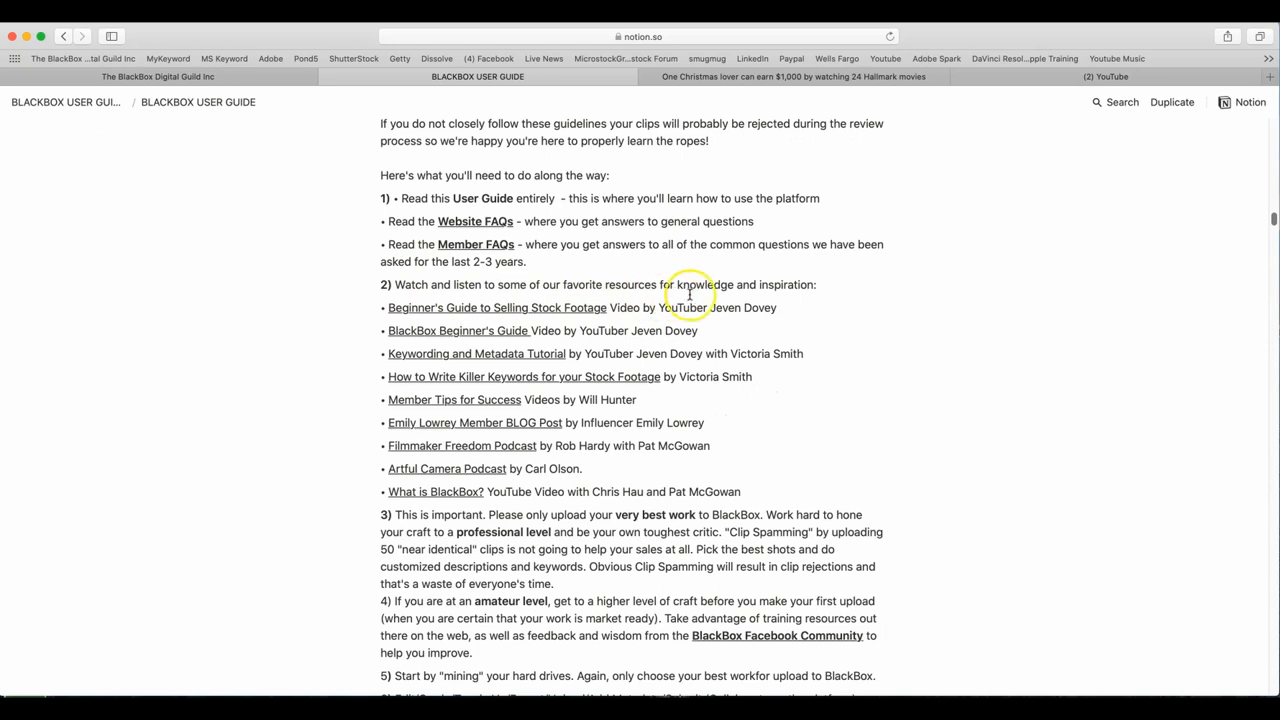
pyautogui.moveTo(640, 390)
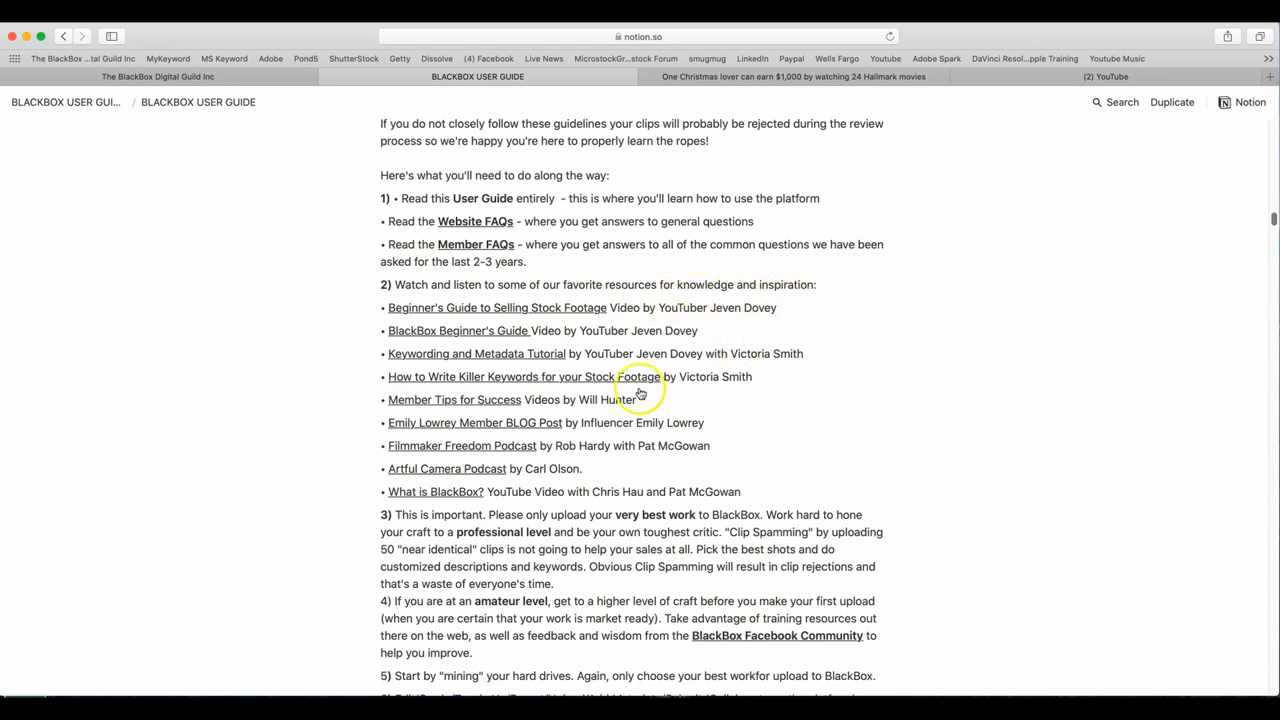
pyautogui.scroll(-3)
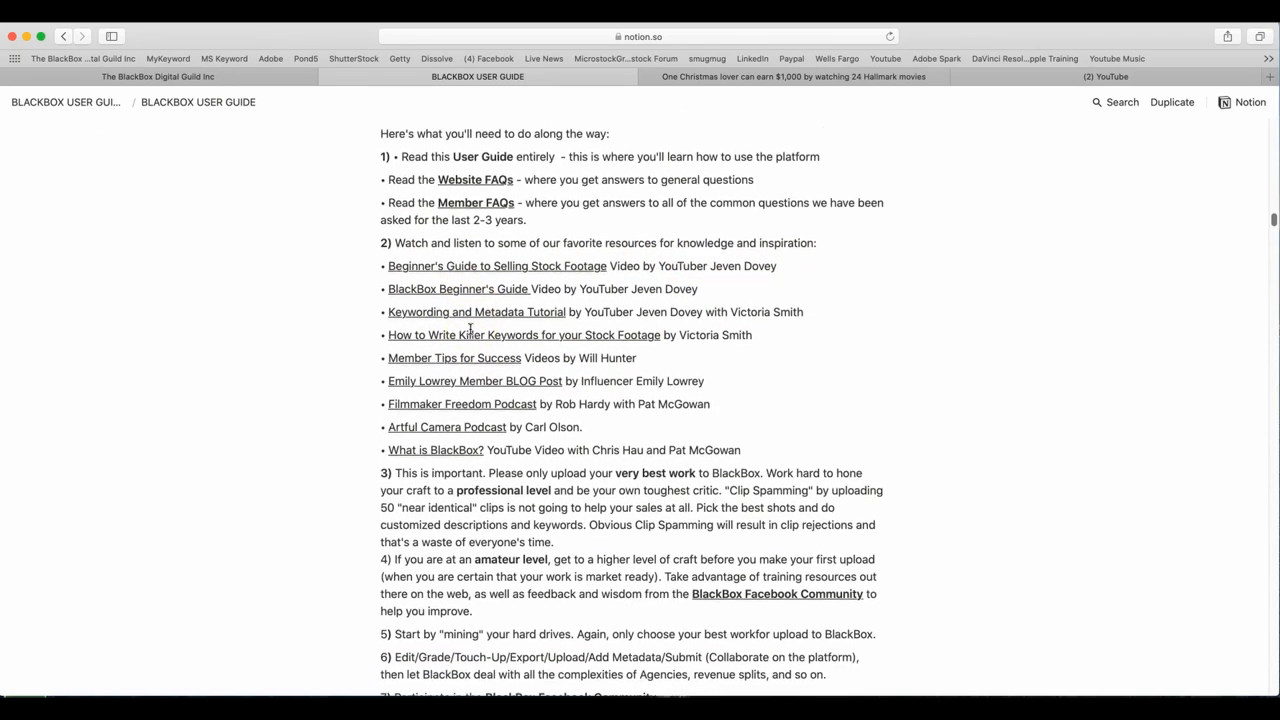
pyautogui.scroll(-3)
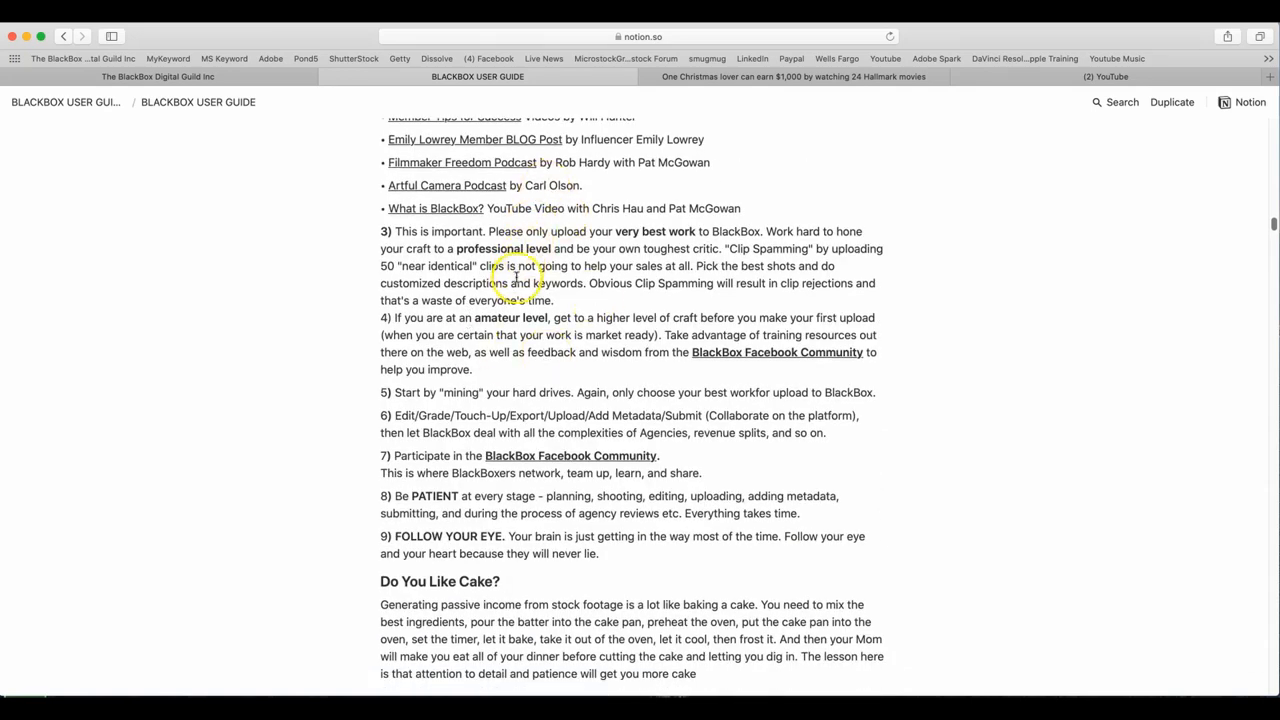
pyautogui.moveTo(370, 248)
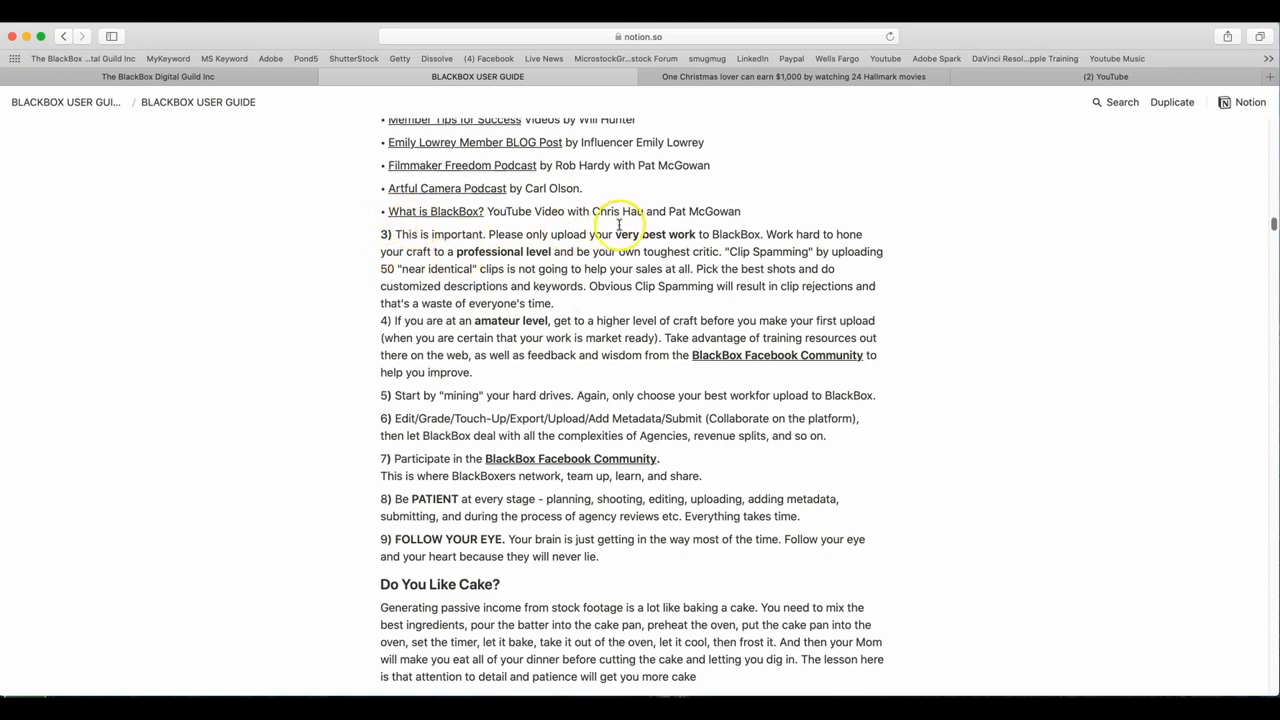
pyautogui.moveTo(836, 248)
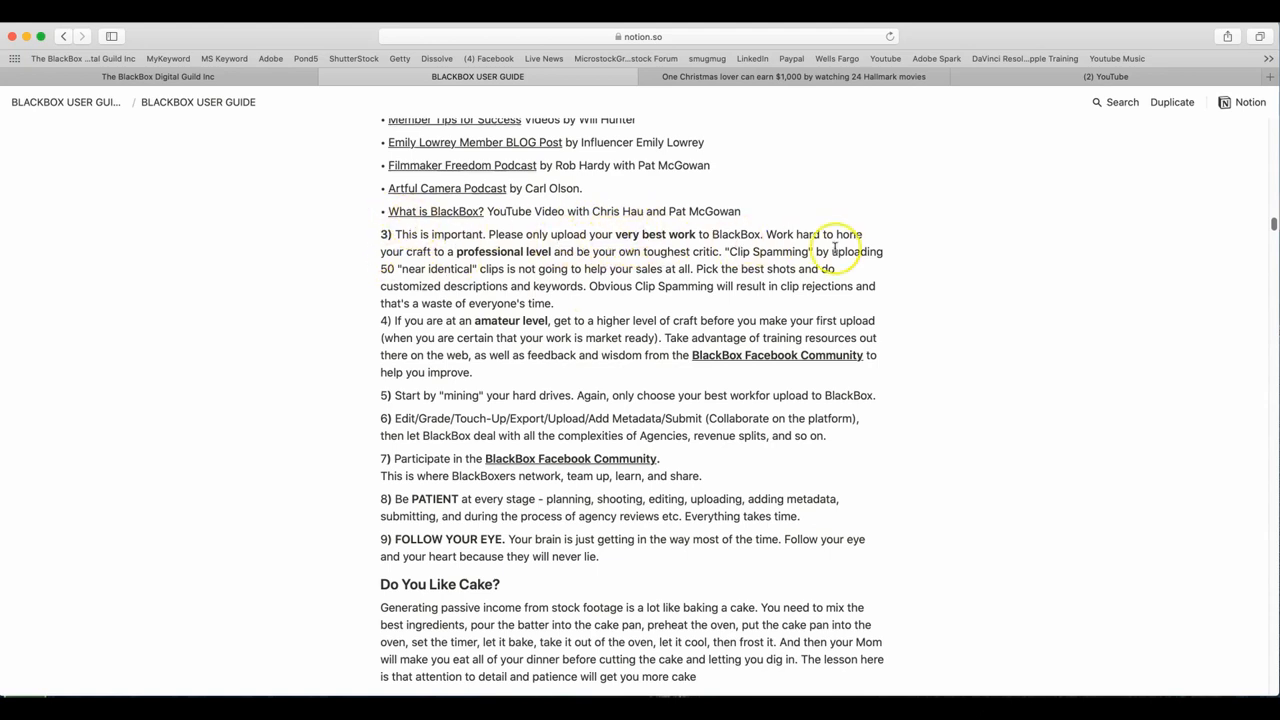
pyautogui.moveTo(984, 266)
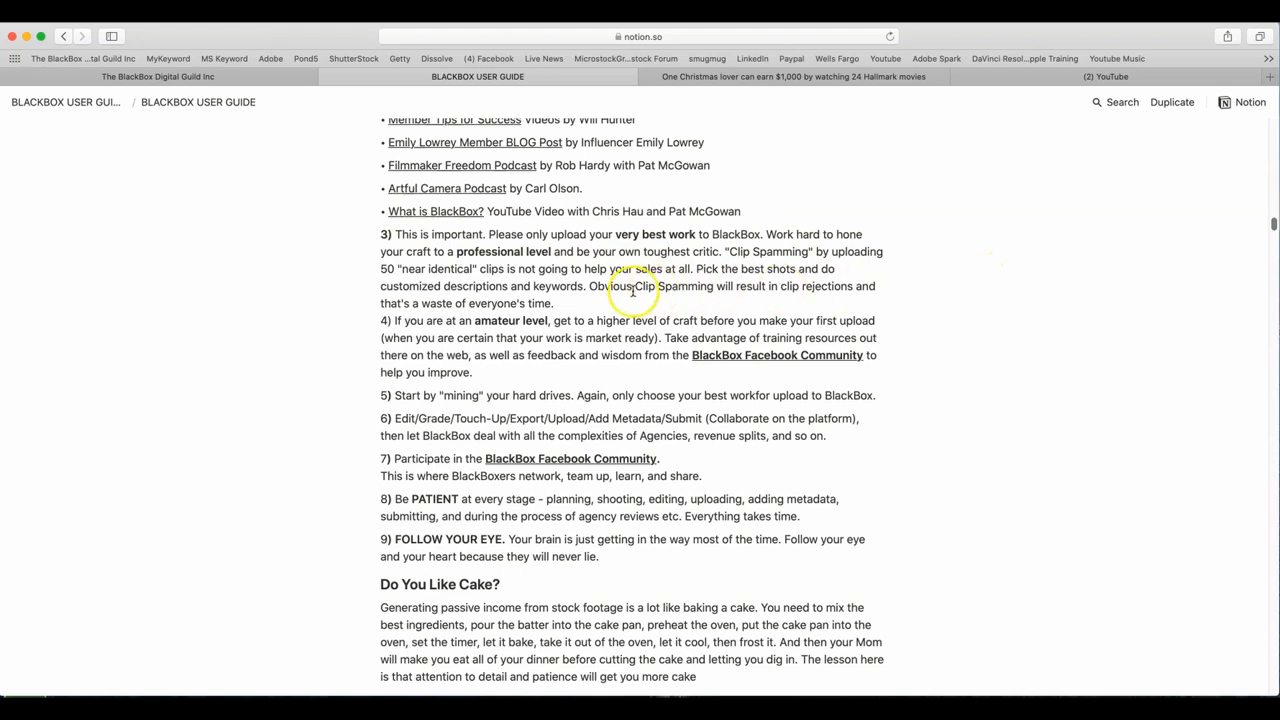
pyautogui.moveTo(612, 260)
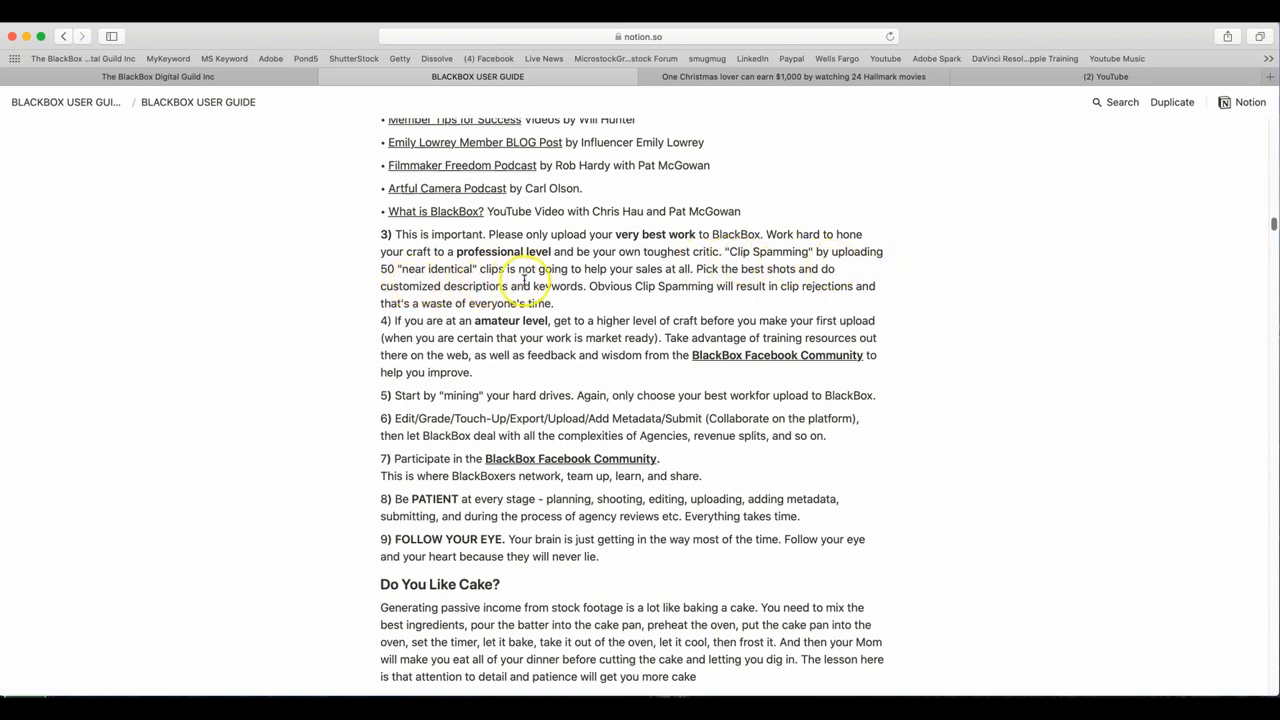
pyautogui.moveTo(724, 284)
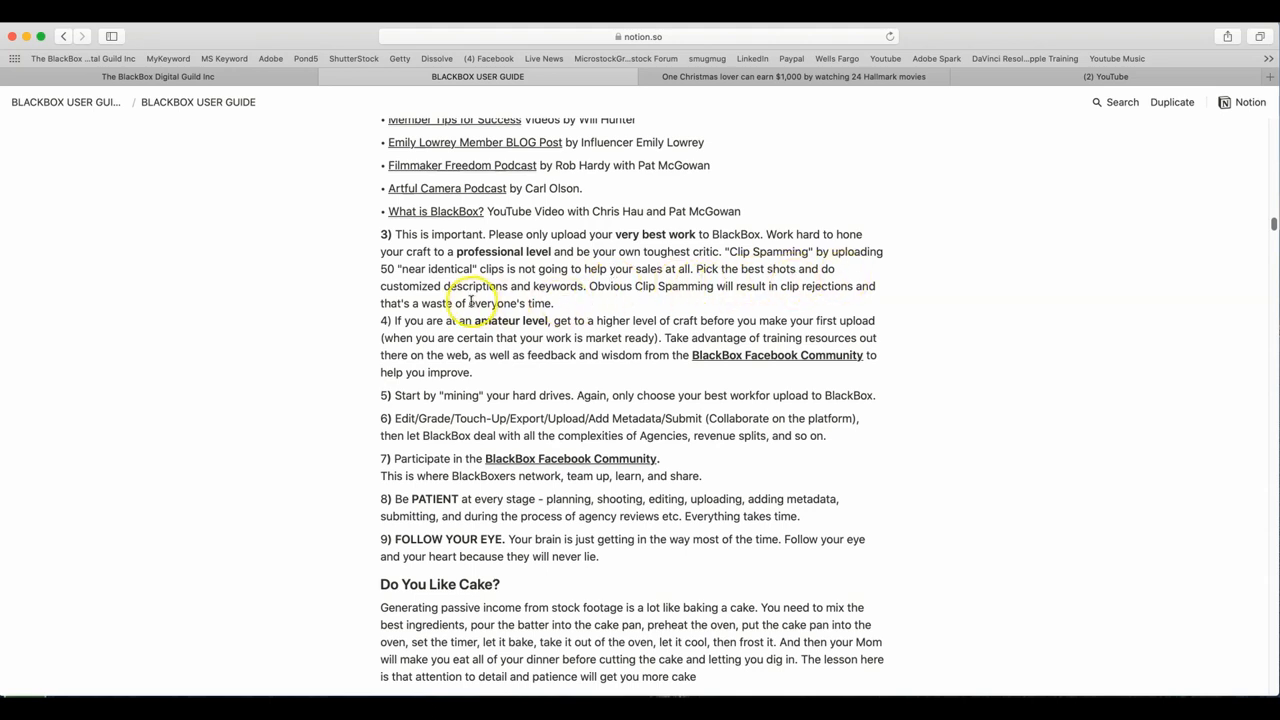
pyautogui.moveTo(596, 300)
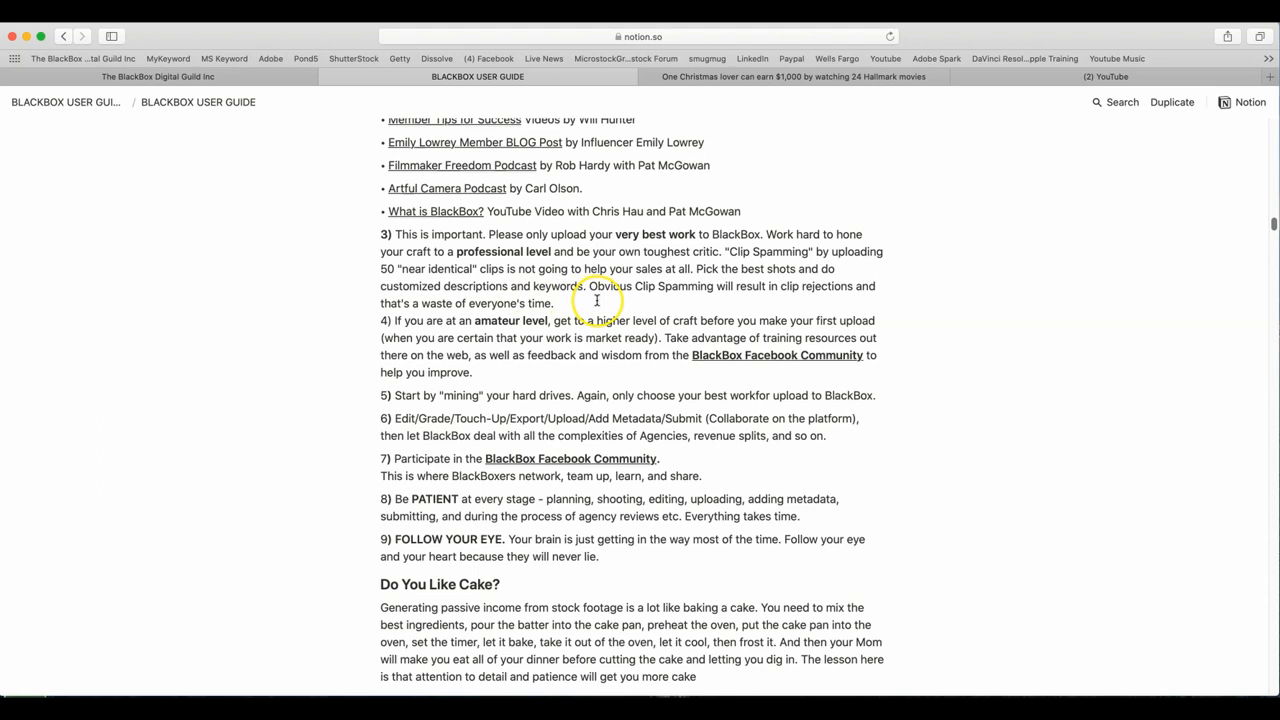
pyautogui.moveTo(788, 296)
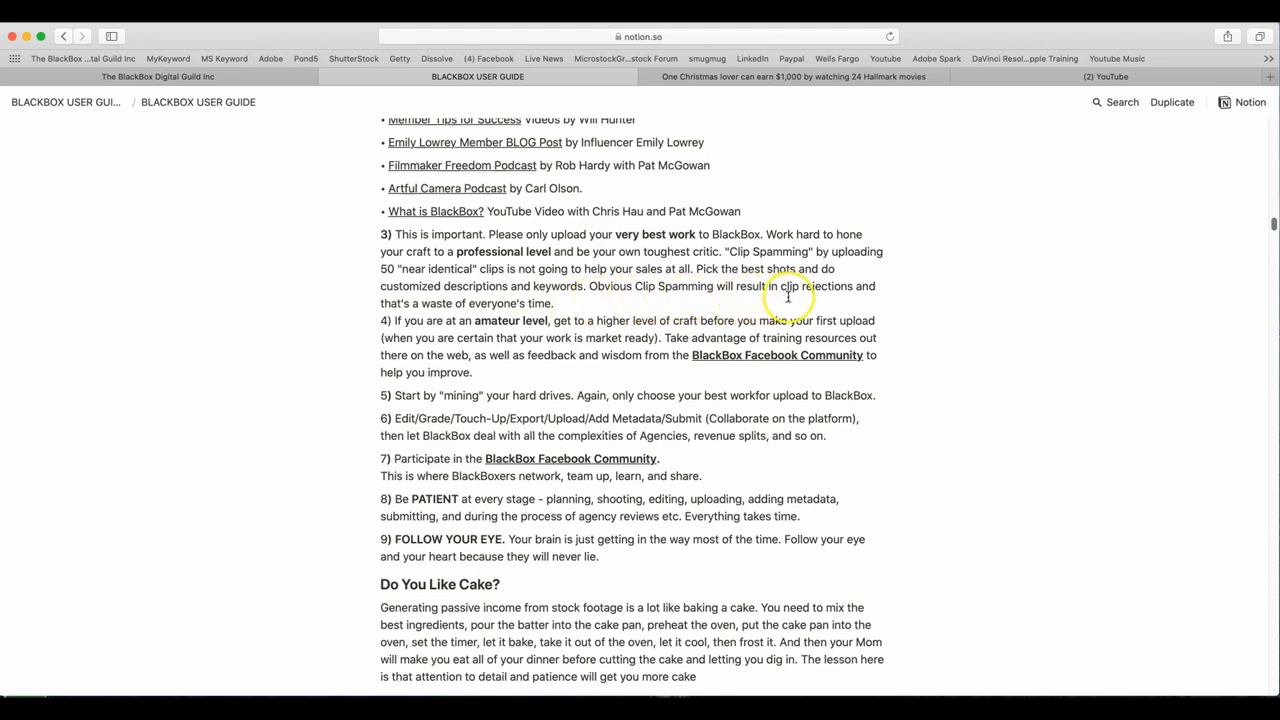
pyautogui.moveTo(504, 312)
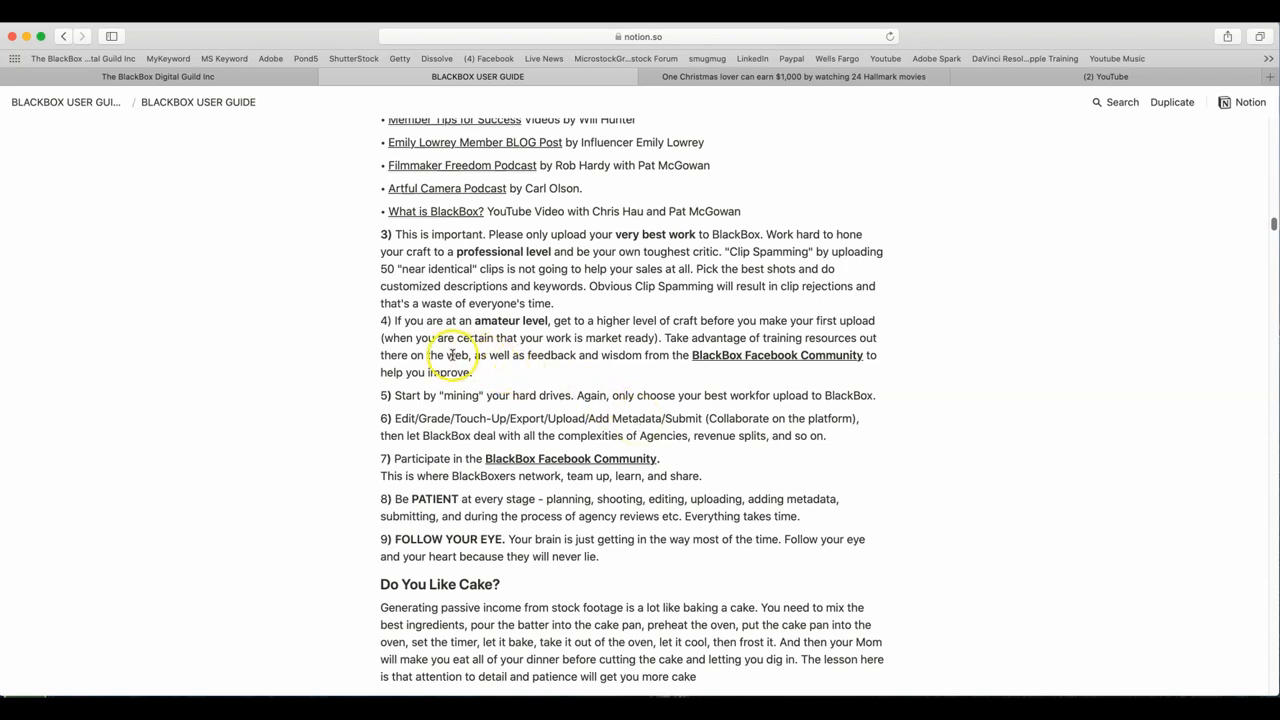
pyautogui.moveTo(660, 362)
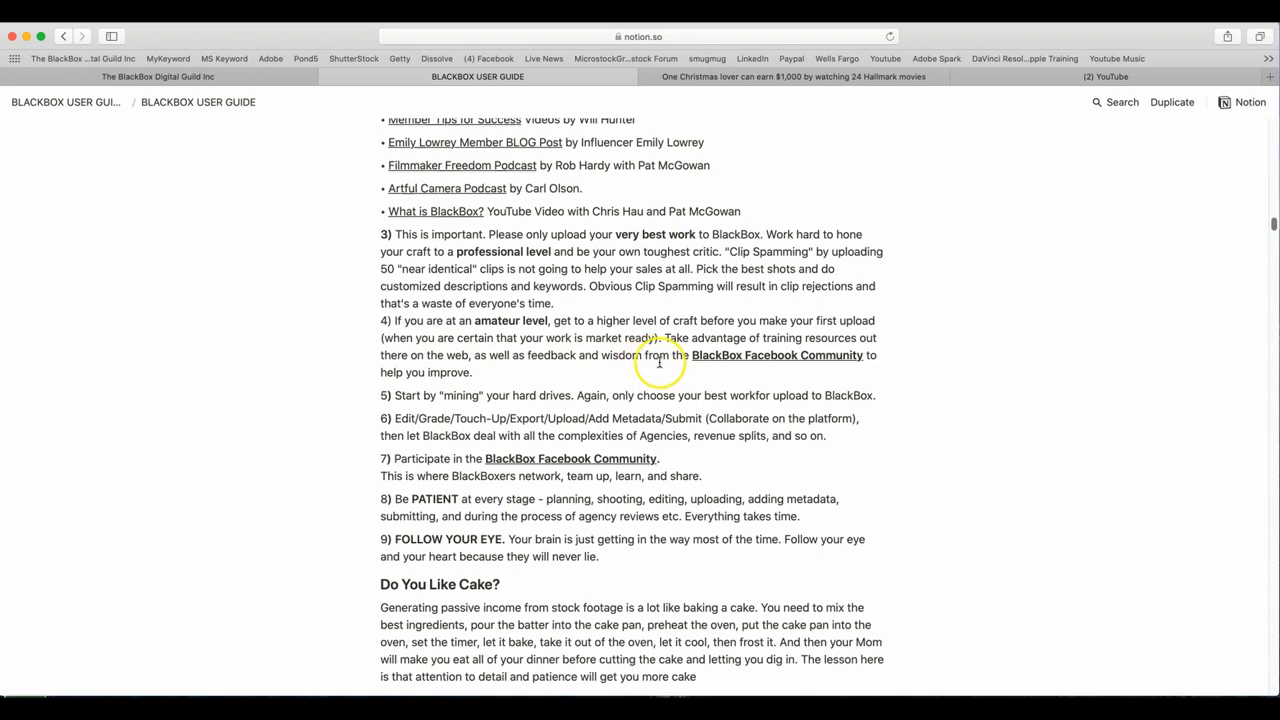
pyautogui.moveTo(544, 384)
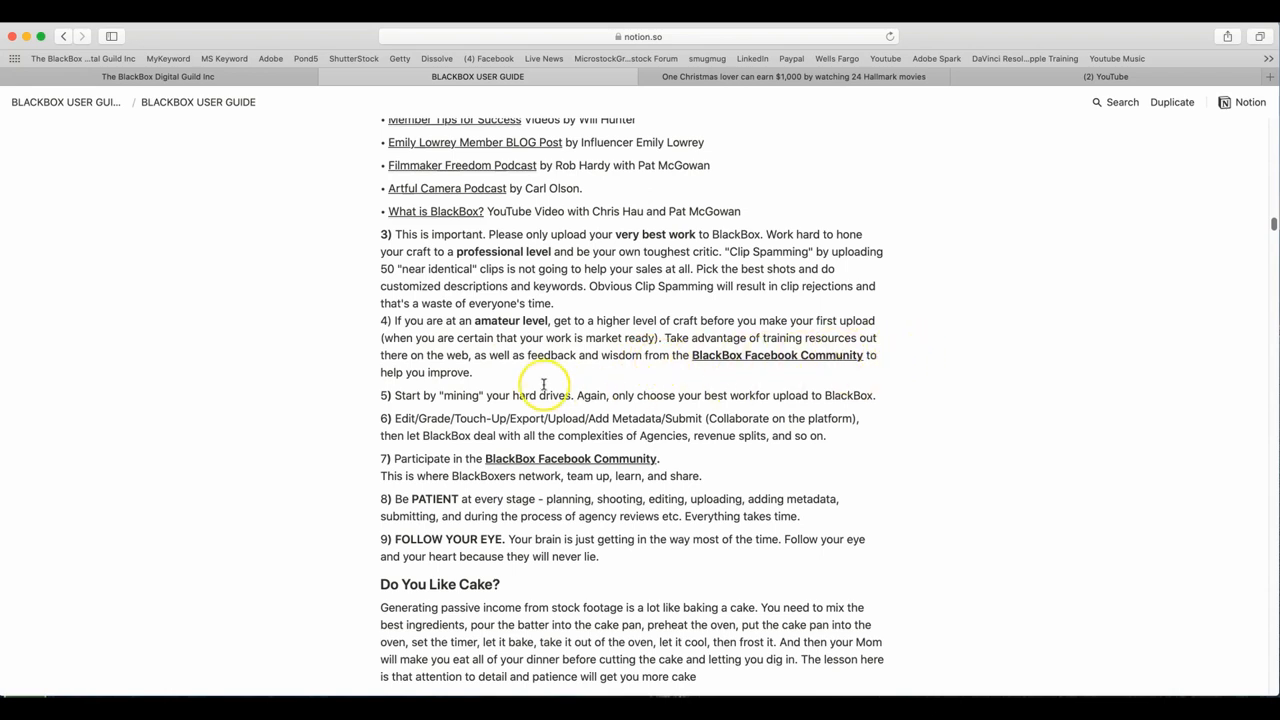
pyautogui.moveTo(648, 370)
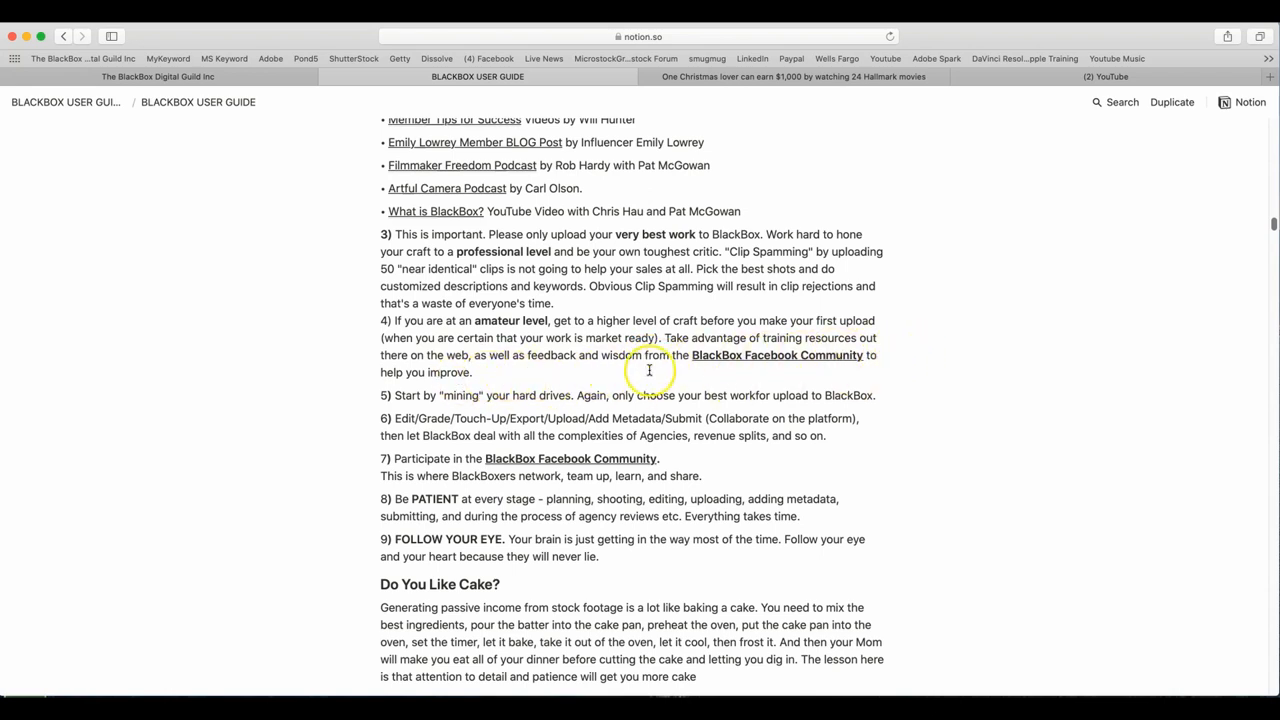
pyautogui.moveTo(780, 366)
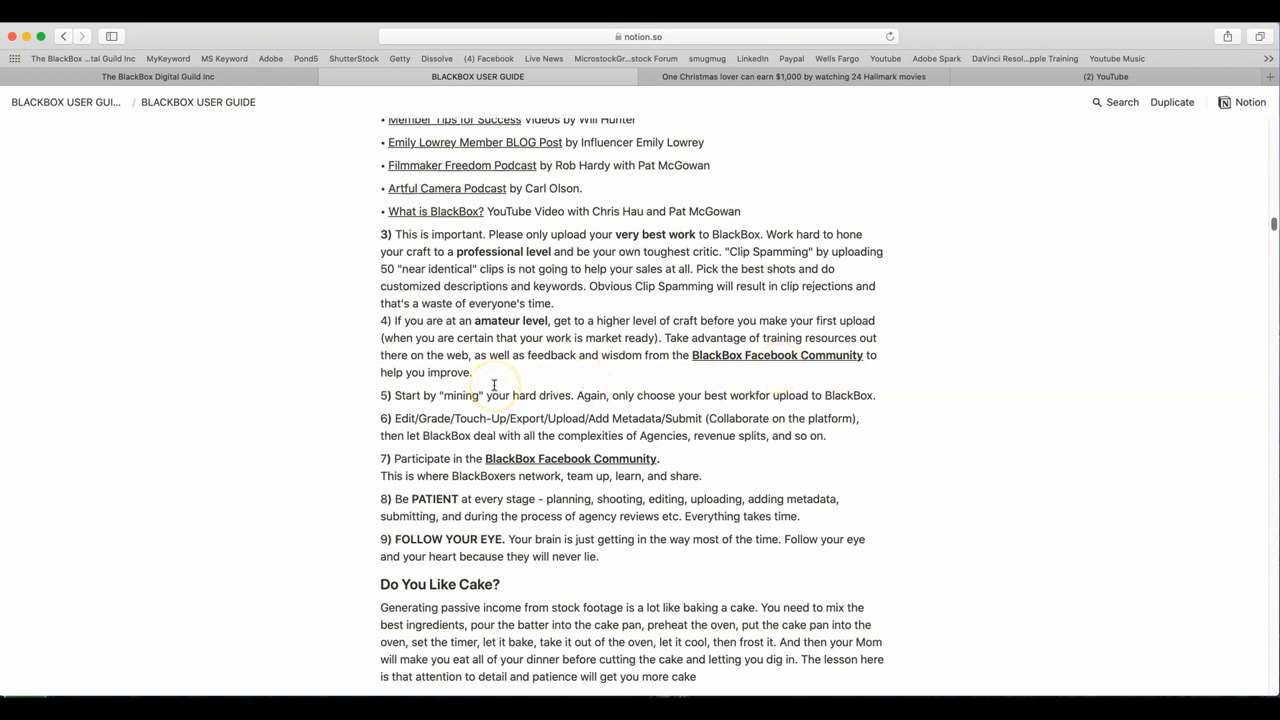
pyautogui.moveTo(458, 412)
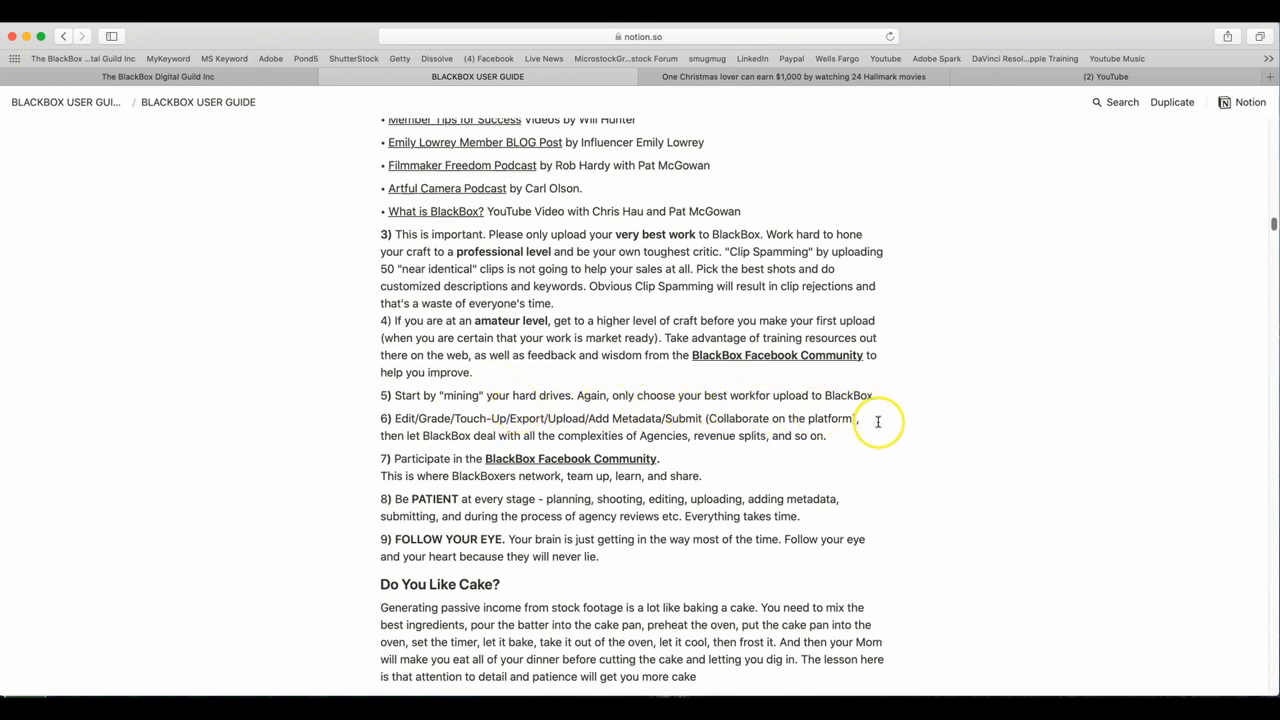
pyautogui.moveTo(508, 428)
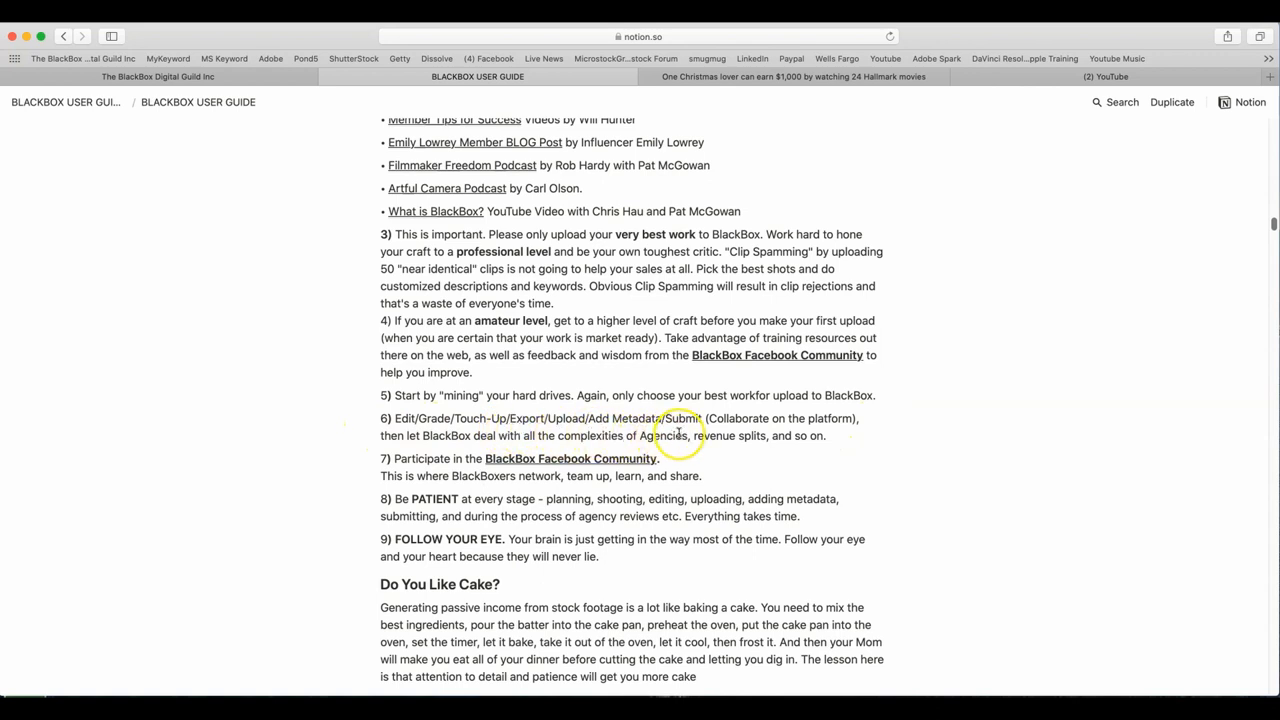
pyautogui.moveTo(834, 432)
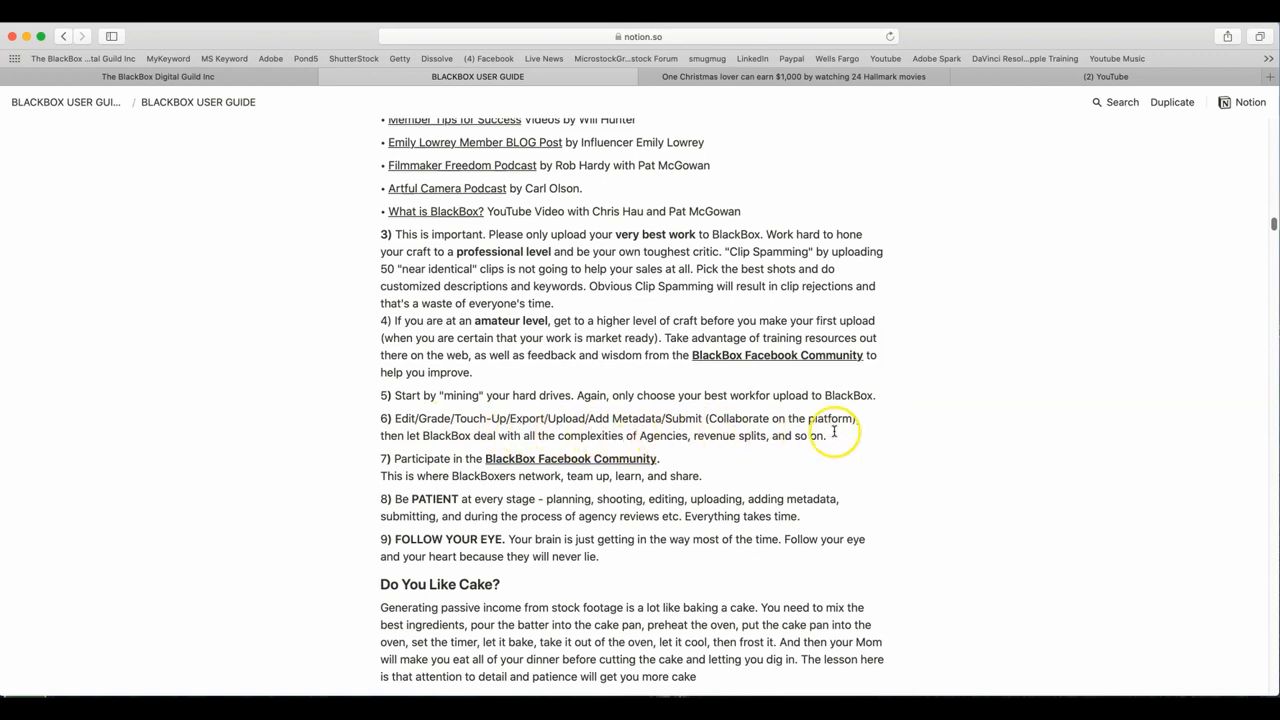
pyautogui.moveTo(872, 442)
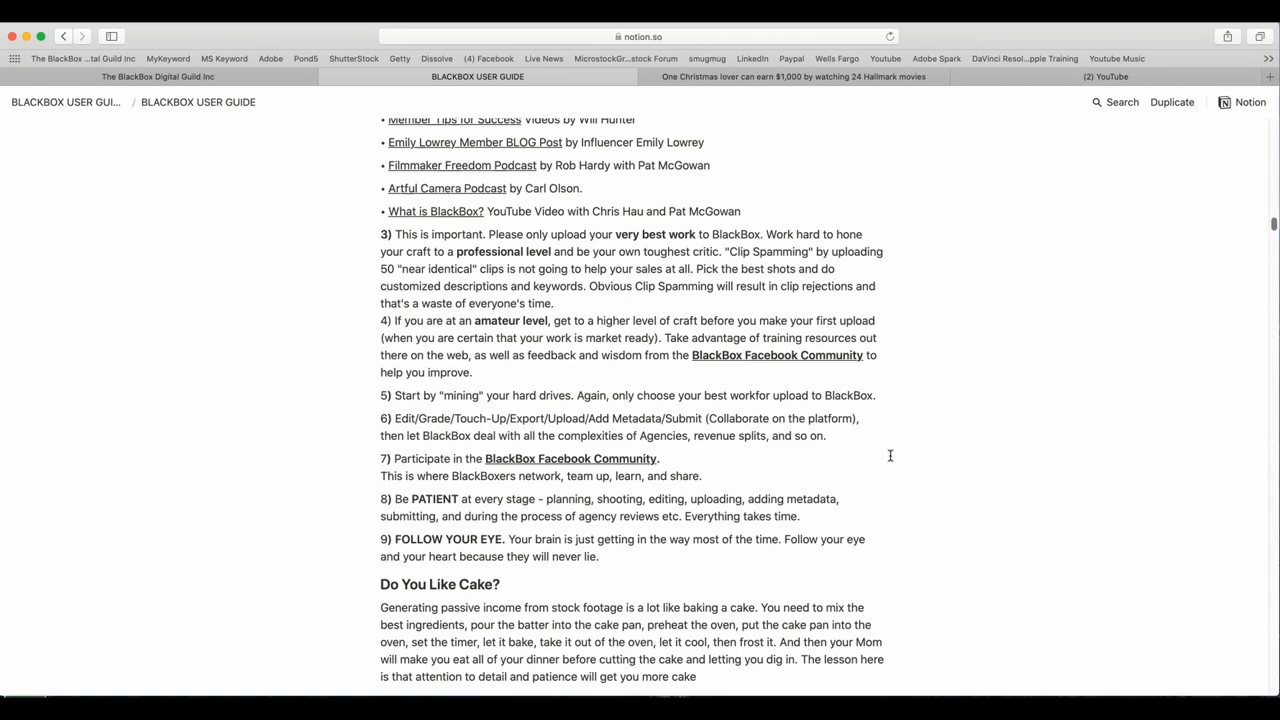
pyautogui.scroll(-3)
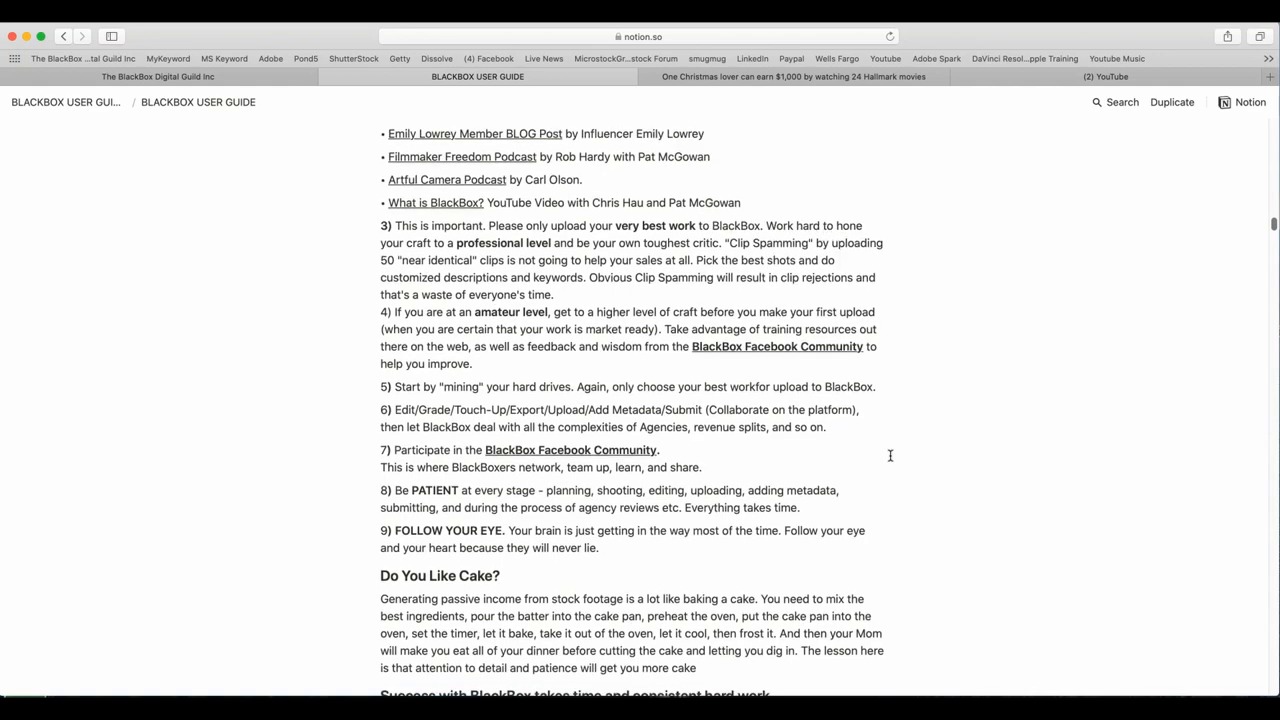
pyautogui.scroll(-3)
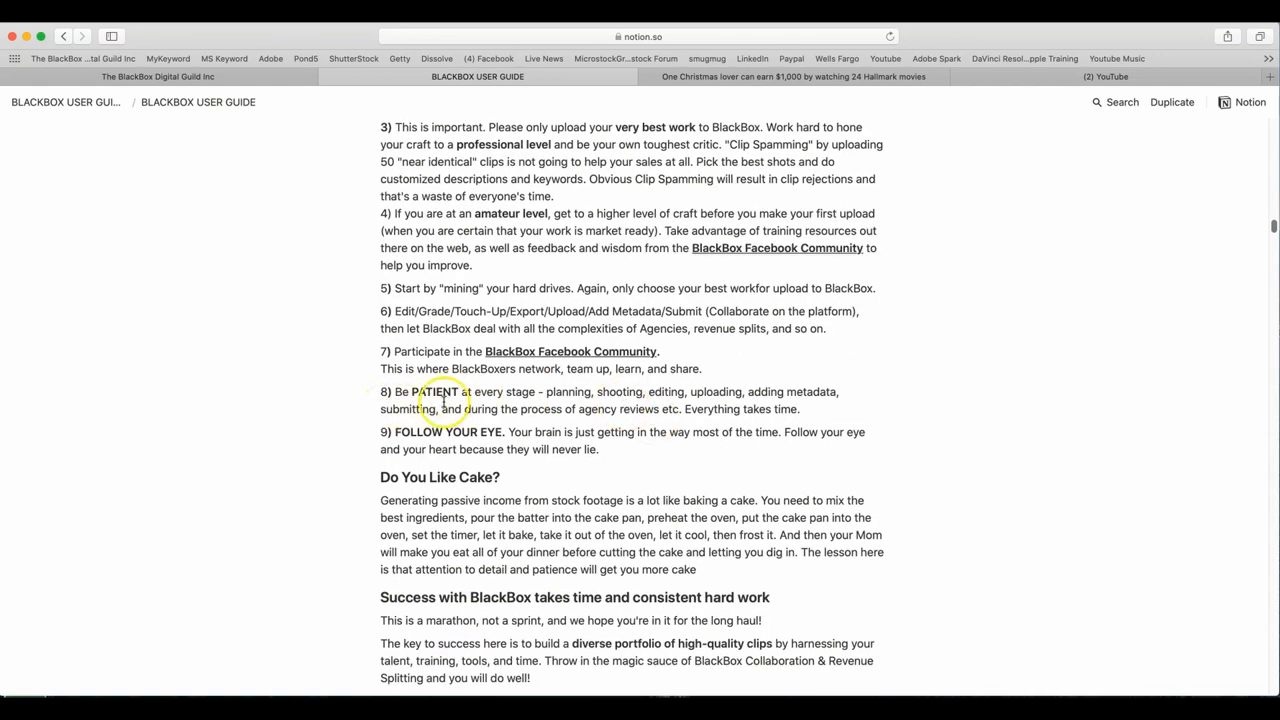
pyautogui.moveTo(608, 410)
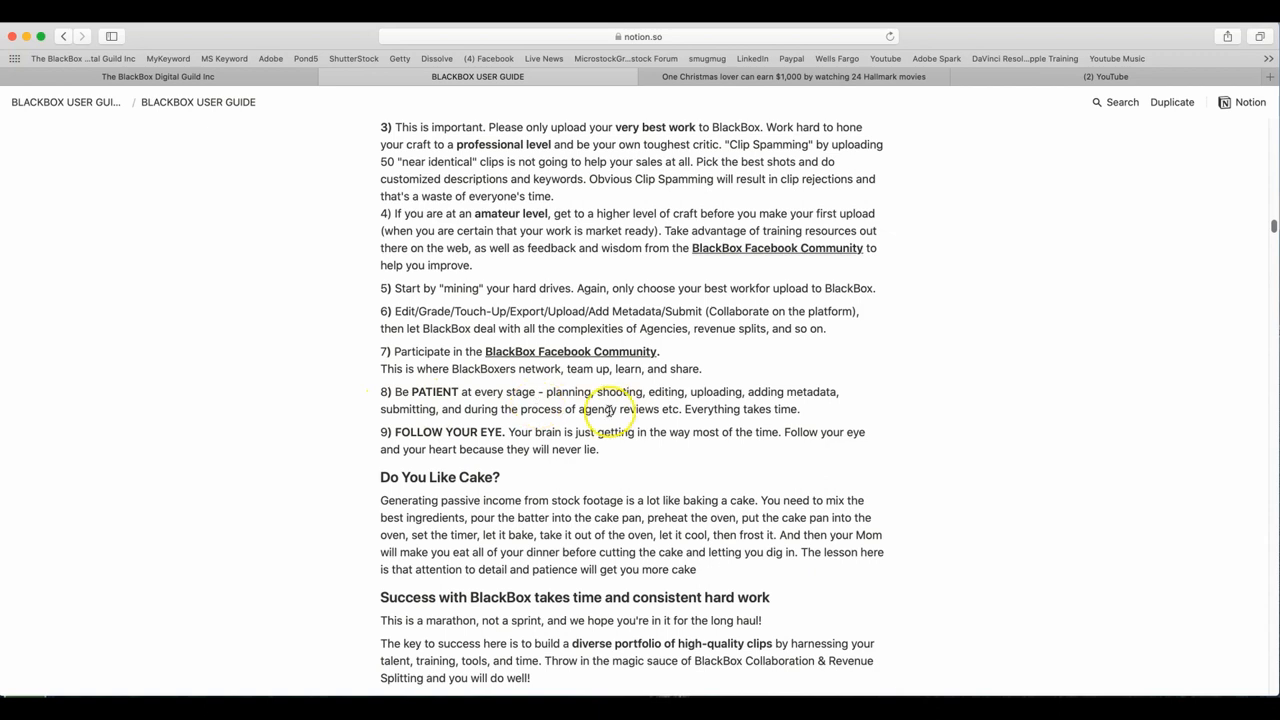
pyautogui.moveTo(880, 404)
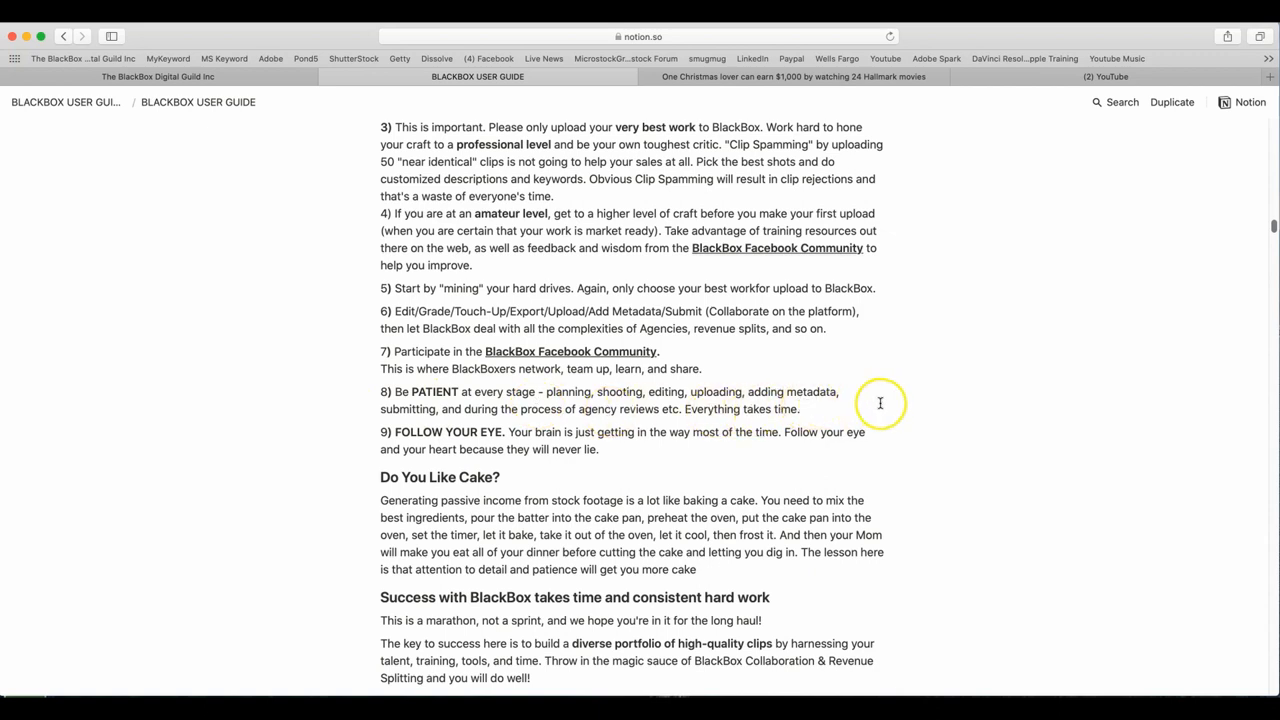
pyautogui.moveTo(616, 424)
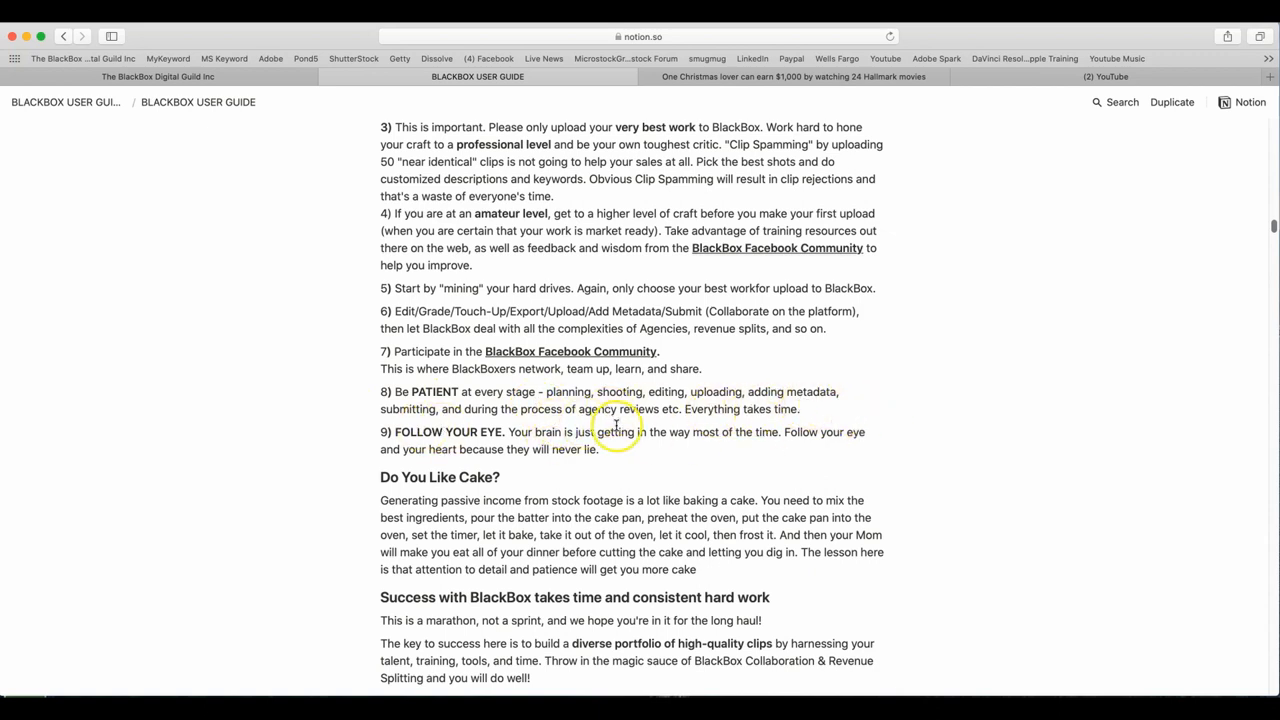
pyautogui.moveTo(684, 422)
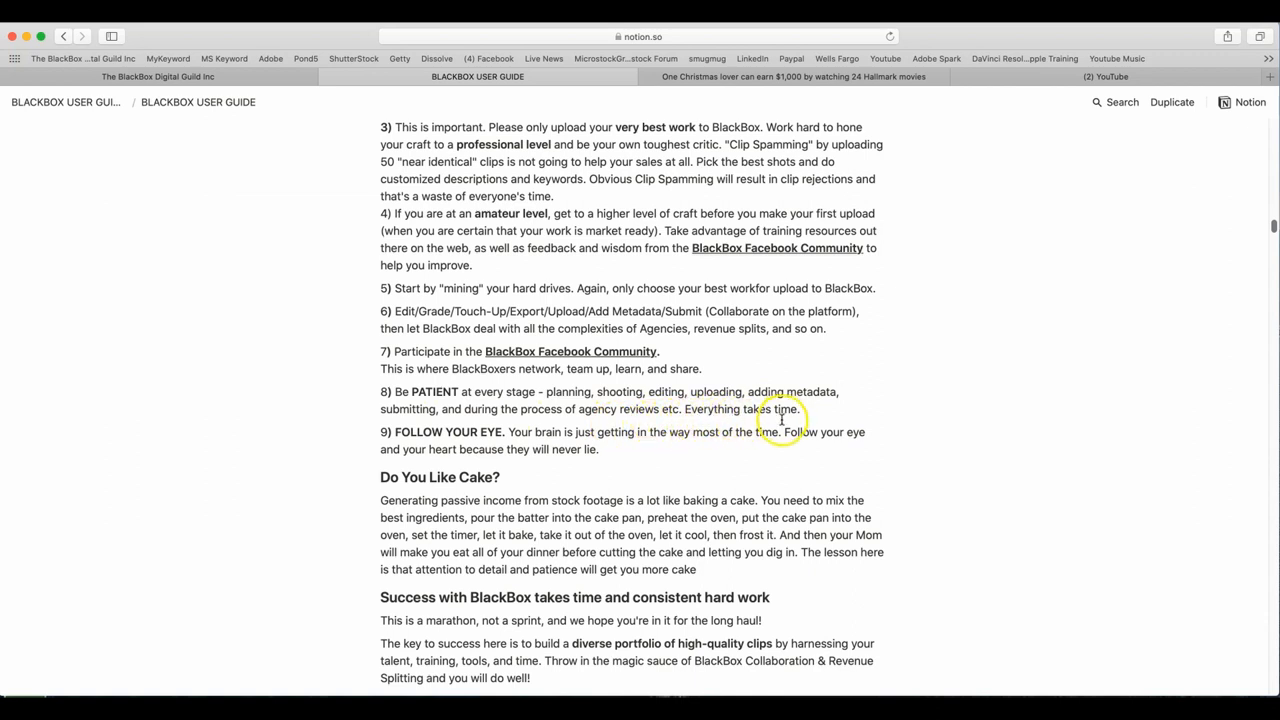
pyautogui.moveTo(576, 452)
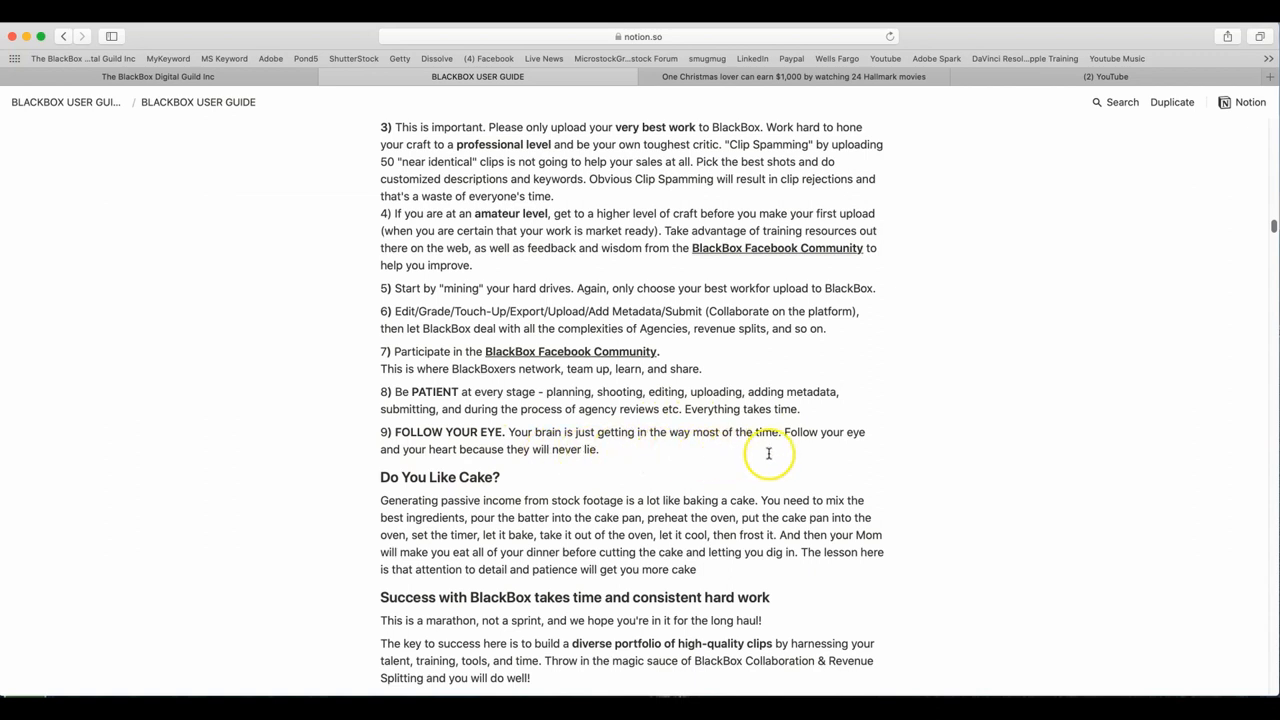
pyautogui.moveTo(410, 456)
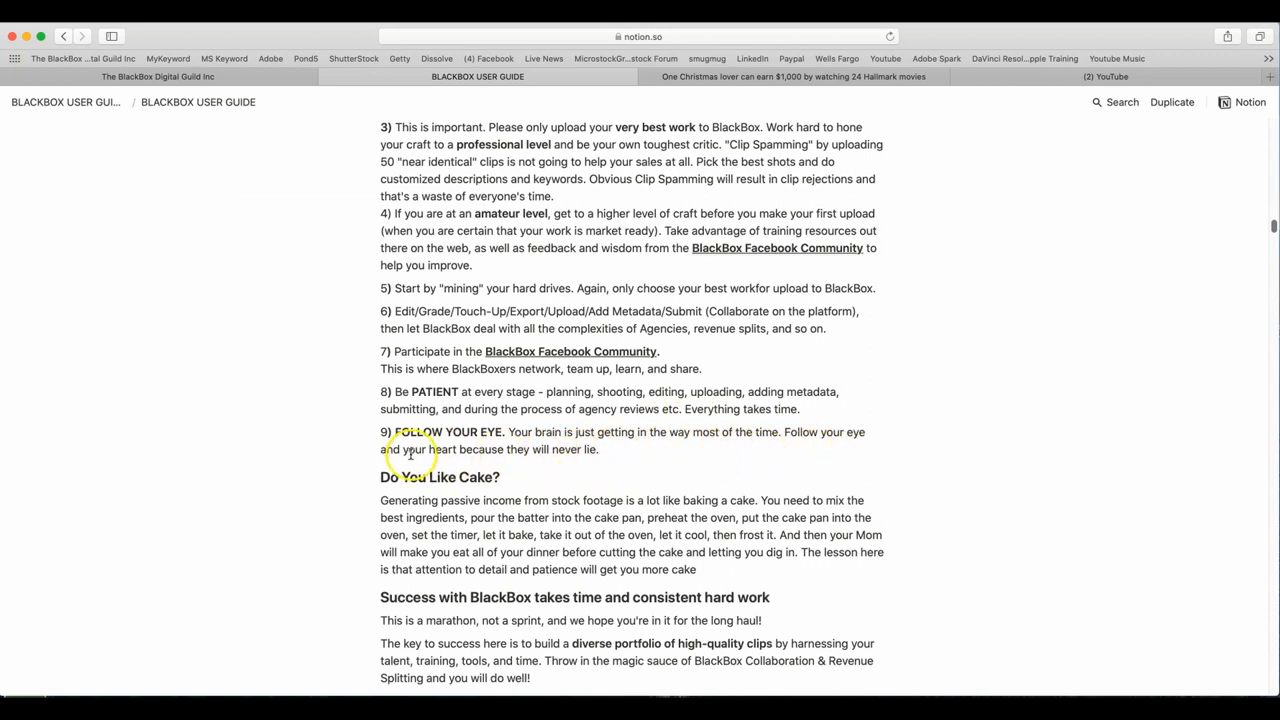
pyautogui.scroll(-3)
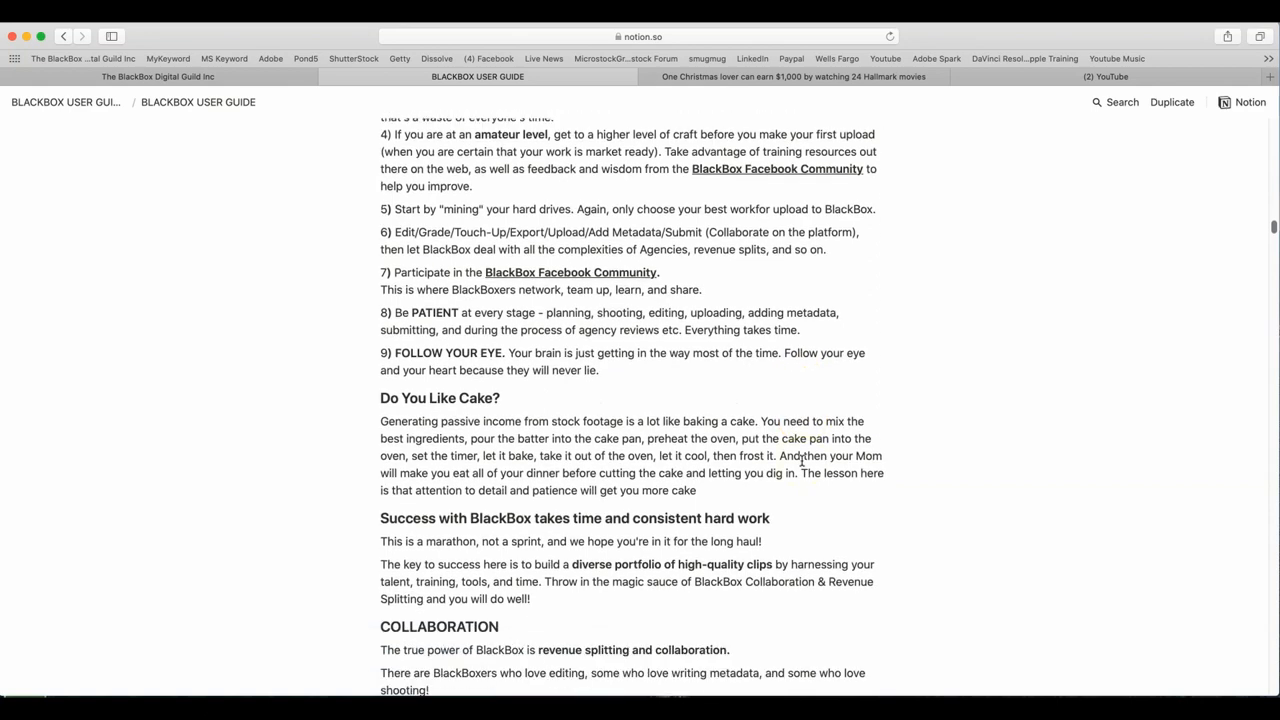
pyautogui.scroll(-3)
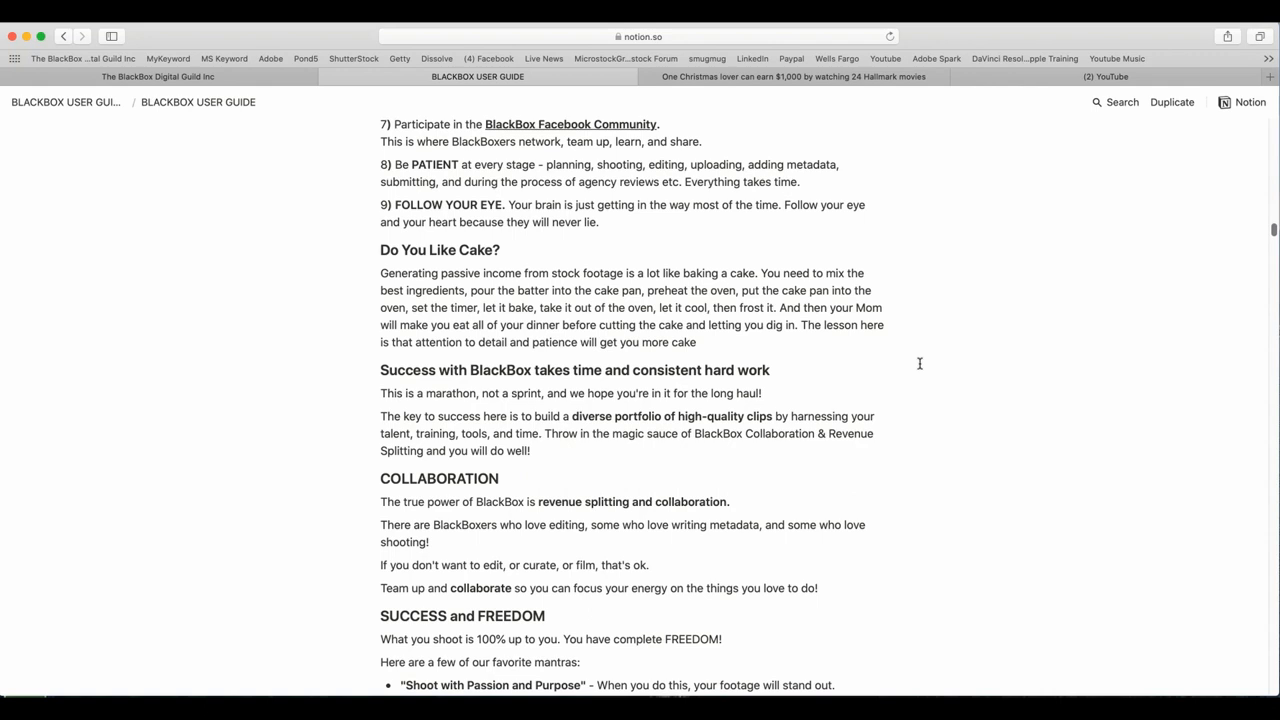
pyautogui.moveTo(844, 360)
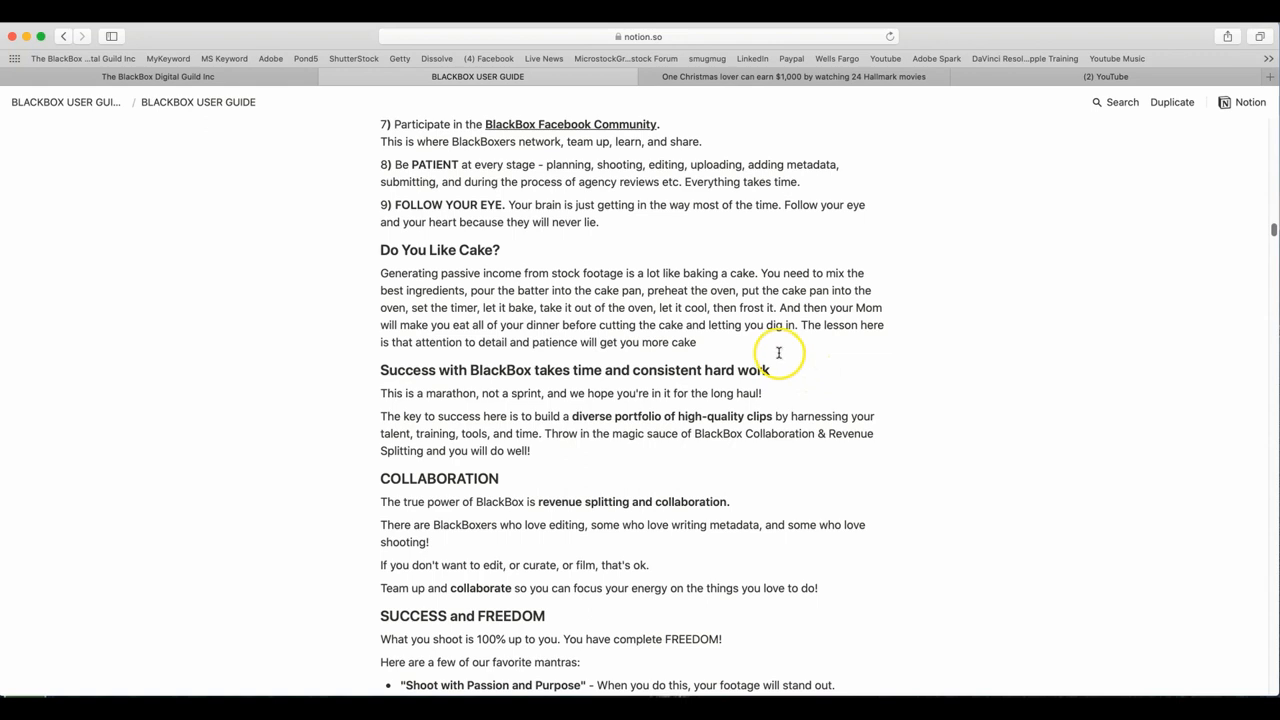
pyautogui.moveTo(776, 356)
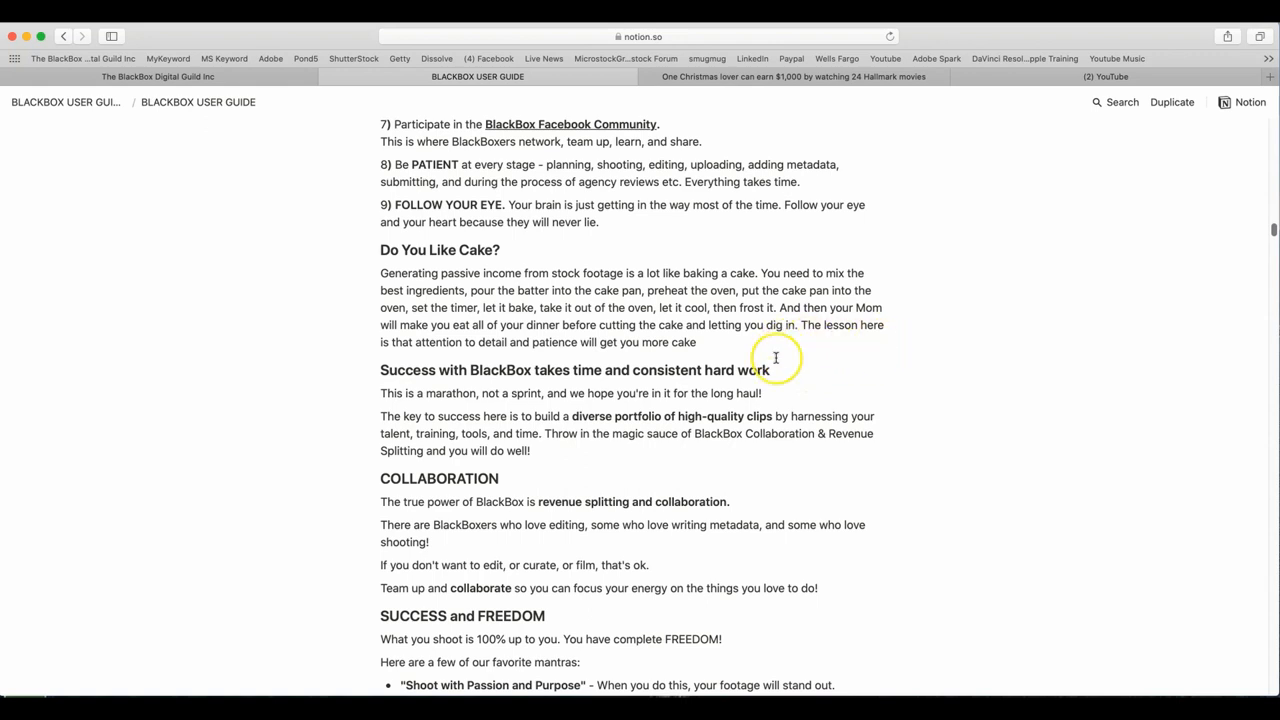
pyautogui.moveTo(496, 356)
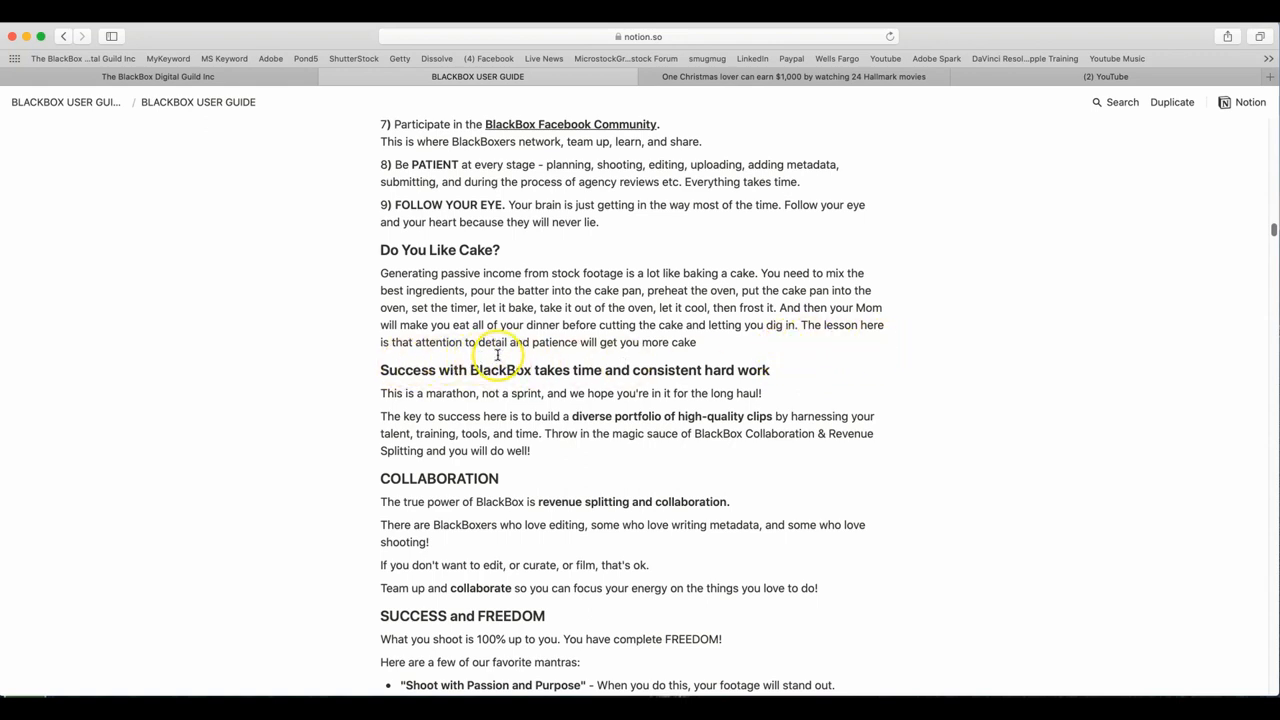
pyautogui.moveTo(944, 372)
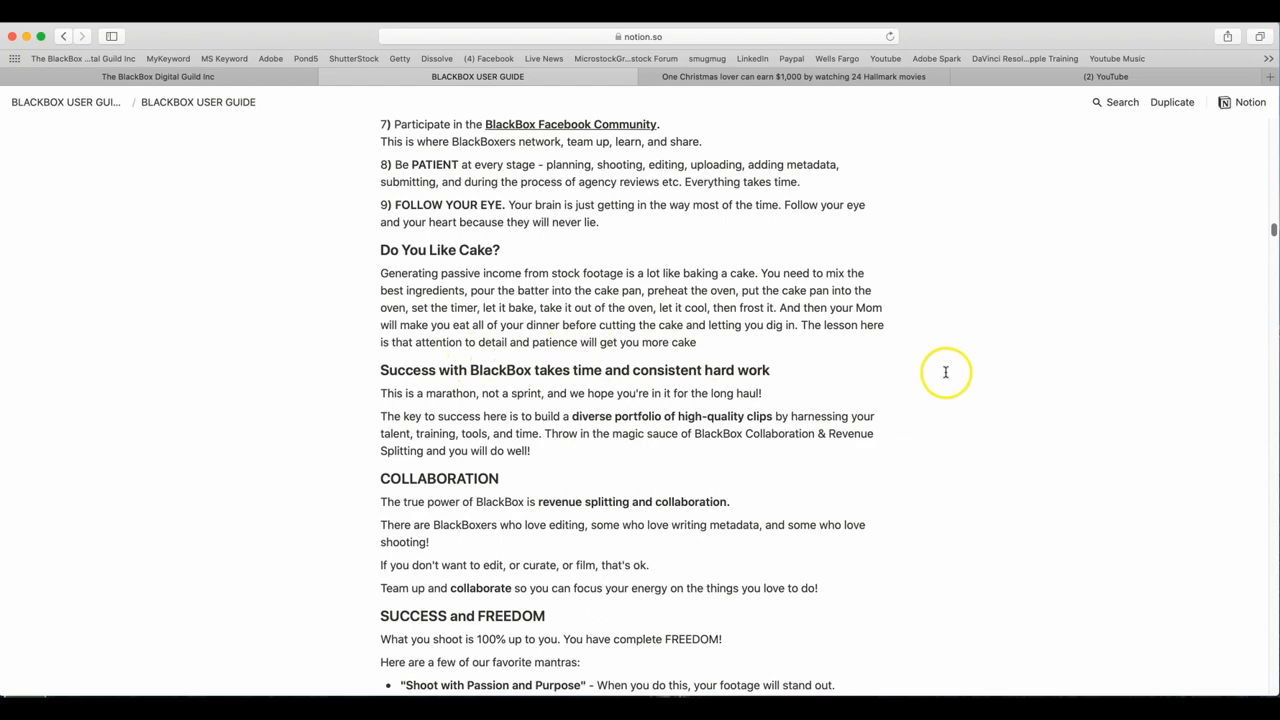
pyautogui.moveTo(946, 426)
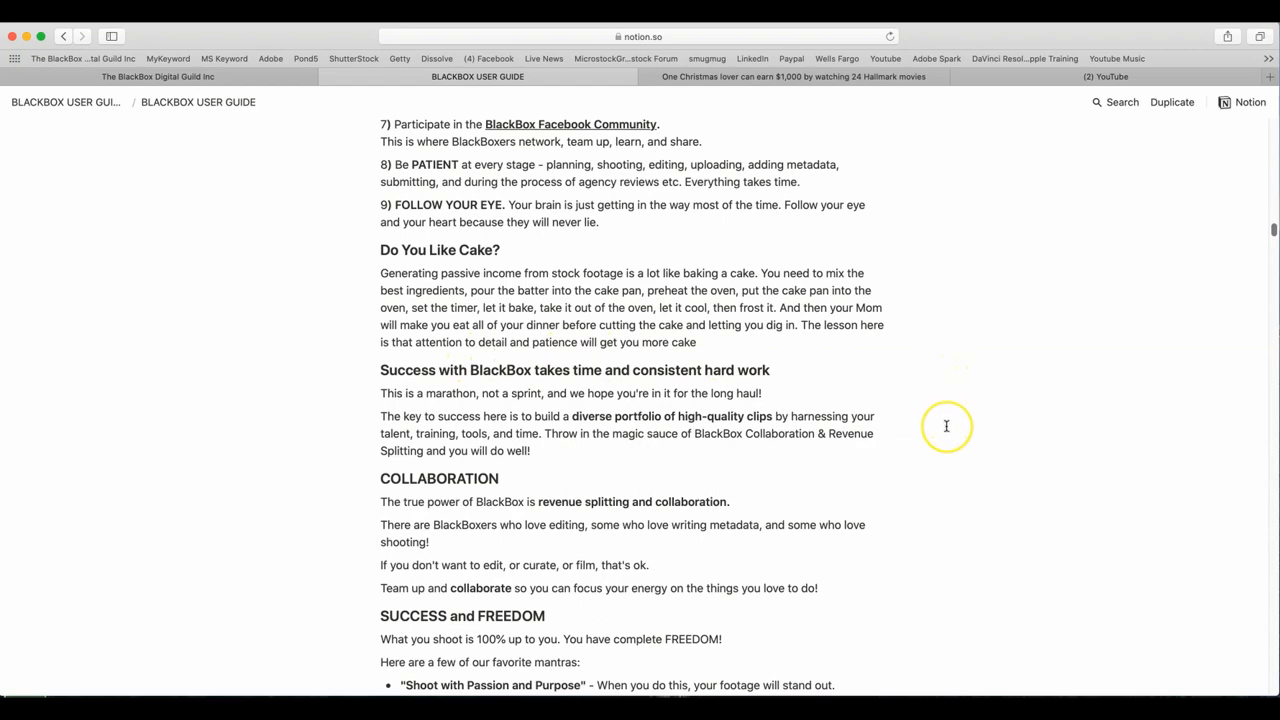
pyautogui.scroll(-3)
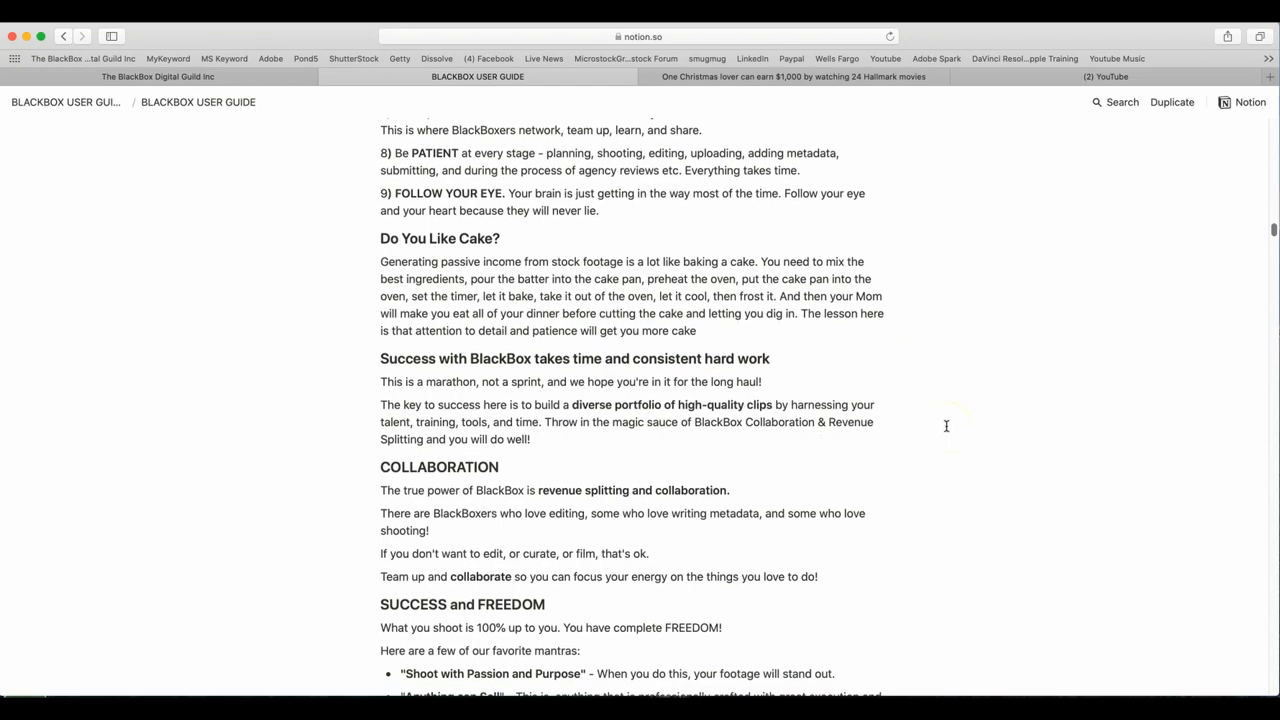
pyautogui.scroll(-3)
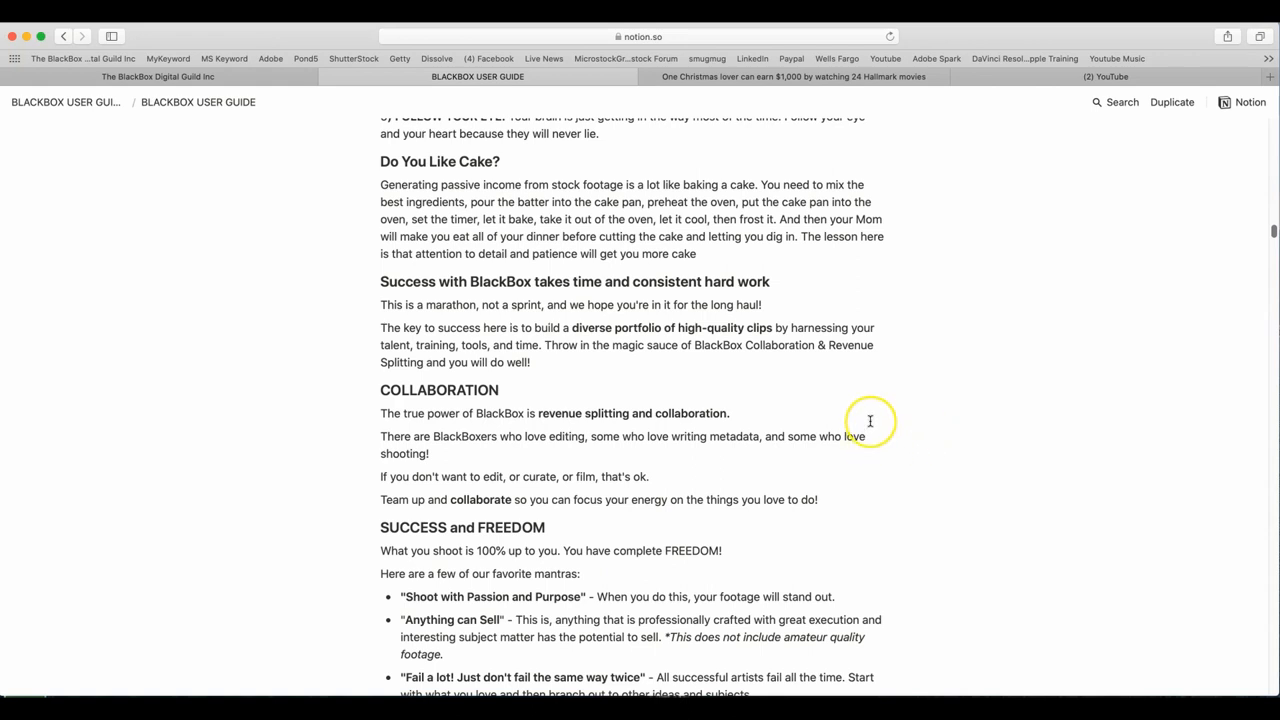
pyautogui.moveTo(776, 408)
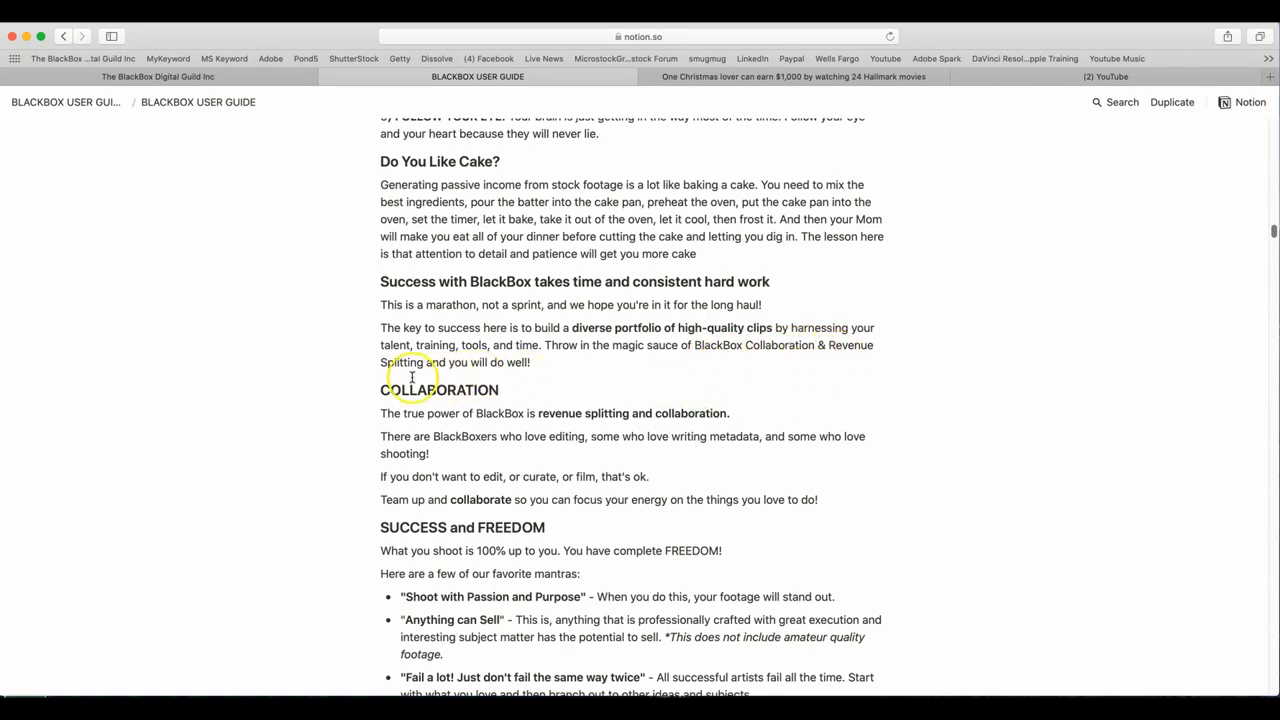
pyautogui.moveTo(840, 392)
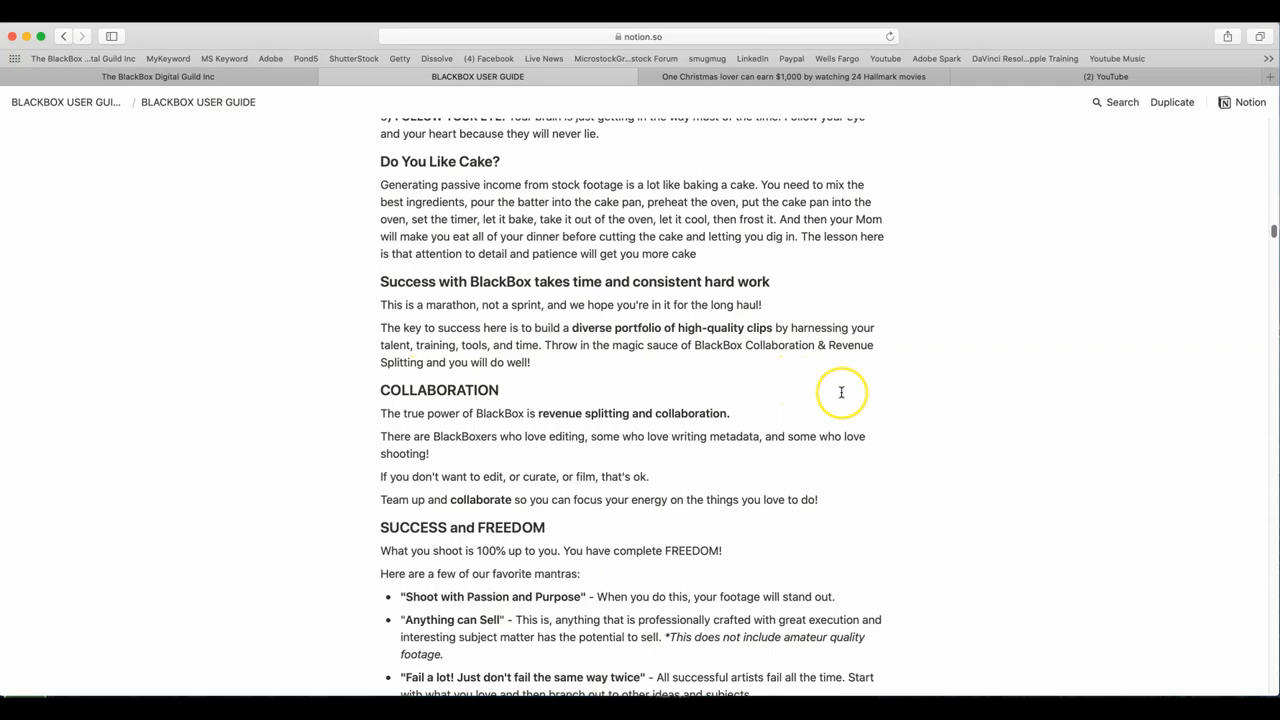
pyautogui.scroll(-3)
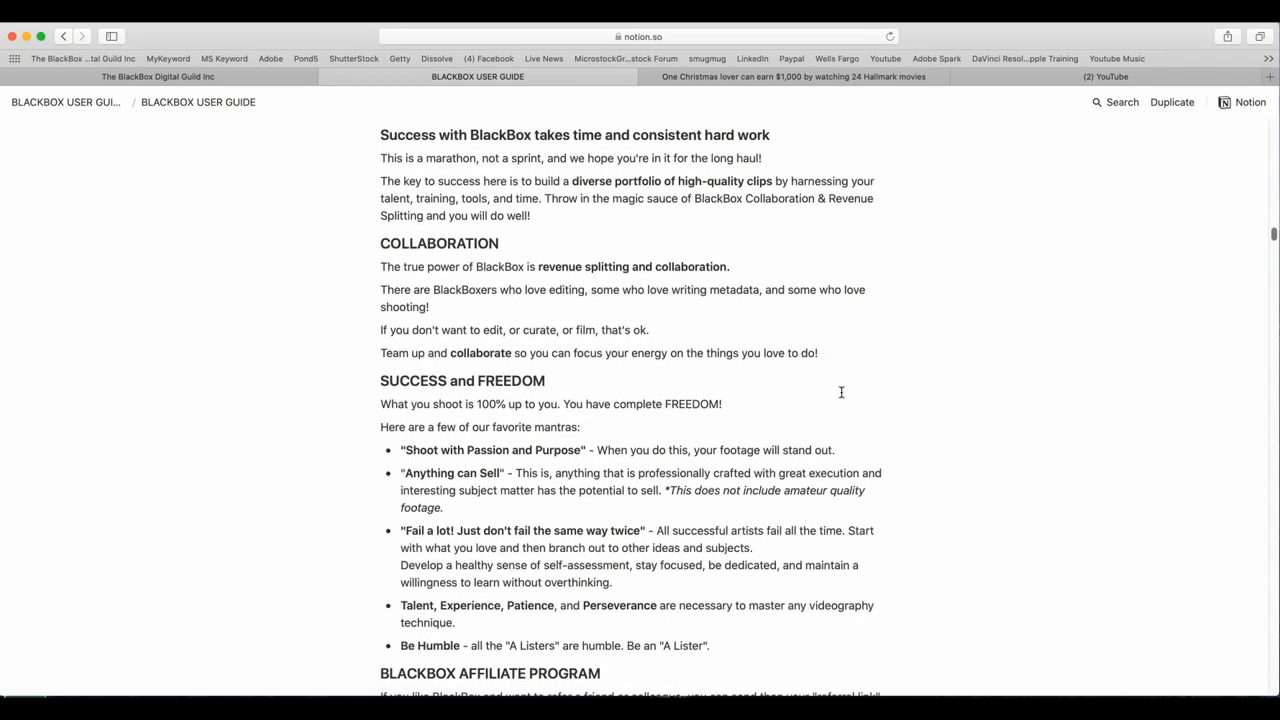
pyautogui.scroll(-3)
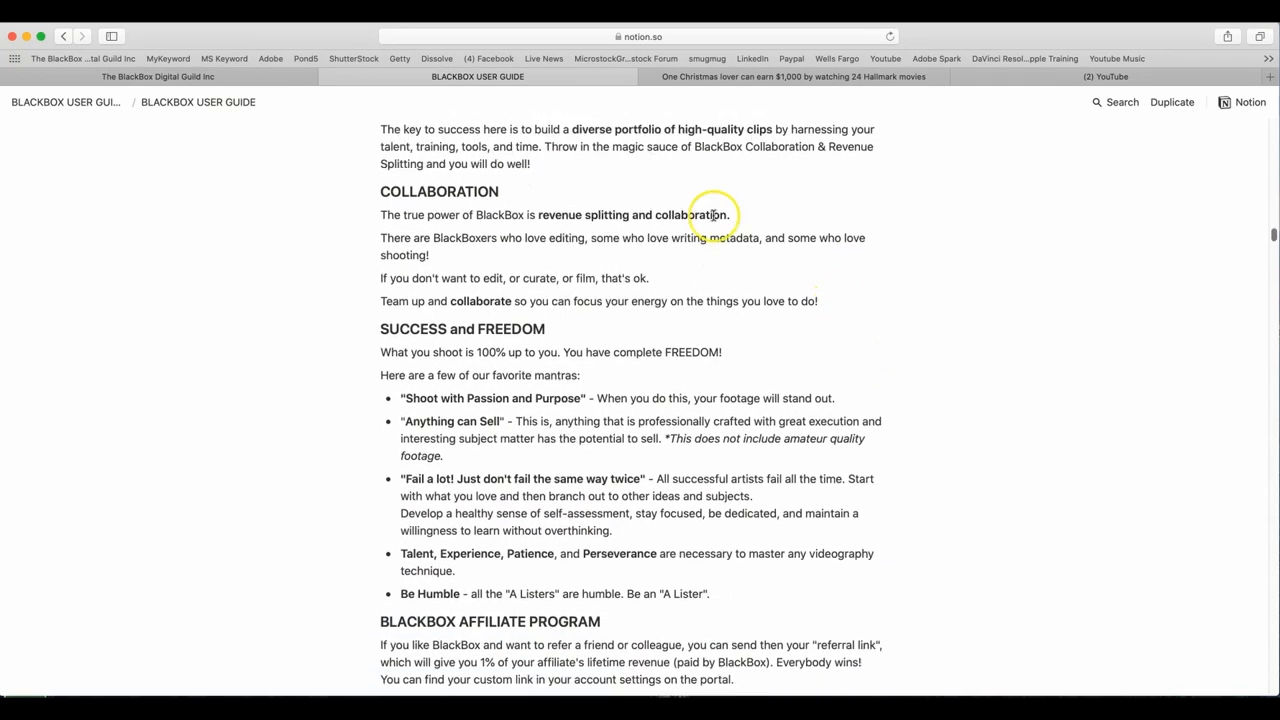
pyautogui.moveTo(892, 190)
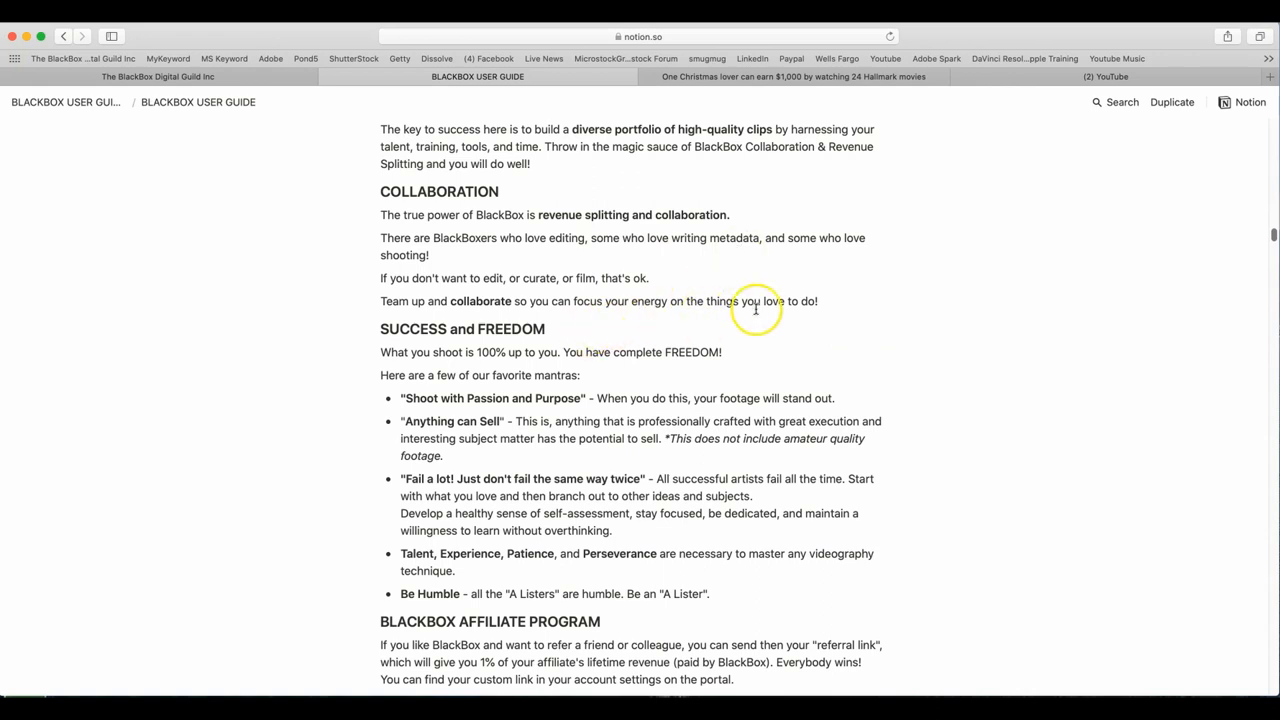
pyautogui.moveTo(932, 404)
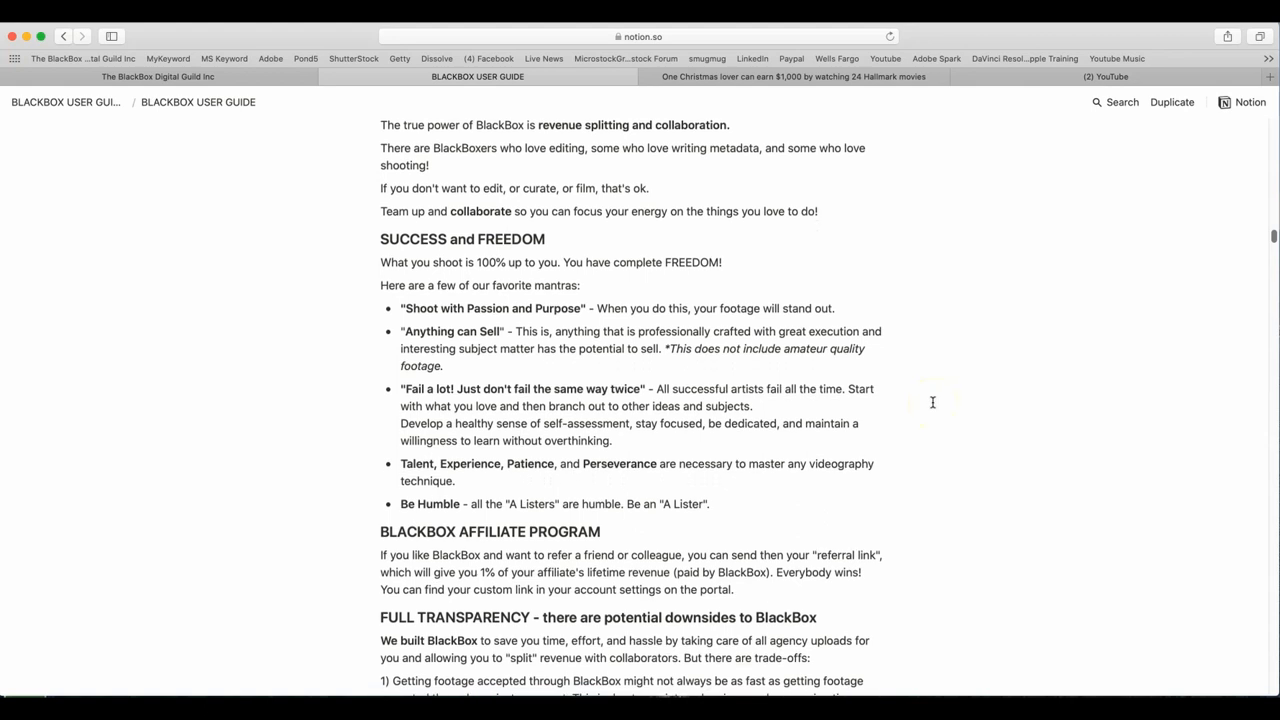
pyautogui.scroll(-3)
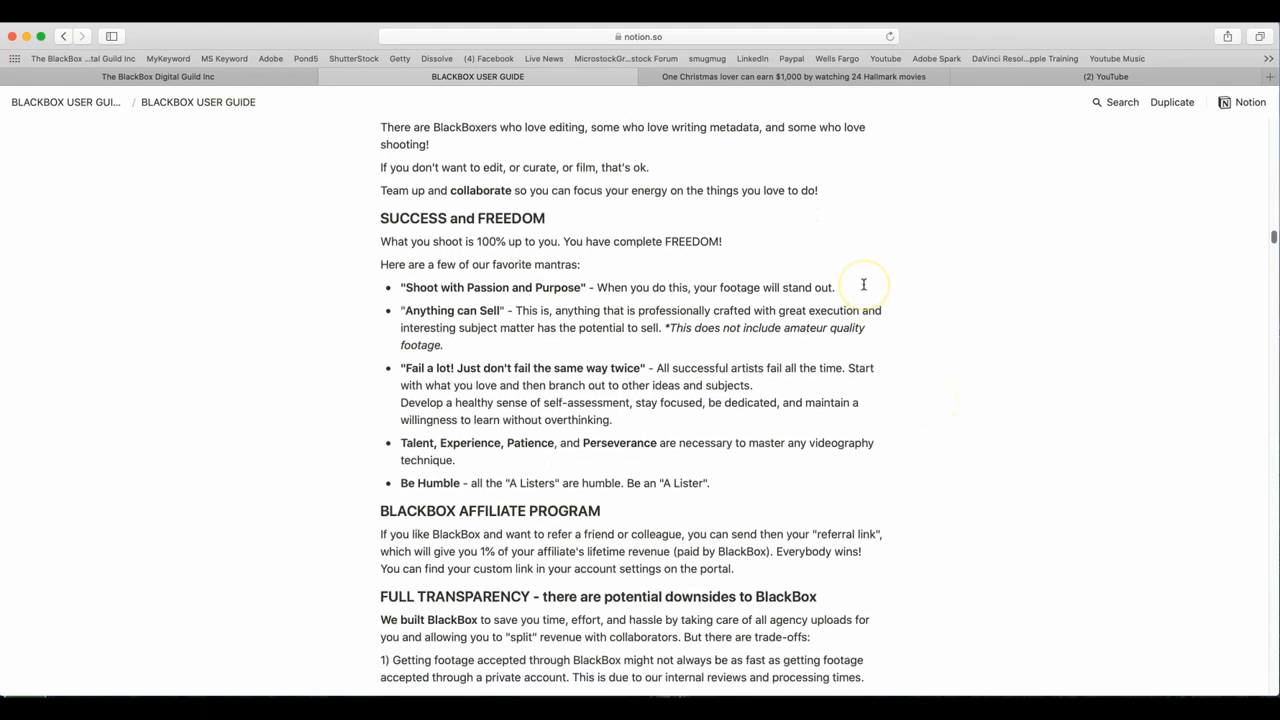
pyautogui.moveTo(392, 258)
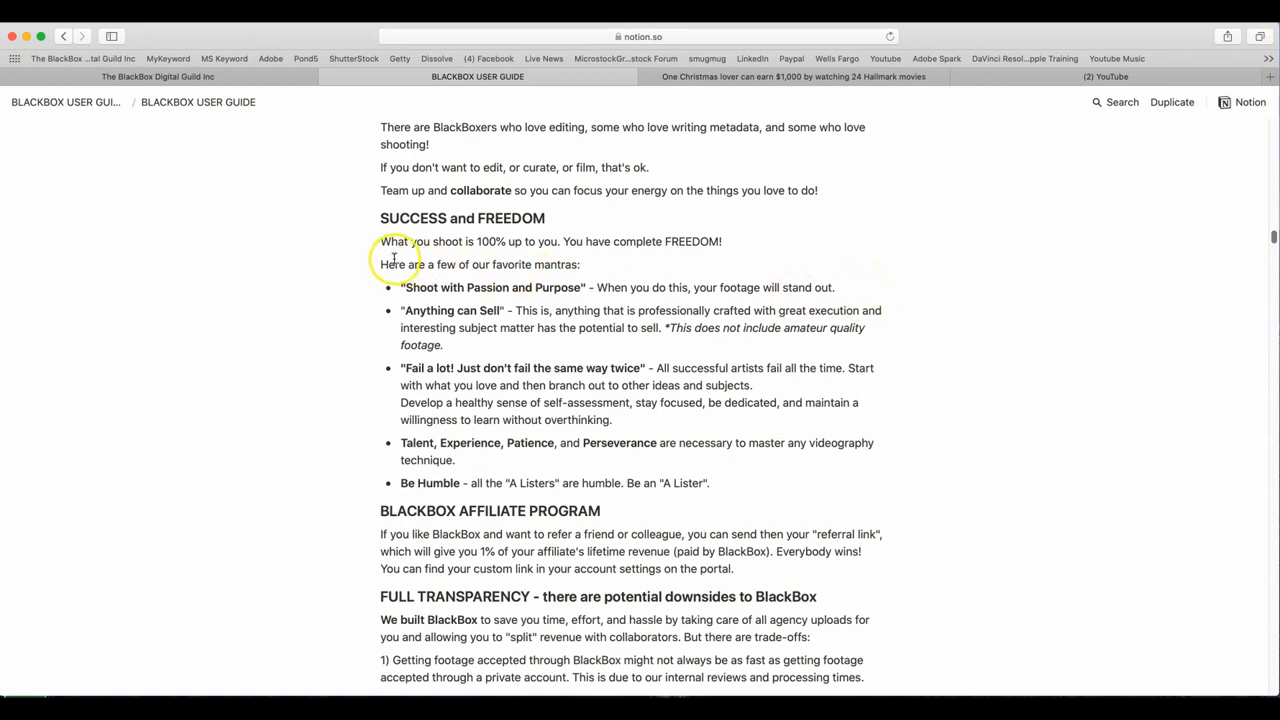
pyautogui.moveTo(484, 308)
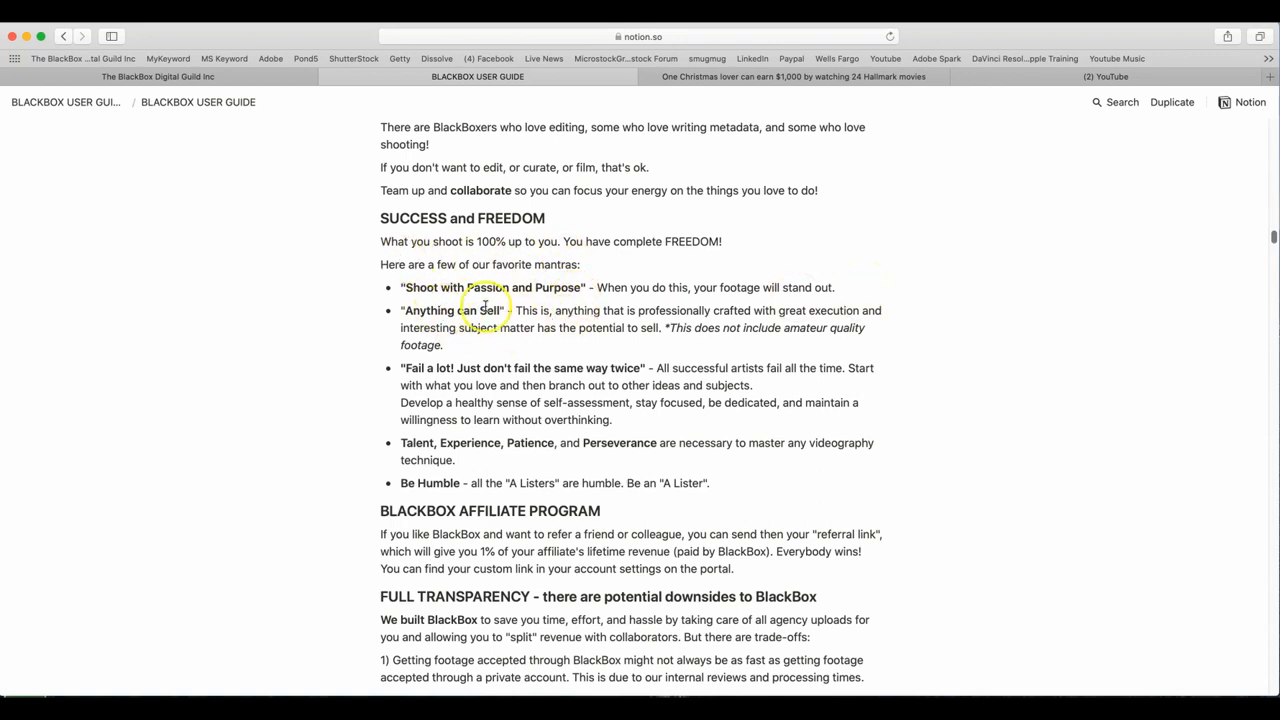
pyautogui.moveTo(716, 298)
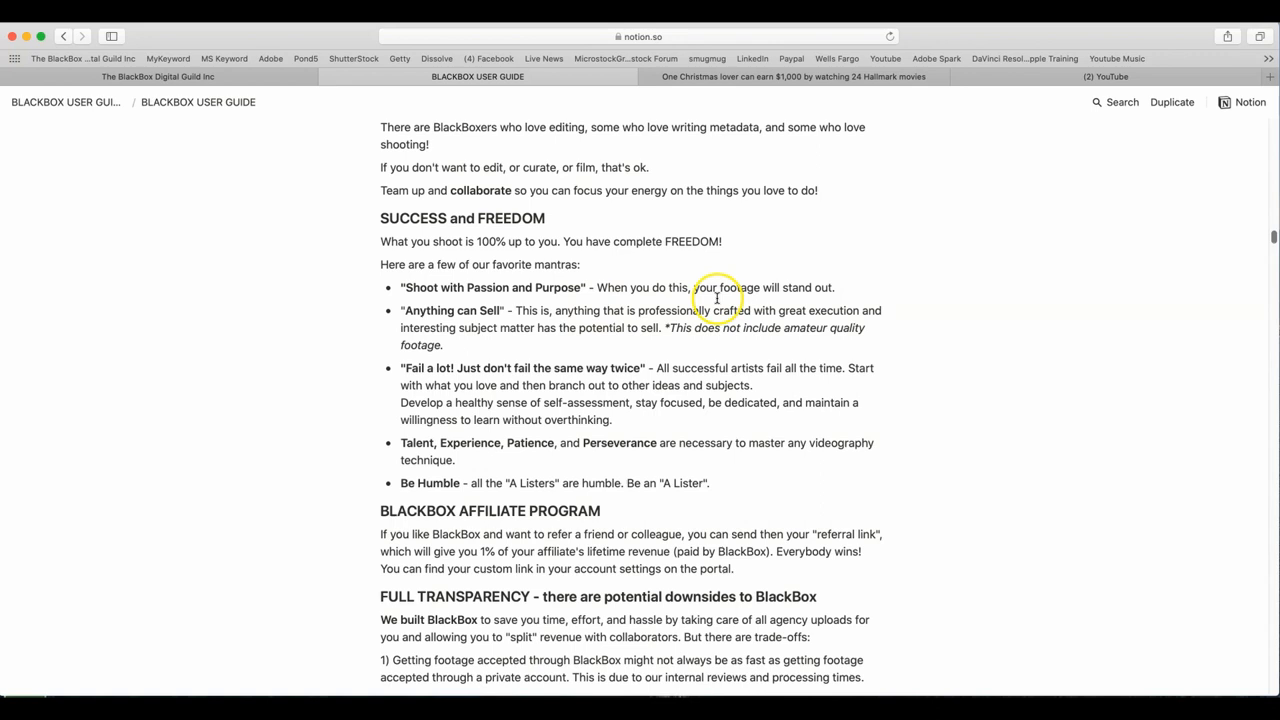
pyautogui.moveTo(462, 348)
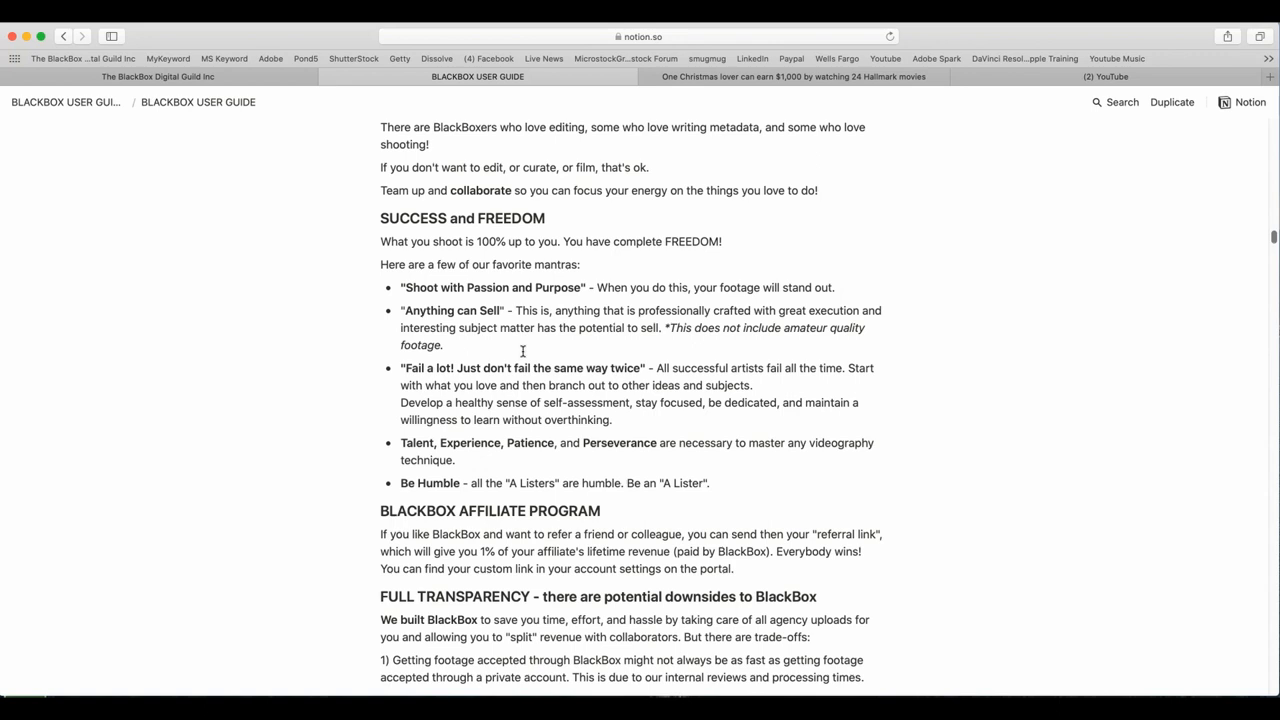
pyautogui.moveTo(512, 350)
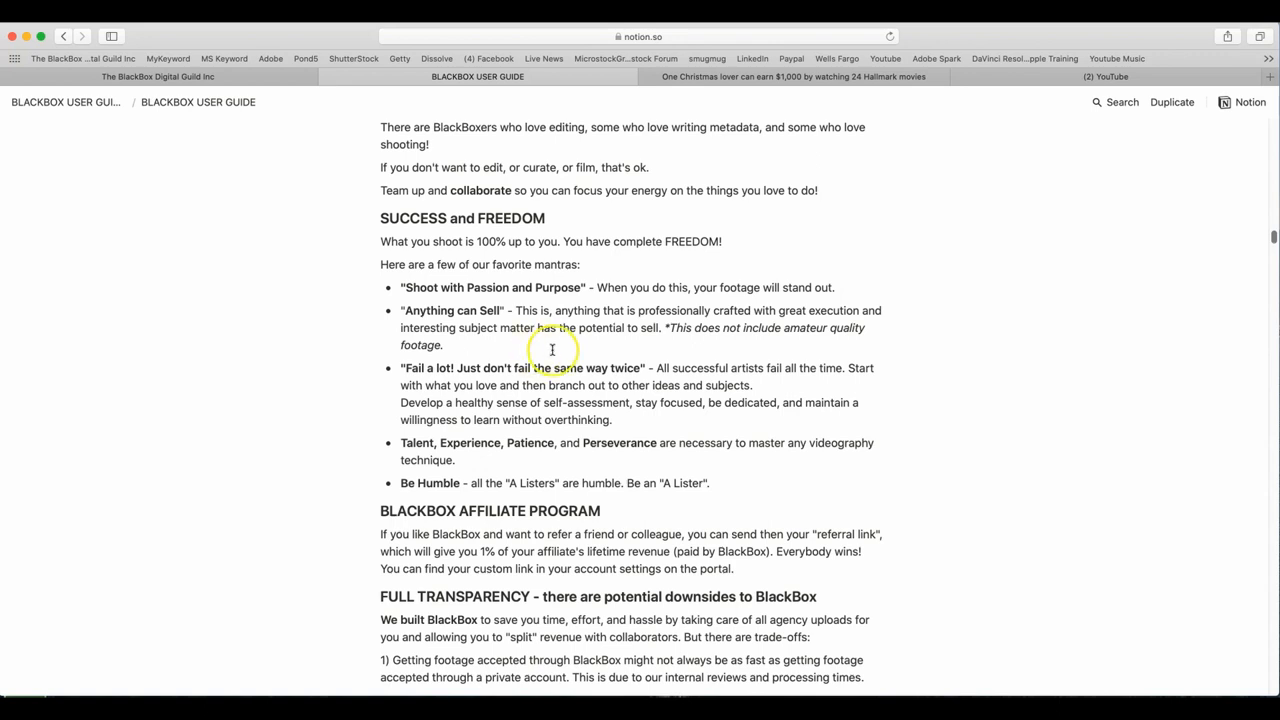
pyautogui.moveTo(532, 390)
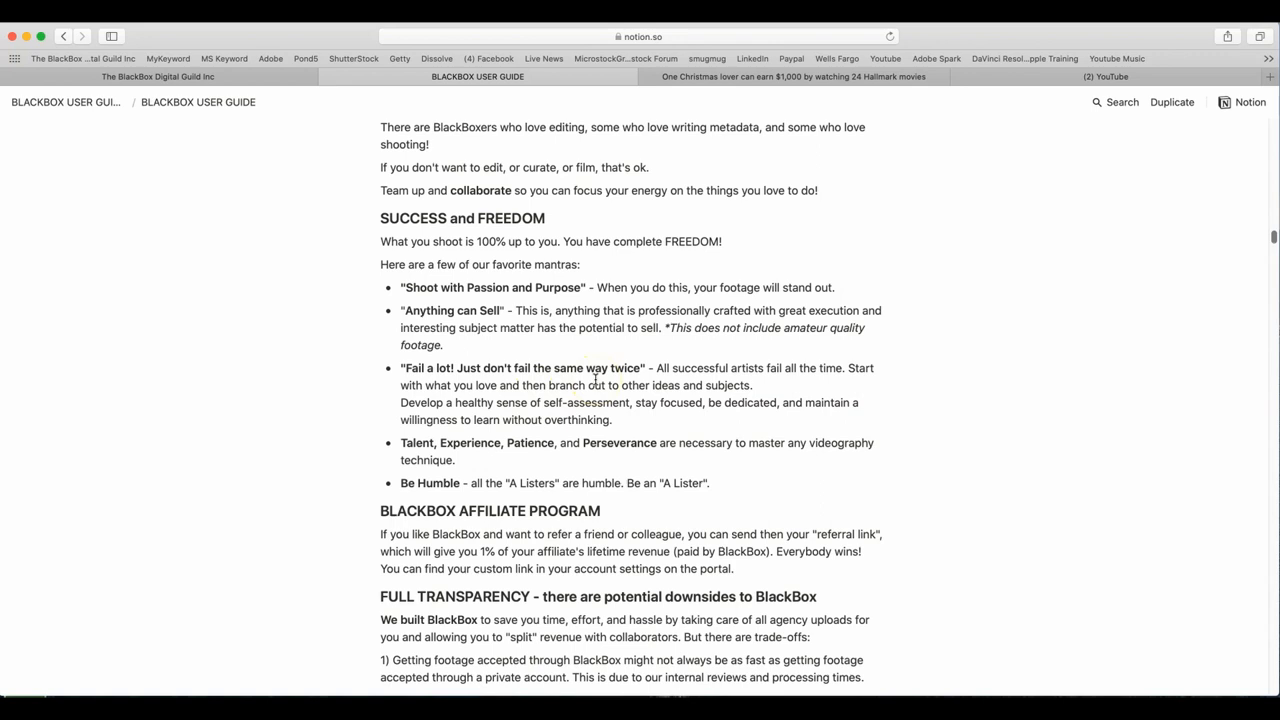
pyautogui.moveTo(850, 384)
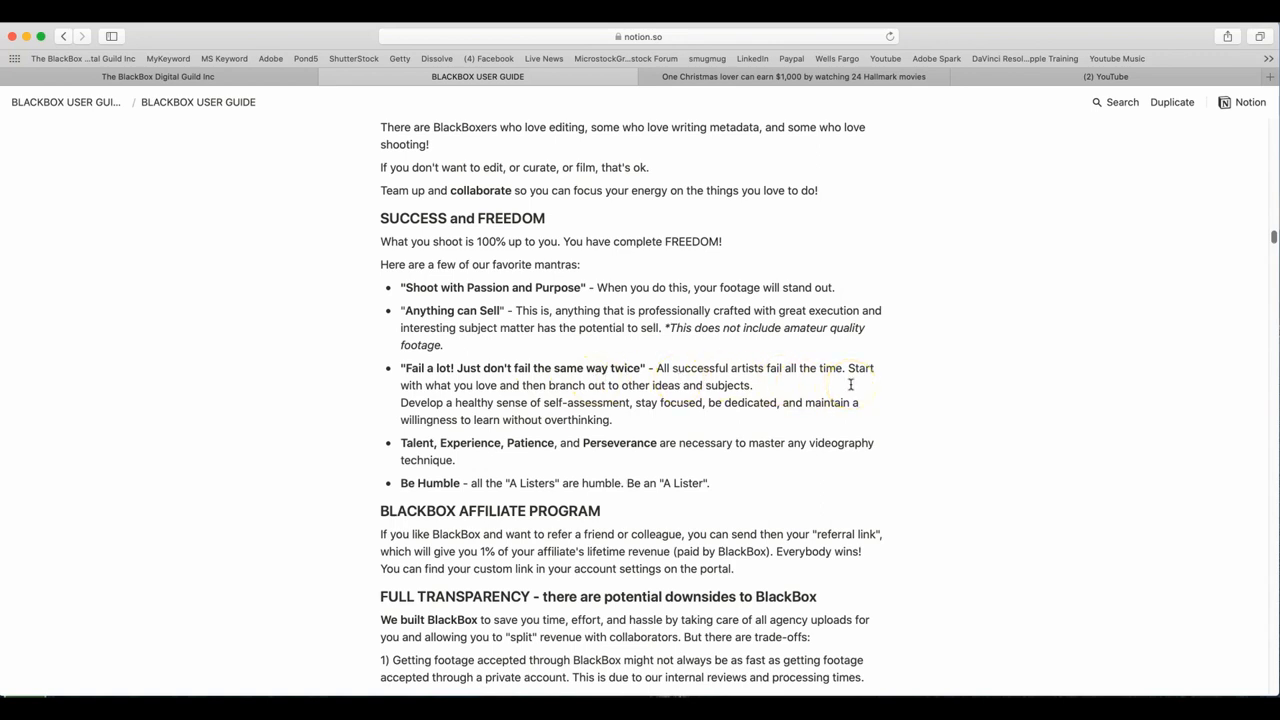
pyautogui.moveTo(822, 420)
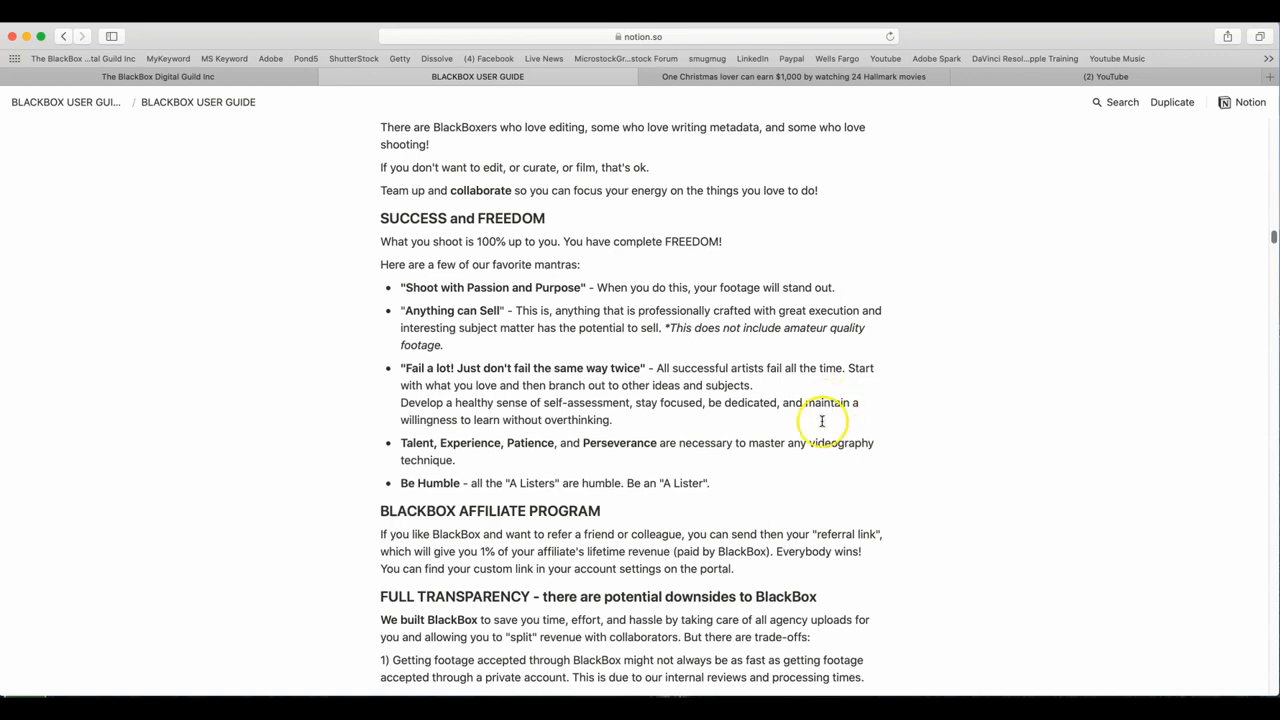
pyautogui.moveTo(668, 440)
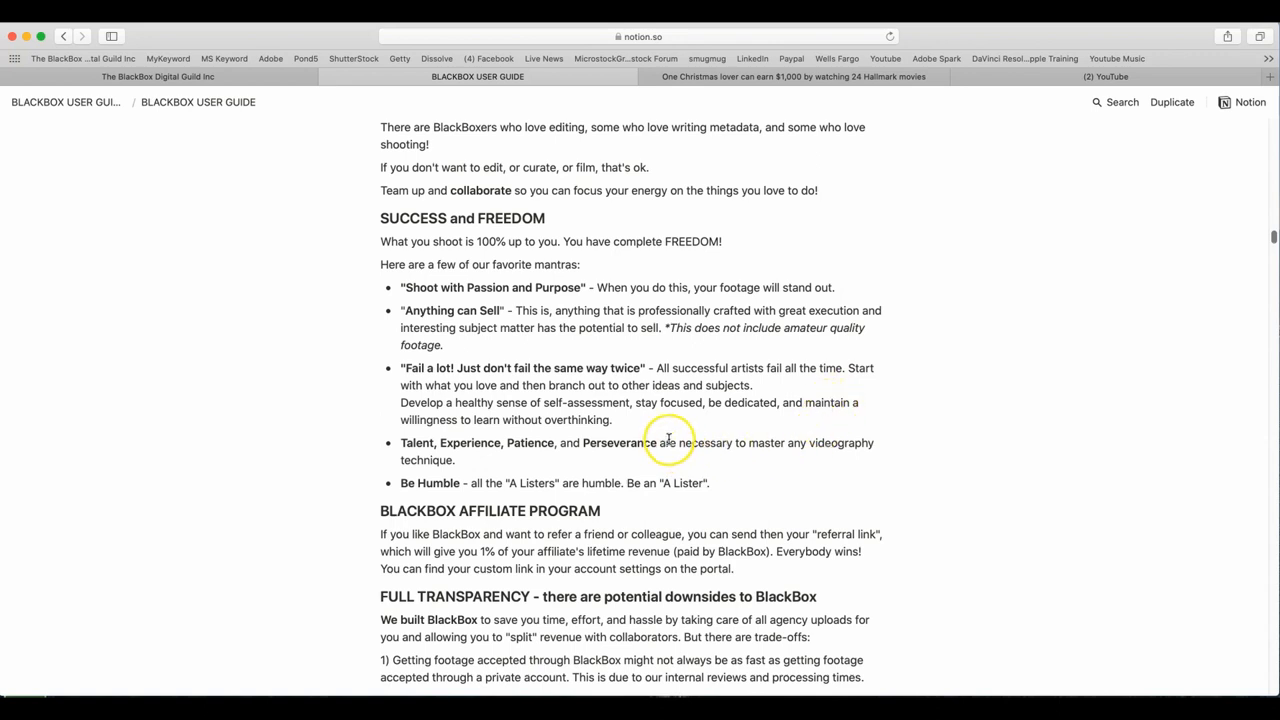
pyautogui.moveTo(662, 418)
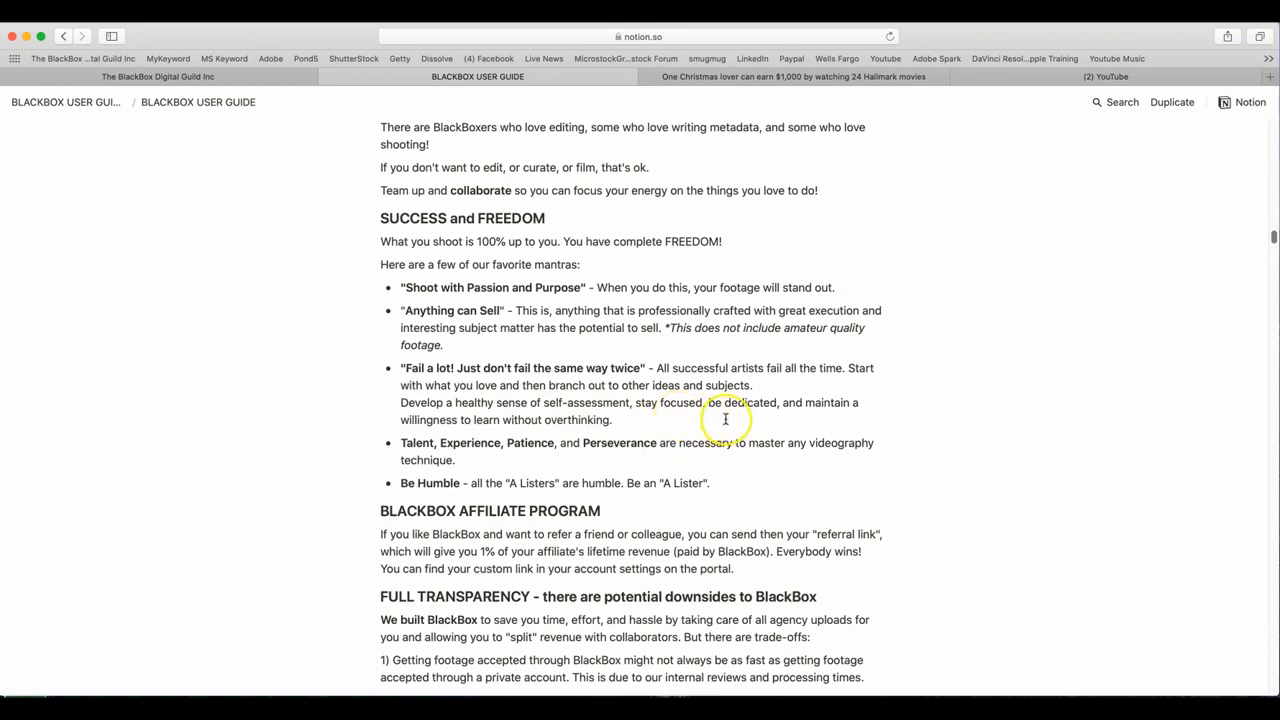
pyautogui.moveTo(686, 432)
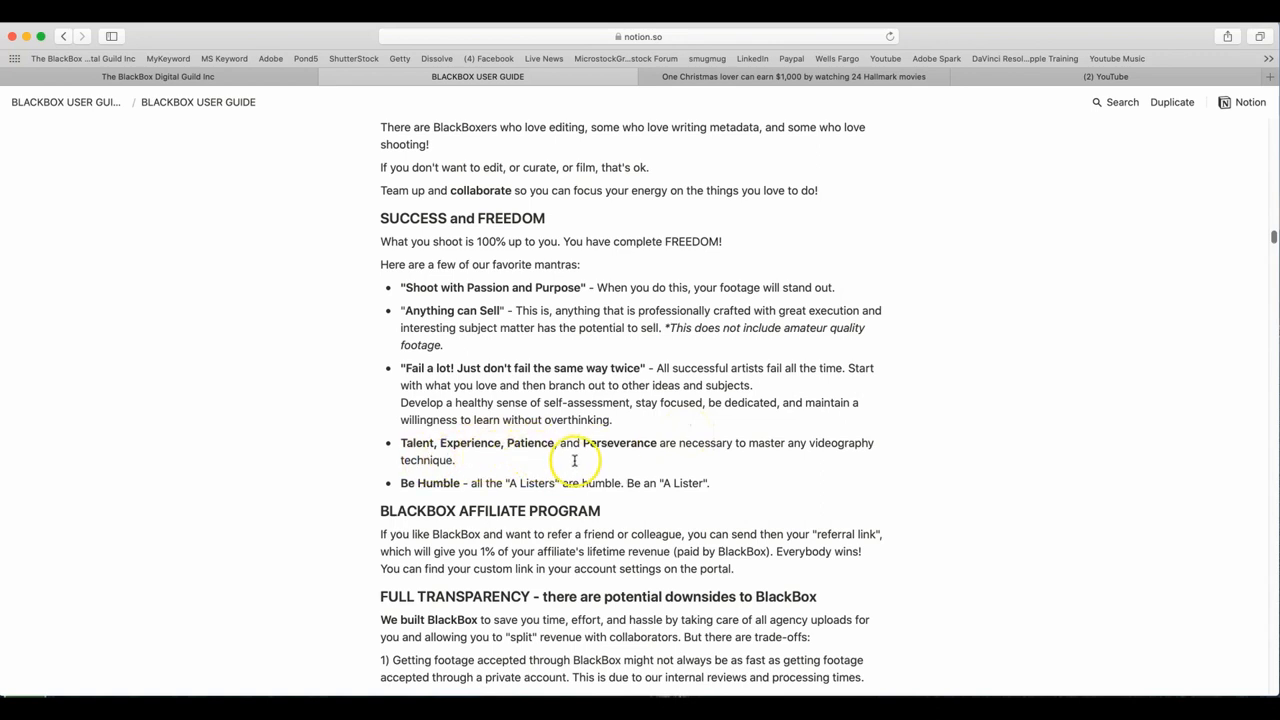
pyautogui.moveTo(644, 458)
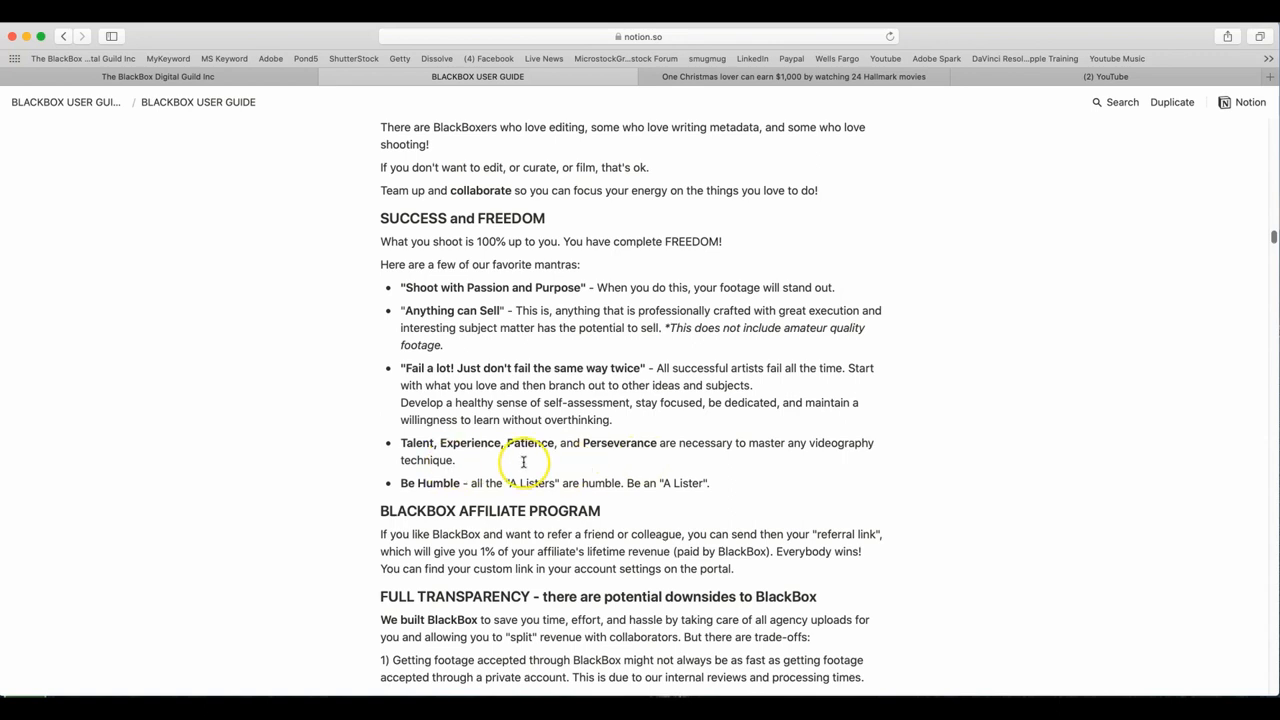
pyautogui.moveTo(624, 456)
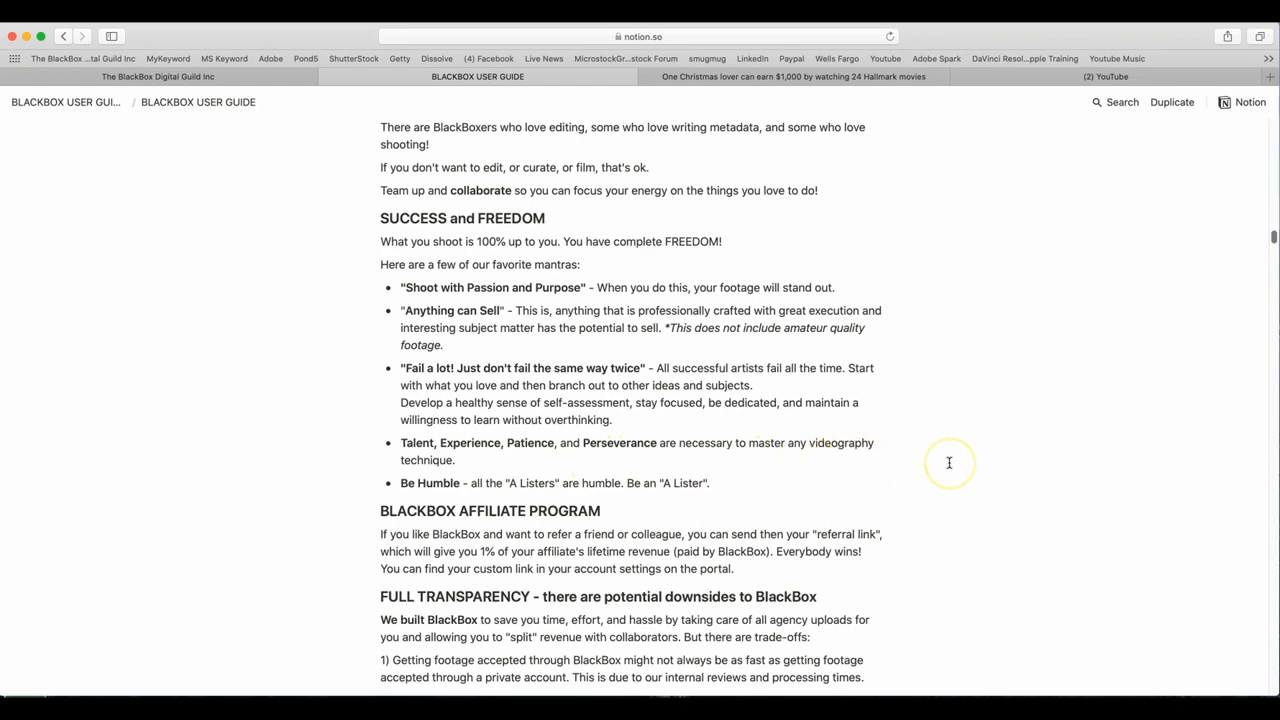
pyautogui.scroll(-3)
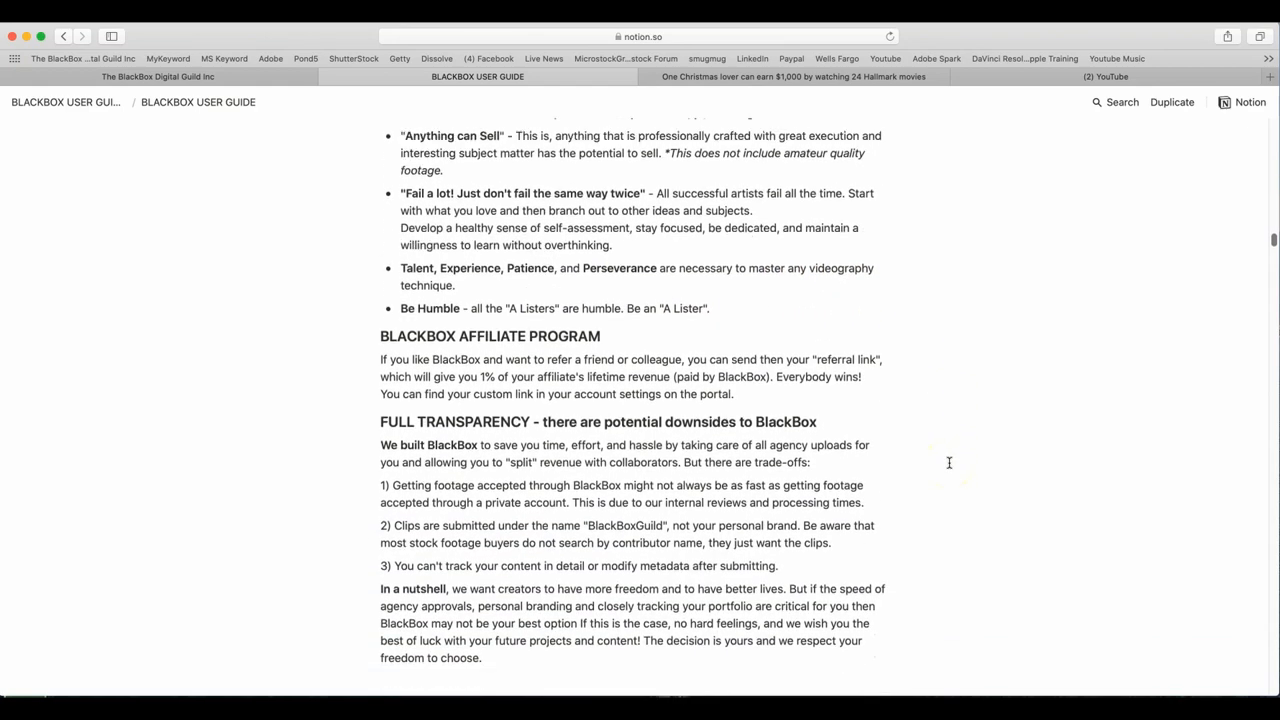
pyautogui.scroll(-3)
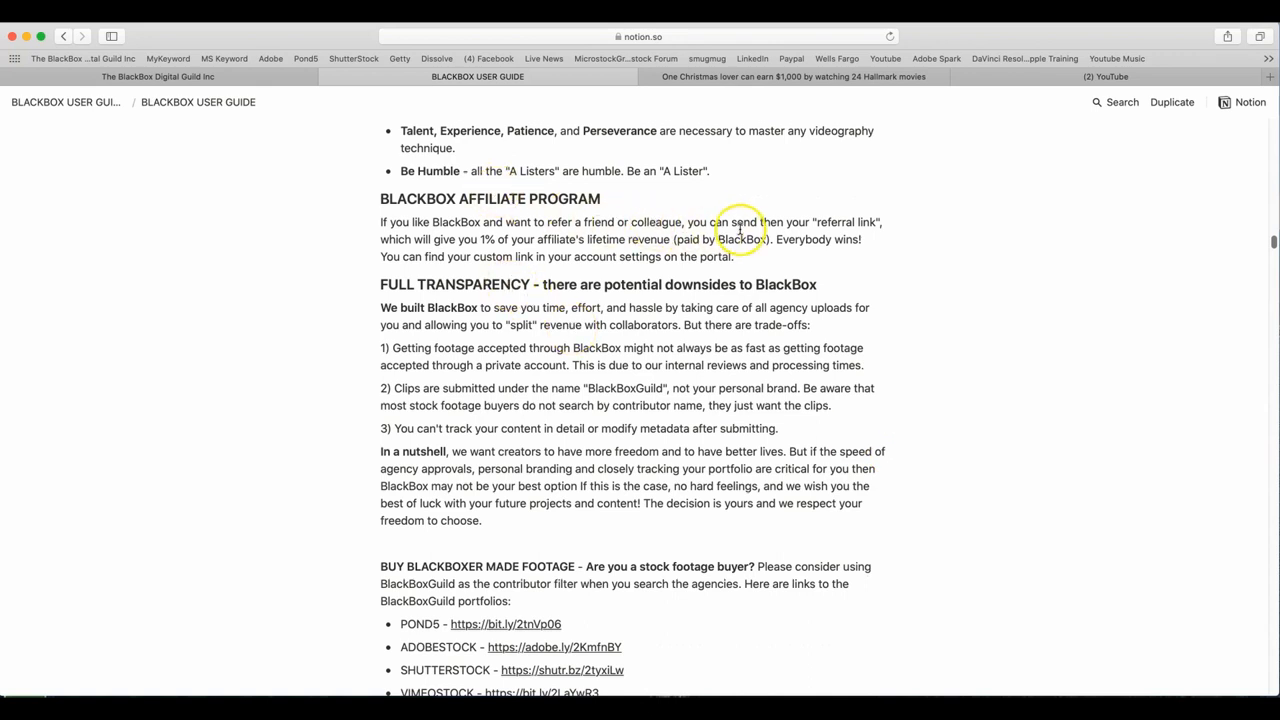
pyautogui.moveTo(876, 220)
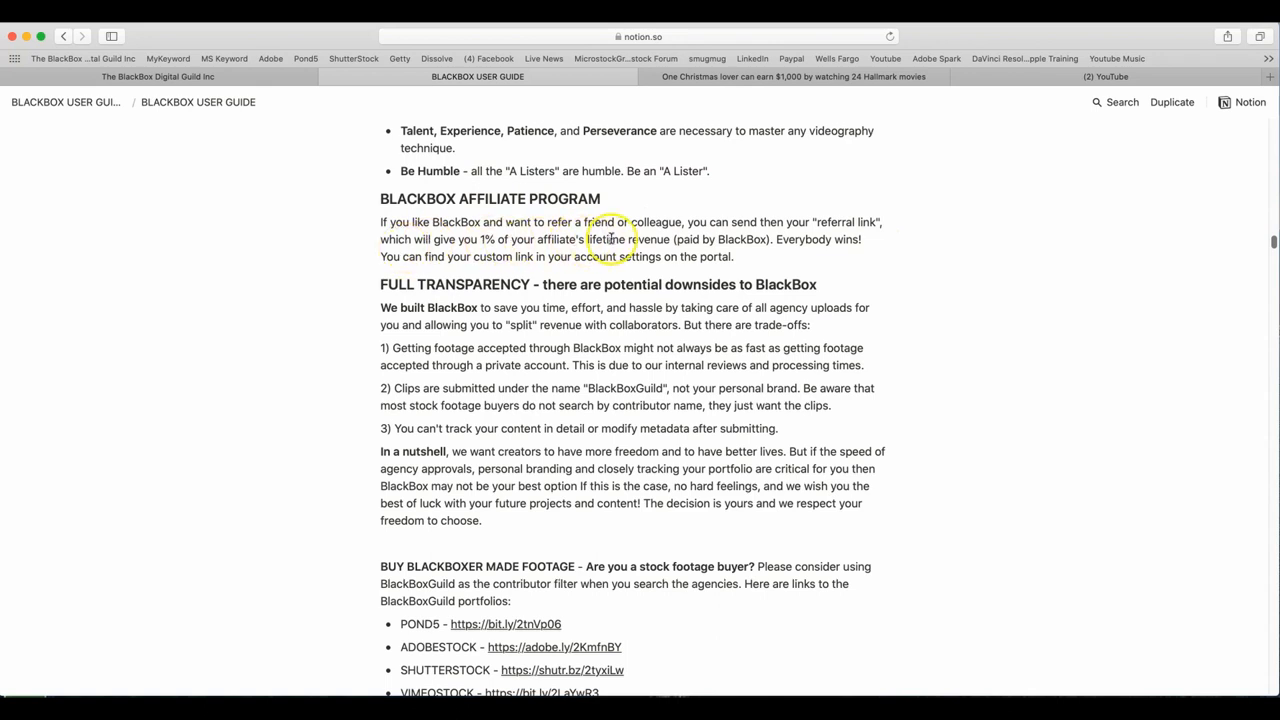
pyautogui.moveTo(764, 240)
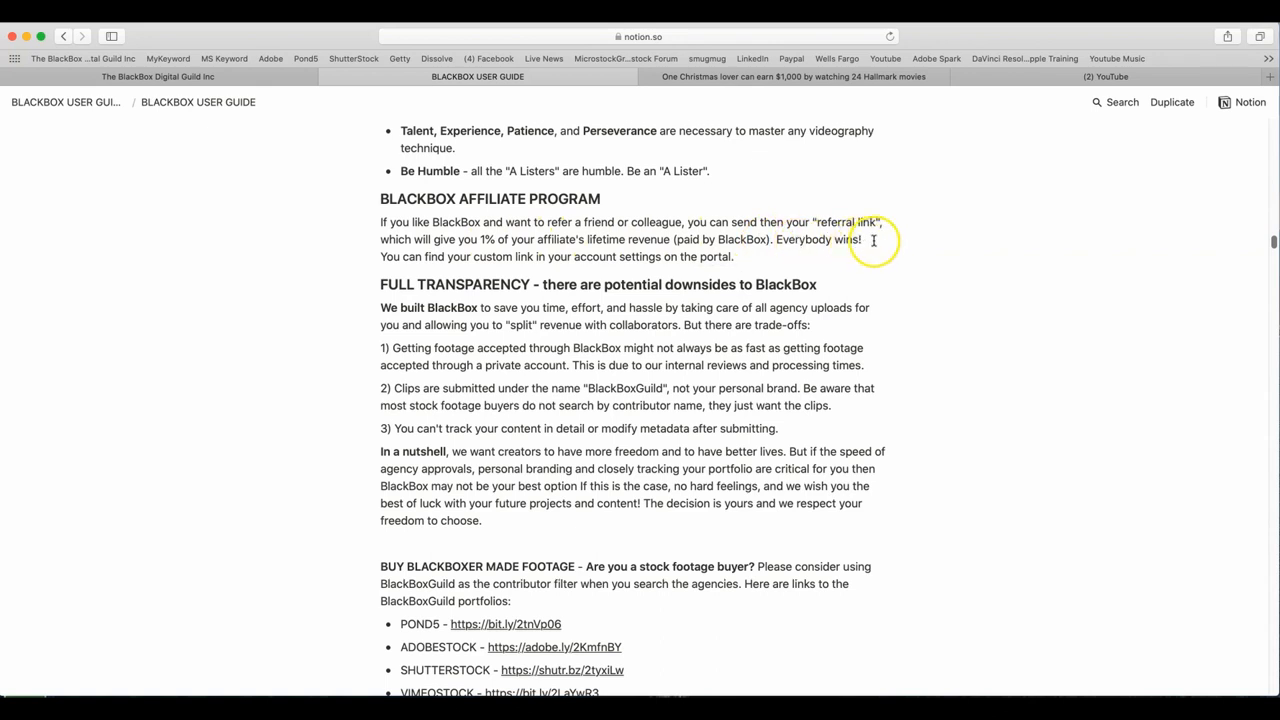
pyautogui.moveTo(614, 270)
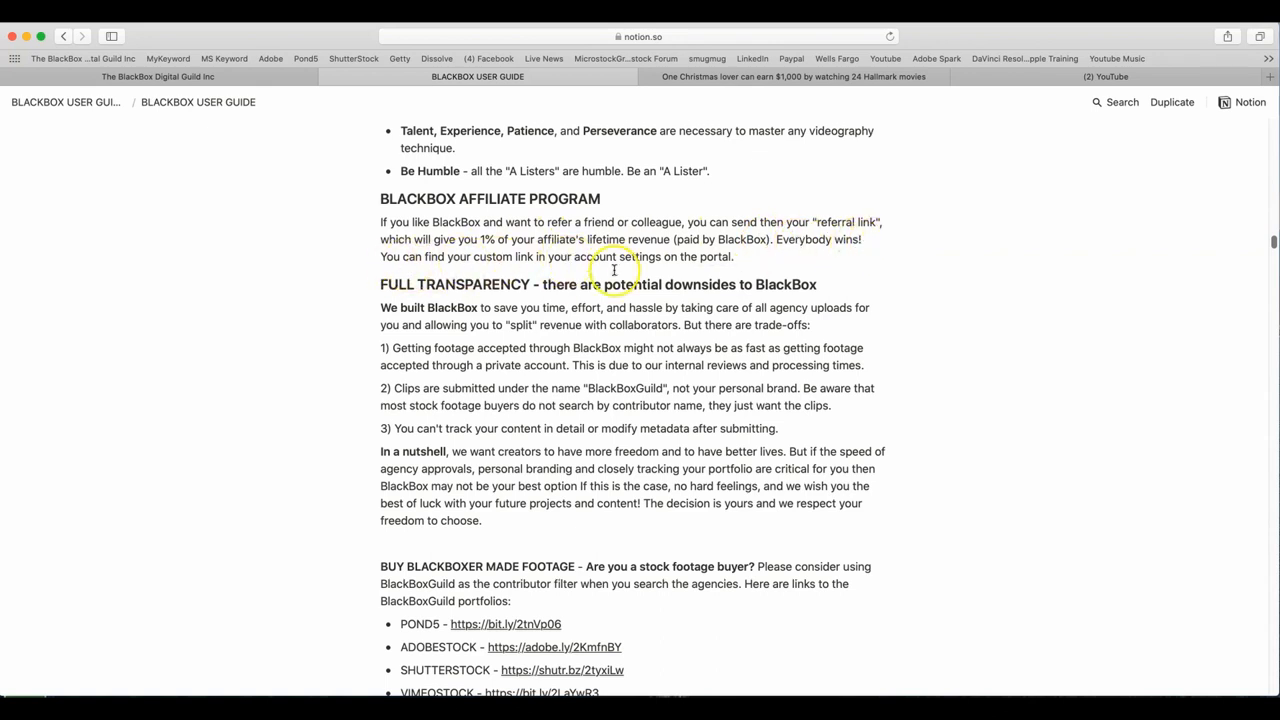
pyautogui.scroll(-3)
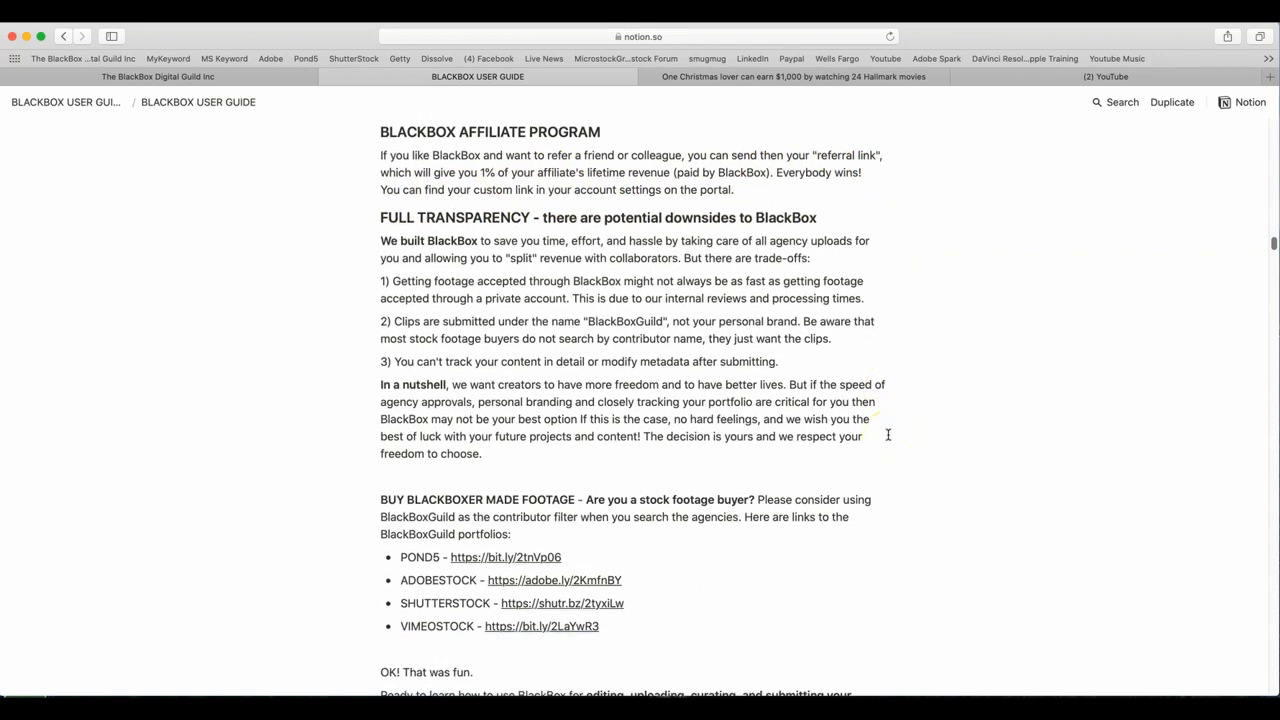
pyautogui.scroll(-3)
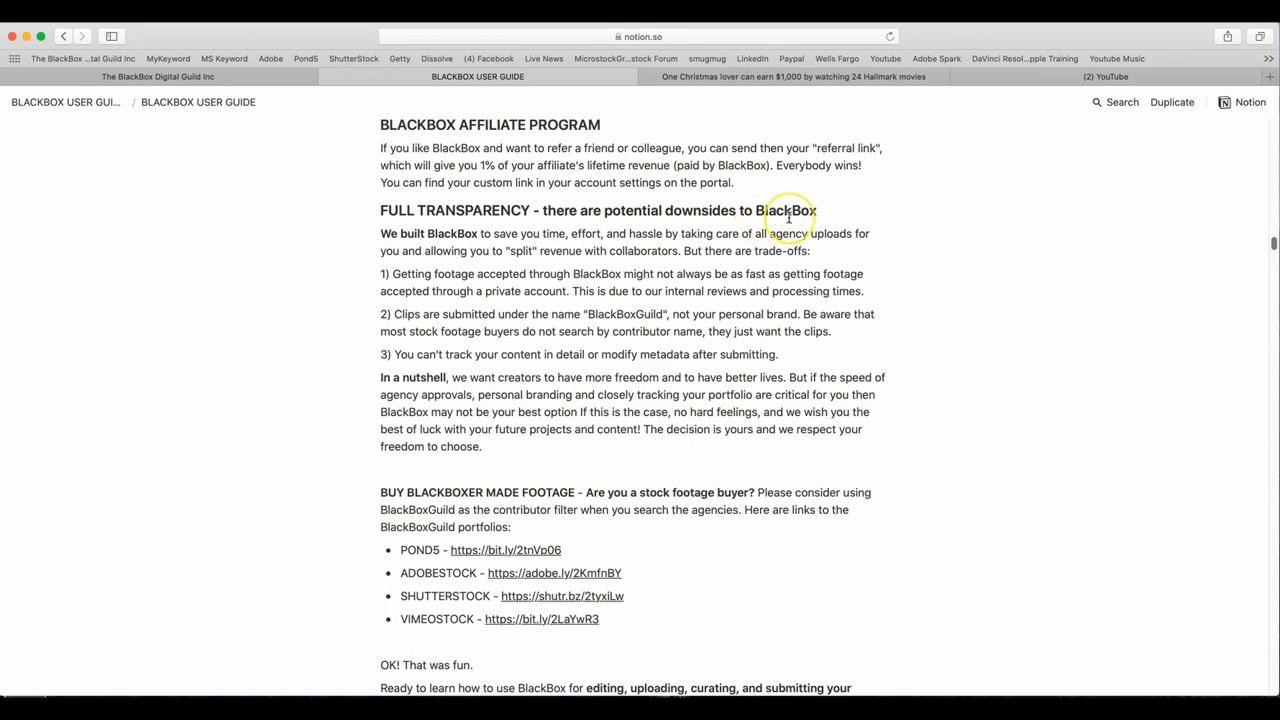
pyautogui.moveTo(958, 300)
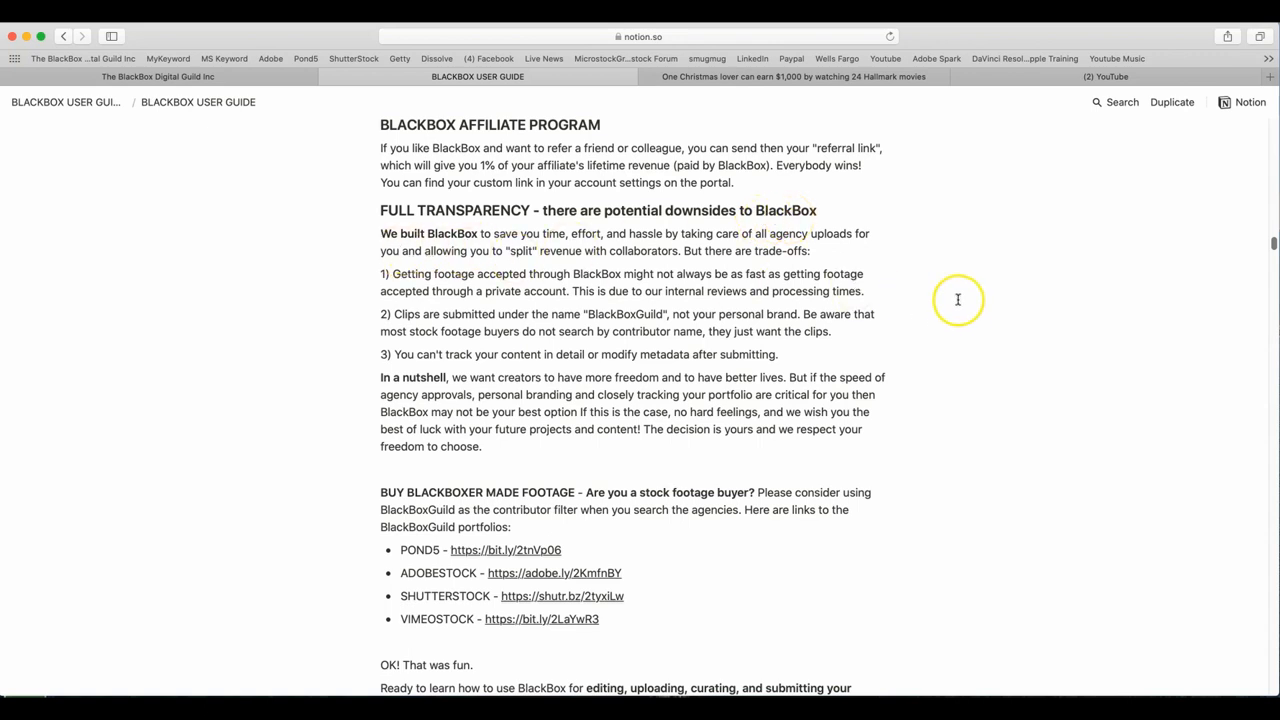
pyautogui.moveTo(962, 306)
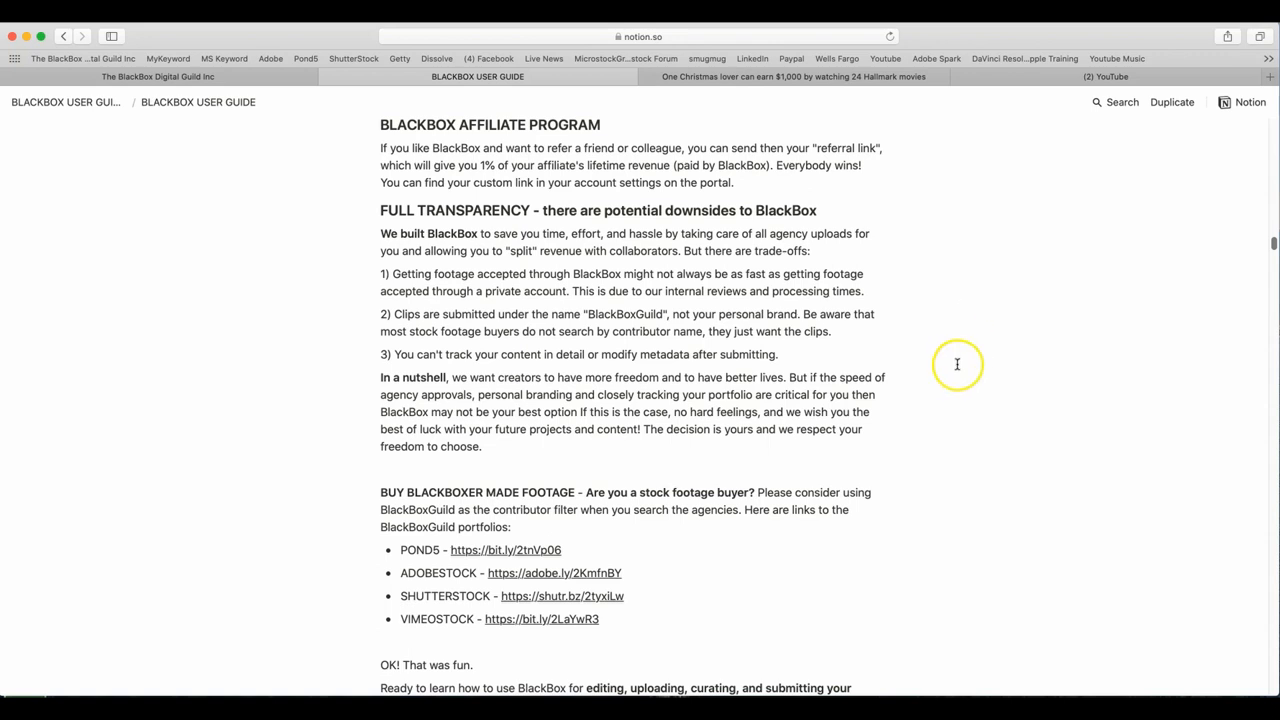
pyautogui.moveTo(928, 364)
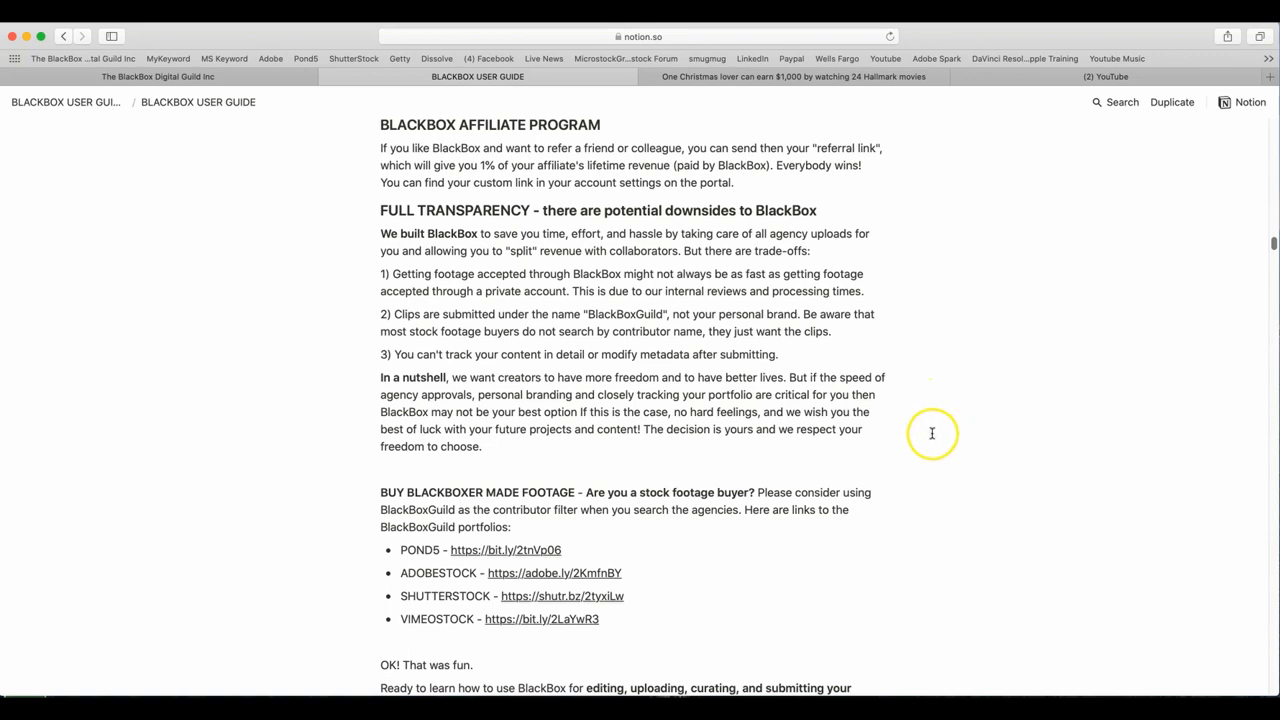
pyautogui.moveTo(936, 432)
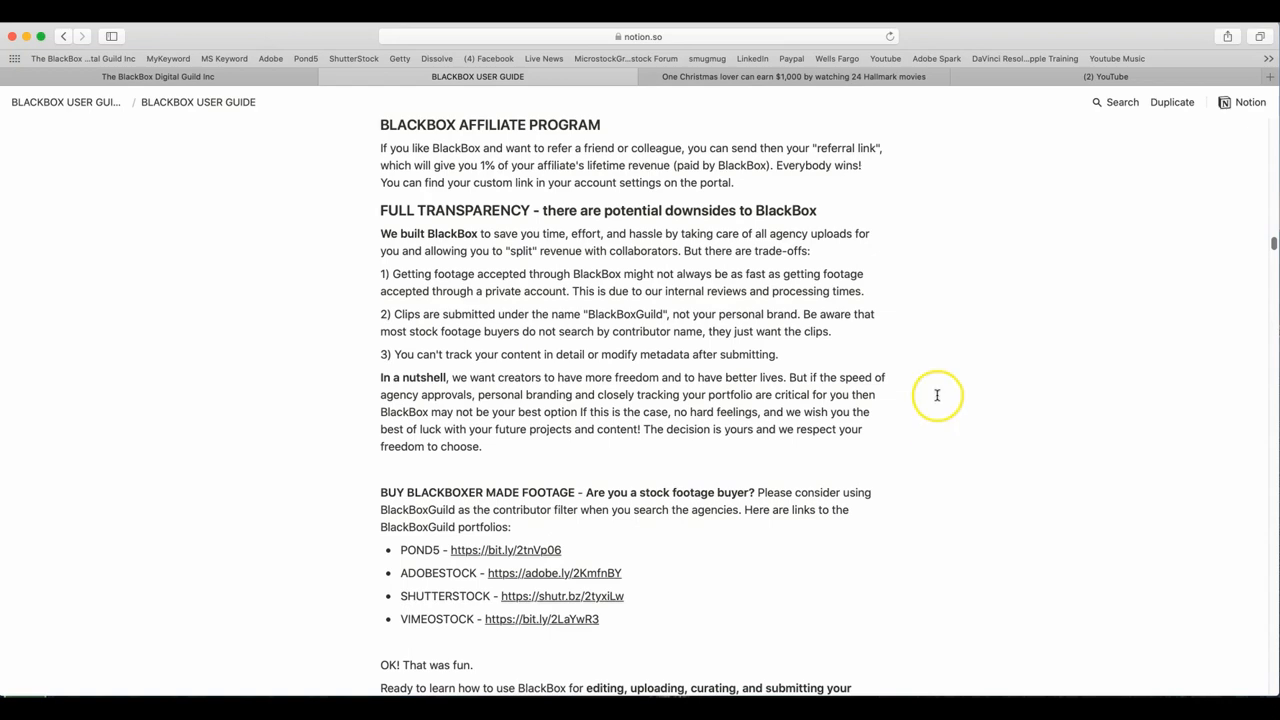
pyautogui.scroll(-3)
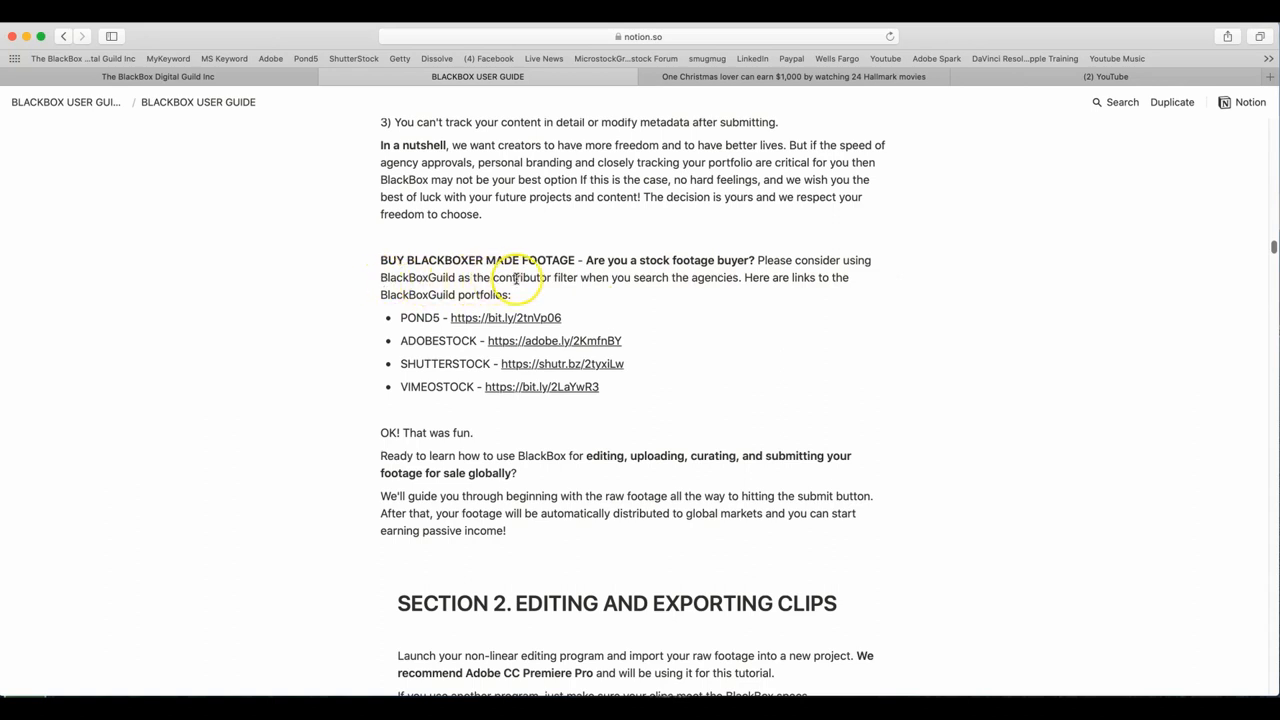
pyautogui.moveTo(556, 244)
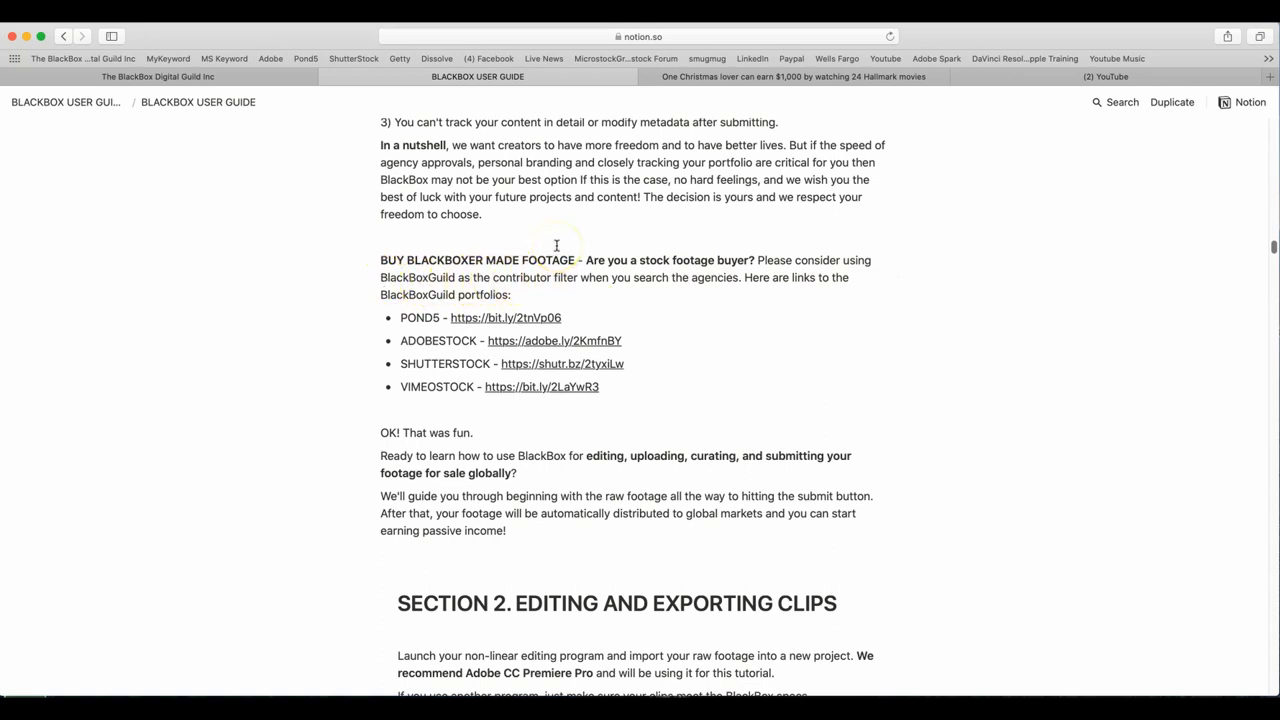
pyautogui.moveTo(490, 296)
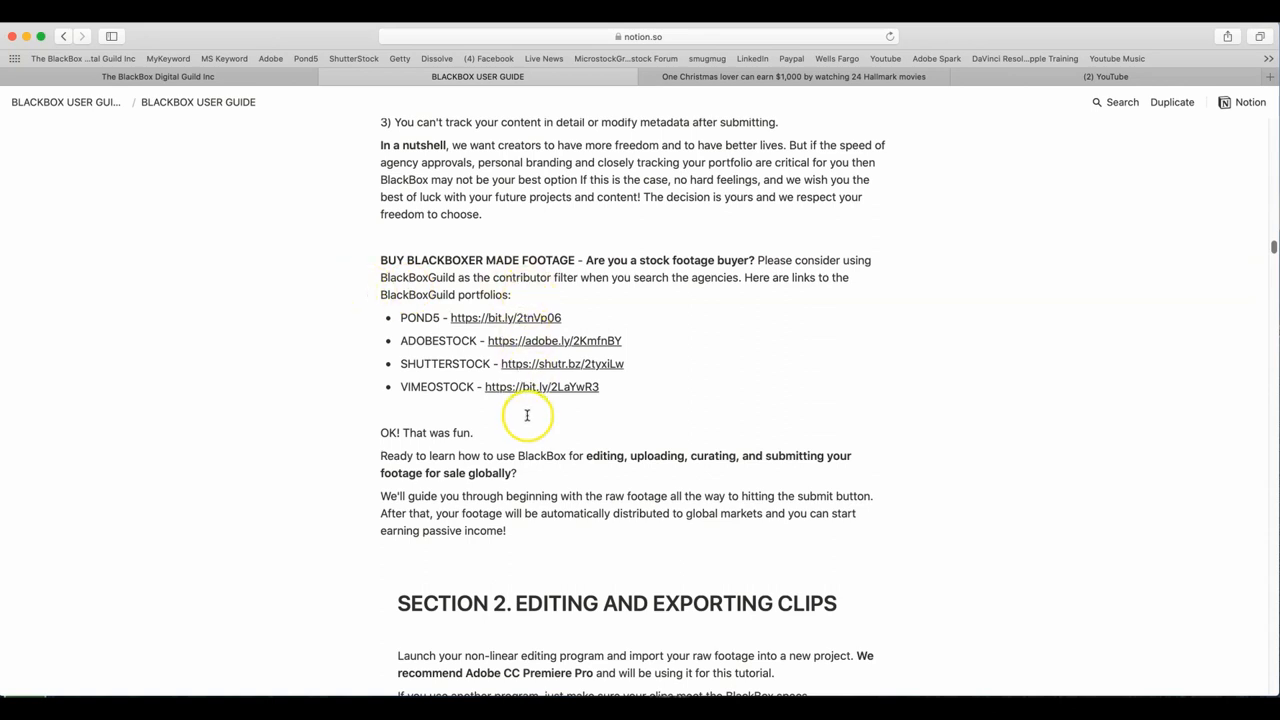
pyautogui.scroll(-3)
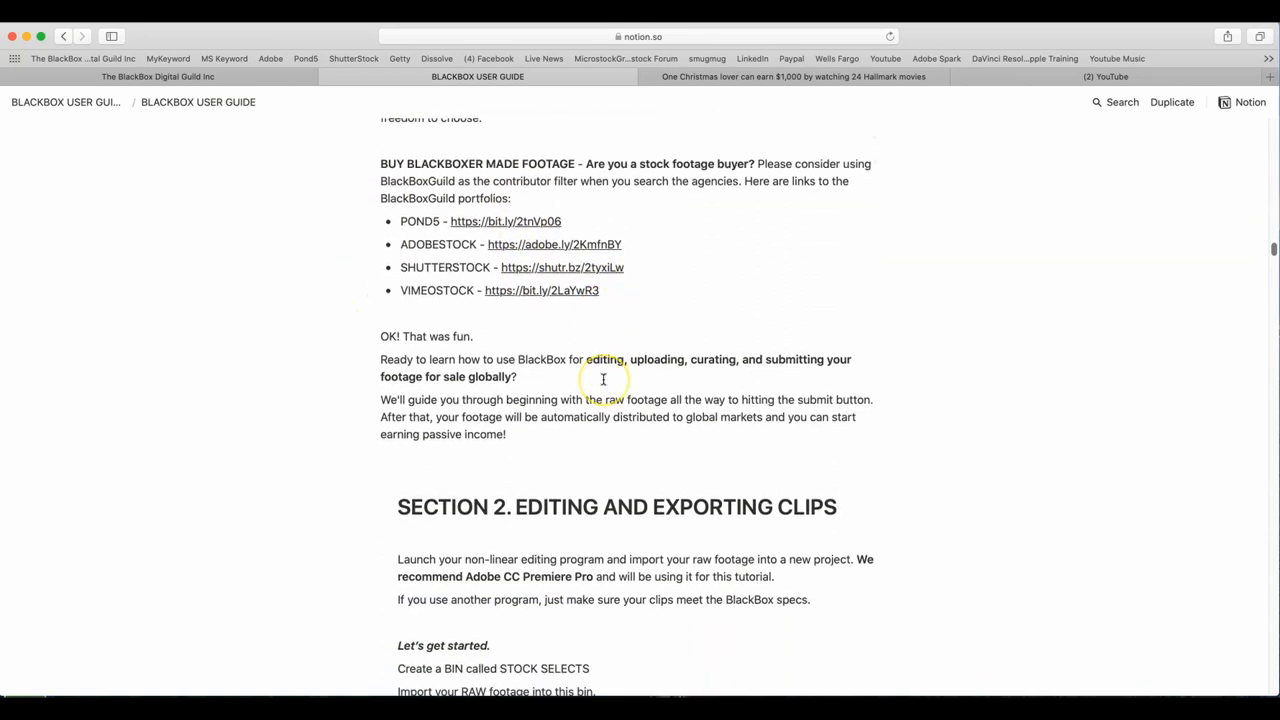
pyautogui.scroll(-3)
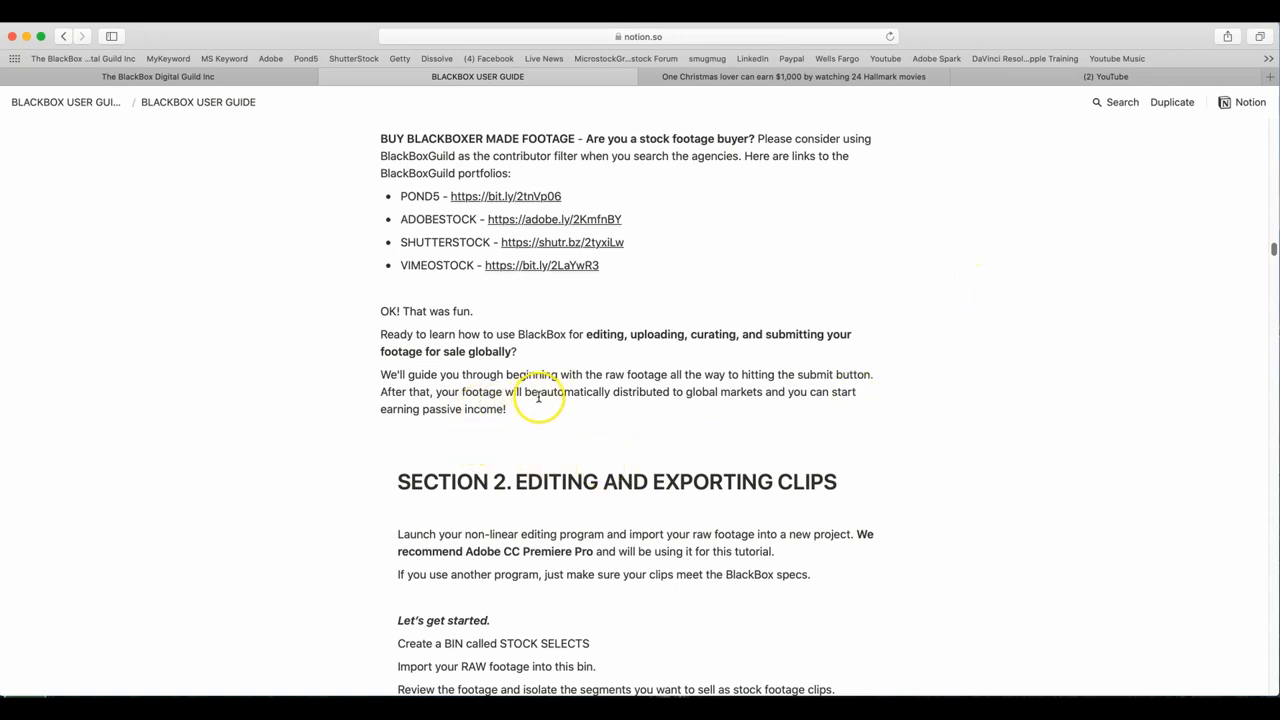
pyautogui.moveTo(676, 390)
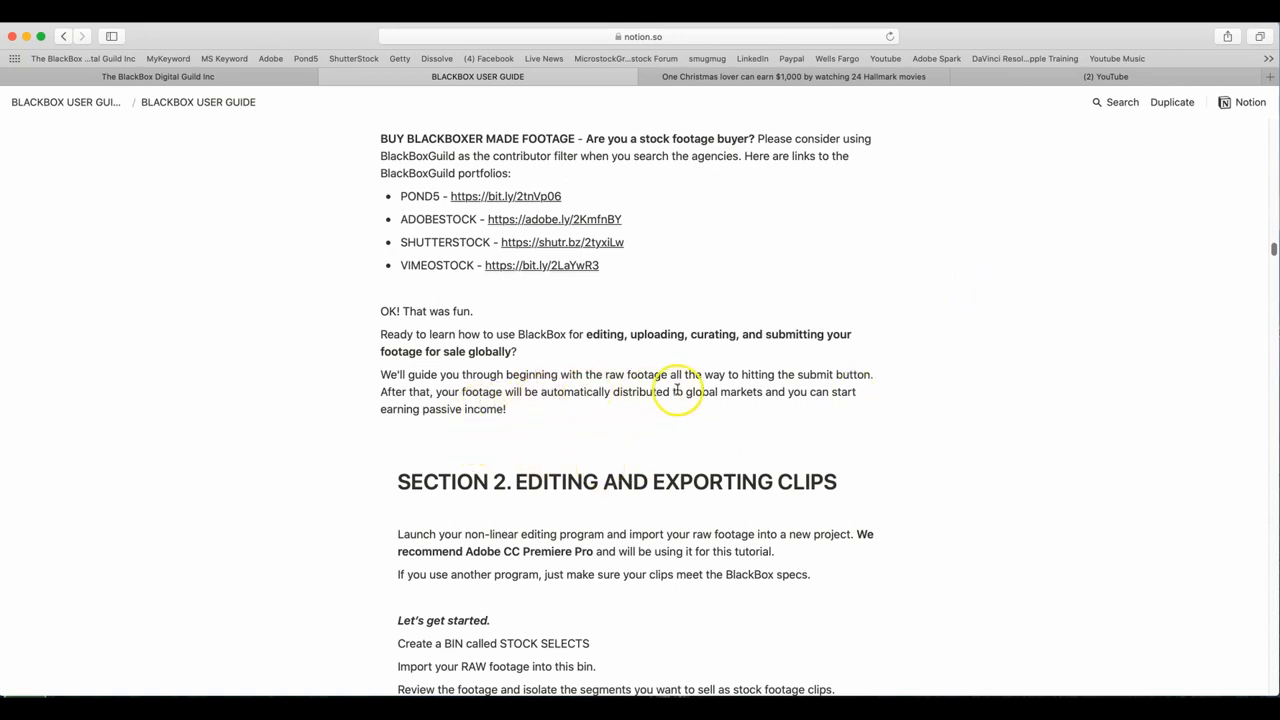
pyautogui.moveTo(868, 390)
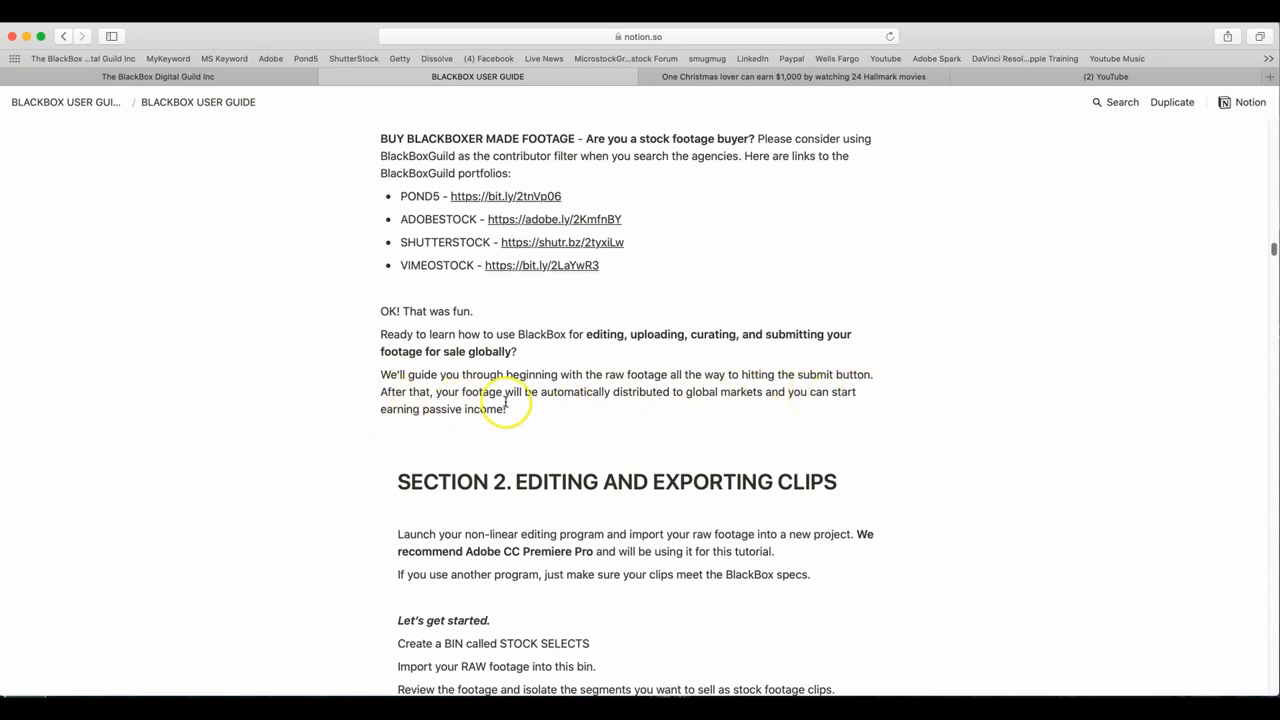
pyautogui.moveTo(664, 404)
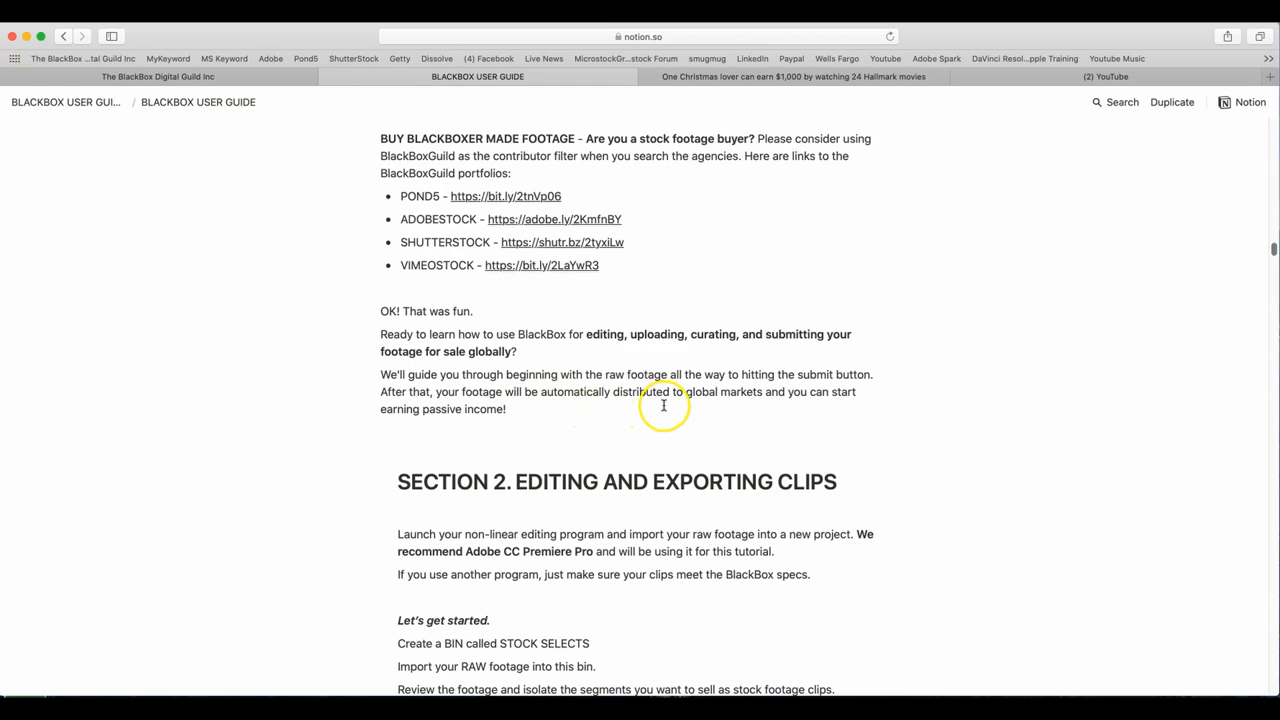
pyautogui.moveTo(652, 428)
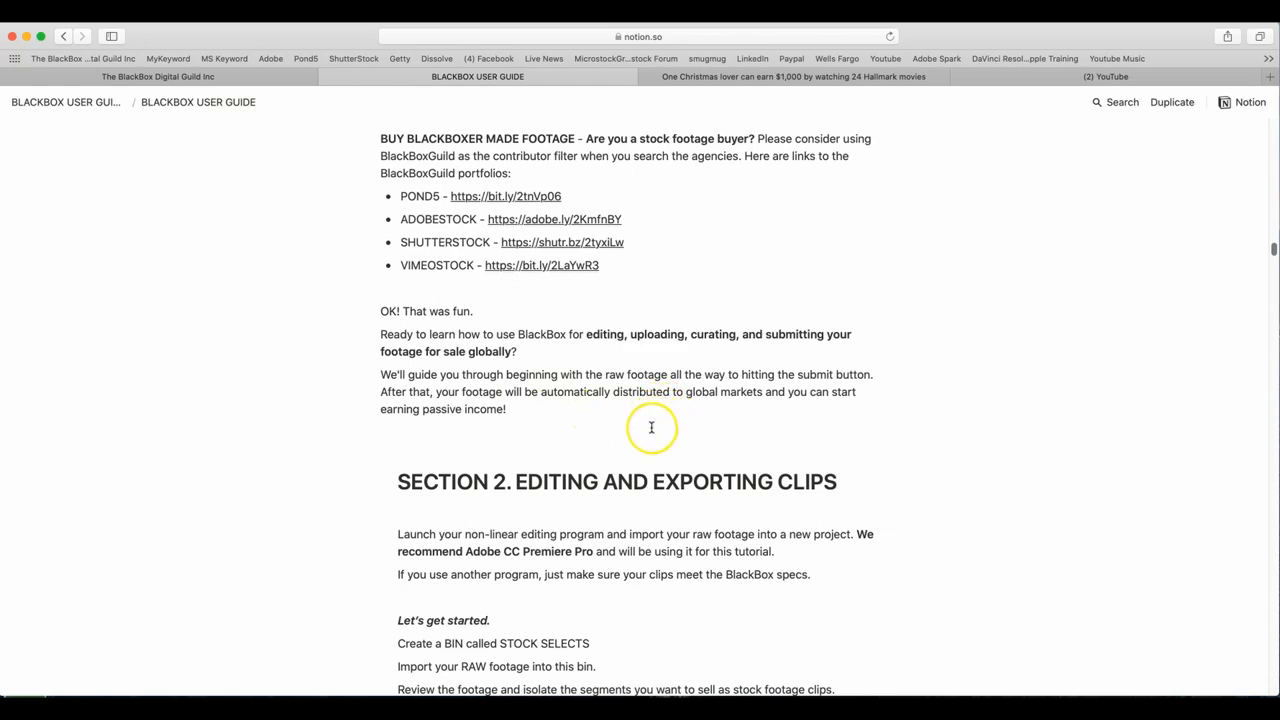
pyautogui.scroll(-3)
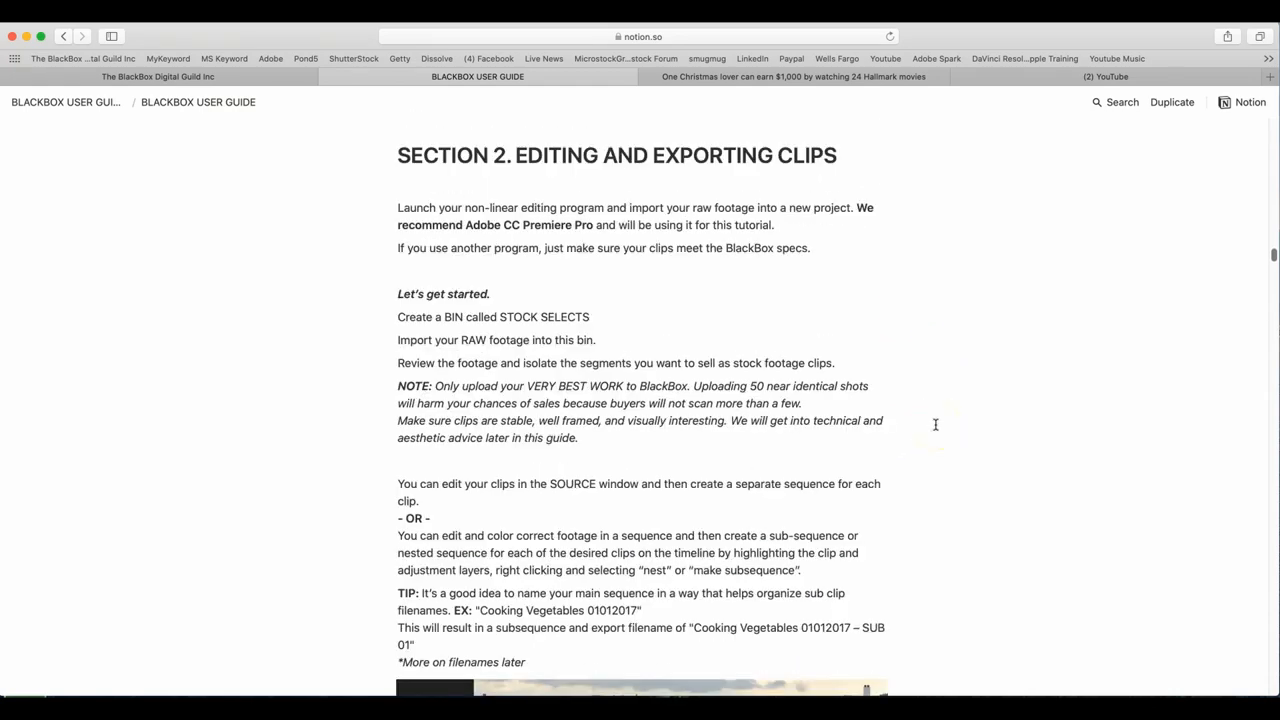
pyautogui.moveTo(884, 228)
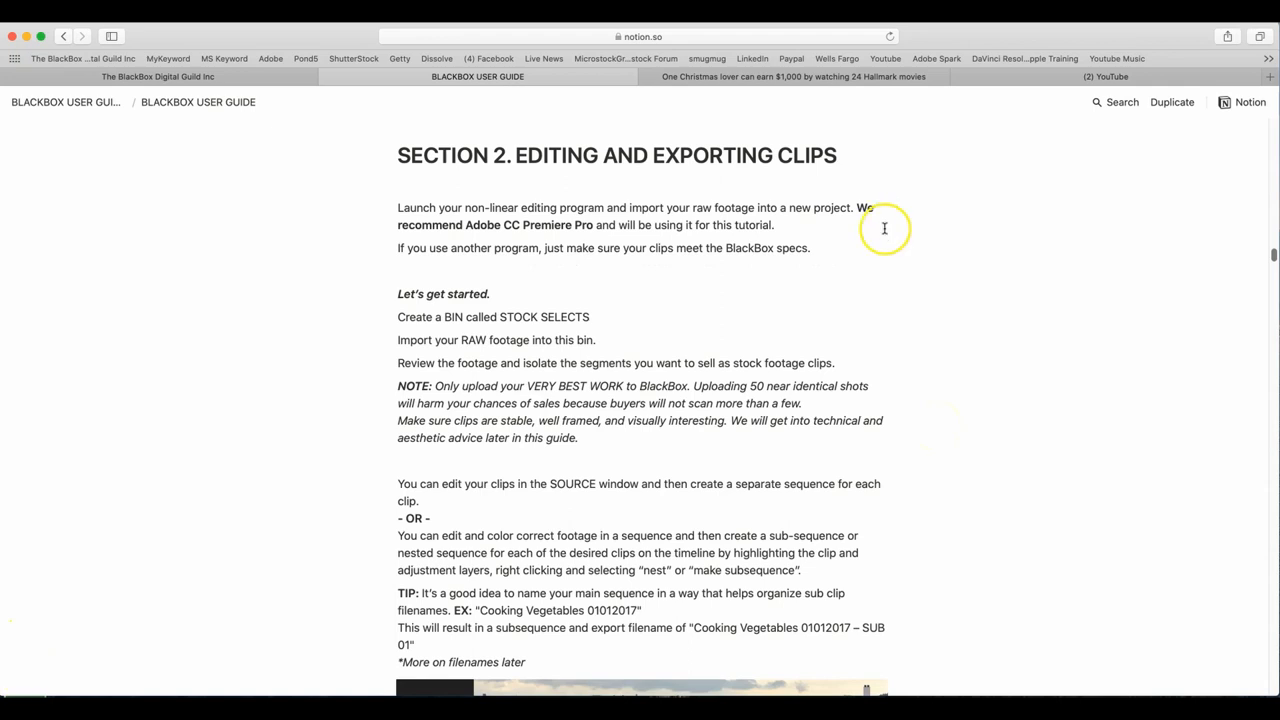
pyautogui.moveTo(736, 248)
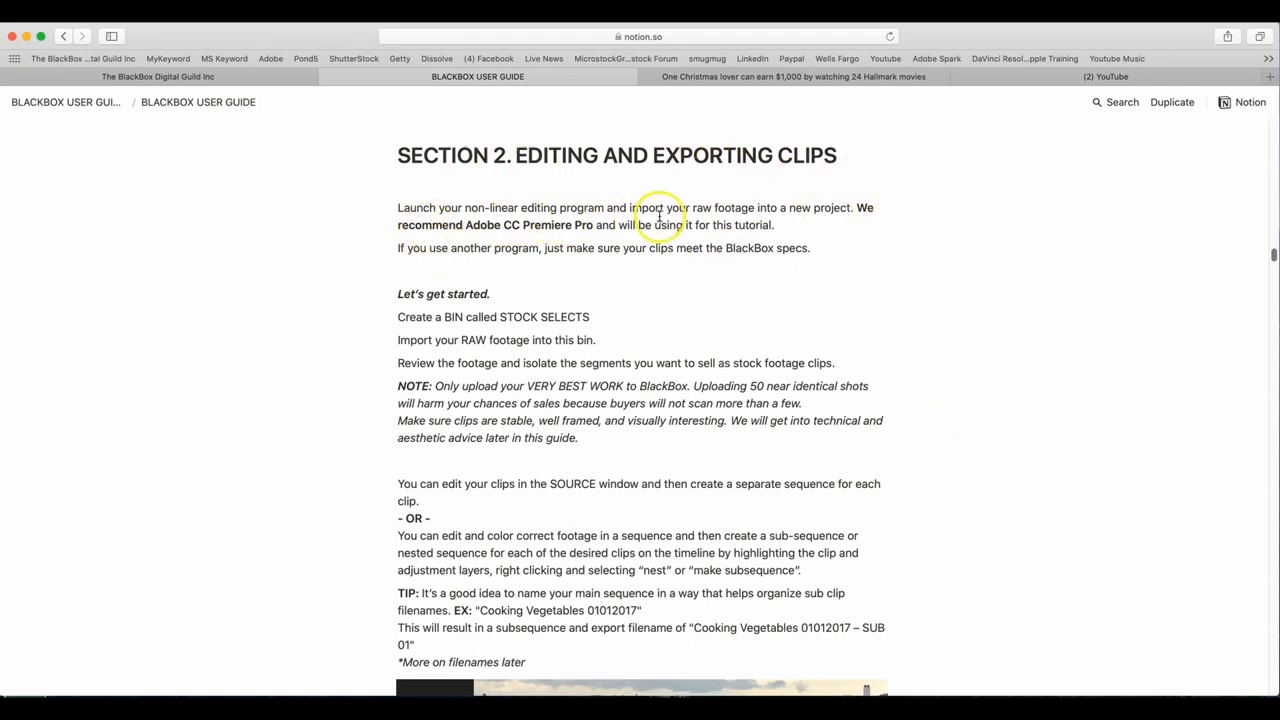
pyautogui.moveTo(824, 212)
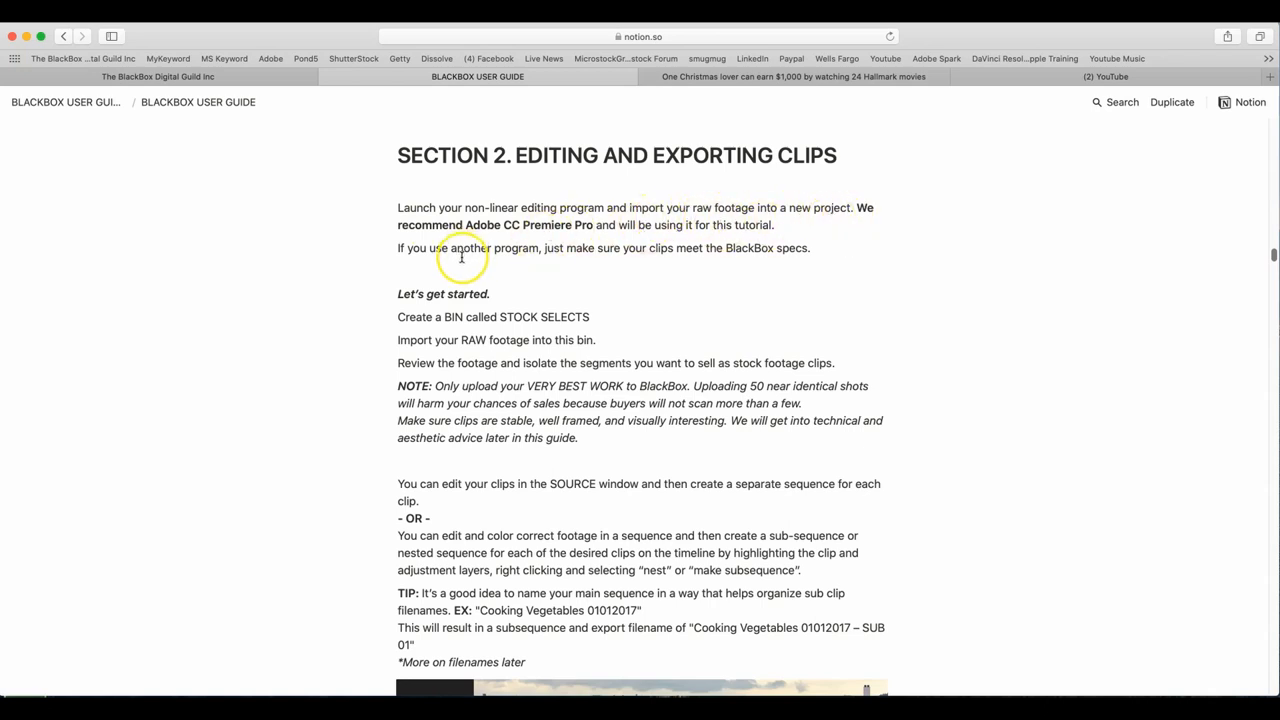
pyautogui.moveTo(600, 232)
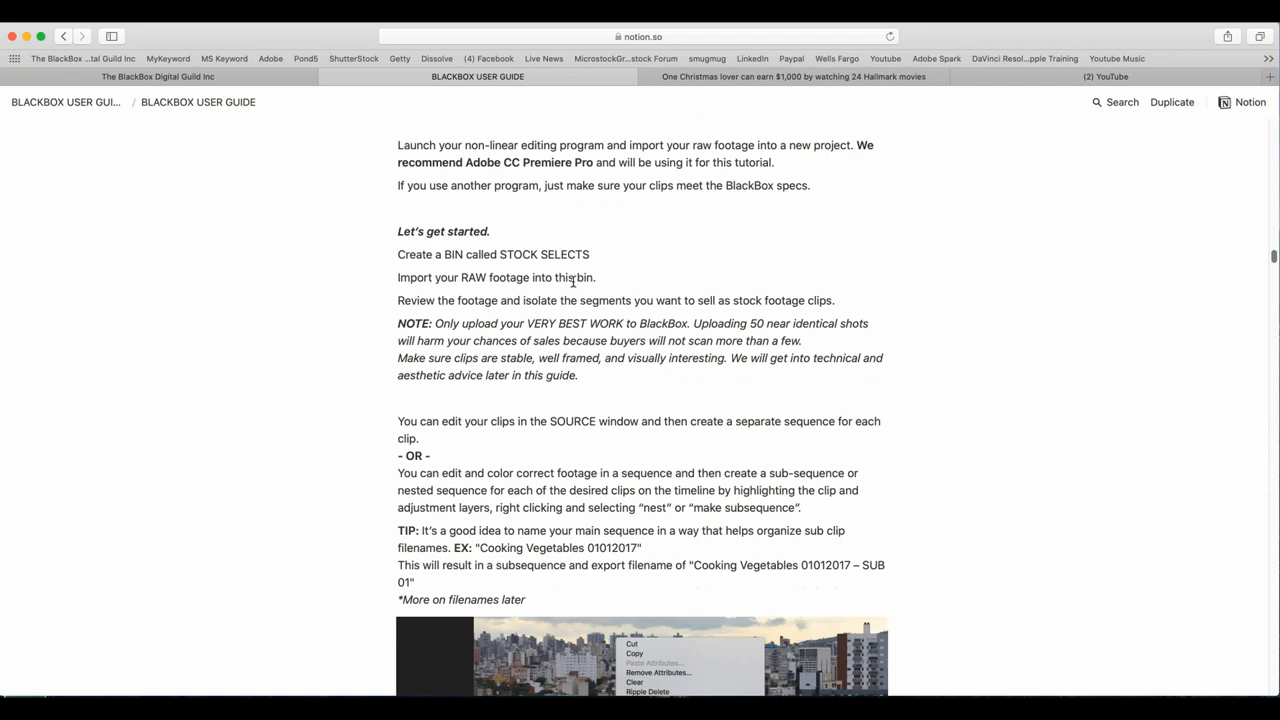
pyautogui.scroll(-3)
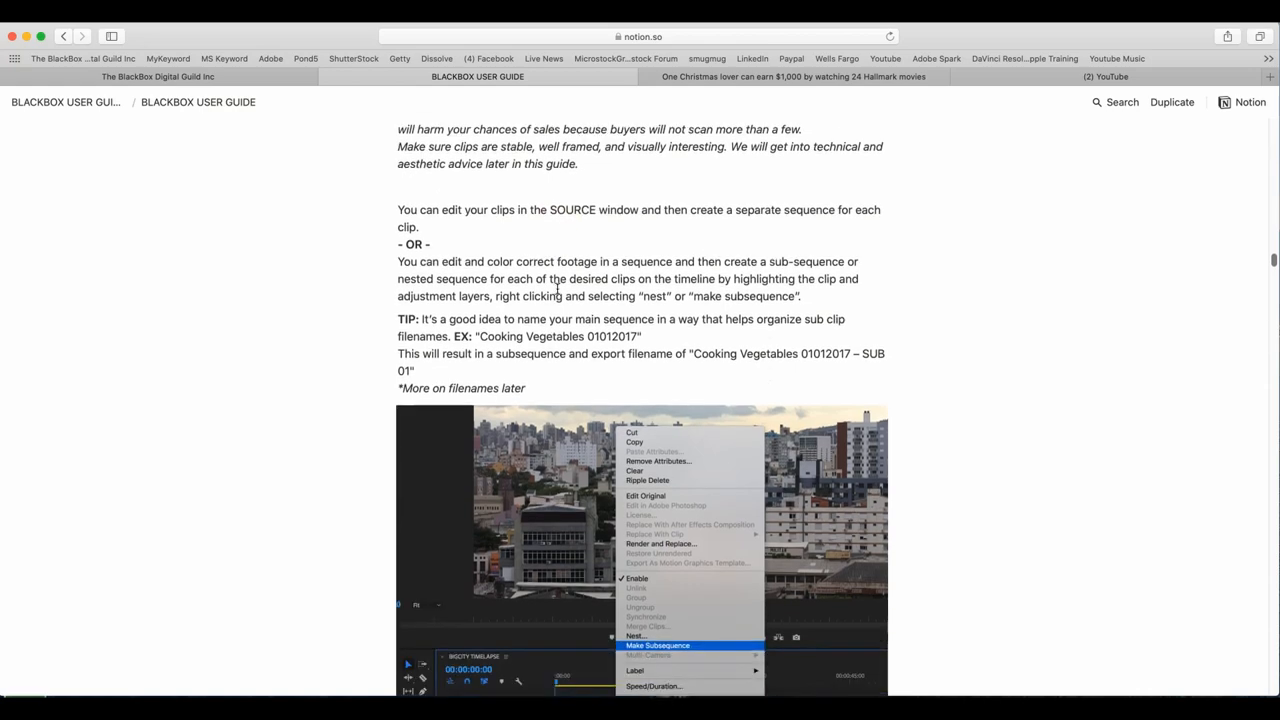
pyautogui.scroll(-3)
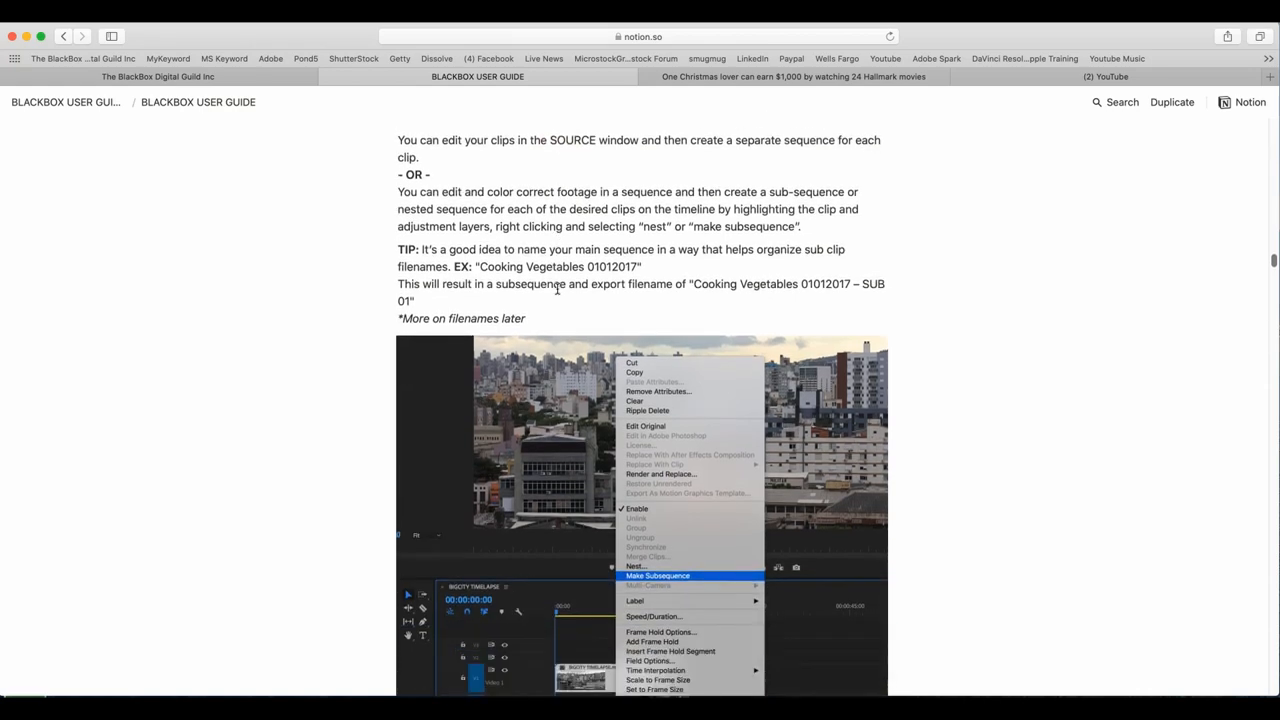
pyautogui.scroll(-3)
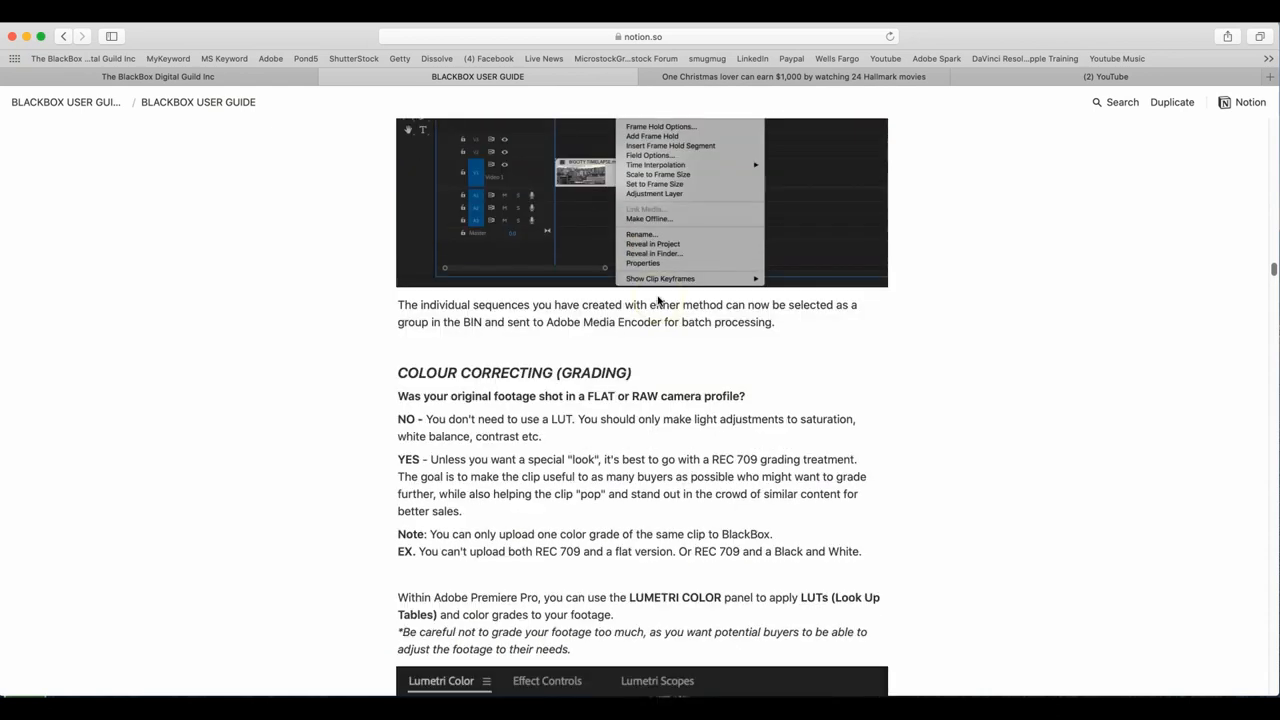
pyautogui.moveTo(658, 298)
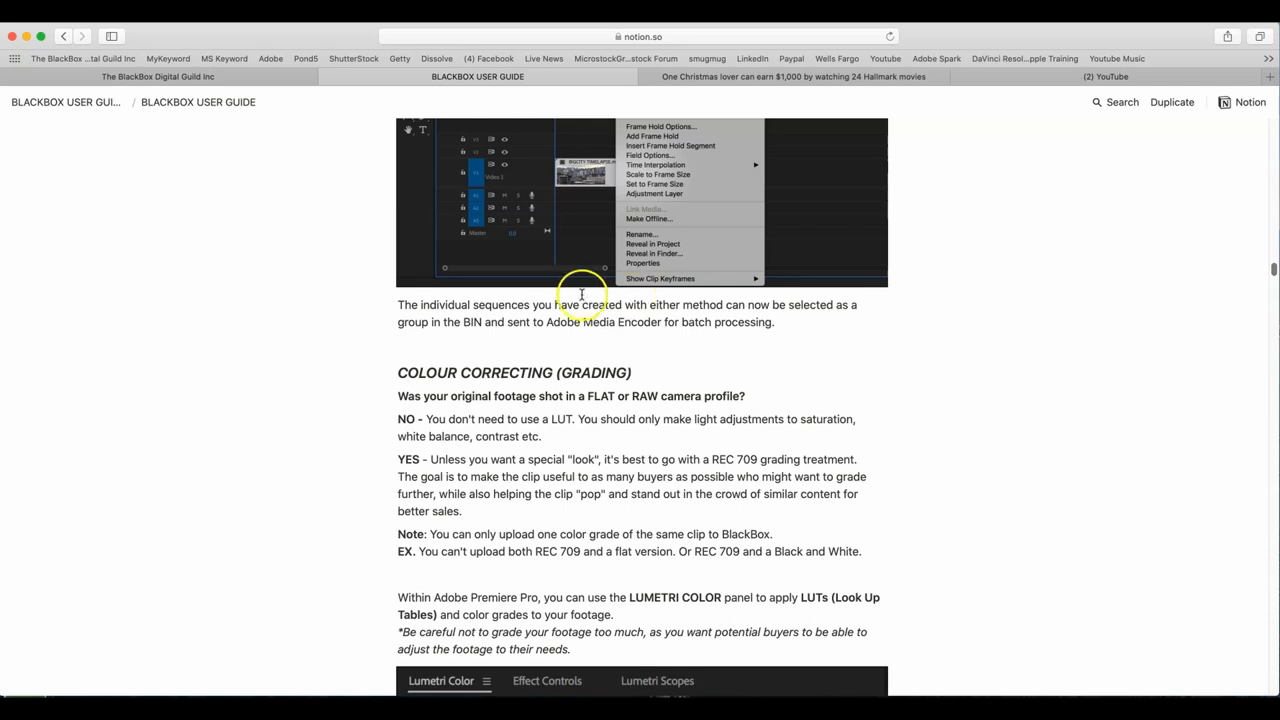
pyautogui.moveTo(796, 322)
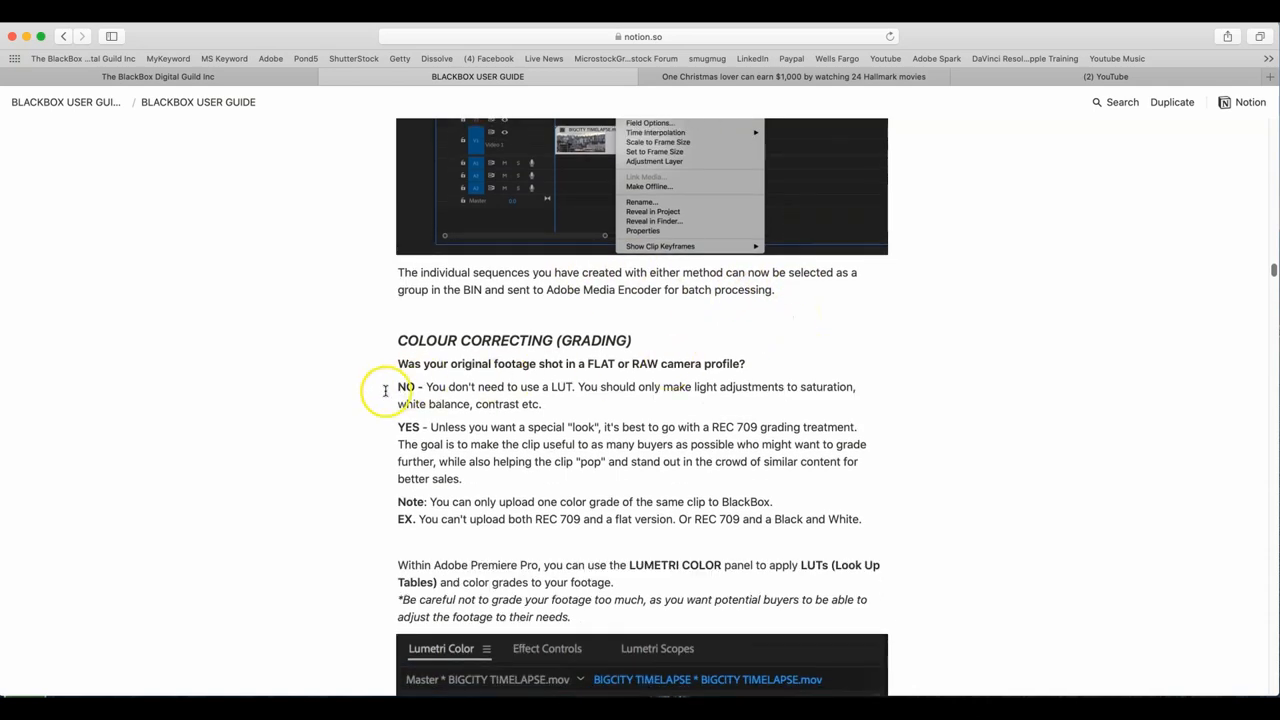
pyautogui.moveTo(580, 390)
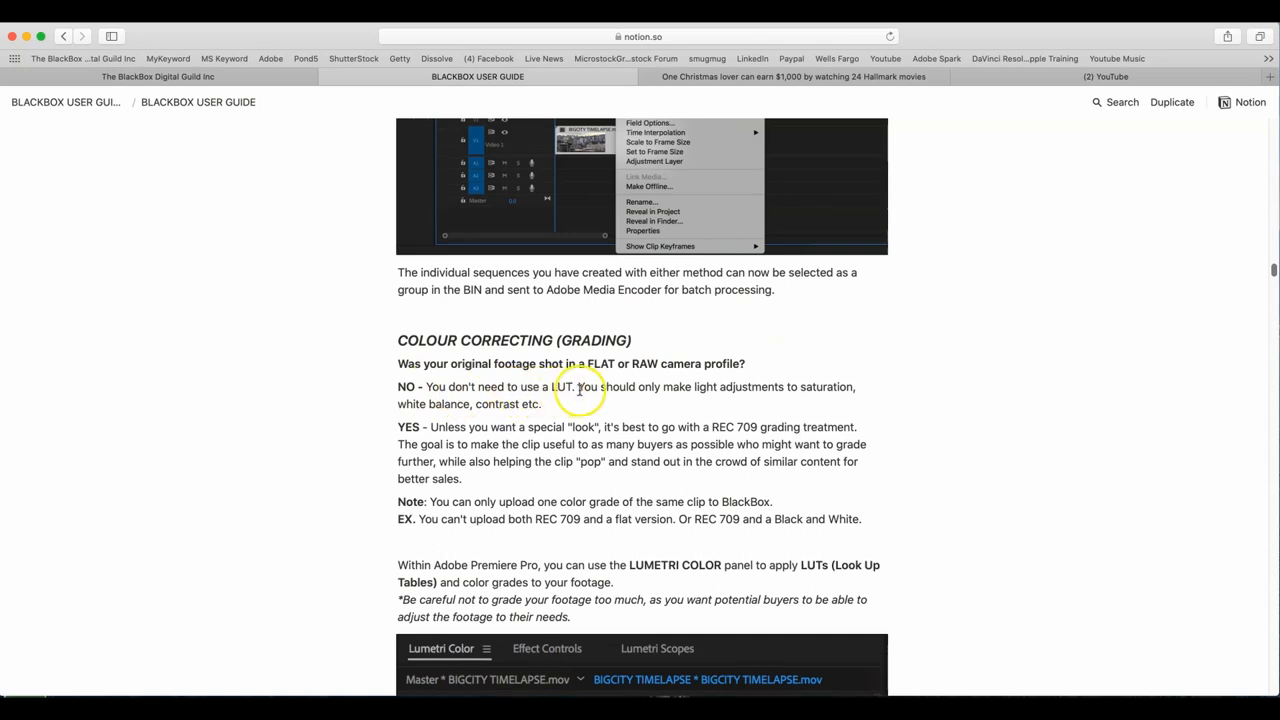
pyautogui.moveTo(696, 398)
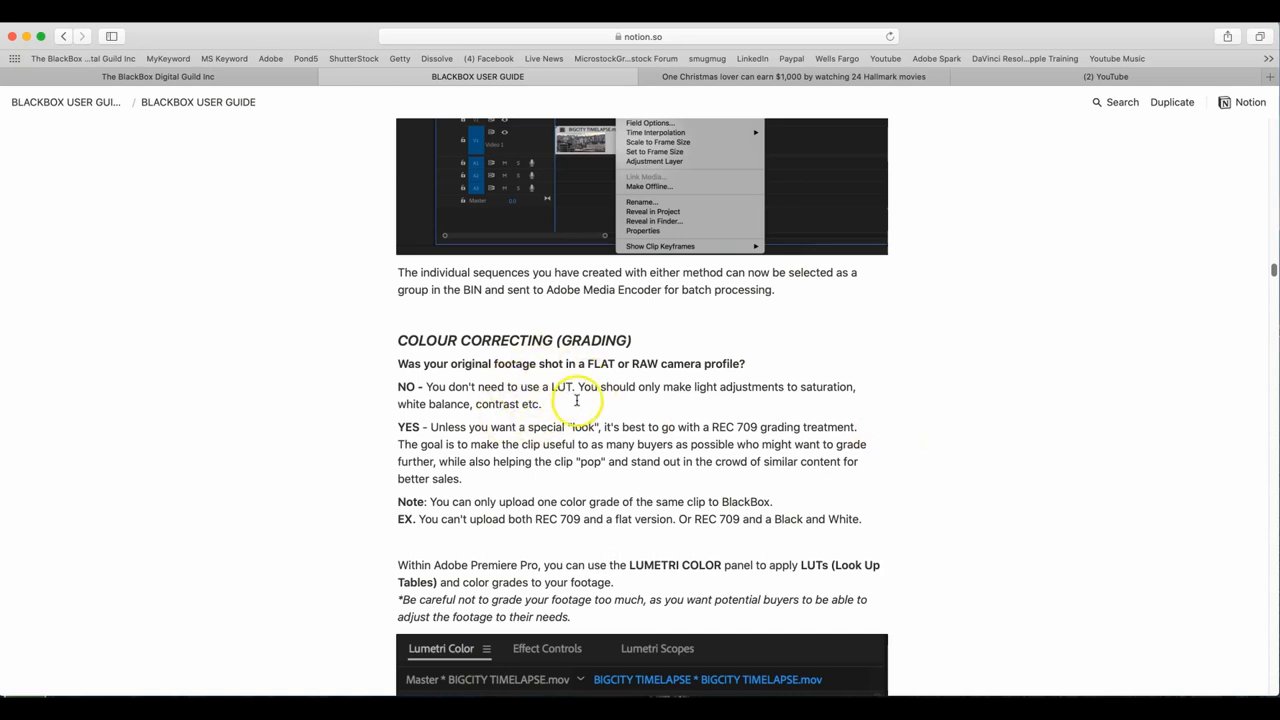
pyautogui.moveTo(500, 418)
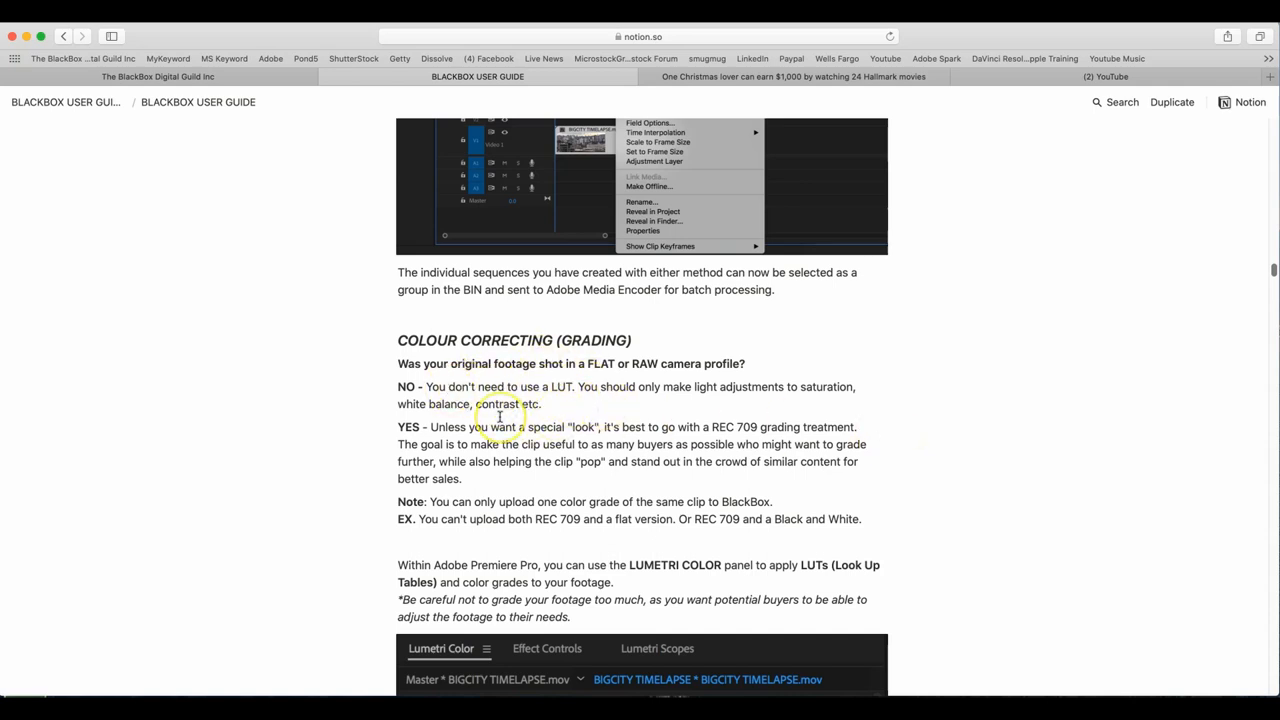
pyautogui.moveTo(654, 410)
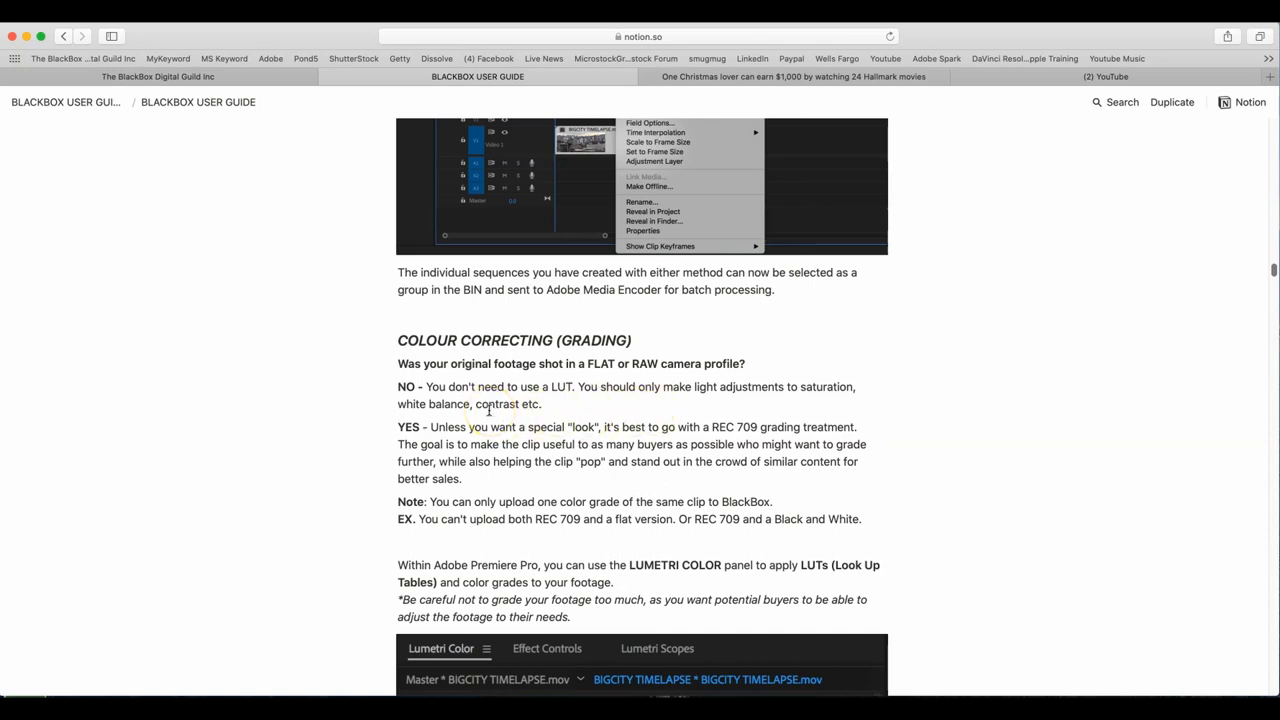
pyautogui.moveTo(668, 424)
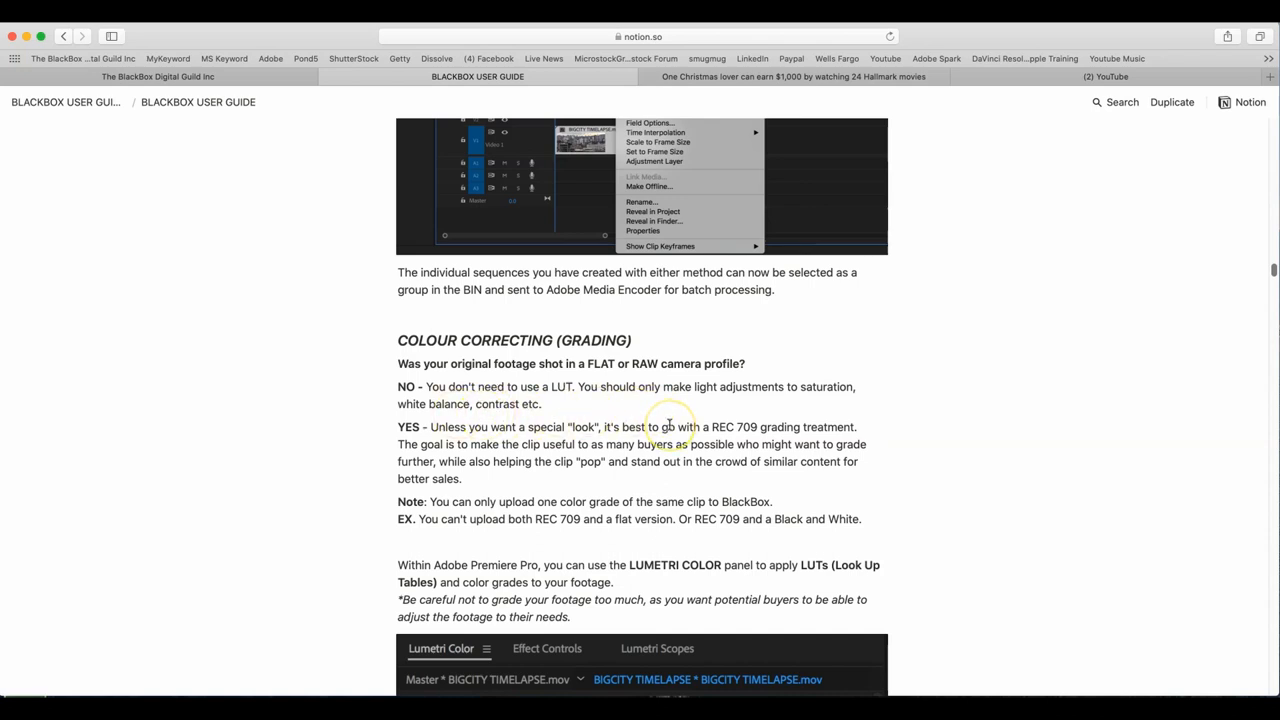
pyautogui.scroll(-3)
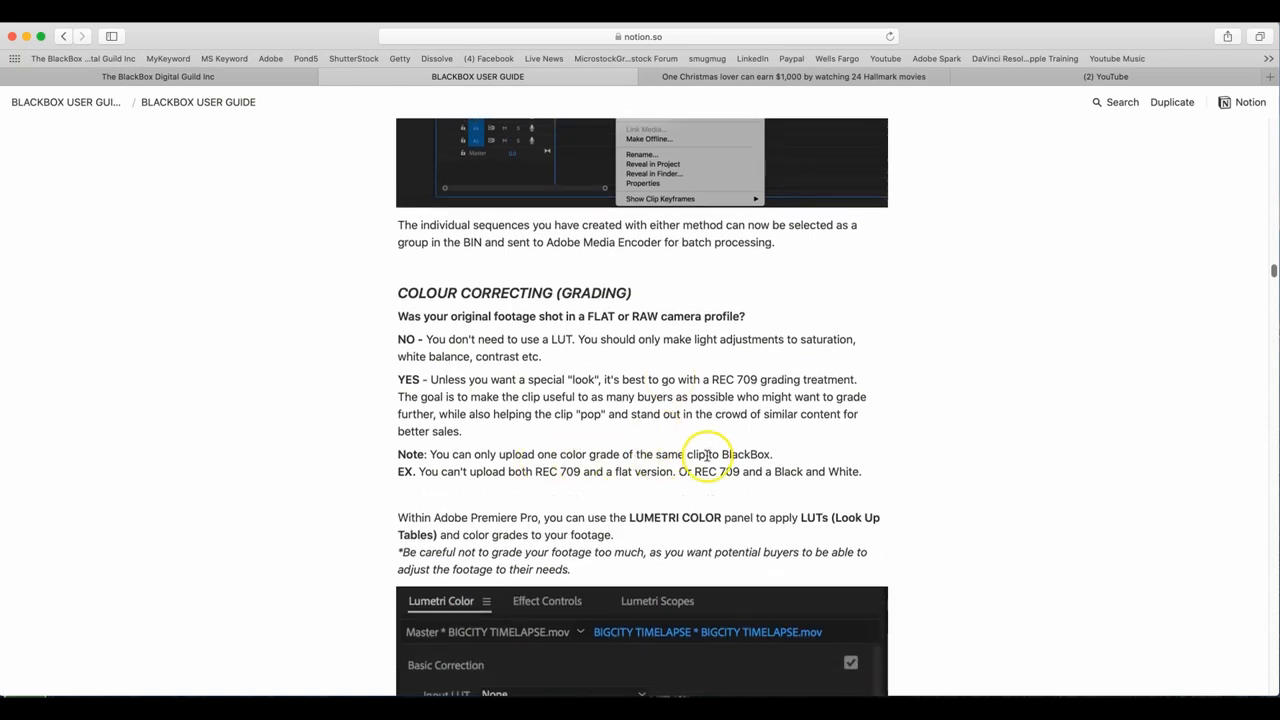
pyautogui.moveTo(456, 454)
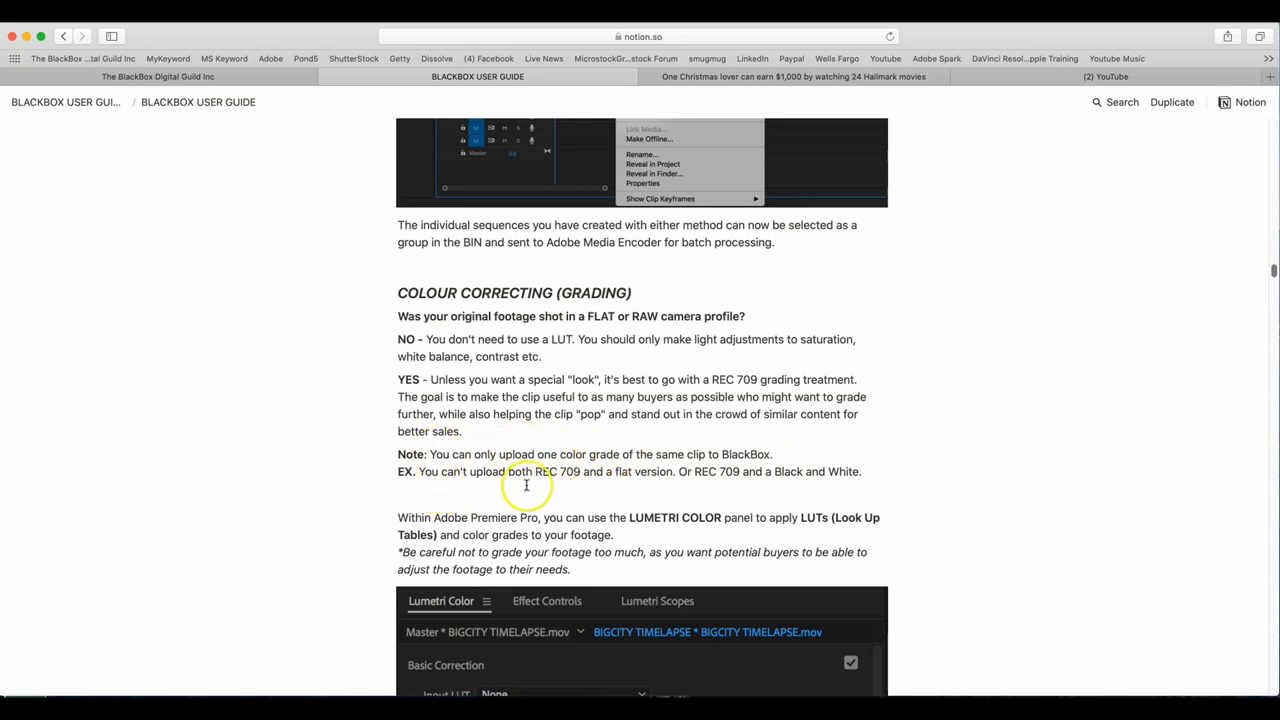
pyautogui.moveTo(622, 482)
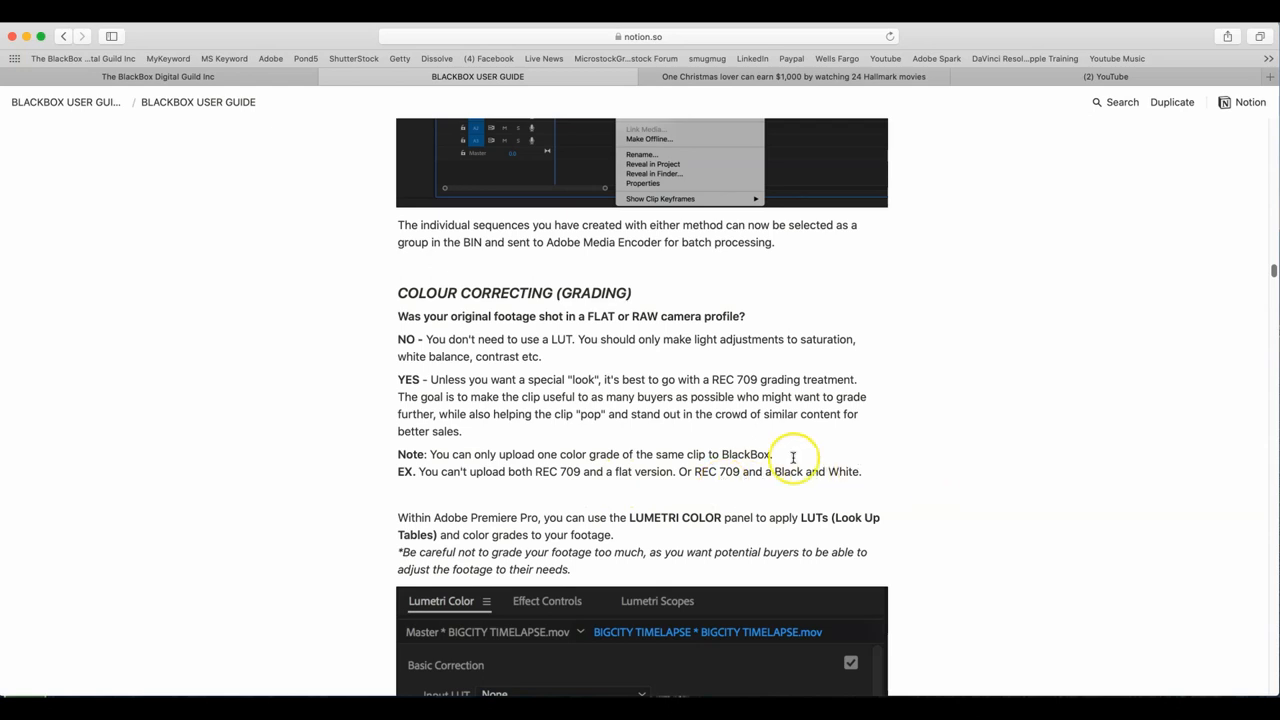
pyautogui.scroll(-3)
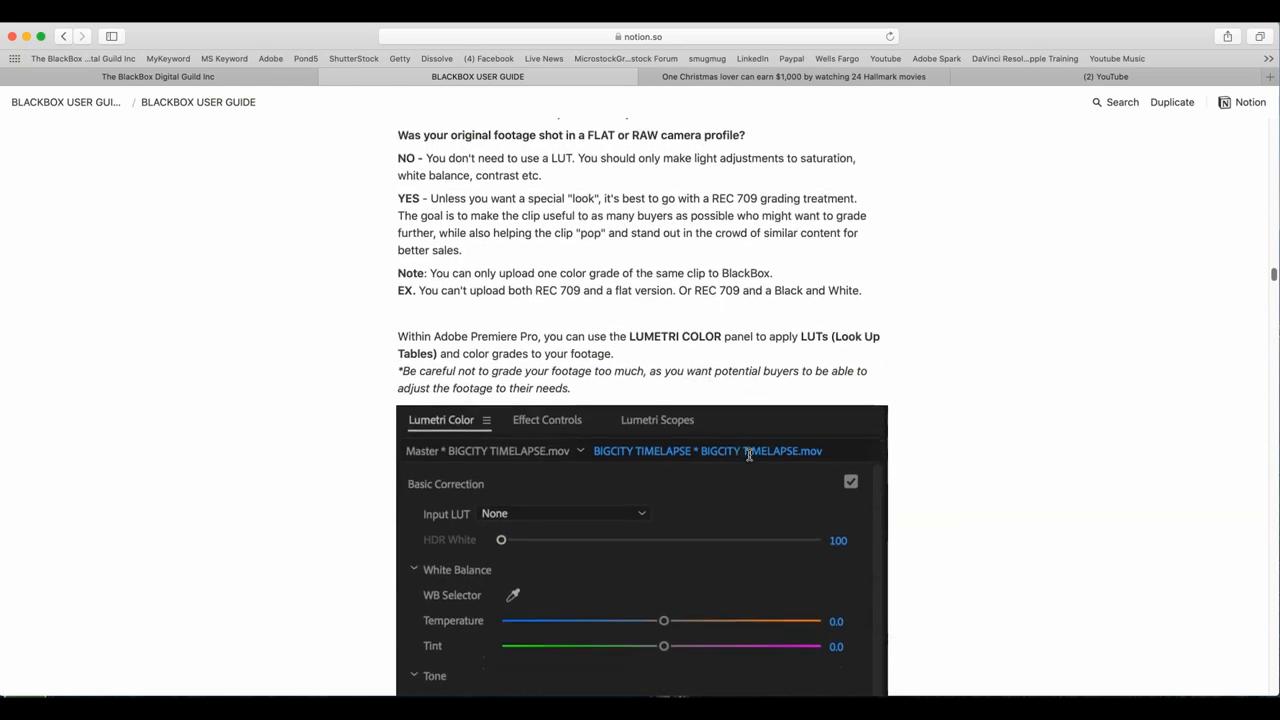
pyautogui.scroll(-3)
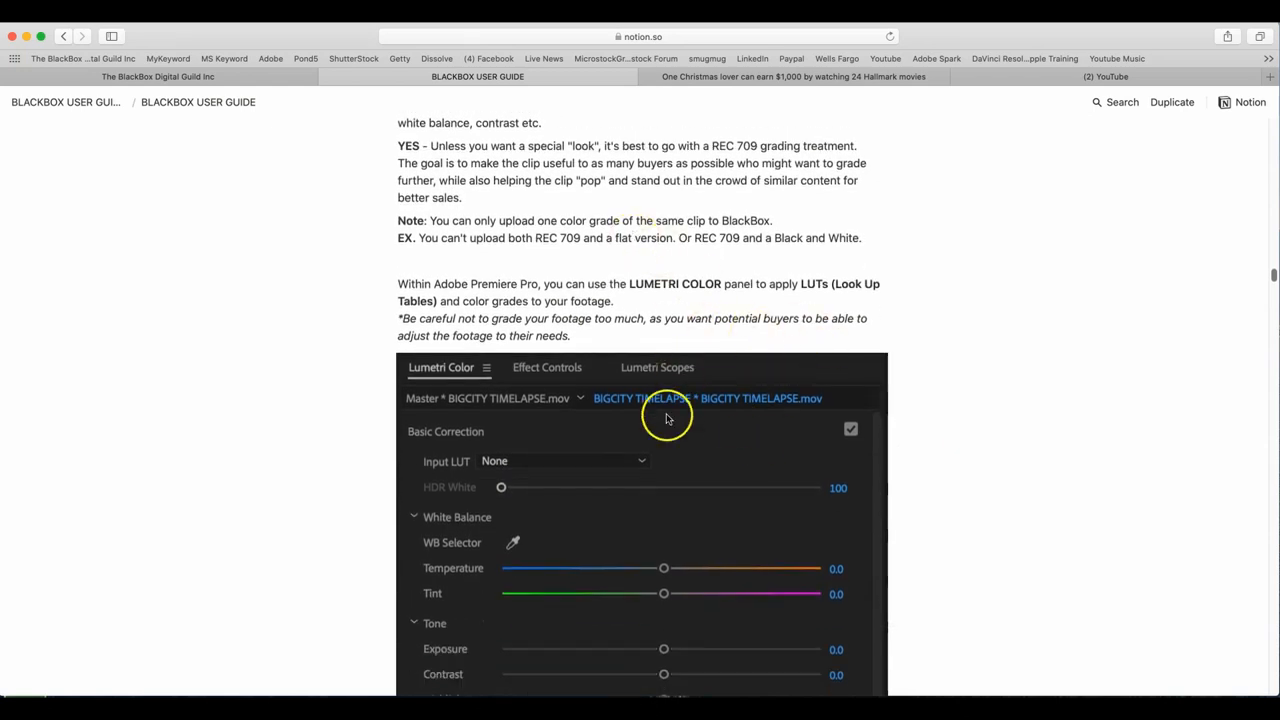
pyautogui.scroll(-3)
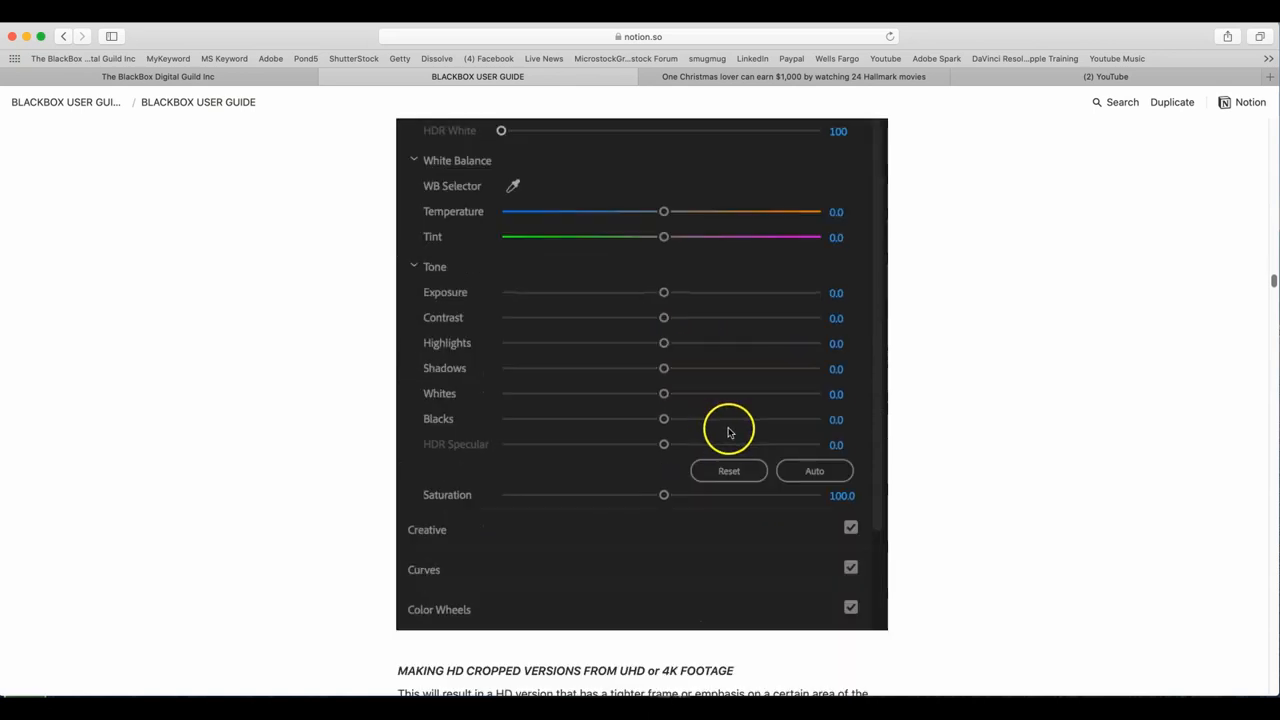
pyautogui.moveTo(428, 418)
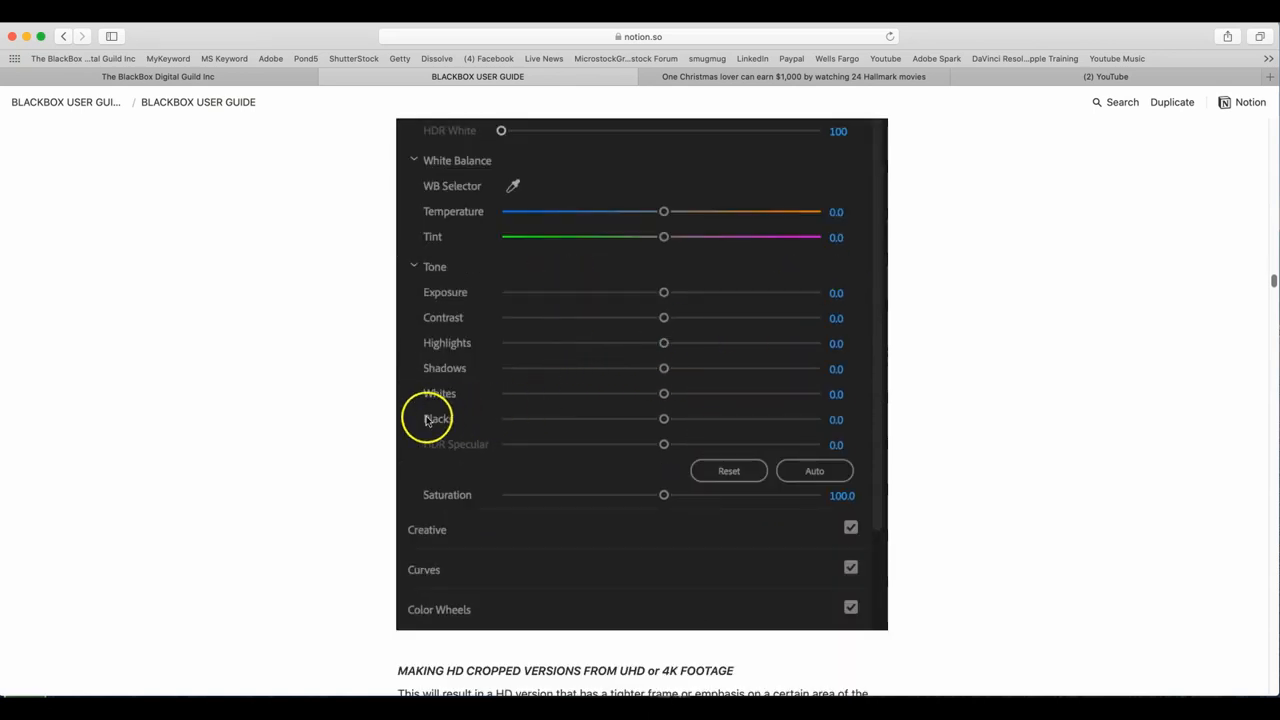
pyautogui.moveTo(460, 340)
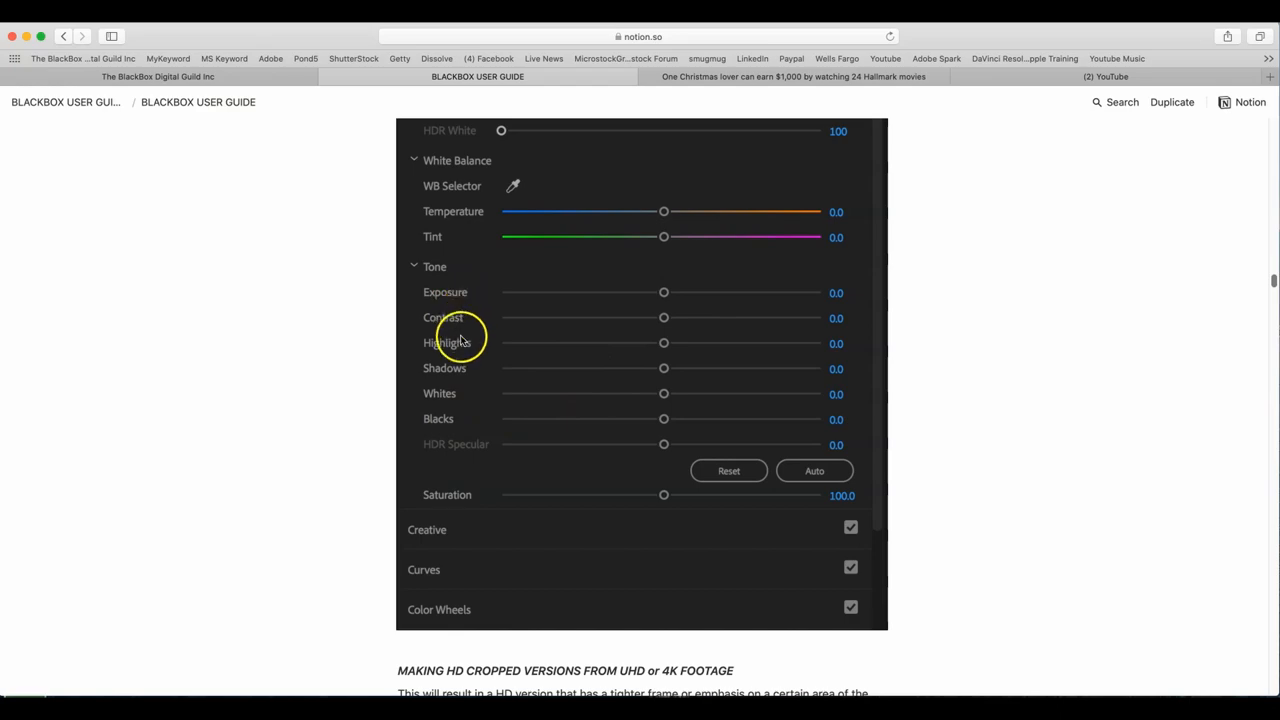
pyautogui.moveTo(750, 386)
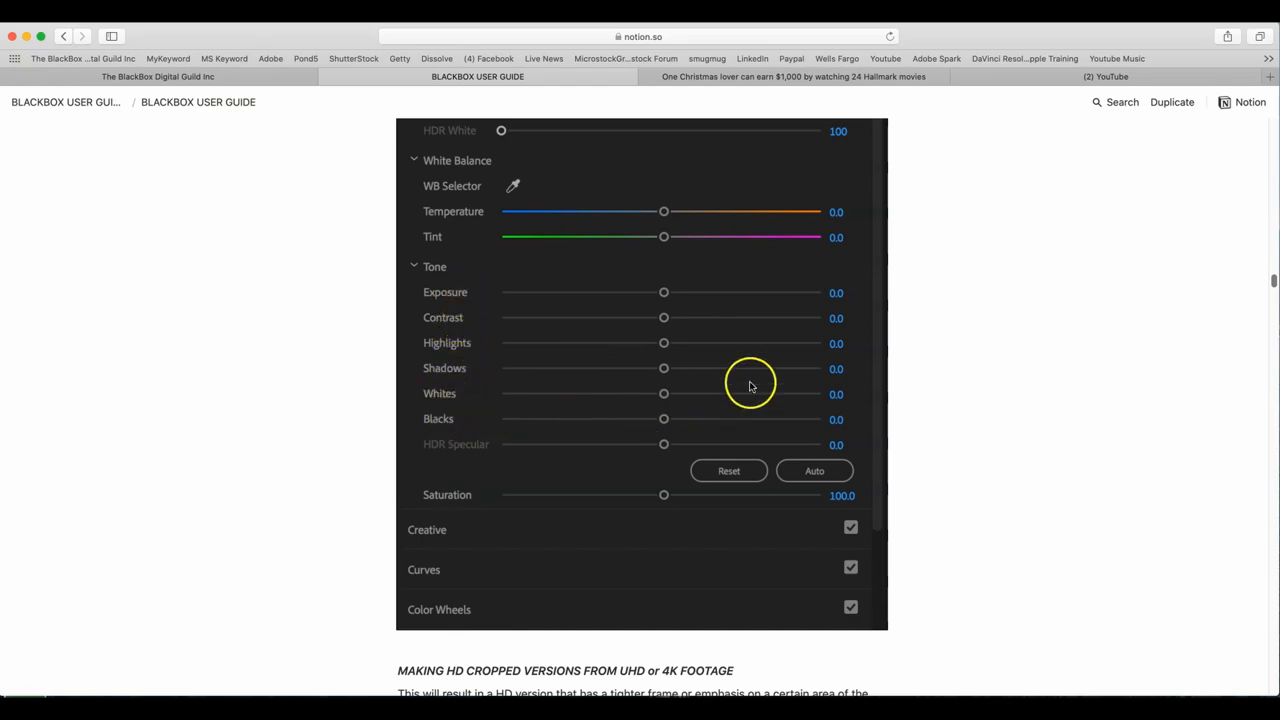
pyautogui.scroll(-3)
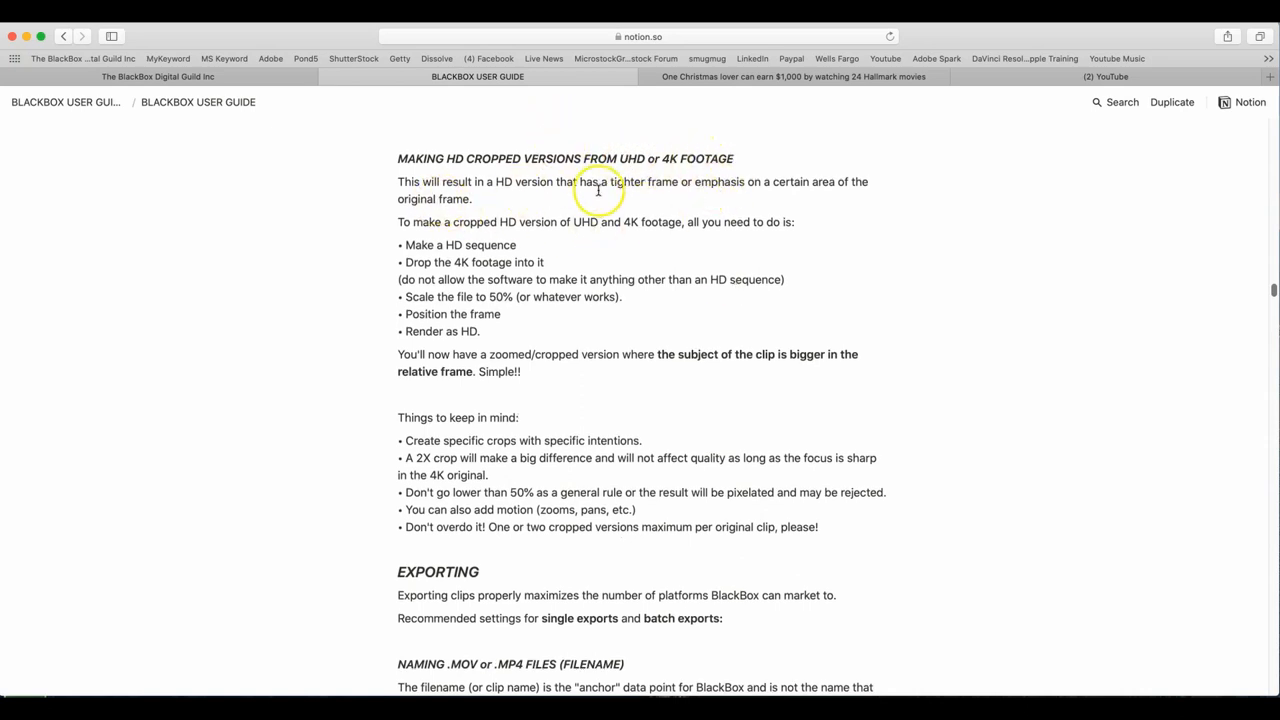
pyautogui.moveTo(860, 200)
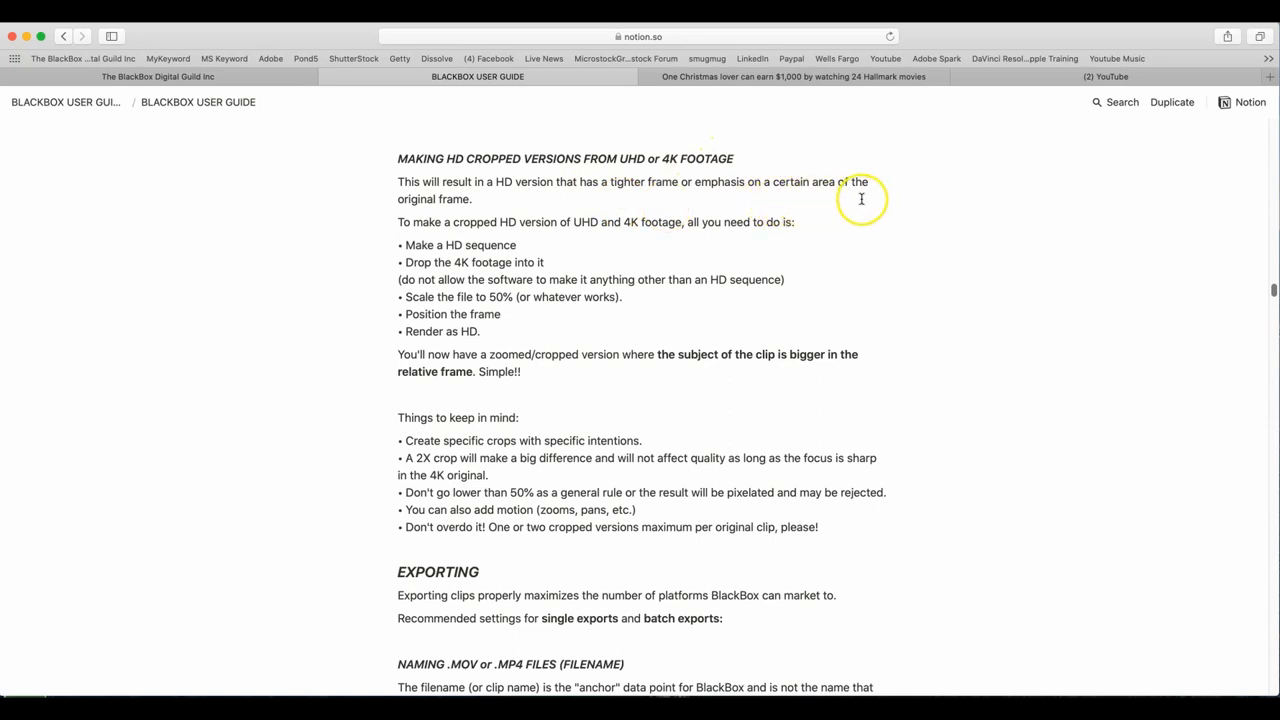
pyautogui.moveTo(478, 198)
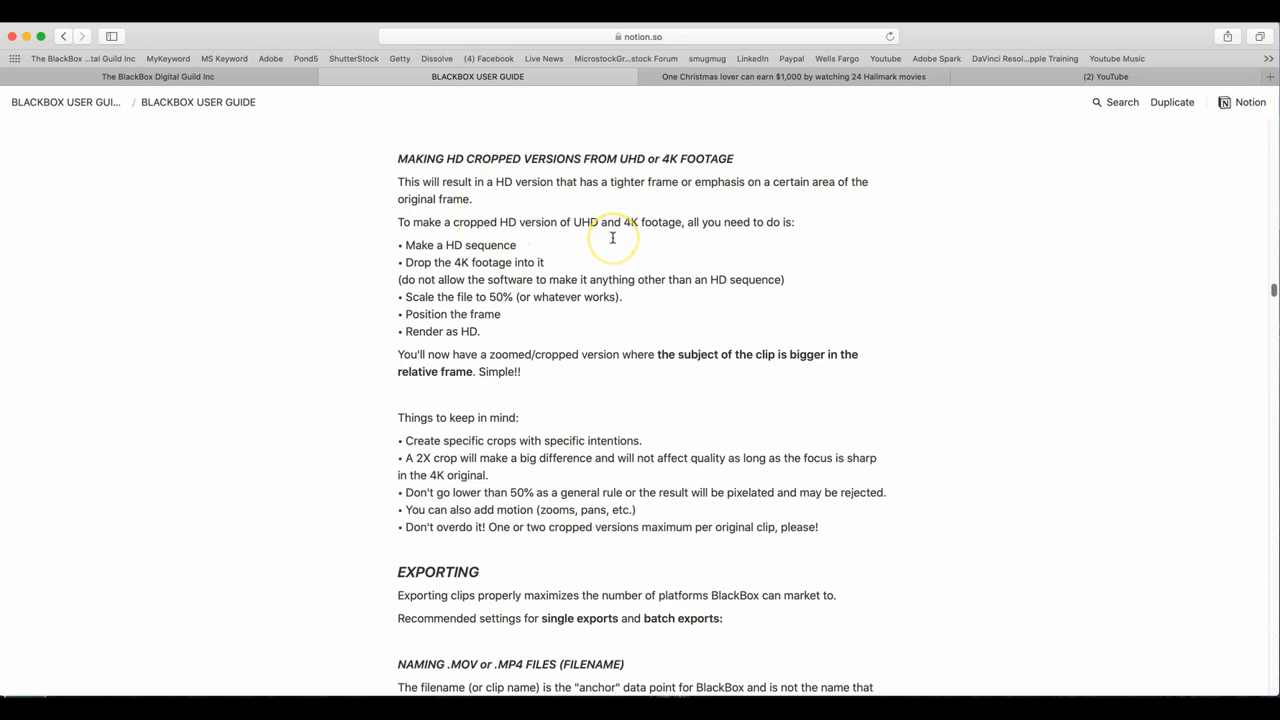
pyautogui.moveTo(738, 234)
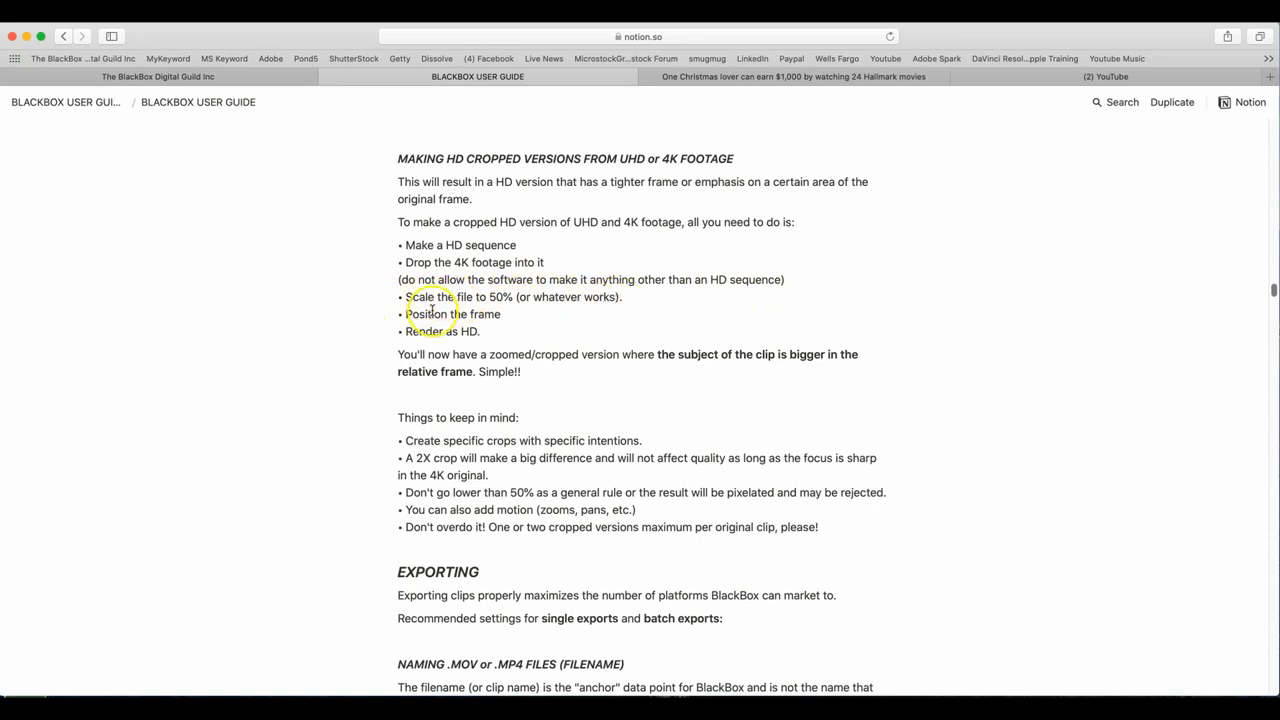
pyautogui.moveTo(546, 332)
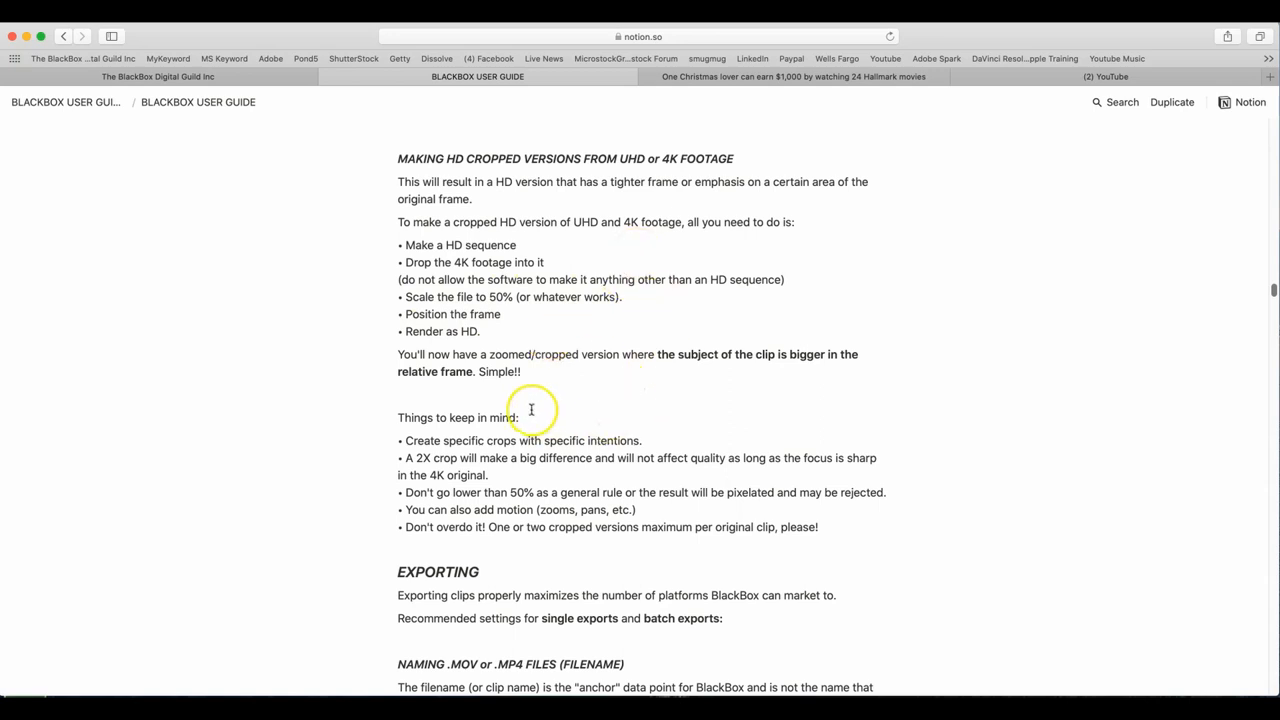
pyautogui.moveTo(680, 384)
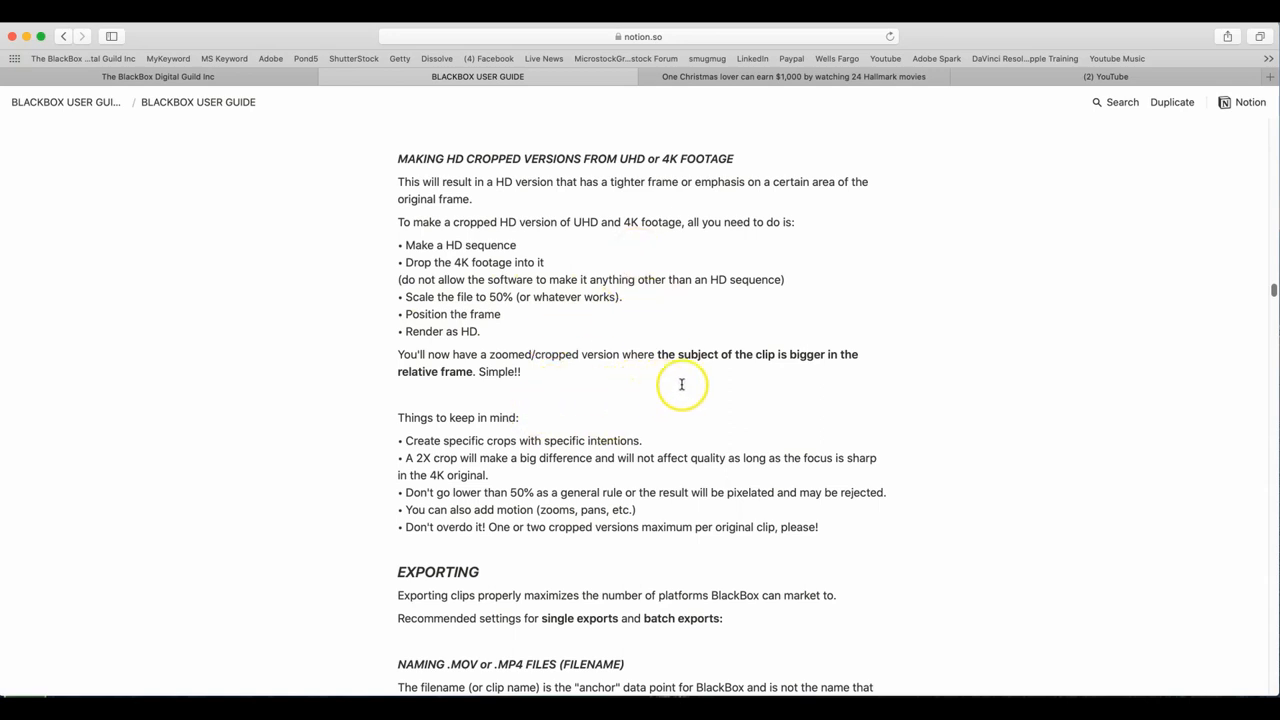
pyautogui.scroll(-3)
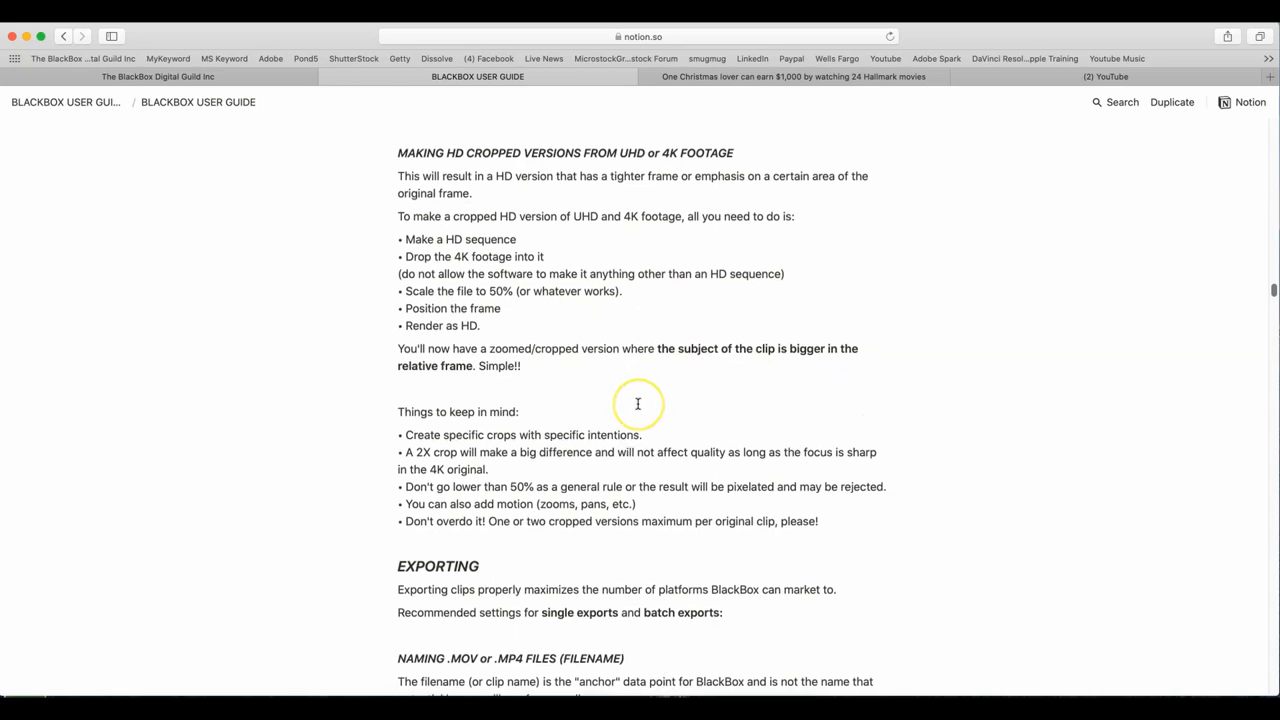
pyautogui.scroll(-3)
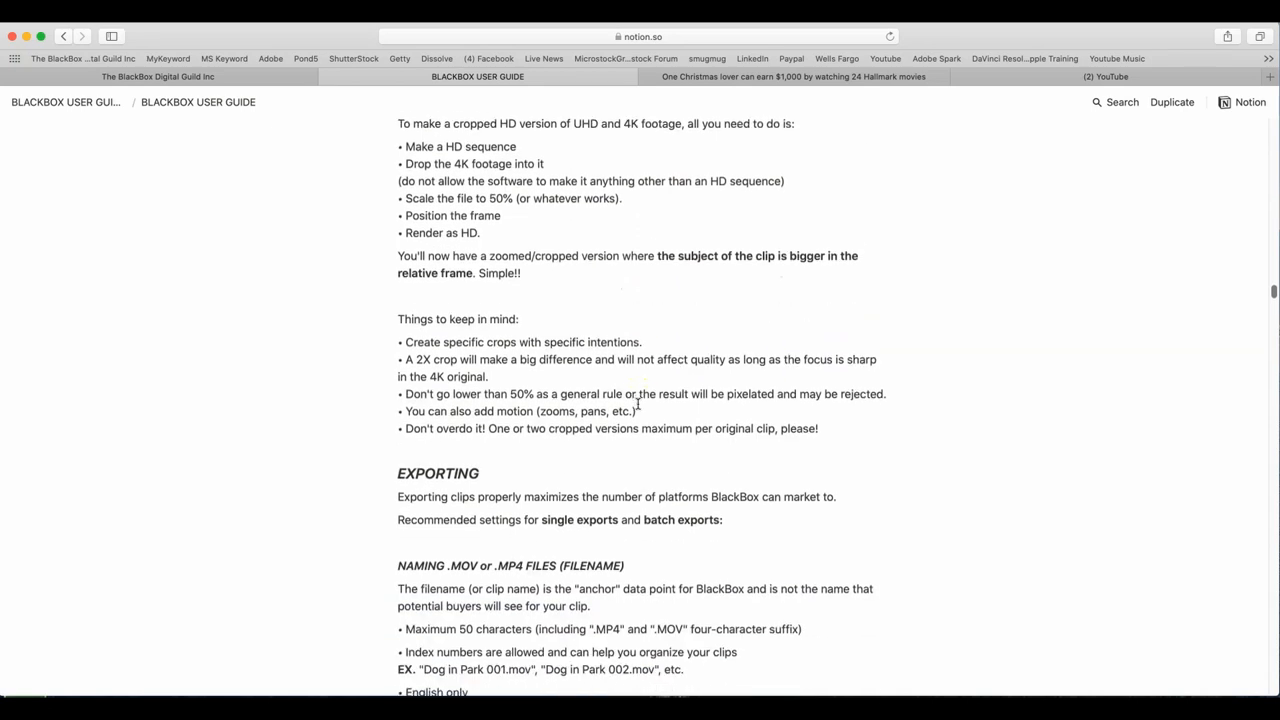
pyautogui.scroll(-3)
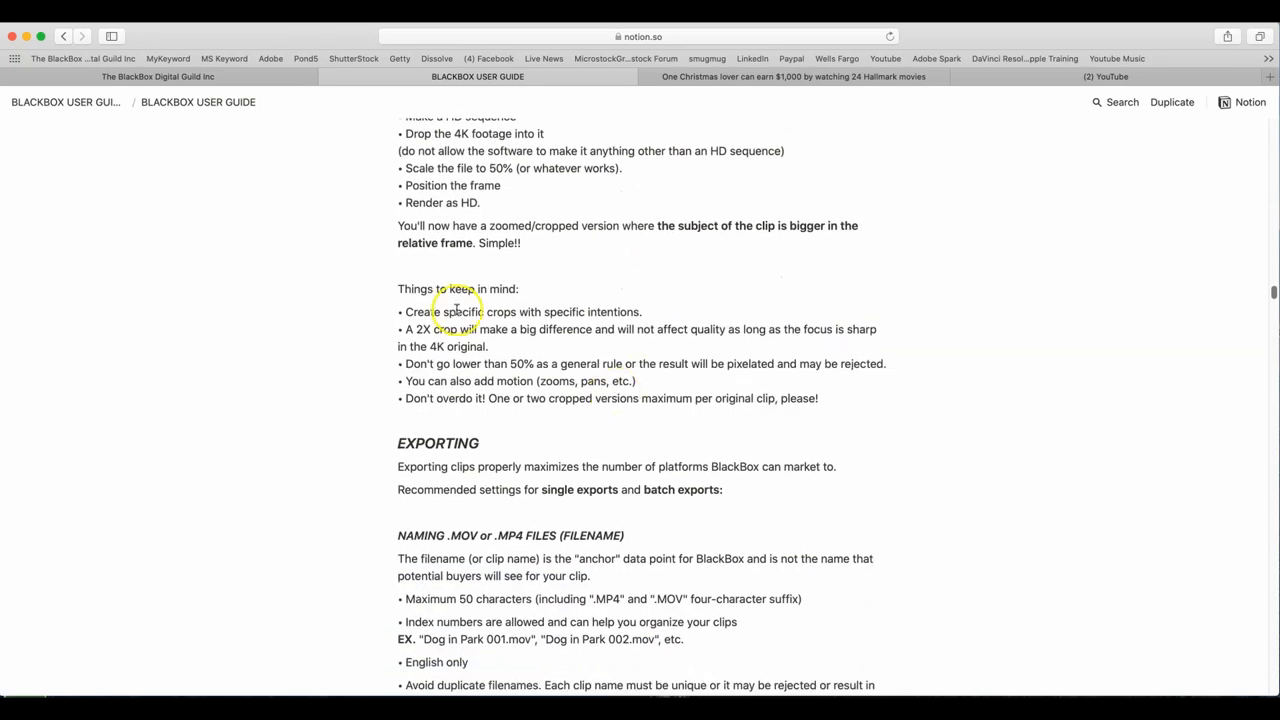
pyautogui.moveTo(672, 308)
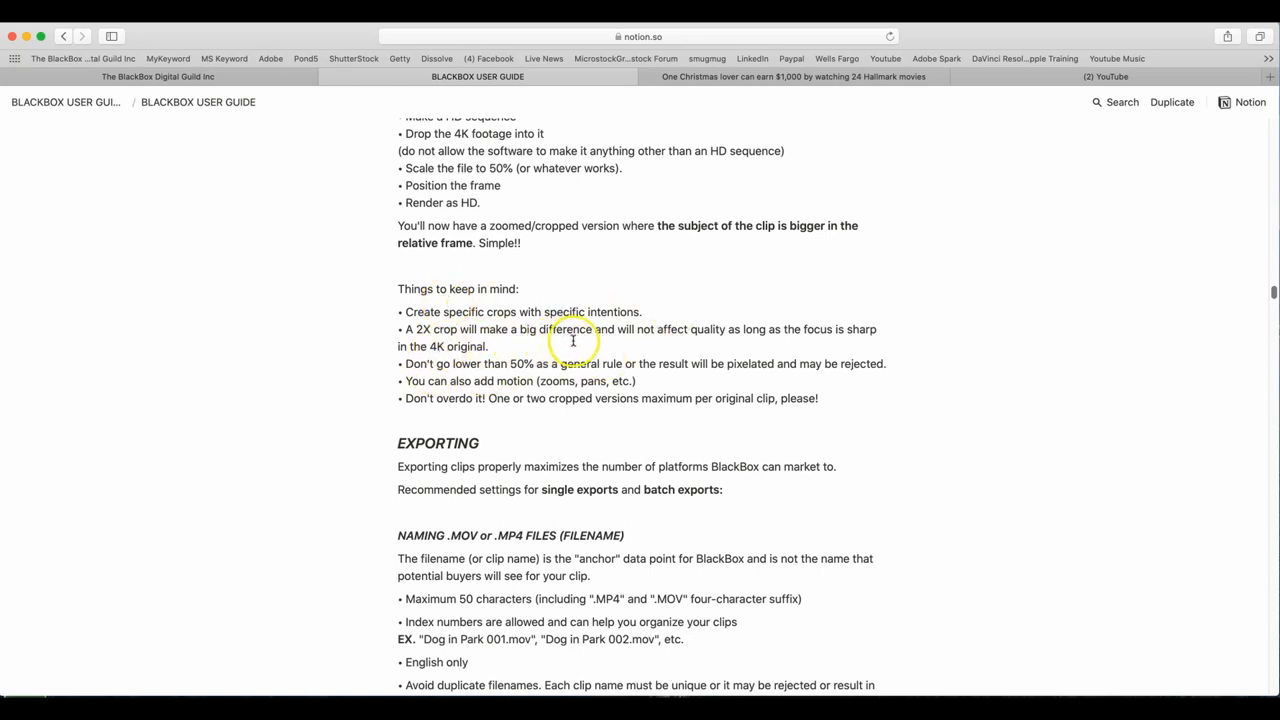
pyautogui.moveTo(826, 340)
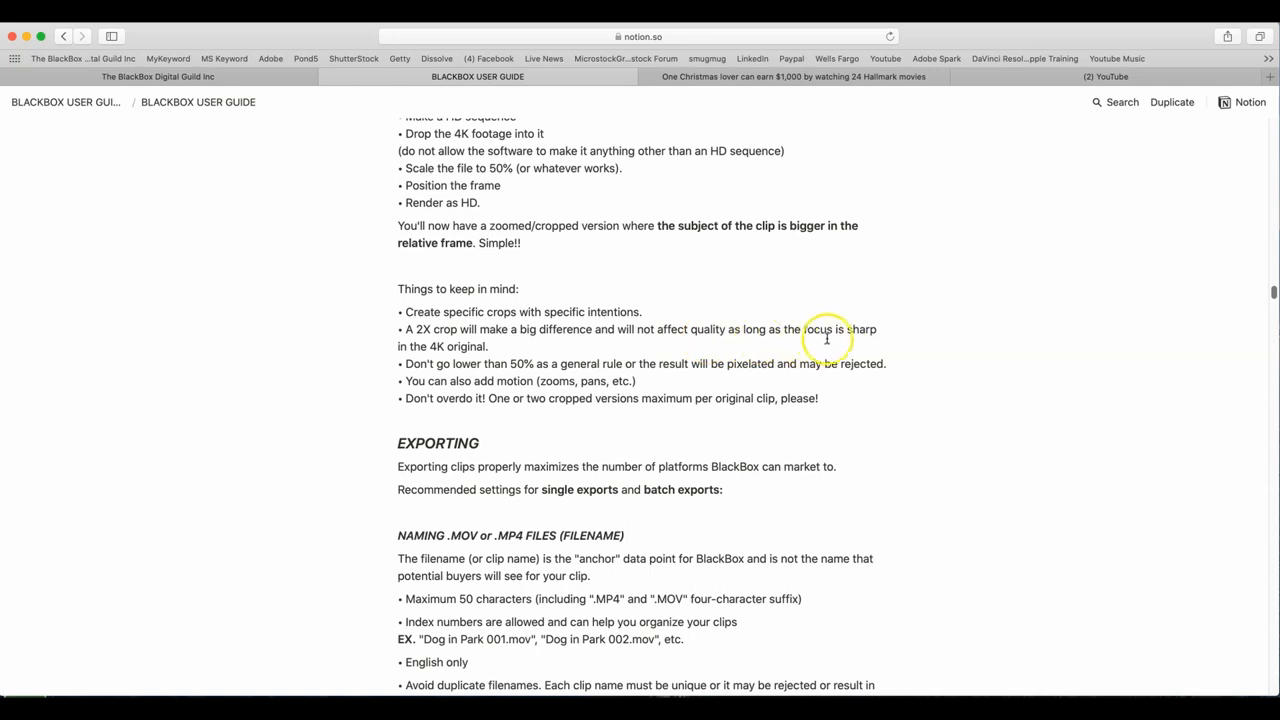
pyautogui.moveTo(414, 348)
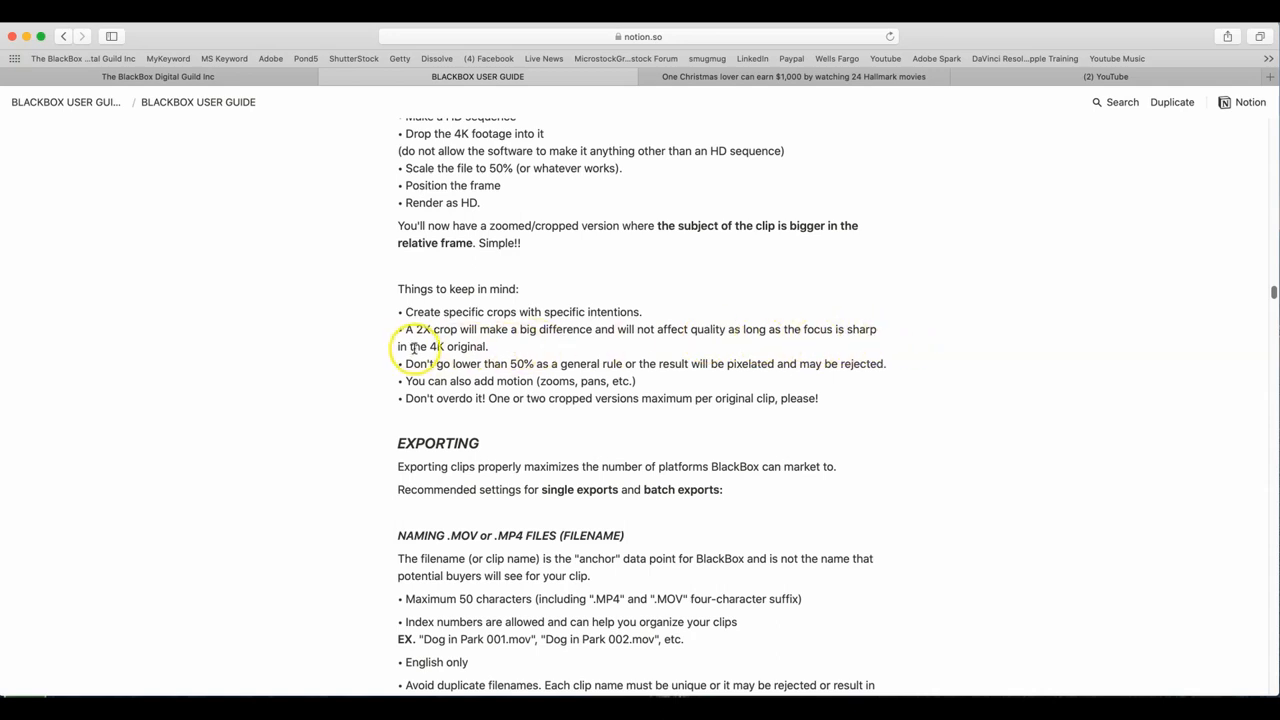
pyautogui.moveTo(640, 356)
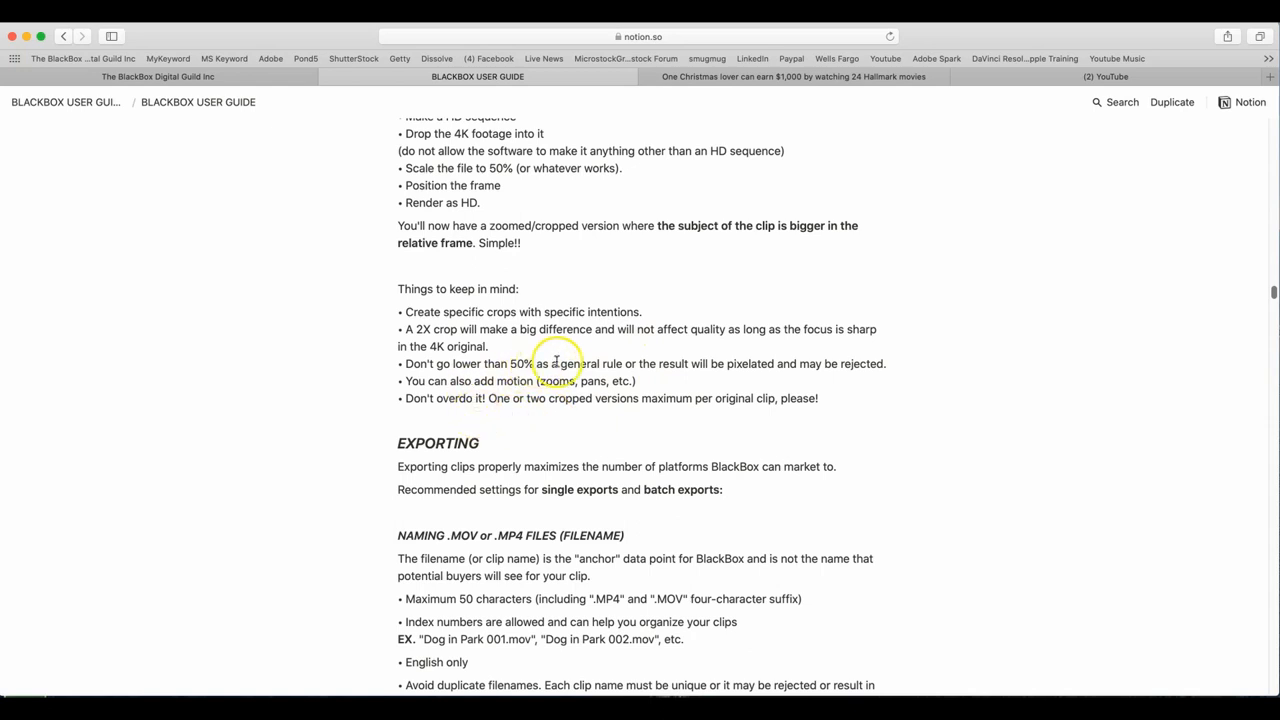
pyautogui.moveTo(1032, 368)
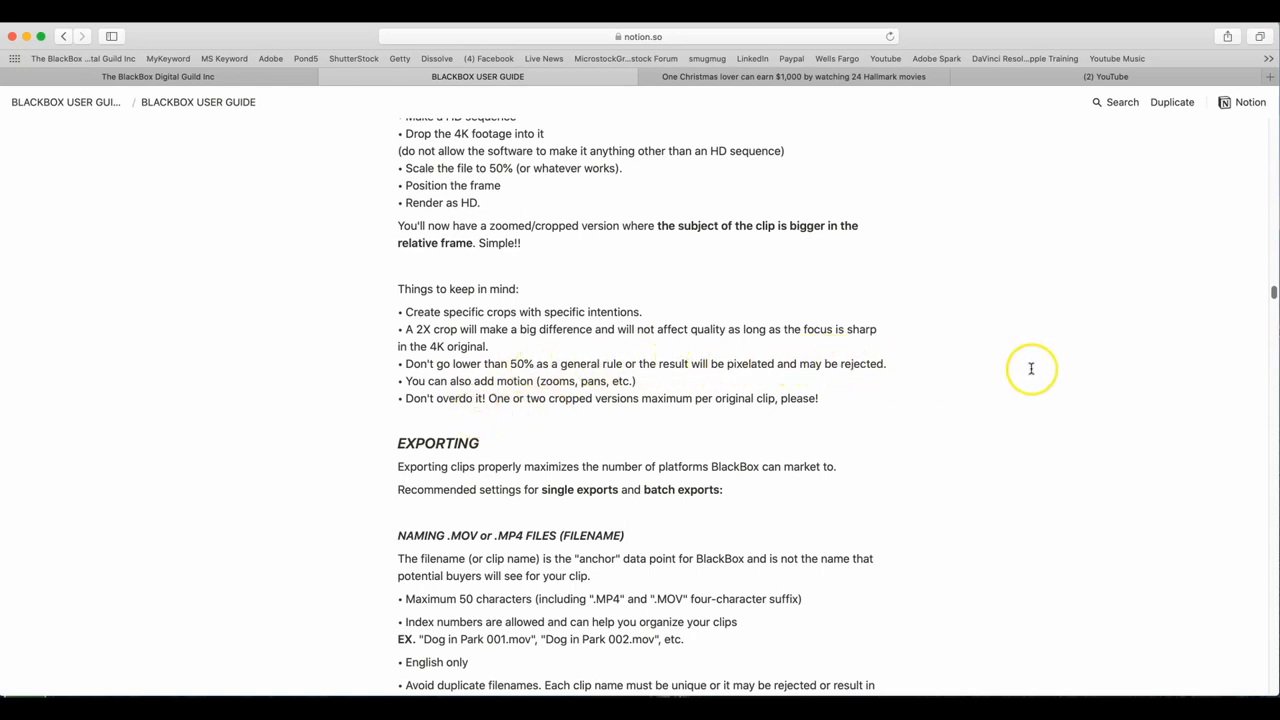
pyautogui.moveTo(1032, 368)
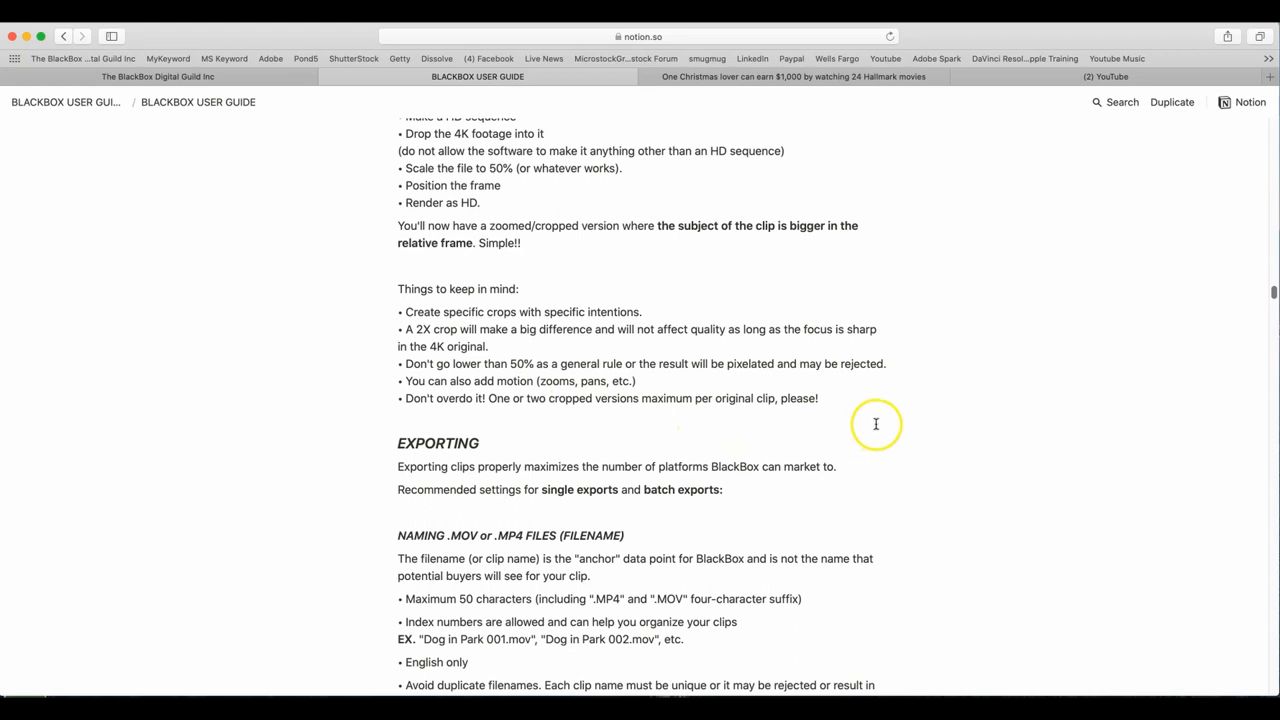
pyautogui.moveTo(900, 446)
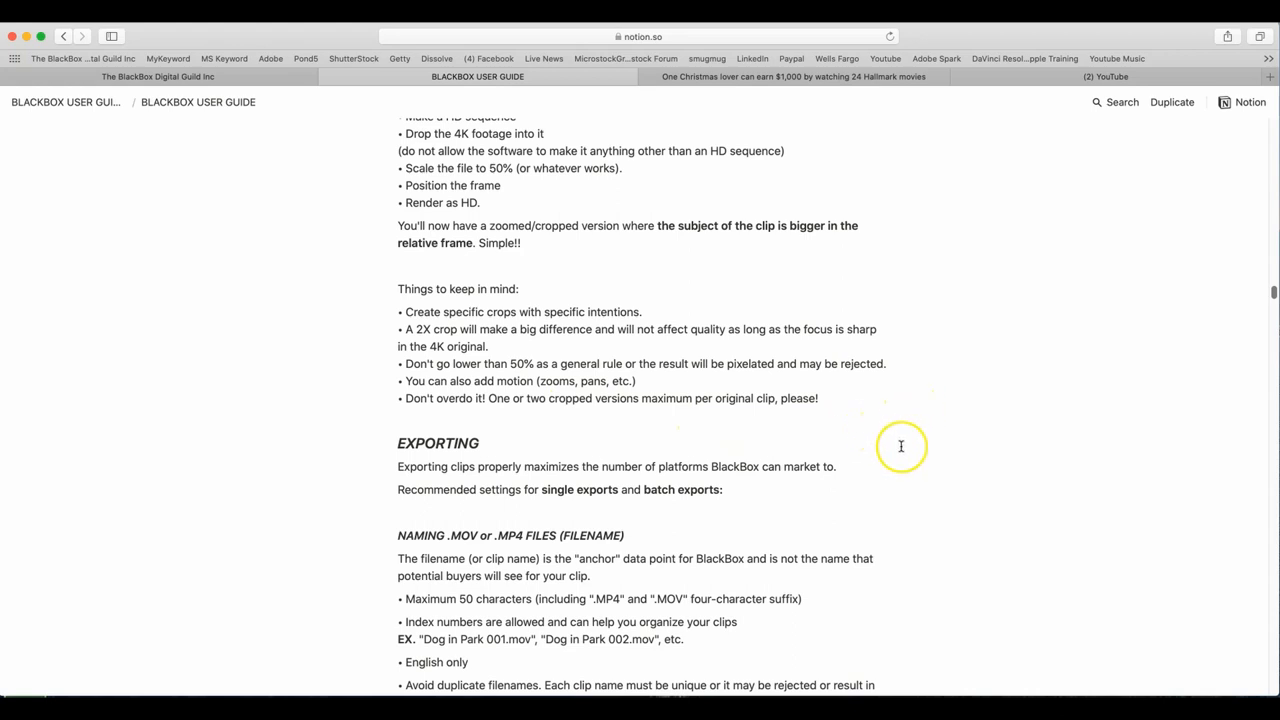
pyautogui.scroll(-3)
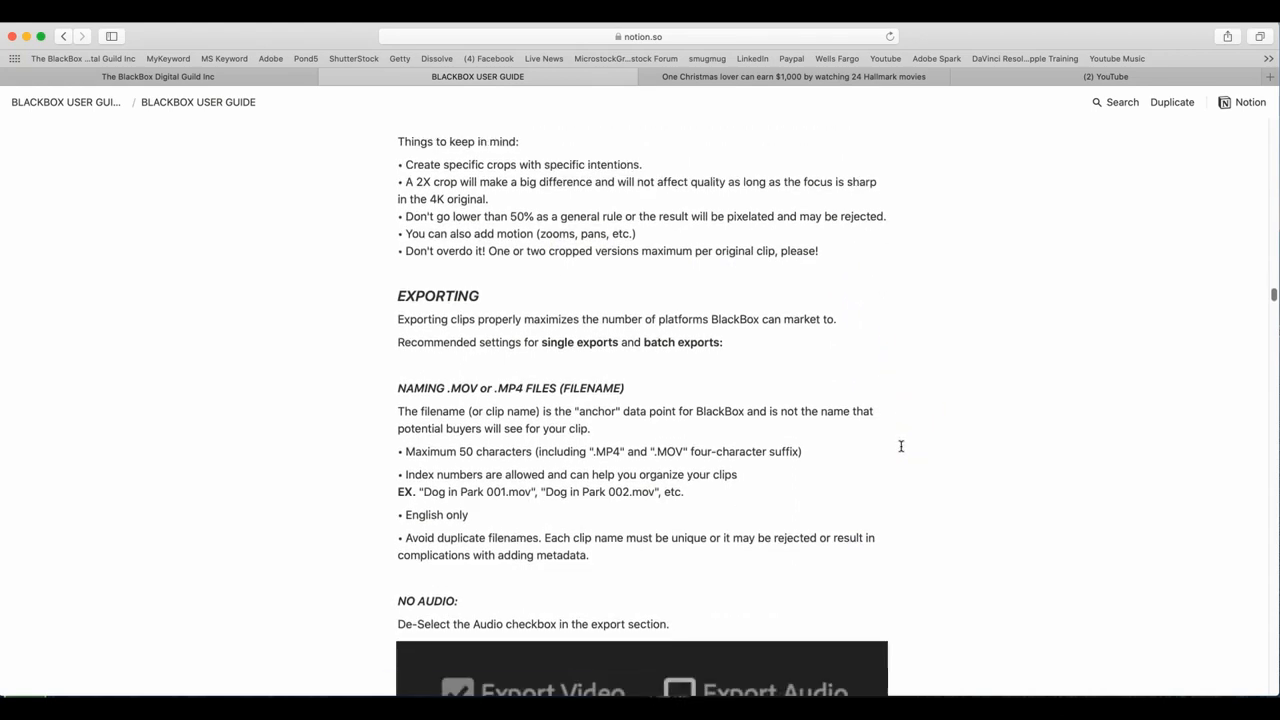
pyautogui.scroll(-3)
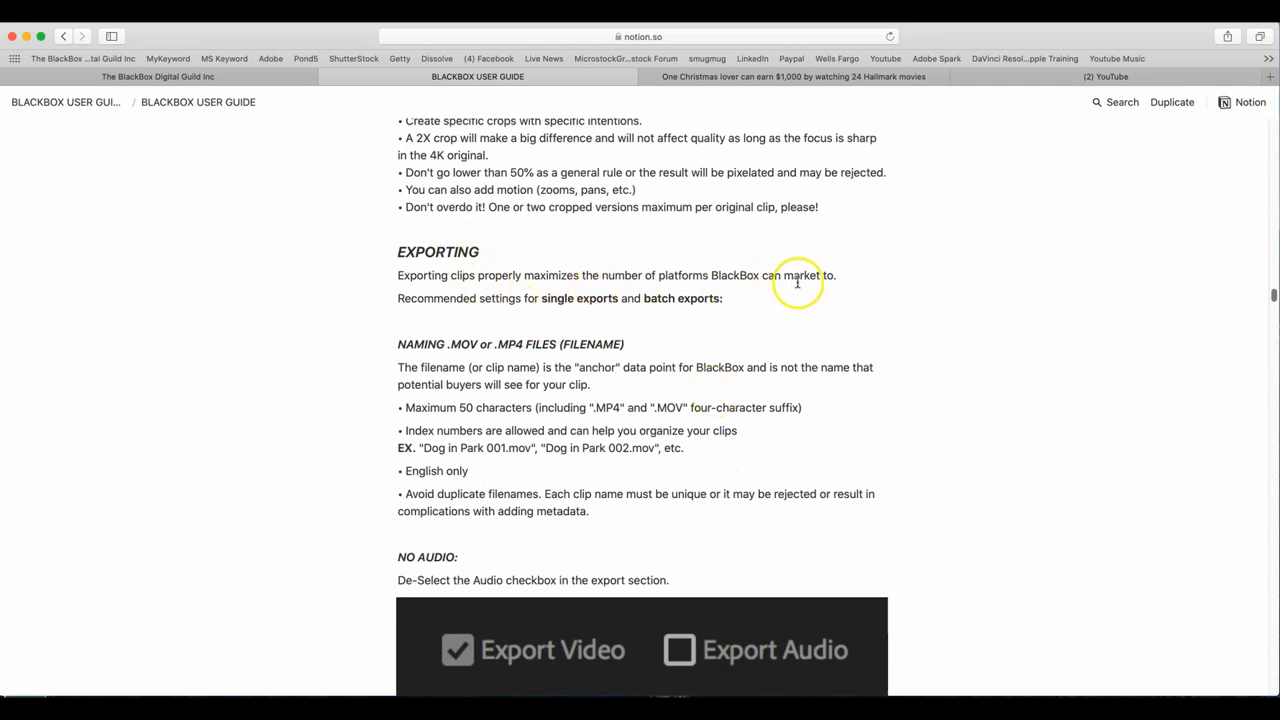
pyautogui.moveTo(892, 284)
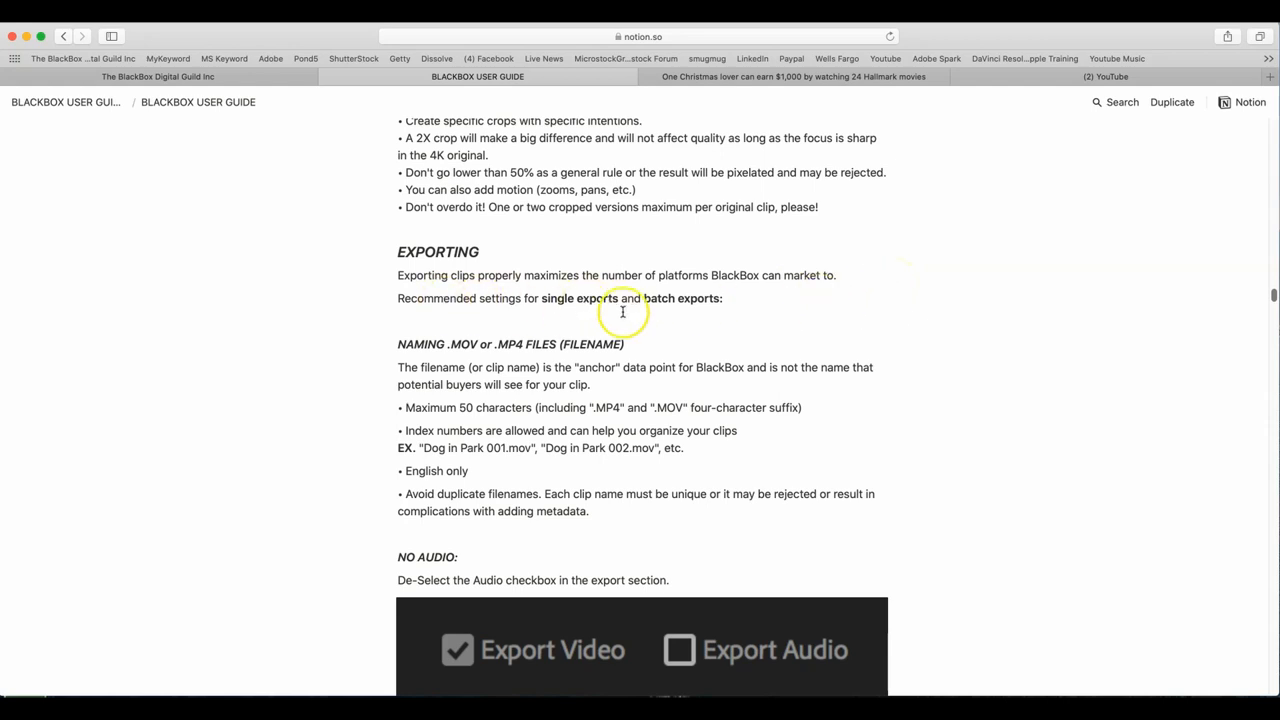
pyautogui.moveTo(824, 448)
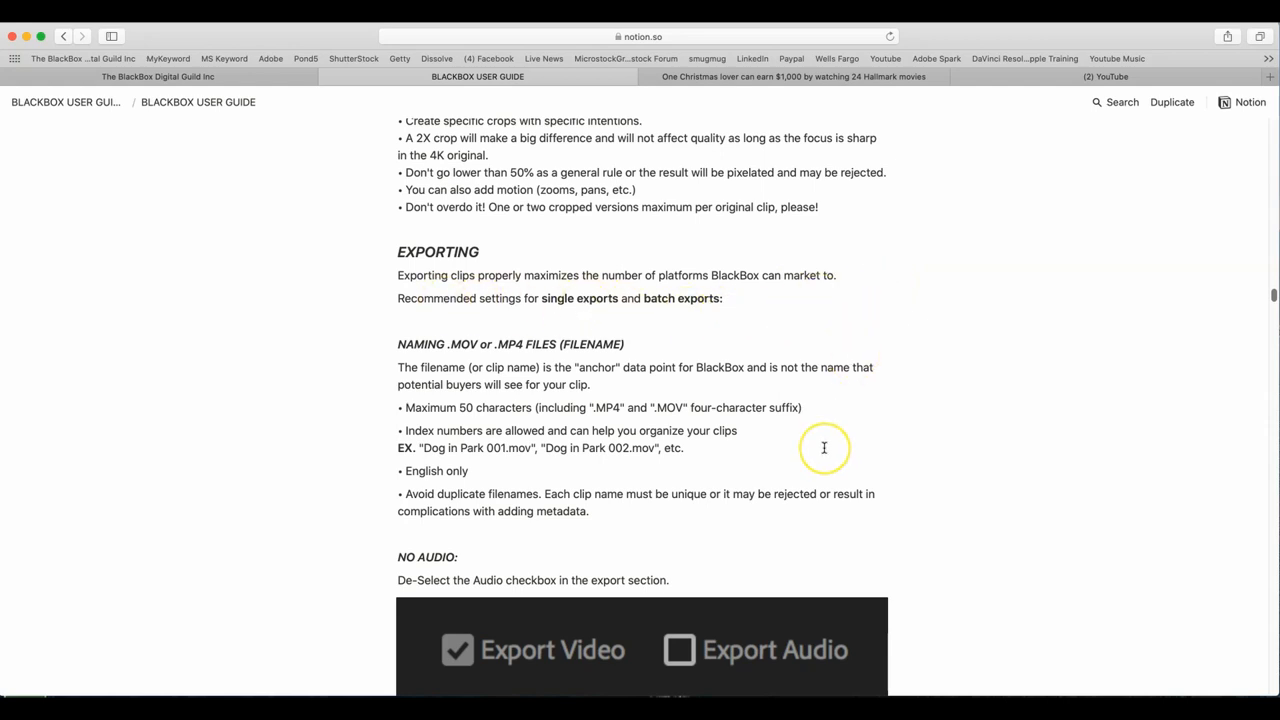
pyautogui.scroll(-3)
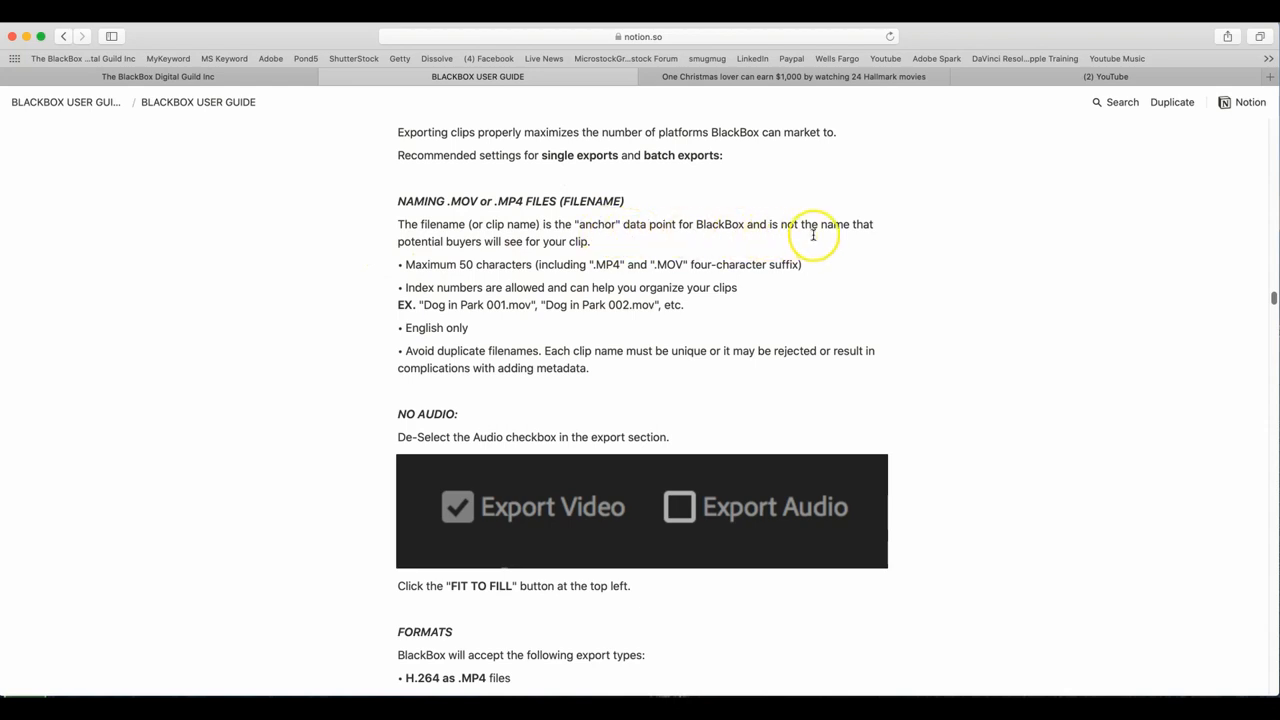
pyautogui.moveTo(452, 248)
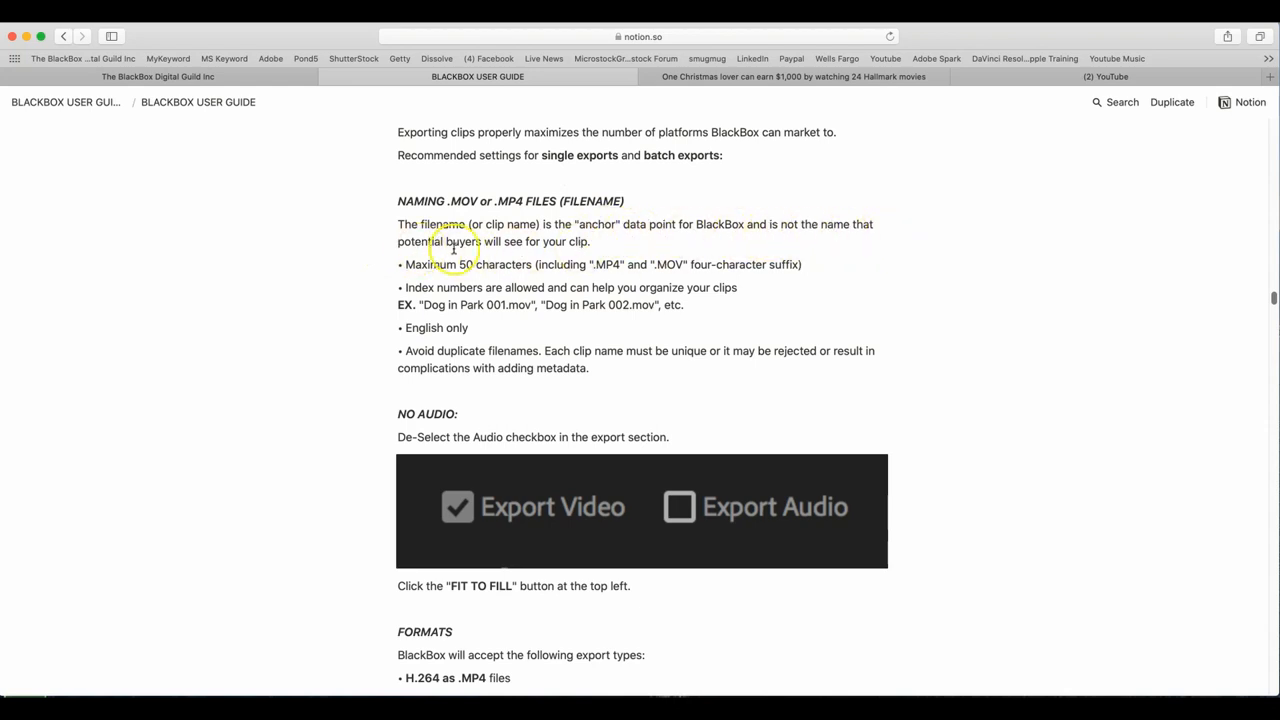
pyautogui.moveTo(520, 332)
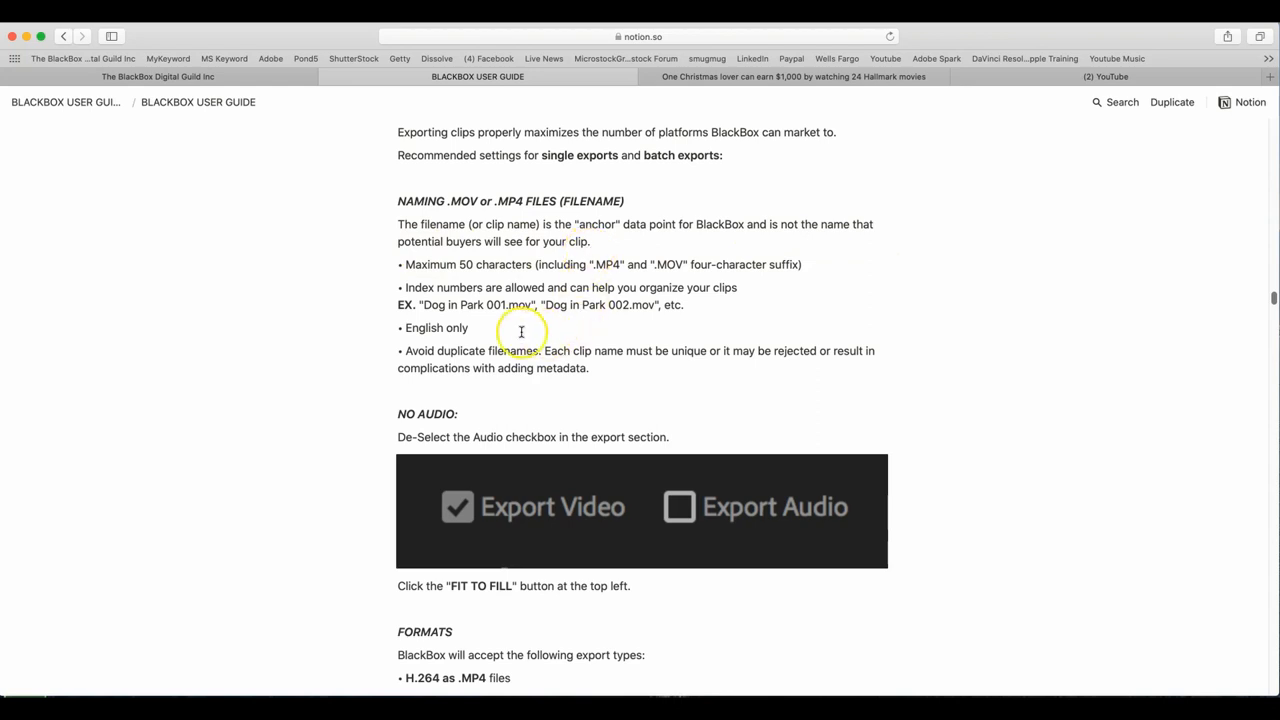
pyautogui.moveTo(584, 280)
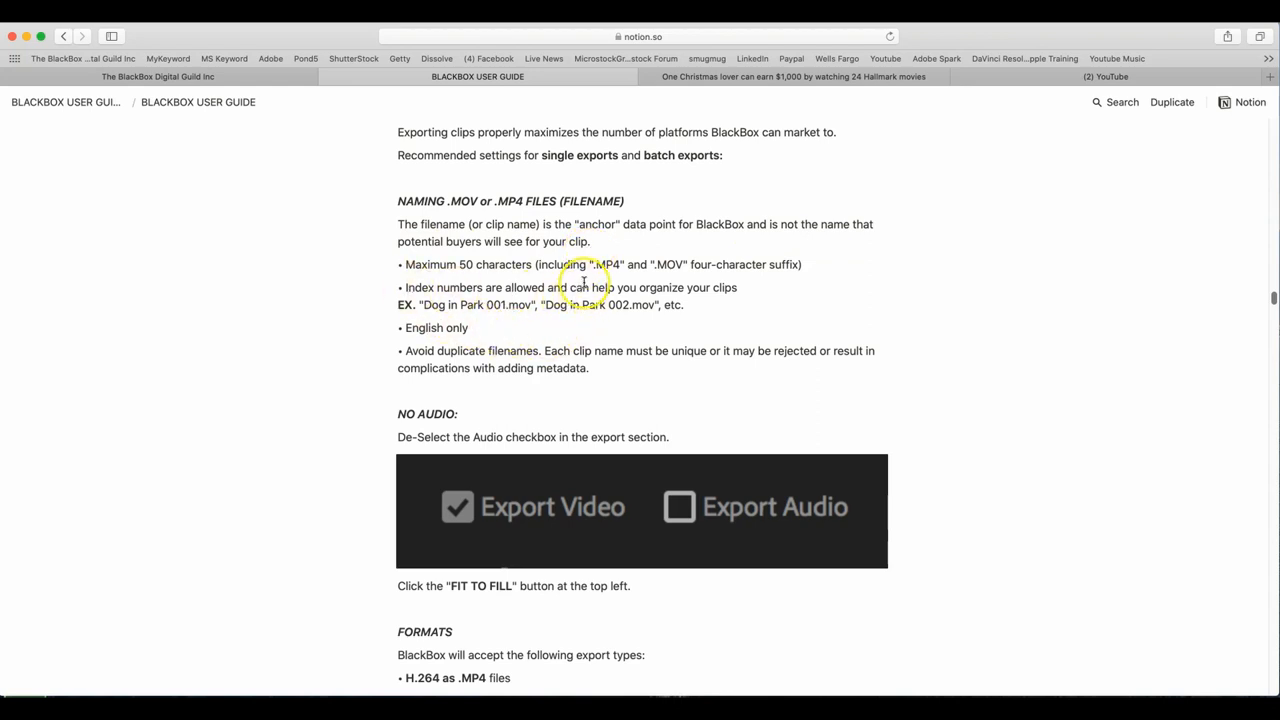
pyautogui.moveTo(650, 270)
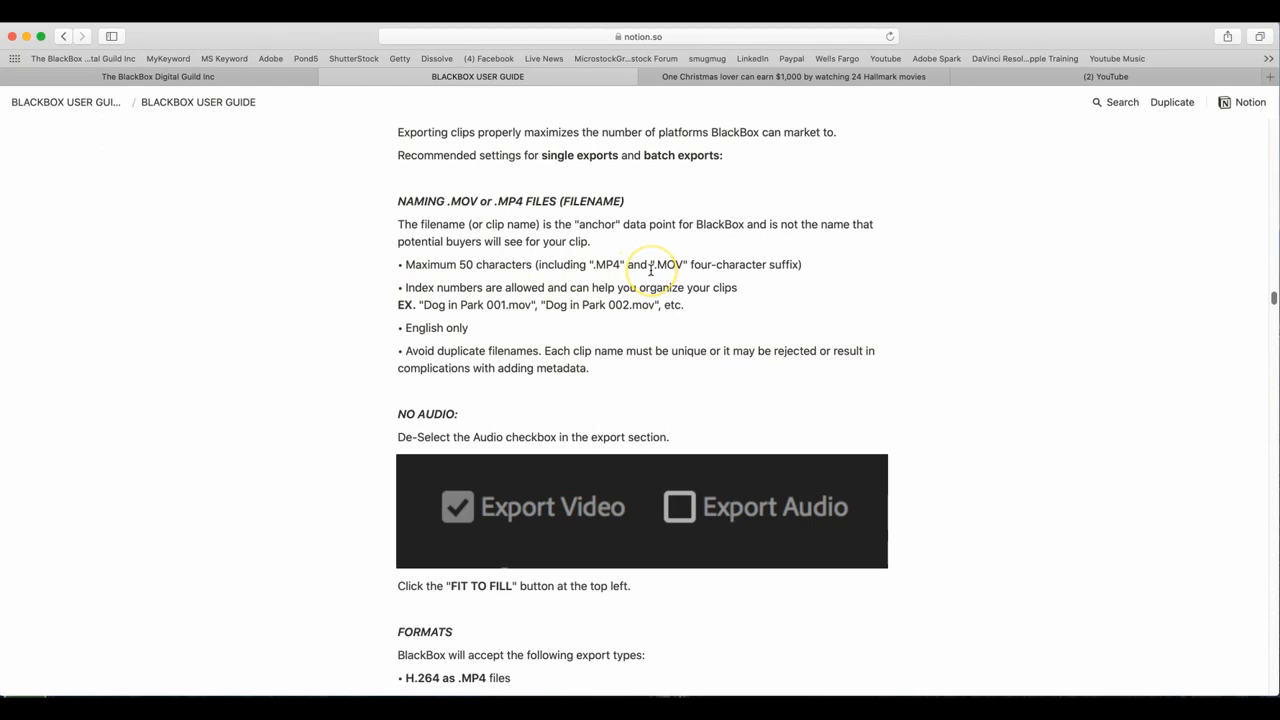
pyautogui.moveTo(616, 328)
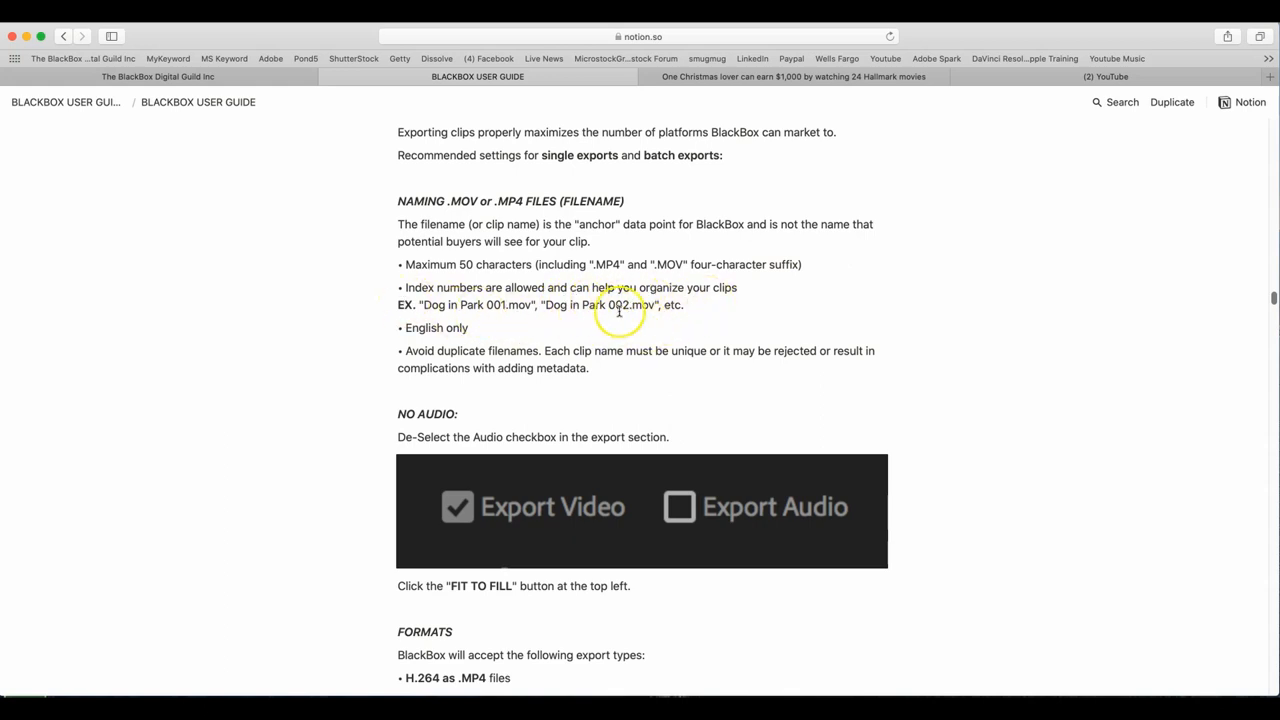
pyautogui.moveTo(460, 388)
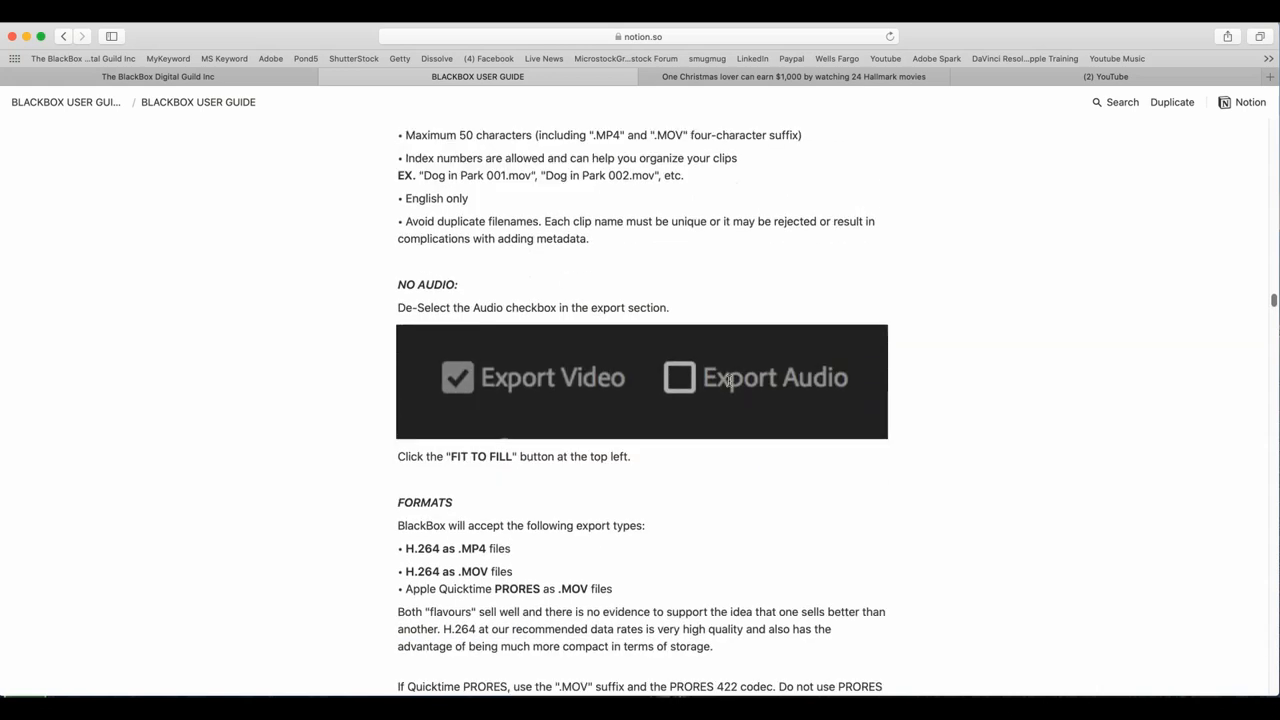
pyautogui.scroll(-3)
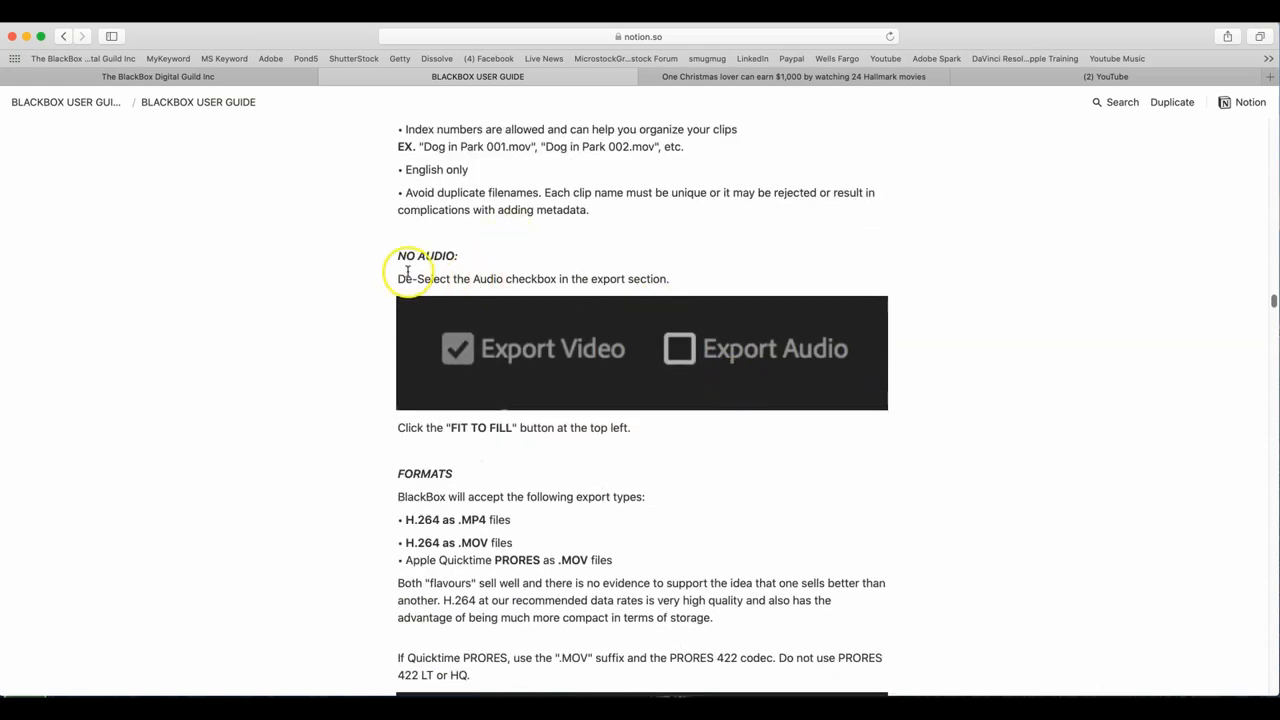
pyautogui.moveTo(686, 284)
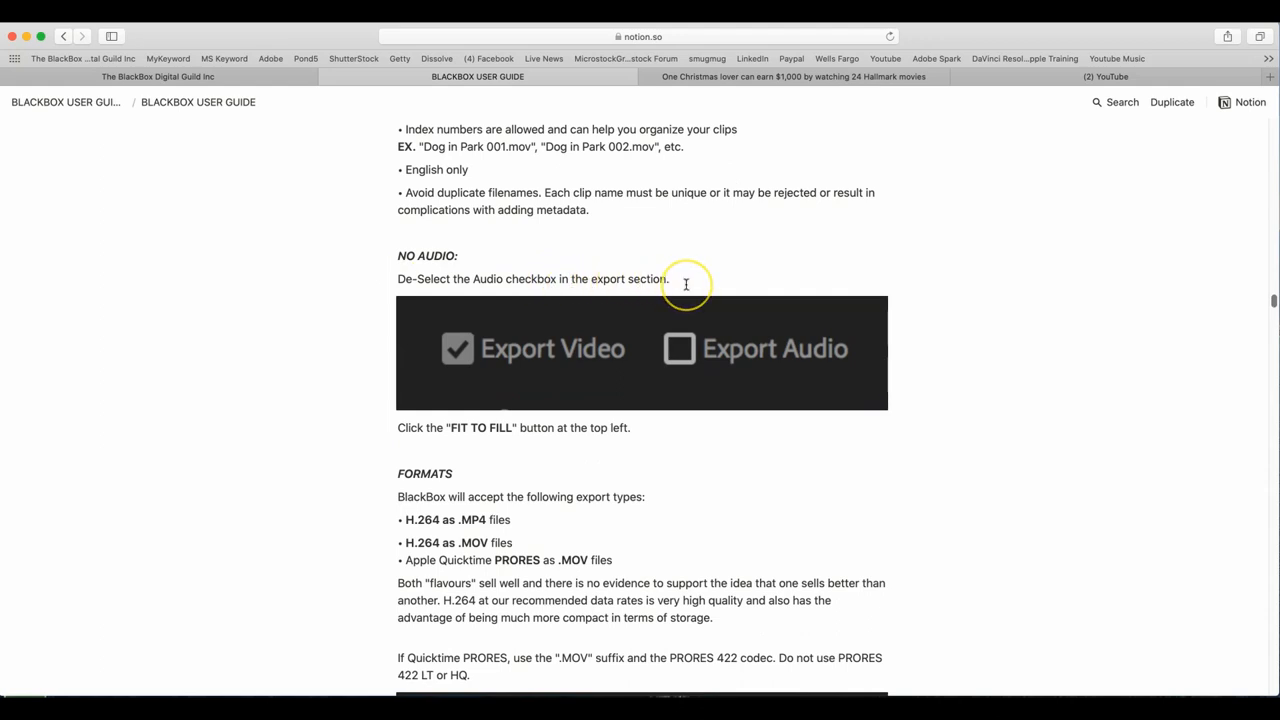
pyautogui.moveTo(656, 280)
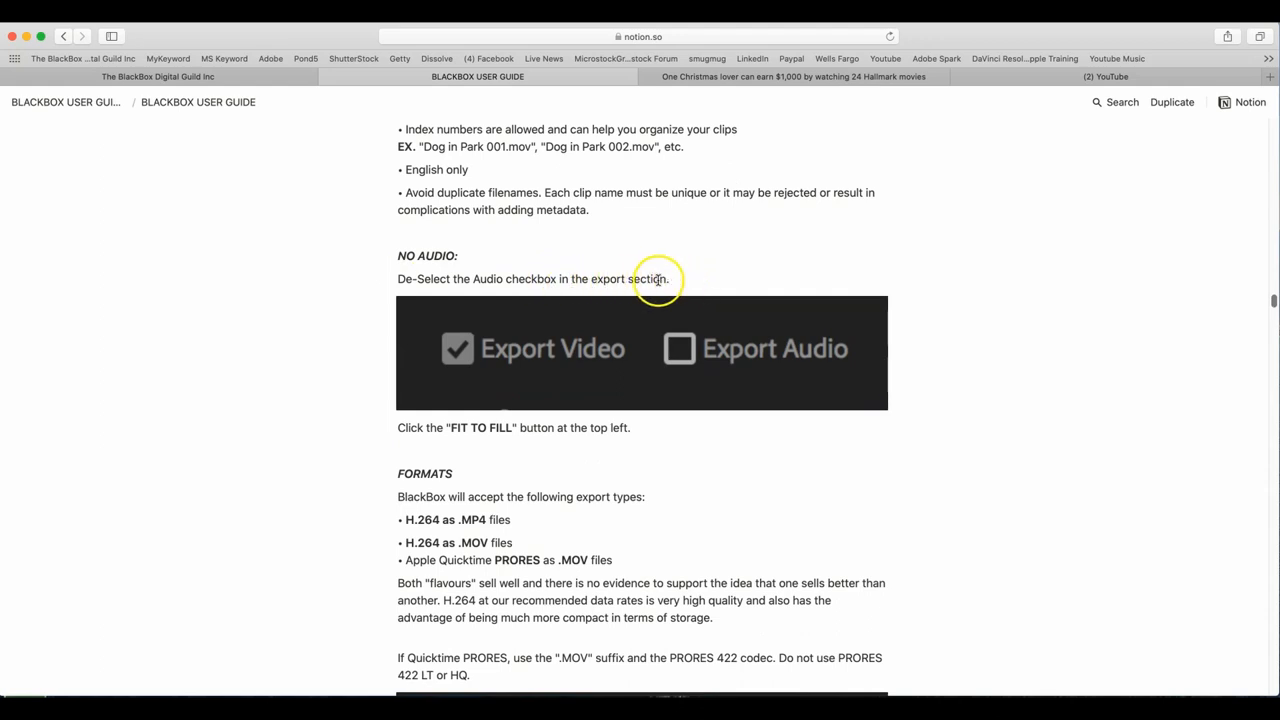
pyautogui.moveTo(416, 428)
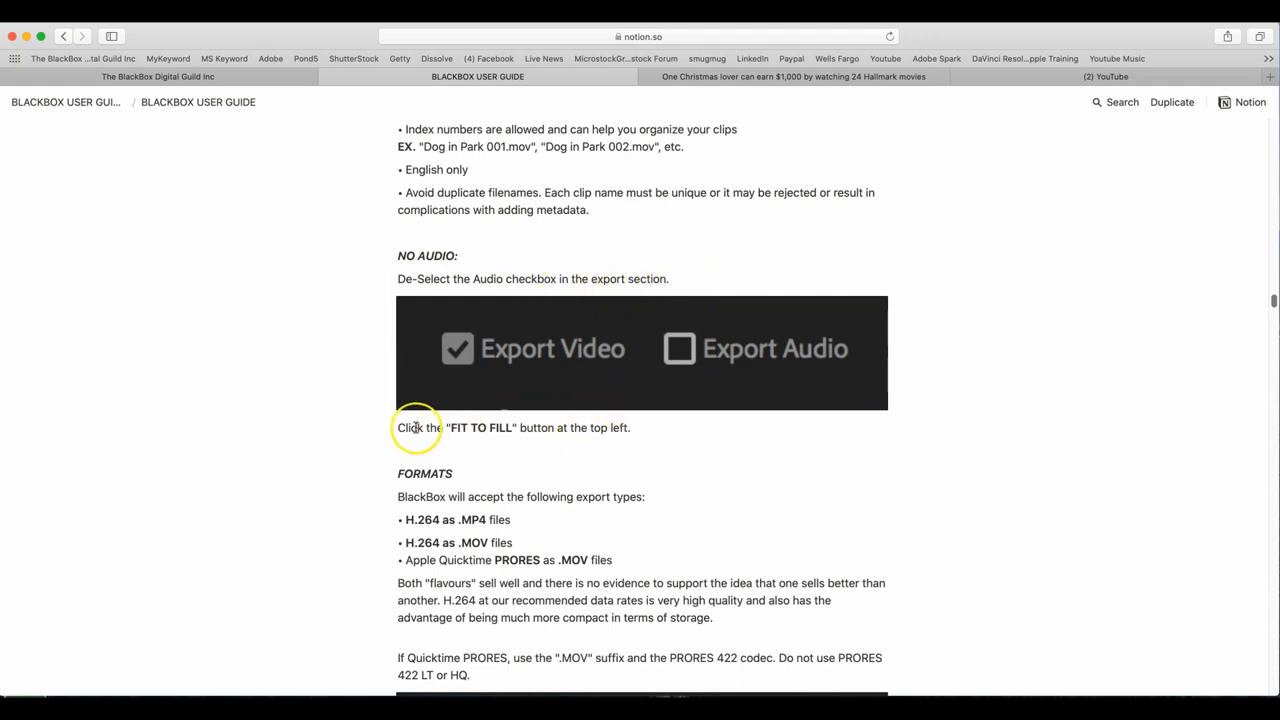
pyautogui.scroll(-3)
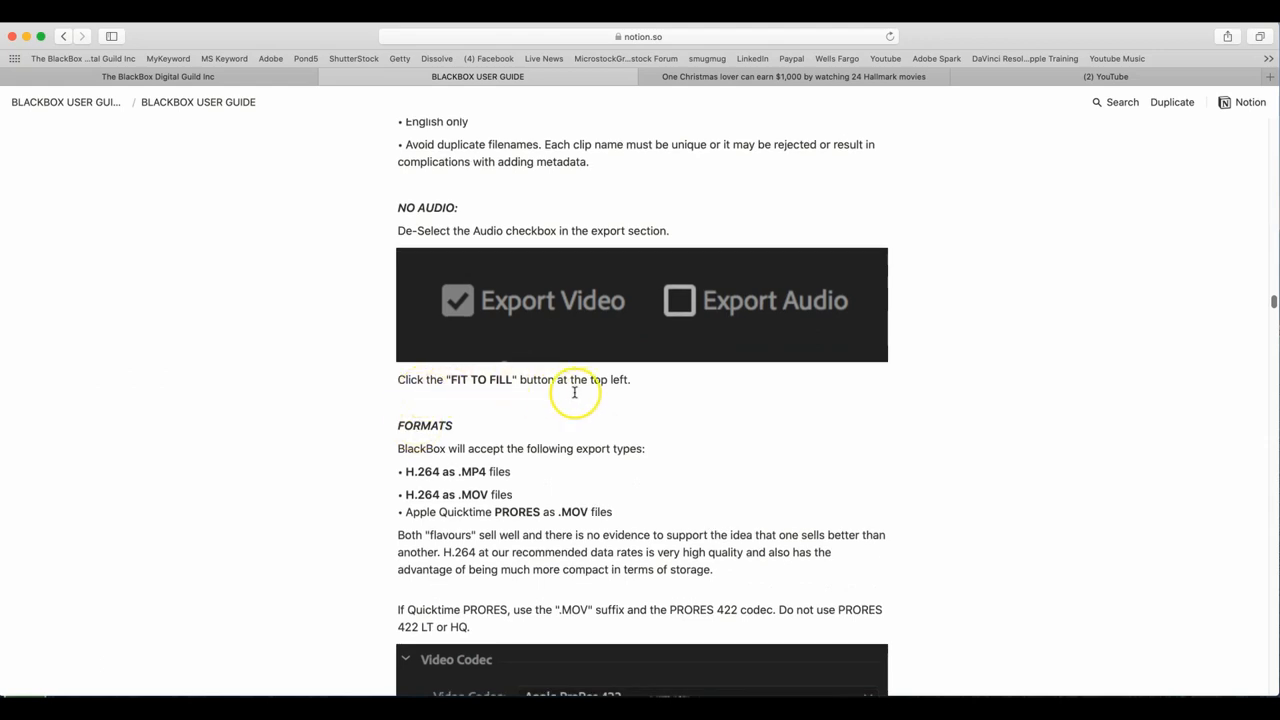
pyautogui.scroll(-3)
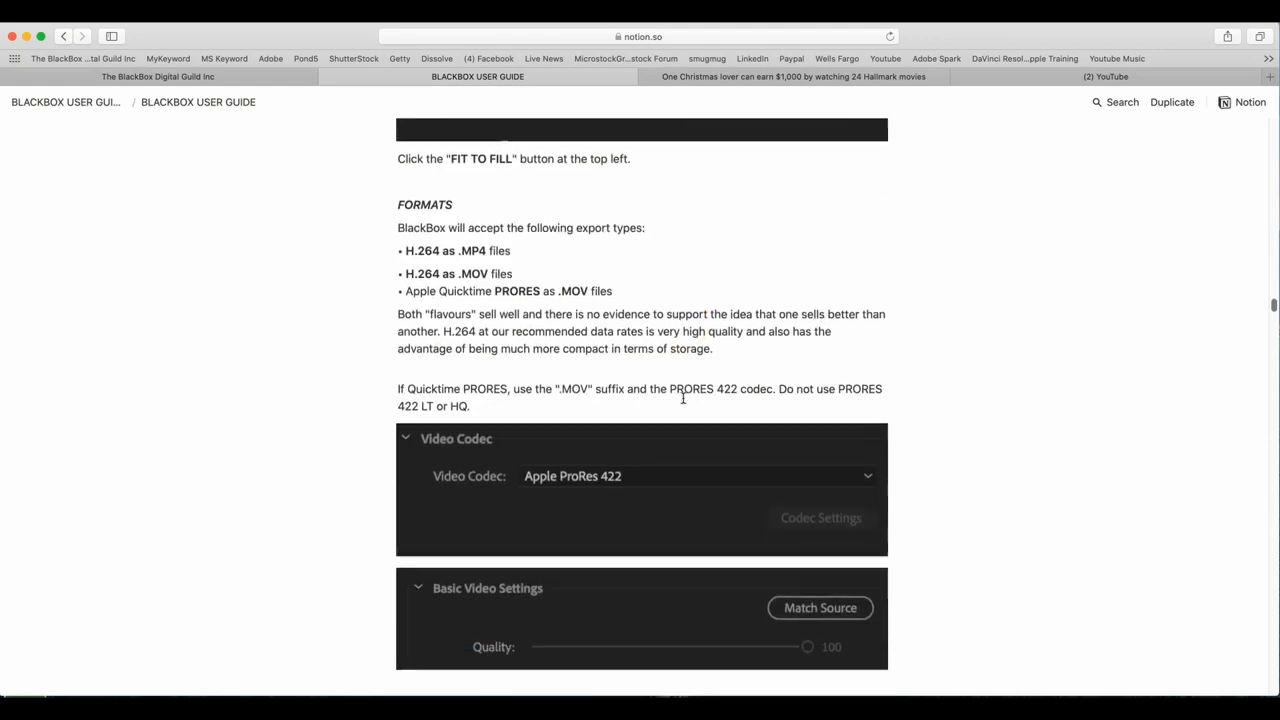
pyautogui.scroll(-3)
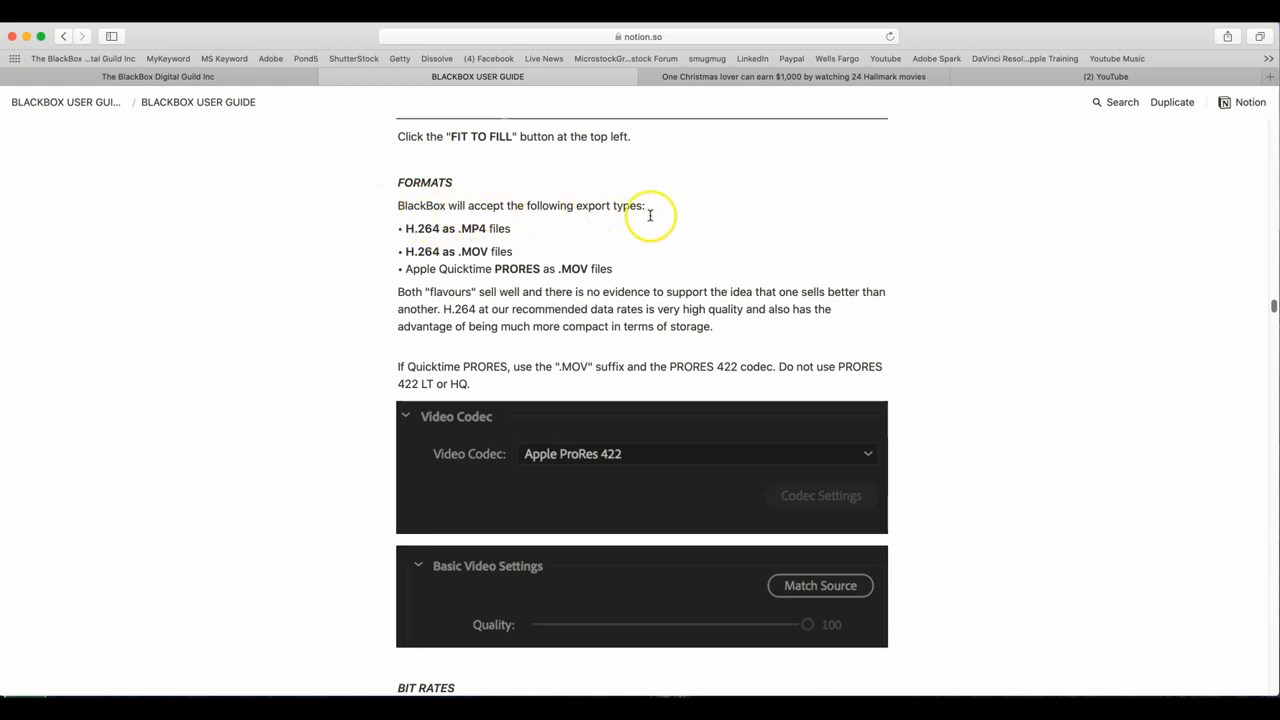
pyautogui.moveTo(394, 240)
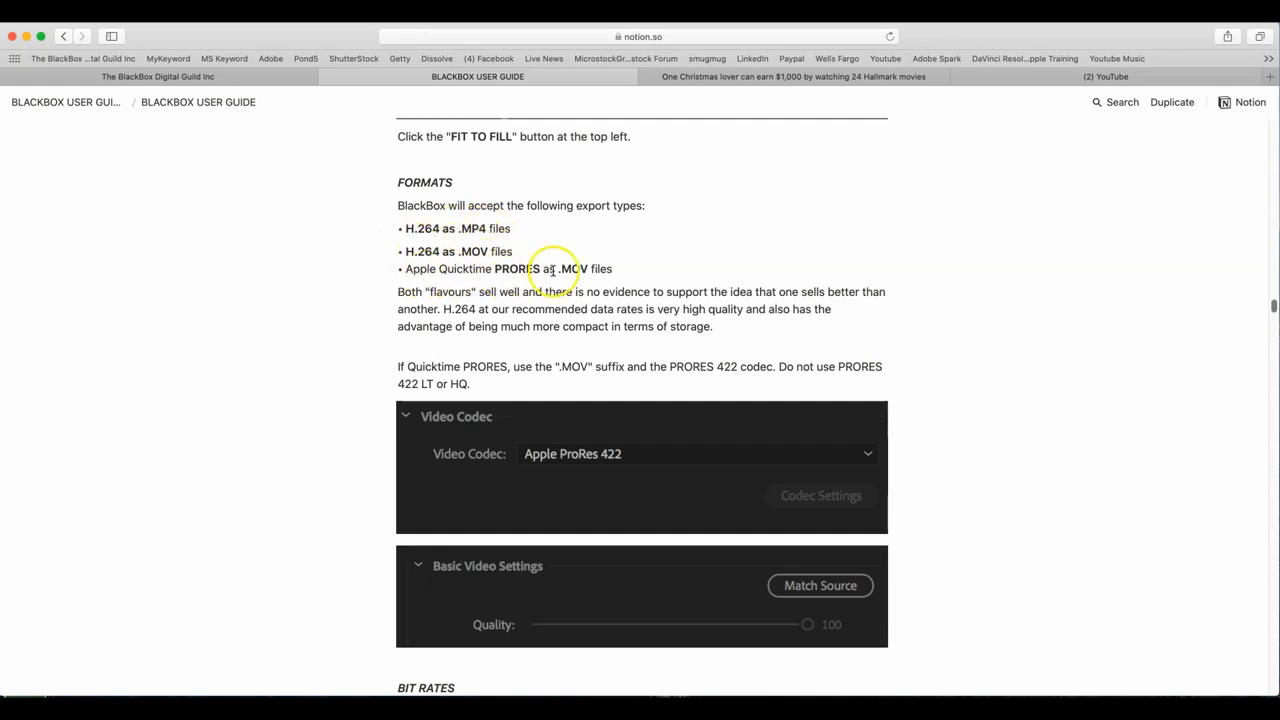
pyautogui.scroll(-3)
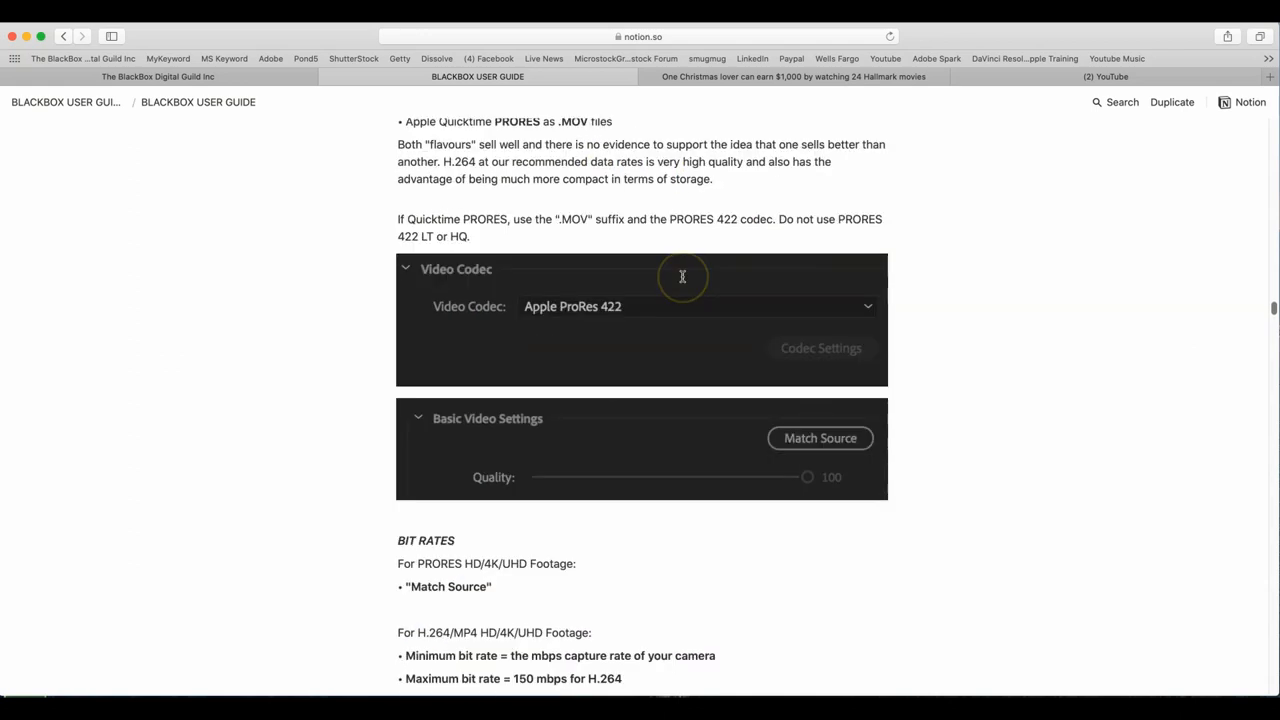
pyautogui.scroll(-3)
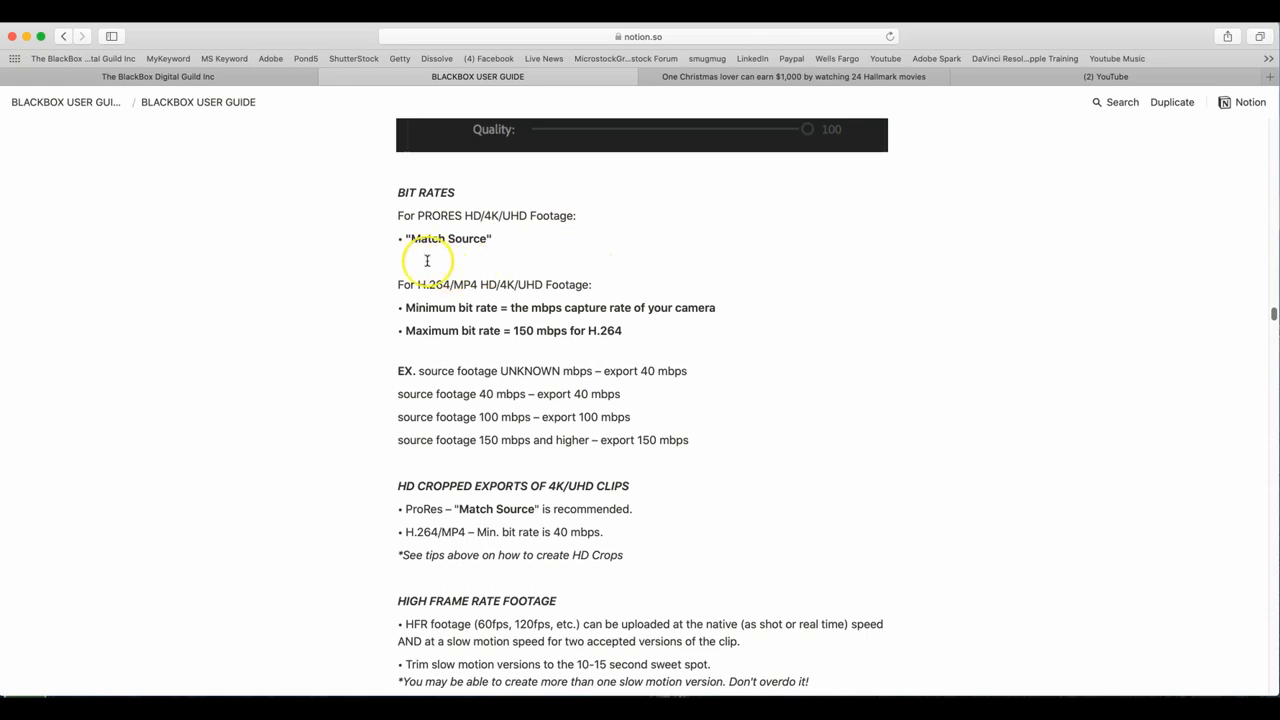
pyautogui.moveTo(428, 308)
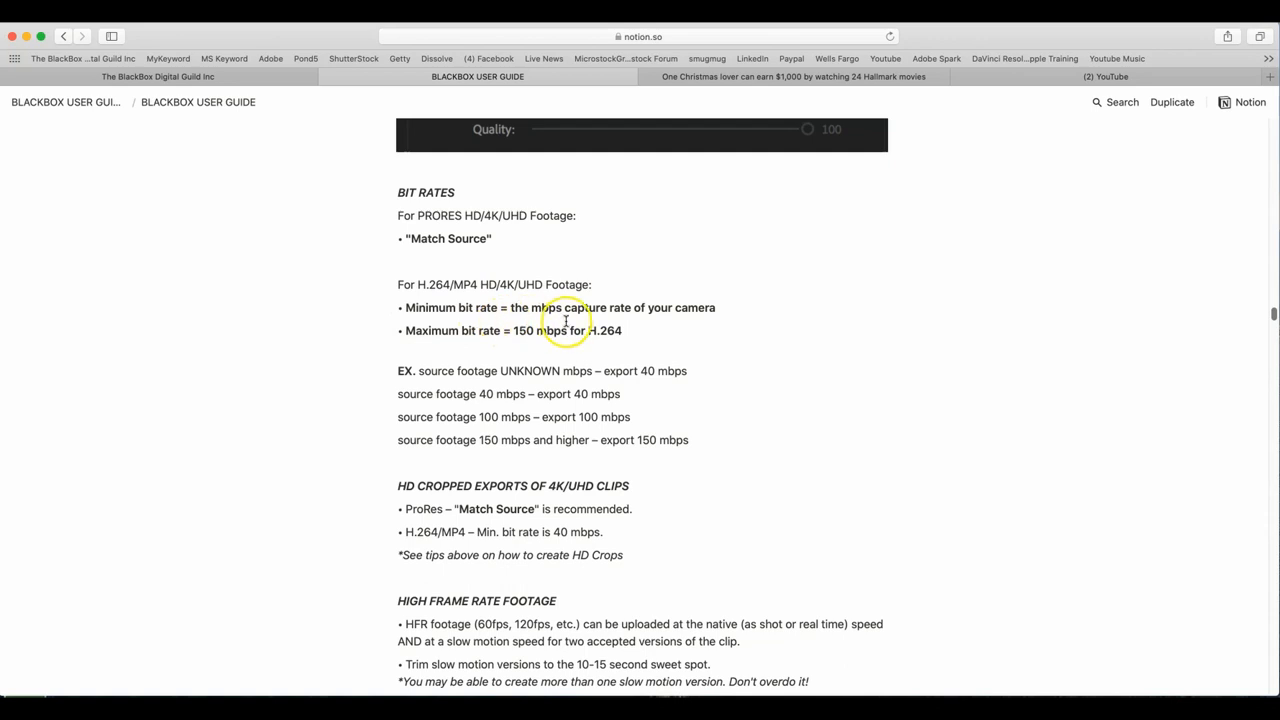
pyautogui.moveTo(652, 316)
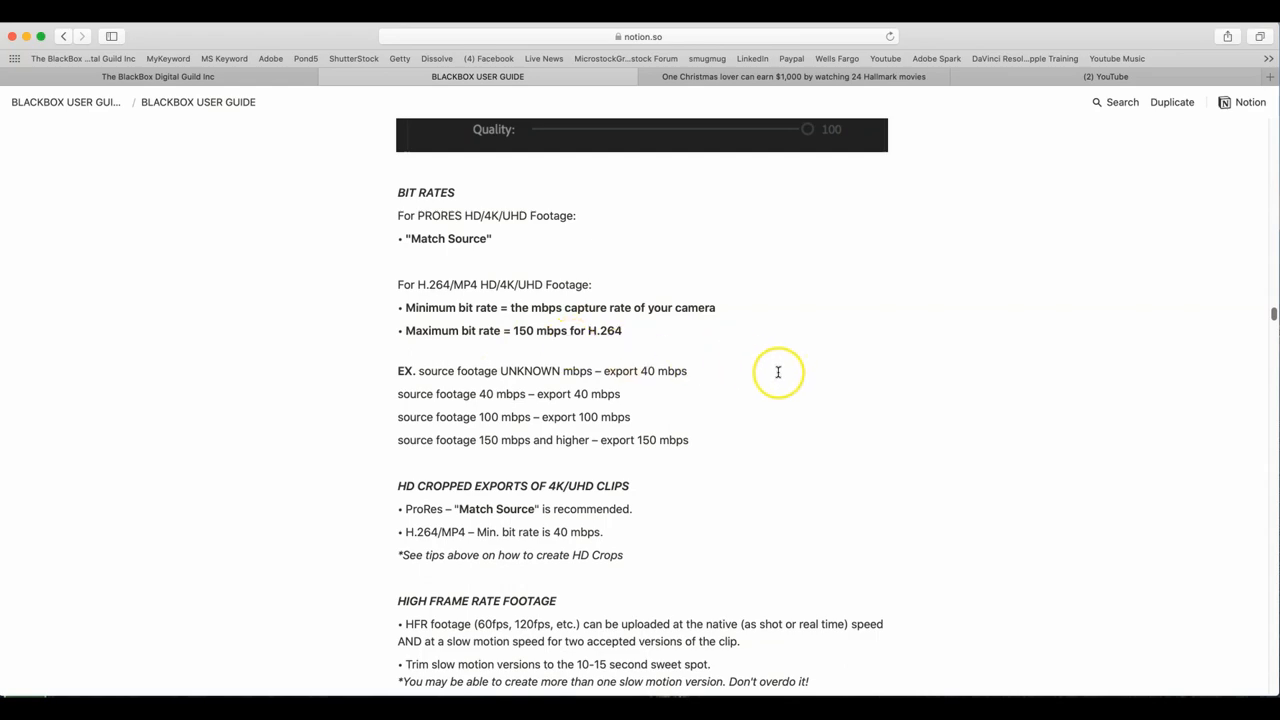
pyautogui.scroll(-3)
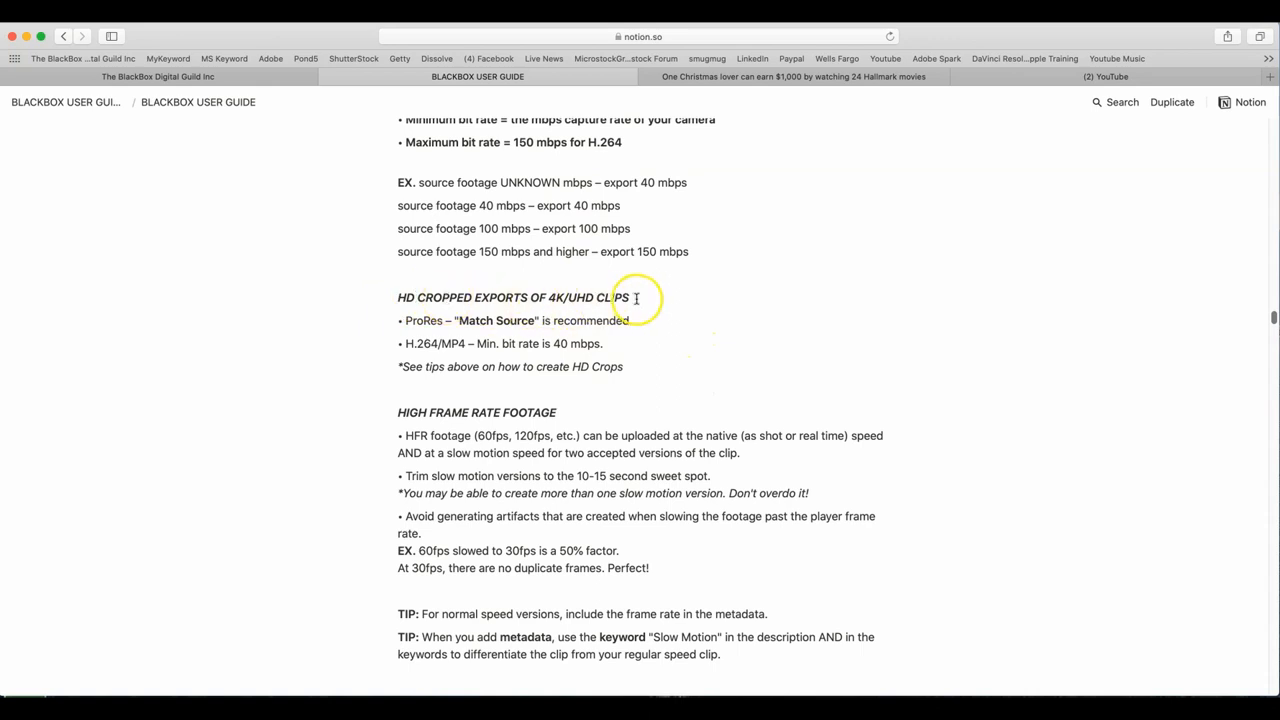
pyautogui.moveTo(542, 324)
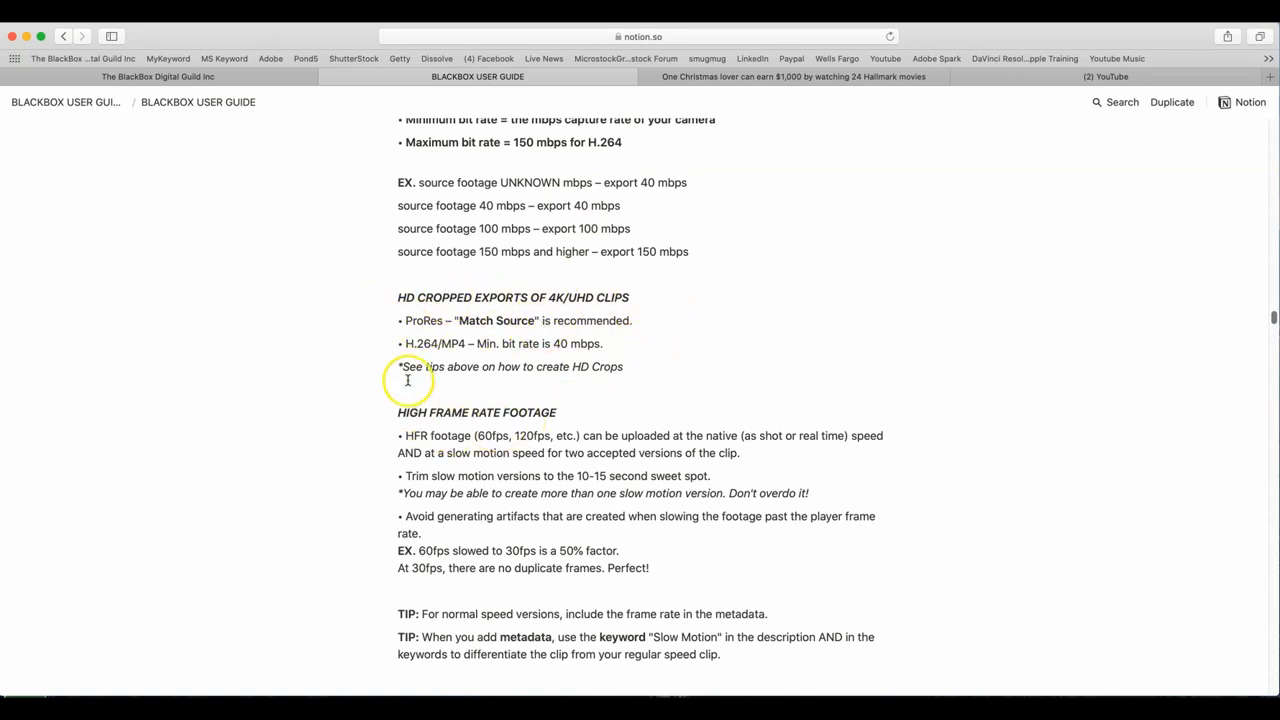
pyautogui.moveTo(492, 356)
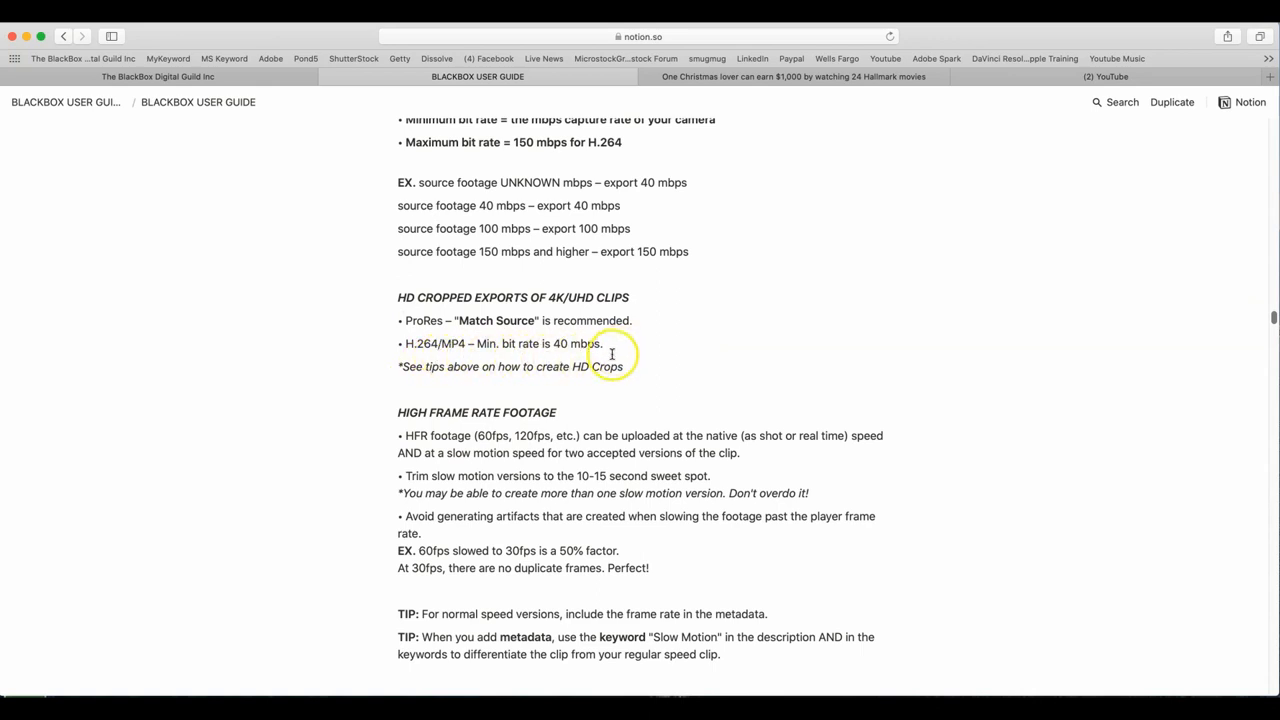
pyautogui.scroll(-3)
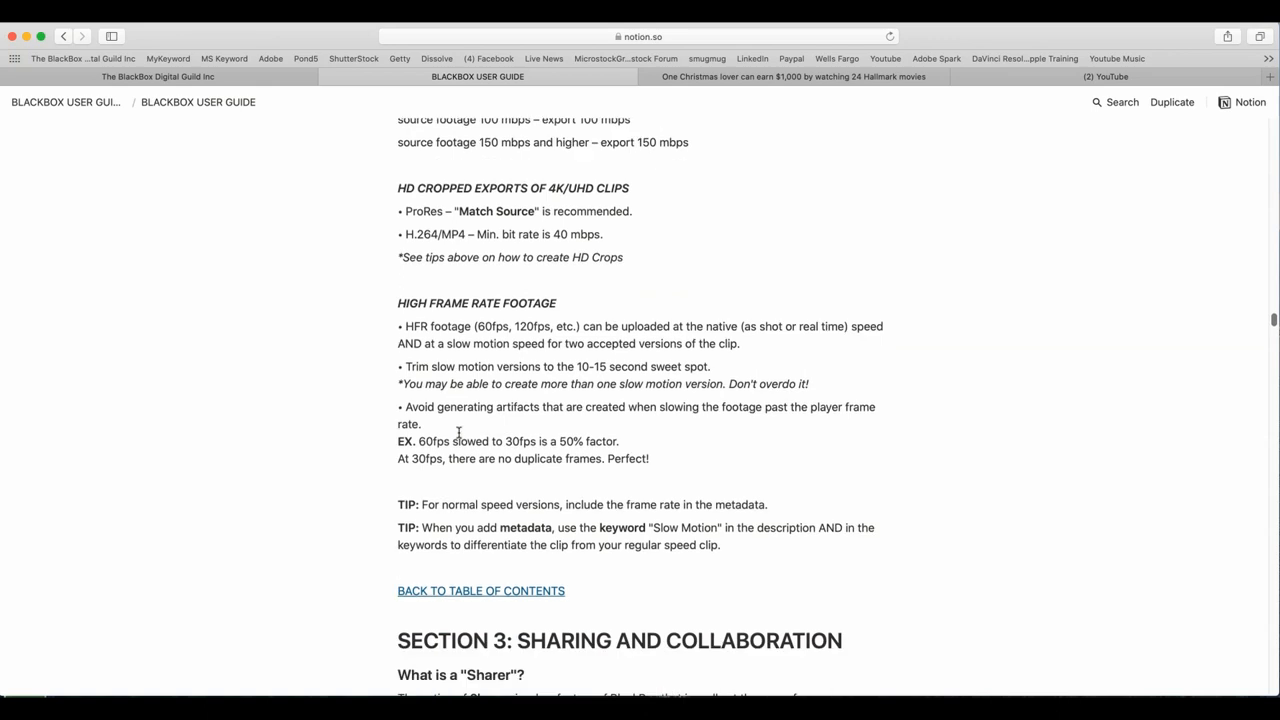
pyautogui.scroll(-3)
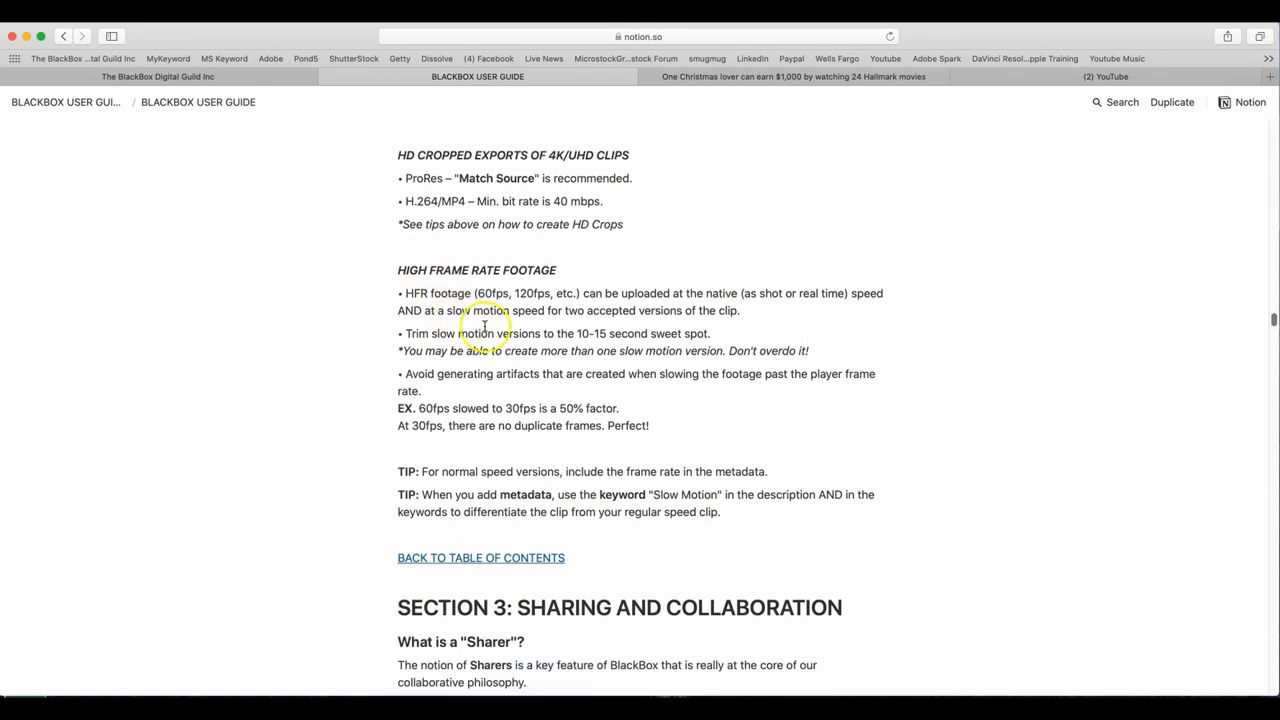
pyautogui.moveTo(830, 292)
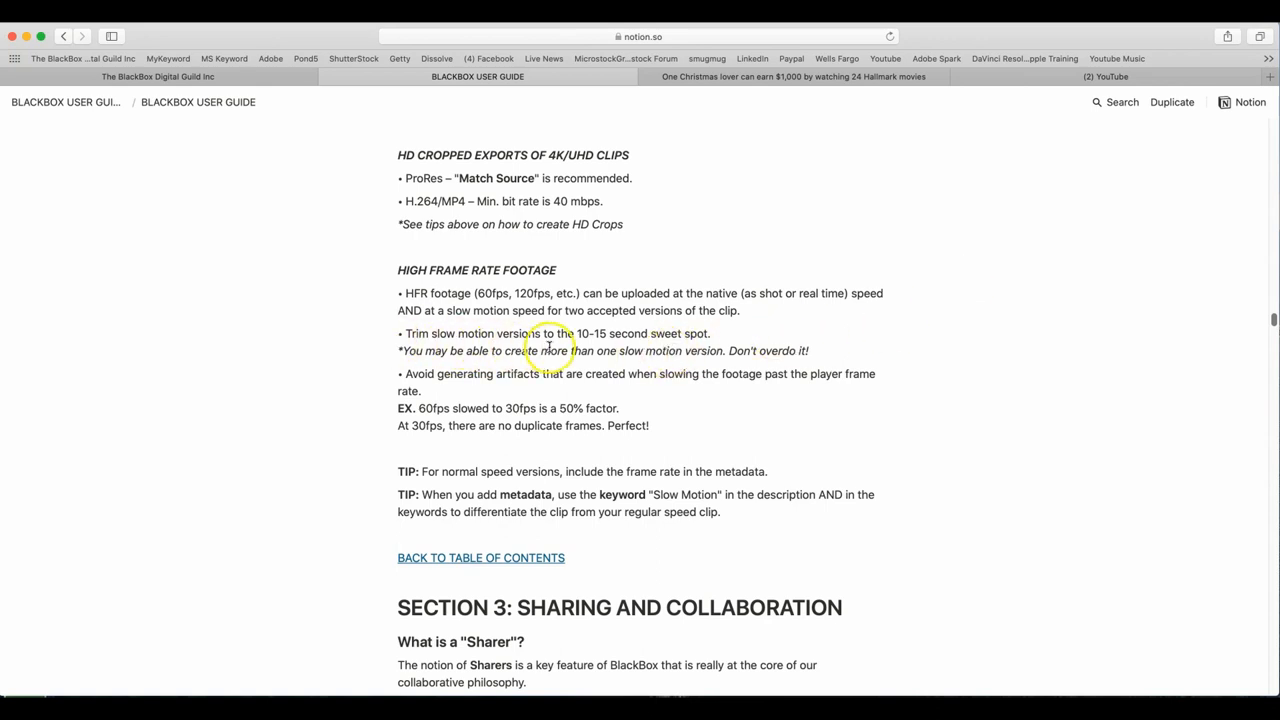
pyautogui.moveTo(672, 348)
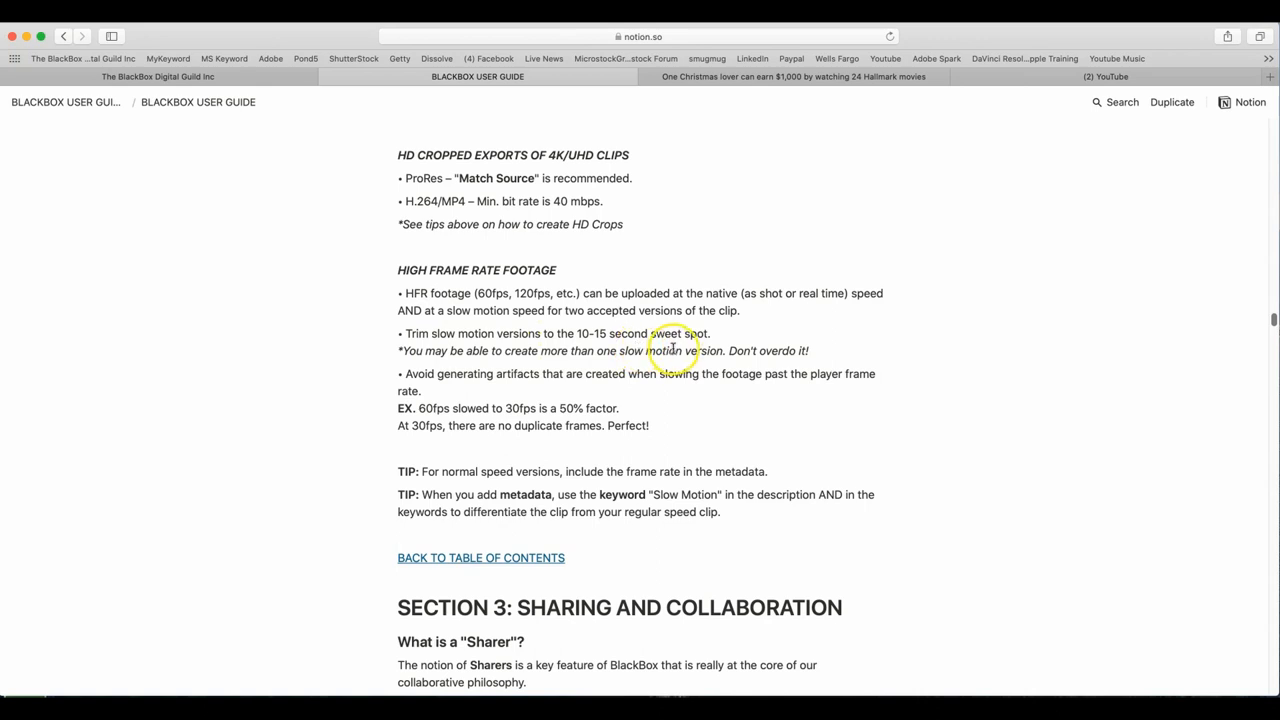
pyautogui.moveTo(532, 362)
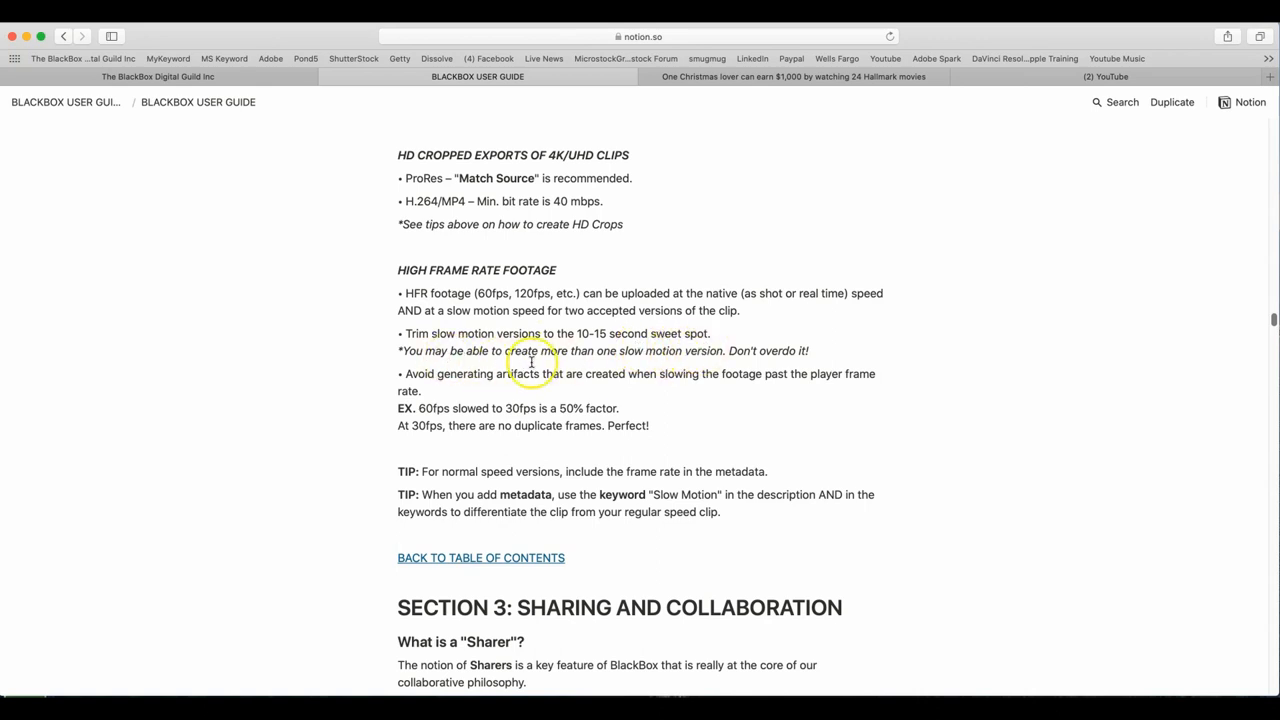
pyautogui.moveTo(692, 362)
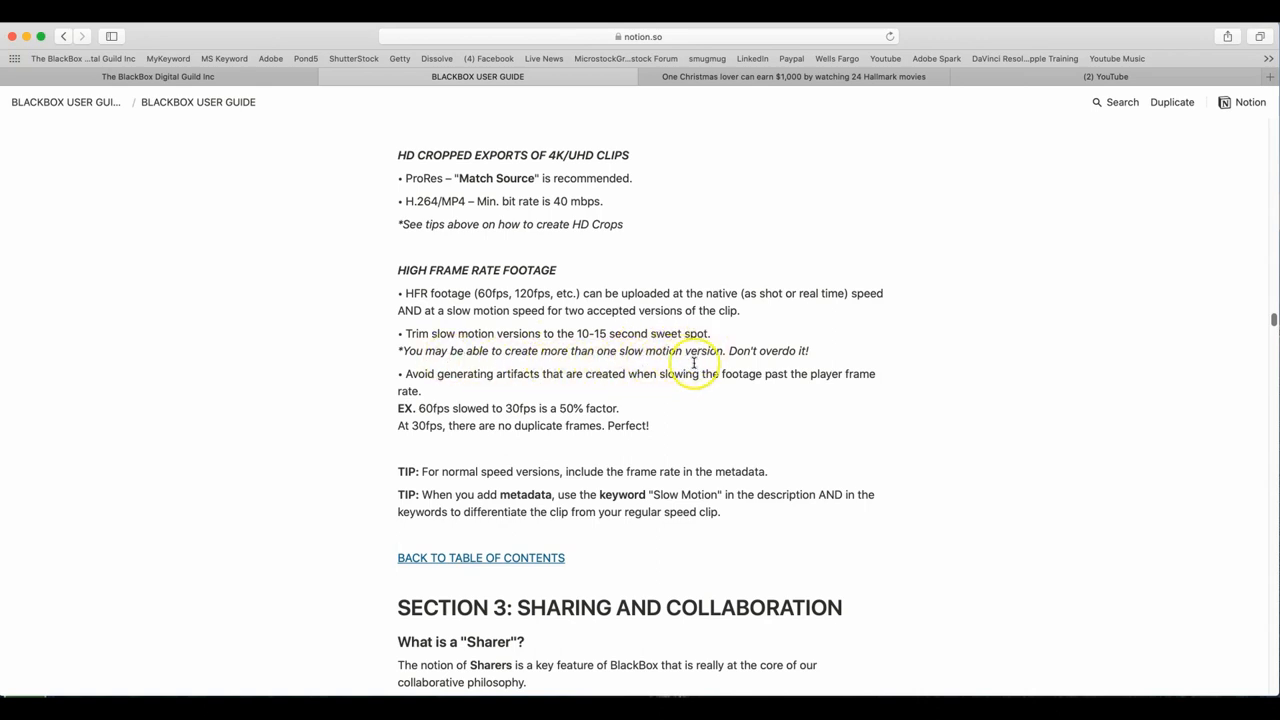
pyautogui.moveTo(504, 378)
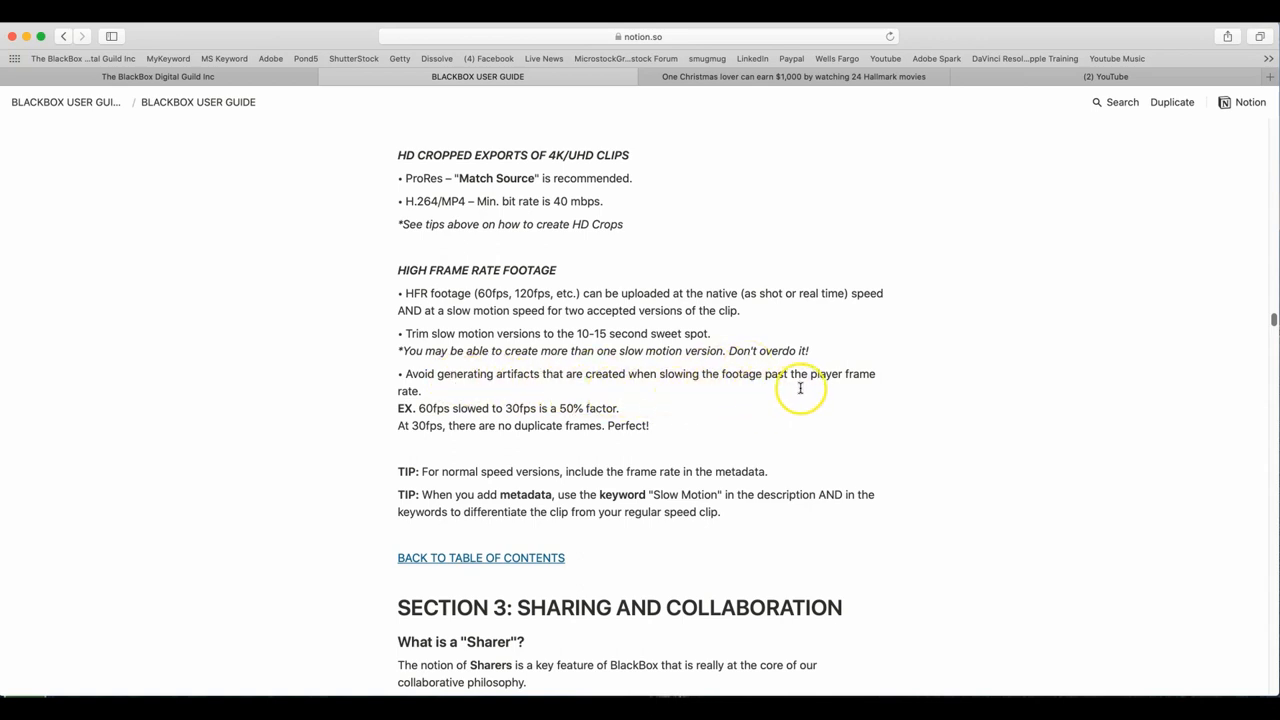
pyautogui.moveTo(418, 404)
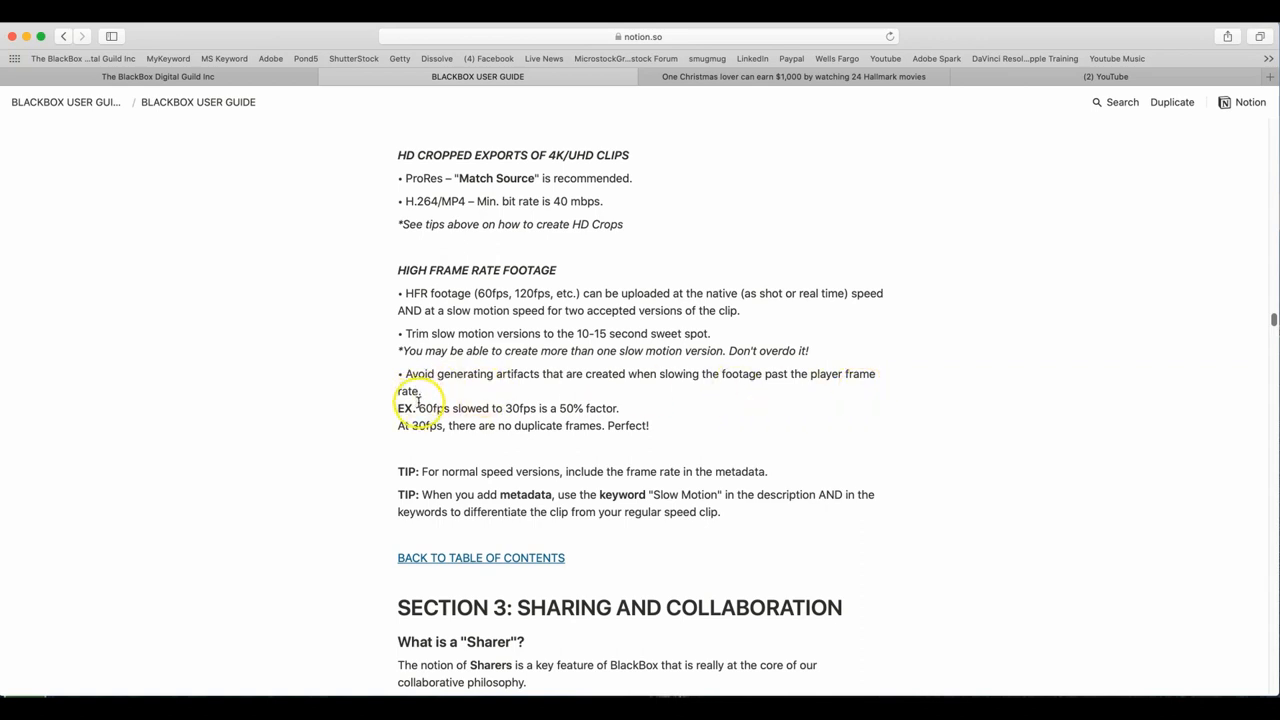
pyautogui.moveTo(462, 408)
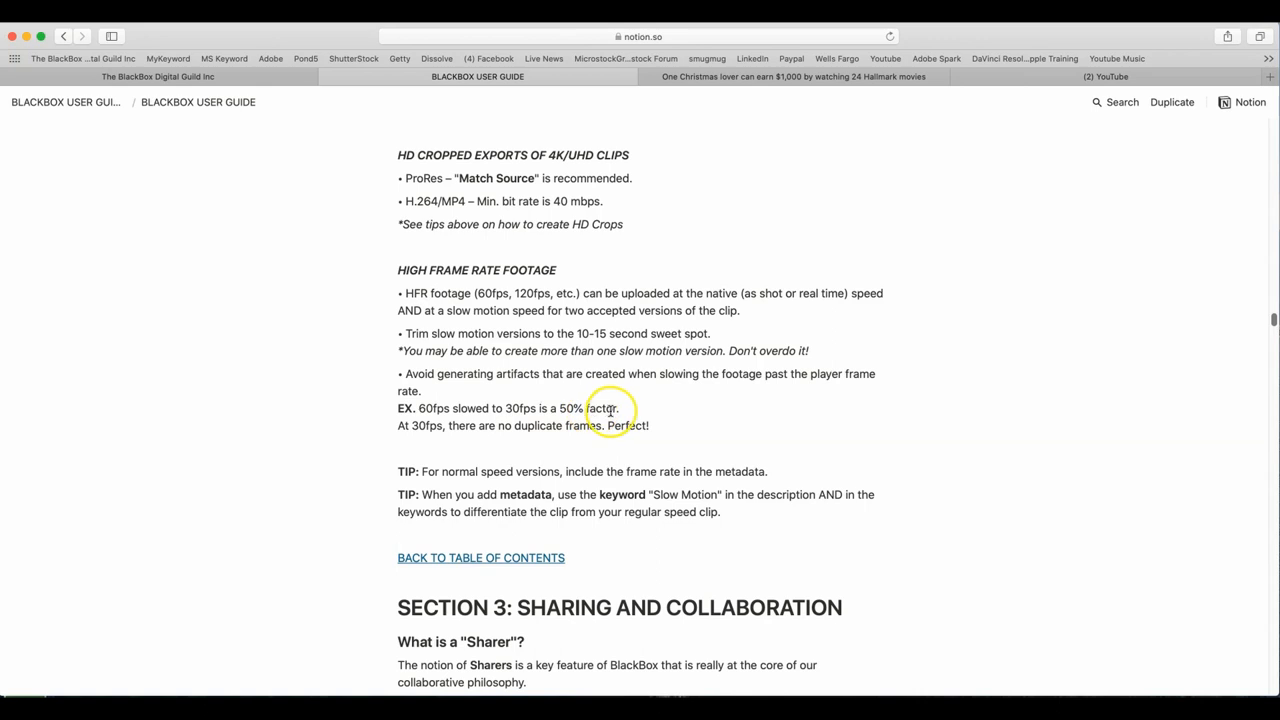
pyautogui.moveTo(434, 432)
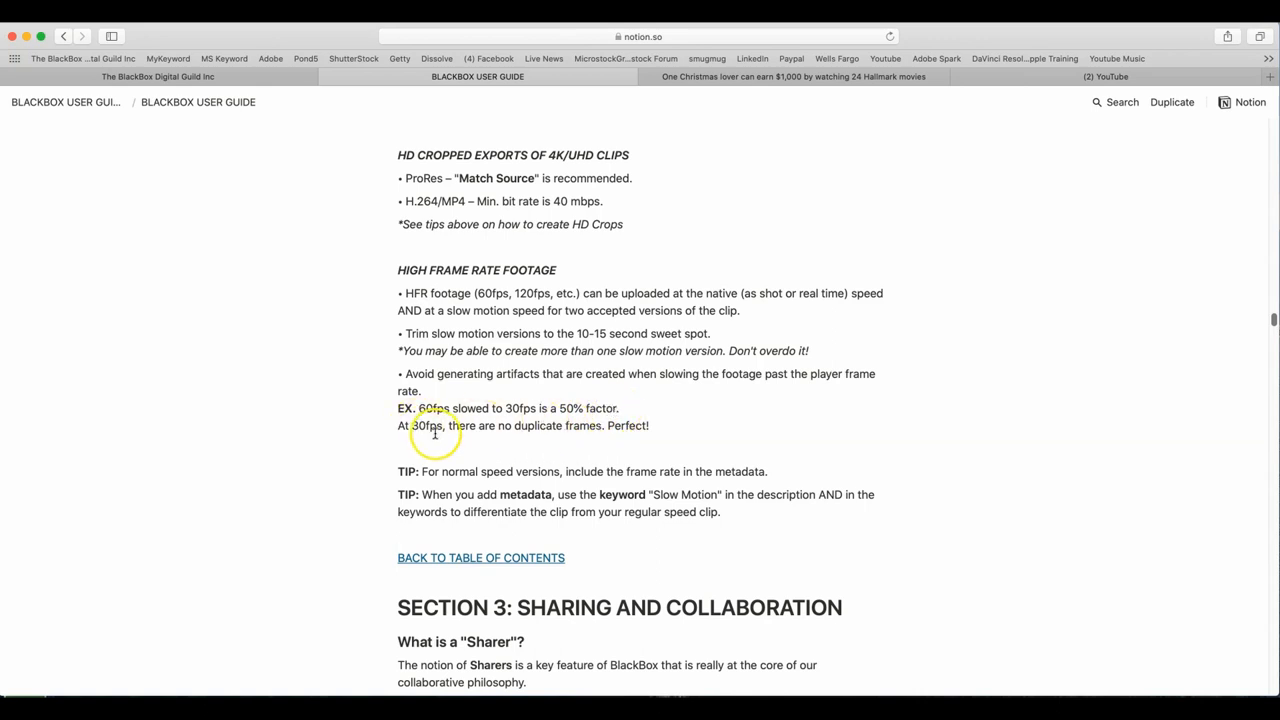
pyautogui.moveTo(580, 430)
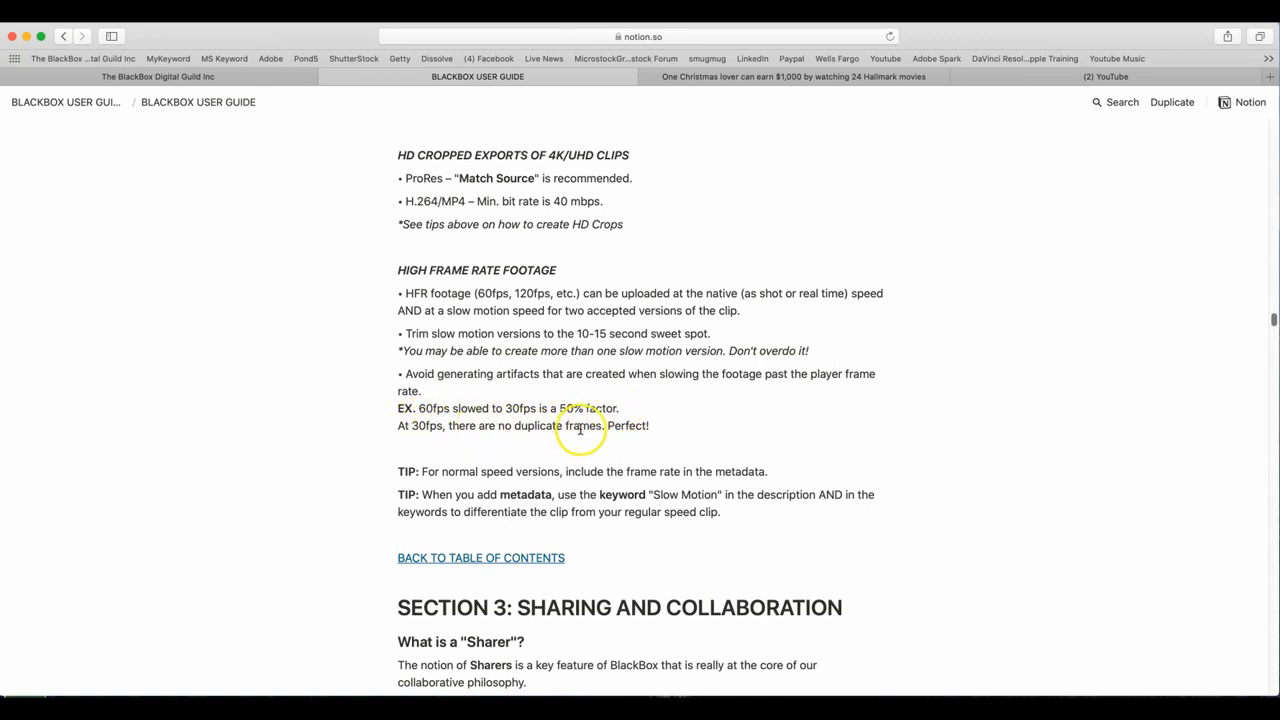
pyautogui.scroll(-3)
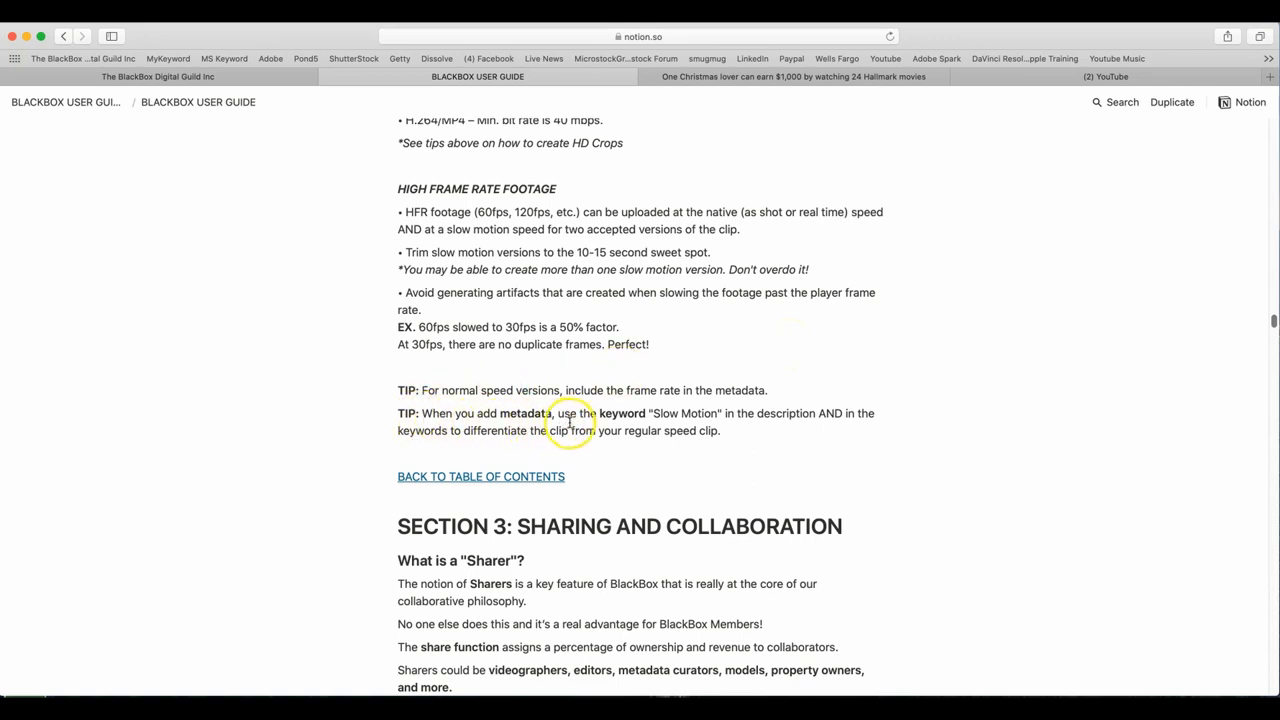
pyautogui.moveTo(828, 424)
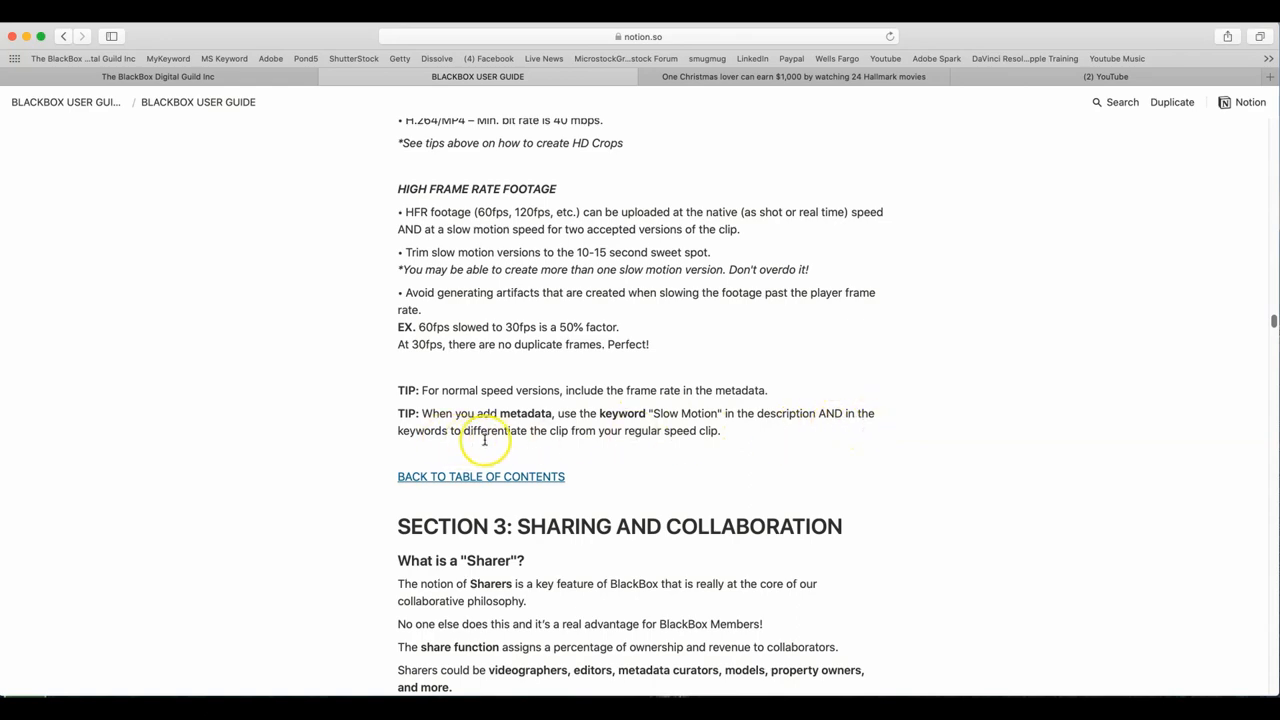
pyautogui.moveTo(644, 444)
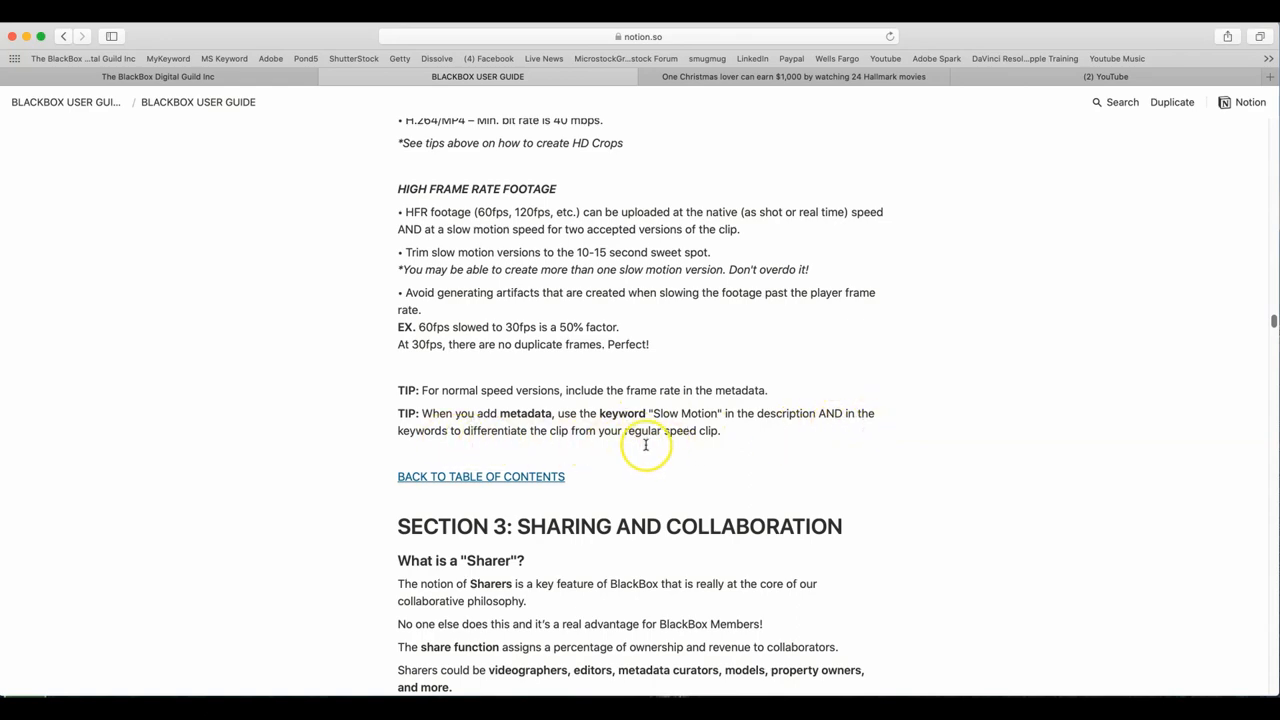
pyautogui.scroll(-3)
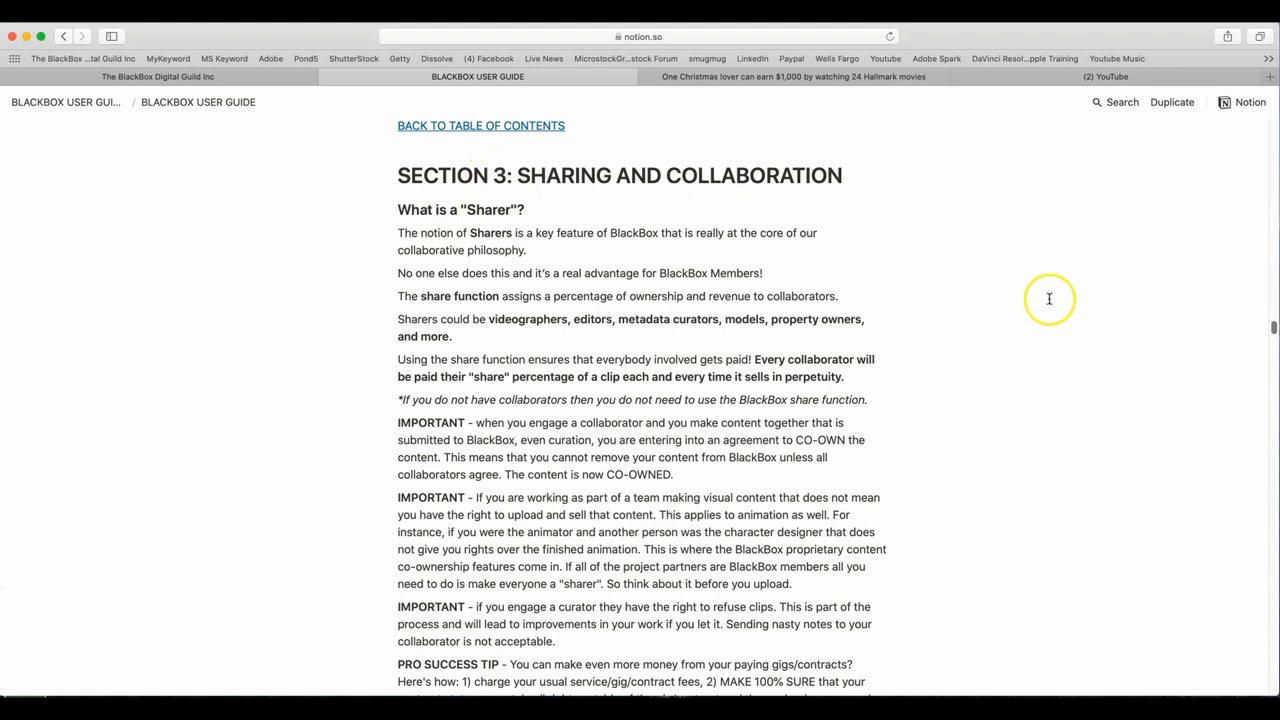
pyautogui.moveTo(550, 218)
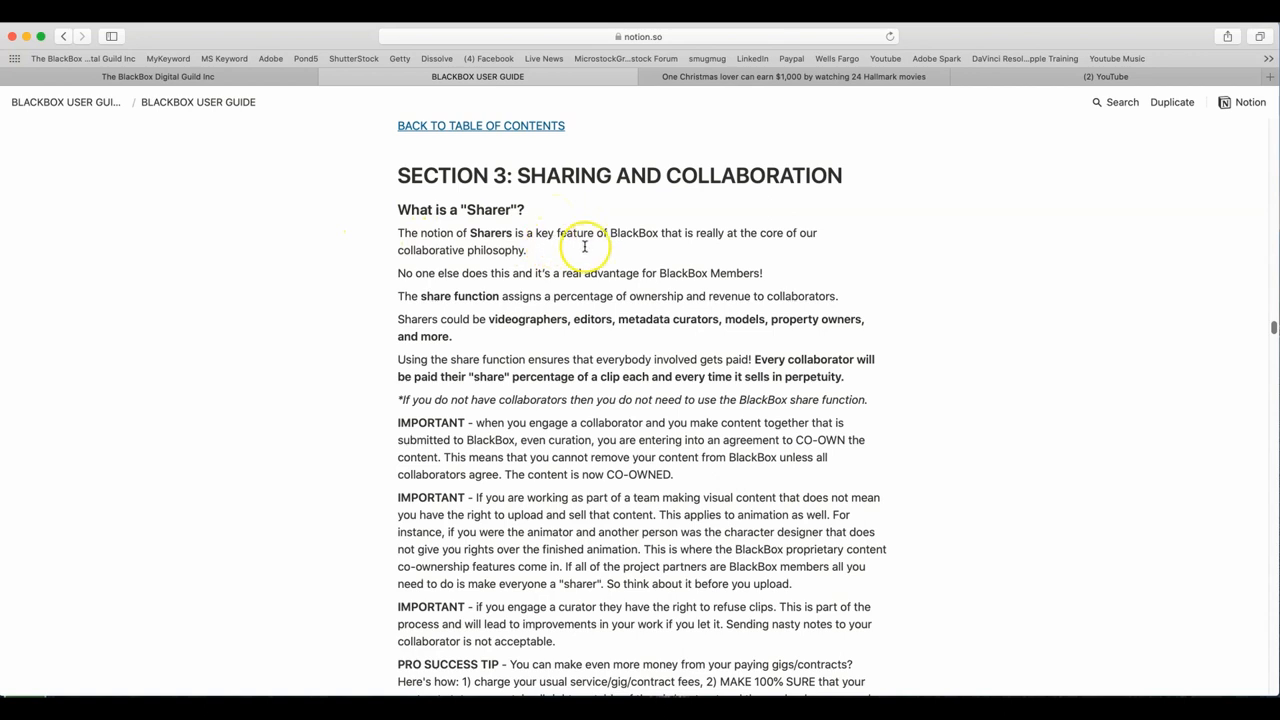
pyautogui.moveTo(972, 284)
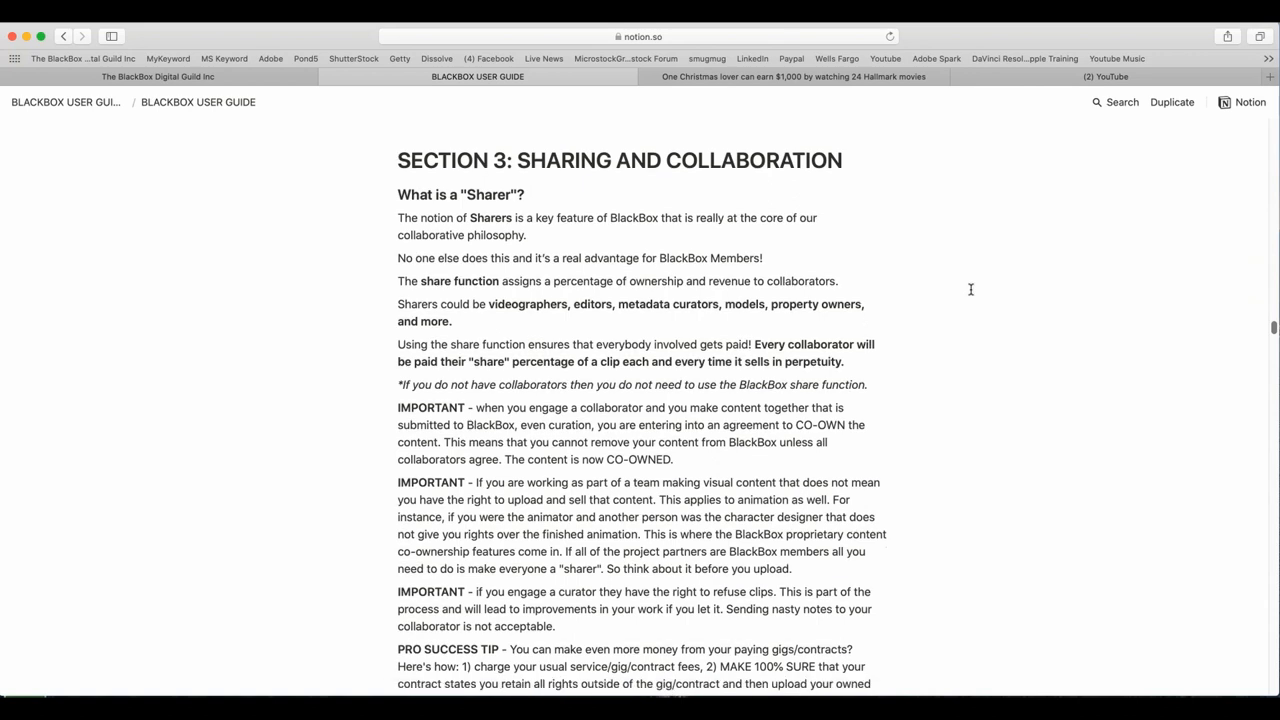
pyautogui.scroll(-3)
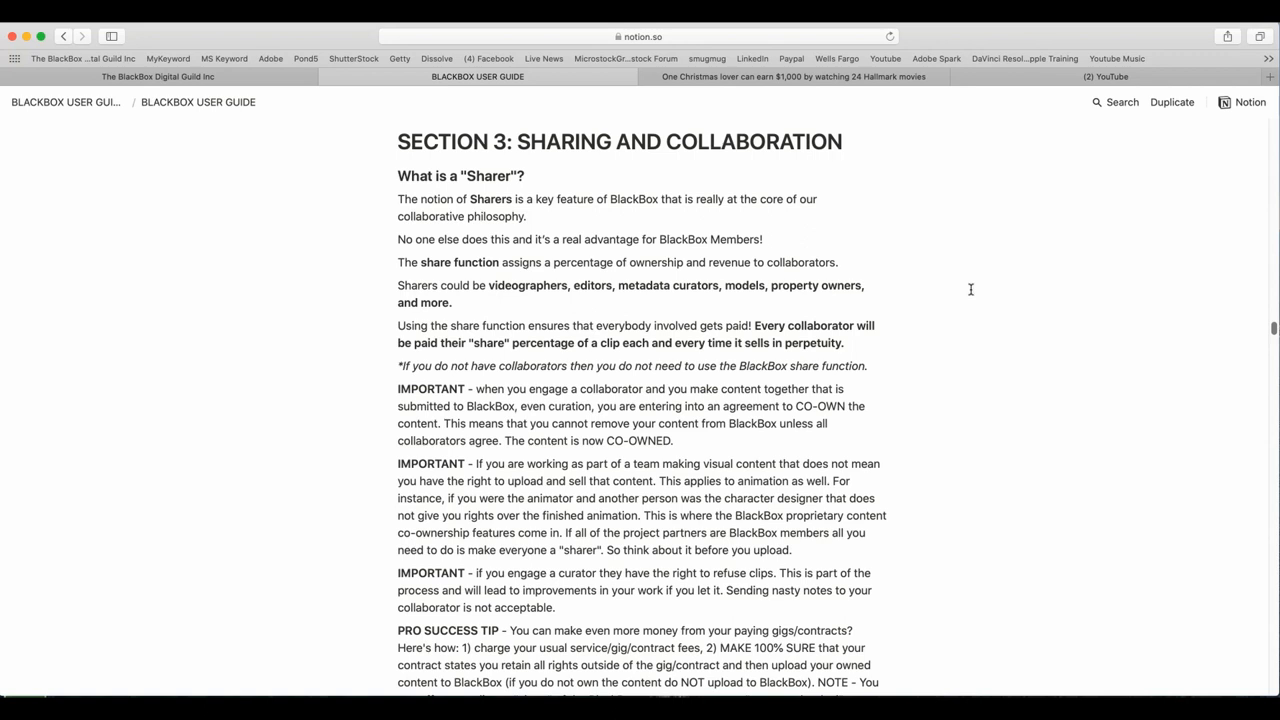
pyautogui.scroll(-3)
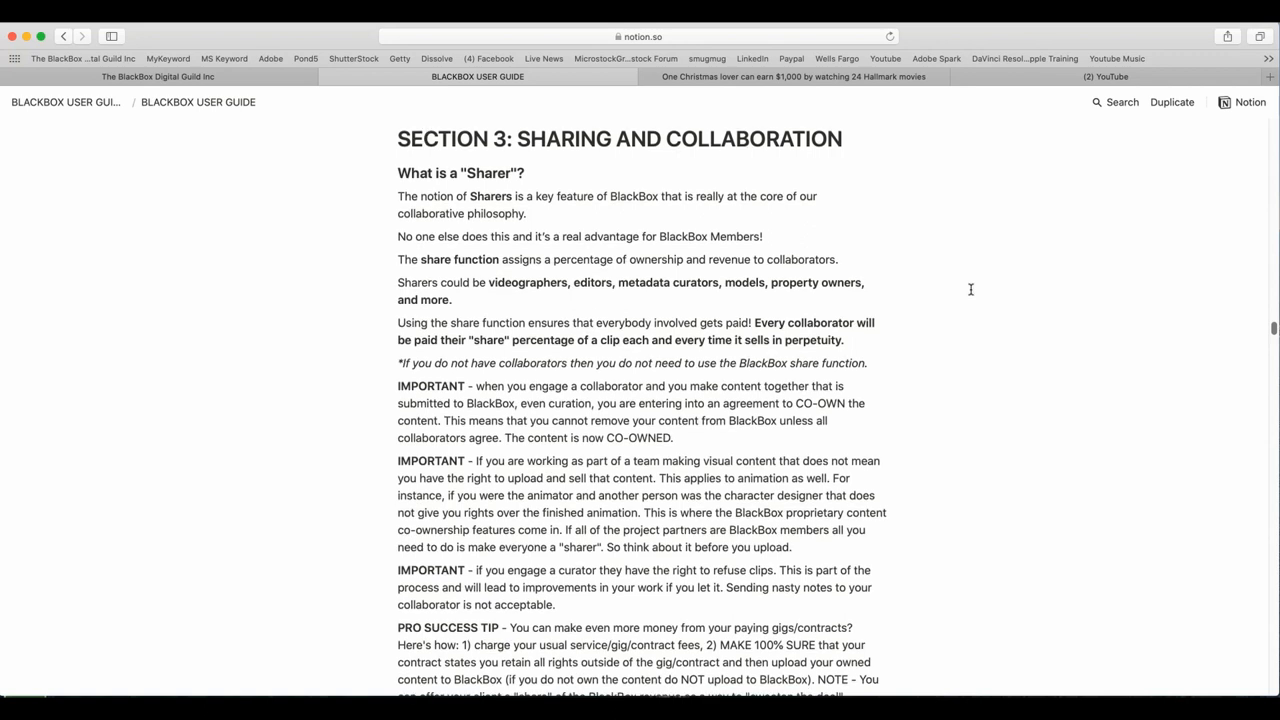
pyautogui.scroll(-3)
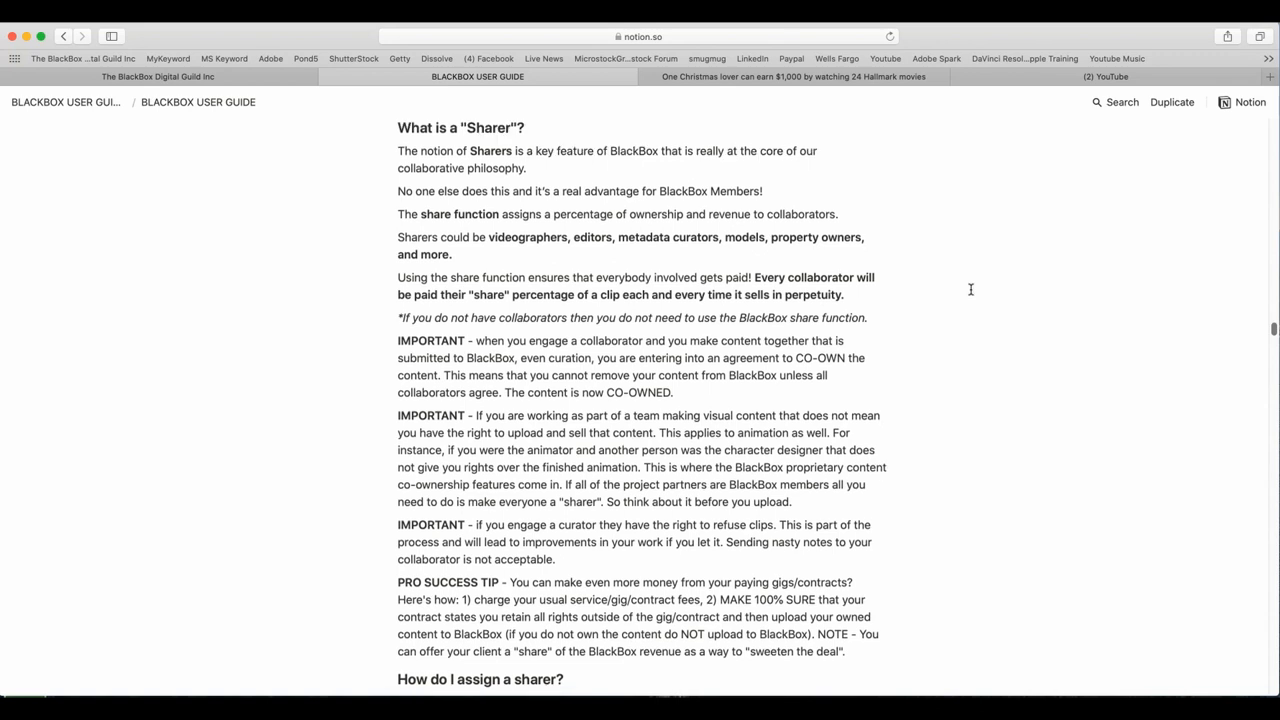
pyautogui.scroll(-3)
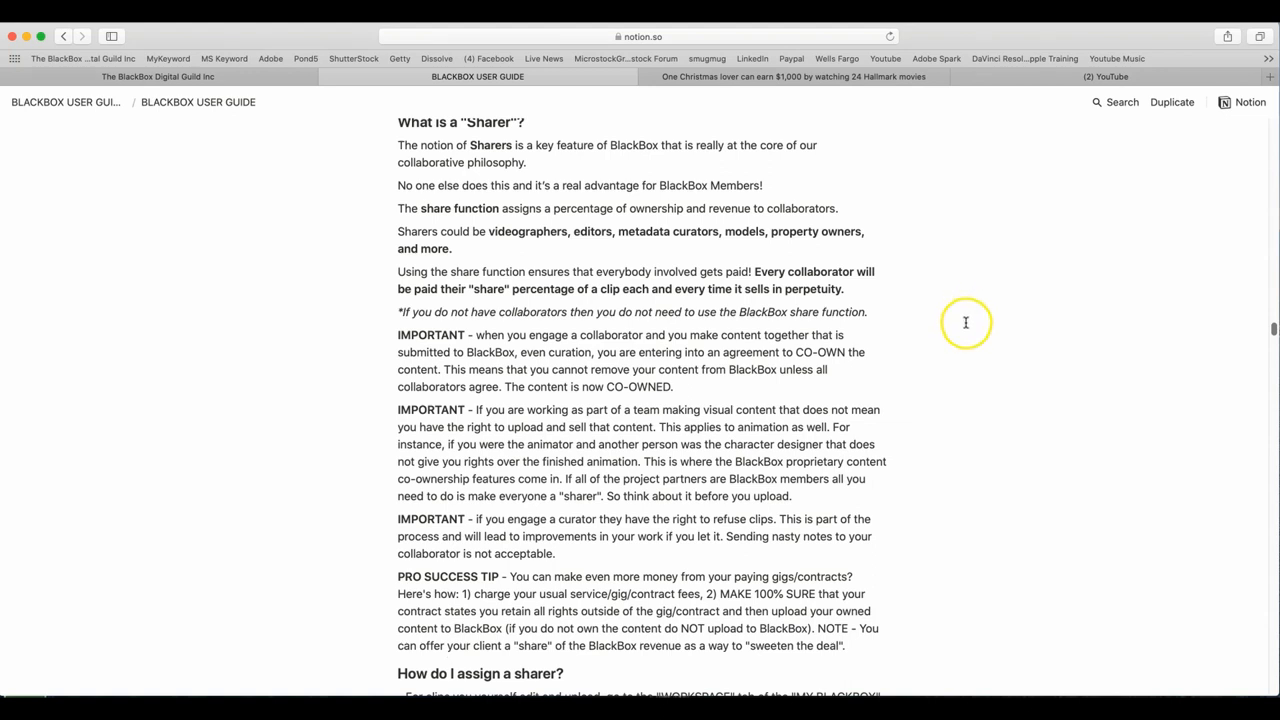
pyautogui.scroll(-3)
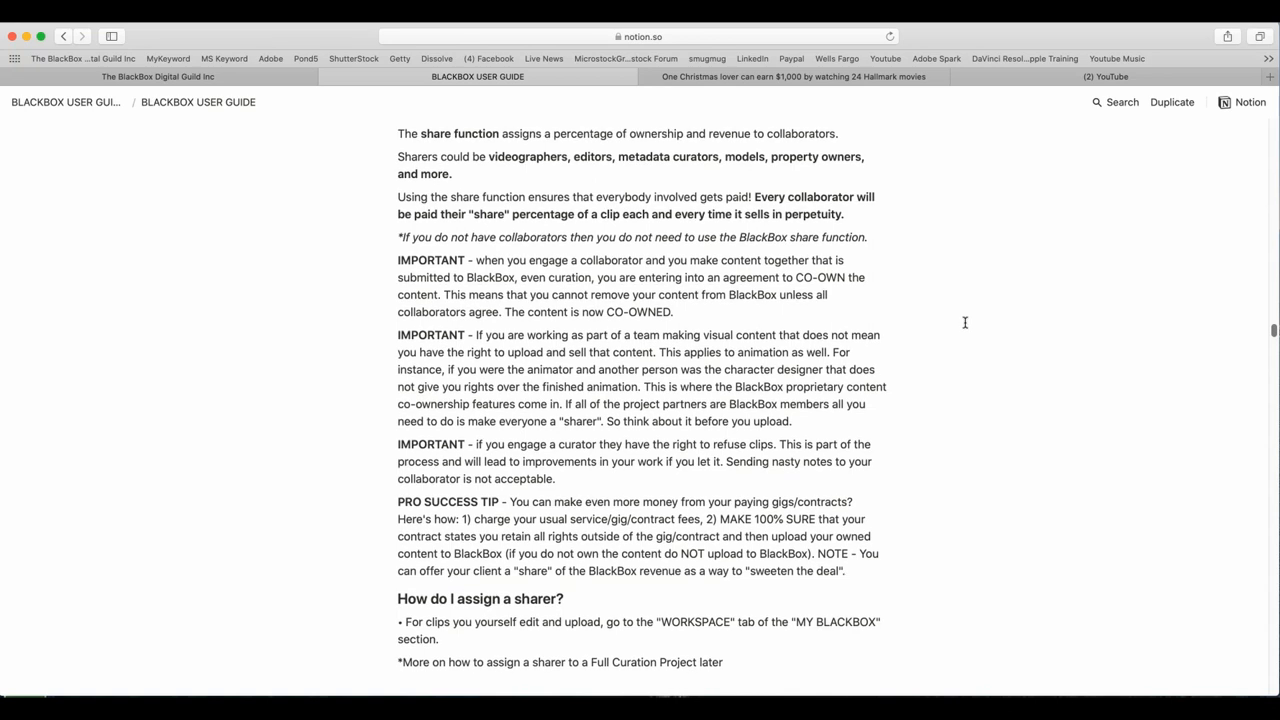
pyautogui.scroll(-3)
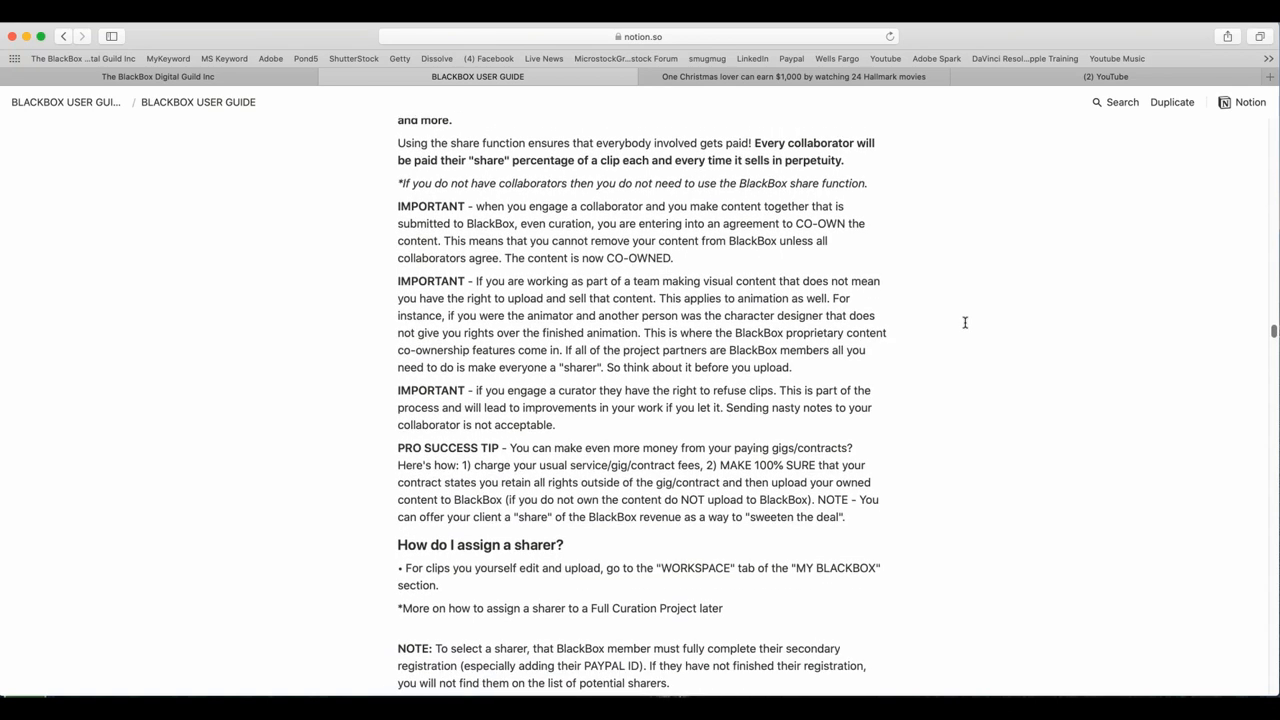
pyautogui.scroll(-3)
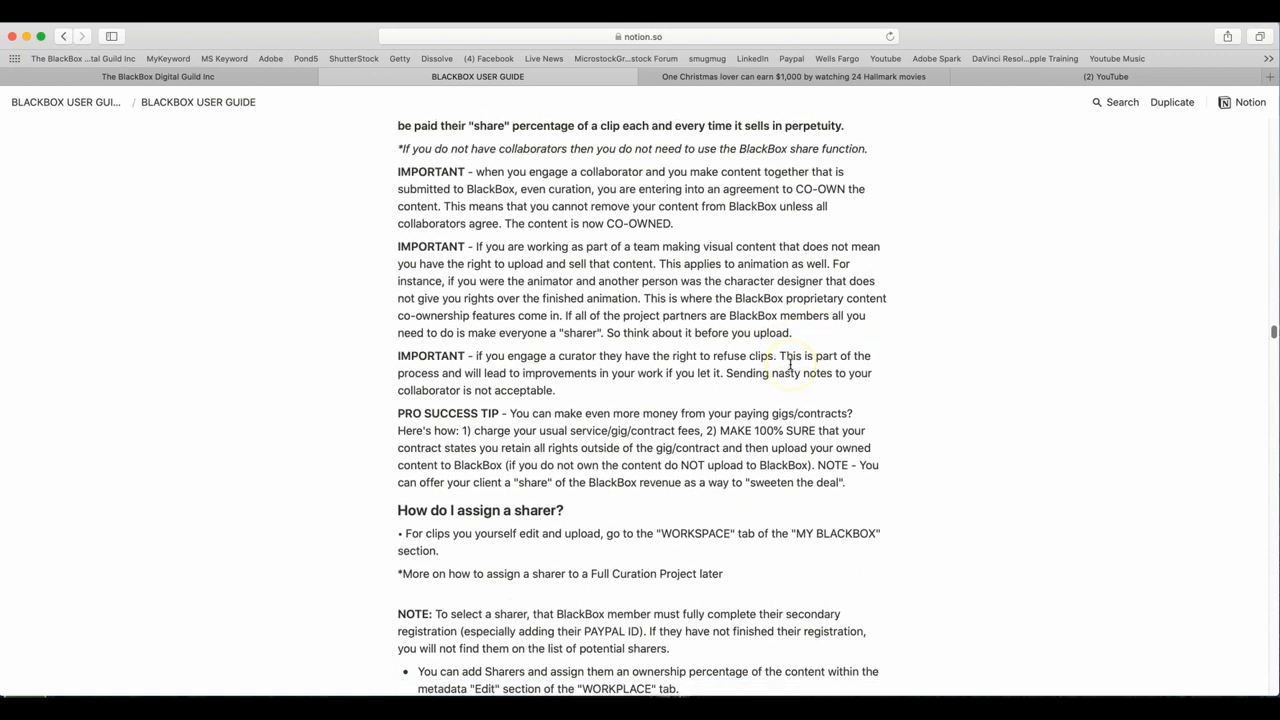
pyautogui.scroll(-3)
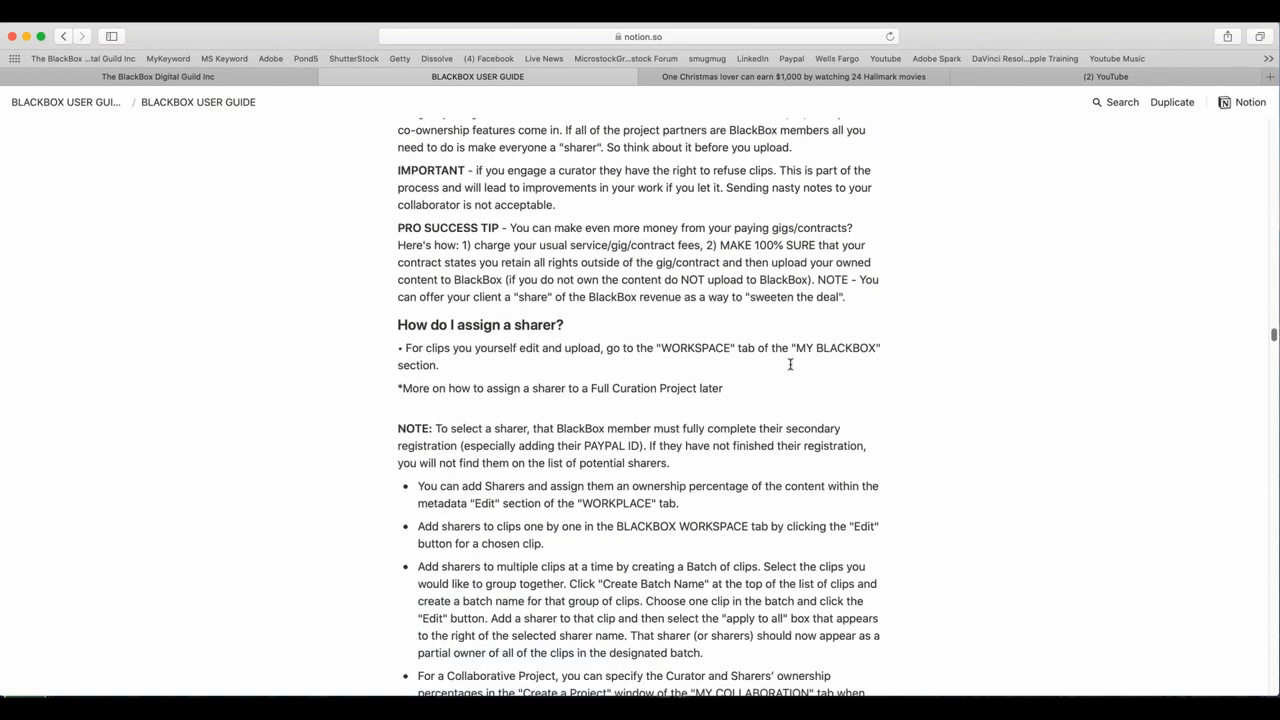
pyautogui.scroll(-3)
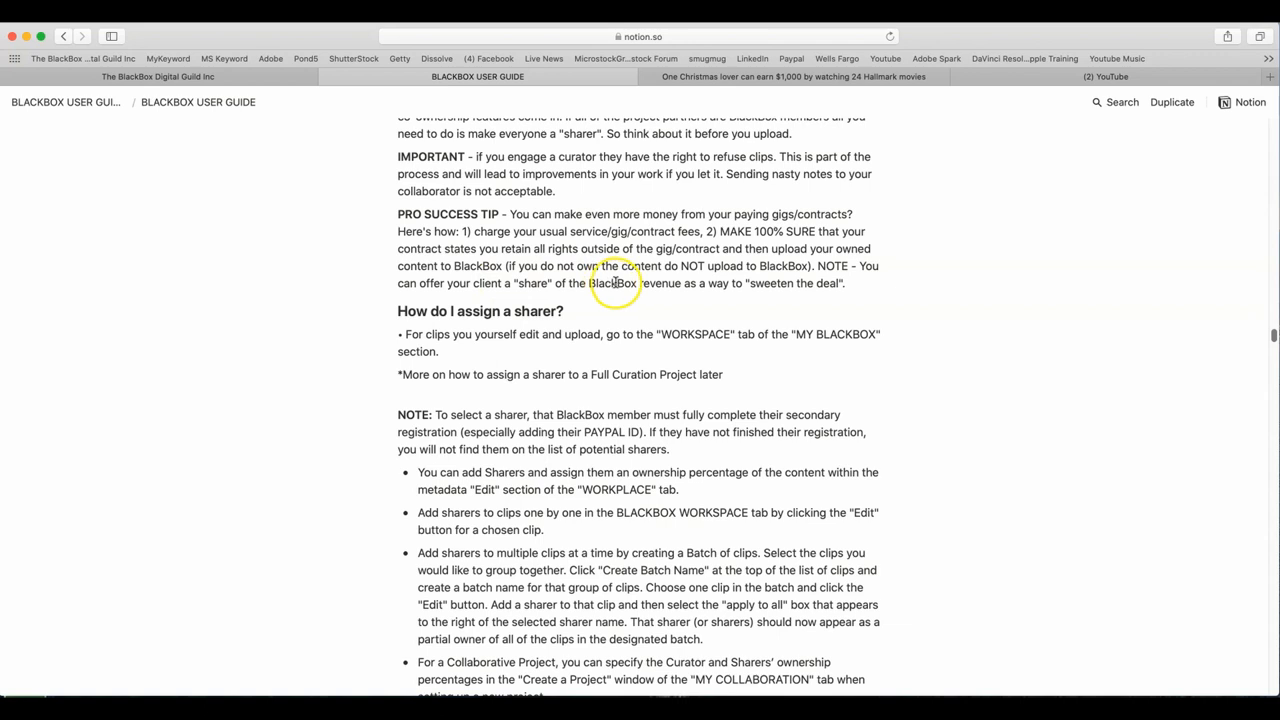
pyautogui.moveTo(540, 304)
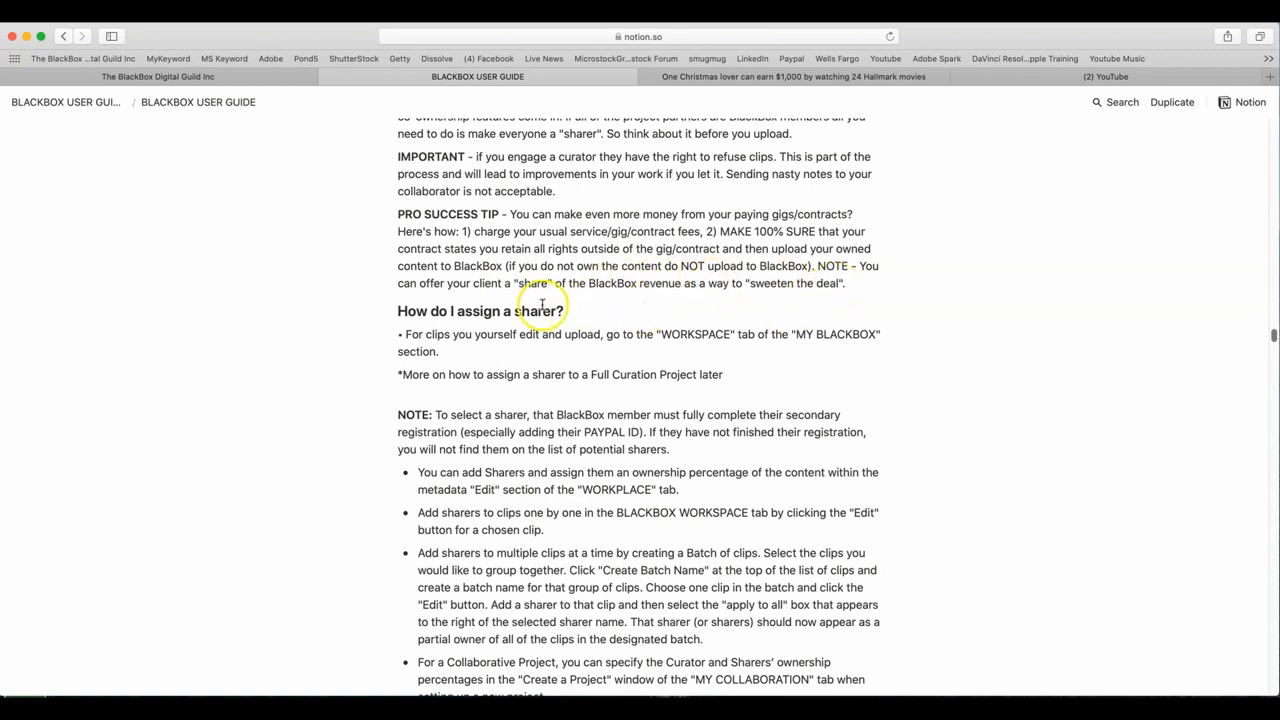
pyautogui.moveTo(980, 312)
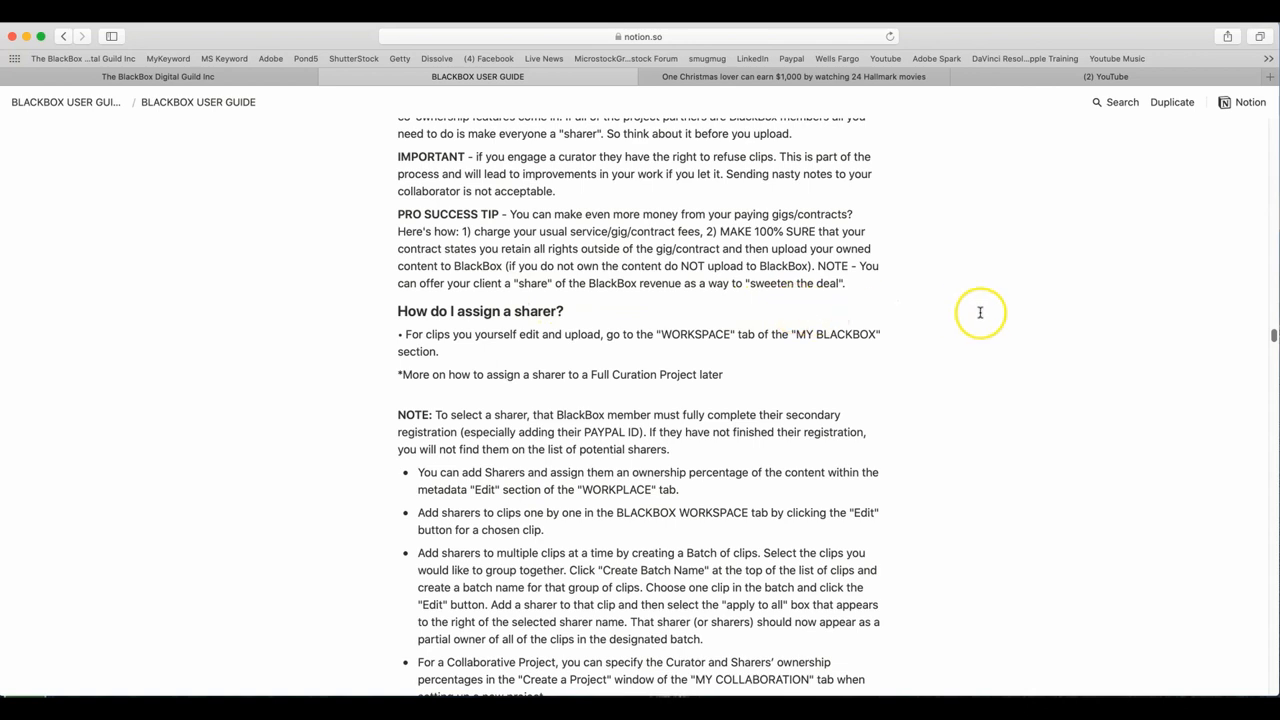
pyautogui.moveTo(1012, 346)
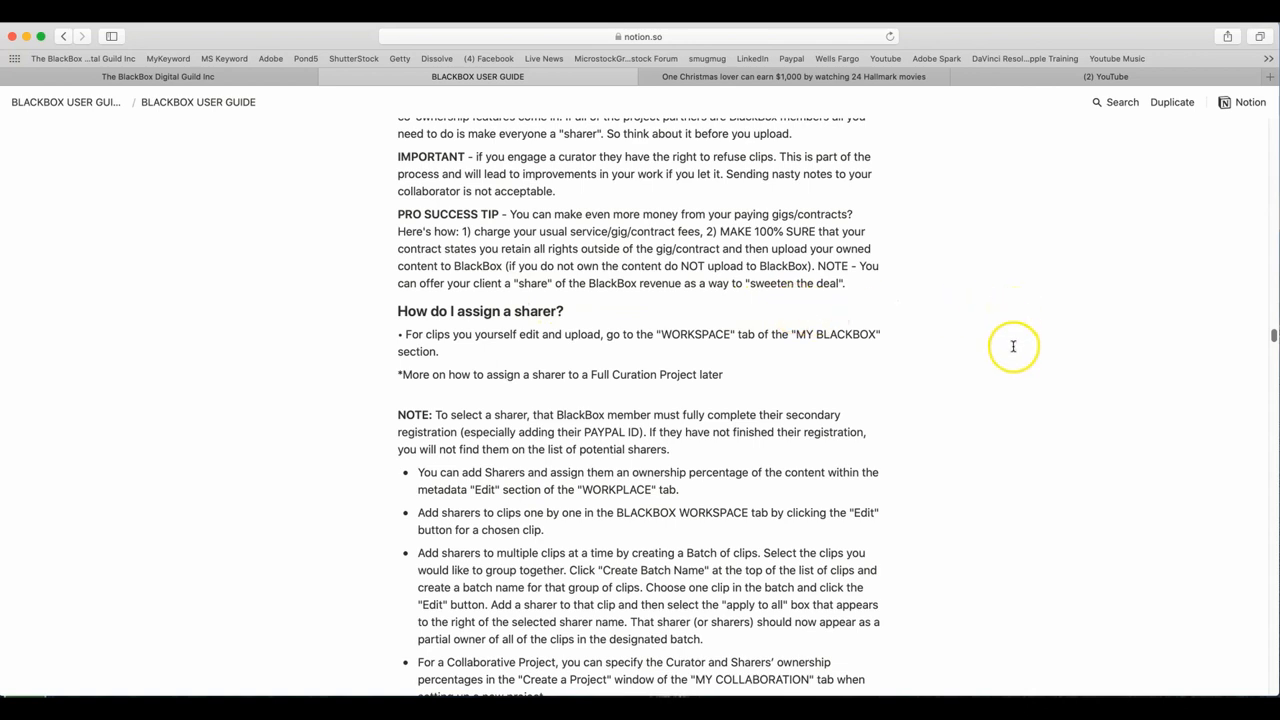
pyautogui.moveTo(1006, 356)
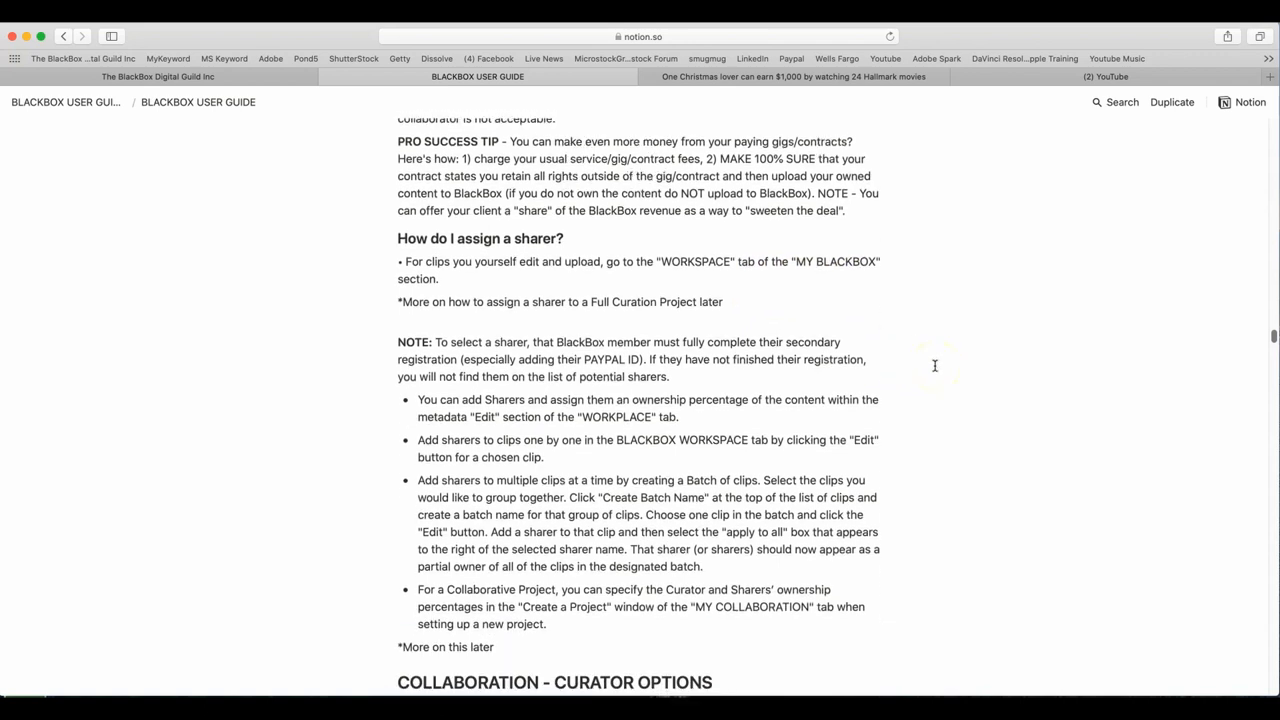
pyautogui.scroll(-3)
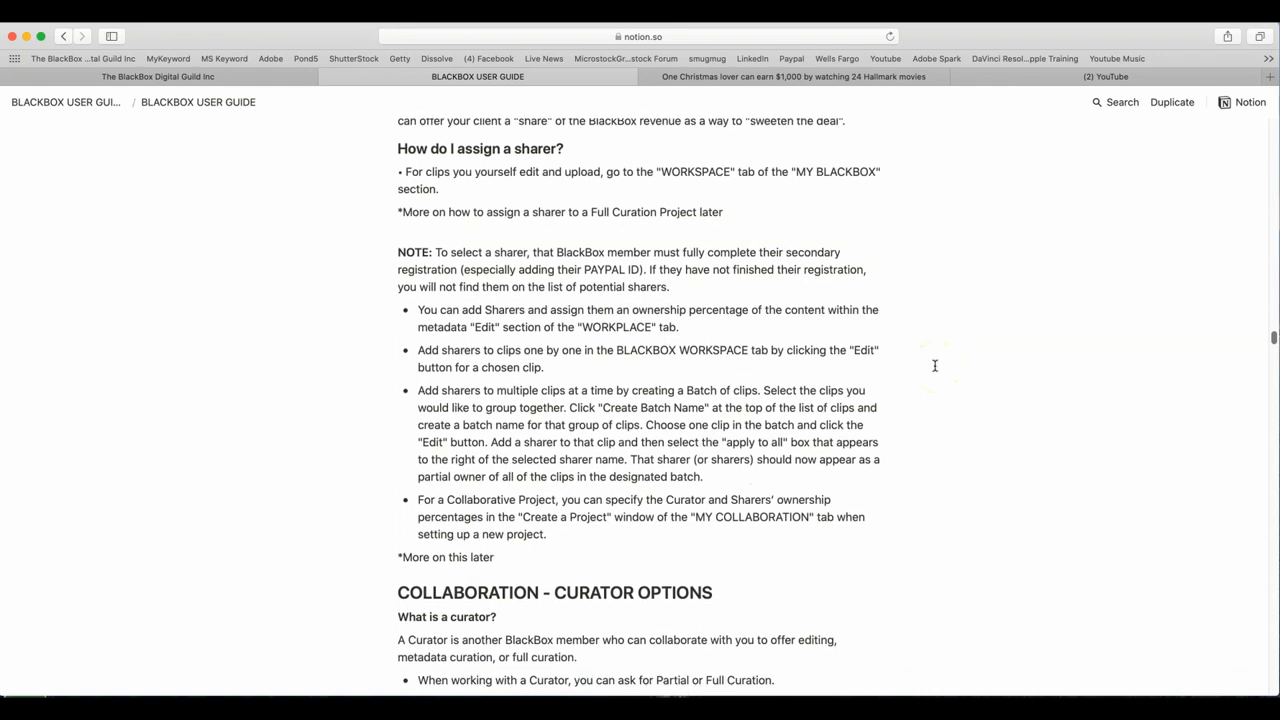
pyautogui.scroll(-3)
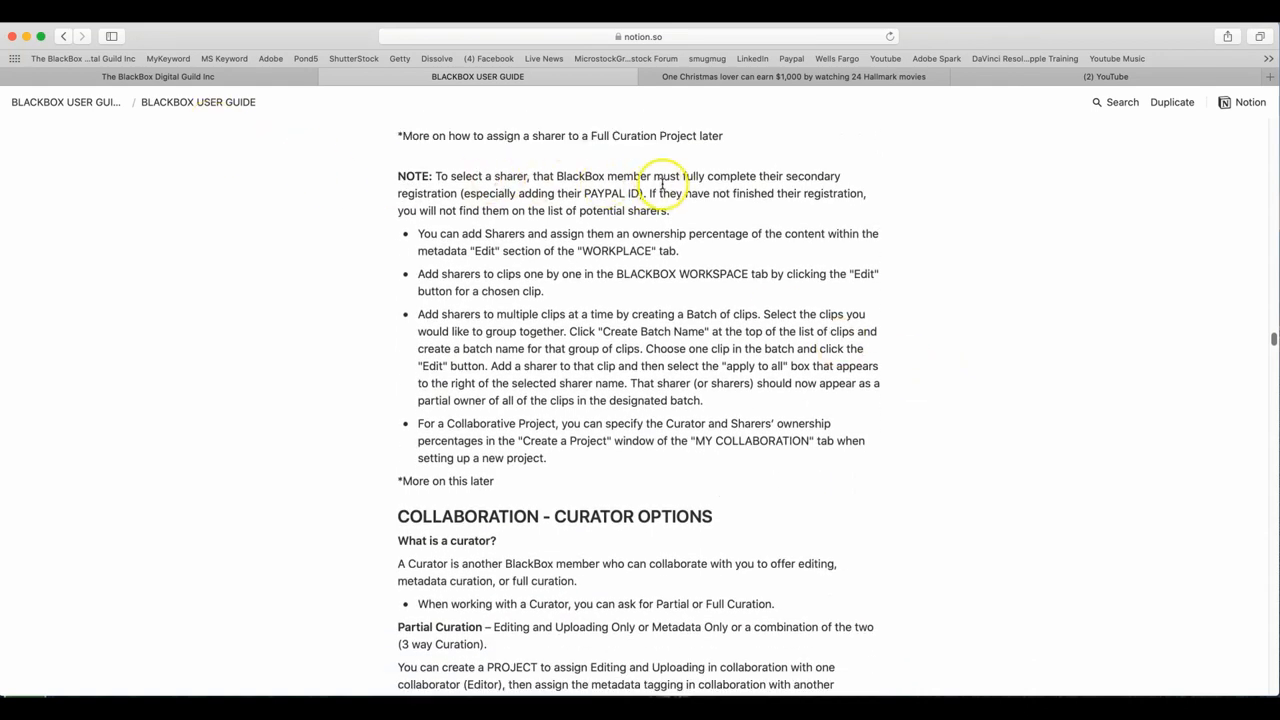
pyautogui.moveTo(800, 176)
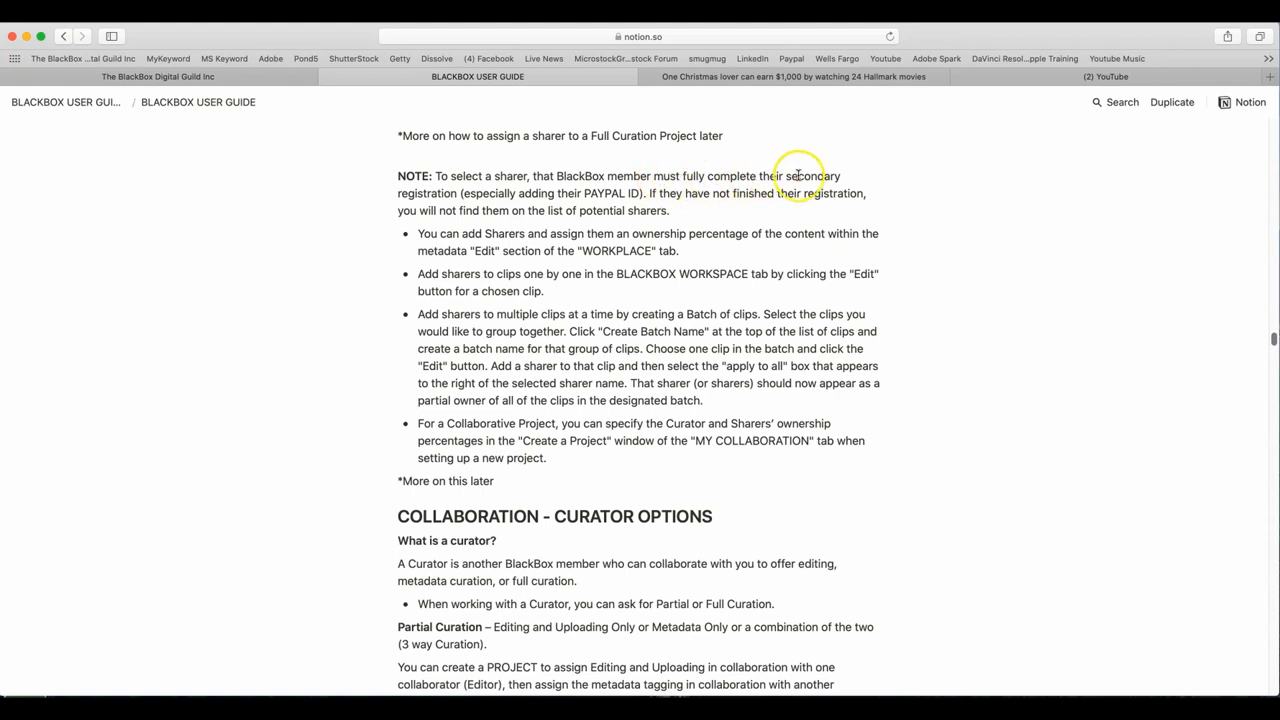
pyautogui.moveTo(444, 190)
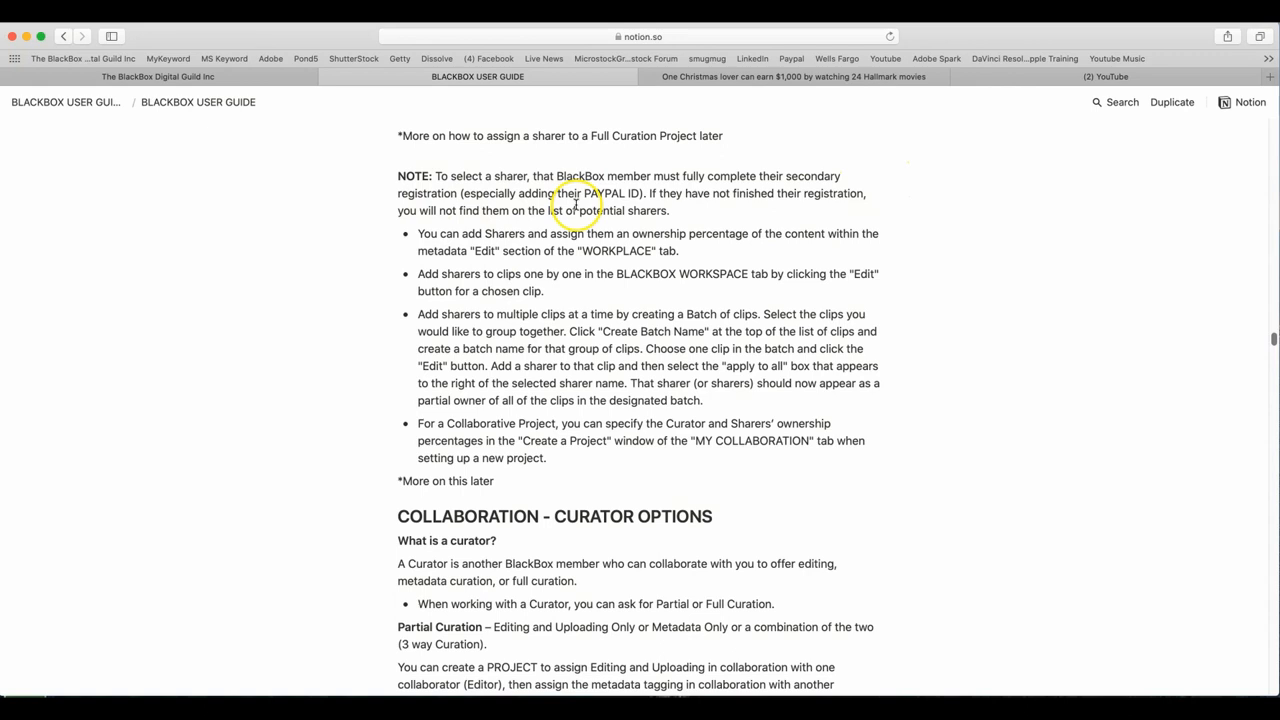
pyautogui.moveTo(650, 204)
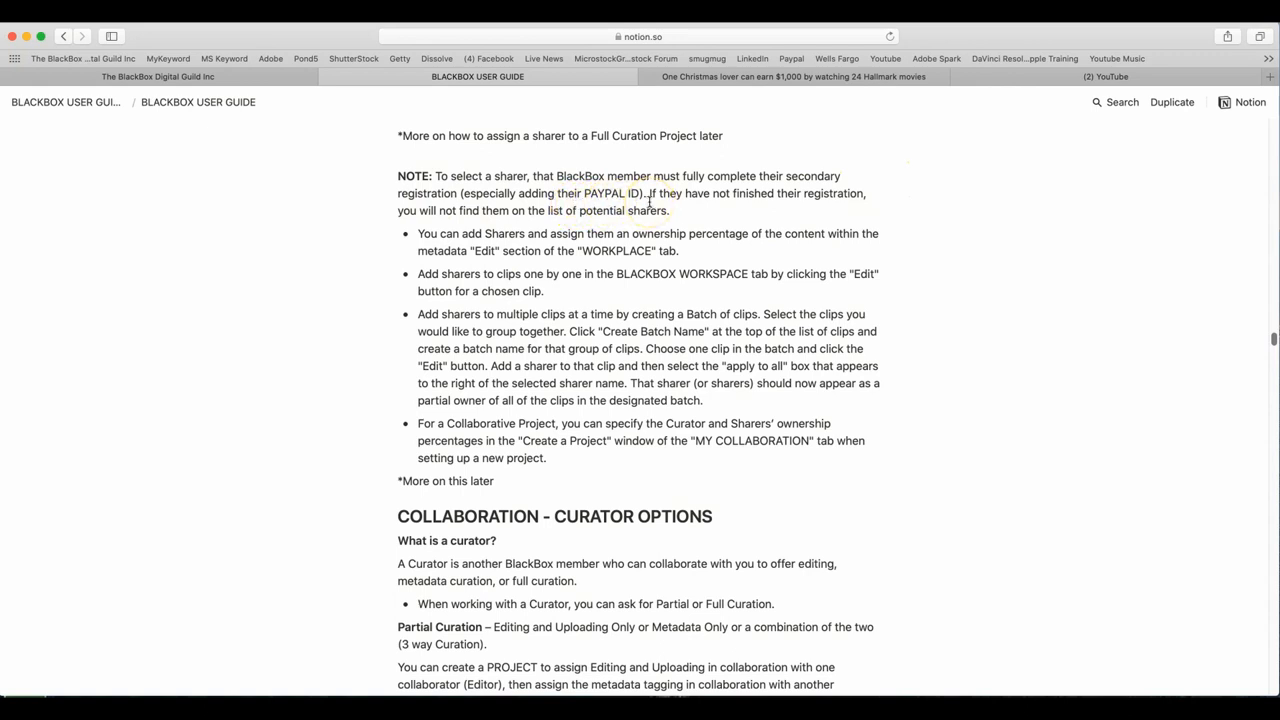
pyautogui.moveTo(940, 216)
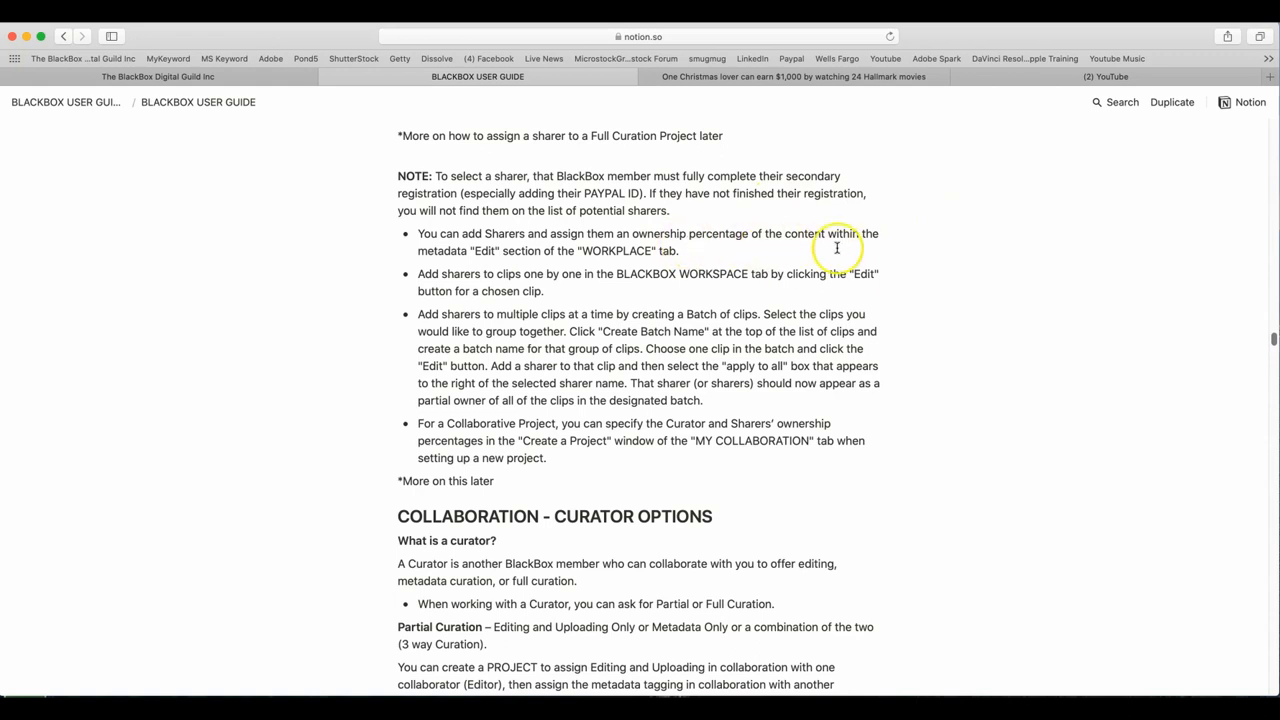
pyautogui.moveTo(984, 276)
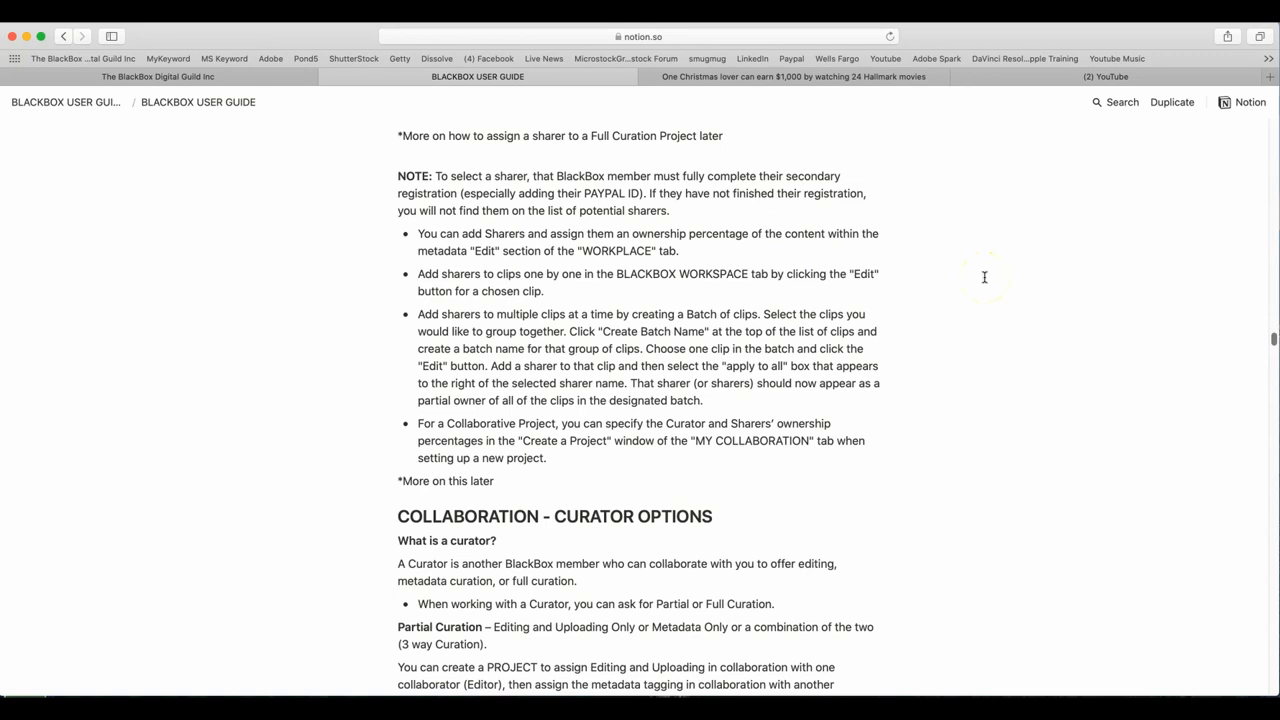
pyautogui.moveTo(944, 436)
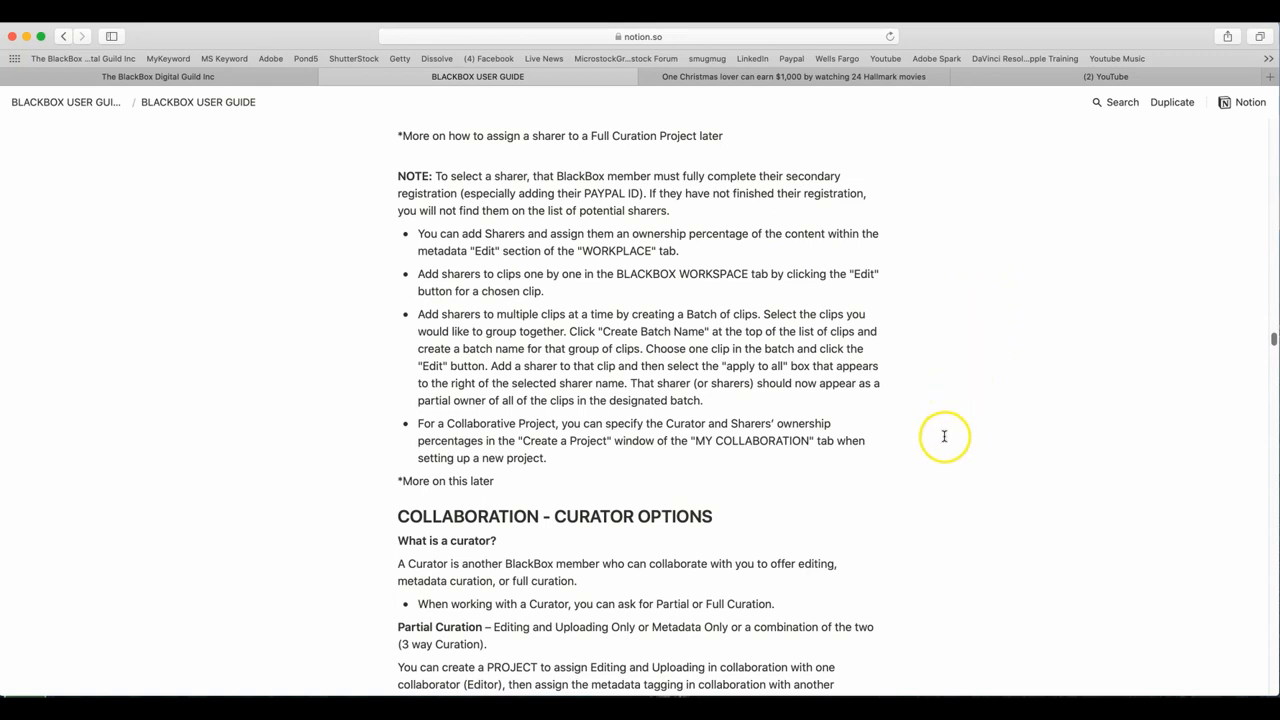
pyautogui.moveTo(954, 448)
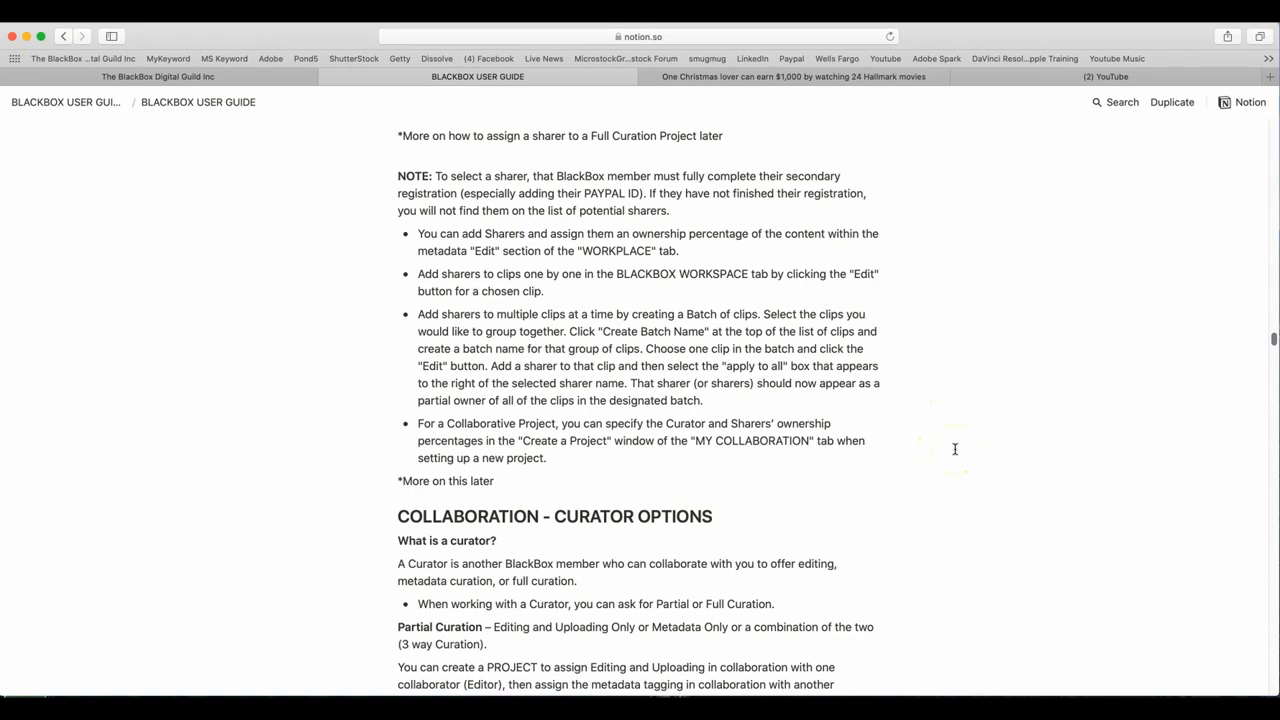
pyautogui.scroll(-3)
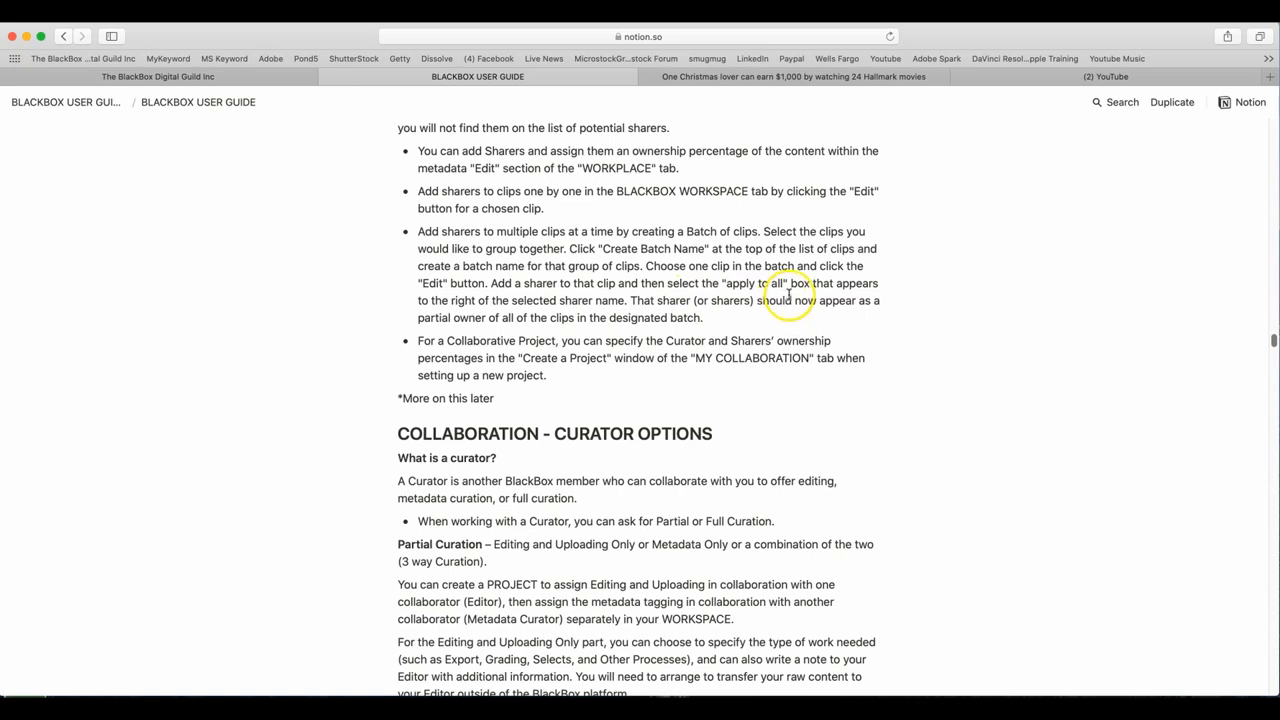
pyautogui.moveTo(504, 300)
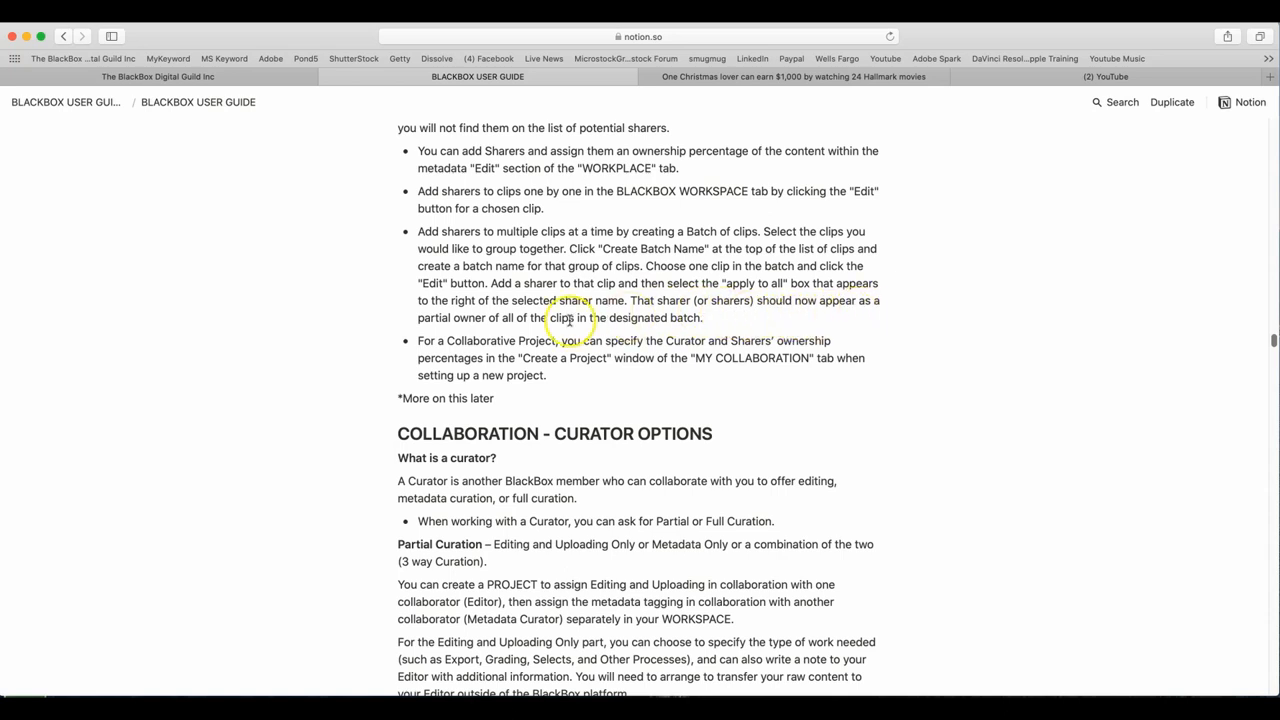
pyautogui.moveTo(916, 352)
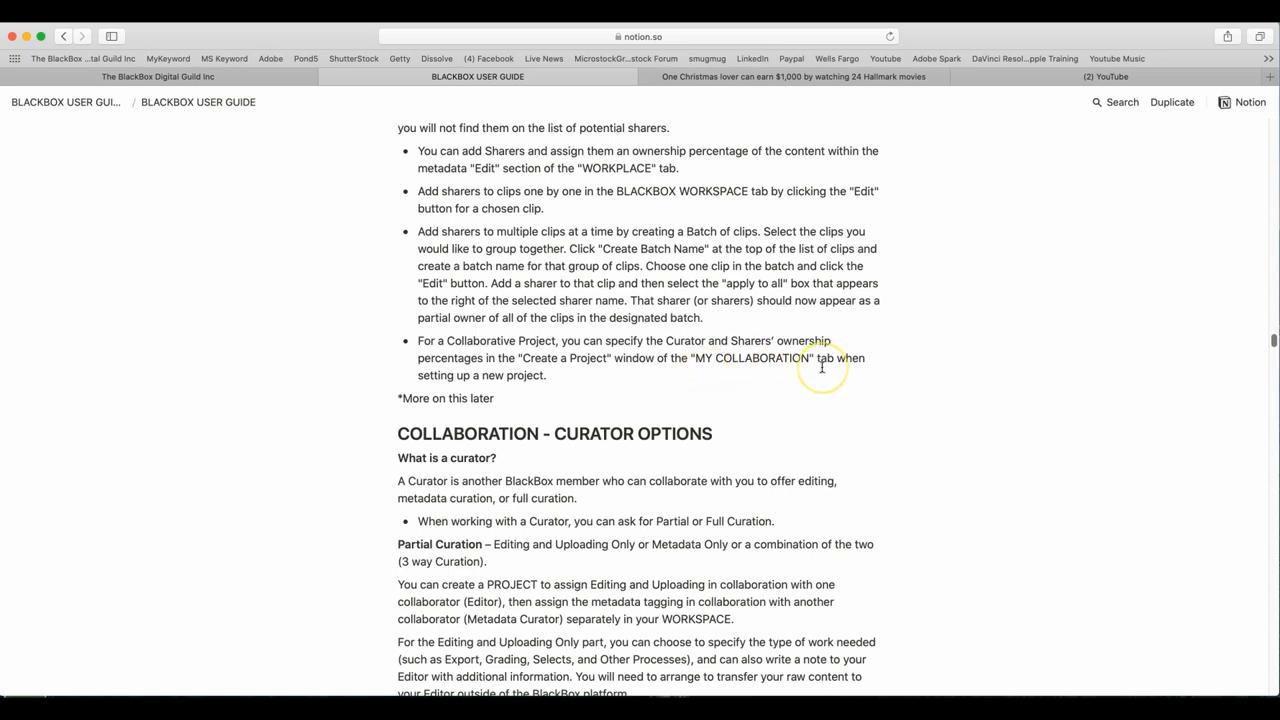
pyautogui.moveTo(552, 382)
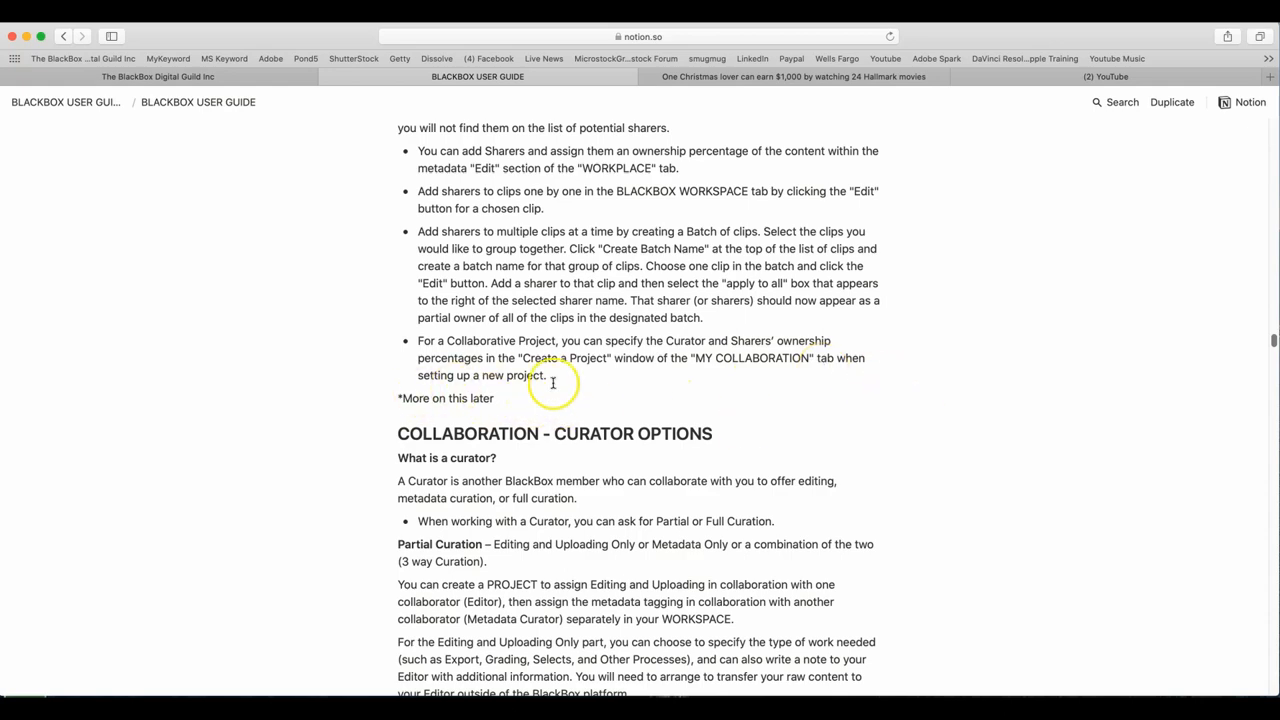
pyautogui.scroll(-3)
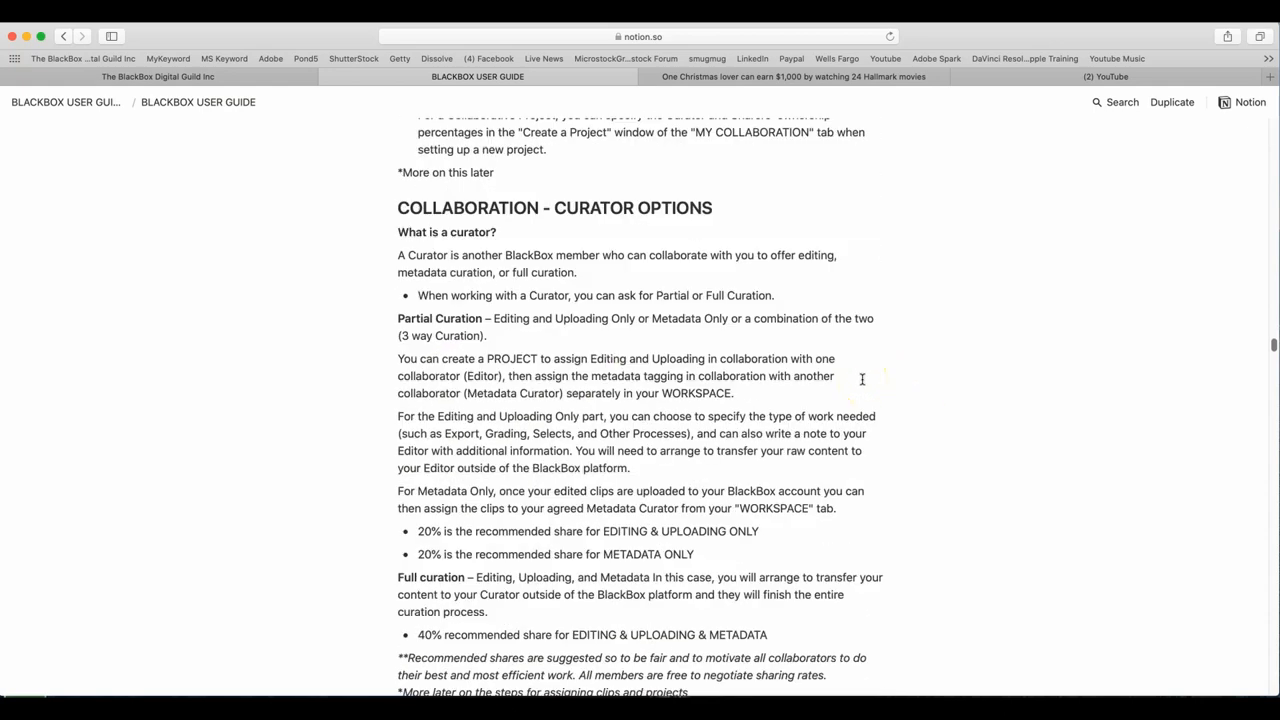
pyautogui.scroll(-3)
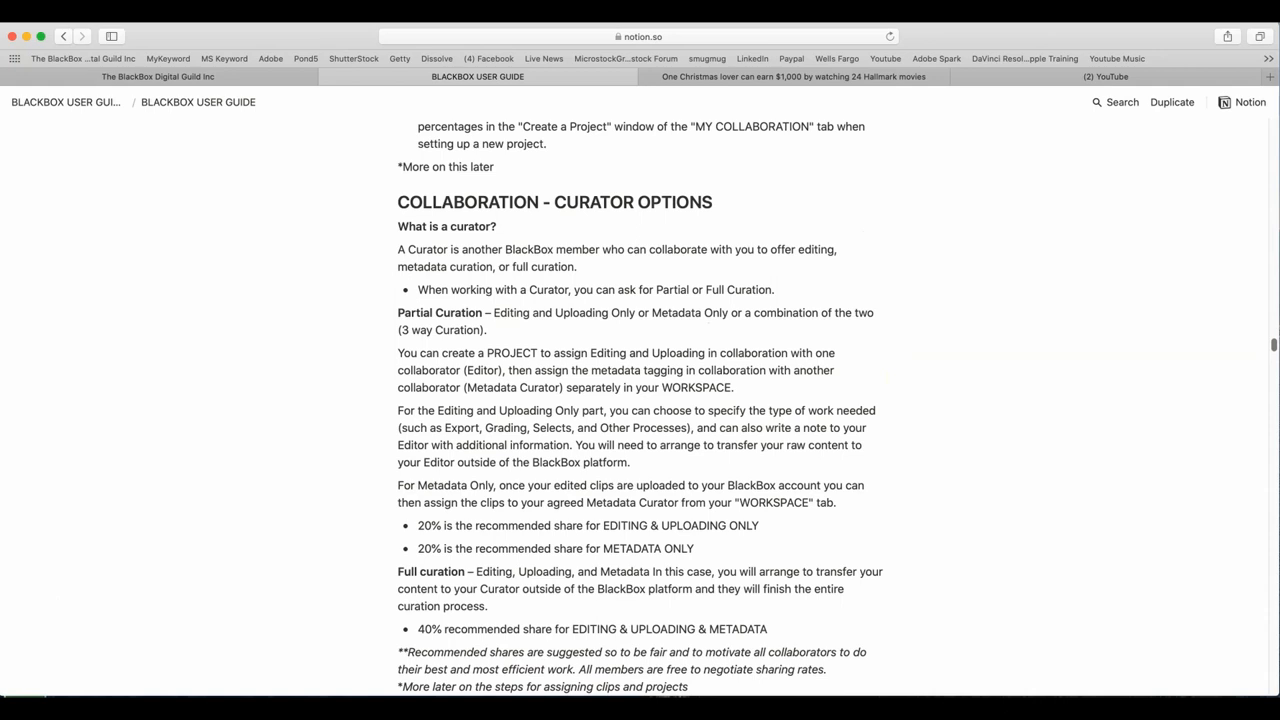
pyautogui.moveTo(1030, 260)
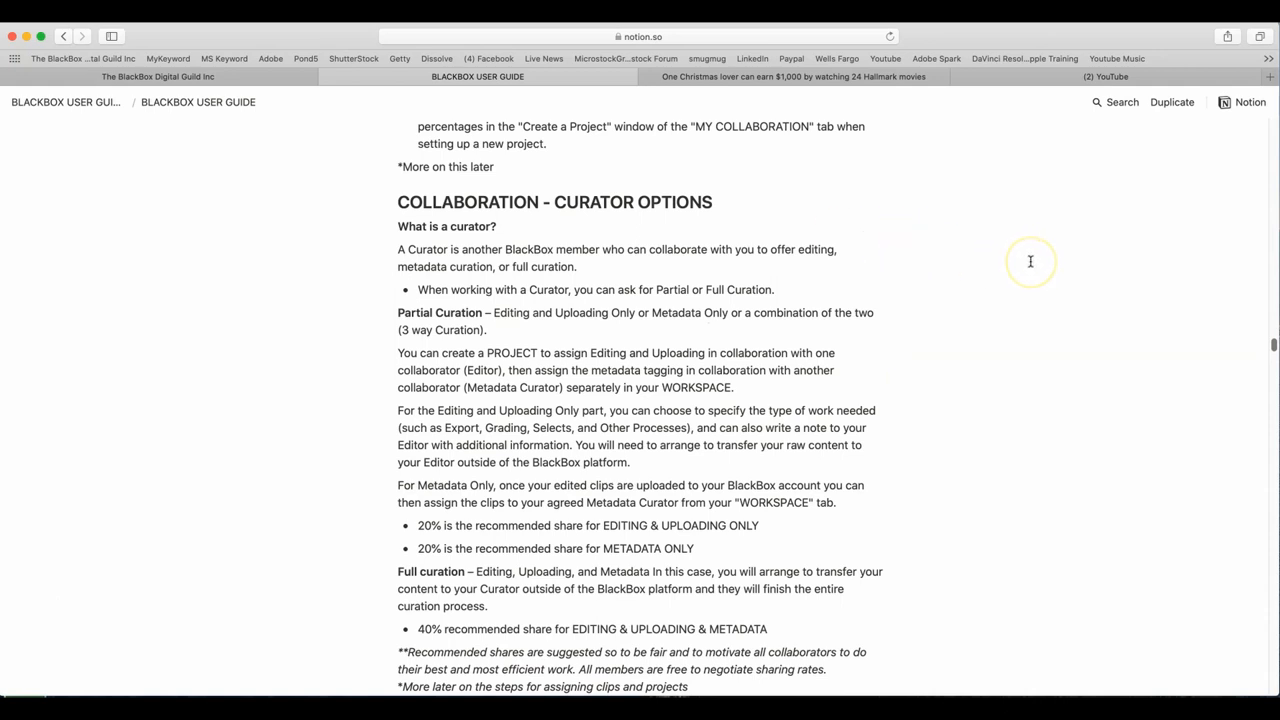
pyautogui.moveTo(516, 232)
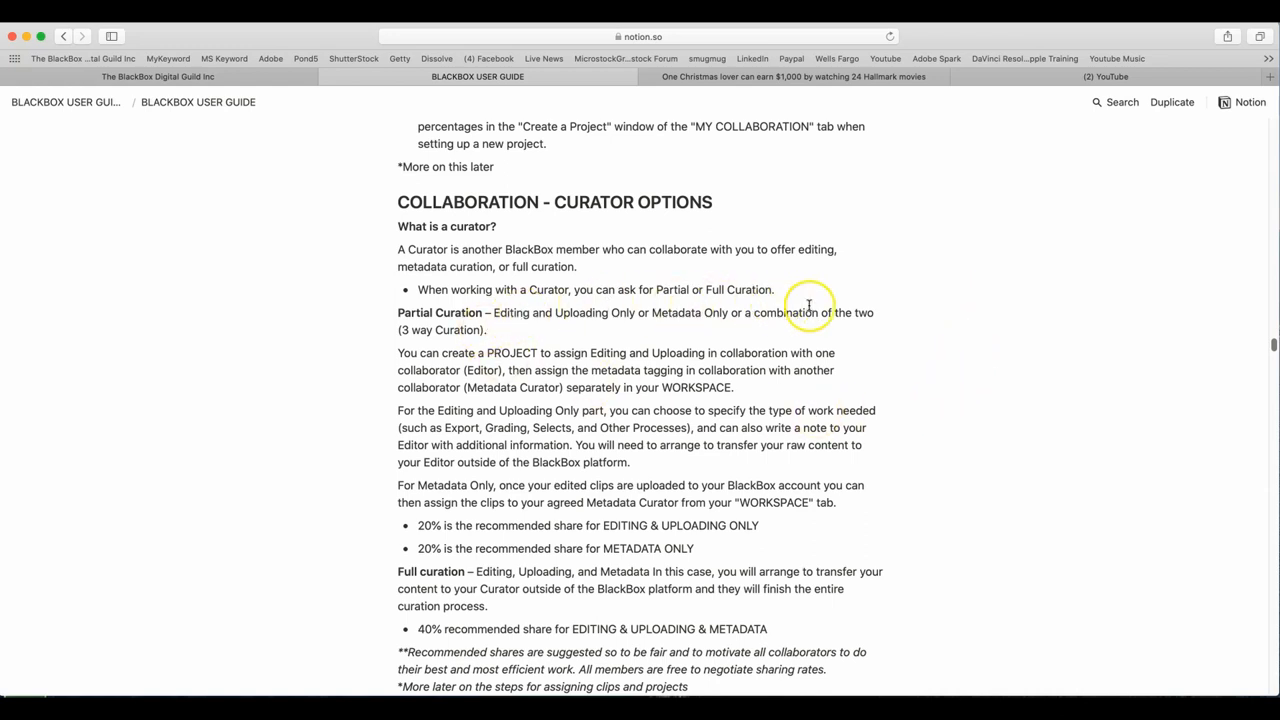
pyautogui.scroll(-3)
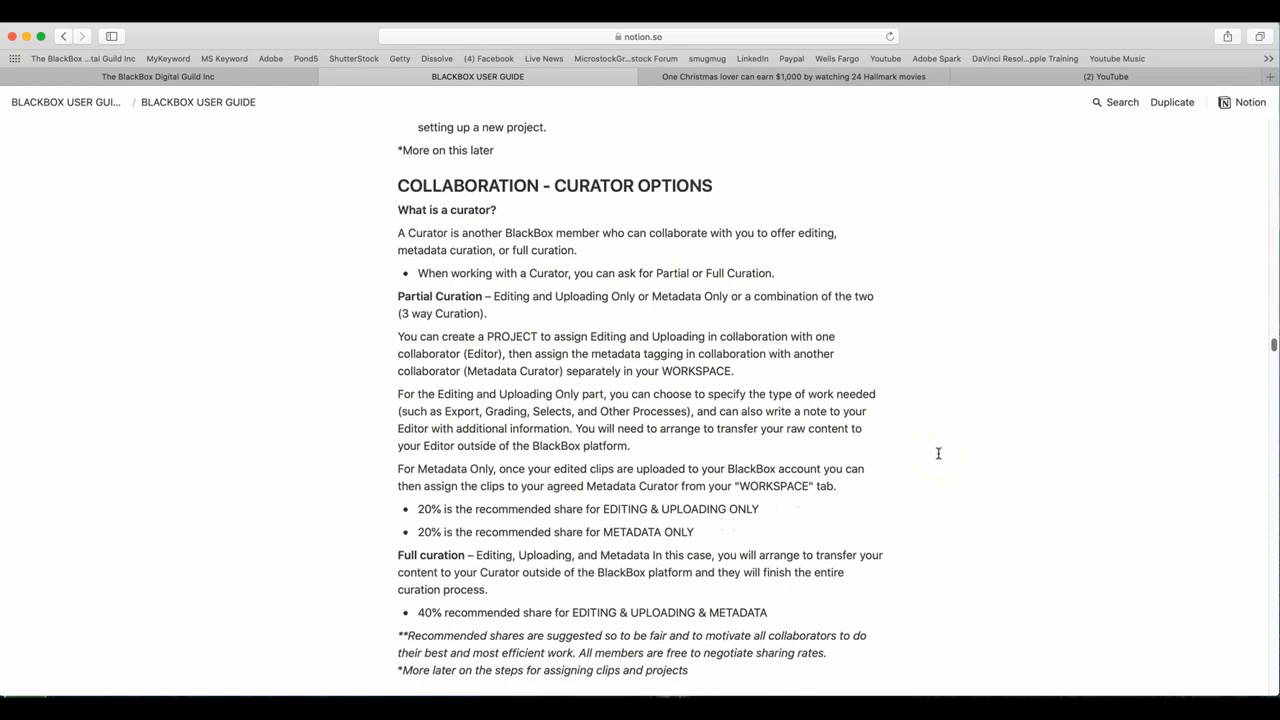
pyautogui.scroll(-3)
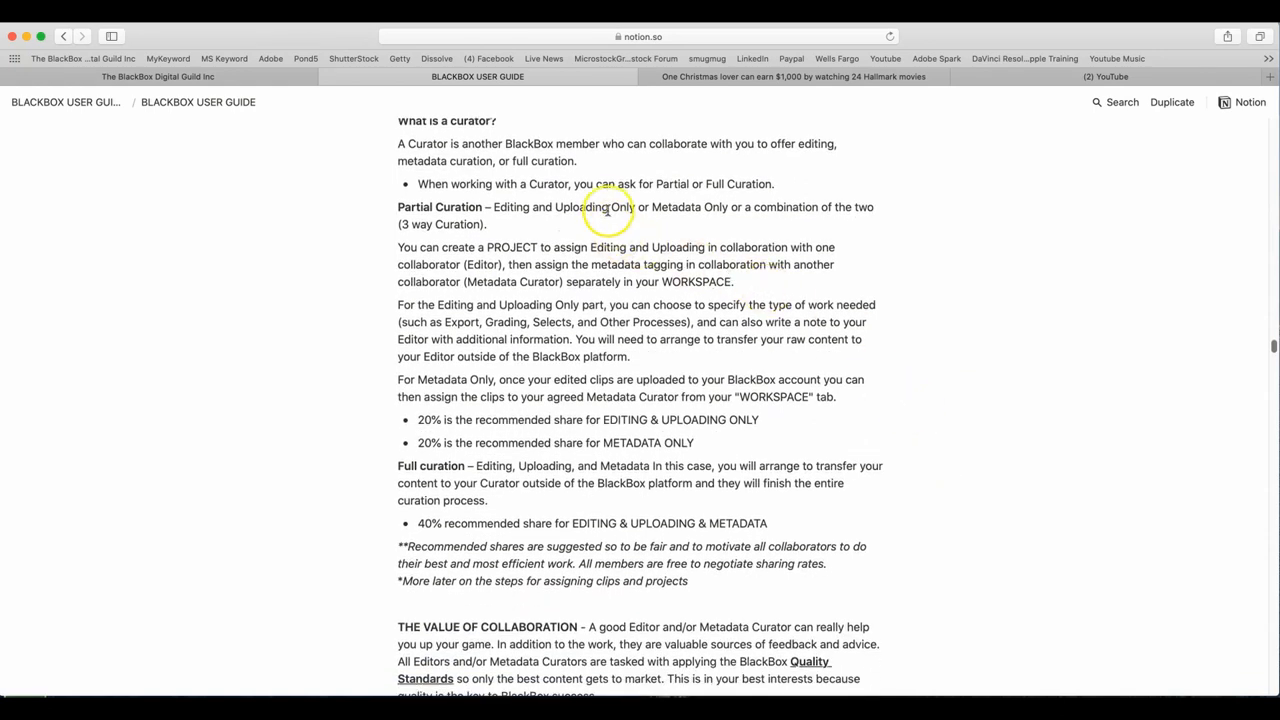
pyautogui.moveTo(858, 212)
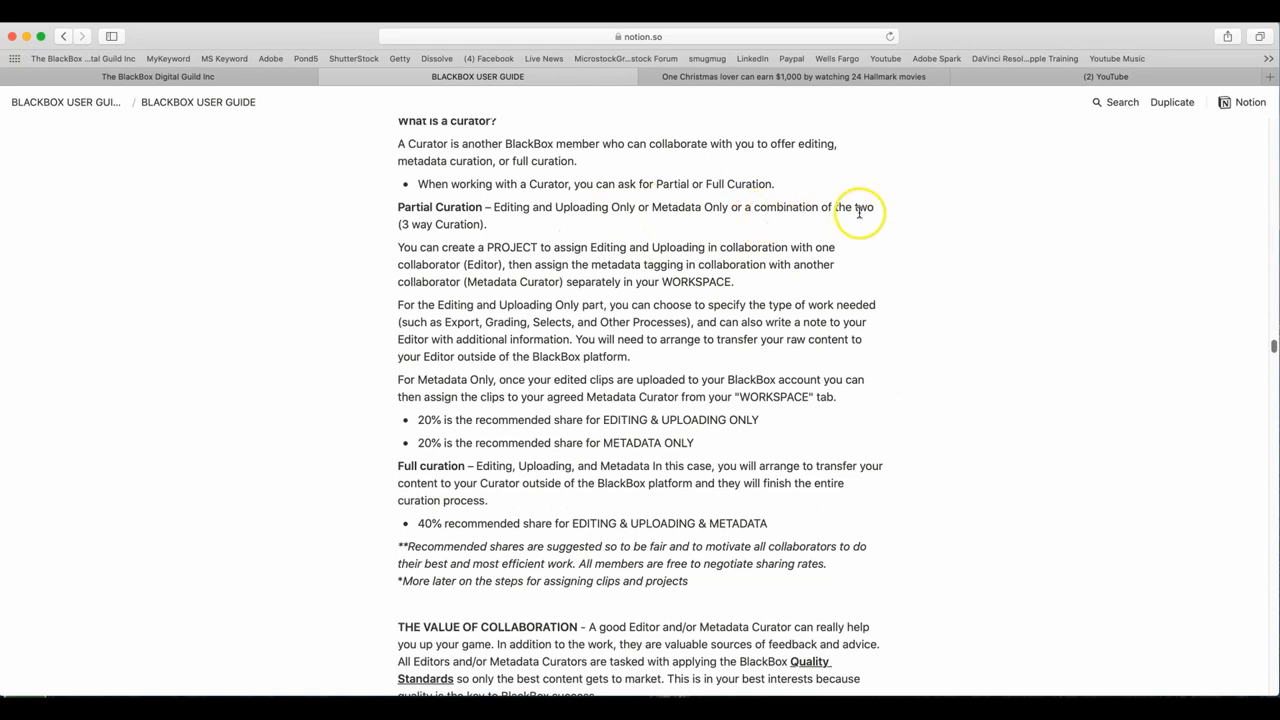
pyautogui.moveTo(520, 228)
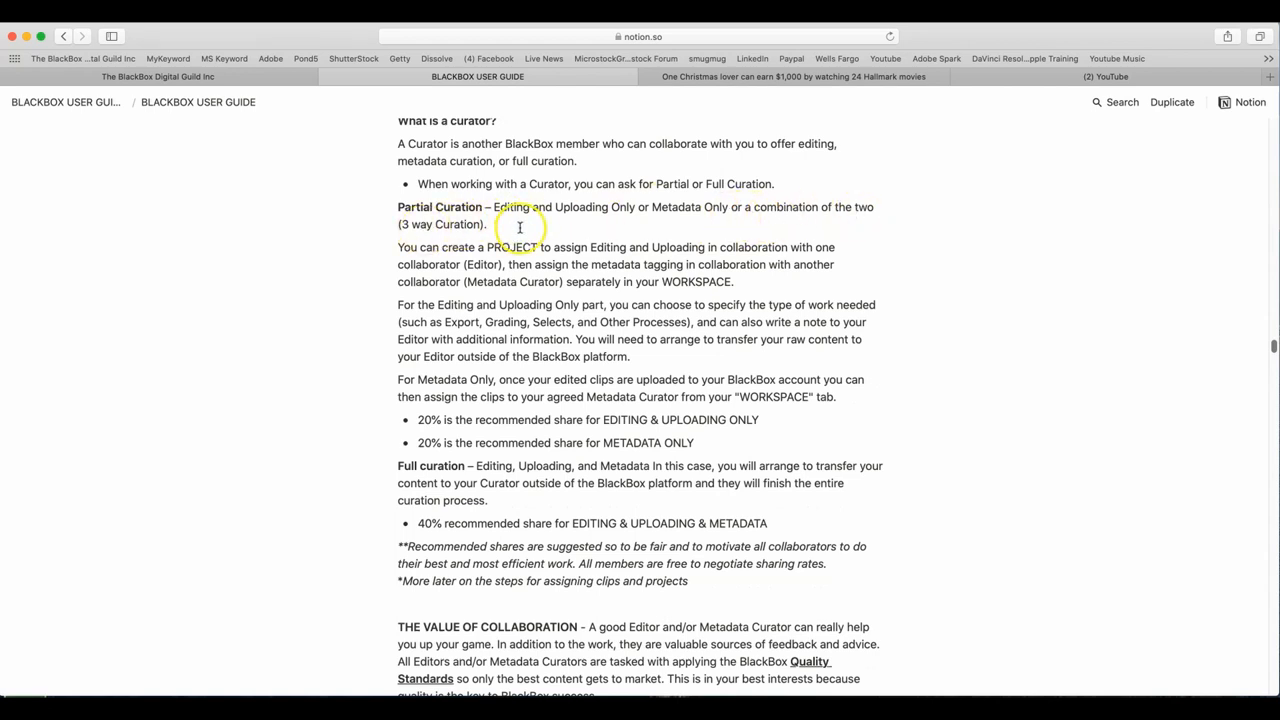
pyautogui.moveTo(988, 288)
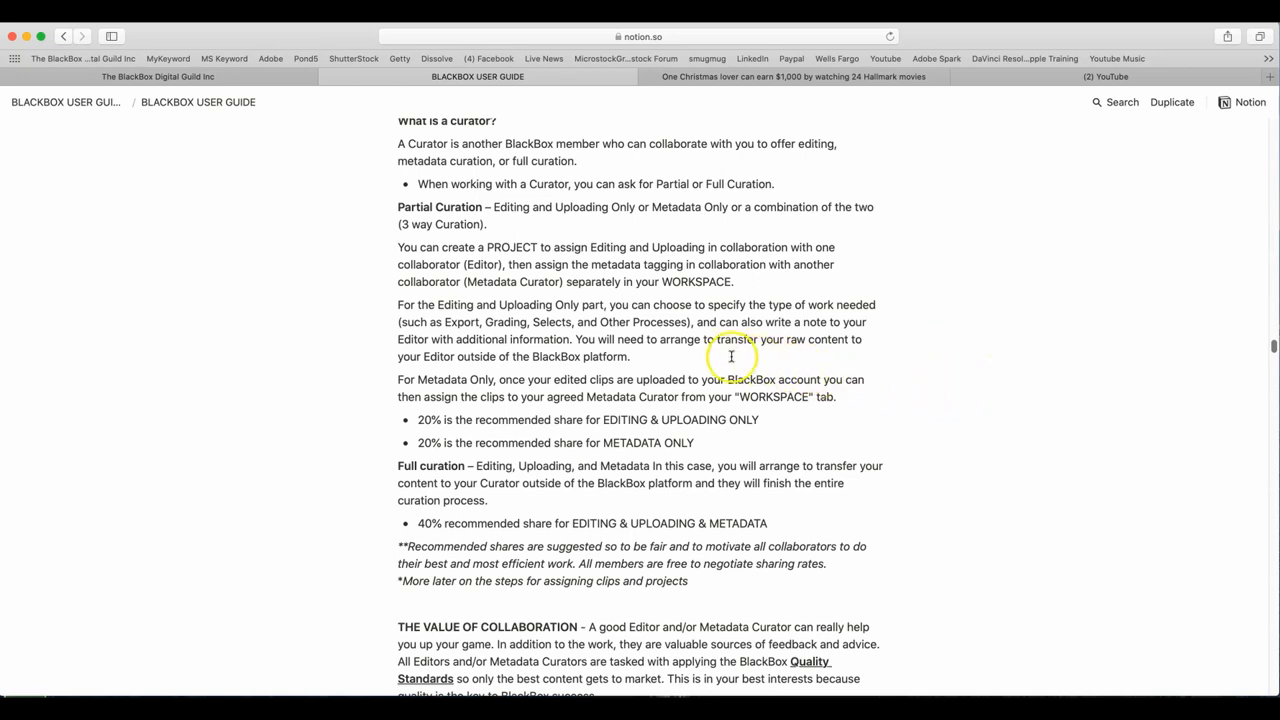
pyautogui.moveTo(432, 374)
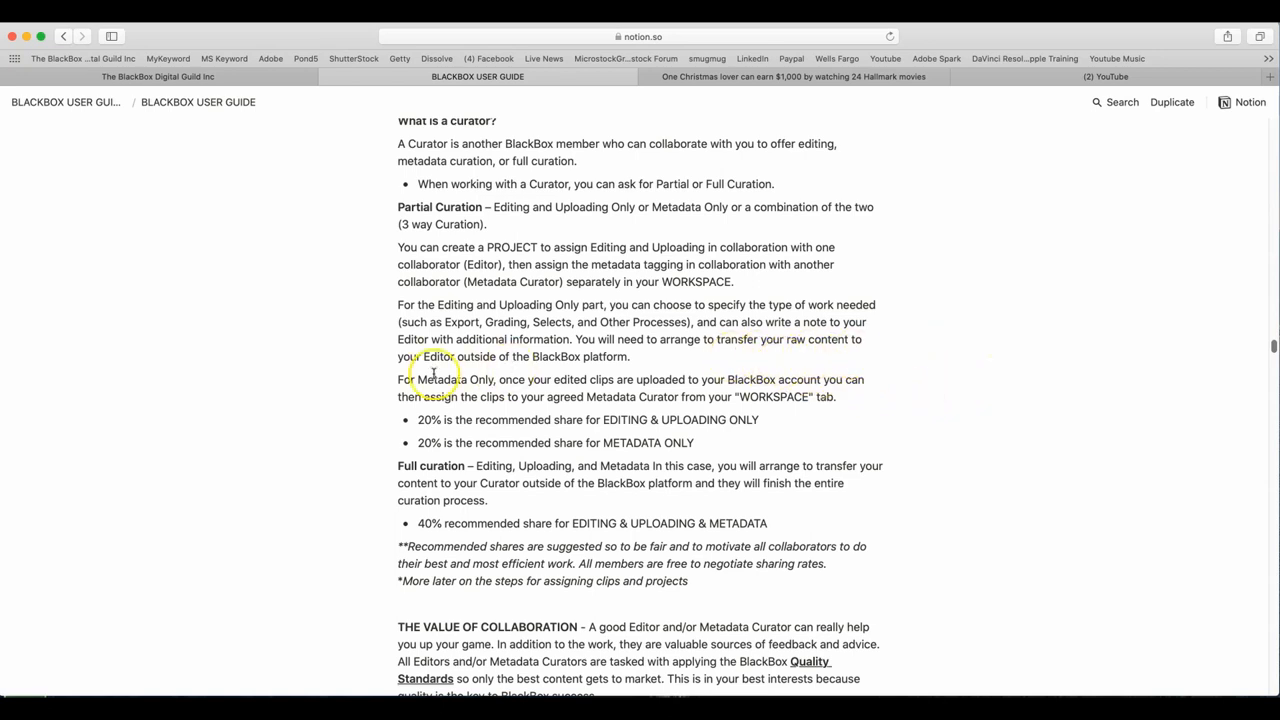
pyautogui.moveTo(924, 378)
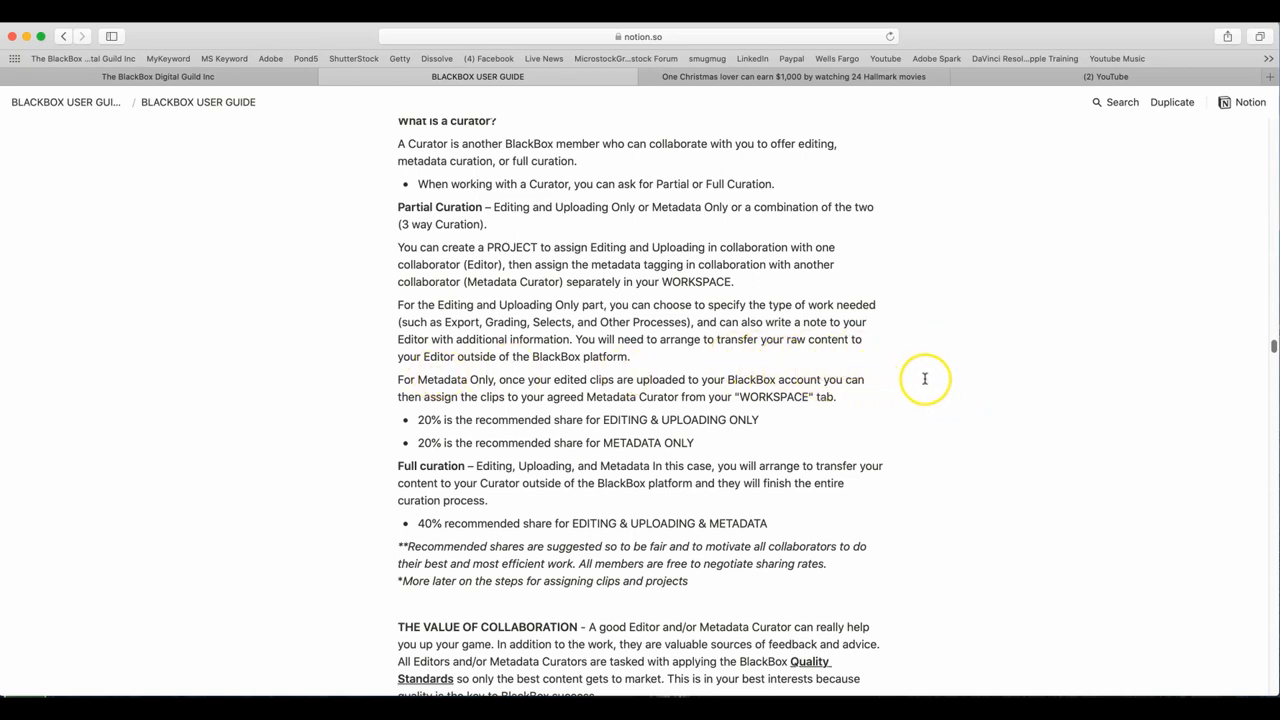
pyautogui.moveTo(900, 408)
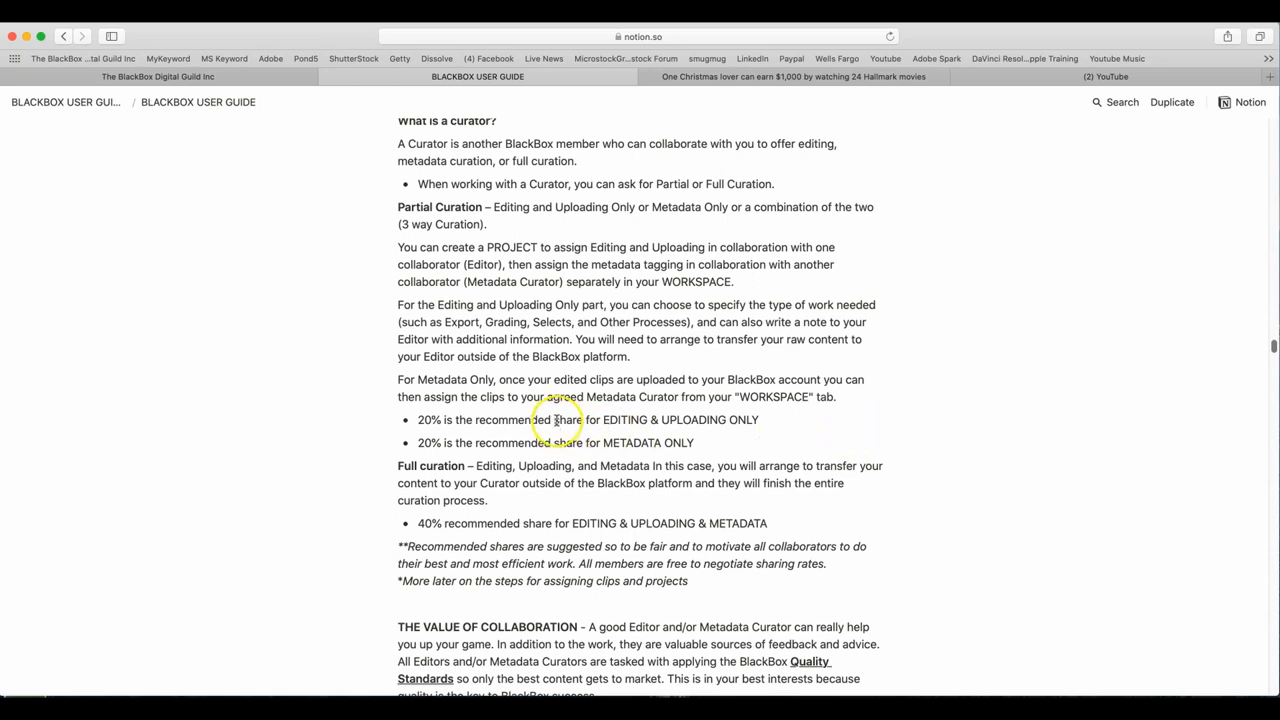
pyautogui.moveTo(700, 408)
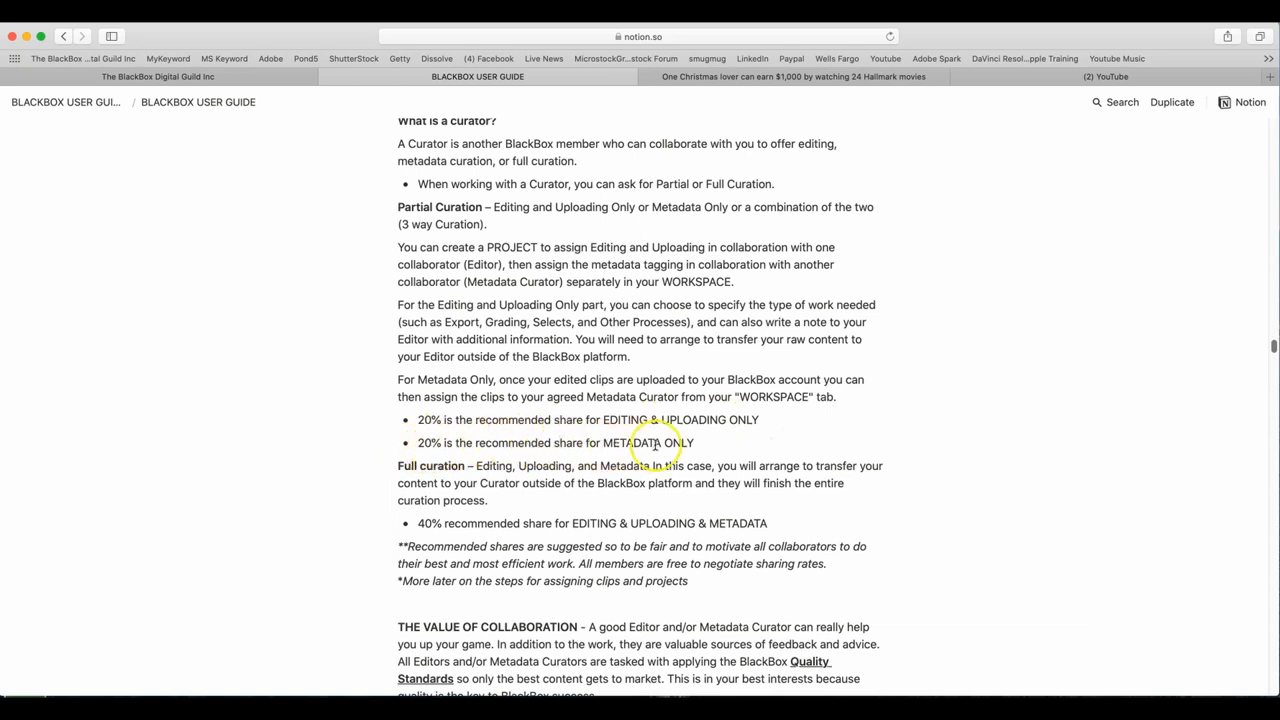
pyautogui.moveTo(430, 500)
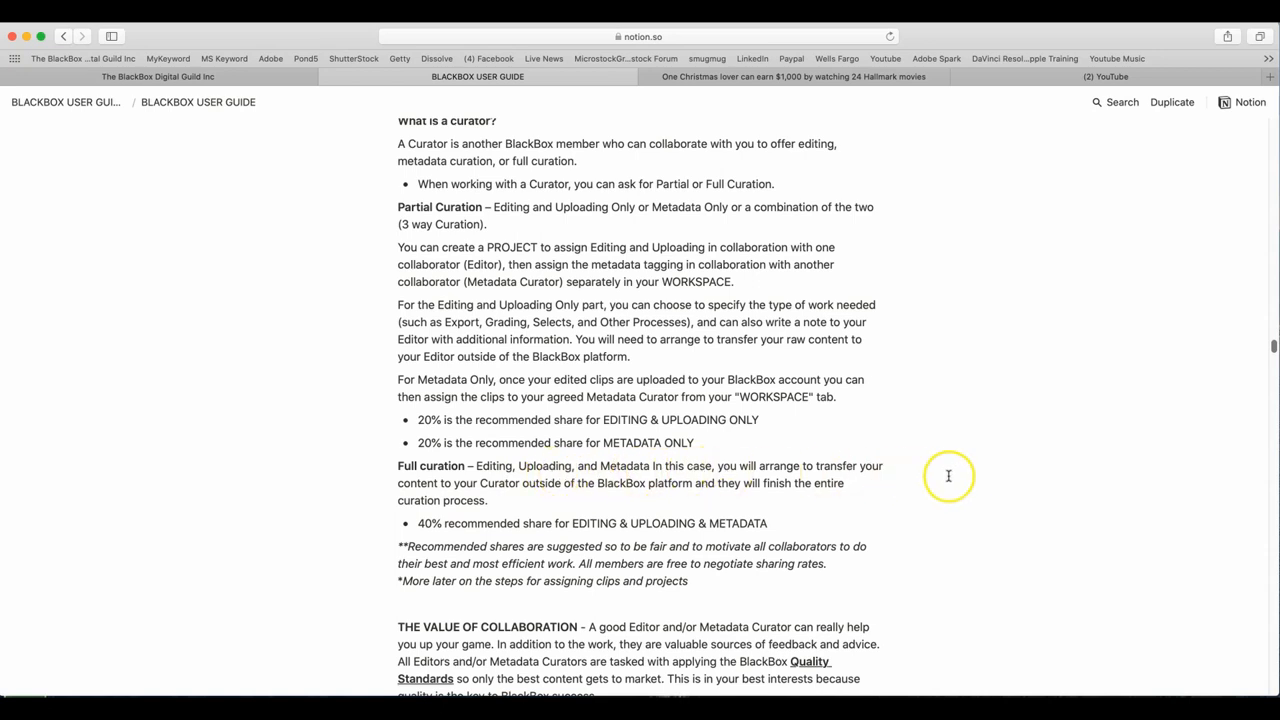
pyautogui.moveTo(960, 478)
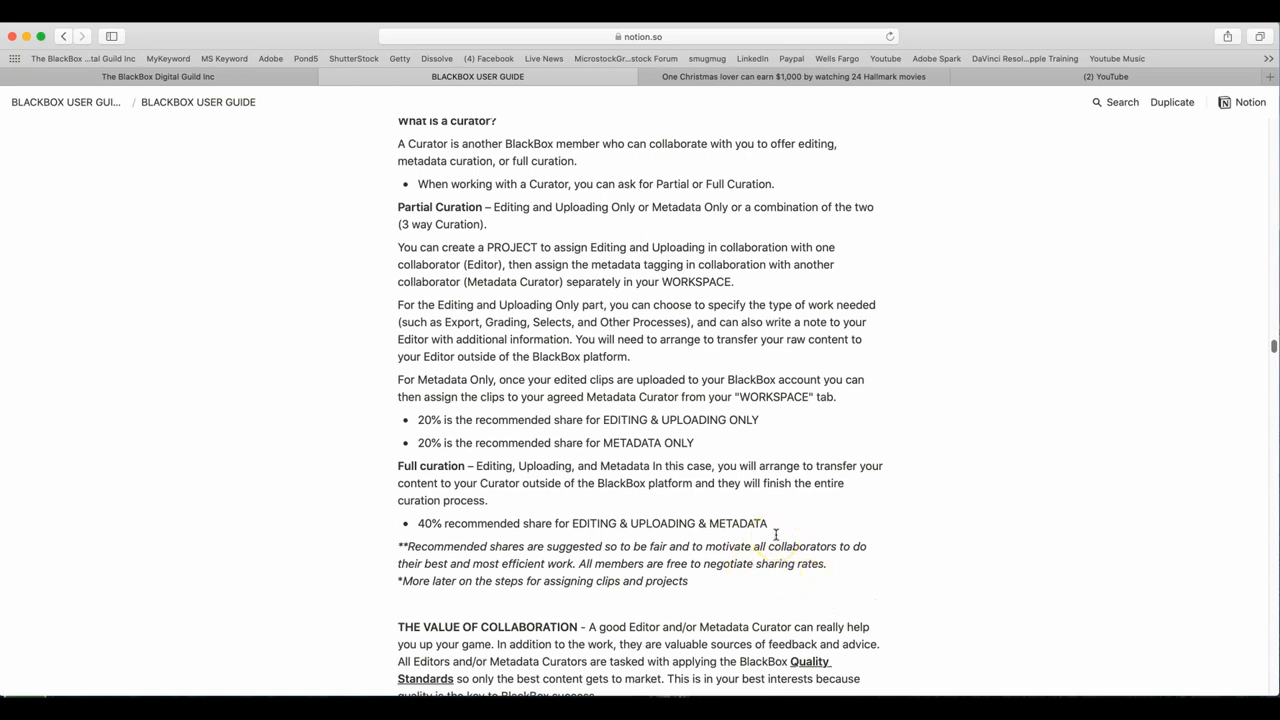
pyautogui.scroll(-3)
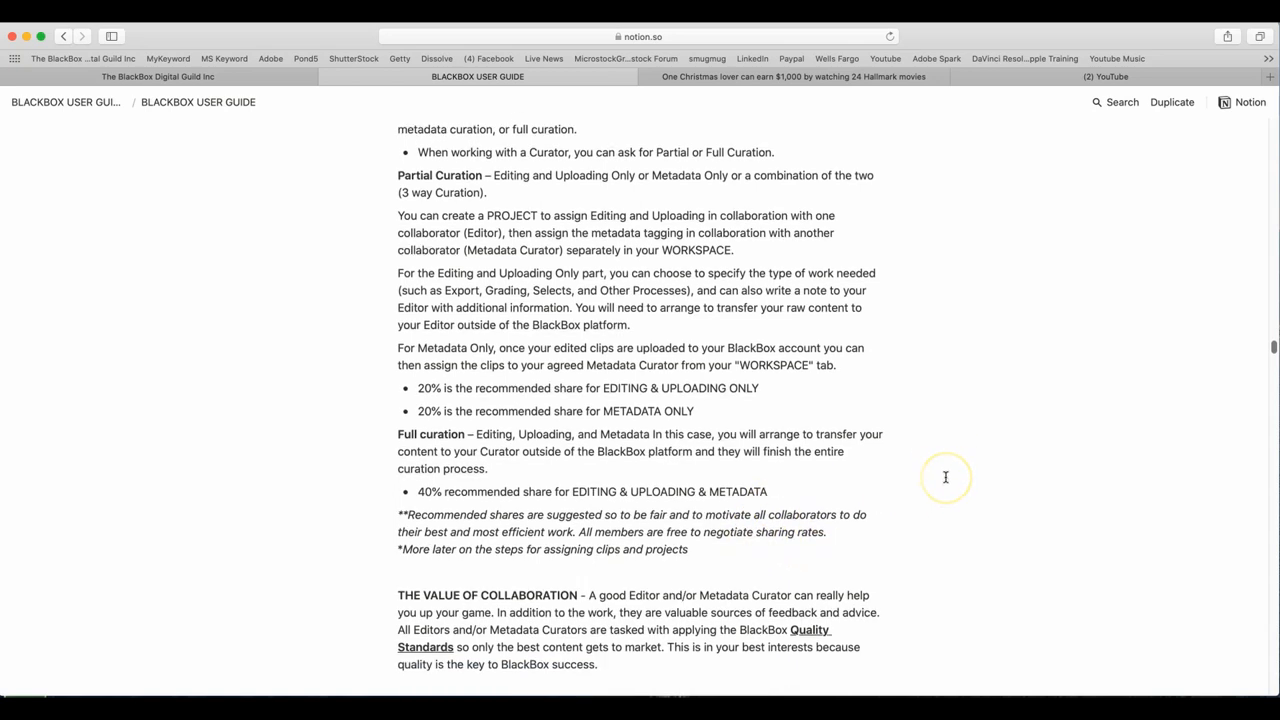
pyautogui.scroll(-3)
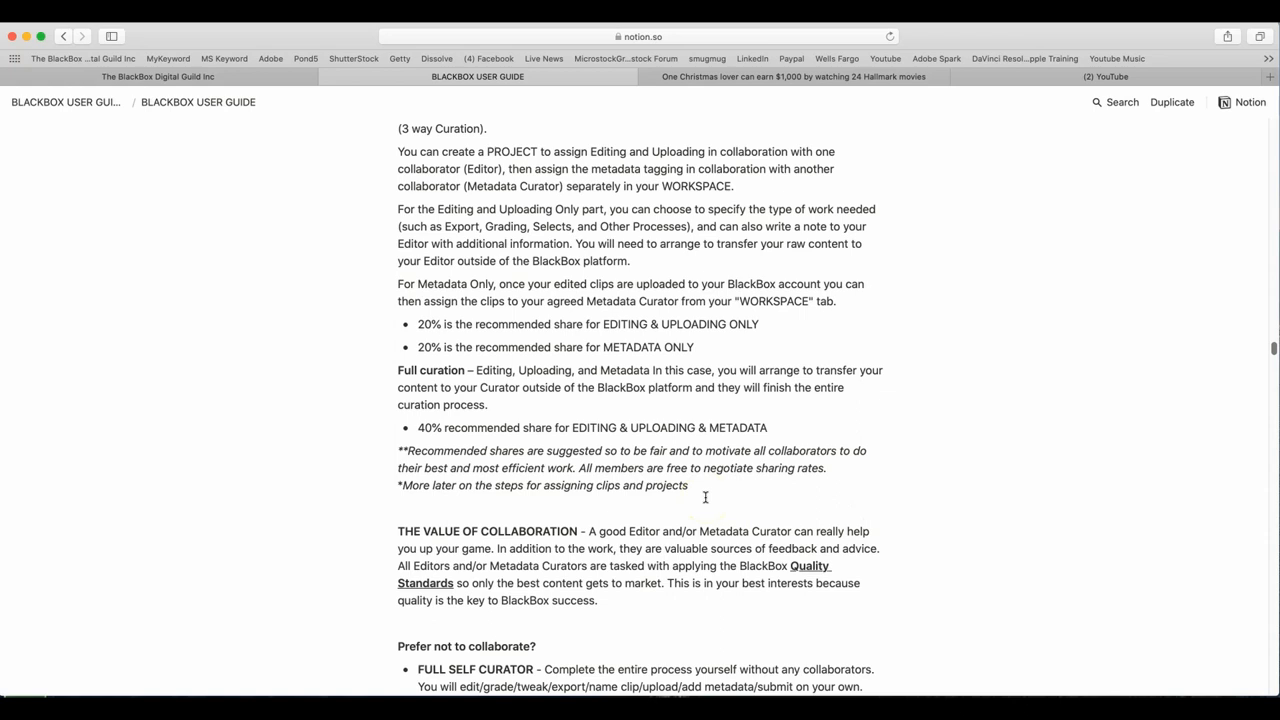
pyautogui.moveTo(1000, 512)
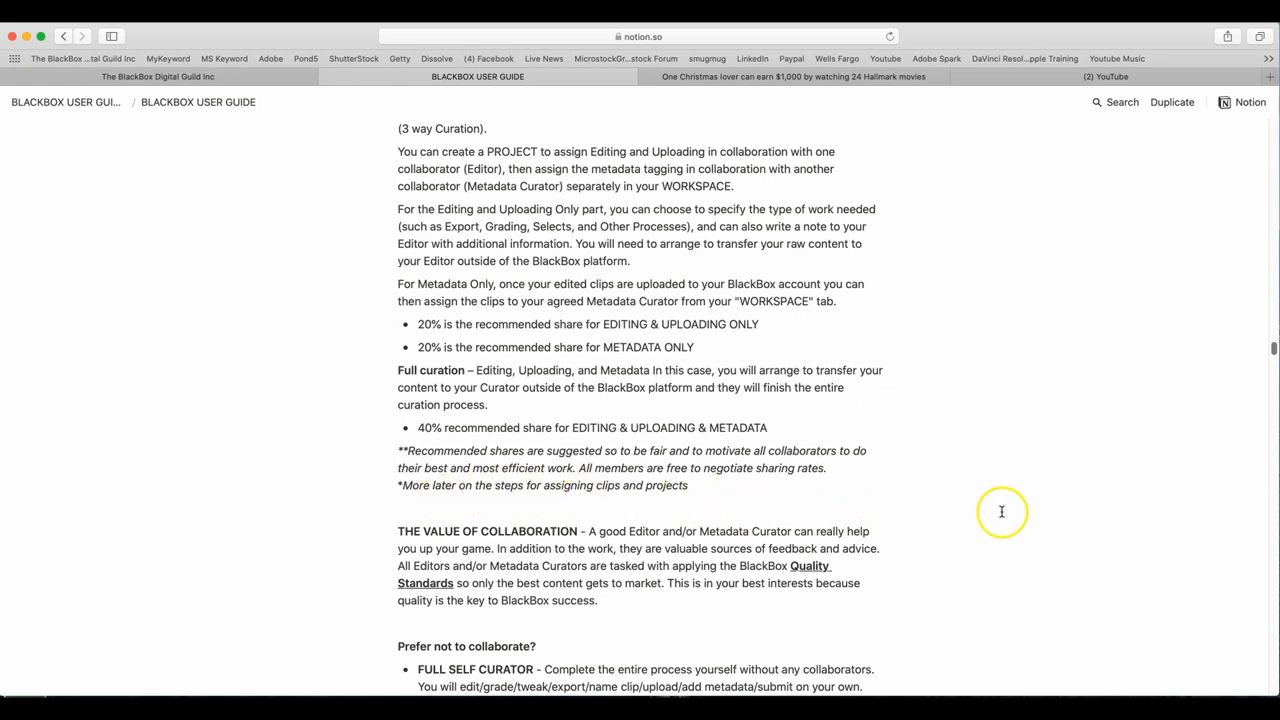
pyautogui.scroll(-3)
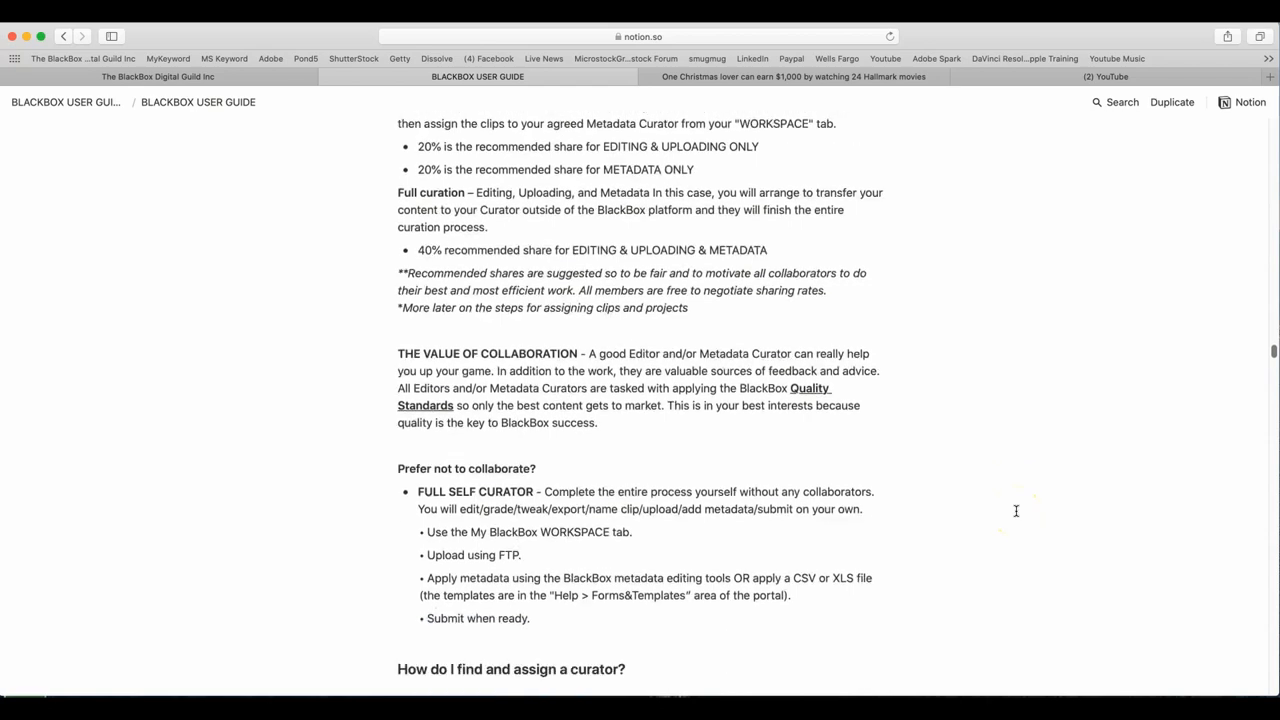
pyautogui.scroll(-3)
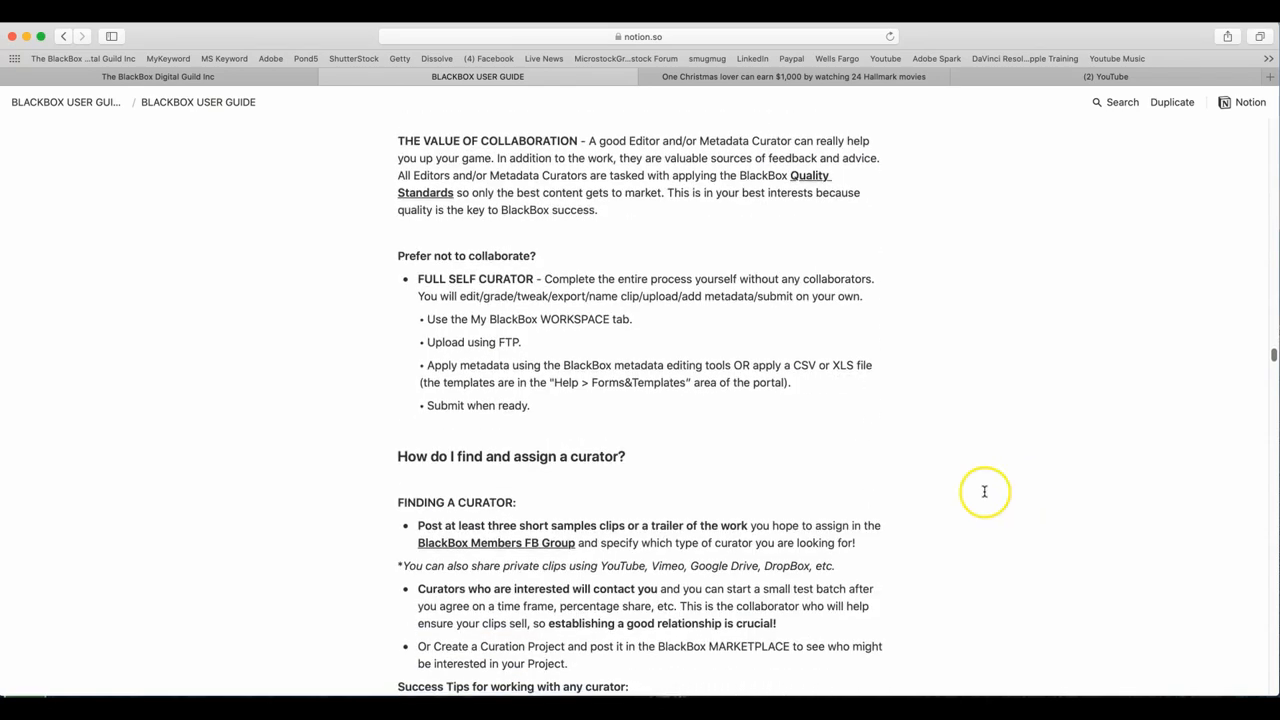
pyautogui.moveTo(1046, 188)
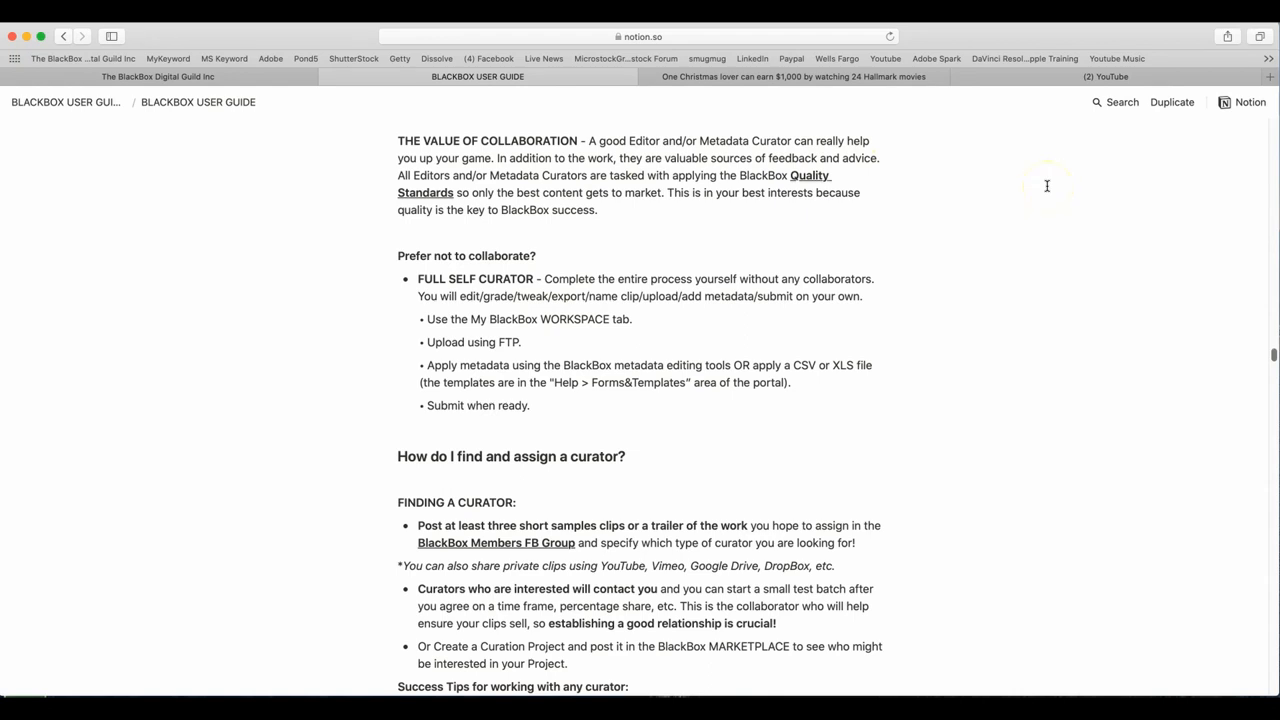
pyautogui.moveTo(1038, 236)
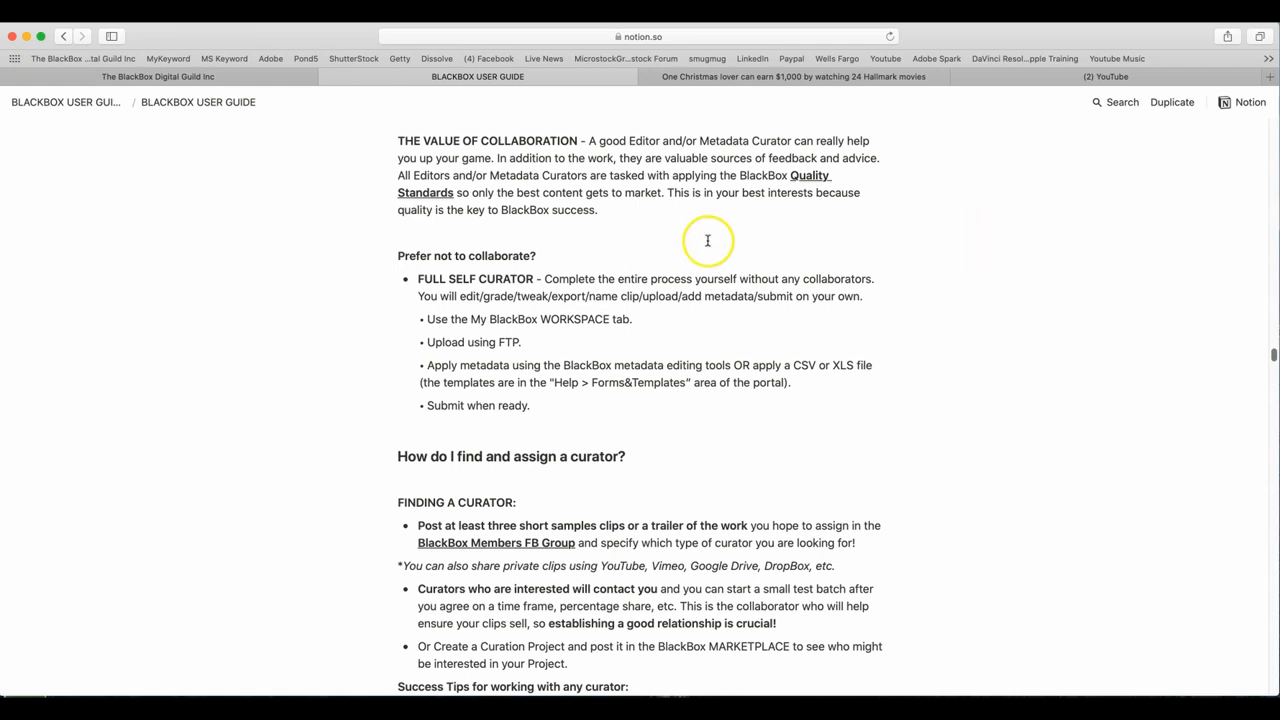
pyautogui.moveTo(784, 204)
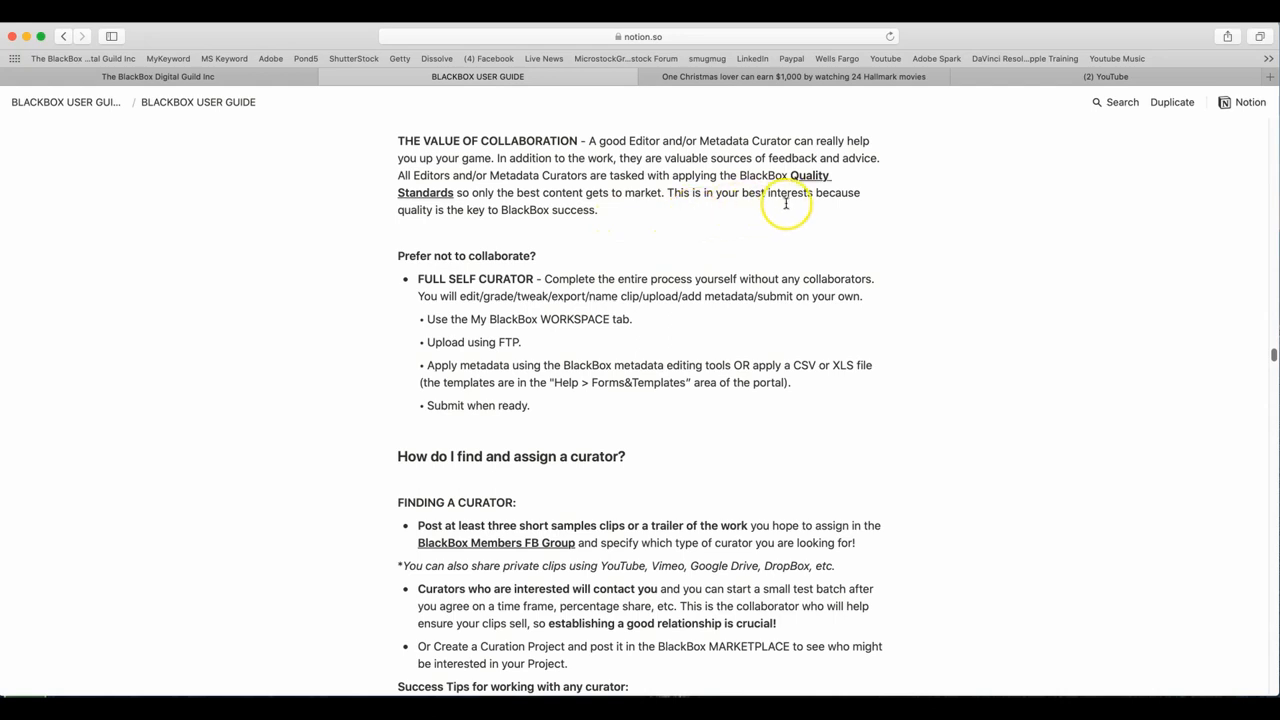
pyautogui.moveTo(530, 224)
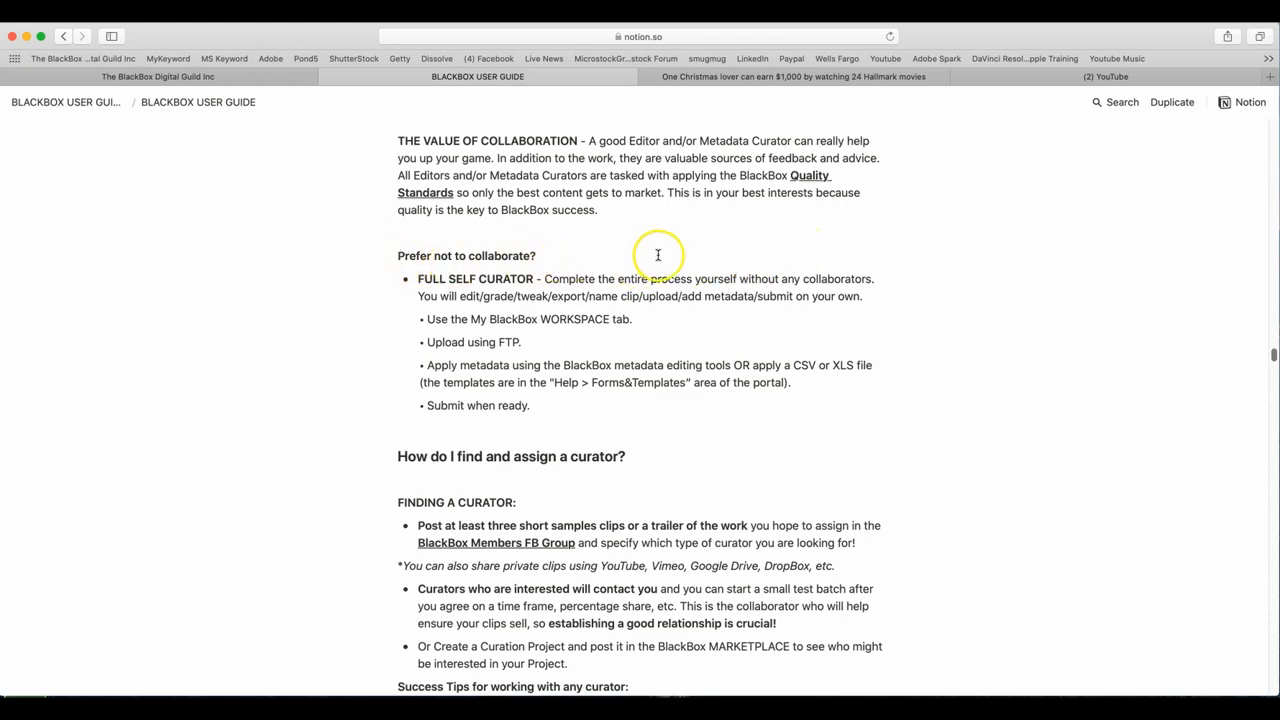
pyautogui.moveTo(956, 260)
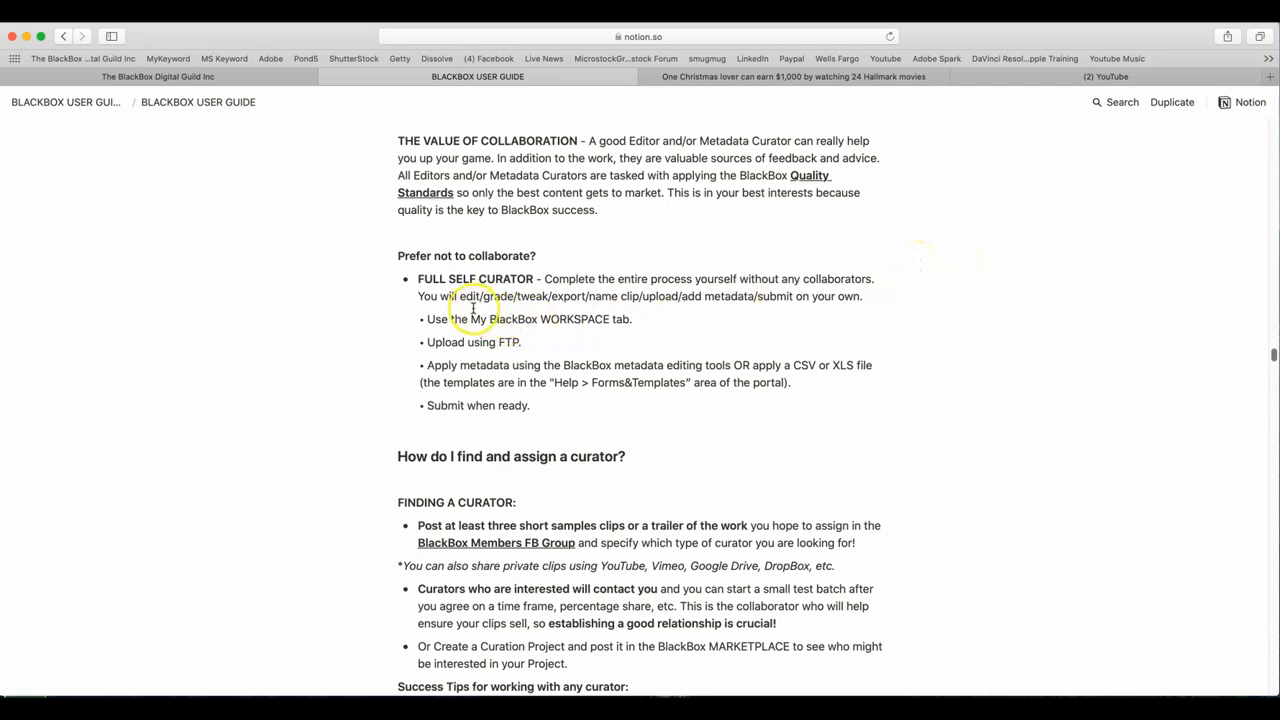
pyautogui.moveTo(636, 308)
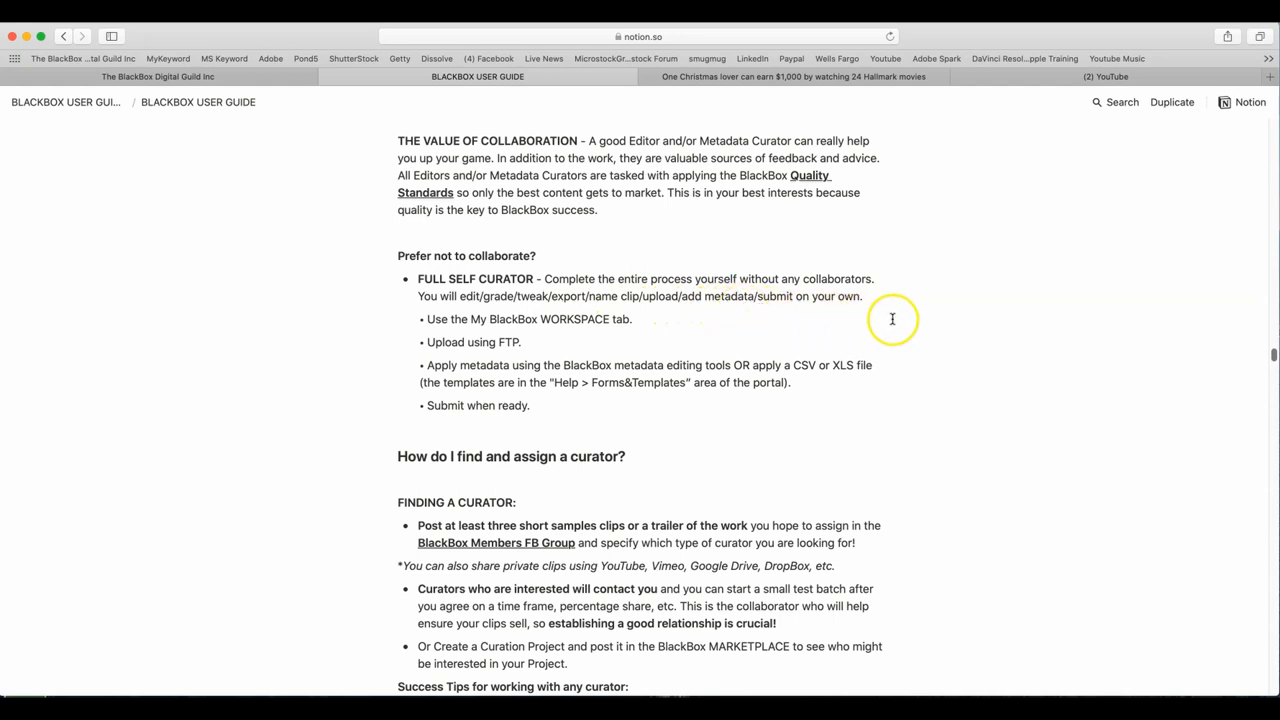
pyautogui.moveTo(616, 334)
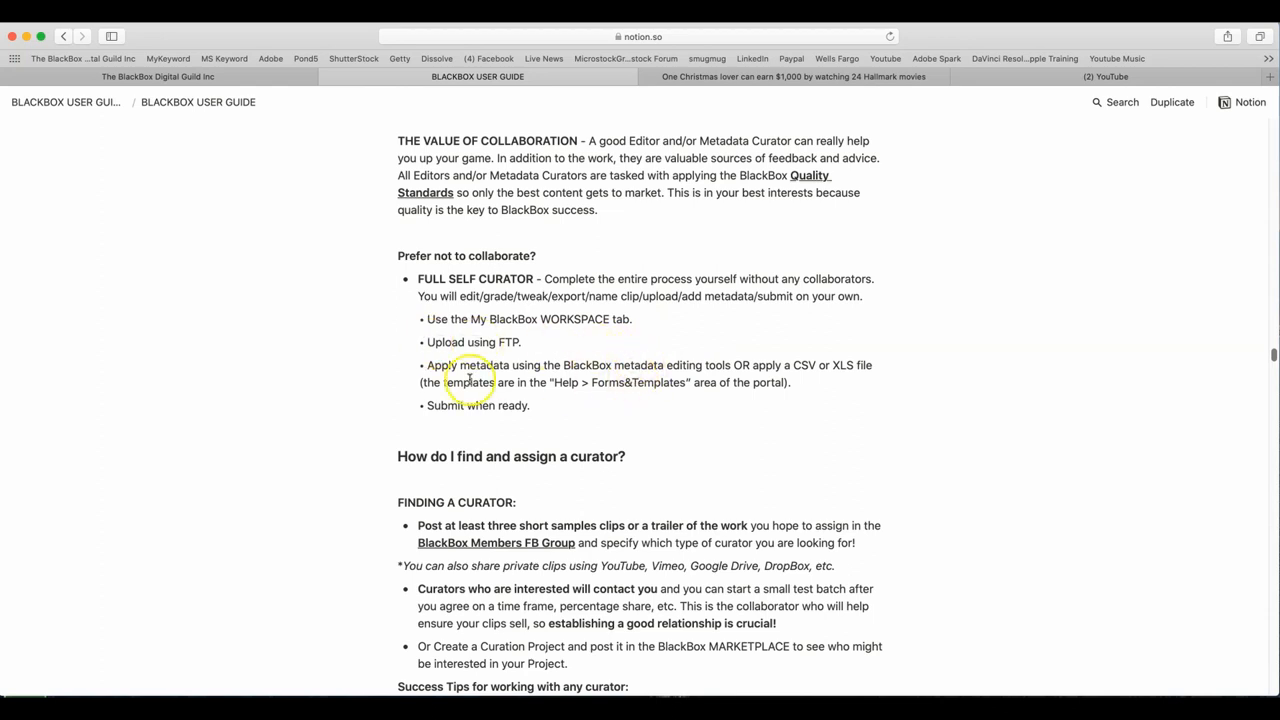
pyautogui.moveTo(938, 396)
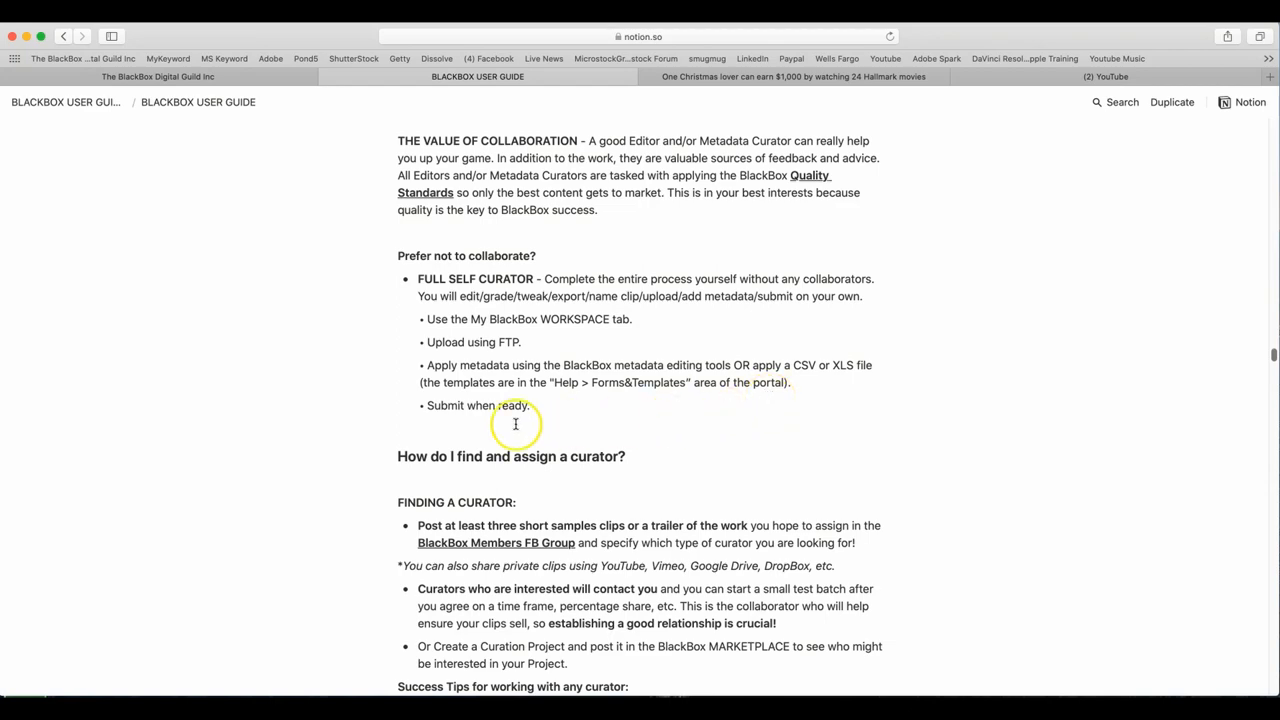
pyautogui.scroll(-3)
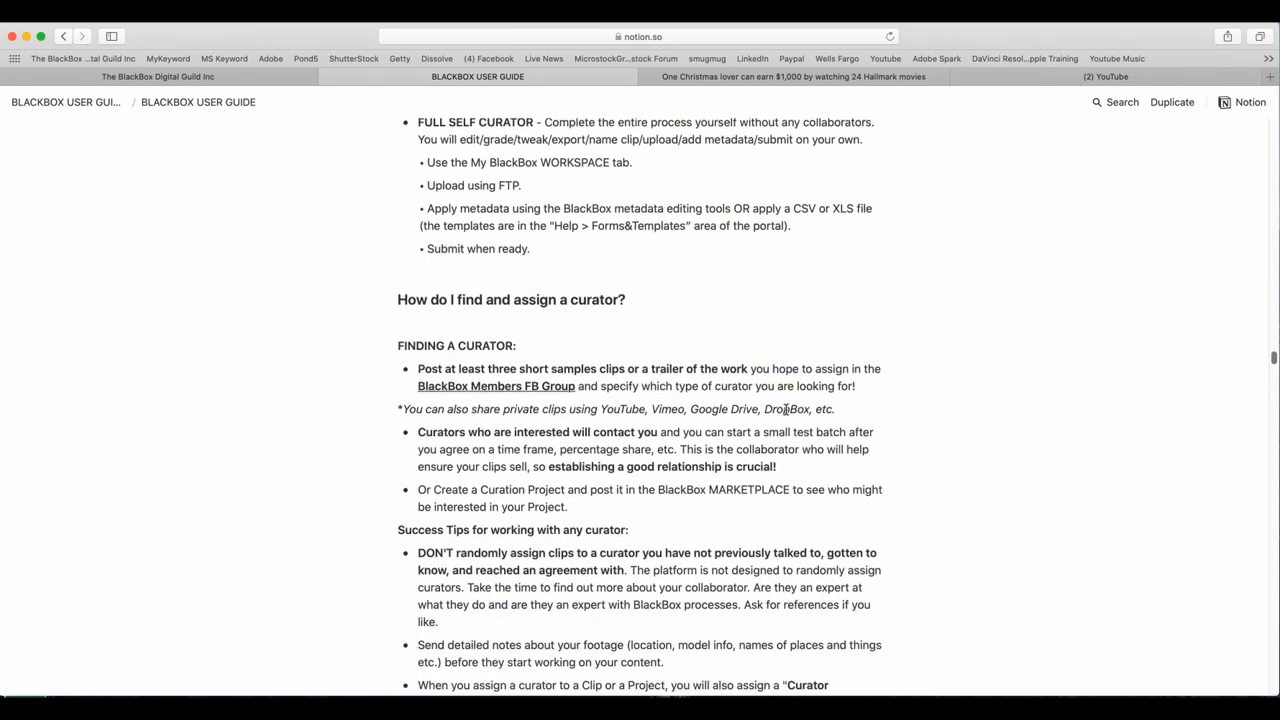
pyautogui.scroll(-3)
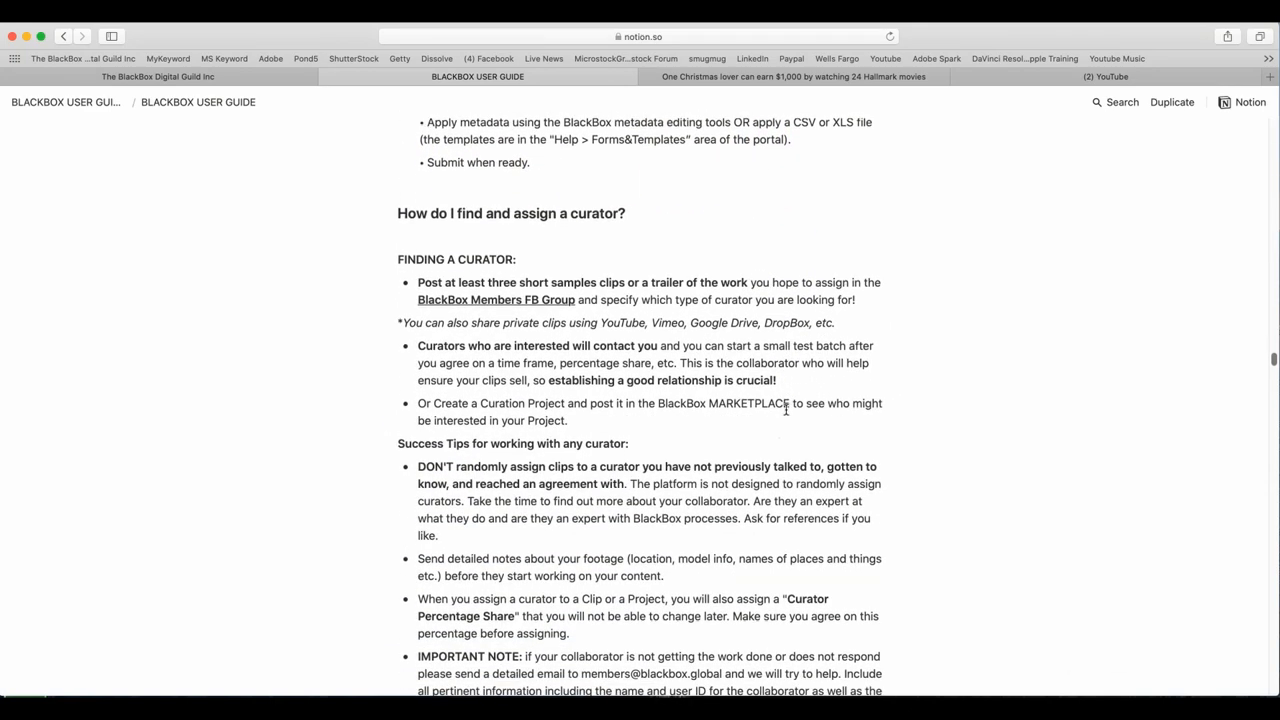
pyautogui.scroll(-3)
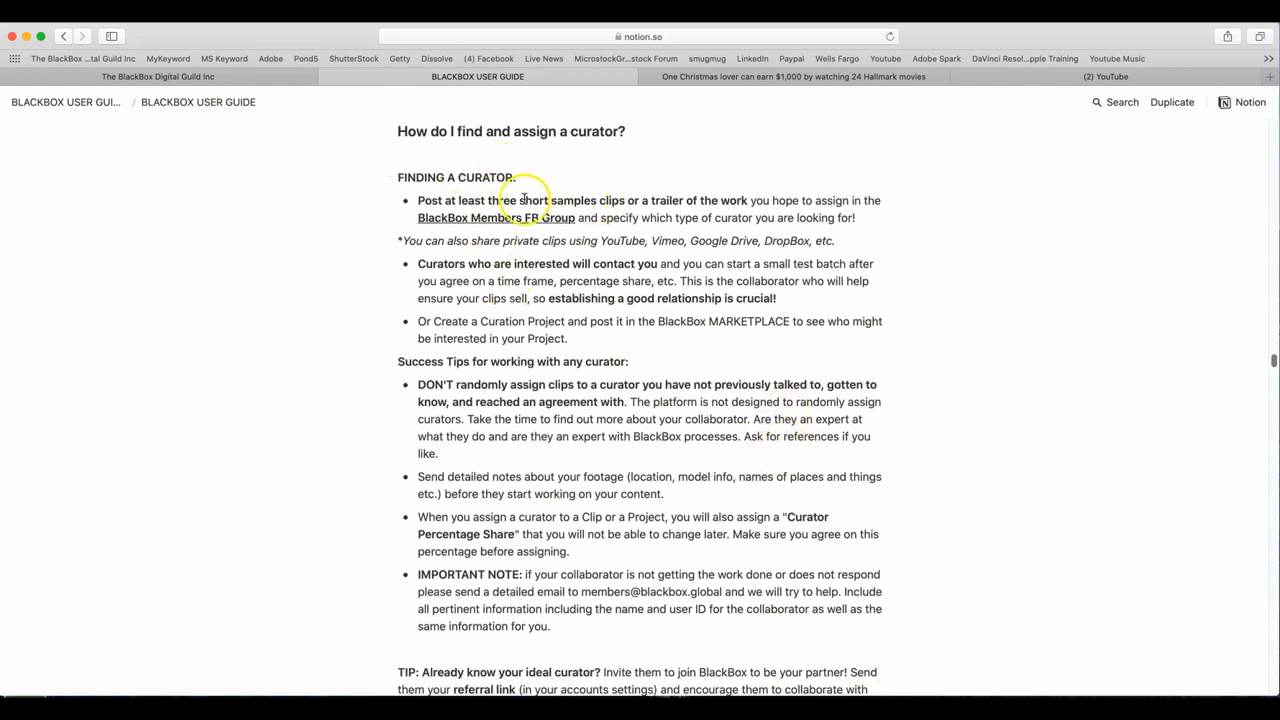
pyautogui.moveTo(948, 230)
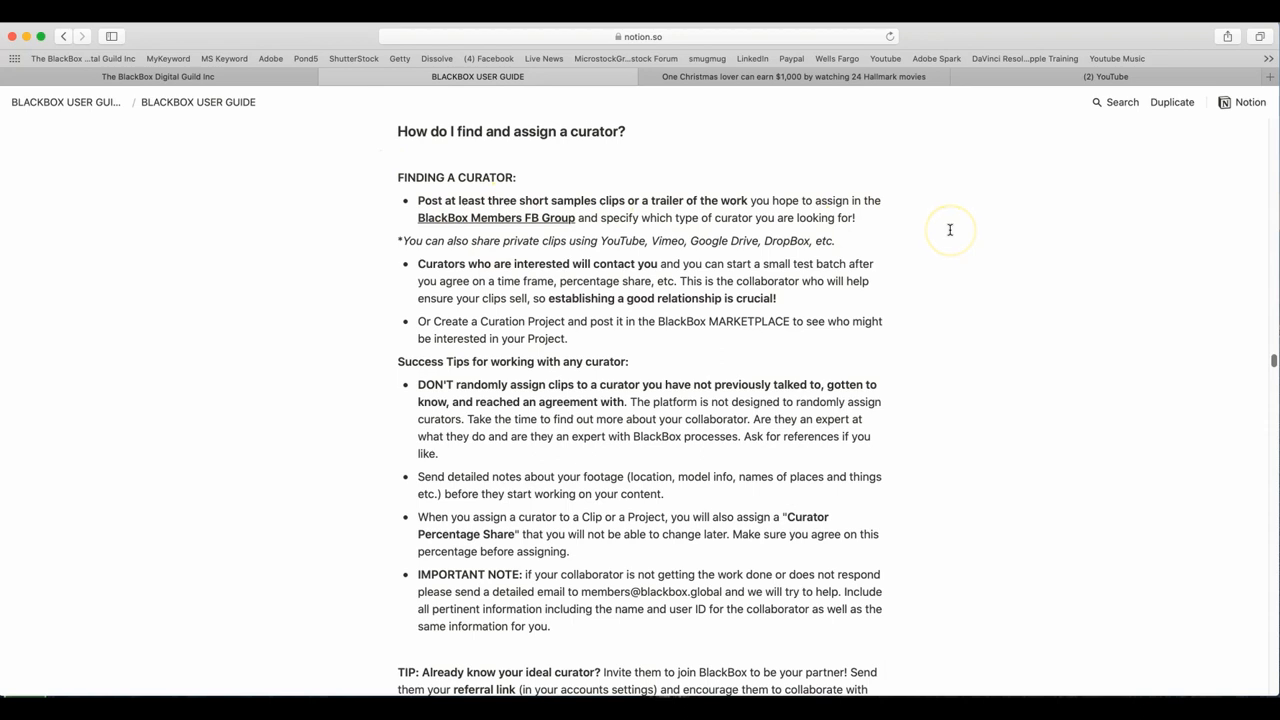
pyautogui.moveTo(948, 230)
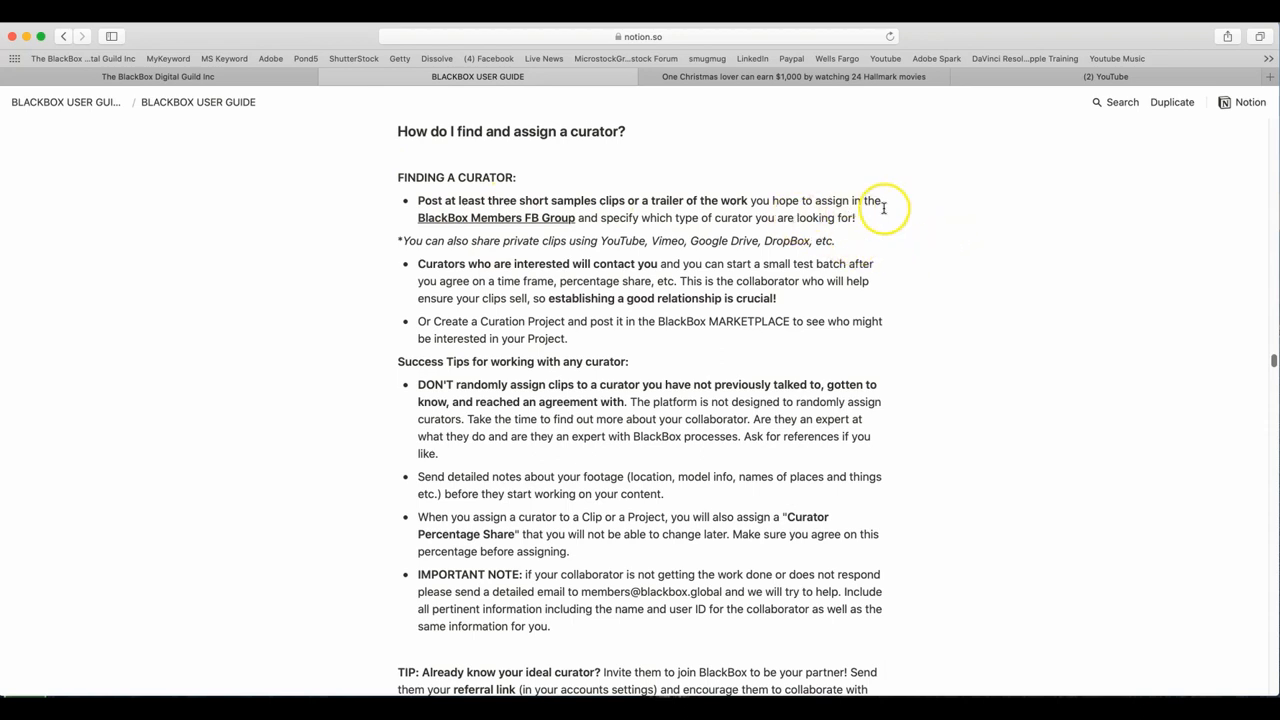
pyautogui.moveTo(964, 236)
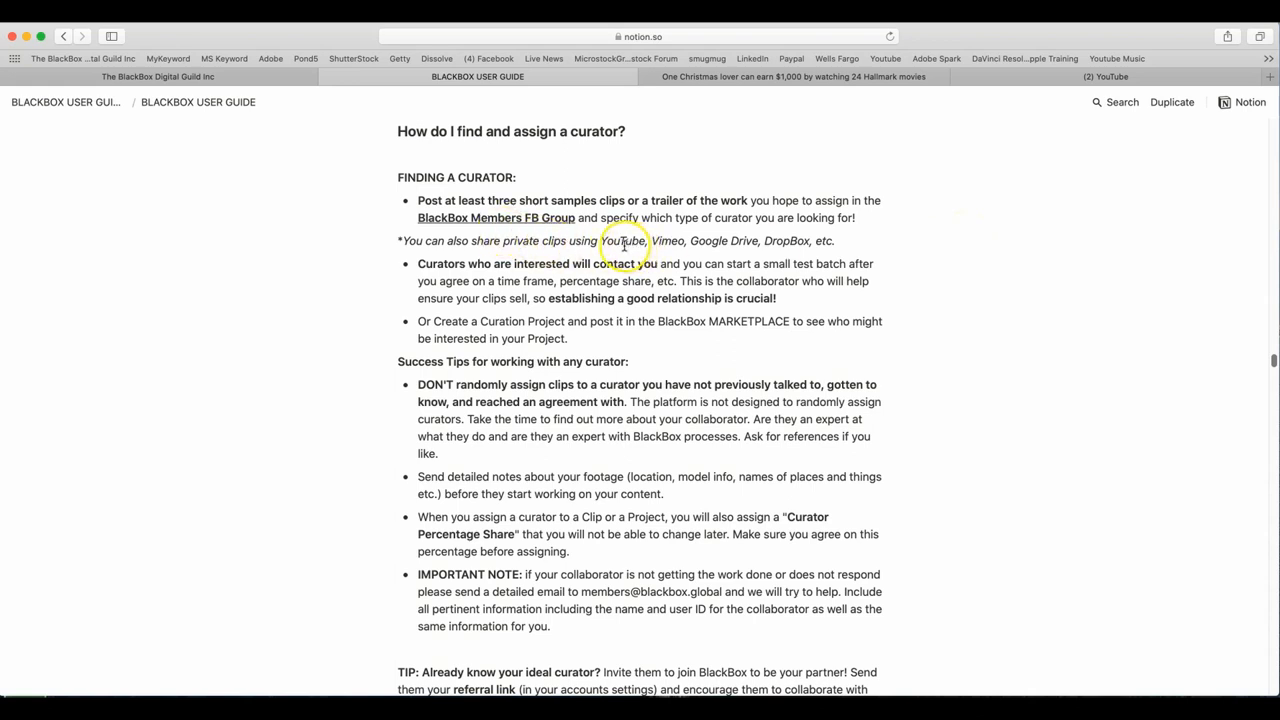
pyautogui.moveTo(866, 252)
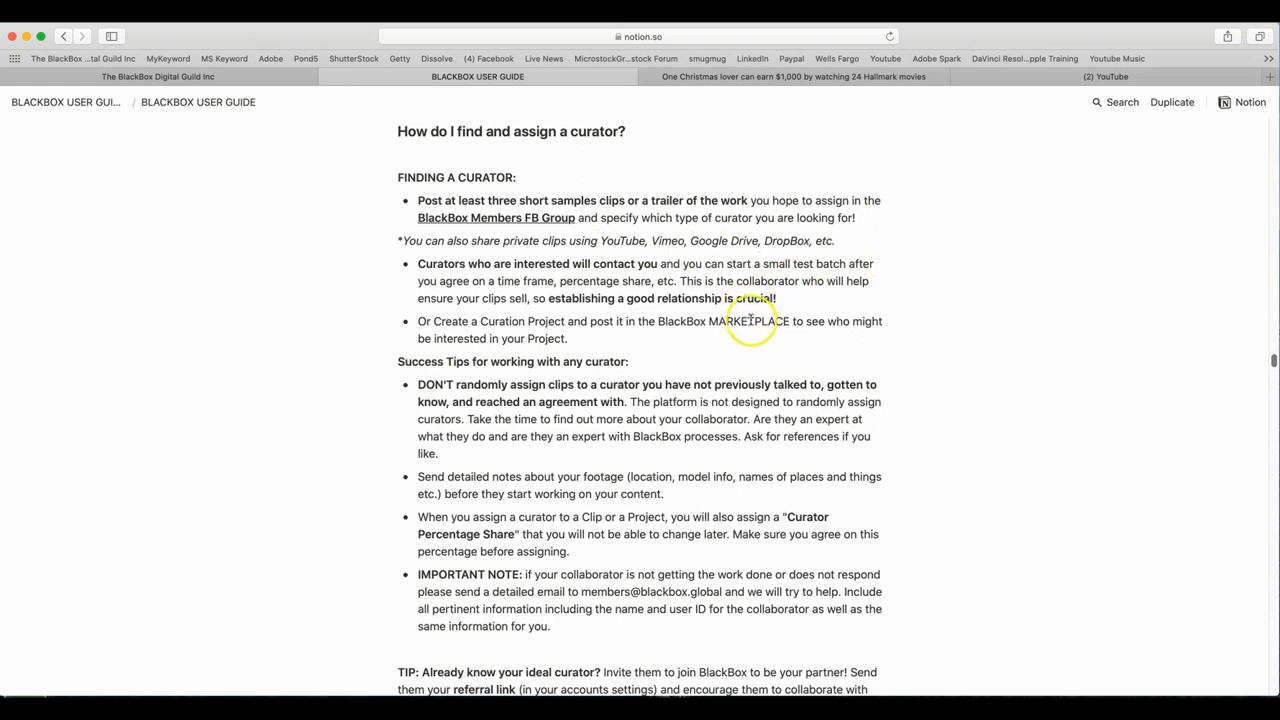
pyautogui.moveTo(900, 336)
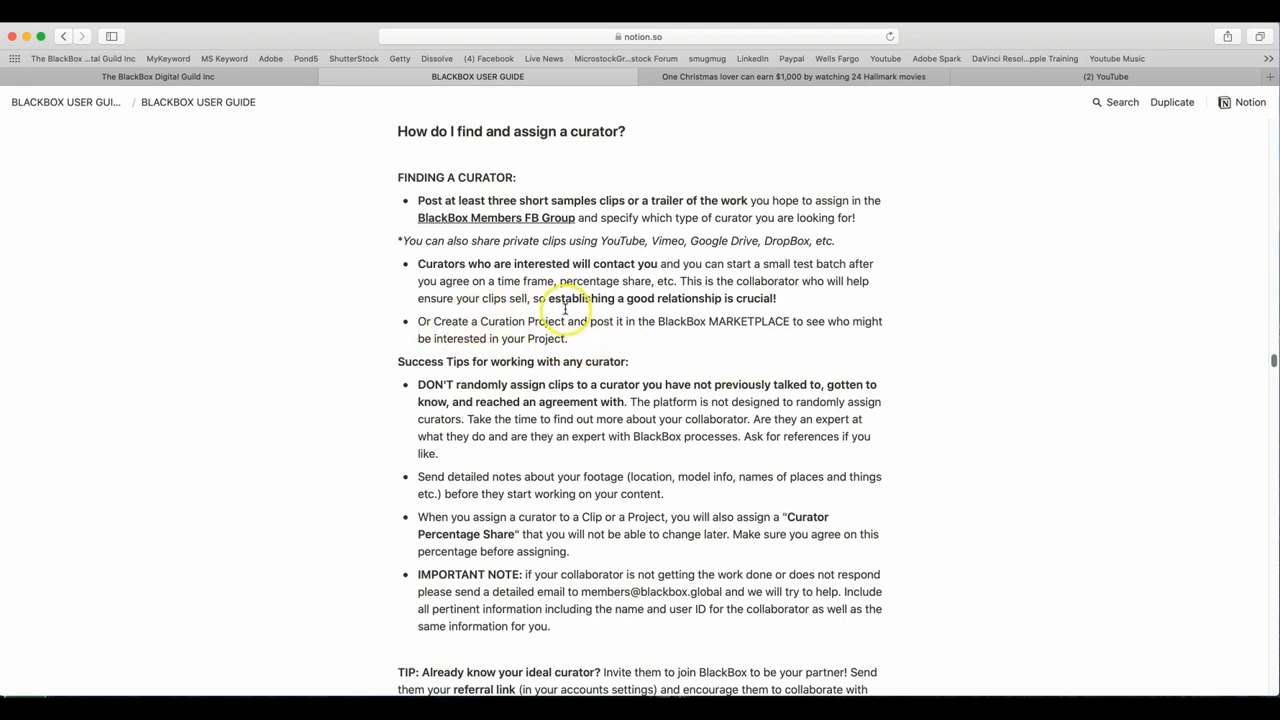
pyautogui.moveTo(748, 304)
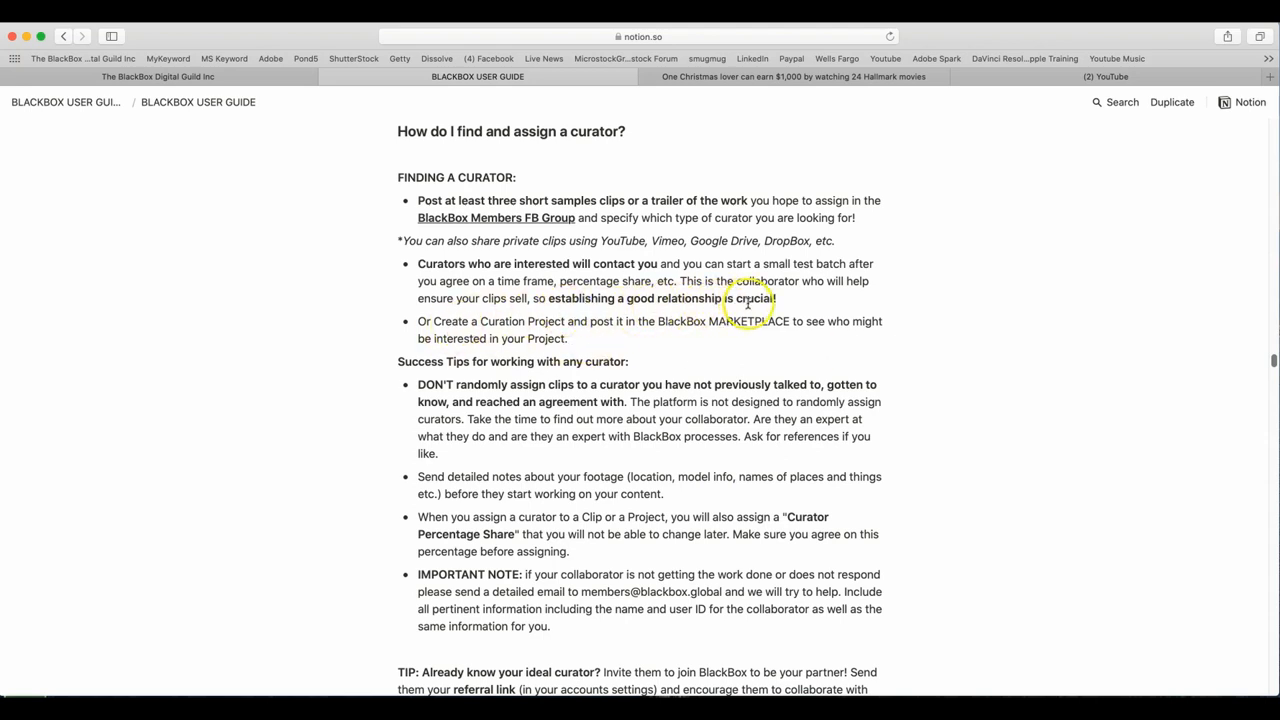
pyautogui.moveTo(550, 320)
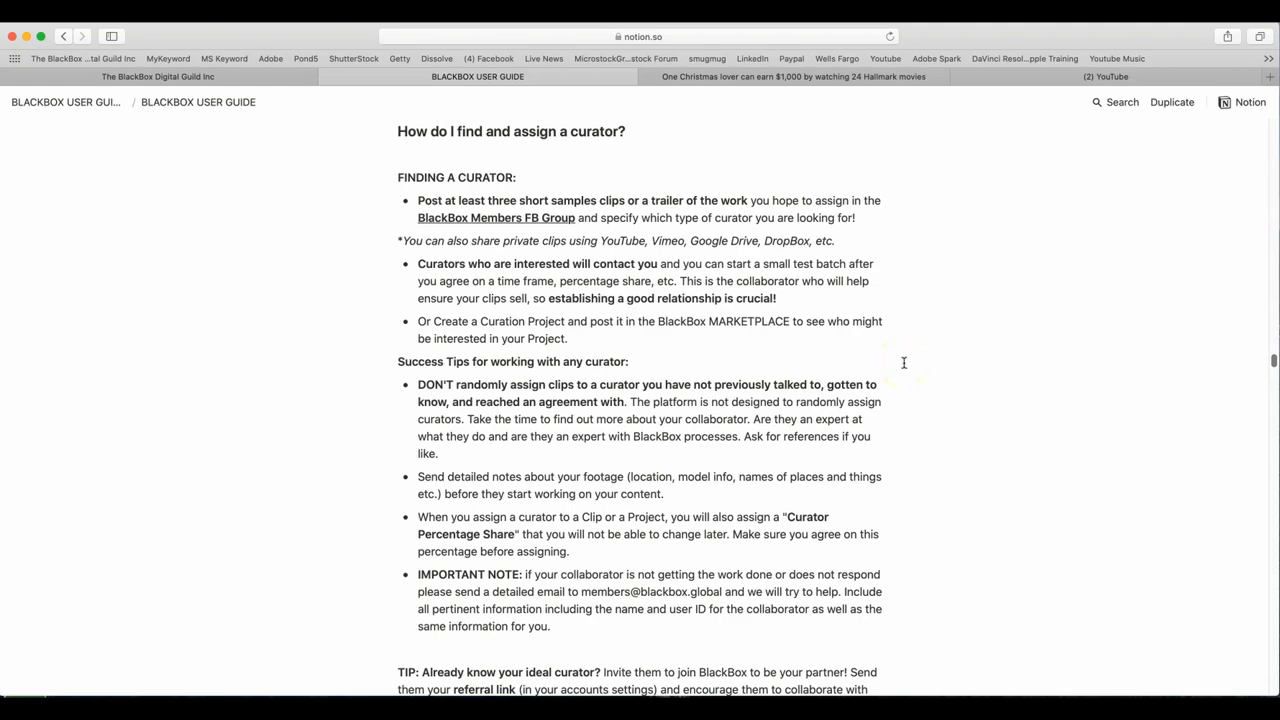
pyautogui.scroll(-3)
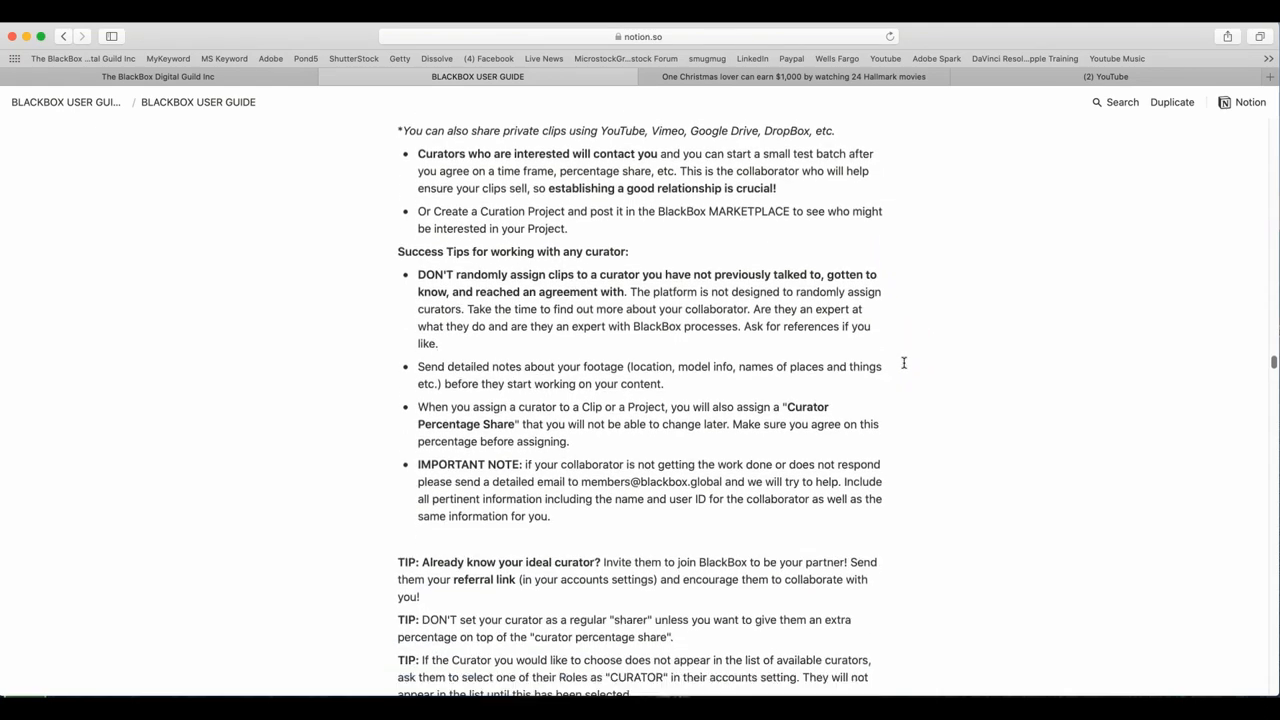
pyautogui.scroll(-3)
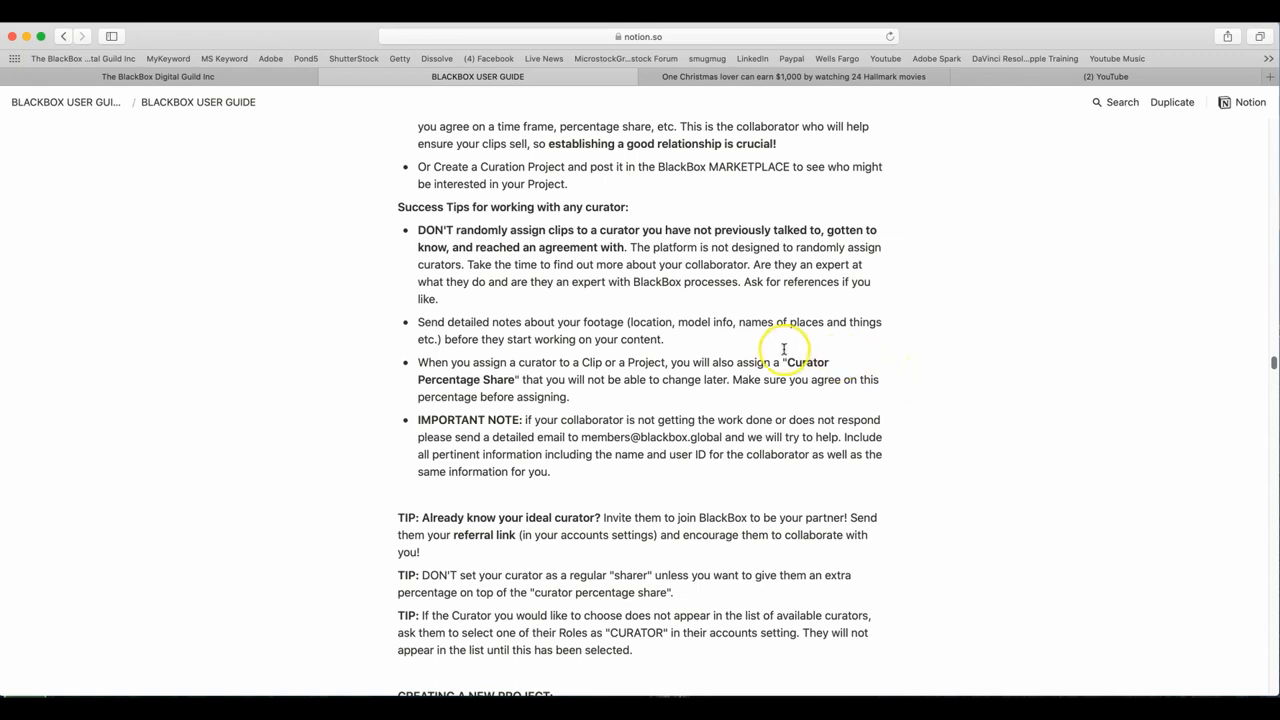
pyautogui.moveTo(688, 356)
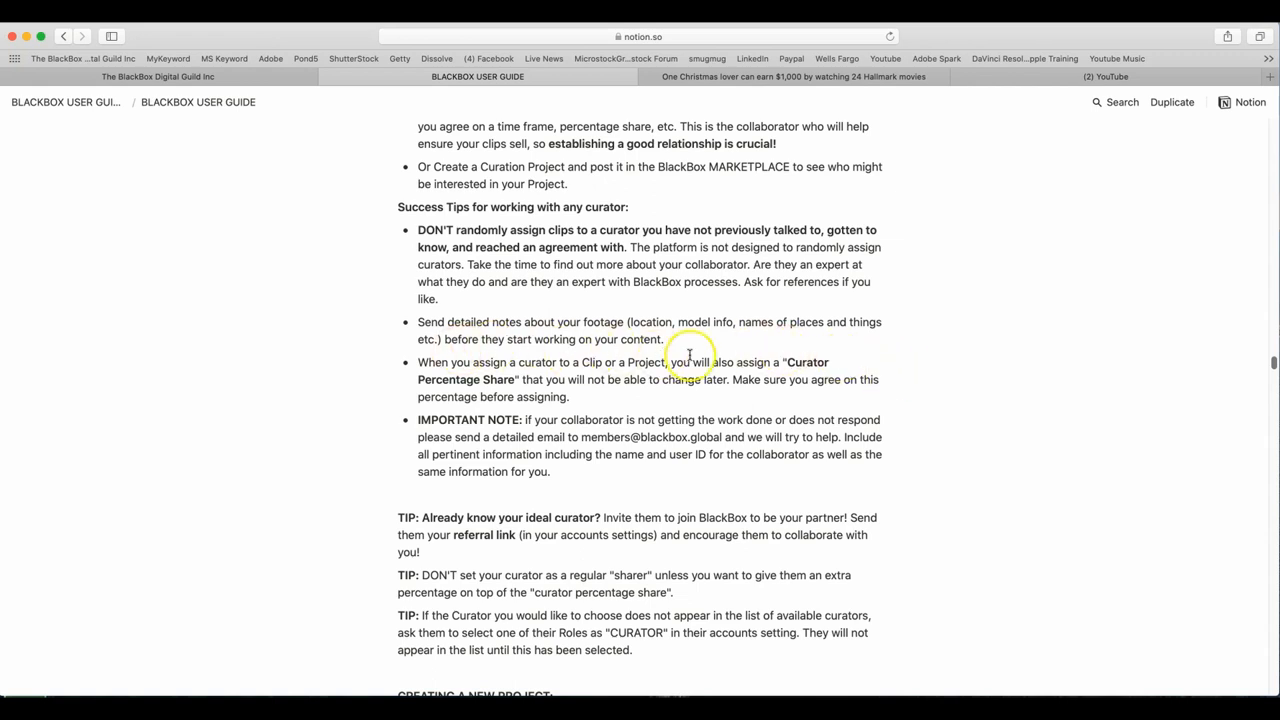
pyautogui.moveTo(922, 458)
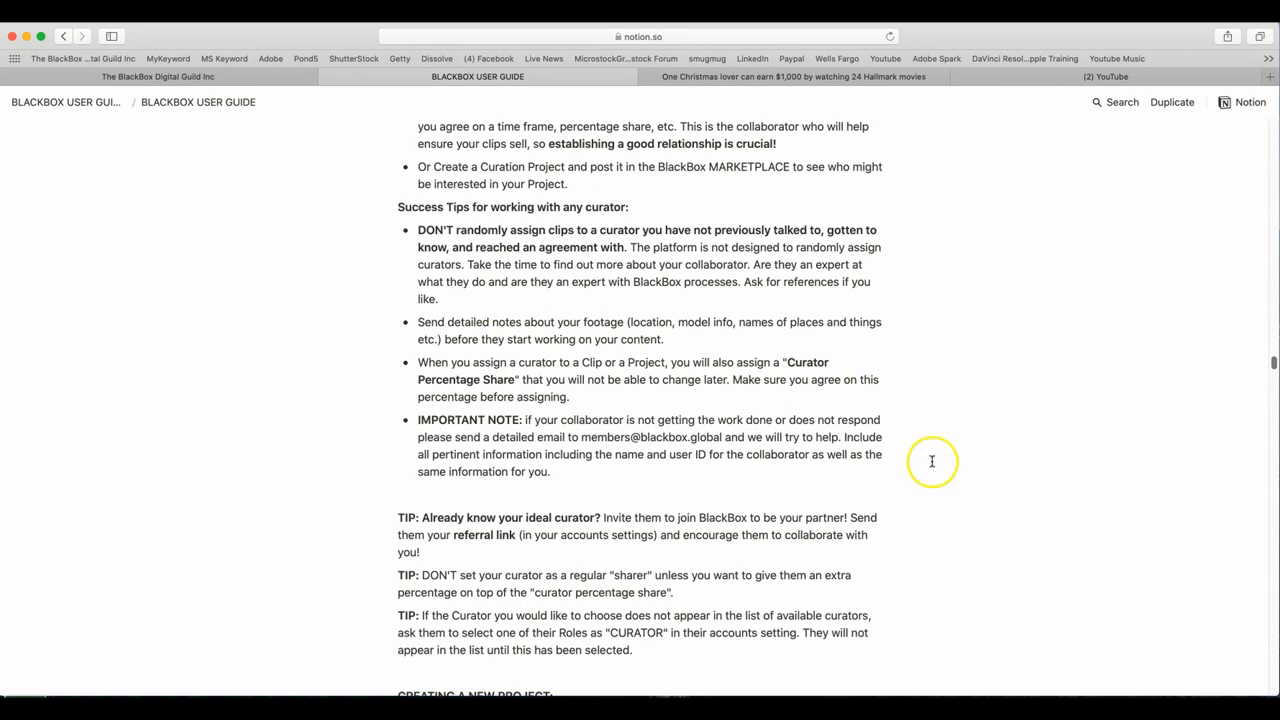
pyautogui.moveTo(638, 390)
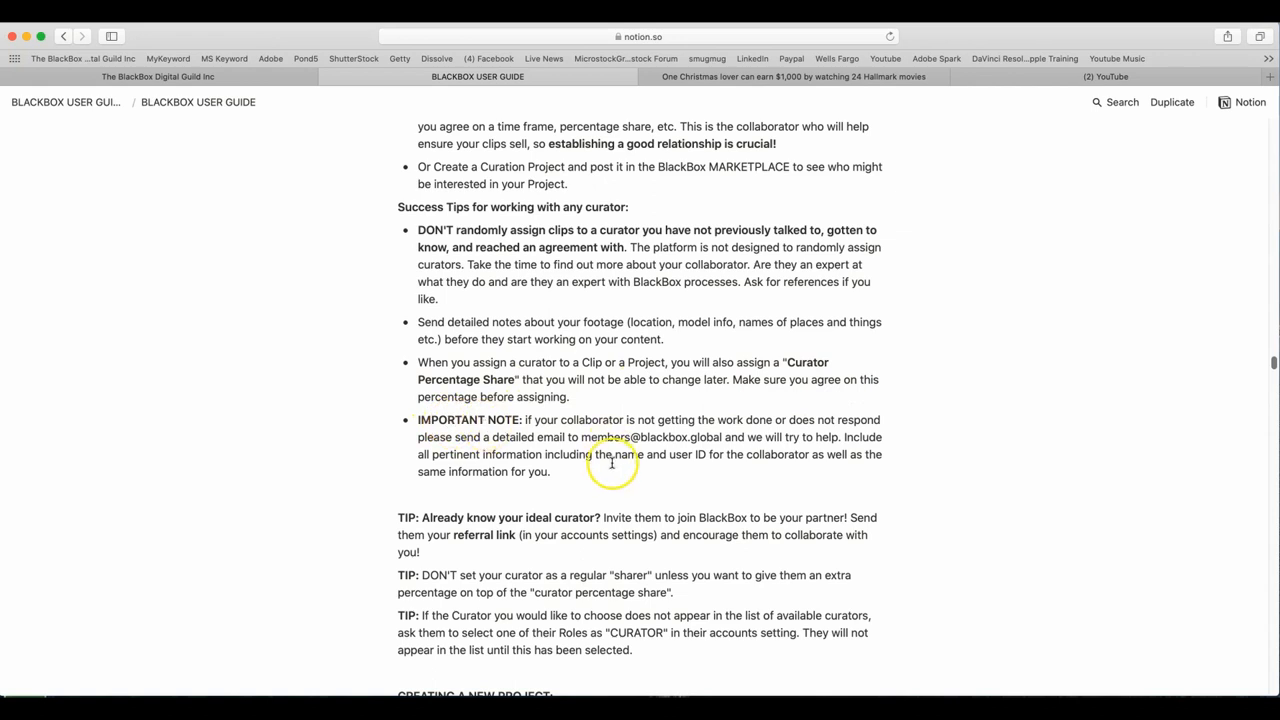
pyautogui.moveTo(972, 452)
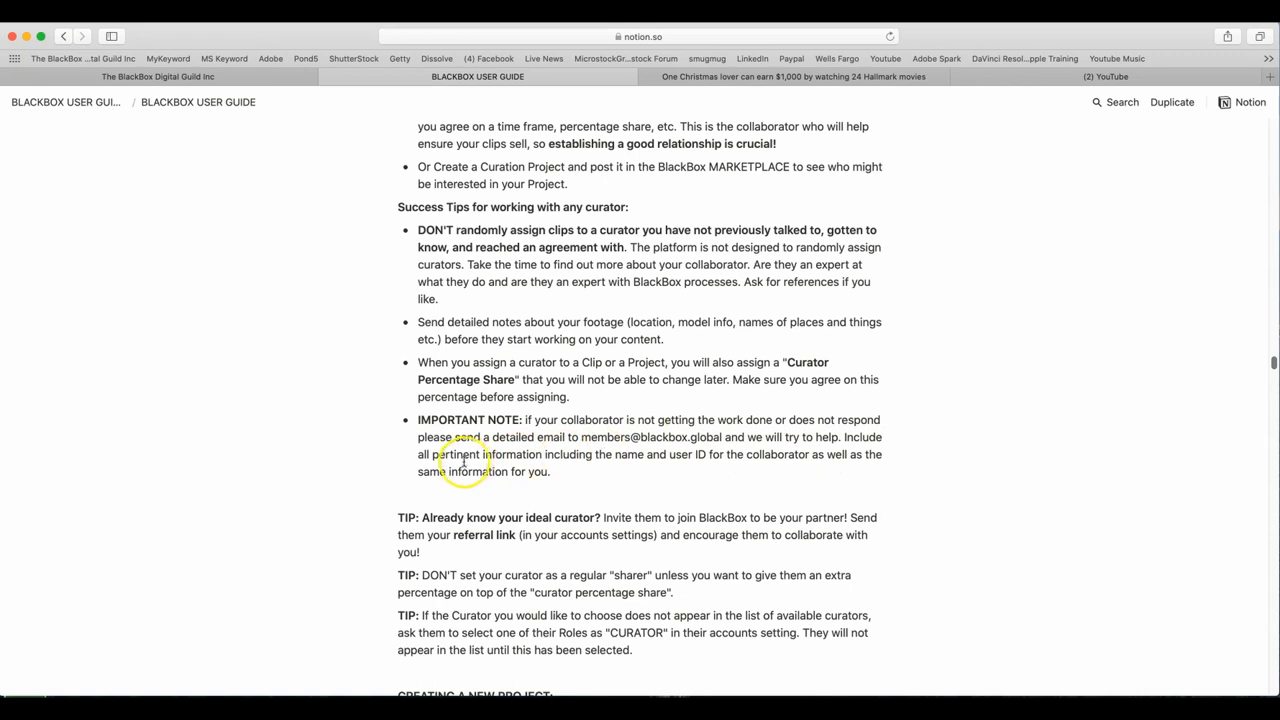
pyautogui.moveTo(736, 462)
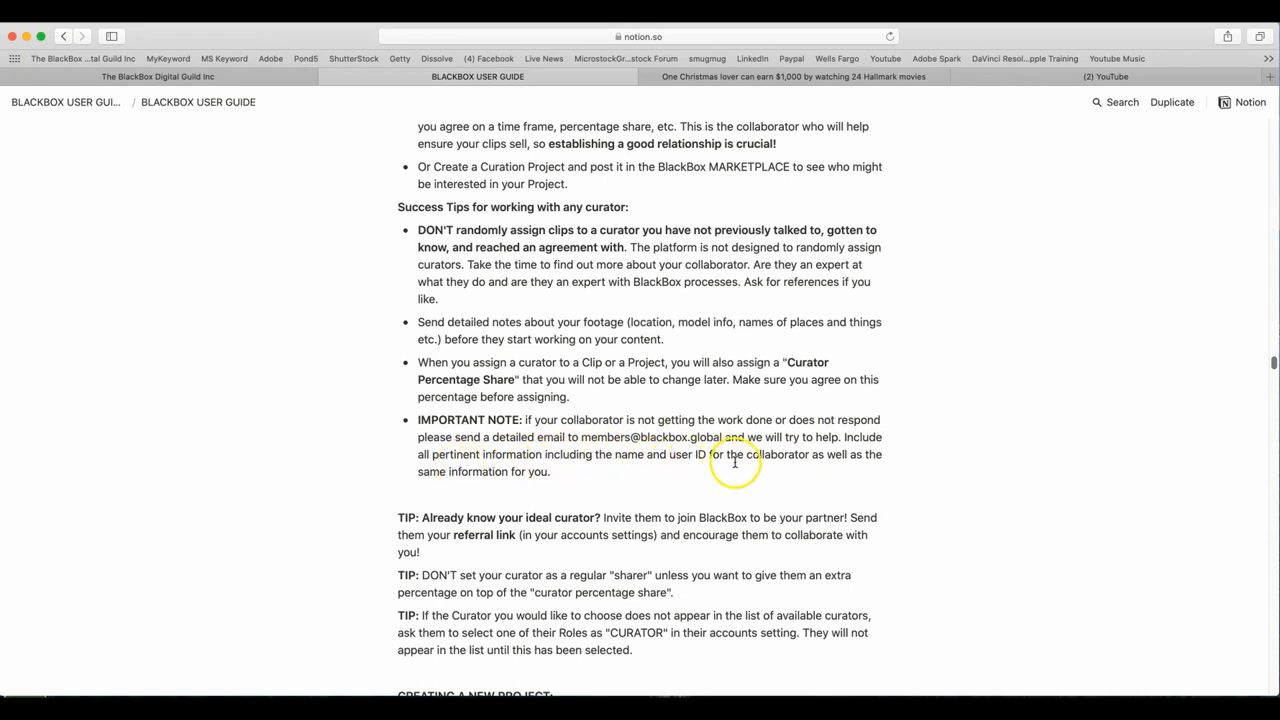
pyautogui.moveTo(856, 464)
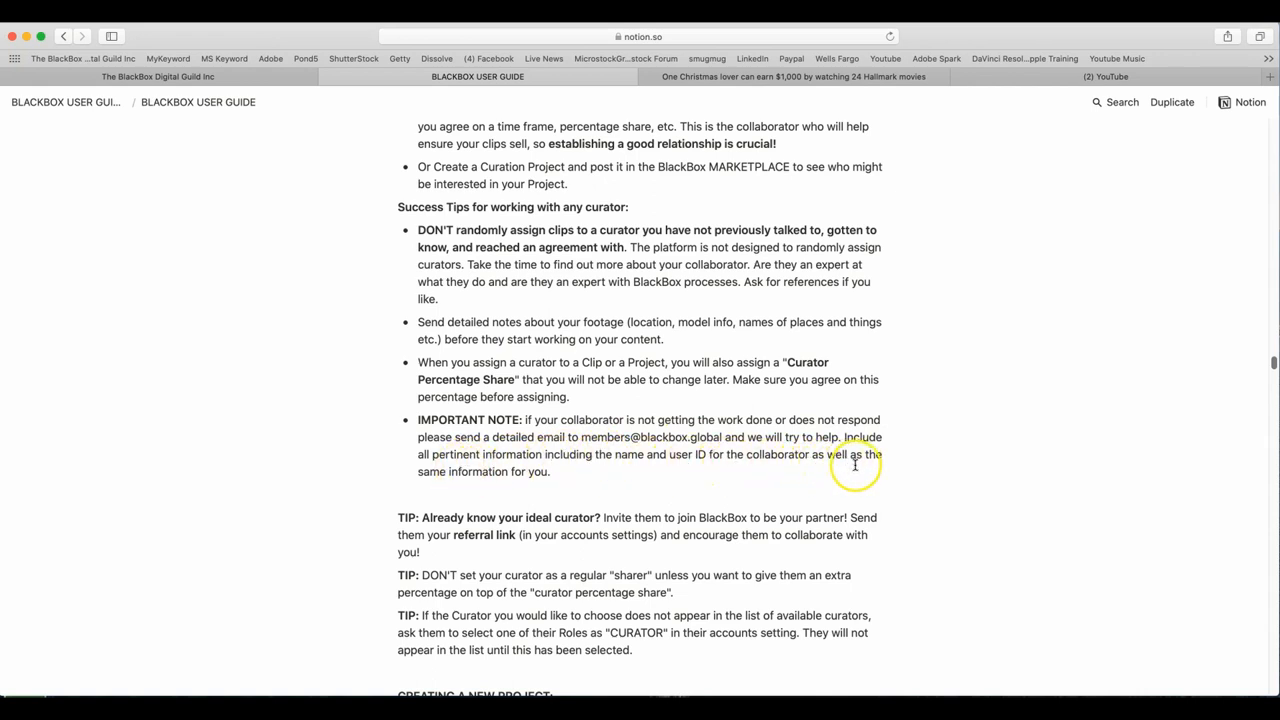
pyautogui.scroll(-3)
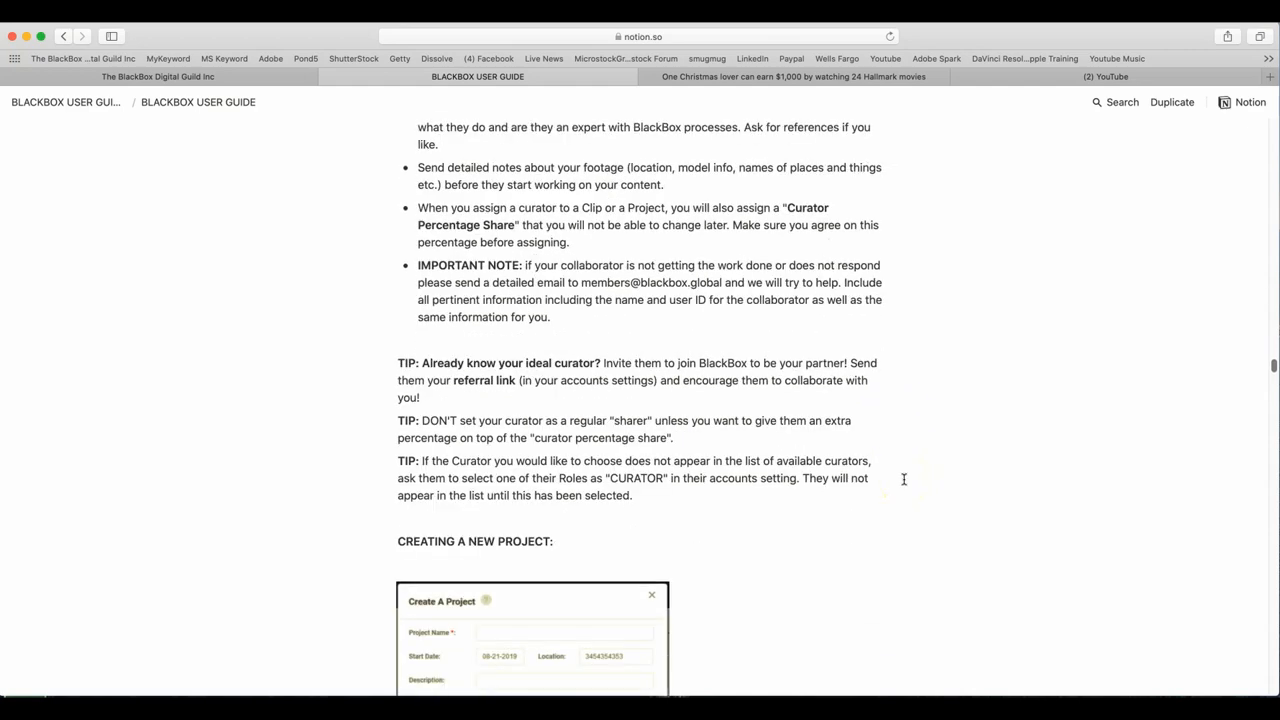
pyautogui.scroll(-3)
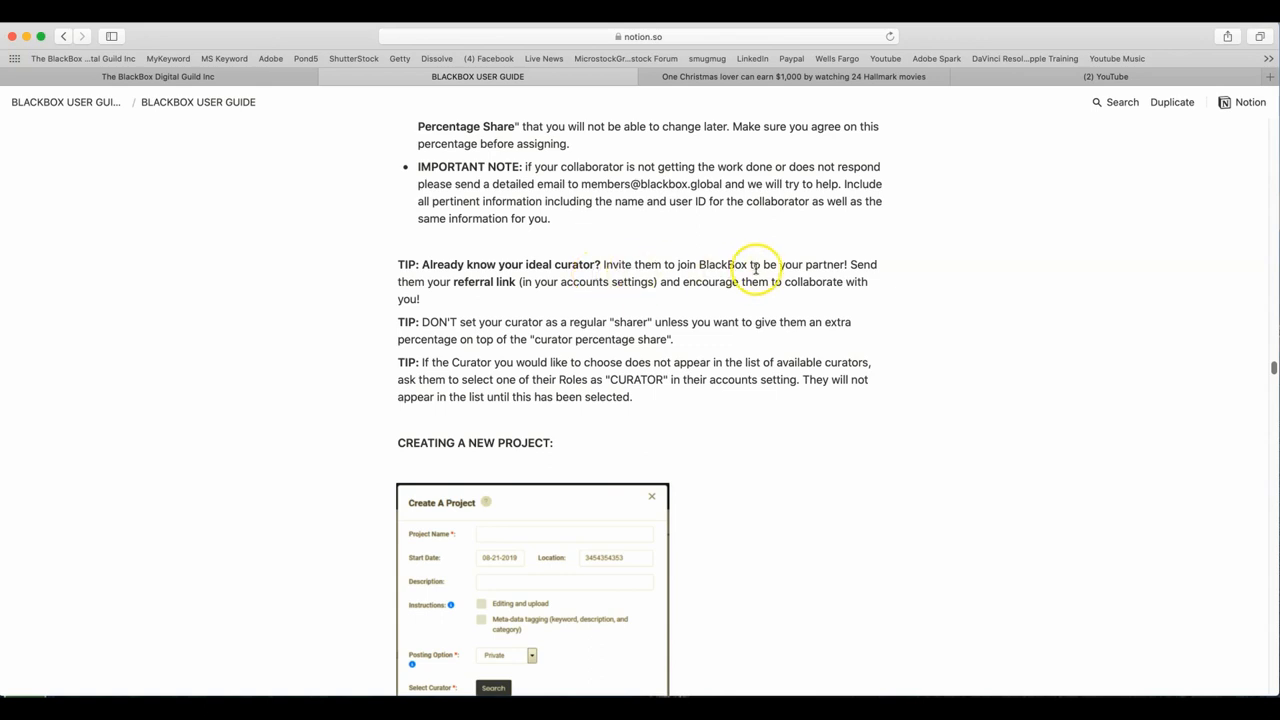
pyautogui.moveTo(488, 308)
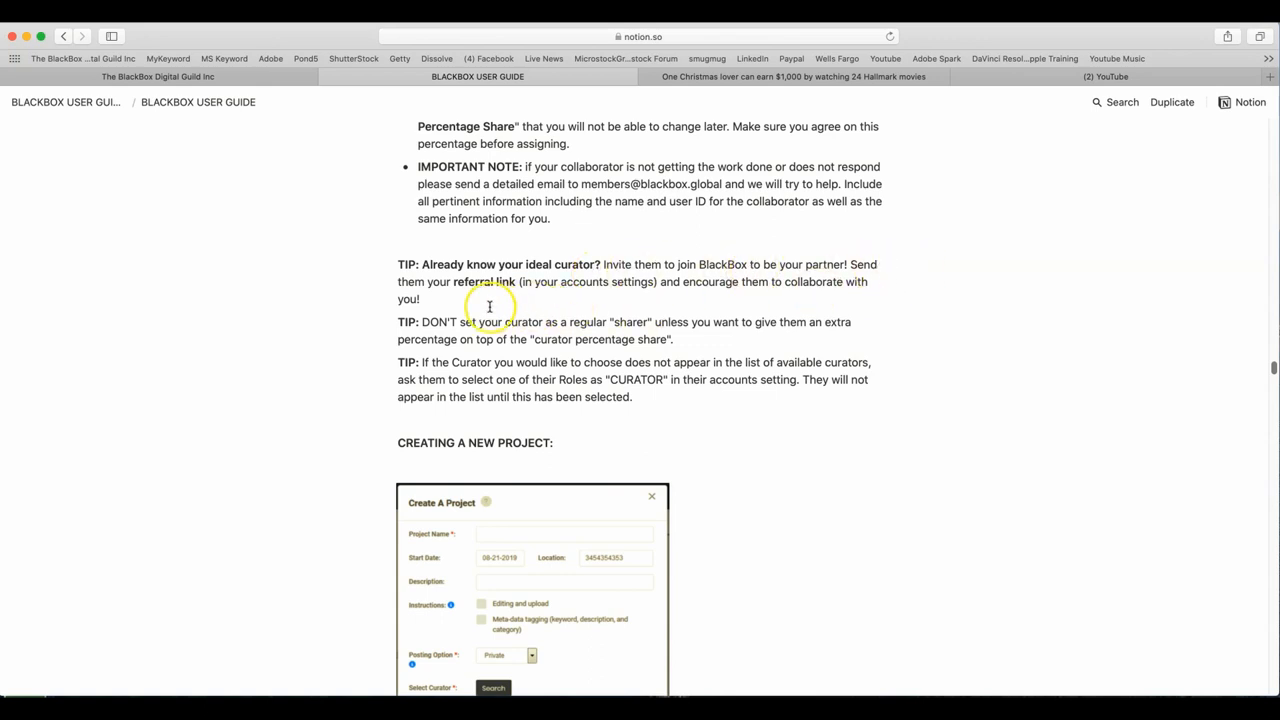
pyautogui.moveTo(636, 296)
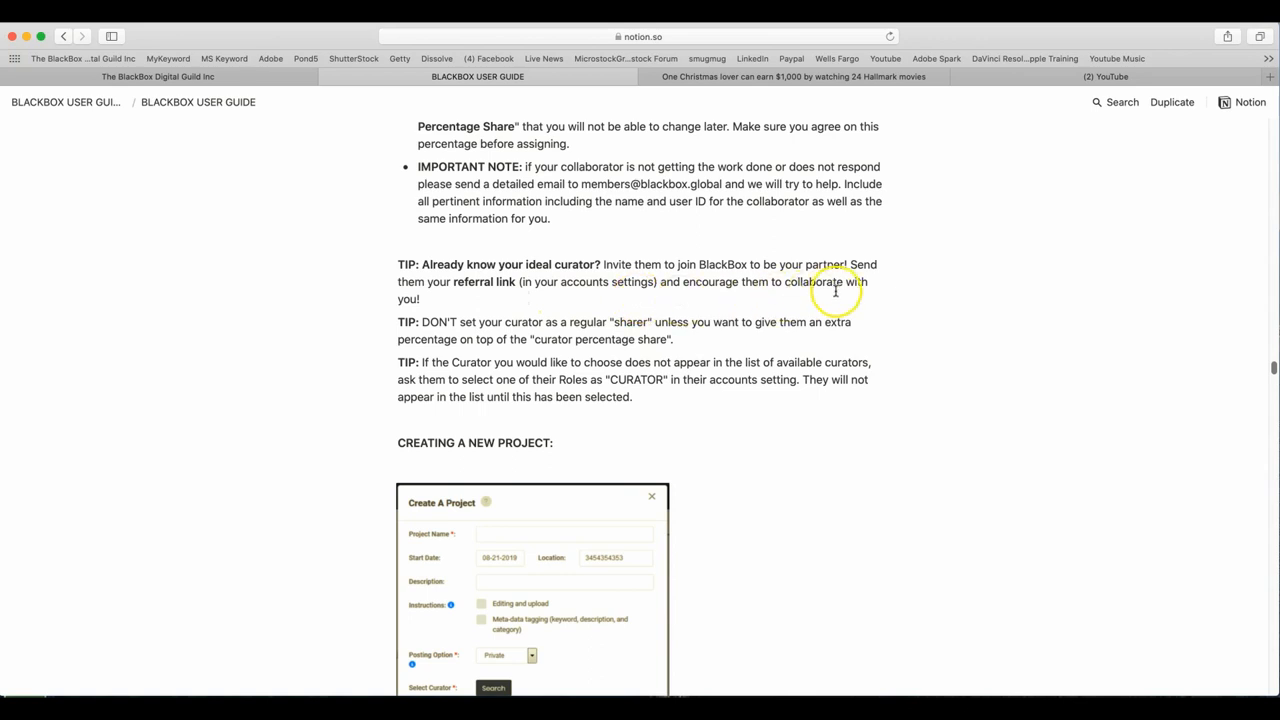
pyautogui.moveTo(960, 326)
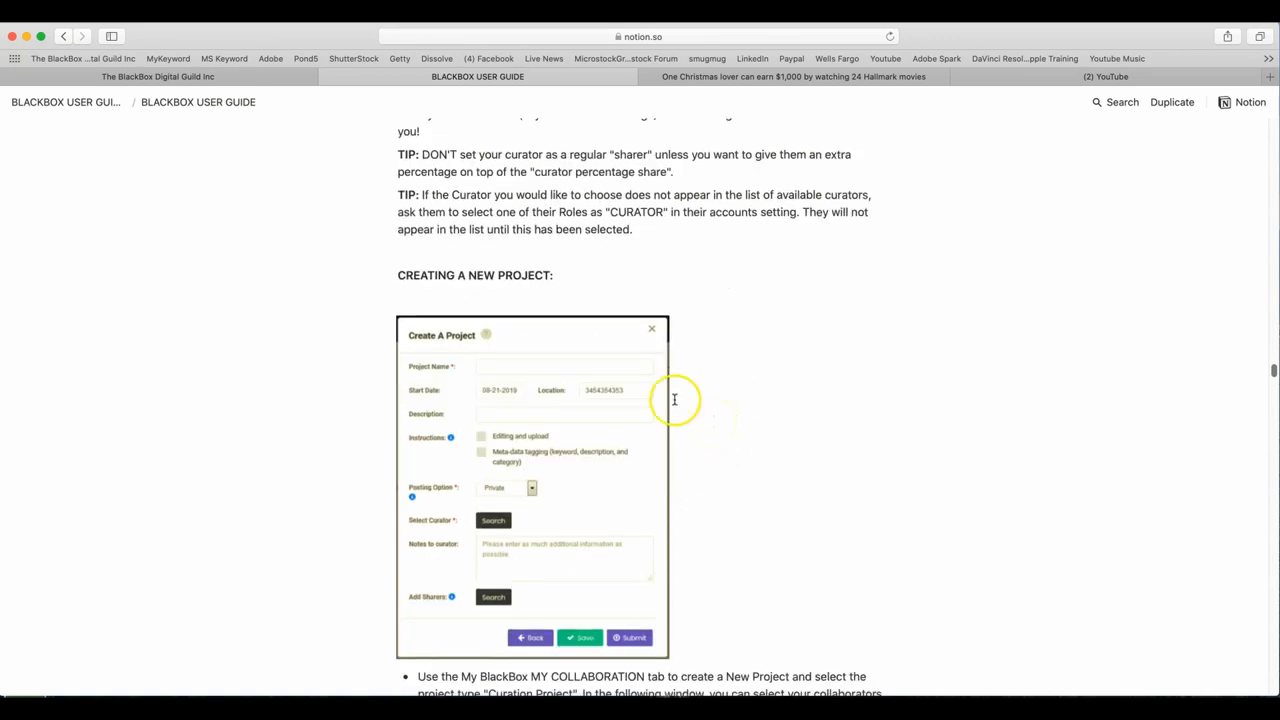
pyautogui.scroll(-3)
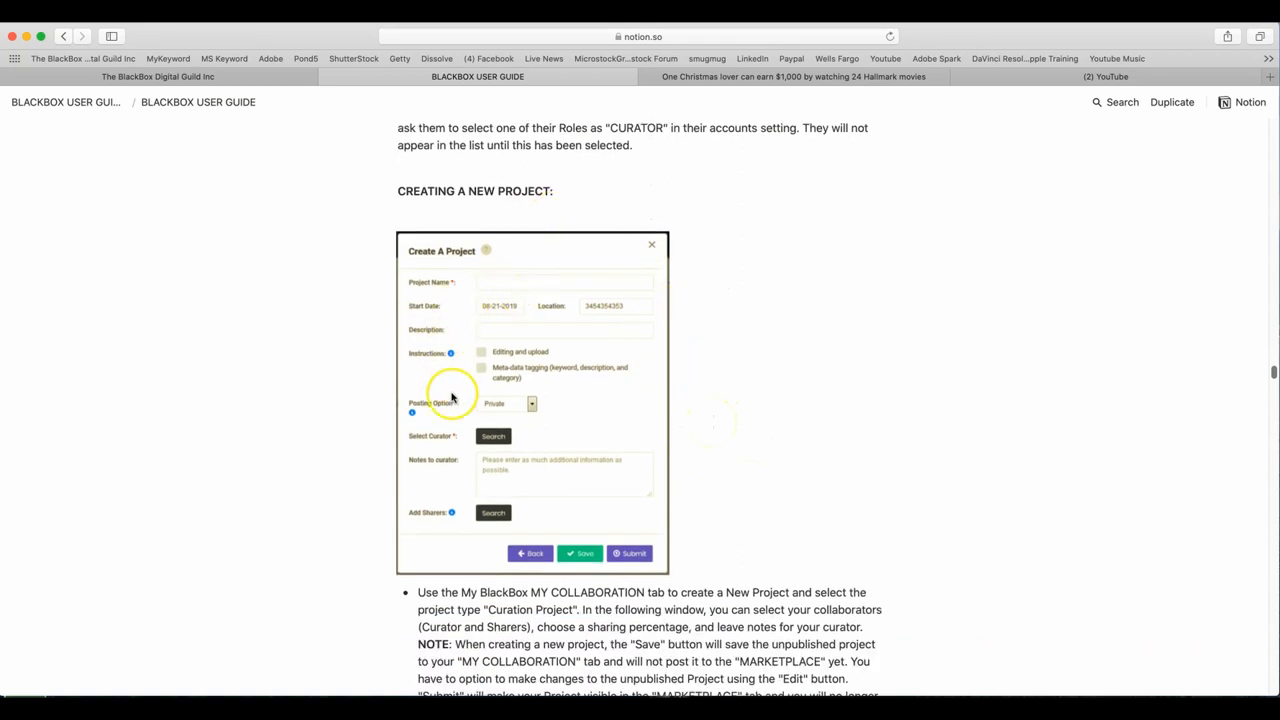
pyautogui.scroll(-3)
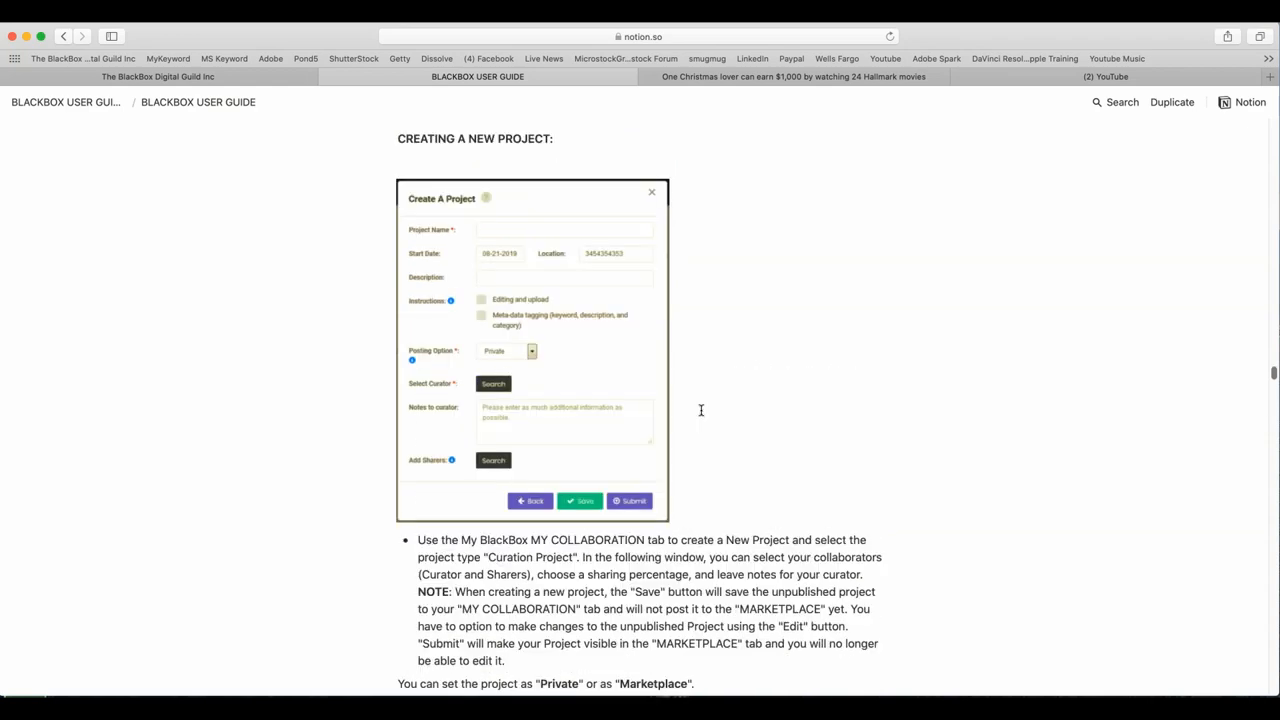
pyautogui.scroll(-3)
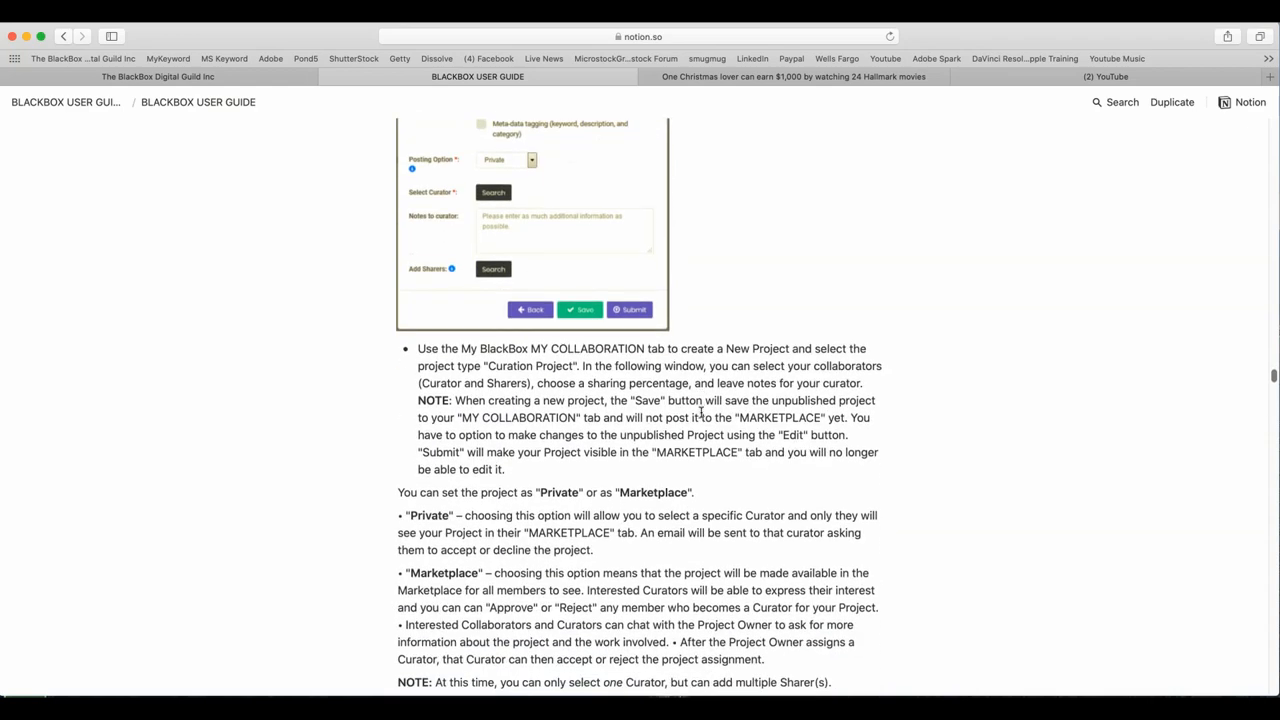
pyautogui.moveTo(892, 358)
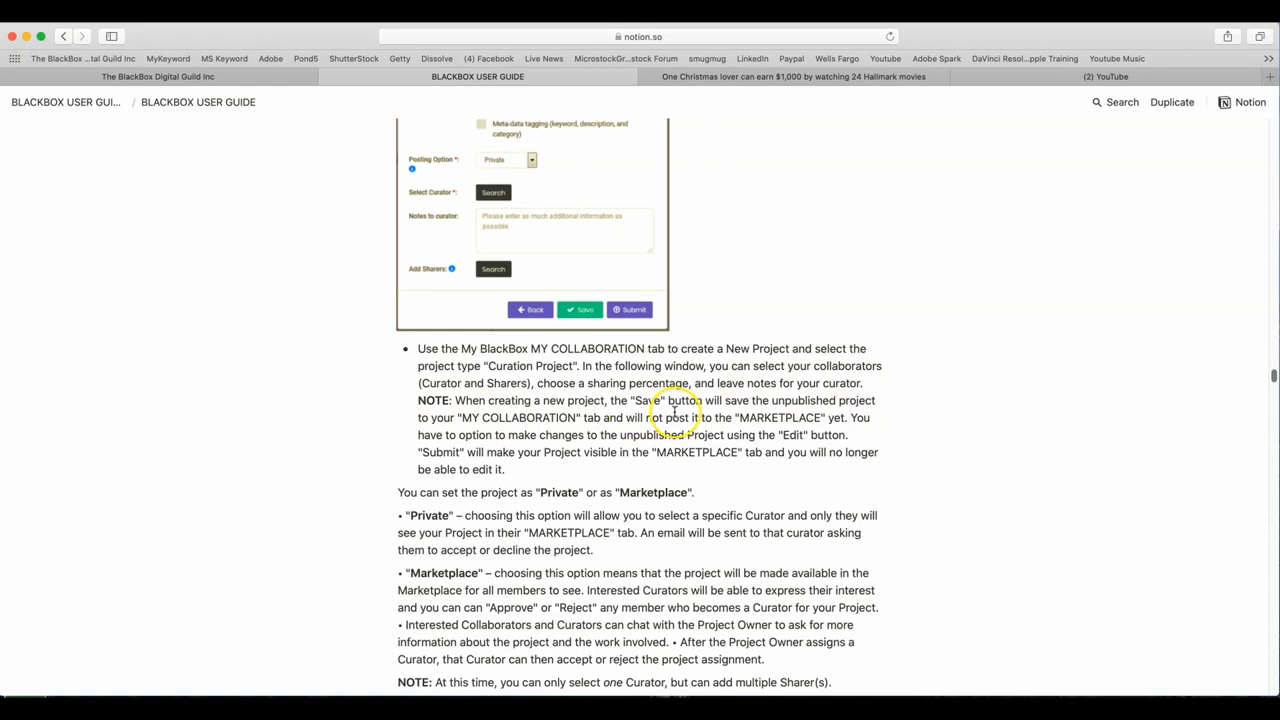
pyautogui.moveTo(856, 410)
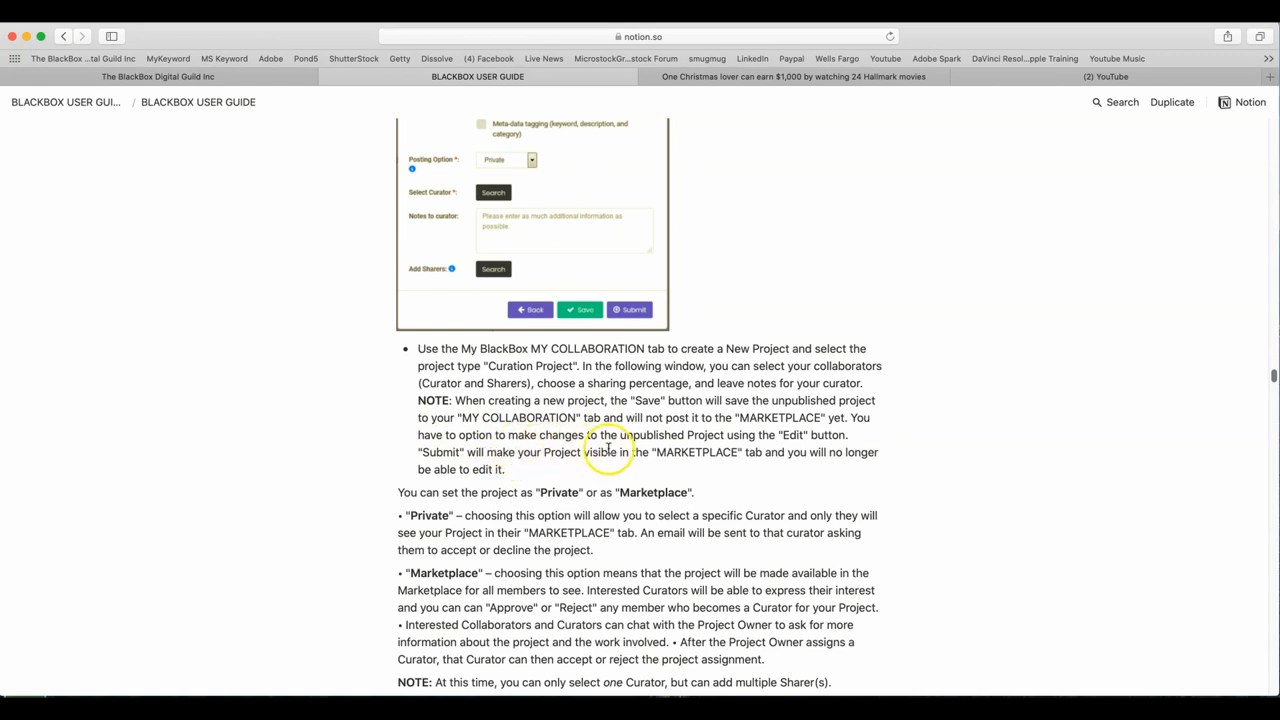
pyautogui.moveTo(932, 468)
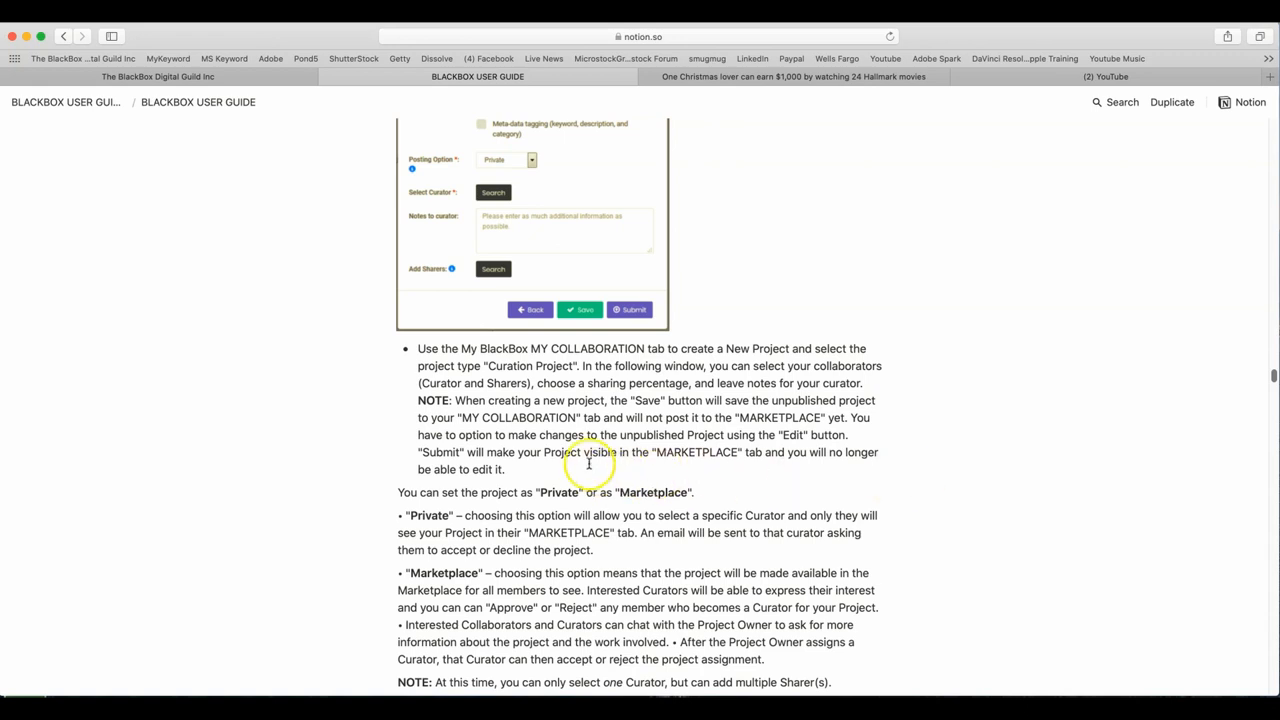
pyautogui.moveTo(836, 472)
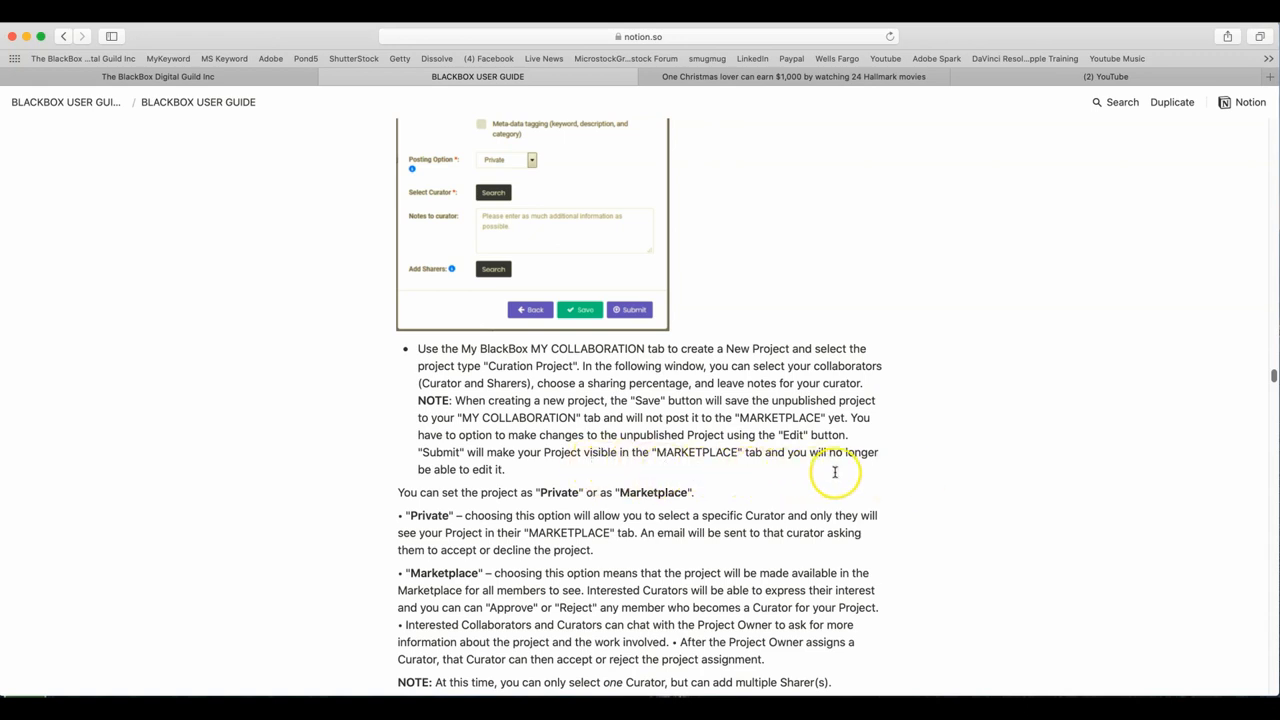
pyautogui.moveTo(584, 476)
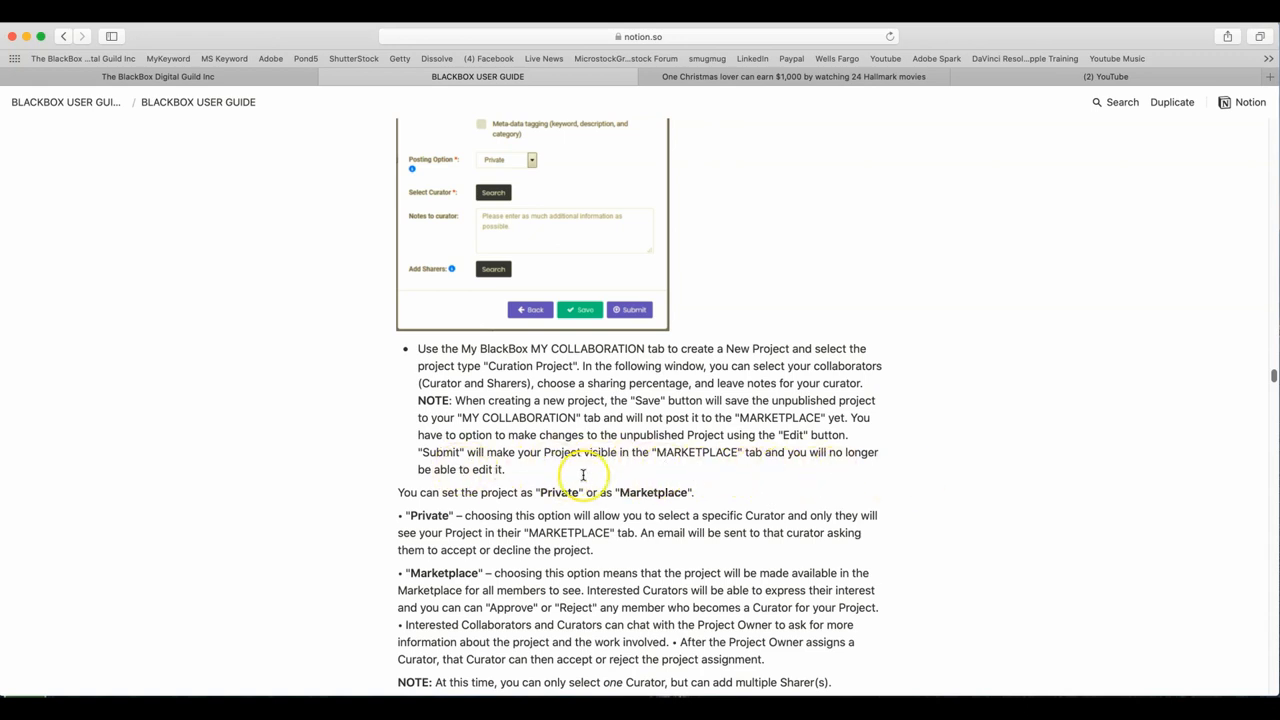
pyautogui.moveTo(410, 486)
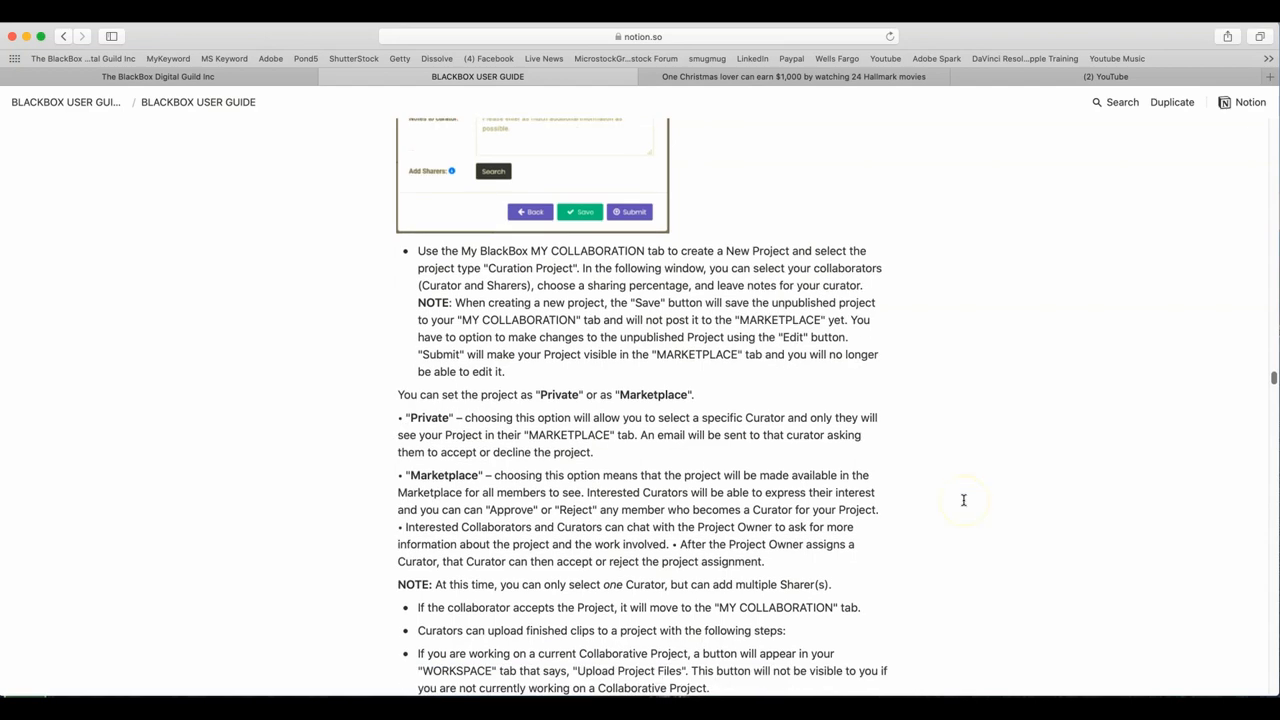
pyautogui.scroll(-3)
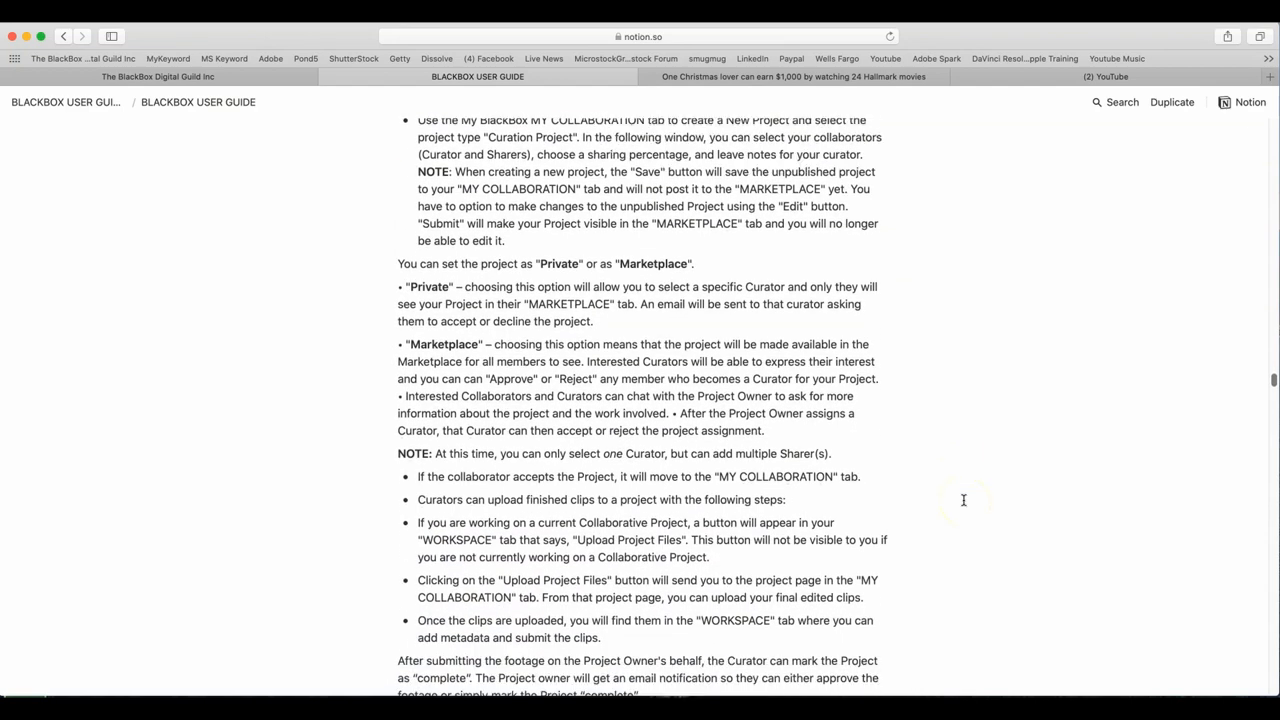
pyautogui.scroll(-3)
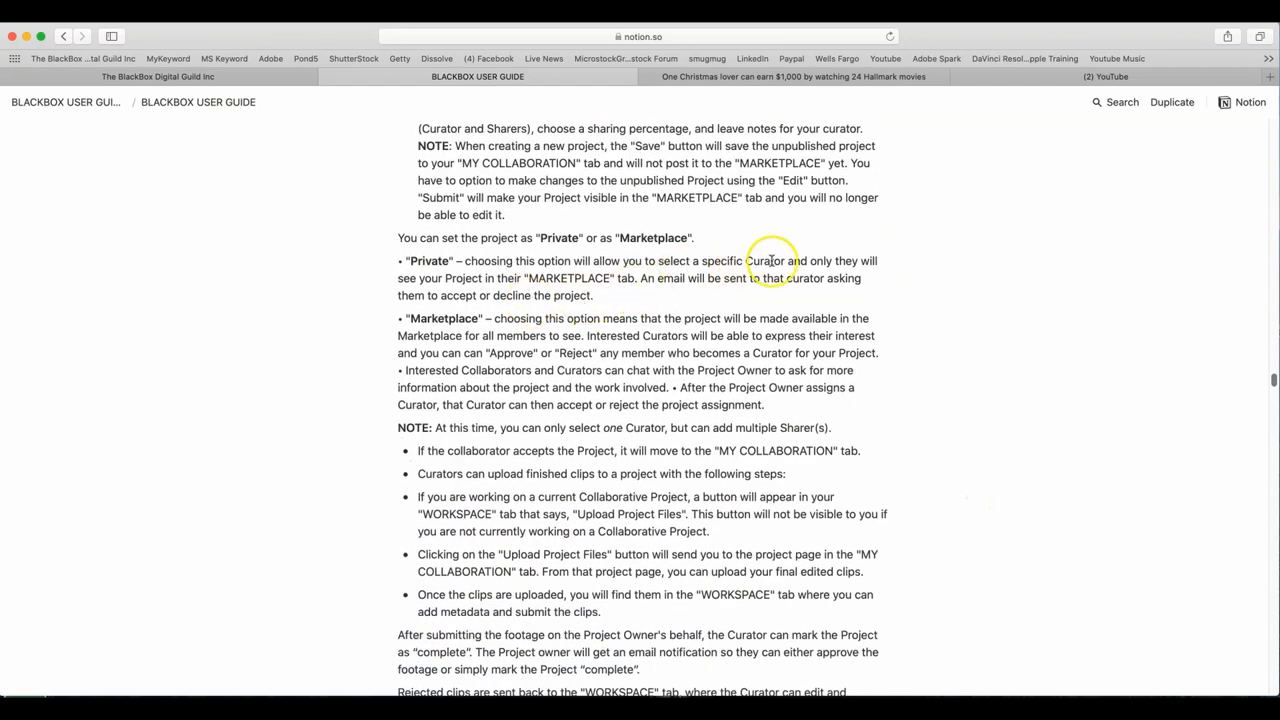
pyautogui.moveTo(908, 248)
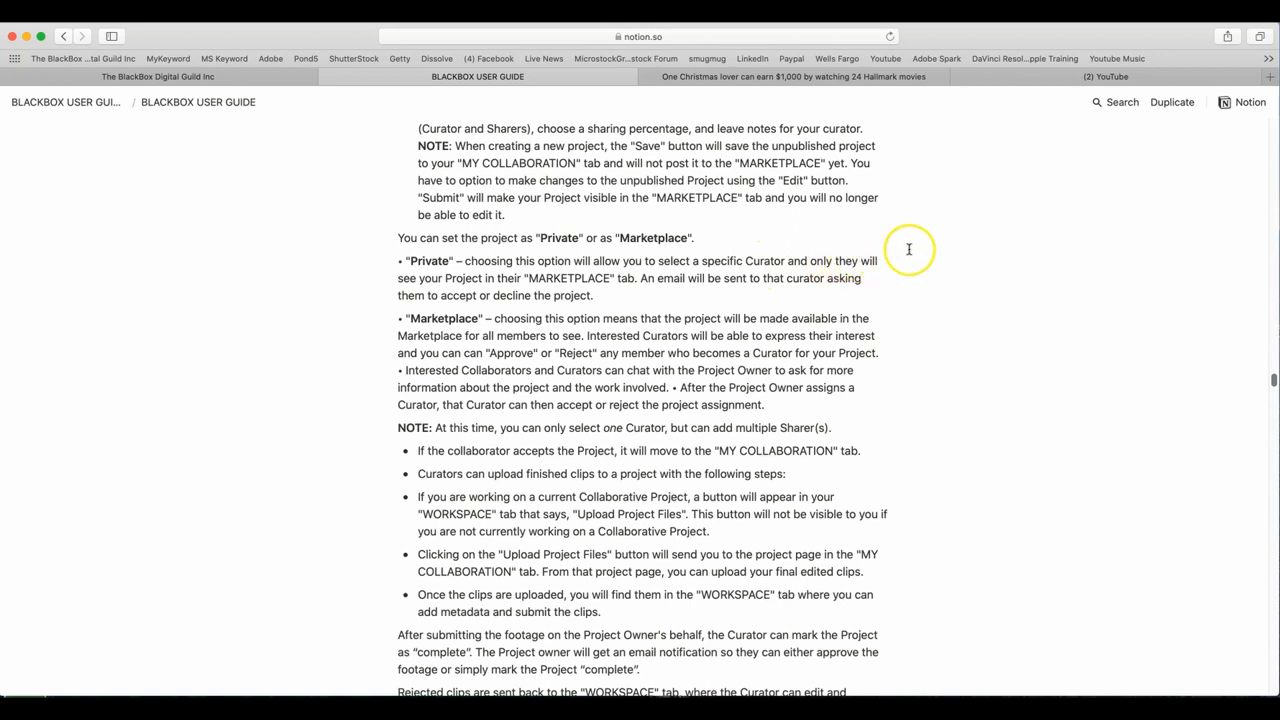
pyautogui.moveTo(412, 280)
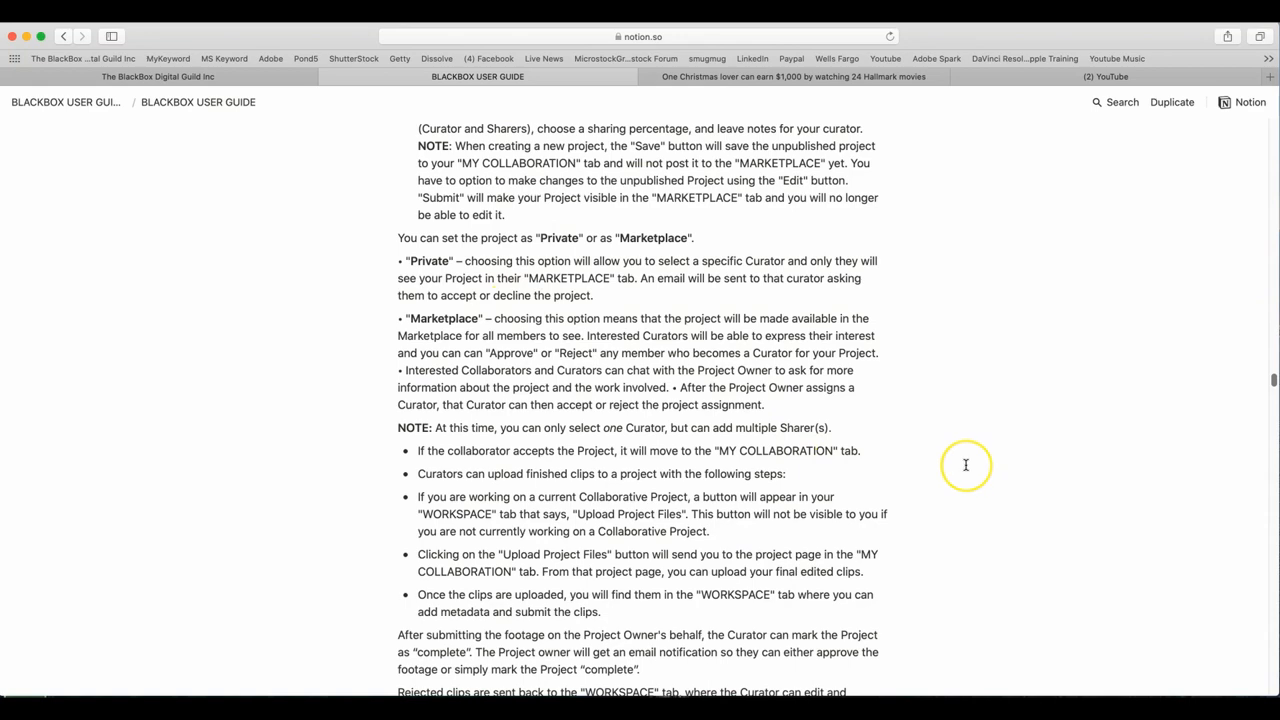
pyautogui.scroll(-3)
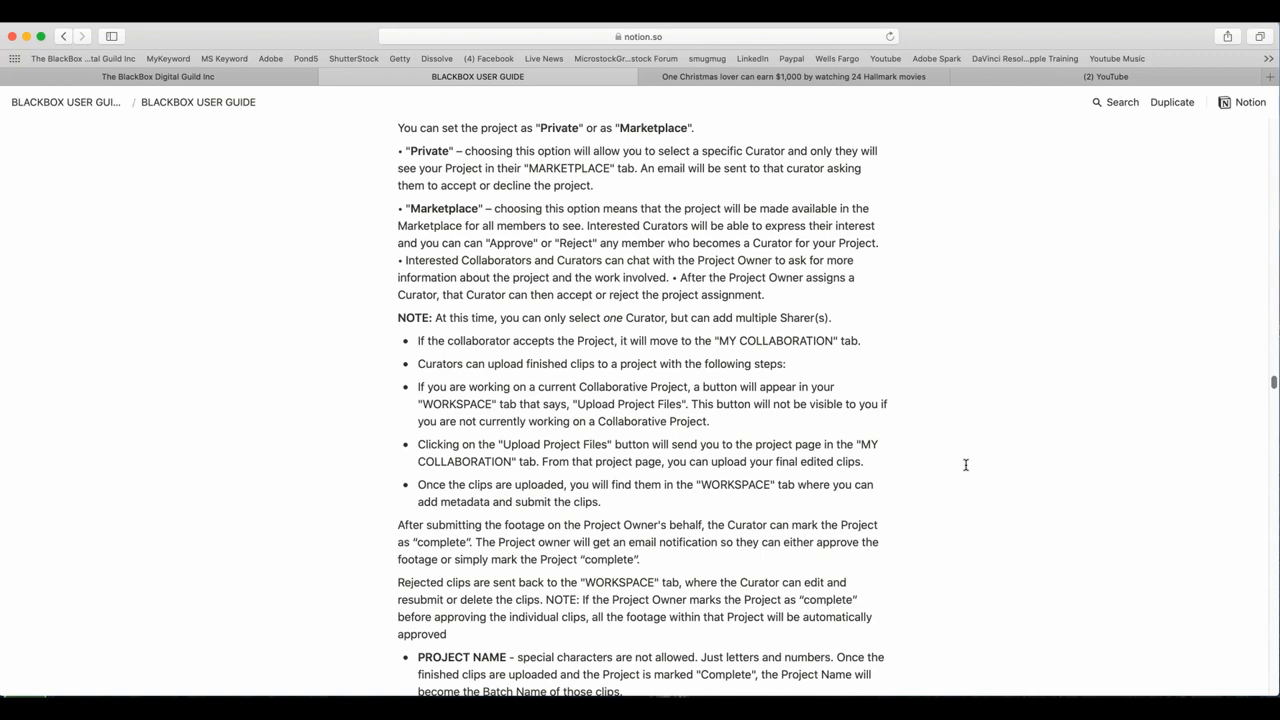
pyautogui.moveTo(596, 324)
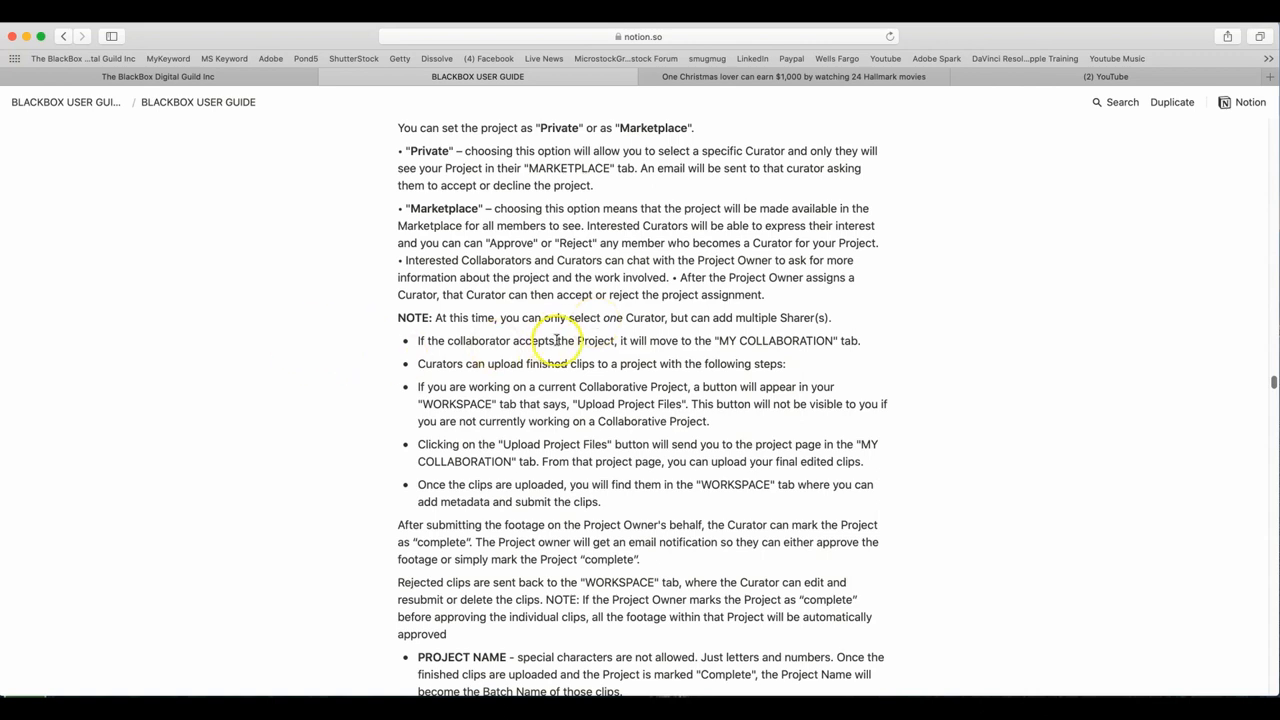
pyautogui.moveTo(700, 322)
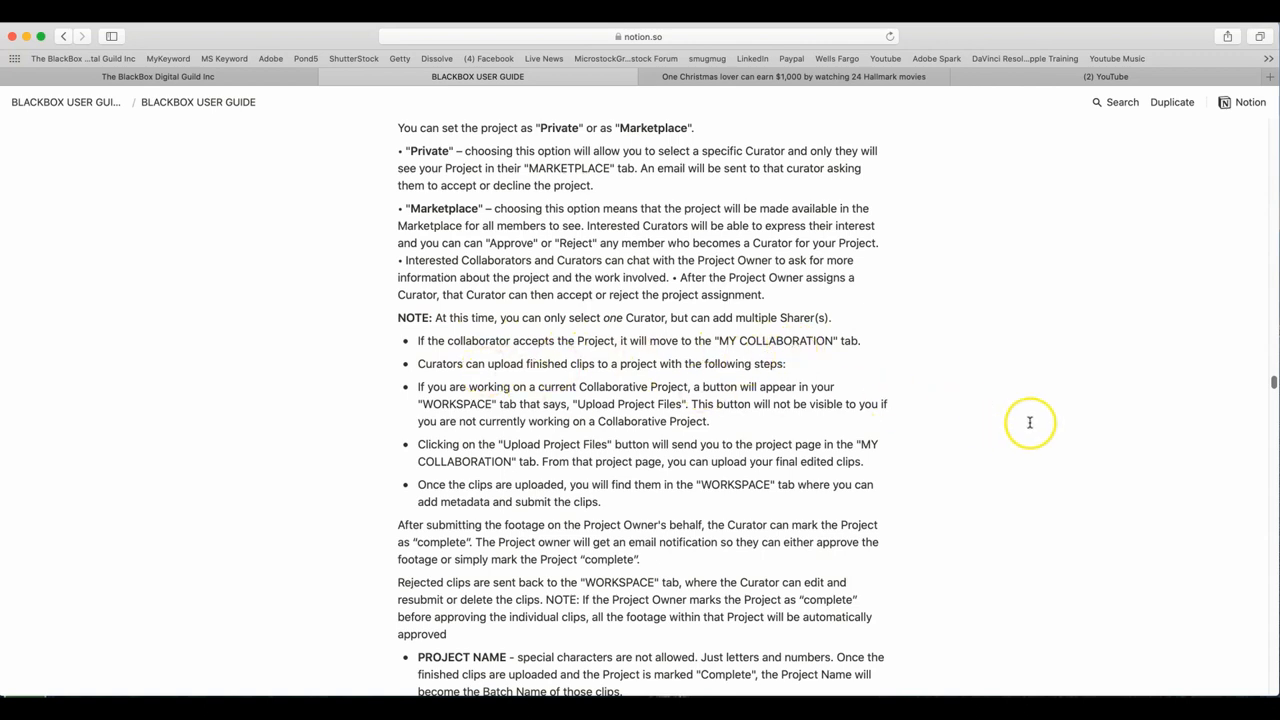
pyautogui.moveTo(1024, 424)
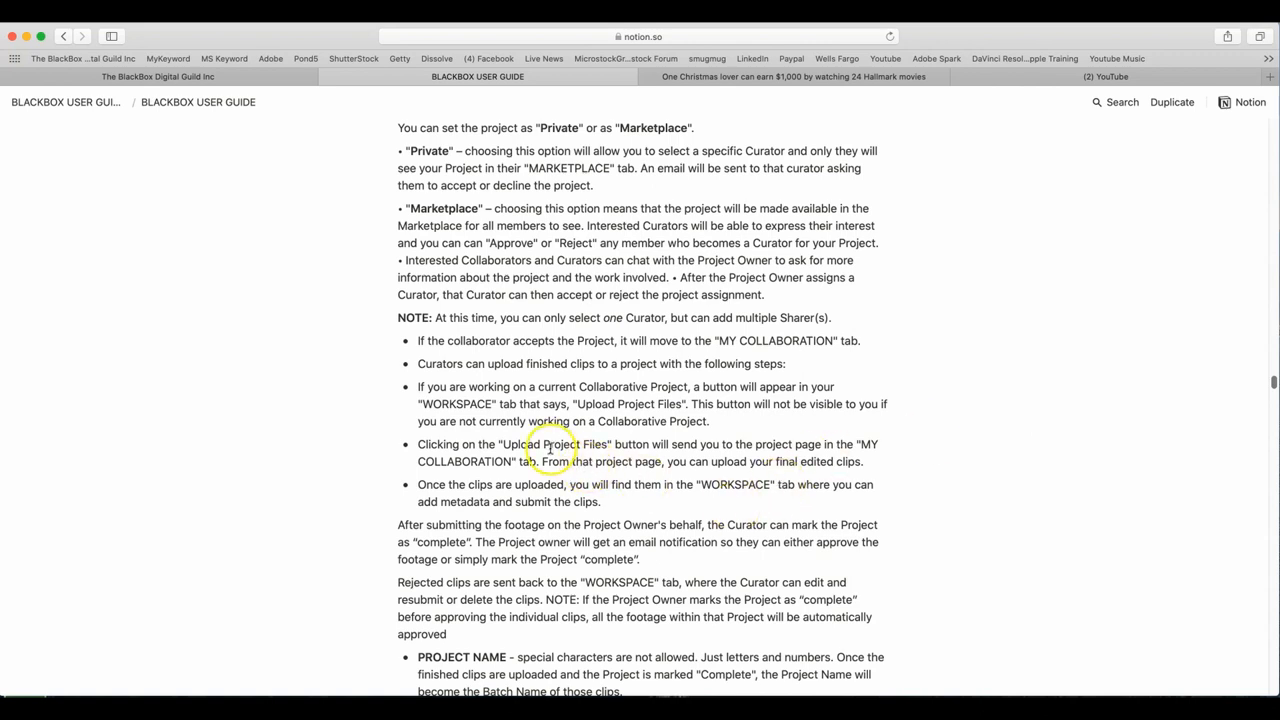
pyautogui.moveTo(1028, 444)
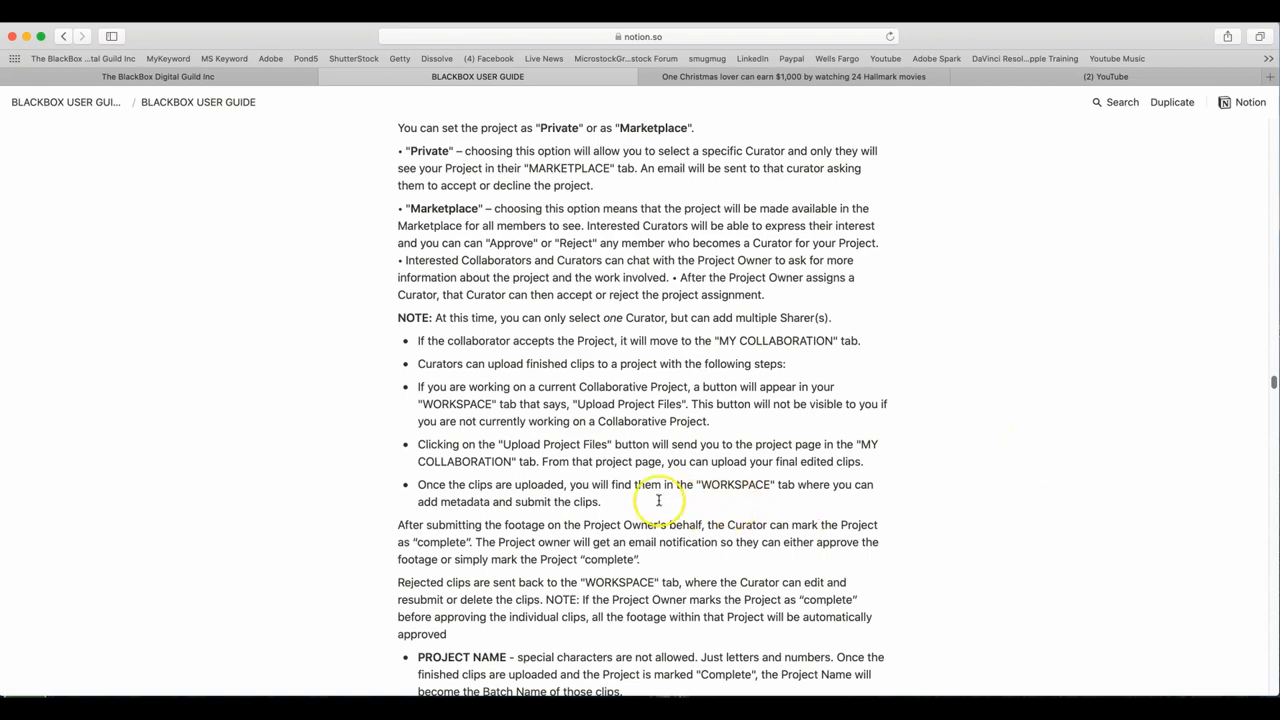
pyautogui.moveTo(976, 474)
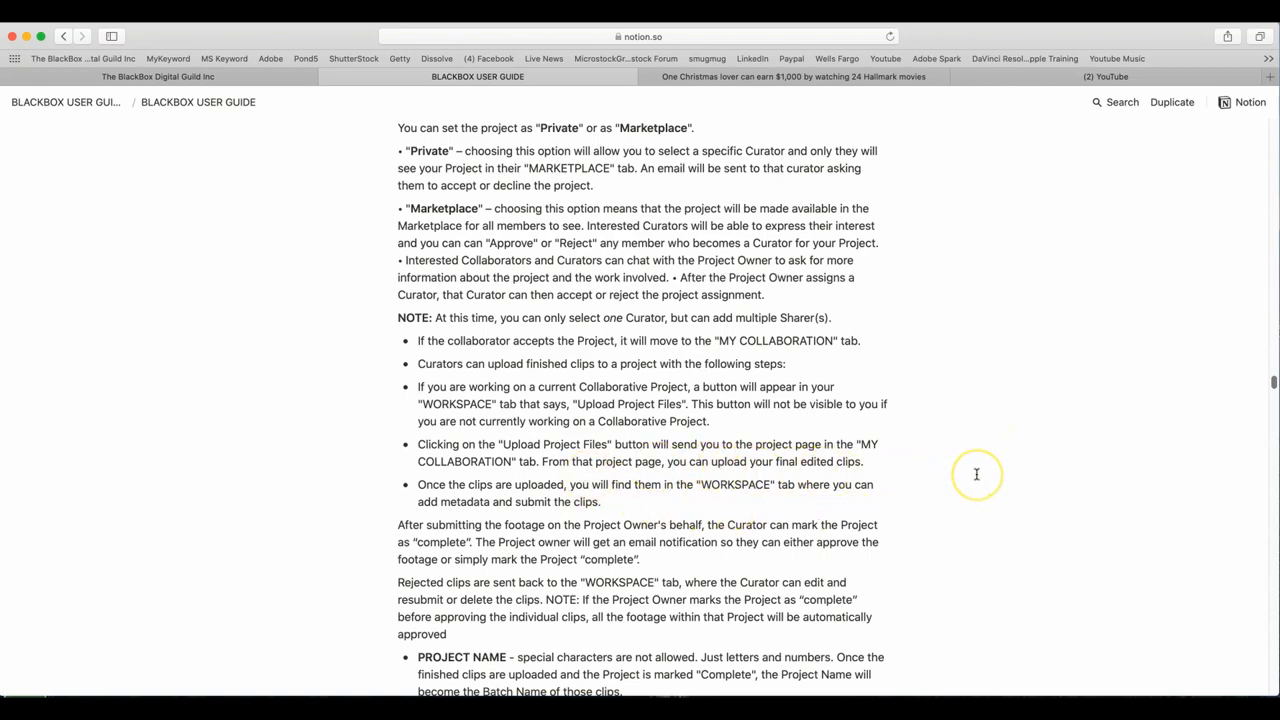
pyautogui.scroll(-3)
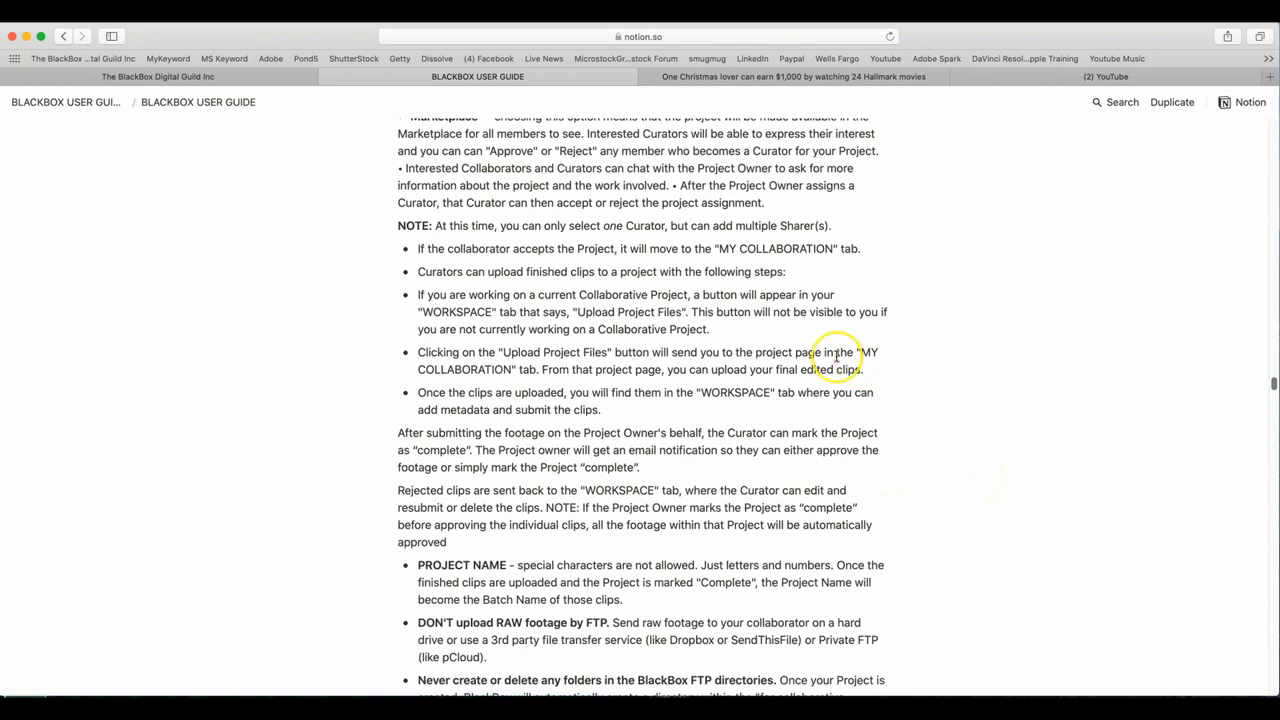
pyautogui.moveTo(492, 376)
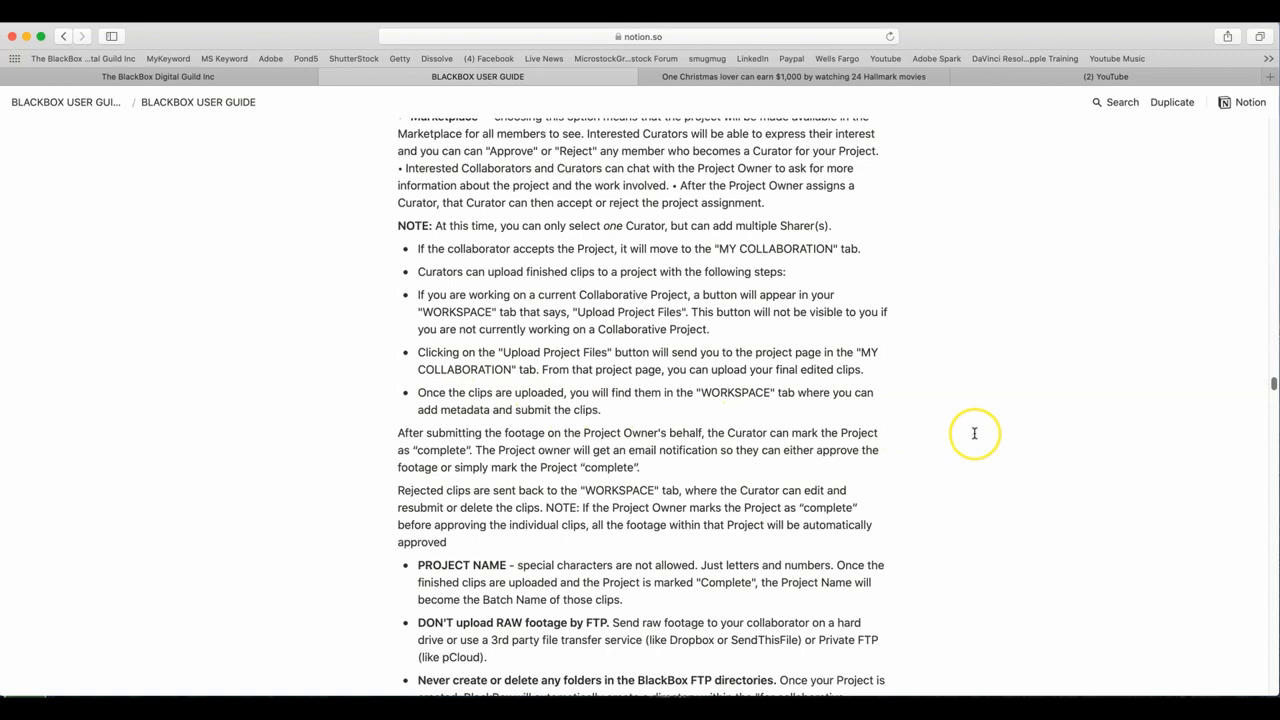
pyautogui.moveTo(812, 408)
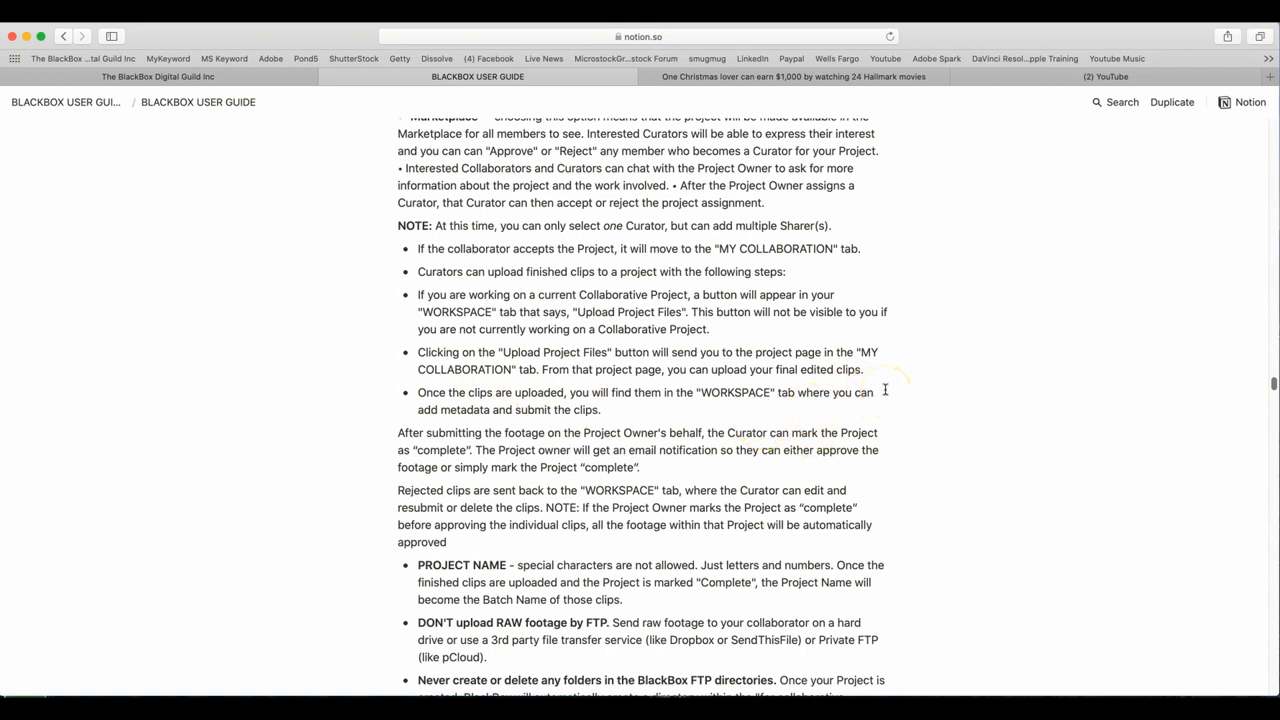
pyautogui.scroll(-3)
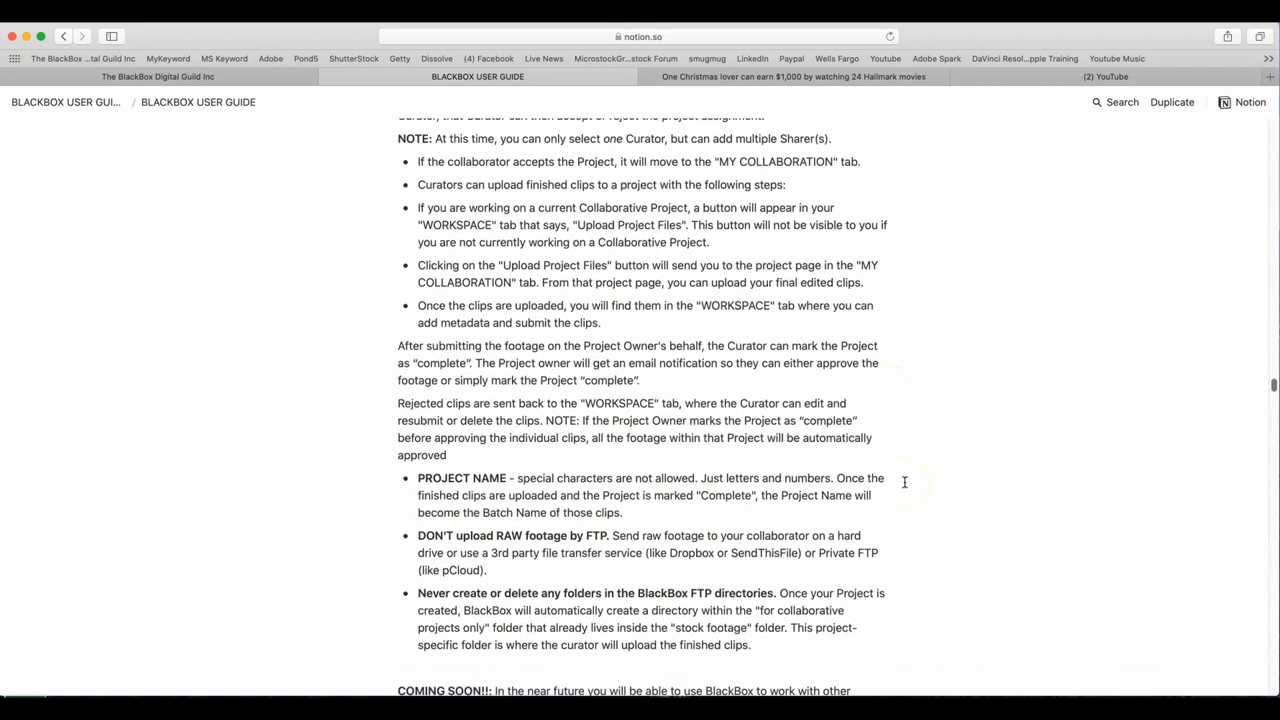
pyautogui.scroll(-3)
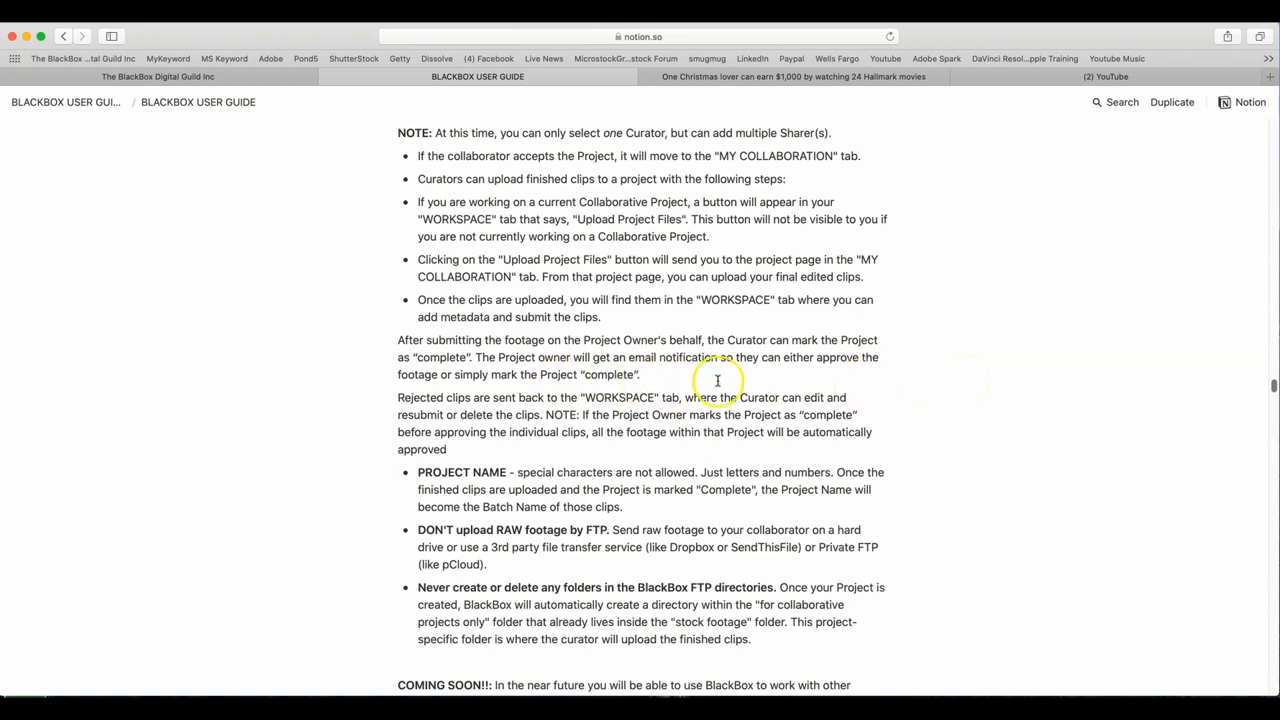
pyautogui.moveTo(884, 440)
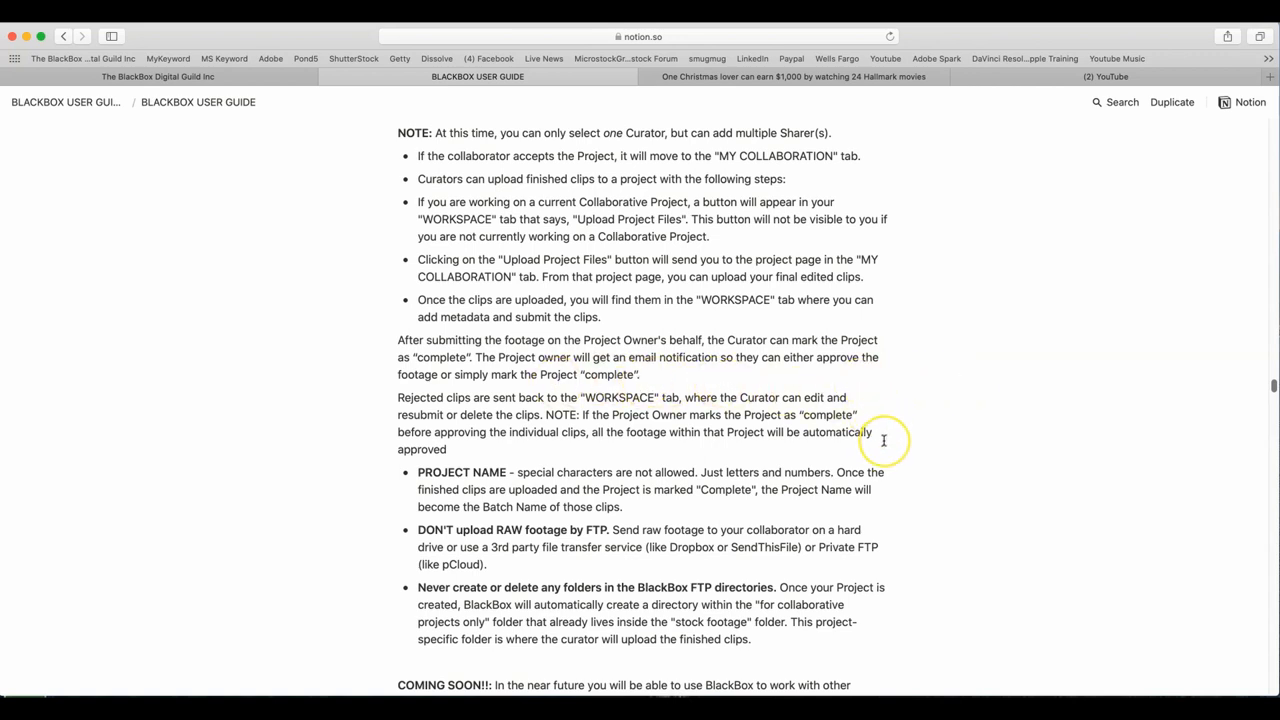
pyautogui.moveTo(880, 438)
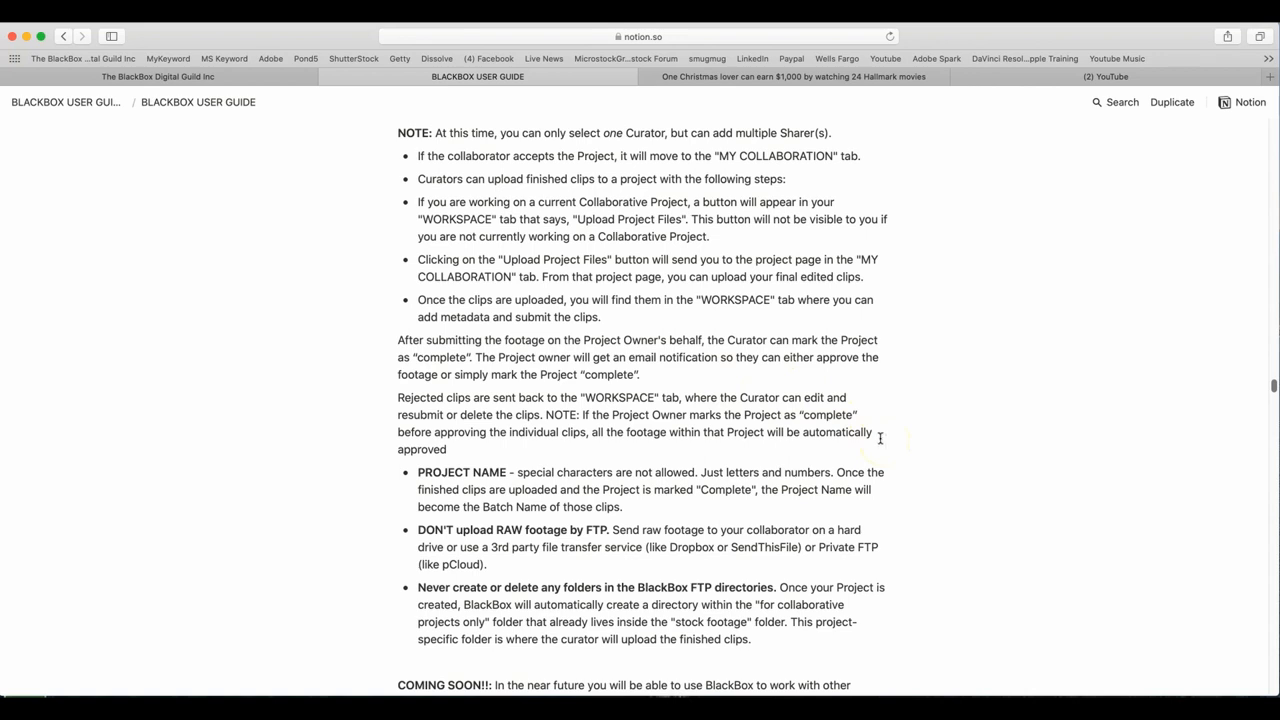
pyautogui.moveTo(866, 382)
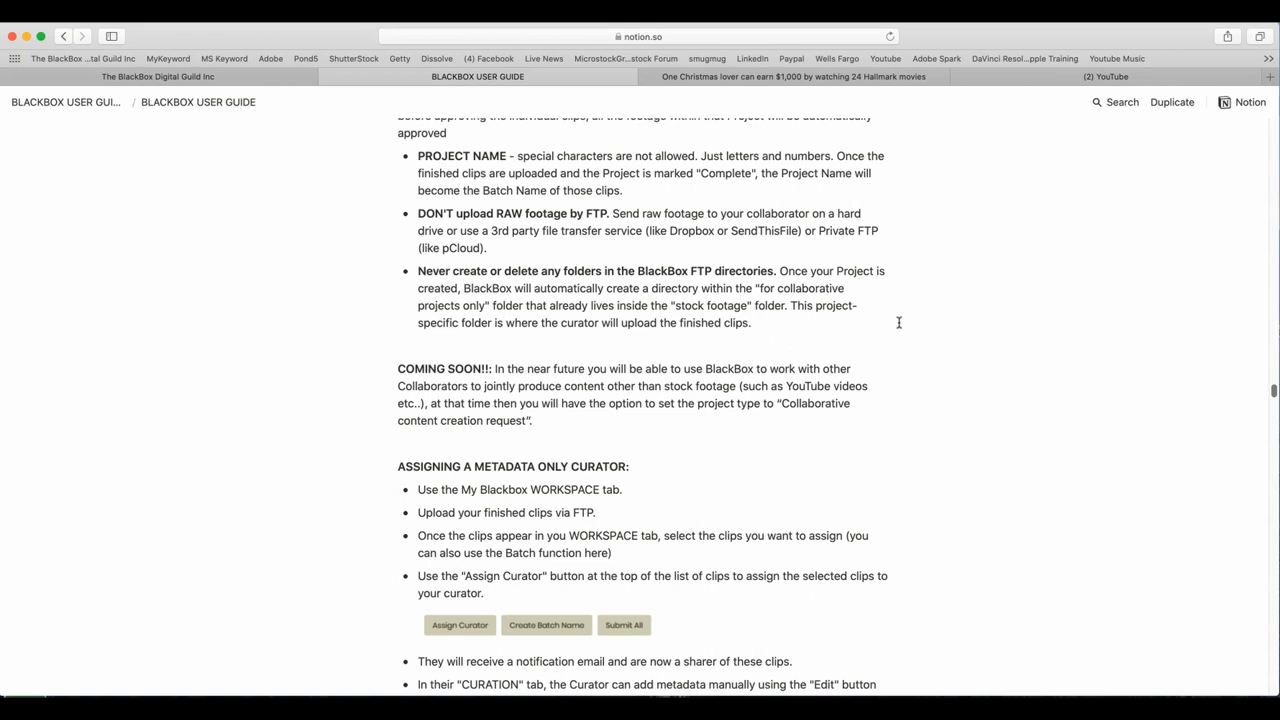
pyautogui.moveTo(896, 324)
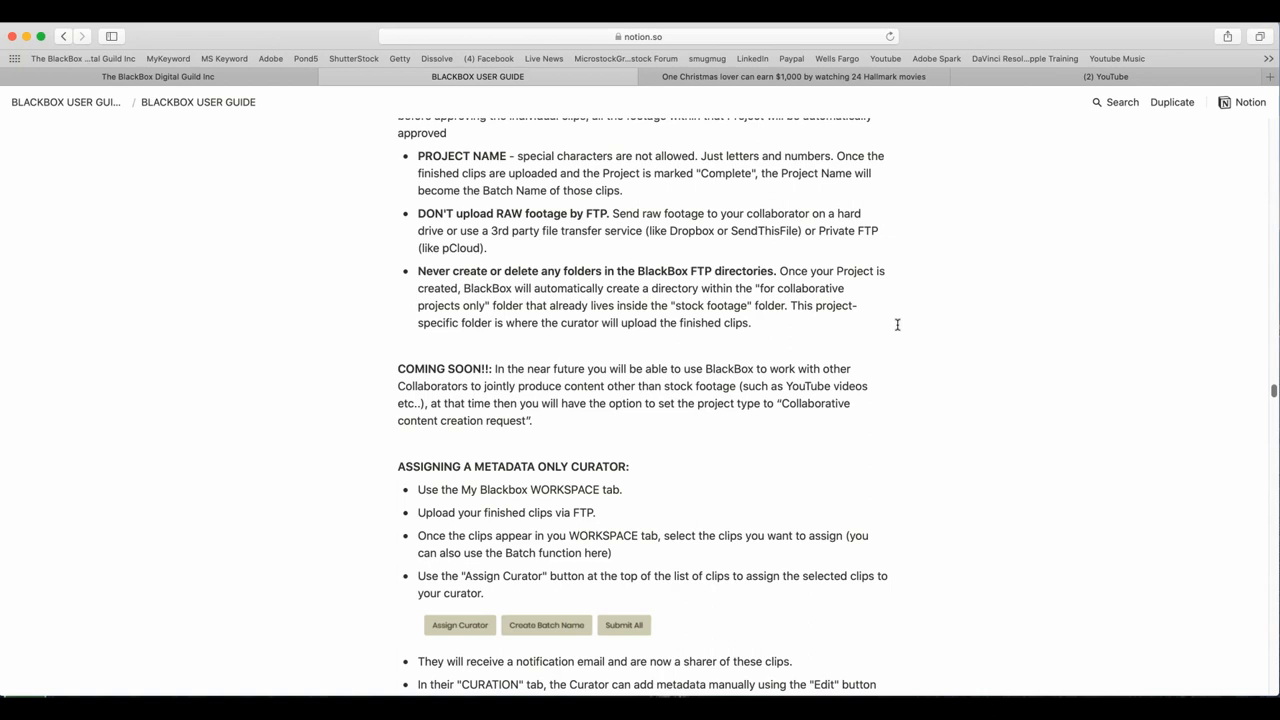
pyautogui.moveTo(894, 326)
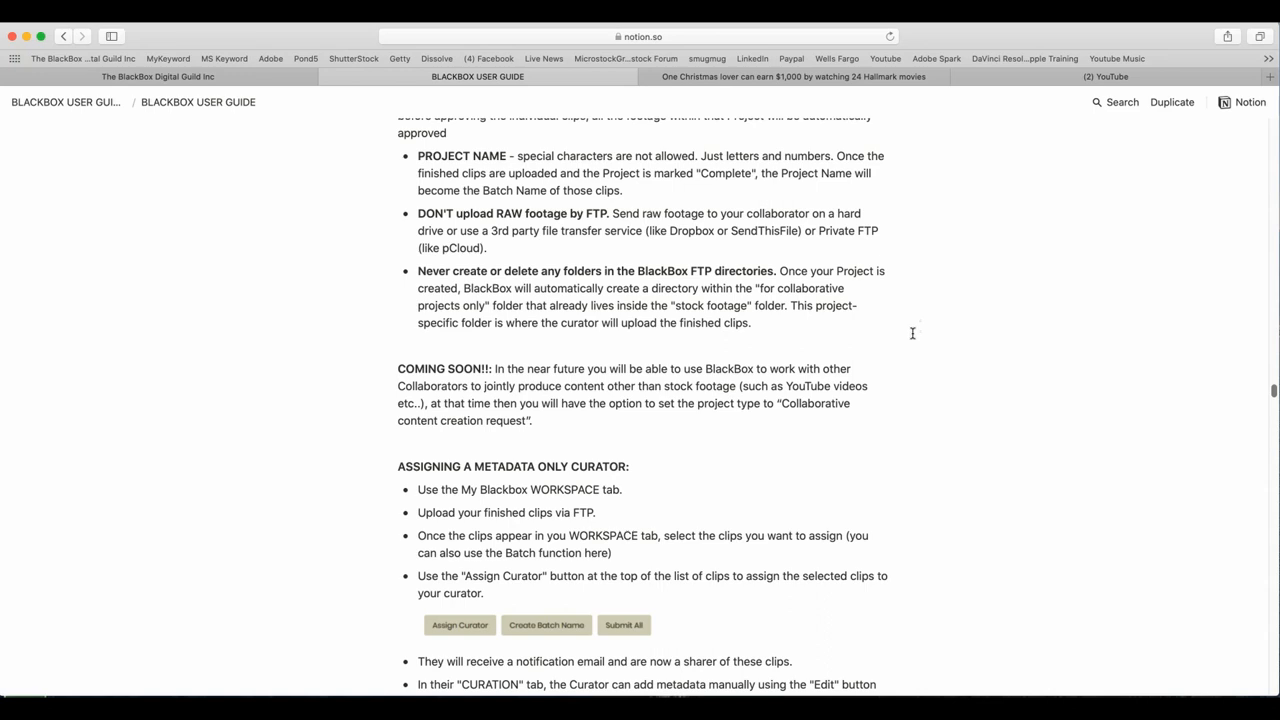
pyautogui.moveTo(912, 344)
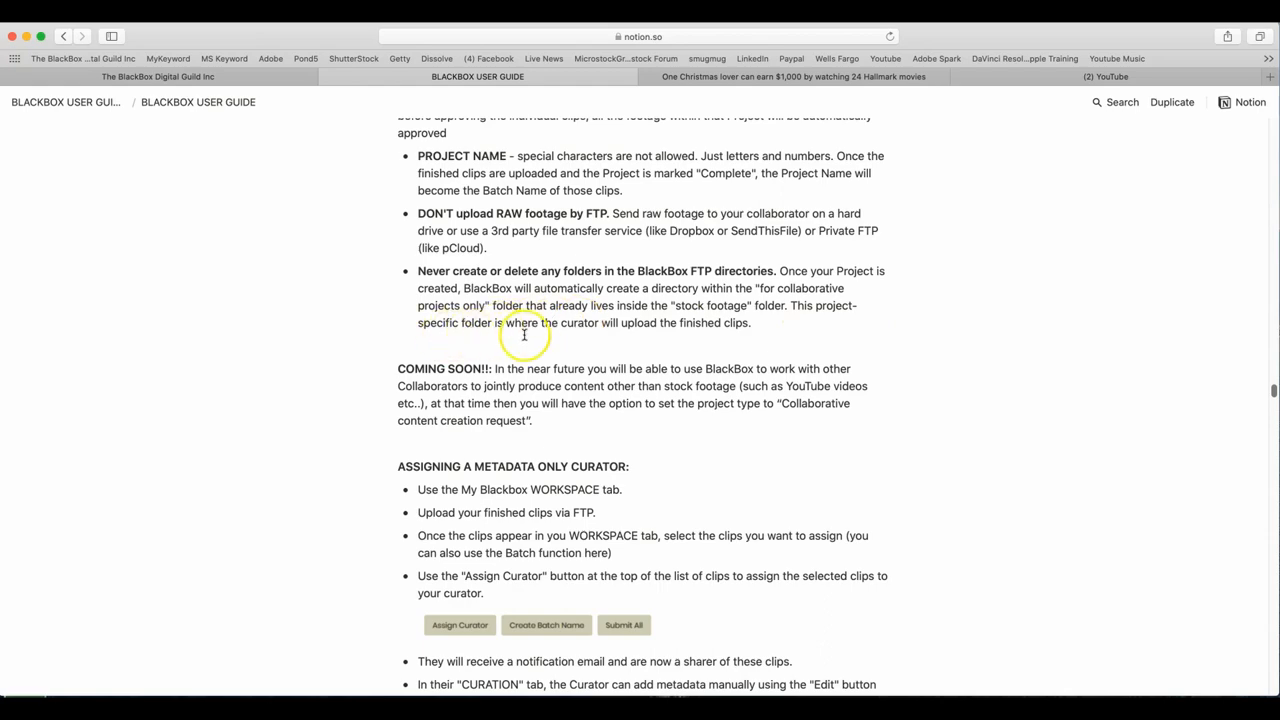
pyautogui.moveTo(908, 352)
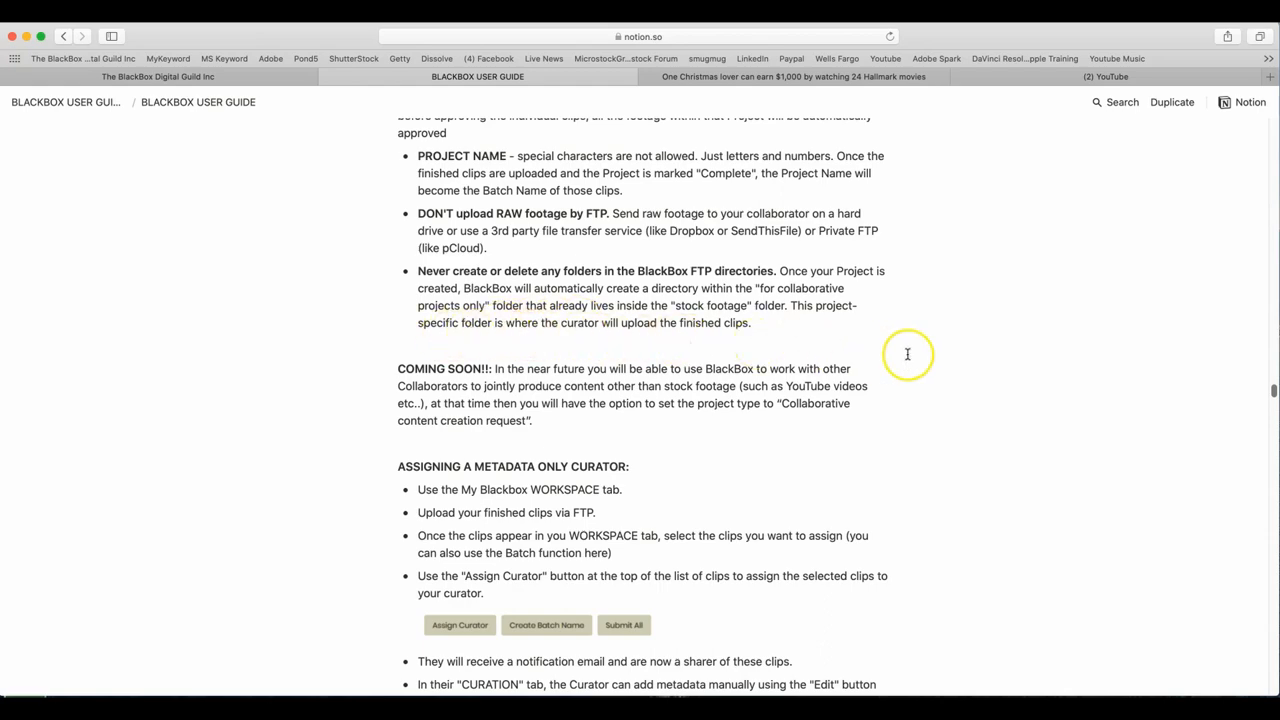
pyautogui.scroll(-3)
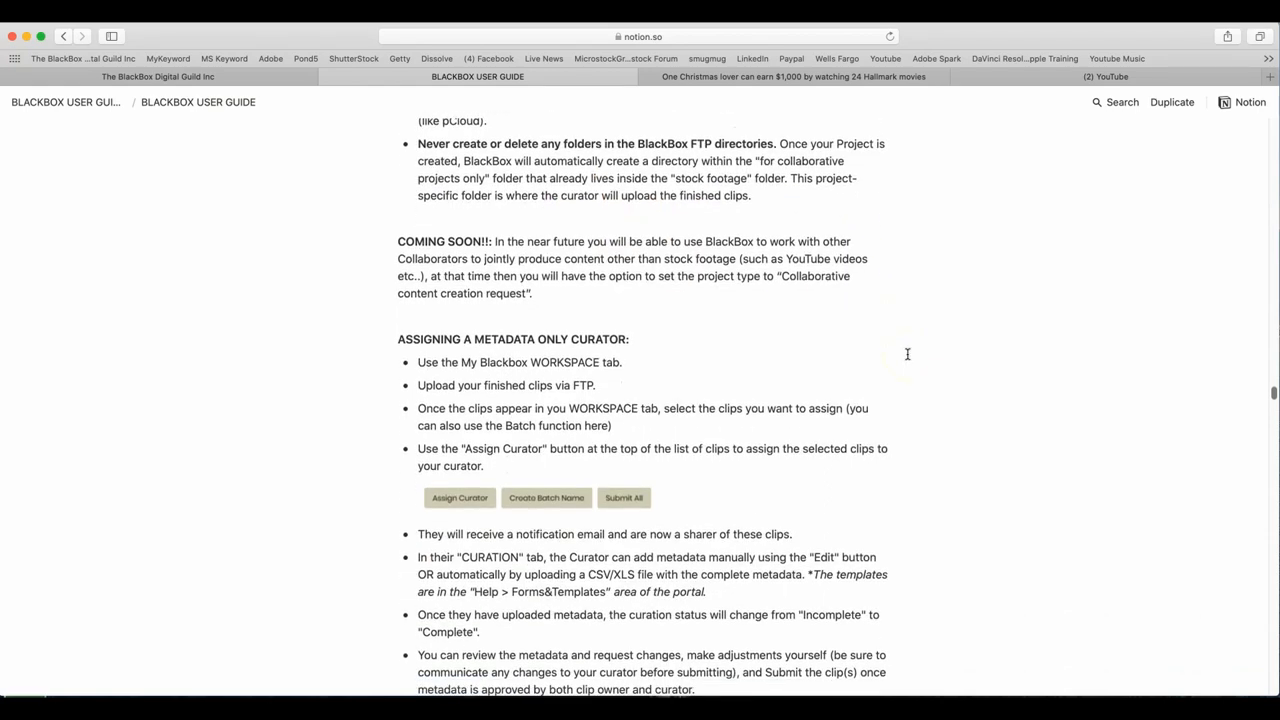
pyautogui.moveTo(890, 356)
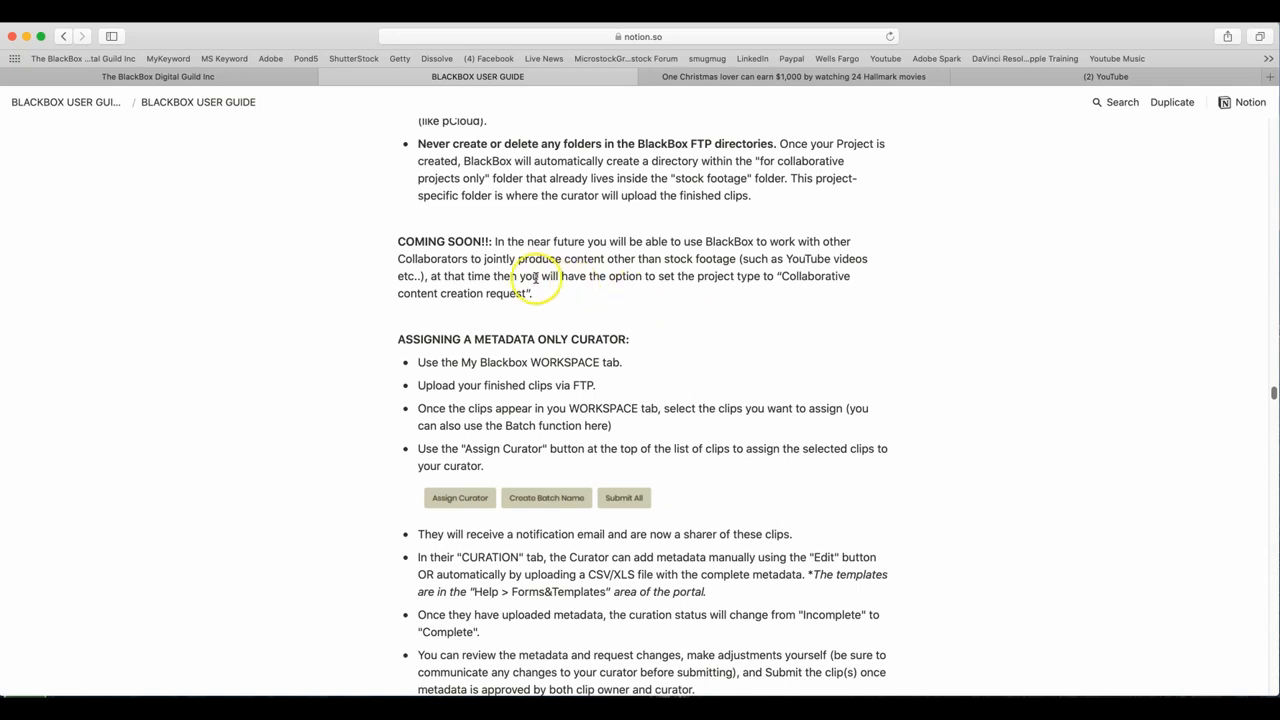
pyautogui.moveTo(696, 328)
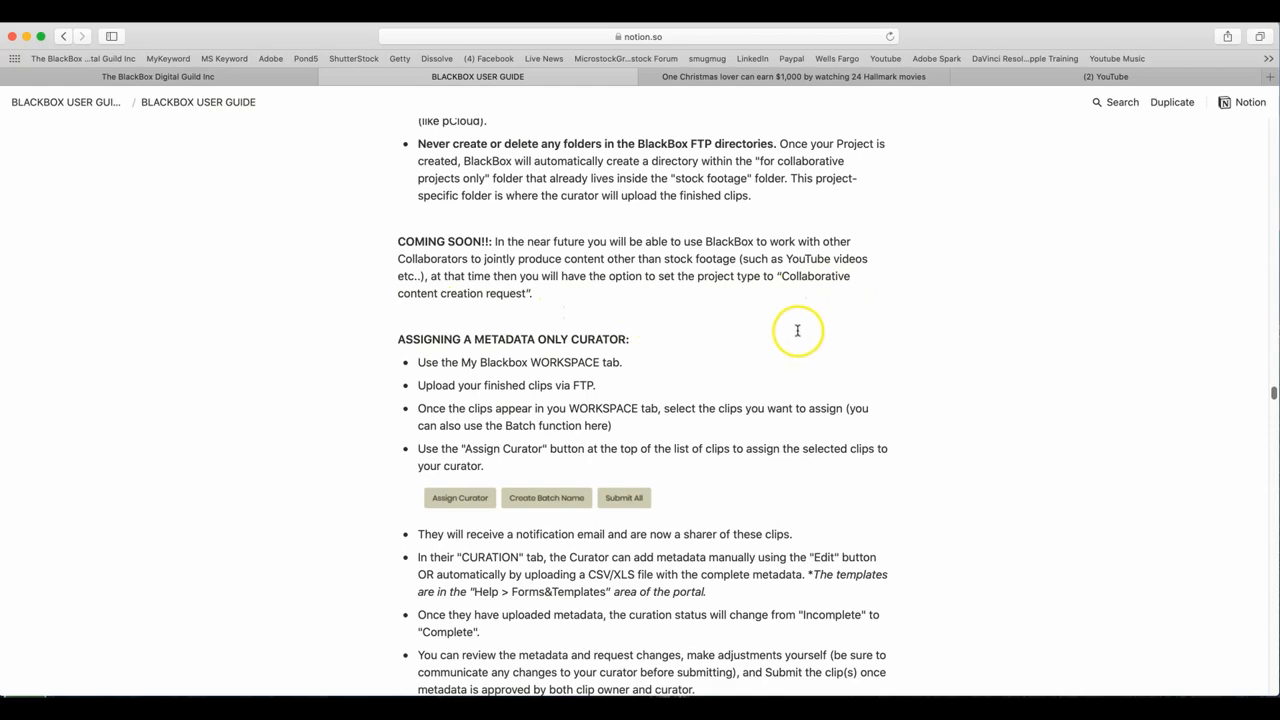
pyautogui.scroll(-3)
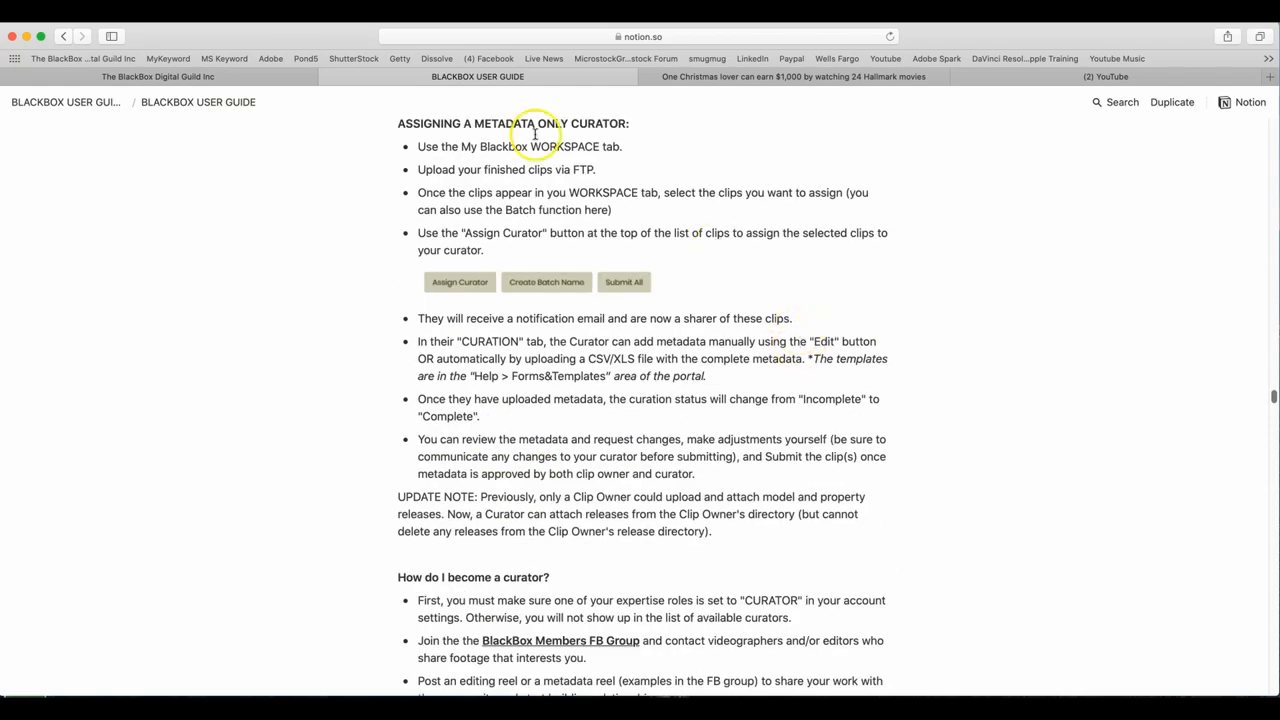
pyautogui.moveTo(756, 124)
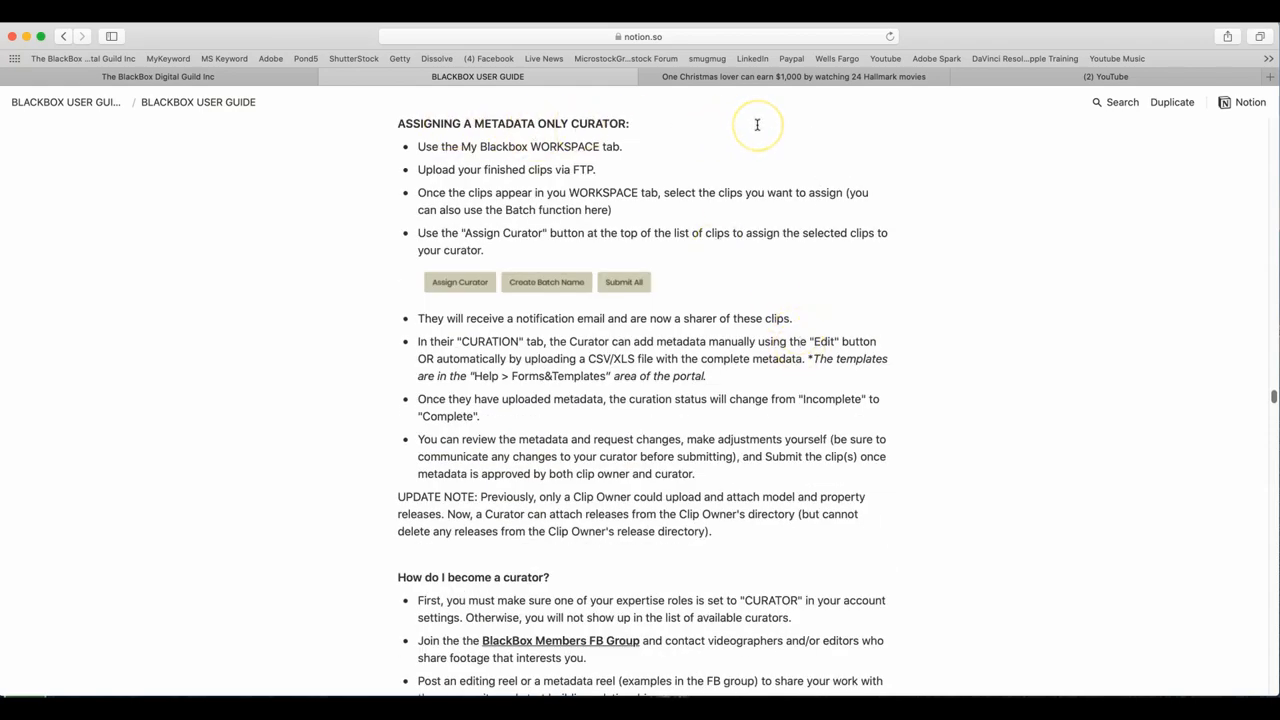
pyautogui.moveTo(740, 154)
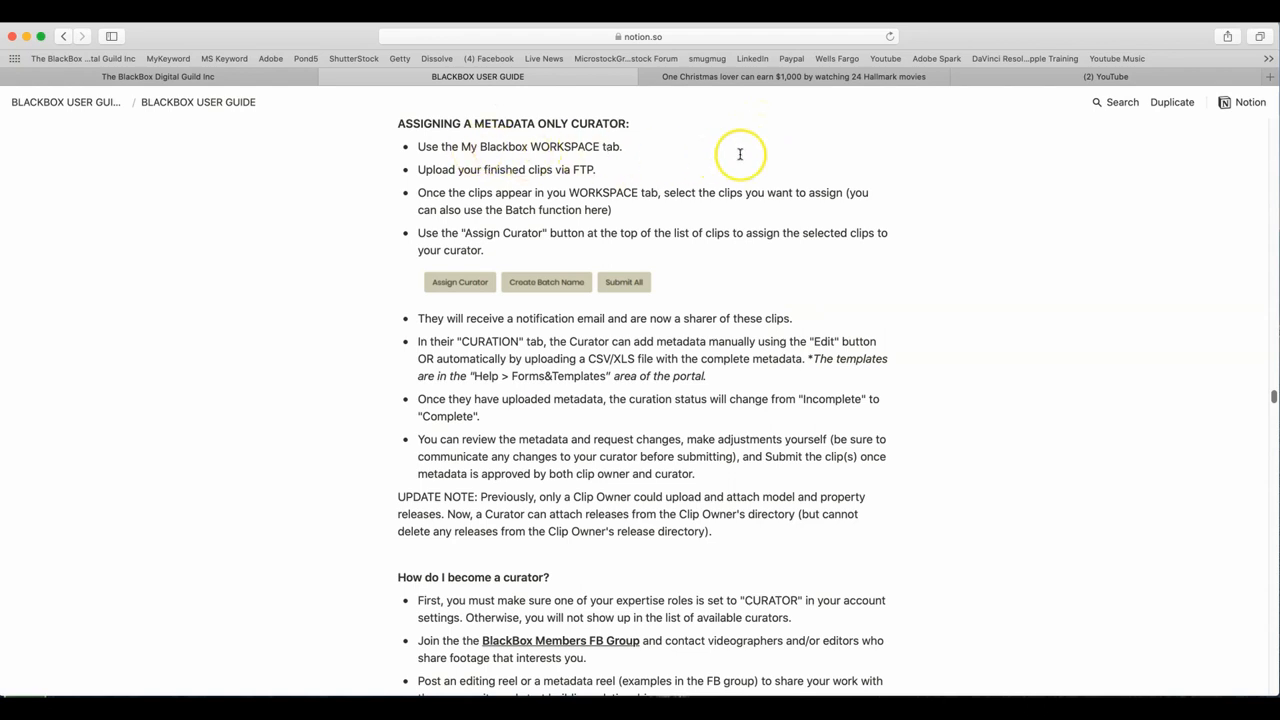
pyautogui.moveTo(940, 154)
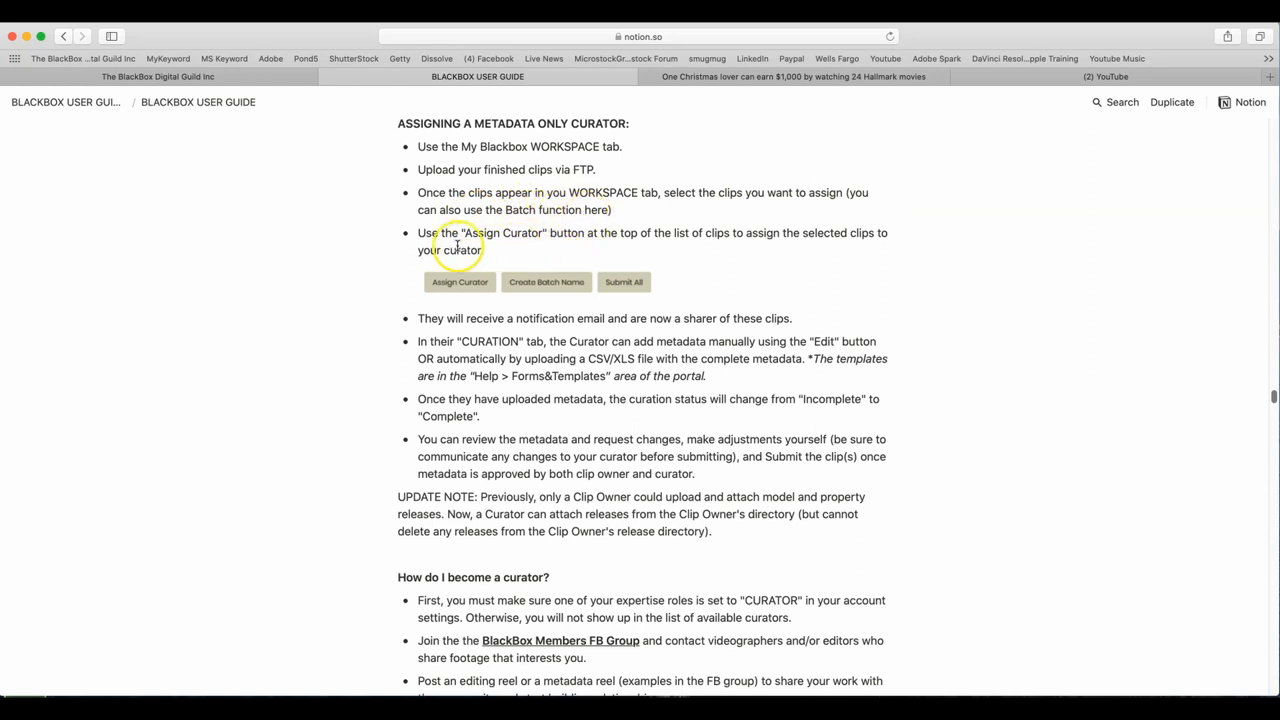
pyautogui.moveTo(820, 252)
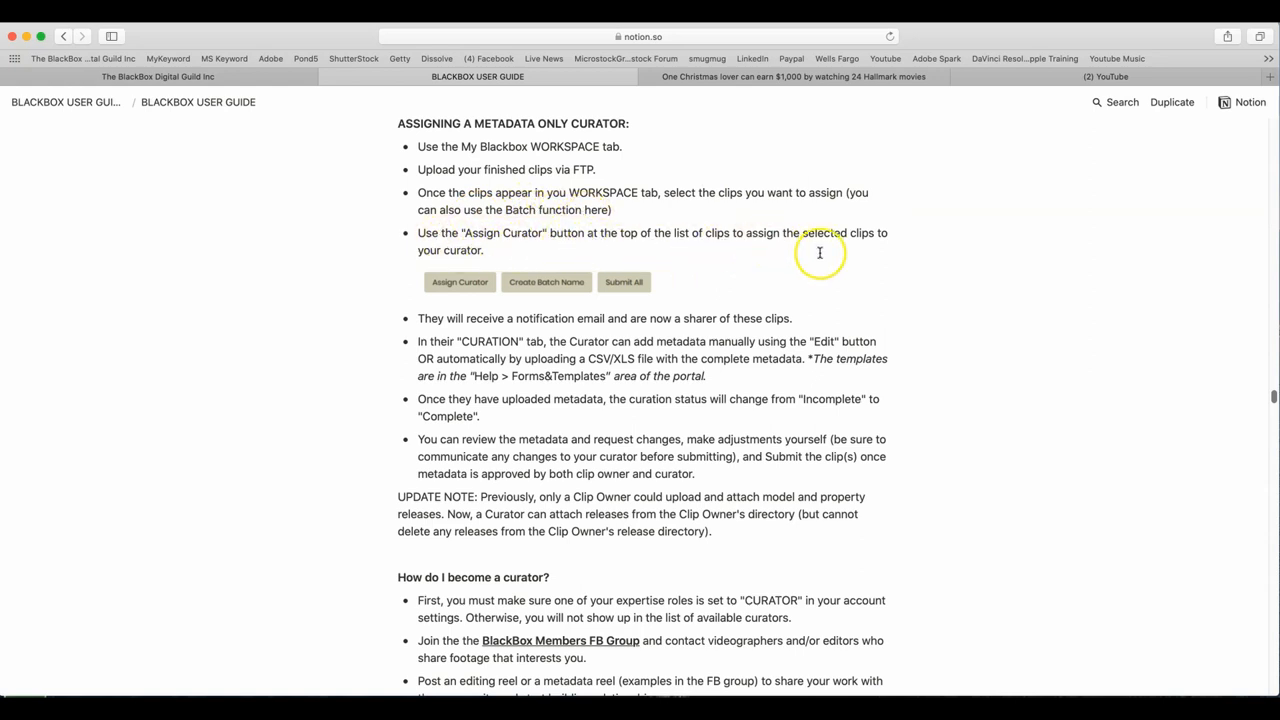
pyautogui.moveTo(1092, 272)
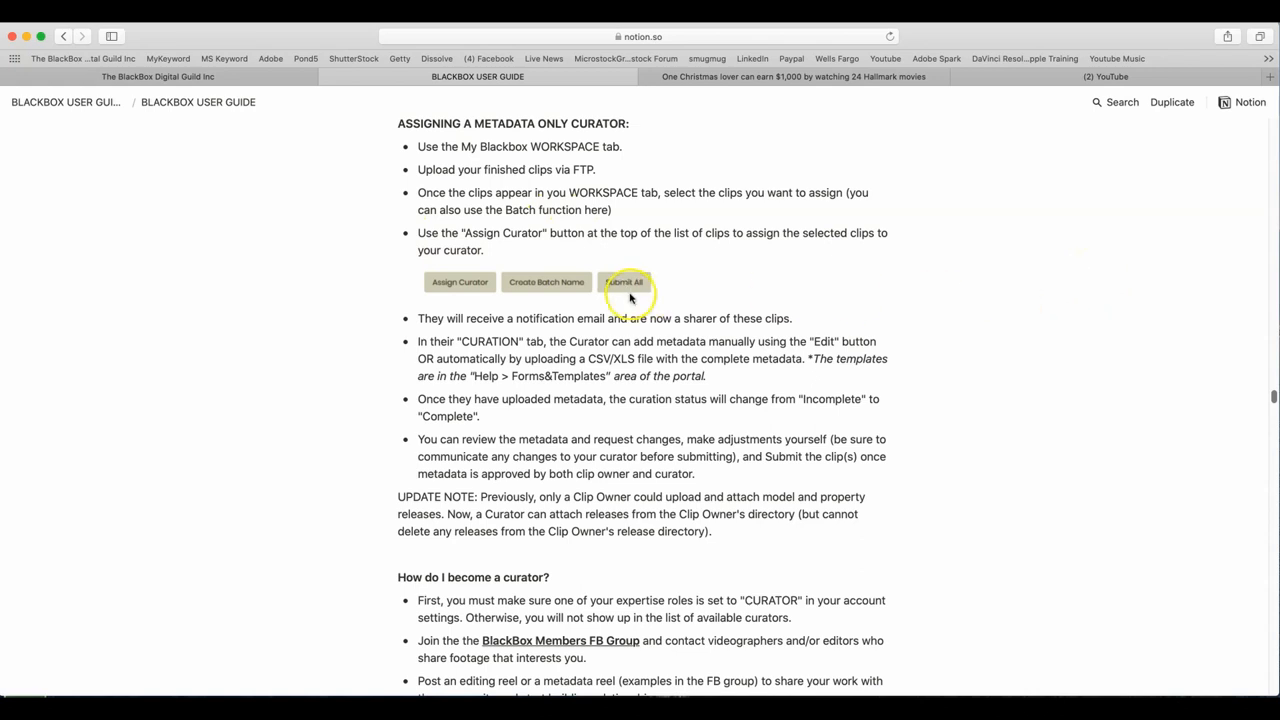
pyautogui.scroll(-3)
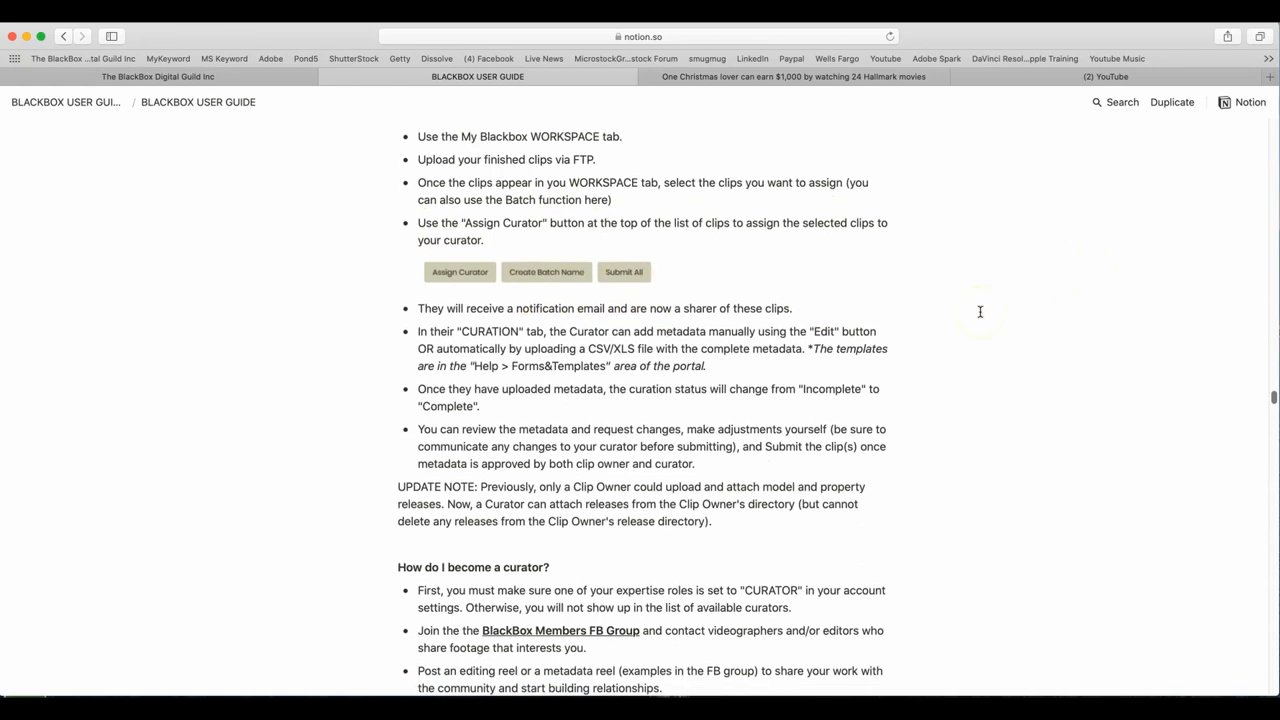
pyautogui.scroll(-3)
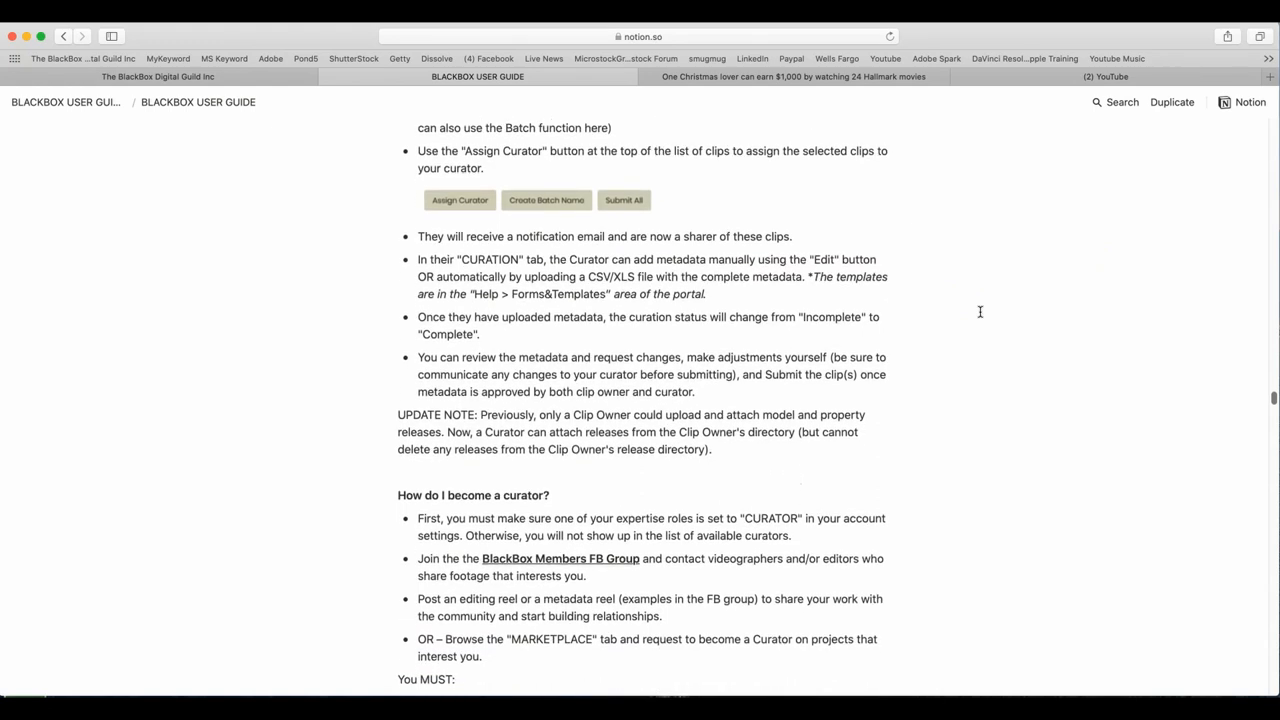
pyautogui.scroll(-3)
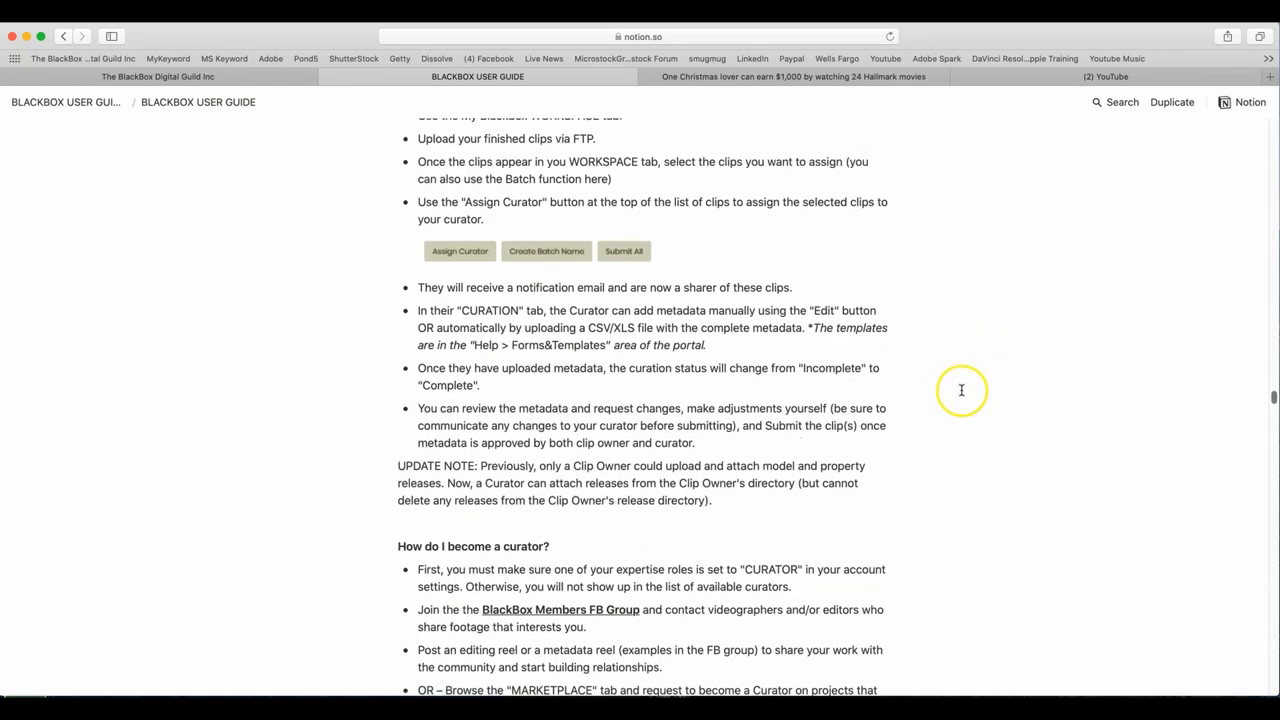
pyautogui.moveTo(960, 390)
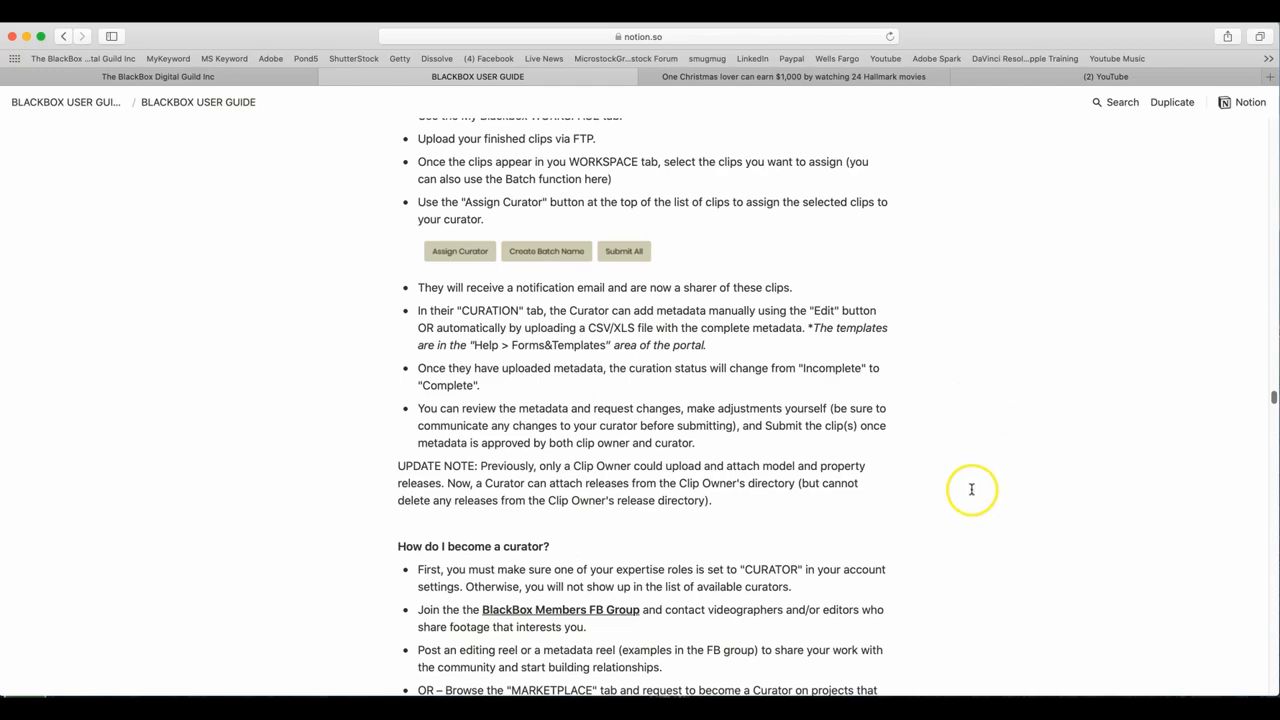
pyautogui.scroll(-3)
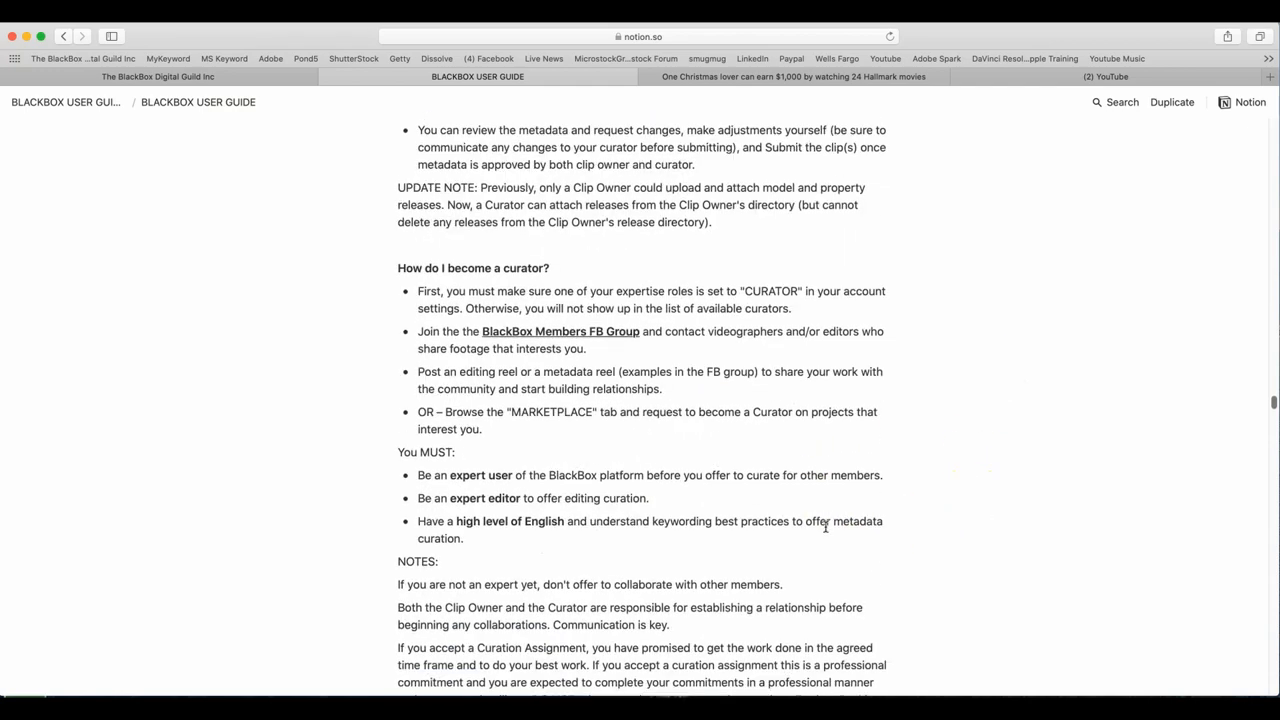
pyautogui.moveTo(892, 328)
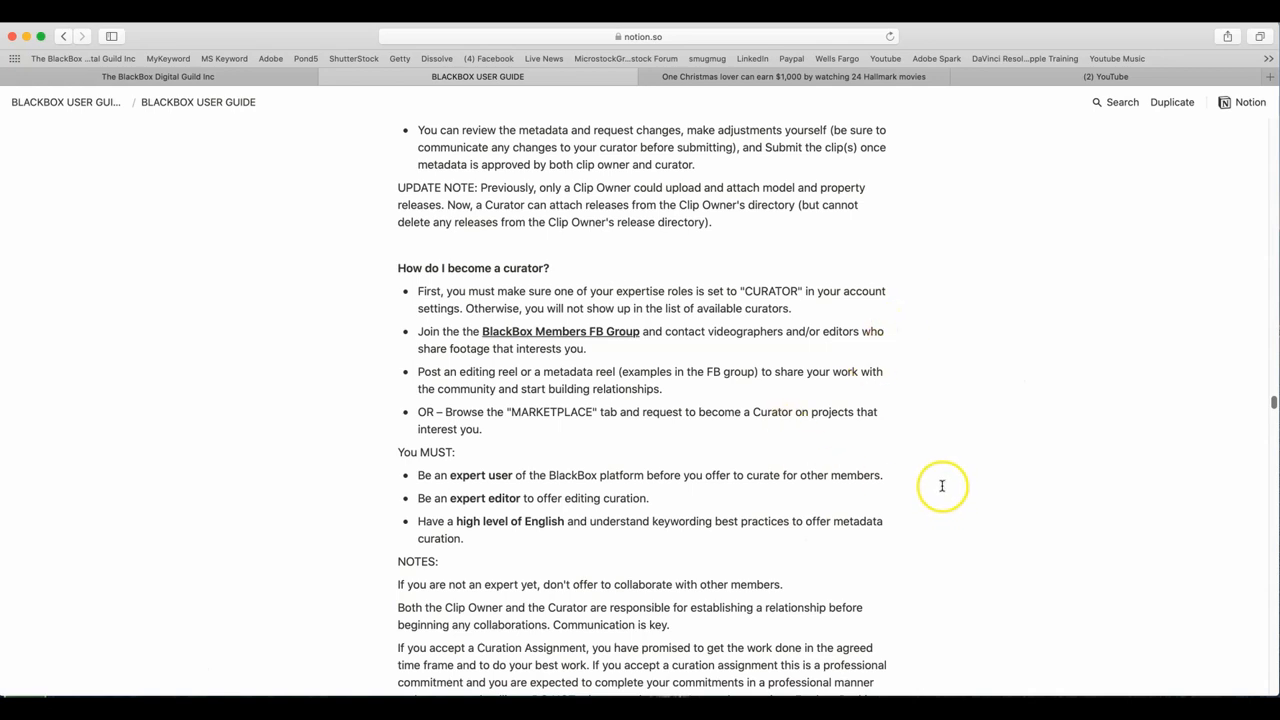
pyautogui.moveTo(692, 472)
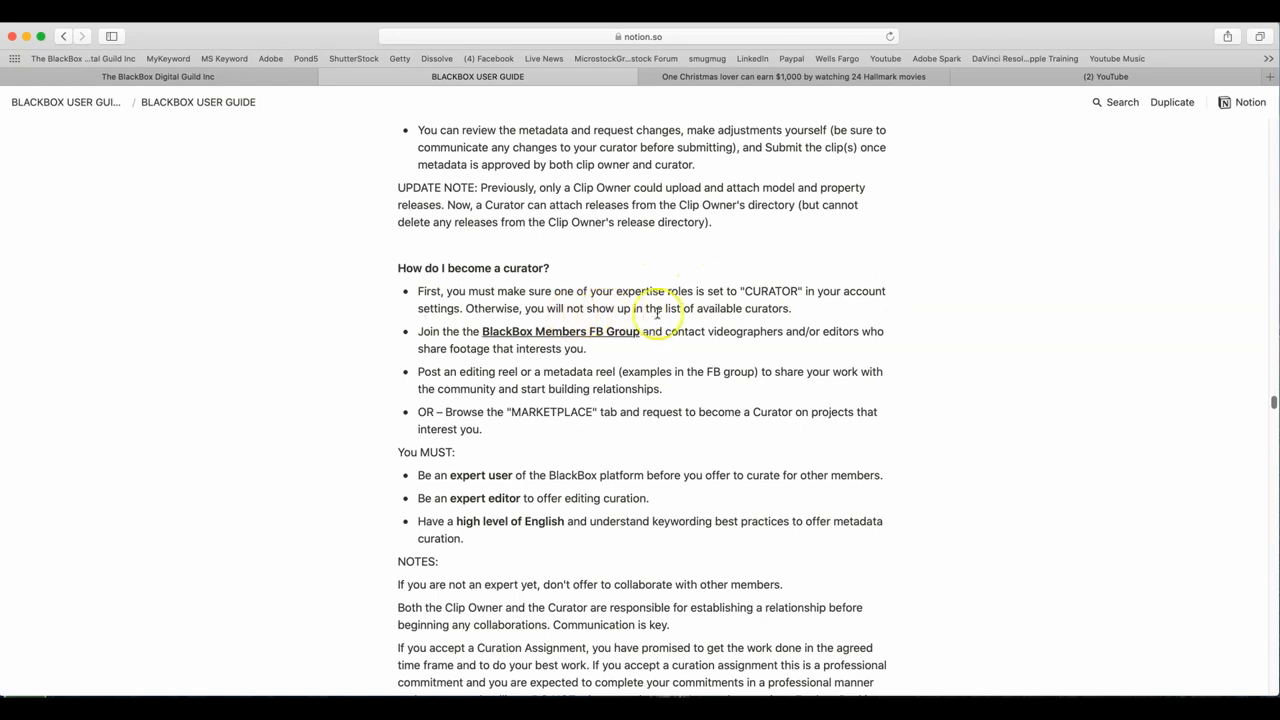
pyautogui.moveTo(804, 308)
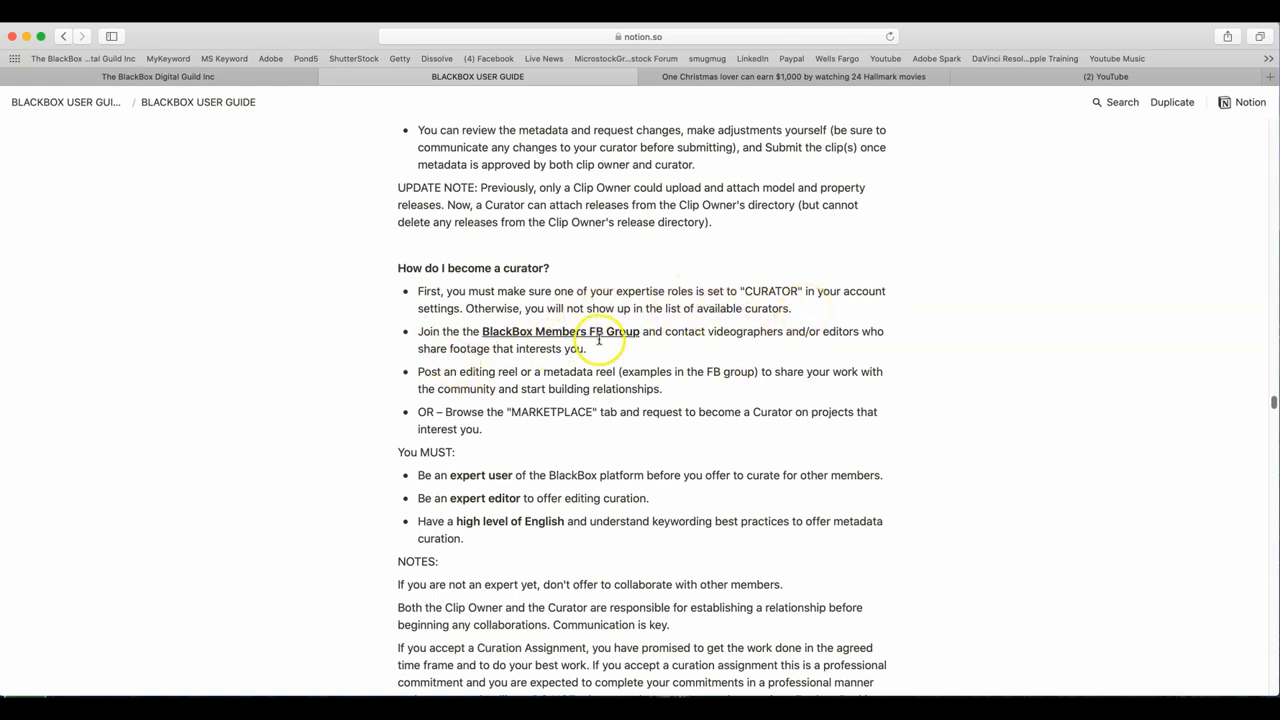
pyautogui.moveTo(796, 348)
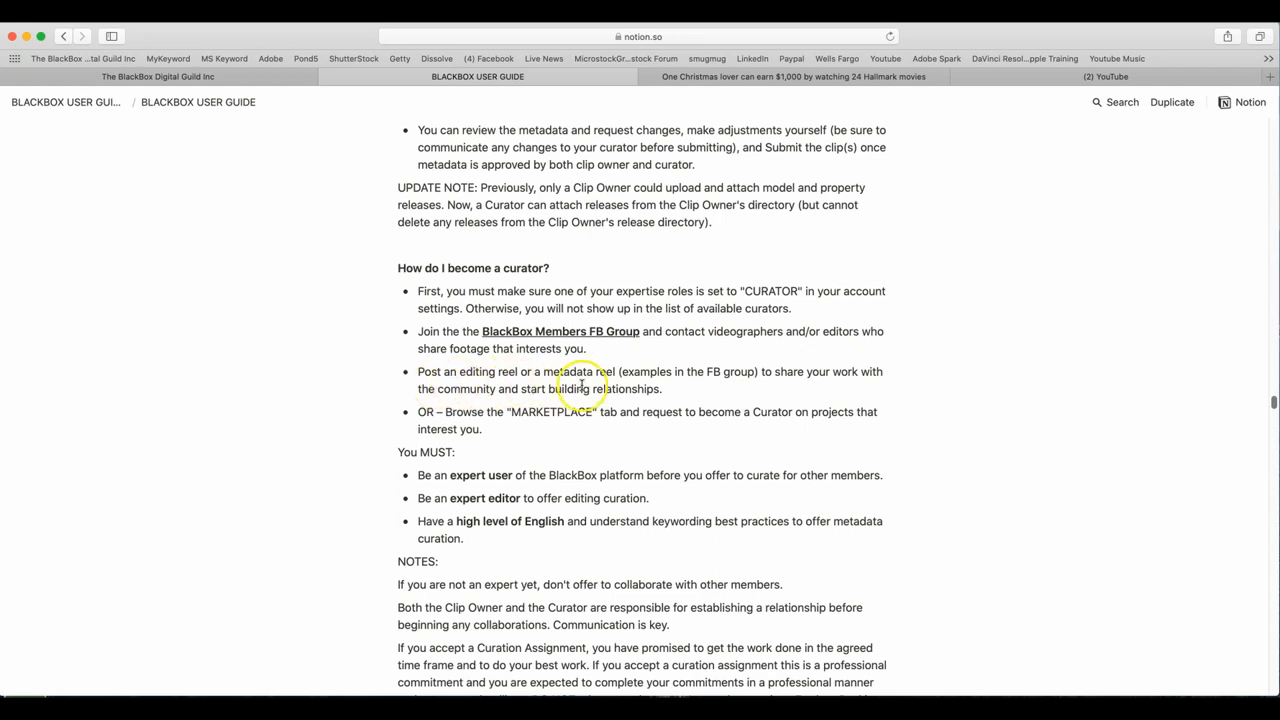
pyautogui.moveTo(718, 388)
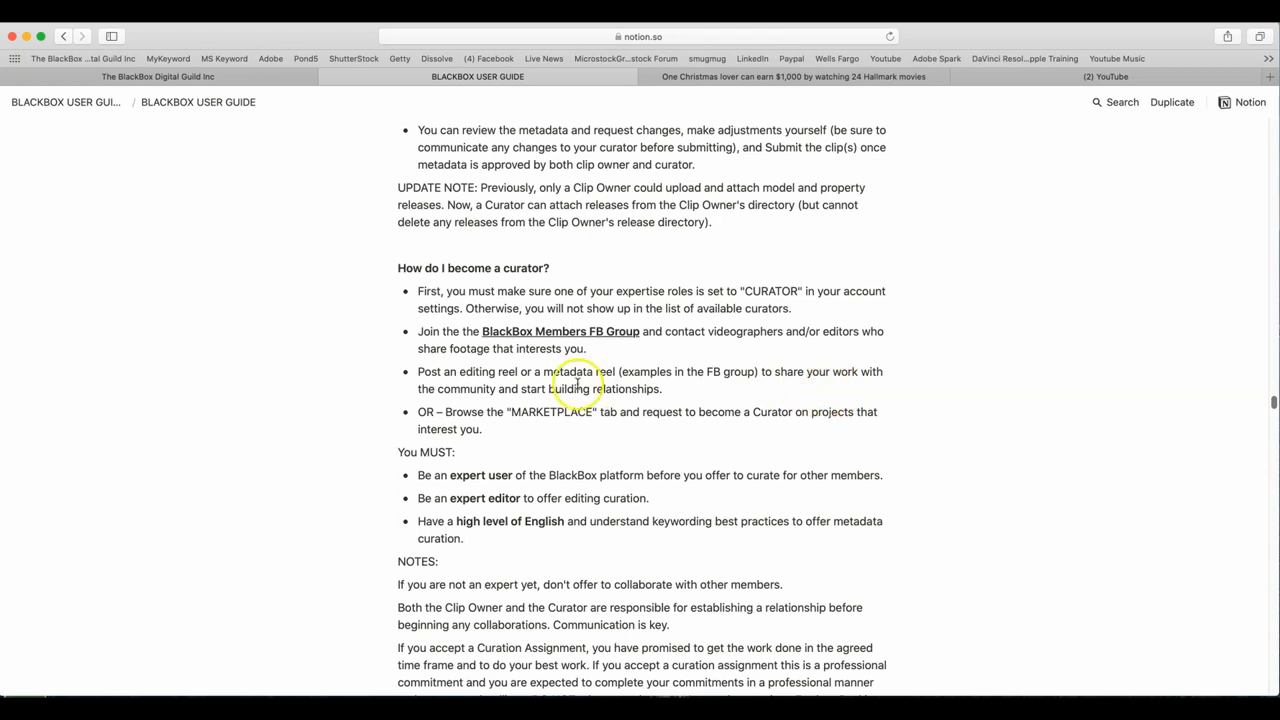
pyautogui.moveTo(644, 440)
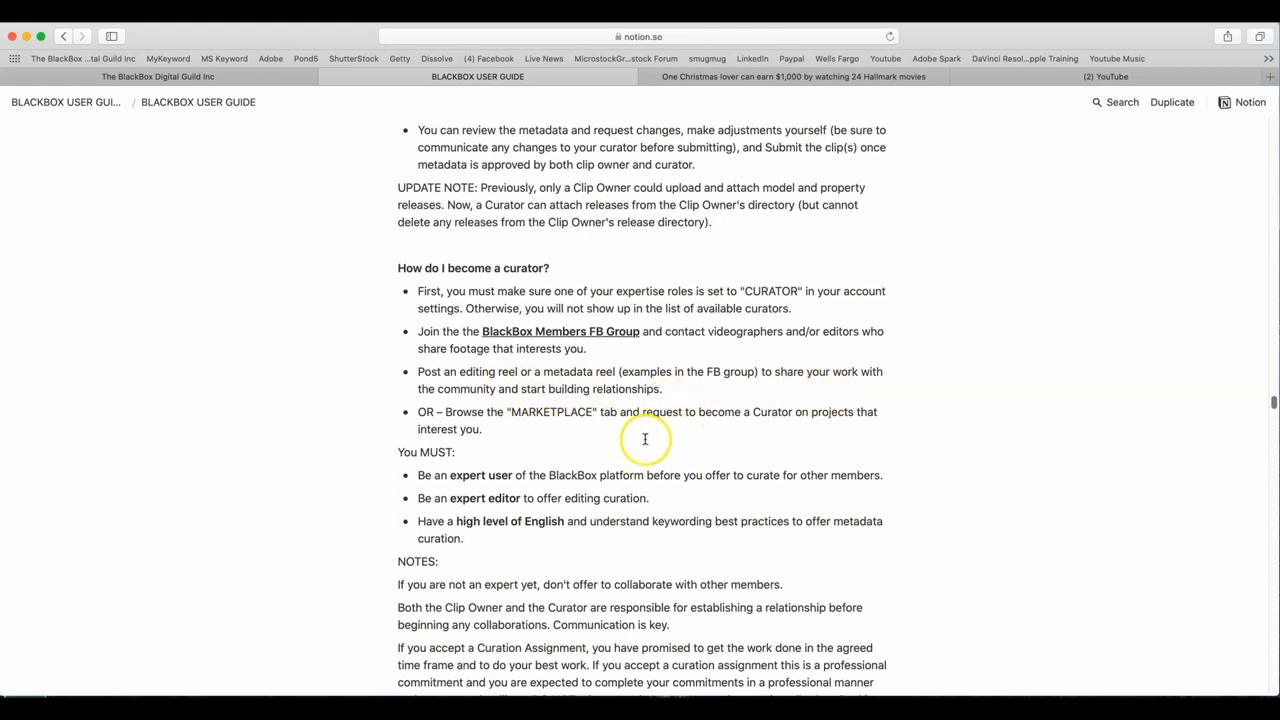
pyautogui.moveTo(600, 440)
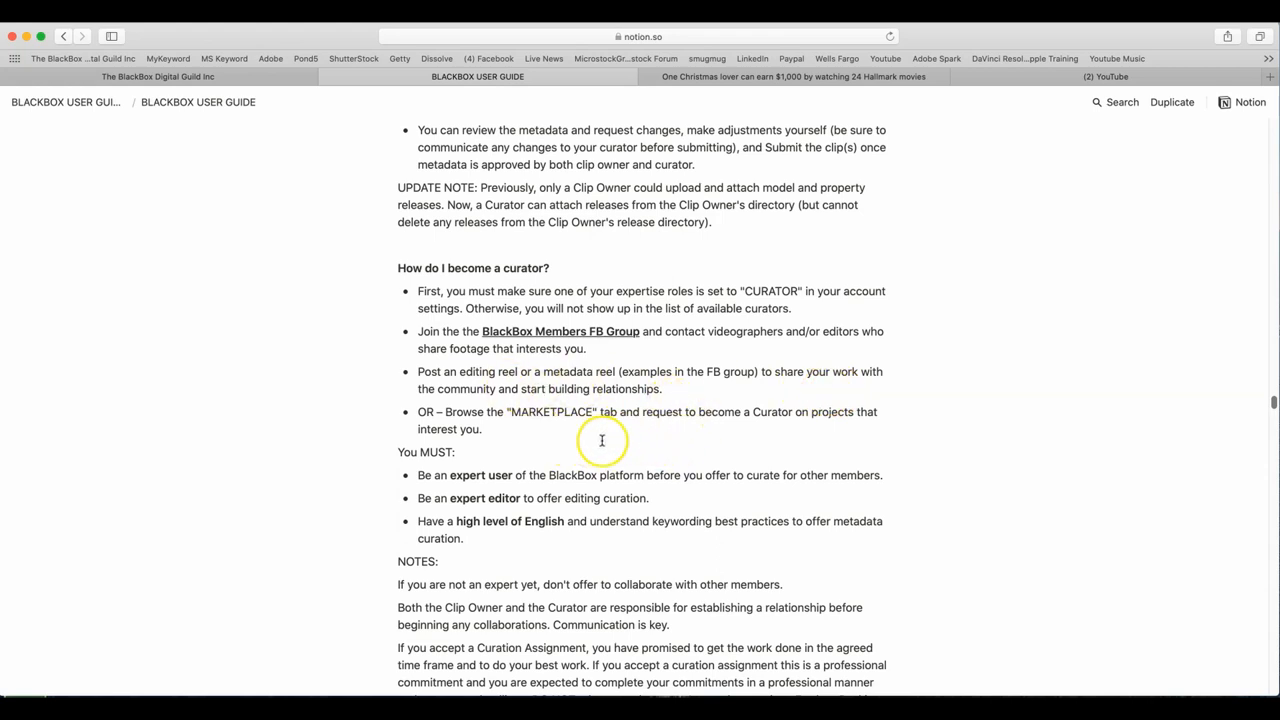
pyautogui.moveTo(798, 440)
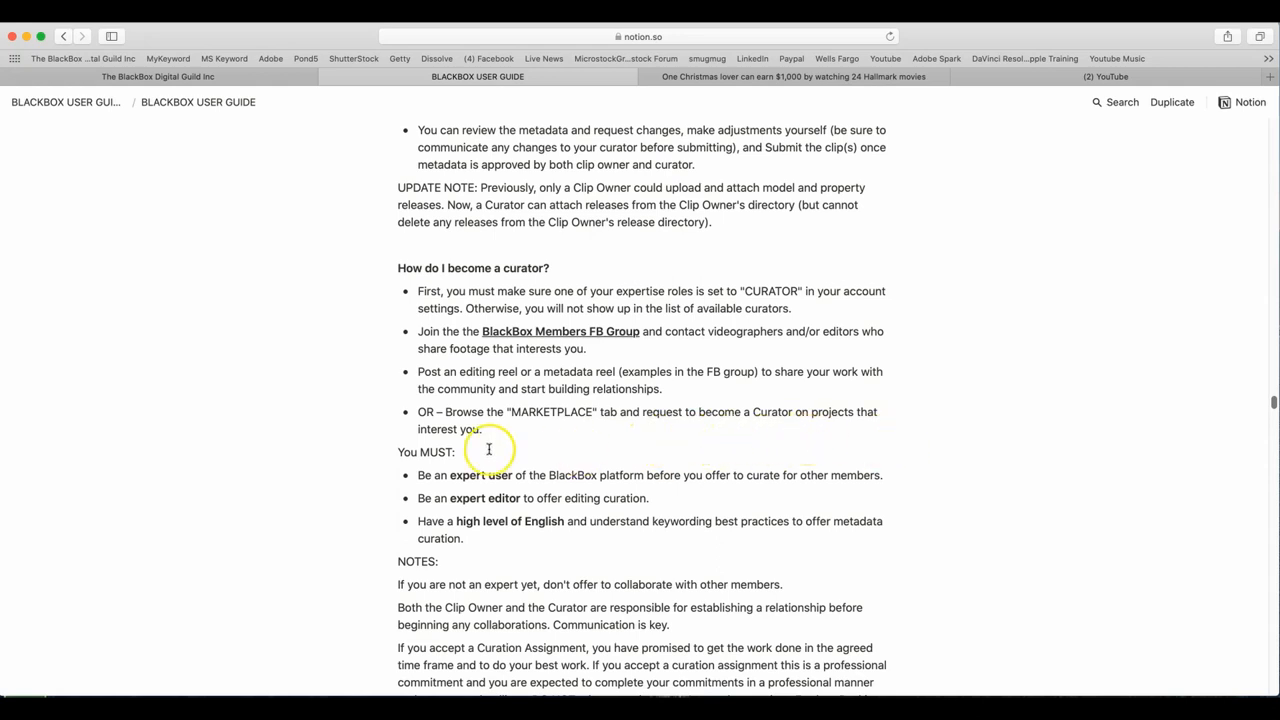
pyautogui.scroll(-3)
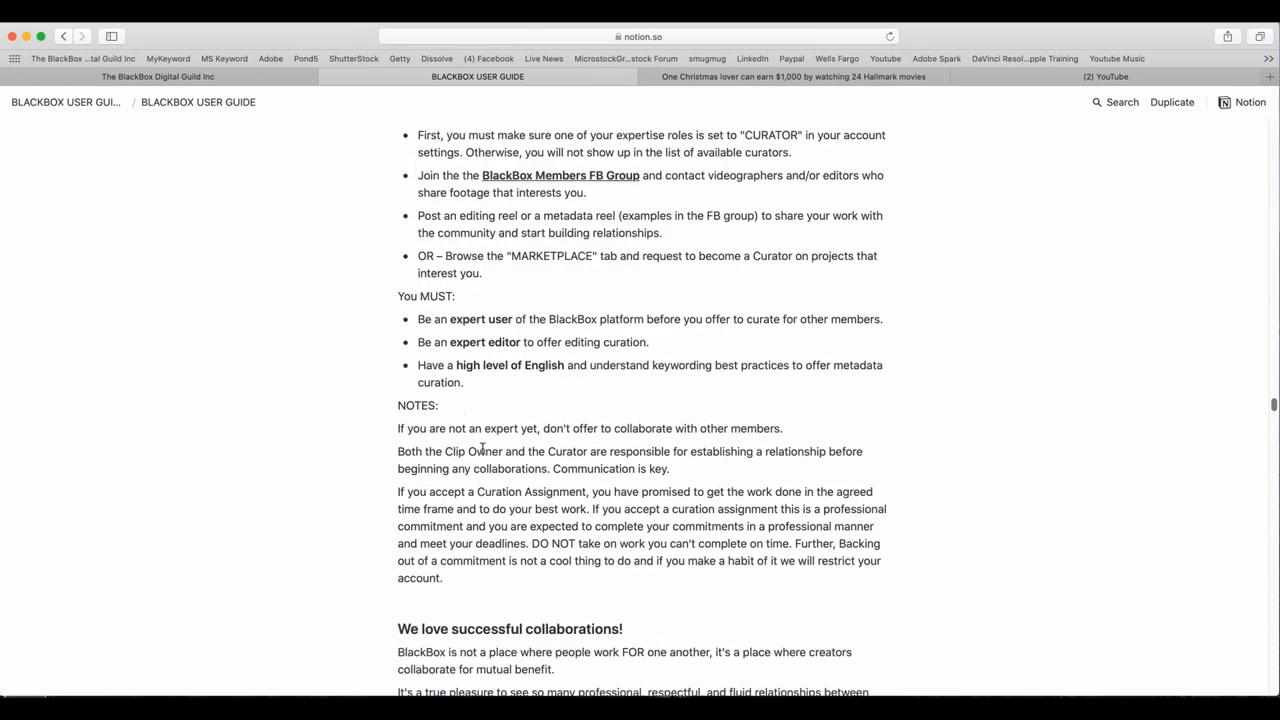
pyautogui.moveTo(908, 332)
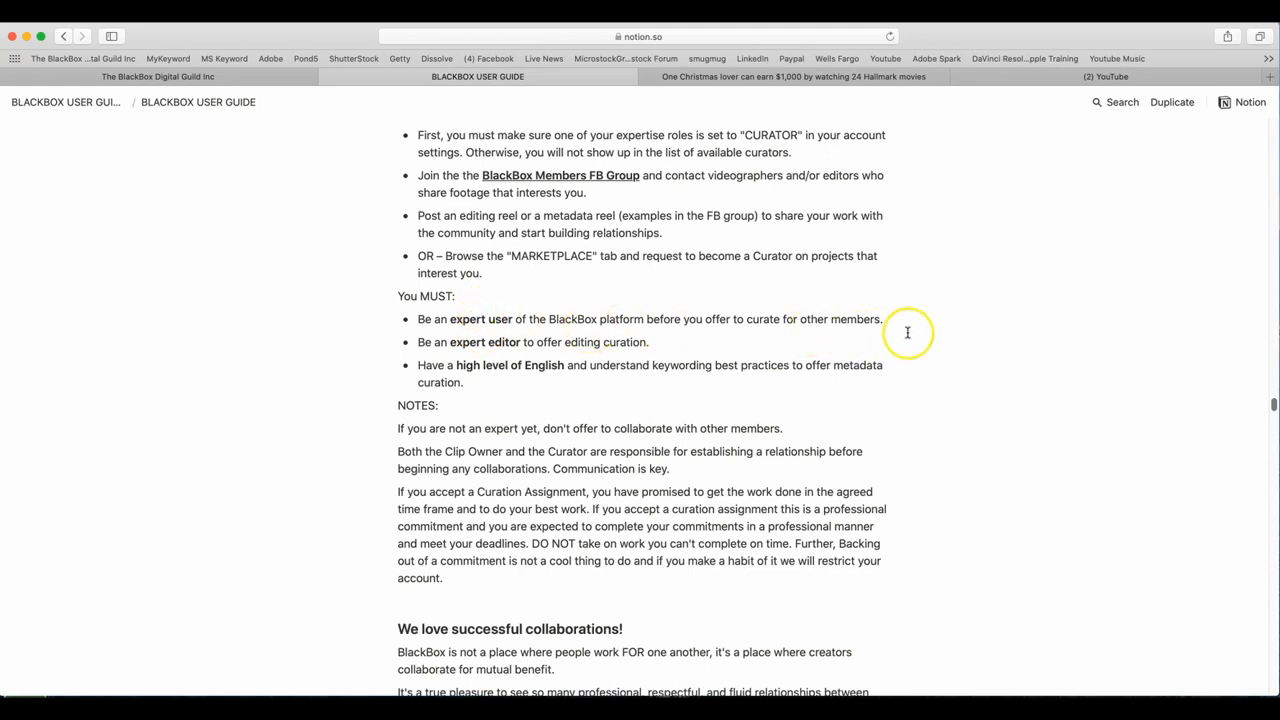
pyautogui.moveTo(1004, 328)
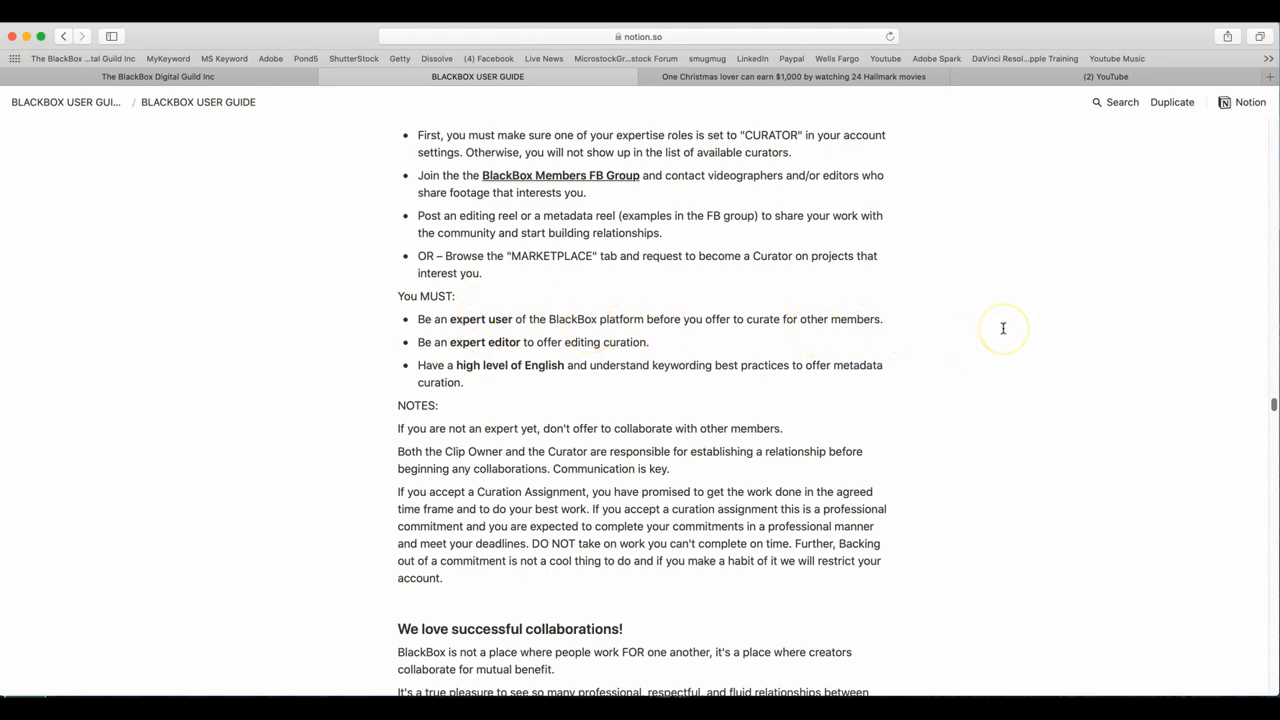
pyautogui.moveTo(696, 344)
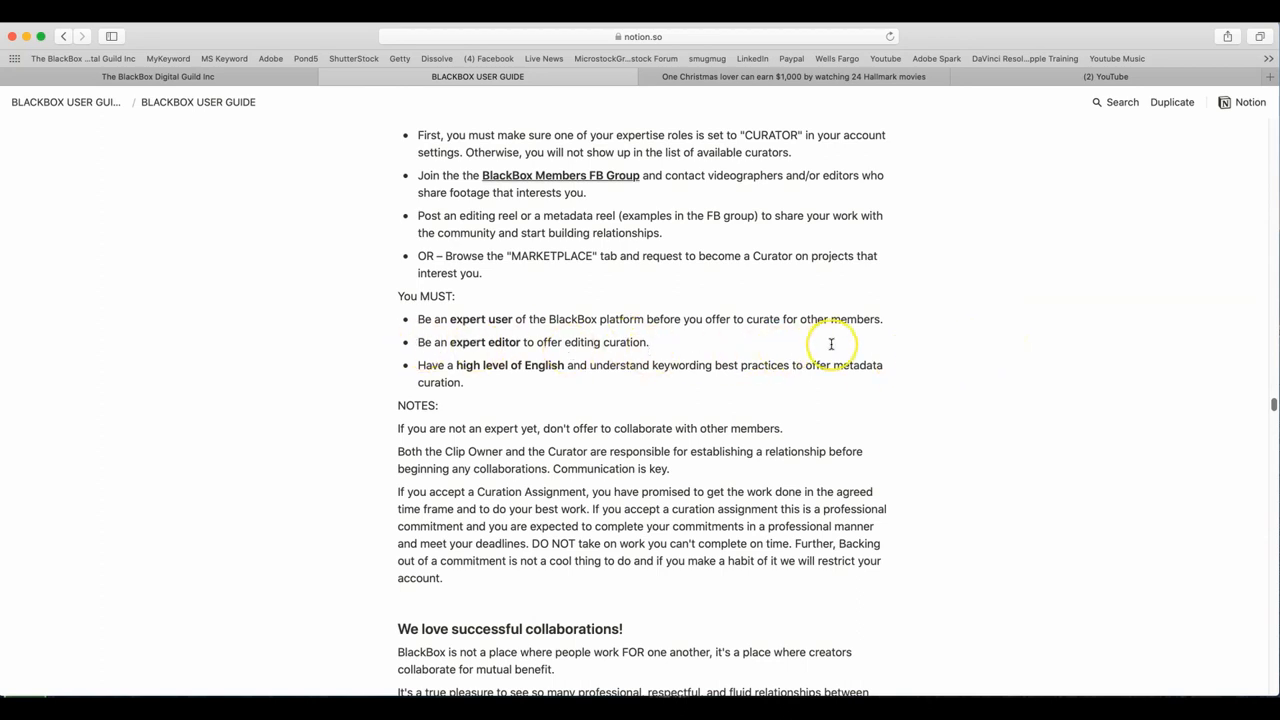
pyautogui.moveTo(584, 384)
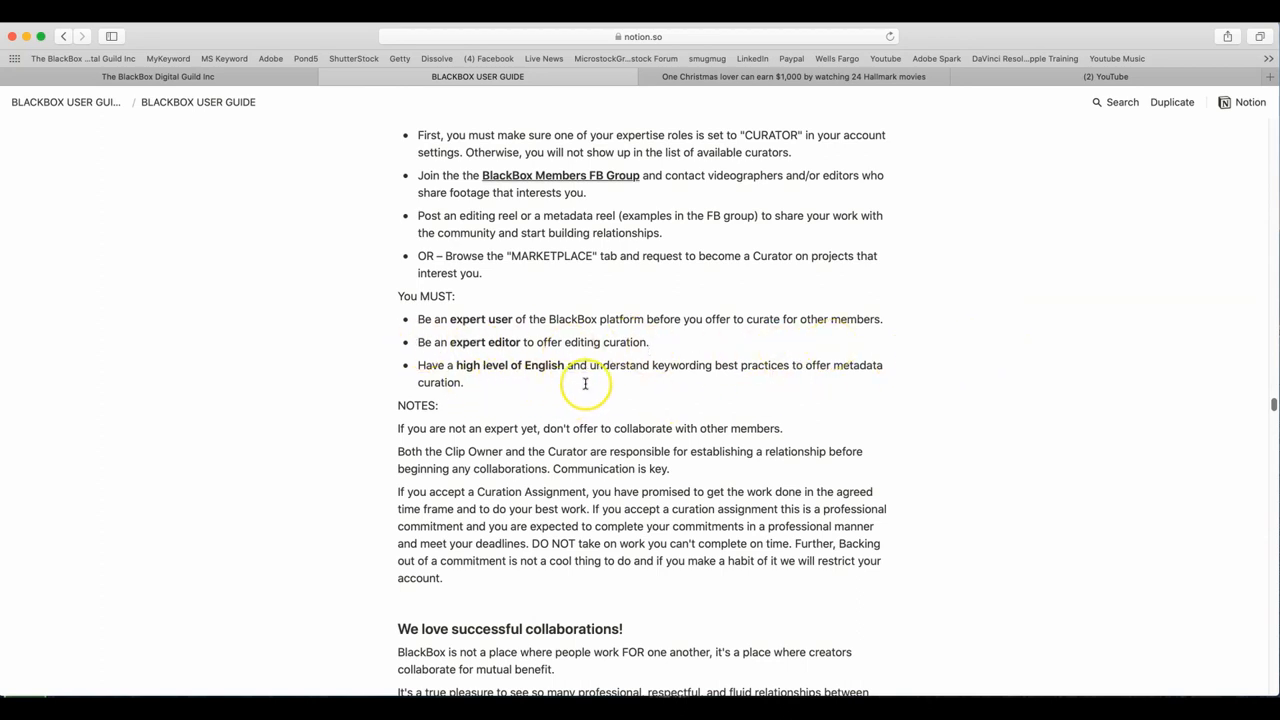
pyautogui.moveTo(784, 382)
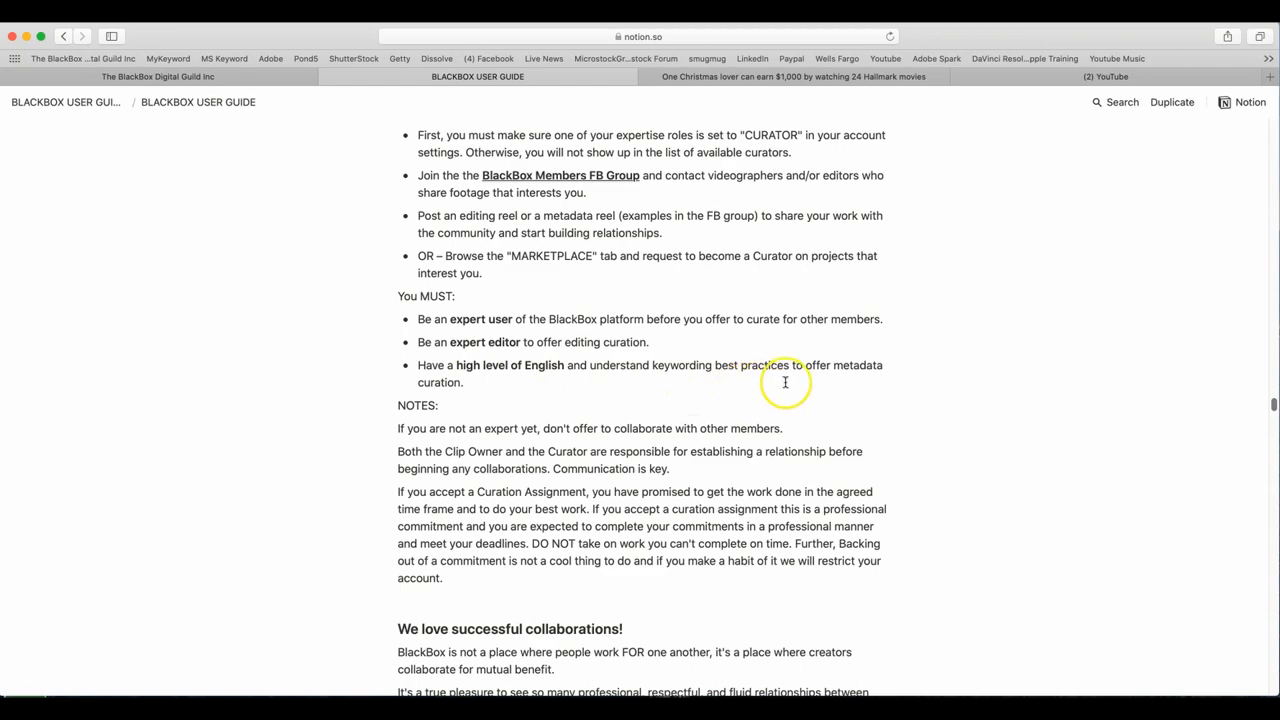
pyautogui.scroll(-3)
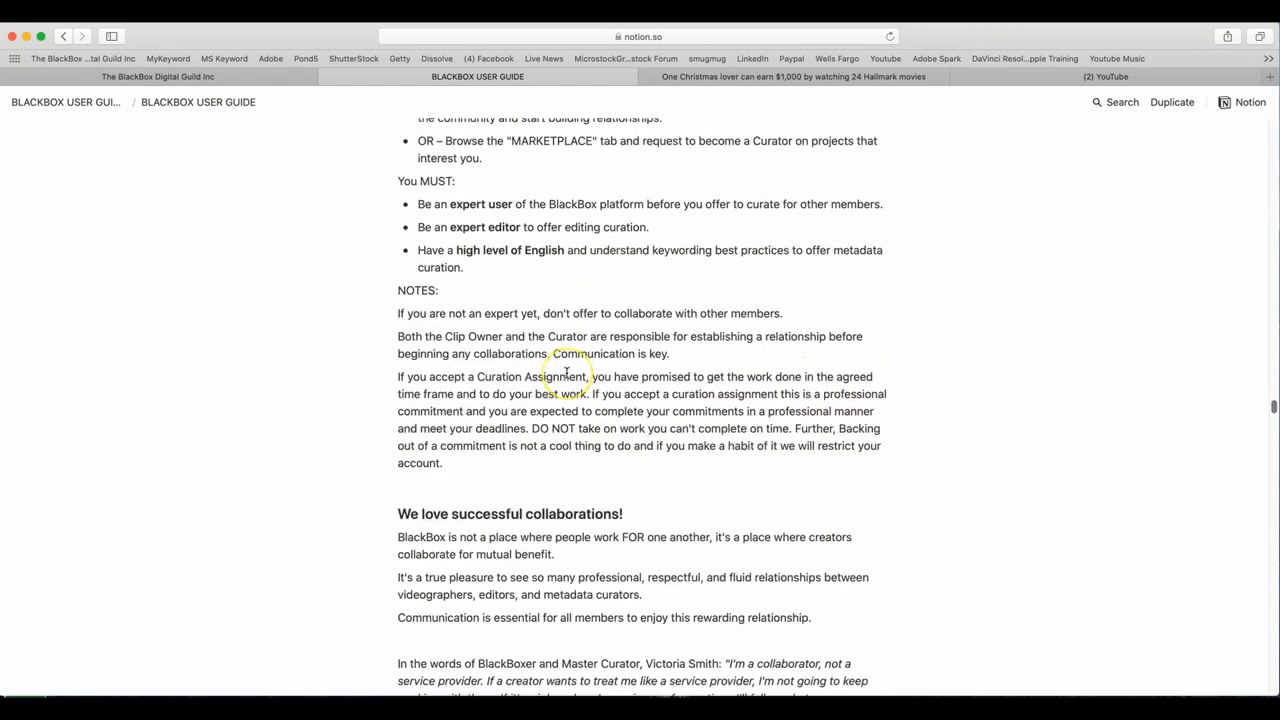
pyautogui.scroll(-3)
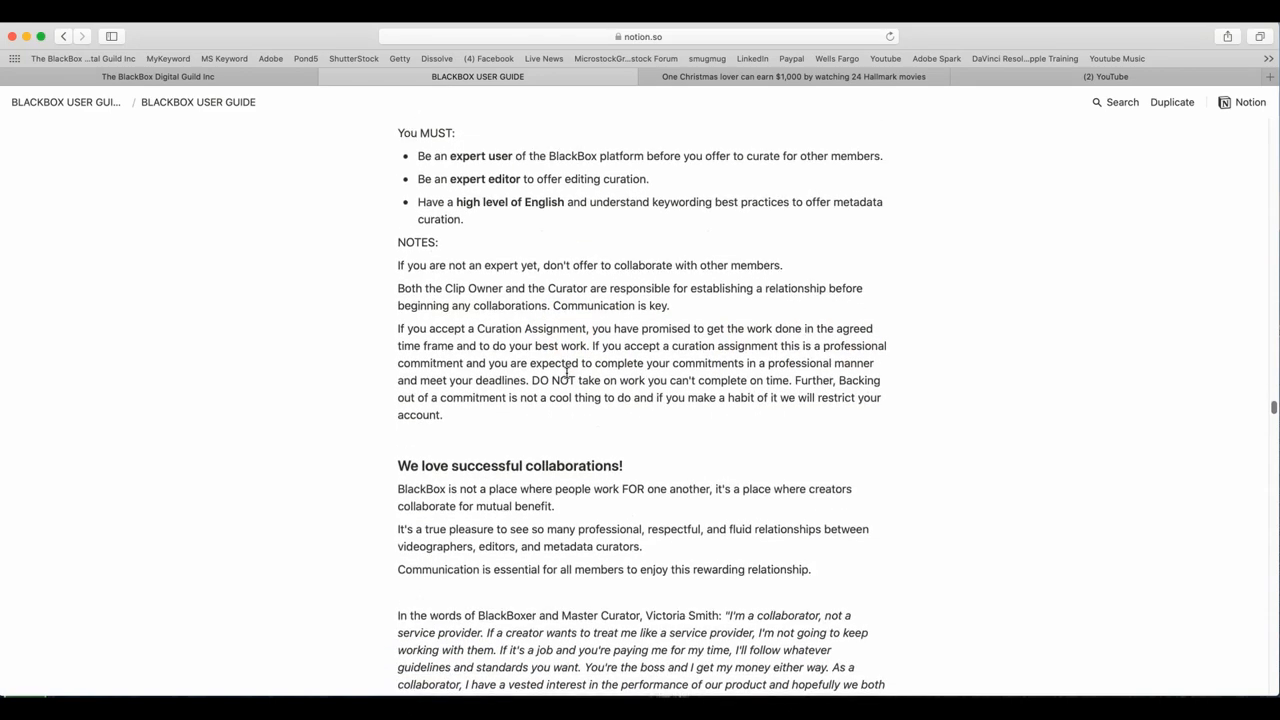
pyautogui.scroll(-3)
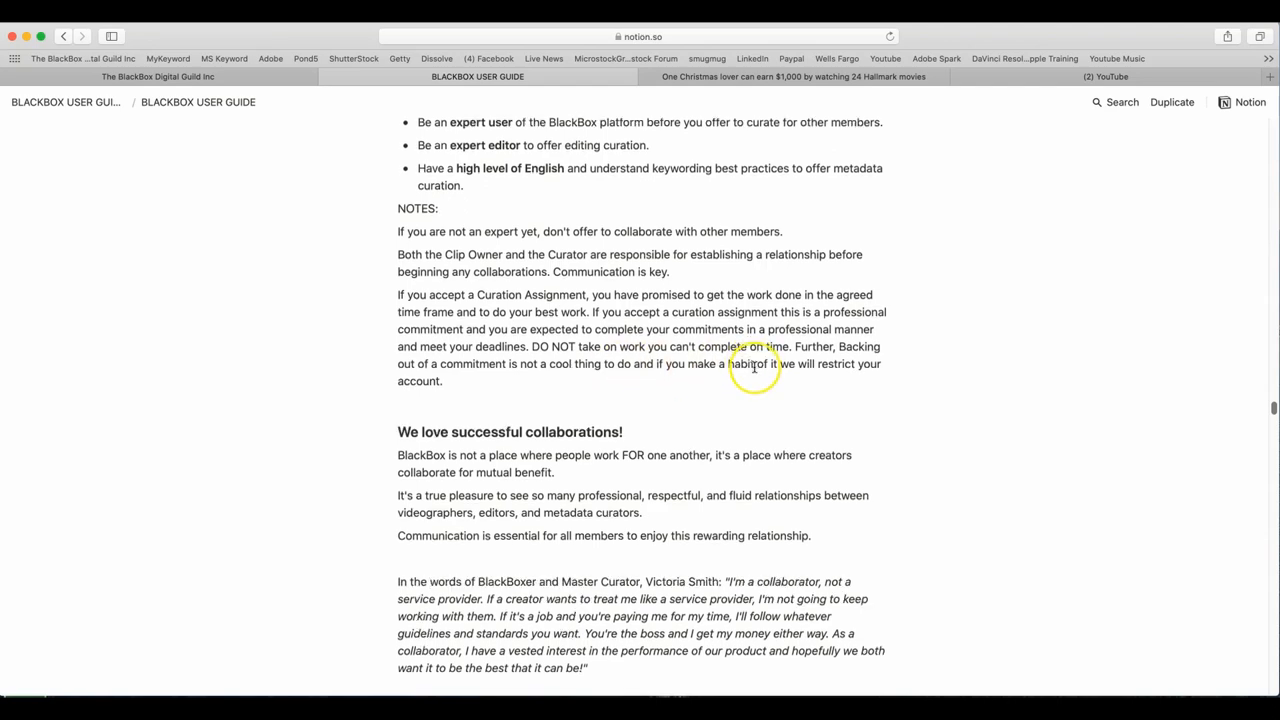
pyautogui.scroll(-3)
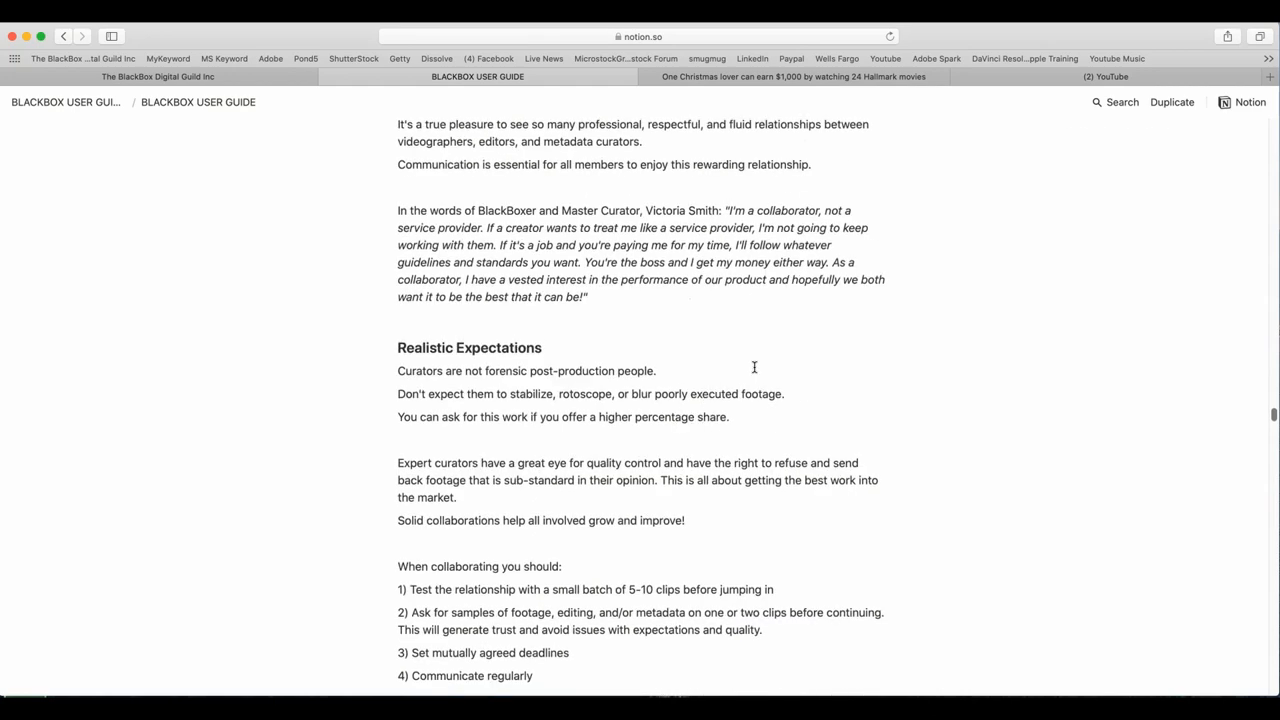
pyautogui.scroll(3)
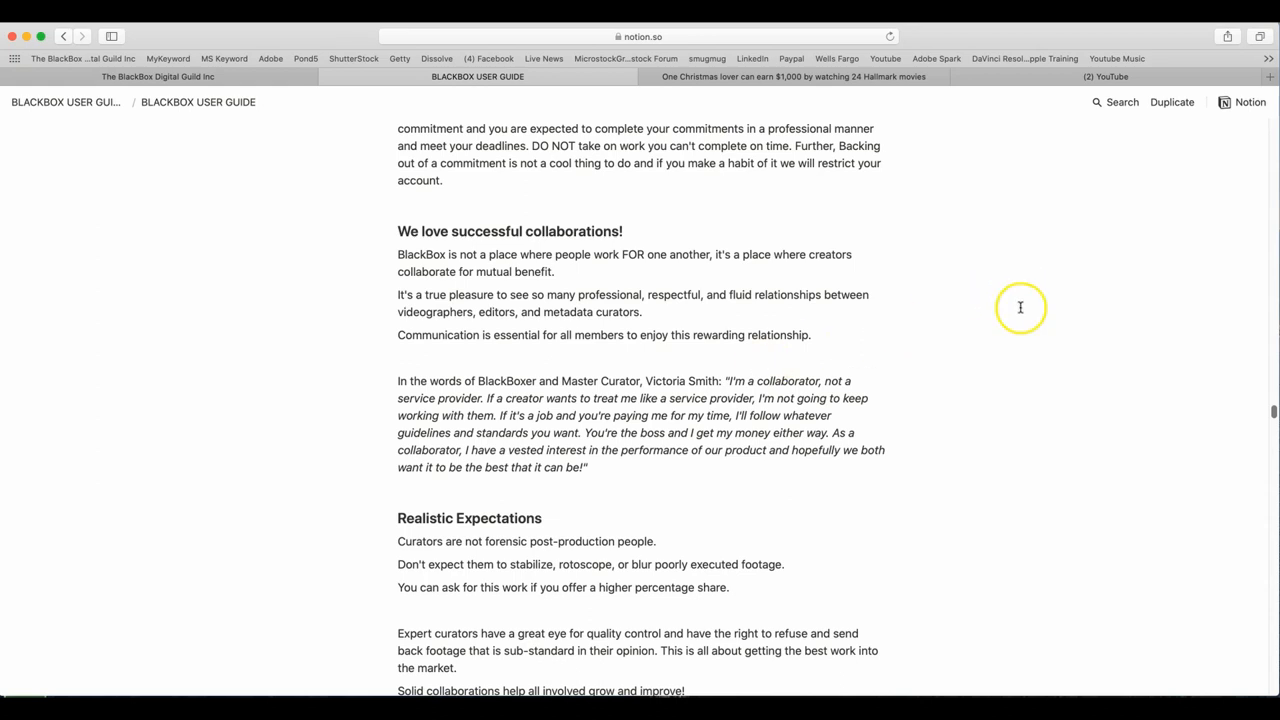
pyautogui.scroll(-3)
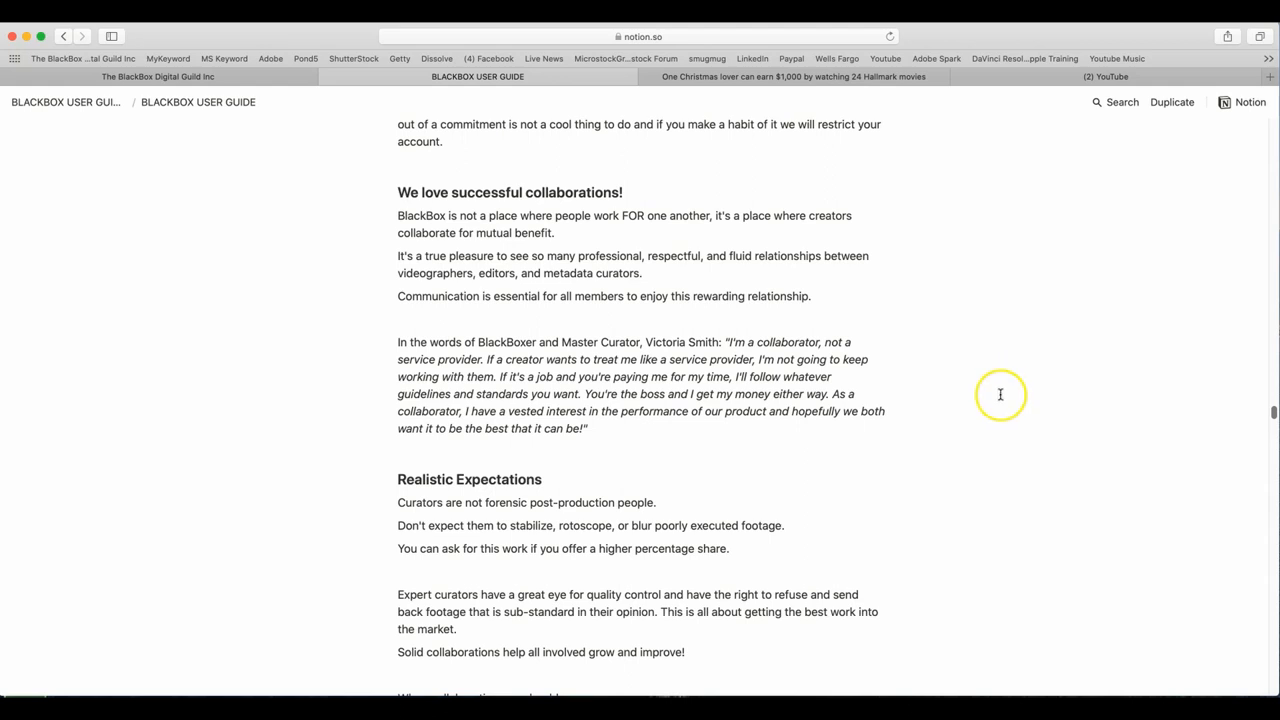
pyautogui.scroll(-3)
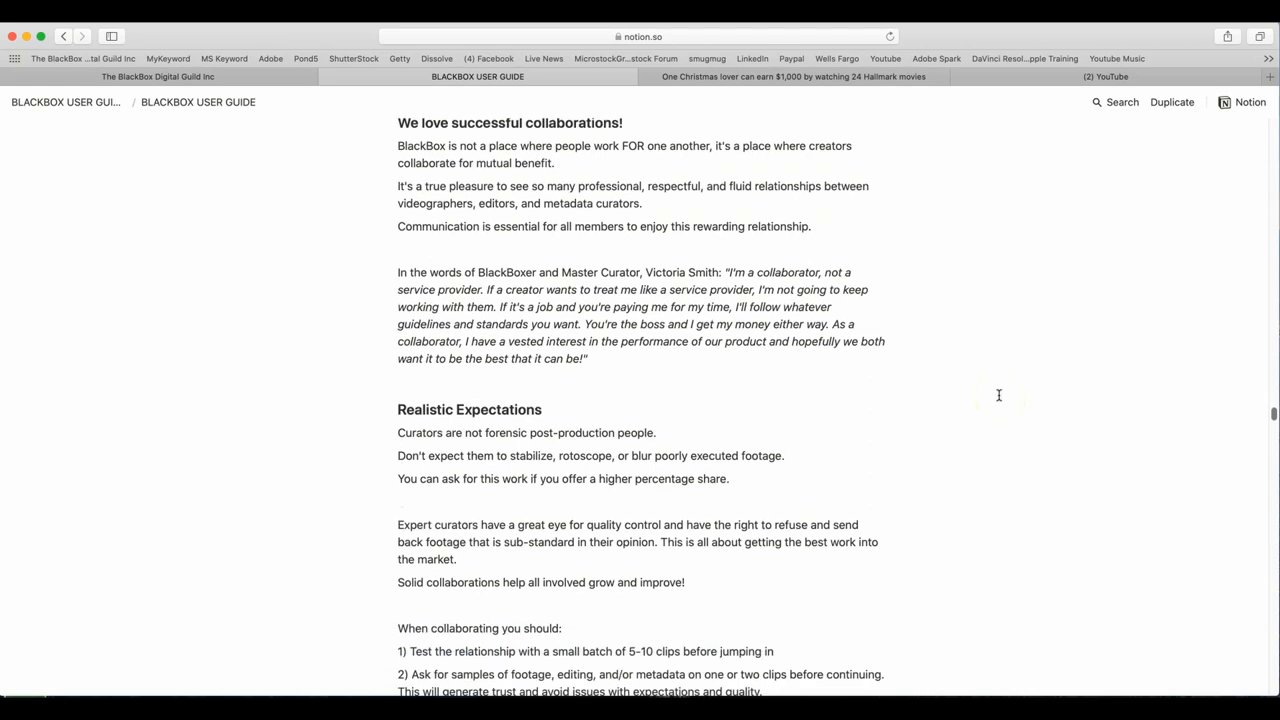
pyautogui.moveTo(960, 268)
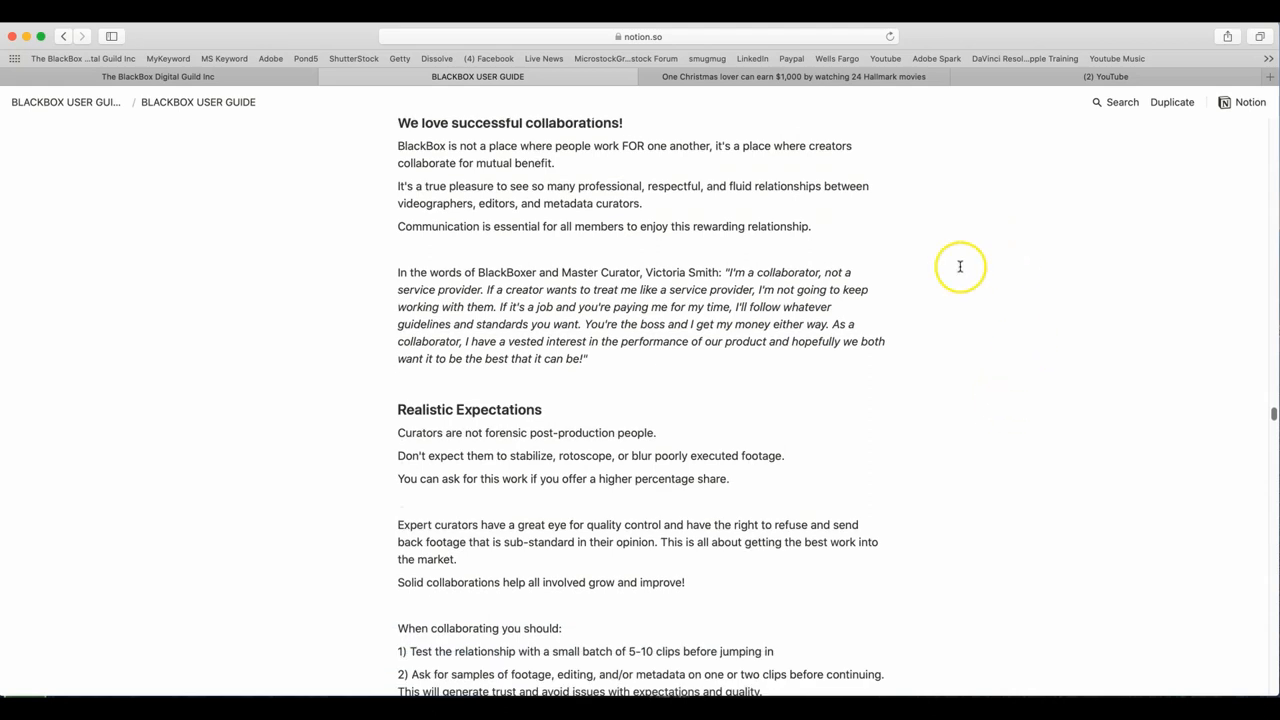
pyautogui.moveTo(1014, 480)
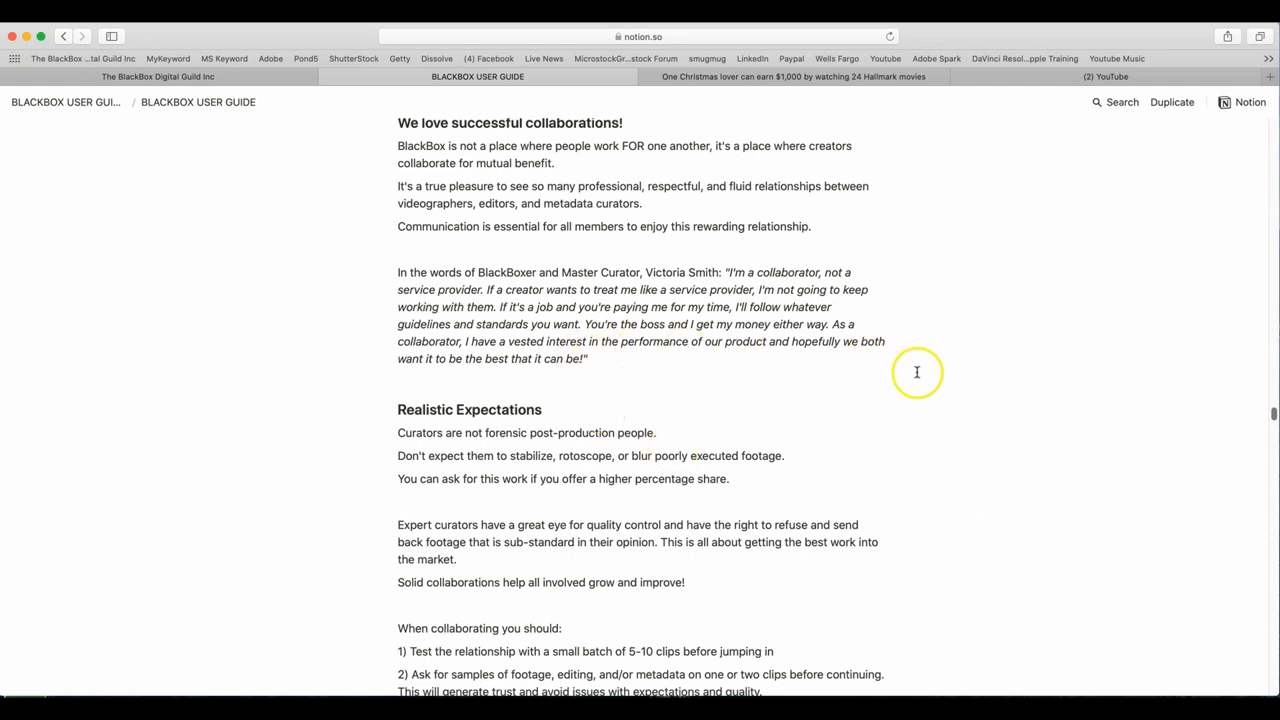
pyautogui.moveTo(936, 376)
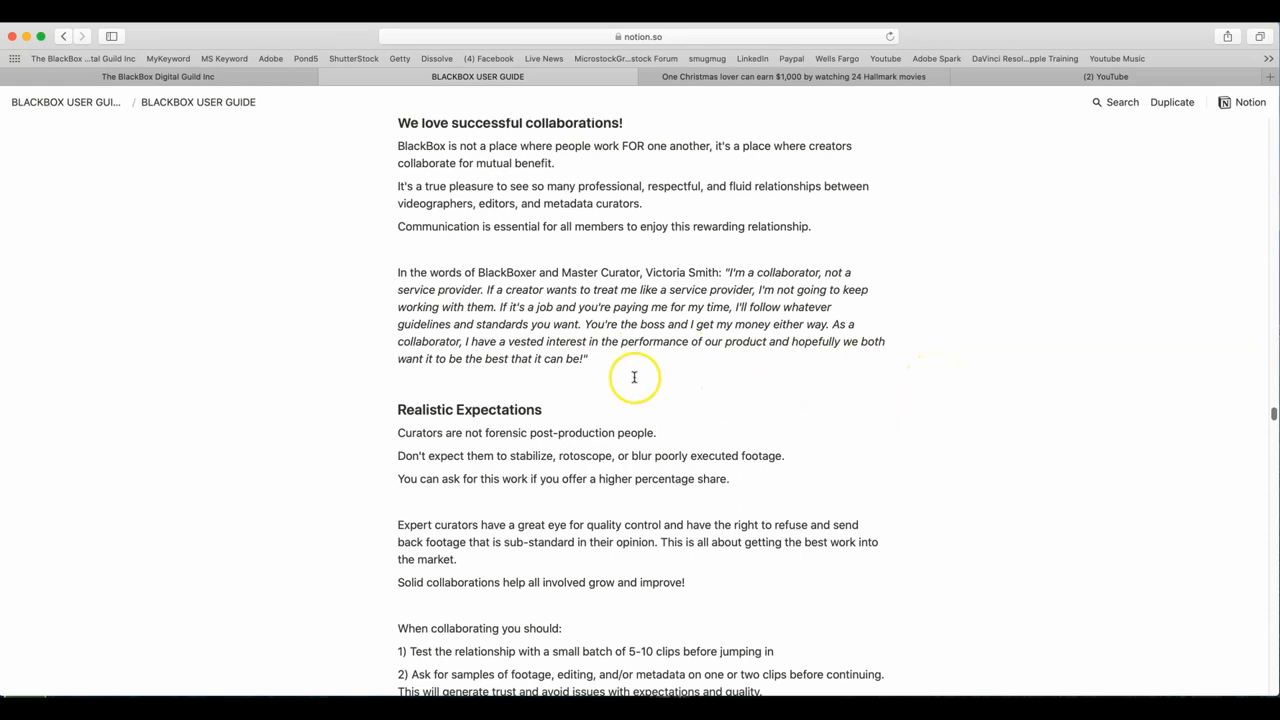
pyautogui.moveTo(796, 380)
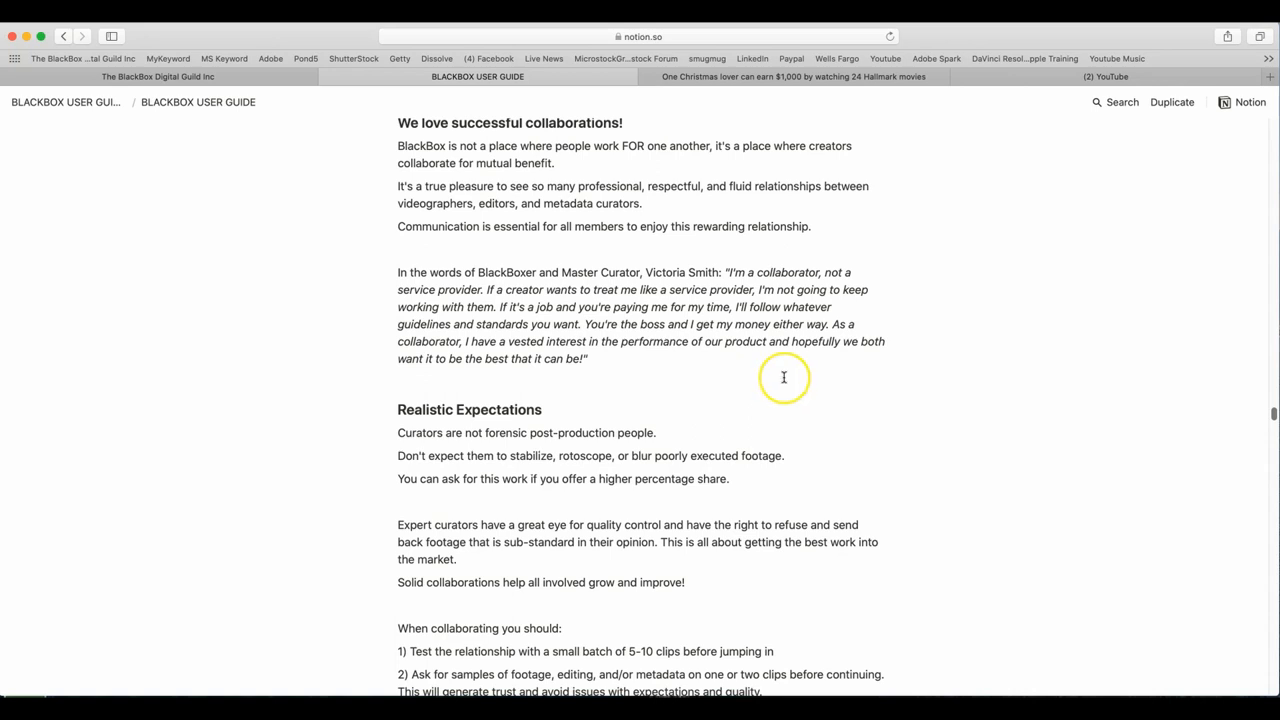
pyautogui.moveTo(784, 376)
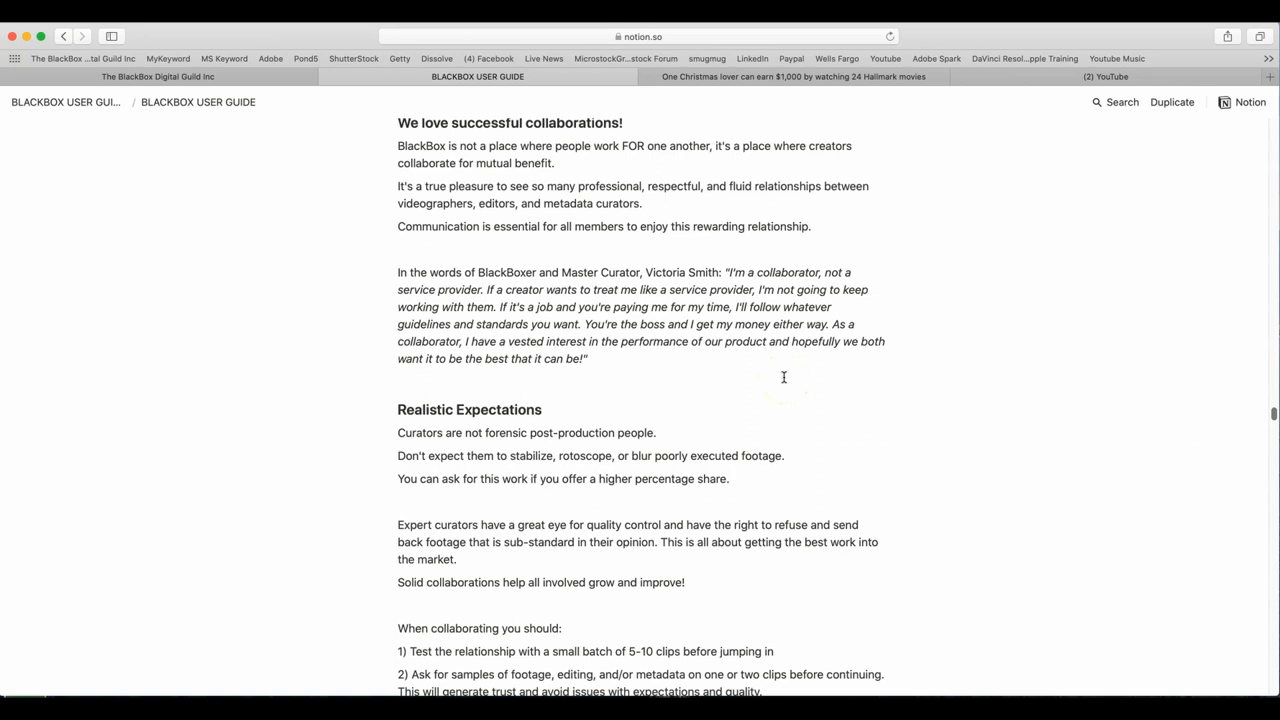
pyautogui.moveTo(832, 384)
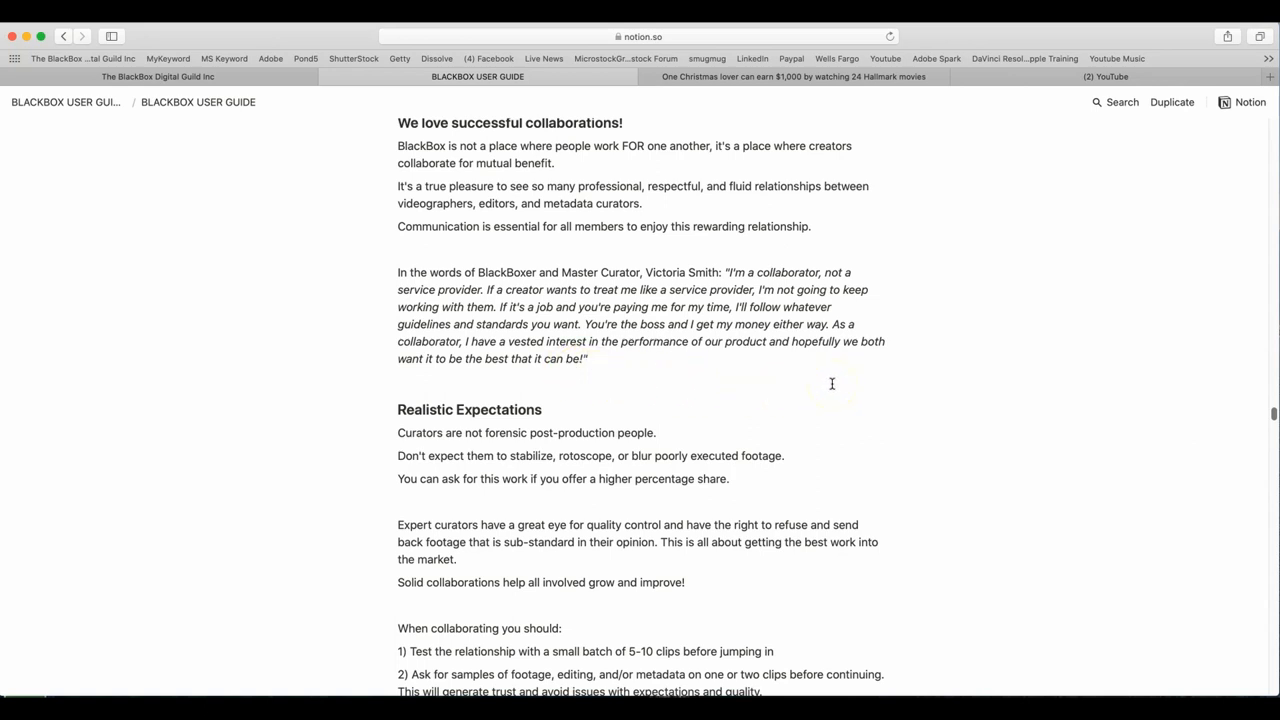
pyautogui.scroll(-3)
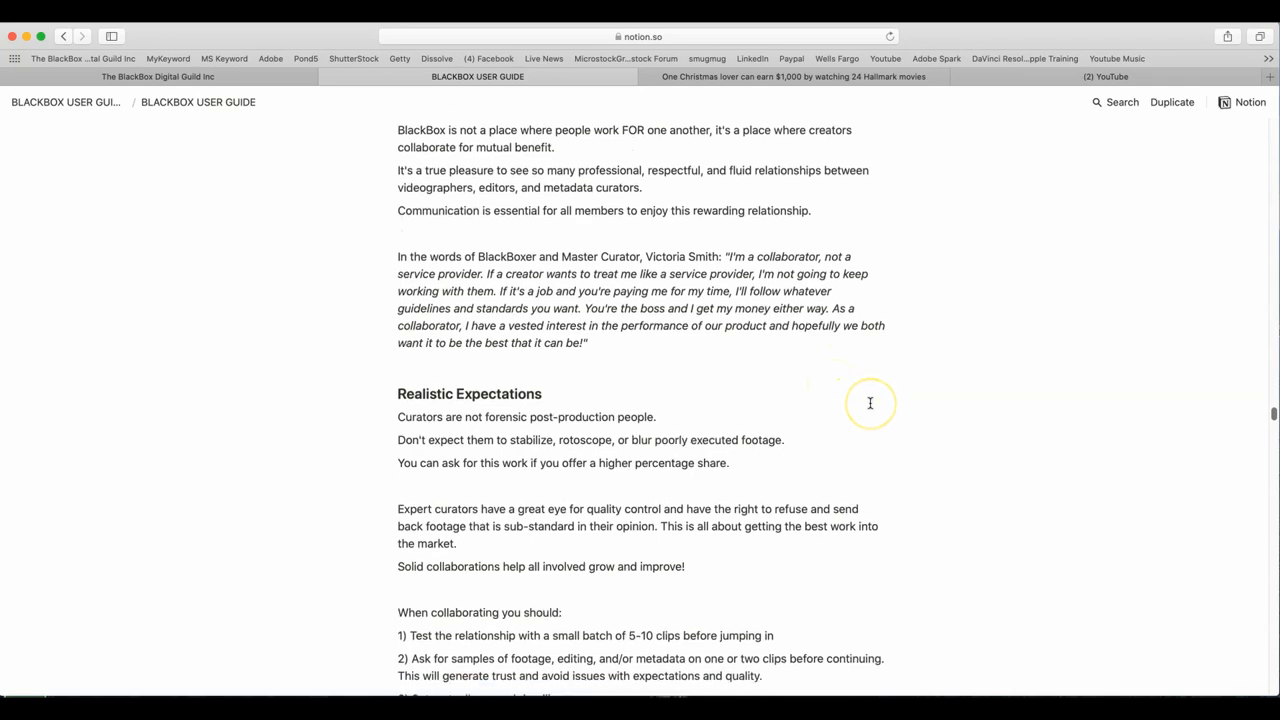
pyautogui.scroll(-3)
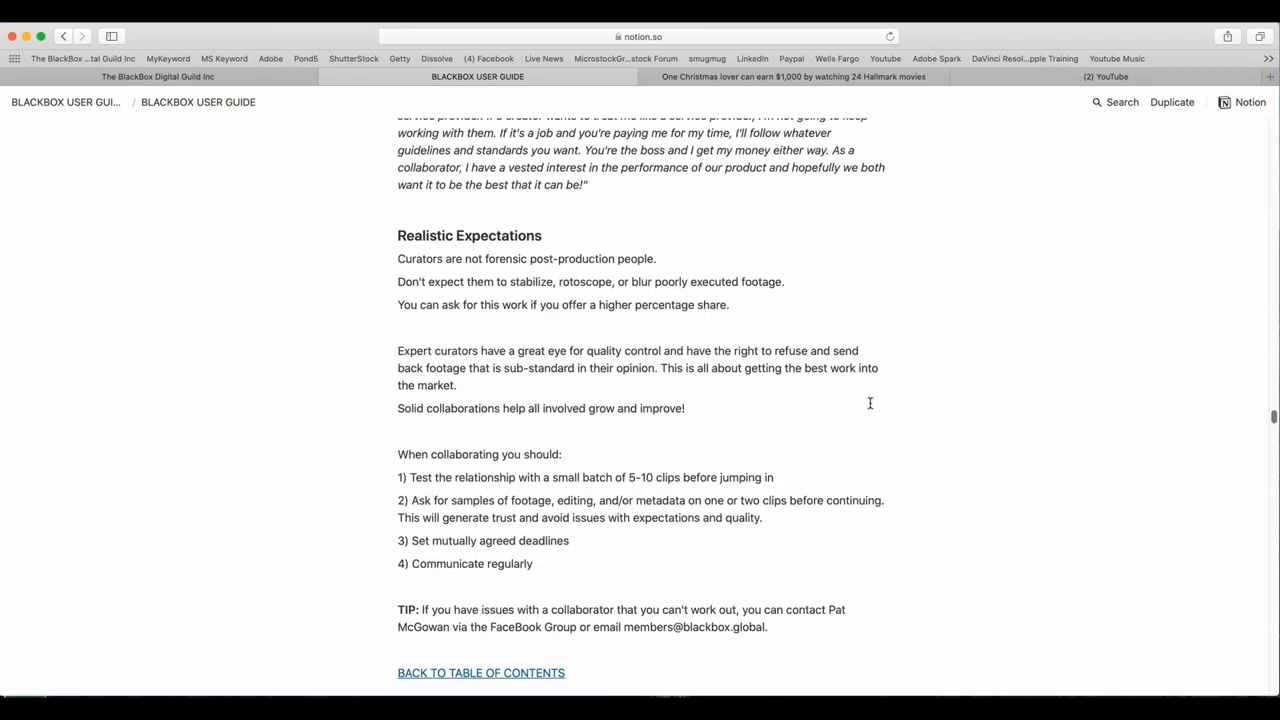
pyautogui.scroll(-3)
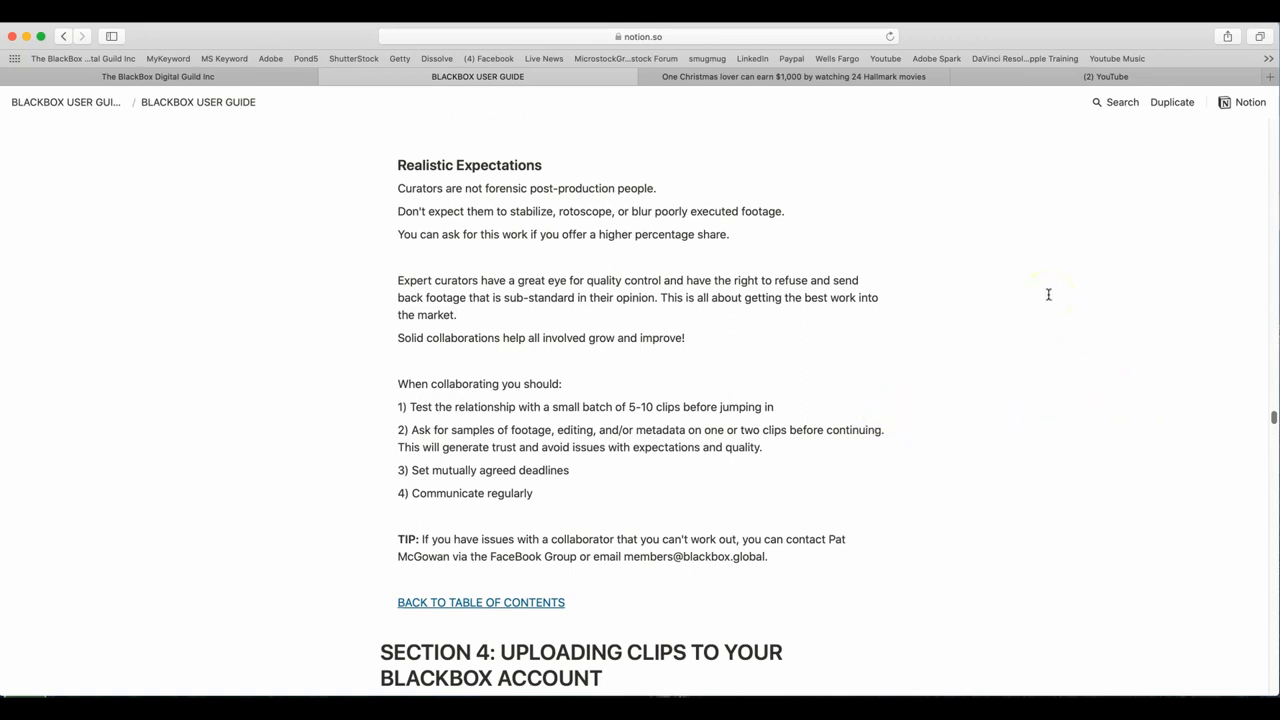
pyautogui.moveTo(1048, 300)
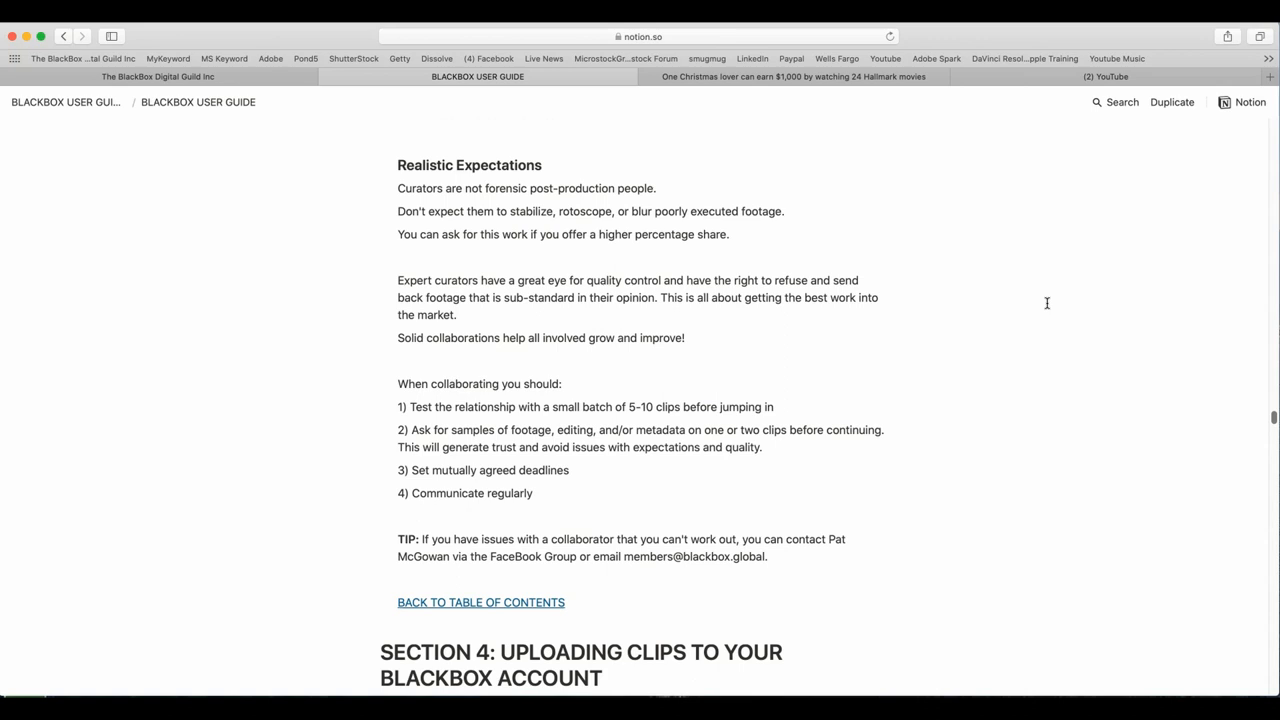
pyautogui.moveTo(1044, 304)
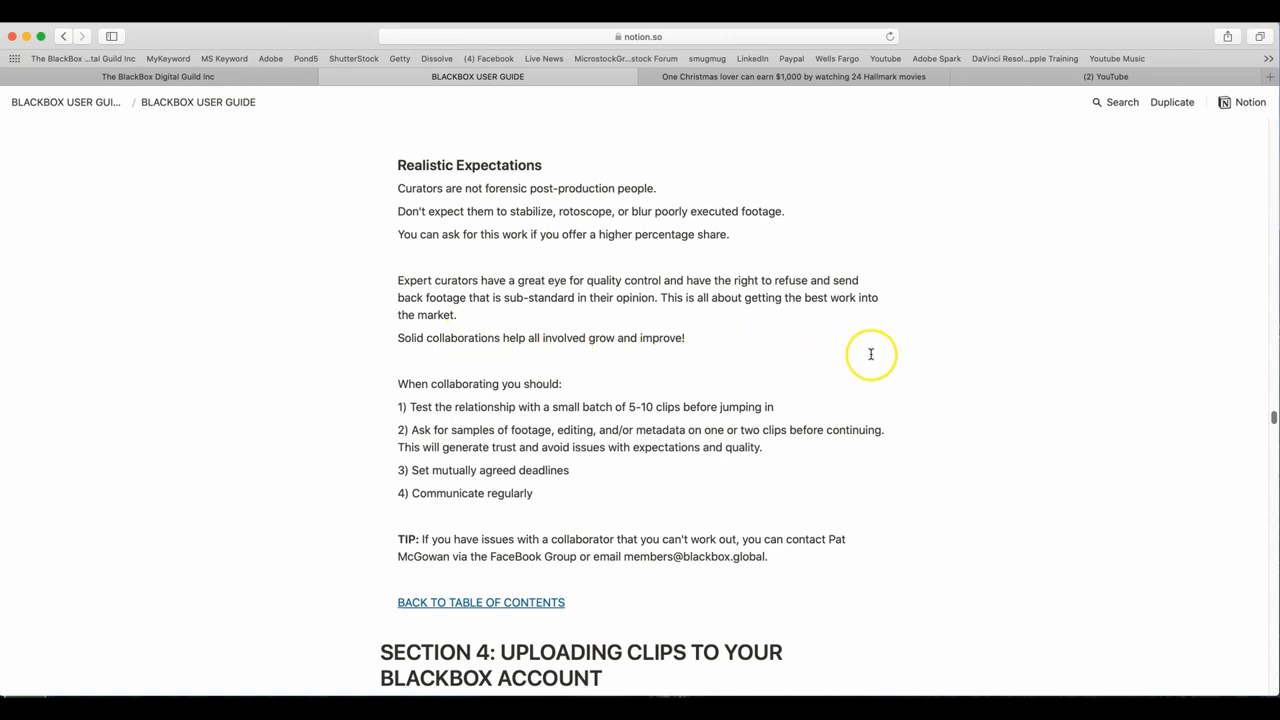
pyautogui.scroll(-3)
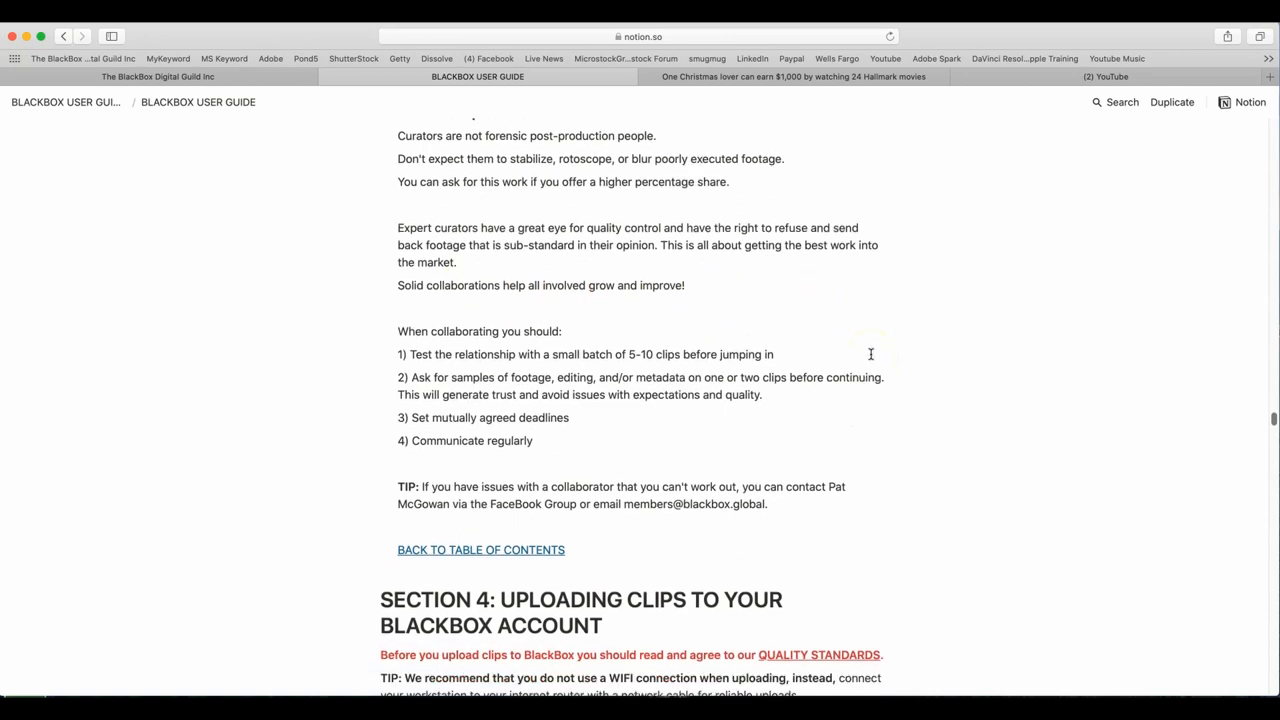
pyautogui.scroll(-3)
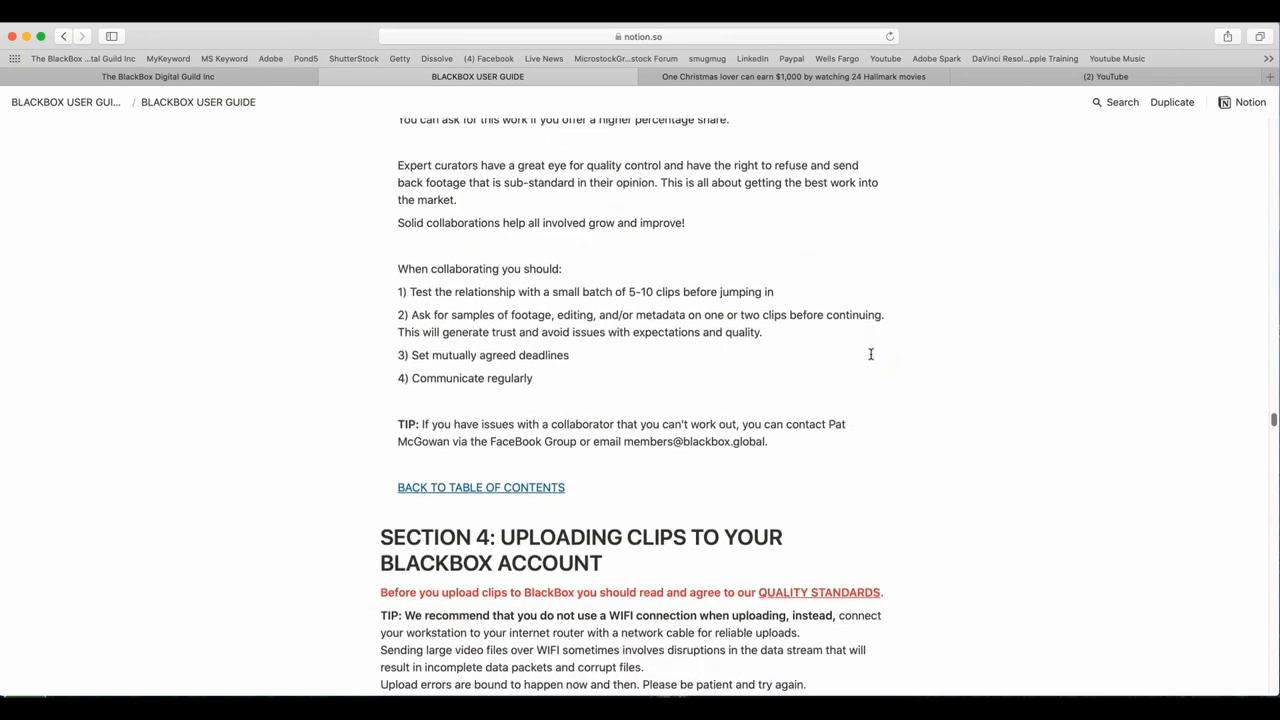
pyautogui.moveTo(940, 358)
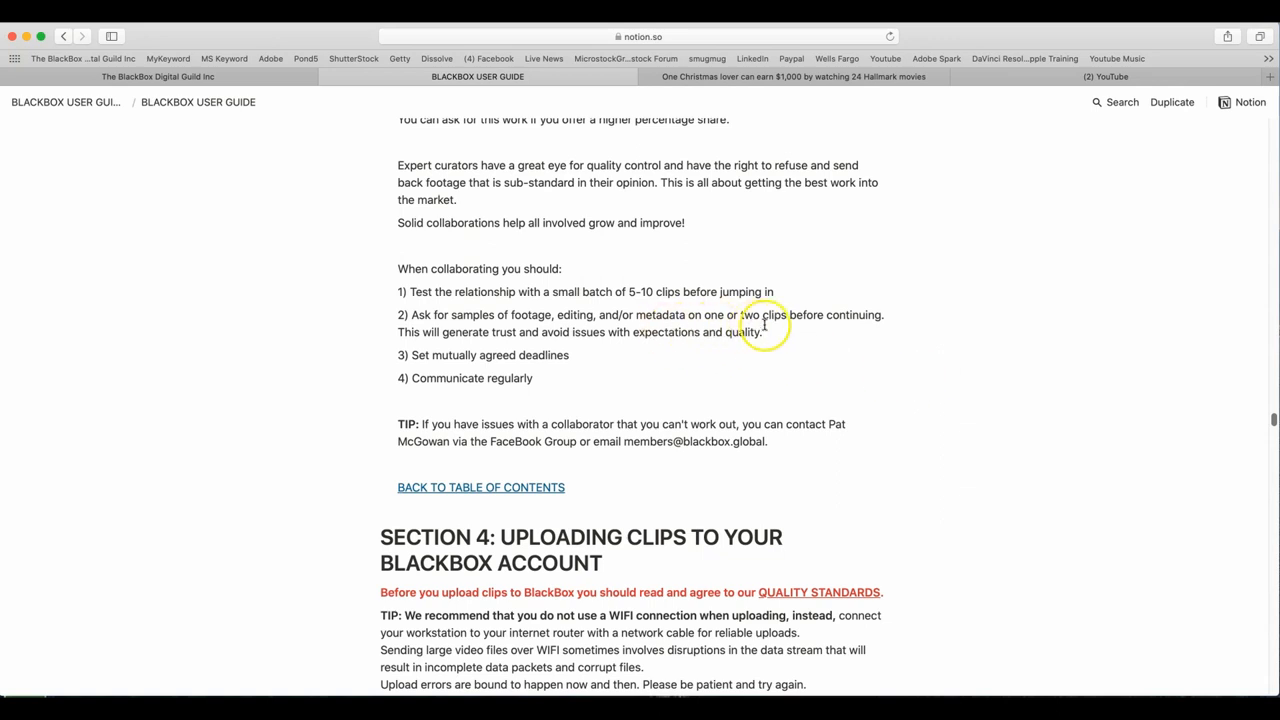
pyautogui.moveTo(888, 322)
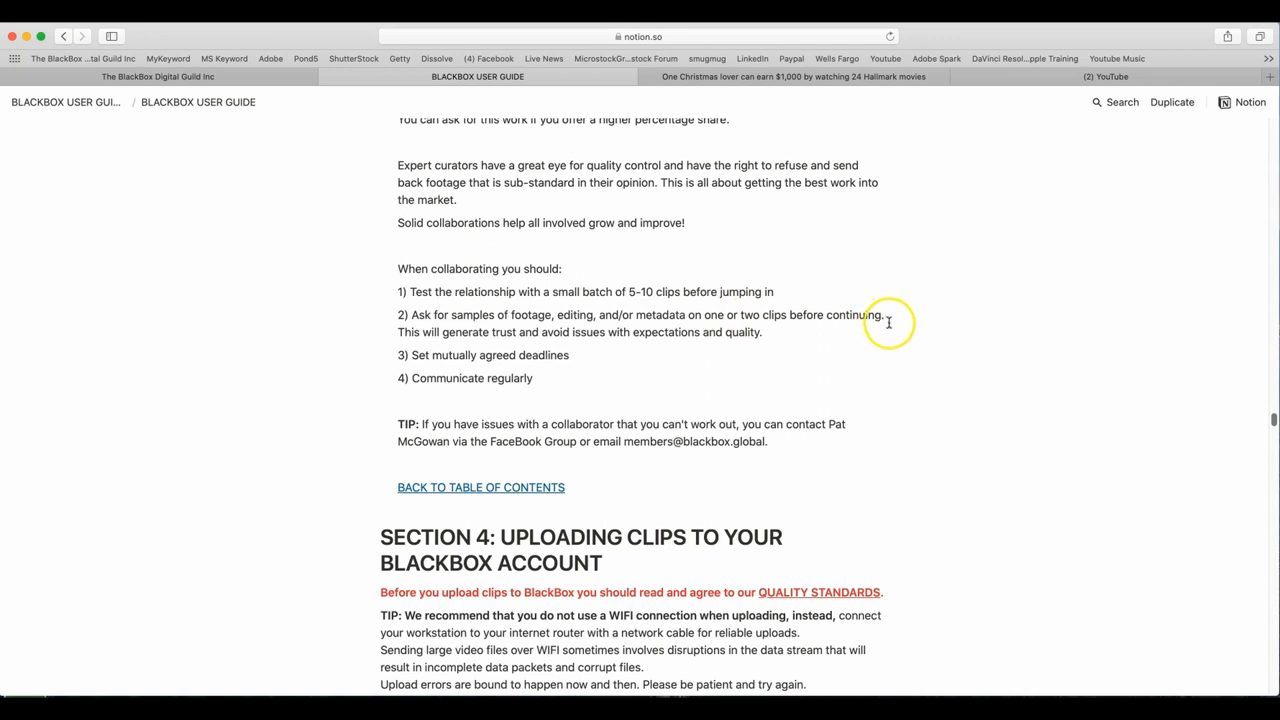
pyautogui.moveTo(696, 348)
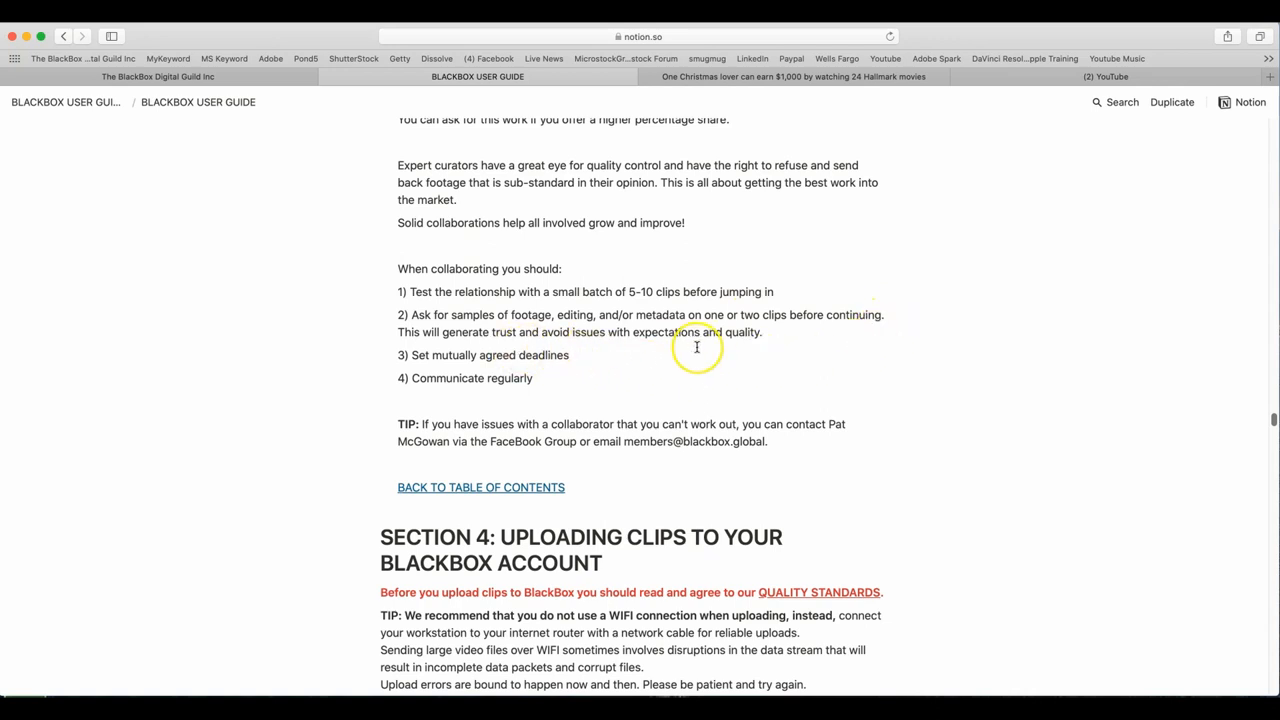
pyautogui.moveTo(732, 356)
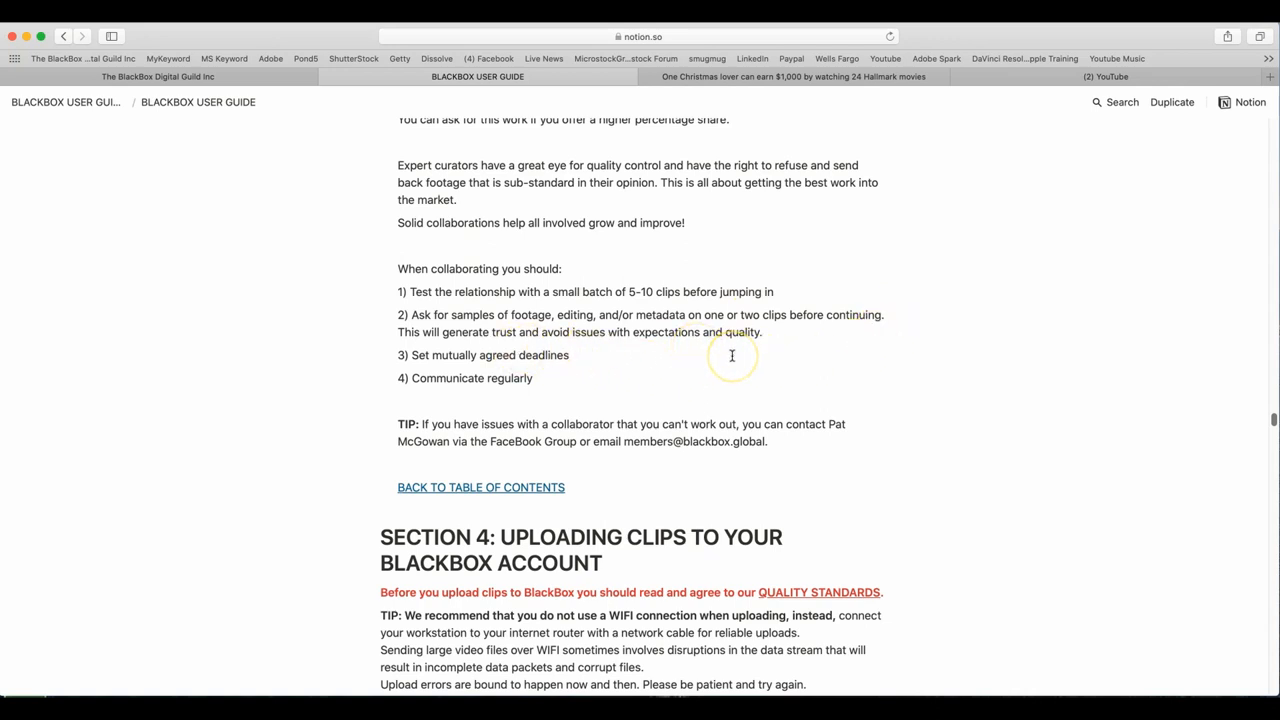
pyautogui.moveTo(642, 364)
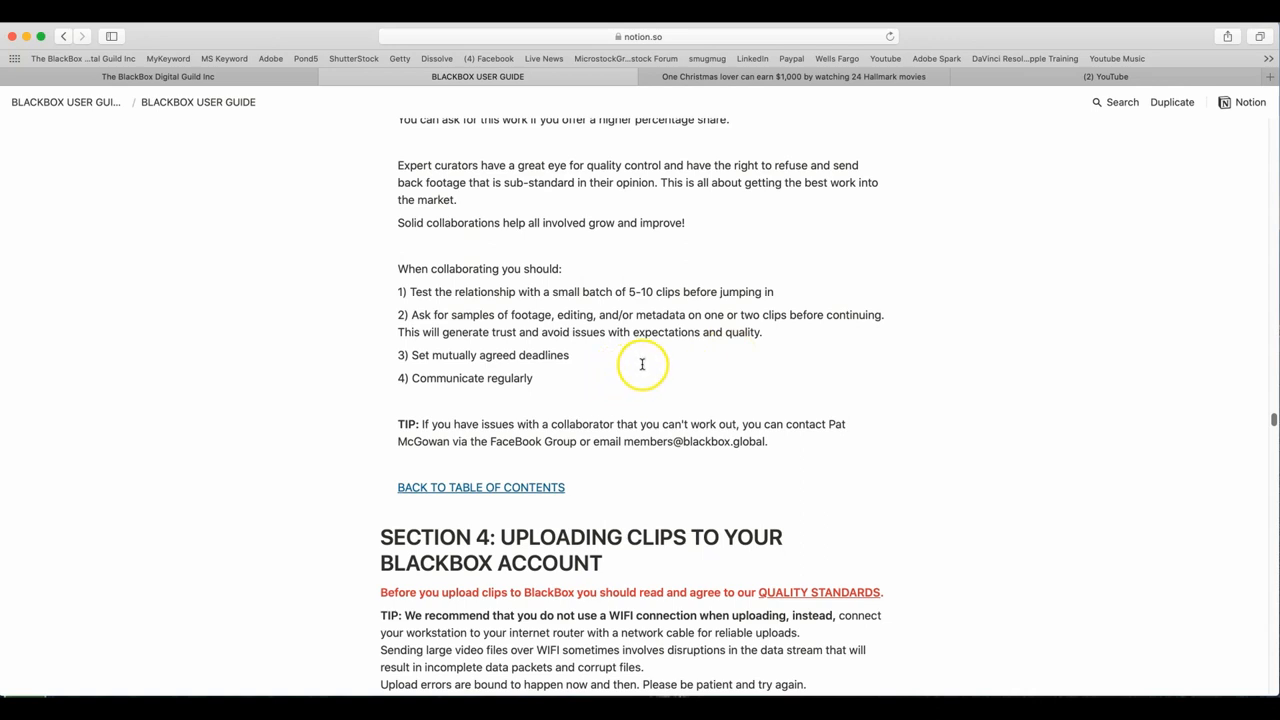
pyautogui.moveTo(676, 360)
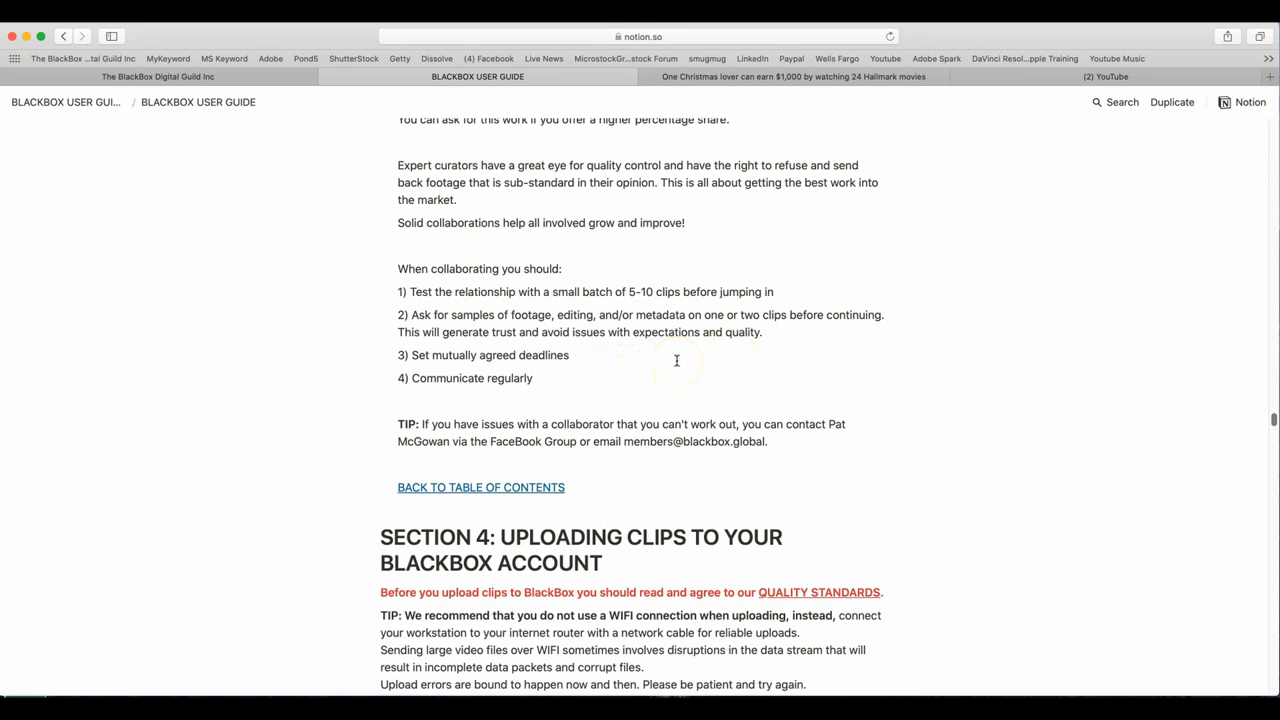
pyautogui.moveTo(816, 384)
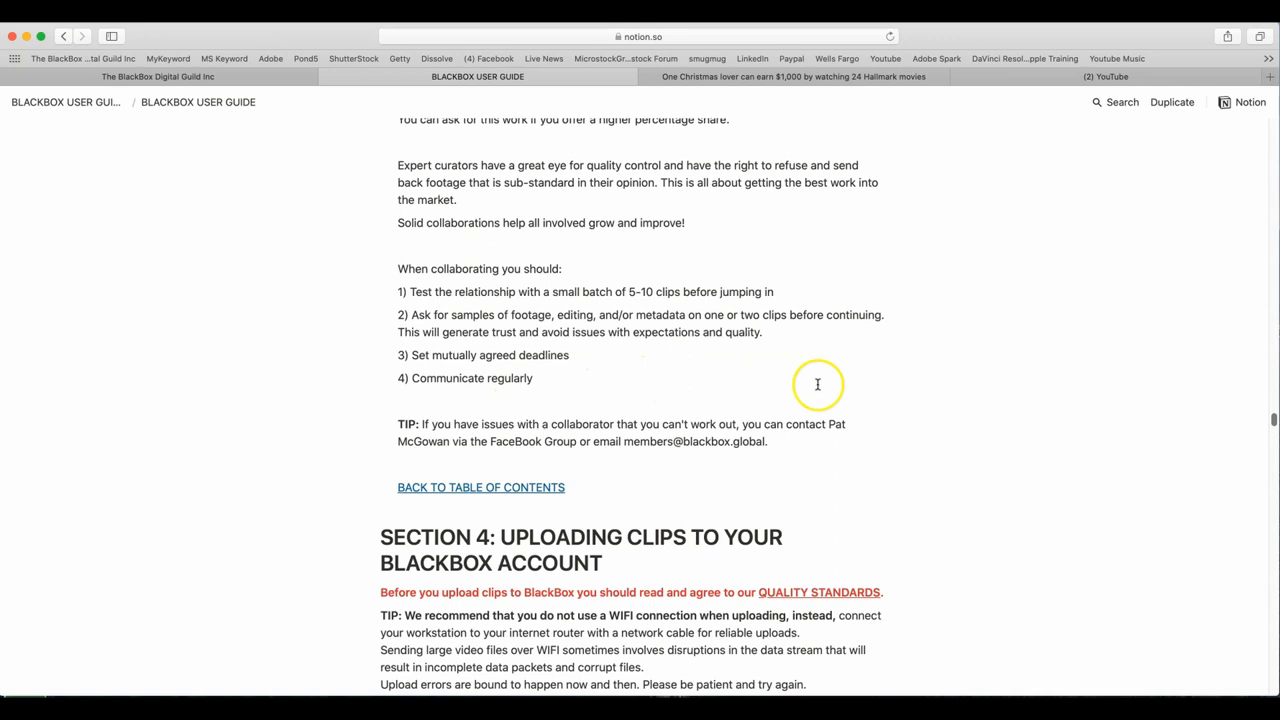
pyautogui.moveTo(952, 350)
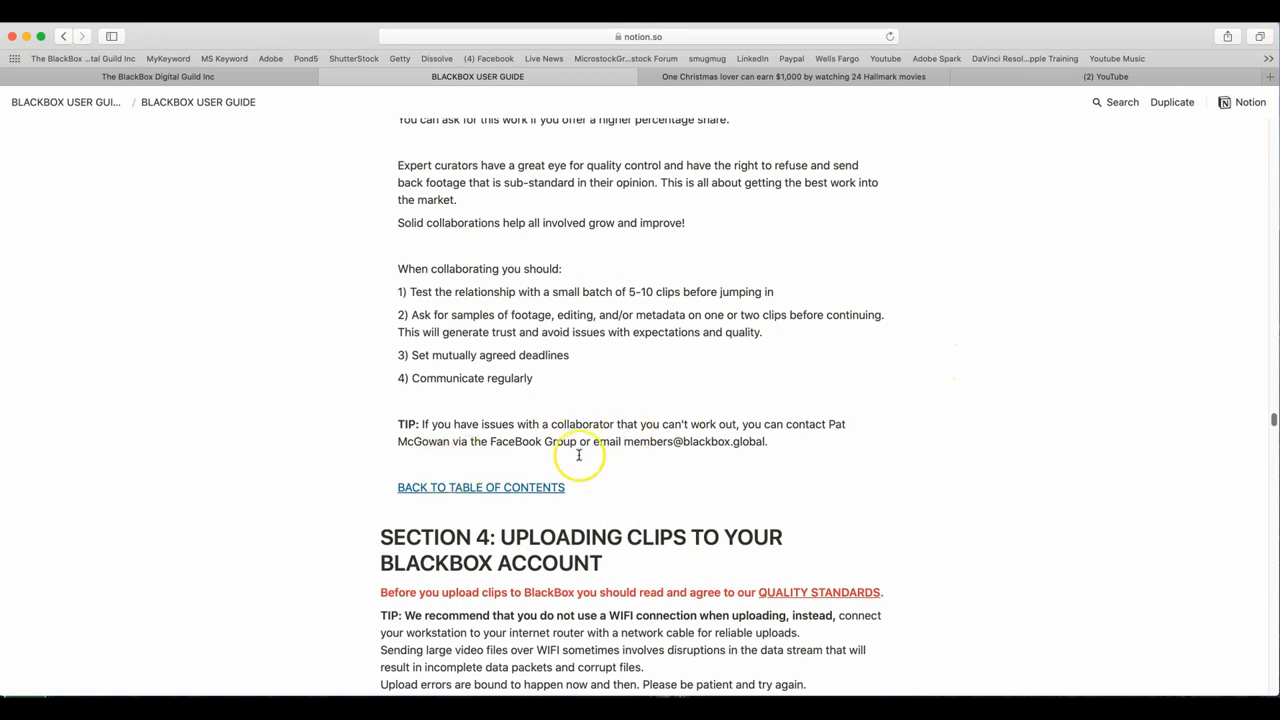
pyautogui.moveTo(820, 444)
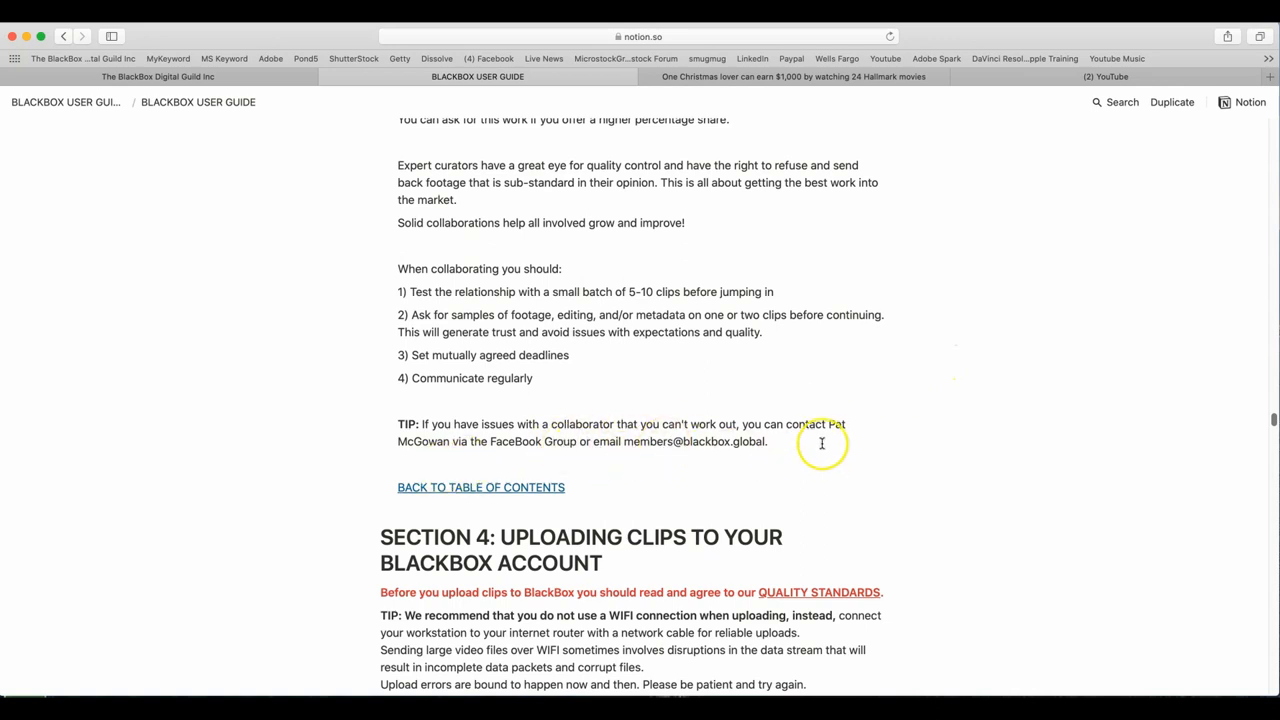
pyautogui.scroll(-3)
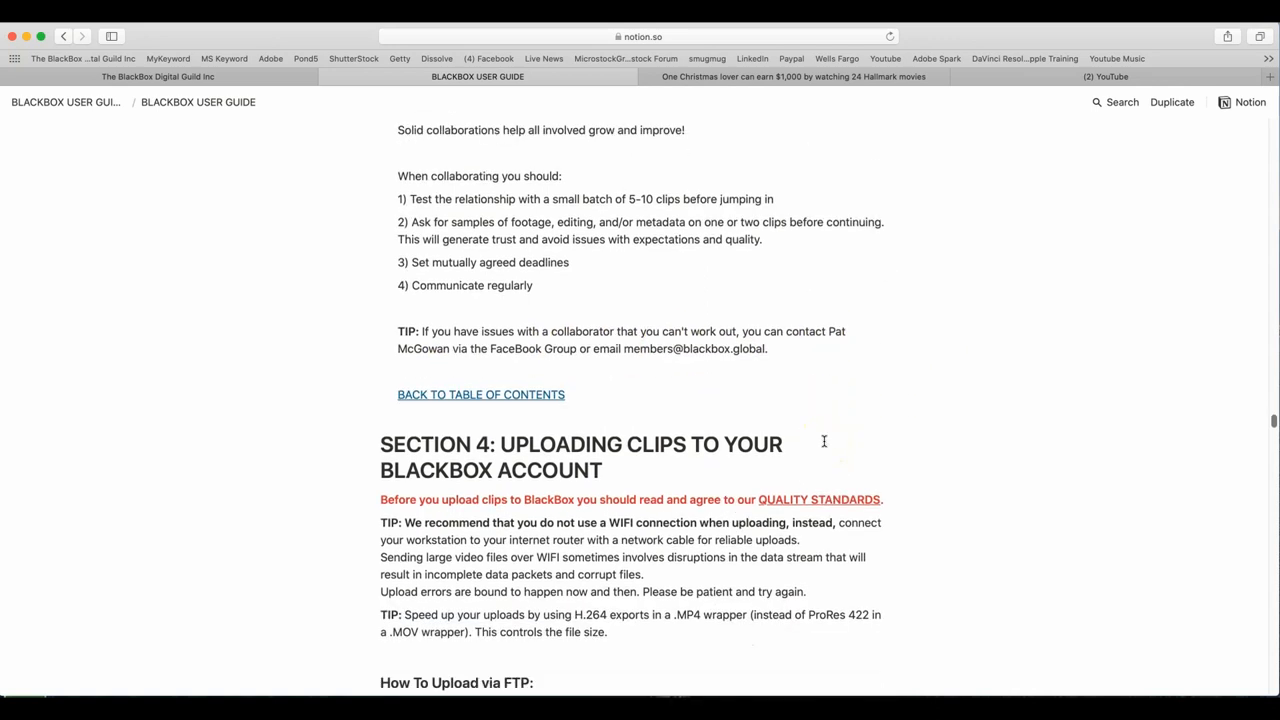
pyautogui.scroll(-3)
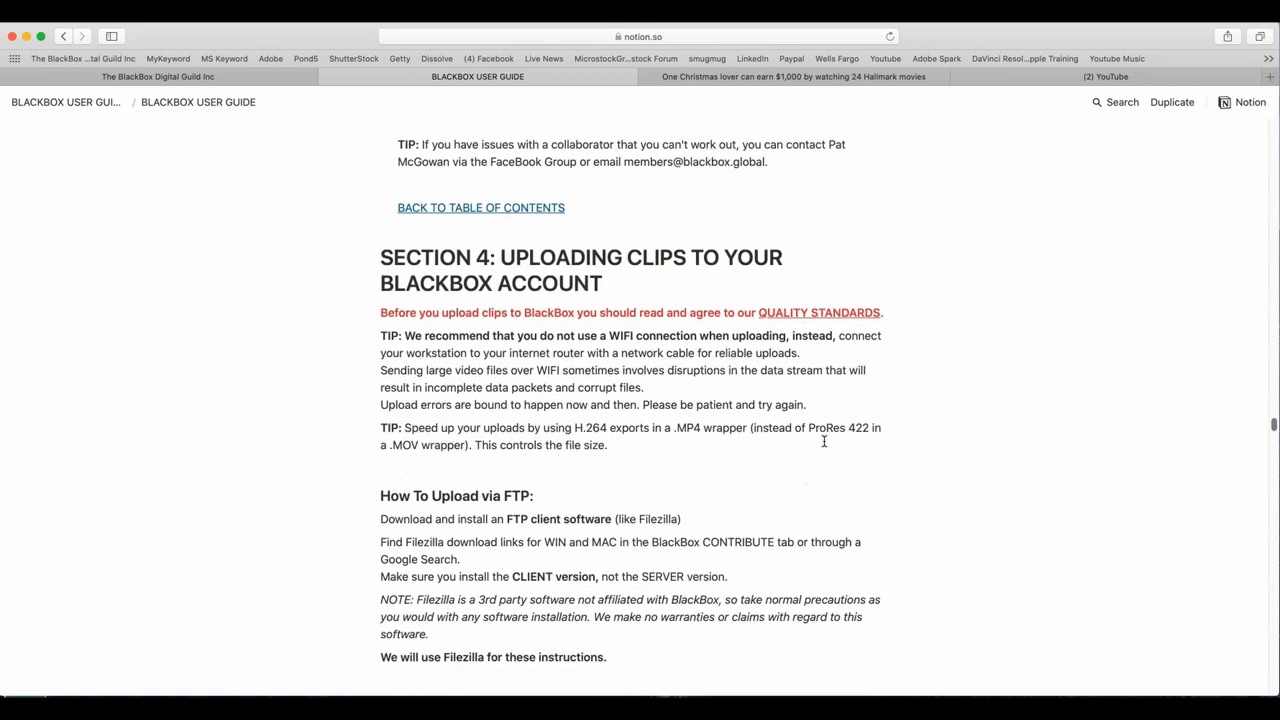
pyautogui.scroll(-3)
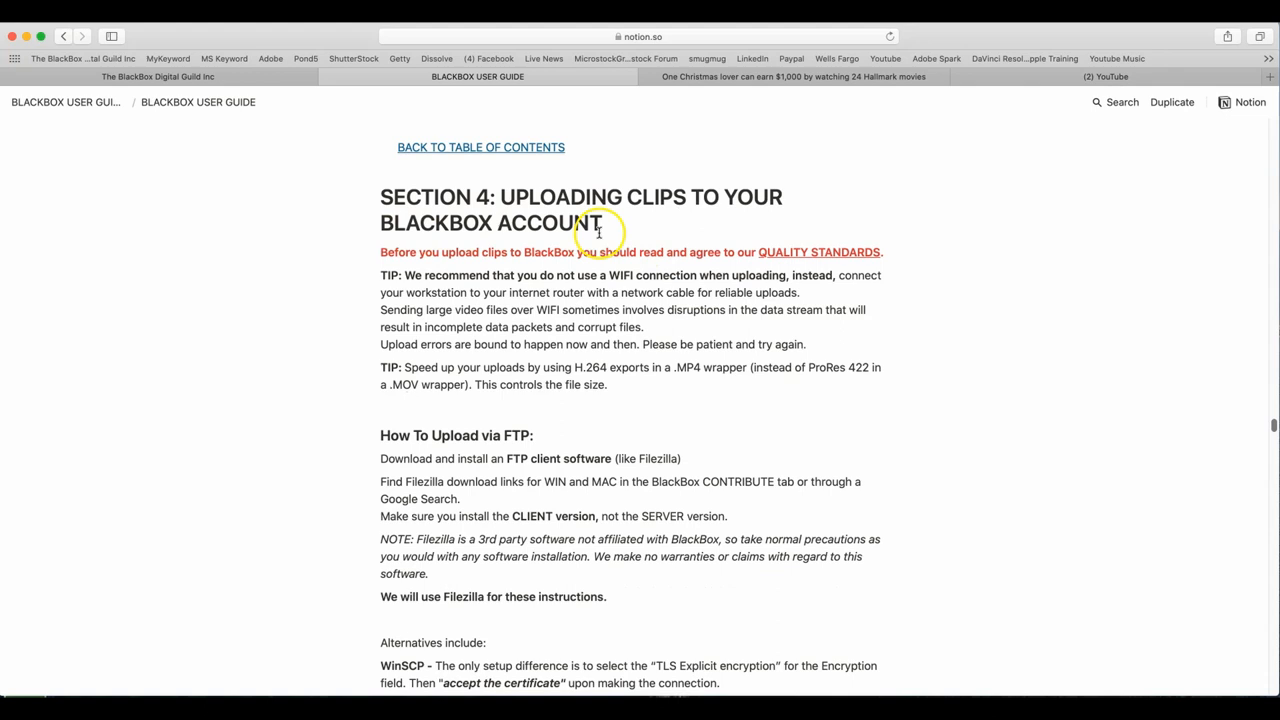
pyautogui.moveTo(718, 228)
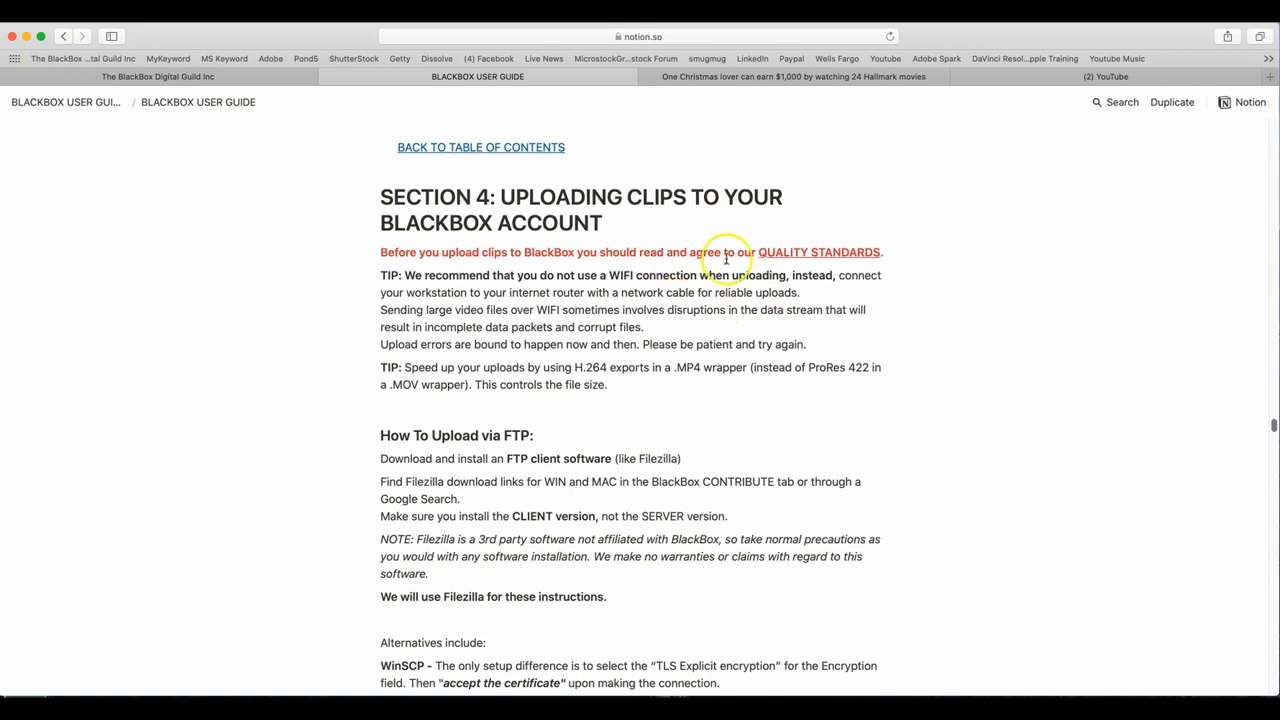
pyautogui.moveTo(588, 398)
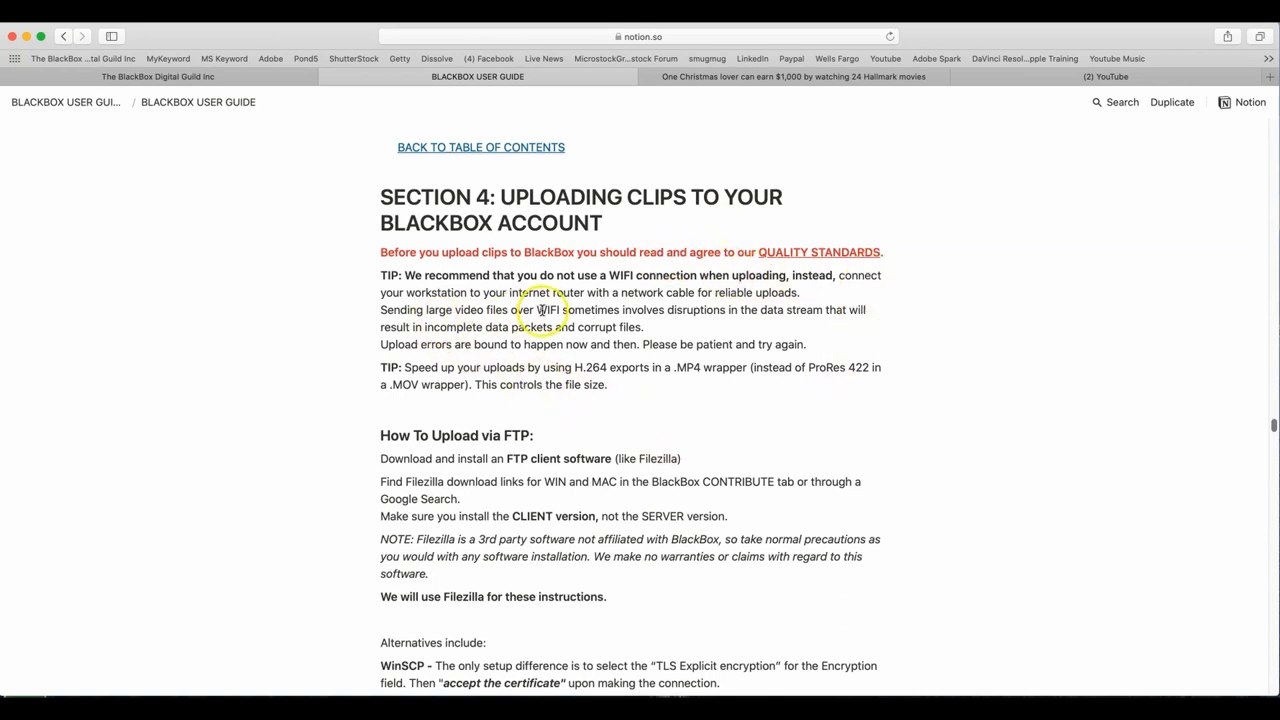
pyautogui.moveTo(684, 290)
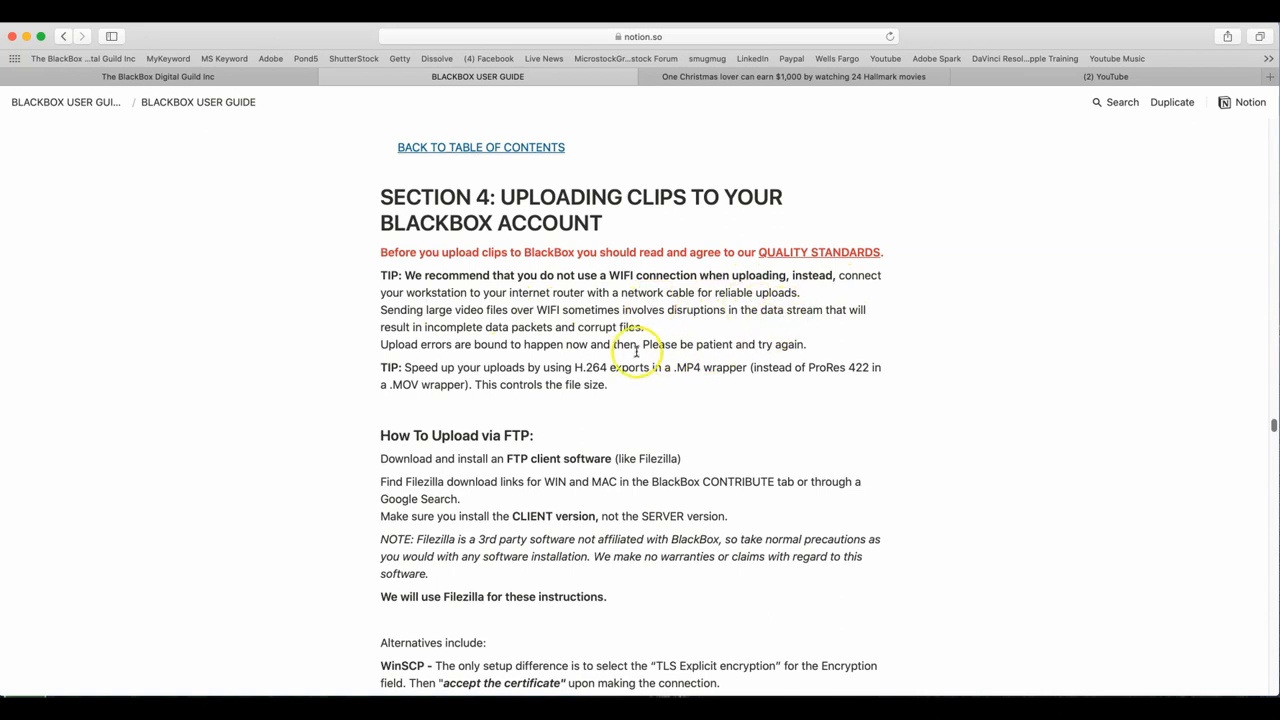
pyautogui.moveTo(800, 336)
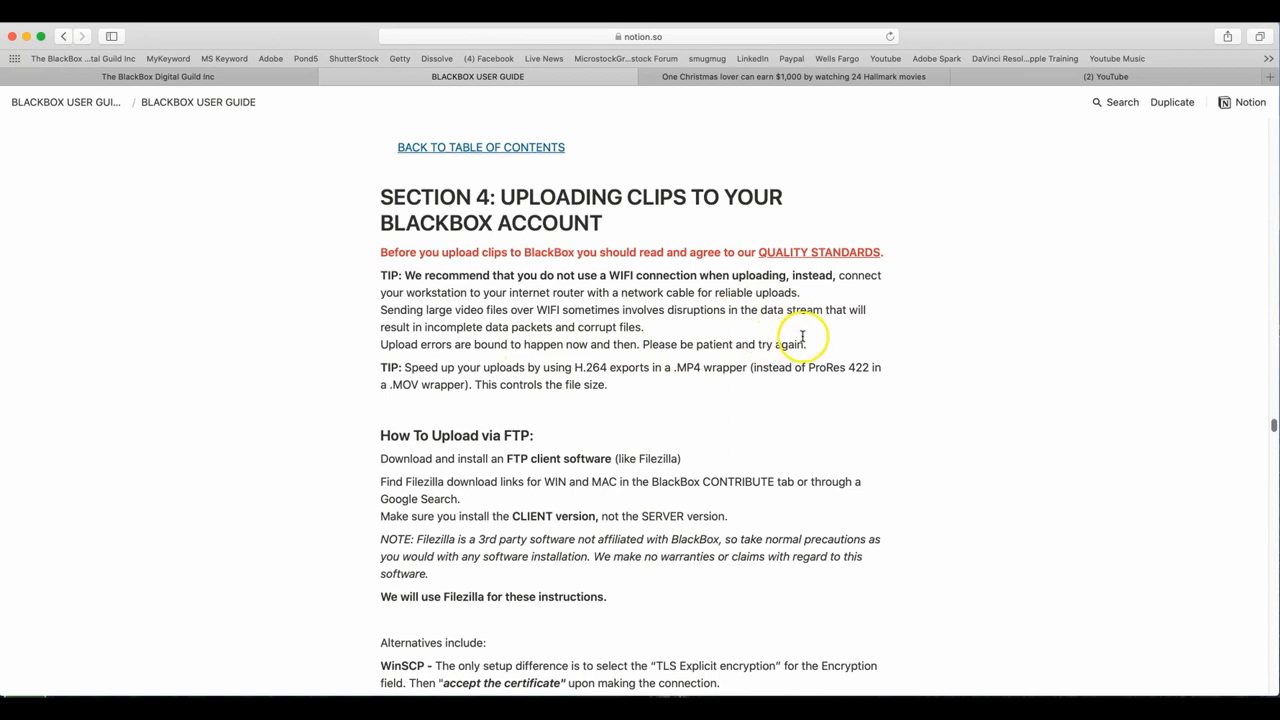
pyautogui.moveTo(876, 336)
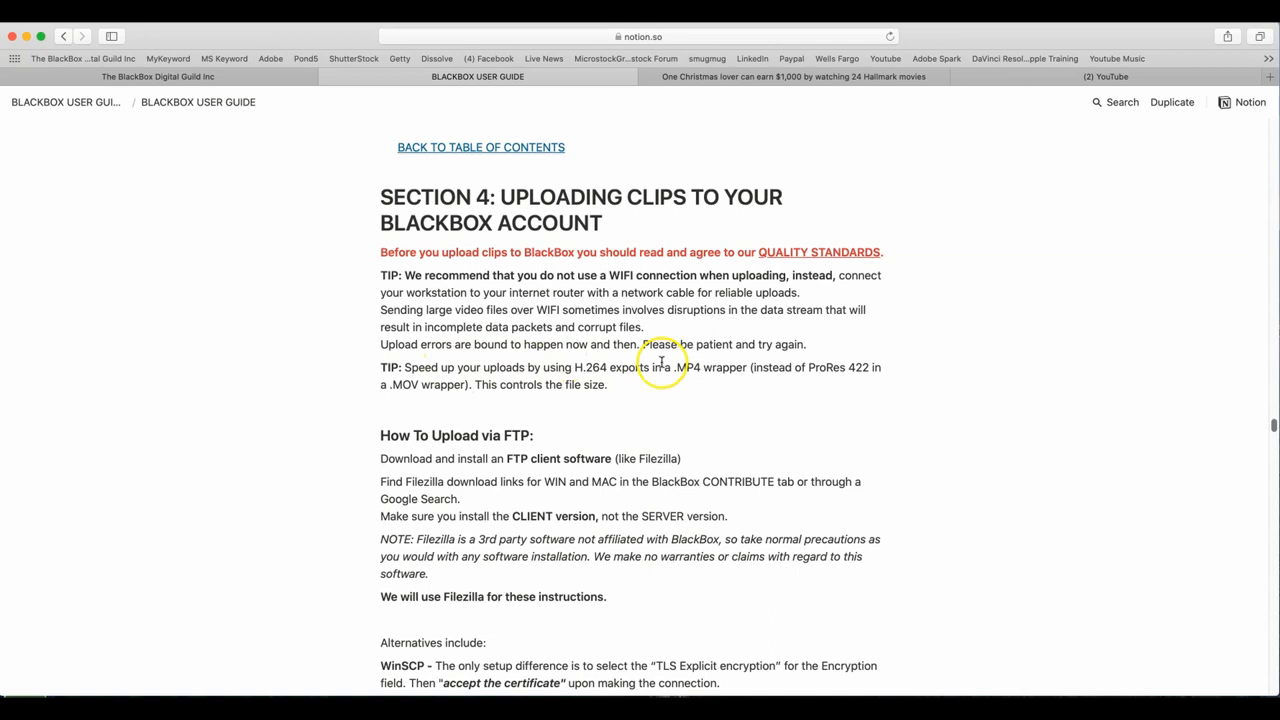
pyautogui.moveTo(600, 400)
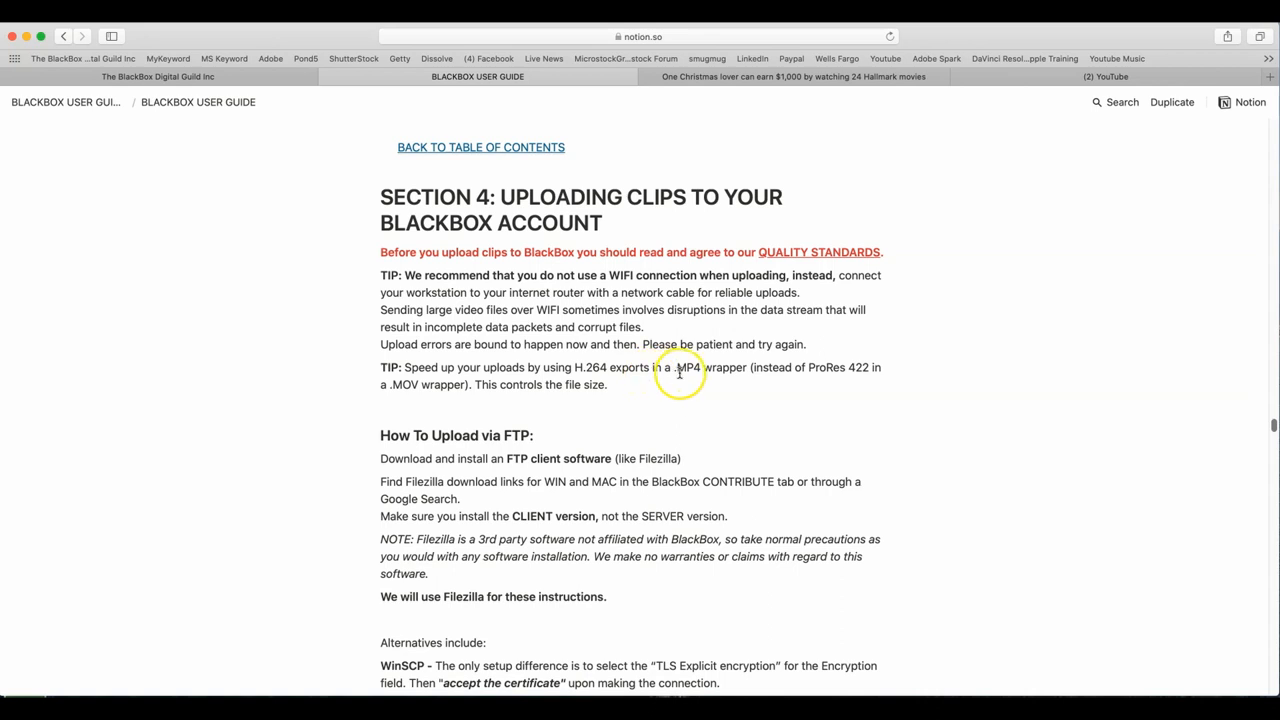
pyautogui.moveTo(752, 380)
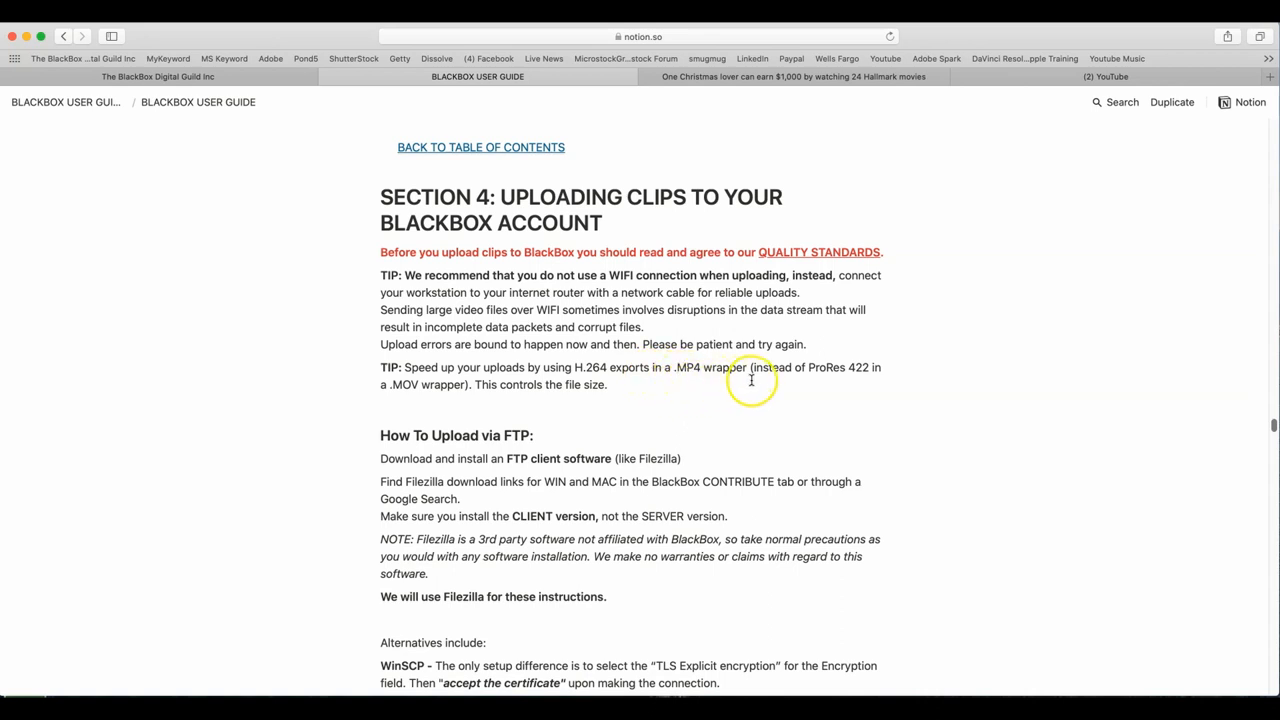
pyautogui.moveTo(558, 390)
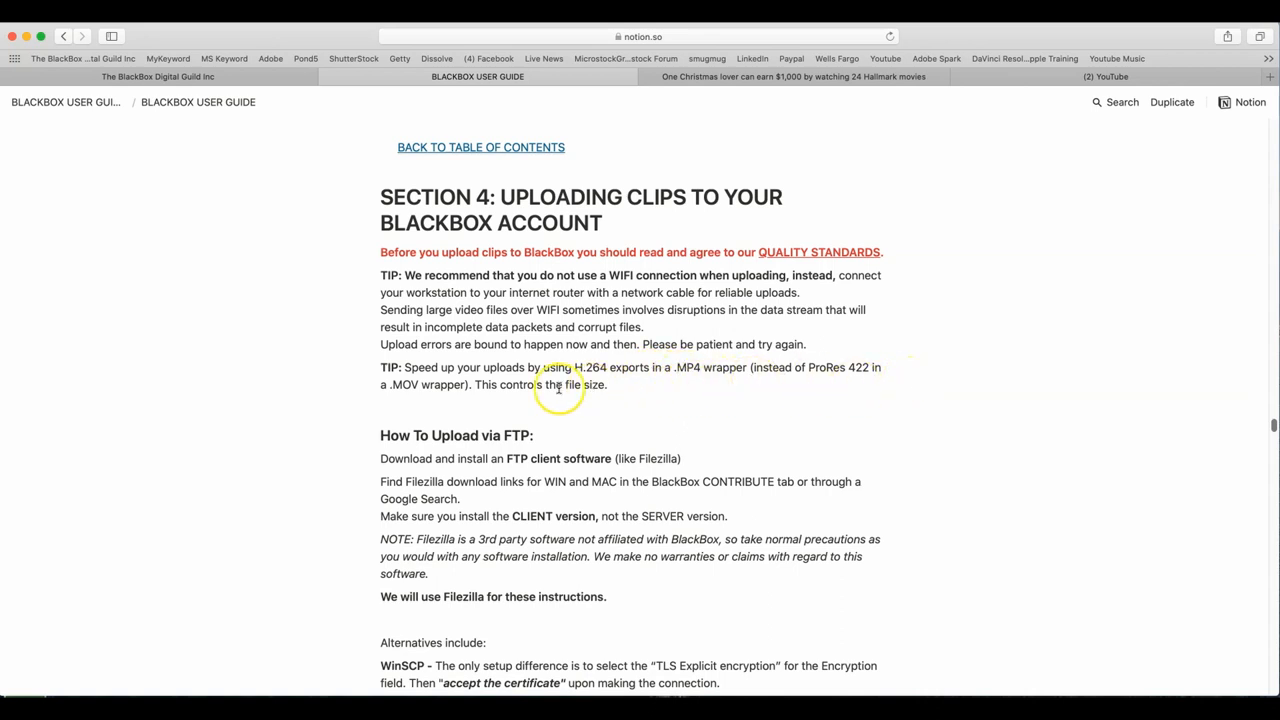
pyautogui.moveTo(796, 490)
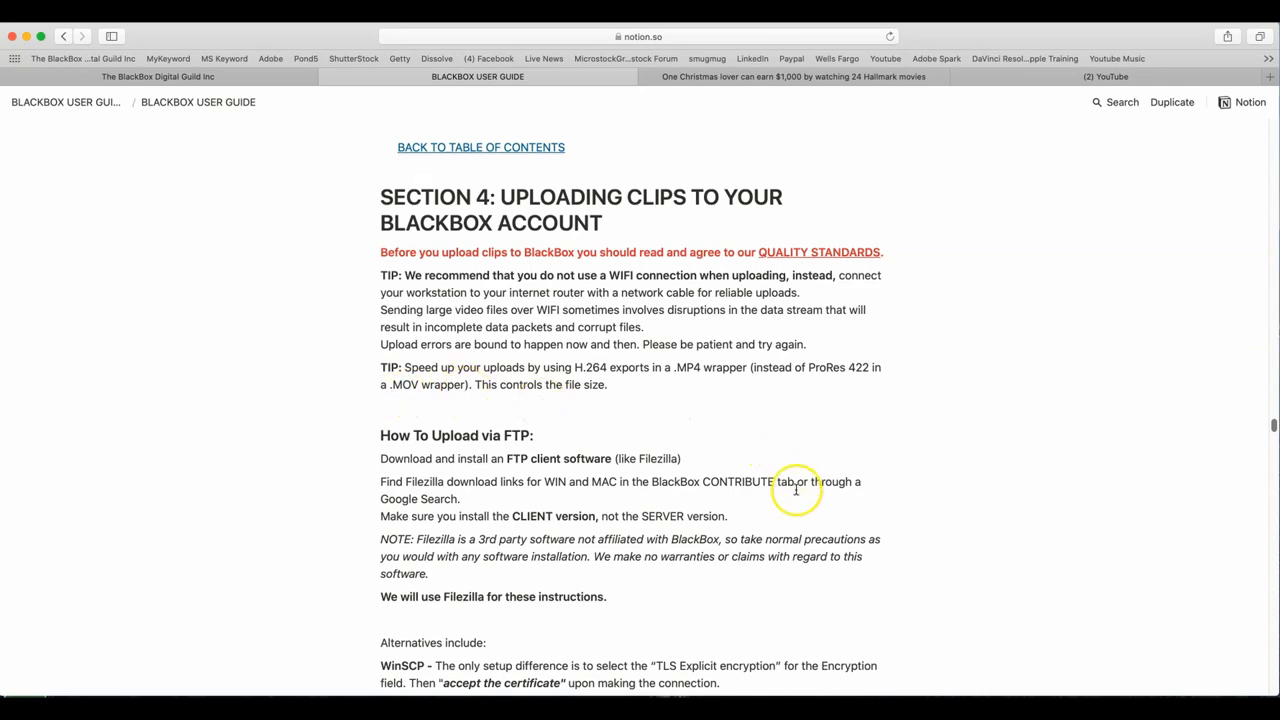
pyautogui.scroll(-3)
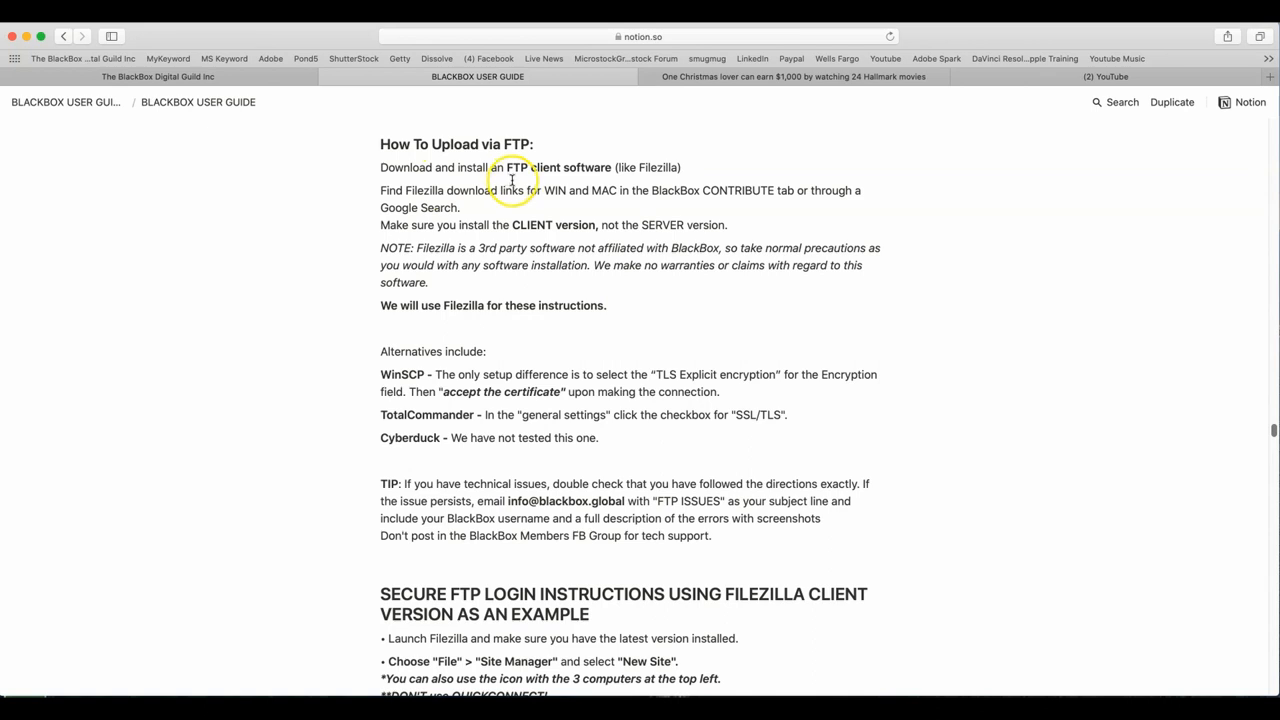
pyautogui.moveTo(656, 172)
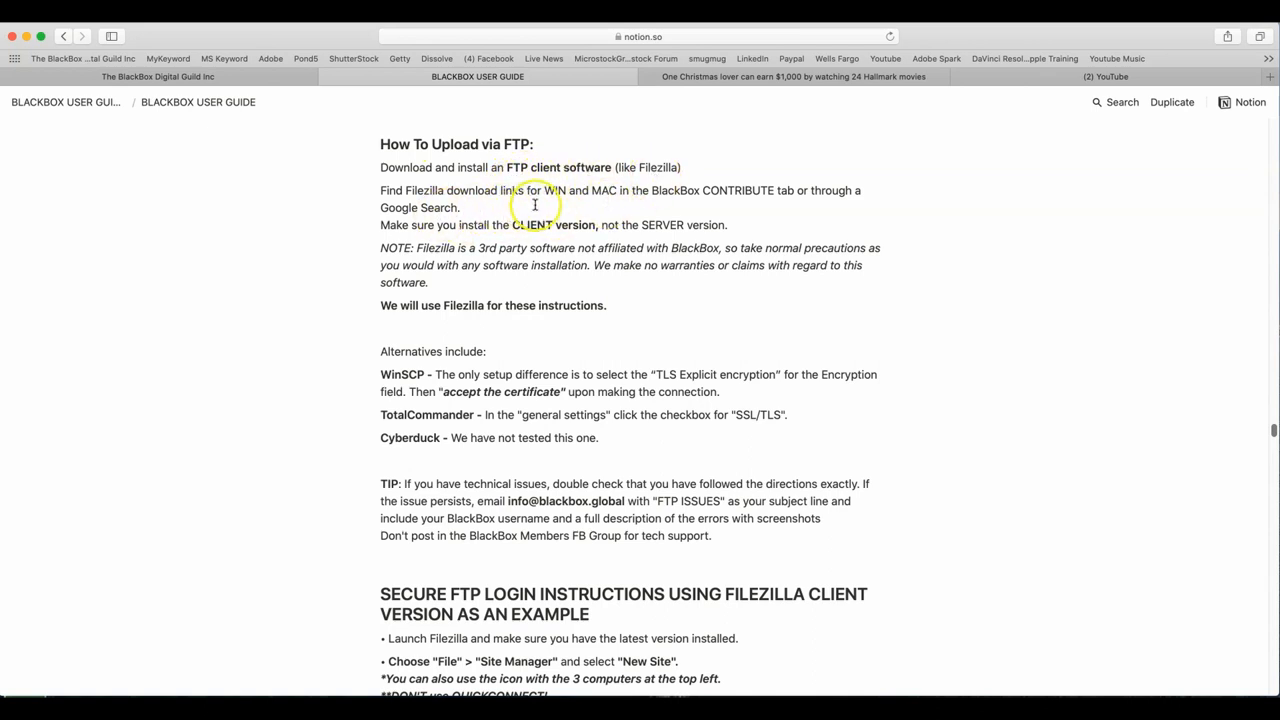
pyautogui.moveTo(410, 232)
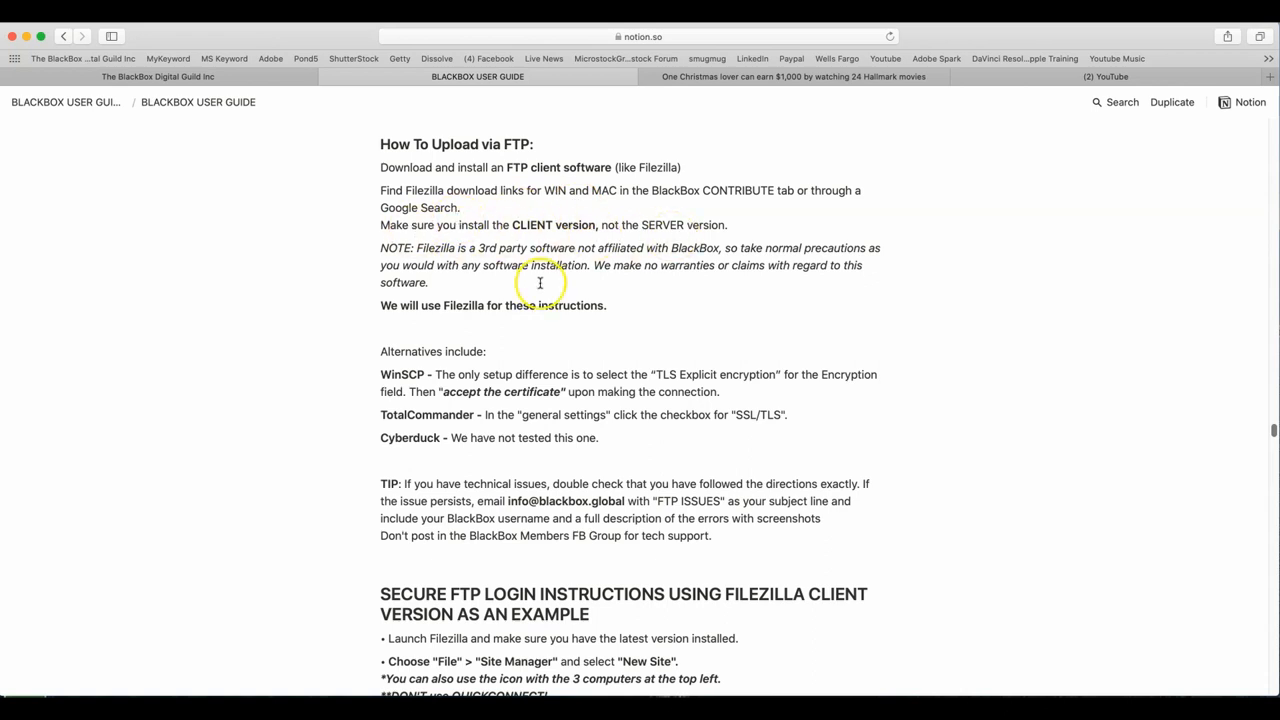
pyautogui.moveTo(772, 316)
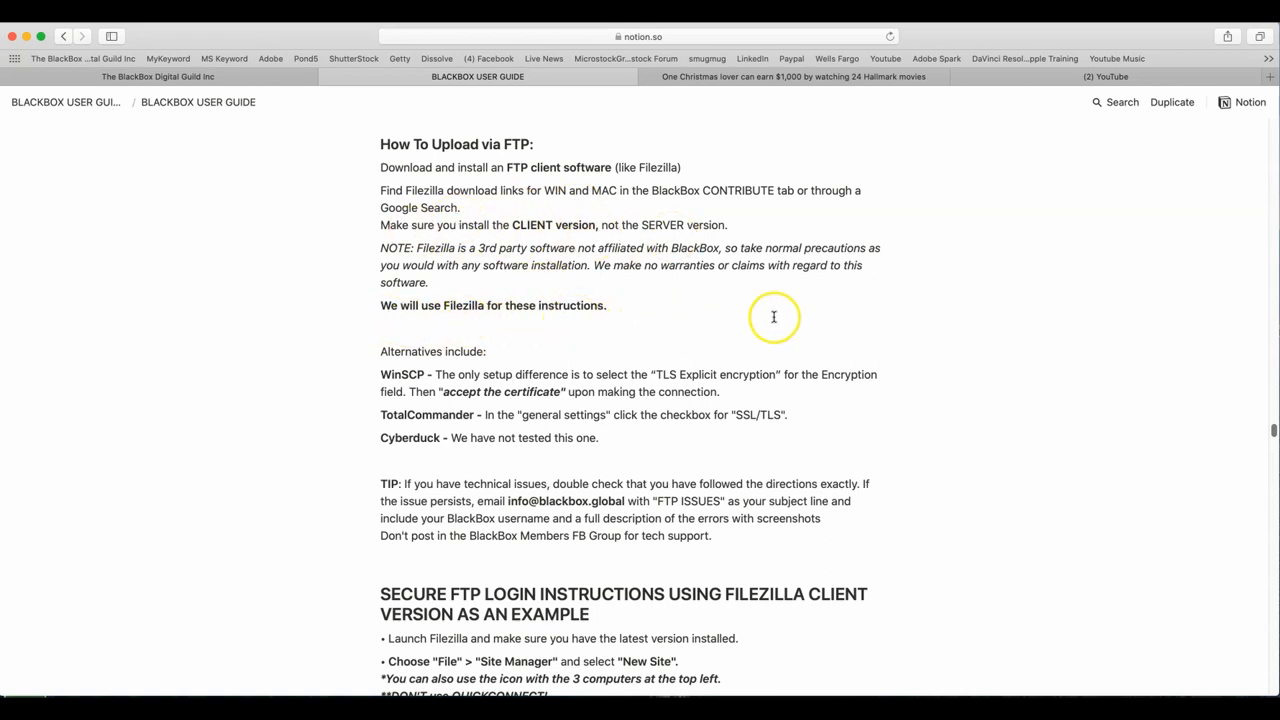
pyautogui.scroll(-3)
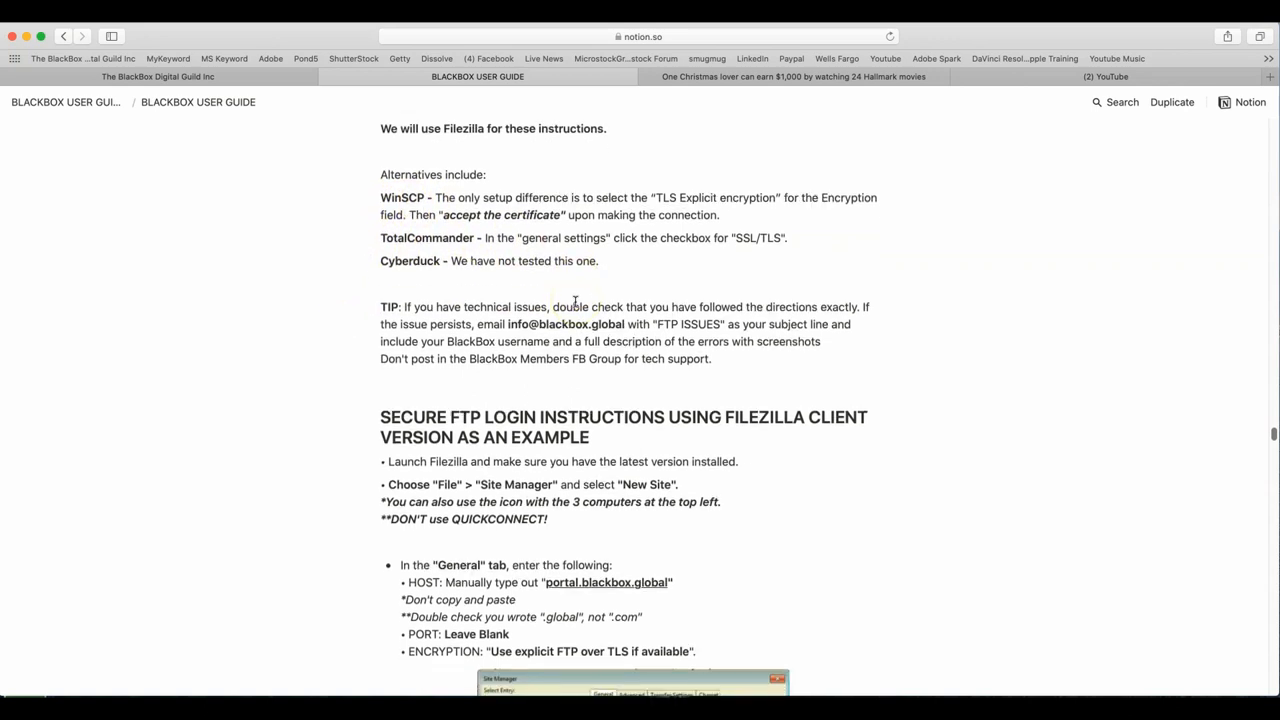
pyautogui.scroll(-3)
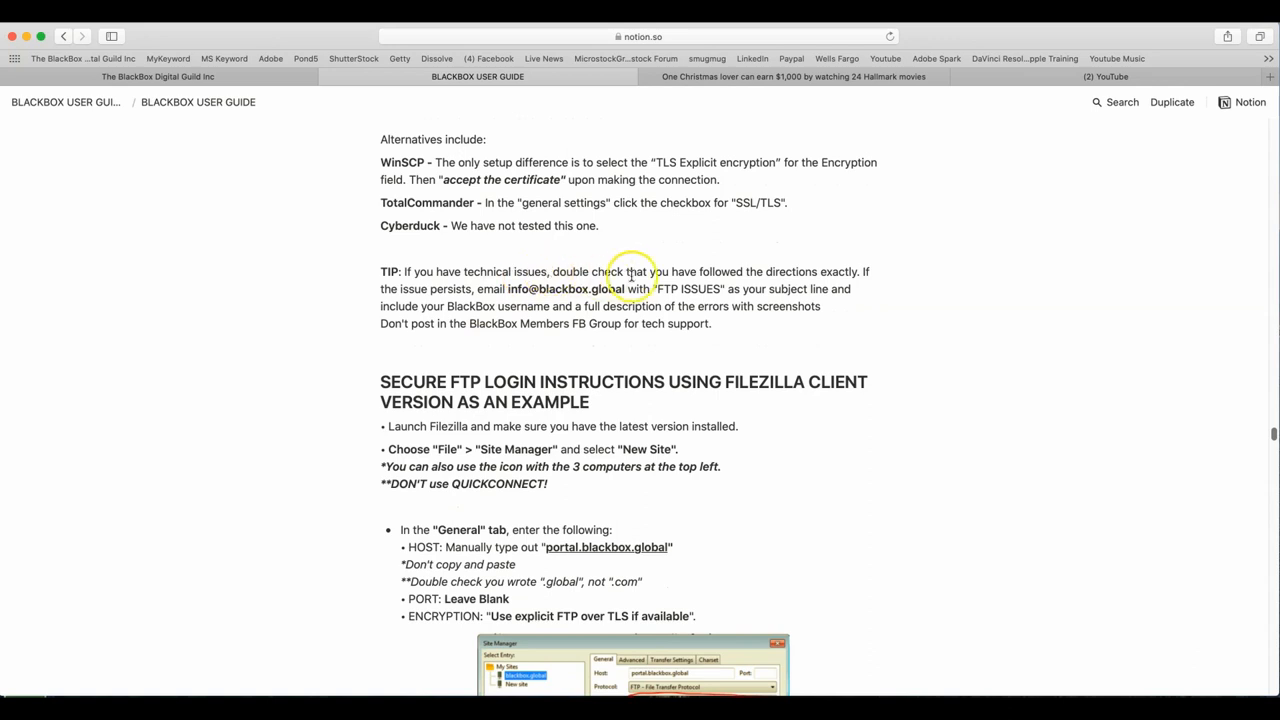
pyautogui.moveTo(832, 288)
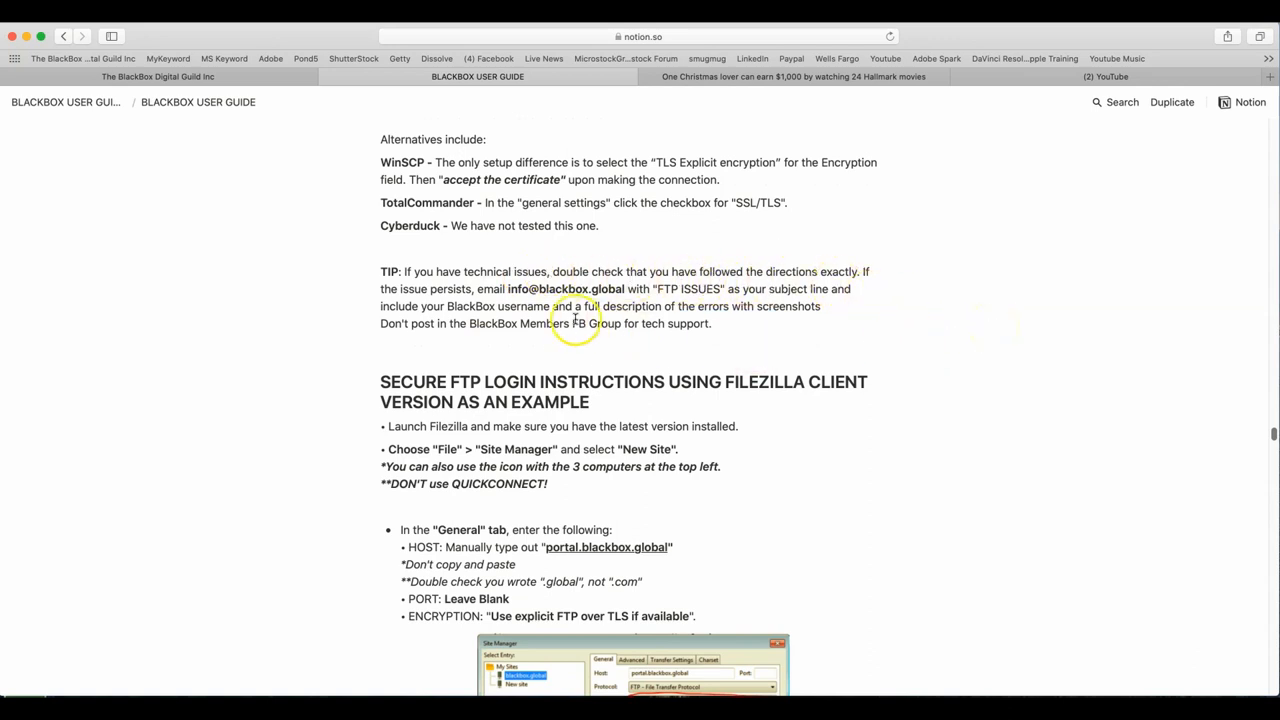
pyautogui.moveTo(500, 302)
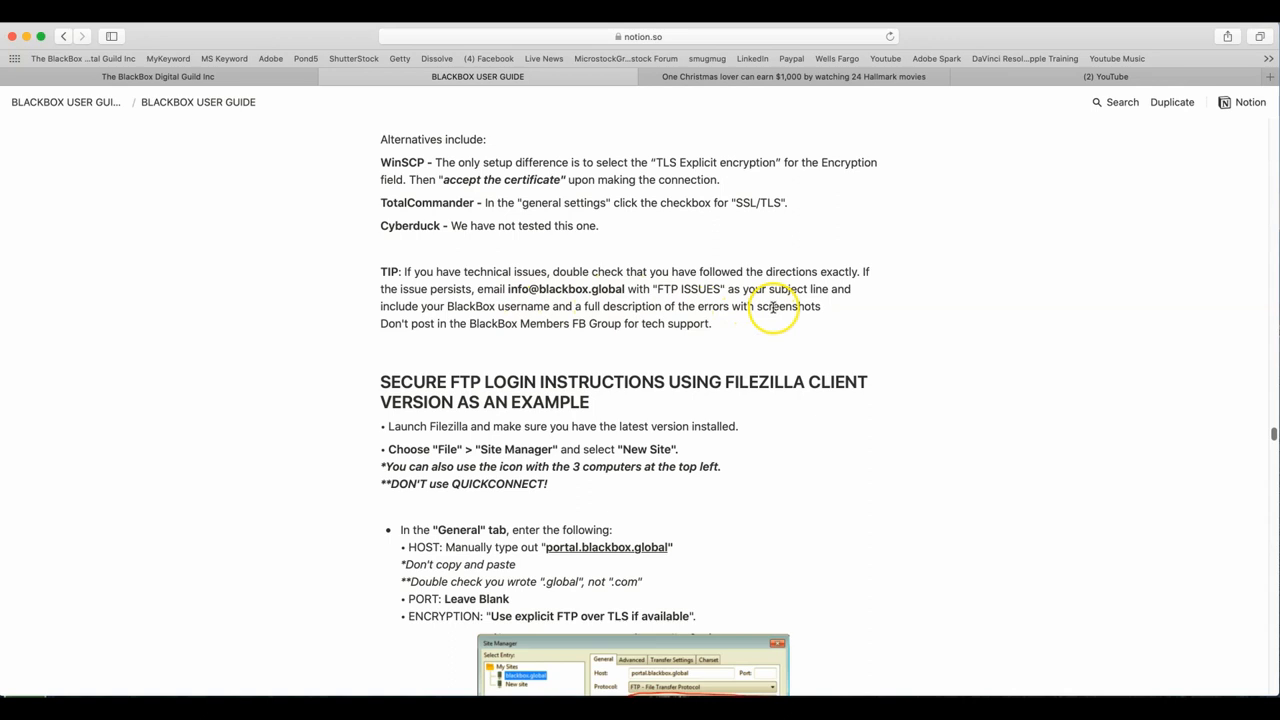
pyautogui.moveTo(900, 304)
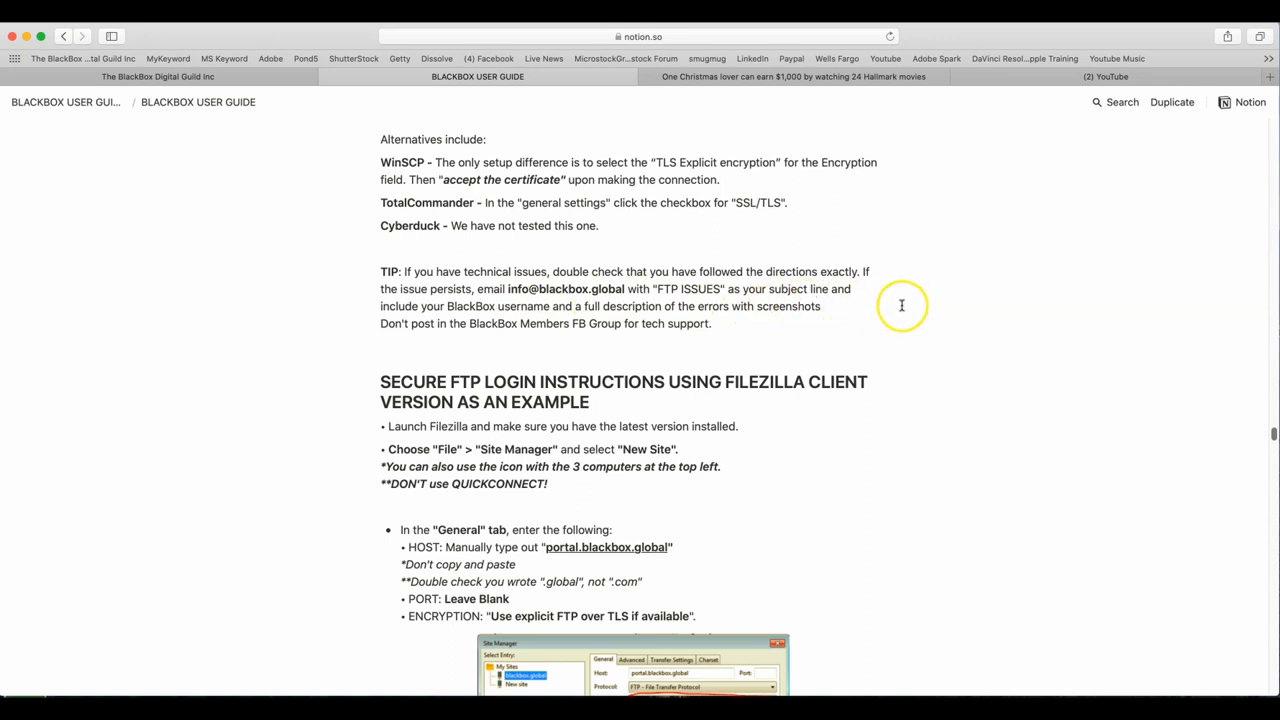
pyautogui.moveTo(640, 320)
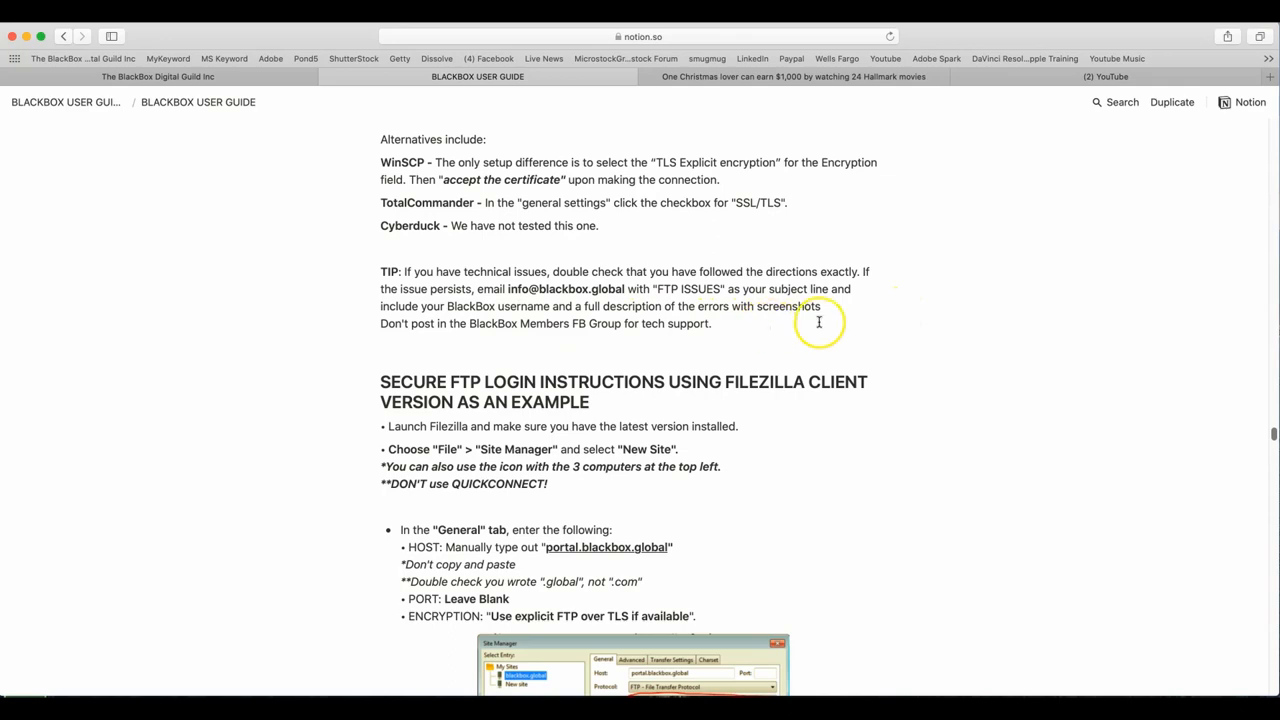
pyautogui.moveTo(634, 330)
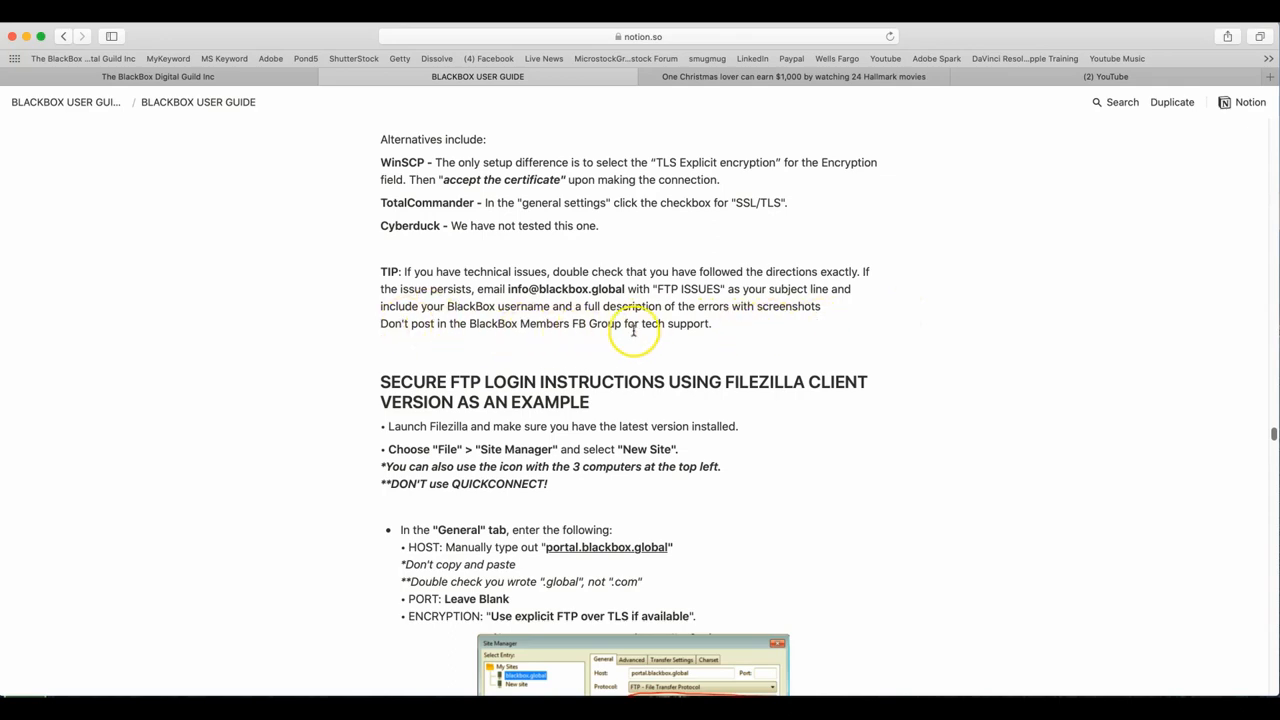
pyautogui.moveTo(994, 352)
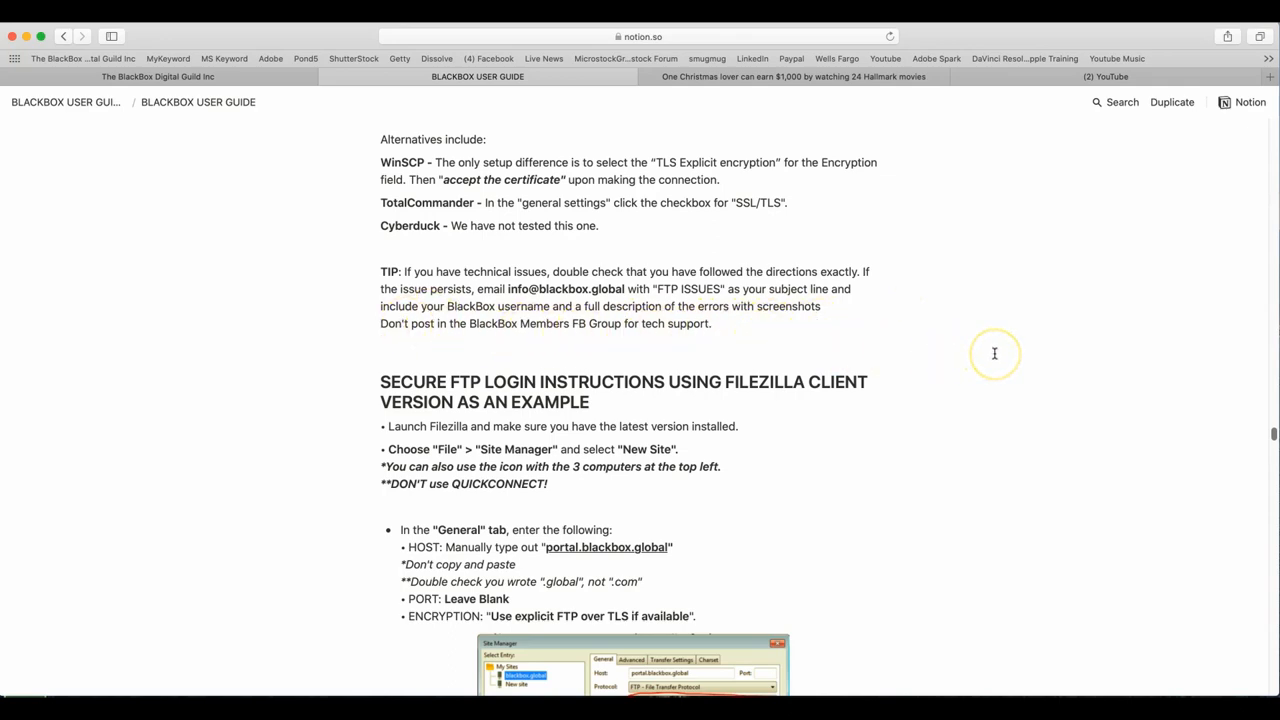
pyautogui.scroll(-3)
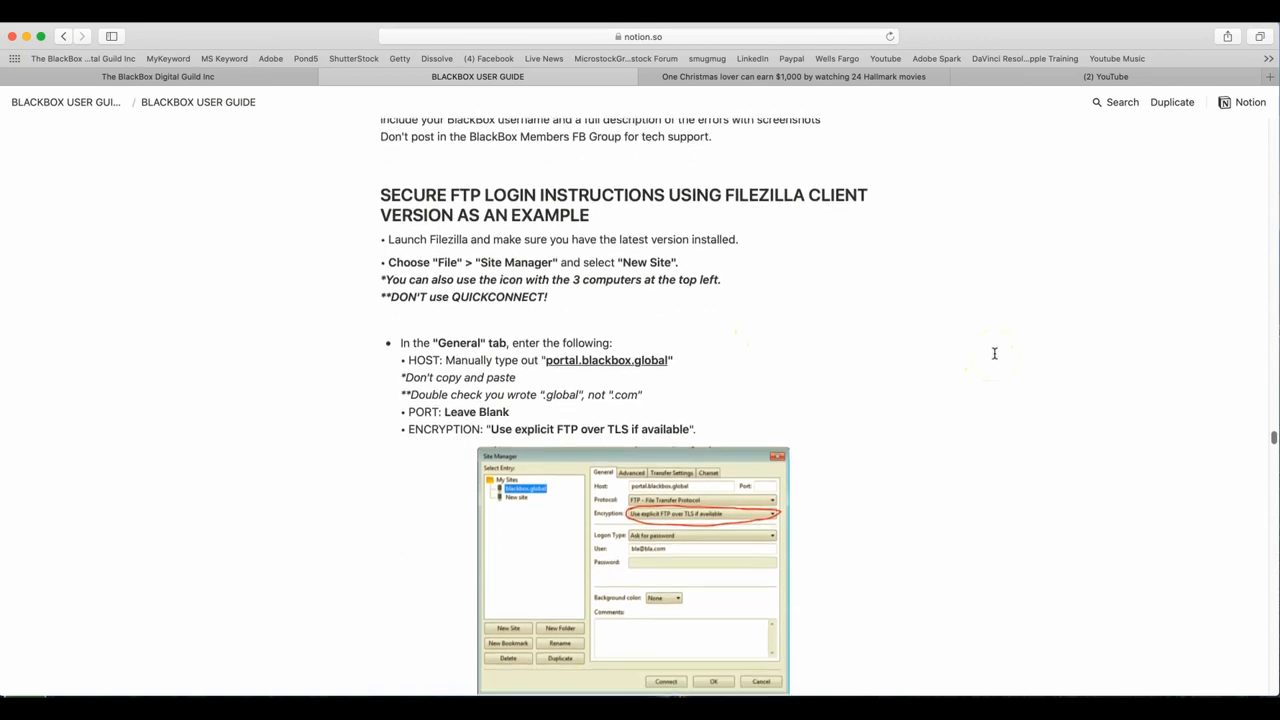
pyautogui.scroll(-3)
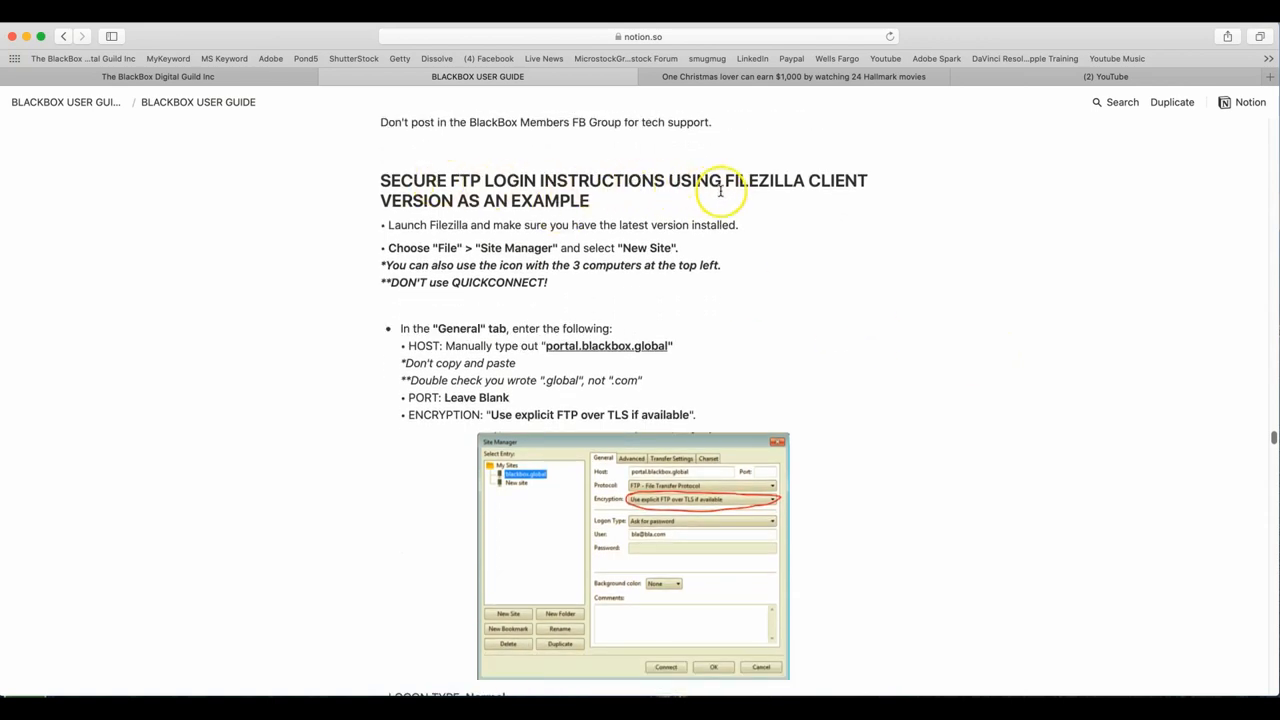
pyautogui.moveTo(374, 204)
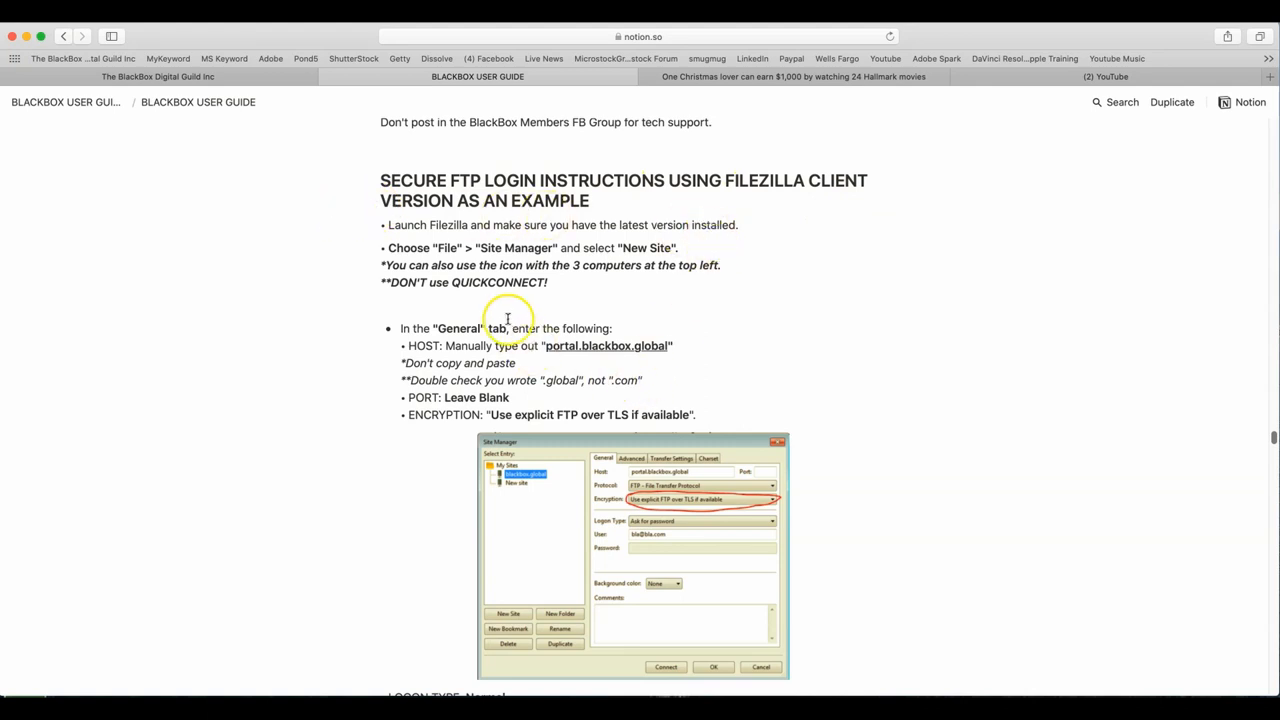
pyautogui.scroll(-3)
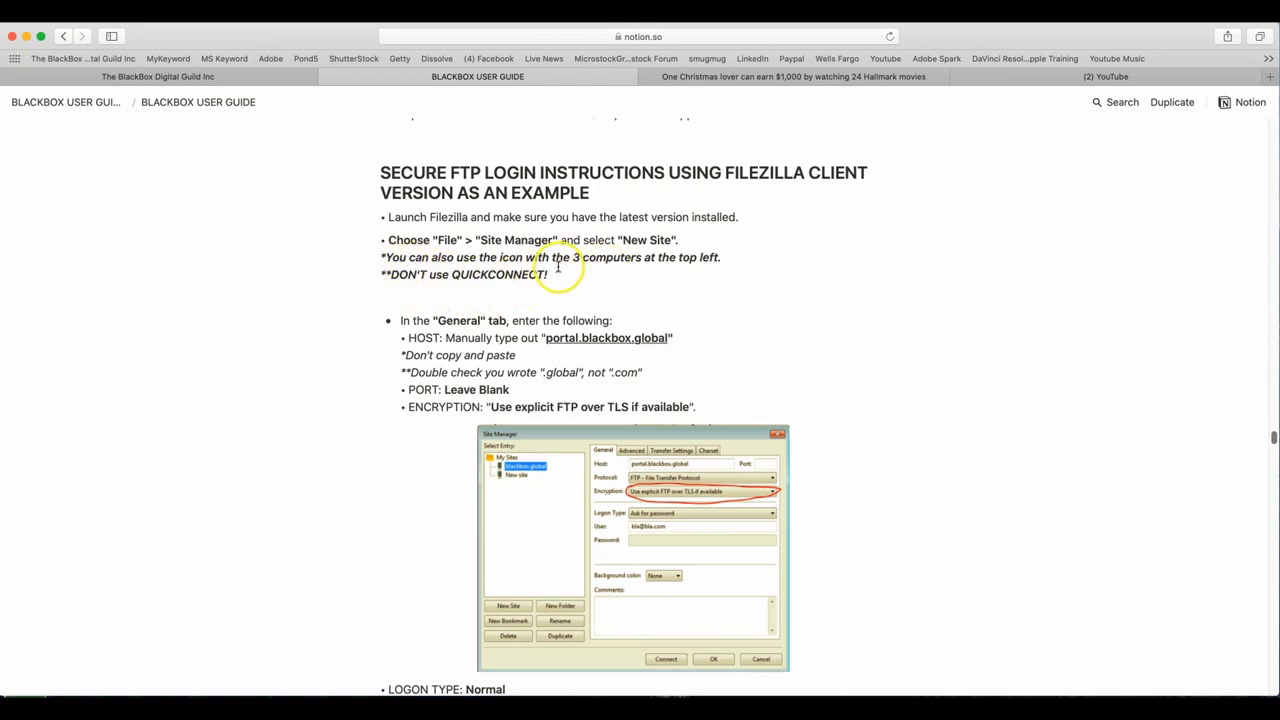
pyautogui.moveTo(676, 268)
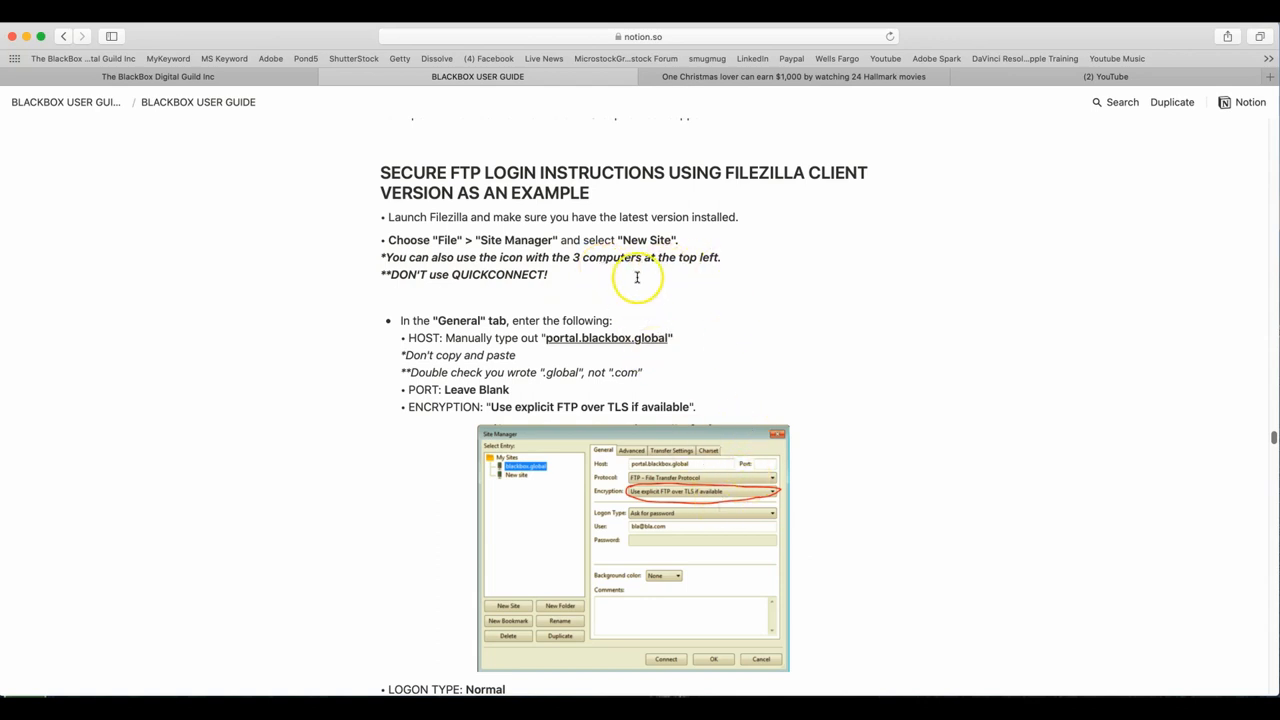
pyautogui.scroll(-3)
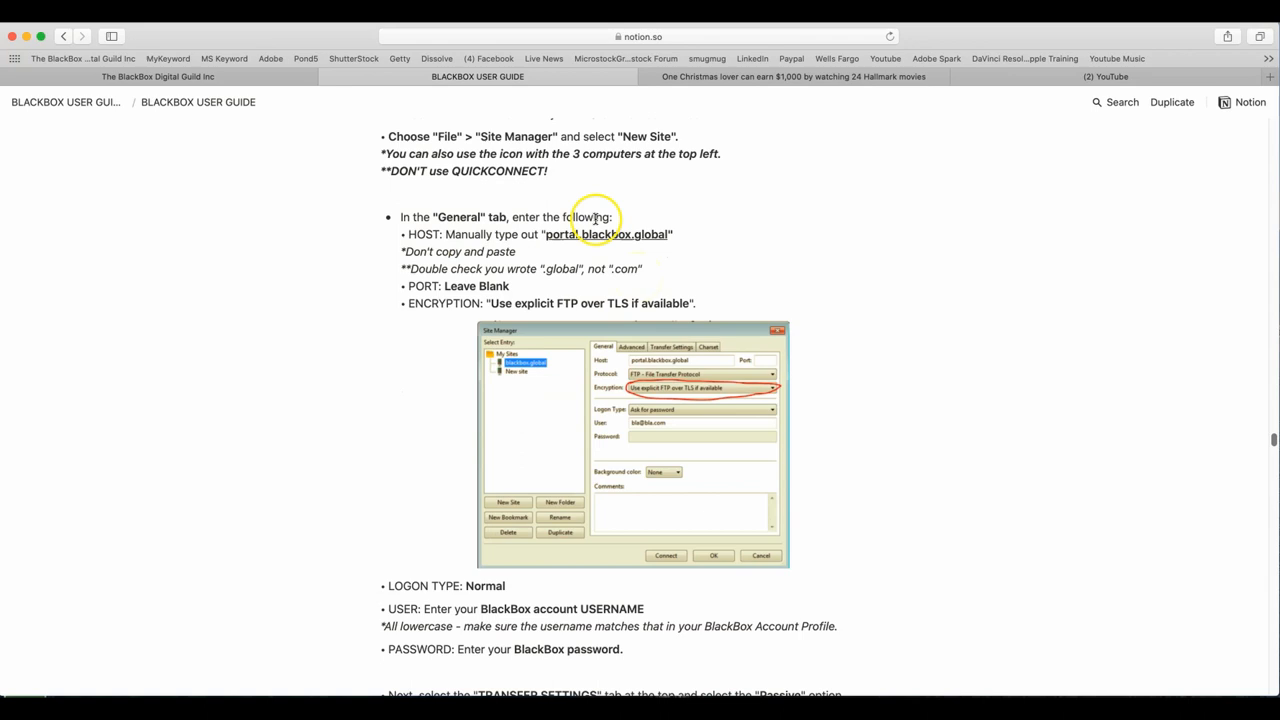
pyautogui.moveTo(452, 250)
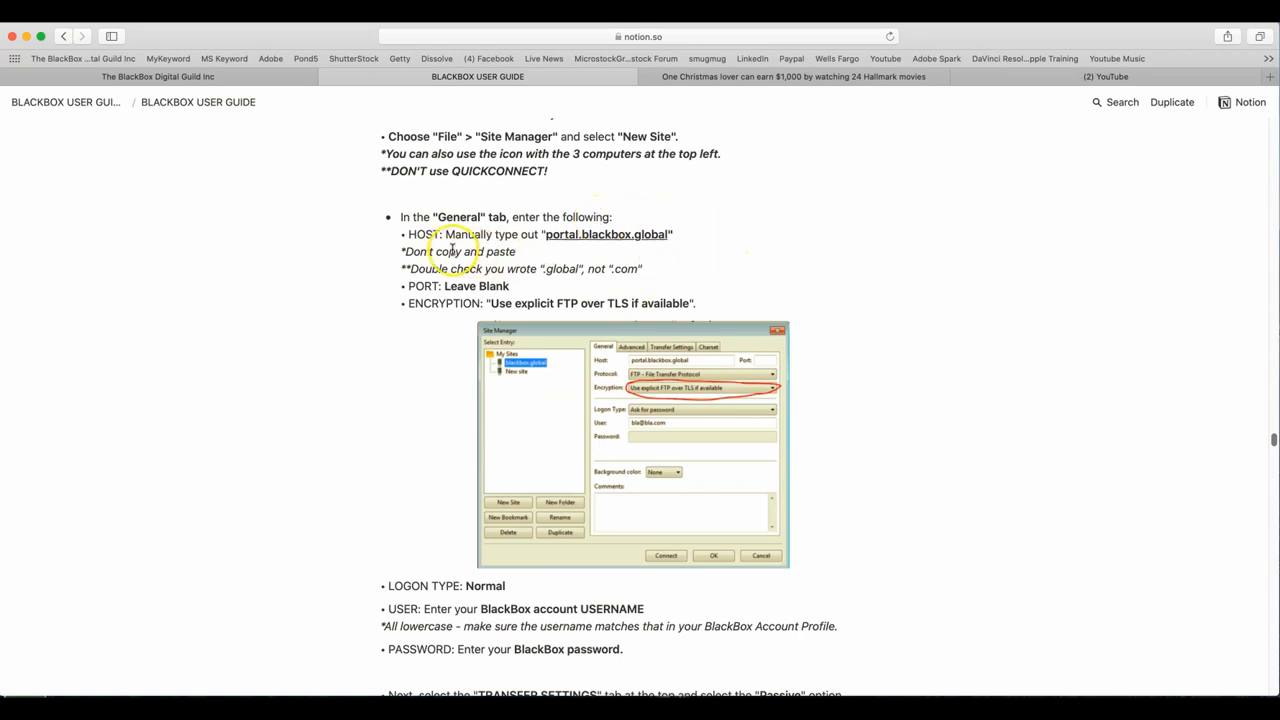
pyautogui.moveTo(622, 244)
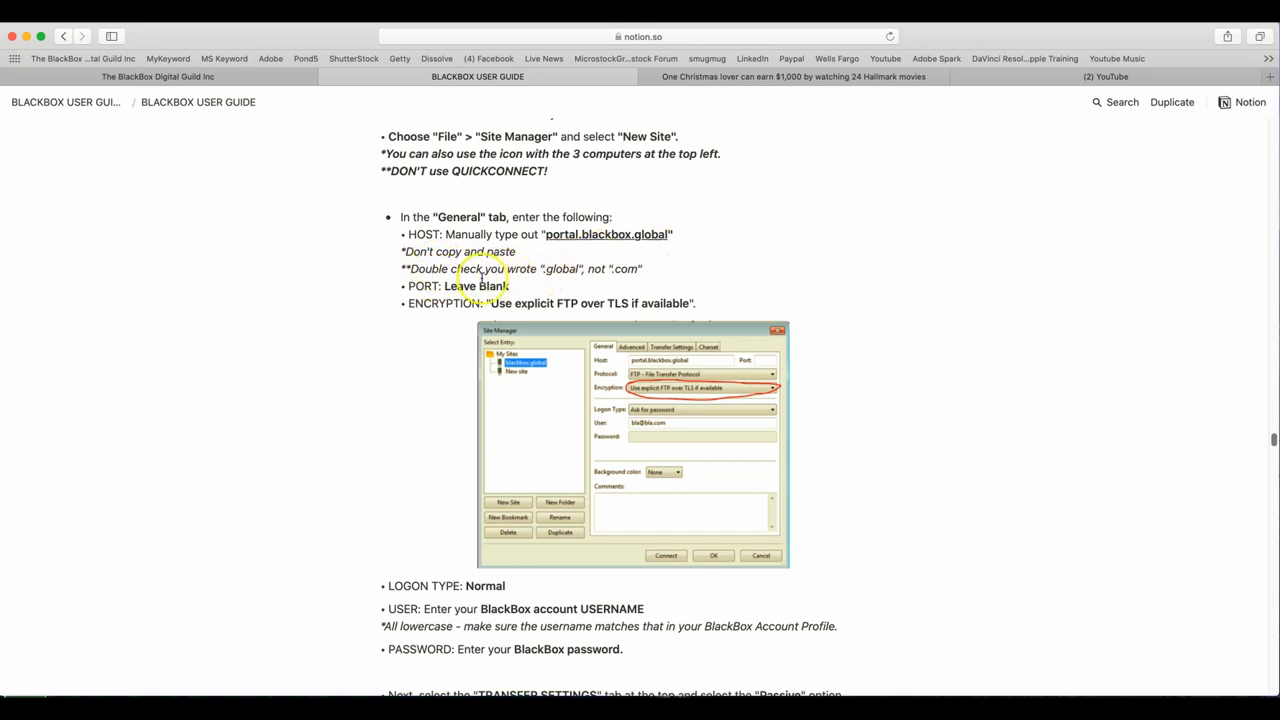
pyautogui.moveTo(590, 280)
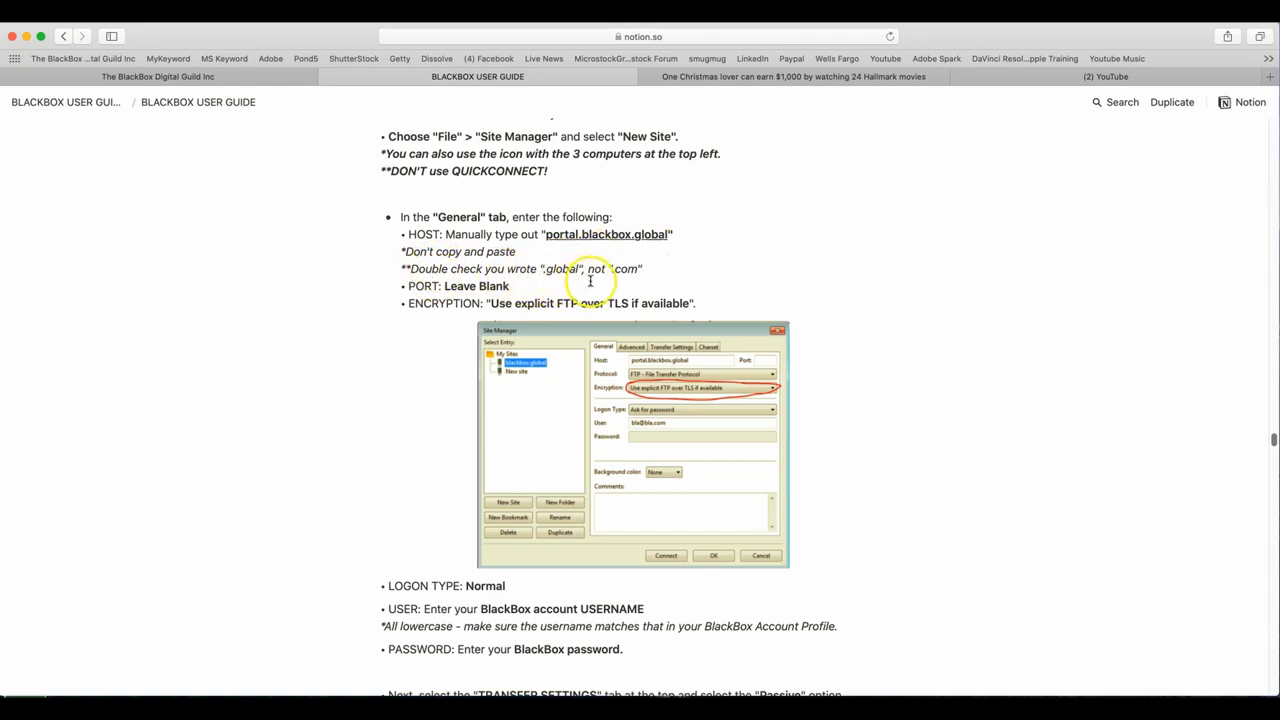
pyautogui.moveTo(402, 296)
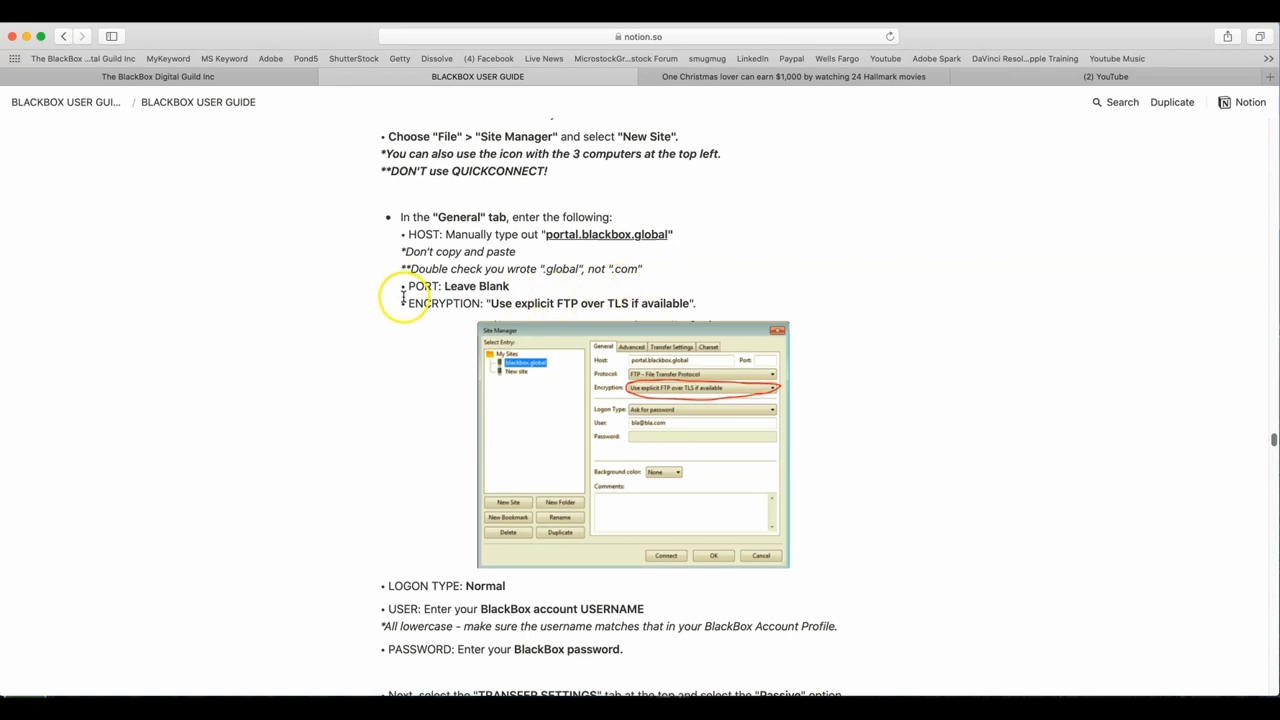
pyautogui.moveTo(520, 294)
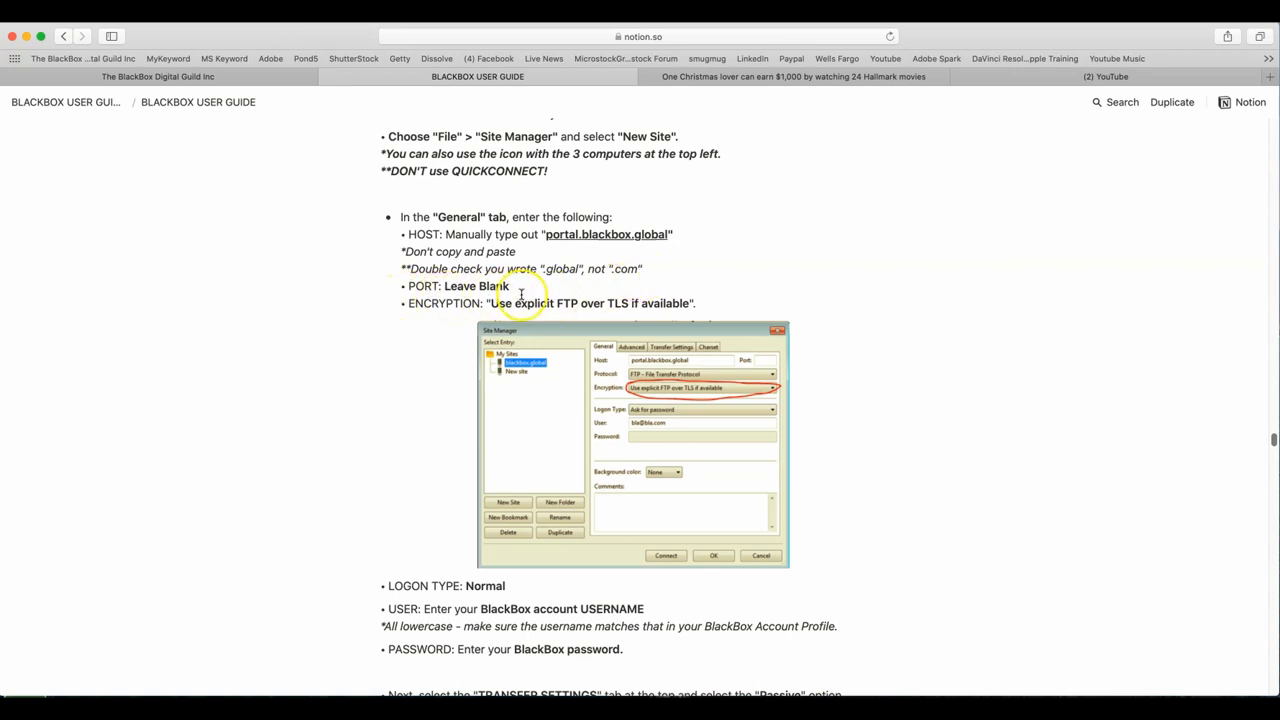
pyautogui.moveTo(584, 312)
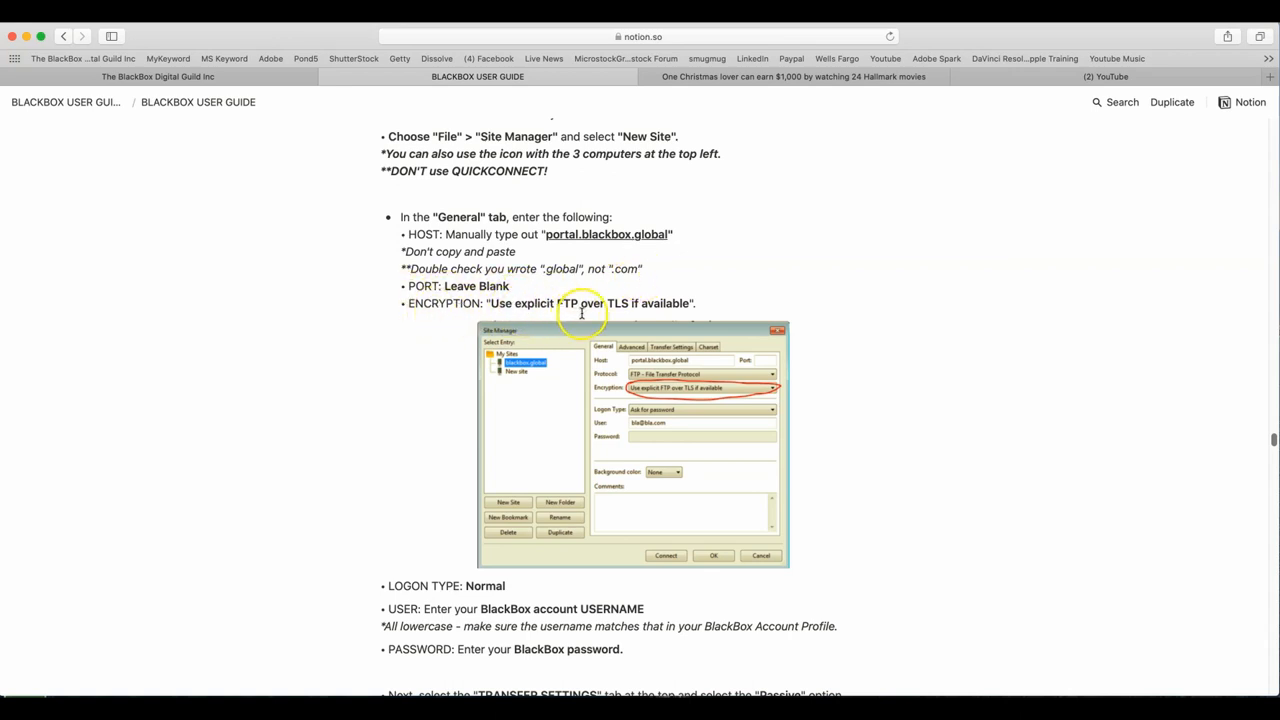
pyautogui.scroll(-3)
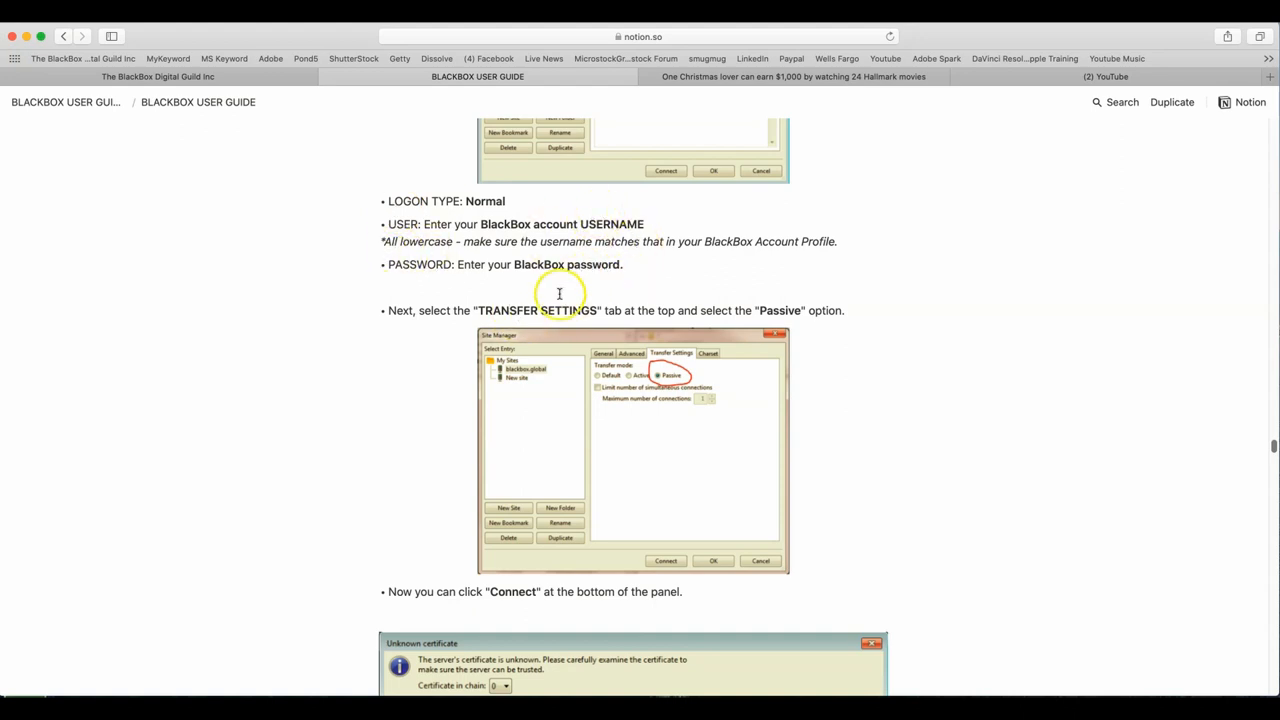
pyautogui.scroll(-3)
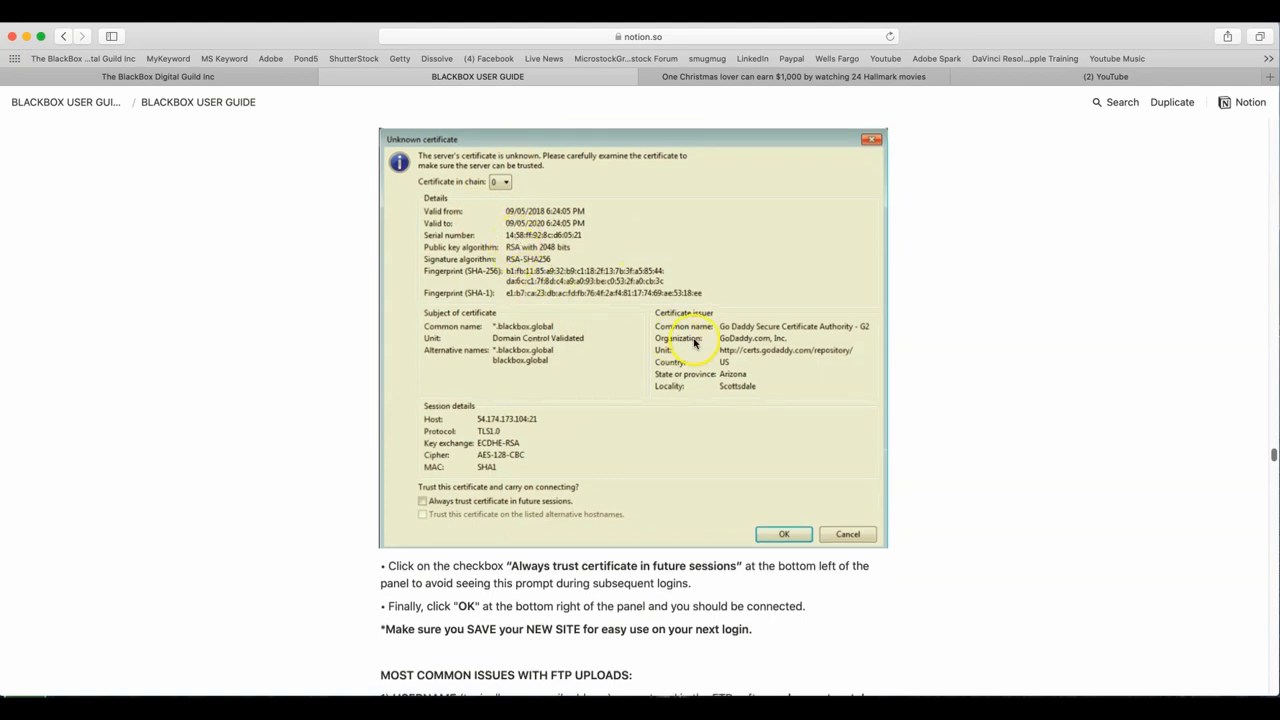
pyautogui.scroll(-3)
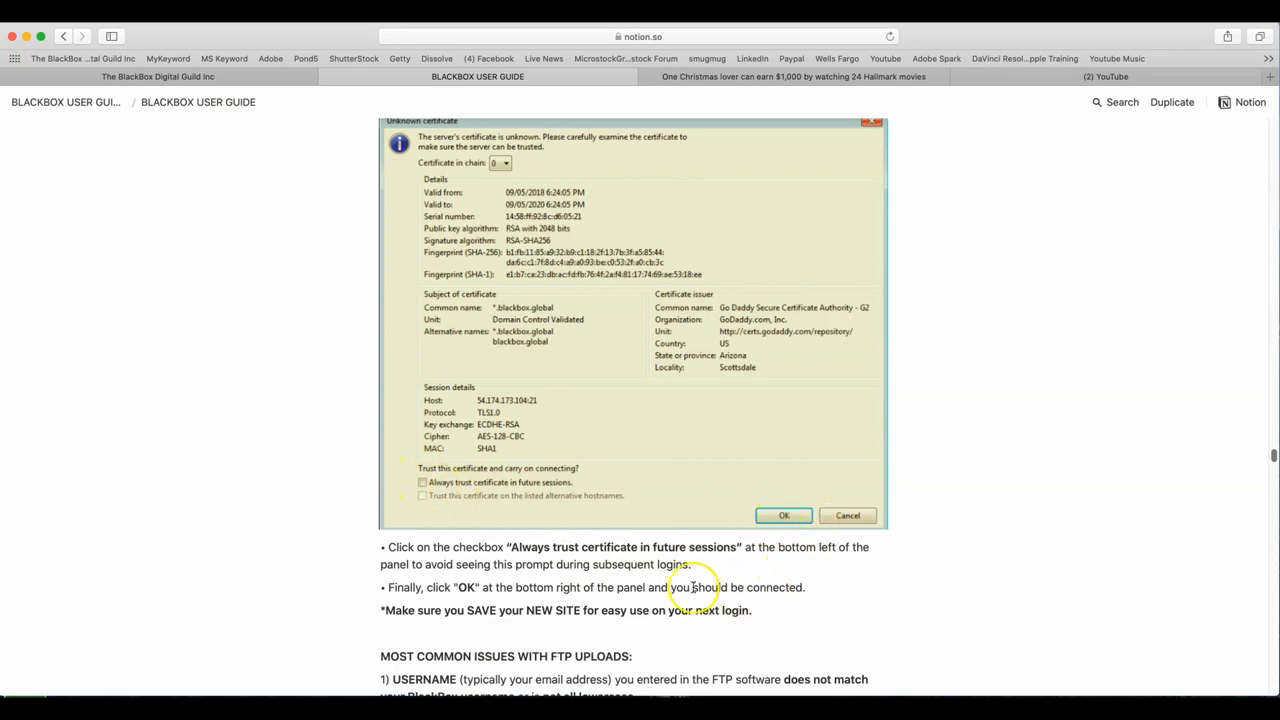
pyautogui.scroll(-3)
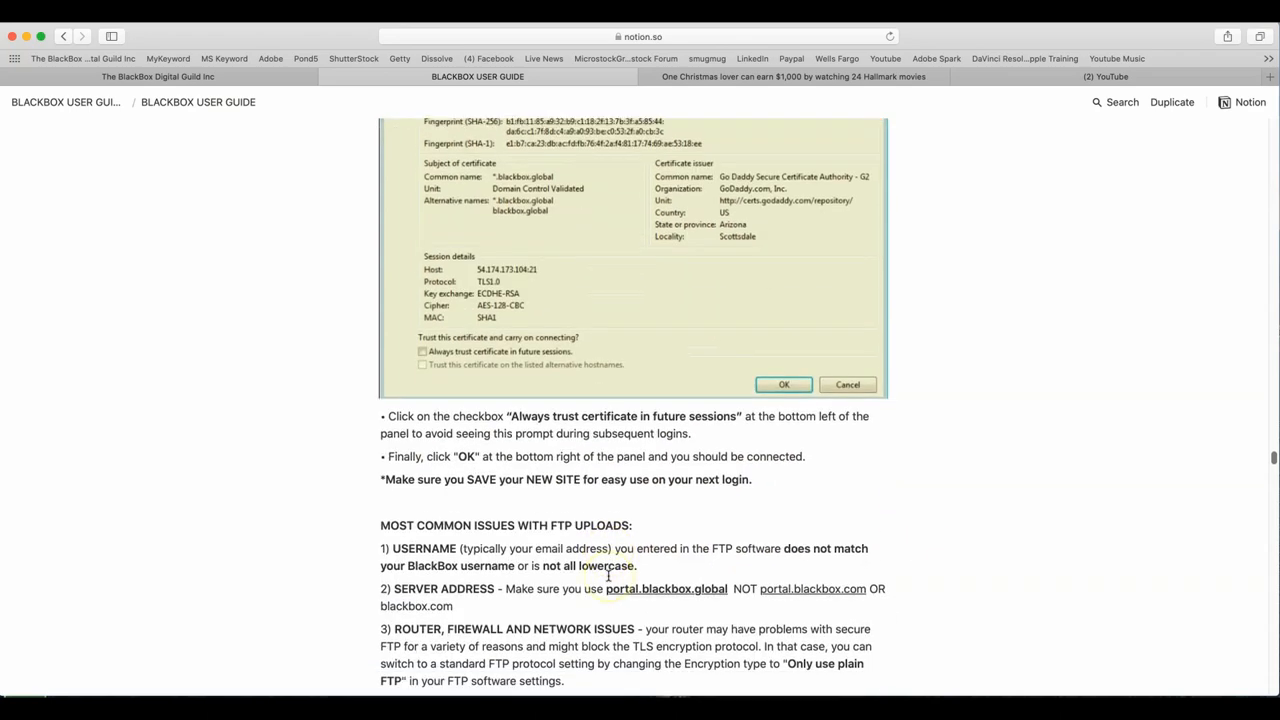
pyautogui.scroll(-3)
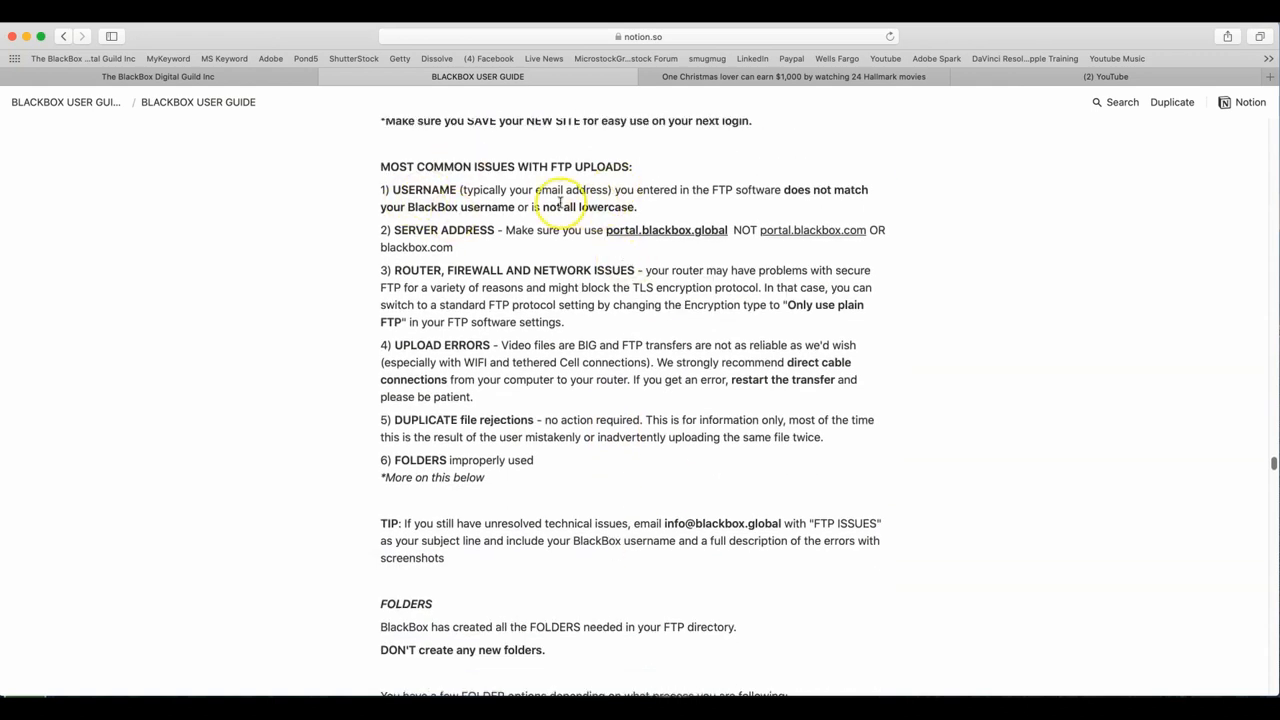
pyautogui.moveTo(920, 196)
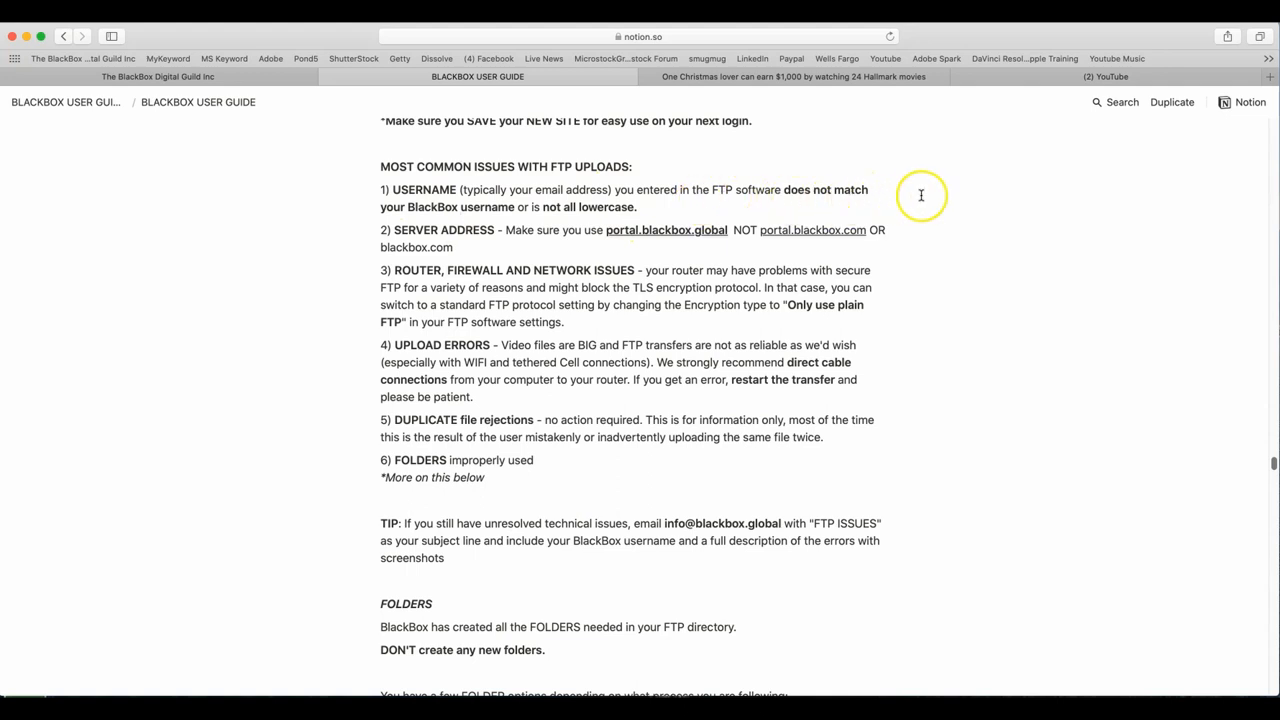
pyautogui.moveTo(584, 216)
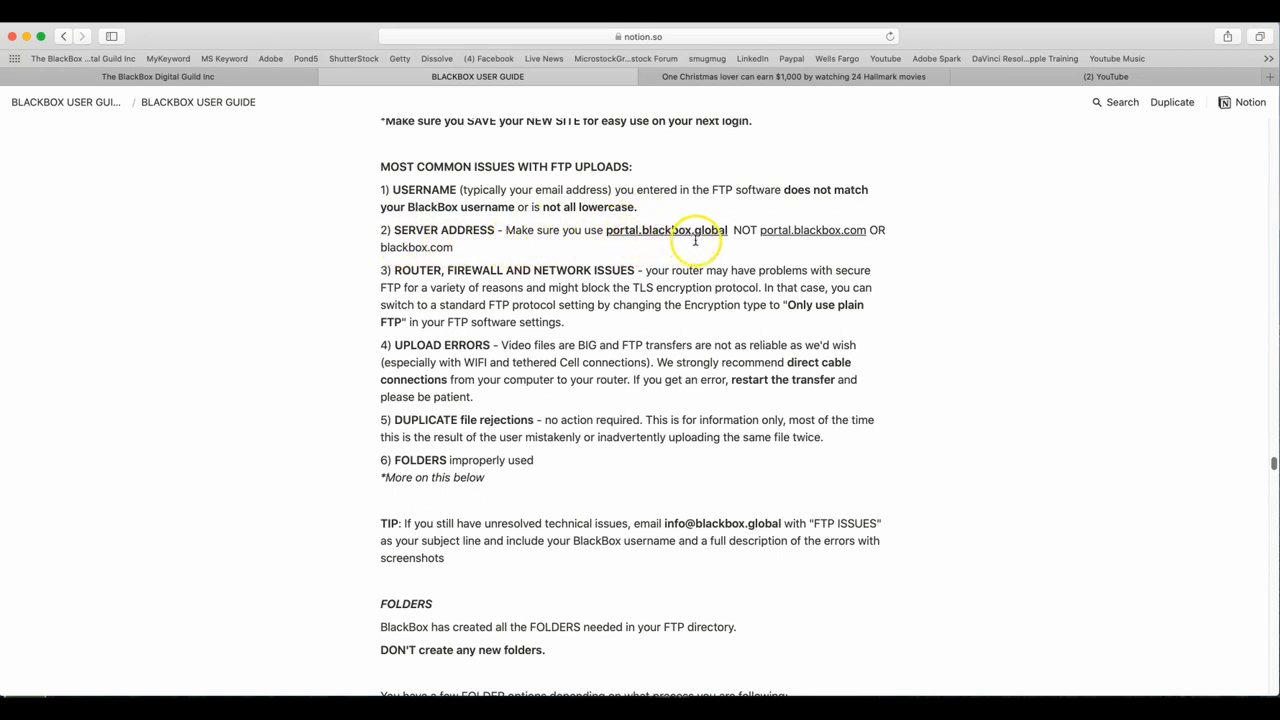
pyautogui.moveTo(848, 236)
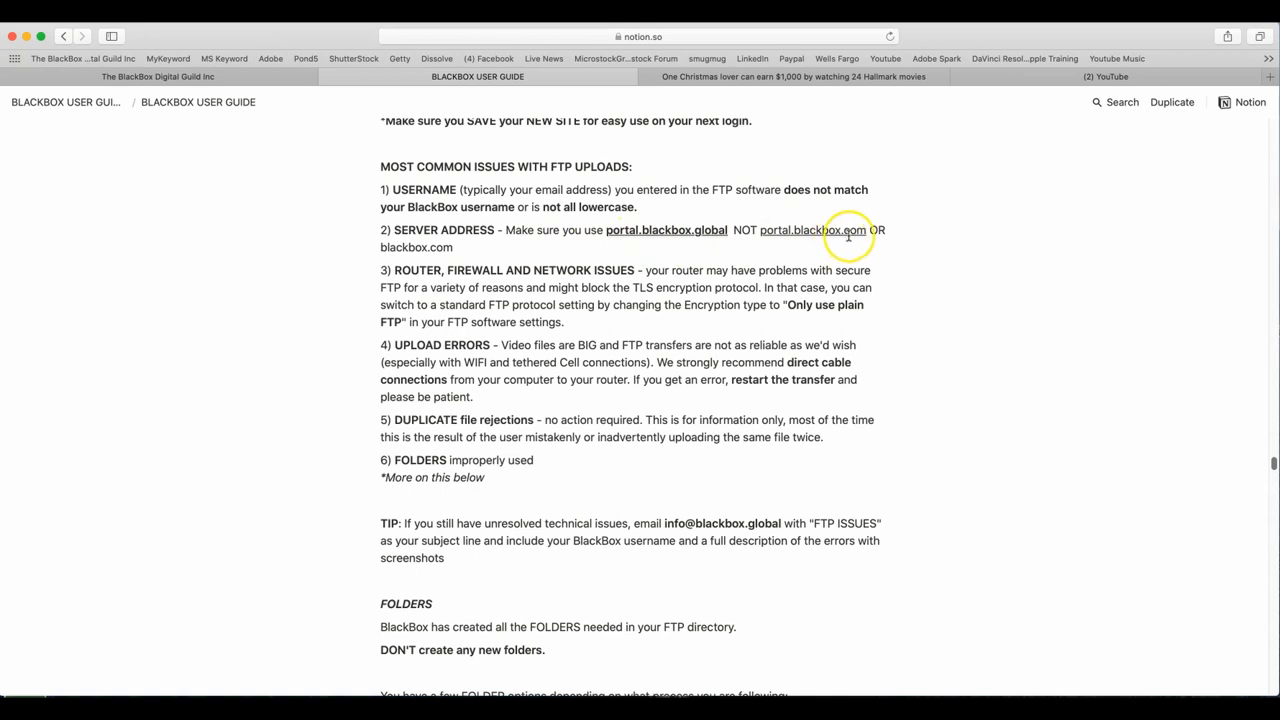
pyautogui.moveTo(520, 256)
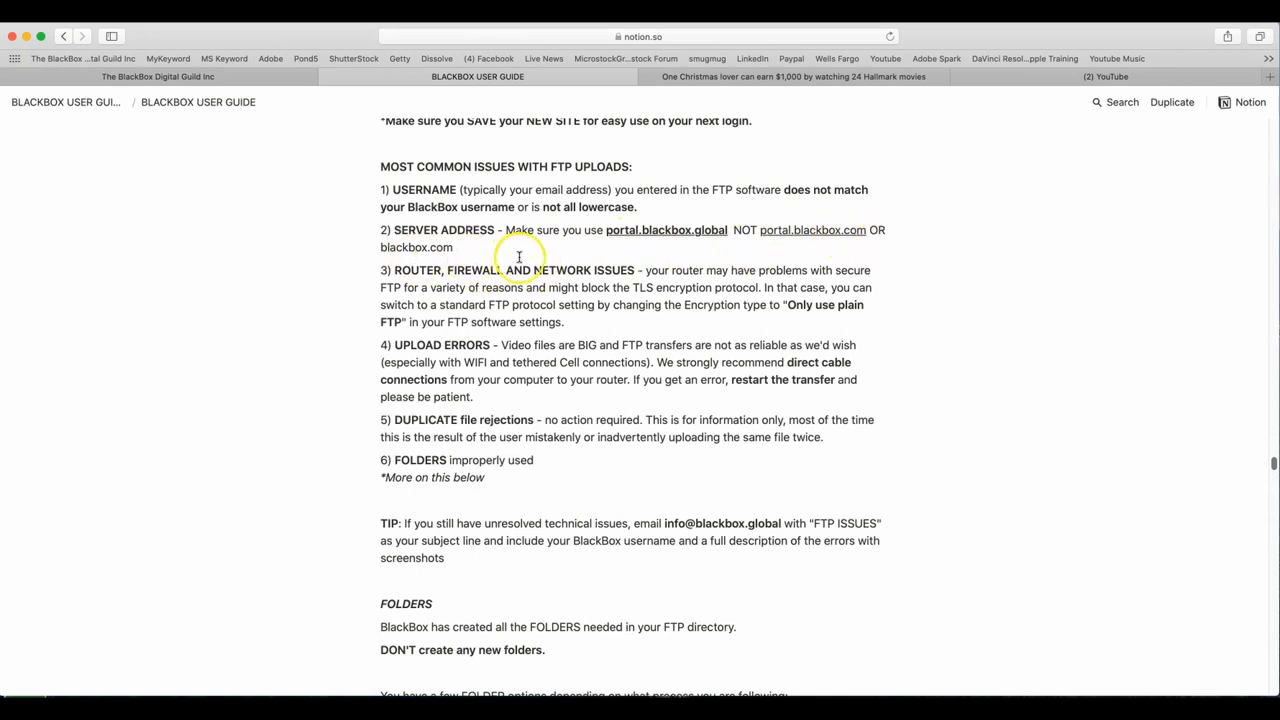
pyautogui.moveTo(568, 288)
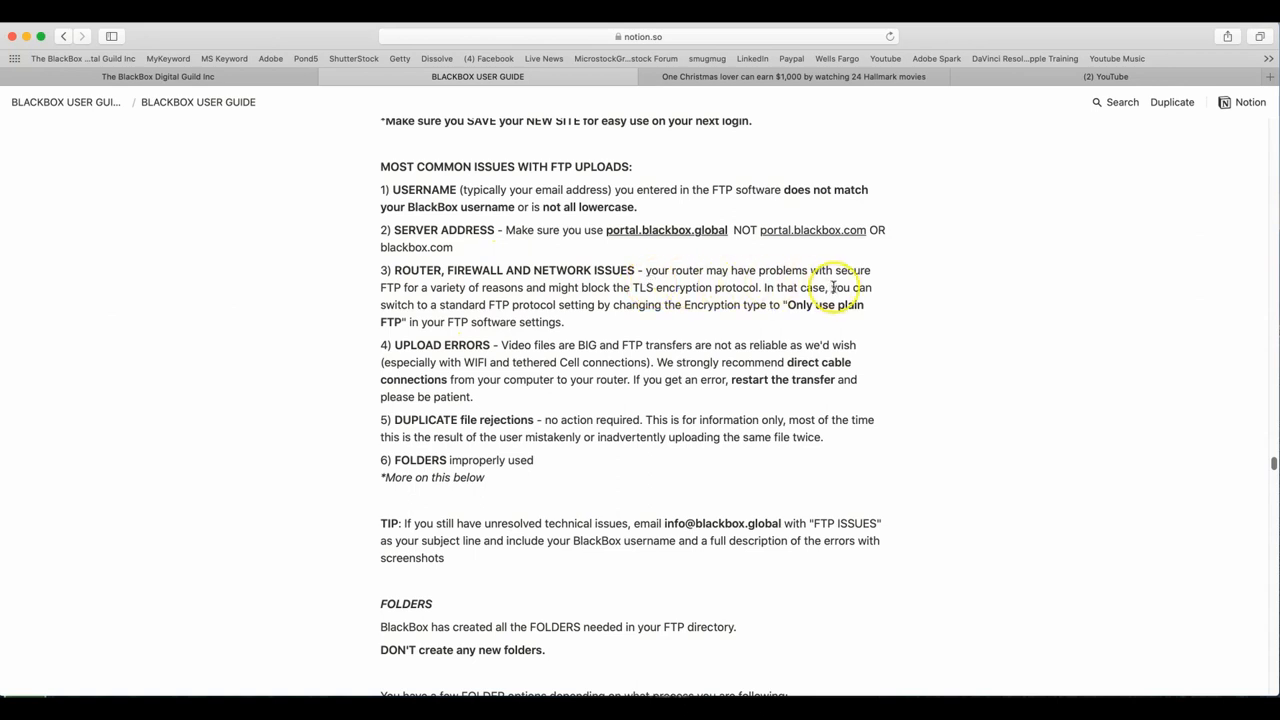
pyautogui.moveTo(512, 300)
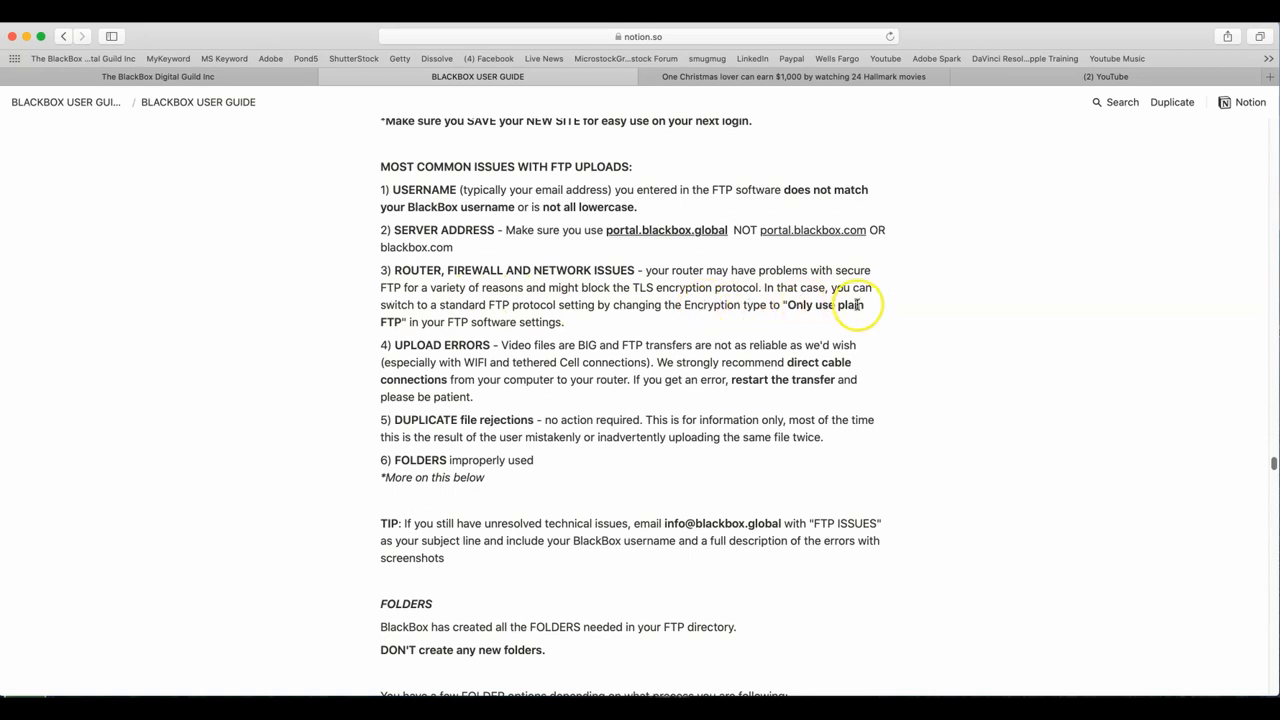
pyautogui.moveTo(600, 318)
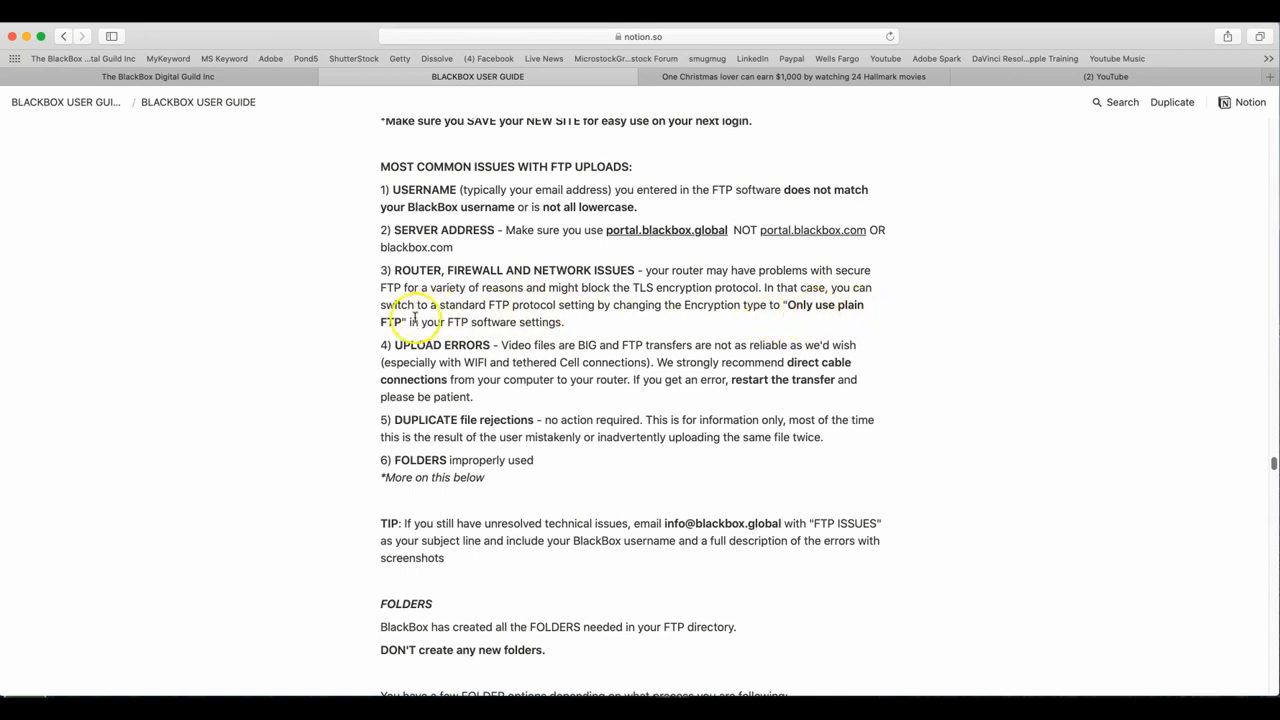
pyautogui.moveTo(624, 330)
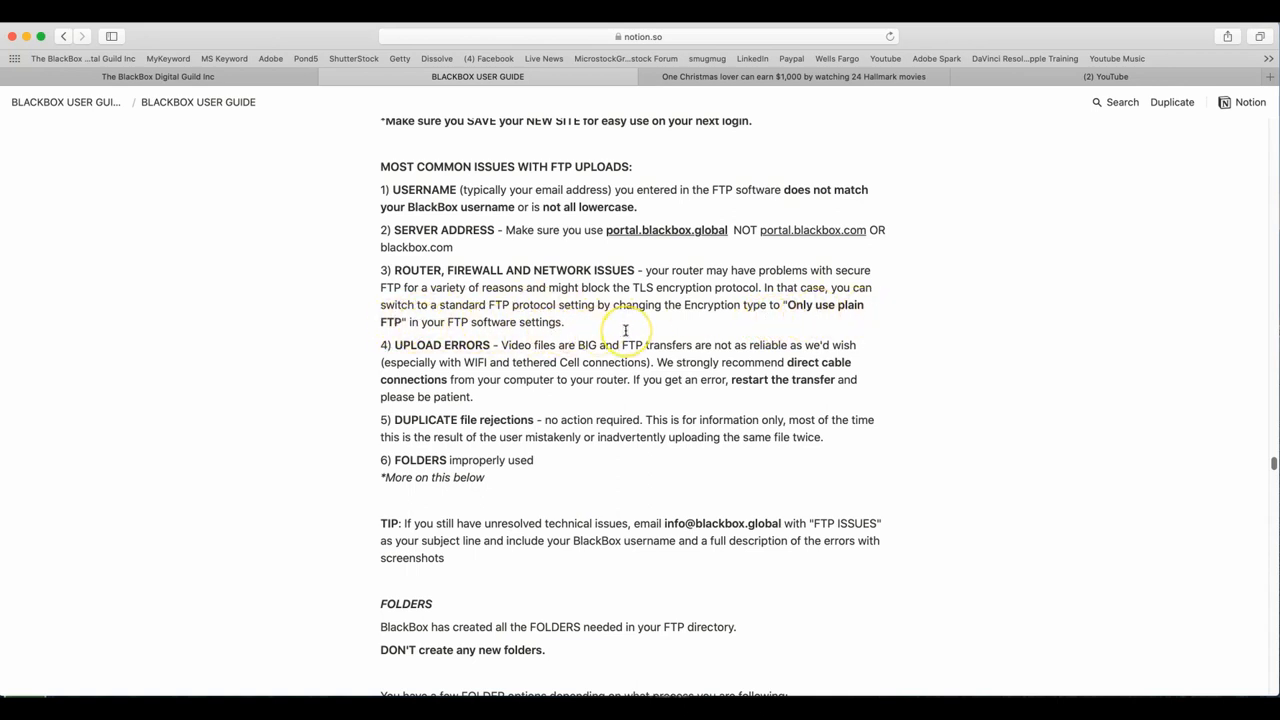
pyautogui.moveTo(536, 362)
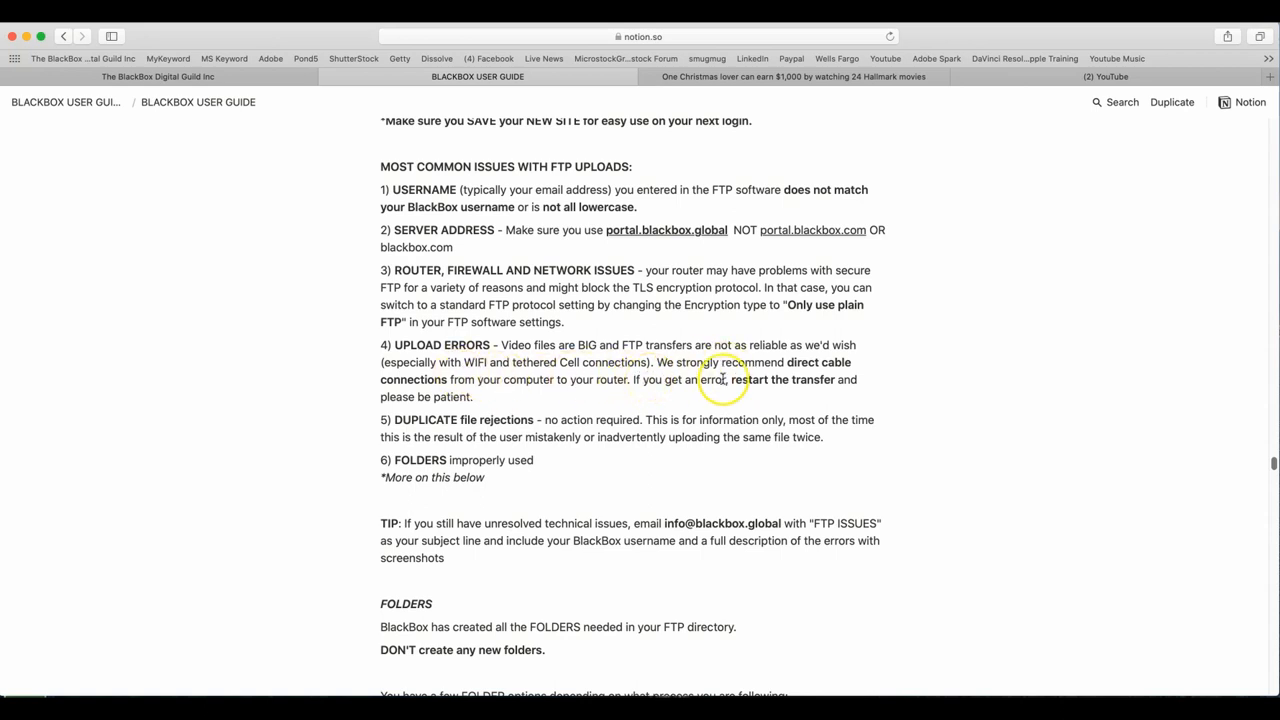
pyautogui.moveTo(588, 400)
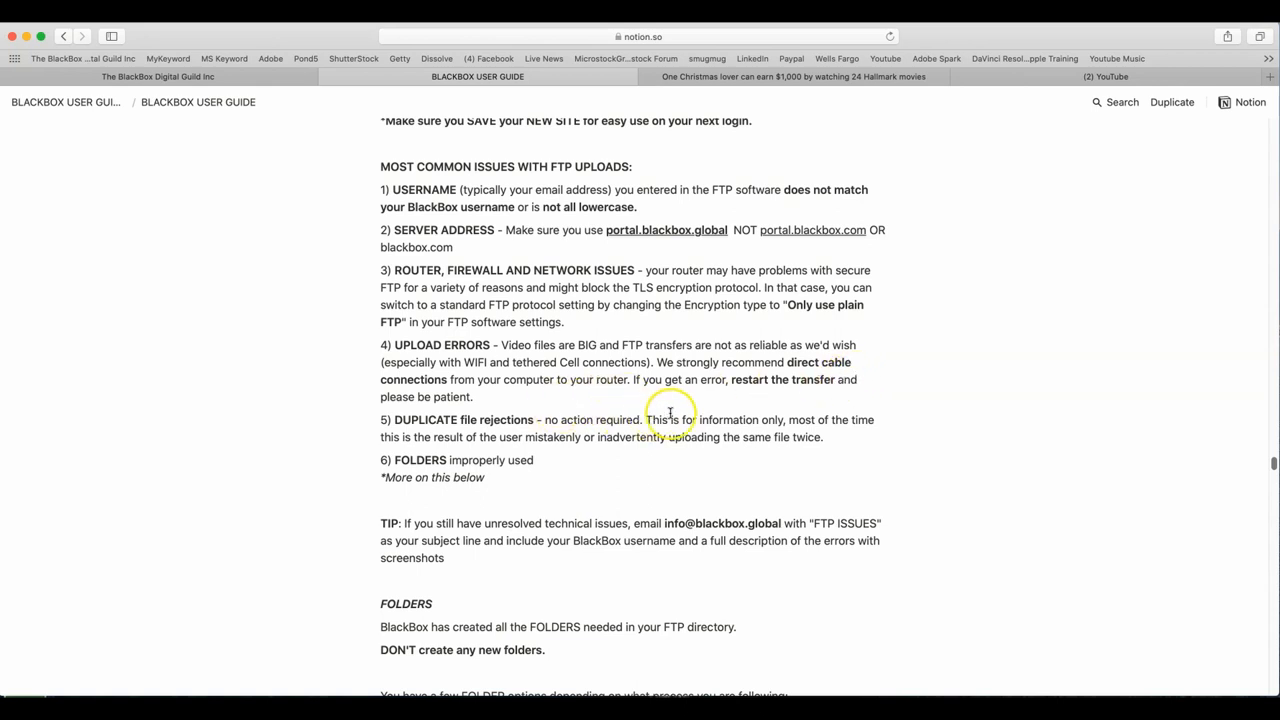
pyautogui.moveTo(828, 400)
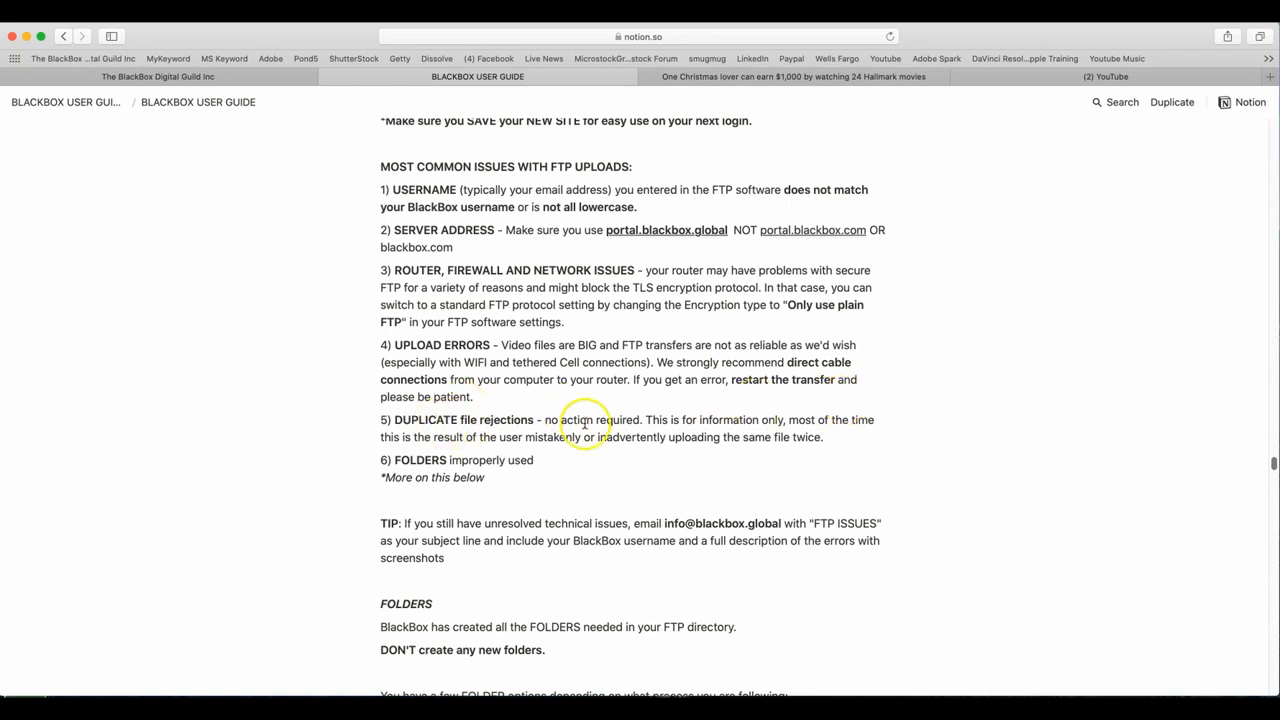
pyautogui.moveTo(800, 420)
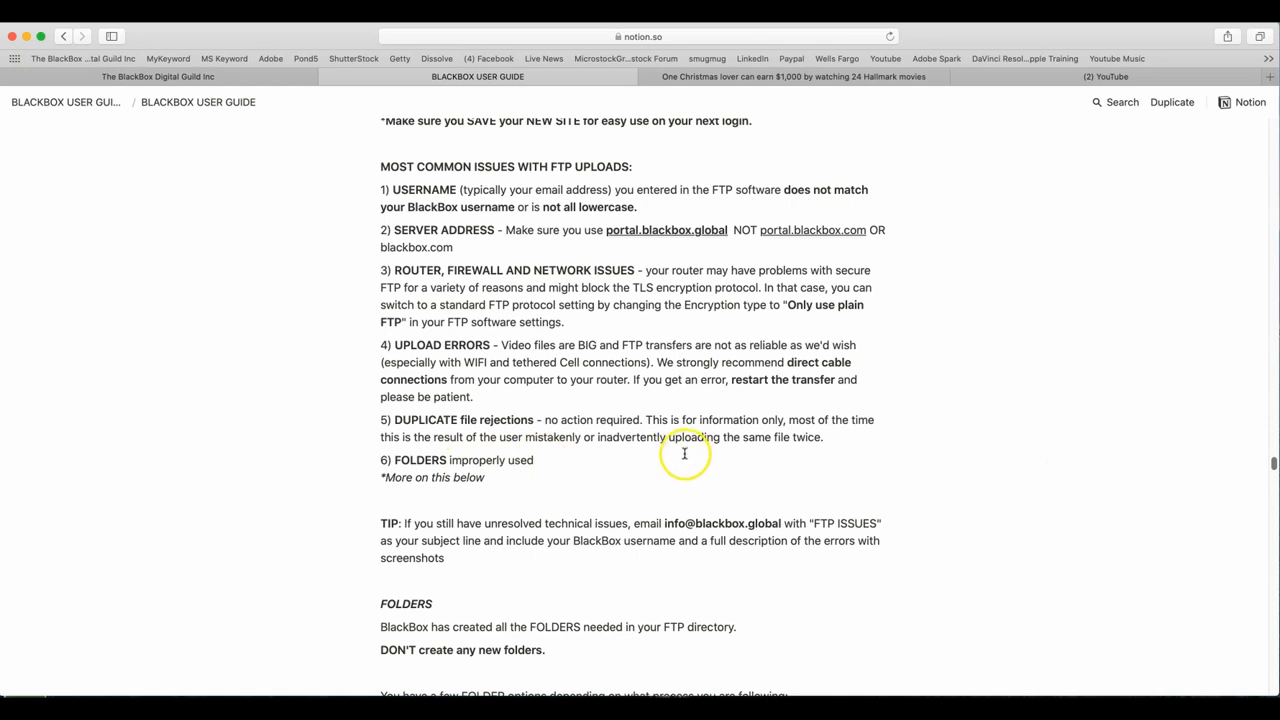
pyautogui.moveTo(744, 448)
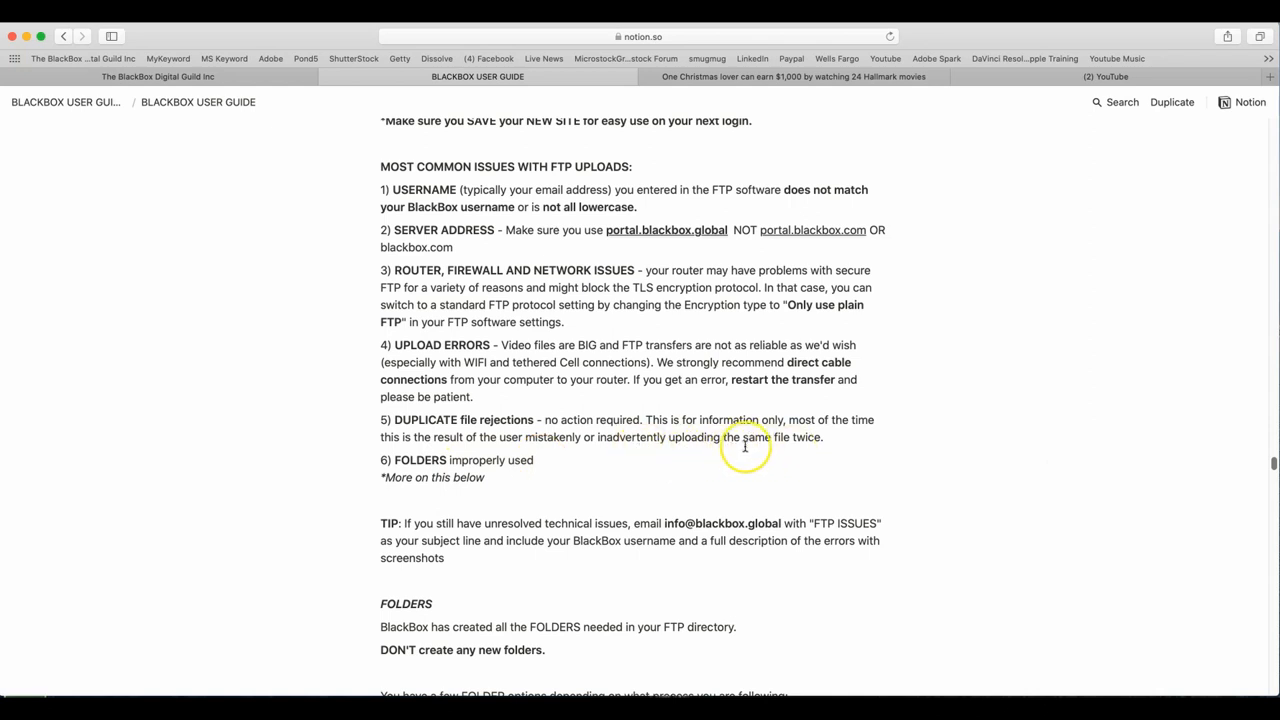
pyautogui.moveTo(388, 478)
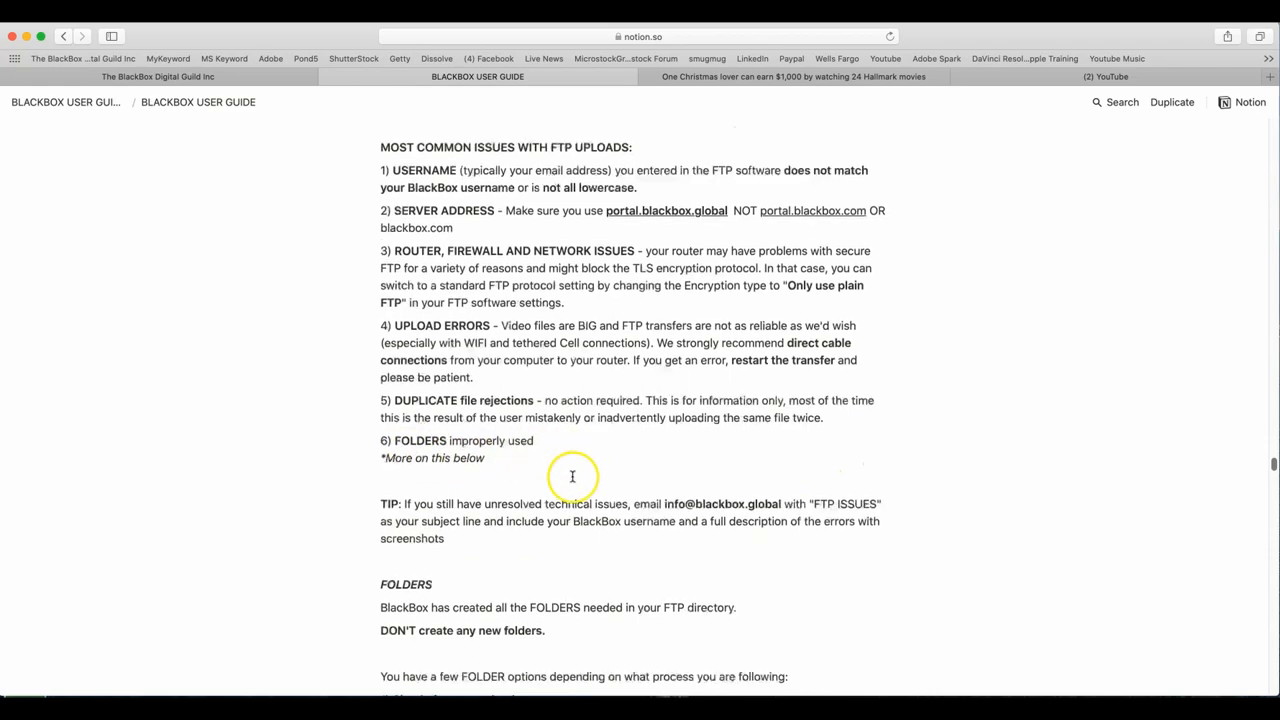
pyautogui.scroll(-3)
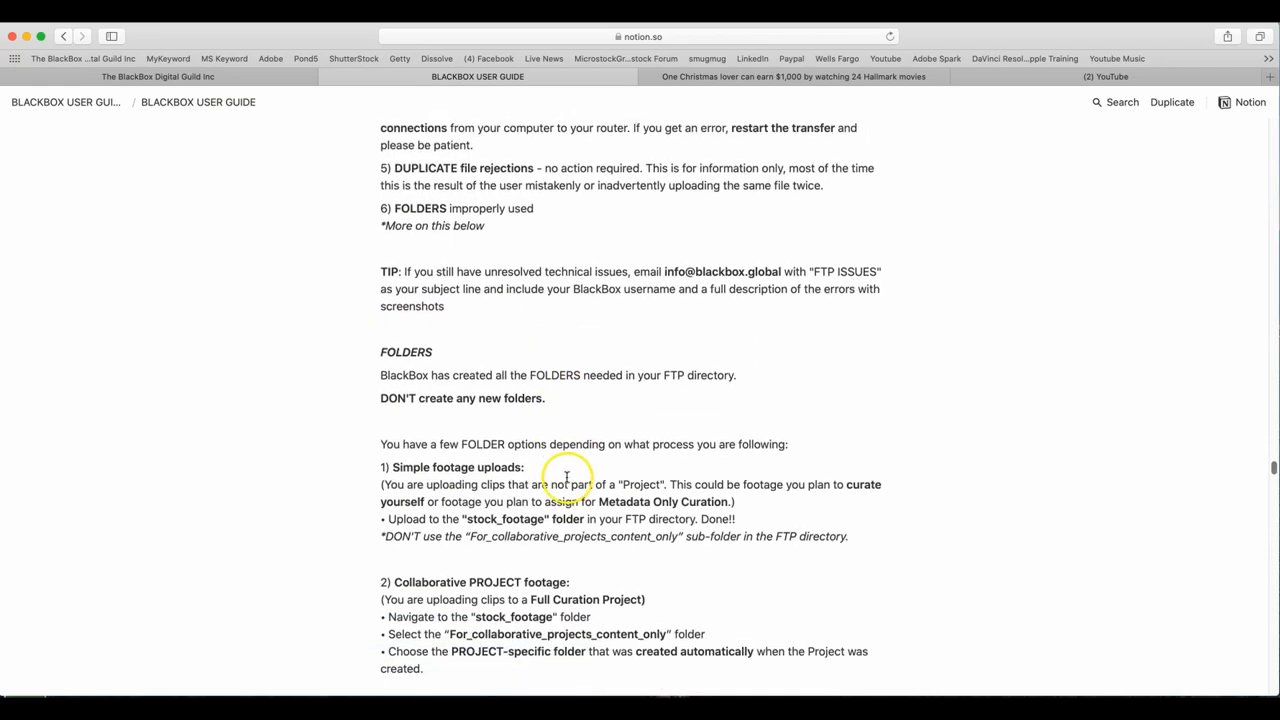
pyautogui.scroll(-3)
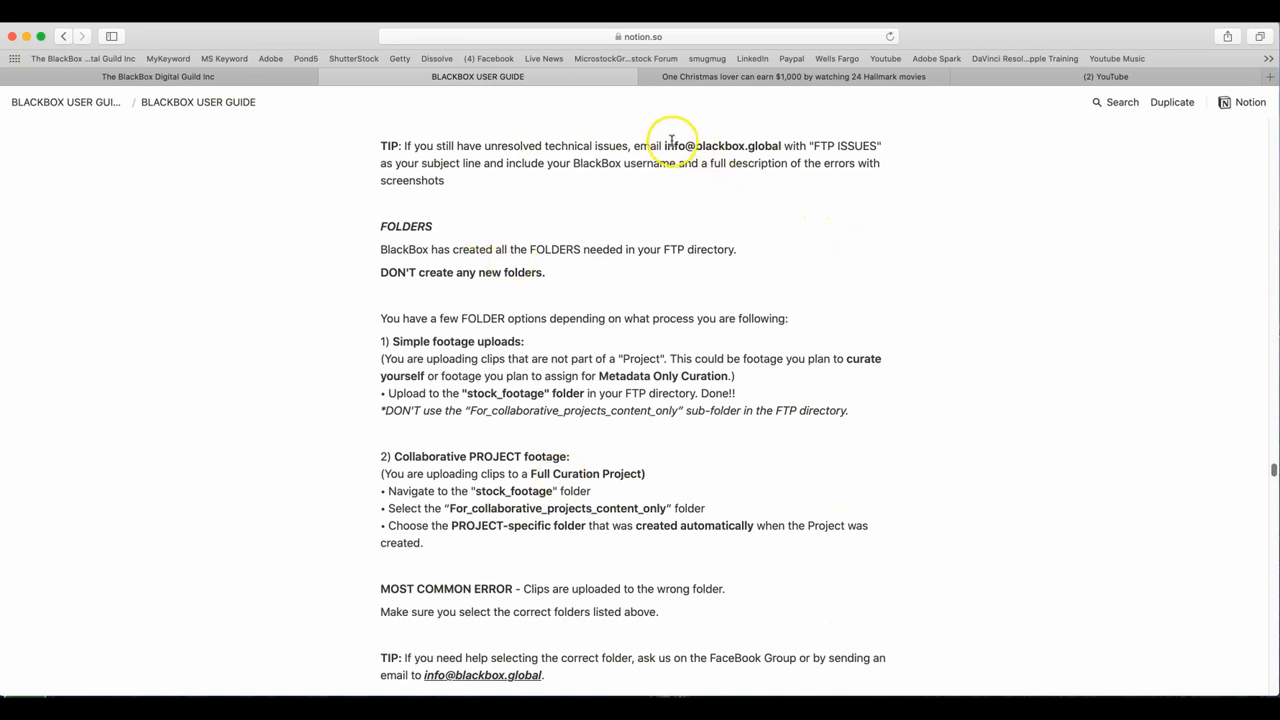
pyautogui.moveTo(428, 284)
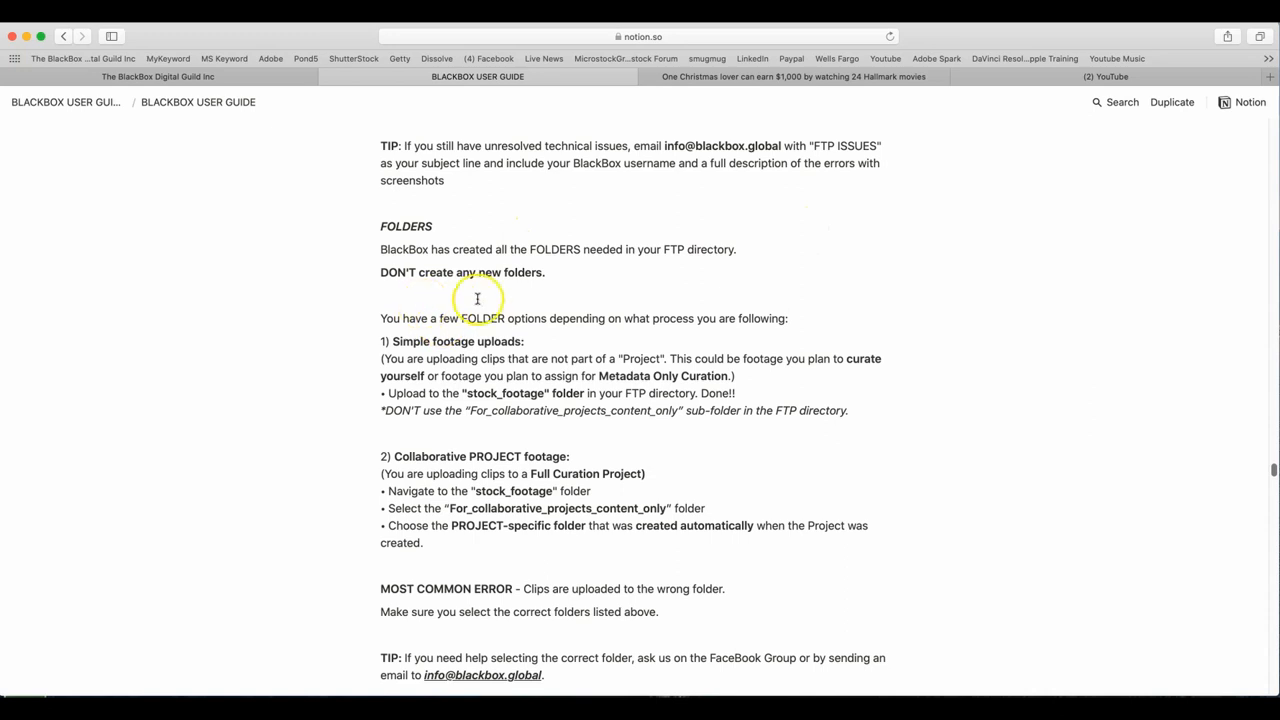
pyautogui.moveTo(560, 328)
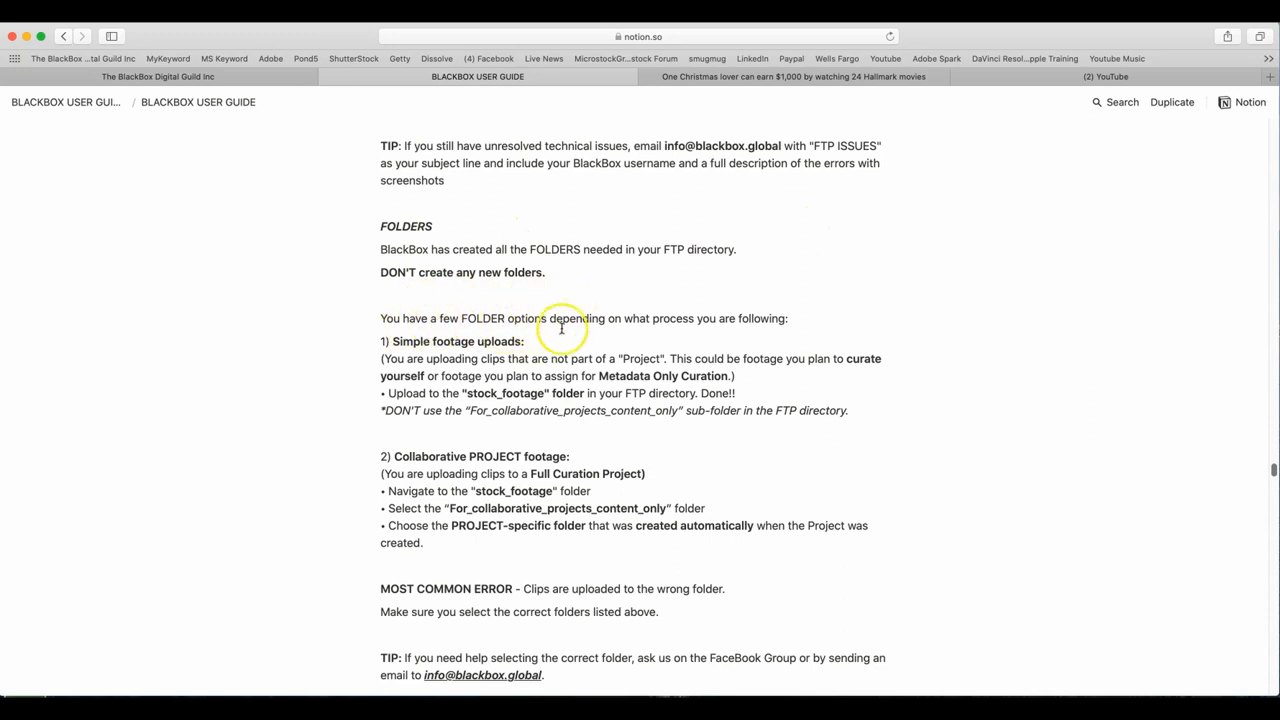
pyautogui.scroll(-3)
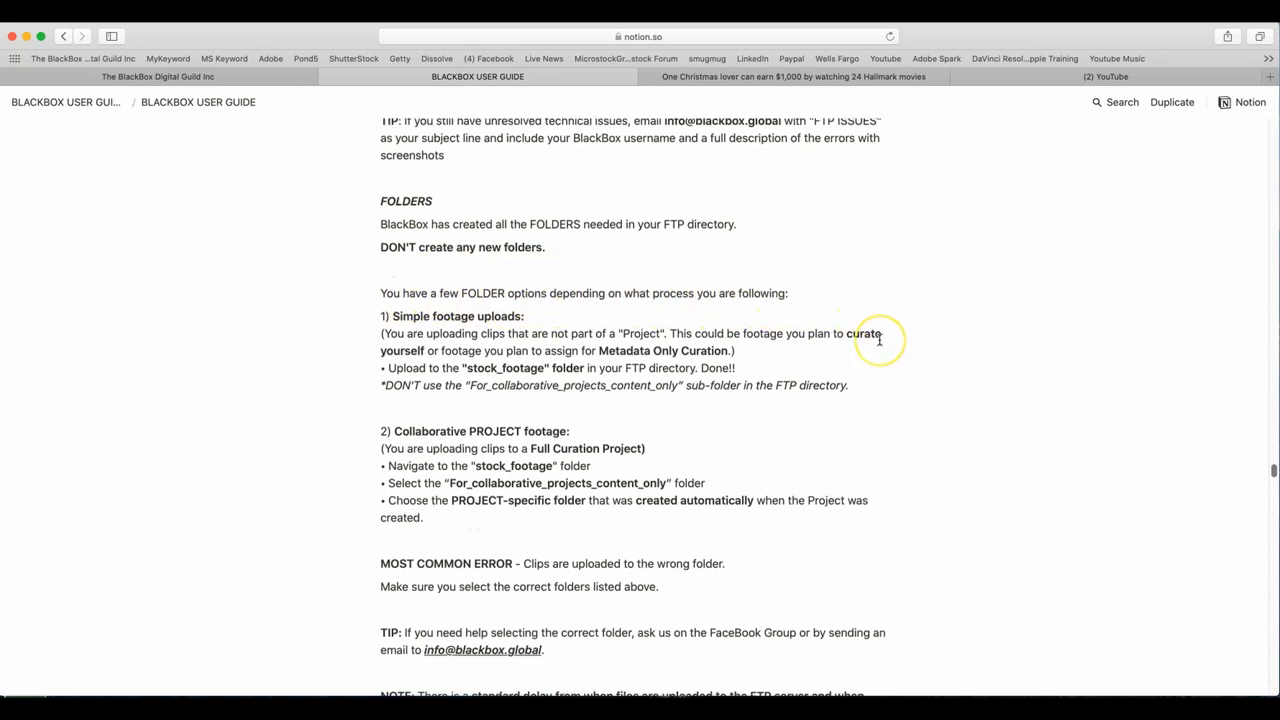
pyautogui.scroll(-3)
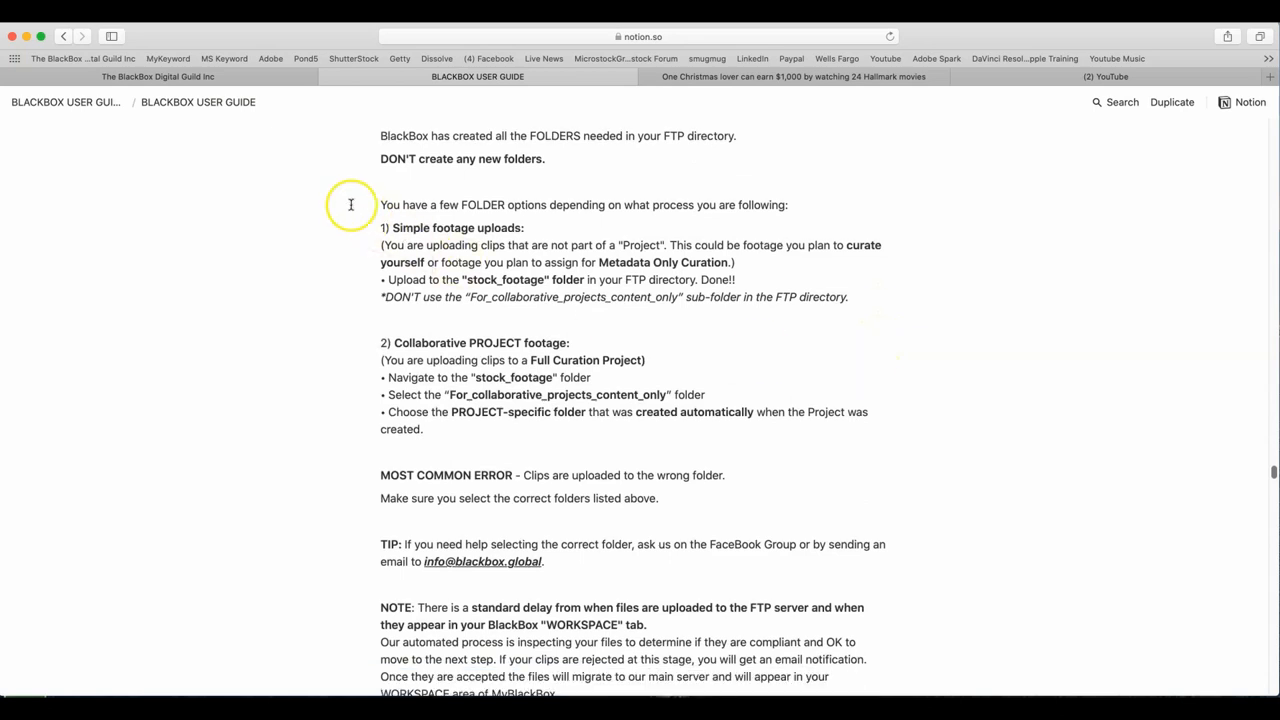
pyautogui.moveTo(480, 256)
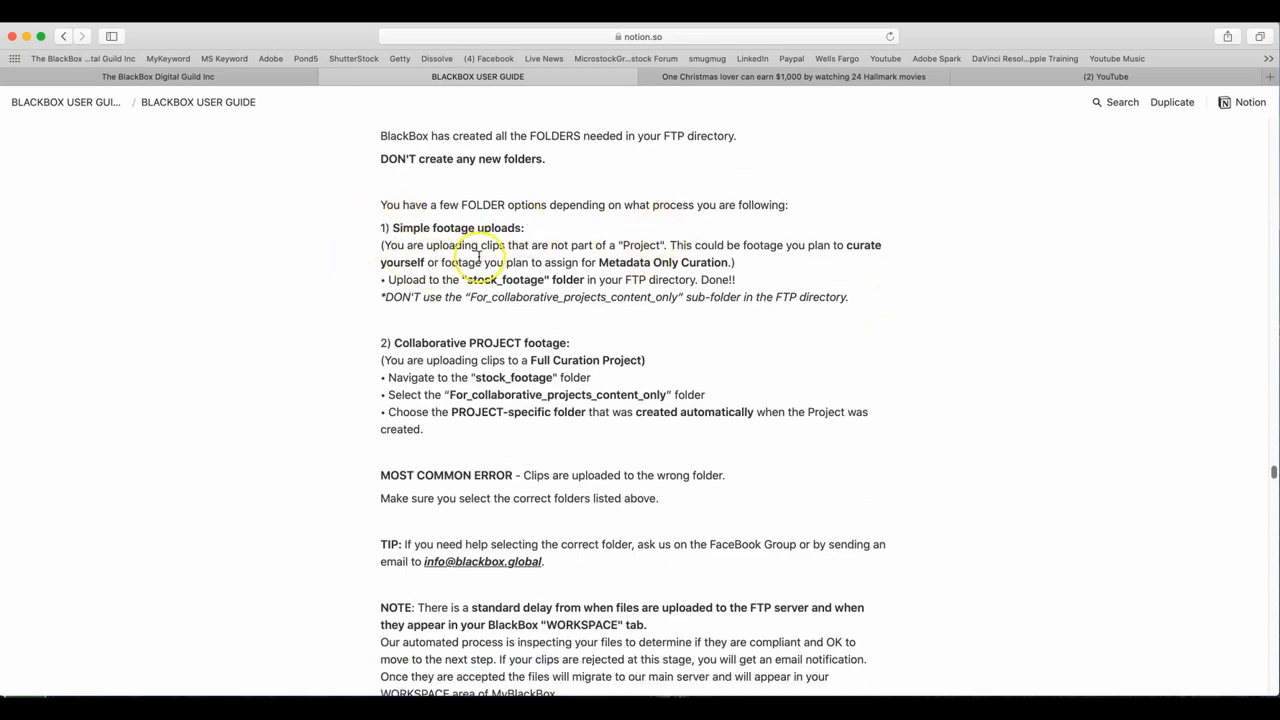
pyautogui.moveTo(1004, 260)
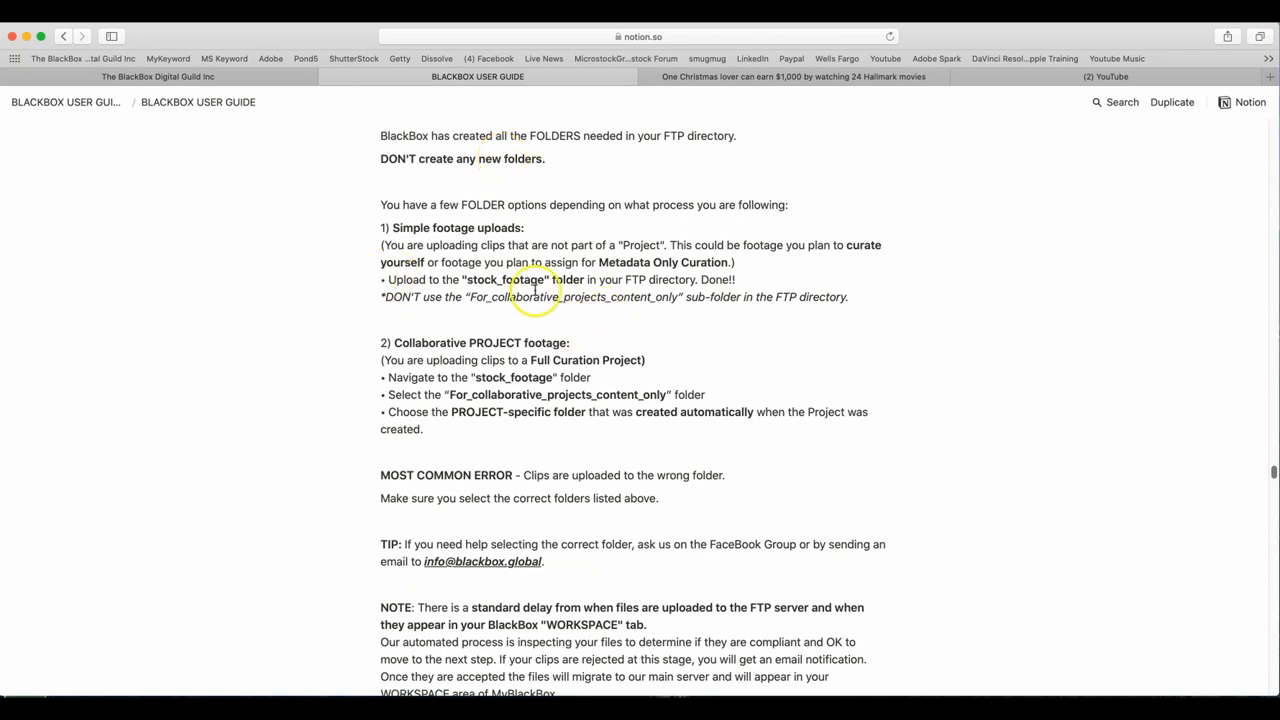
pyautogui.moveTo(828, 292)
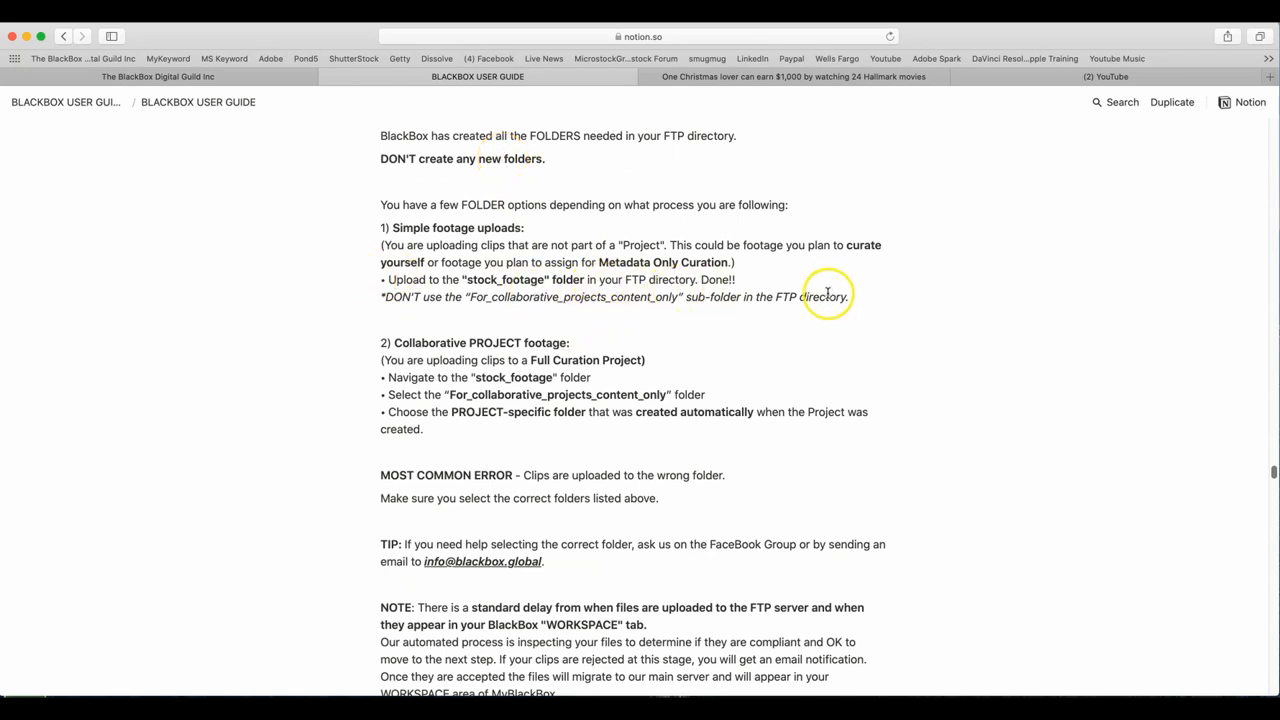
pyautogui.scroll(-3)
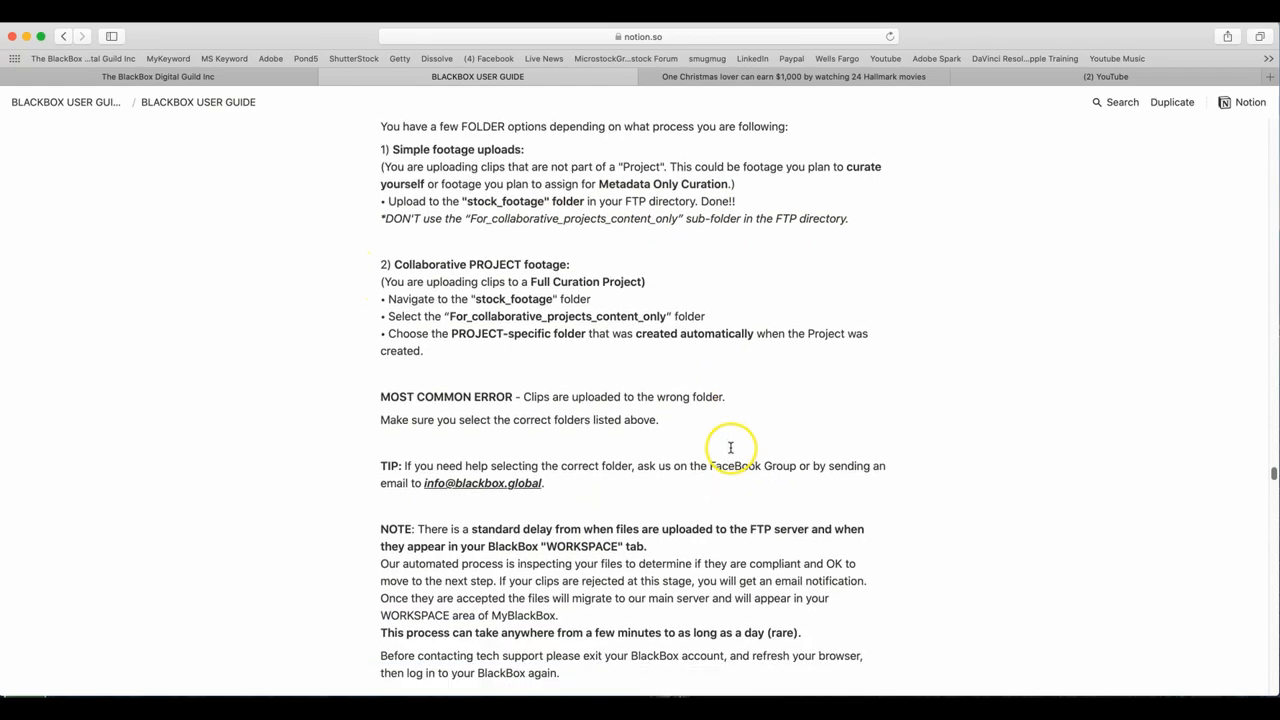
pyautogui.scroll(-3)
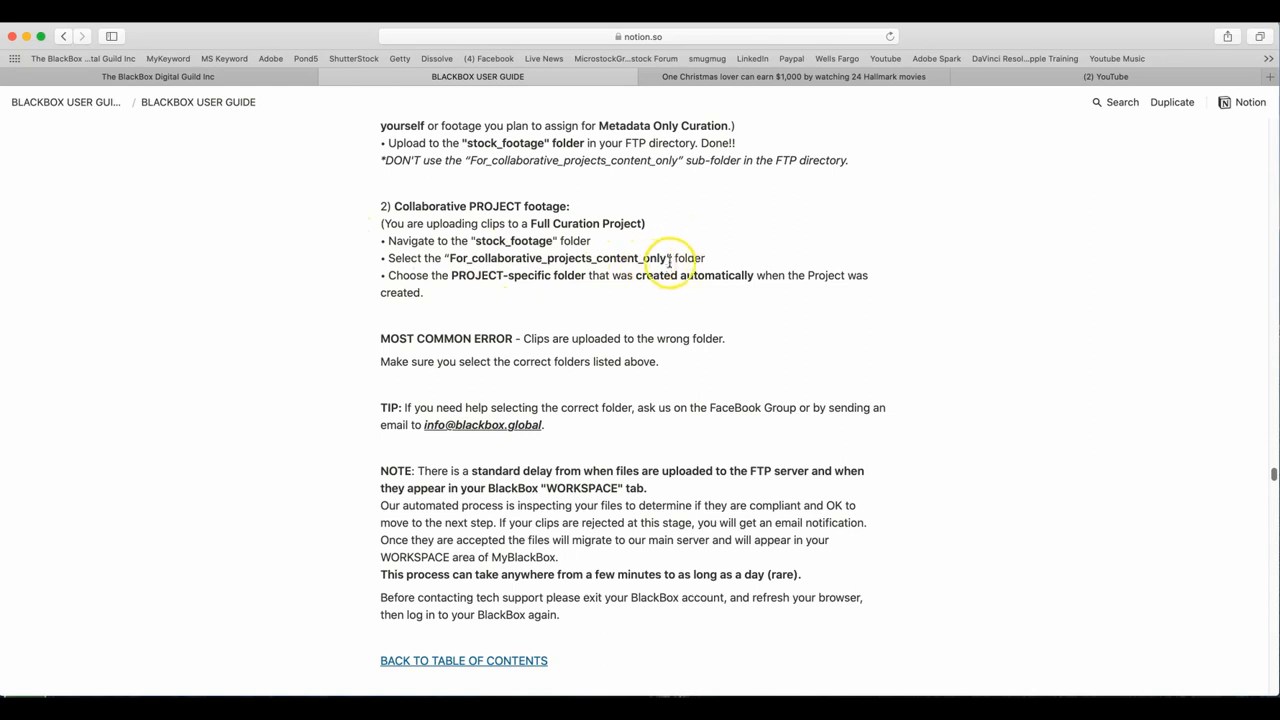
pyautogui.moveTo(520, 280)
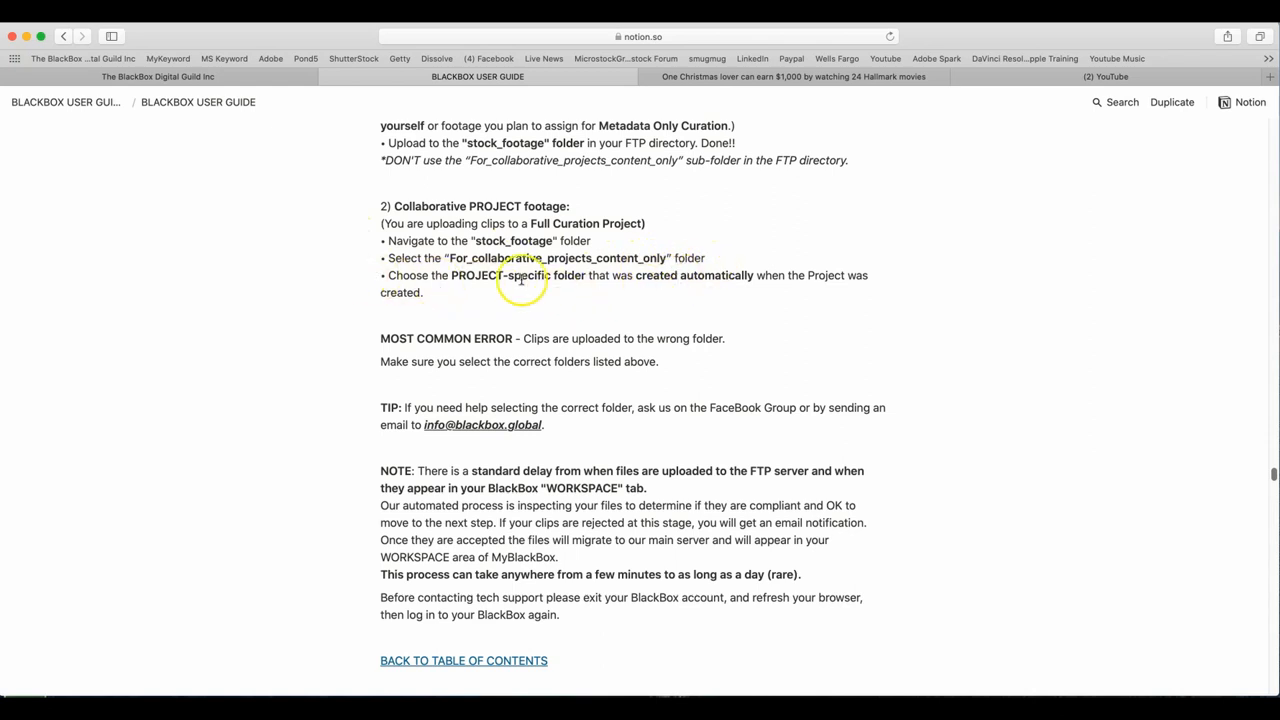
pyautogui.moveTo(944, 300)
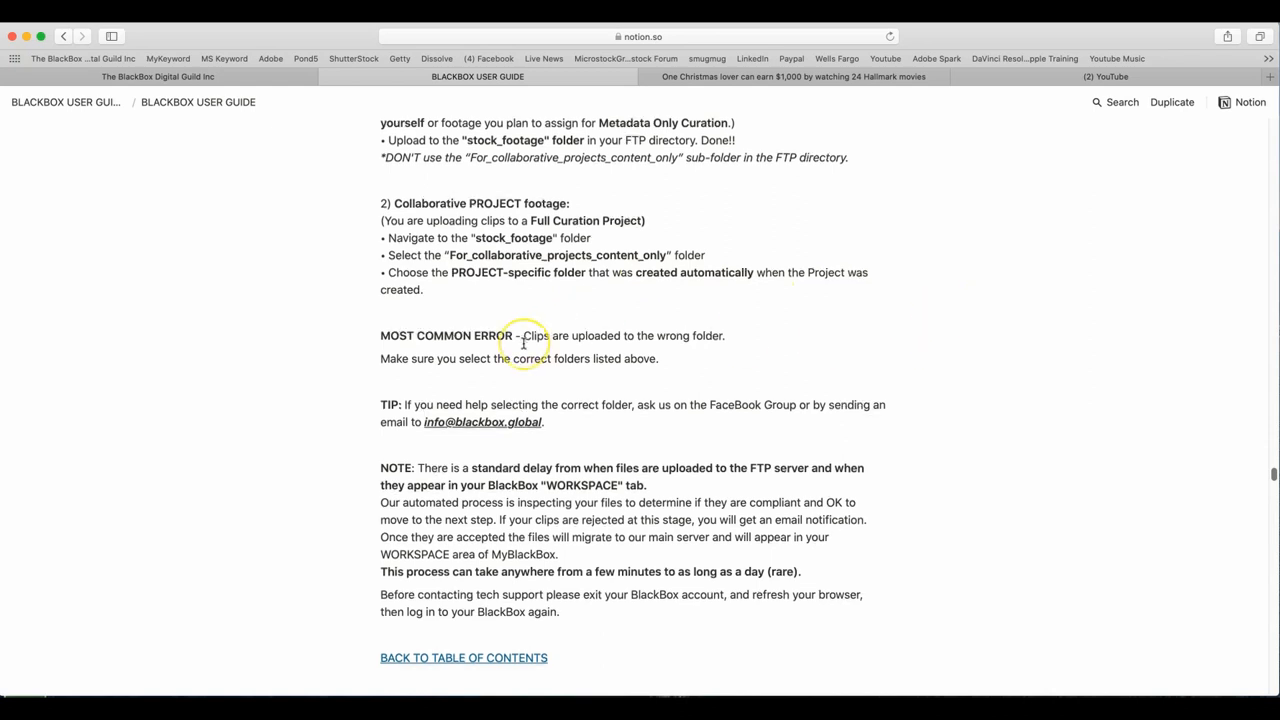
pyautogui.scroll(-3)
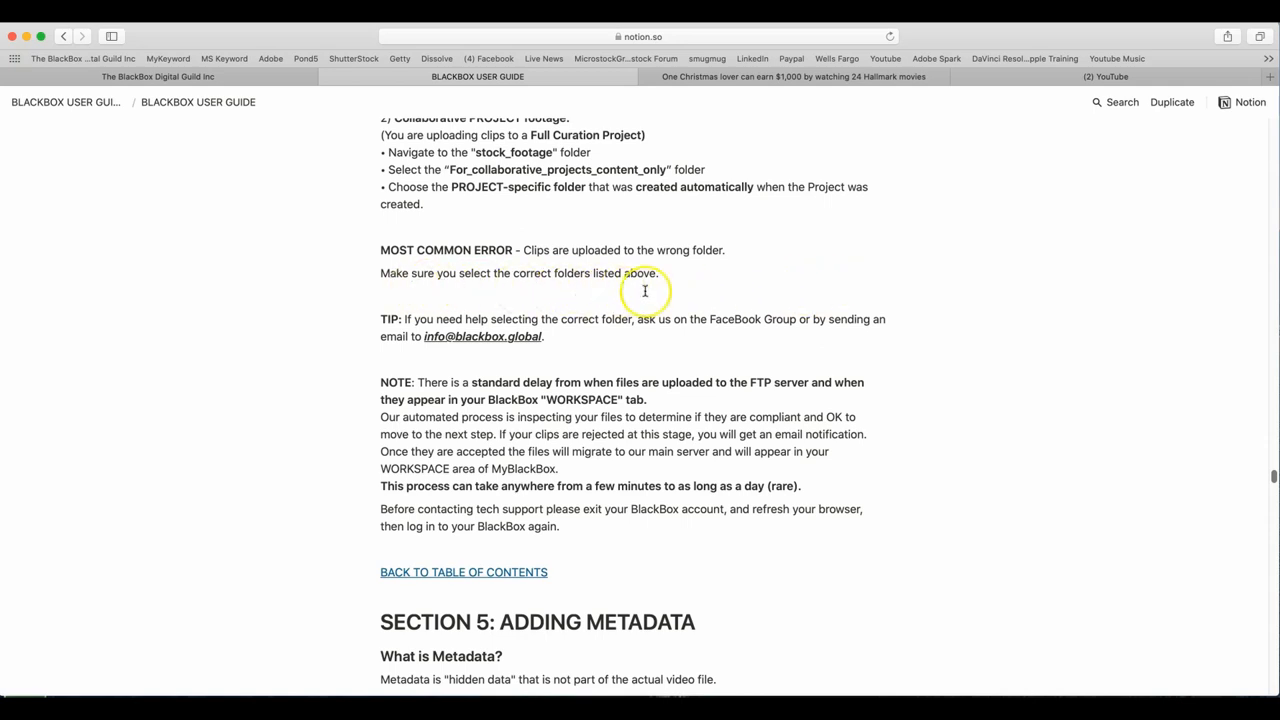
pyautogui.scroll(-3)
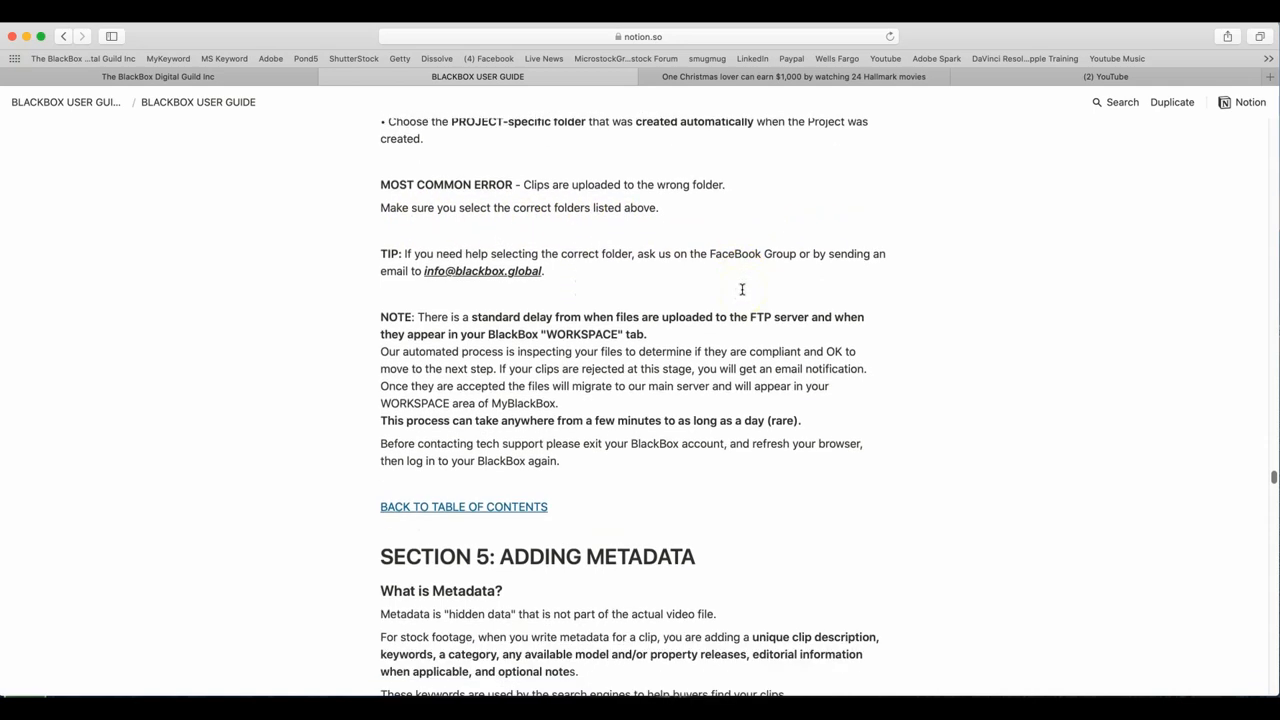
pyautogui.scroll(-3)
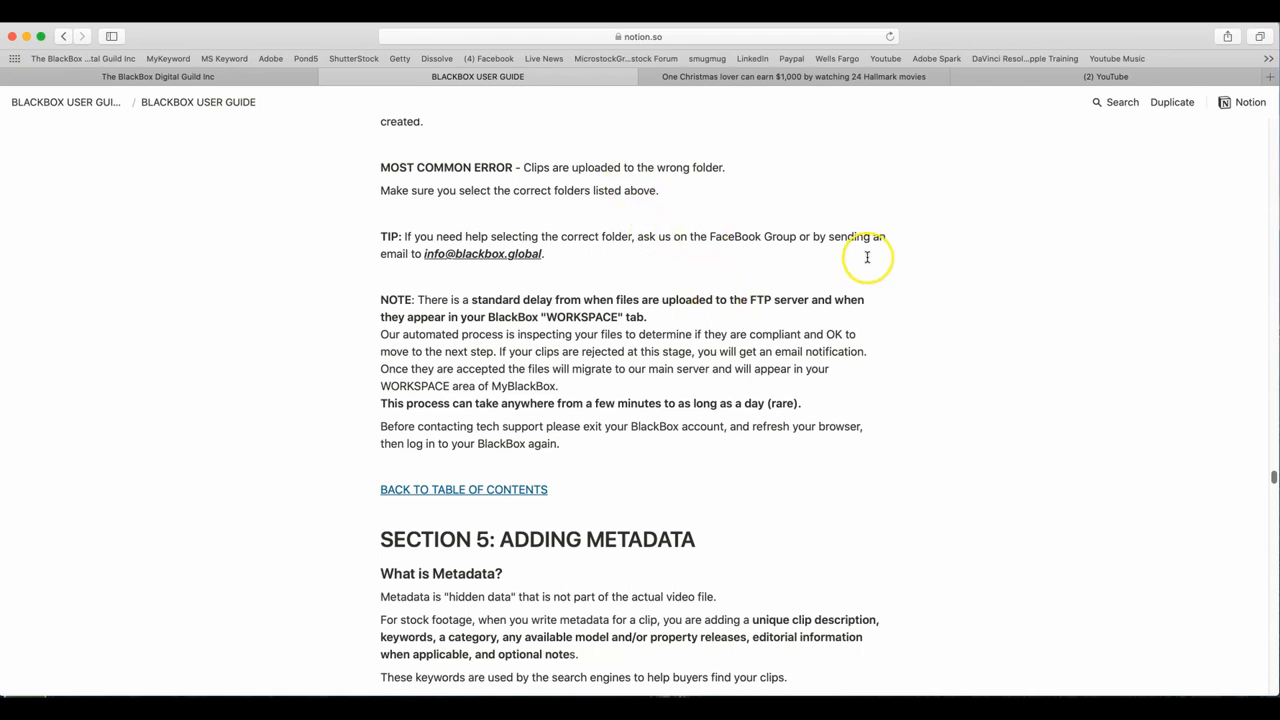
pyautogui.scroll(-3)
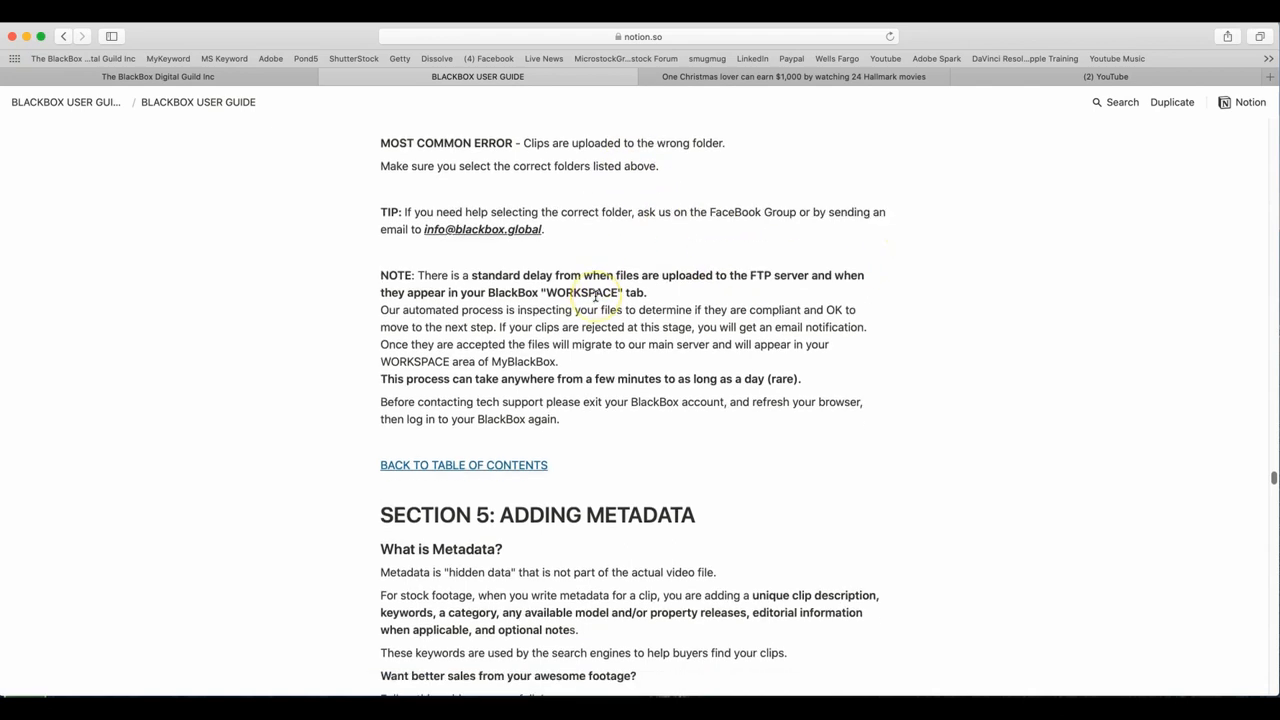
pyautogui.scroll(-3)
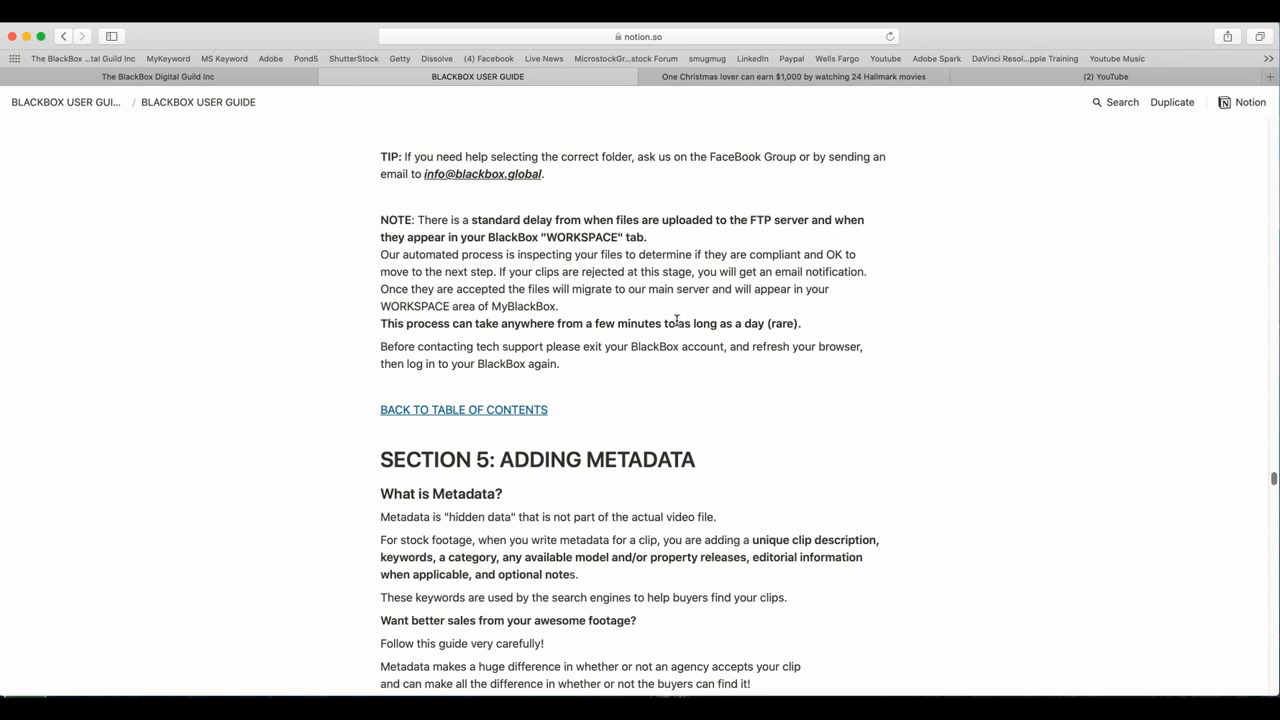
pyautogui.moveTo(620, 394)
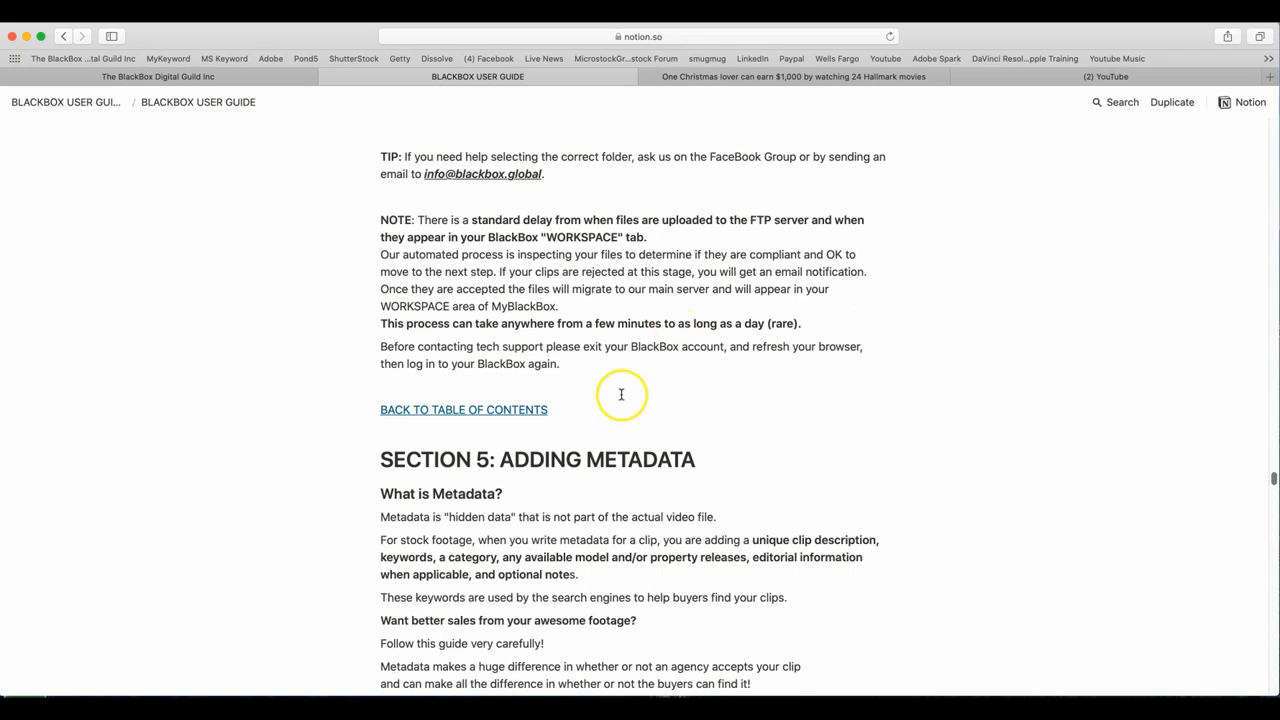
pyautogui.moveTo(616, 360)
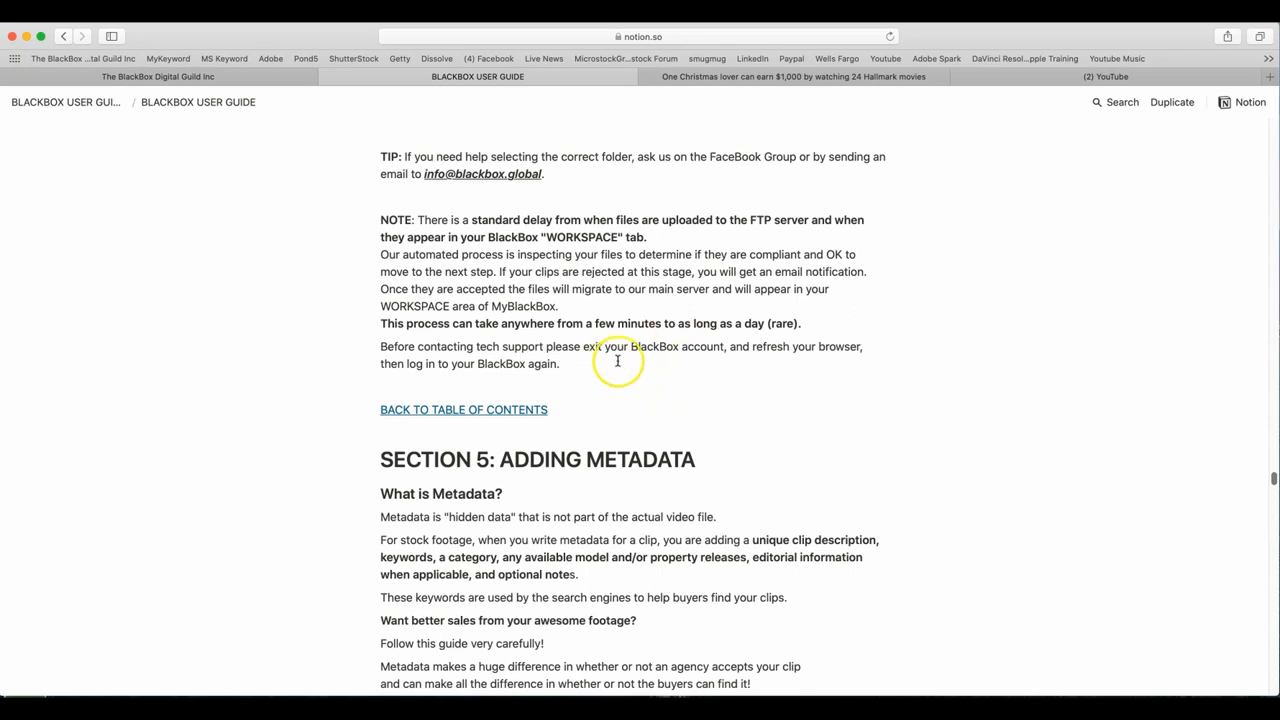
pyautogui.moveTo(382, 400)
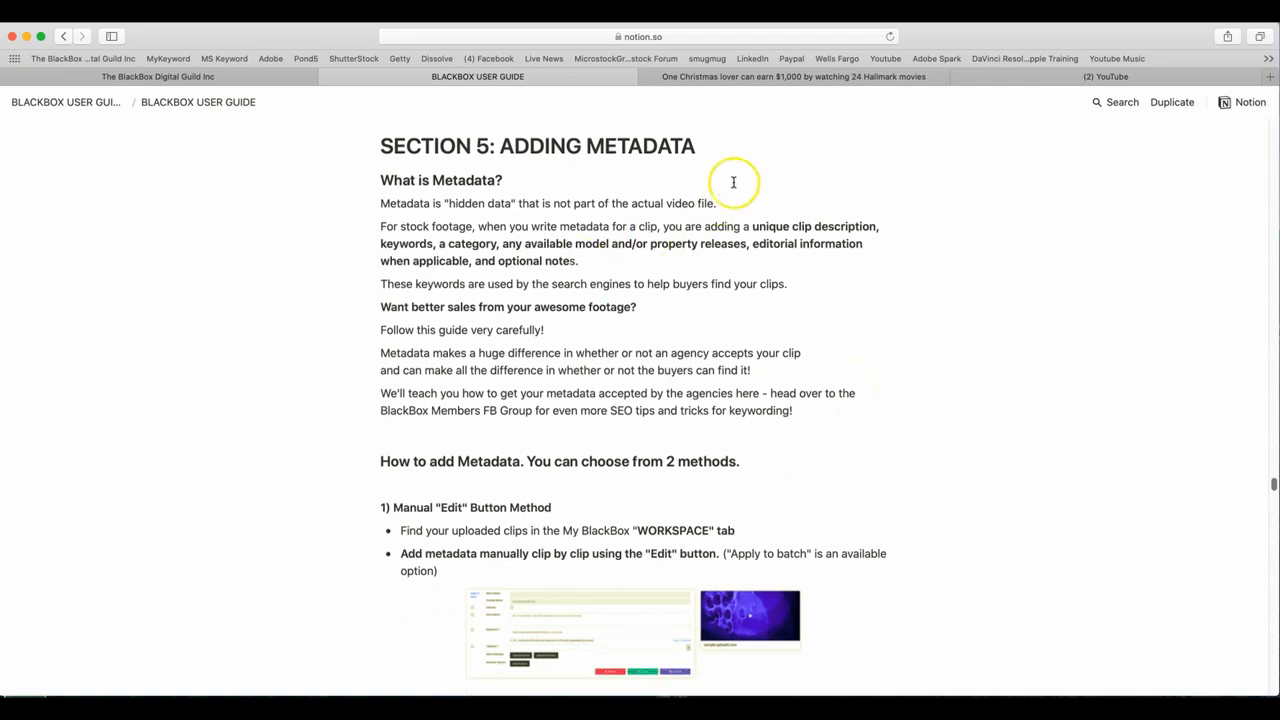
pyautogui.moveTo(728, 172)
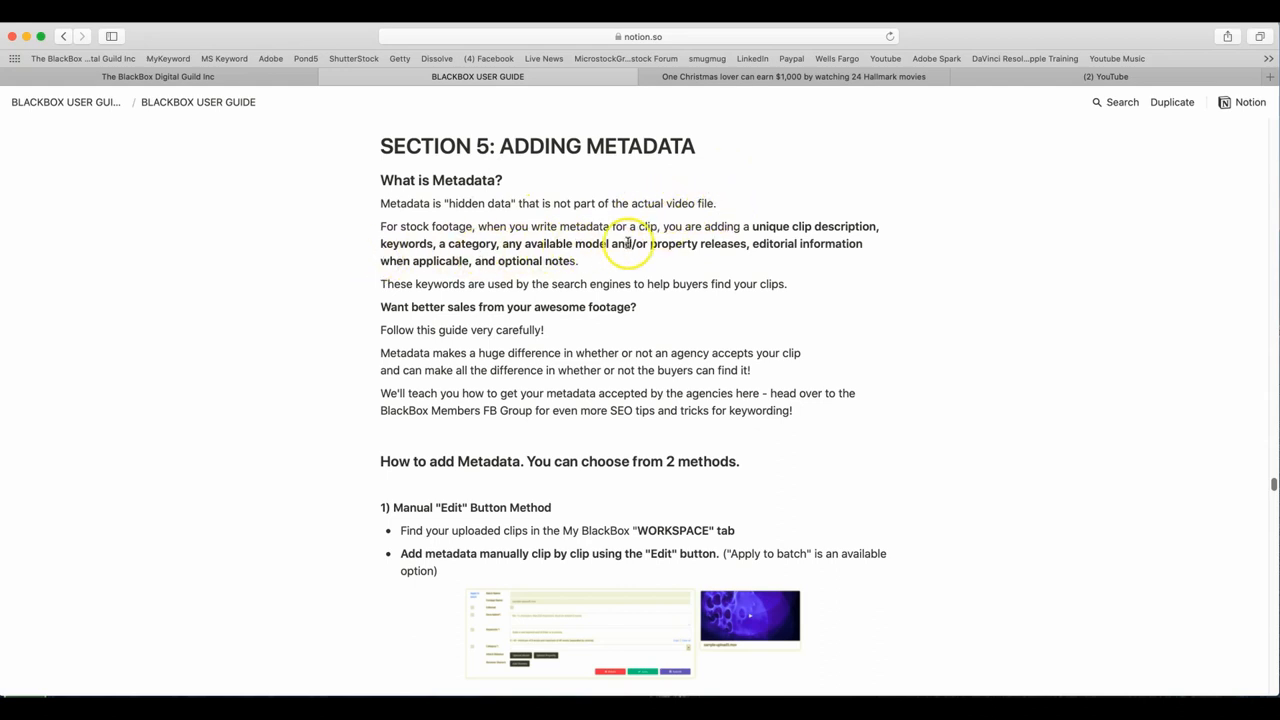
pyautogui.moveTo(932, 260)
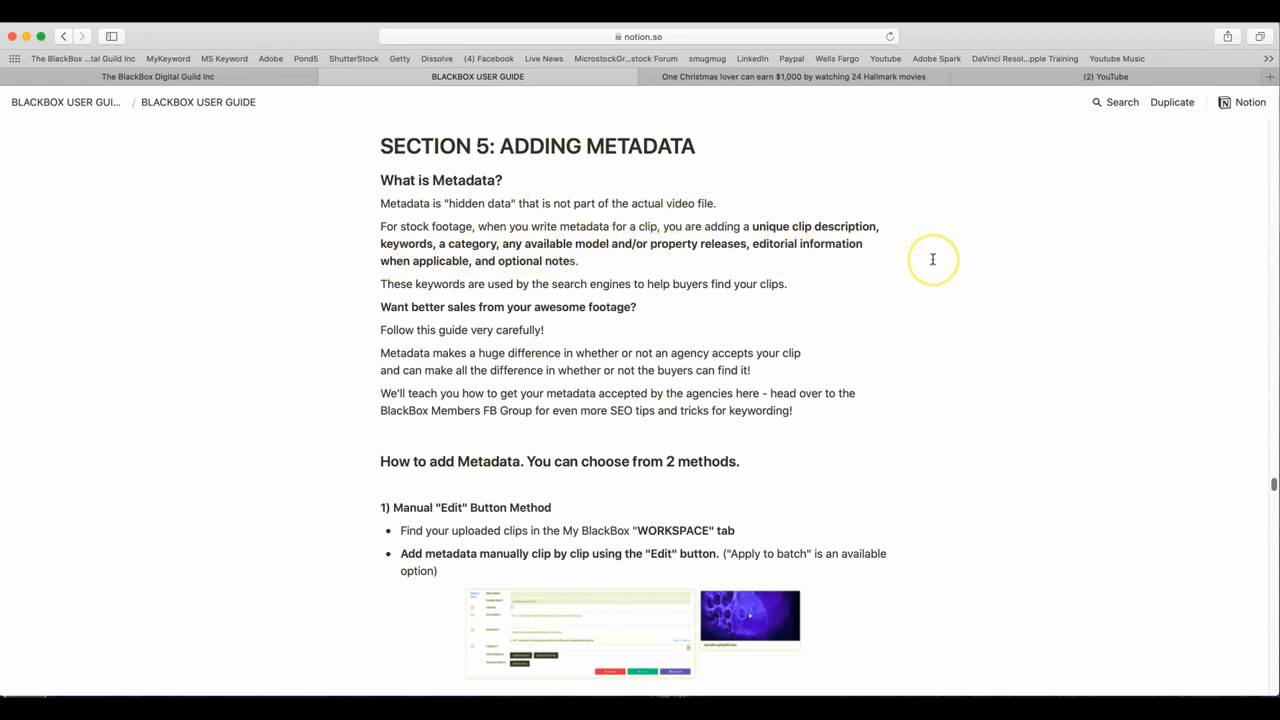
pyautogui.moveTo(544, 270)
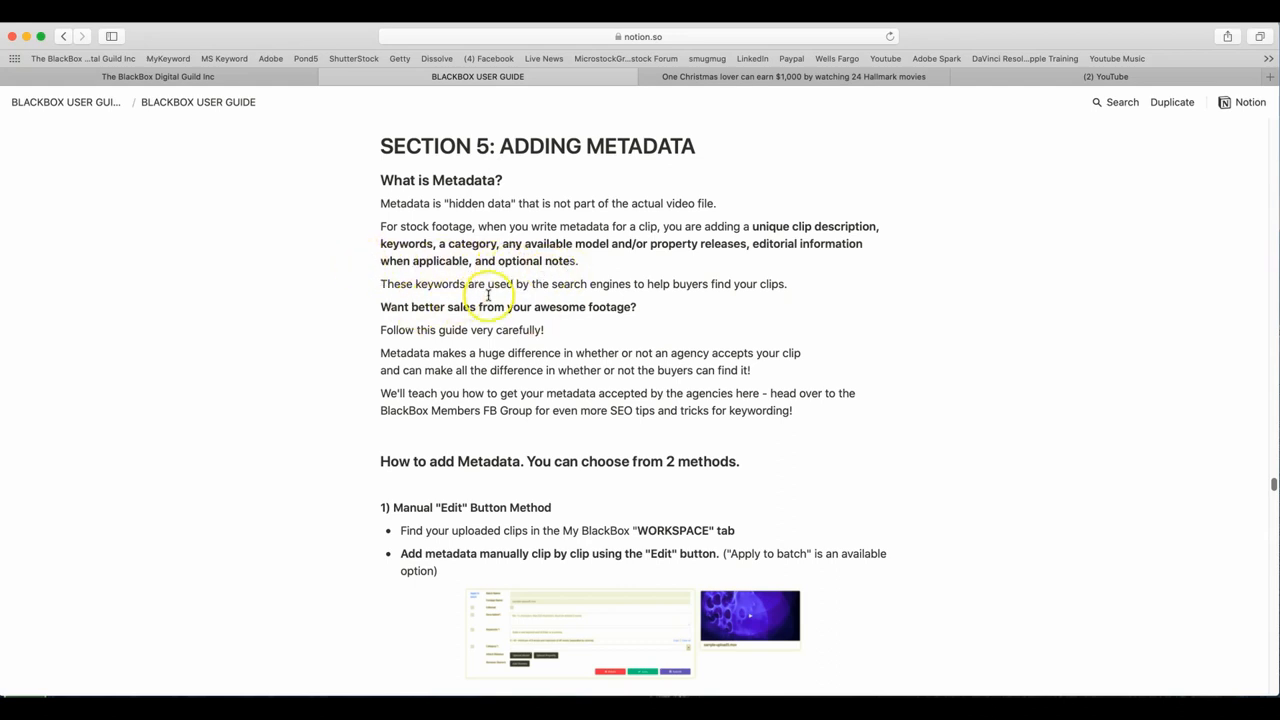
pyautogui.moveTo(738, 304)
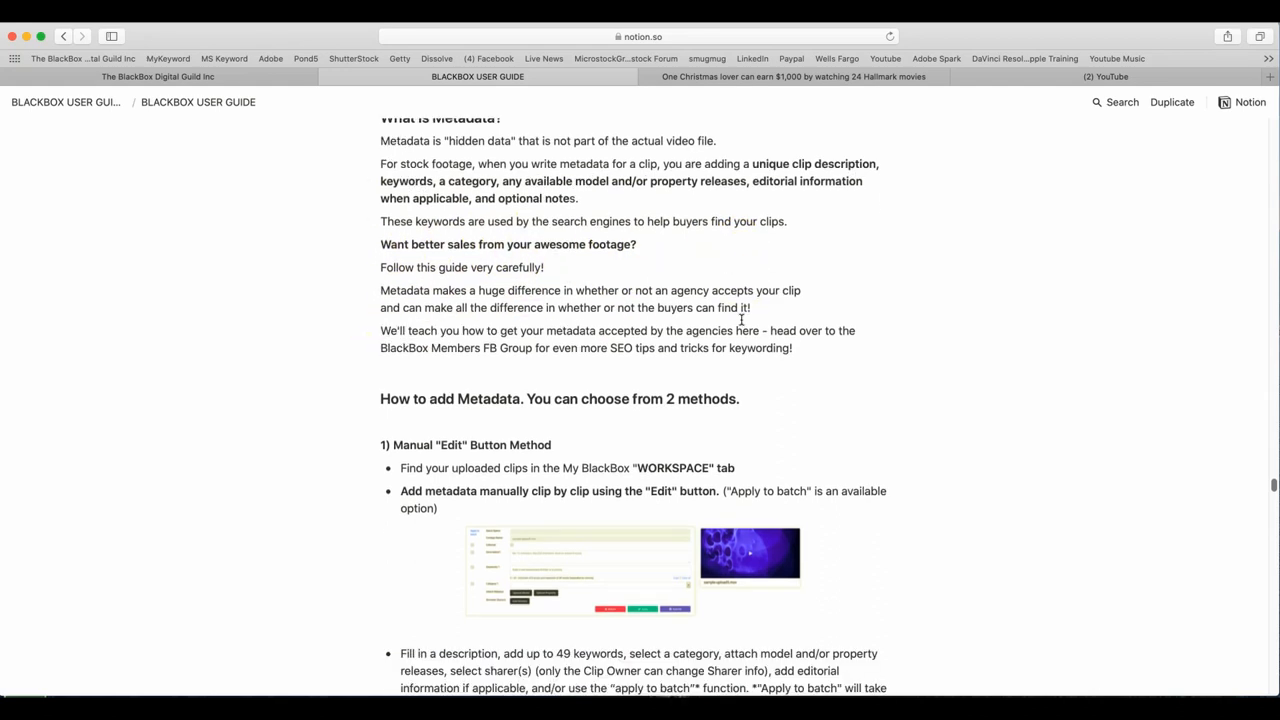
pyautogui.scroll(-3)
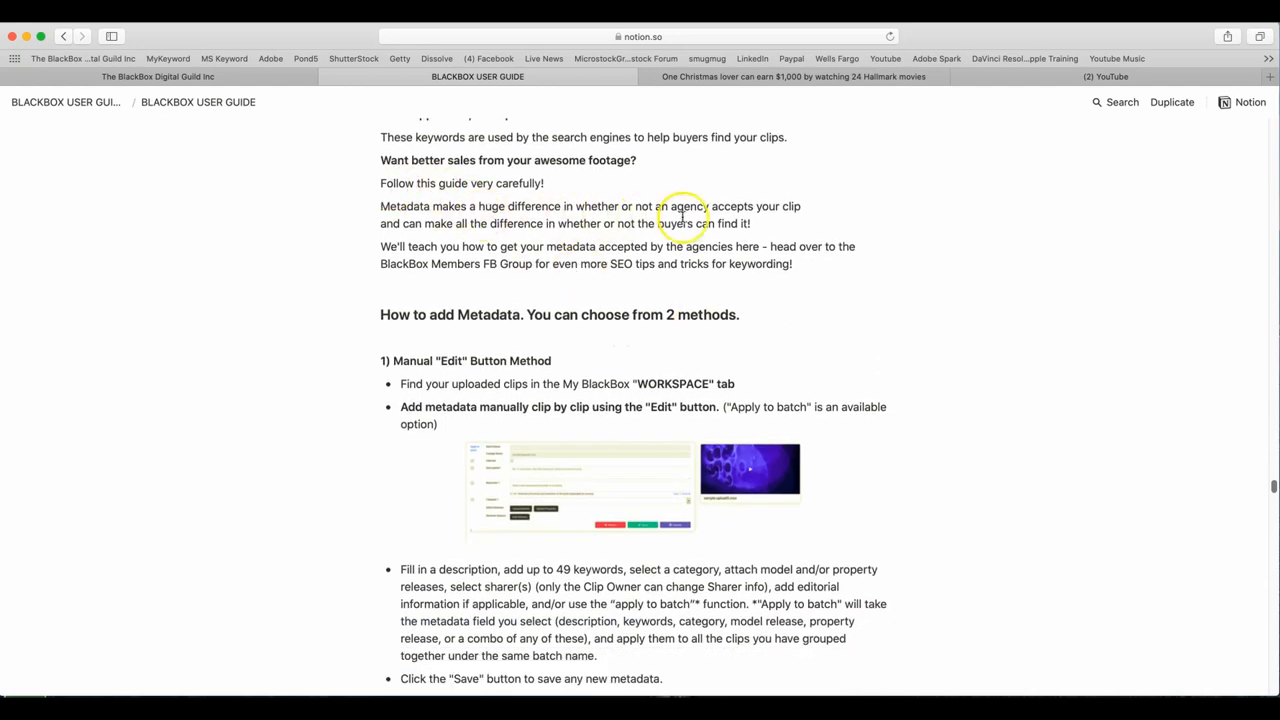
pyautogui.moveTo(744, 218)
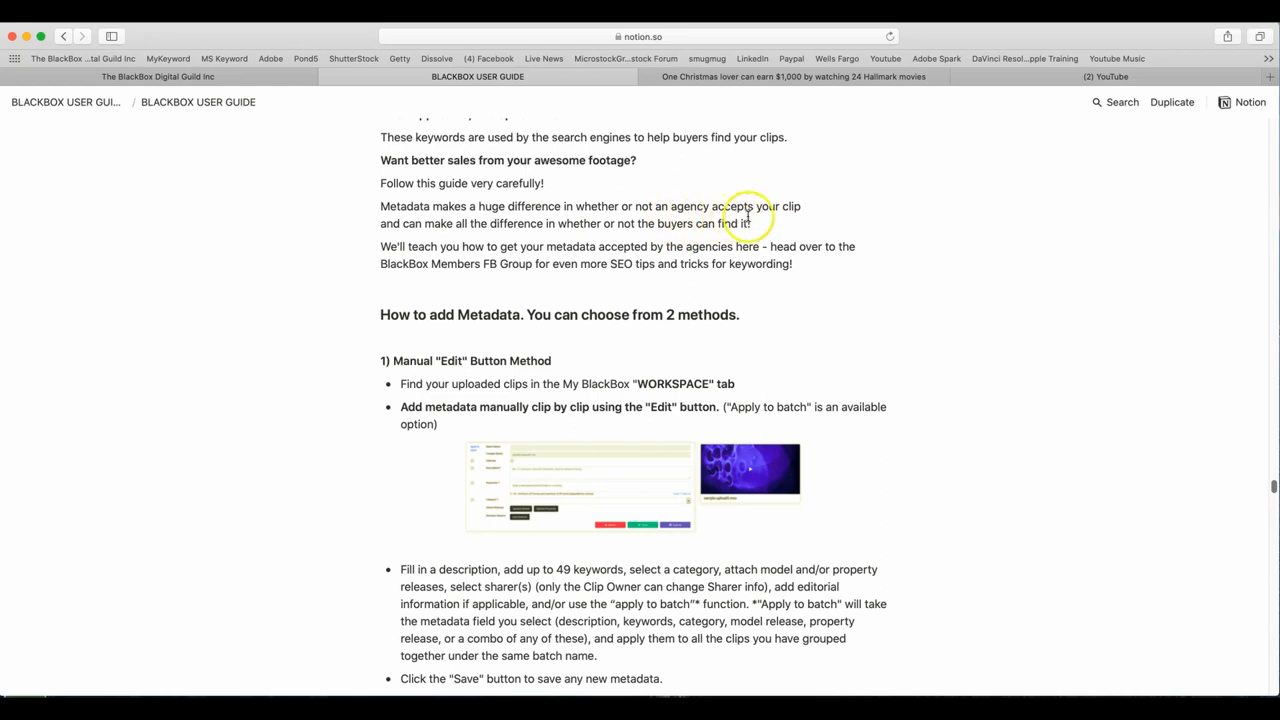
pyautogui.moveTo(432, 224)
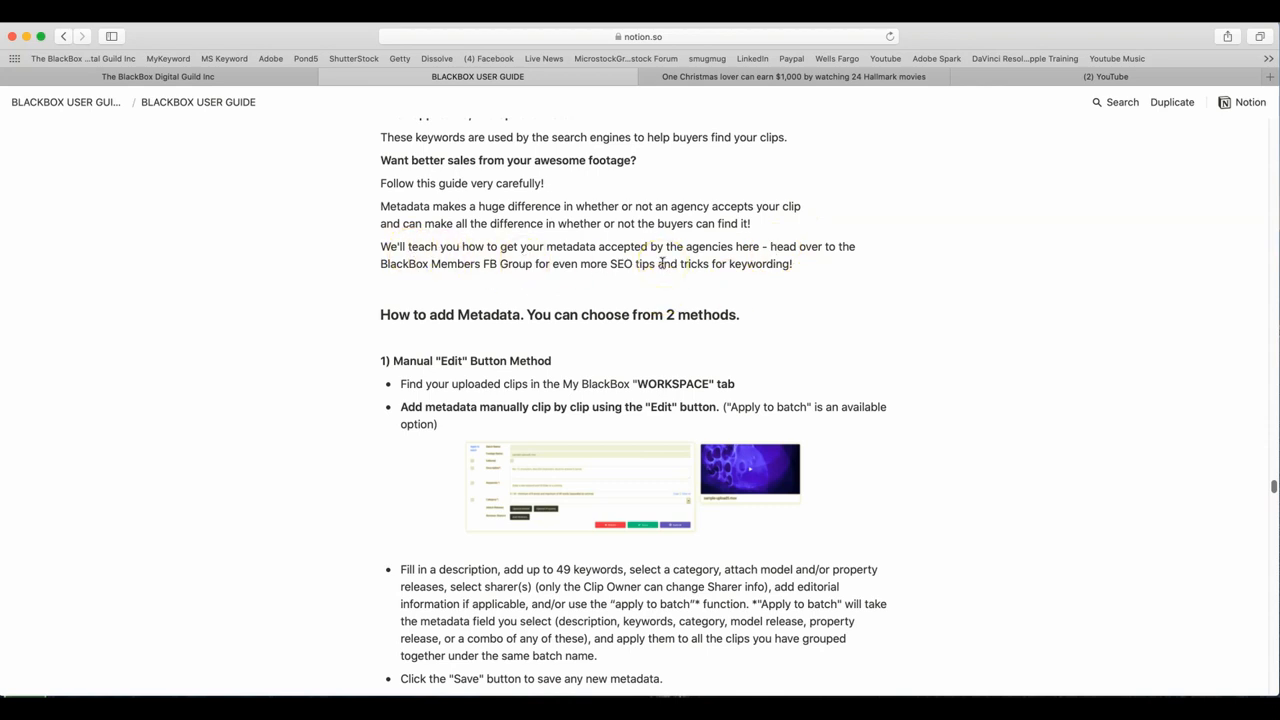
pyautogui.moveTo(908, 248)
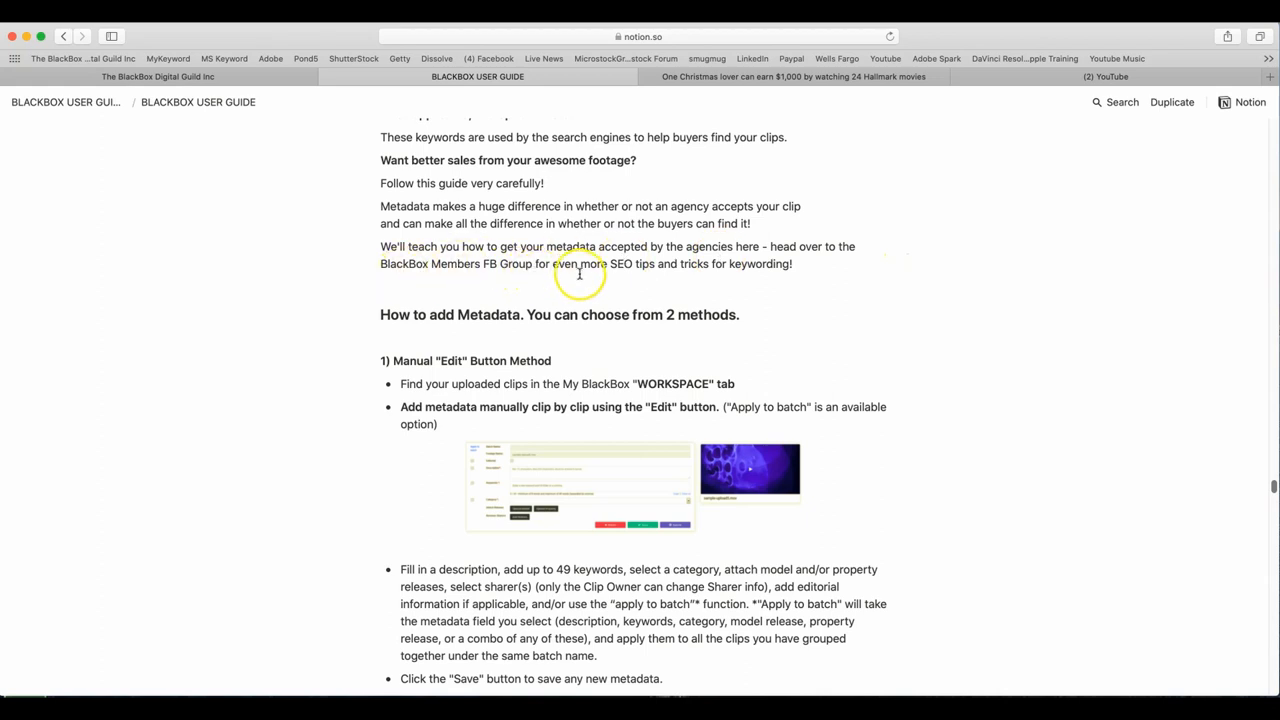
pyautogui.moveTo(742, 278)
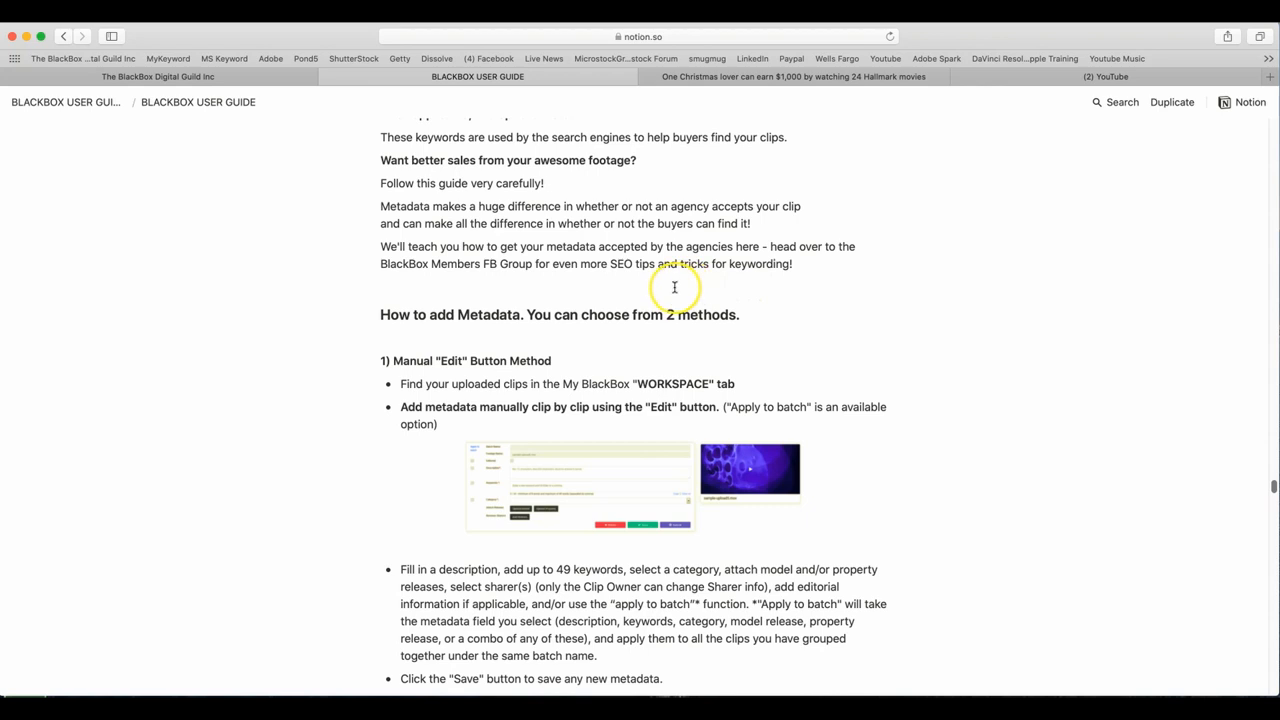
pyautogui.scroll(-3)
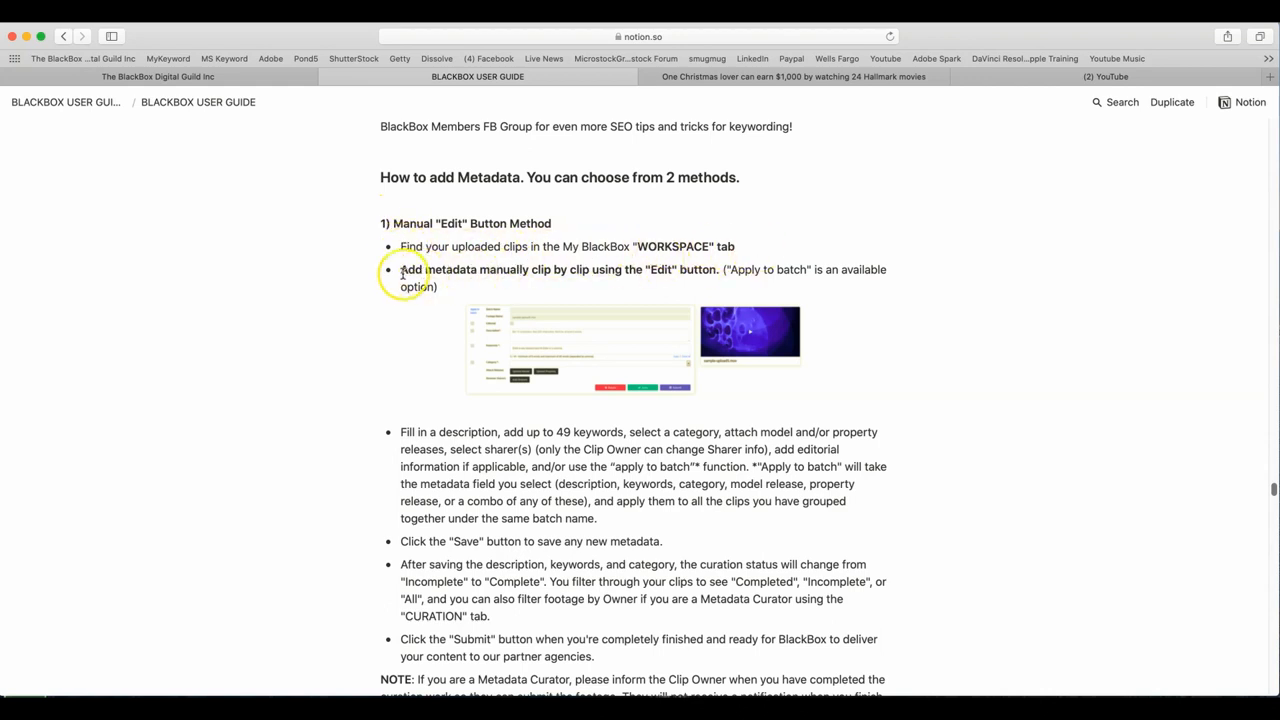
pyautogui.moveTo(628, 276)
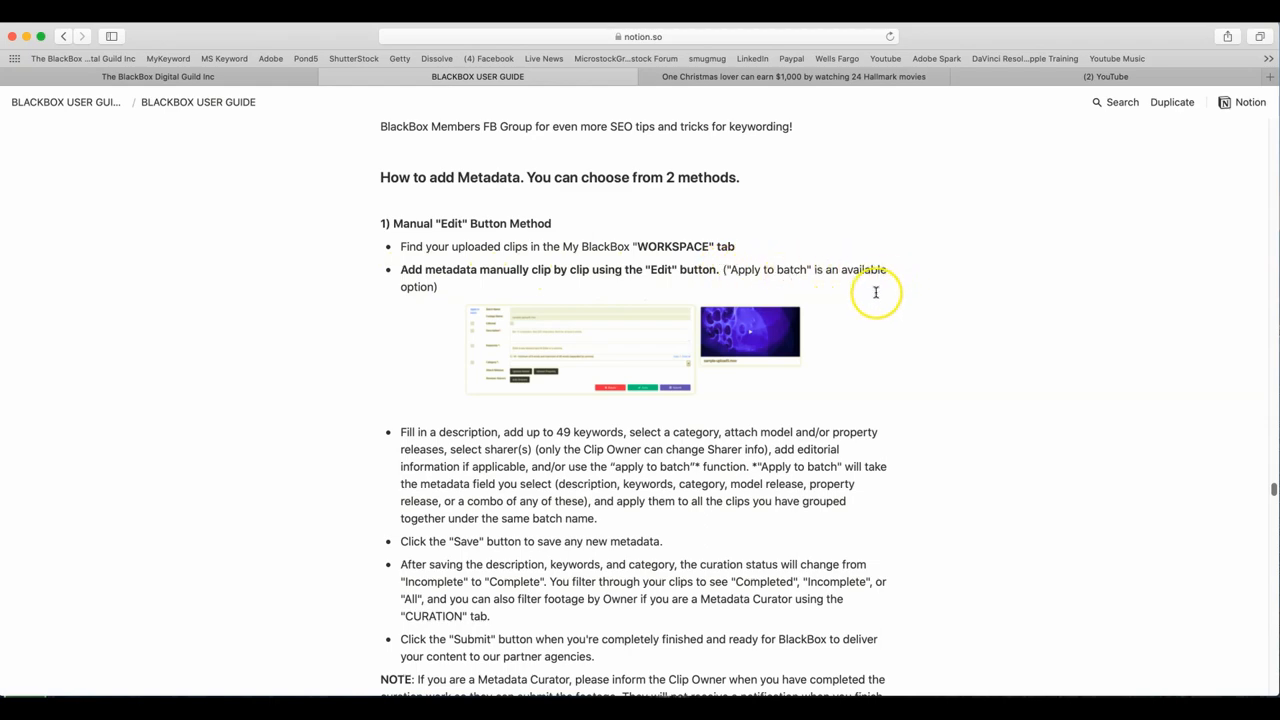
pyautogui.scroll(-3)
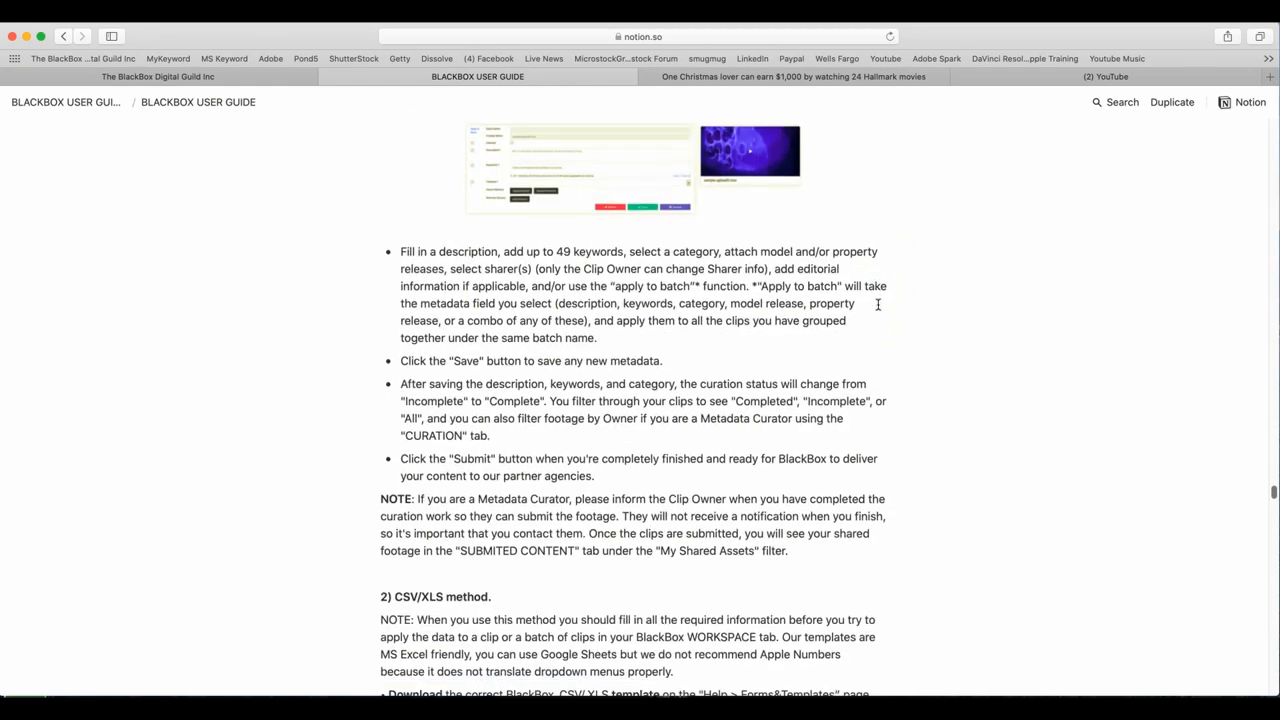
pyautogui.scroll(-3)
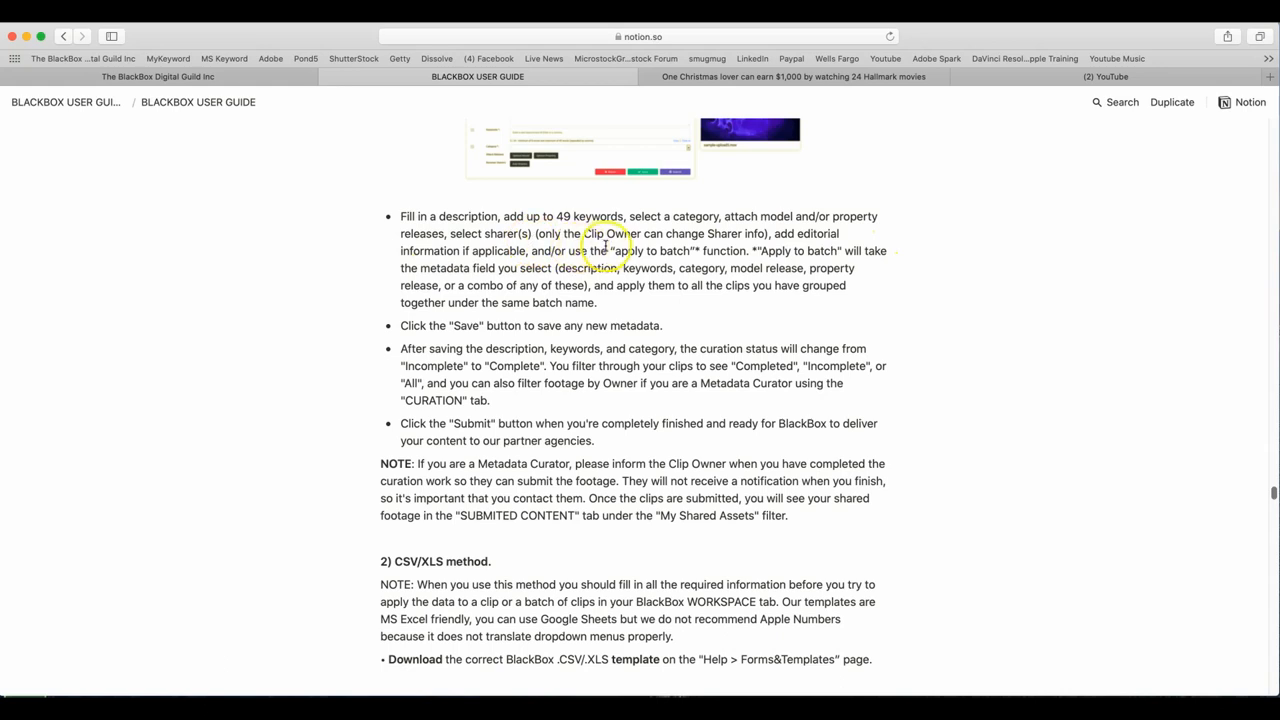
pyautogui.moveTo(776, 240)
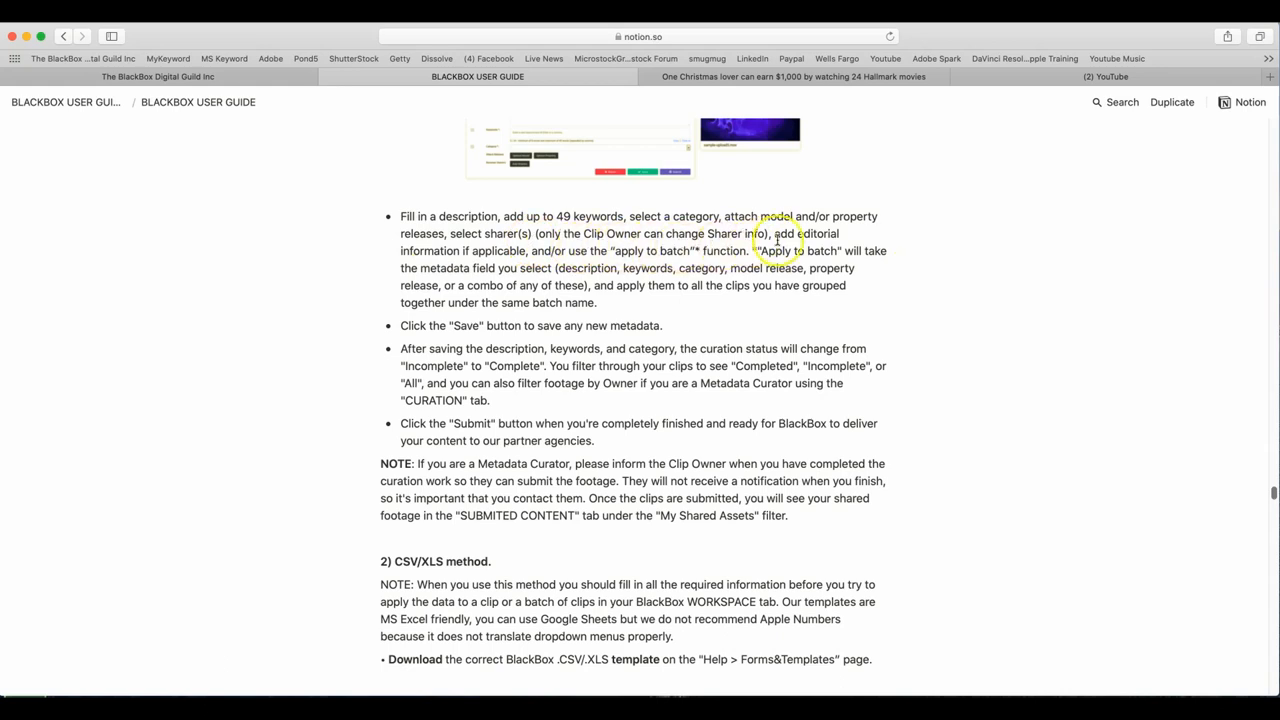
pyautogui.moveTo(452, 256)
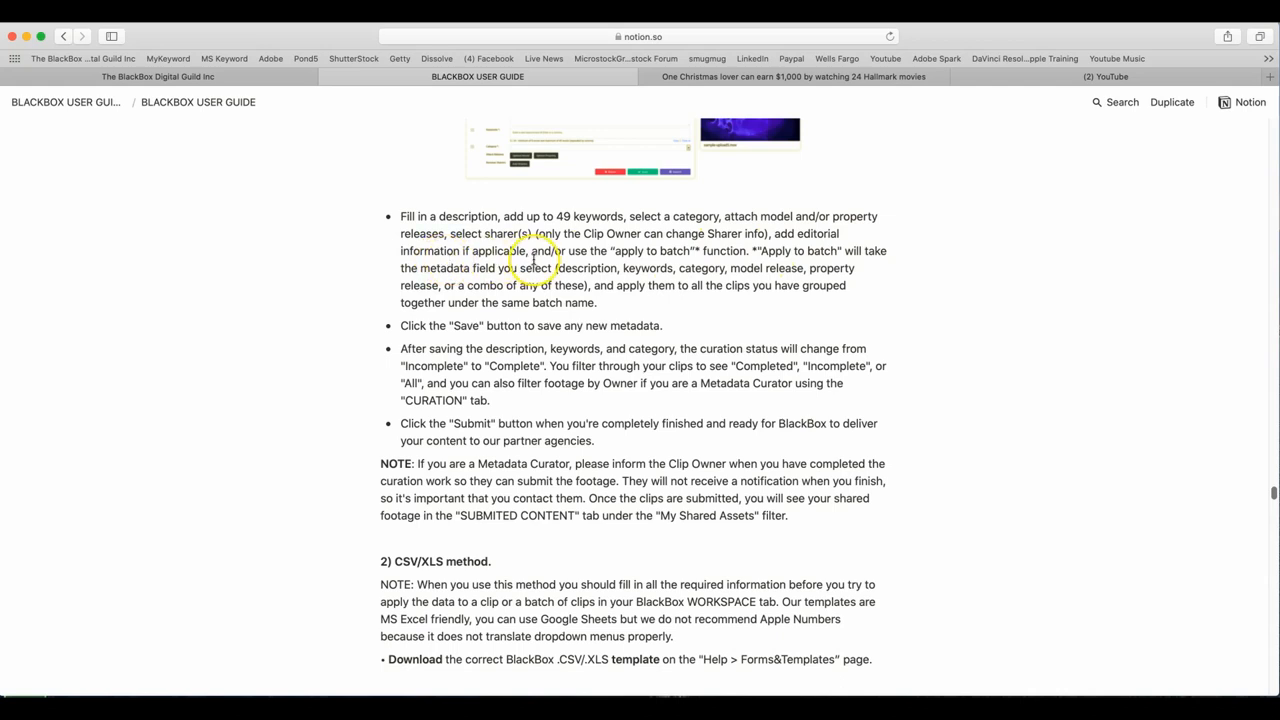
pyautogui.moveTo(776, 260)
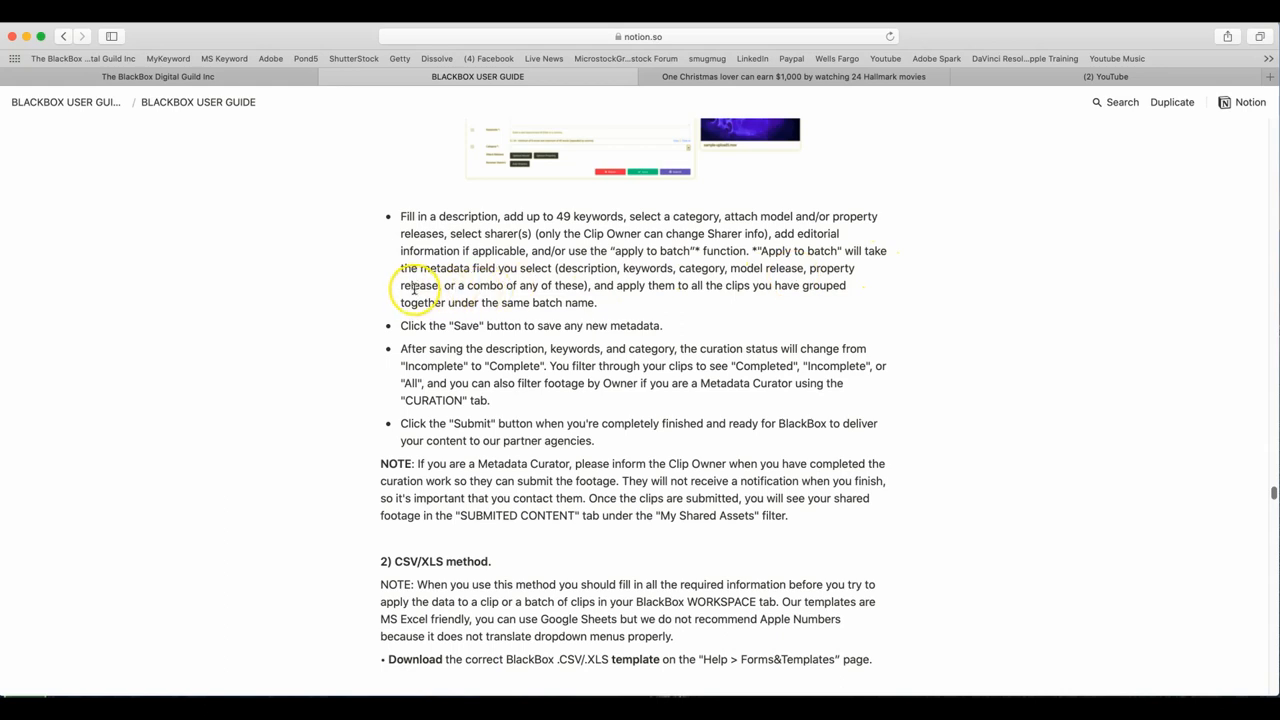
pyautogui.moveTo(672, 298)
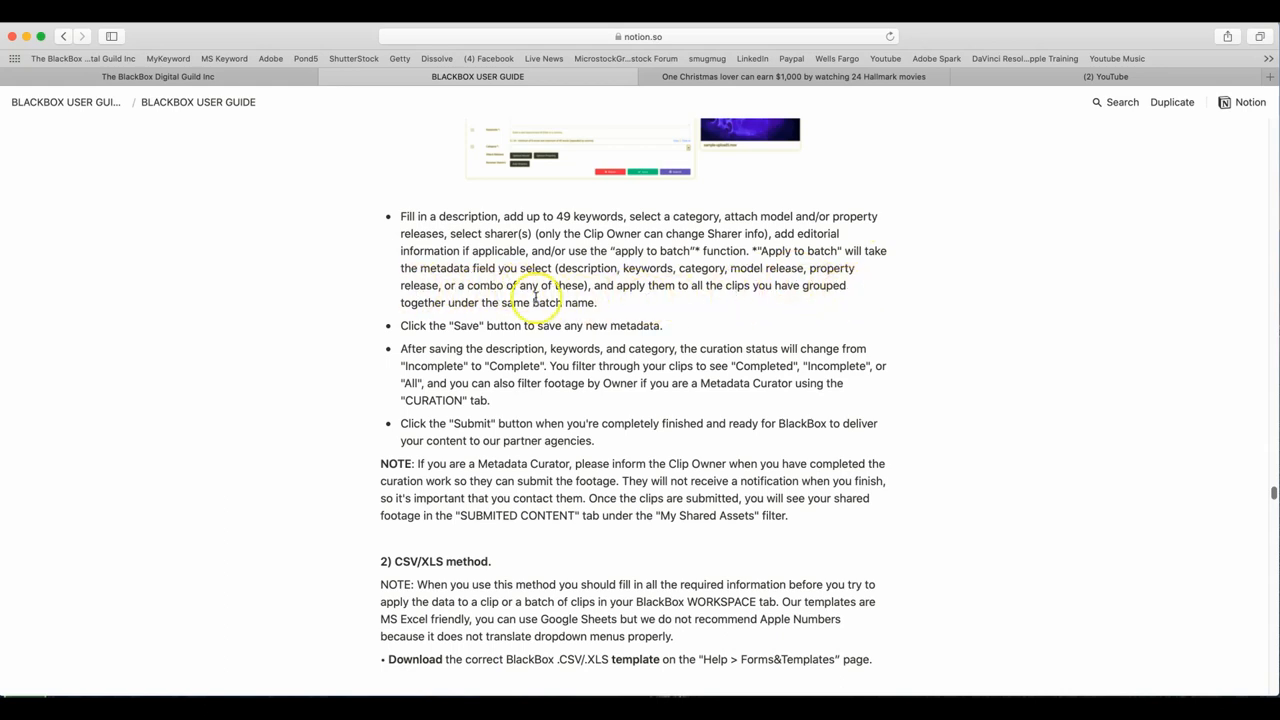
pyautogui.moveTo(598, 308)
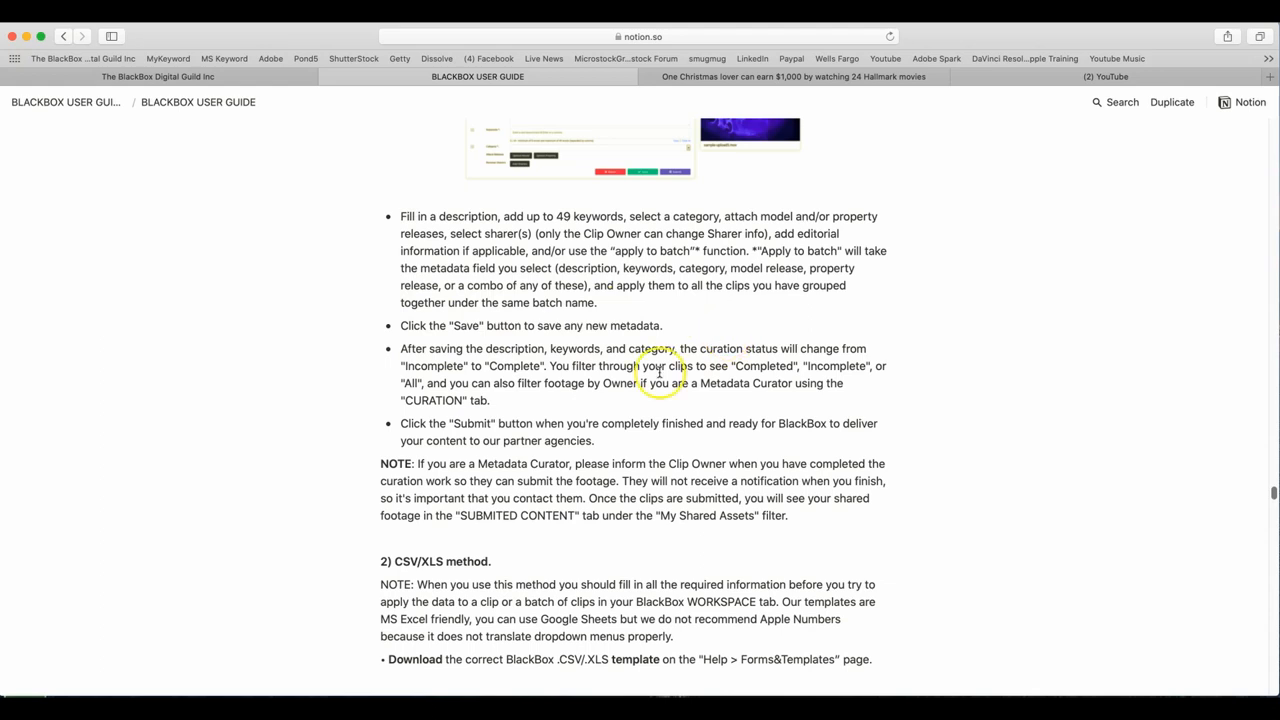
pyautogui.moveTo(684, 388)
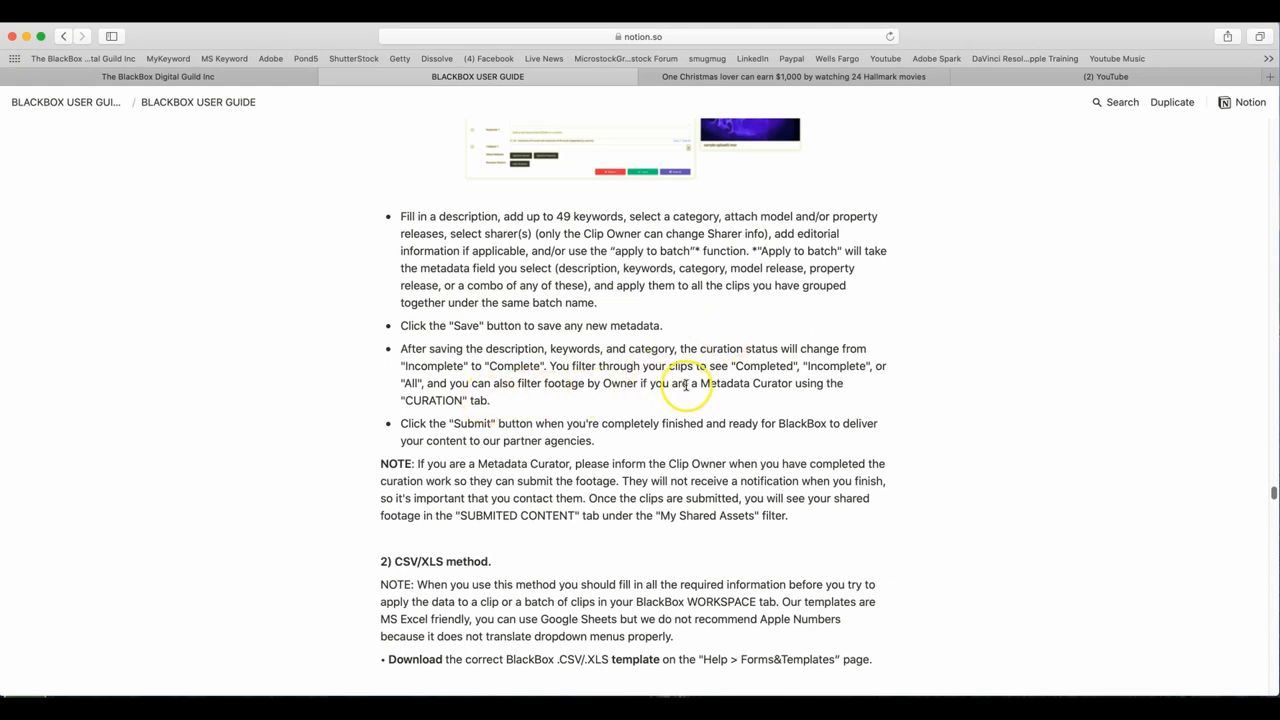
pyautogui.moveTo(790, 356)
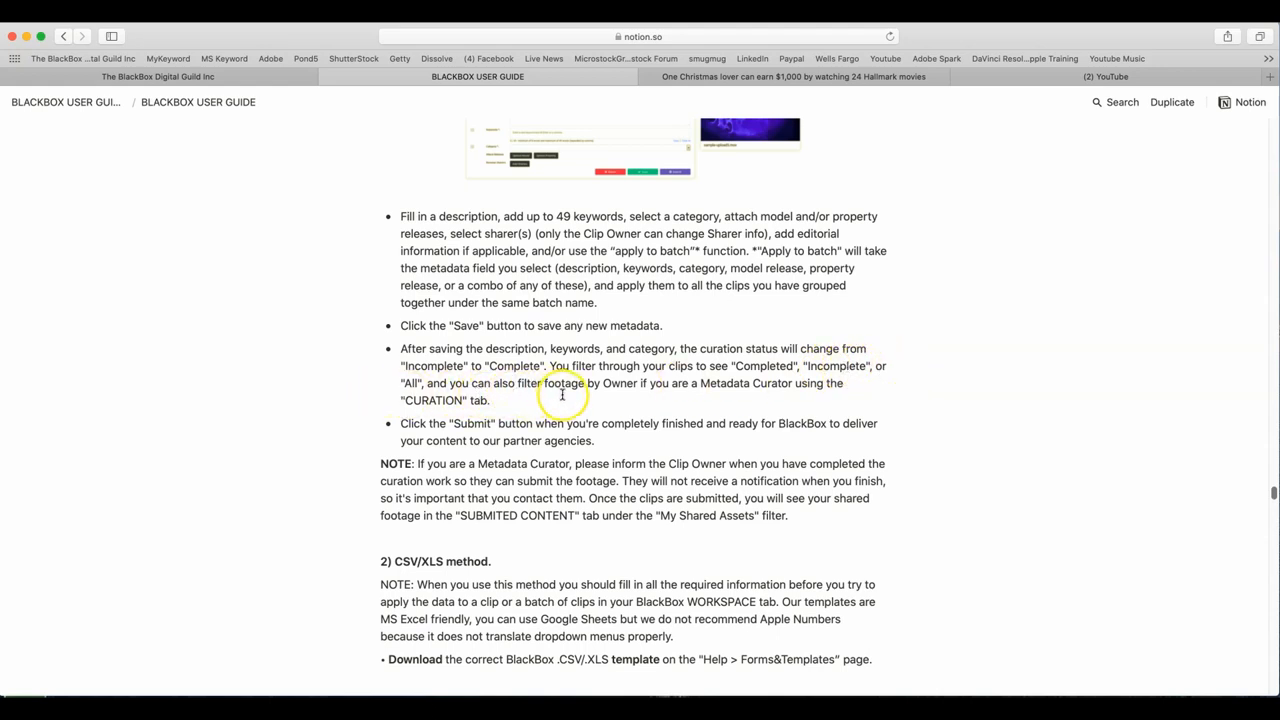
pyautogui.moveTo(648, 396)
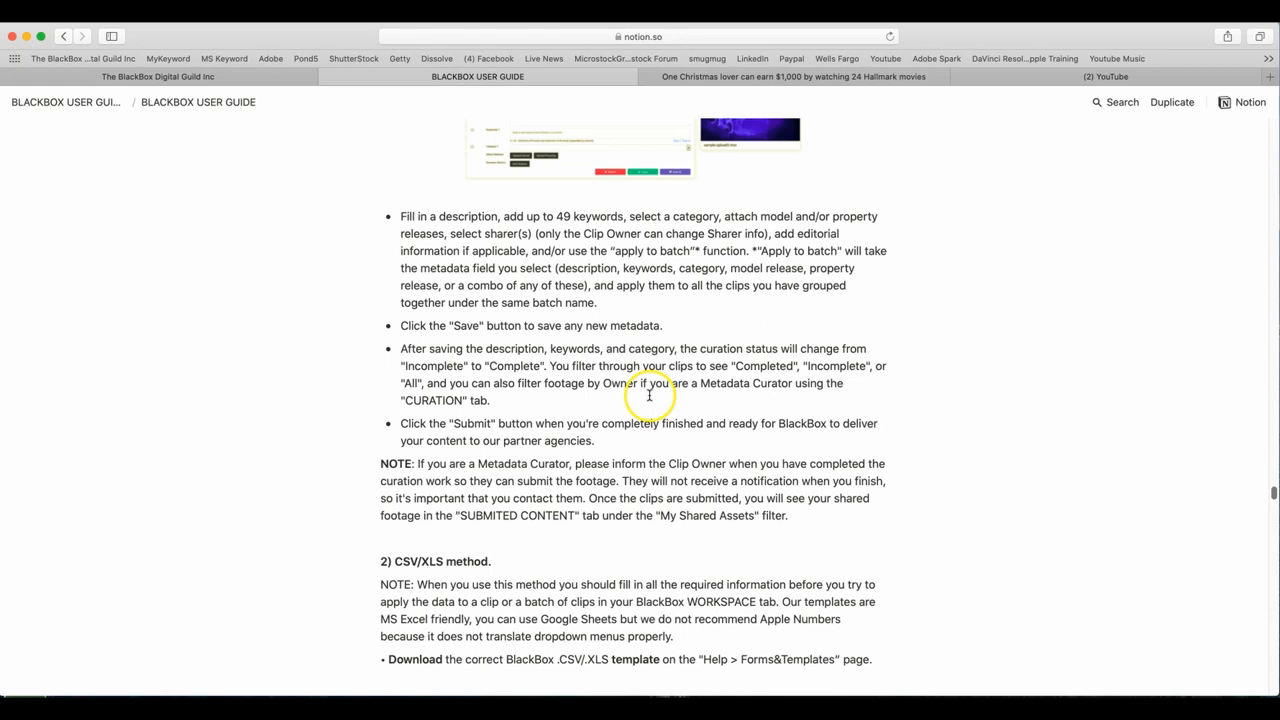
pyautogui.moveTo(484, 410)
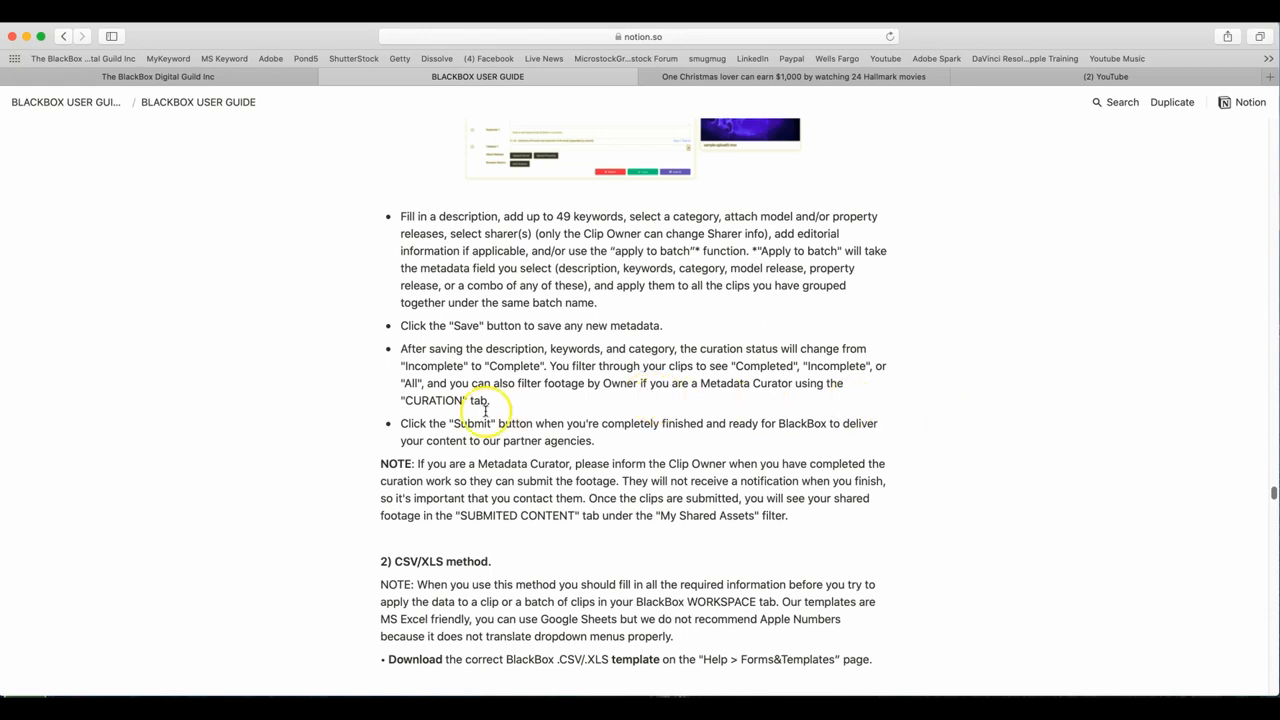
pyautogui.moveTo(998, 432)
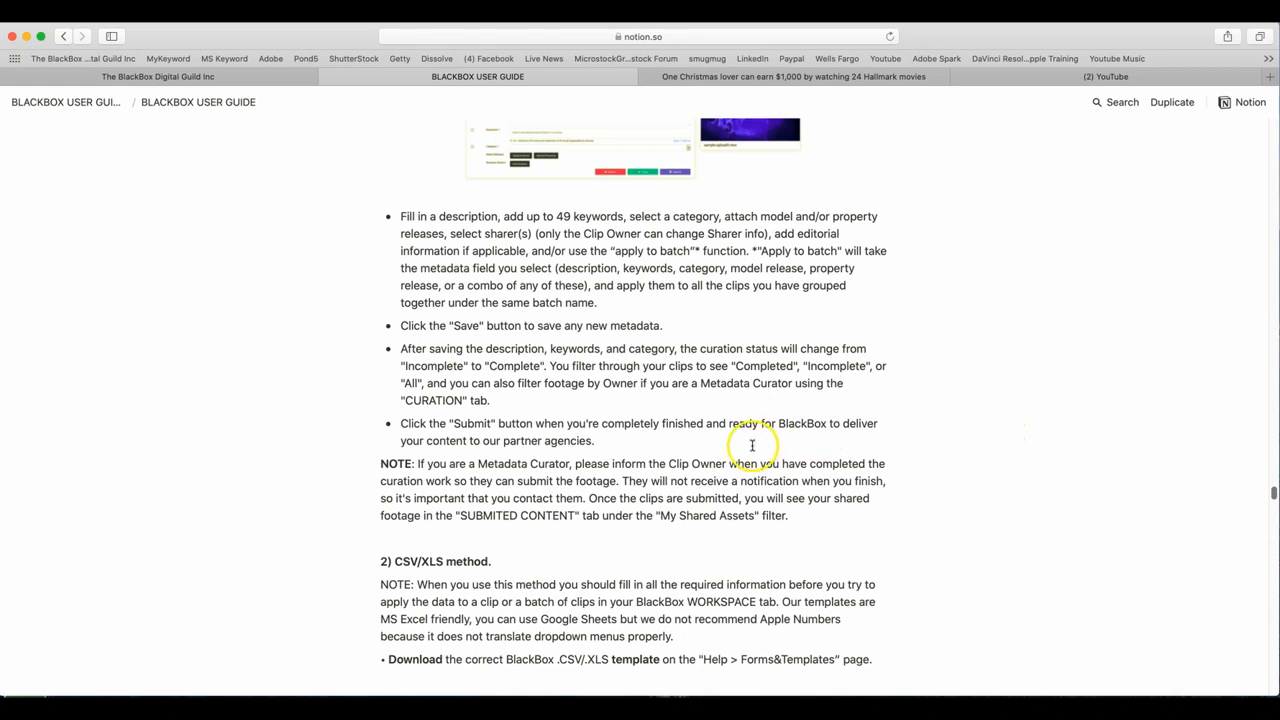
pyautogui.moveTo(888, 436)
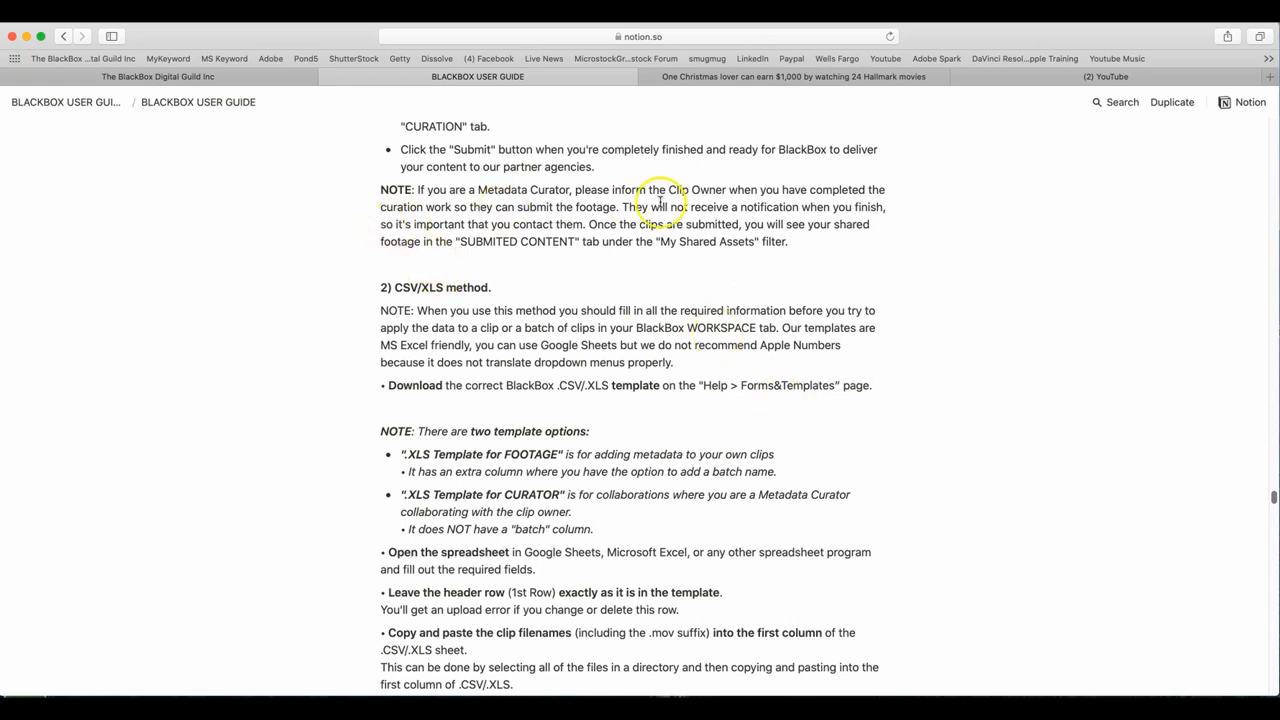
pyautogui.moveTo(688, 232)
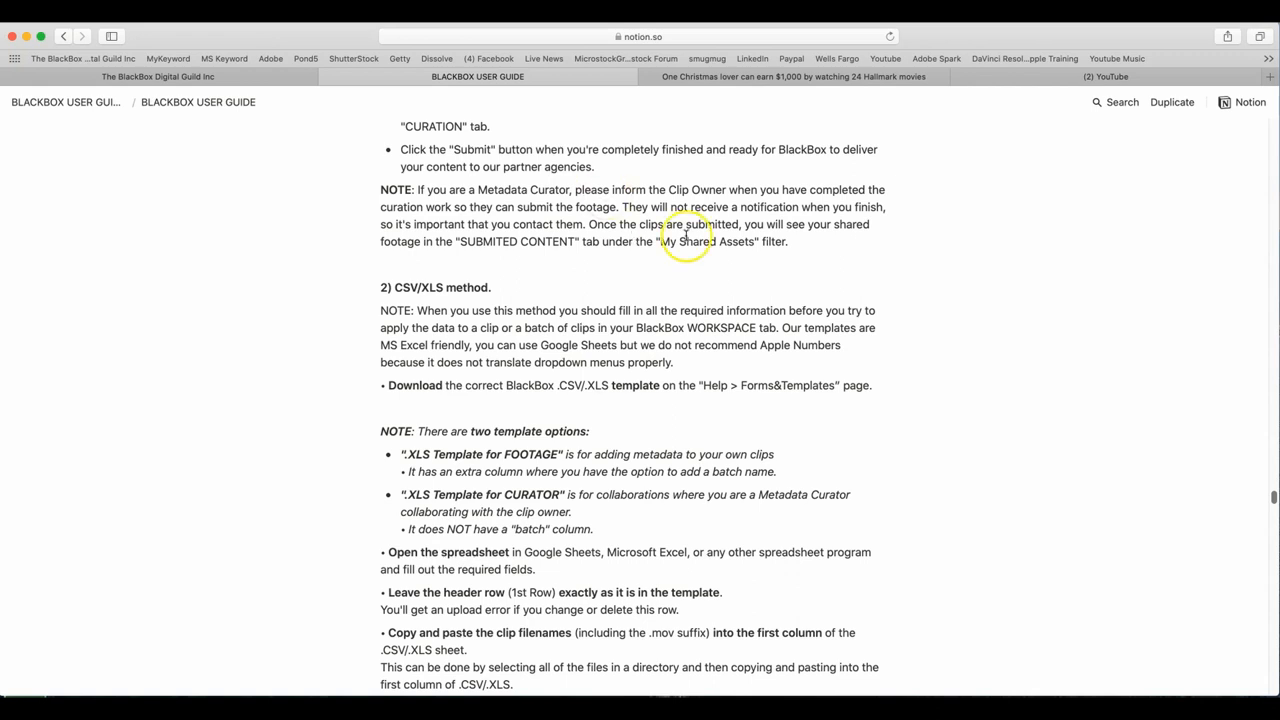
pyautogui.scroll(-3)
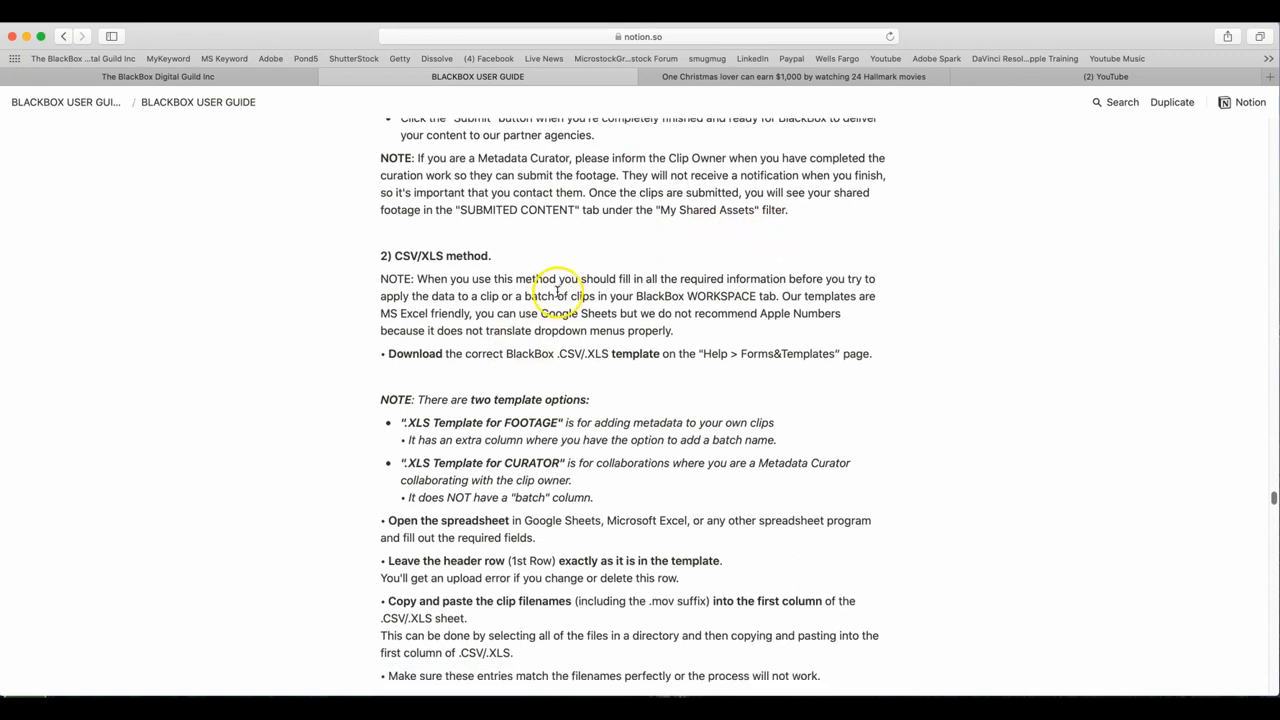
pyautogui.scroll(-3)
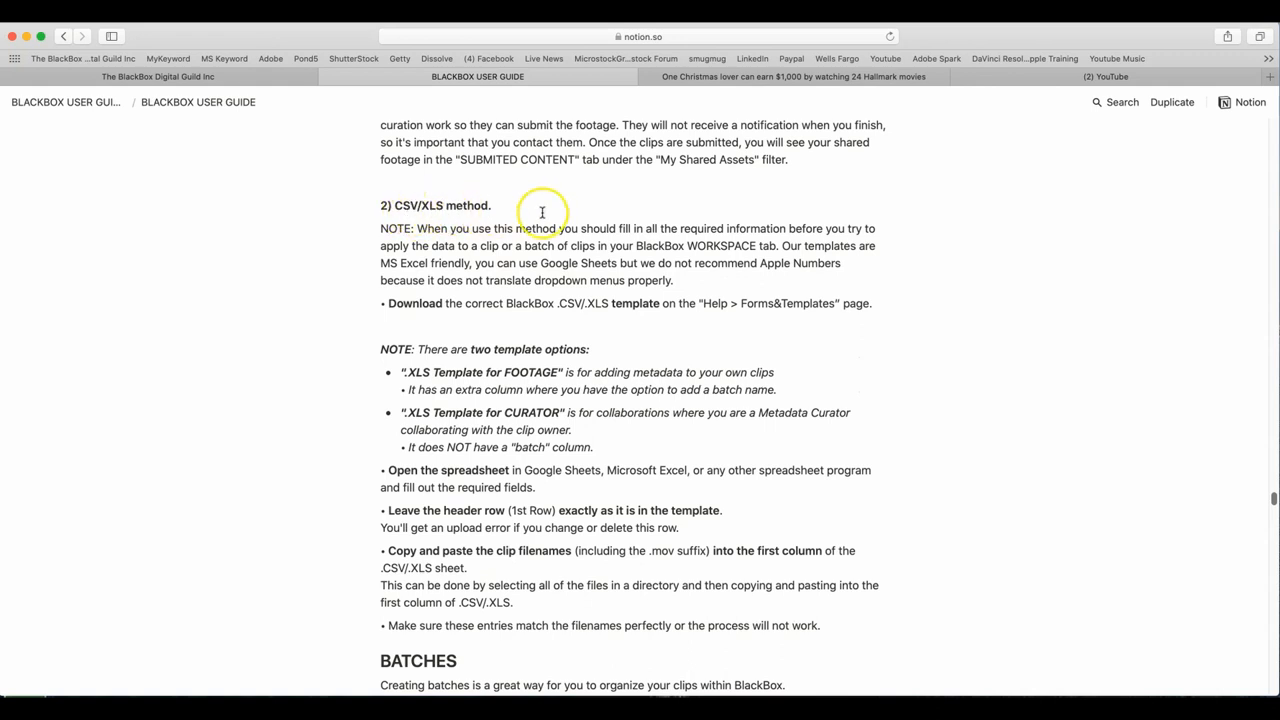
pyautogui.moveTo(830, 250)
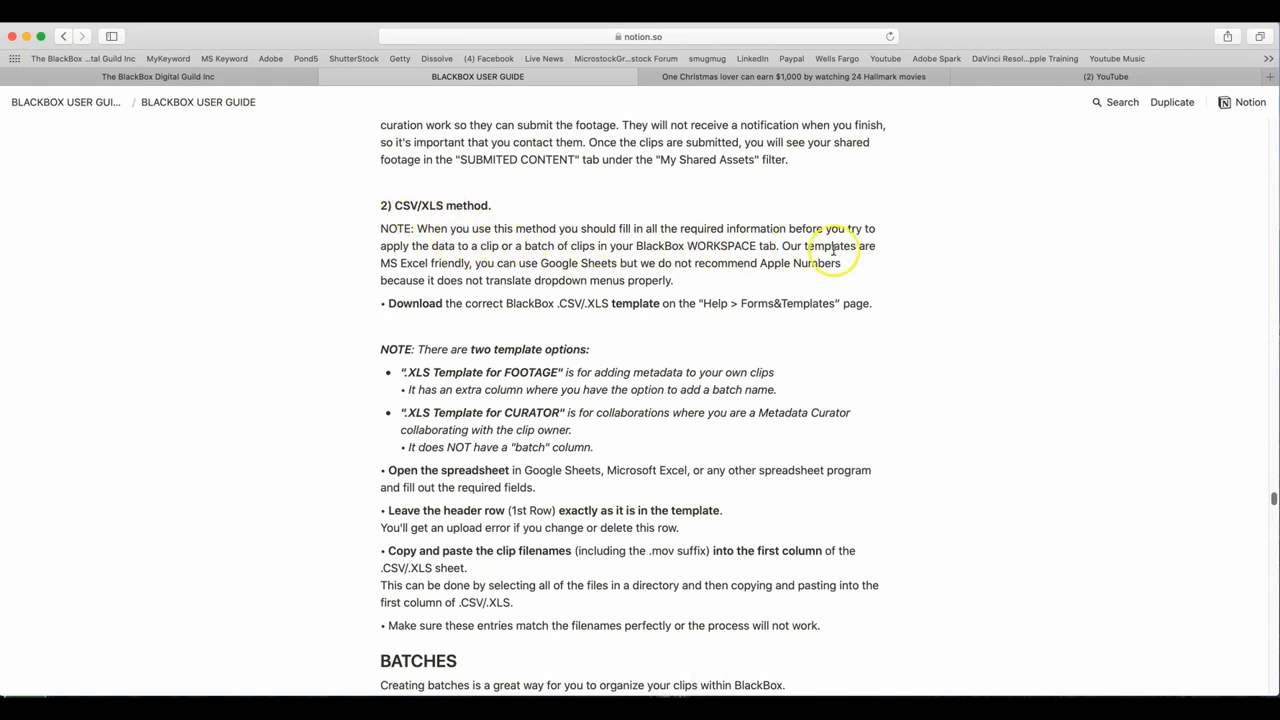
pyautogui.moveTo(984, 260)
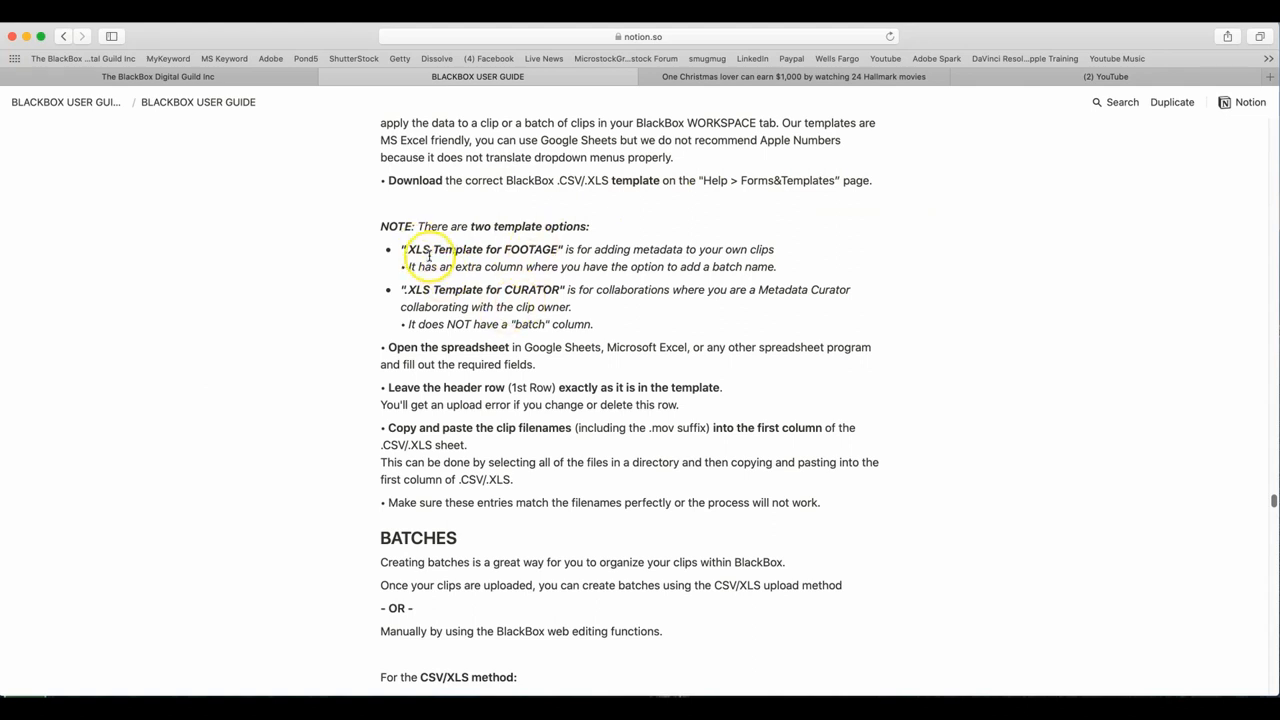
pyautogui.scroll(-3)
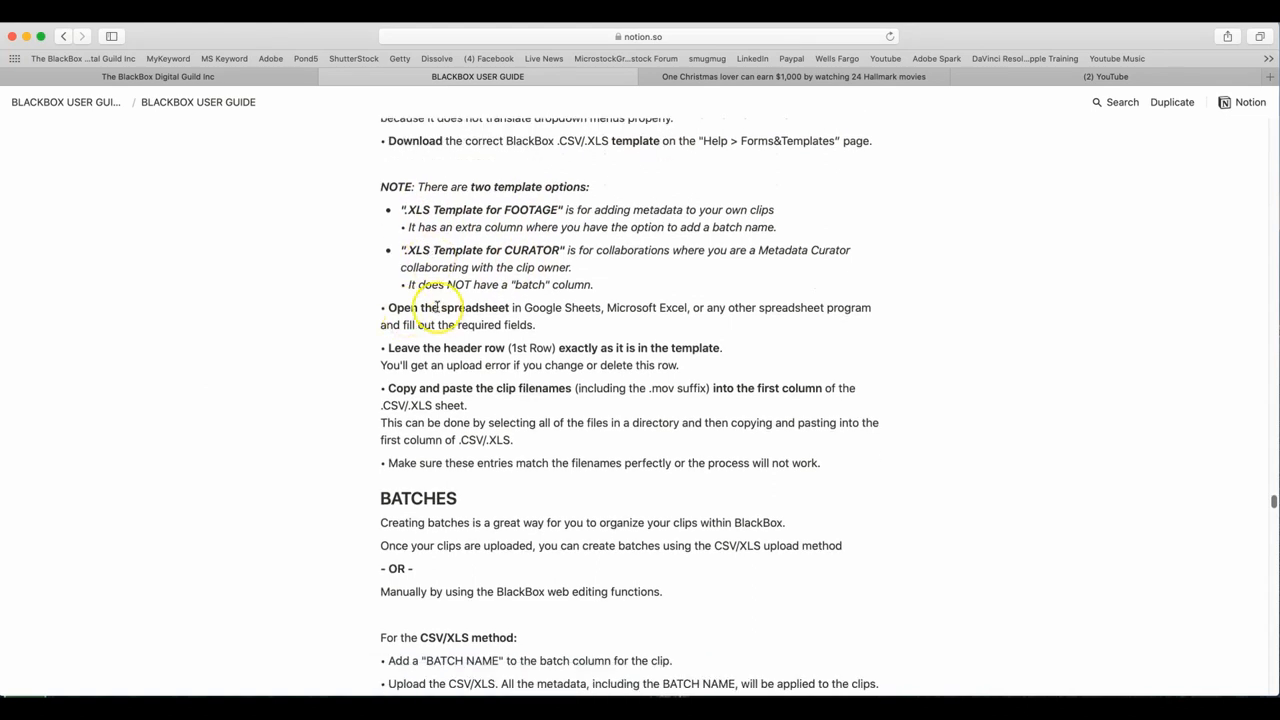
pyautogui.moveTo(752, 330)
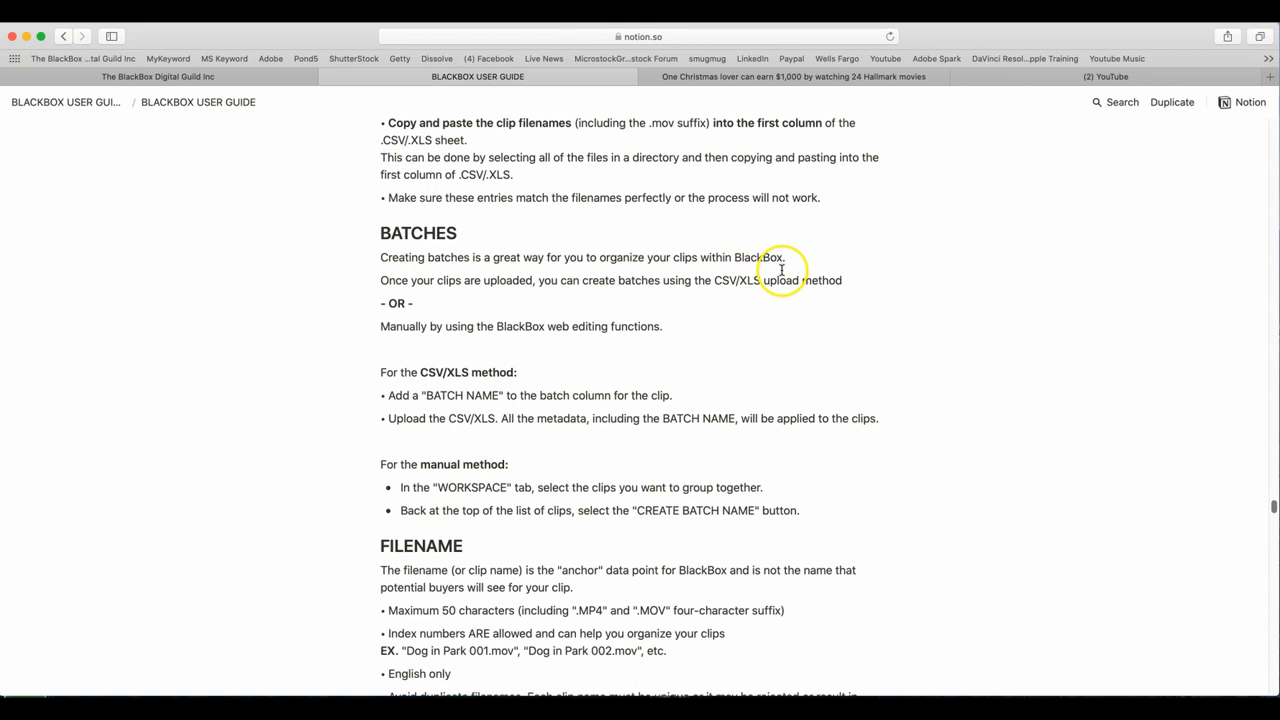
pyautogui.moveTo(618, 292)
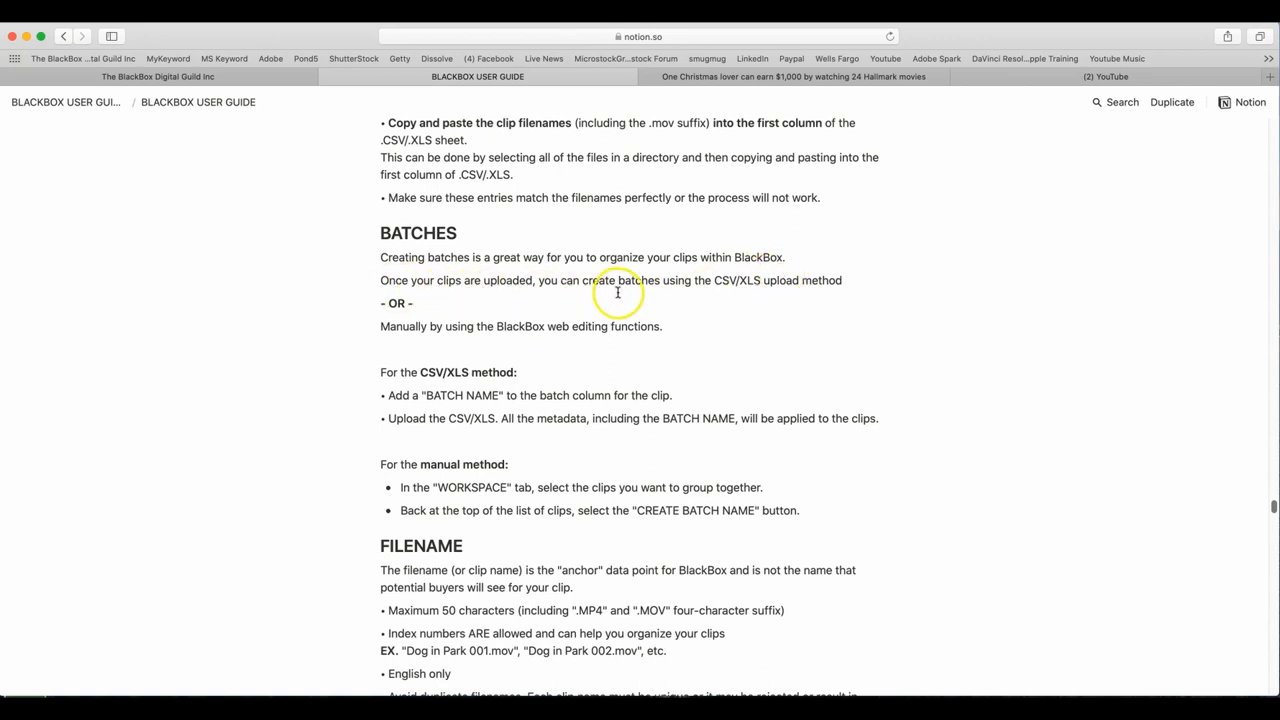
pyautogui.moveTo(762, 300)
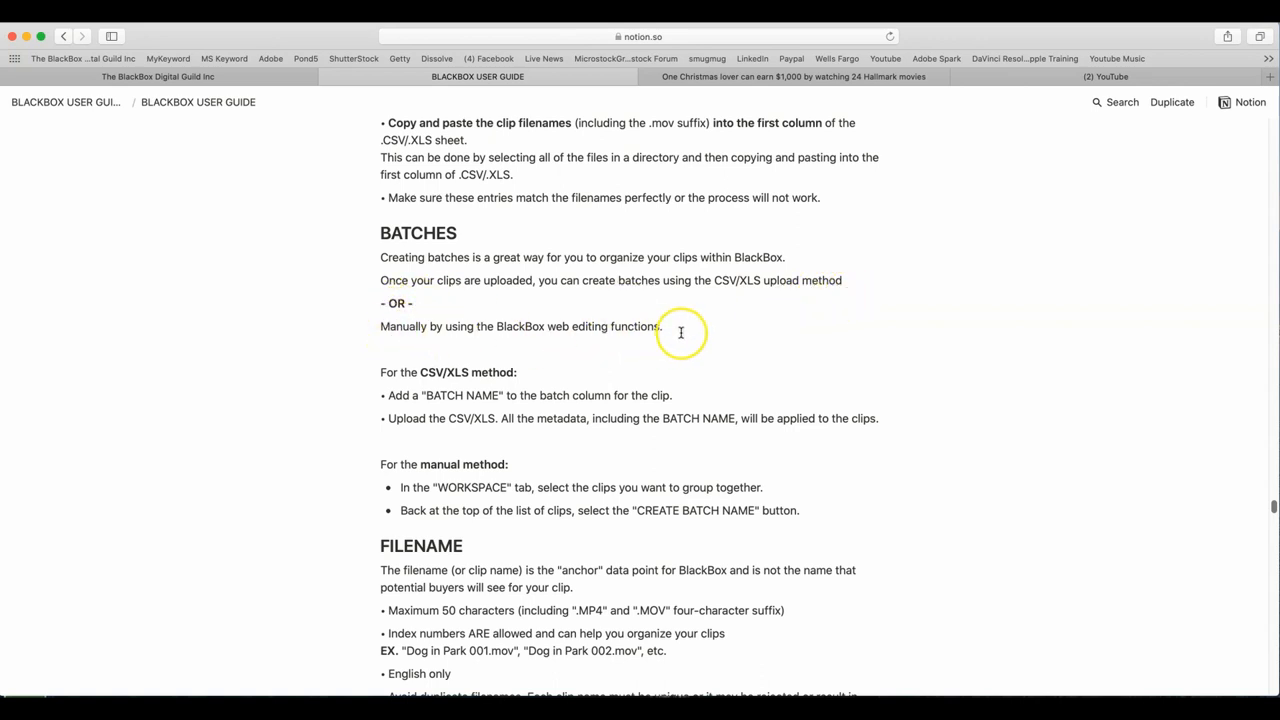
pyautogui.moveTo(632, 342)
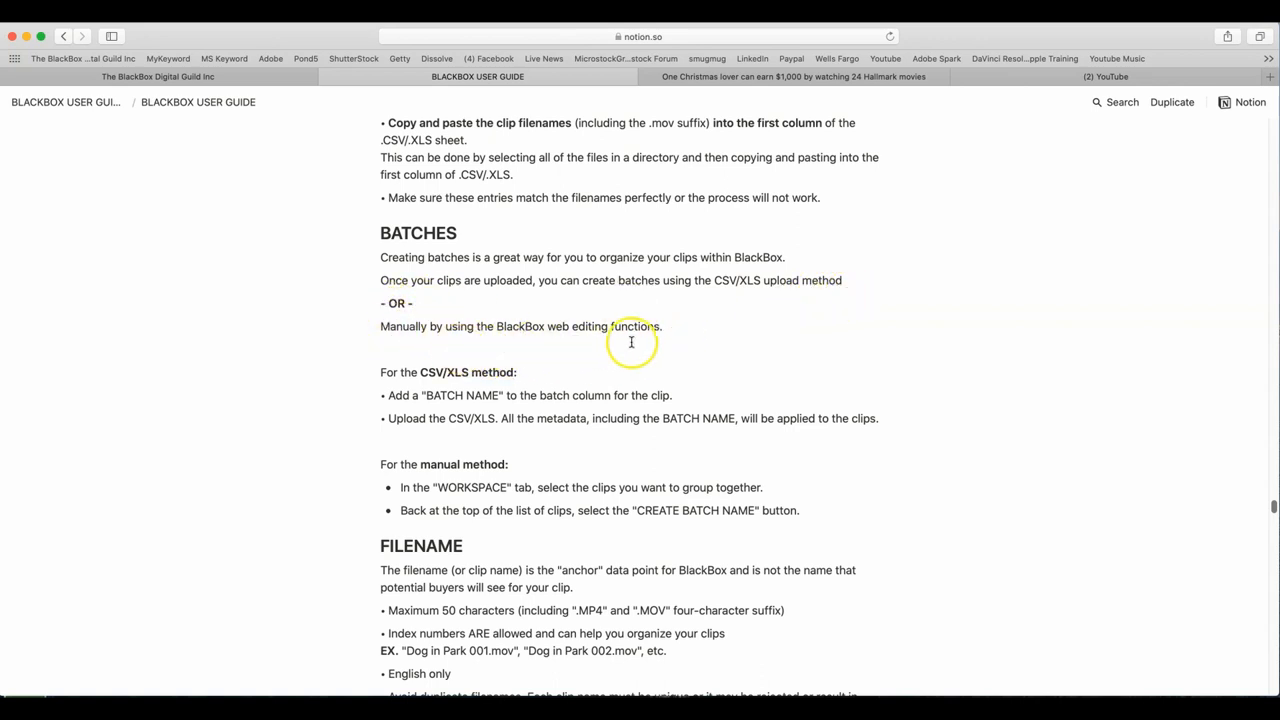
pyautogui.scroll(-3)
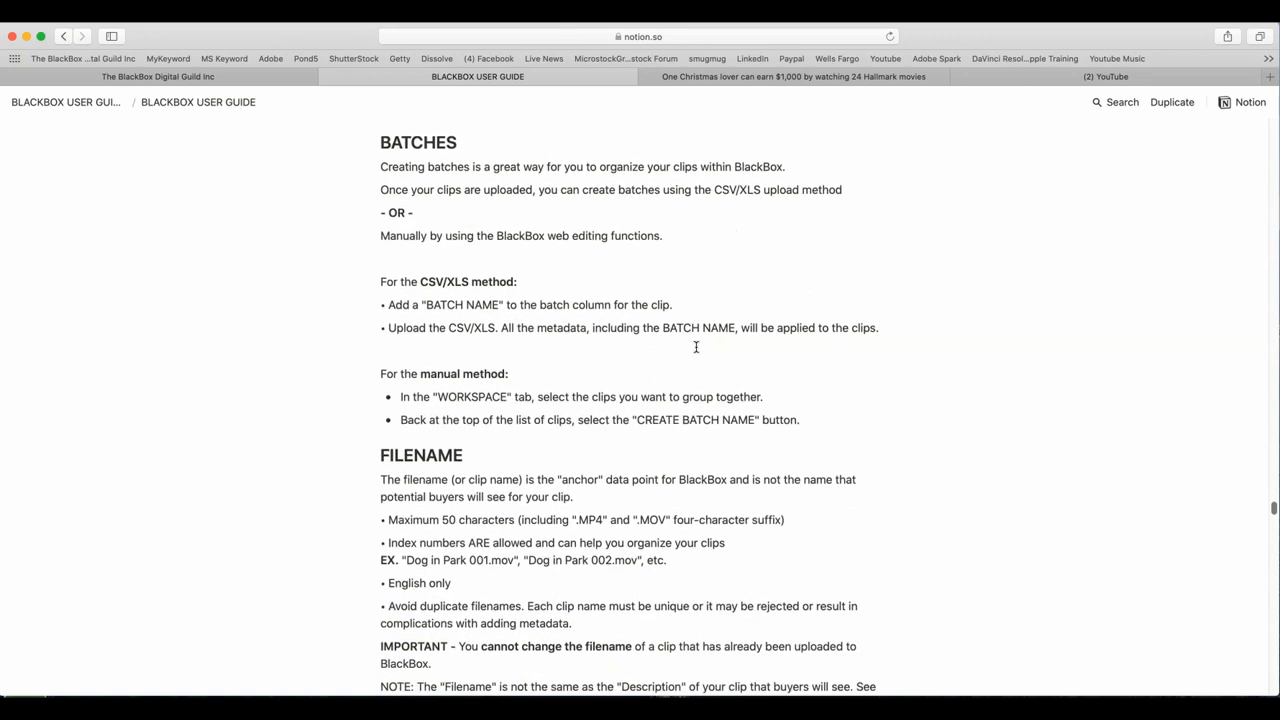
pyautogui.scroll(-3)
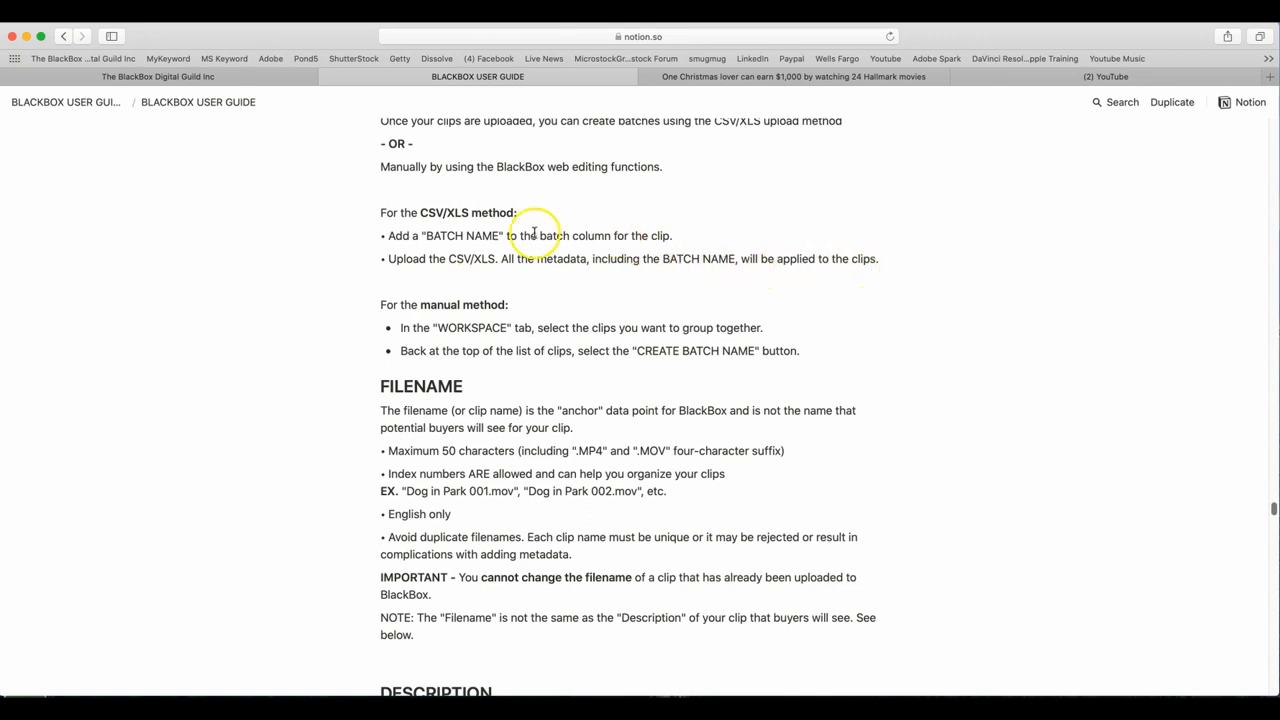
pyautogui.moveTo(588, 320)
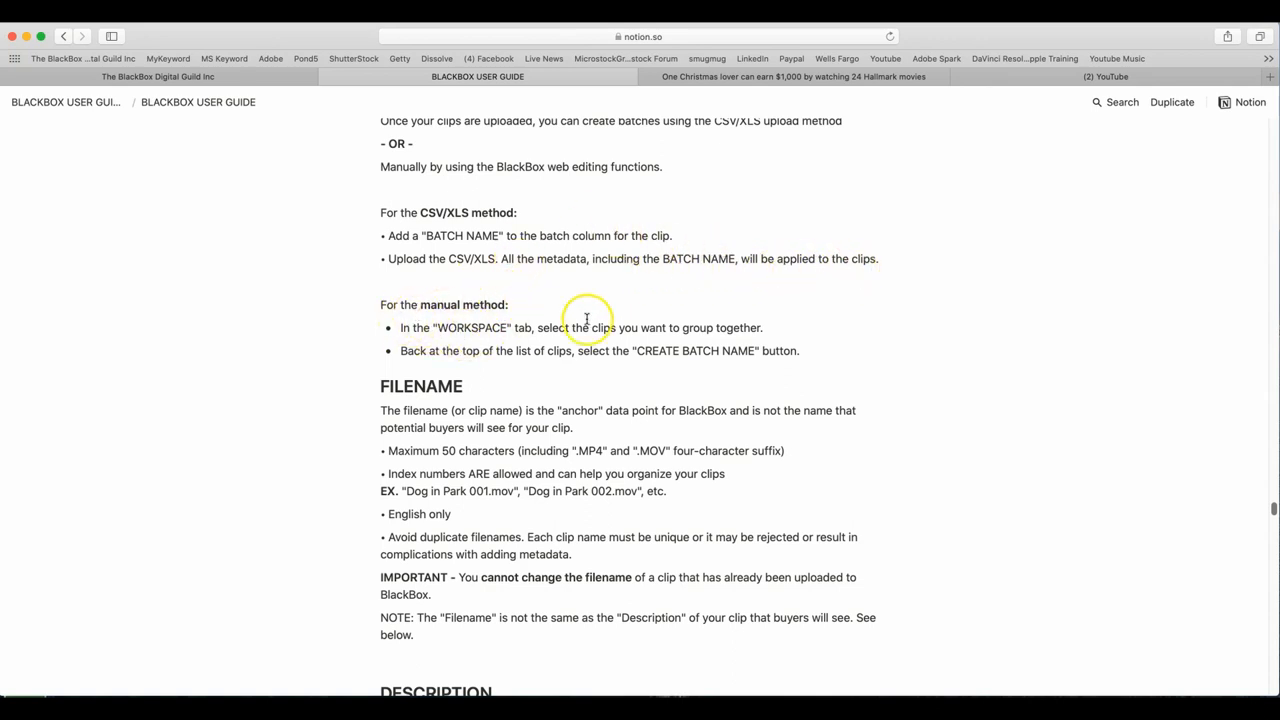
pyautogui.moveTo(402, 358)
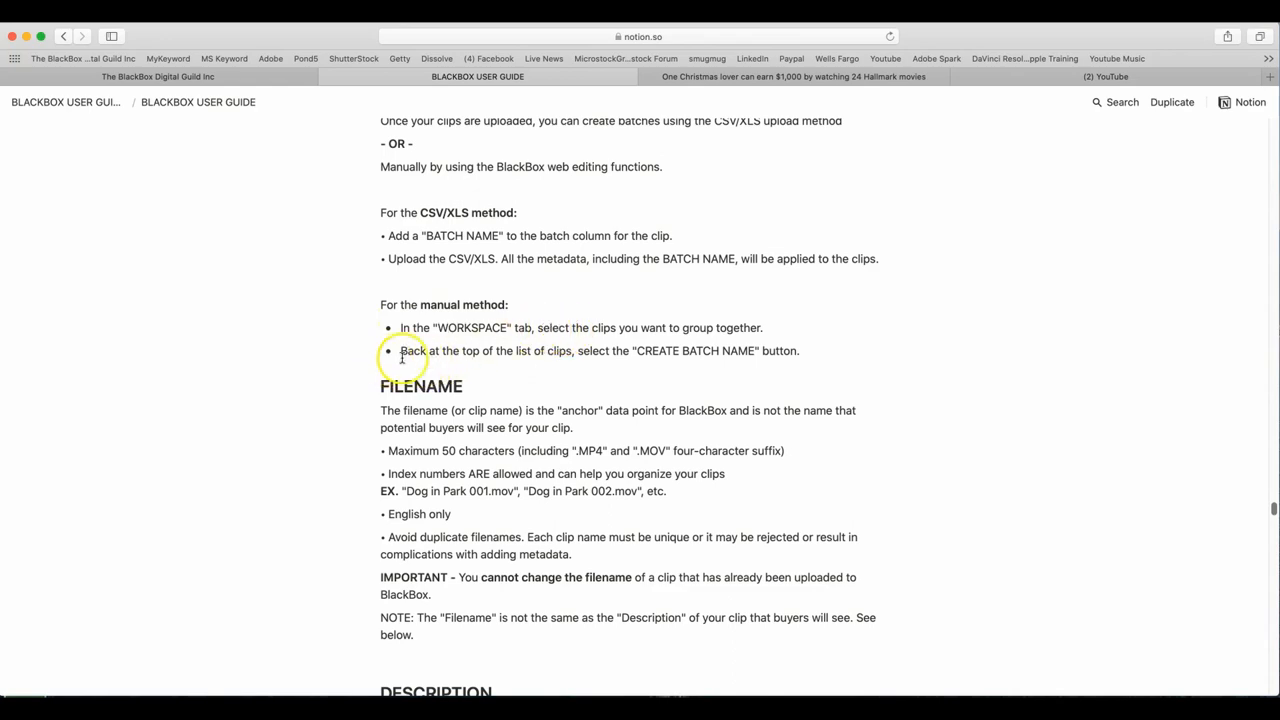
pyautogui.scroll(-3)
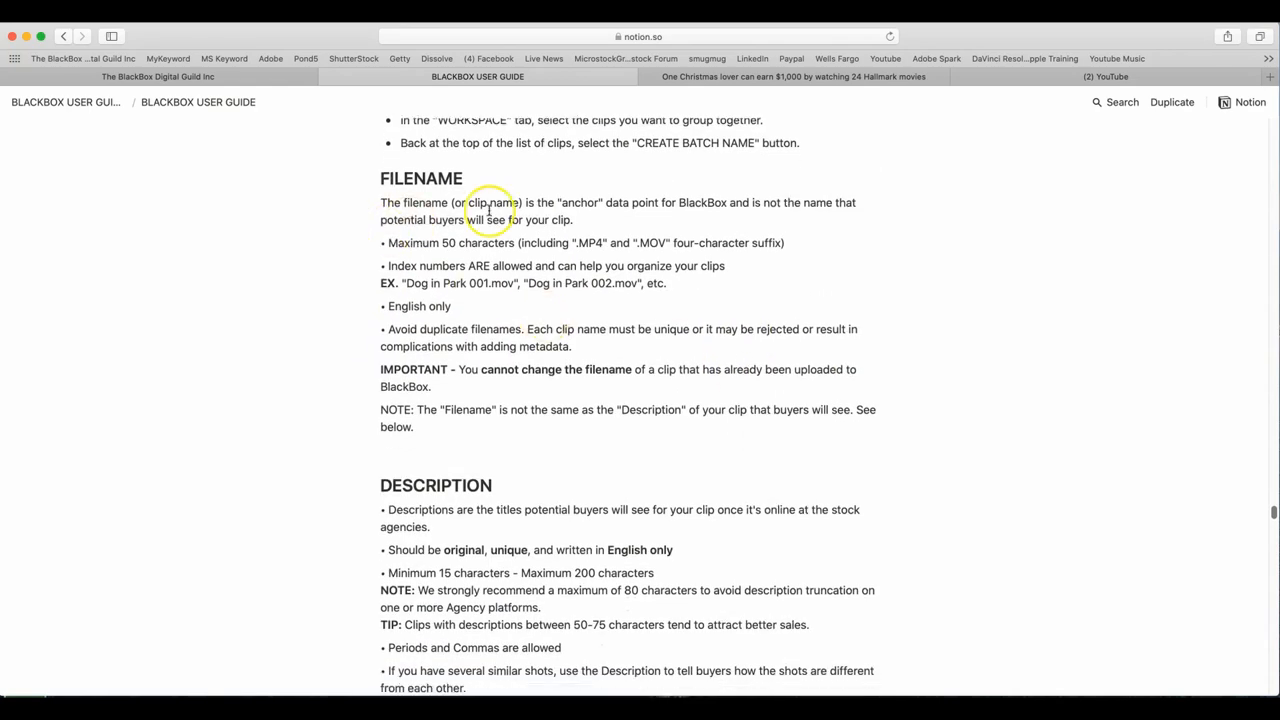
pyautogui.moveTo(740, 210)
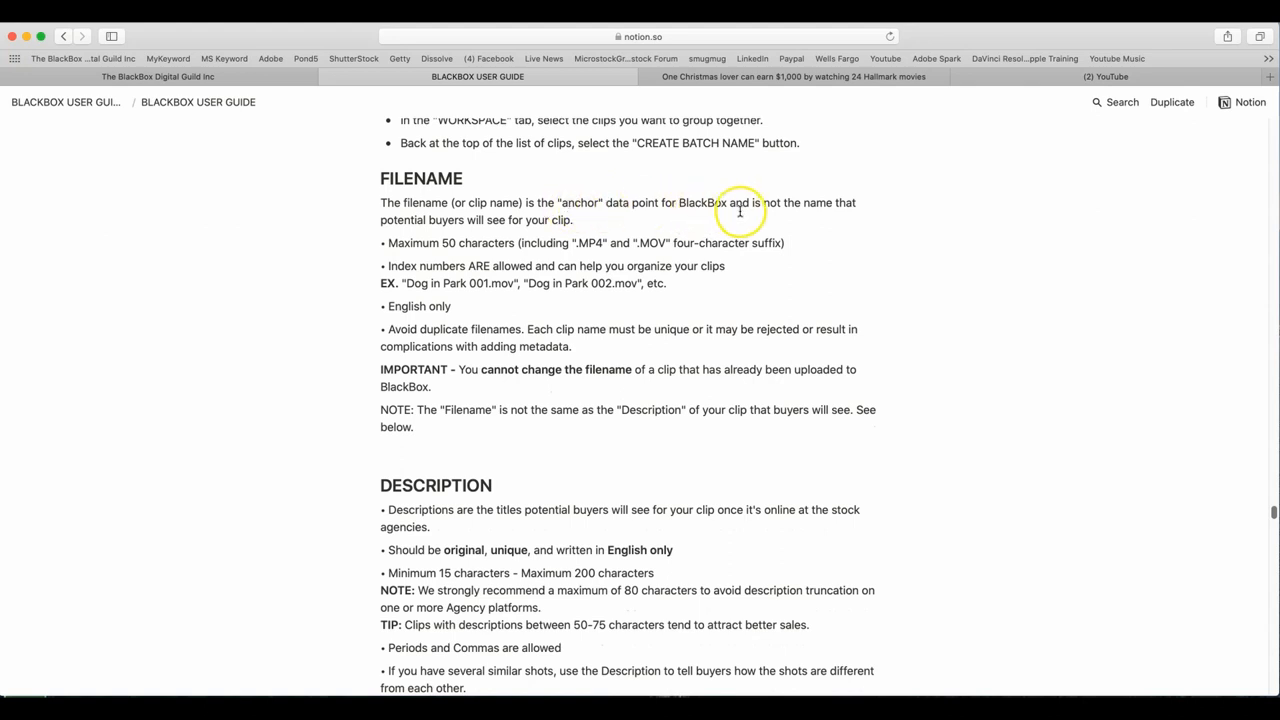
pyautogui.moveTo(410, 218)
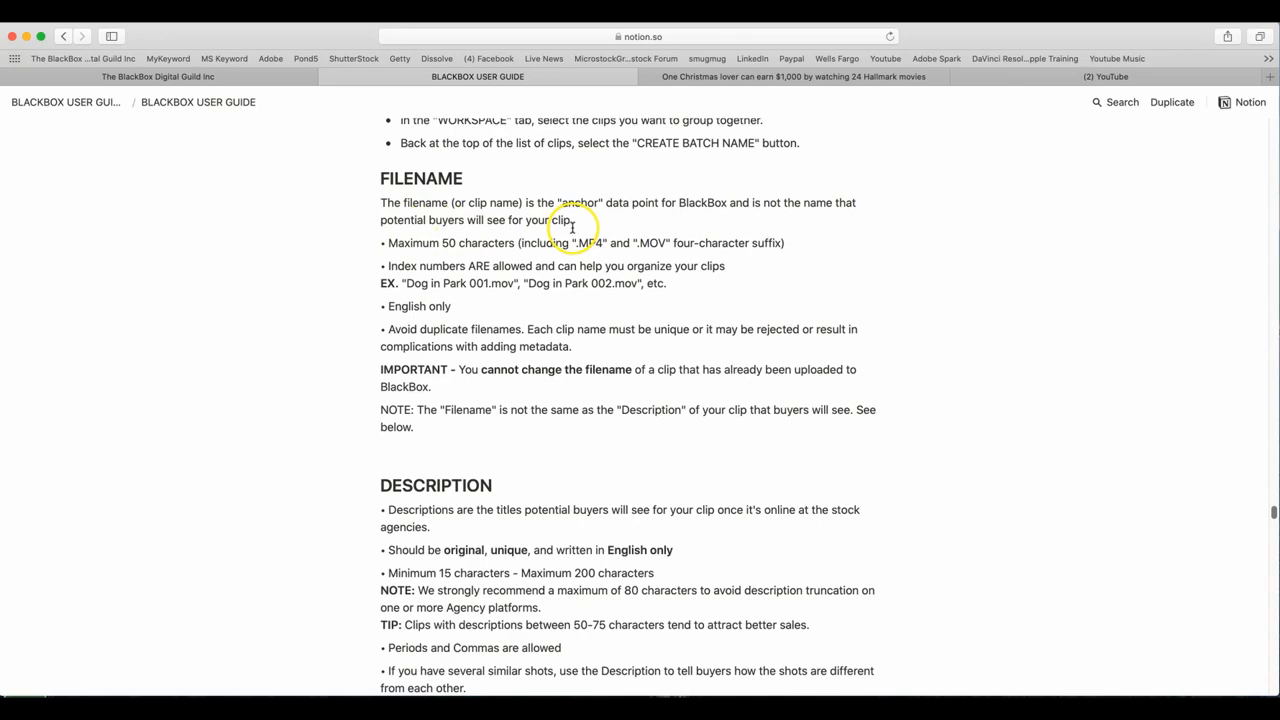
pyautogui.moveTo(504, 252)
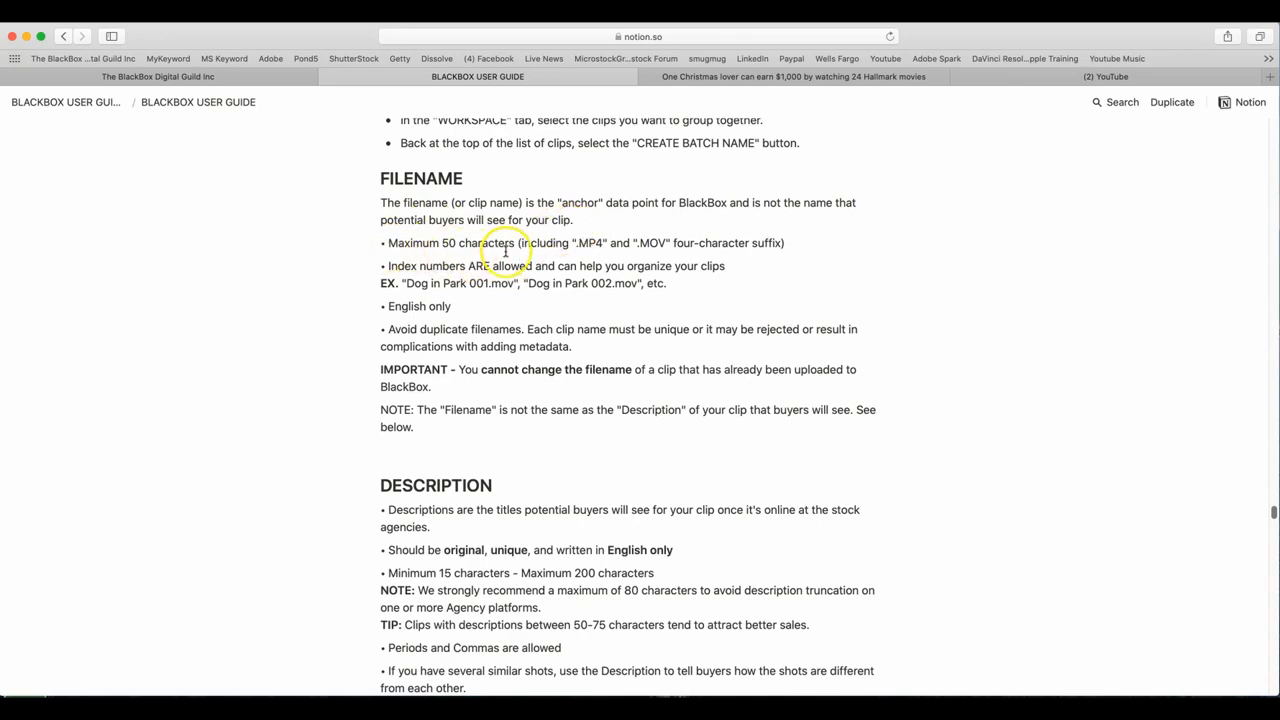
pyautogui.scroll(-3)
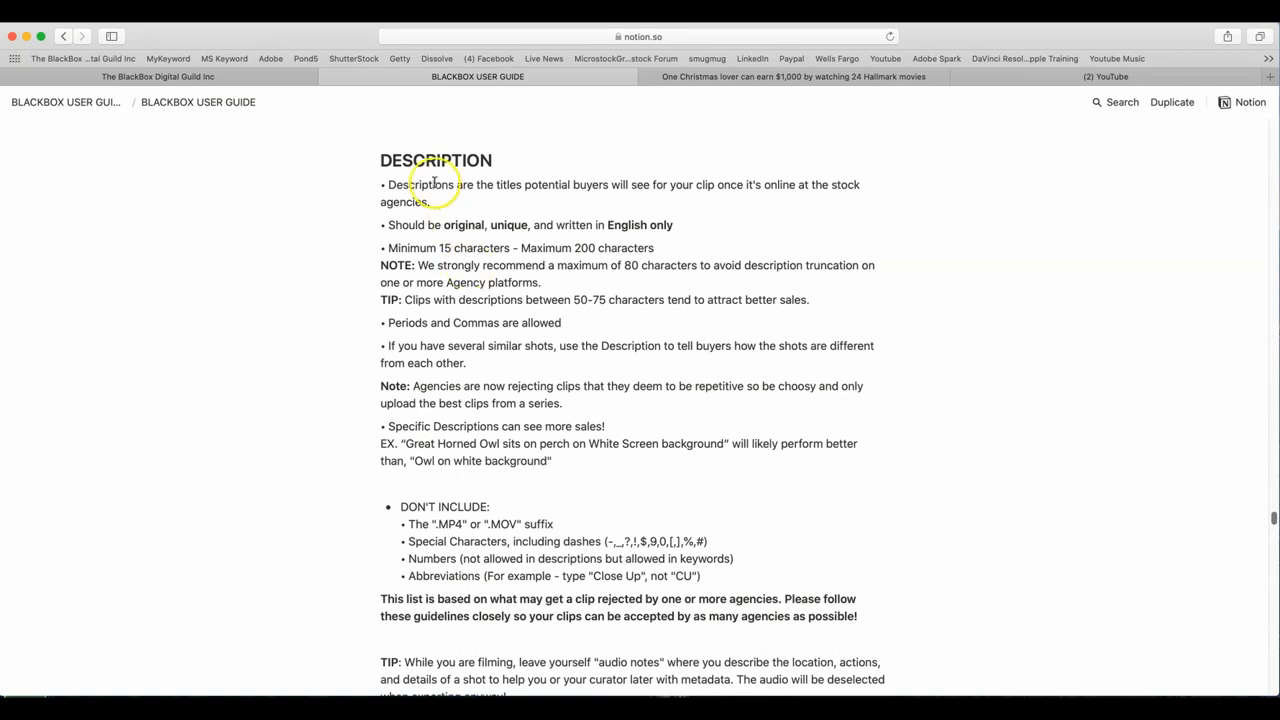
pyautogui.moveTo(632, 188)
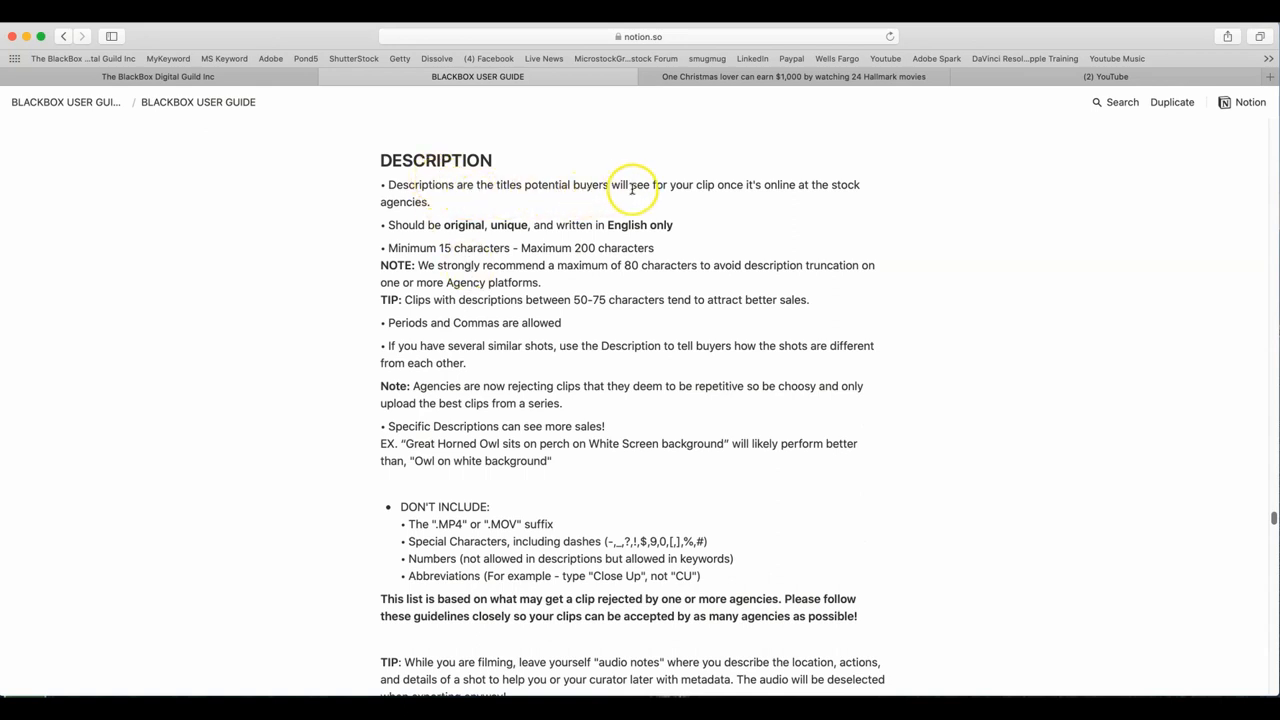
pyautogui.moveTo(956, 196)
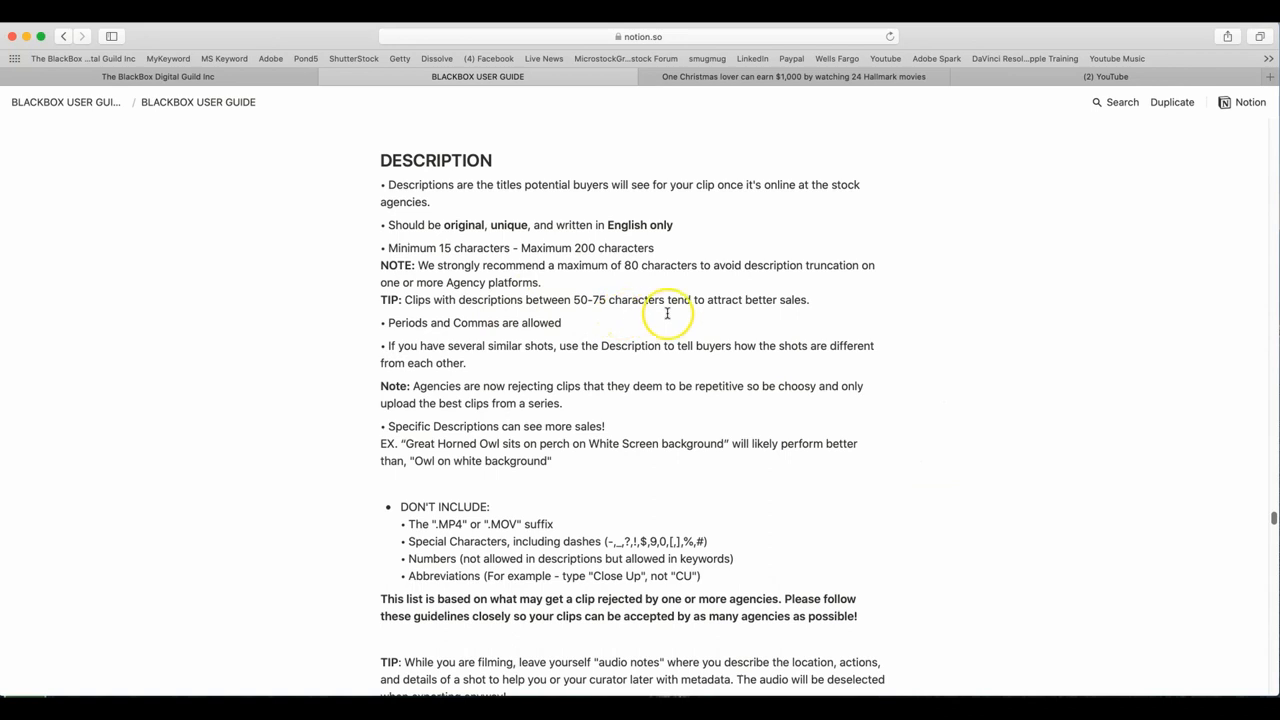
pyautogui.moveTo(784, 316)
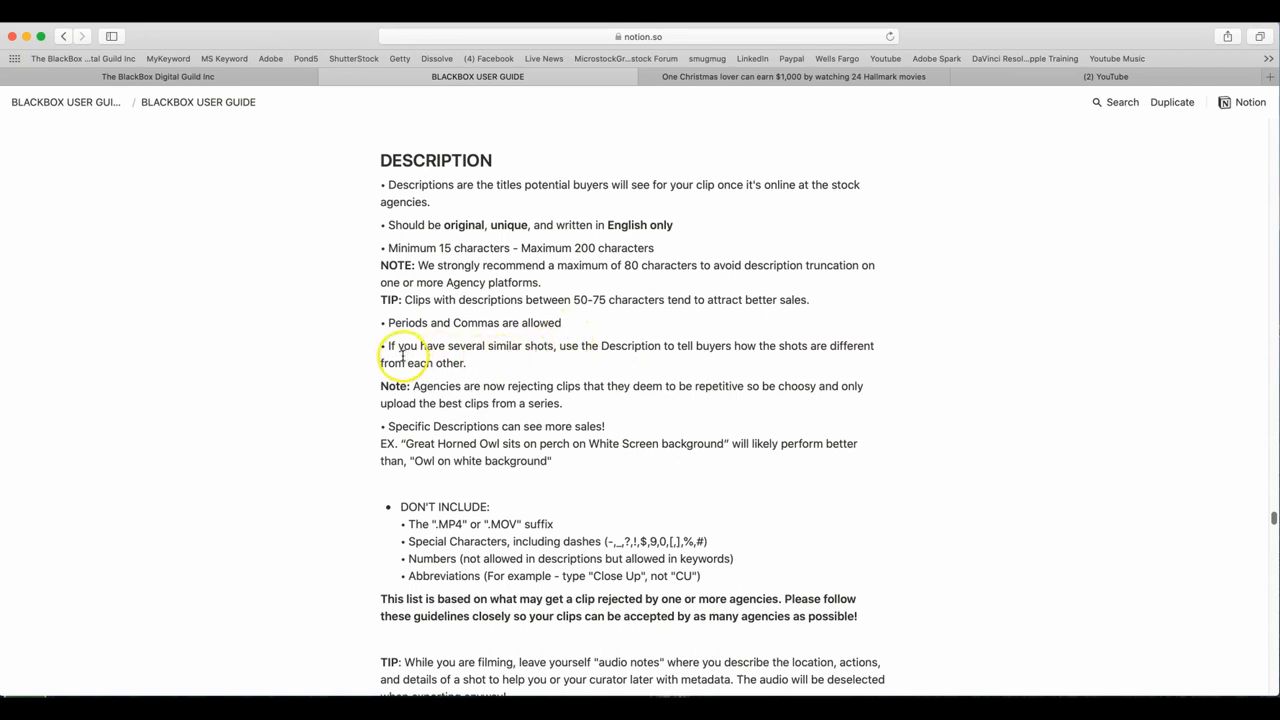
pyautogui.moveTo(572, 356)
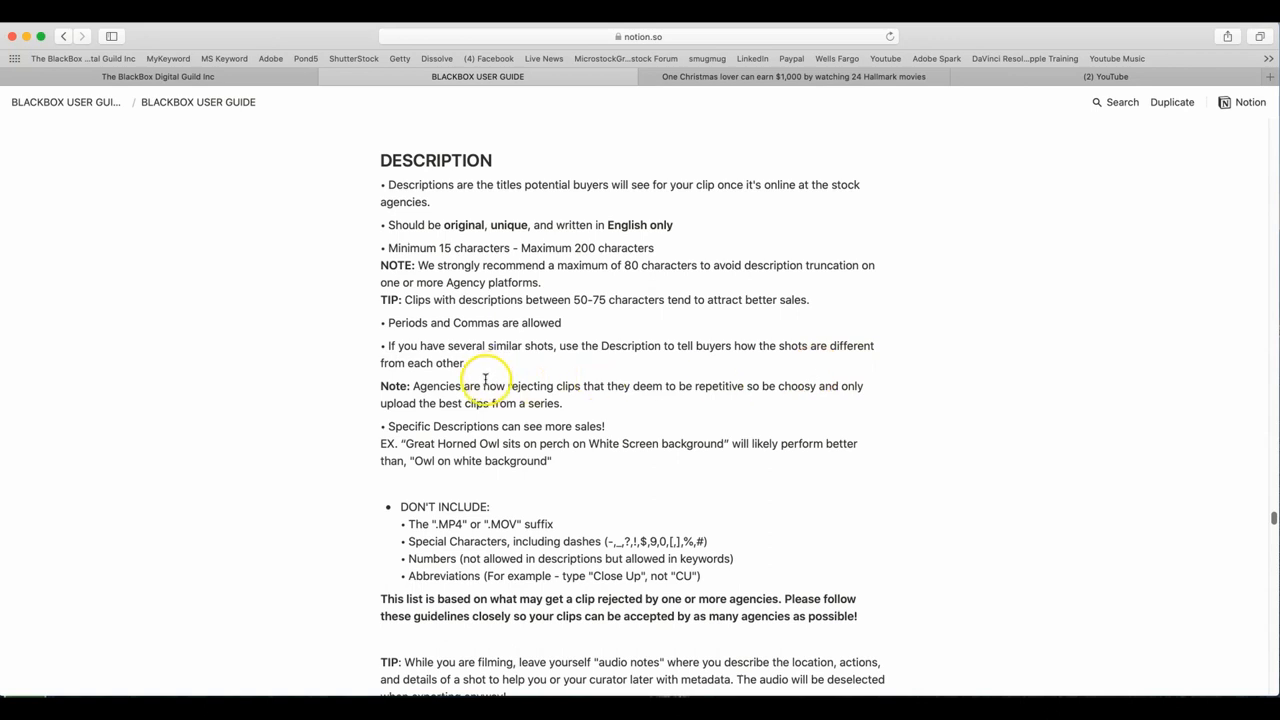
pyautogui.moveTo(864, 404)
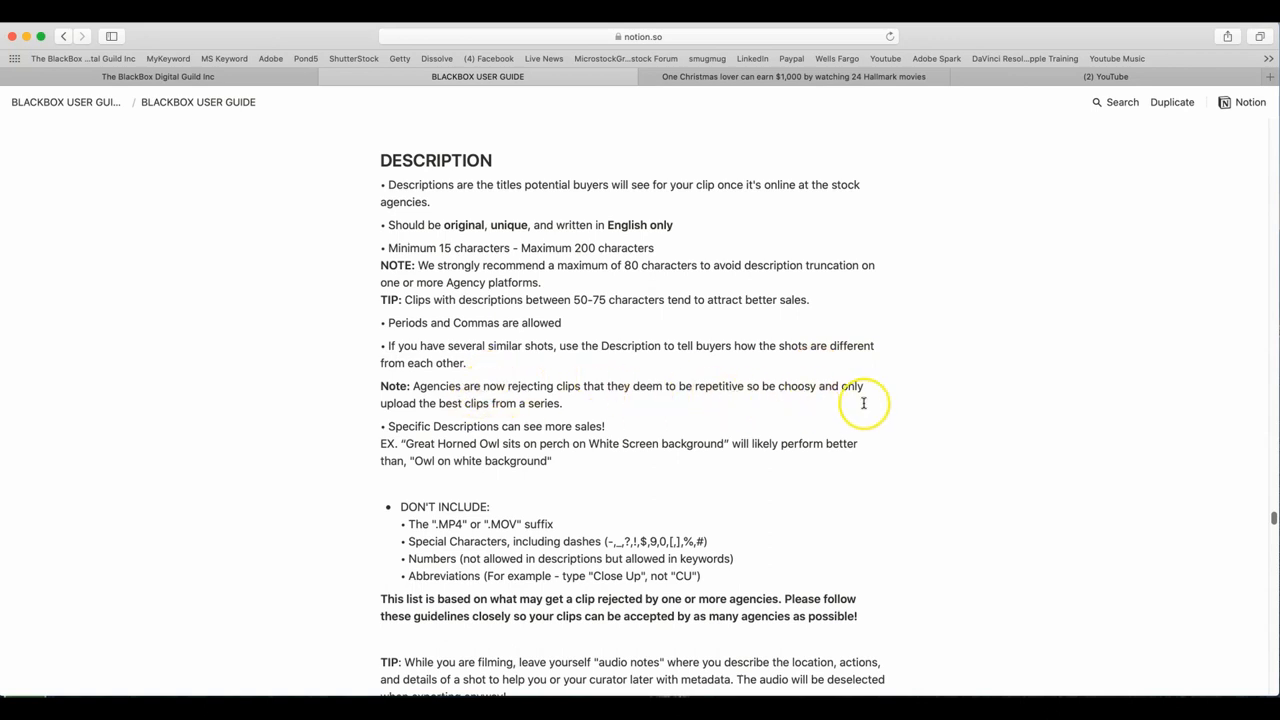
pyautogui.moveTo(898, 404)
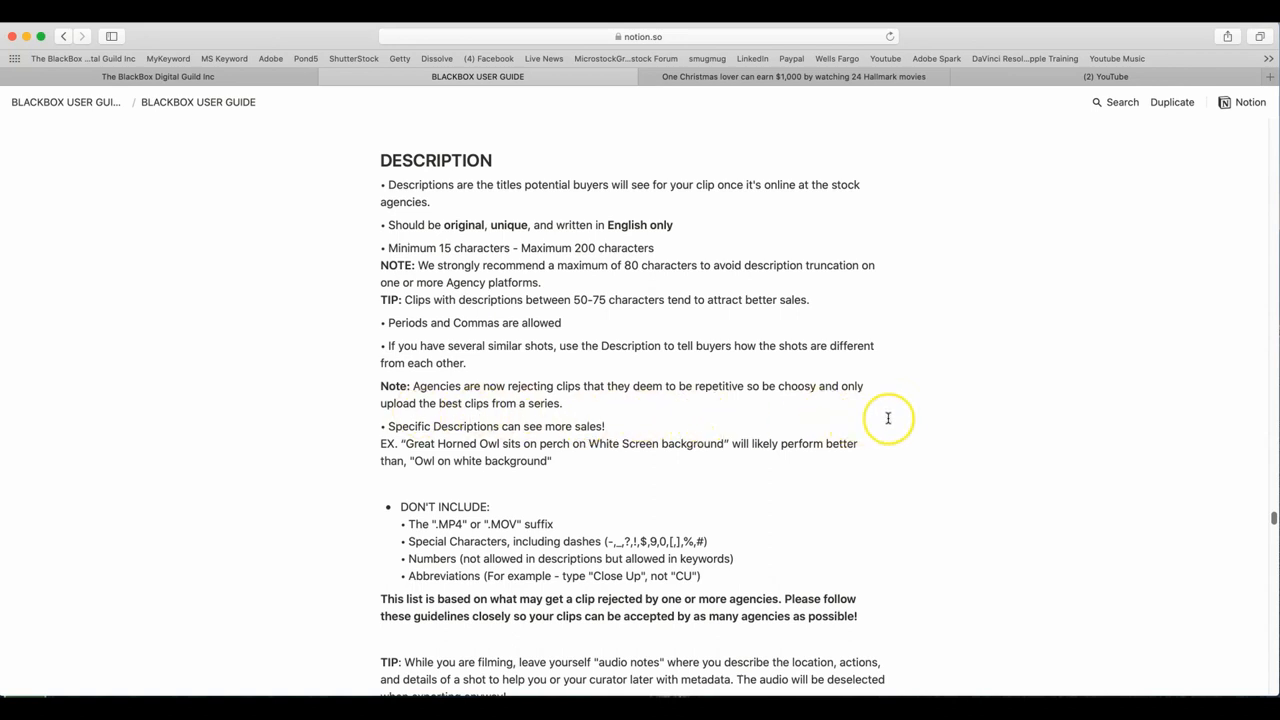
pyautogui.scroll(-3)
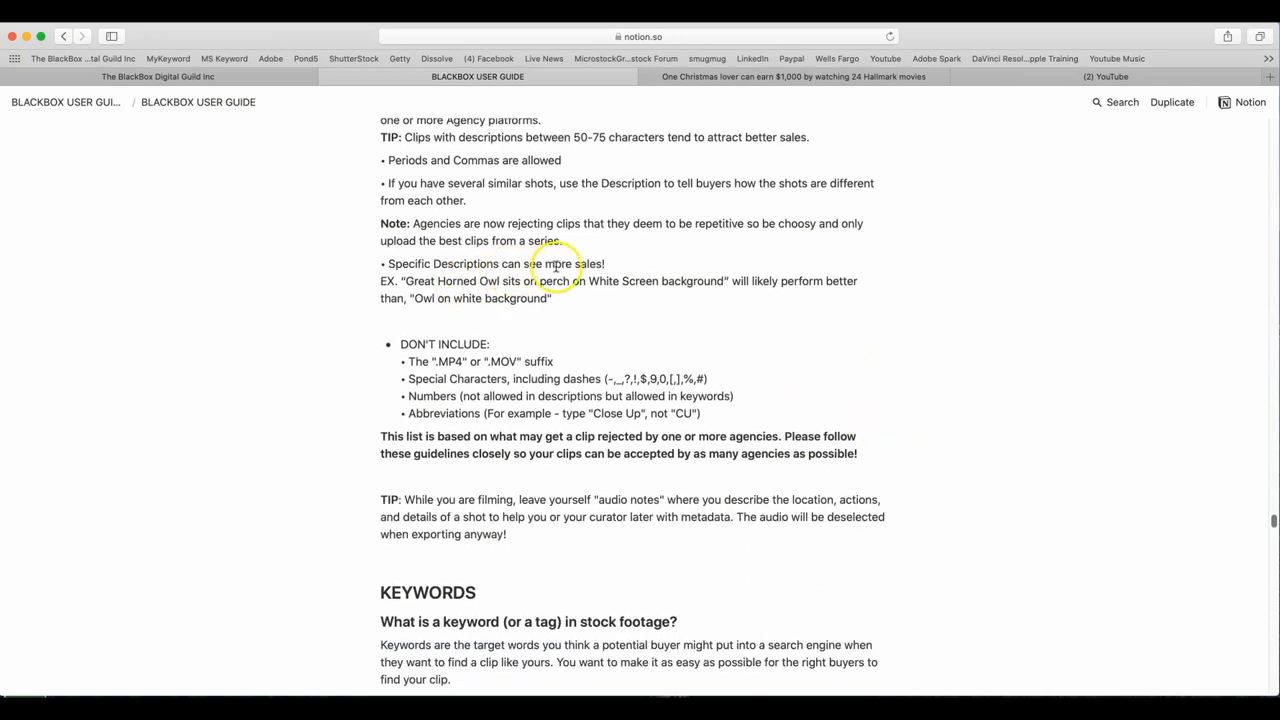
pyautogui.moveTo(342, 284)
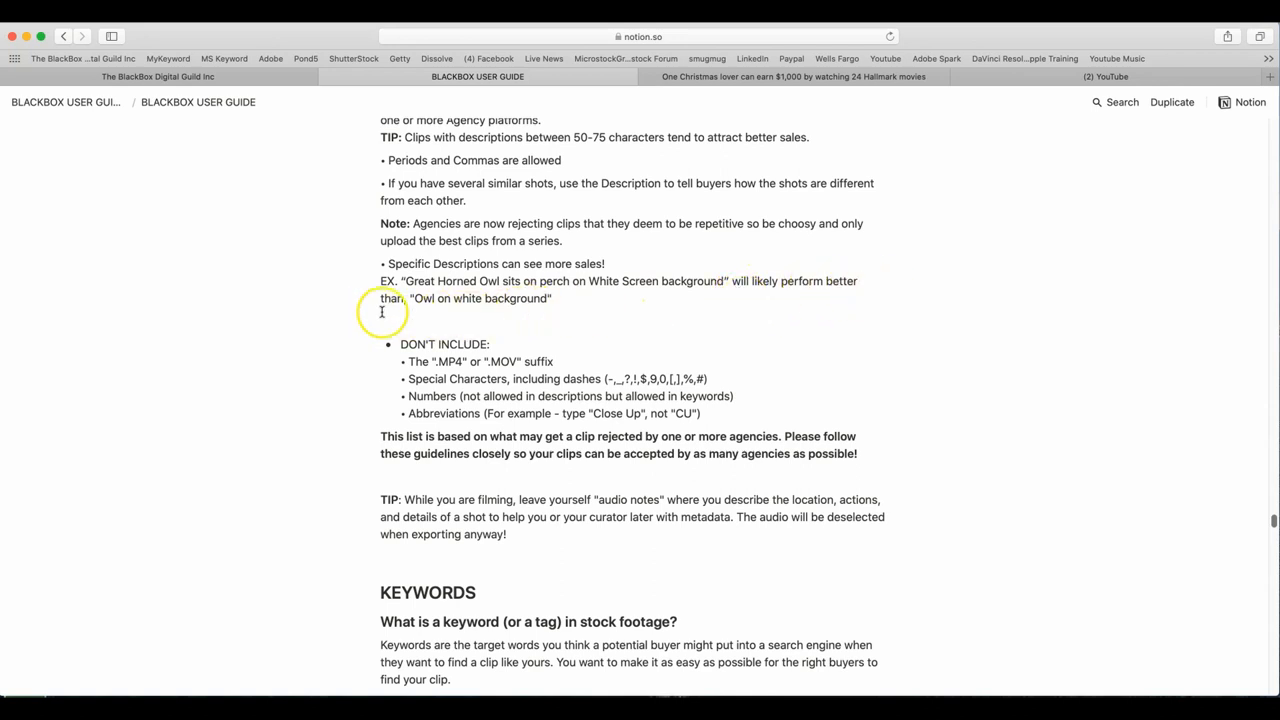
pyautogui.scroll(-3)
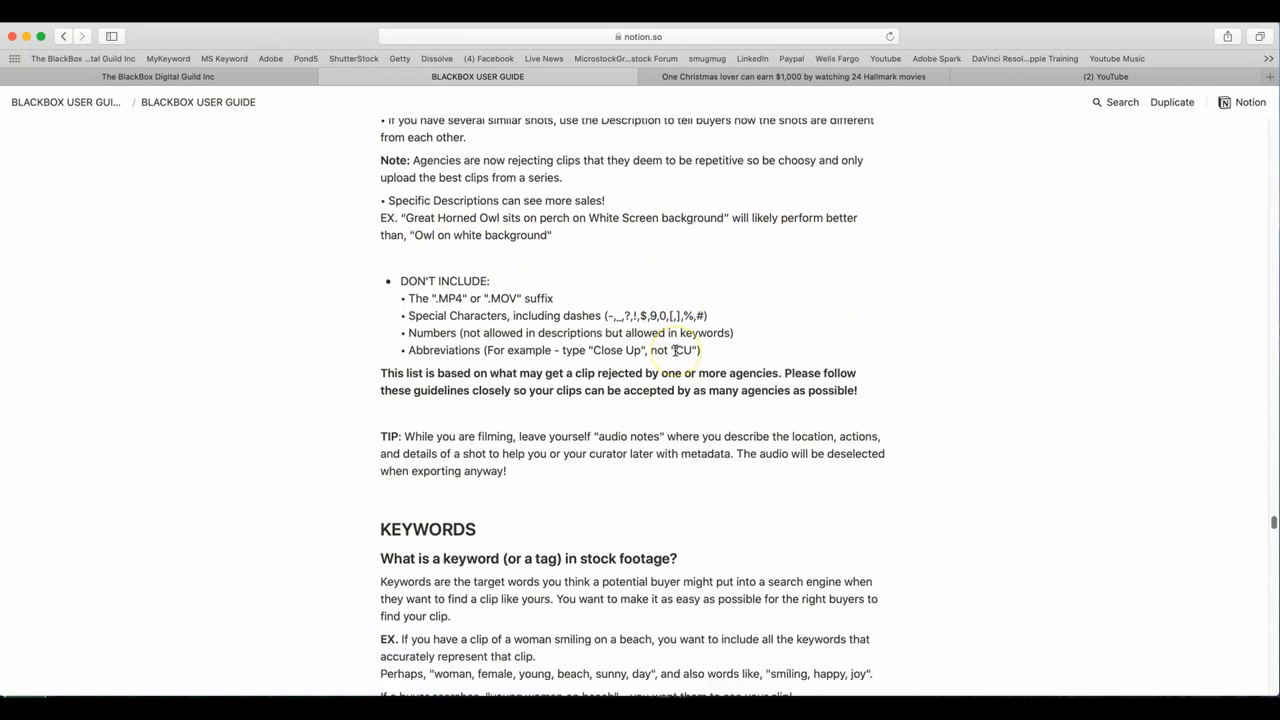
pyautogui.scroll(-3)
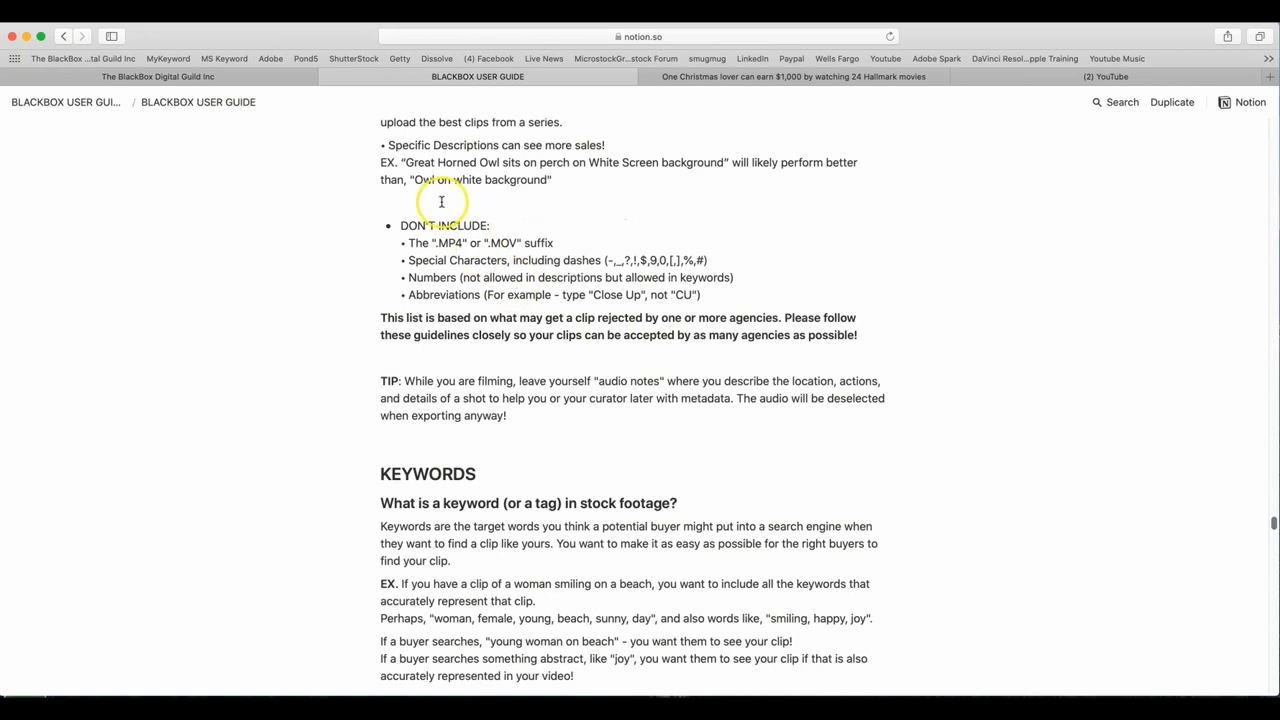
pyautogui.moveTo(568, 248)
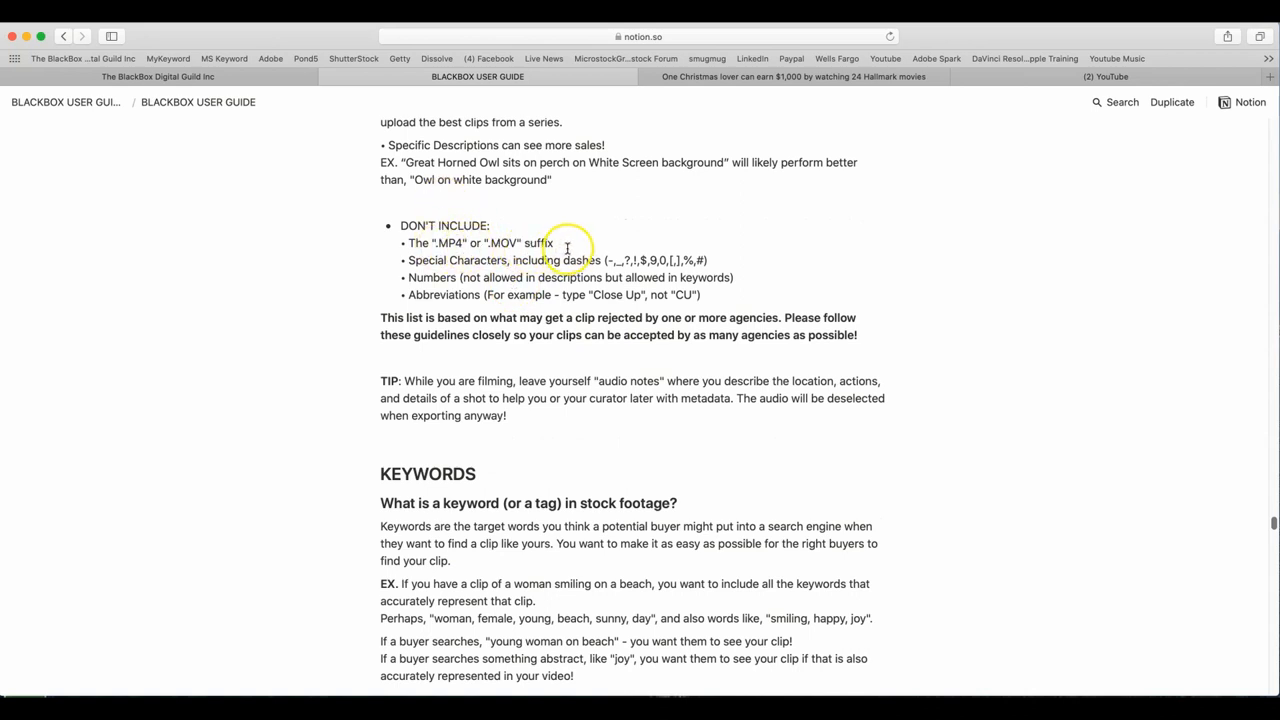
pyautogui.moveTo(444, 276)
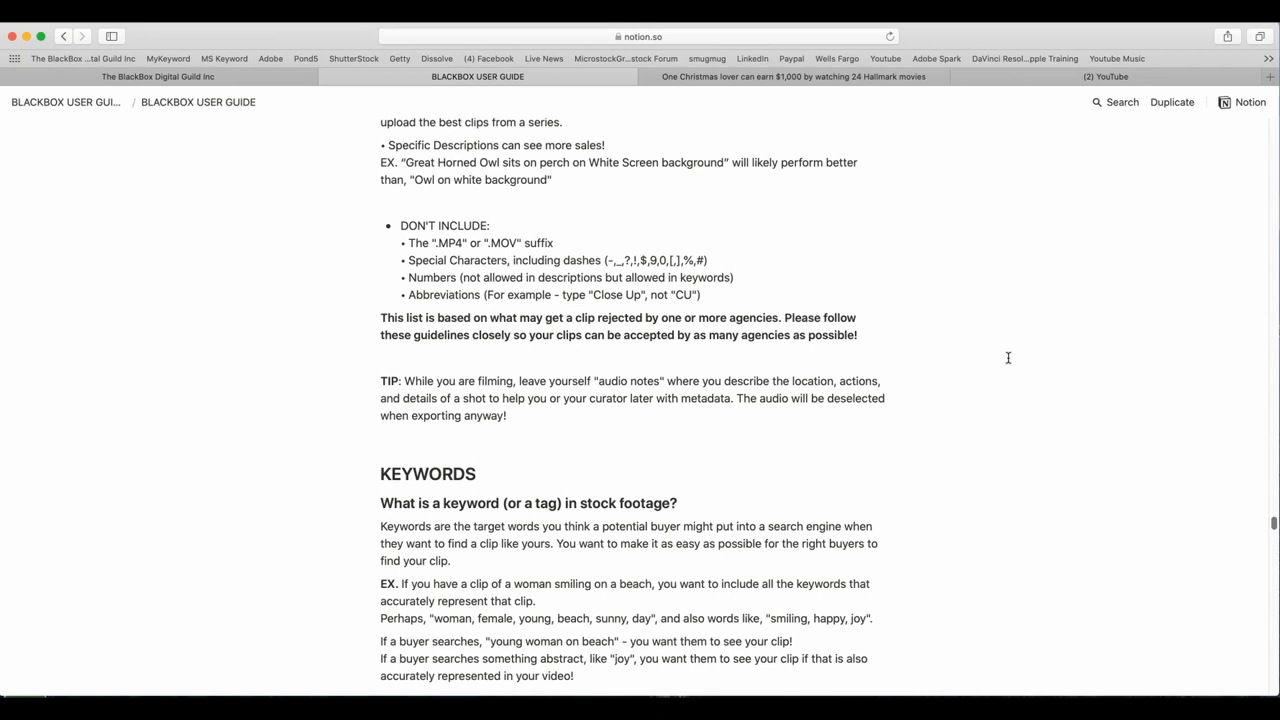
pyautogui.moveTo(996, 390)
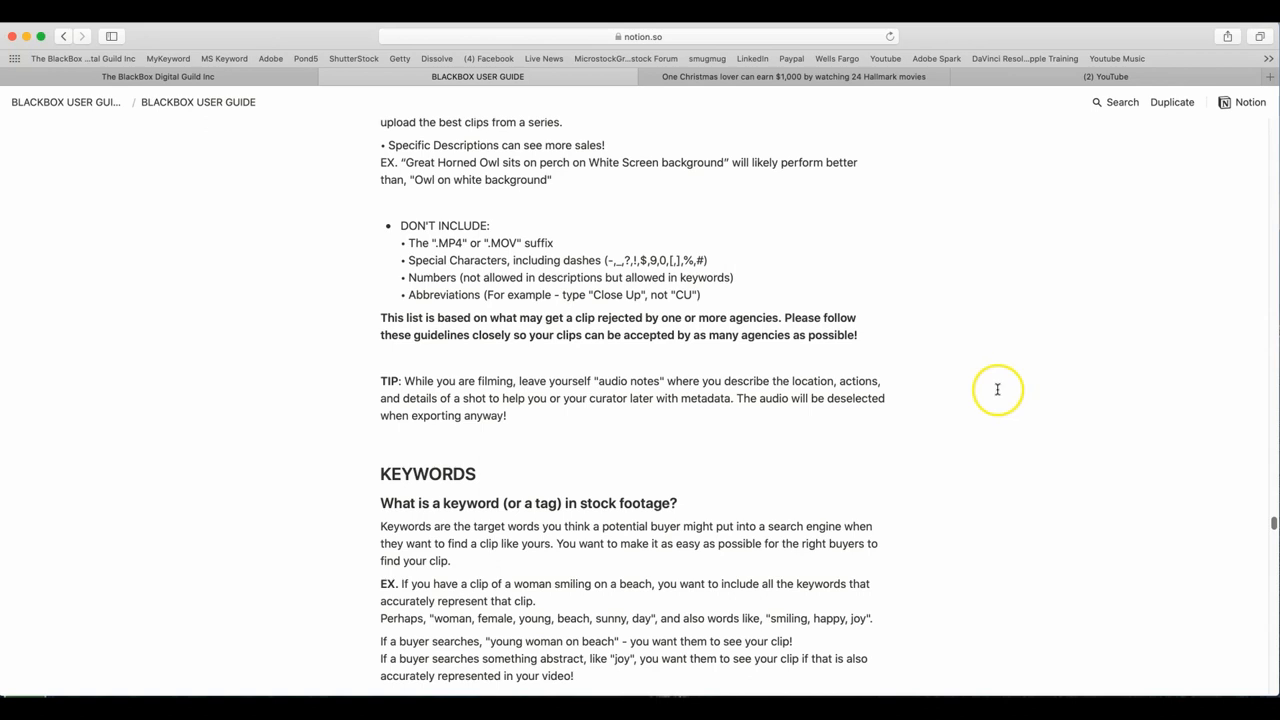
pyautogui.moveTo(468, 428)
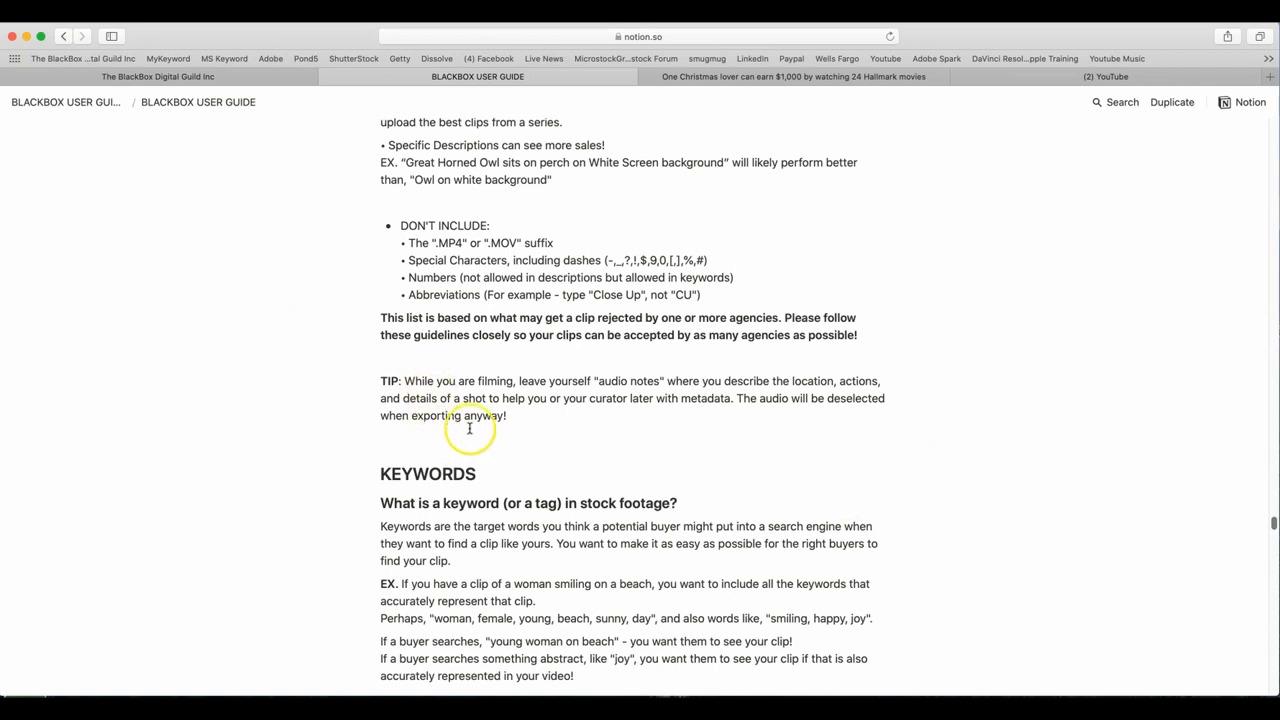
pyautogui.moveTo(626, 432)
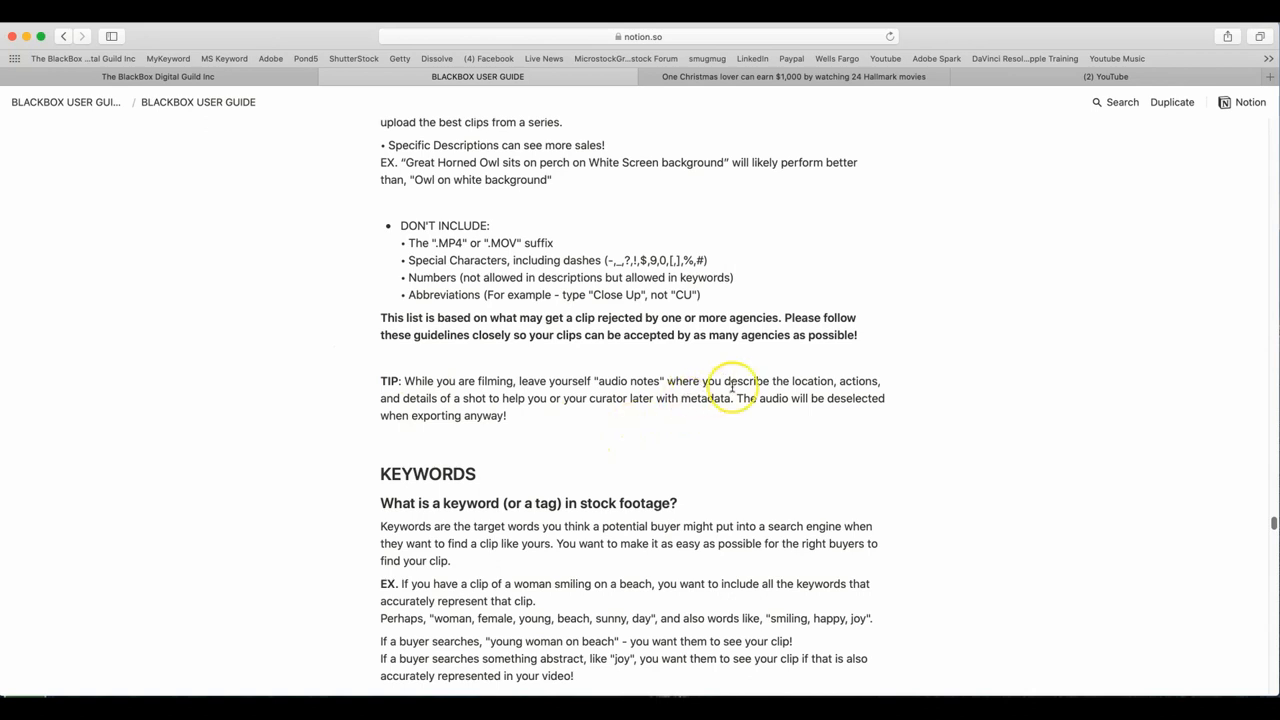
pyautogui.moveTo(410, 418)
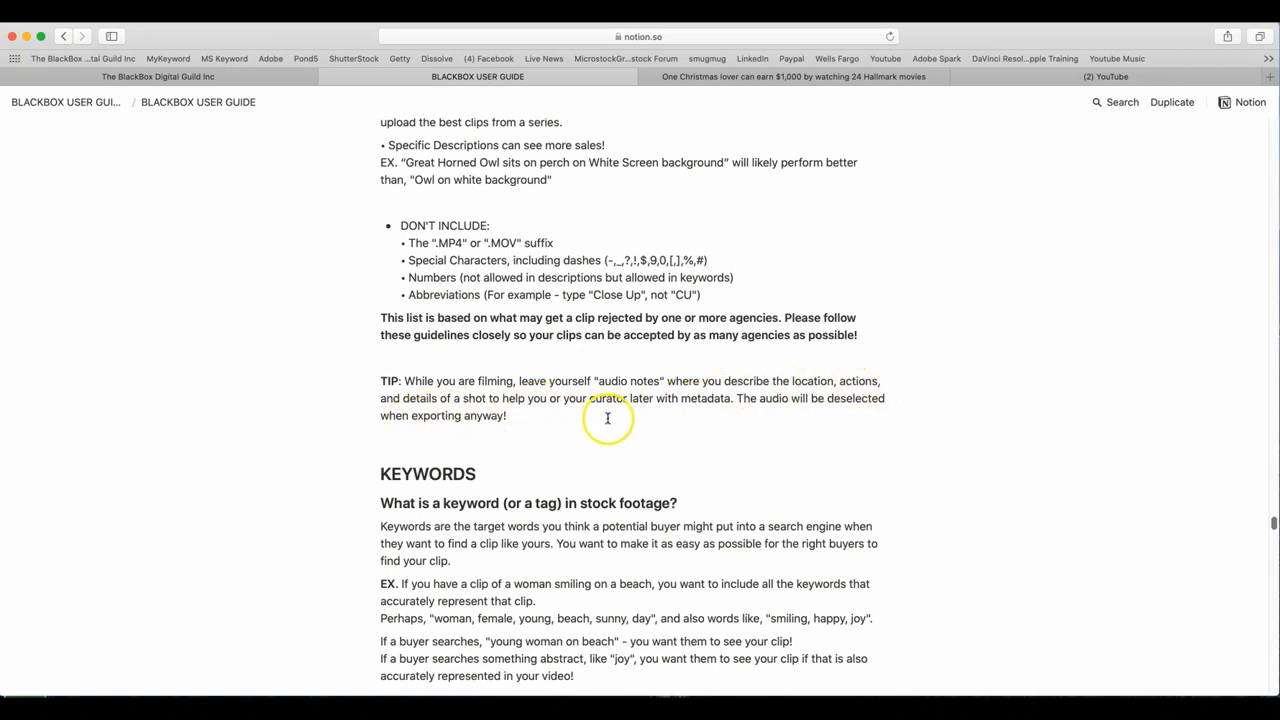
pyautogui.moveTo(708, 410)
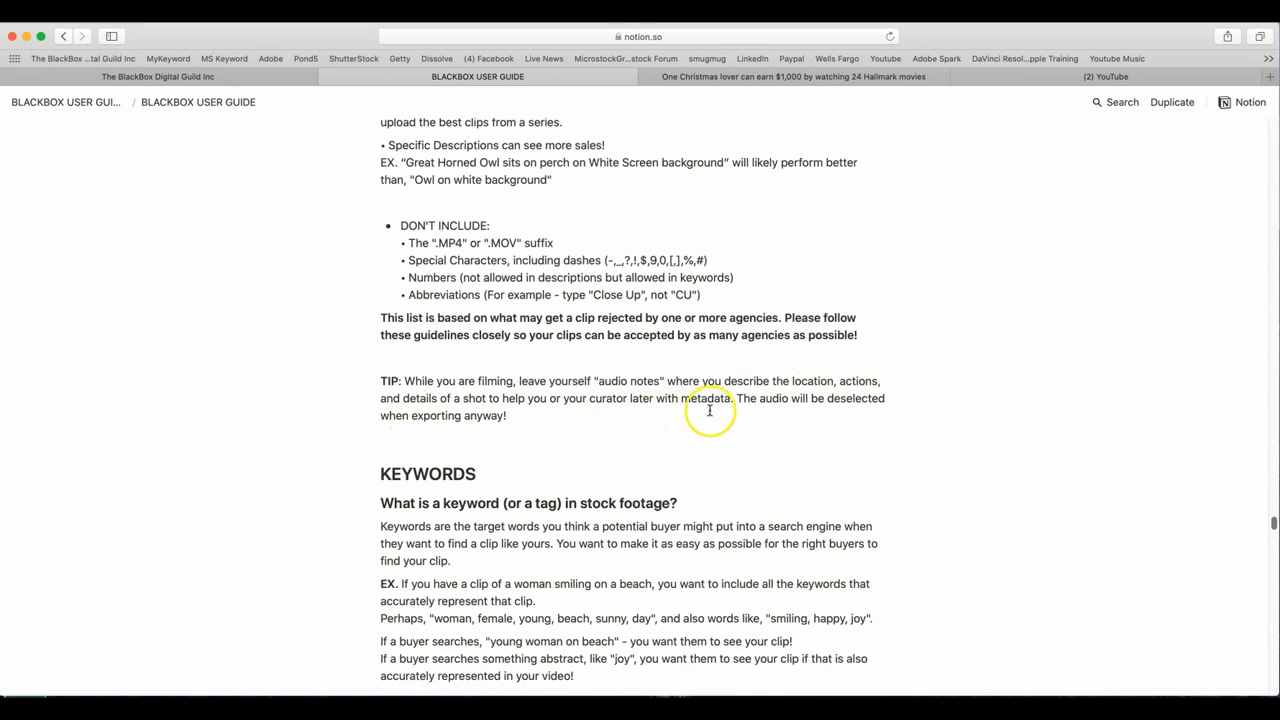
pyautogui.moveTo(968, 414)
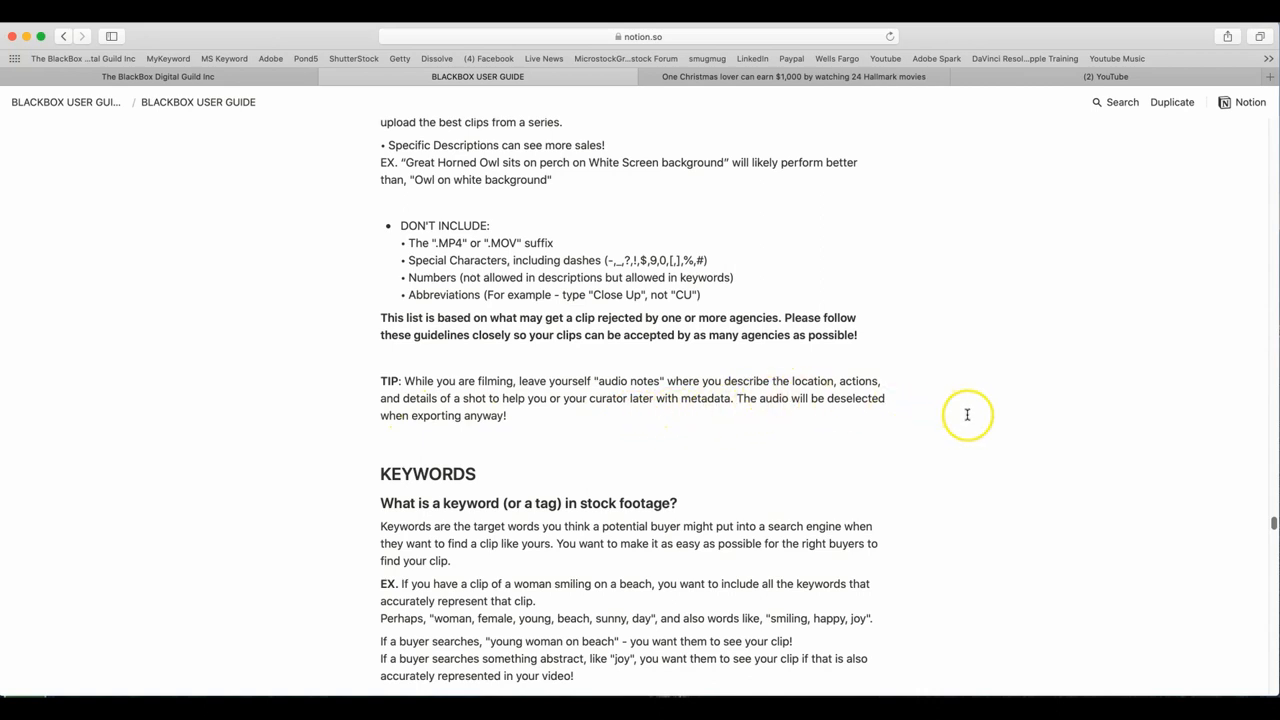
pyautogui.scroll(-3)
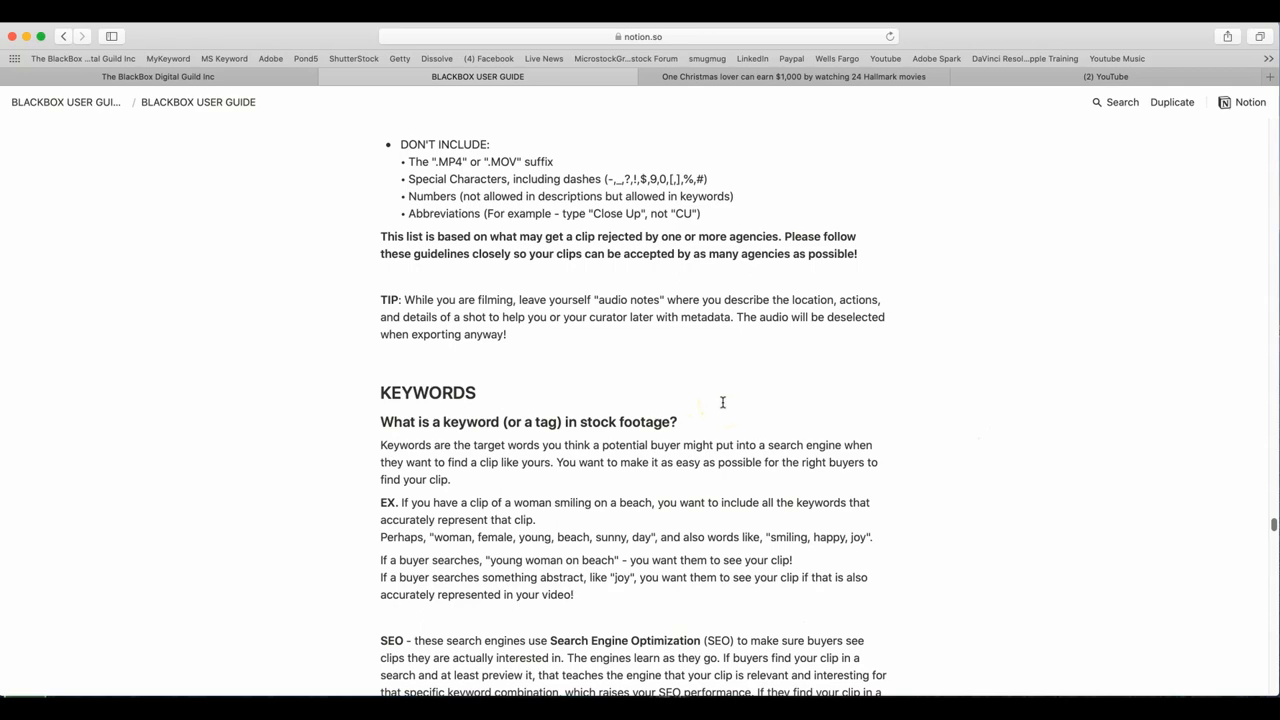
pyautogui.scroll(-3)
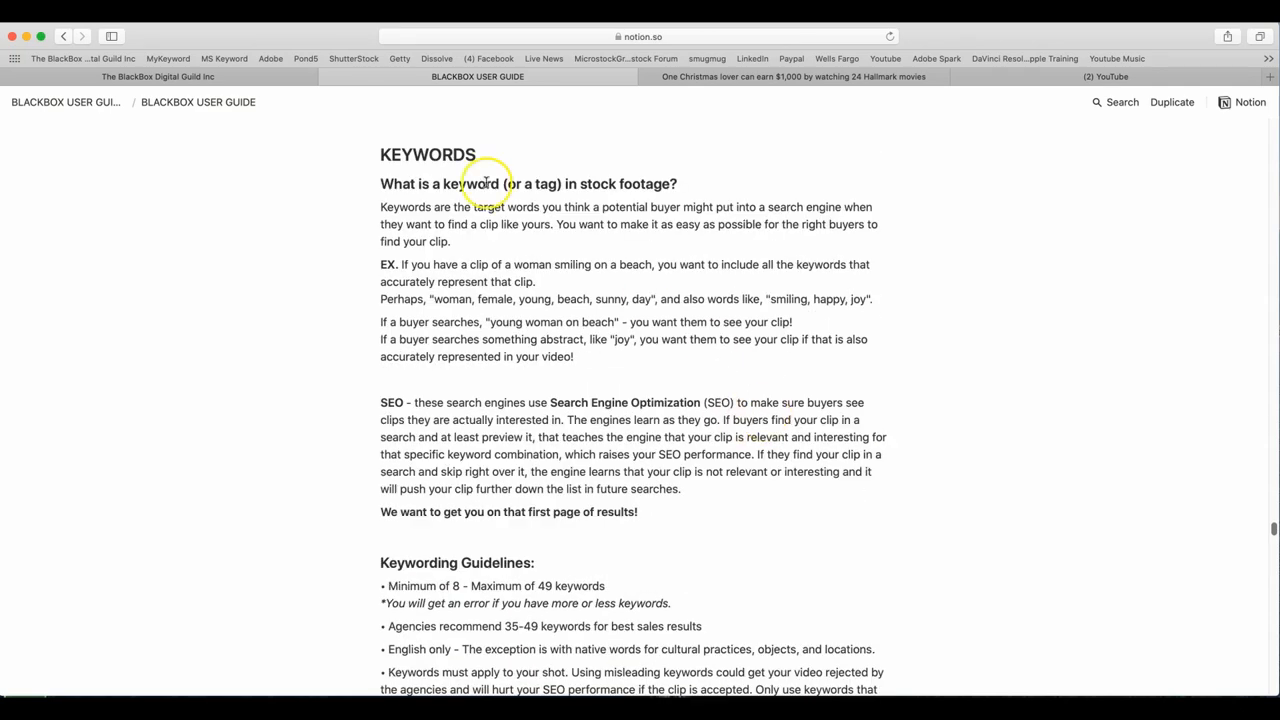
pyautogui.moveTo(590, 190)
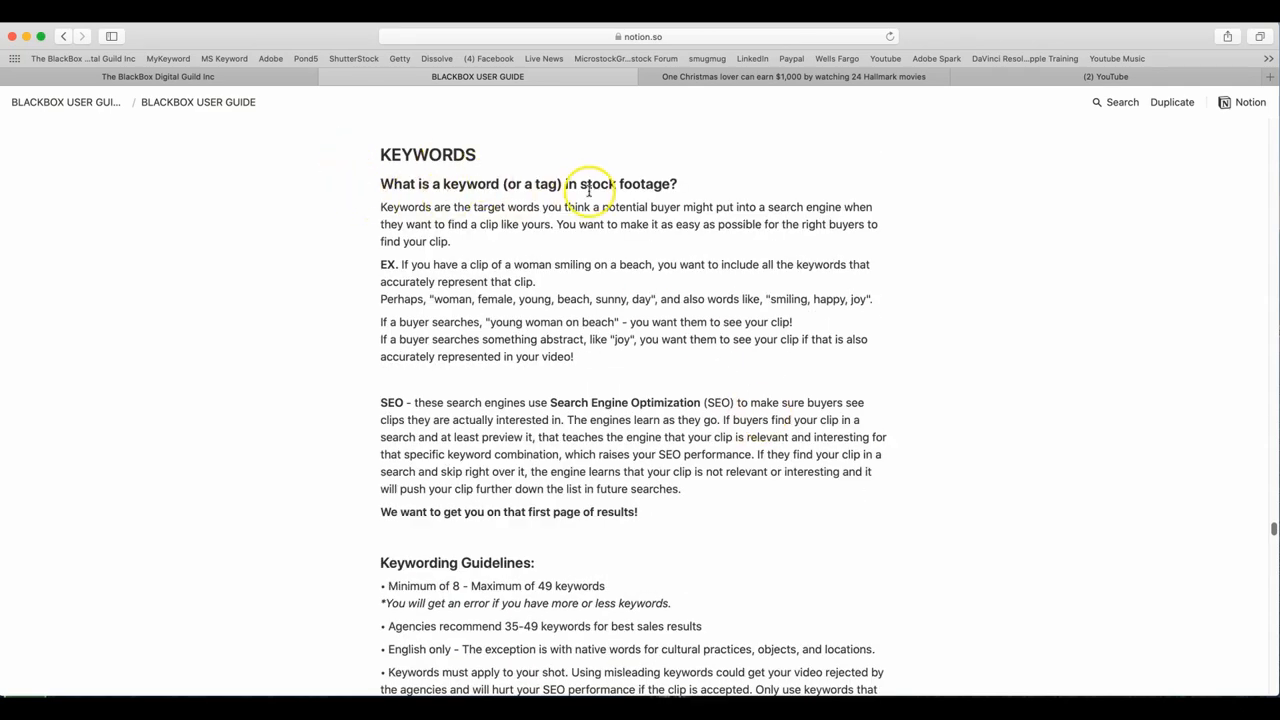
pyautogui.moveTo(730, 188)
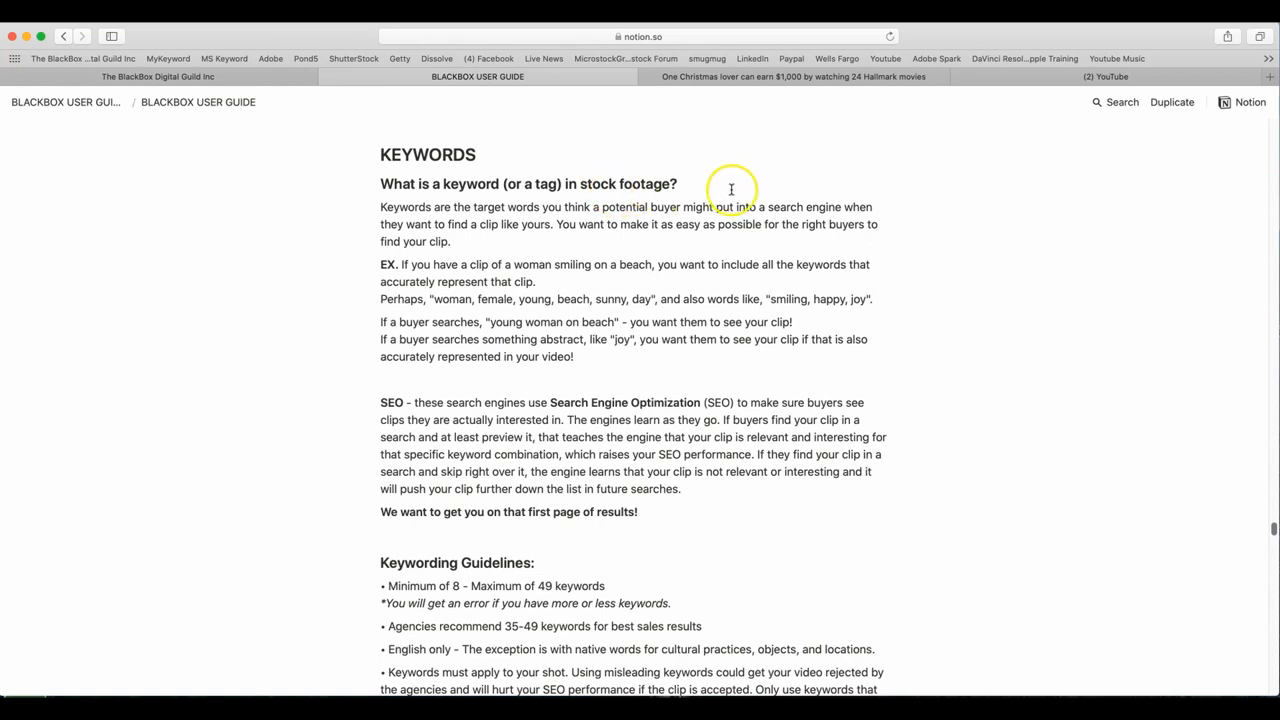
pyautogui.moveTo(1118, 444)
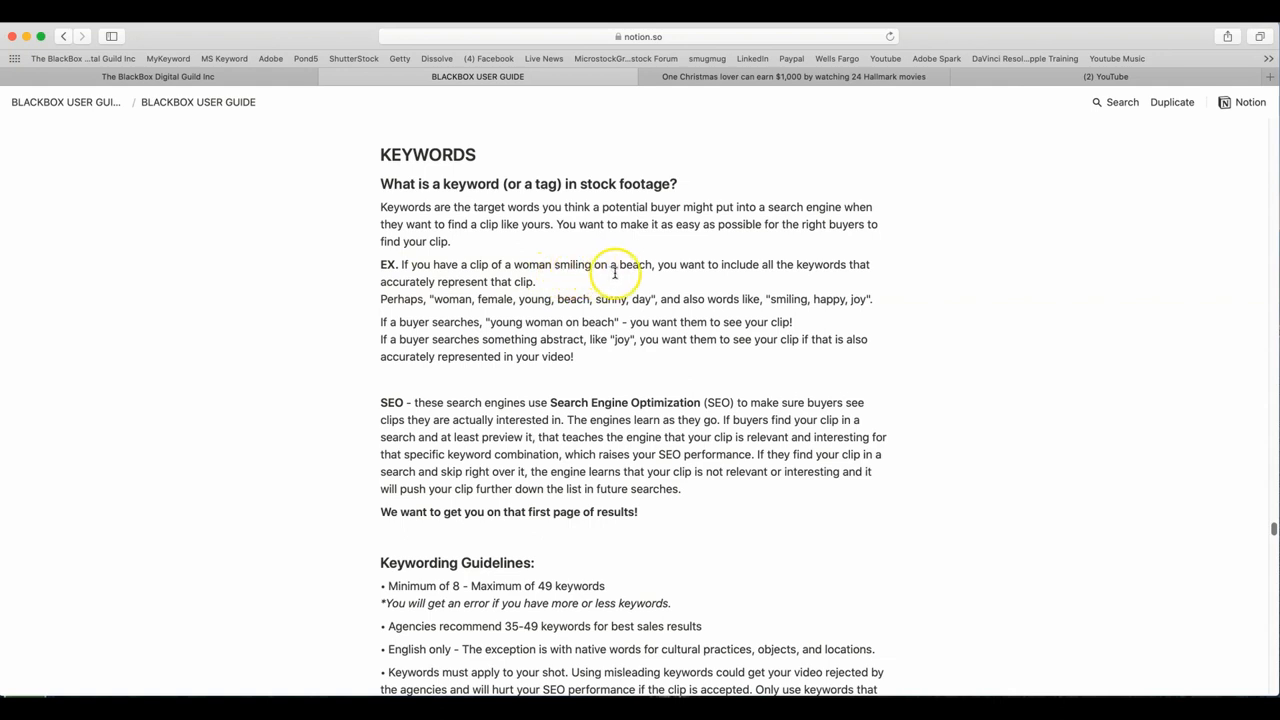
pyautogui.moveTo(838, 264)
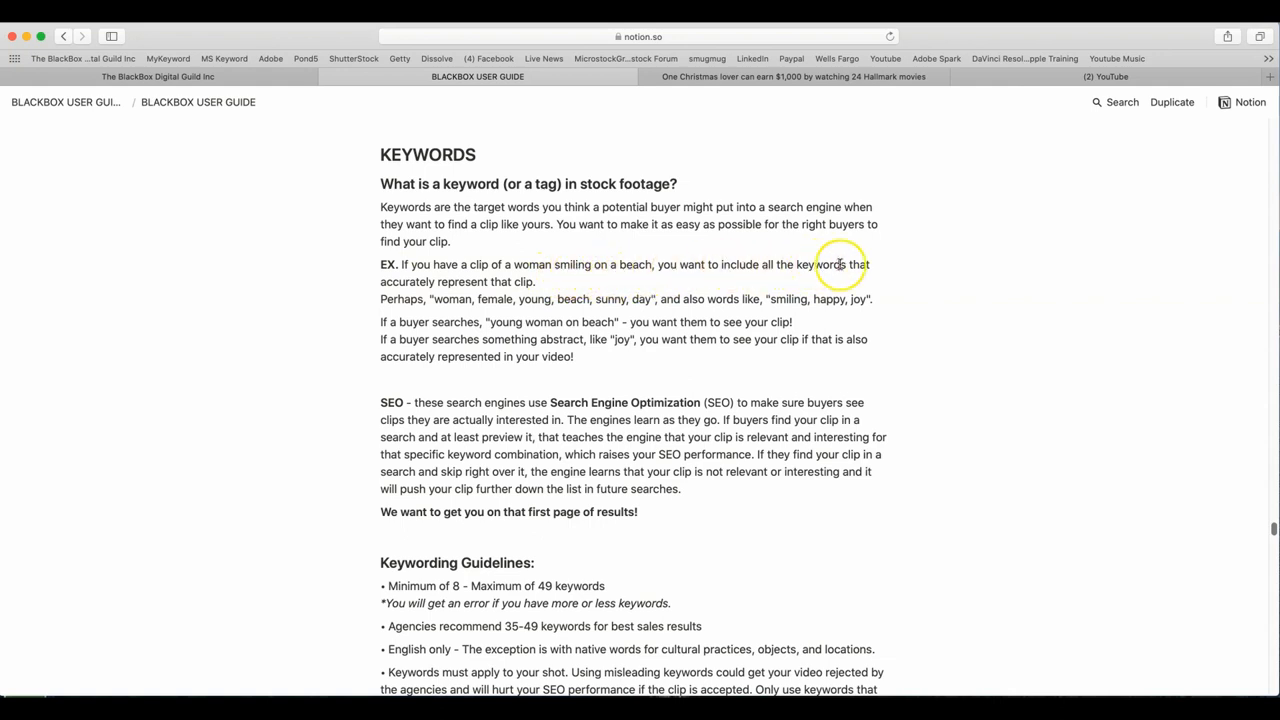
pyautogui.moveTo(544, 284)
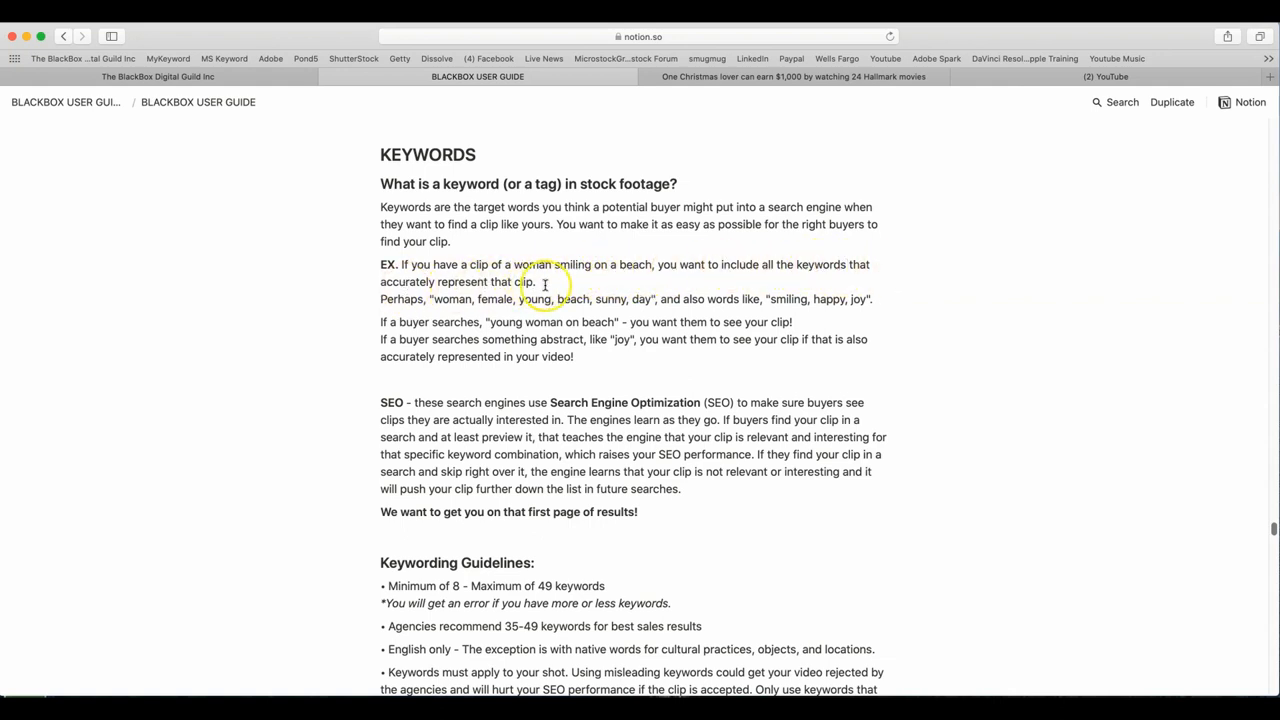
pyautogui.moveTo(560, 300)
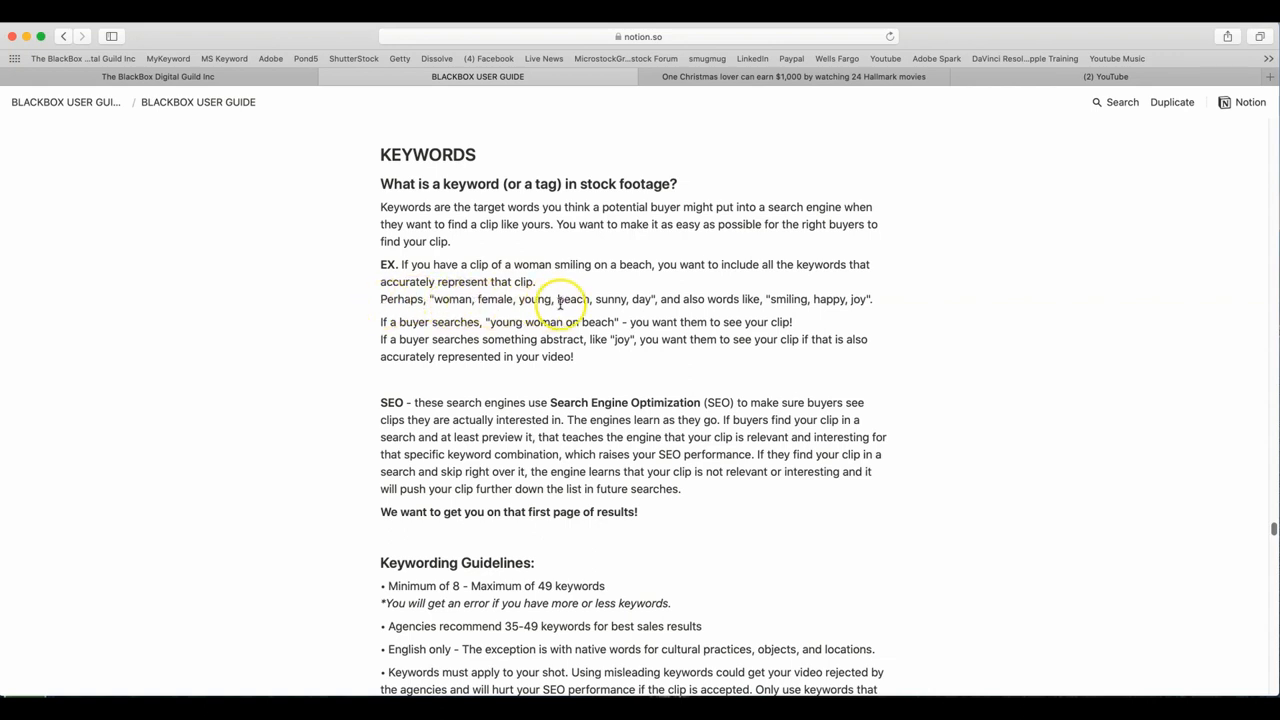
pyautogui.moveTo(708, 298)
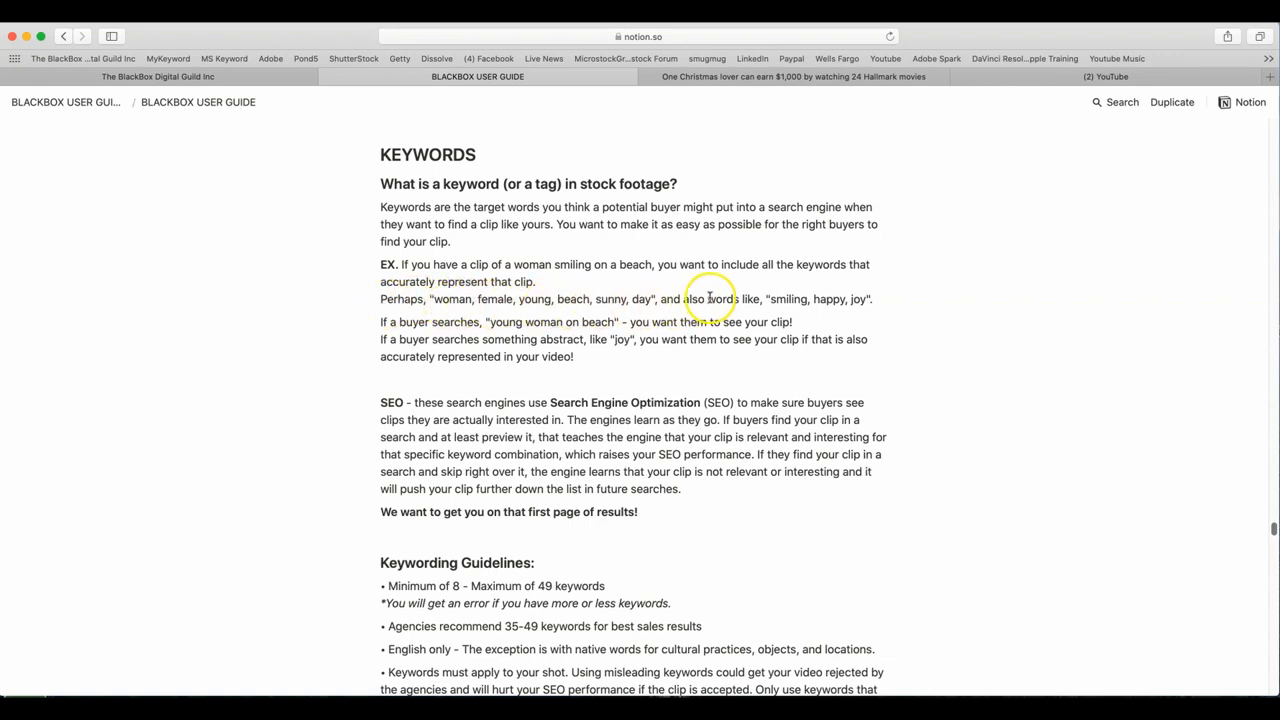
pyautogui.moveTo(728, 348)
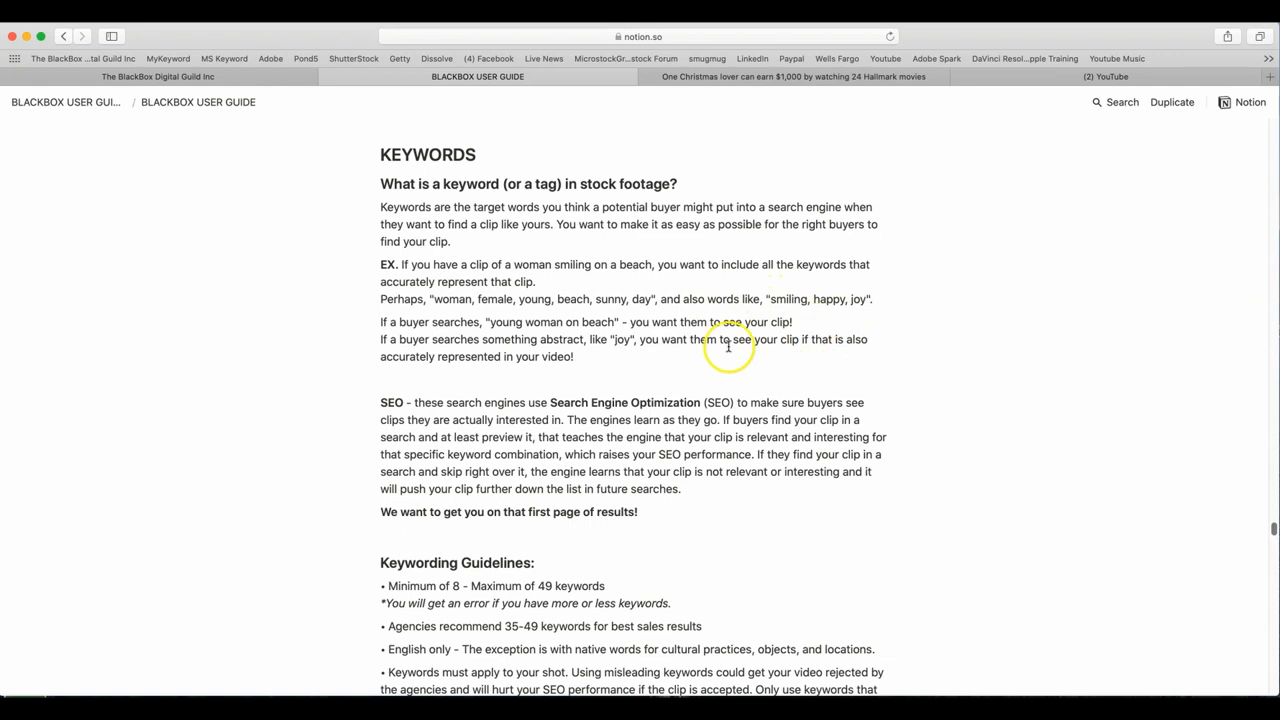
pyautogui.moveTo(728, 380)
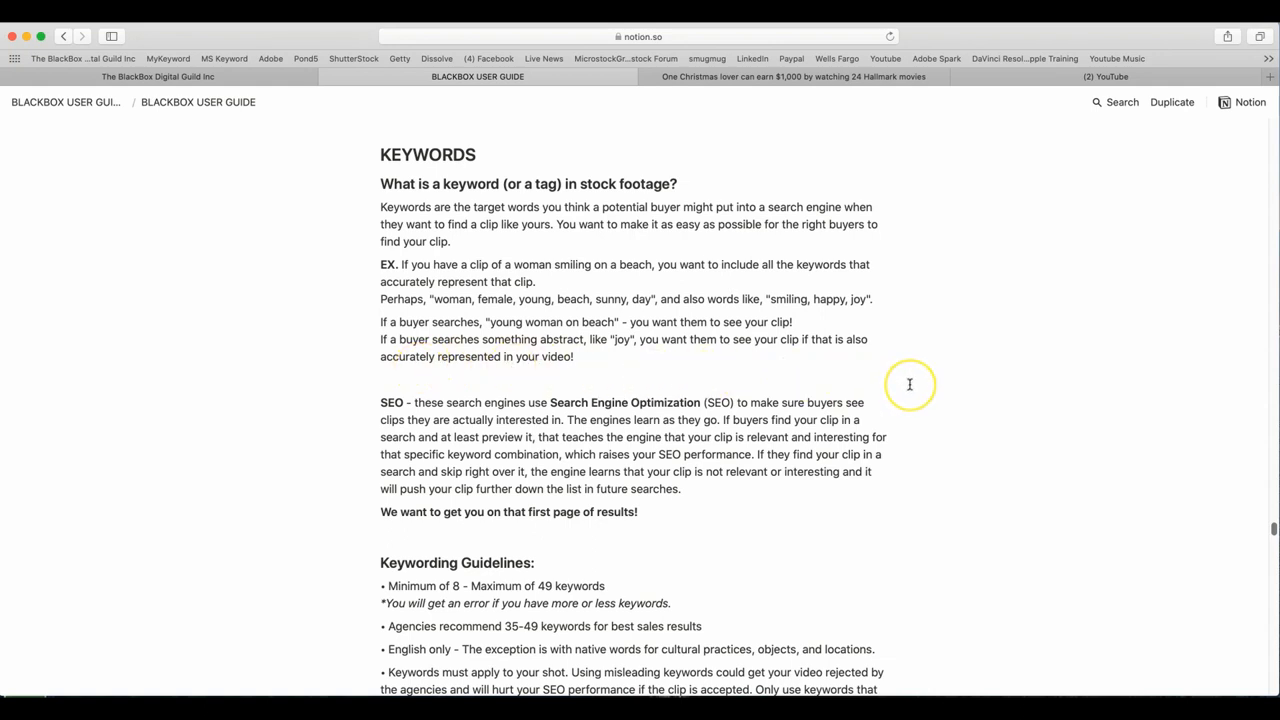
pyautogui.scroll(-3)
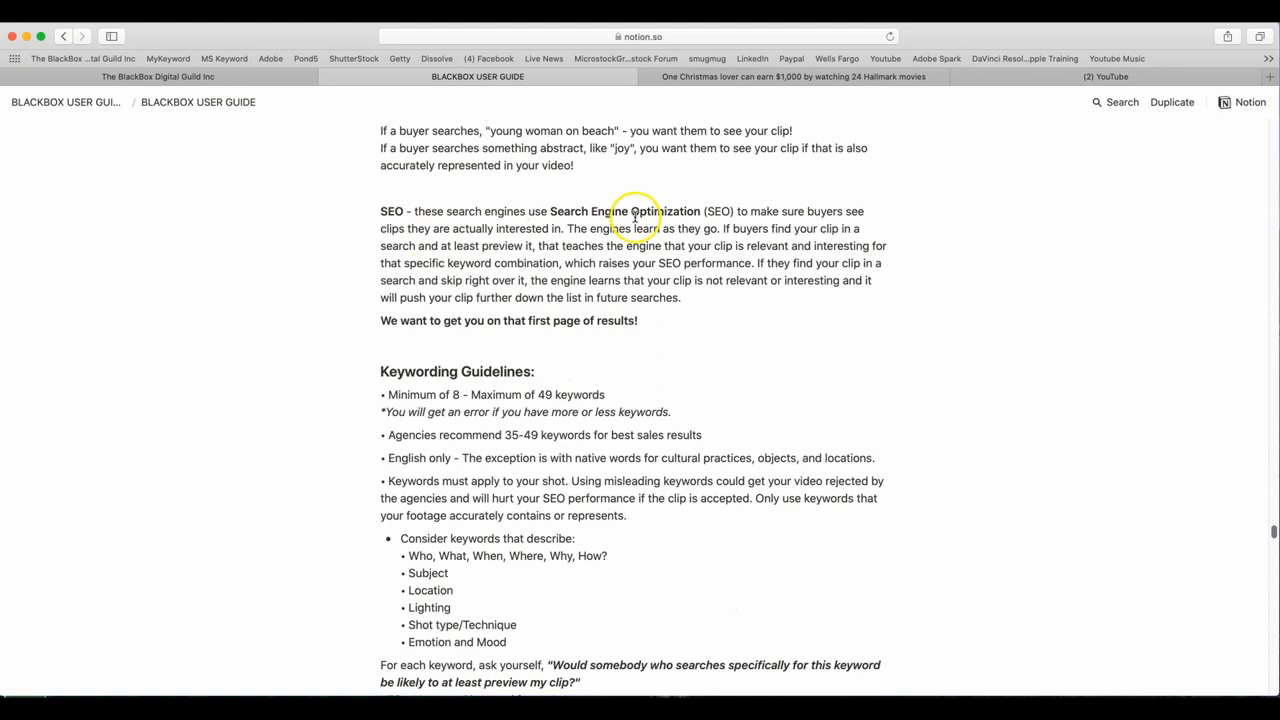
pyautogui.moveTo(1024, 234)
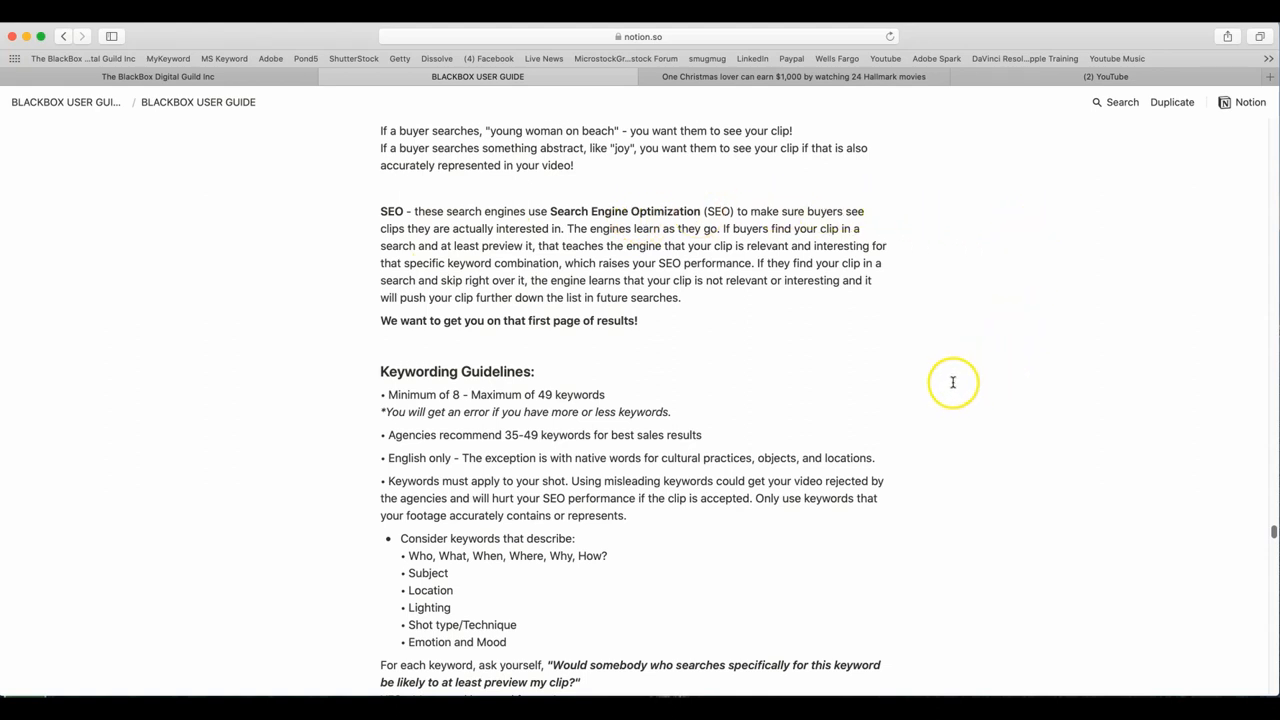
pyautogui.moveTo(952, 382)
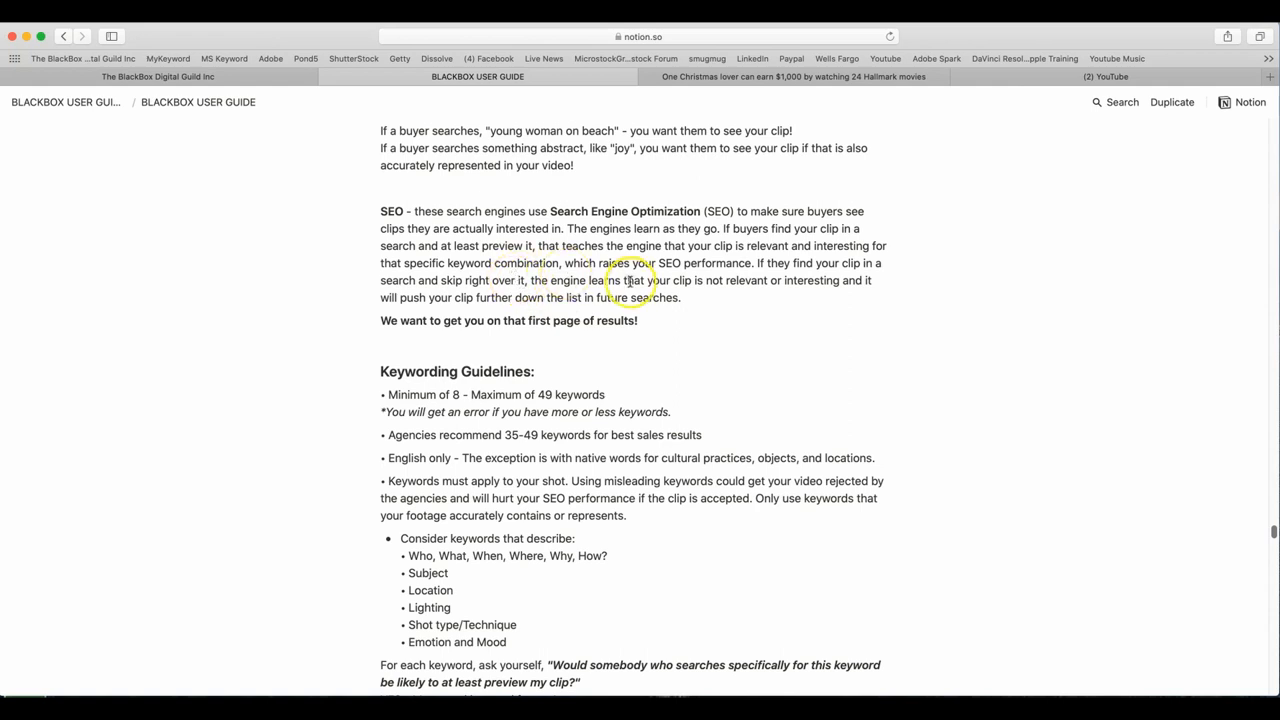
pyautogui.moveTo(780, 300)
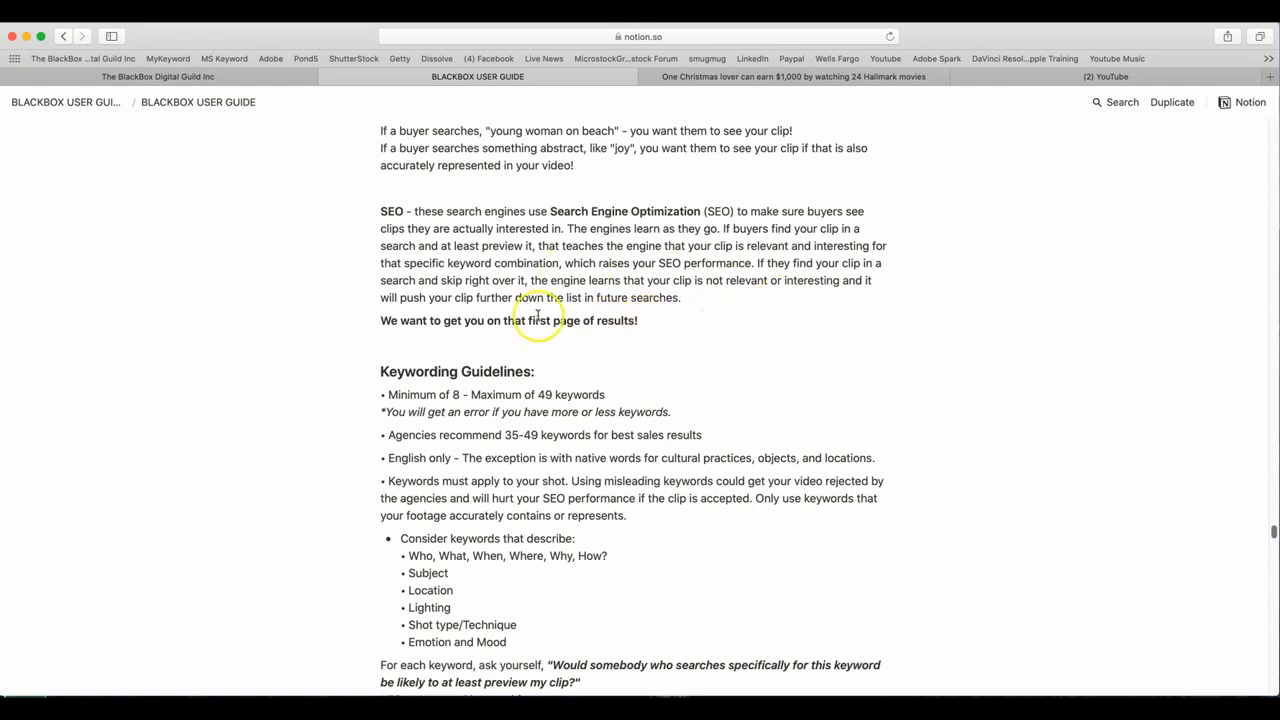
pyautogui.moveTo(768, 320)
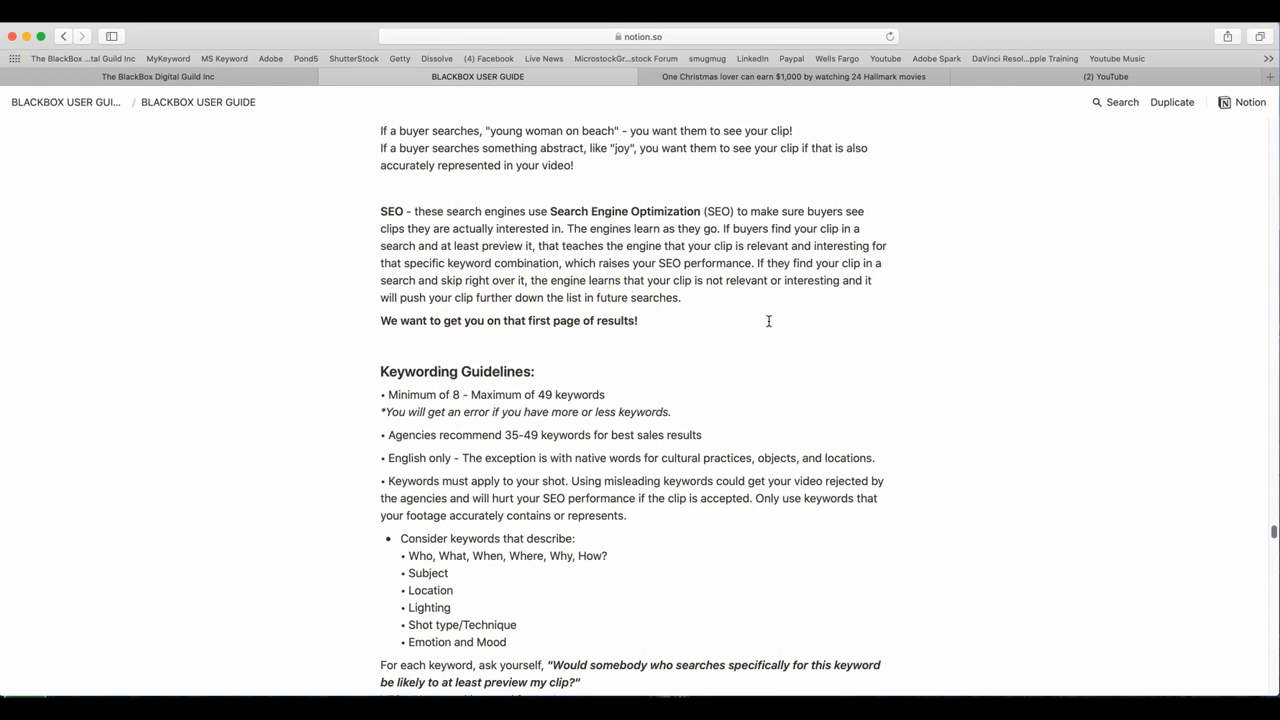
pyautogui.moveTo(764, 328)
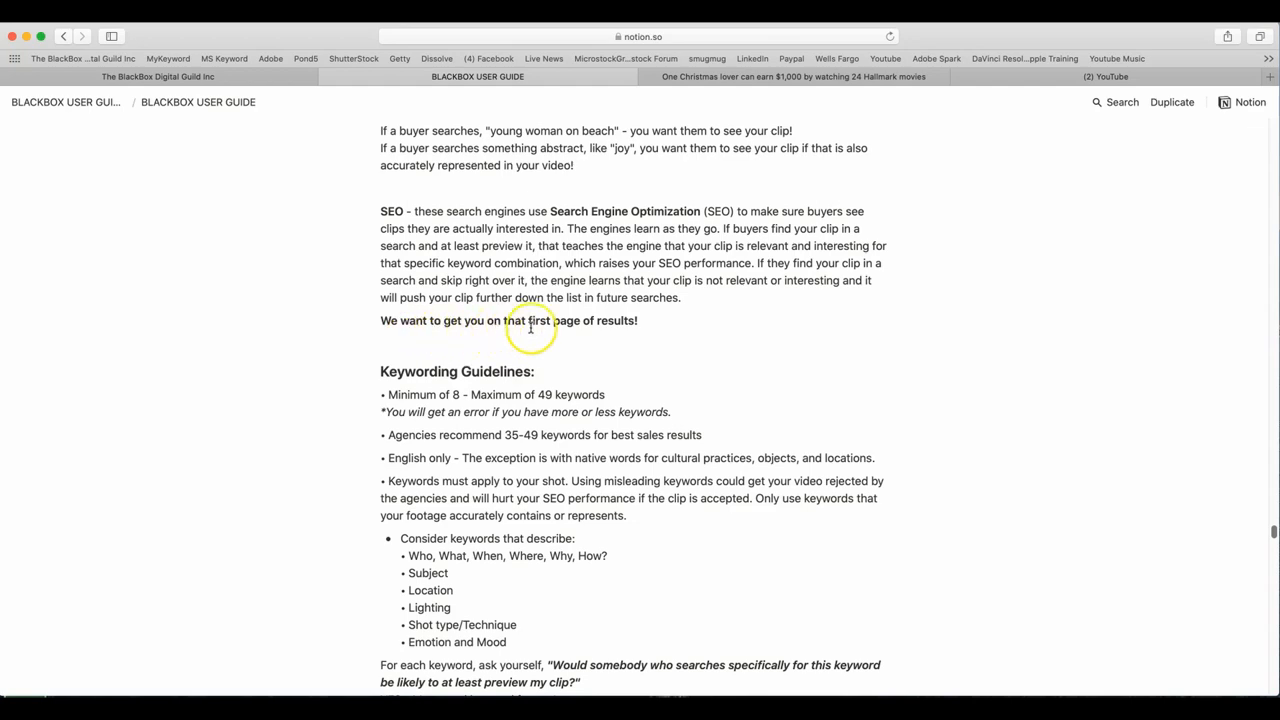
pyautogui.scroll(-3)
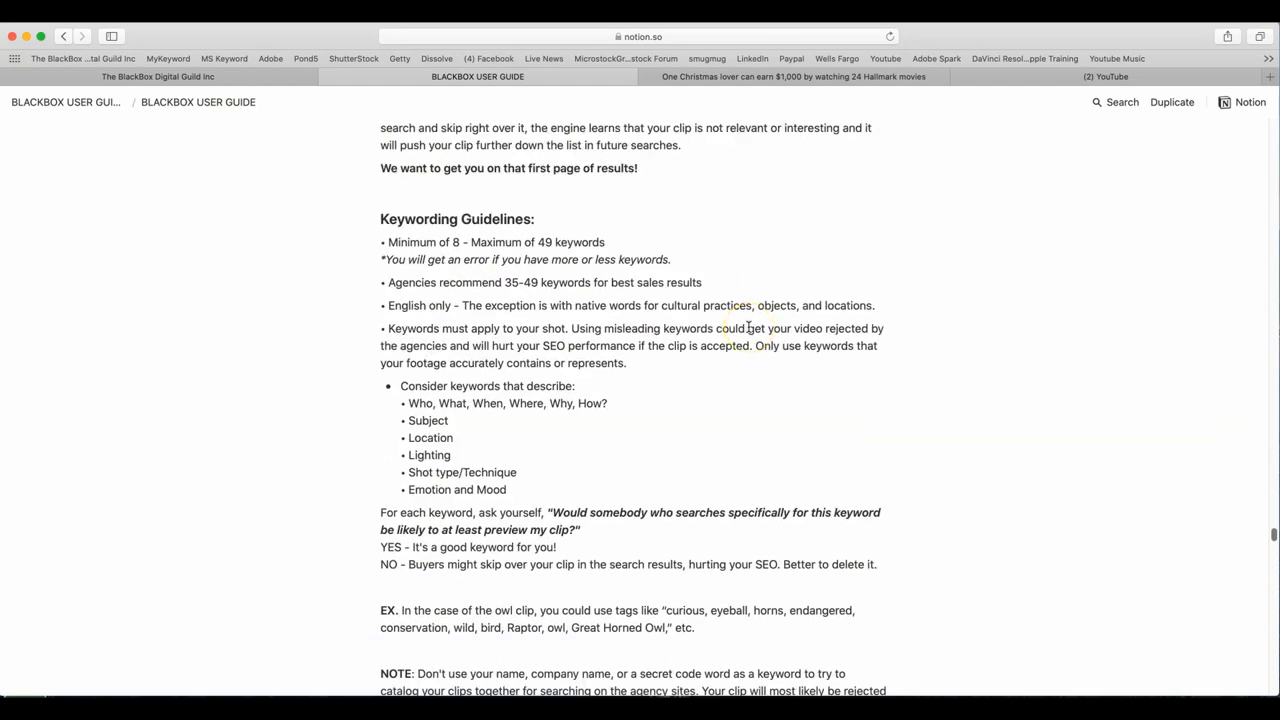
pyautogui.scroll(-3)
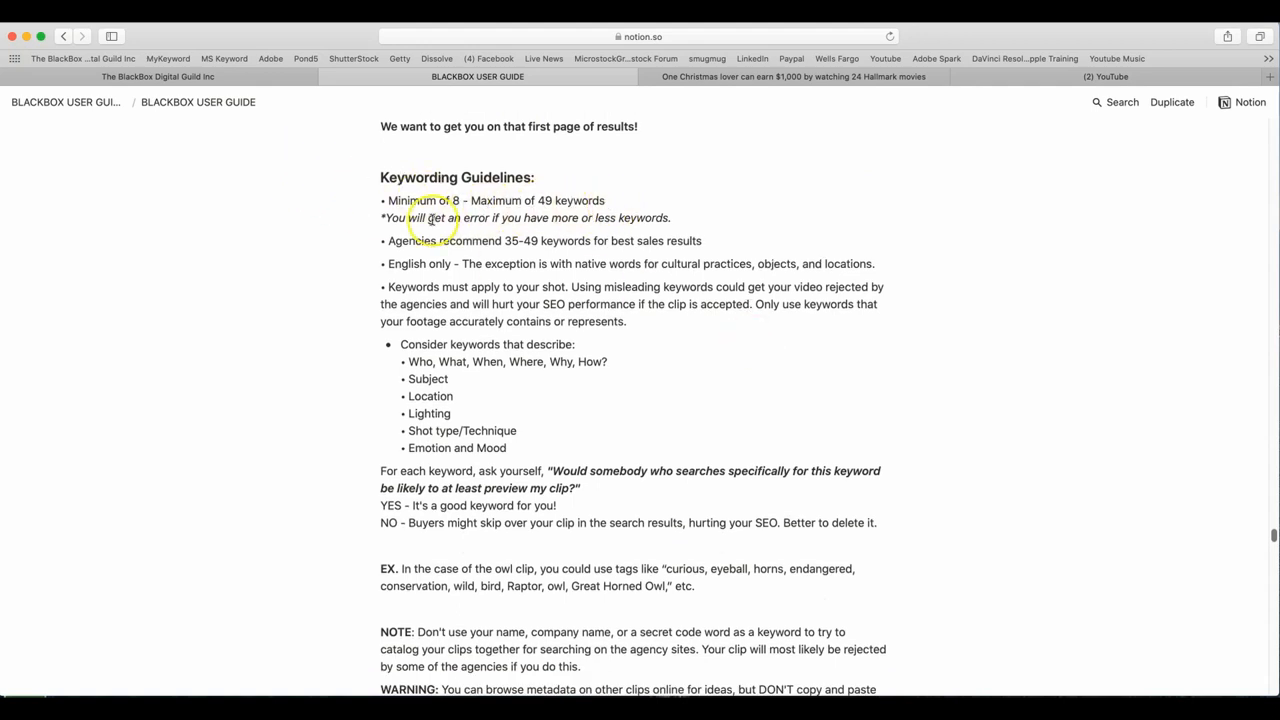
pyautogui.moveTo(660, 226)
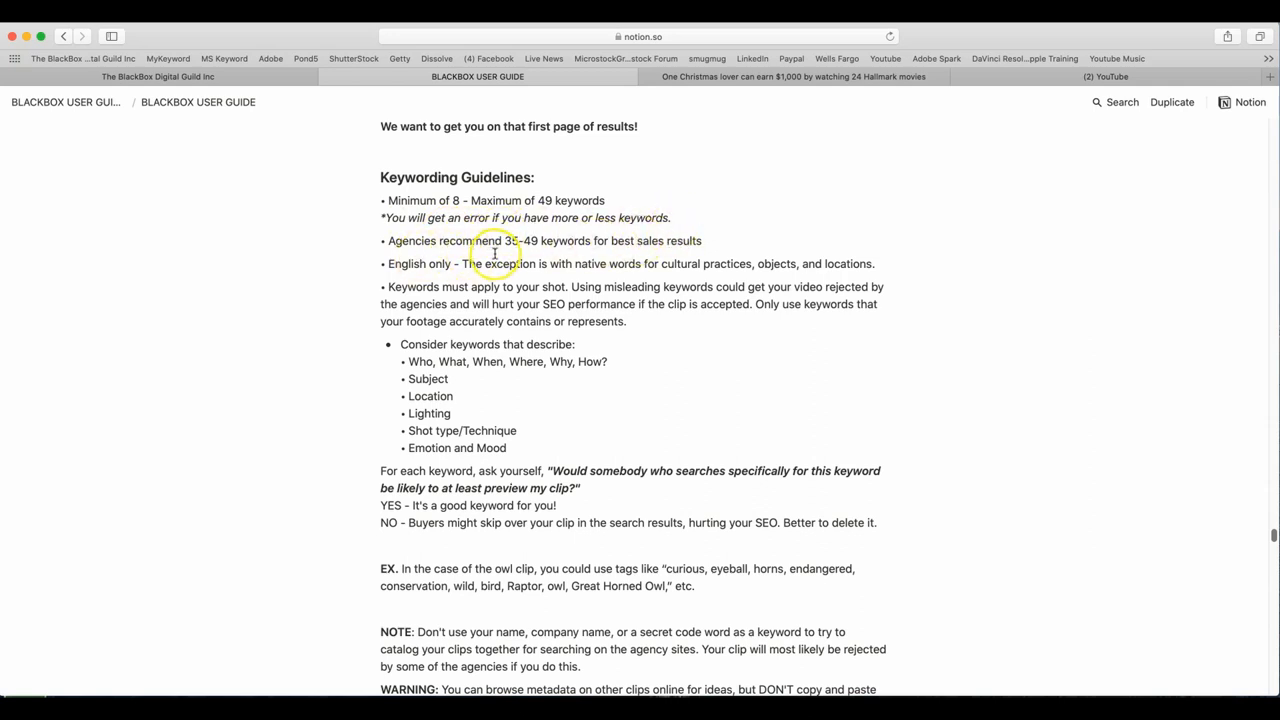
pyautogui.moveTo(652, 252)
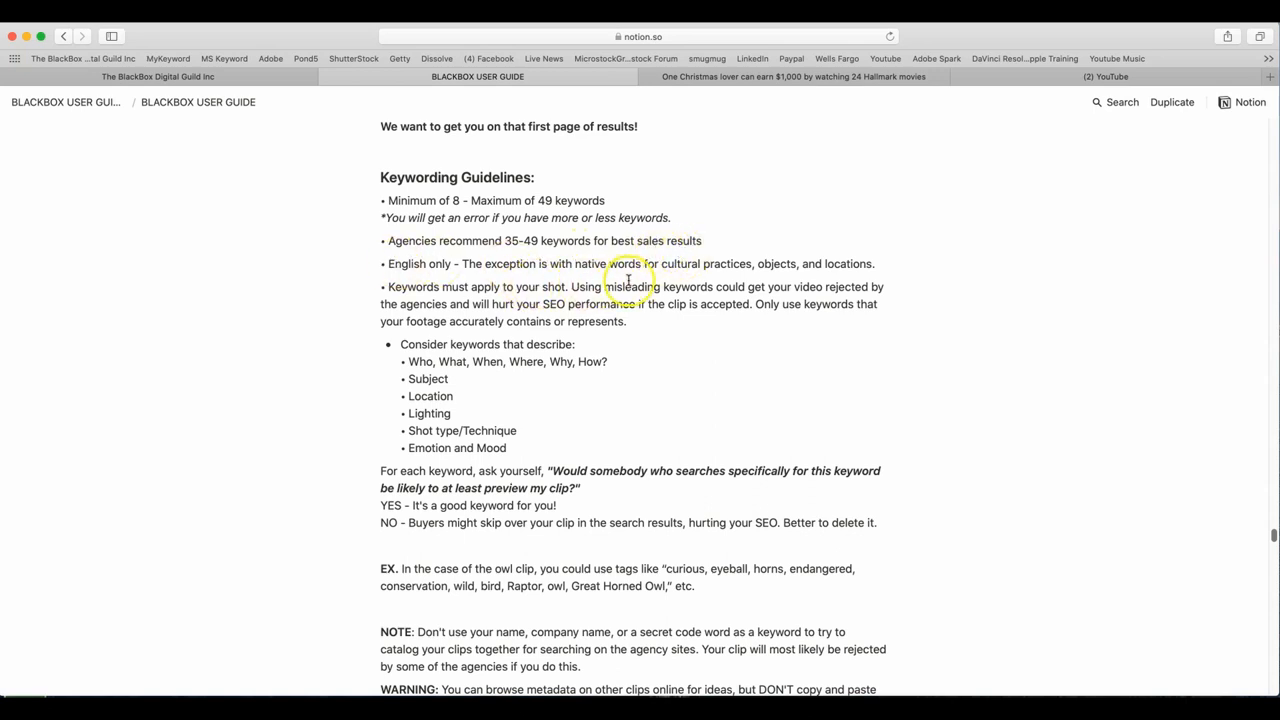
pyautogui.moveTo(1036, 254)
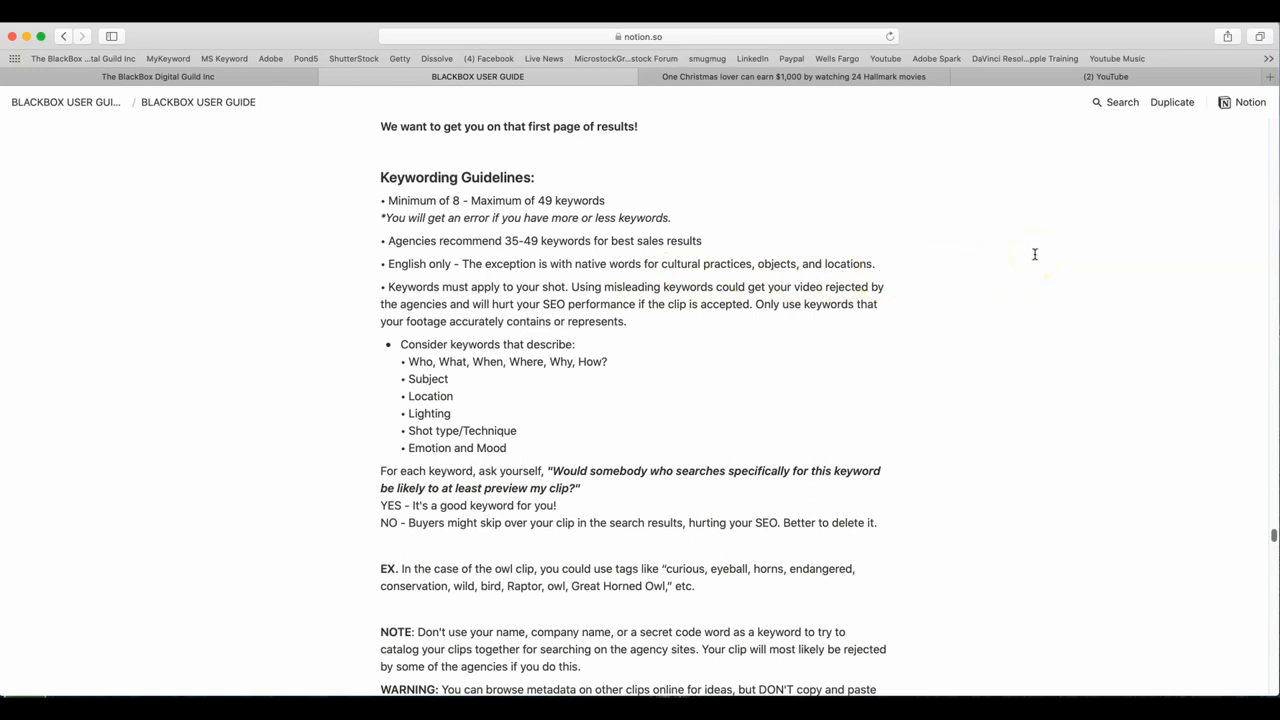
pyautogui.moveTo(700, 418)
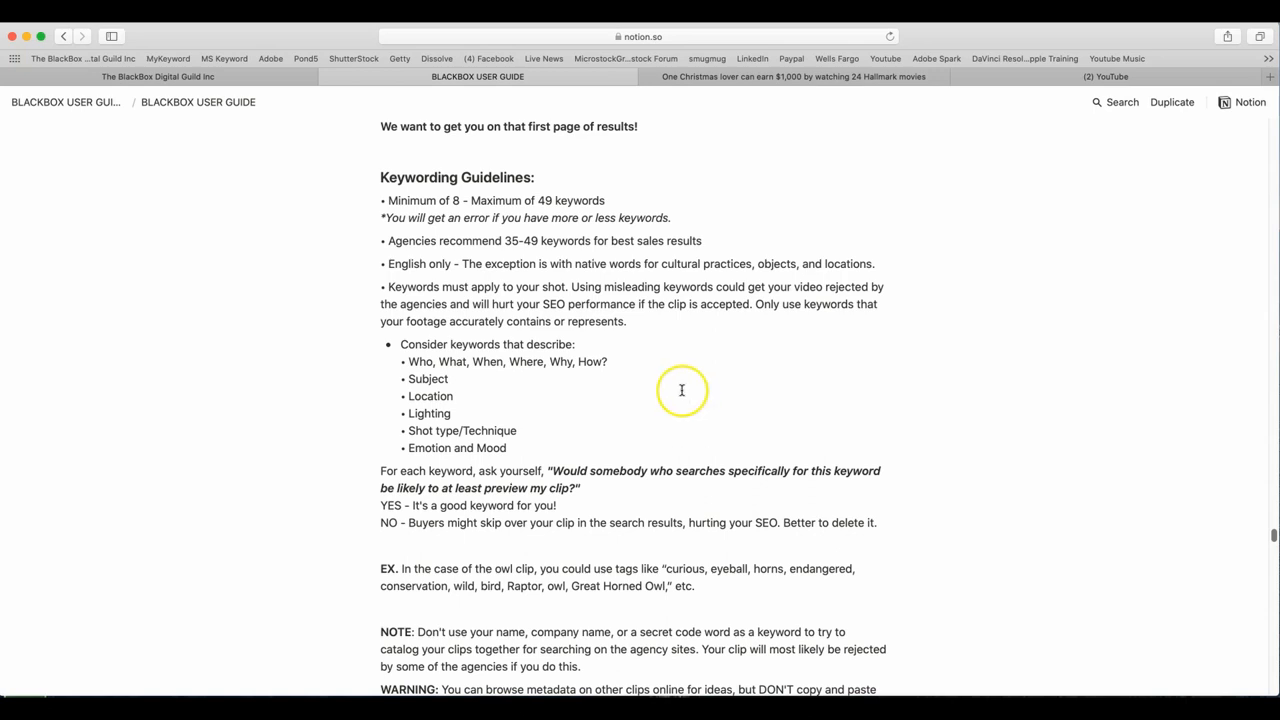
pyautogui.moveTo(576, 328)
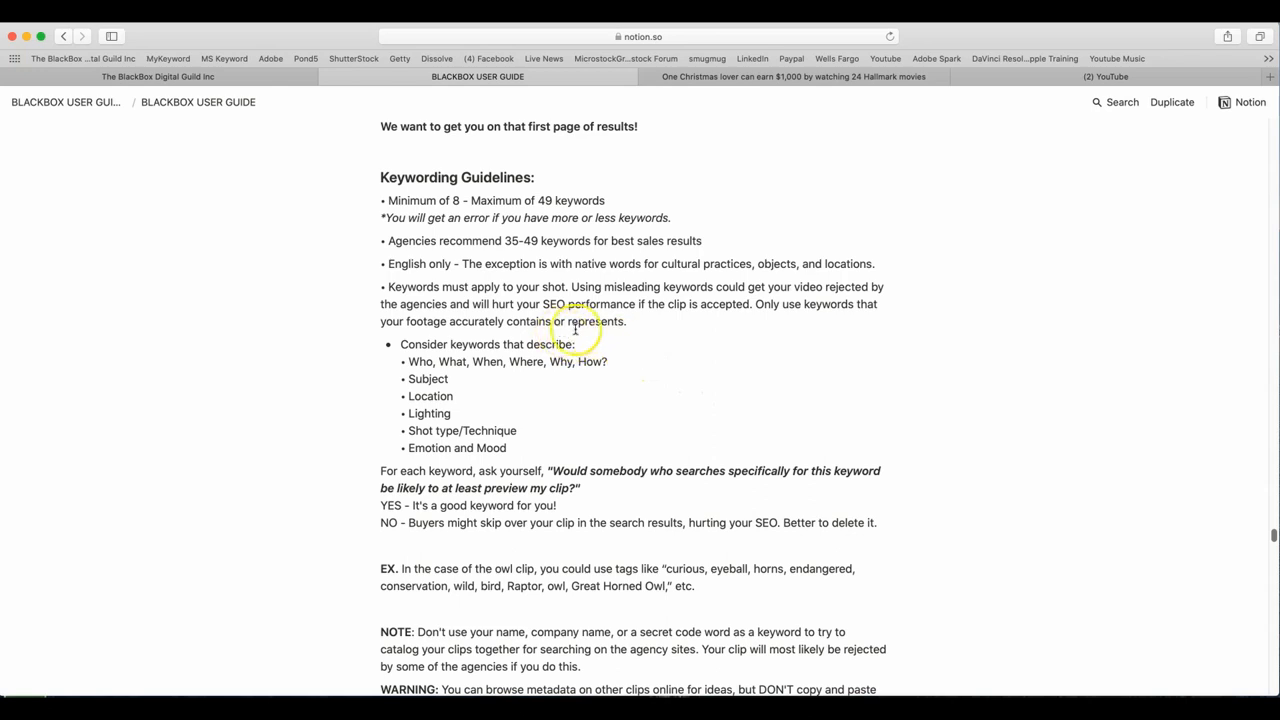
pyautogui.moveTo(460, 360)
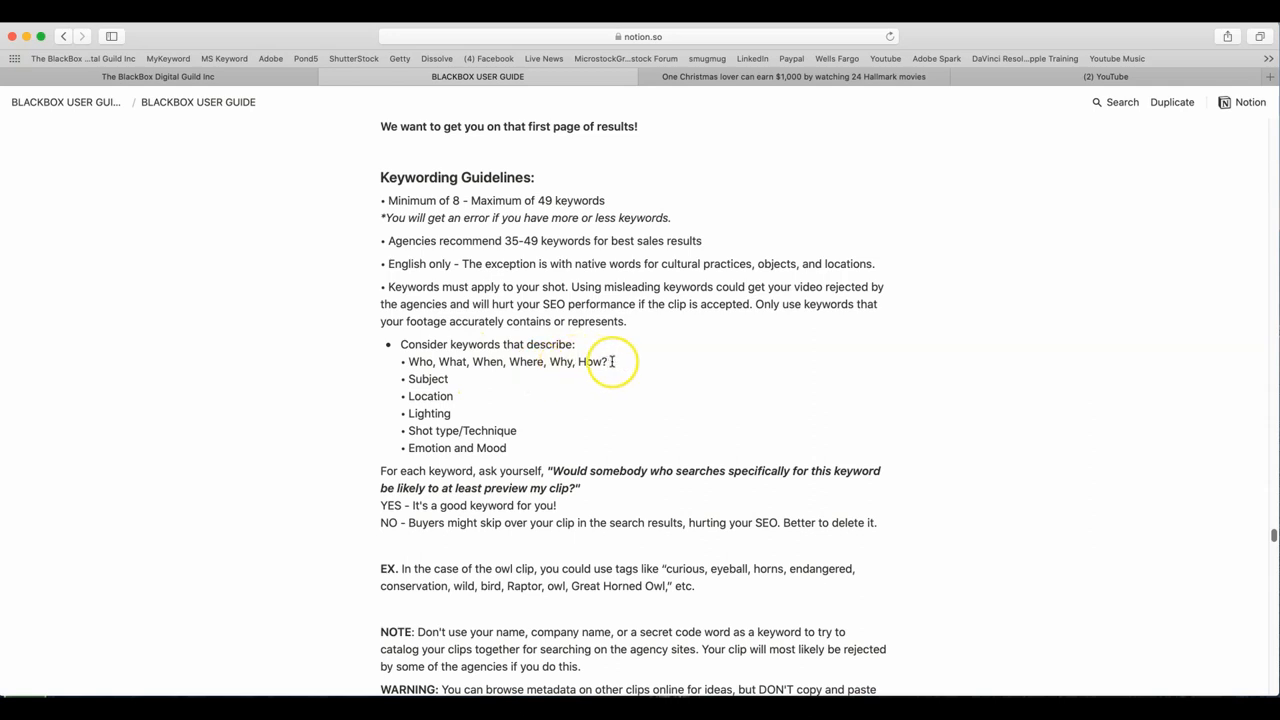
pyautogui.moveTo(476, 408)
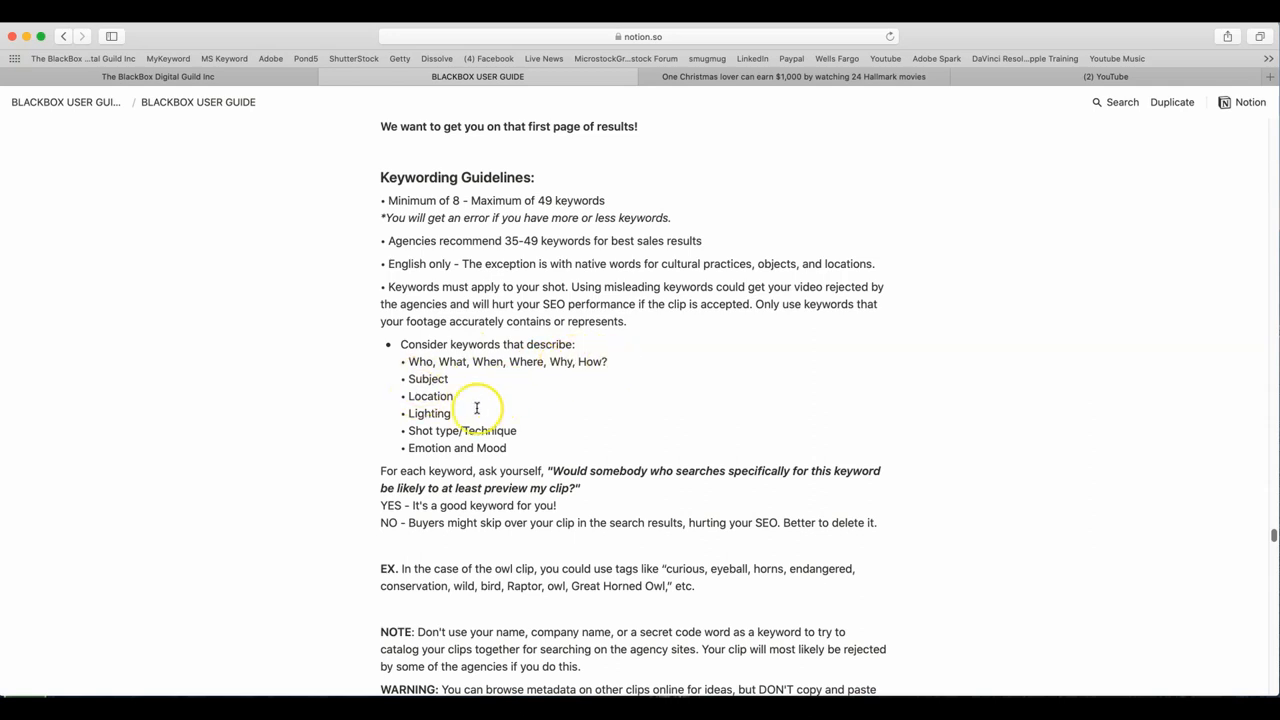
pyautogui.moveTo(532, 428)
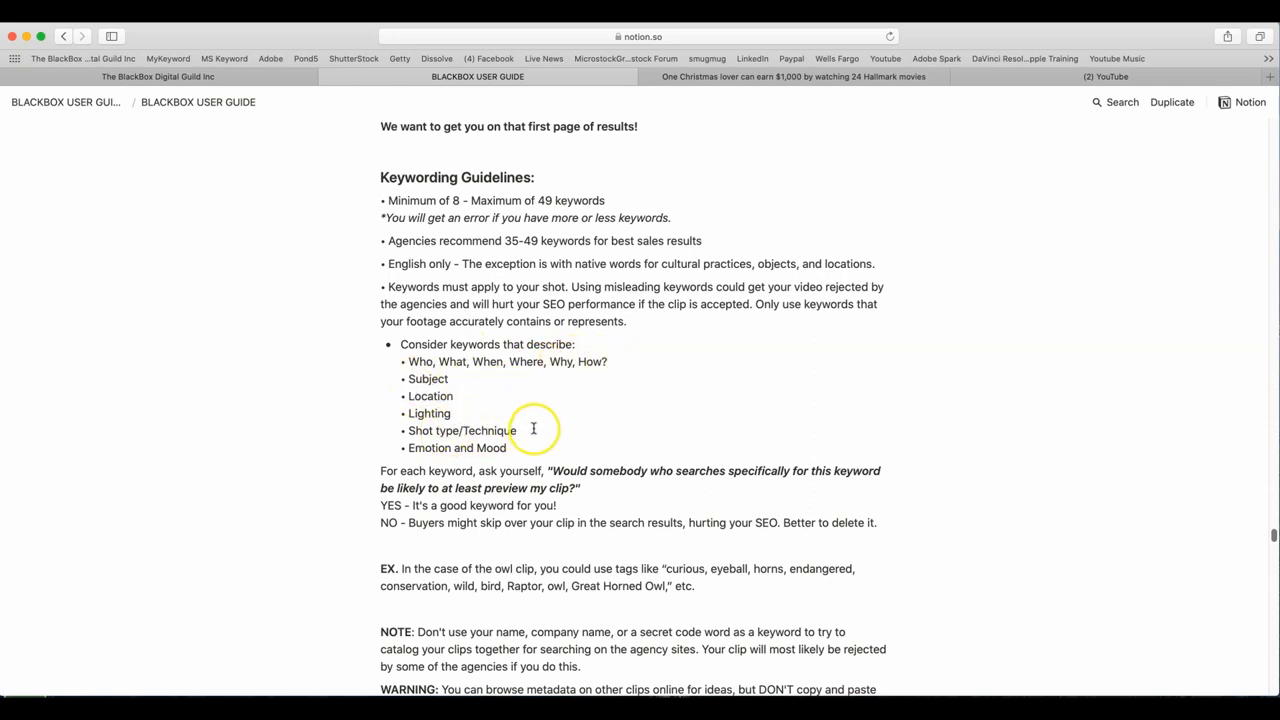
pyautogui.scroll(-3)
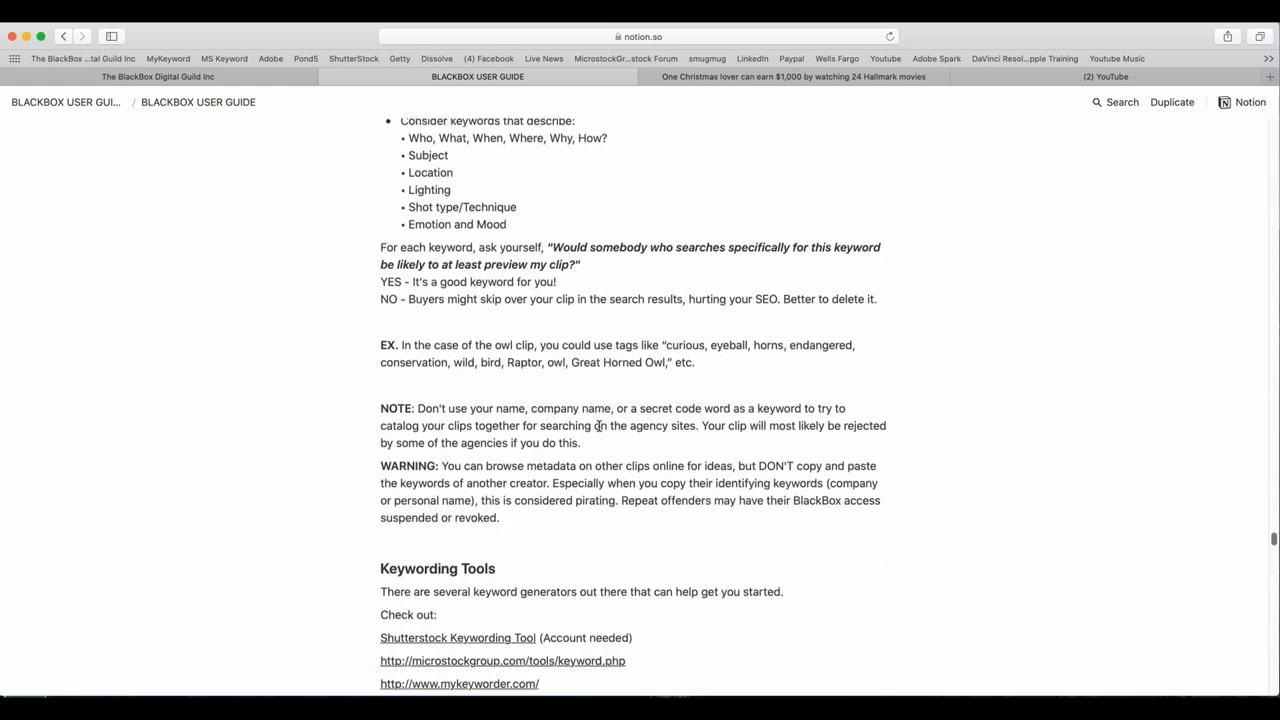
pyautogui.scroll(-3)
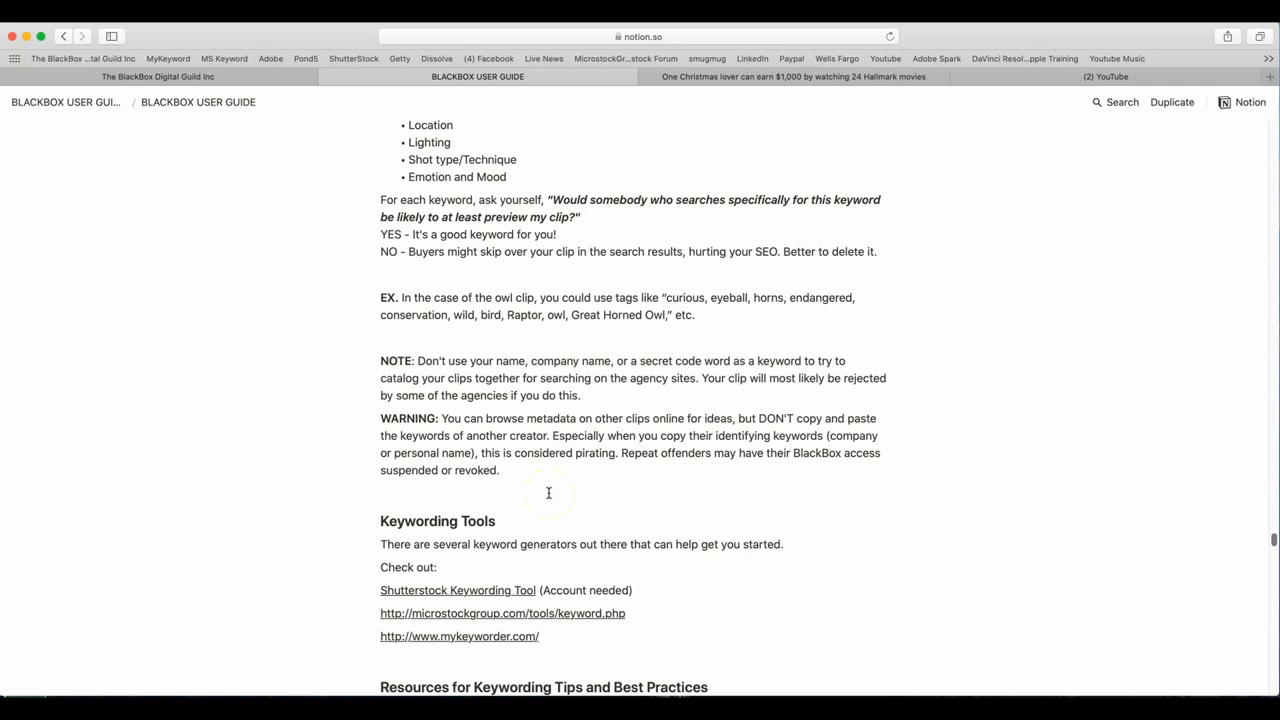
pyautogui.moveTo(600, 476)
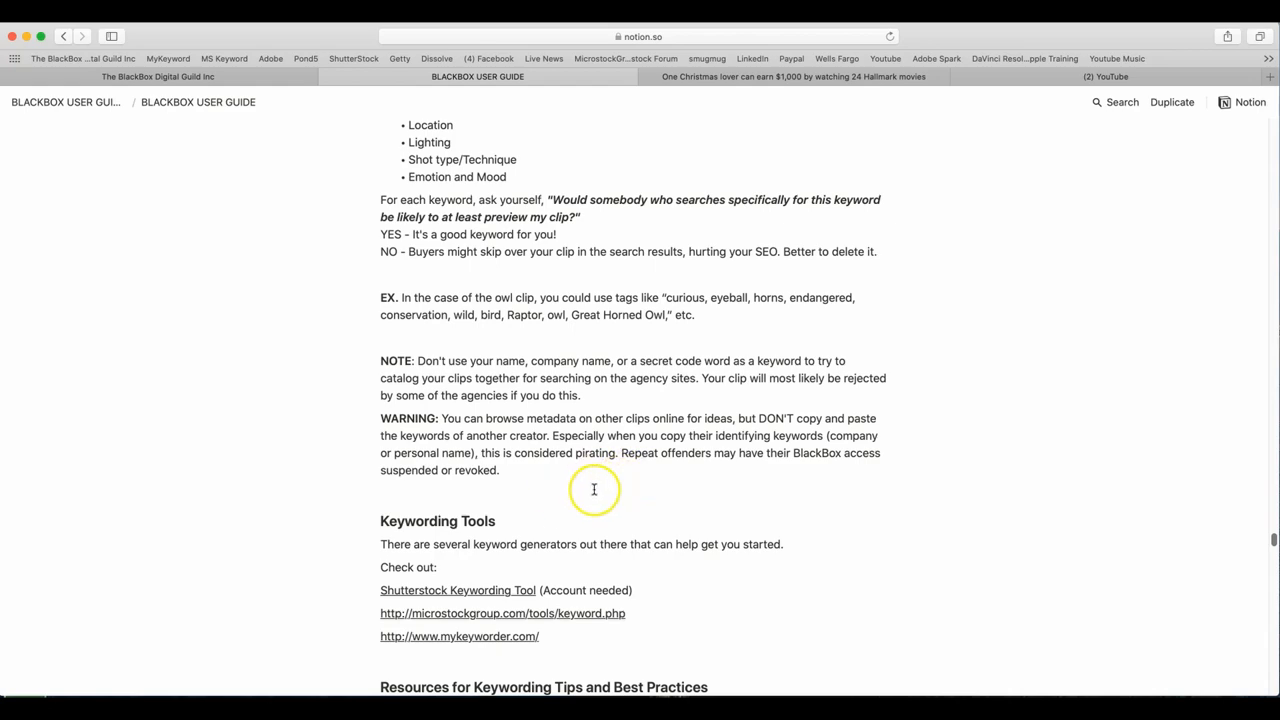
pyautogui.scroll(-3)
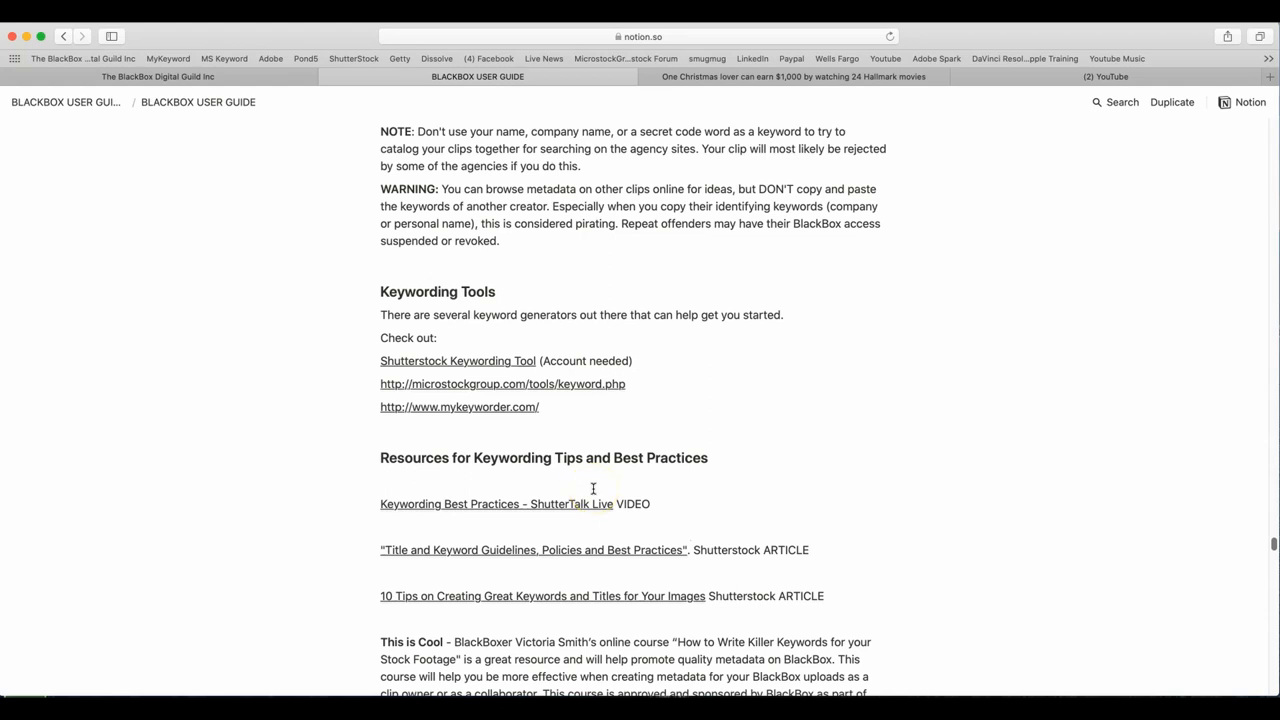
pyautogui.scroll(-3)
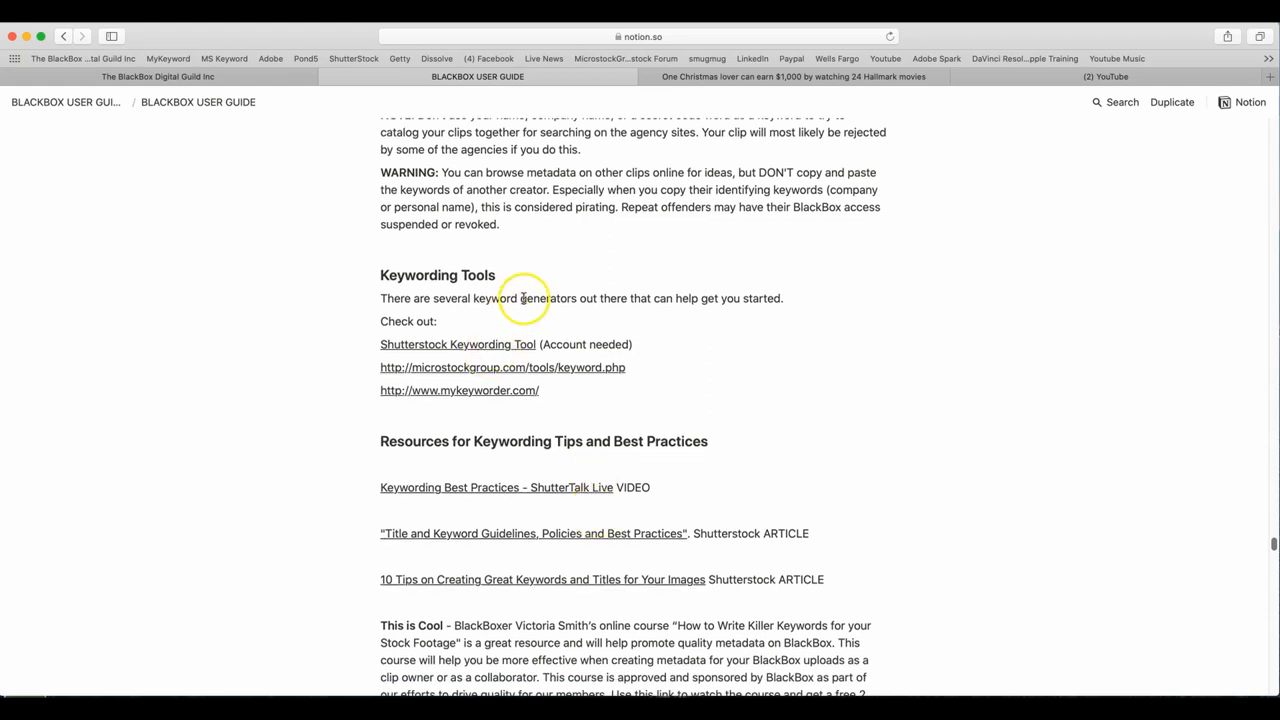
pyautogui.moveTo(512, 304)
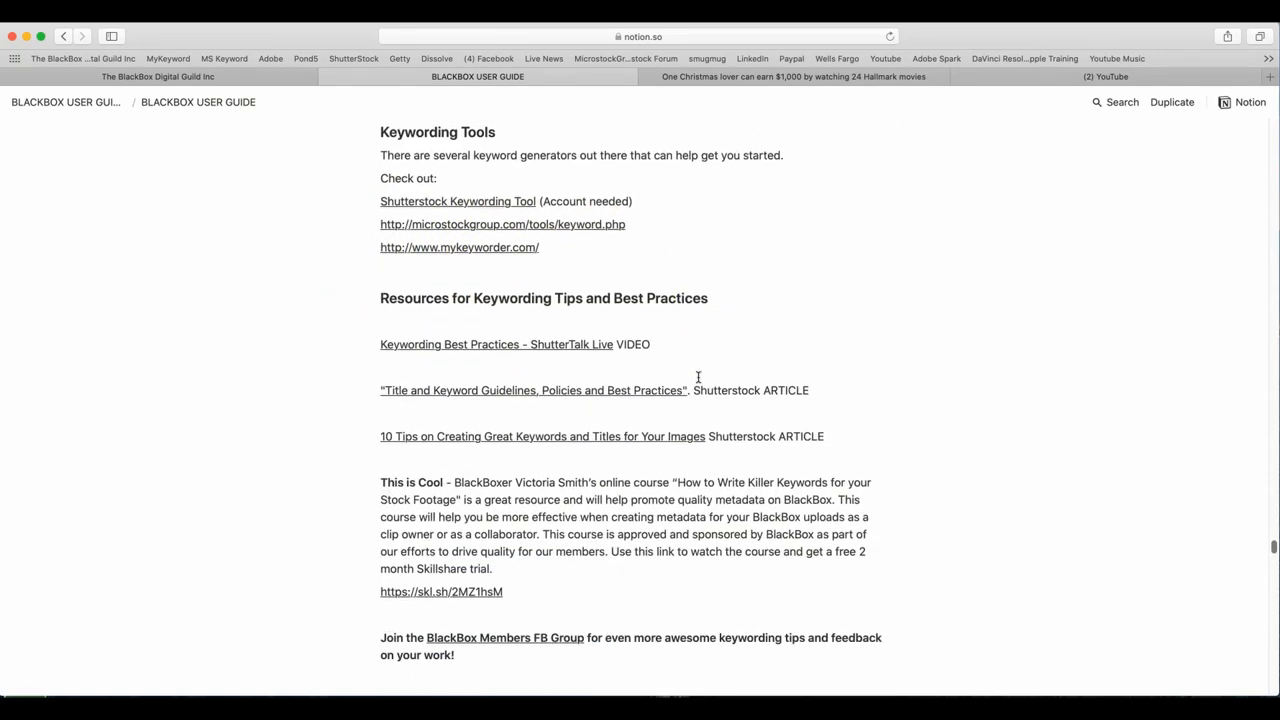
pyautogui.scroll(-3)
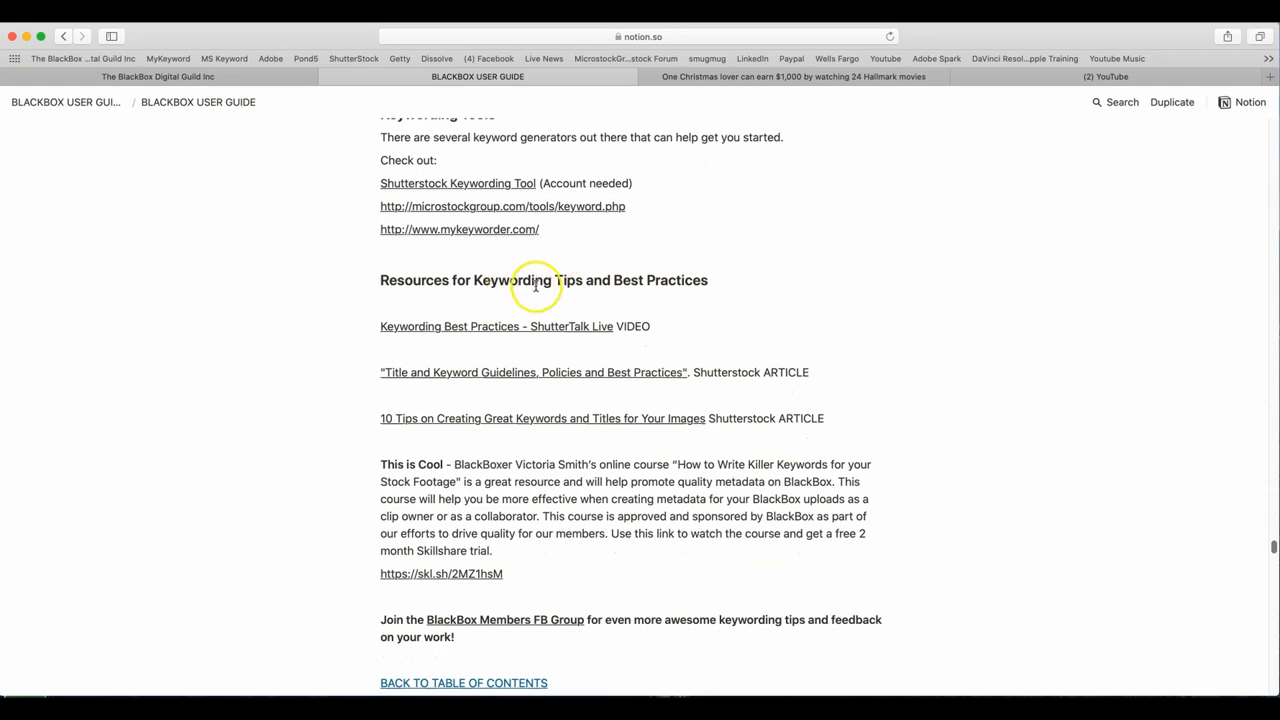
pyautogui.moveTo(460, 358)
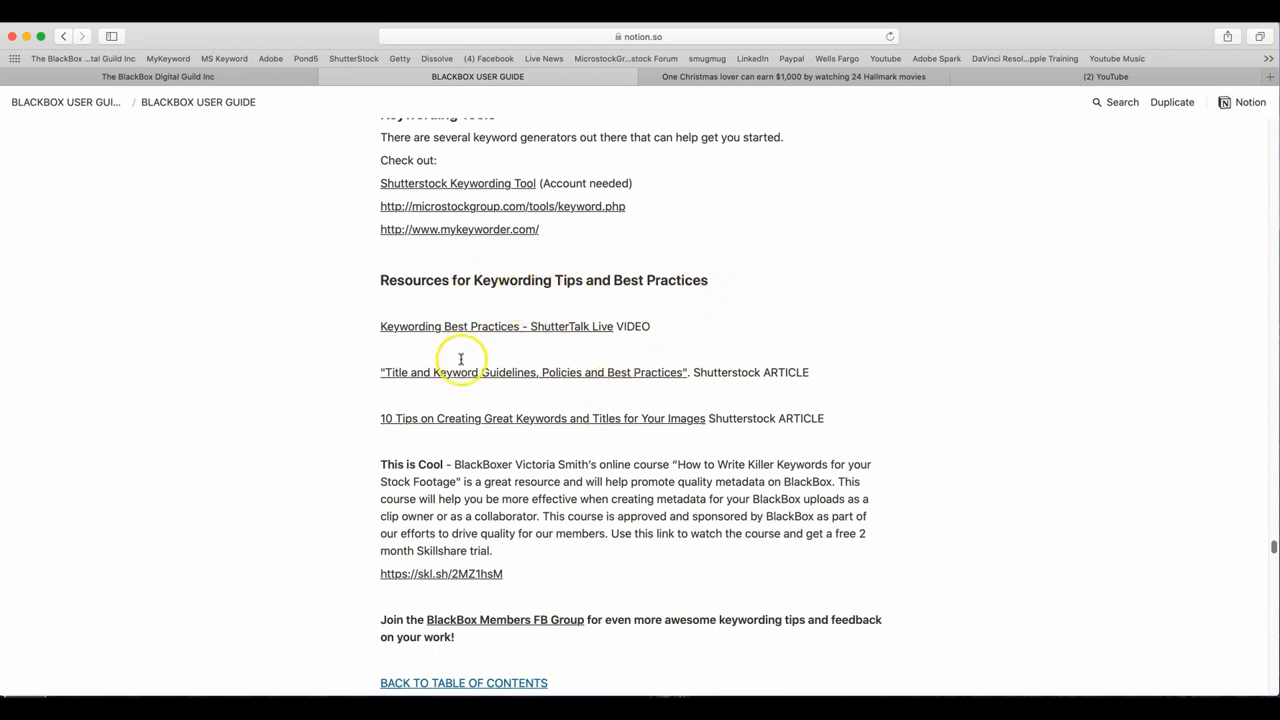
pyautogui.scroll(-3)
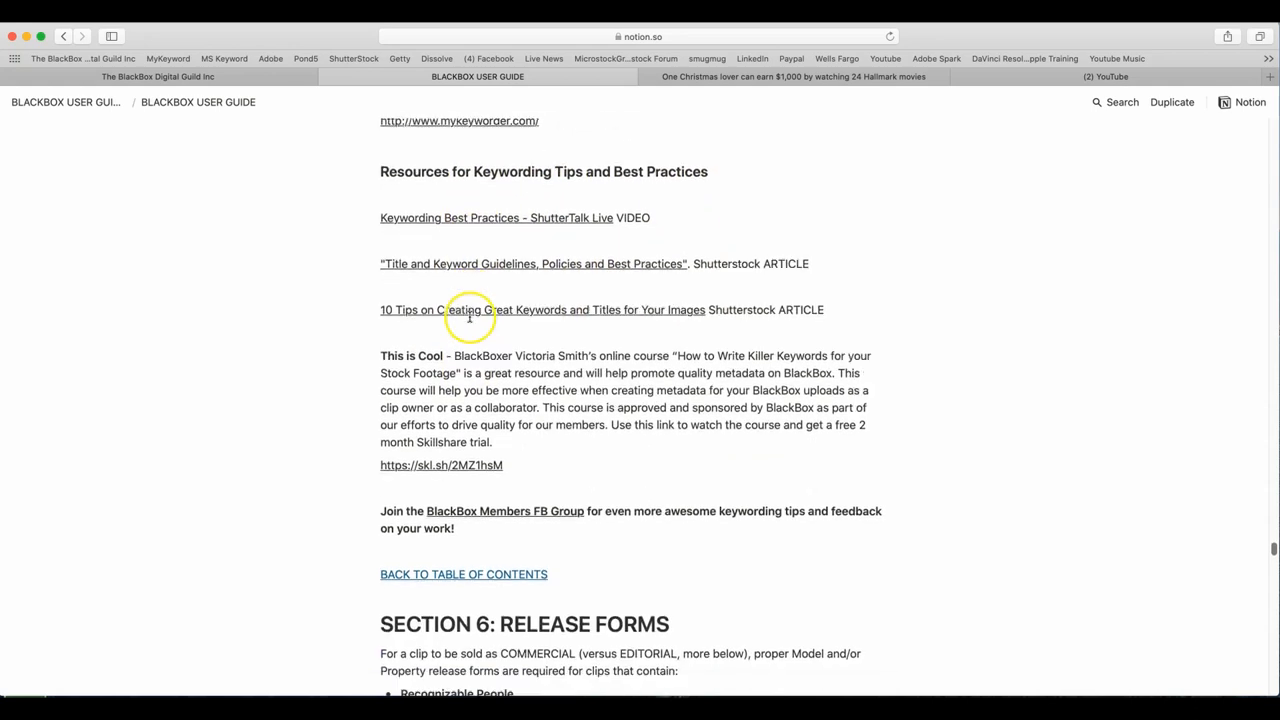
pyautogui.scroll(-3)
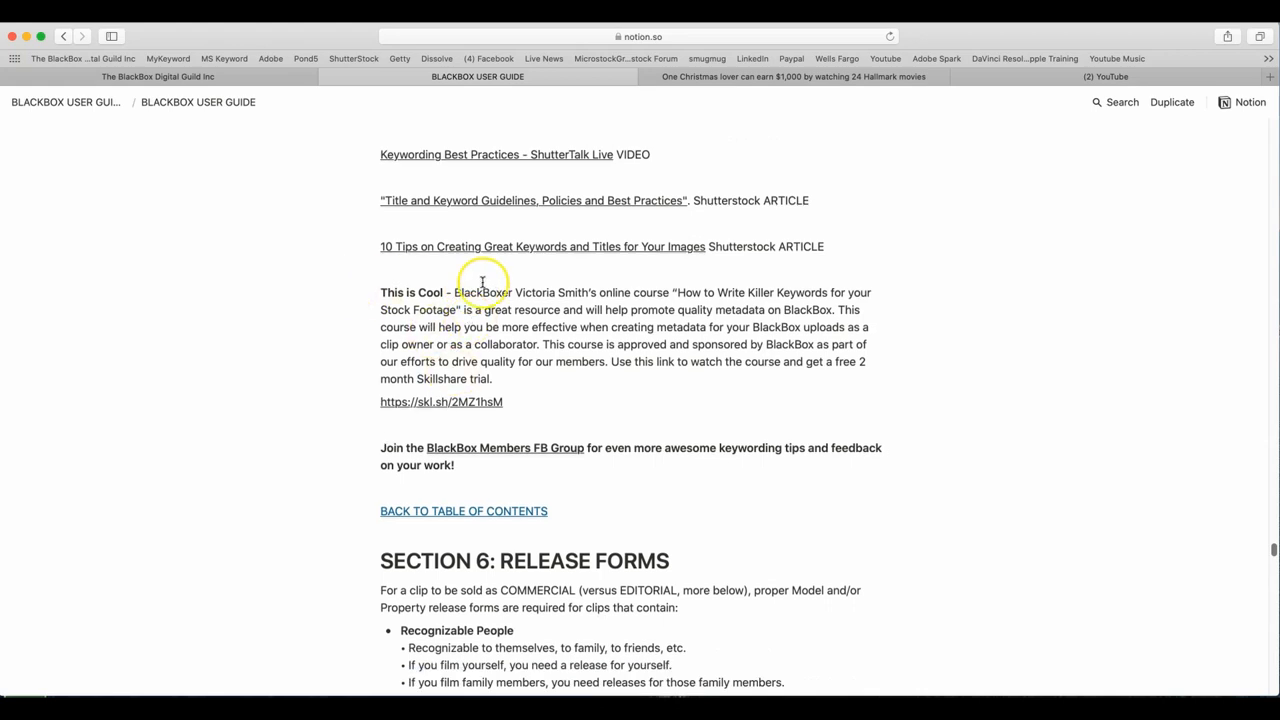
pyautogui.moveTo(648, 292)
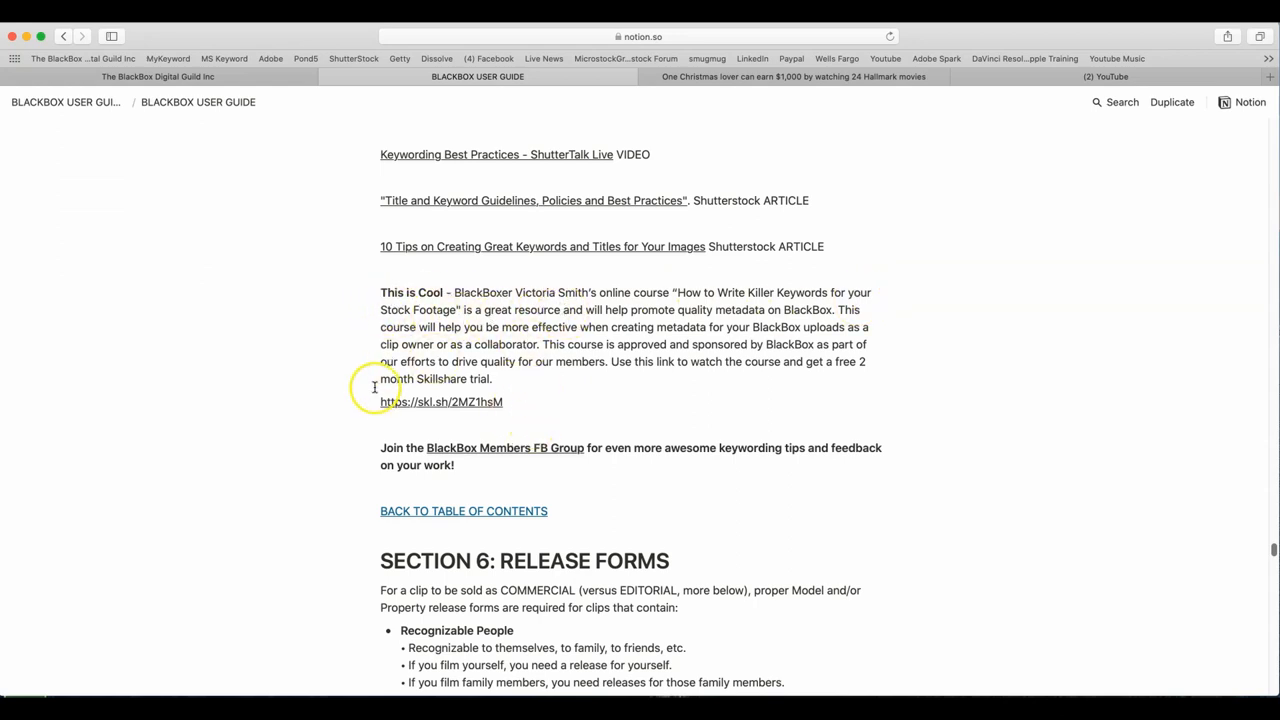
pyautogui.scroll(-3)
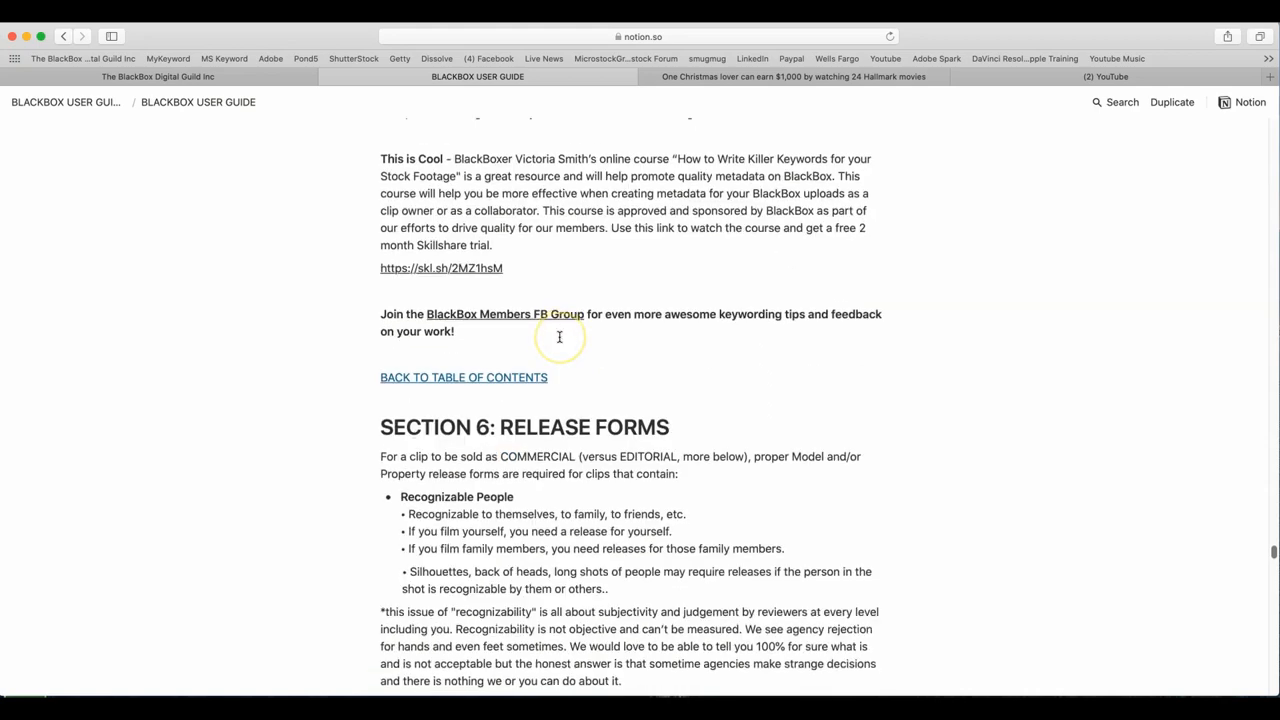
pyautogui.scroll(-3)
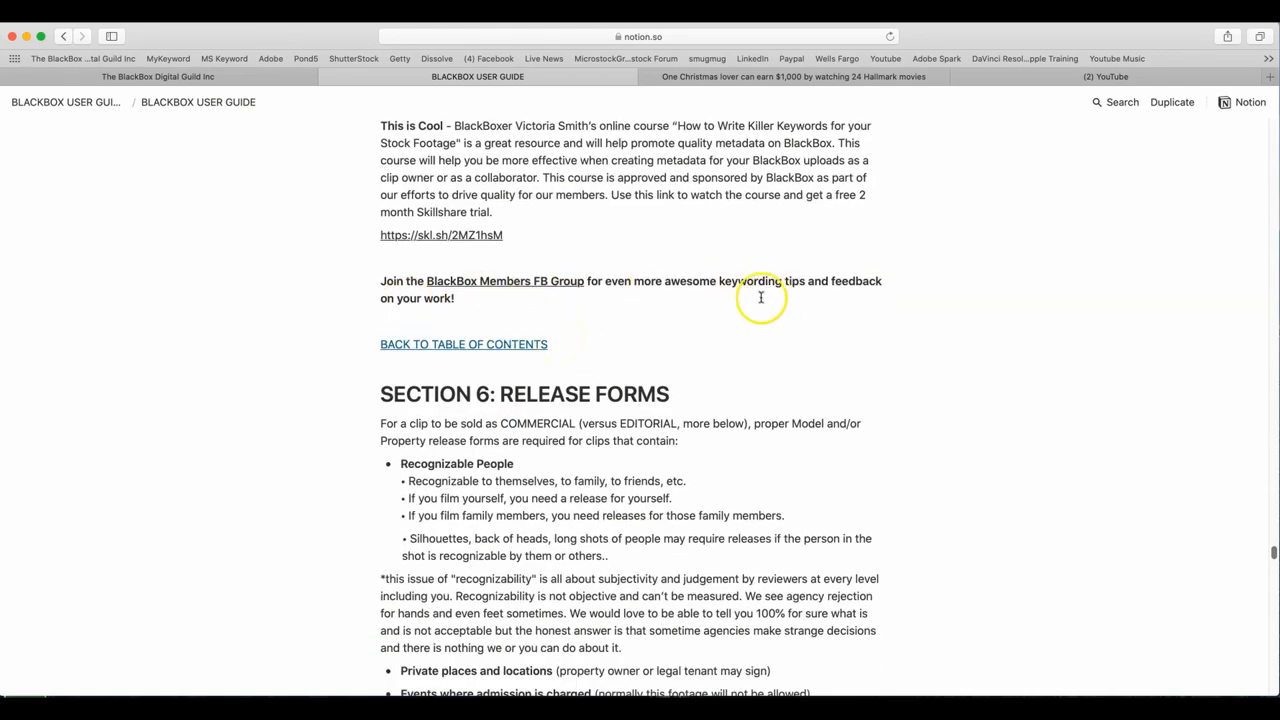
pyautogui.moveTo(828, 296)
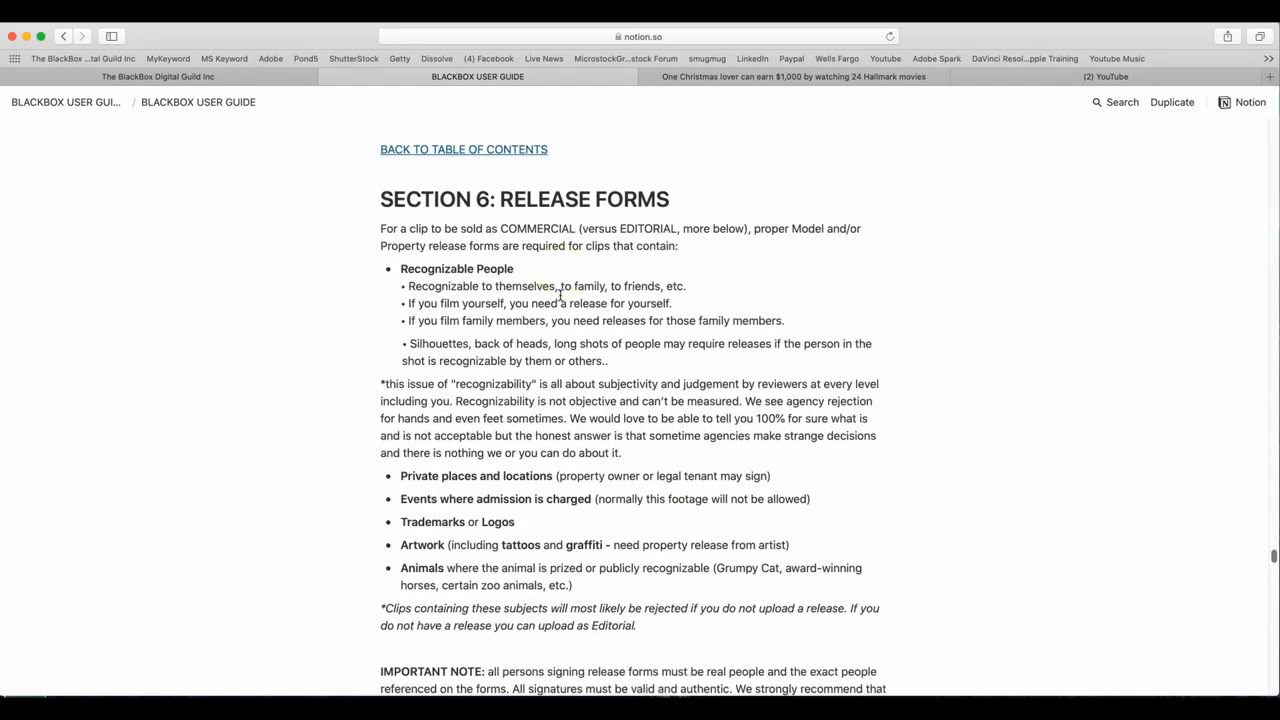
pyautogui.scroll(-3)
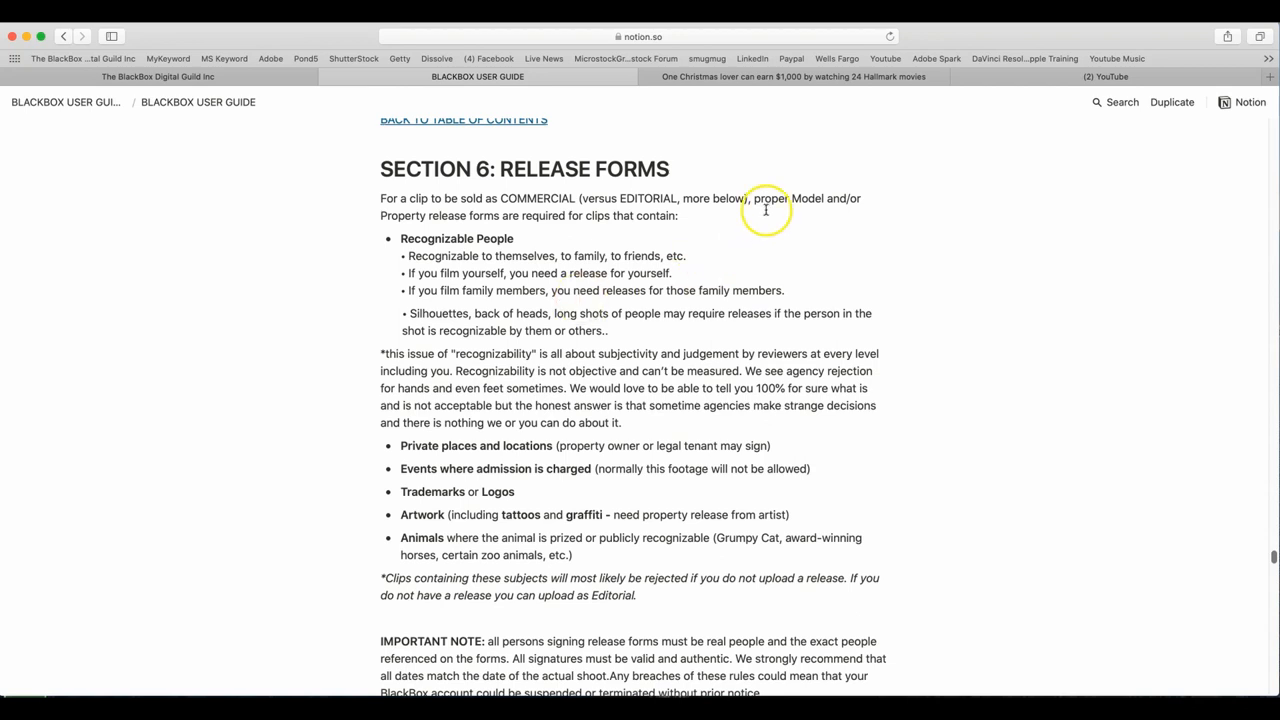
pyautogui.moveTo(452, 200)
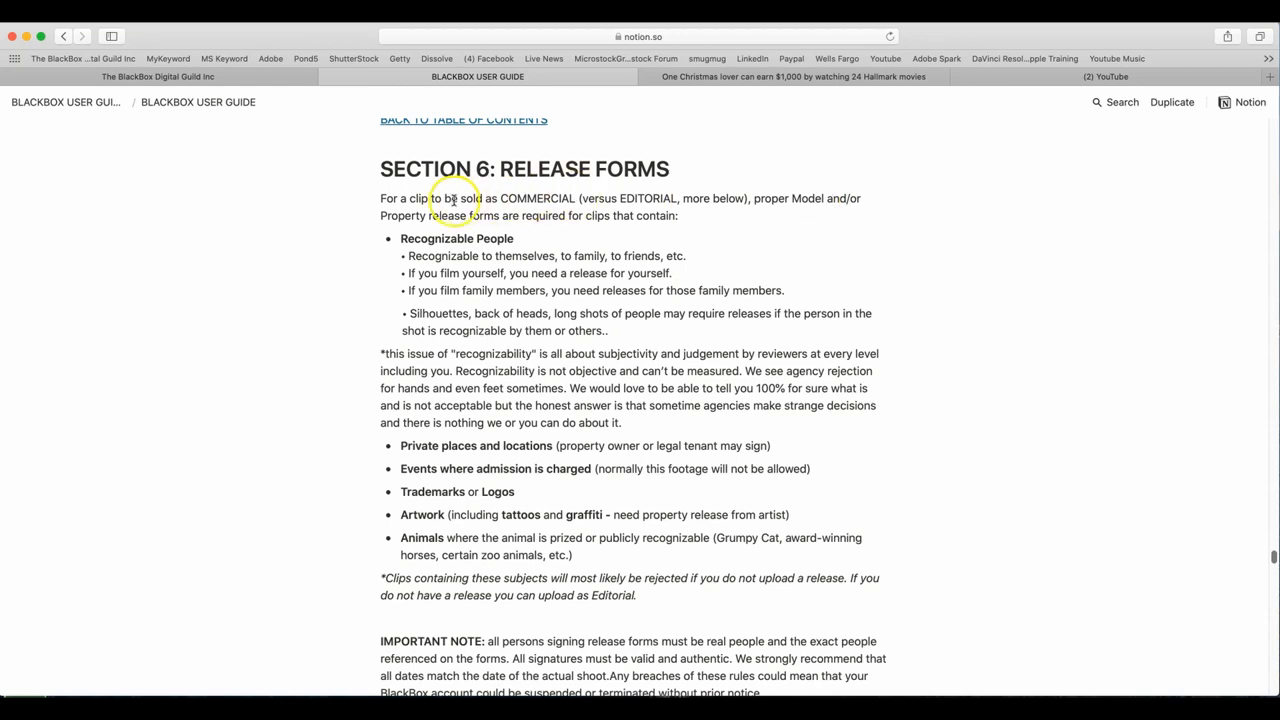
pyautogui.moveTo(692, 228)
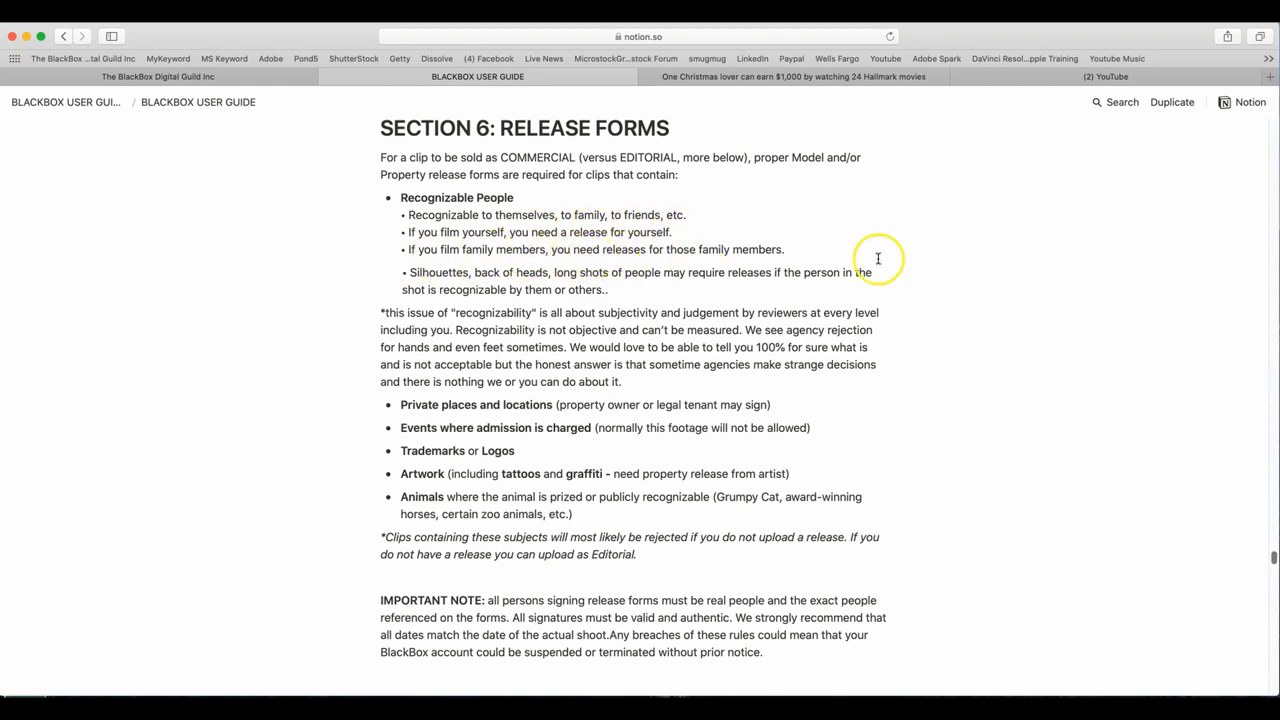
pyautogui.moveTo(456, 278)
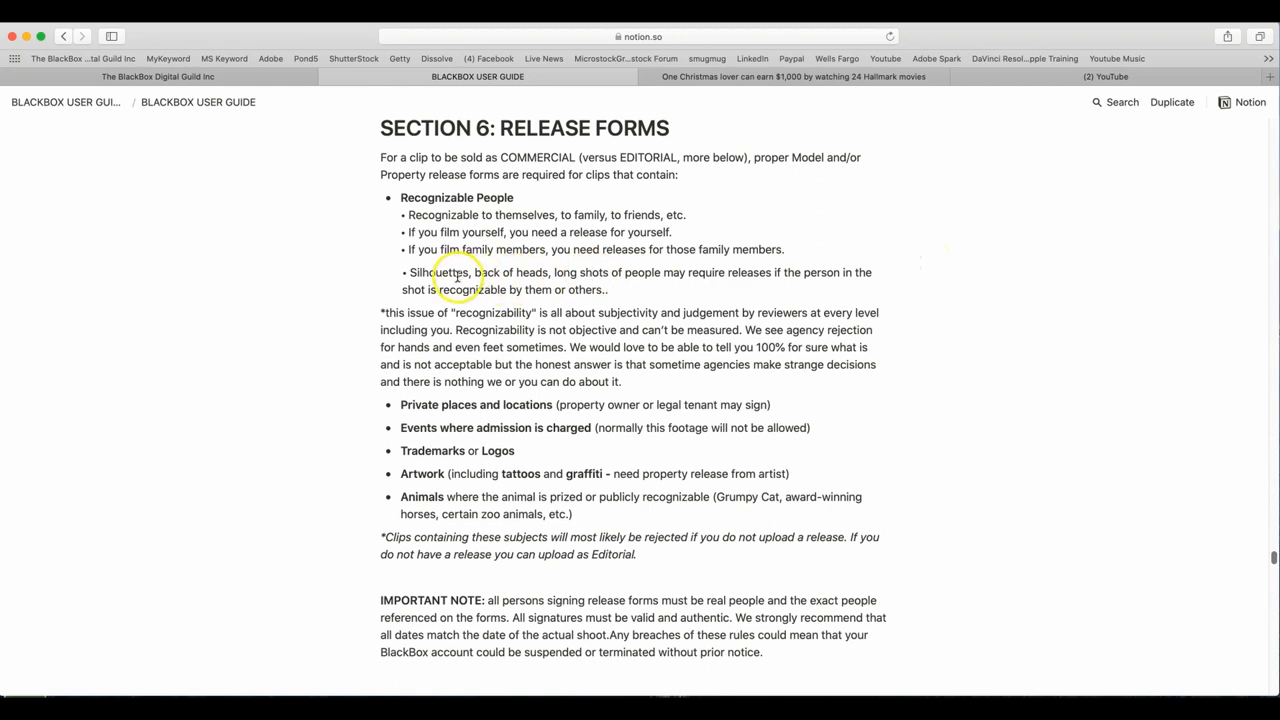
pyautogui.moveTo(668, 278)
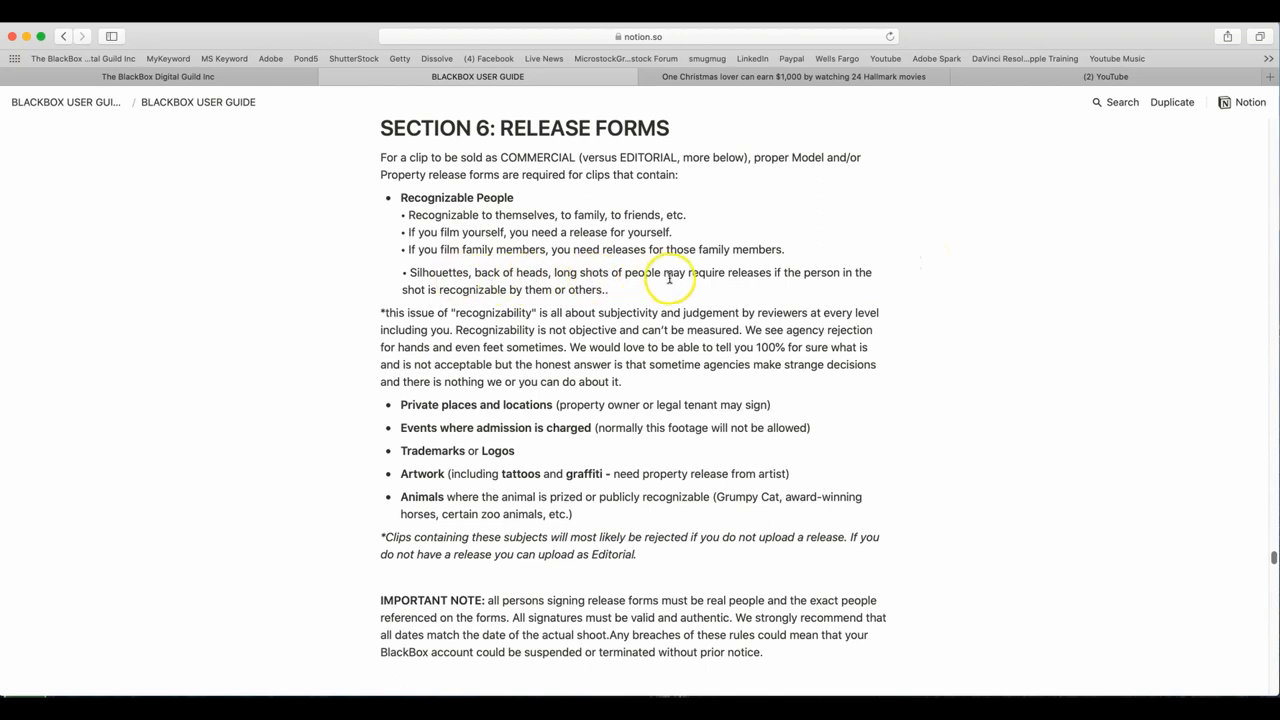
pyautogui.moveTo(936, 250)
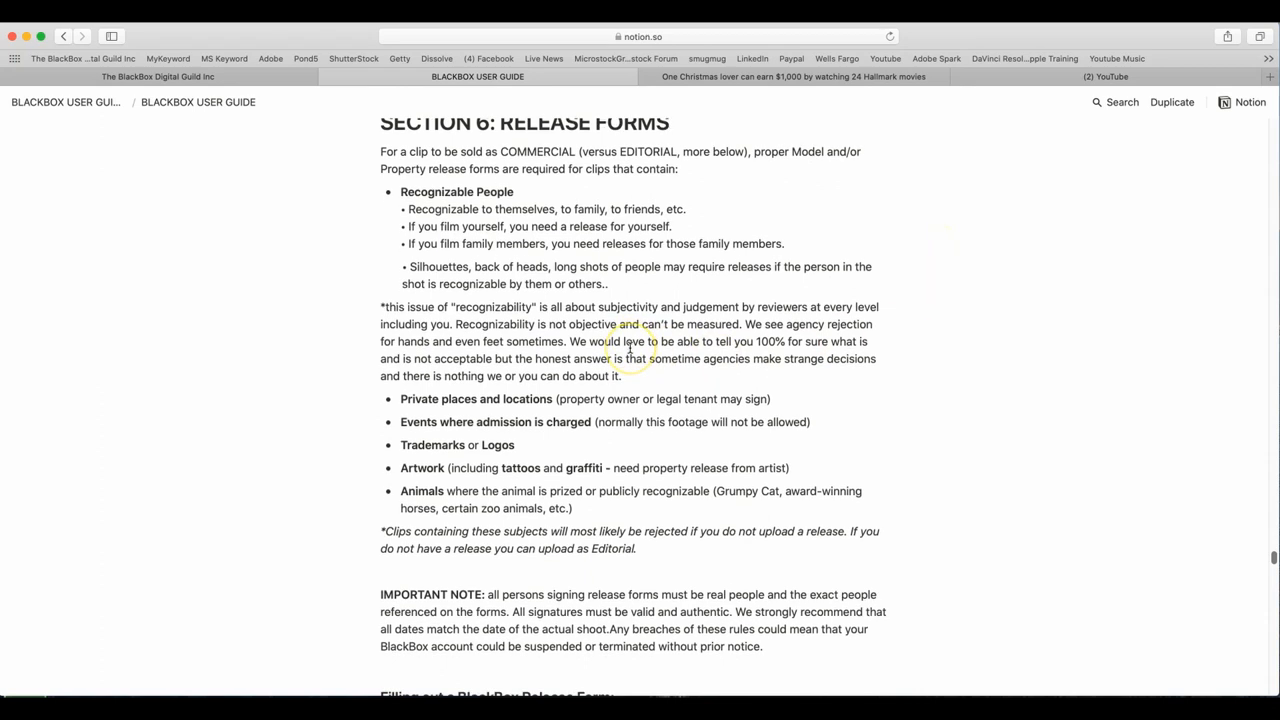
pyautogui.scroll(-3)
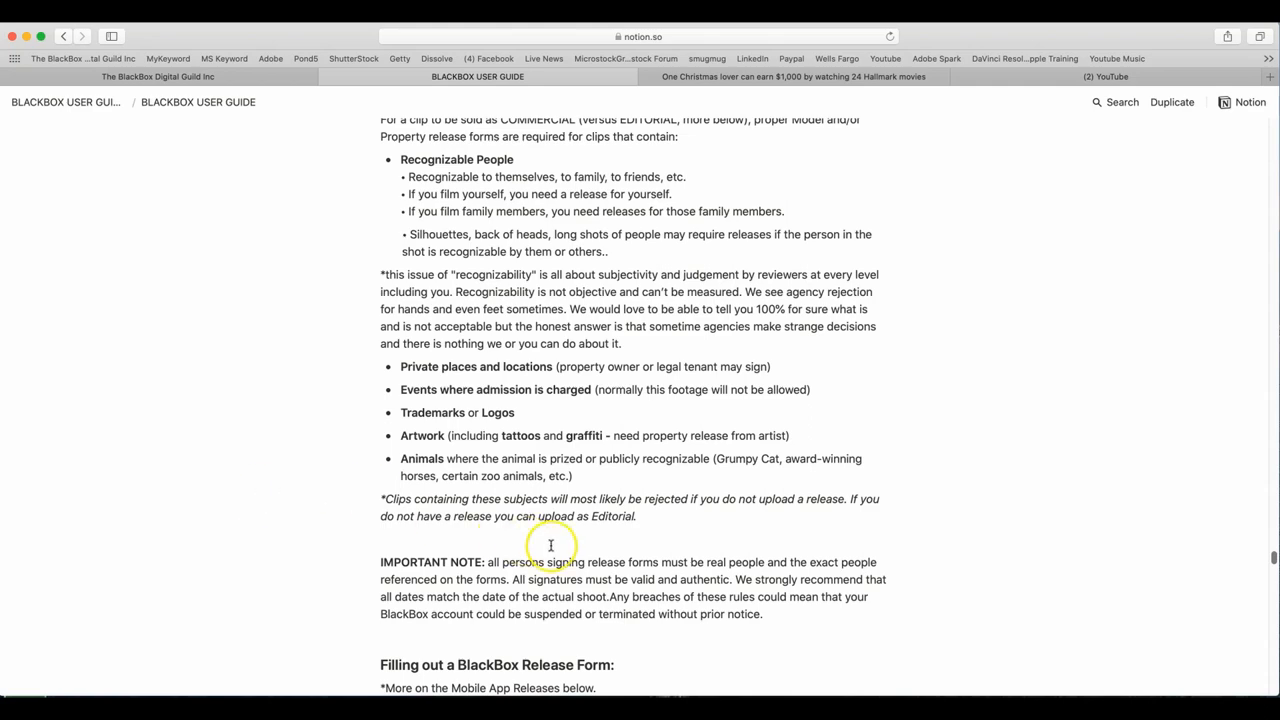
pyautogui.scroll(-3)
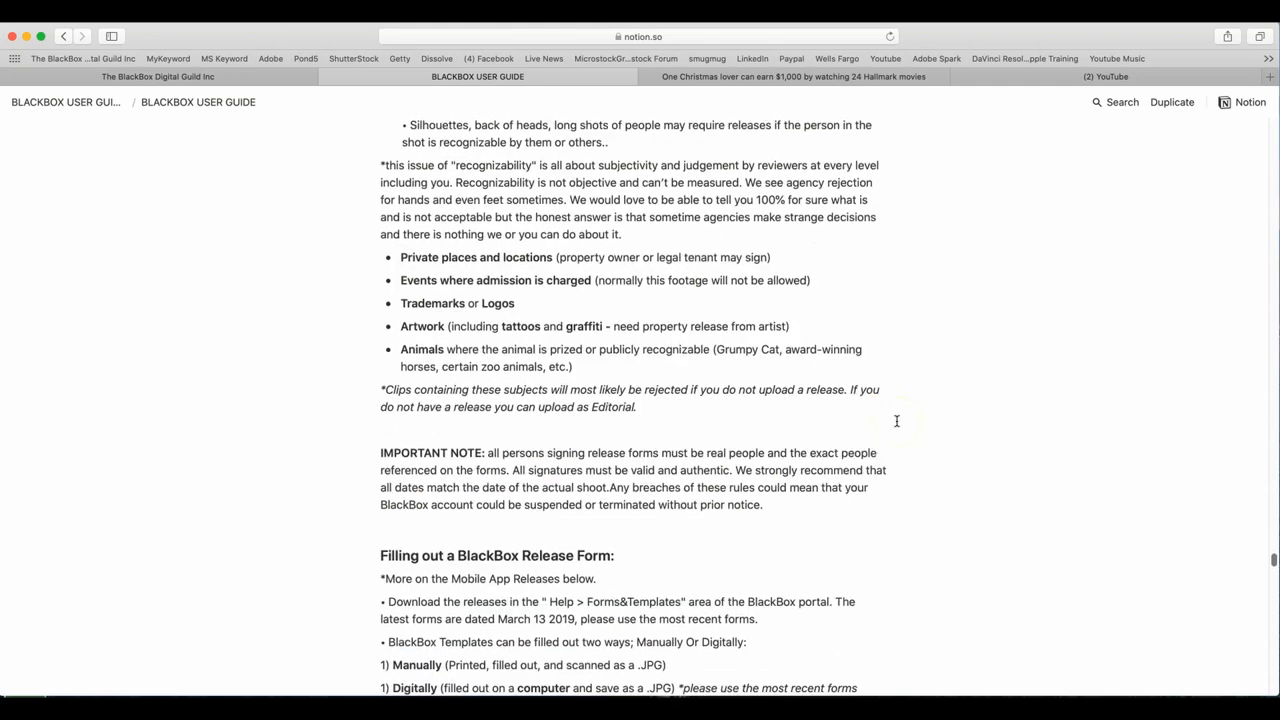
pyautogui.scroll(-3)
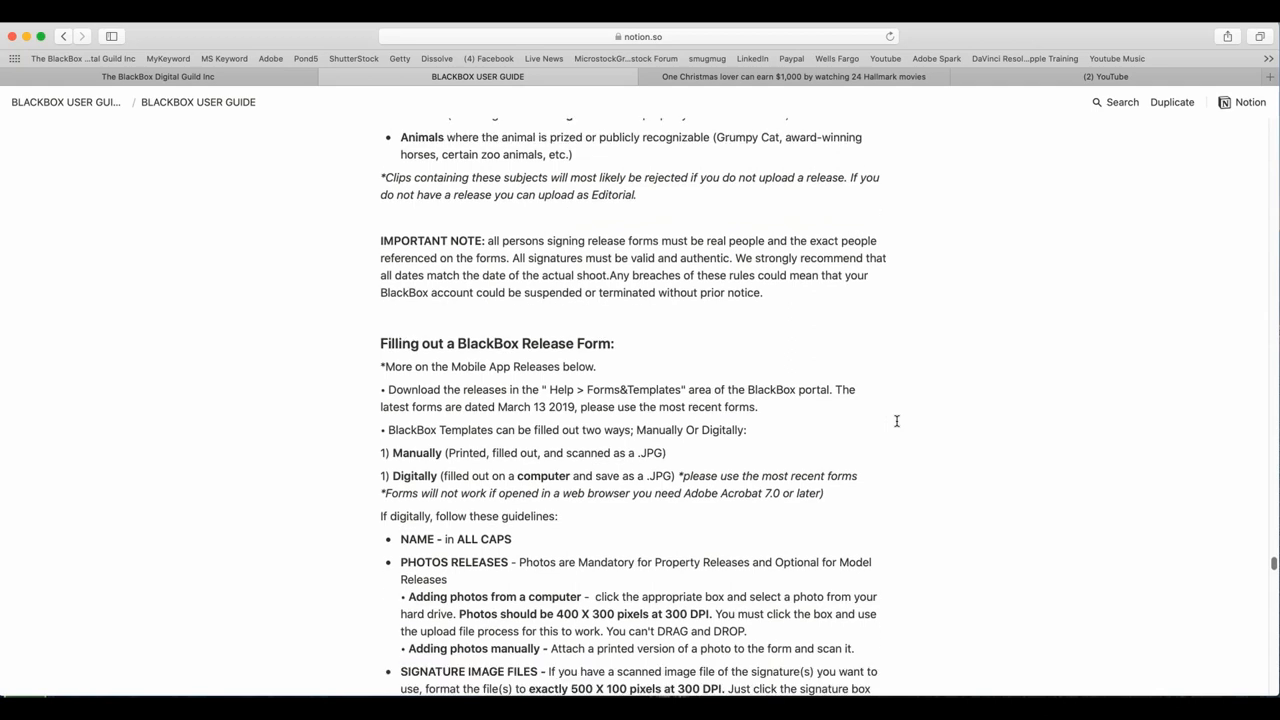
pyautogui.scroll(-3)
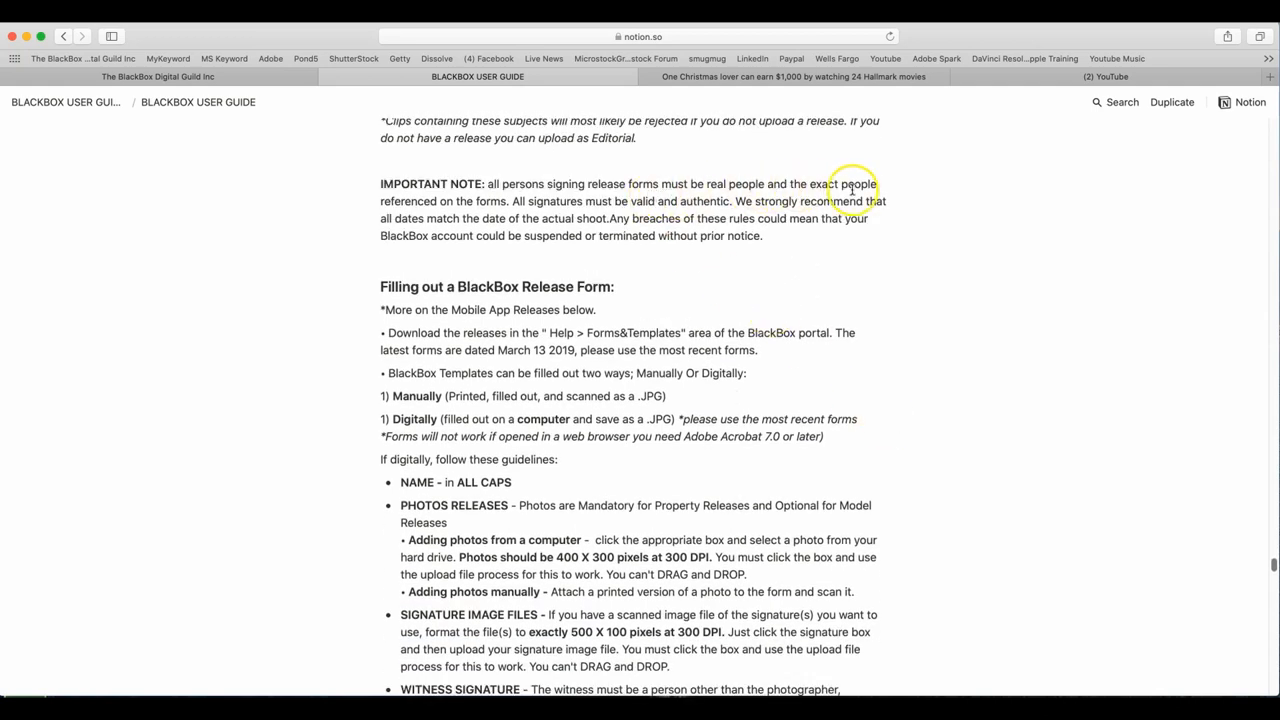
pyautogui.moveTo(504, 252)
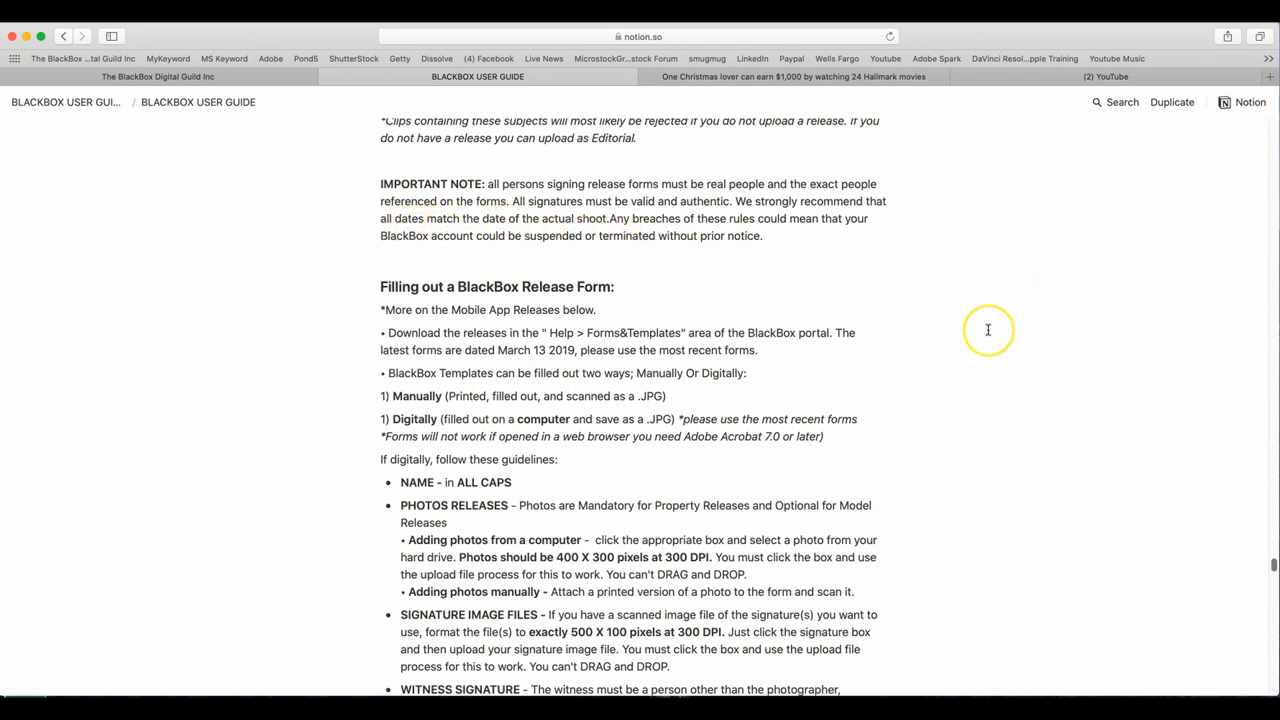
pyautogui.scroll(-3)
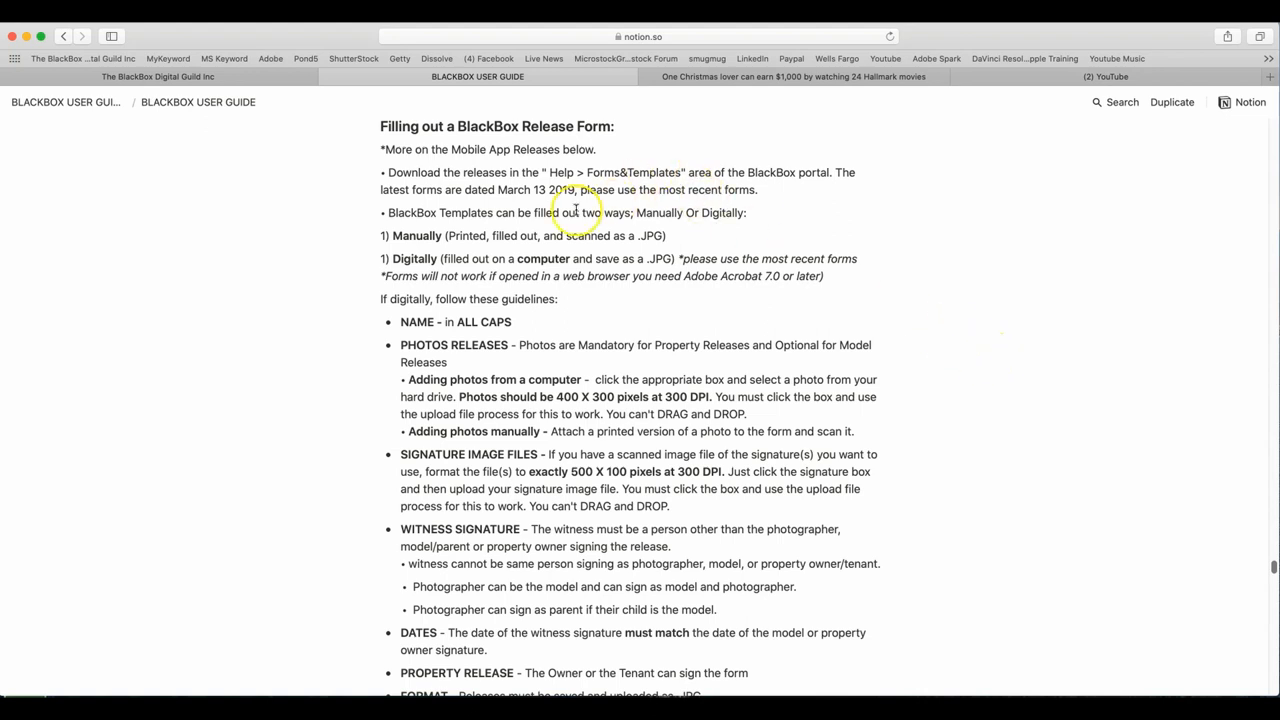
pyautogui.moveTo(710, 190)
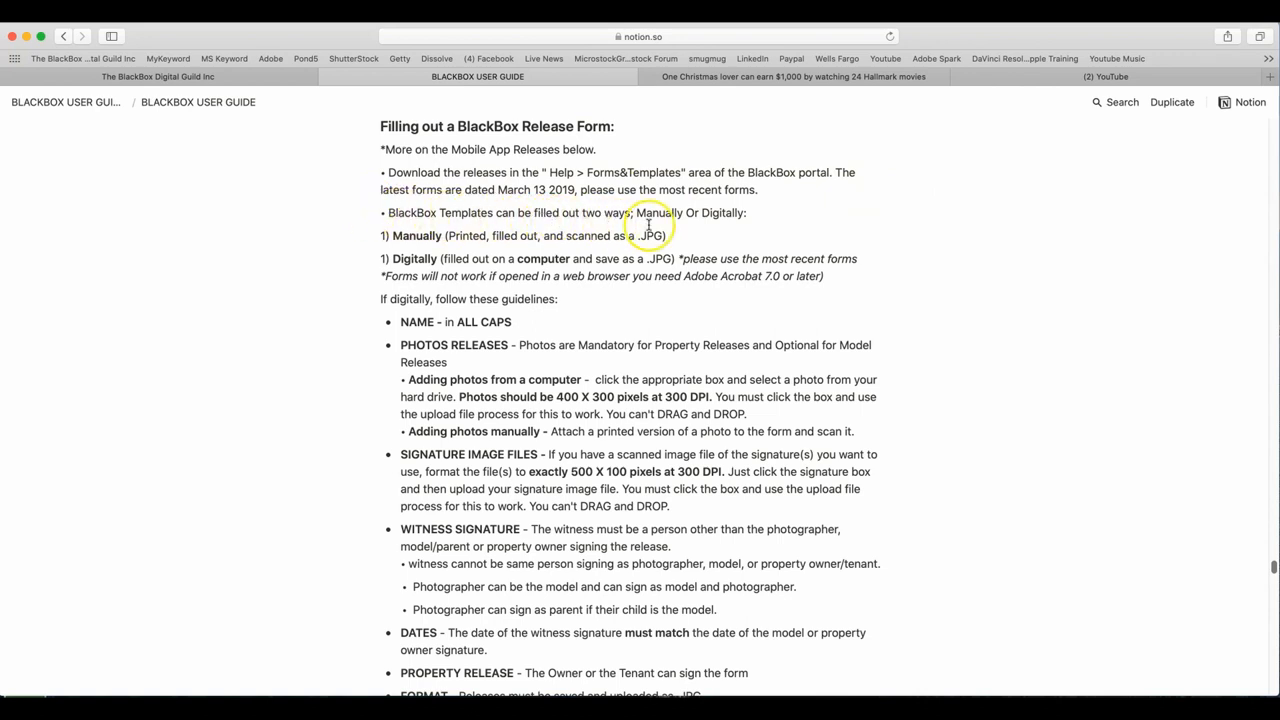
pyautogui.moveTo(308, 244)
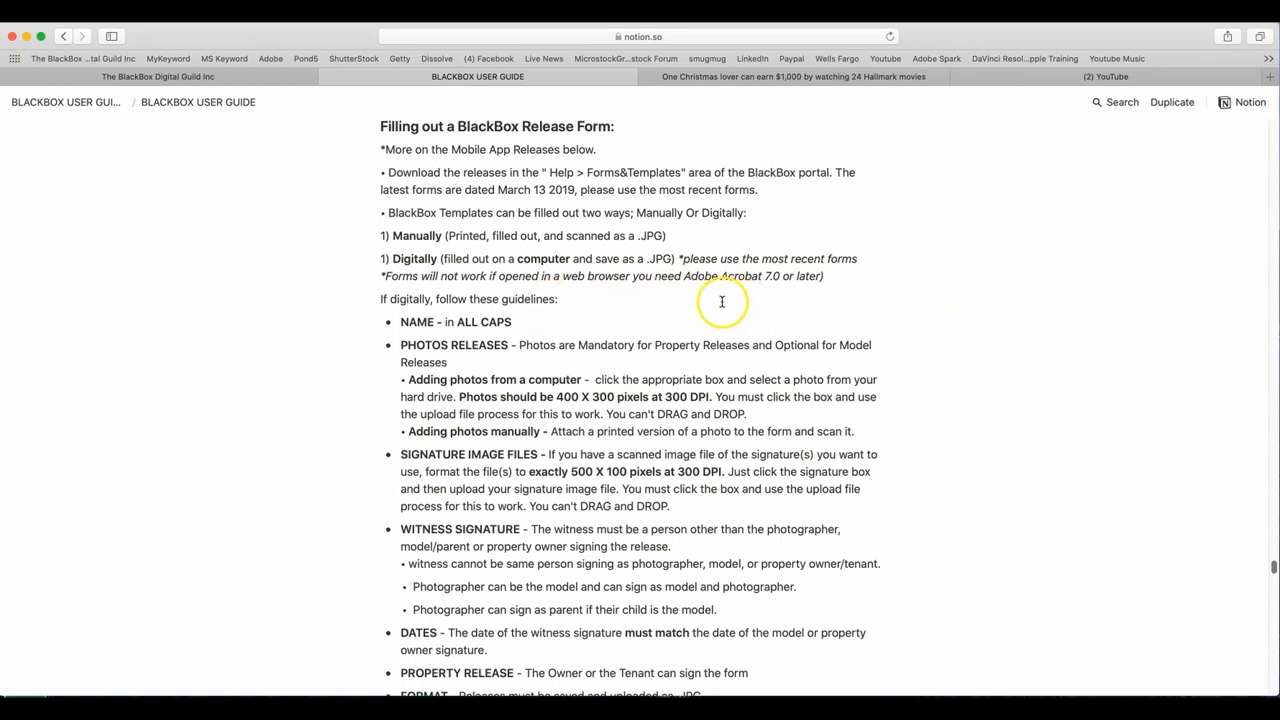
pyautogui.moveTo(804, 304)
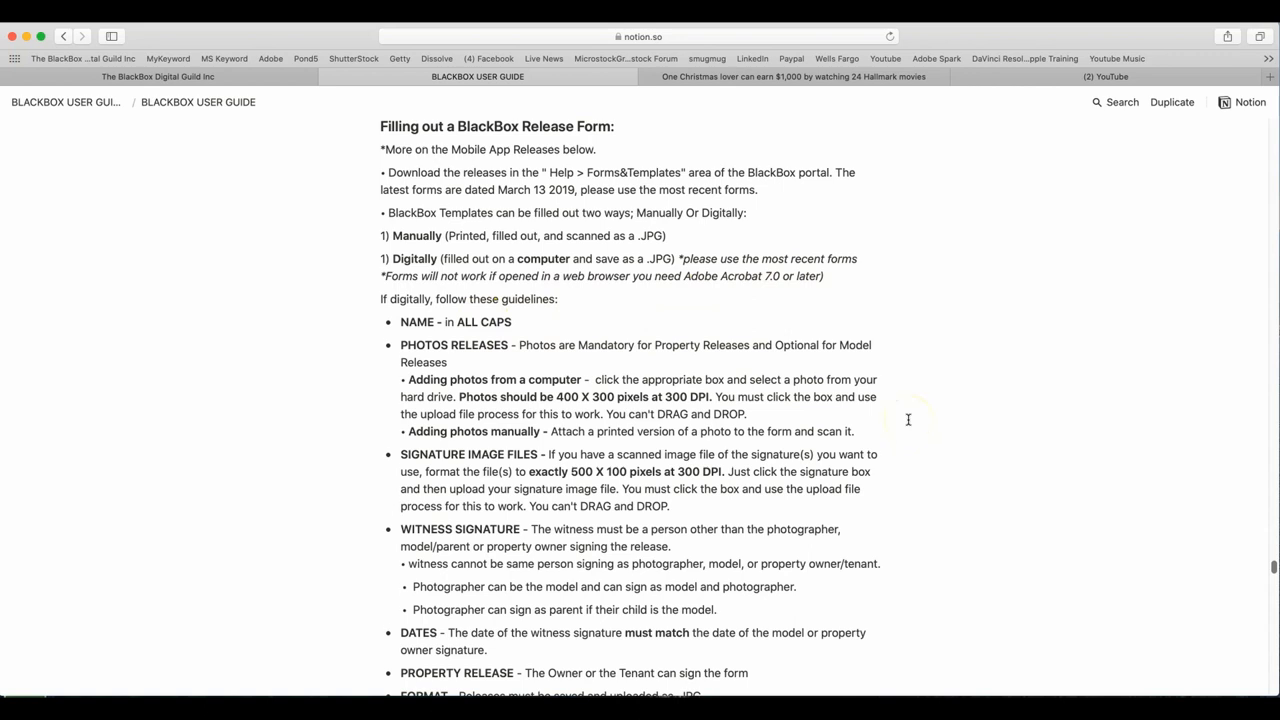
pyautogui.scroll(-3)
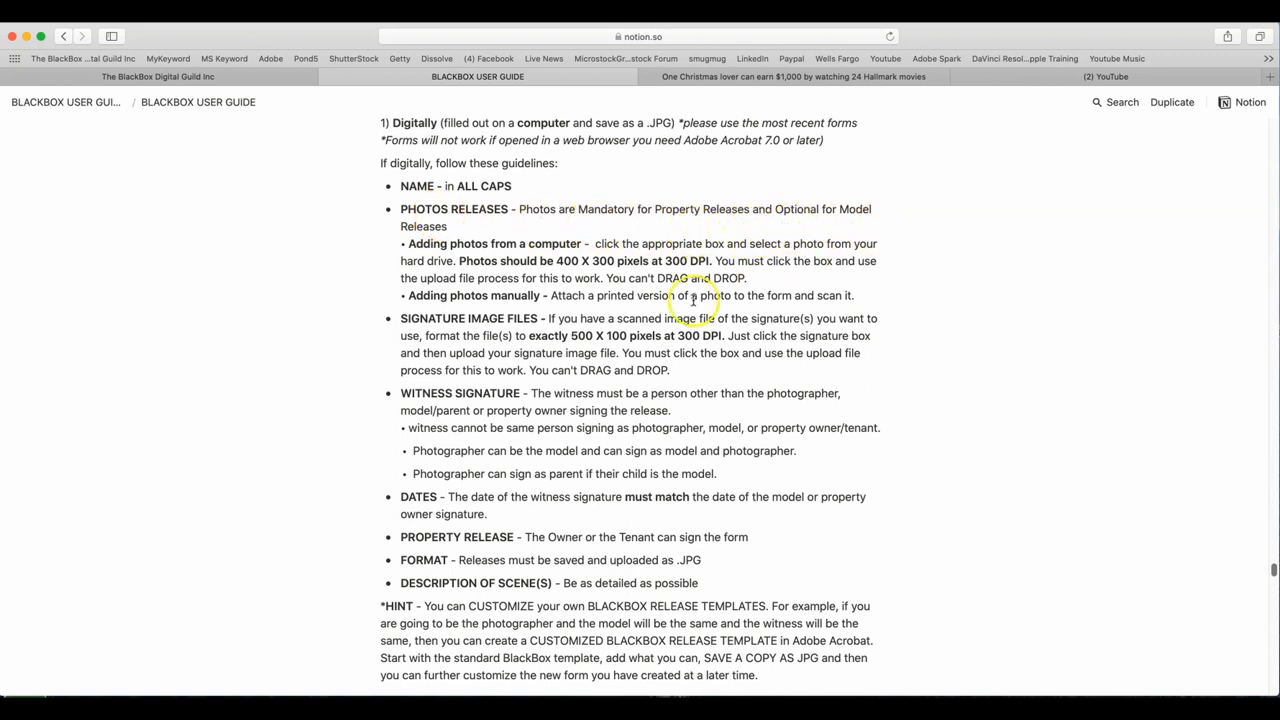
pyautogui.moveTo(850, 552)
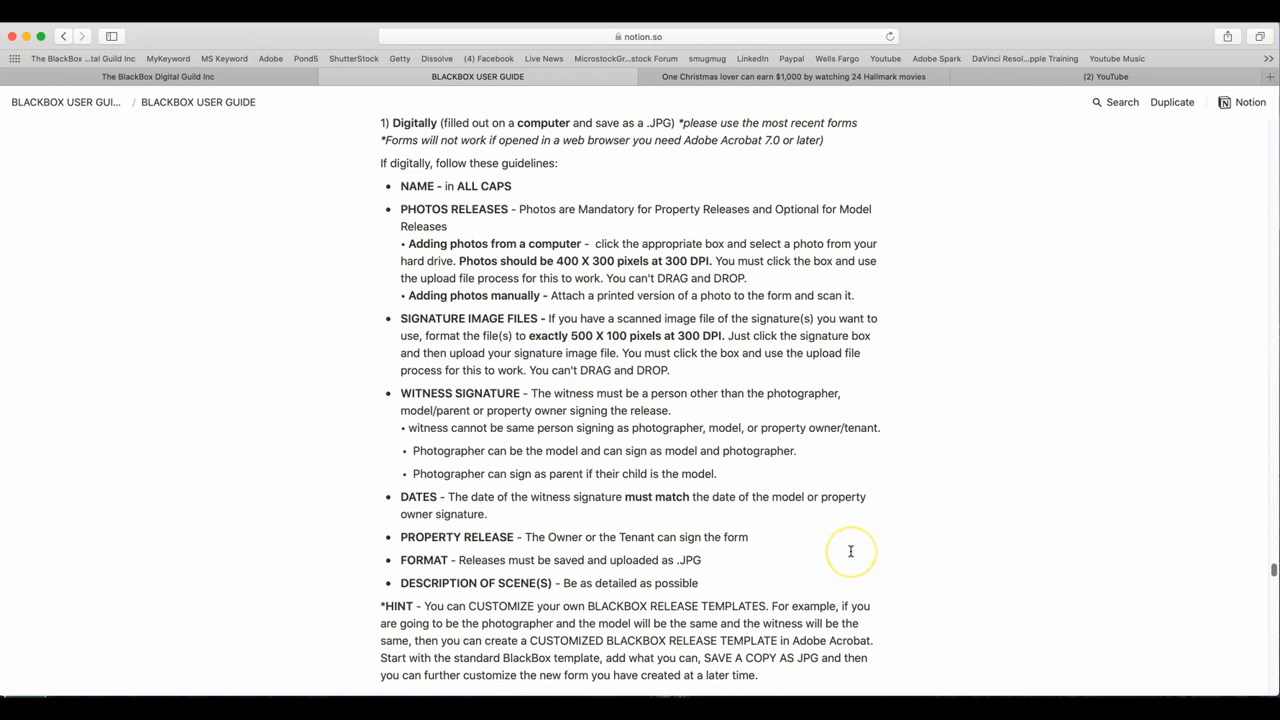
pyautogui.moveTo(850, 552)
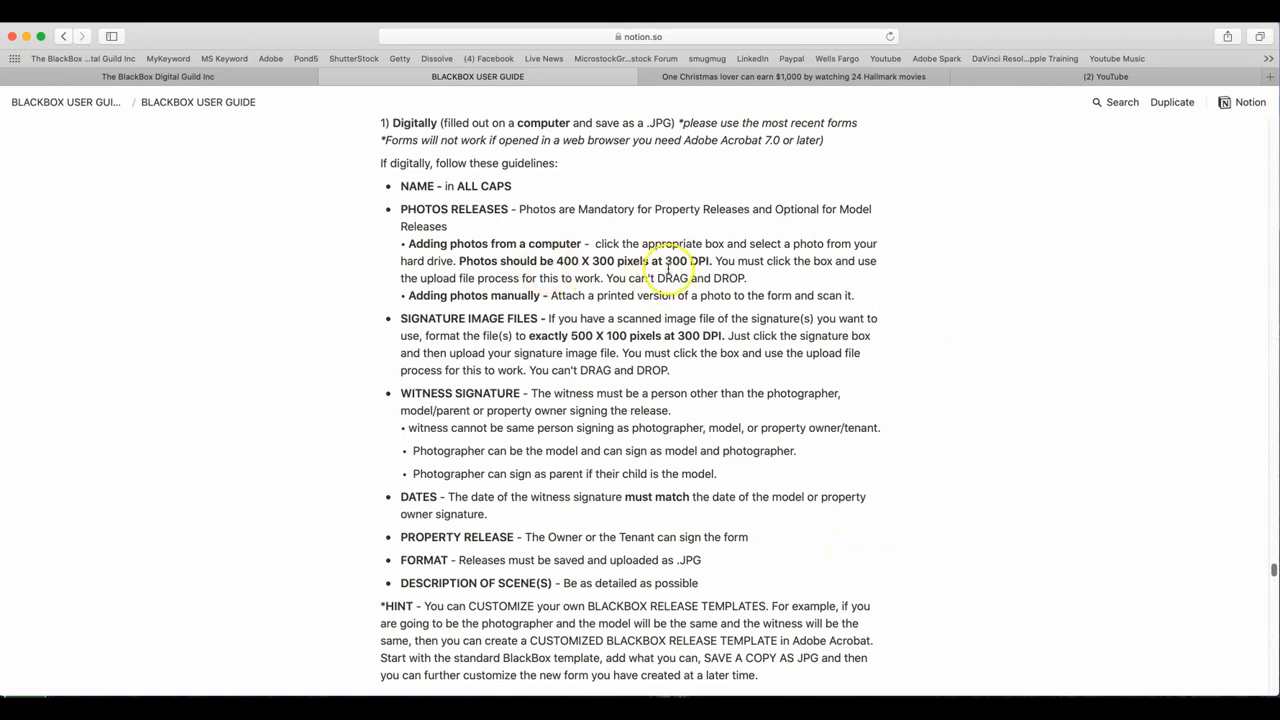
pyautogui.moveTo(384, 316)
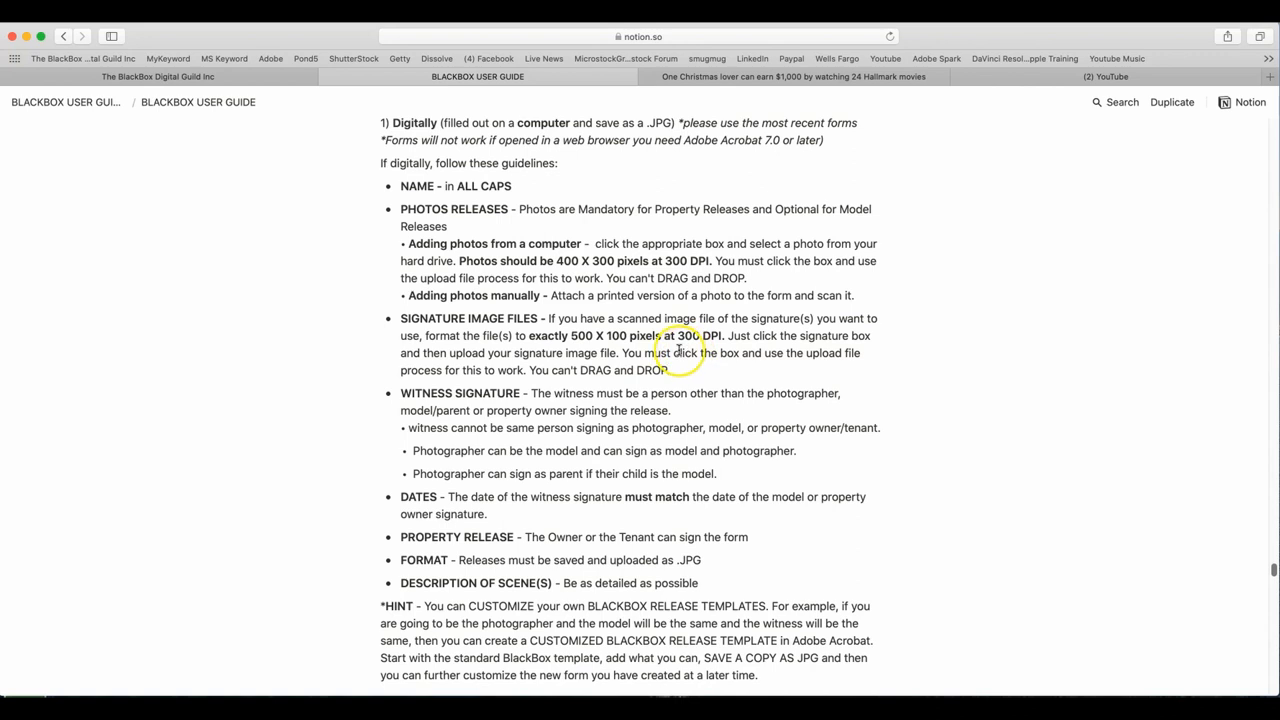
pyautogui.moveTo(978, 358)
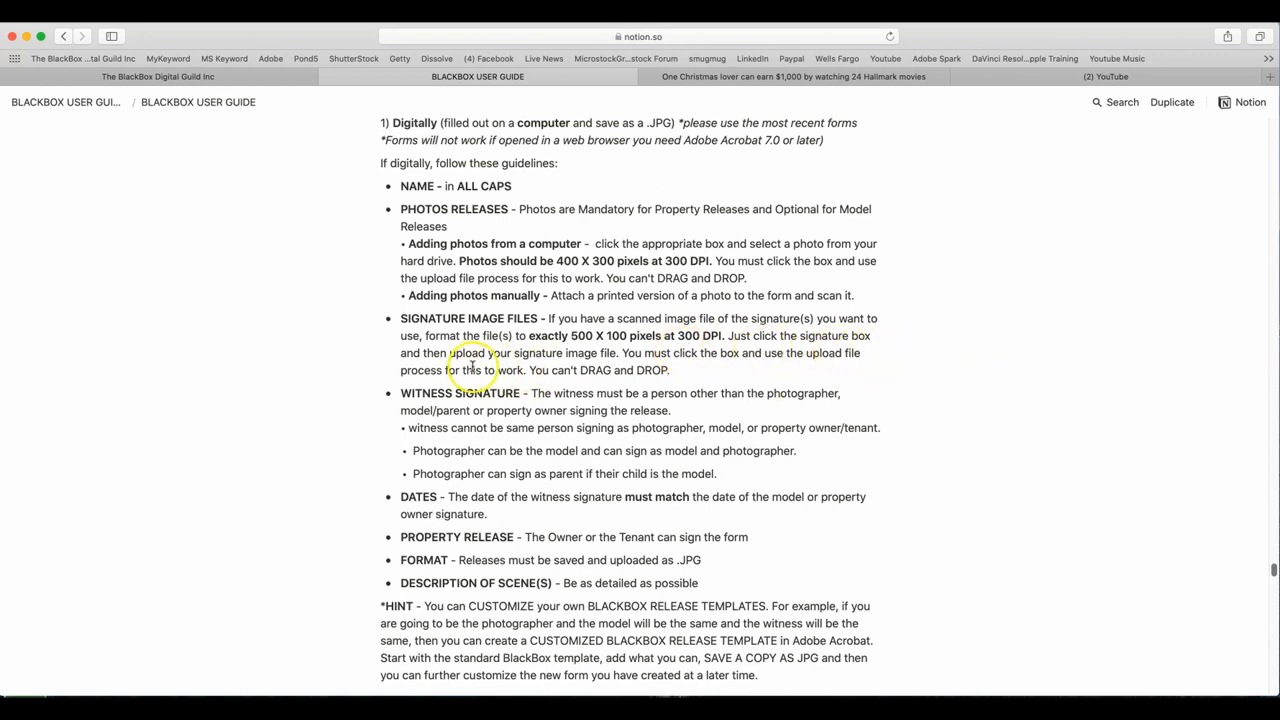
pyautogui.moveTo(762, 374)
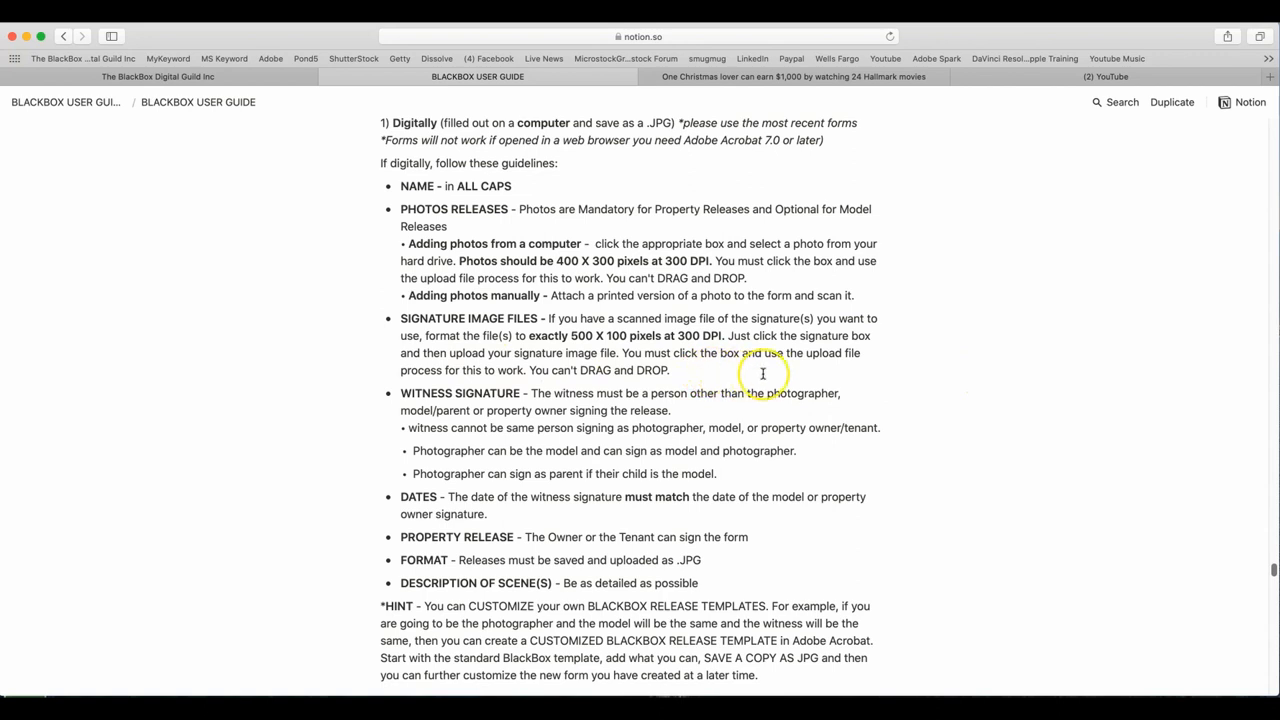
pyautogui.moveTo(928, 376)
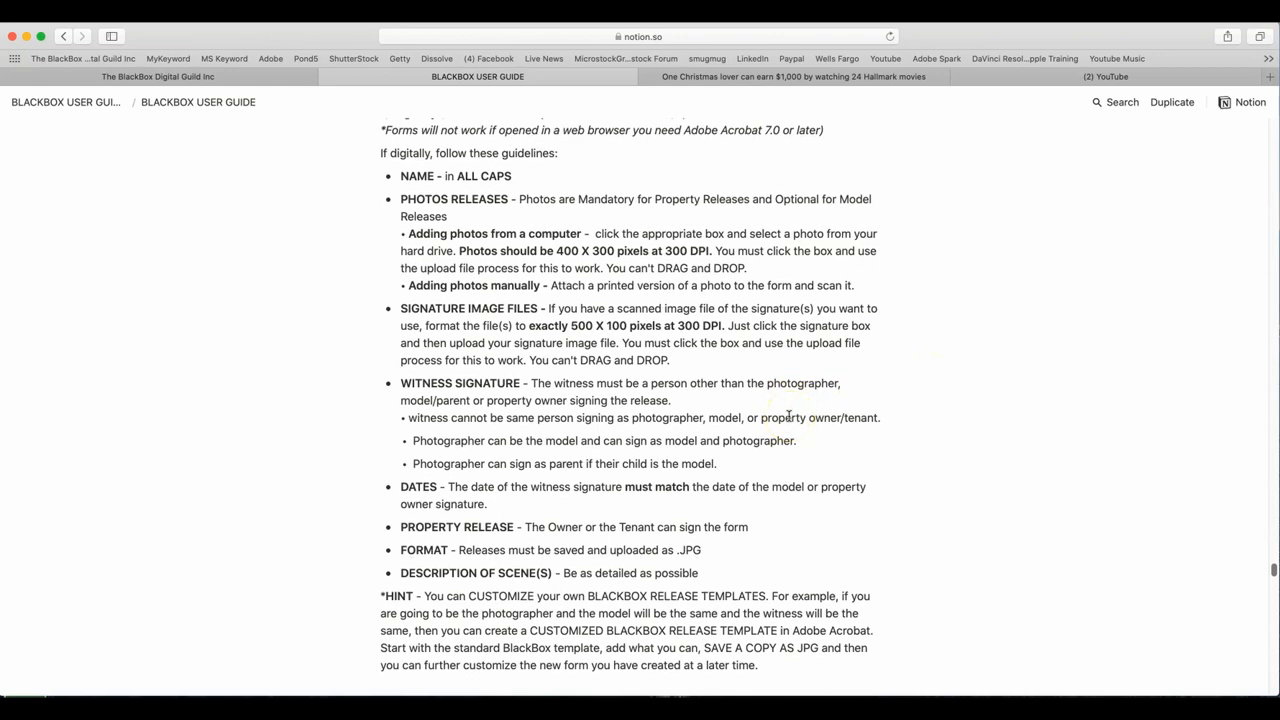
pyautogui.scroll(-3)
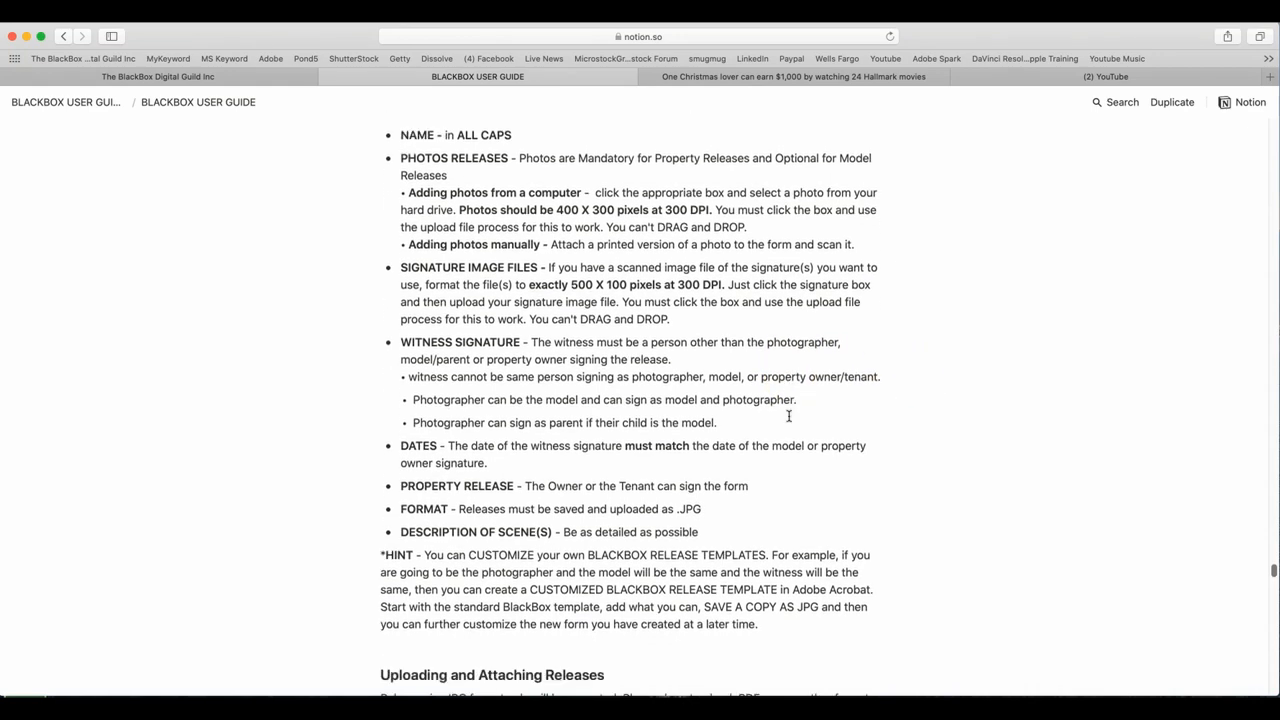
pyautogui.scroll(-3)
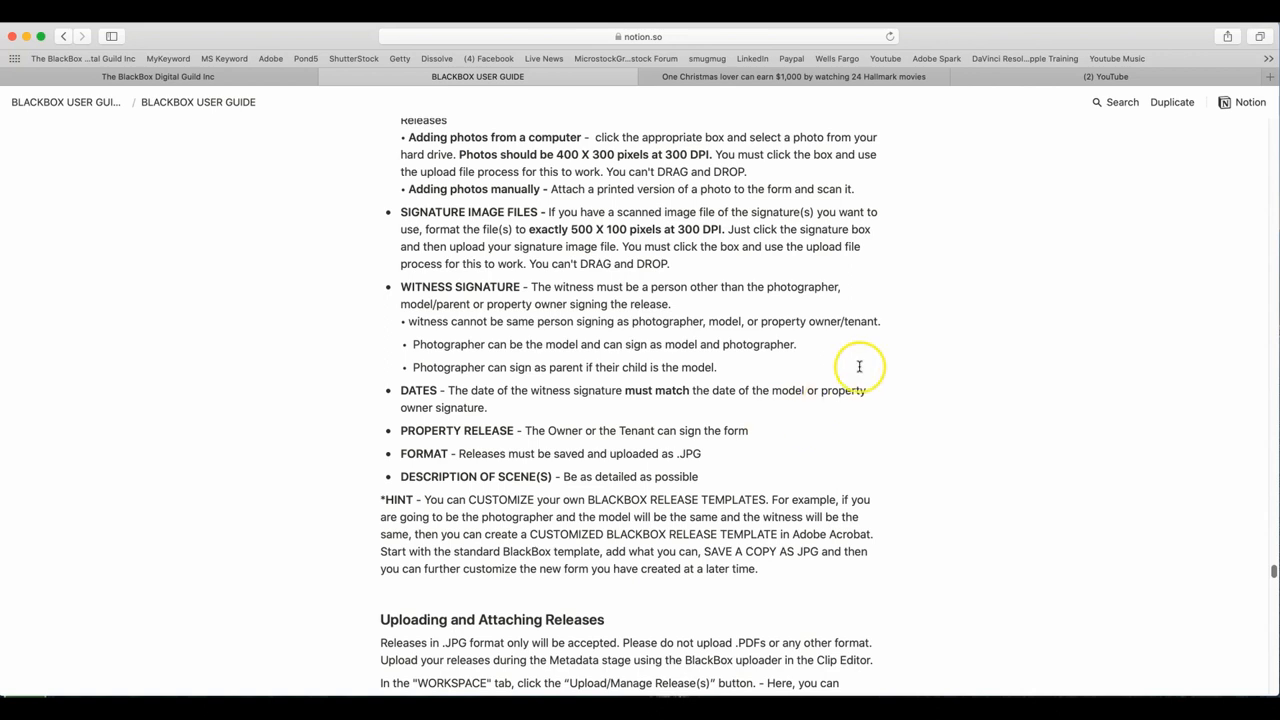
pyautogui.moveTo(972, 334)
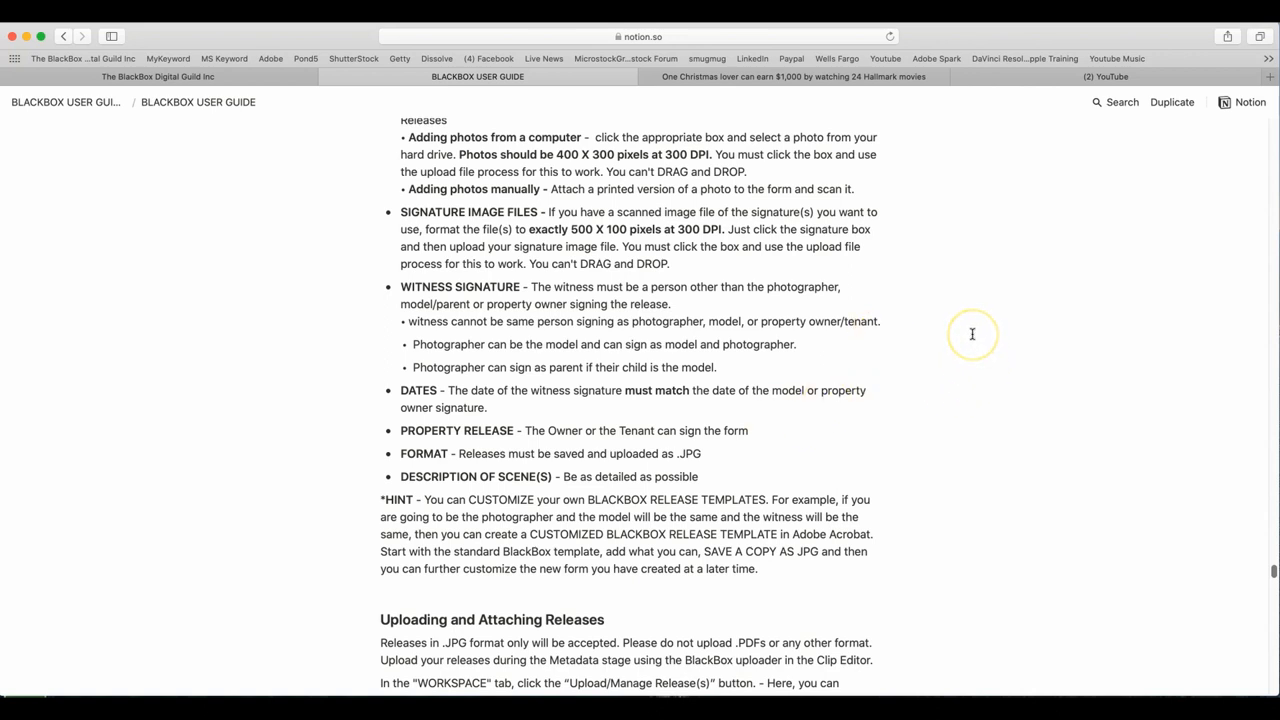
pyautogui.moveTo(938, 392)
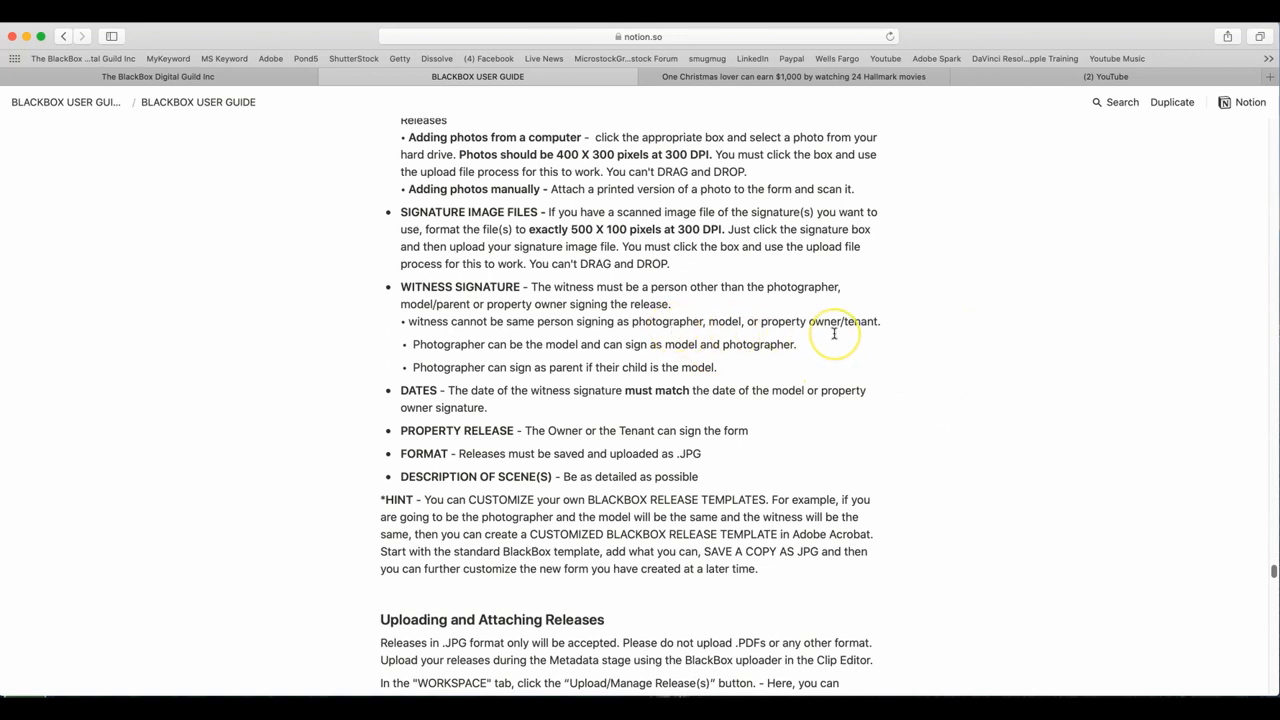
pyautogui.moveTo(516, 358)
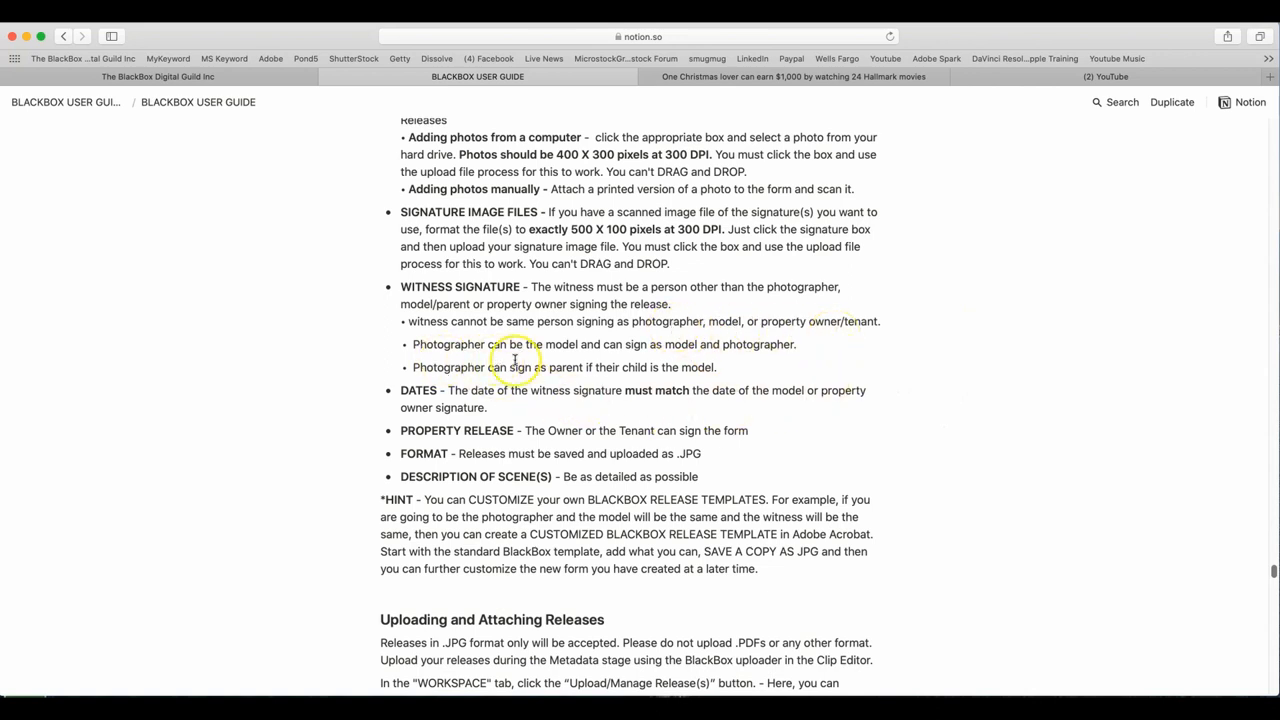
pyautogui.moveTo(588, 358)
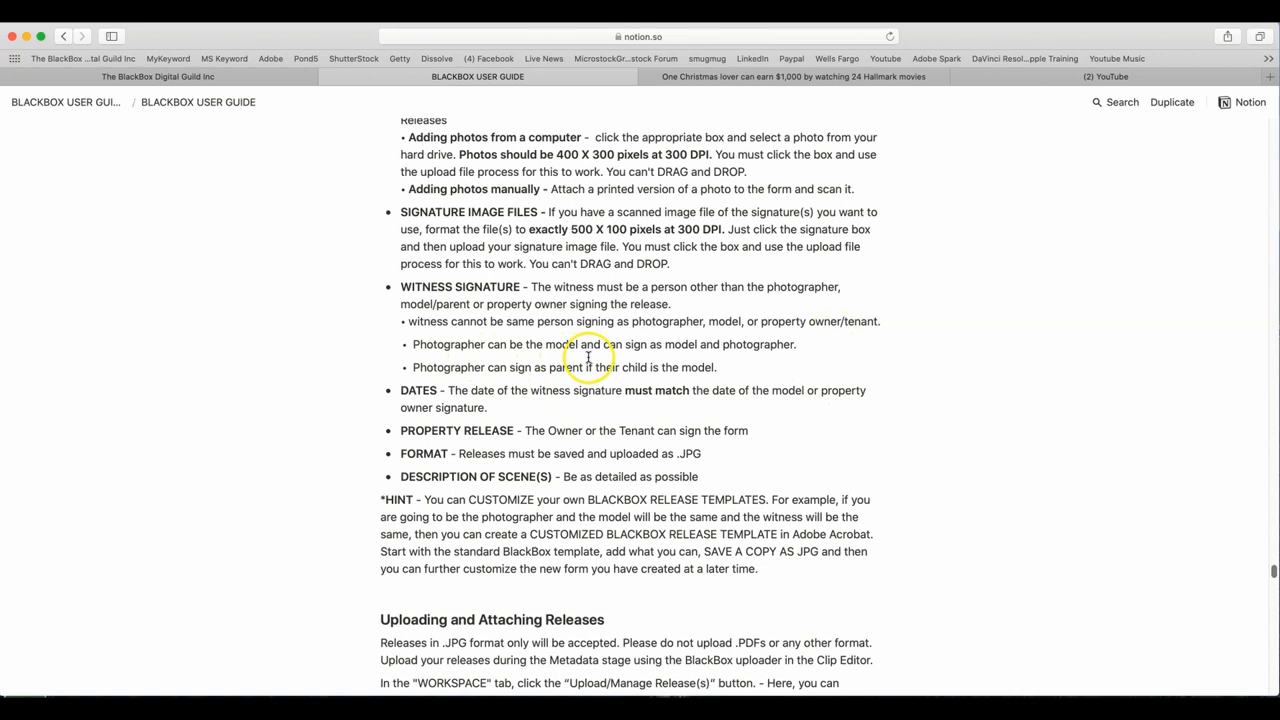
pyautogui.moveTo(778, 356)
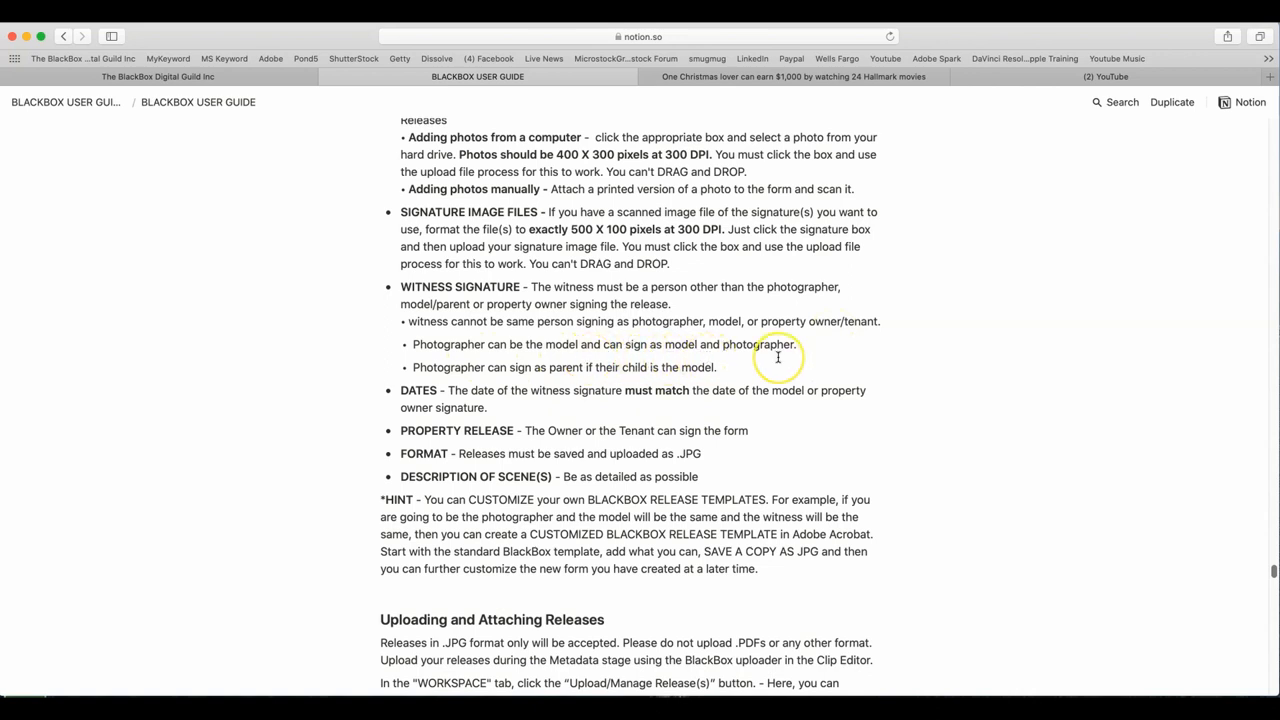
pyautogui.moveTo(520, 368)
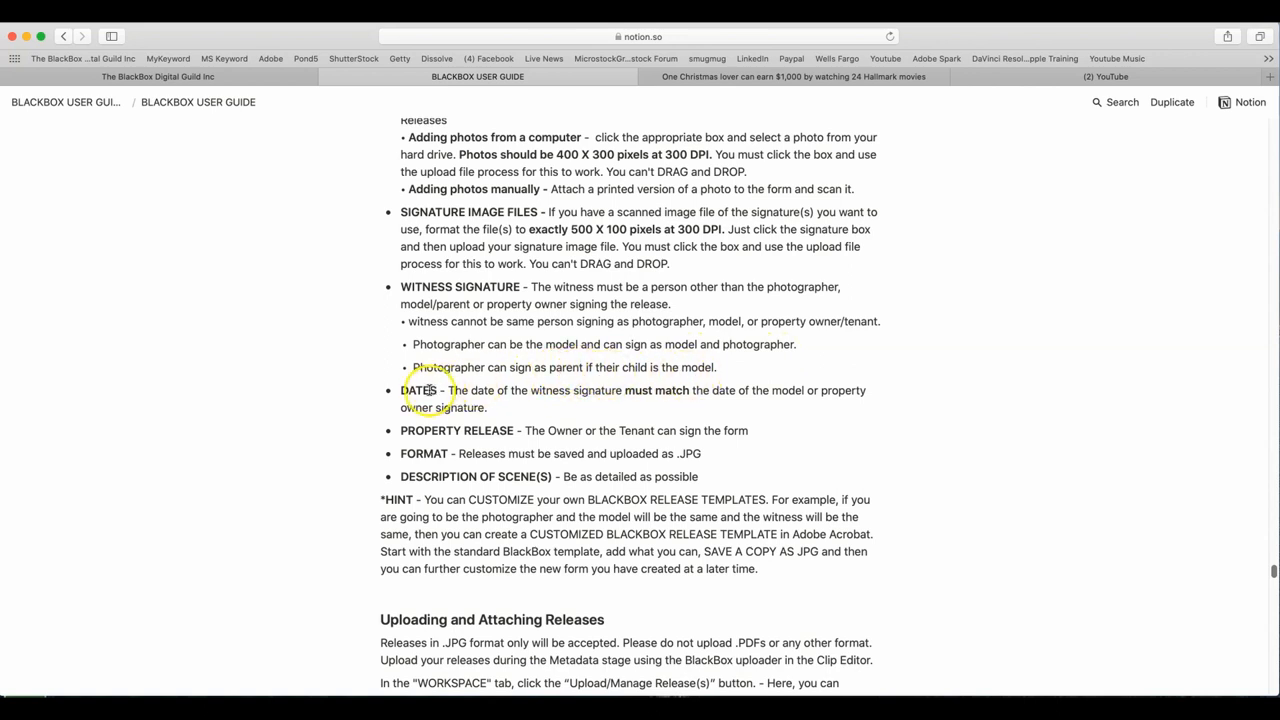
pyautogui.moveTo(602, 410)
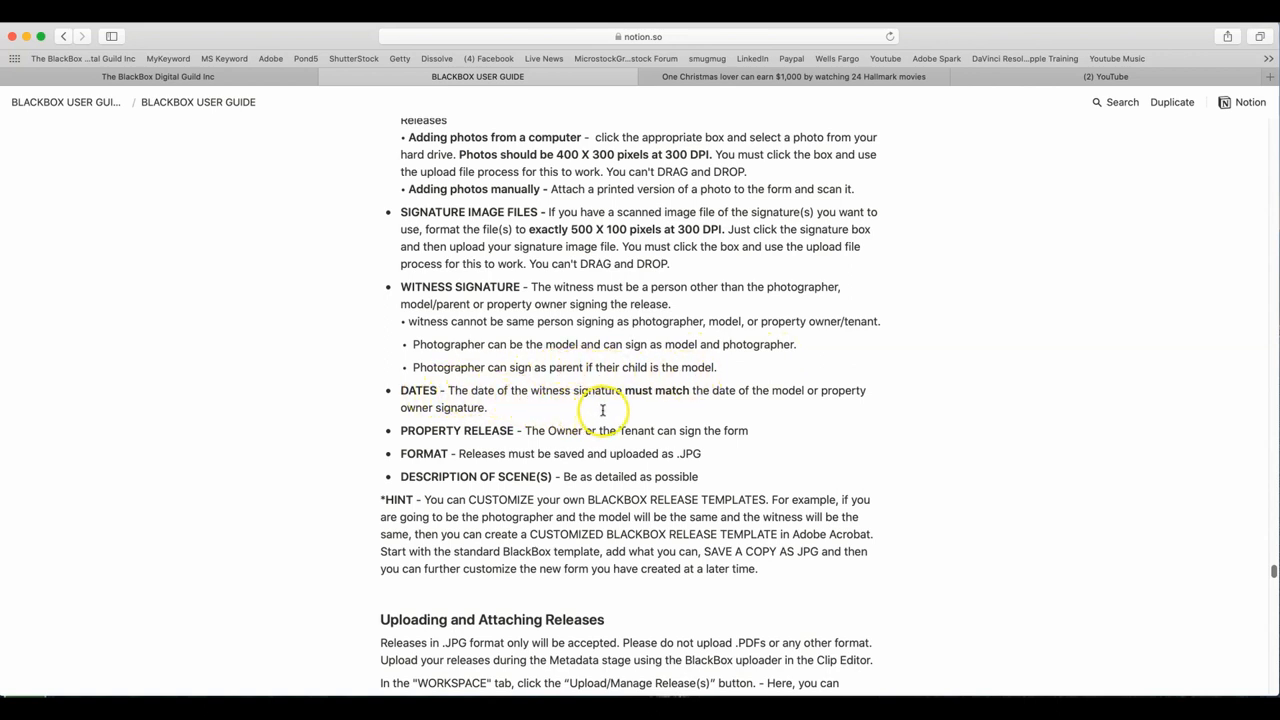